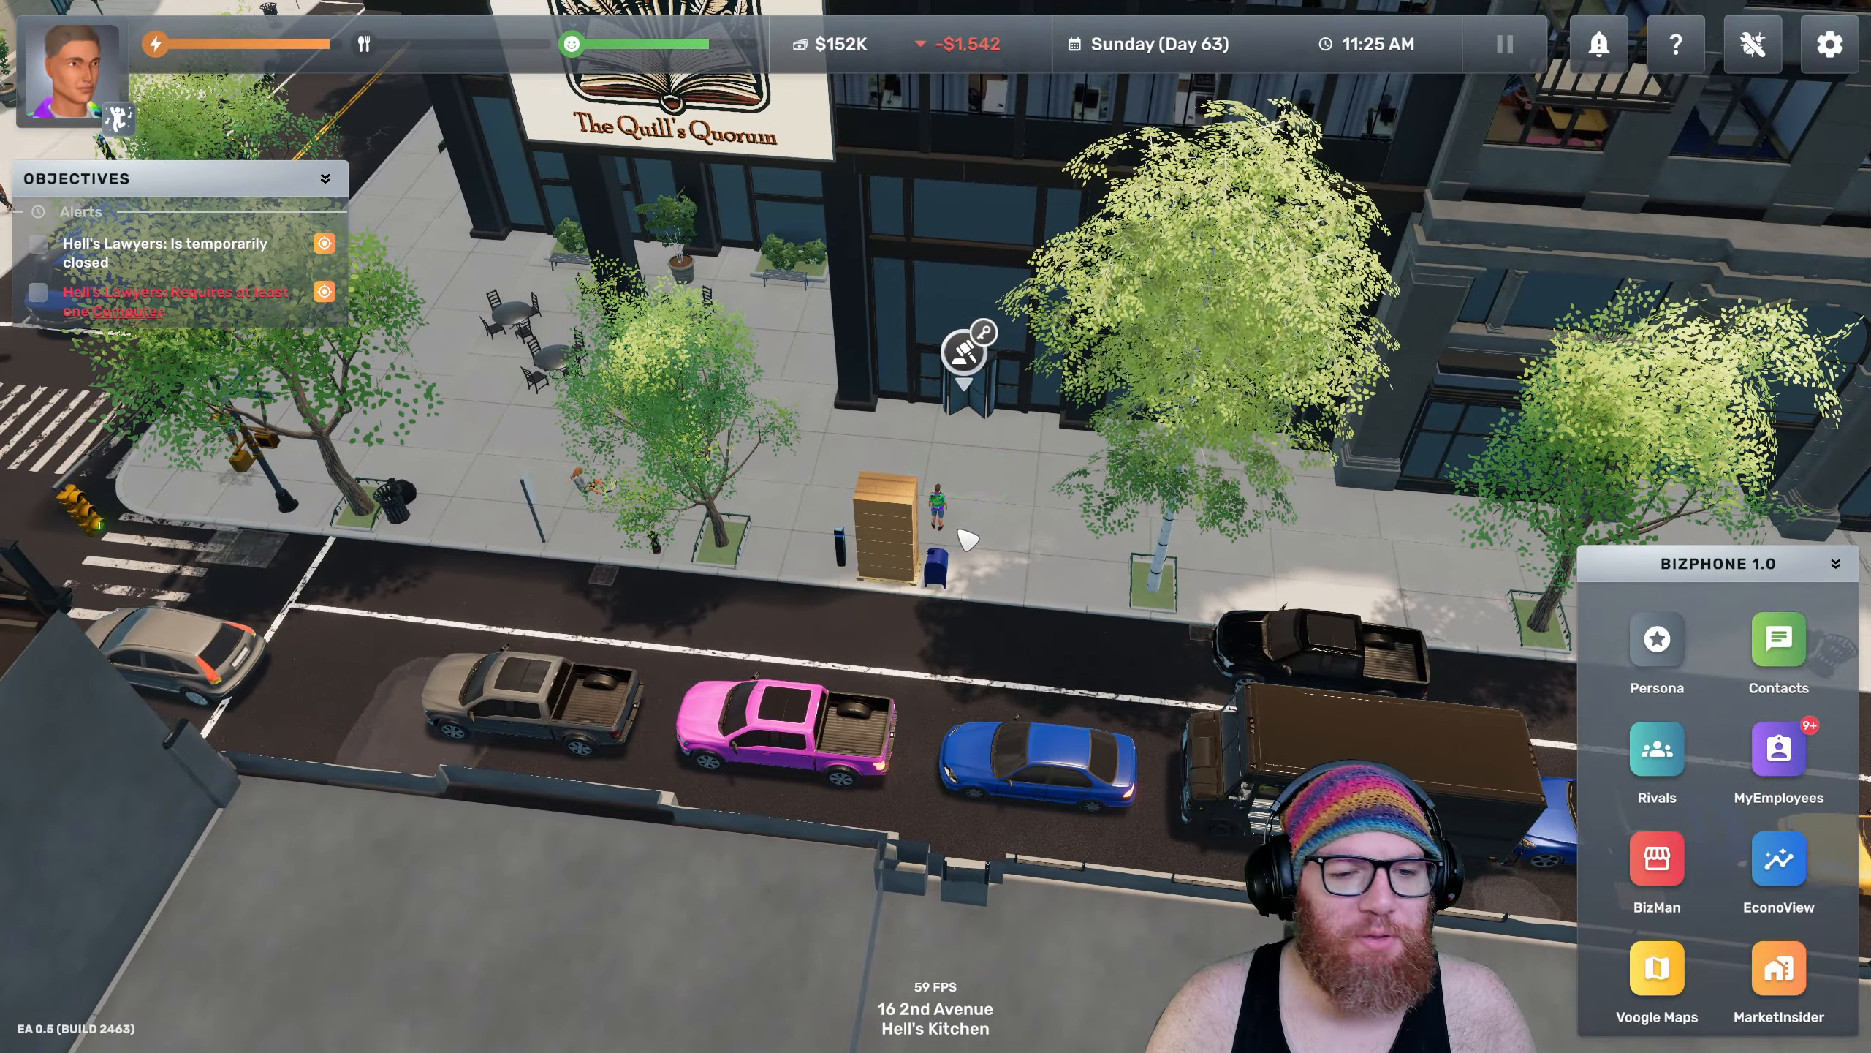
Open the delivered cargo stack outside Hell's Lawyers and take the computers from it
left_click(966, 358)
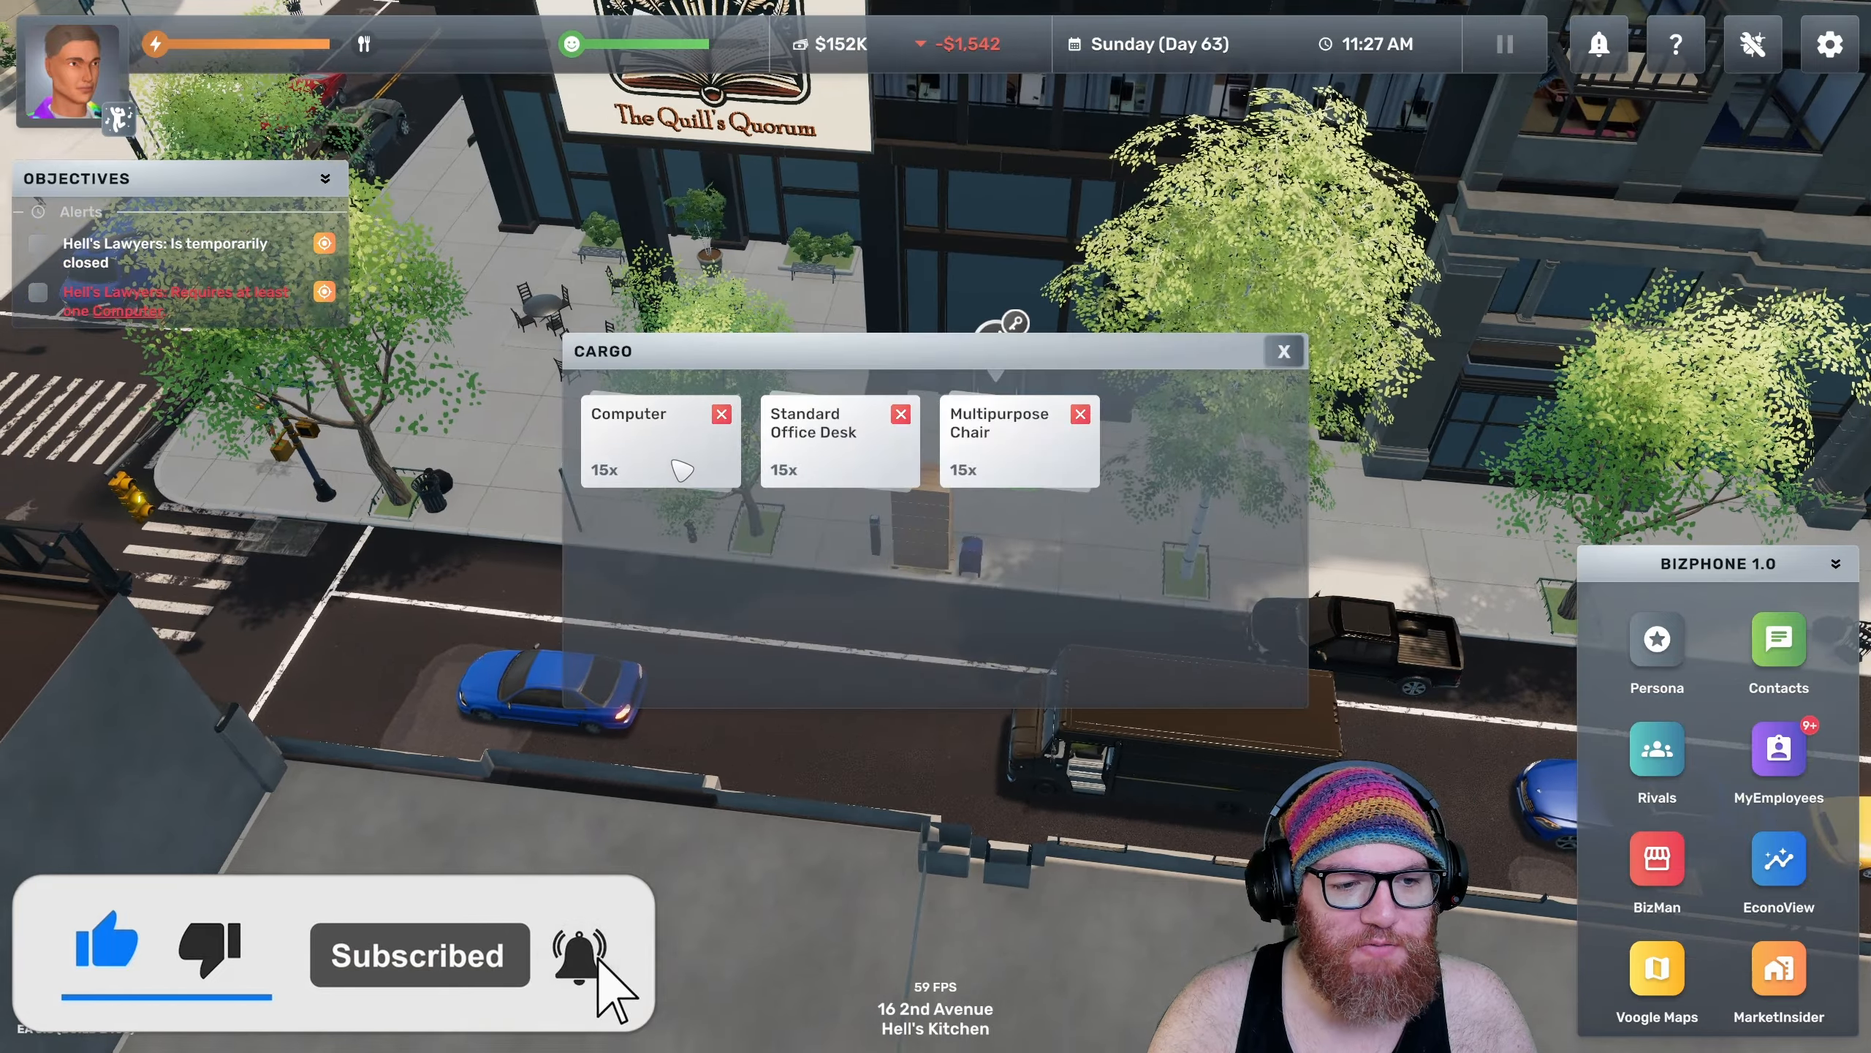
left_click(1284, 350)
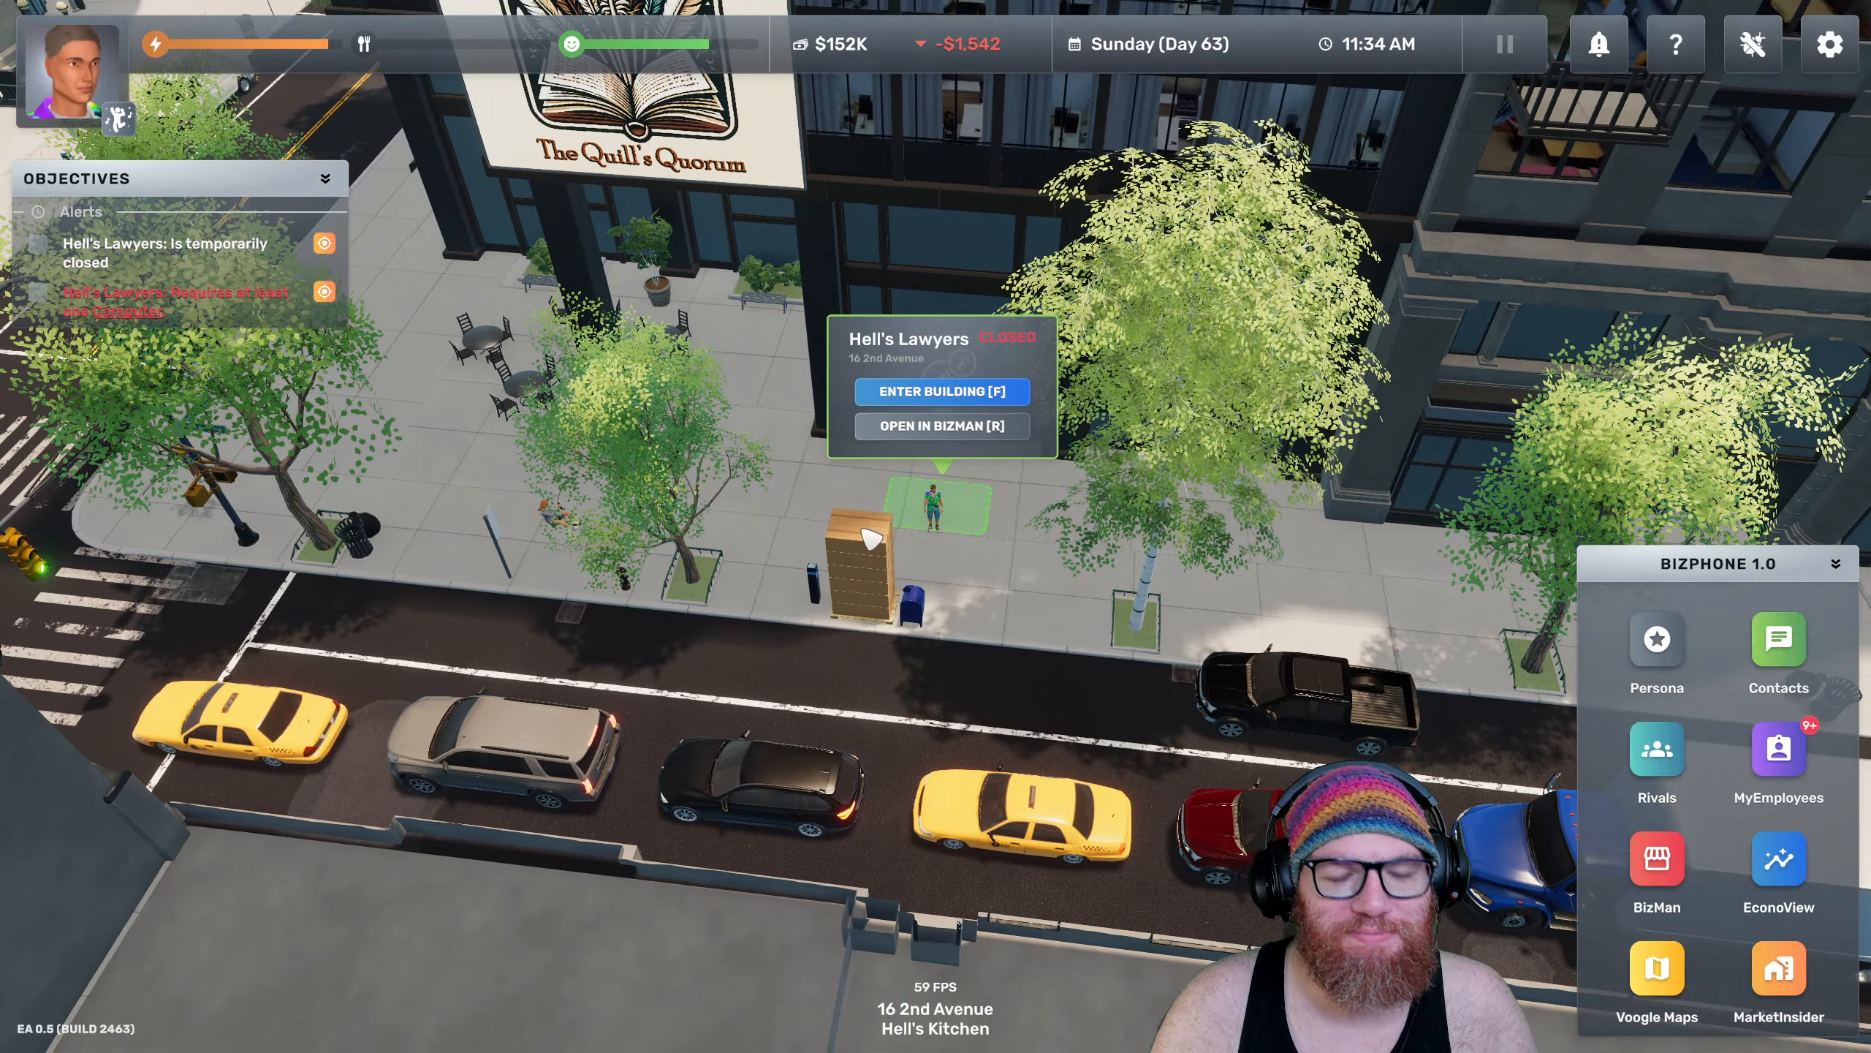
Enter Hell's Lawyers, look over the office and ride the elevator down to the garage
left_click(941, 391)
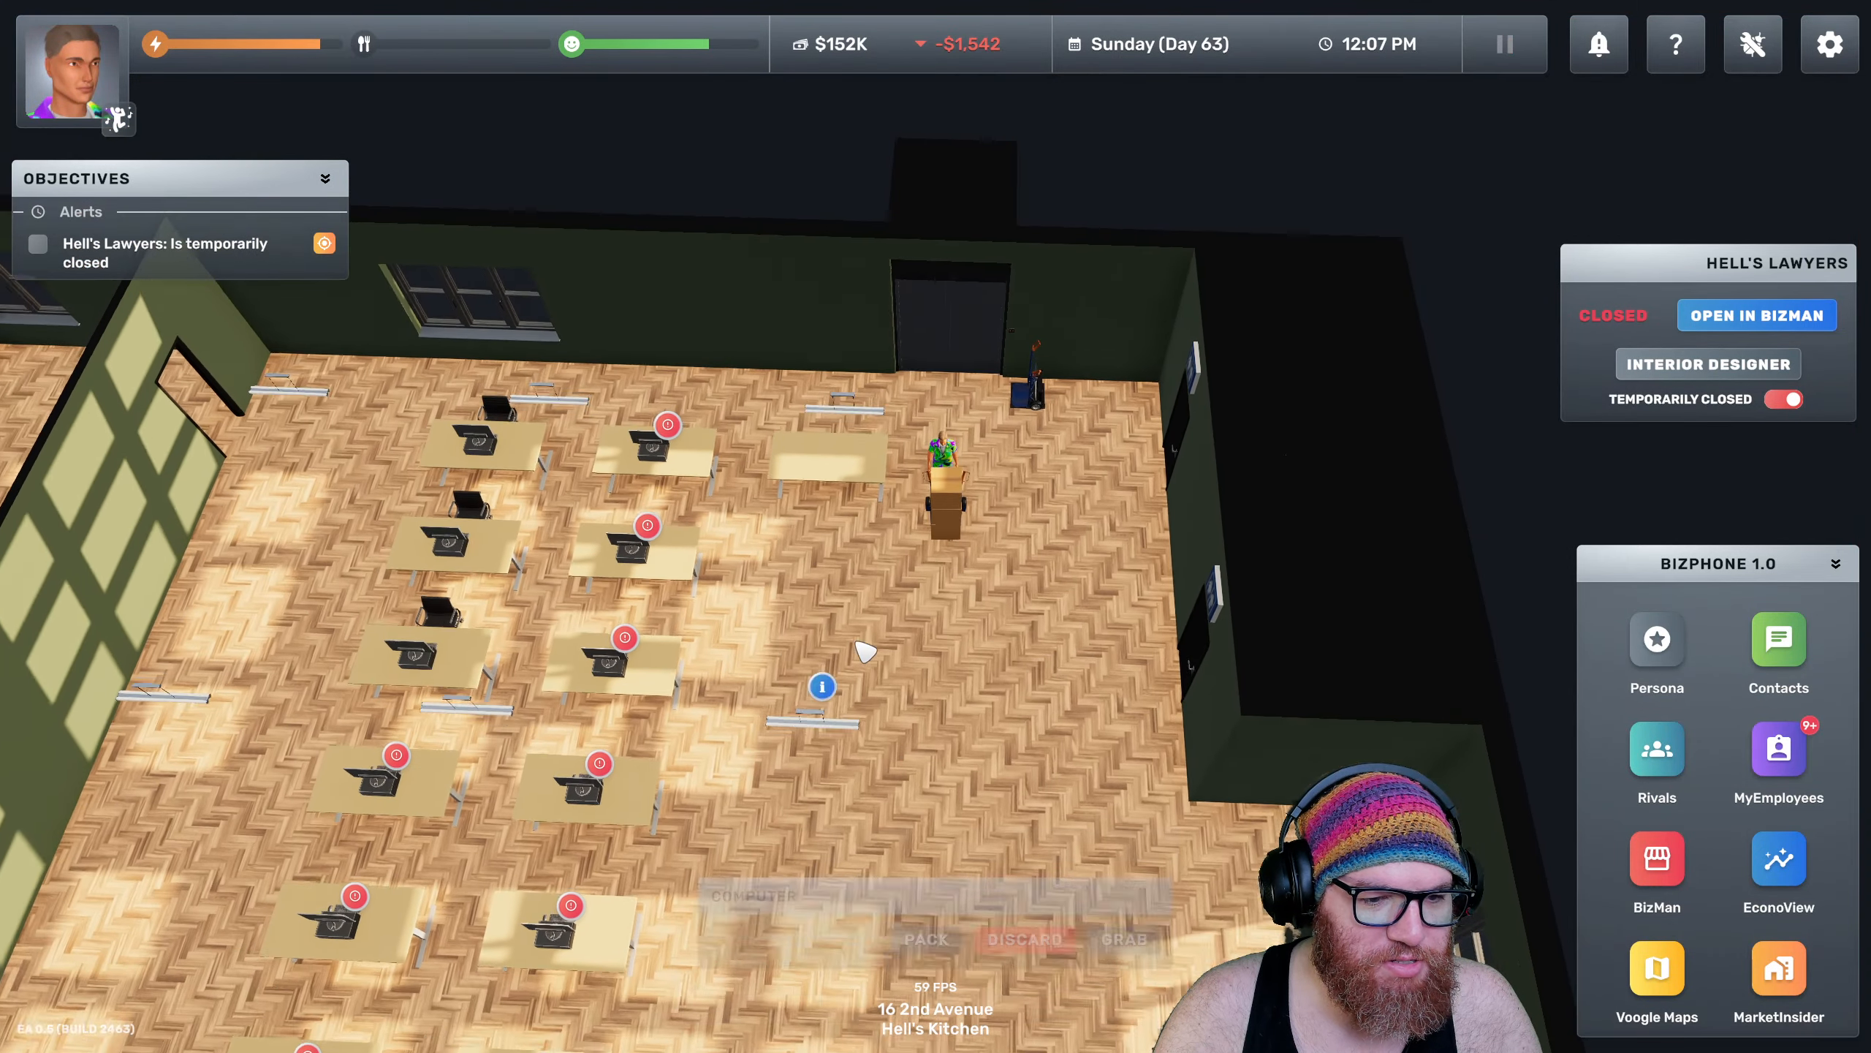
left_click(1505, 44)
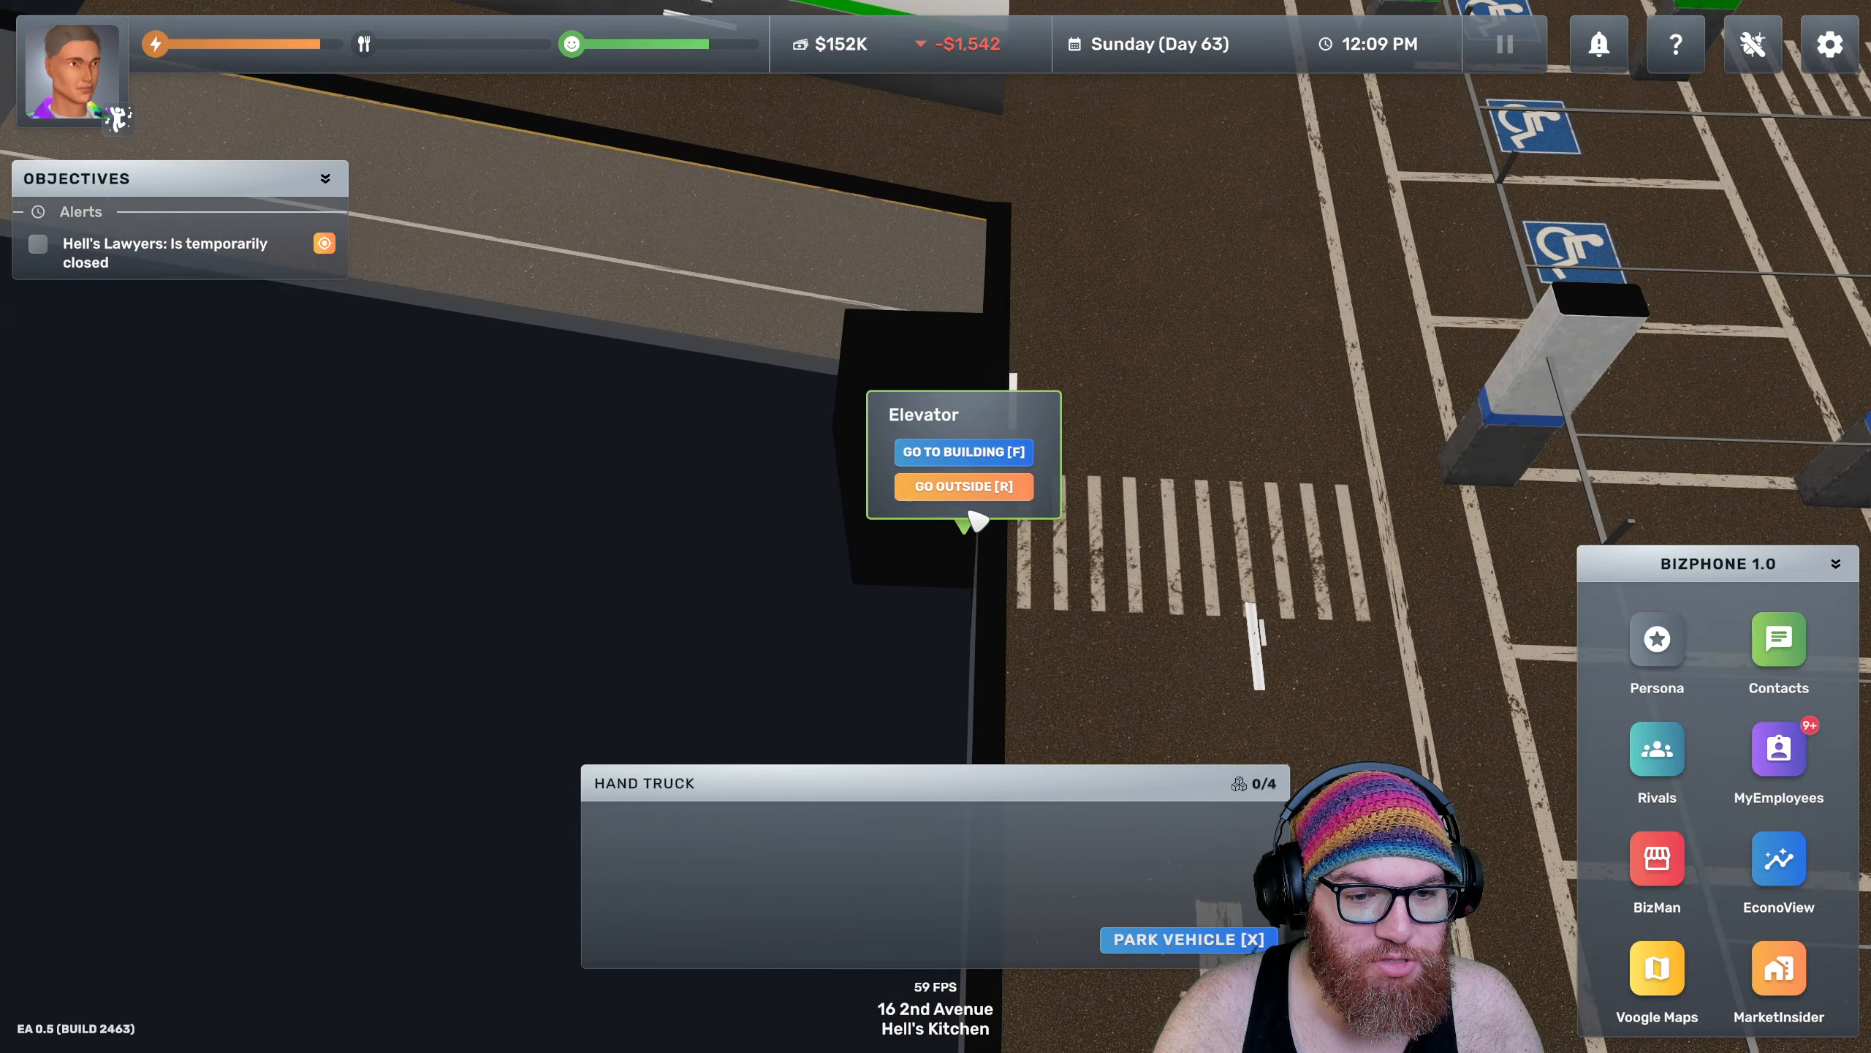
Fetch multipurpose chairs from the cargo outside and carry them into the Hell's Lawyers office
left_click(962, 452)
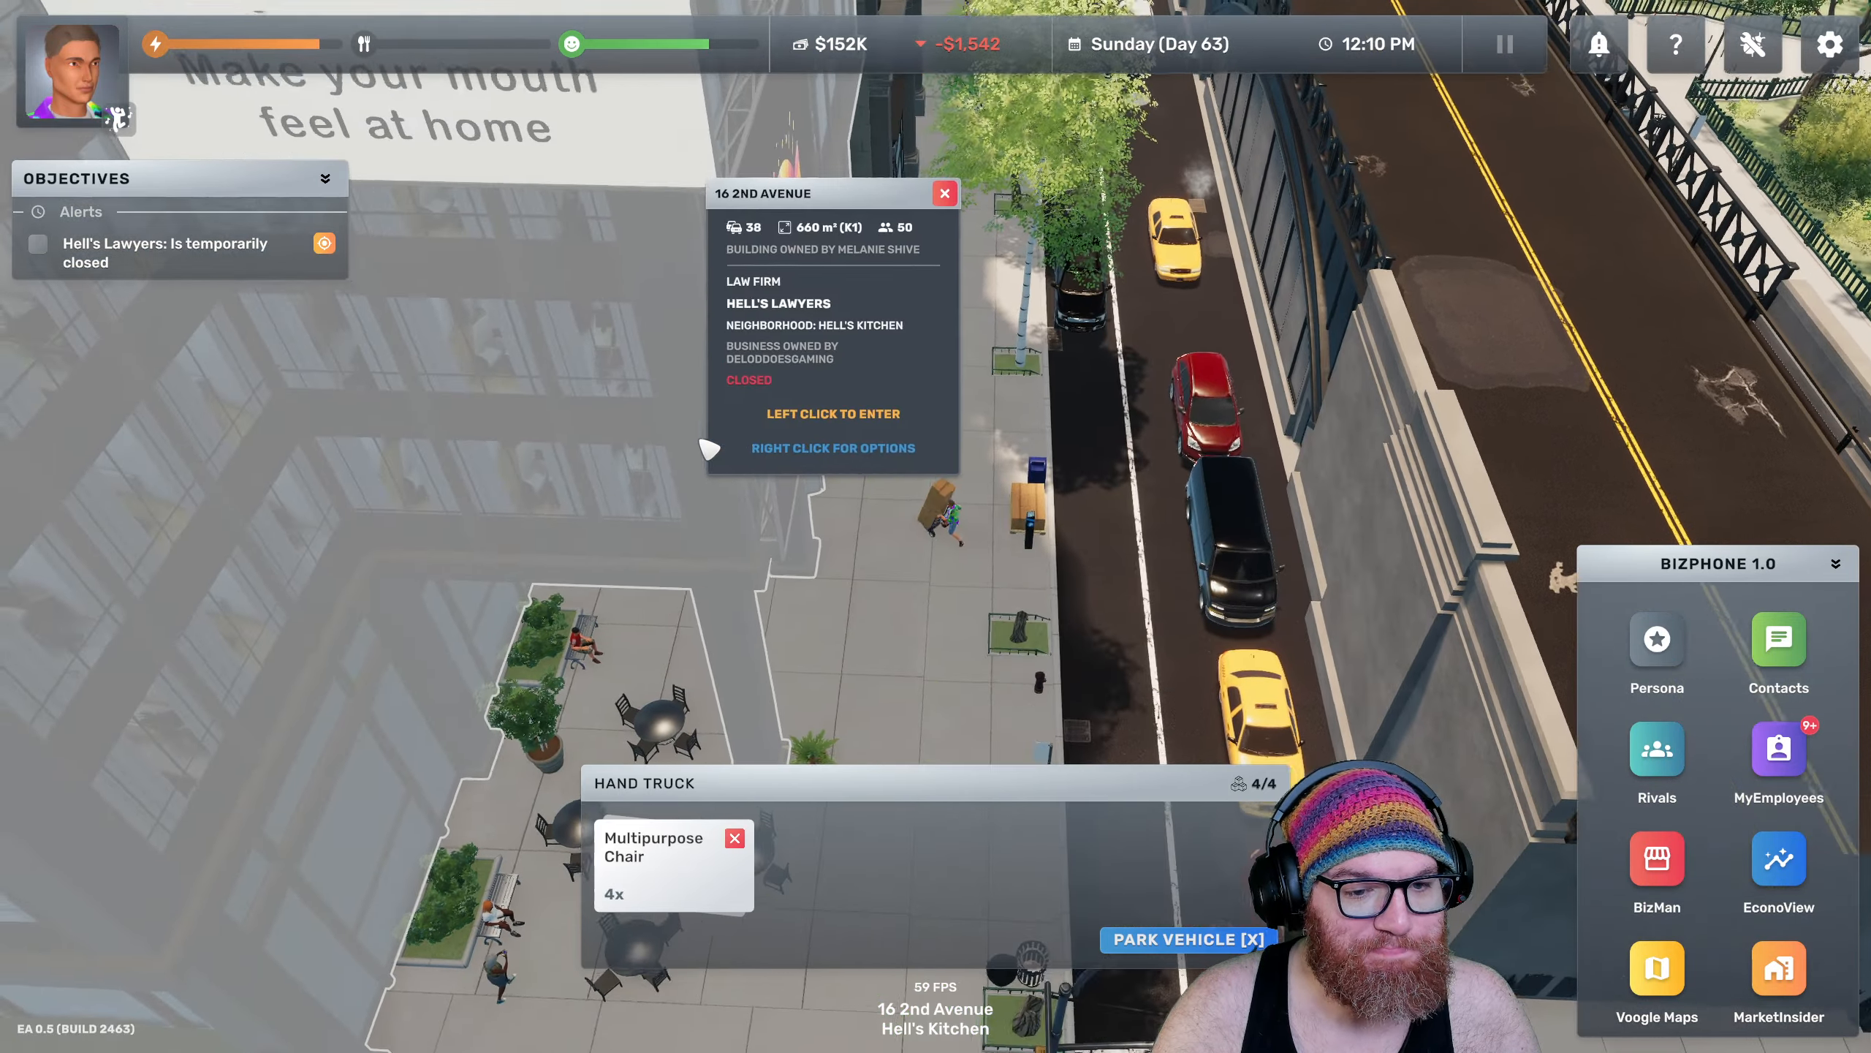
left_click(832, 412)
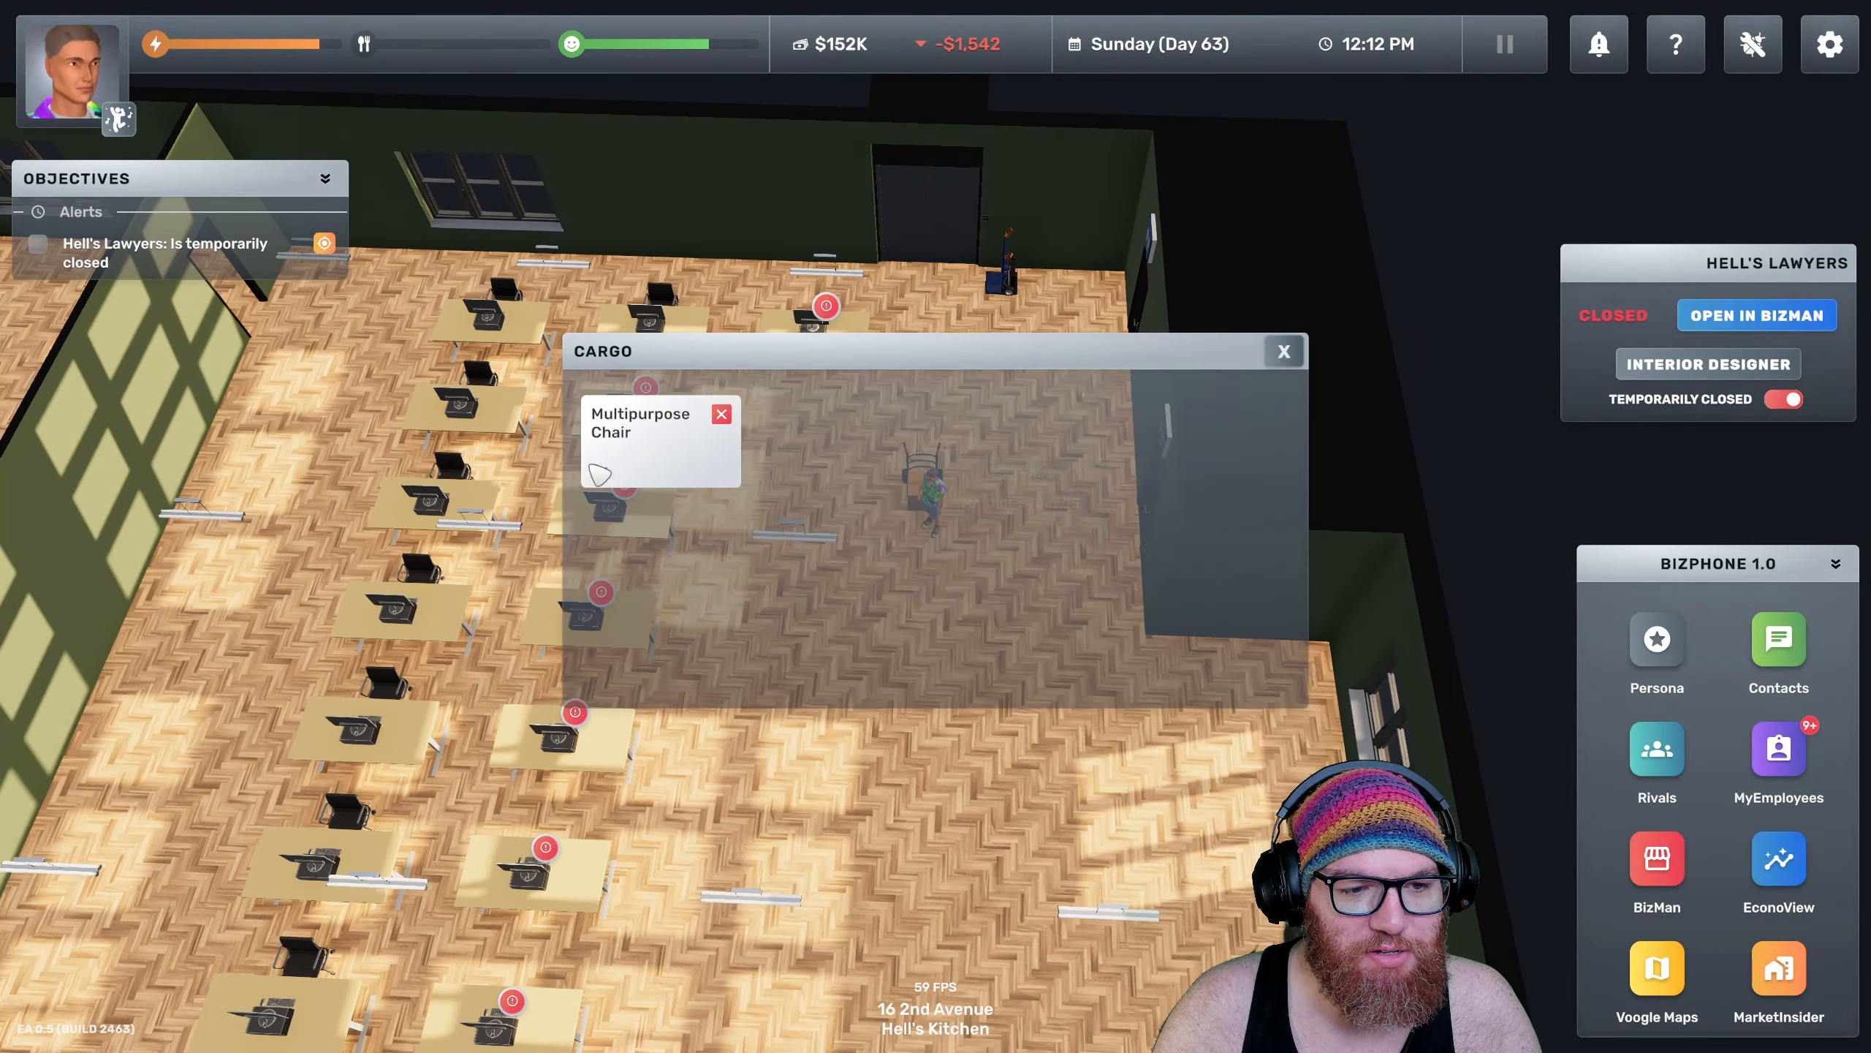
left_click(1284, 349)
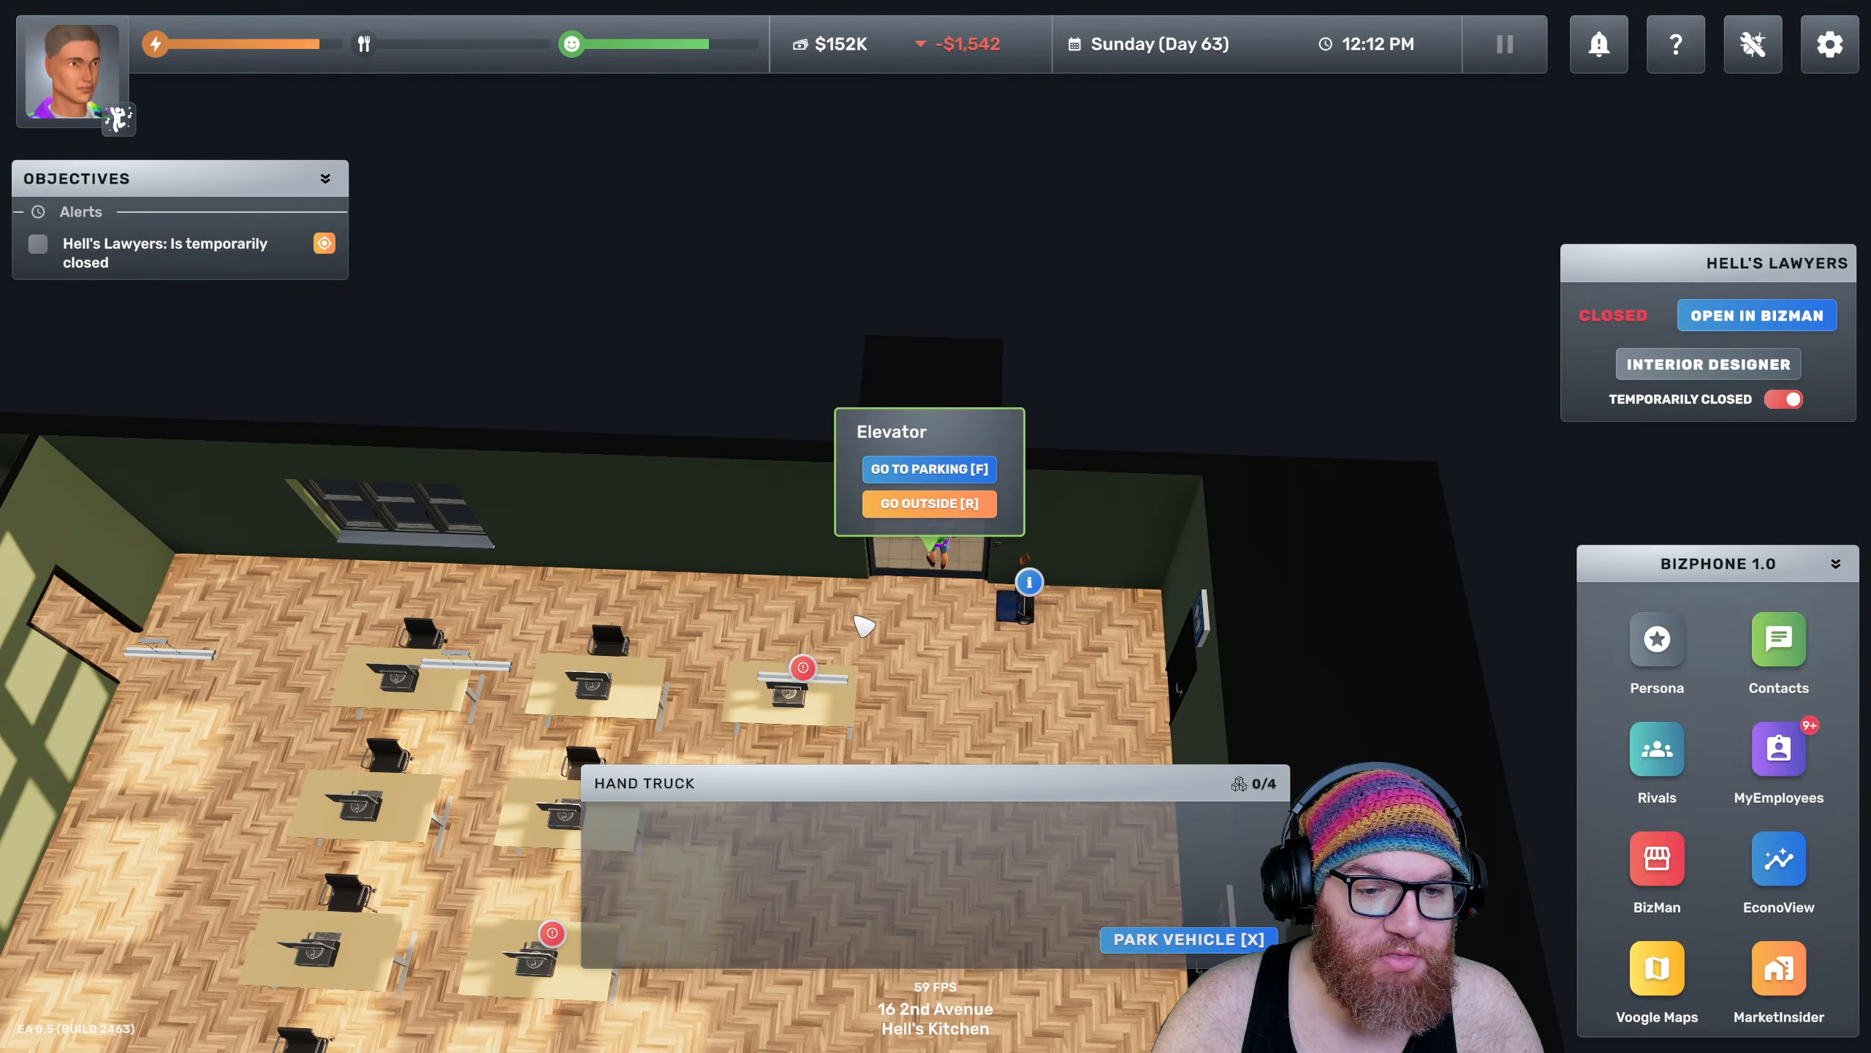
left_click(928, 503)
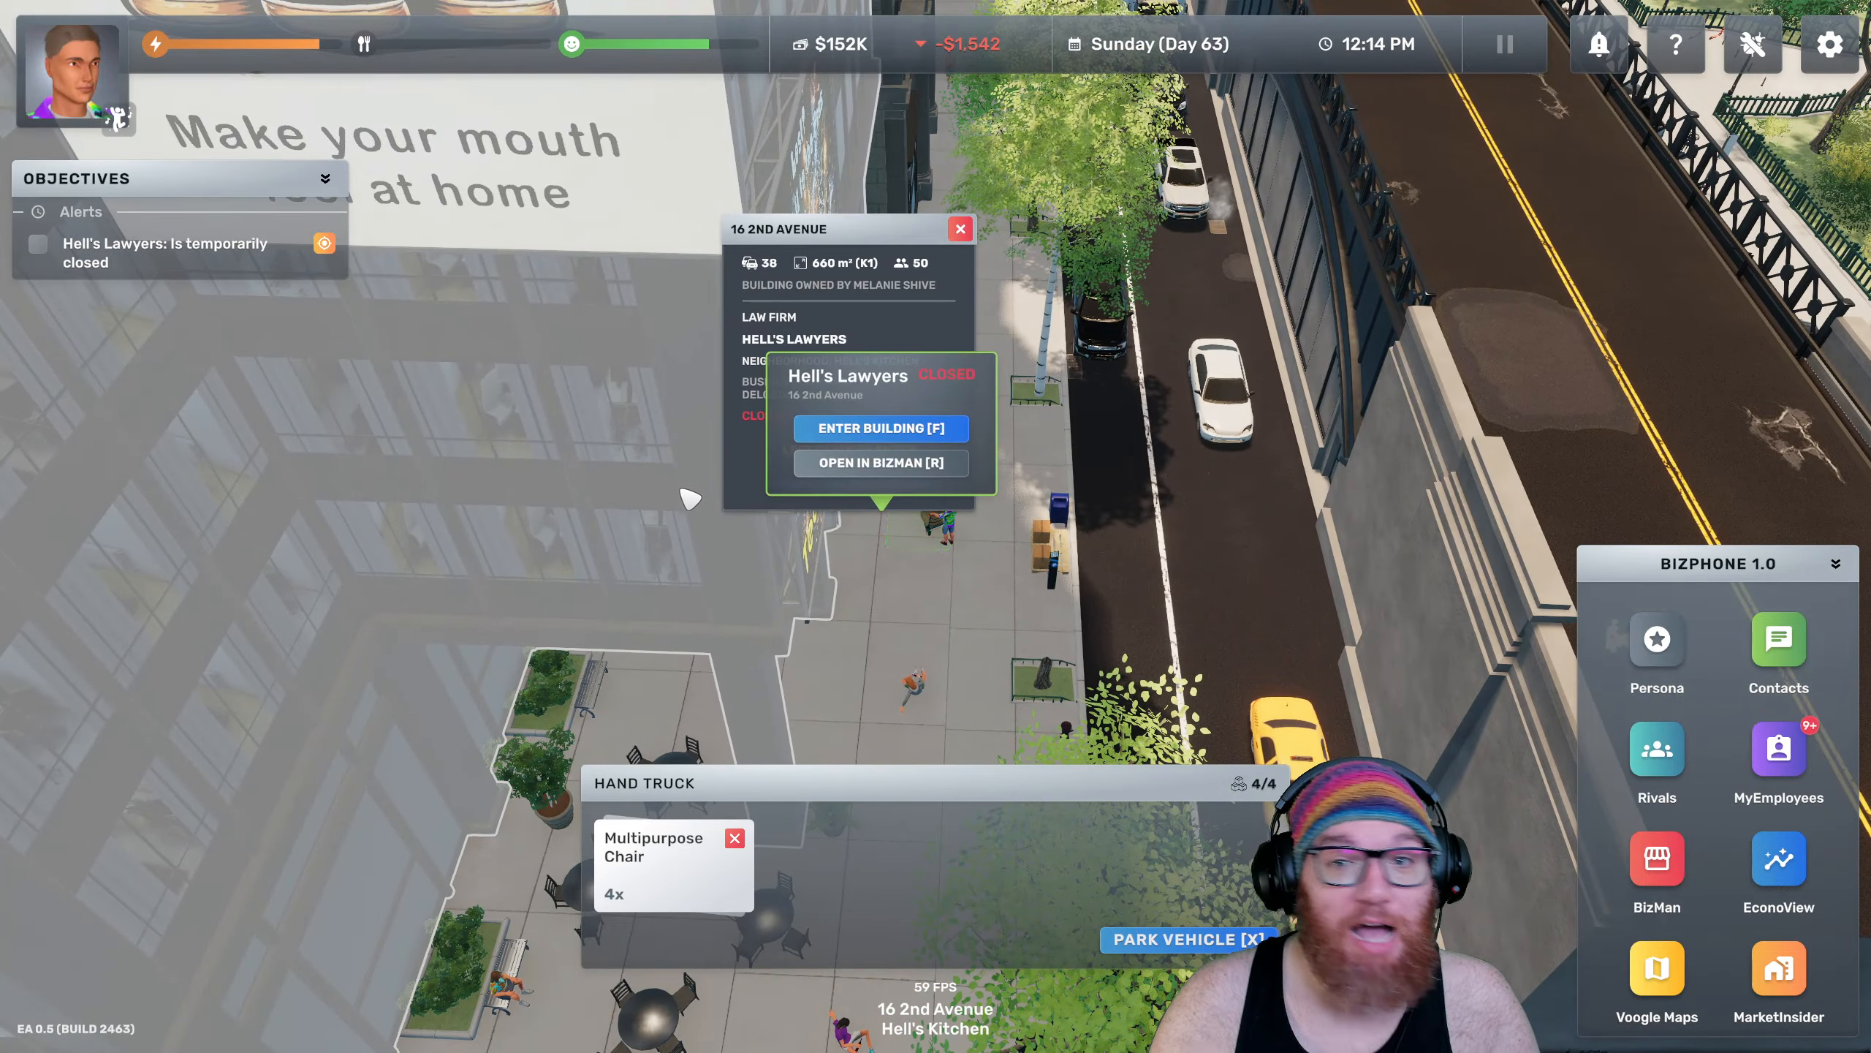
left_click(880, 427)
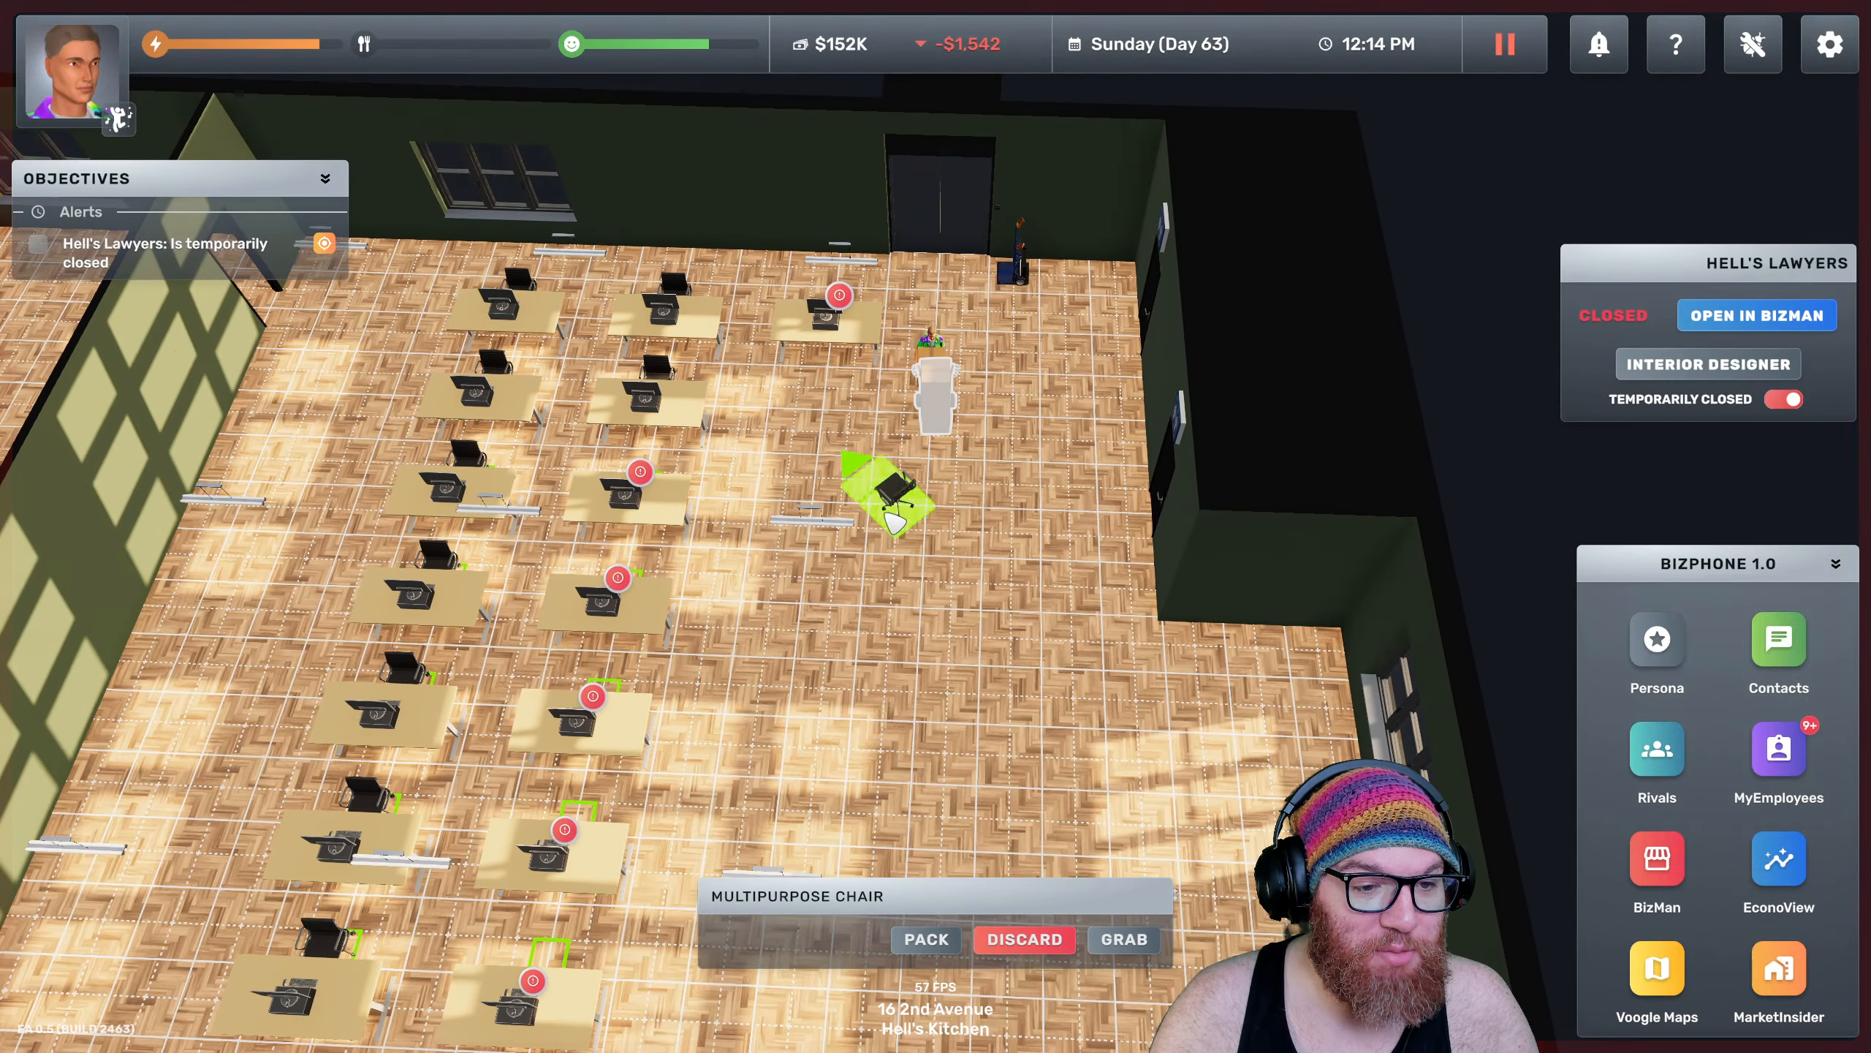
Set chairs down at empty desks, picking more multipurpose chairs from the cargo
left_click(925, 938)
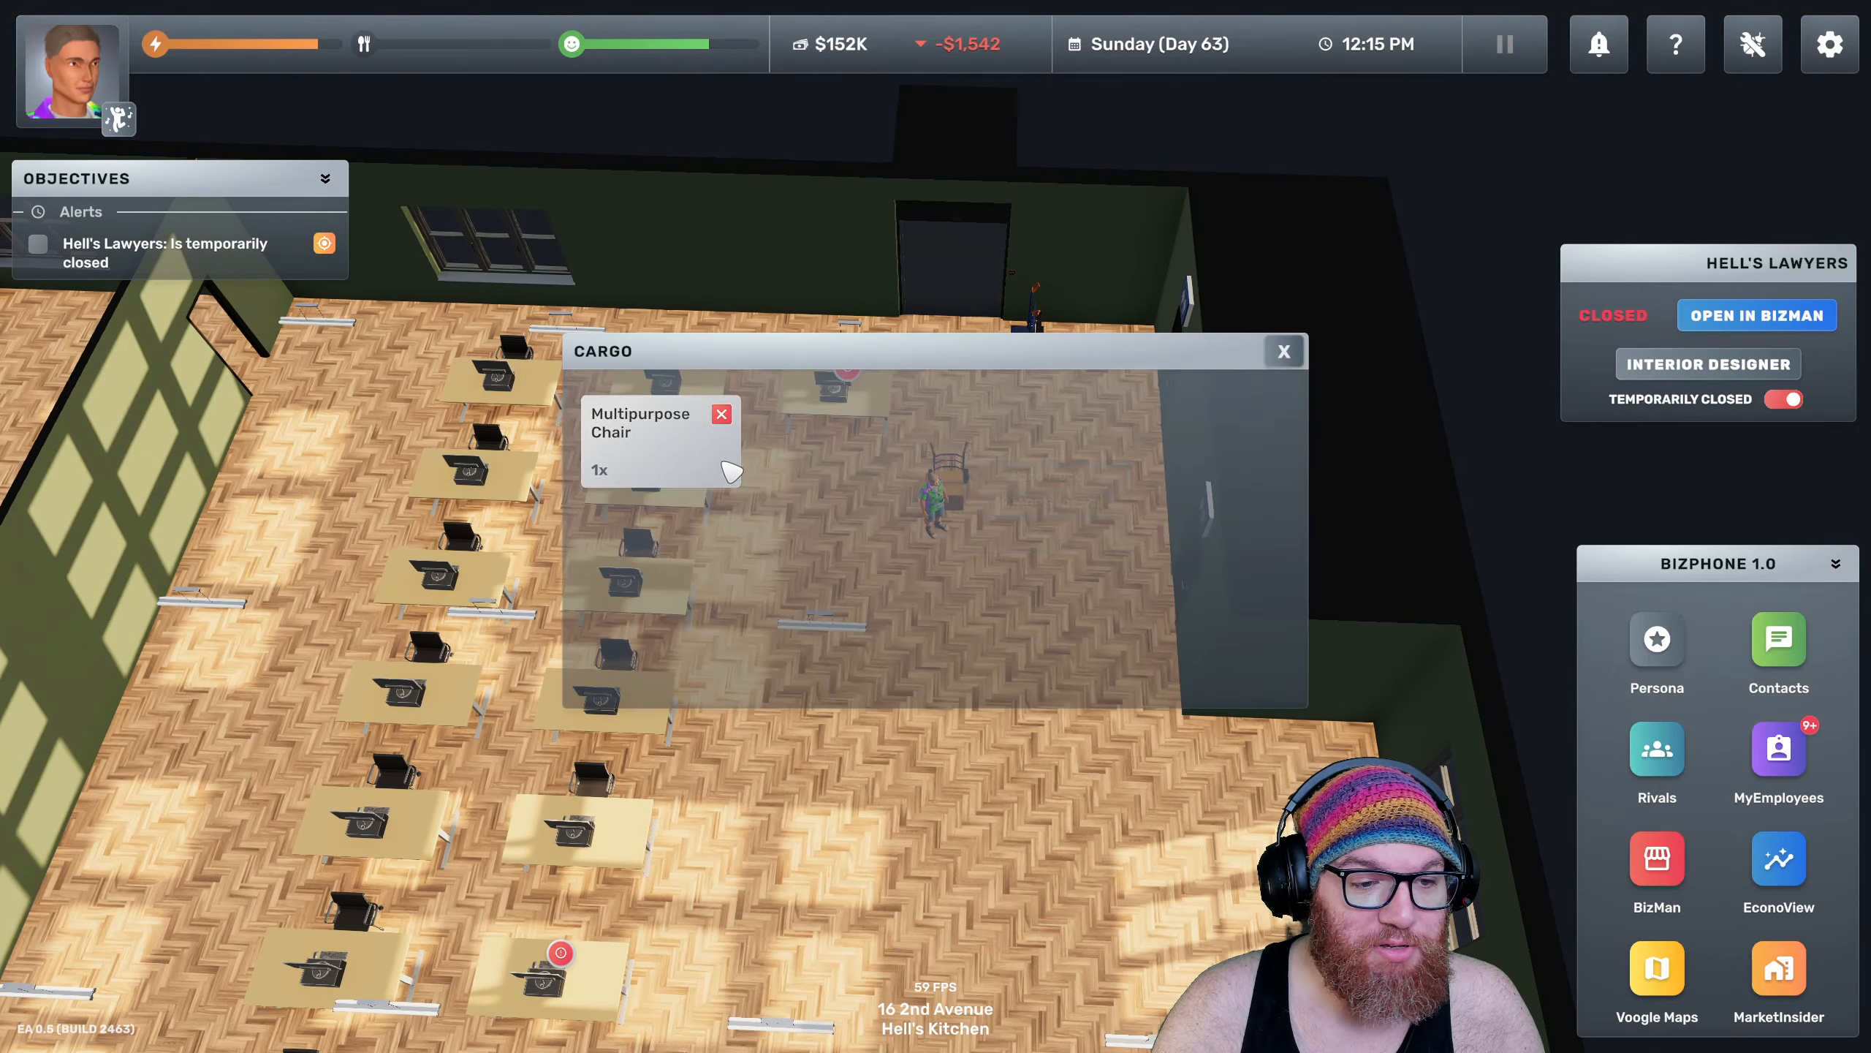
left_click(1284, 350)
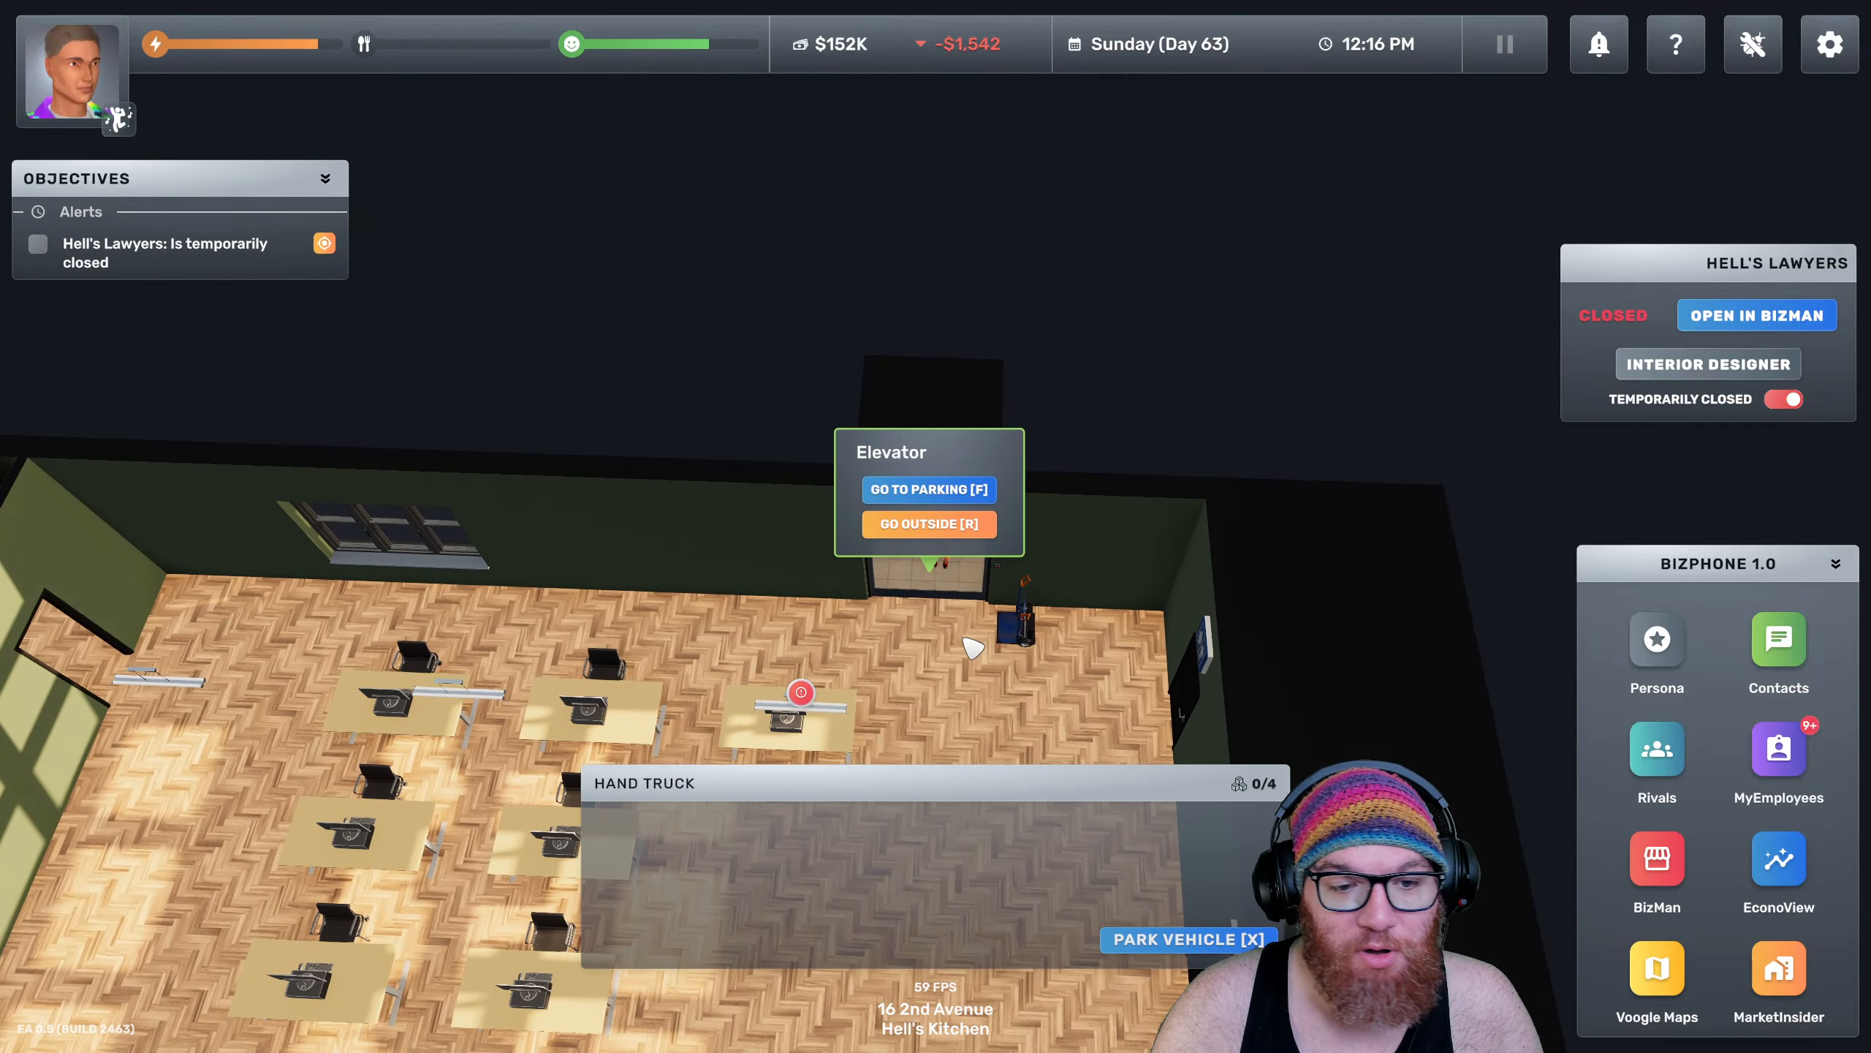
left_click(928, 524)
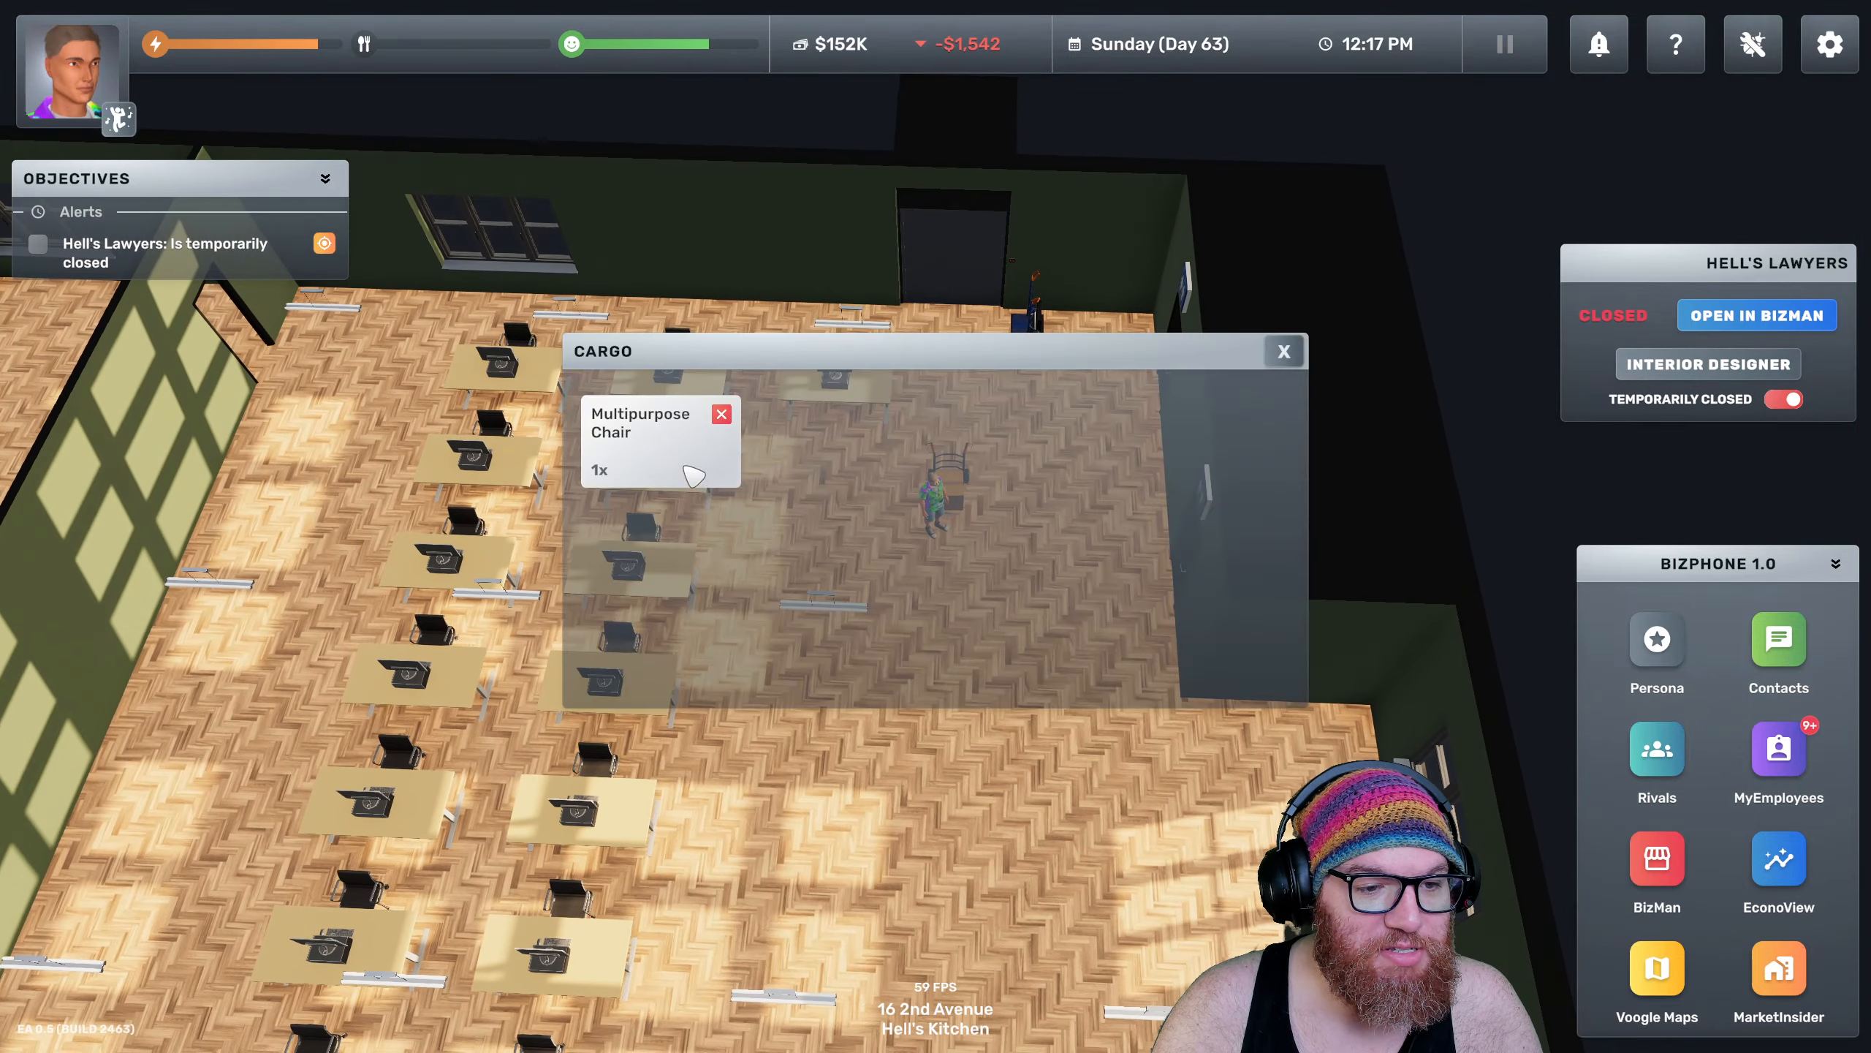
Take the last multipurpose chair from cargo so every desk has a computer and chair
left_click(1283, 349)
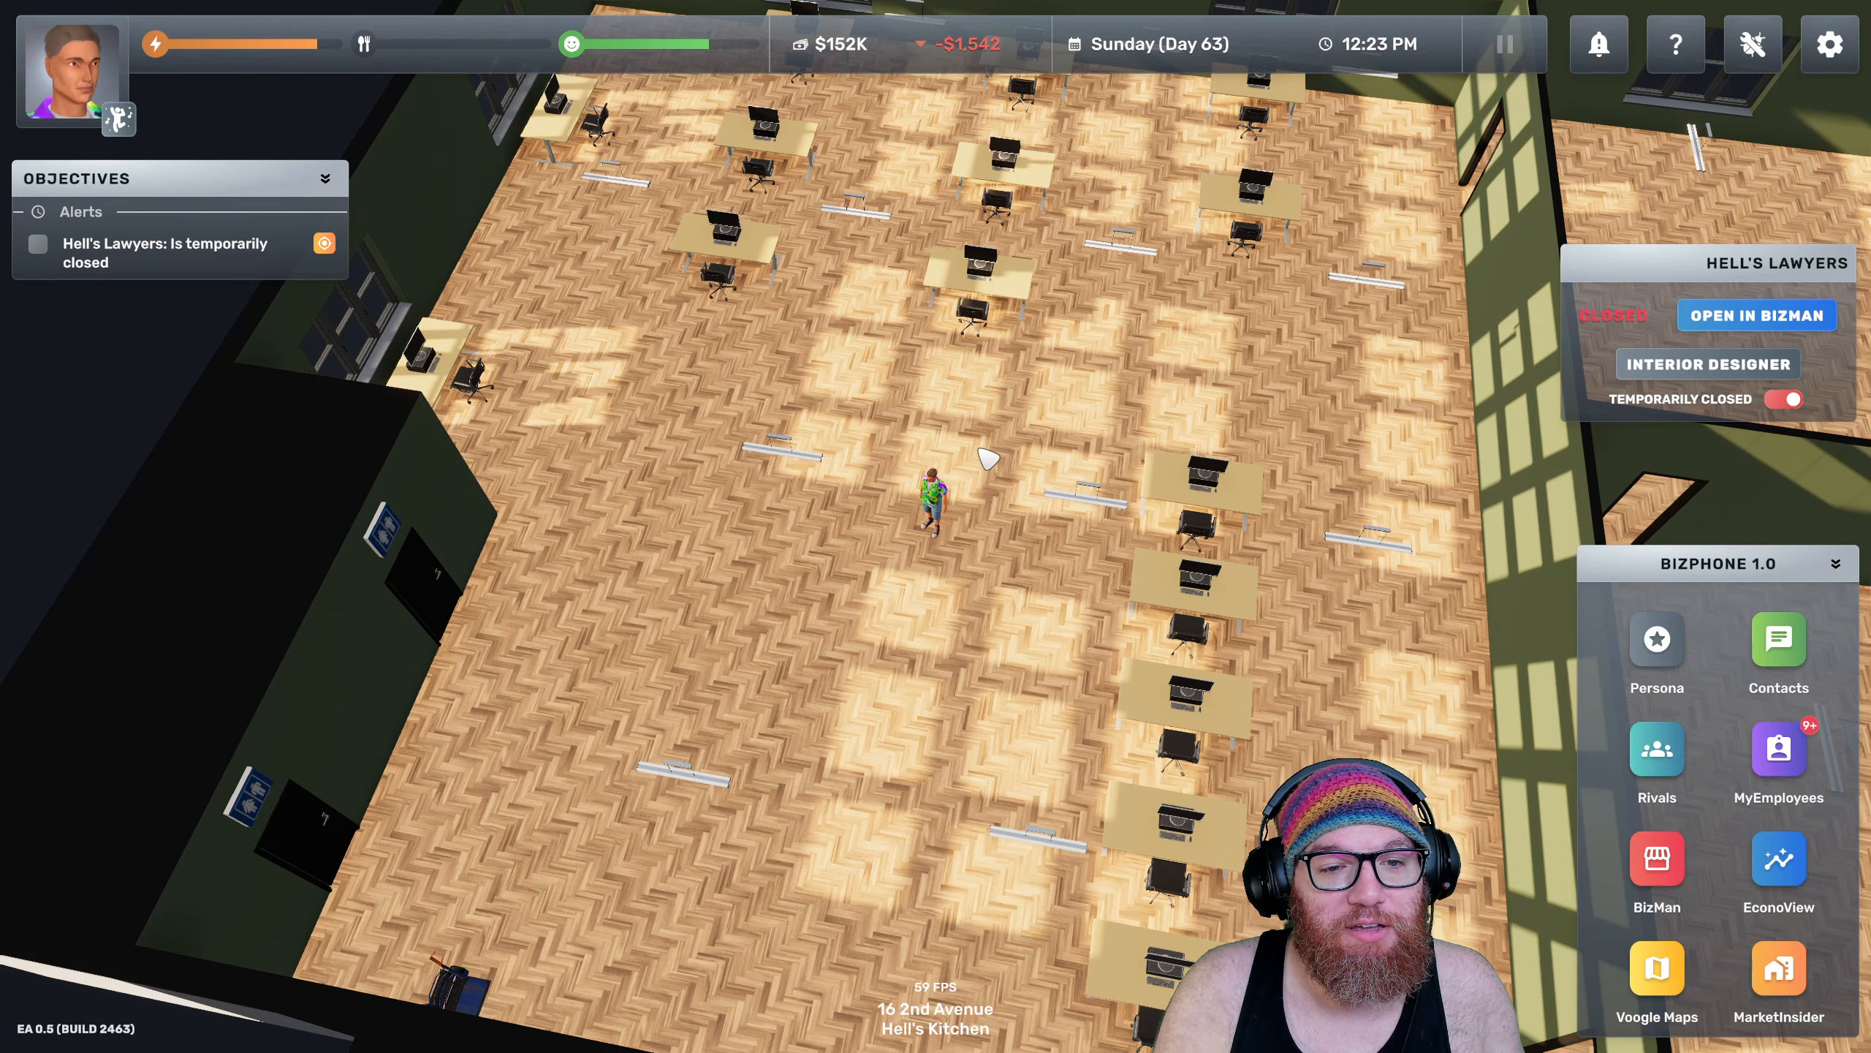
Walk to the office elevator showing the Go to Parking and Go Outside options
left_click(1230, 465)
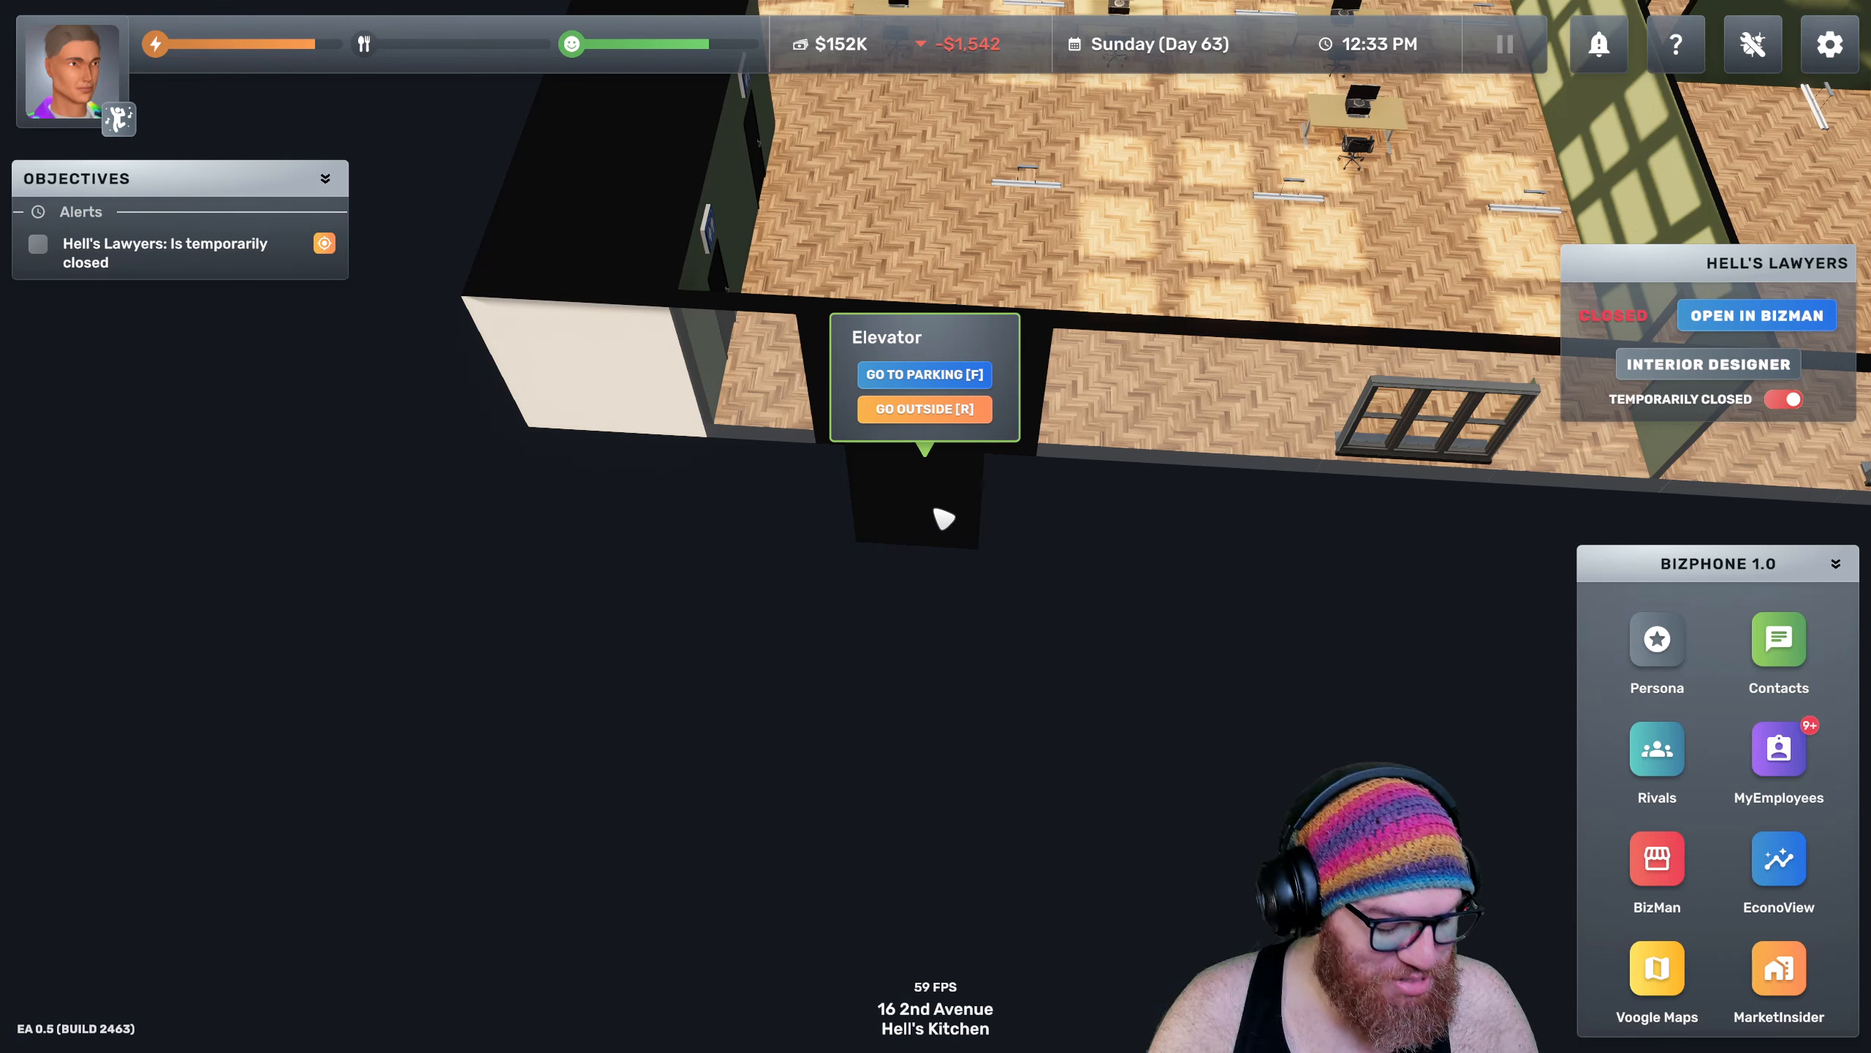
Leave the building onto 24th Street in Hell's Kitchen and bring up the BizPhone
left_click(924, 408)
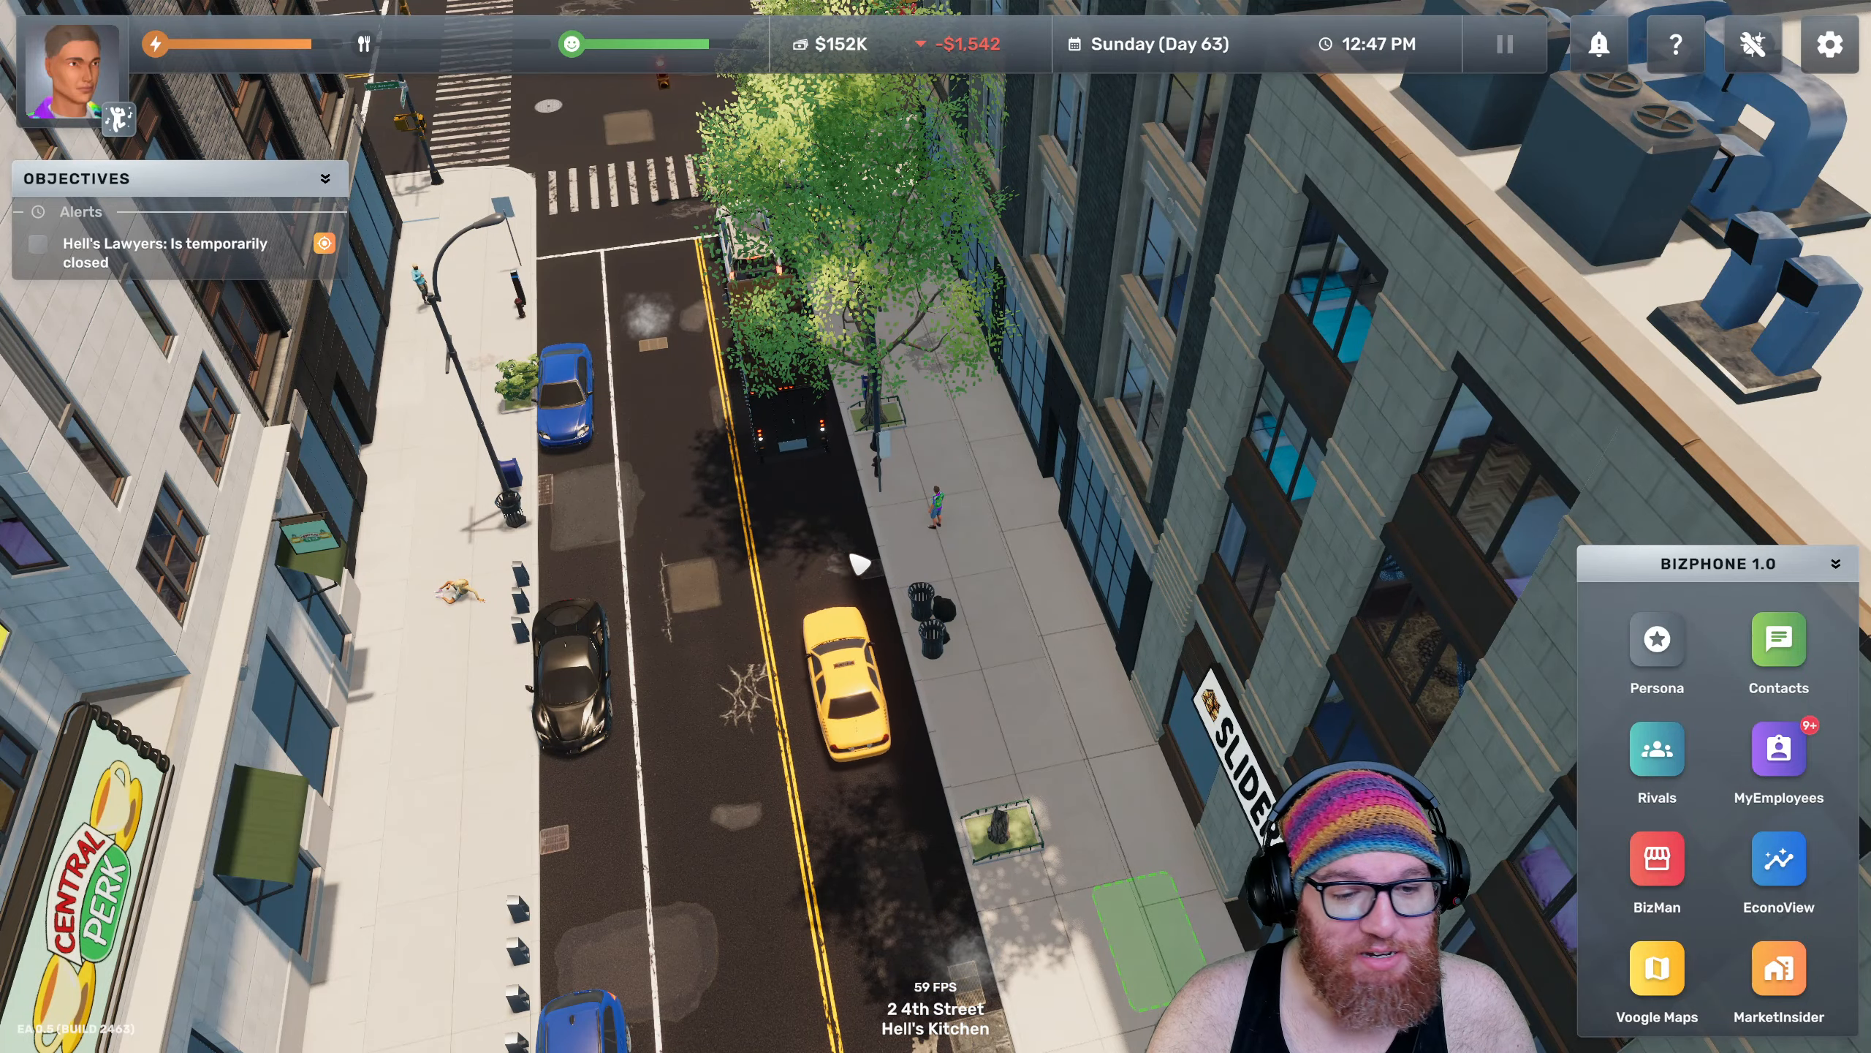
left_click(1655, 978)
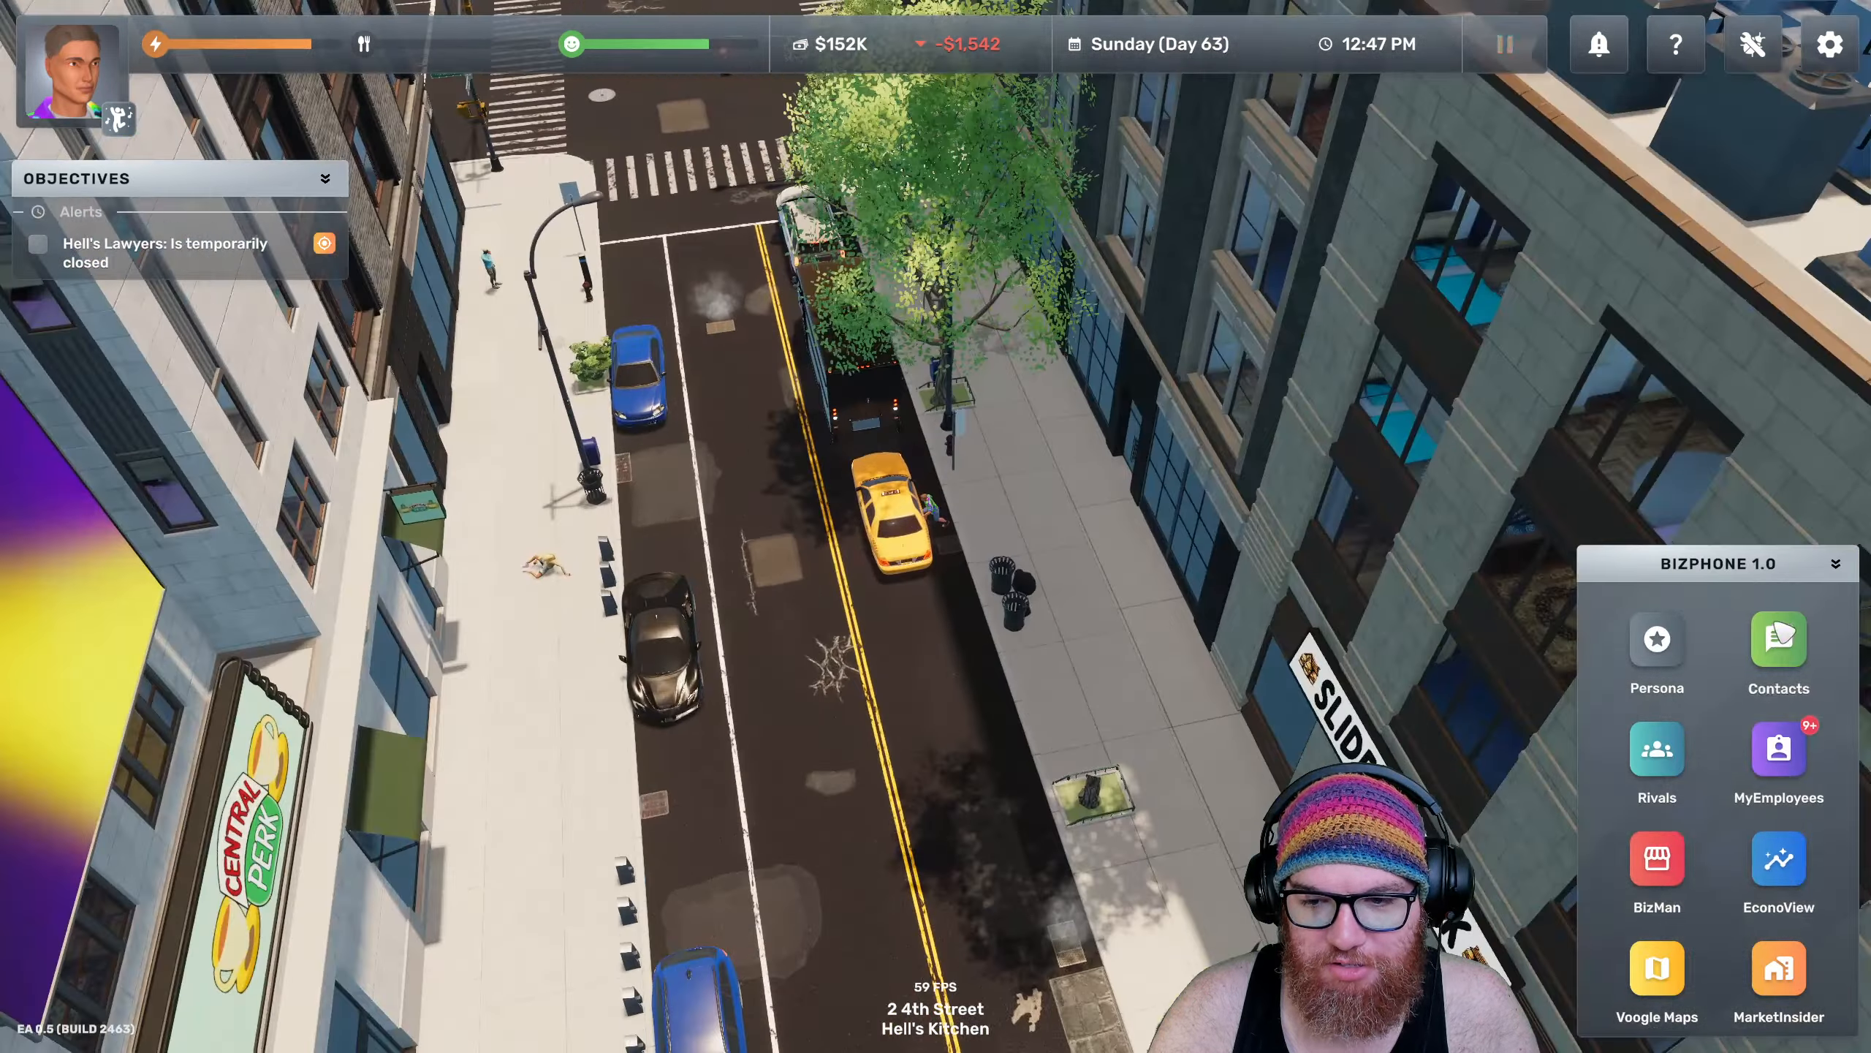
From Contacts, start an IKA BOHAG order with the double-sided coffee table, large wall clock and decorative bookshelf
left_click(1778, 639)
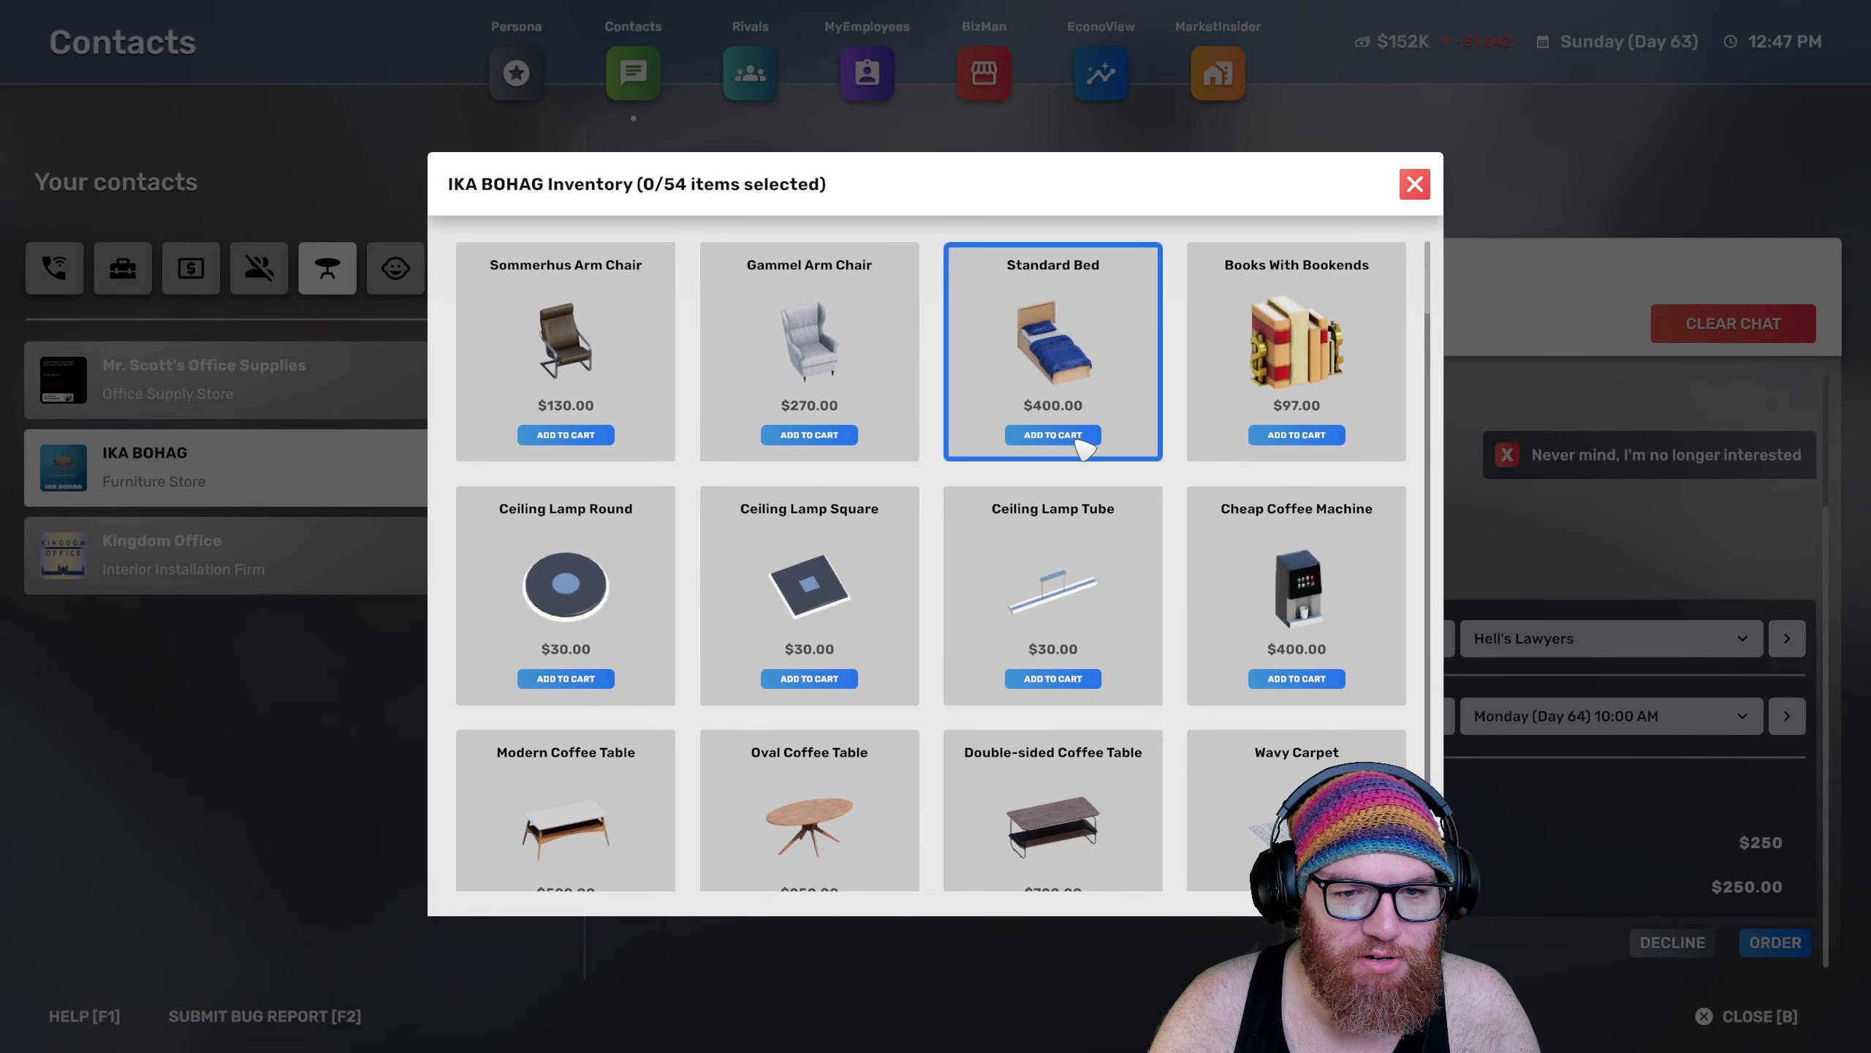
scroll("down", 3)
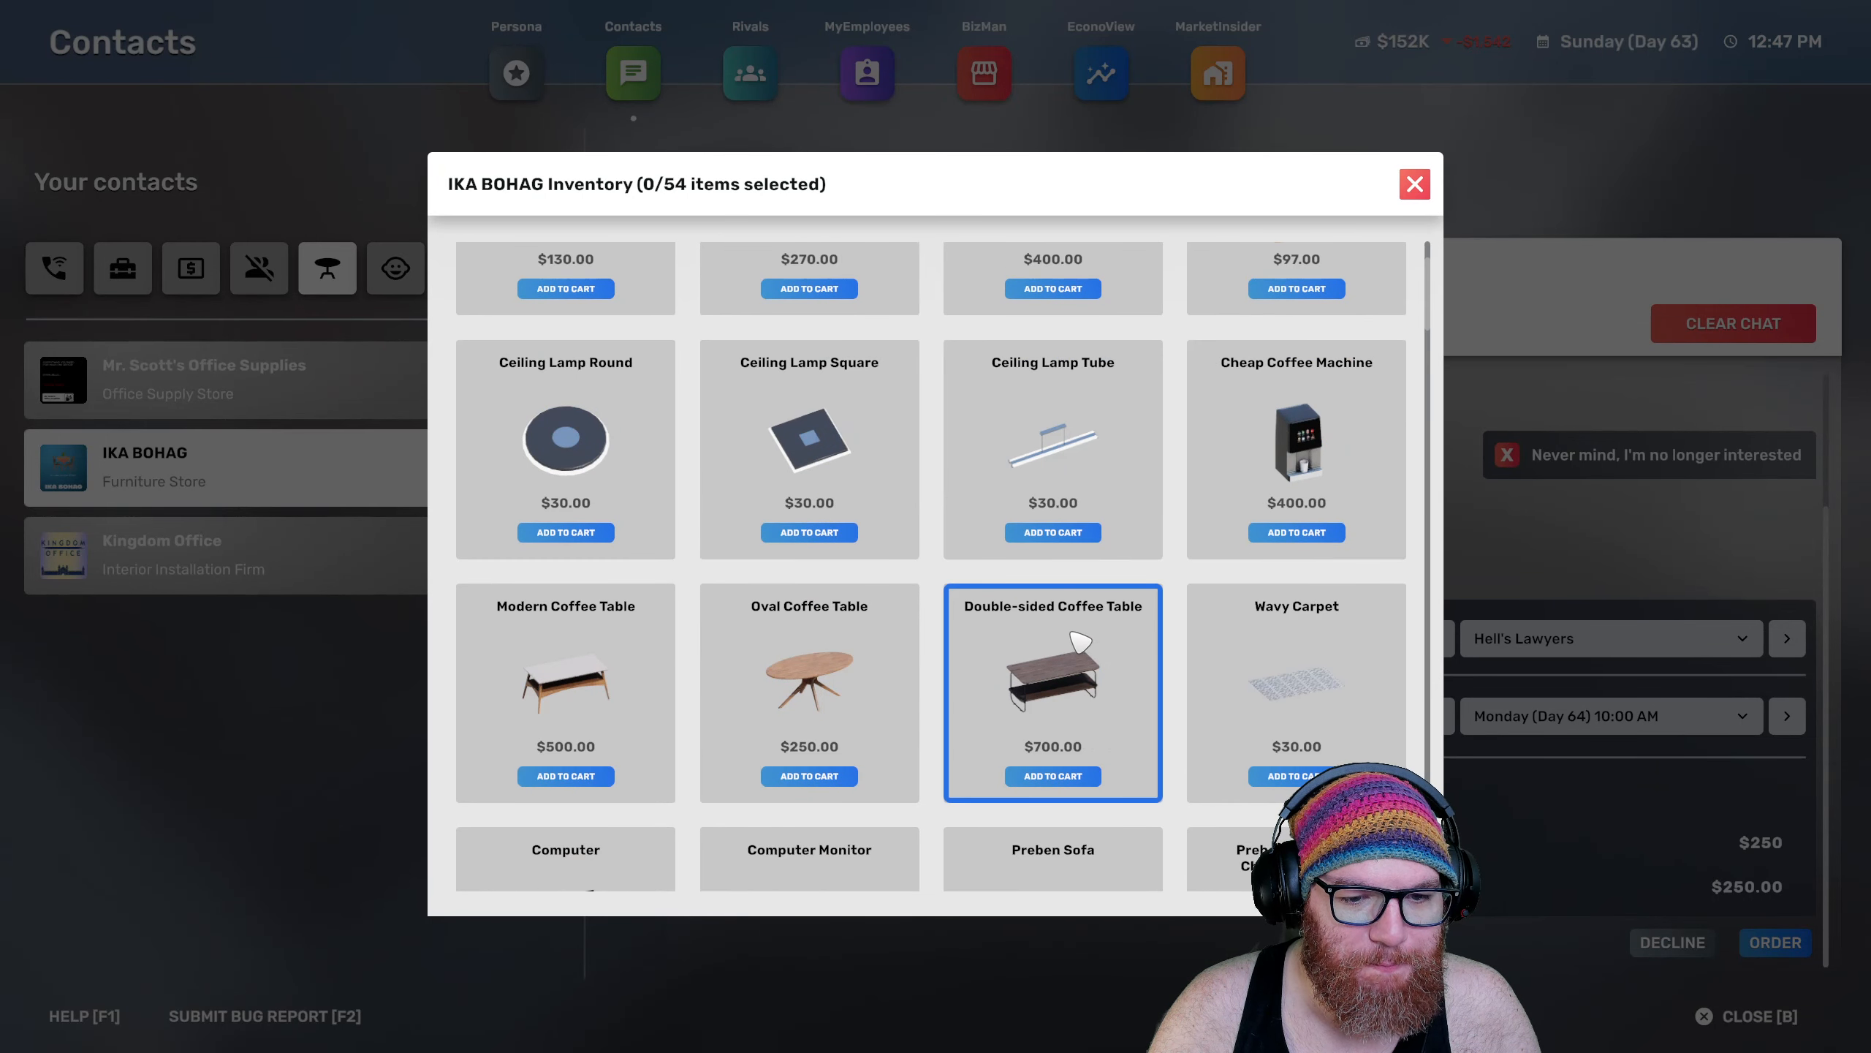
left_click(1295, 777)
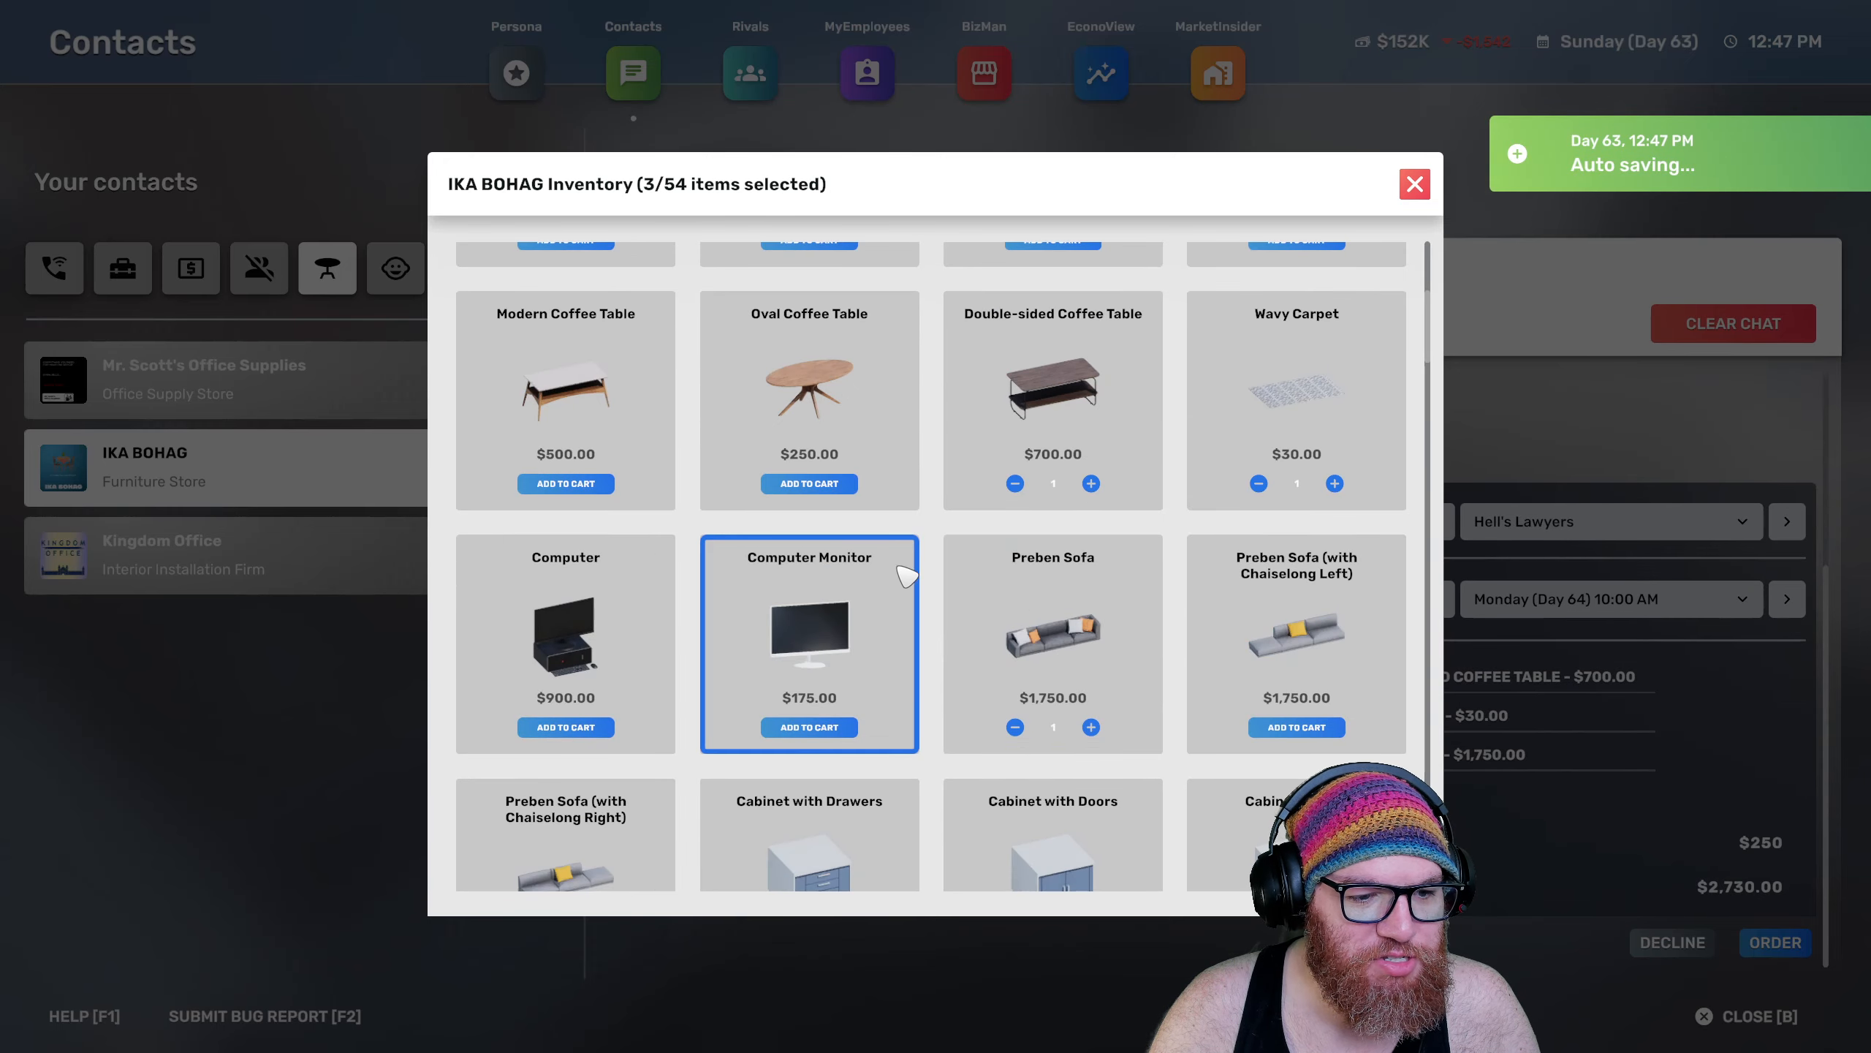
scroll("down", 3)
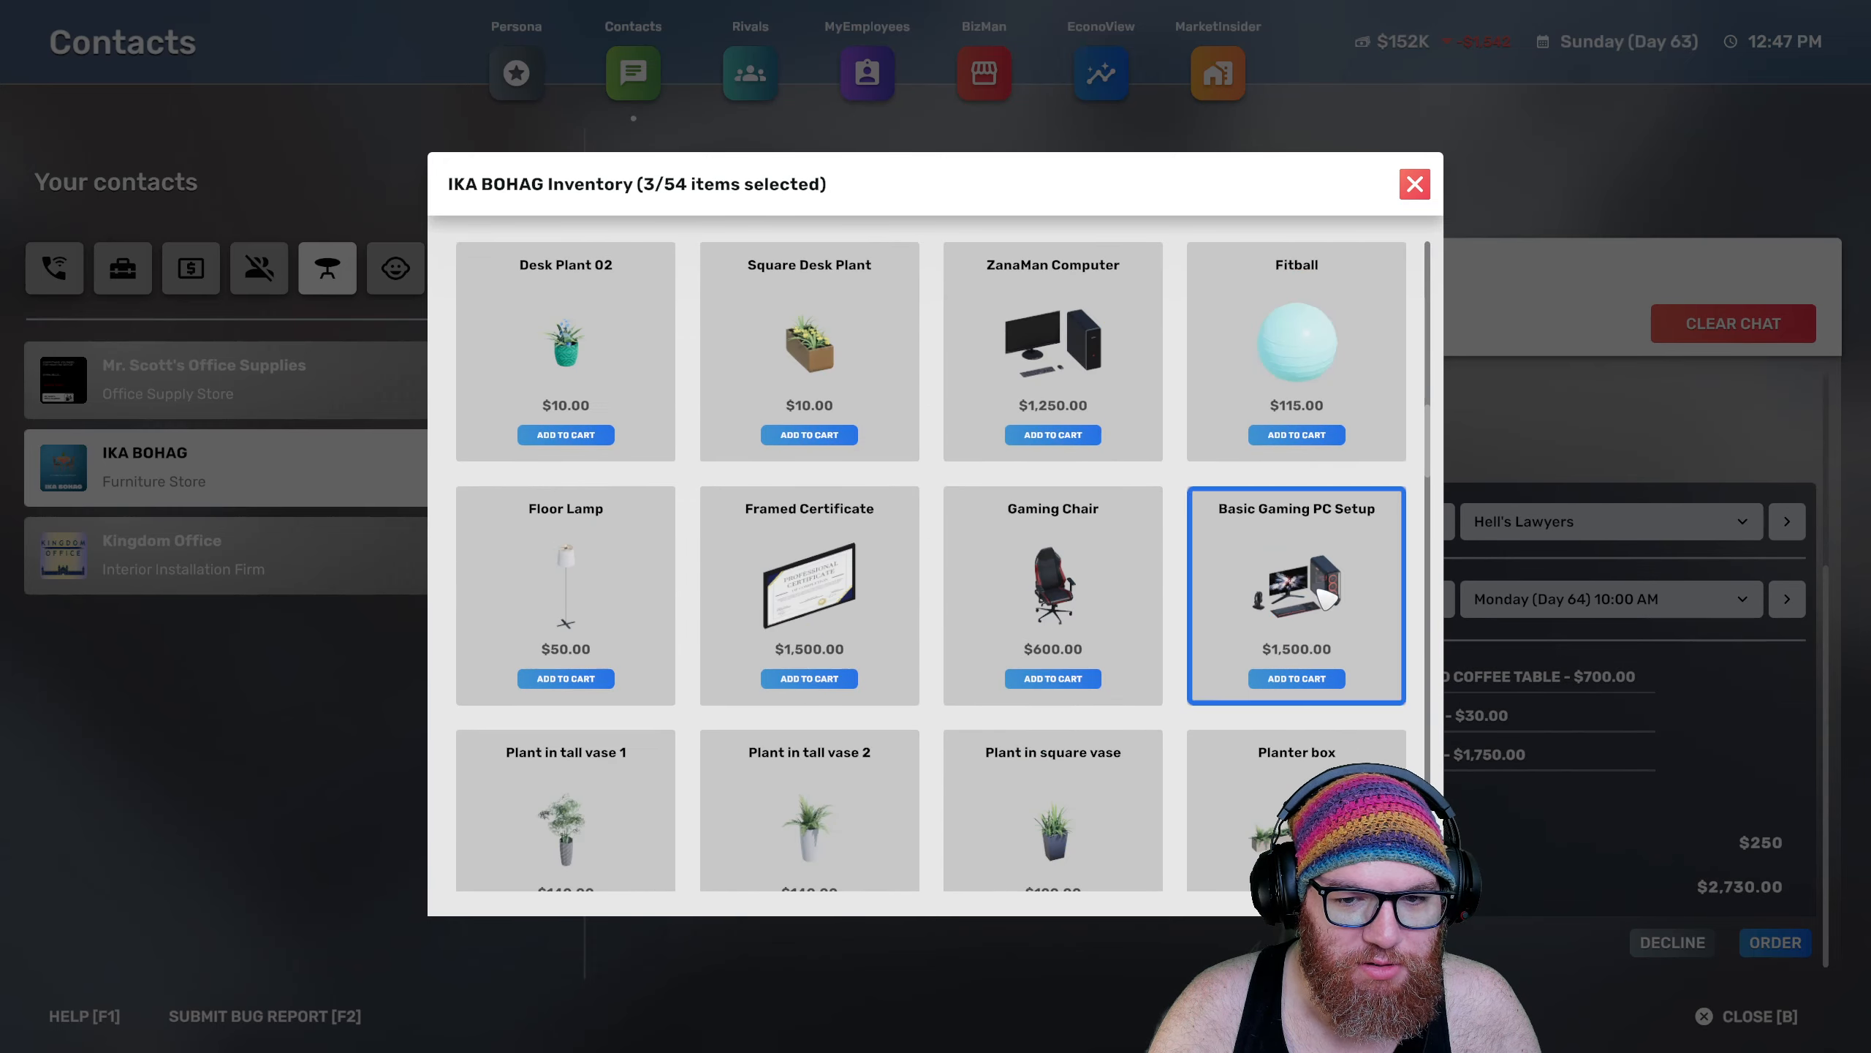
scroll("down", 3)
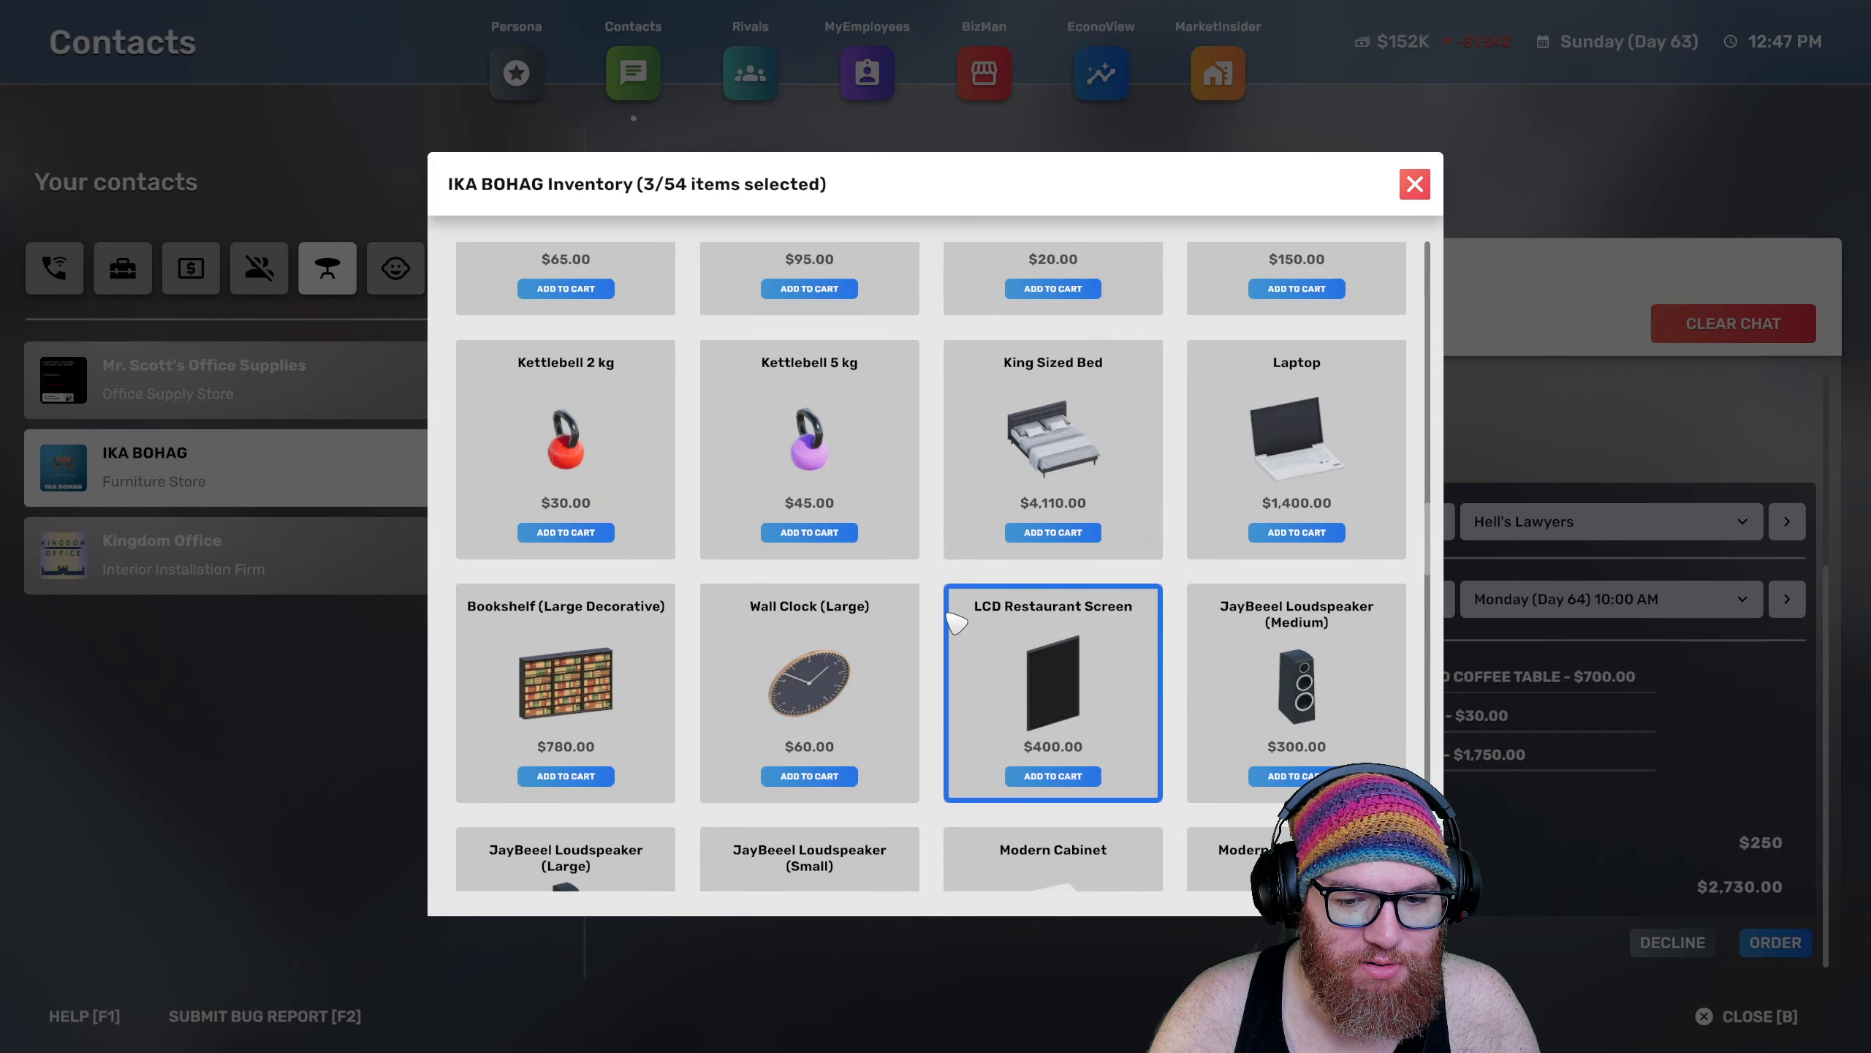
left_click(809, 776)
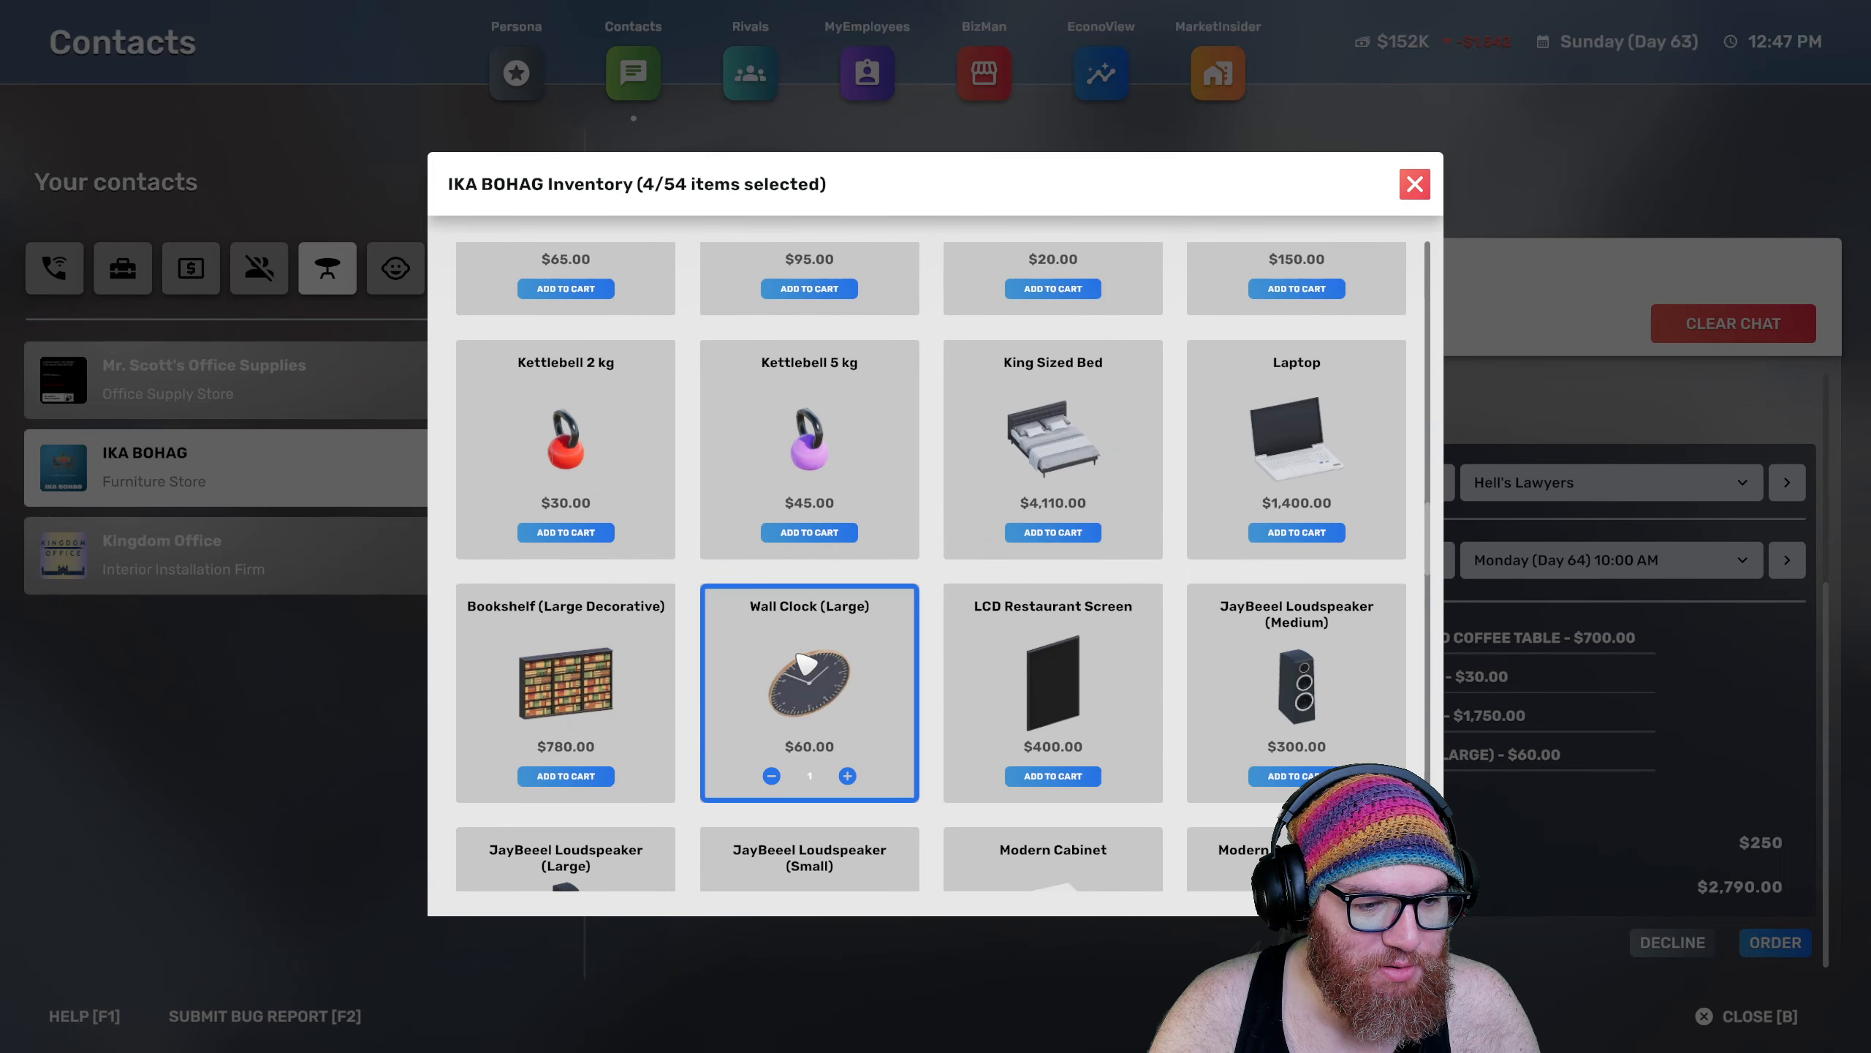
left_click(808, 582)
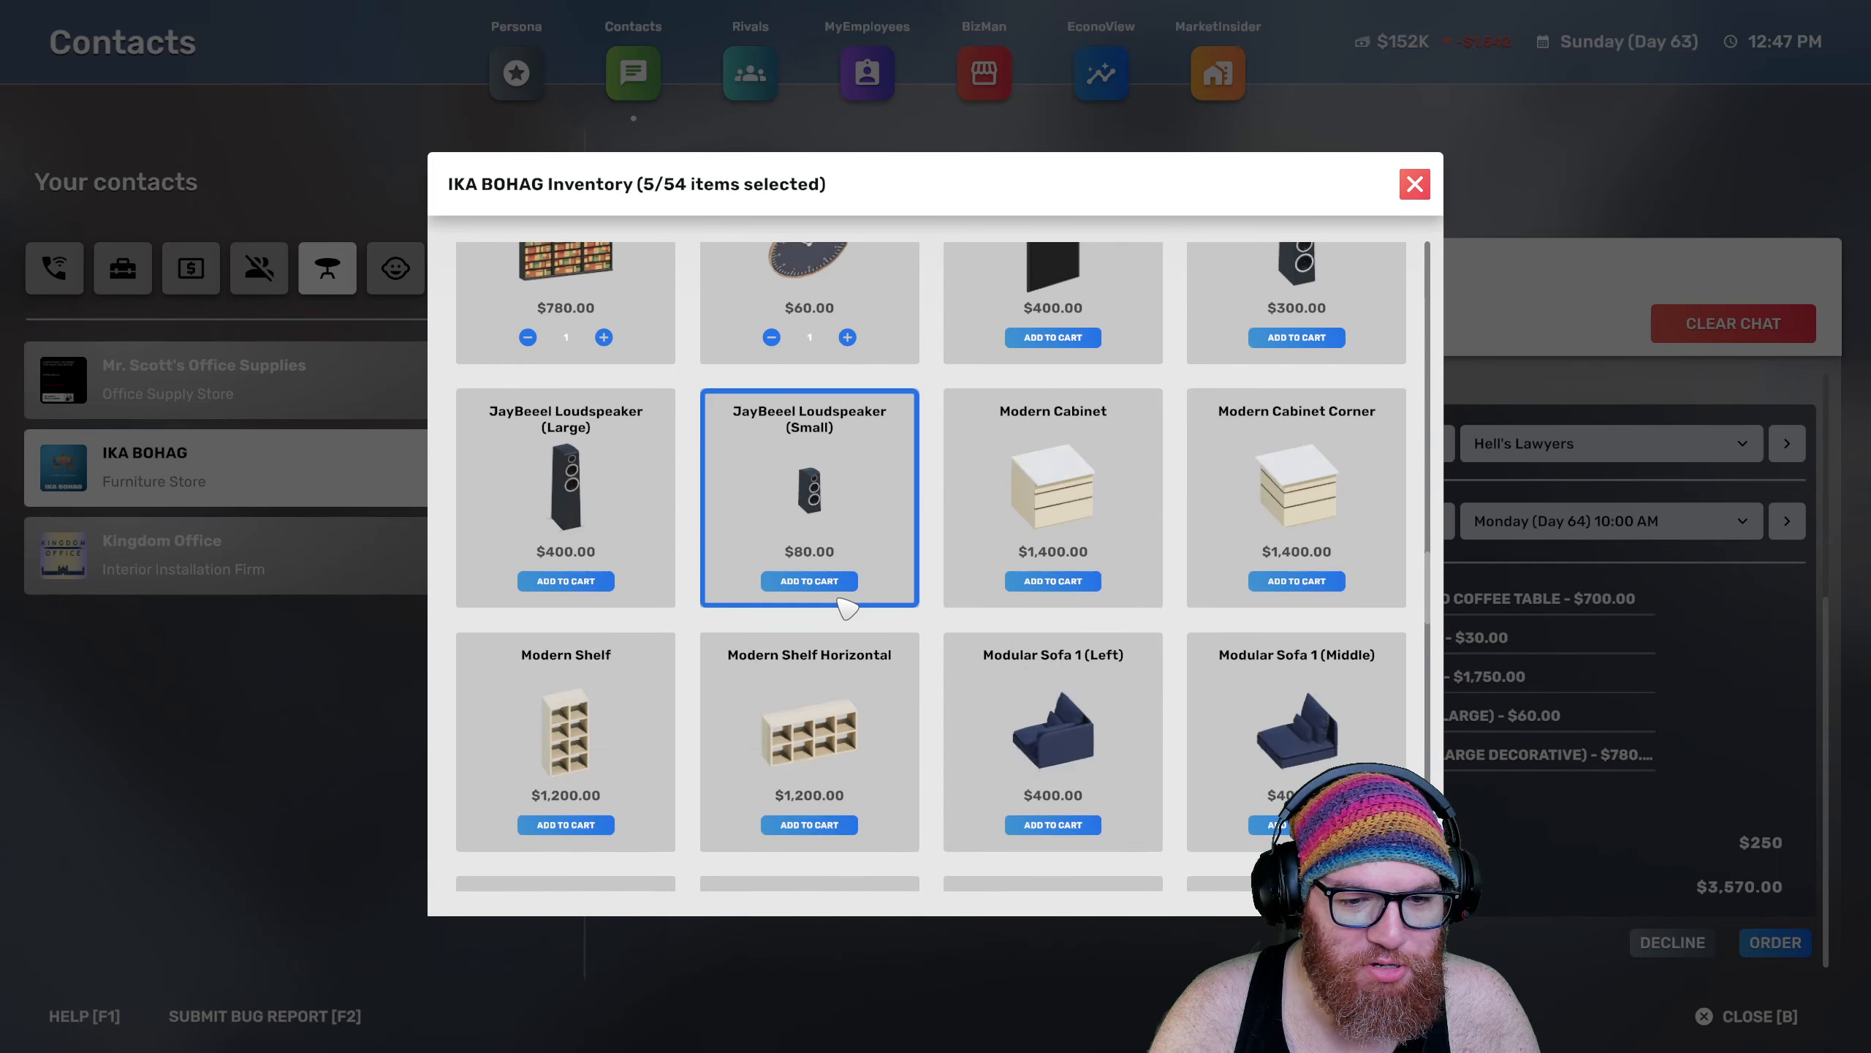
Add the 43-inch ELGE TV and remaining items, bringing the order to $10,640 with delivery
scroll("down", 3)
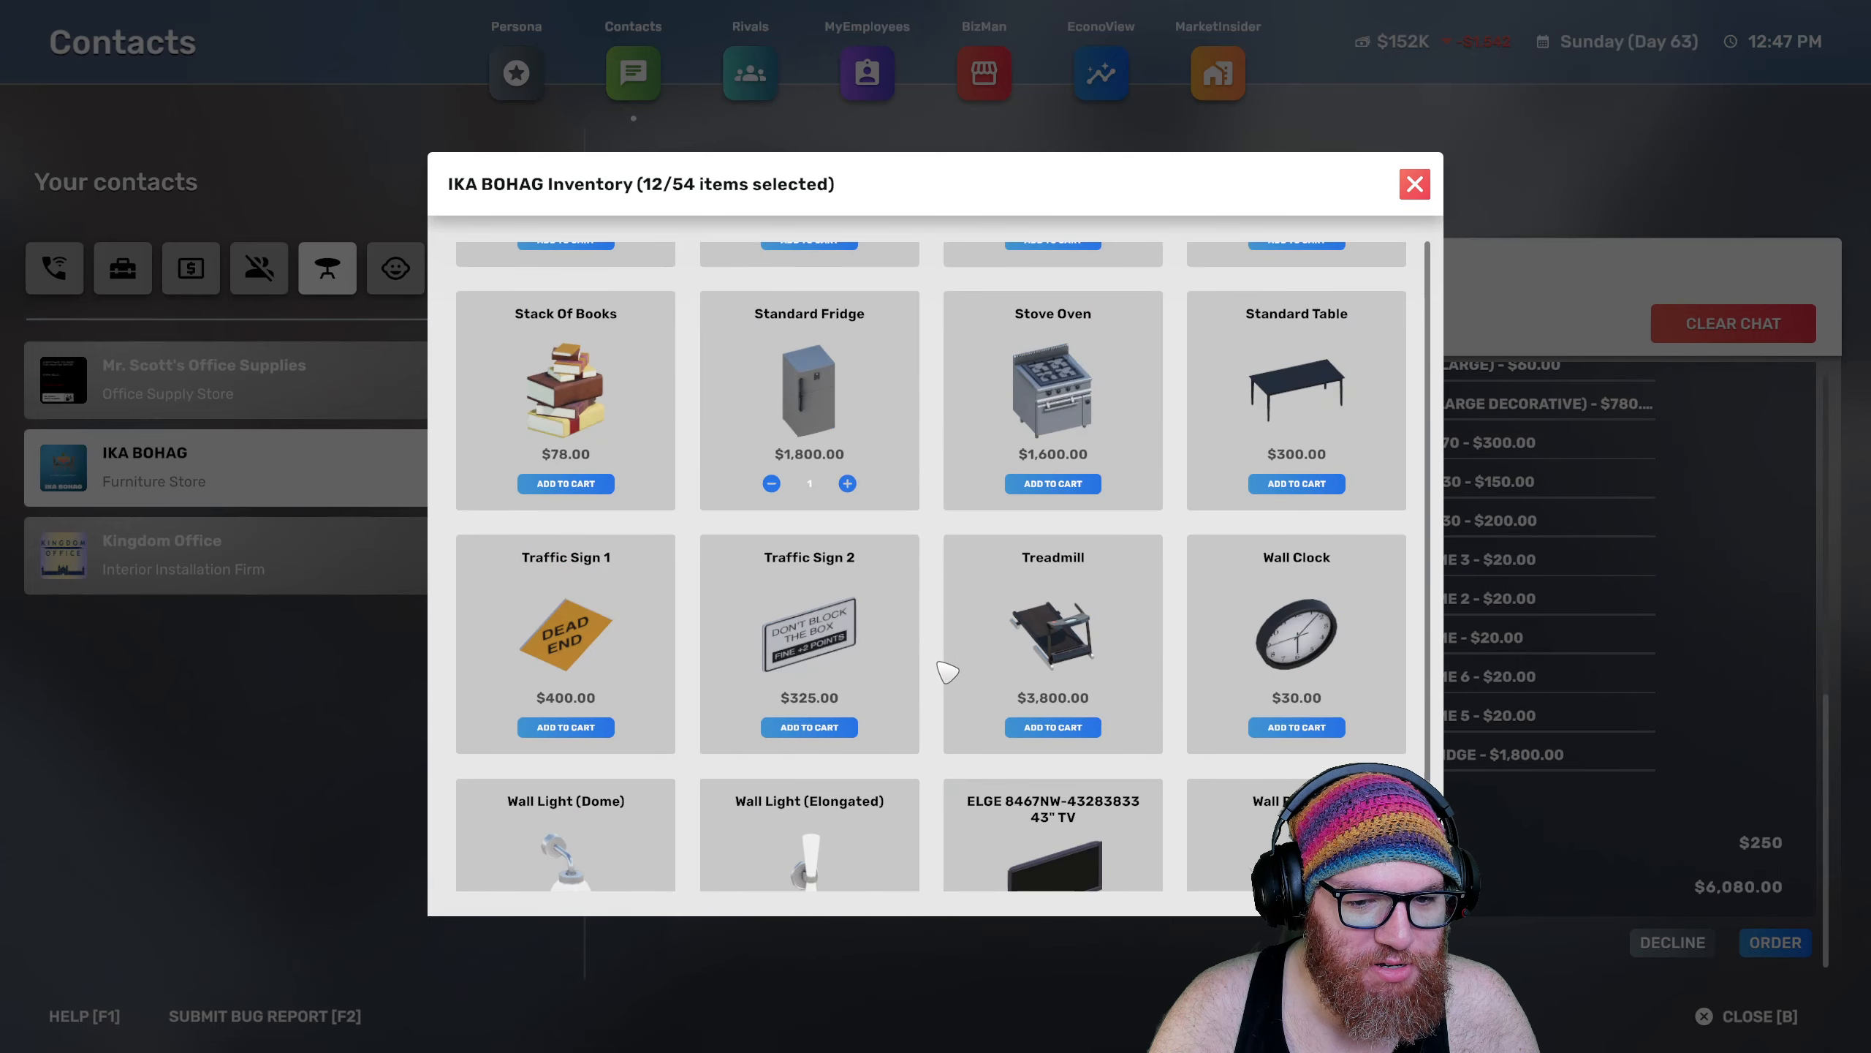
left_click(1053, 399)
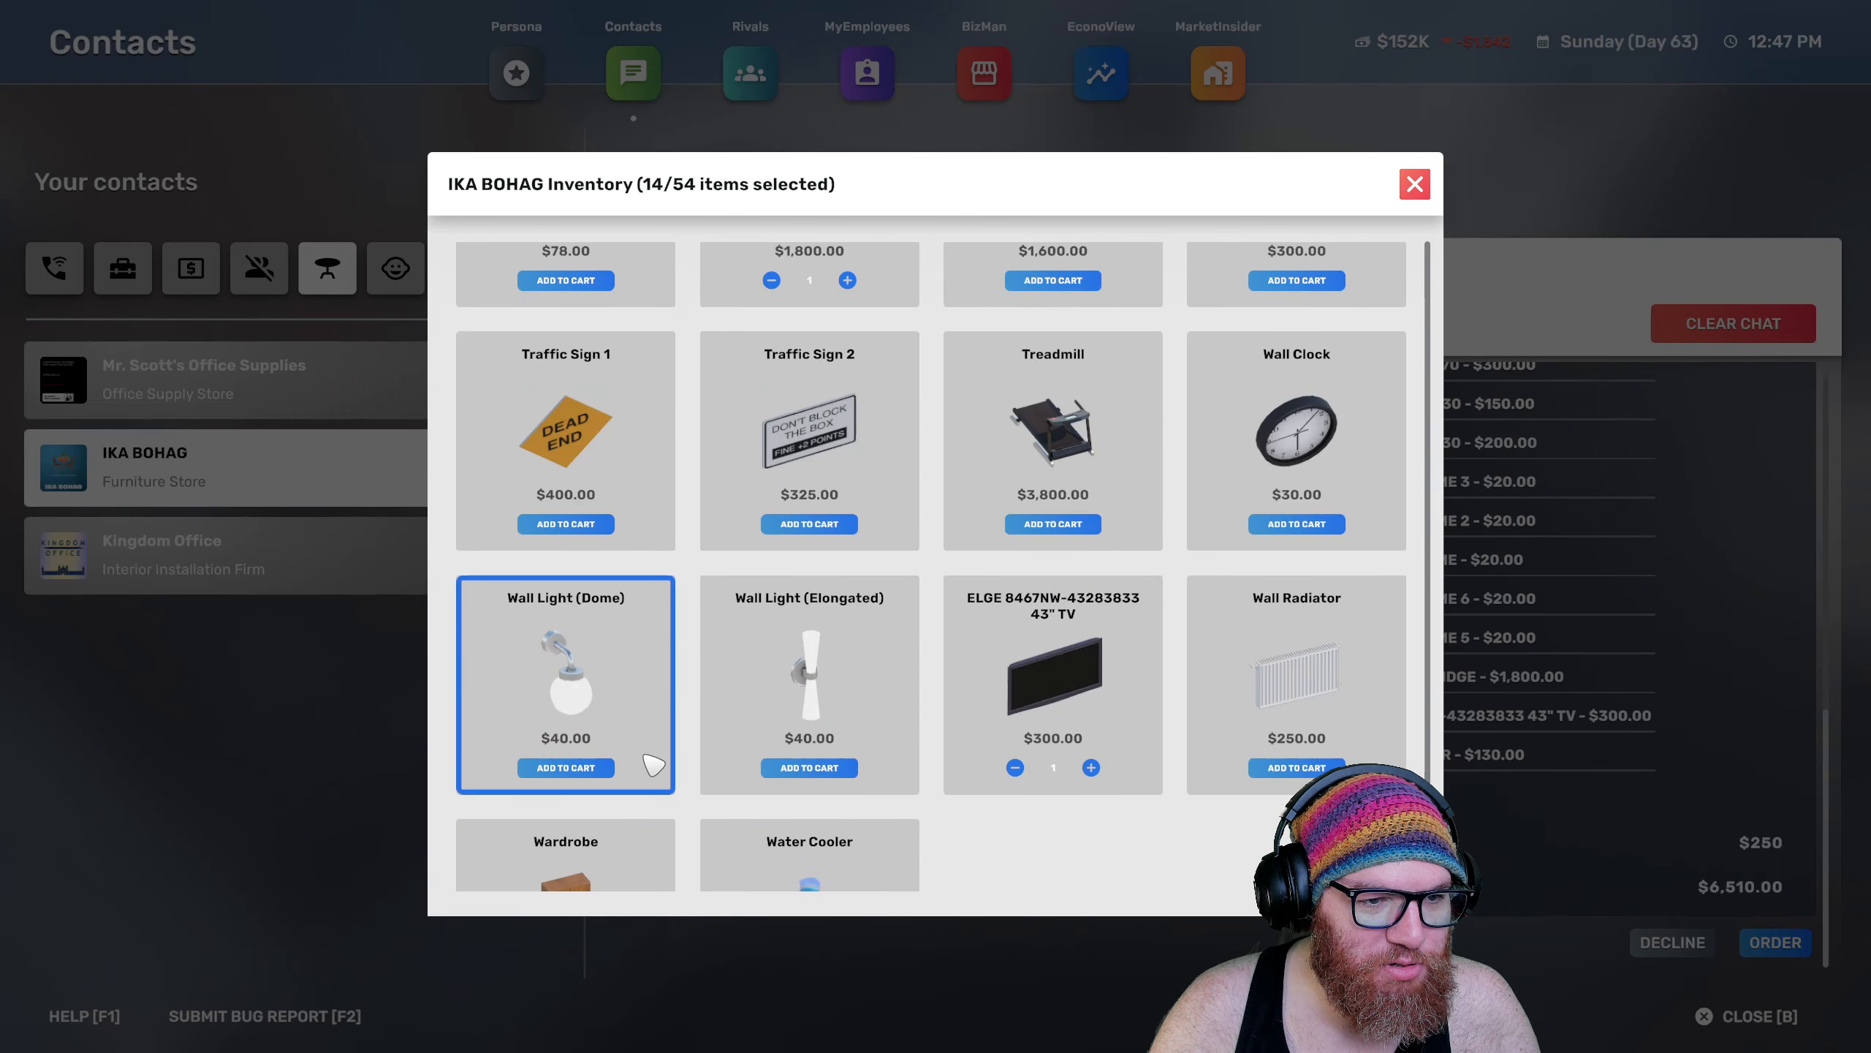
scroll("down", 3)
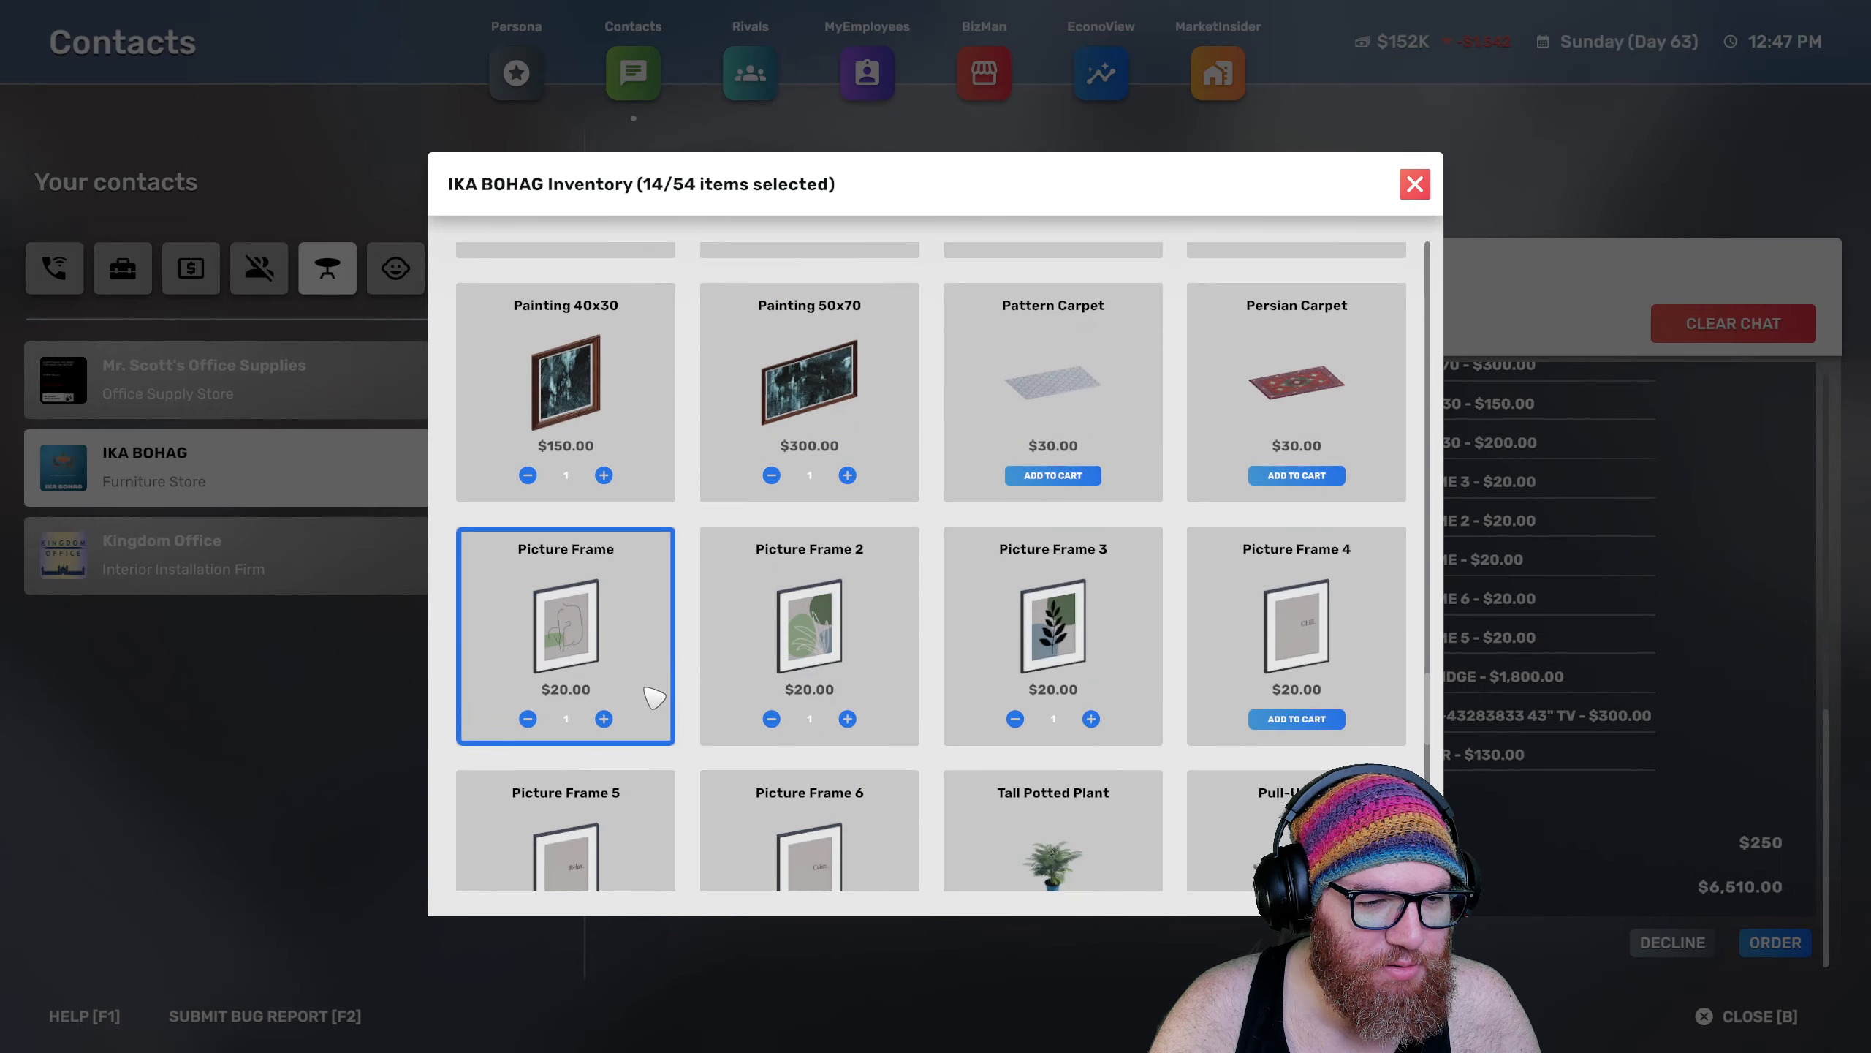
scroll("down", 3)
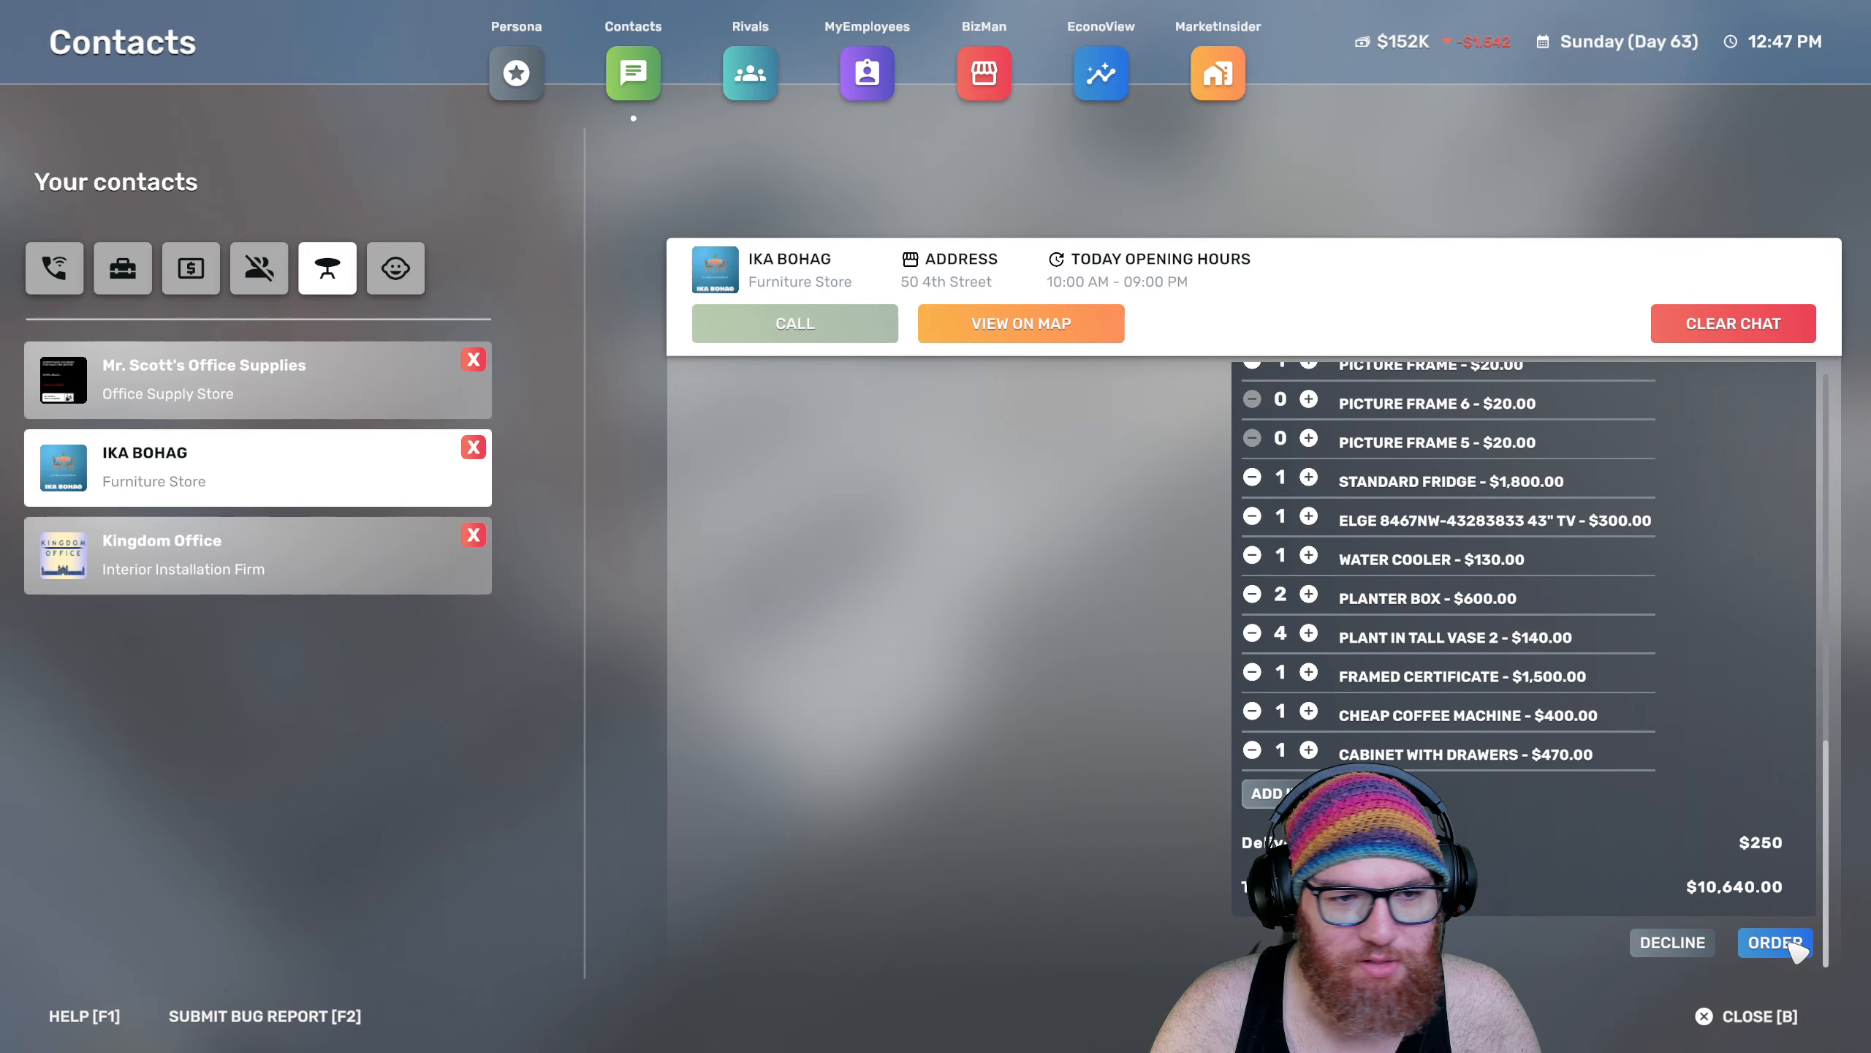
left_click(1773, 942)
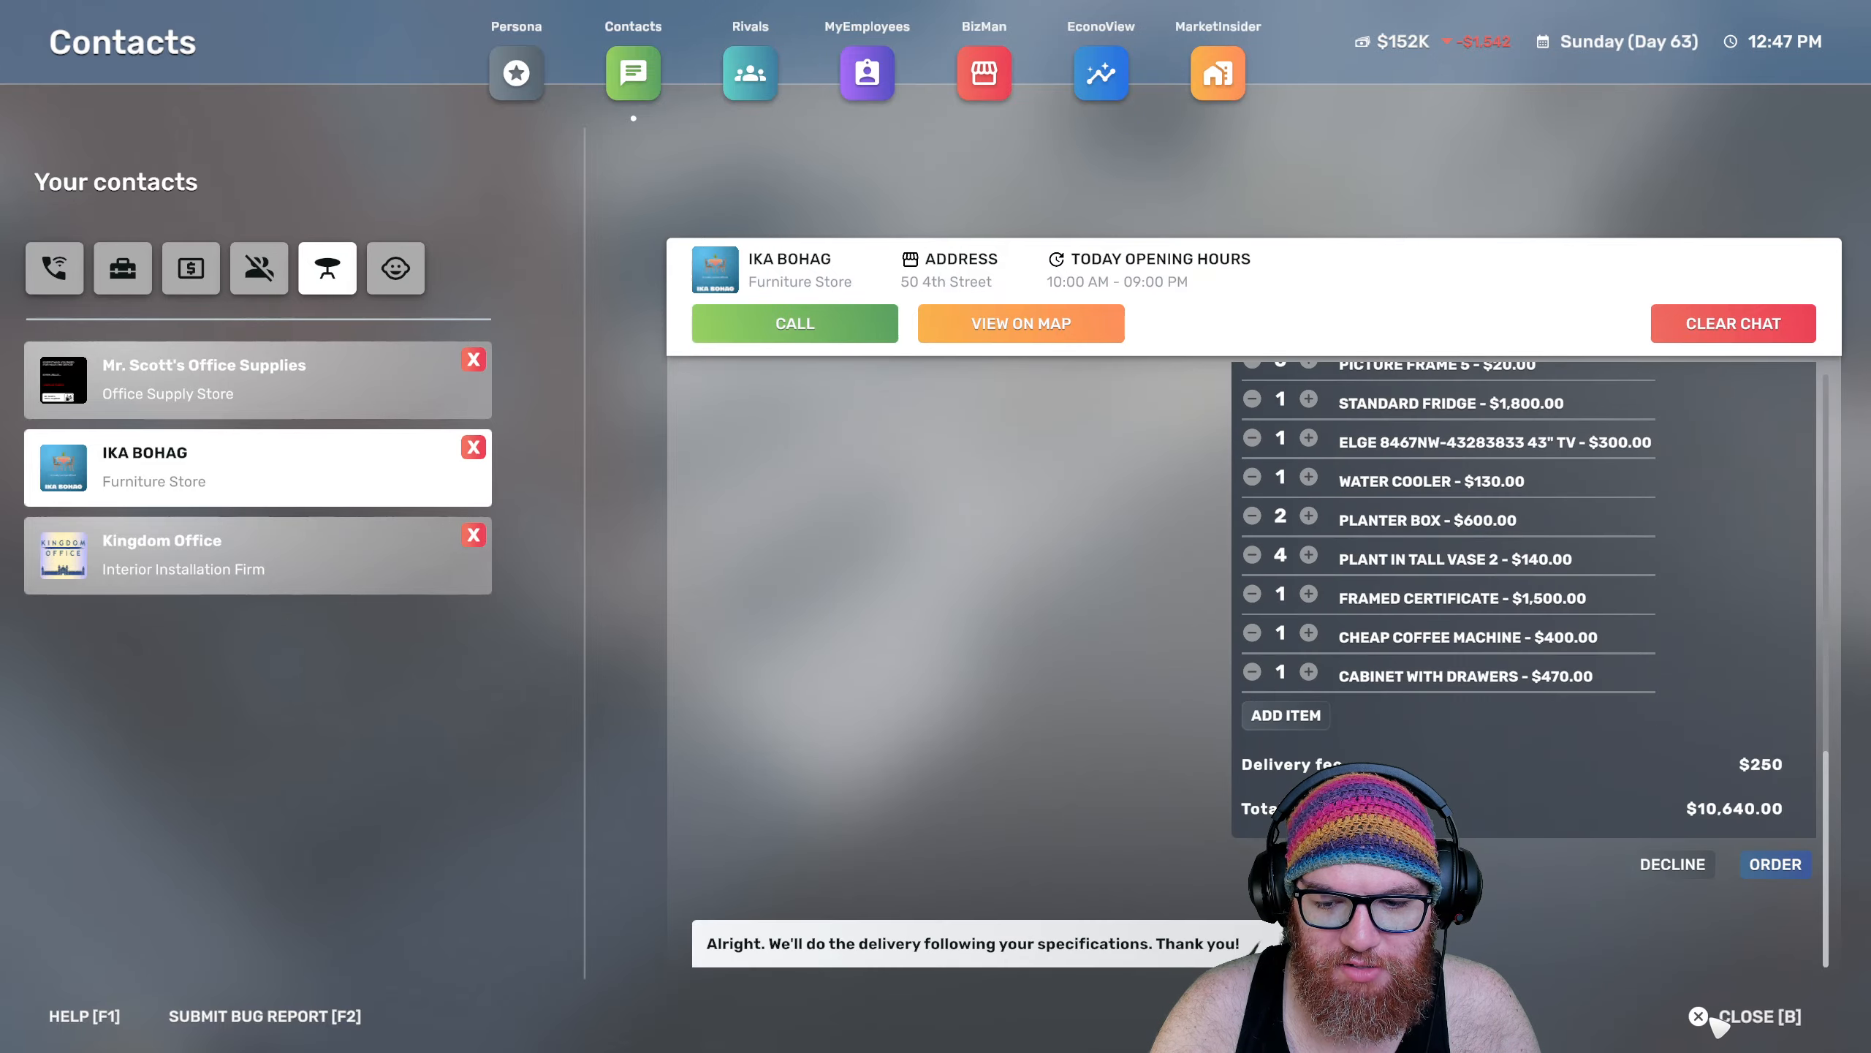
left_click(1699, 1016)
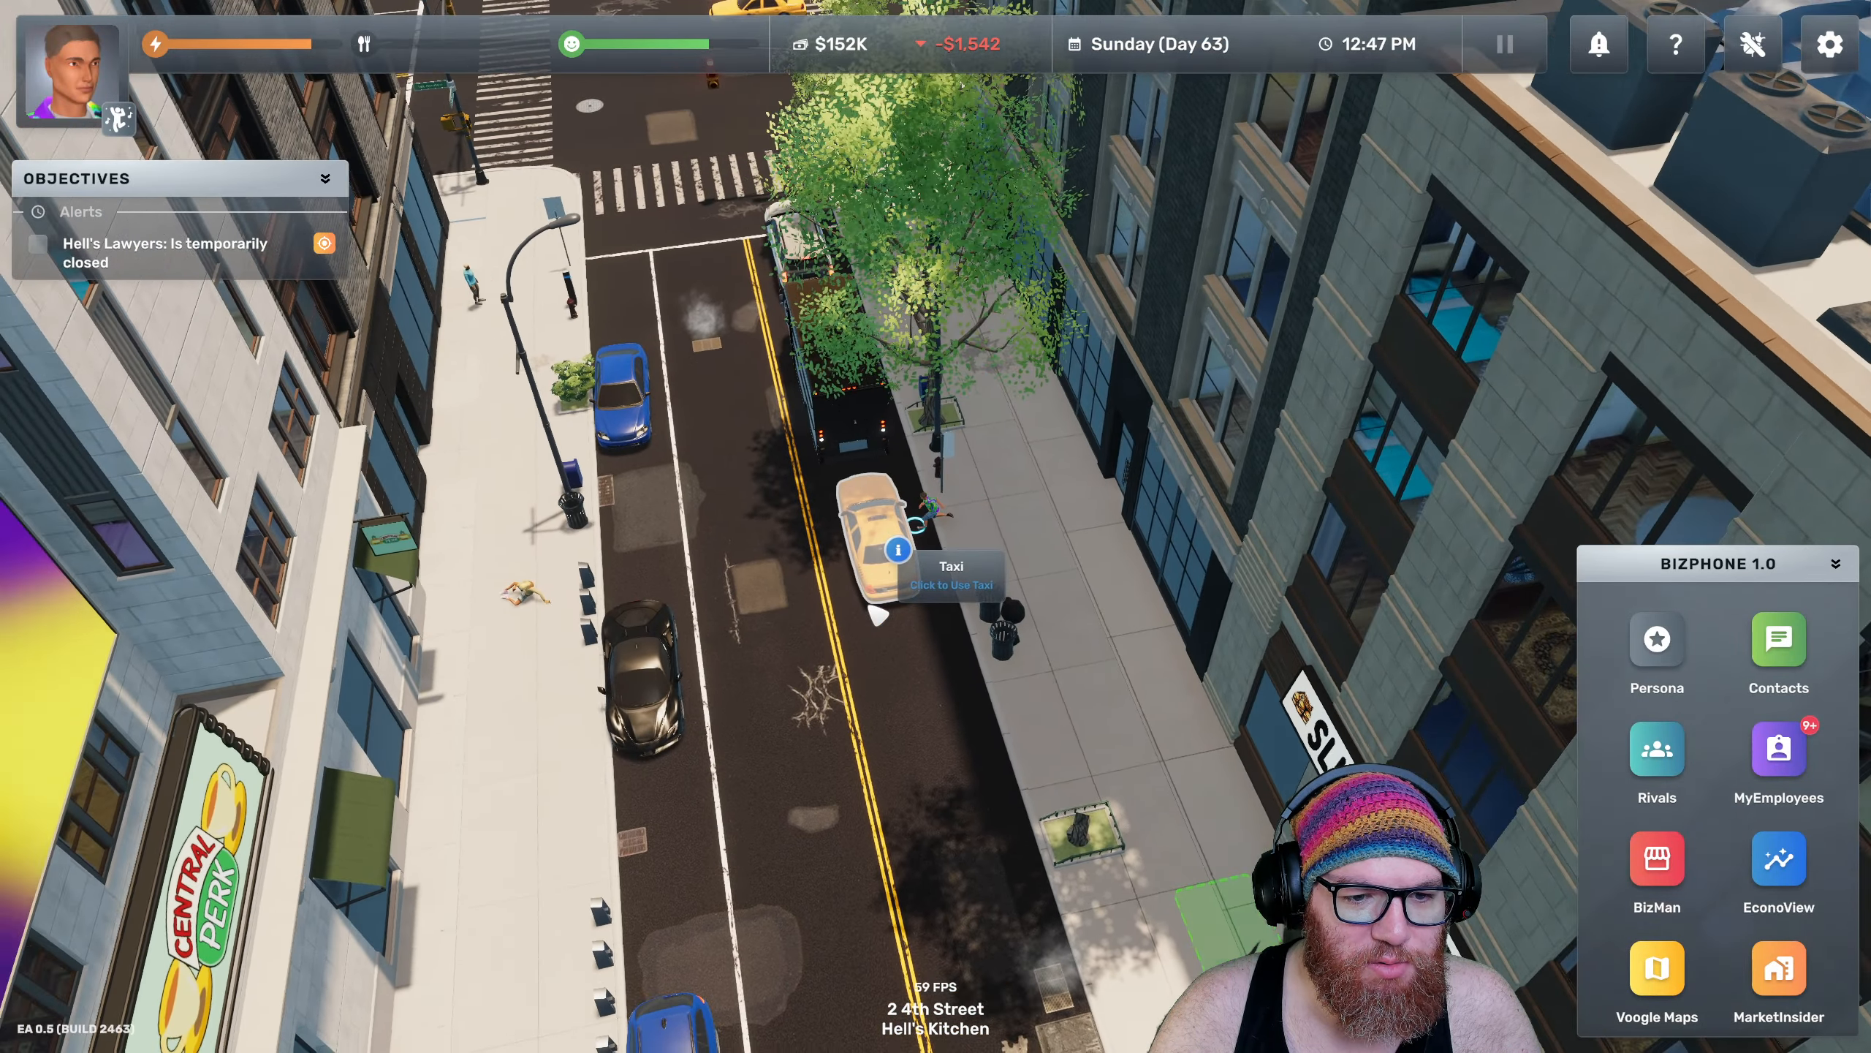
left_click(1655, 972)
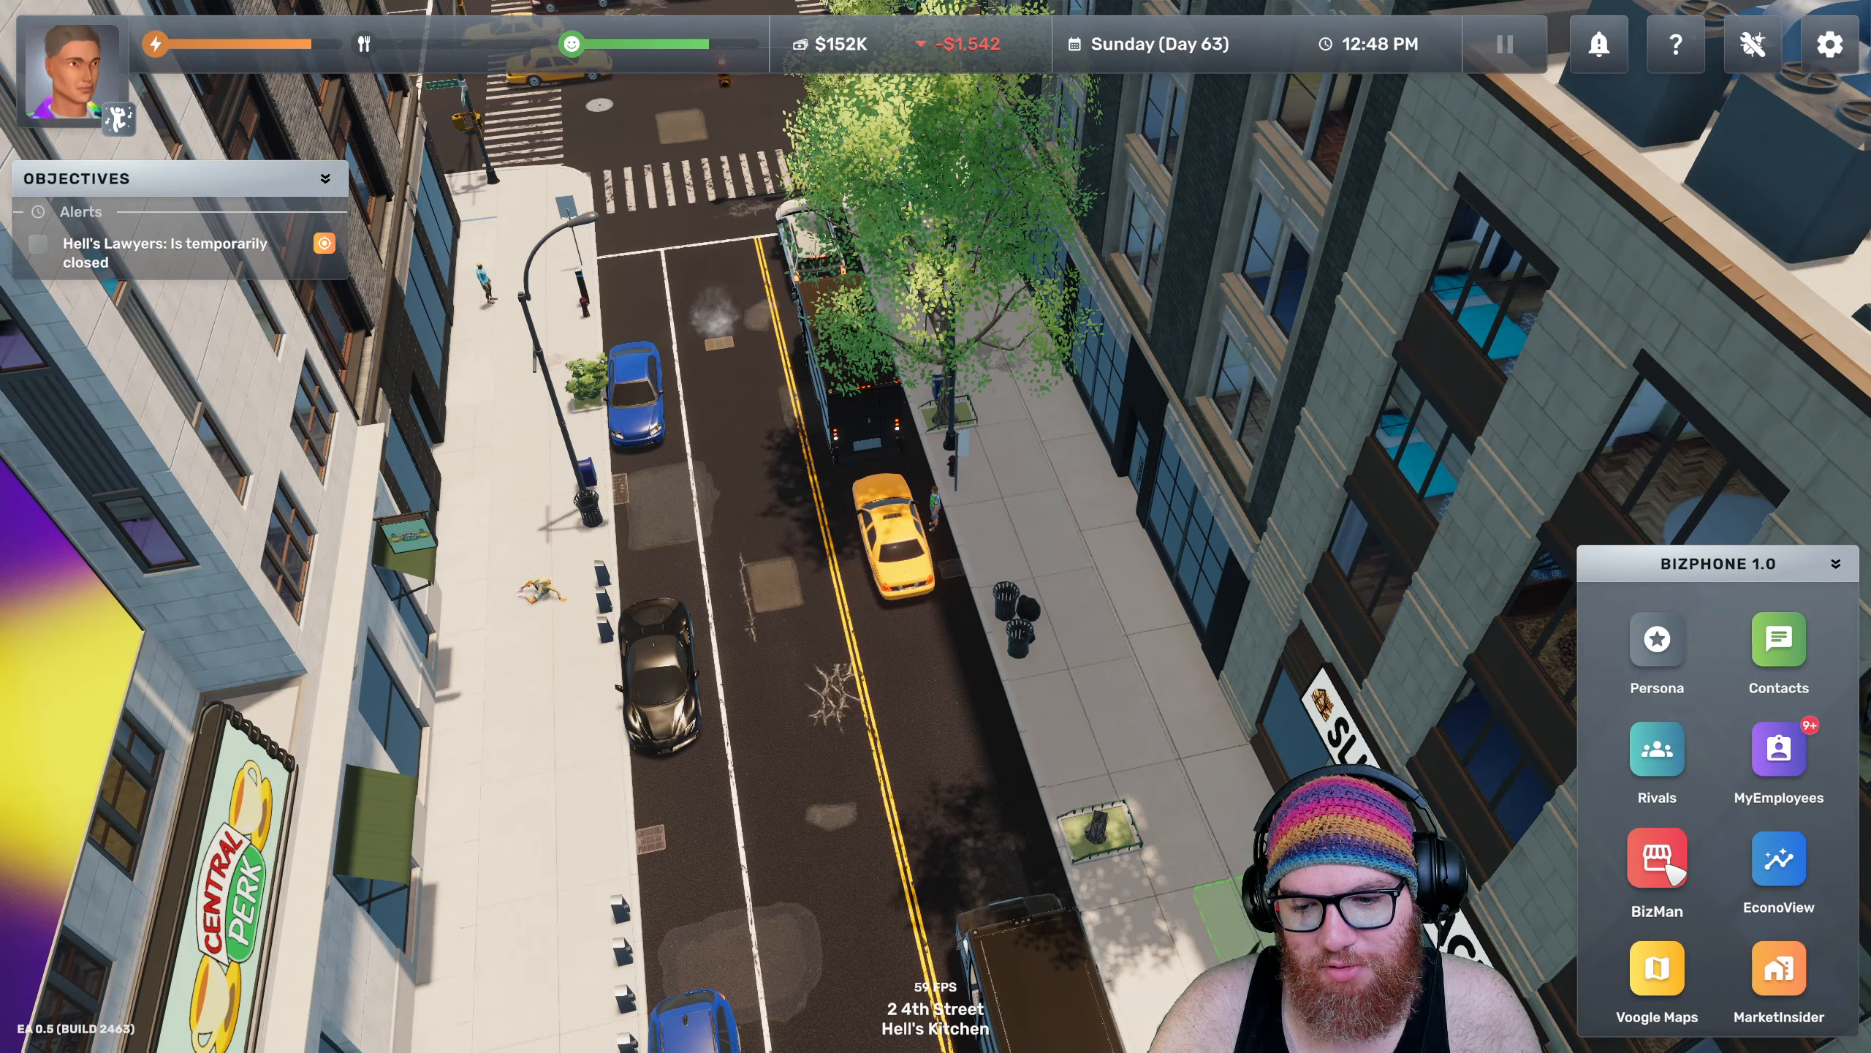
Review MyEmployees sorted by current business, then go to the Hell's Lawyers office on Day 64
left_click(1778, 750)
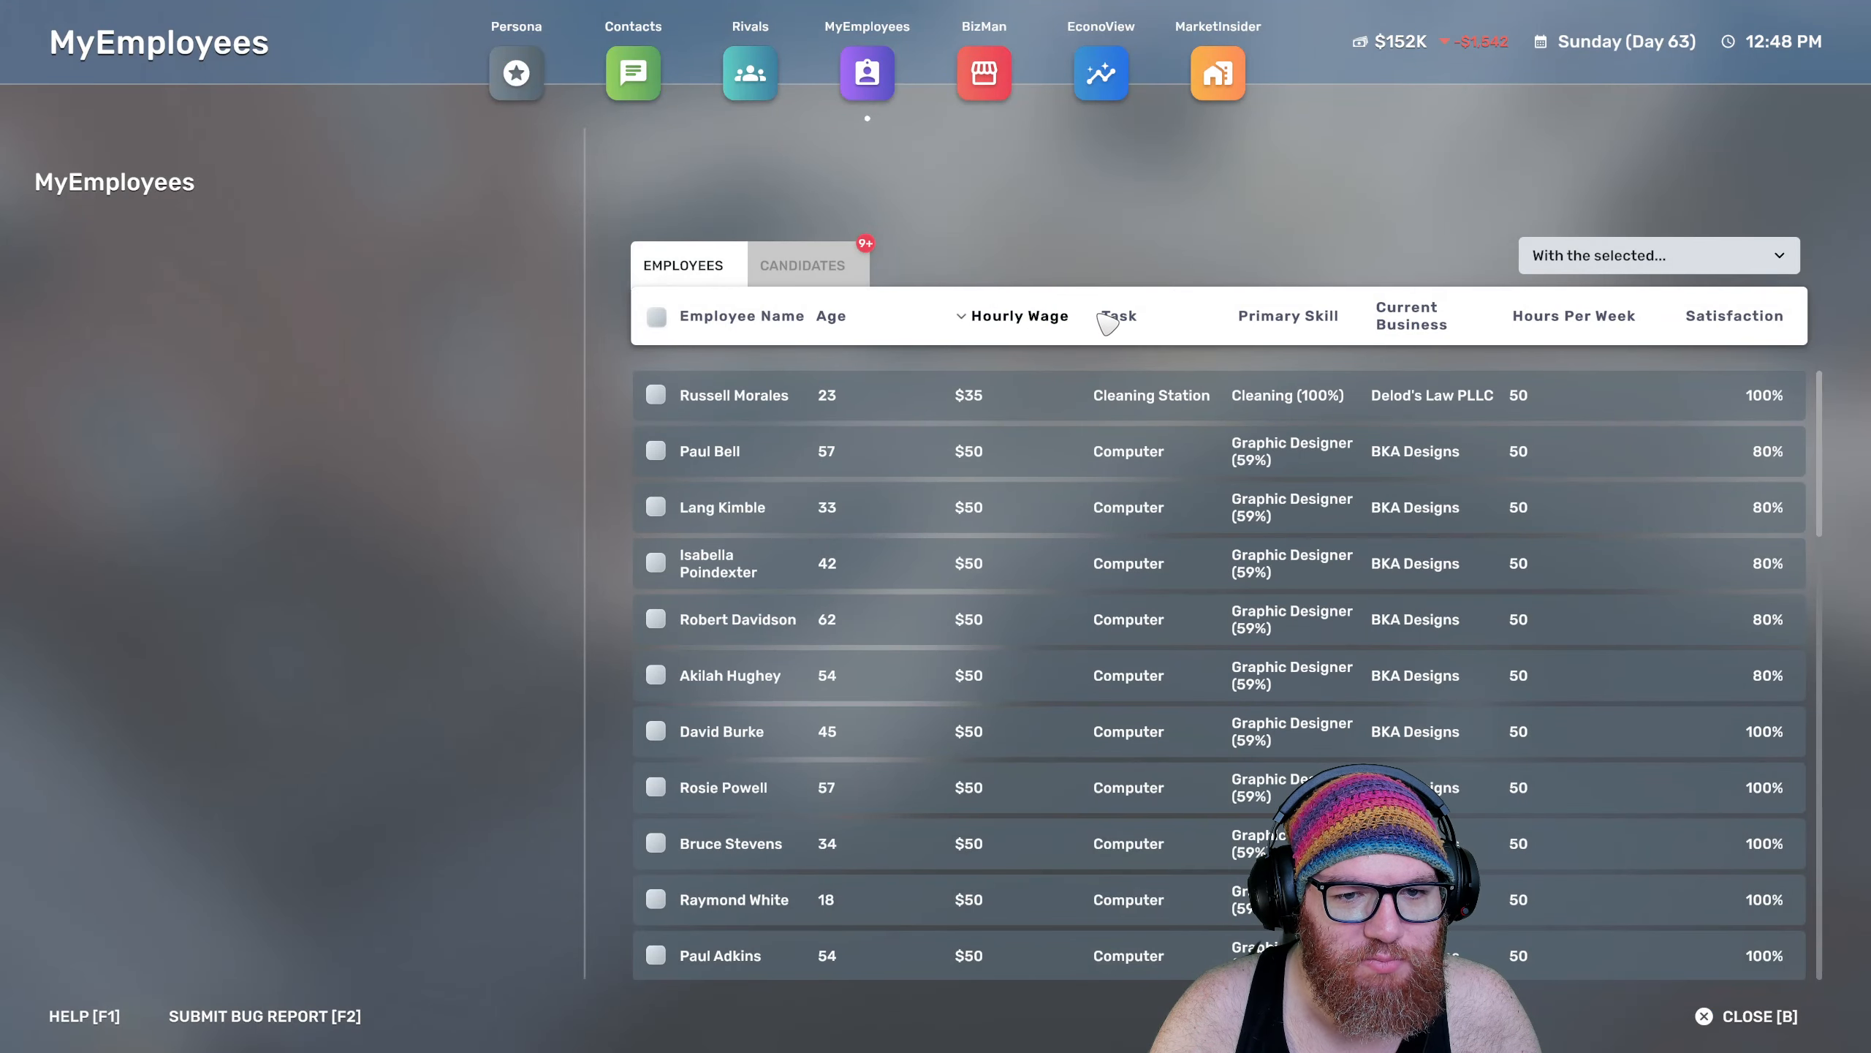
left_click(1288, 316)
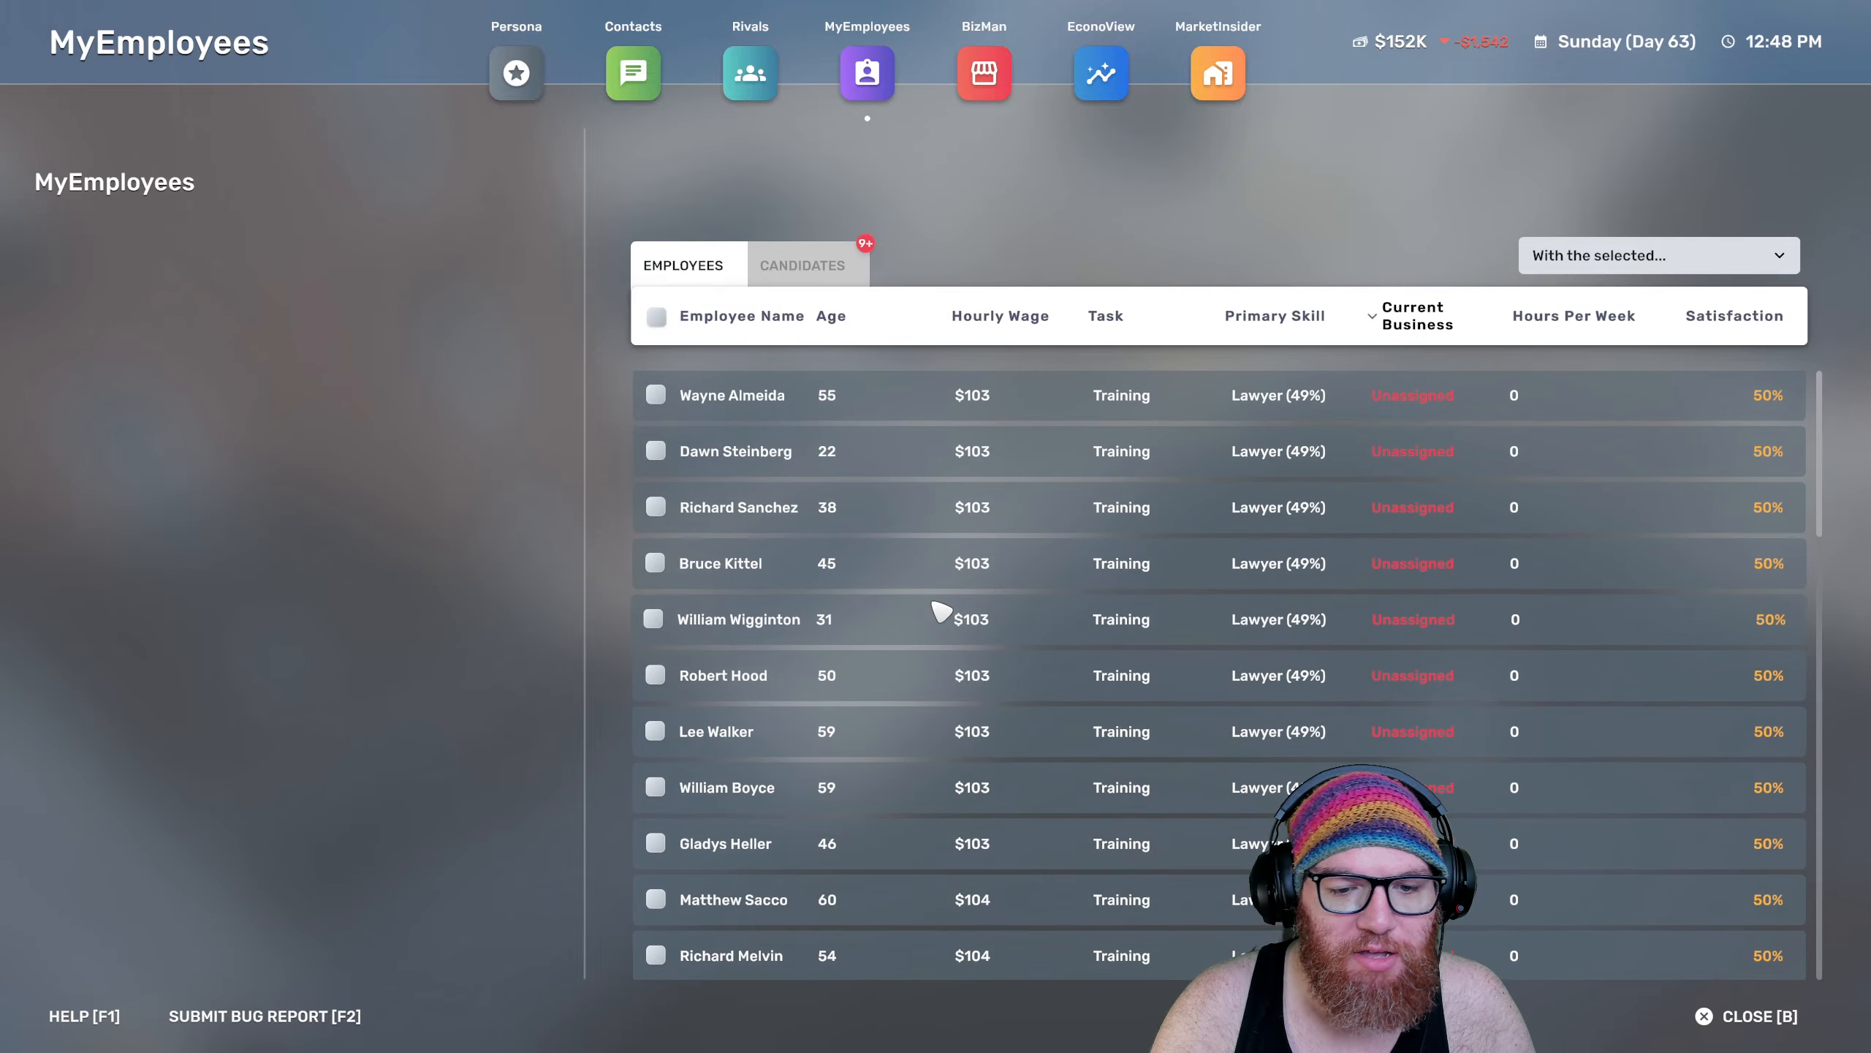
left_click(1744, 1016)
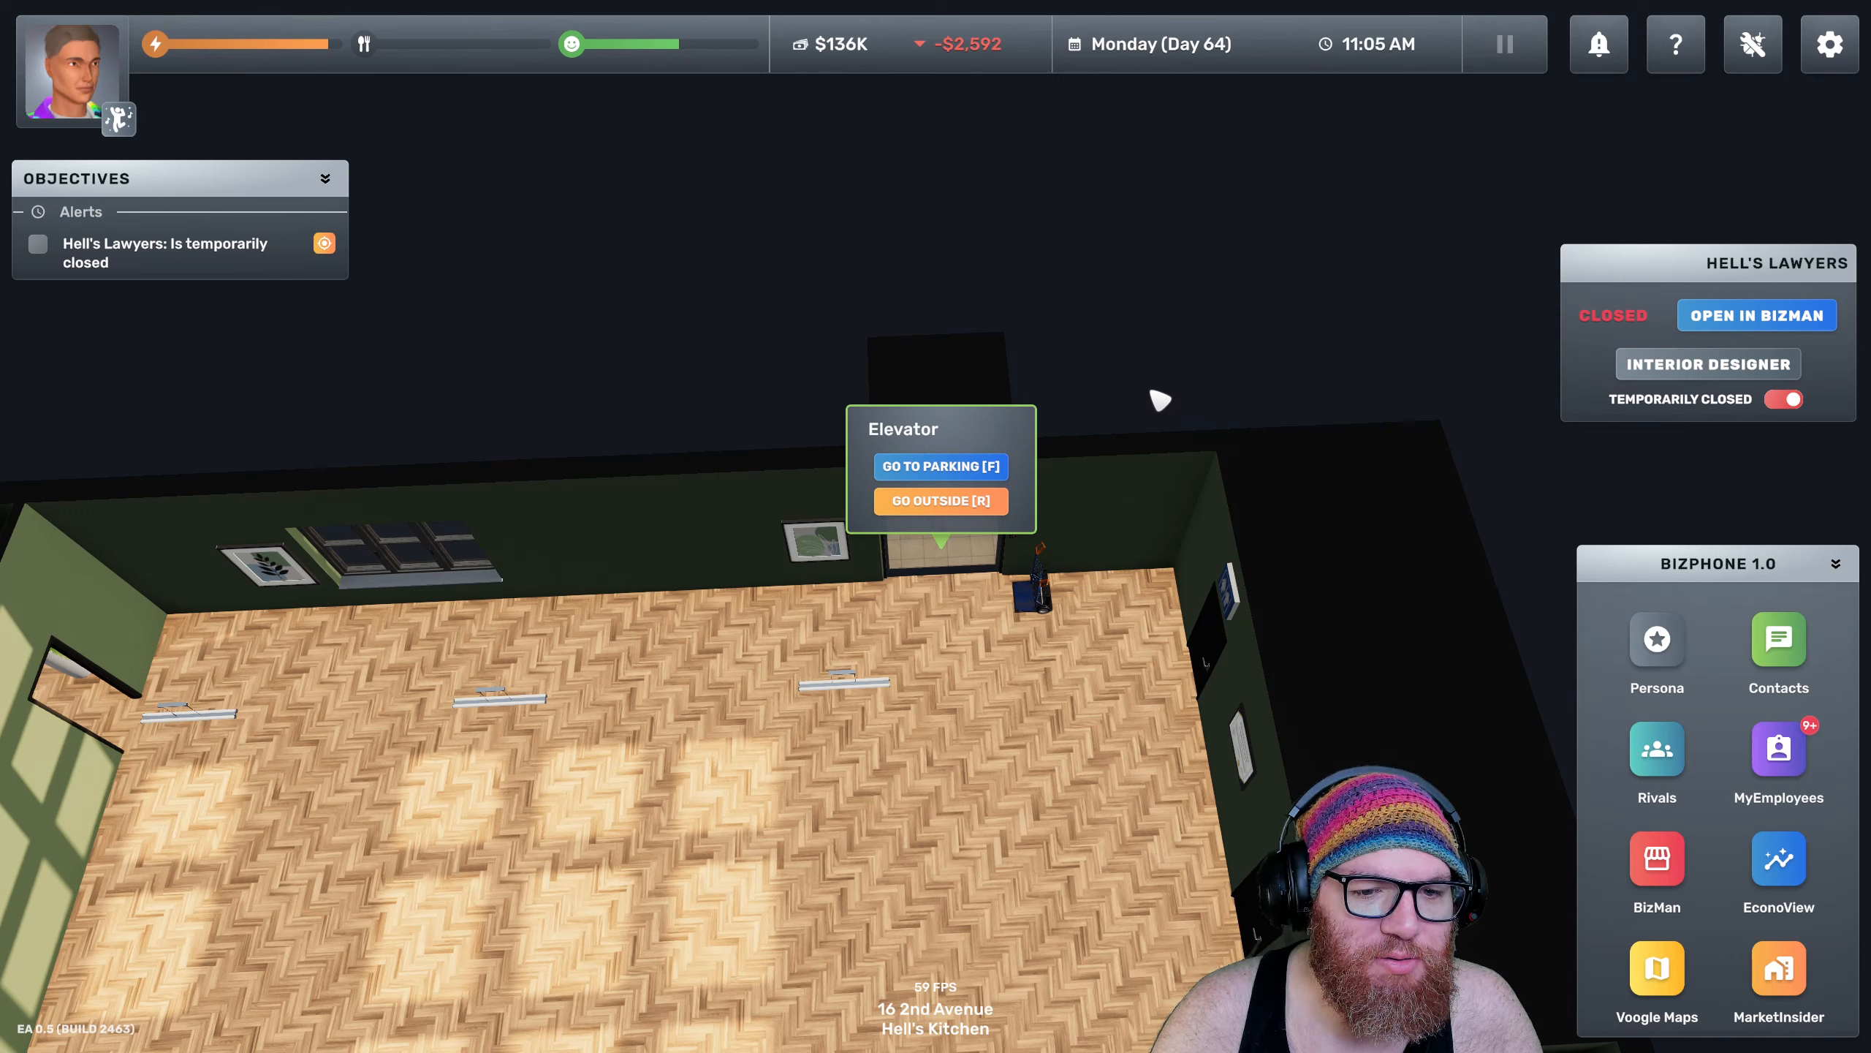
Go outside onto 2nd Avenue and bring up Voogle Maps with its business filters
left_click(940, 500)
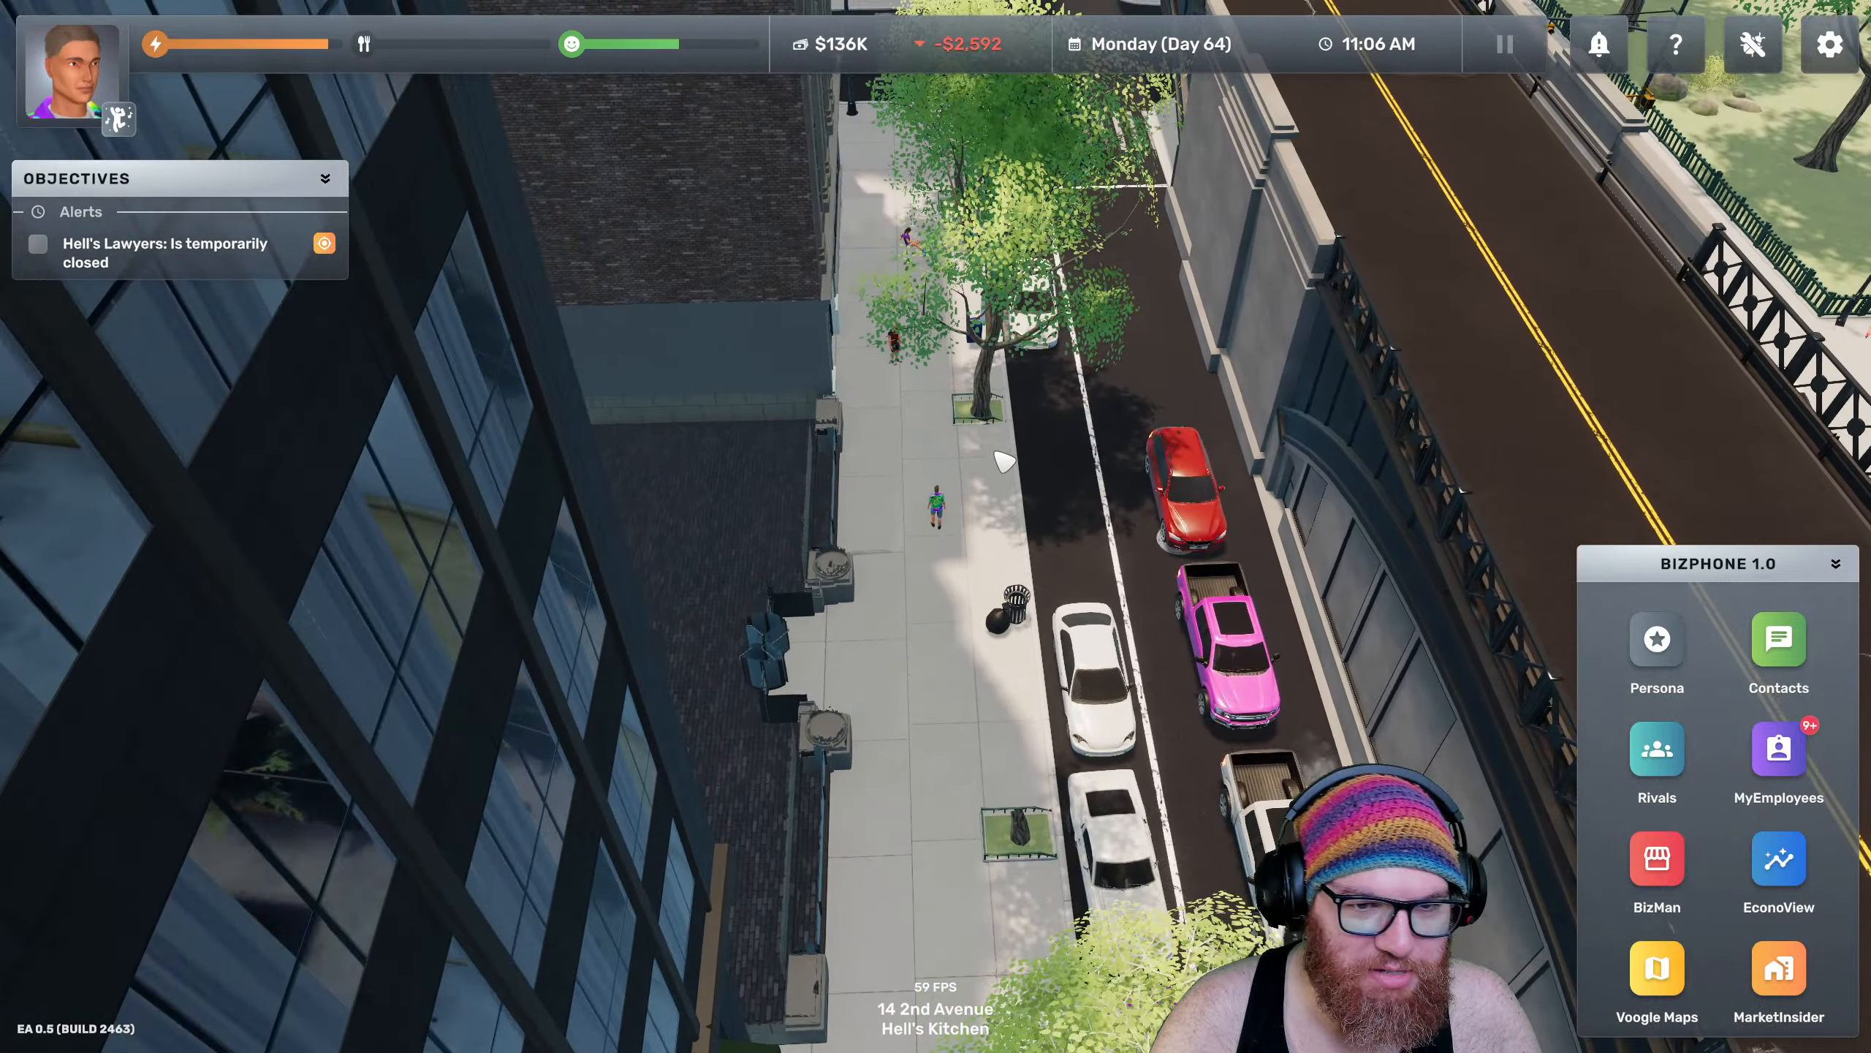
left_click(1655, 971)
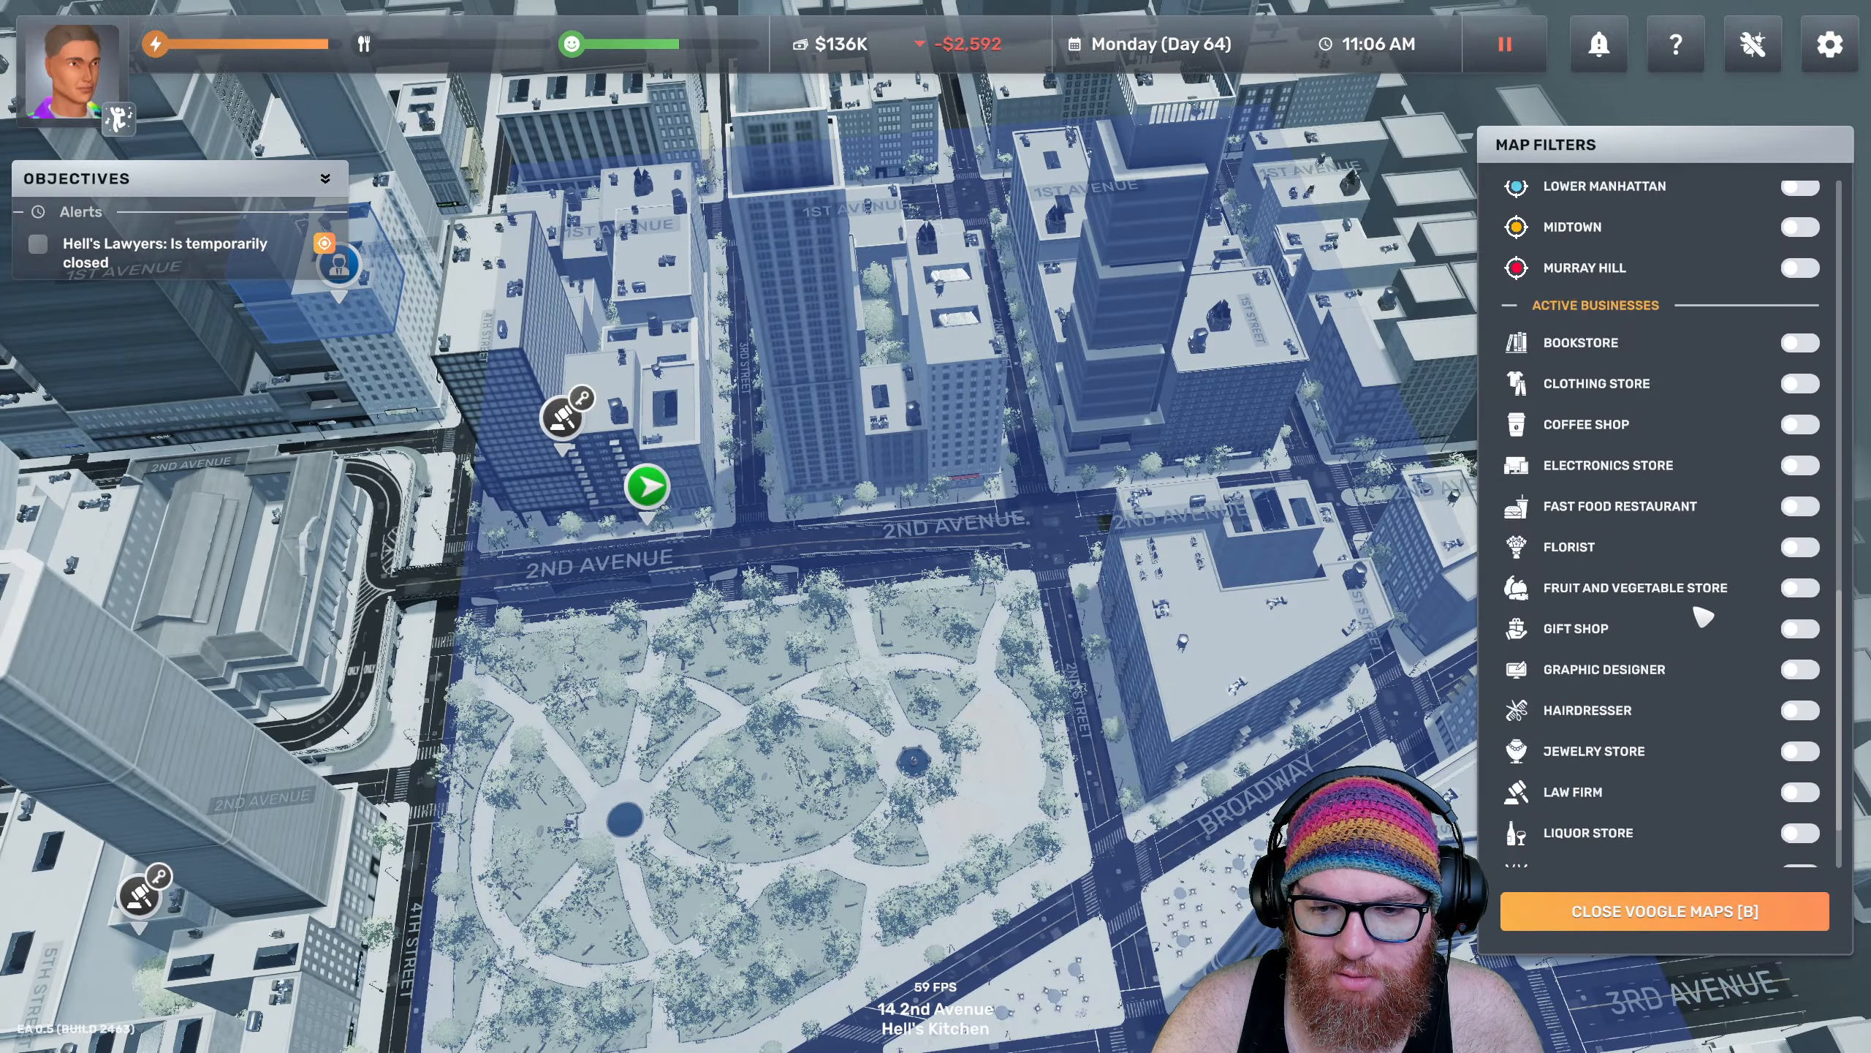
Mark law firms and graphic designers on the Voogle Maps city map
left_click(1799, 186)
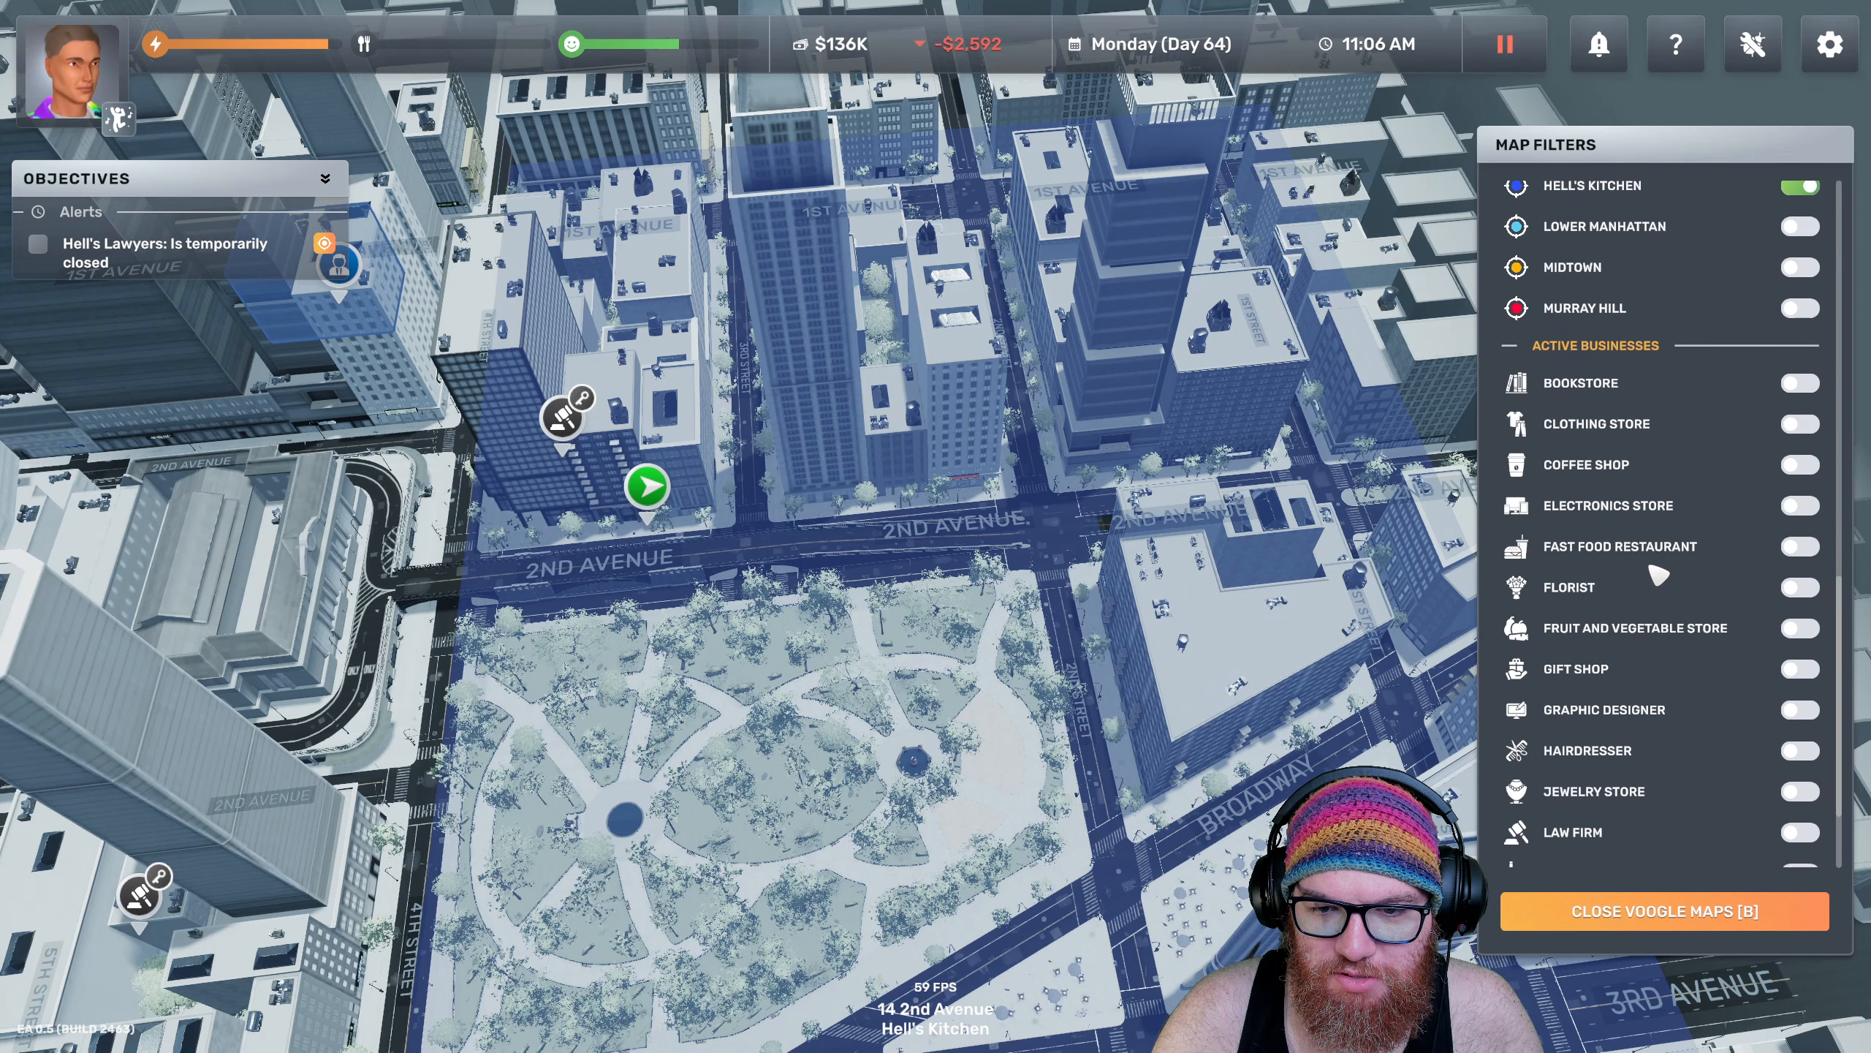
scroll("down", 3)
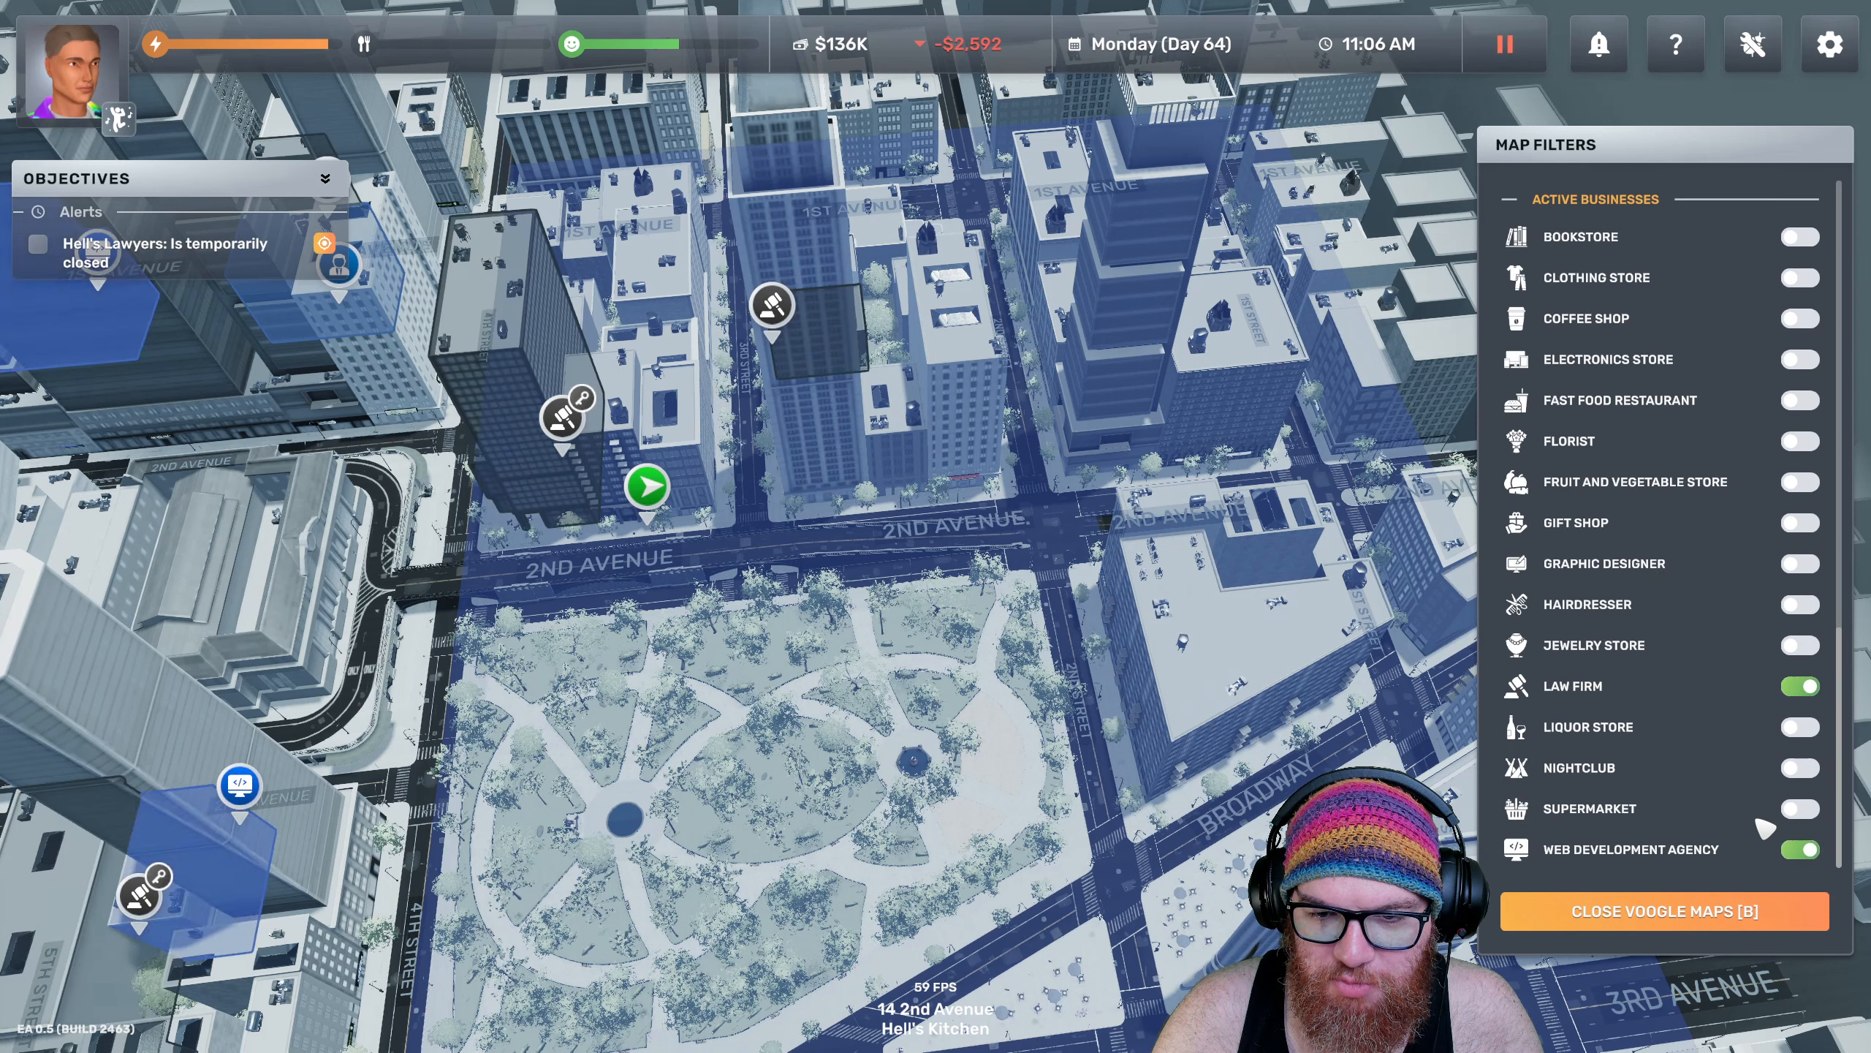
left_click(1797, 562)
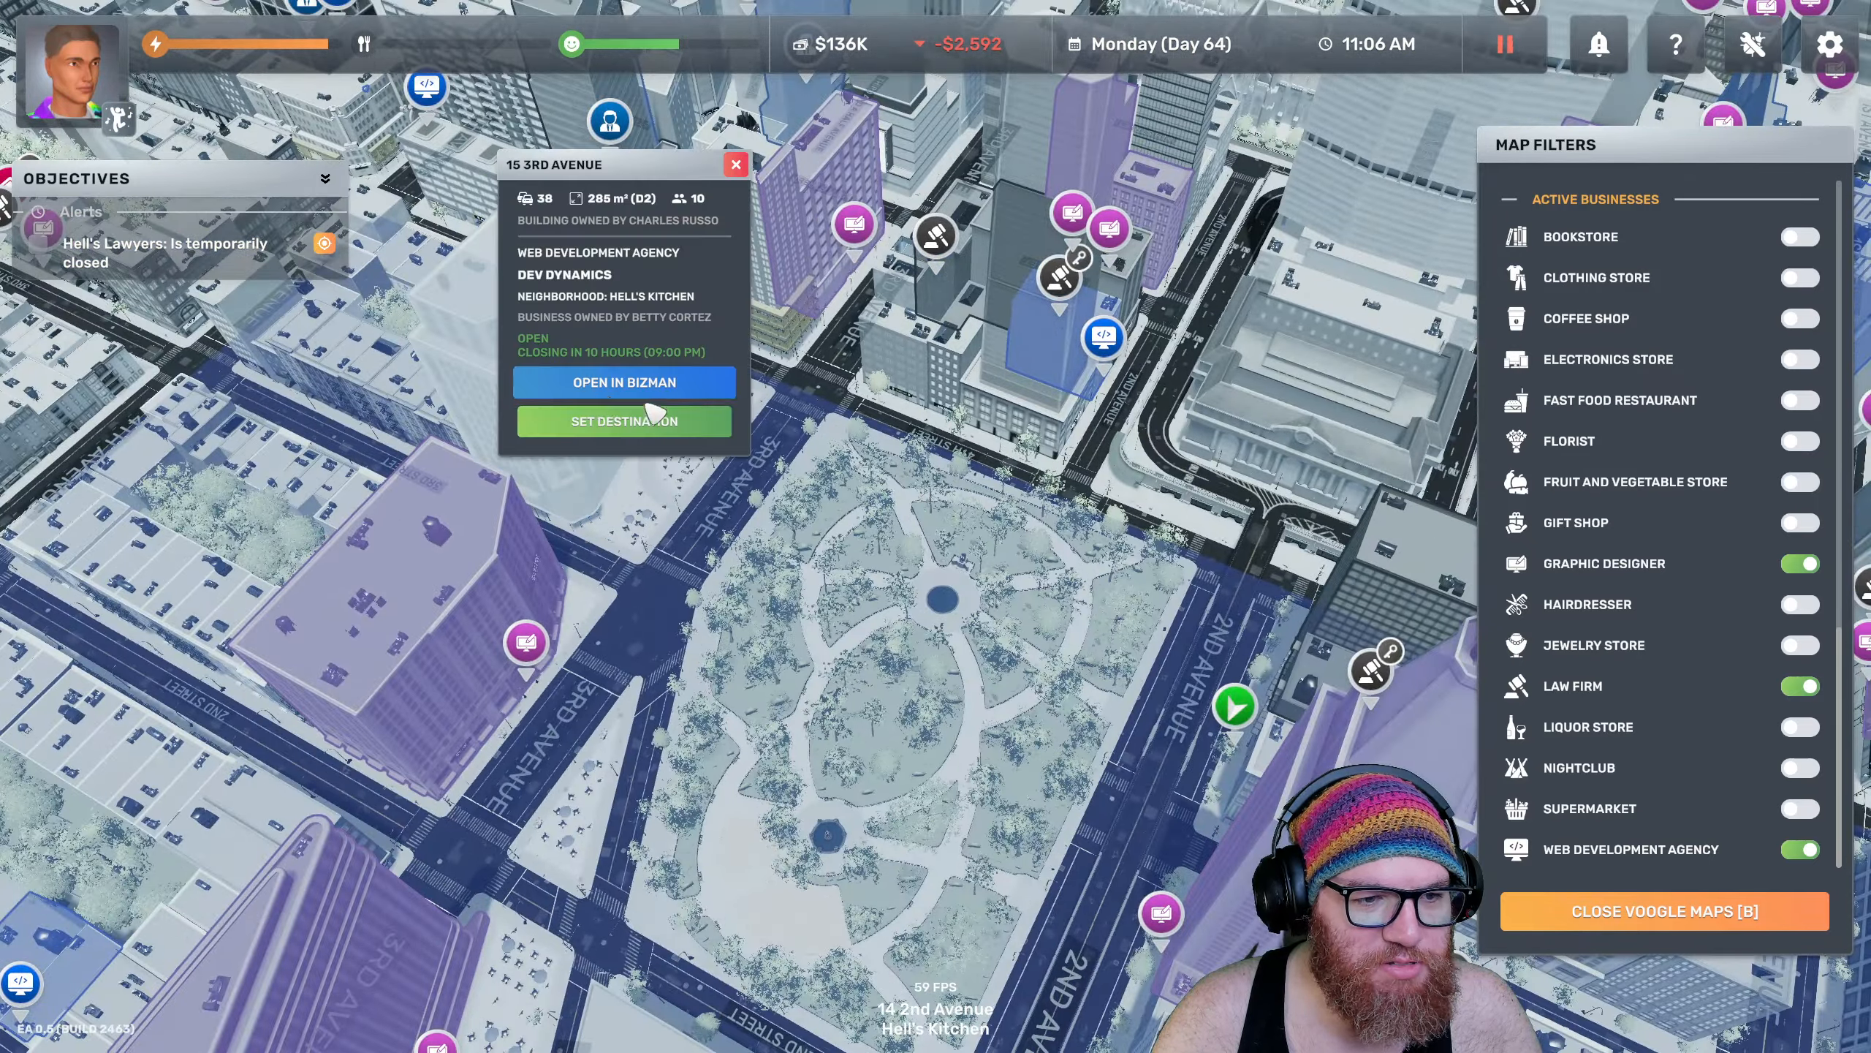
Inspect competitor buildings, including Phillip Web Design's business details
left_click(623, 382)
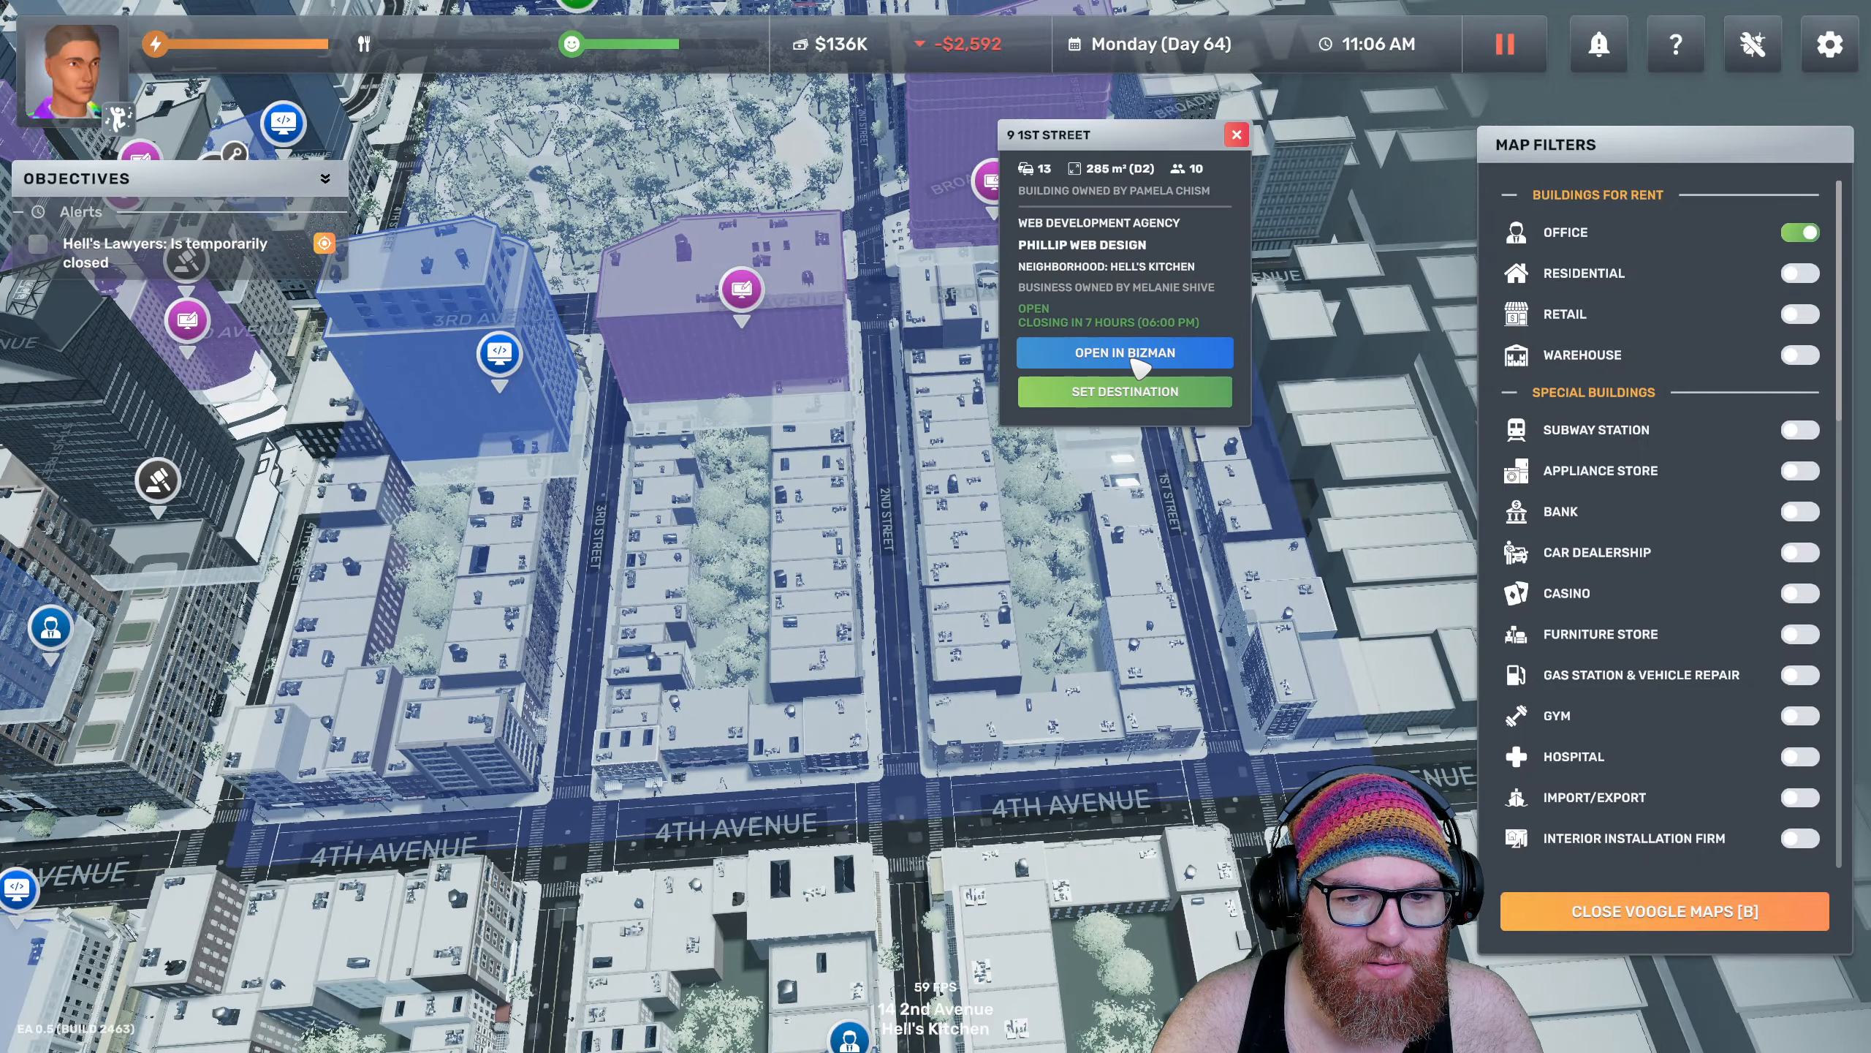
left_click(1123, 352)
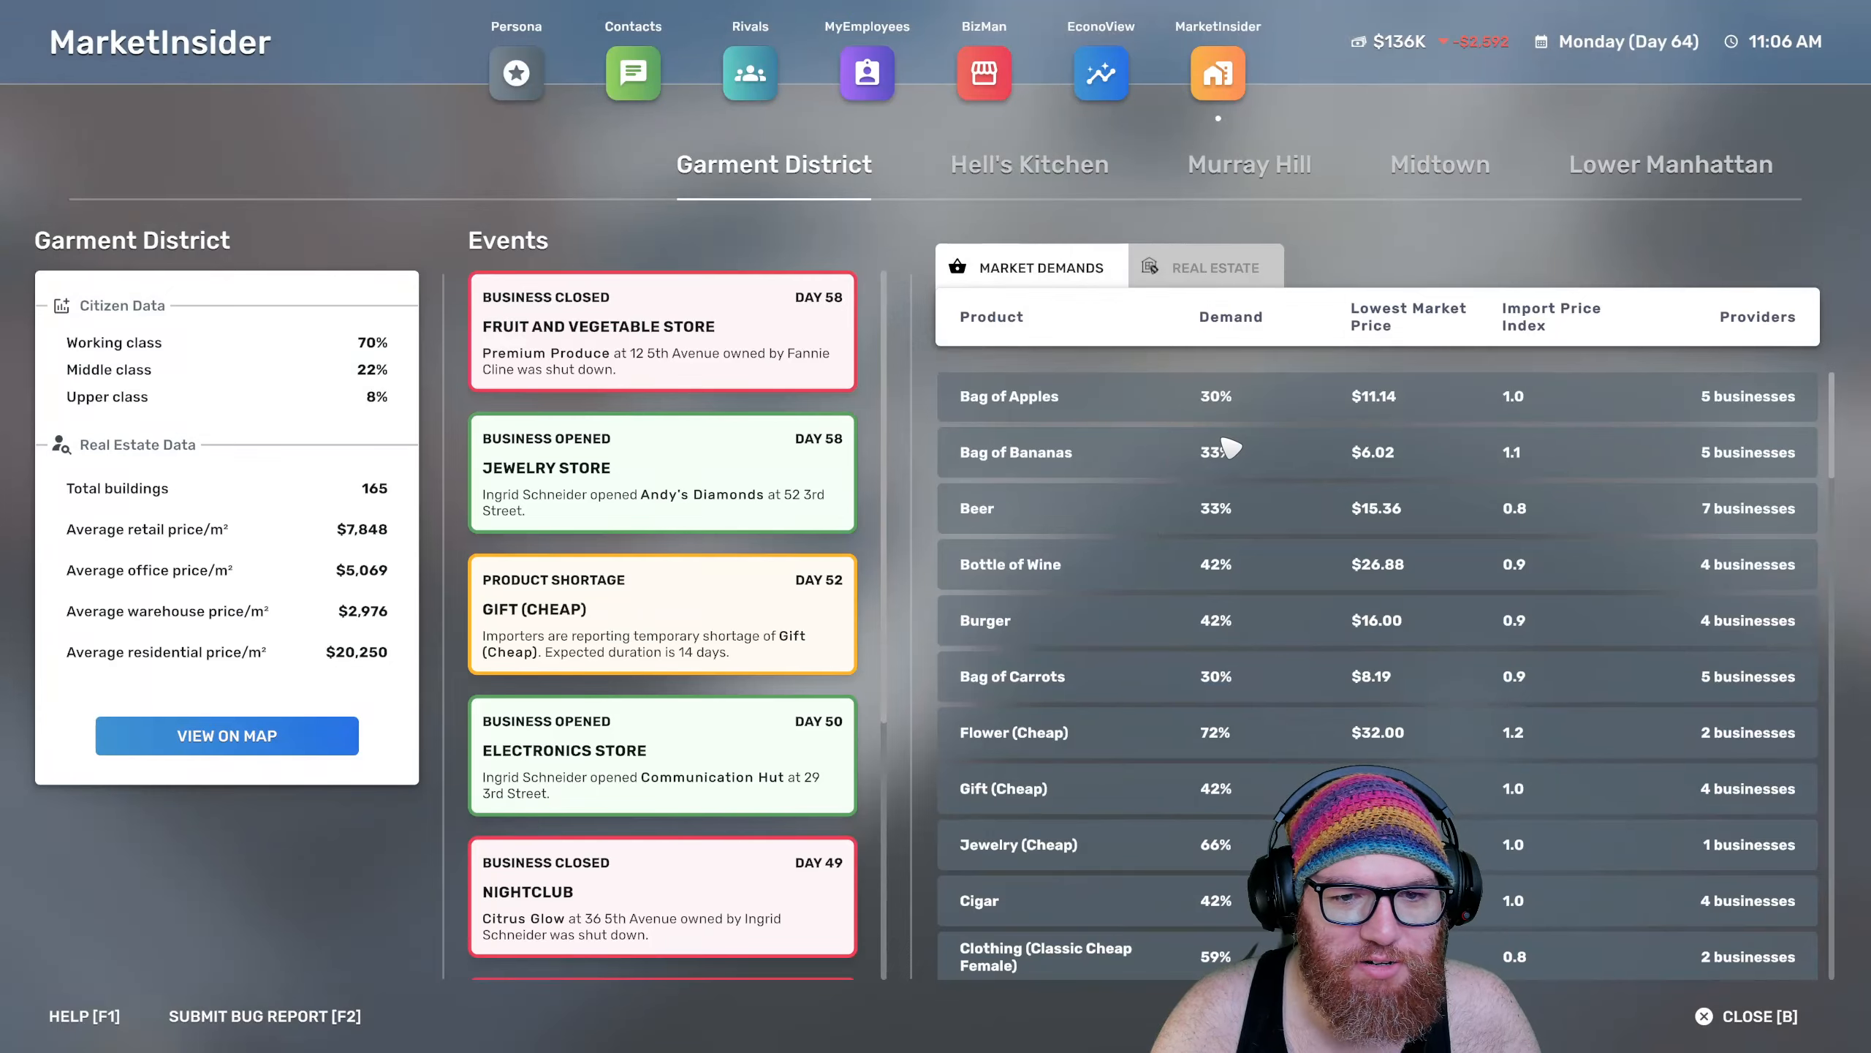
Sort Market Demands by demand then product and browse Lower Manhattan's list, noting Programmer Fee at $150.65/hr
left_click(1231, 316)
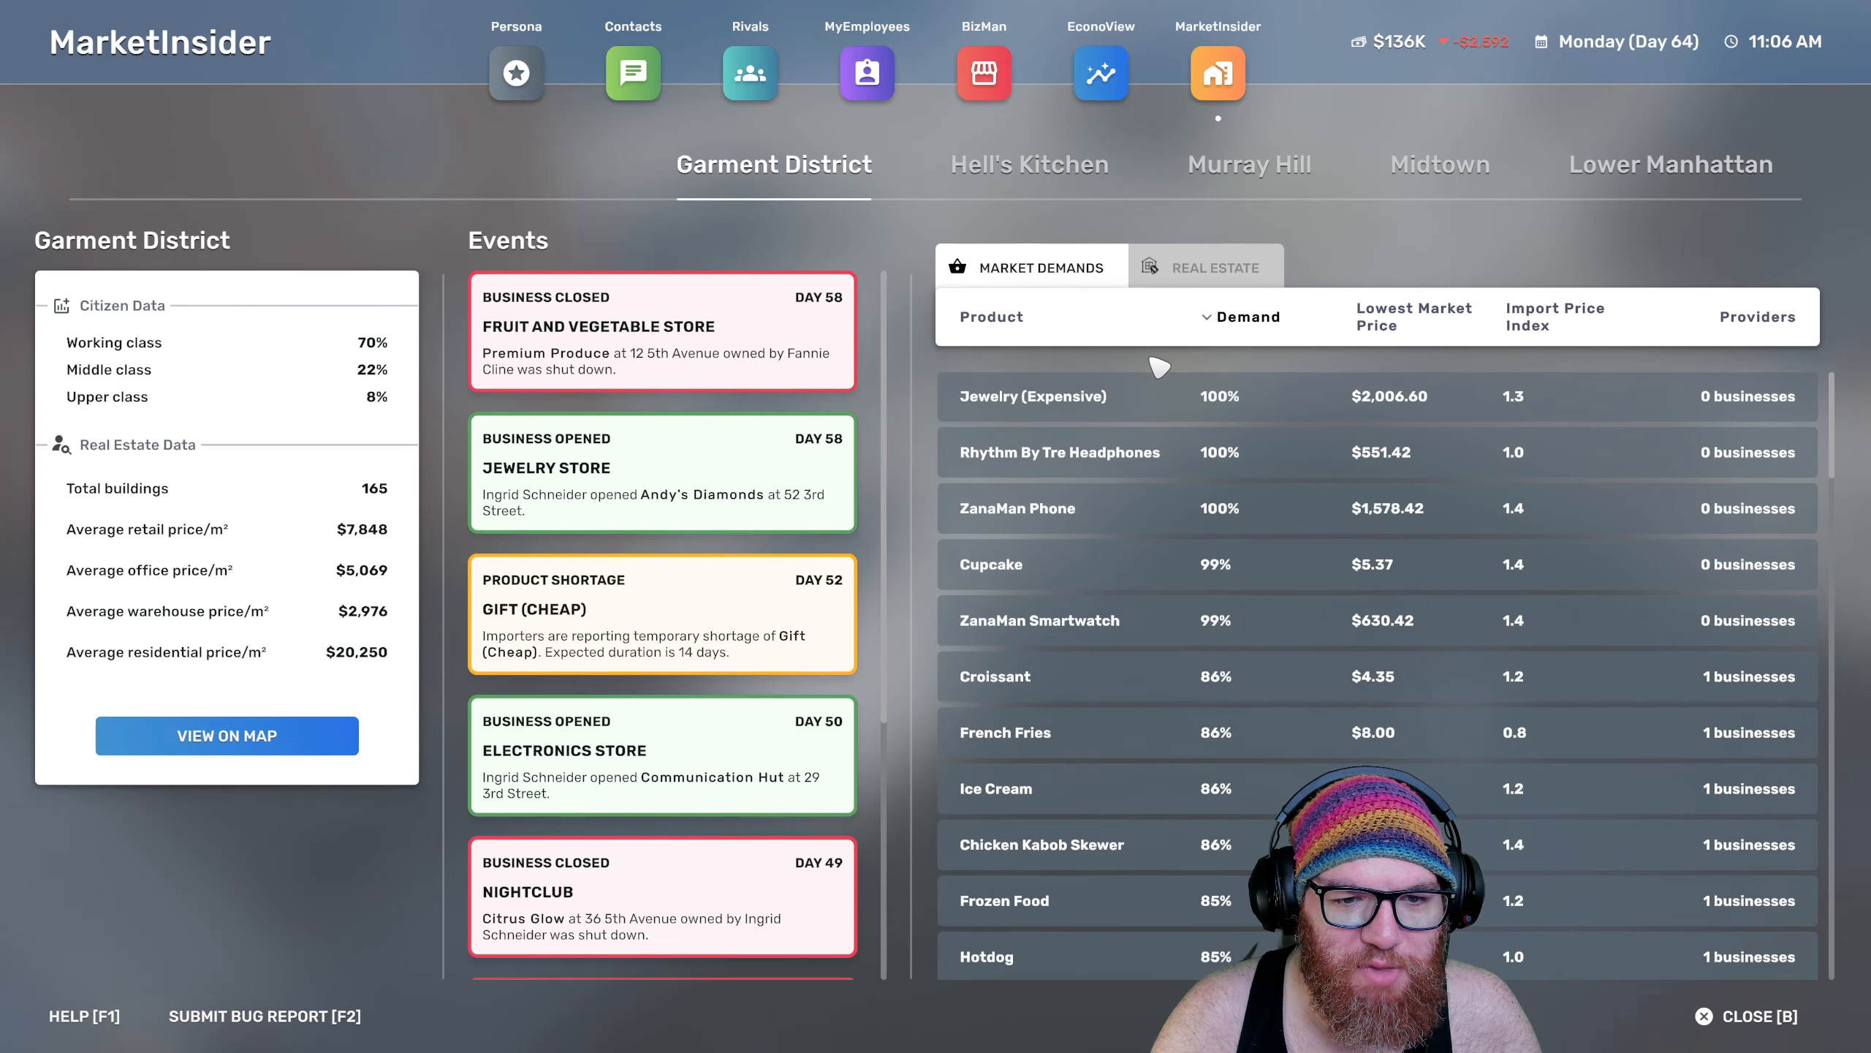
left_click(988, 316)
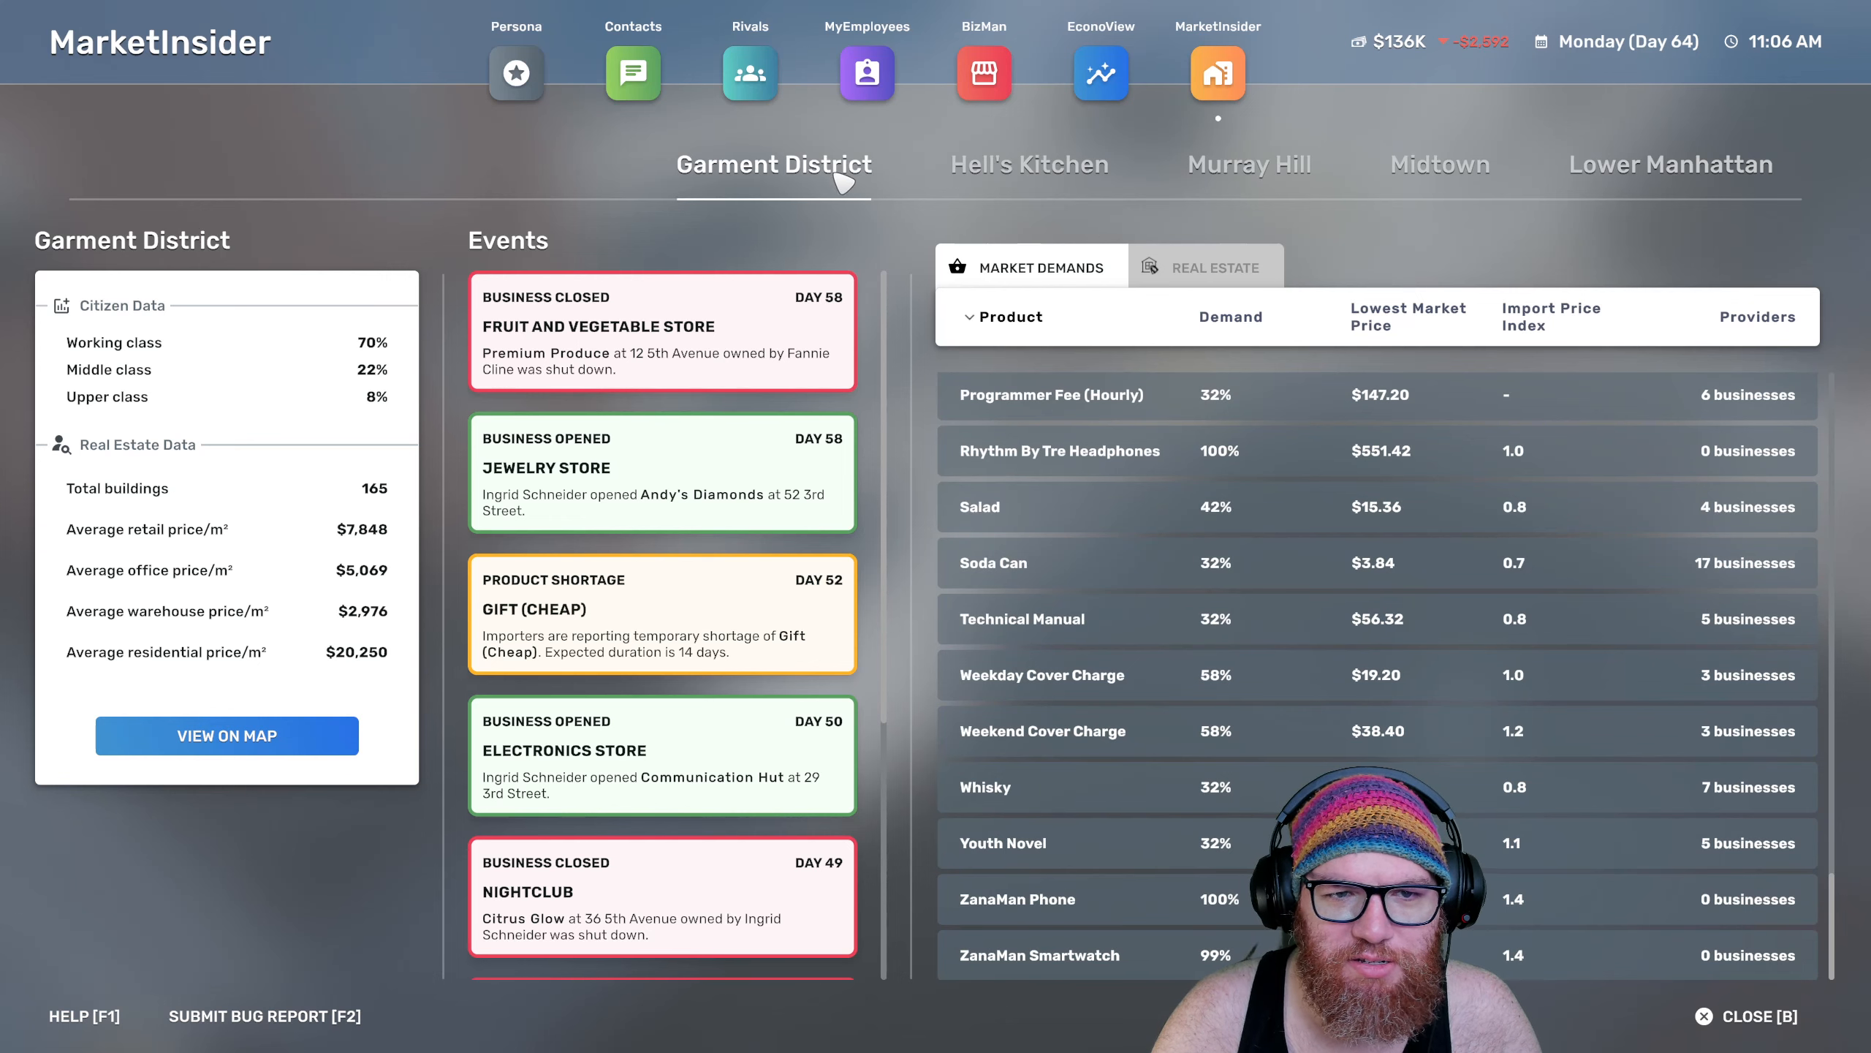
left_click(1670, 164)
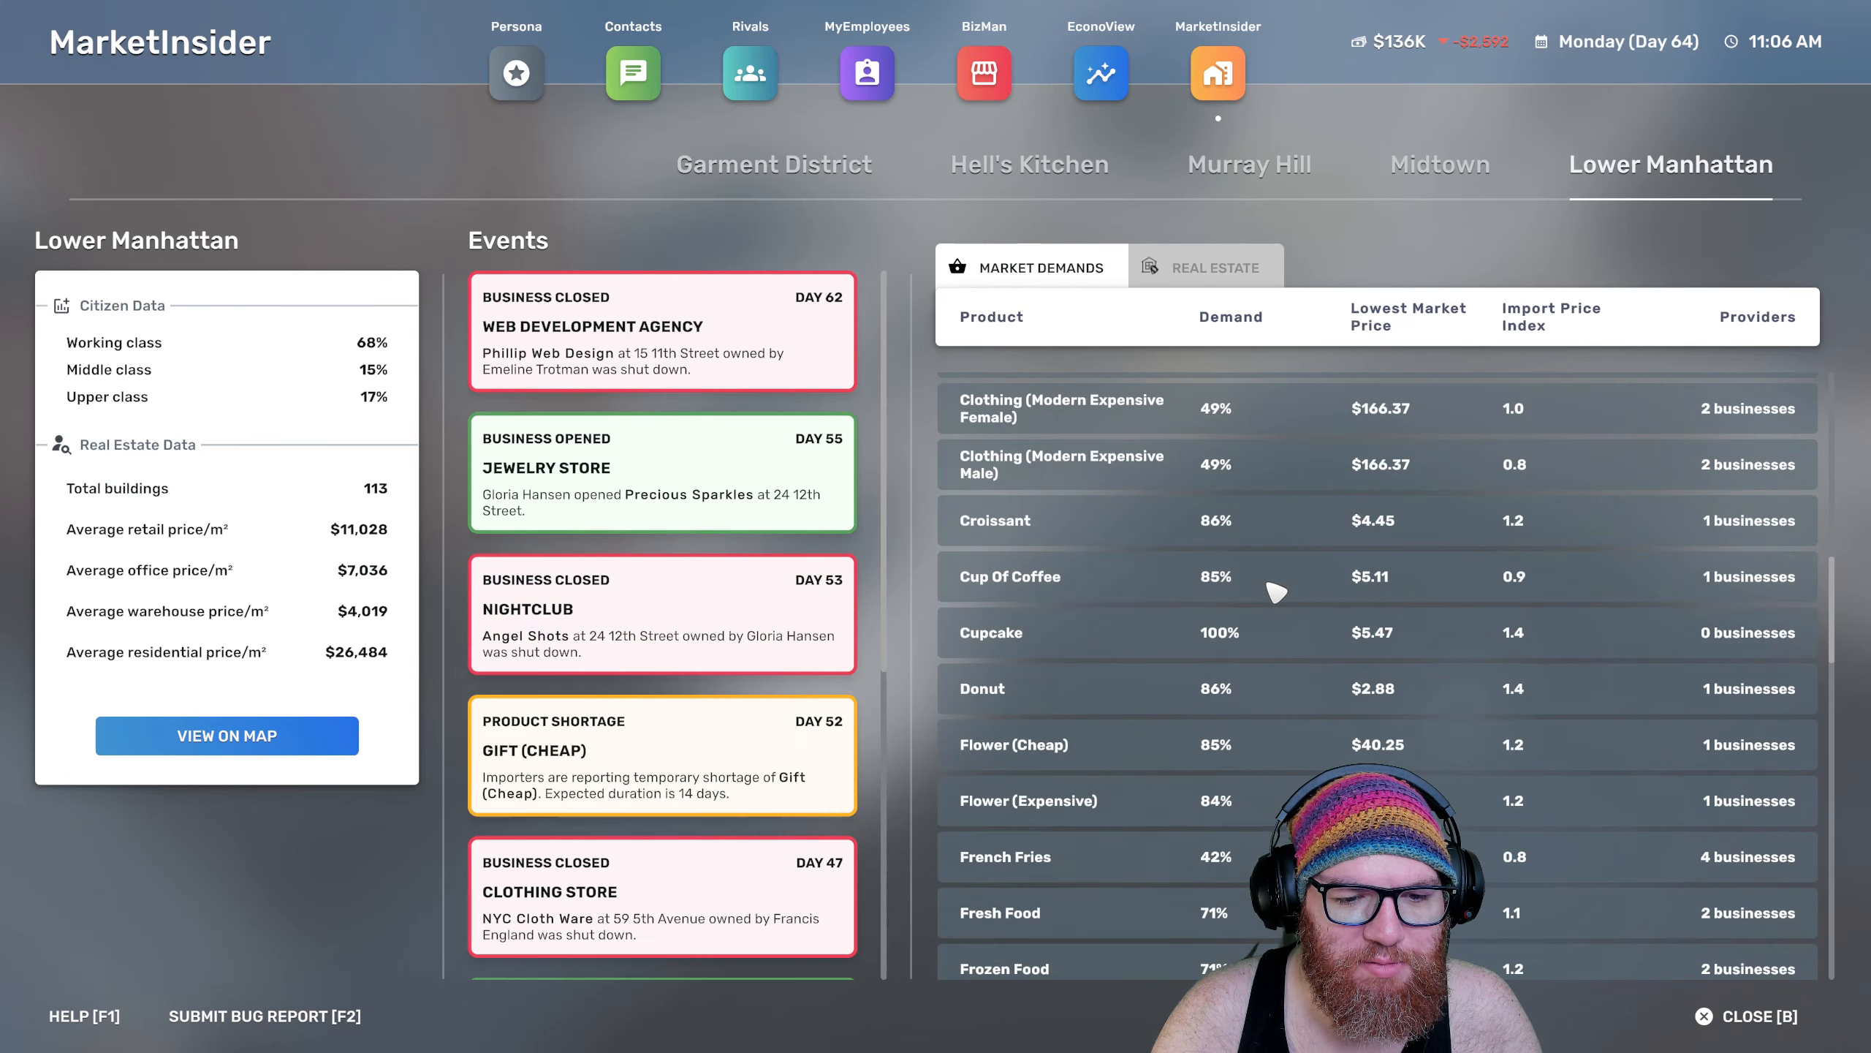
scroll("down", 3)
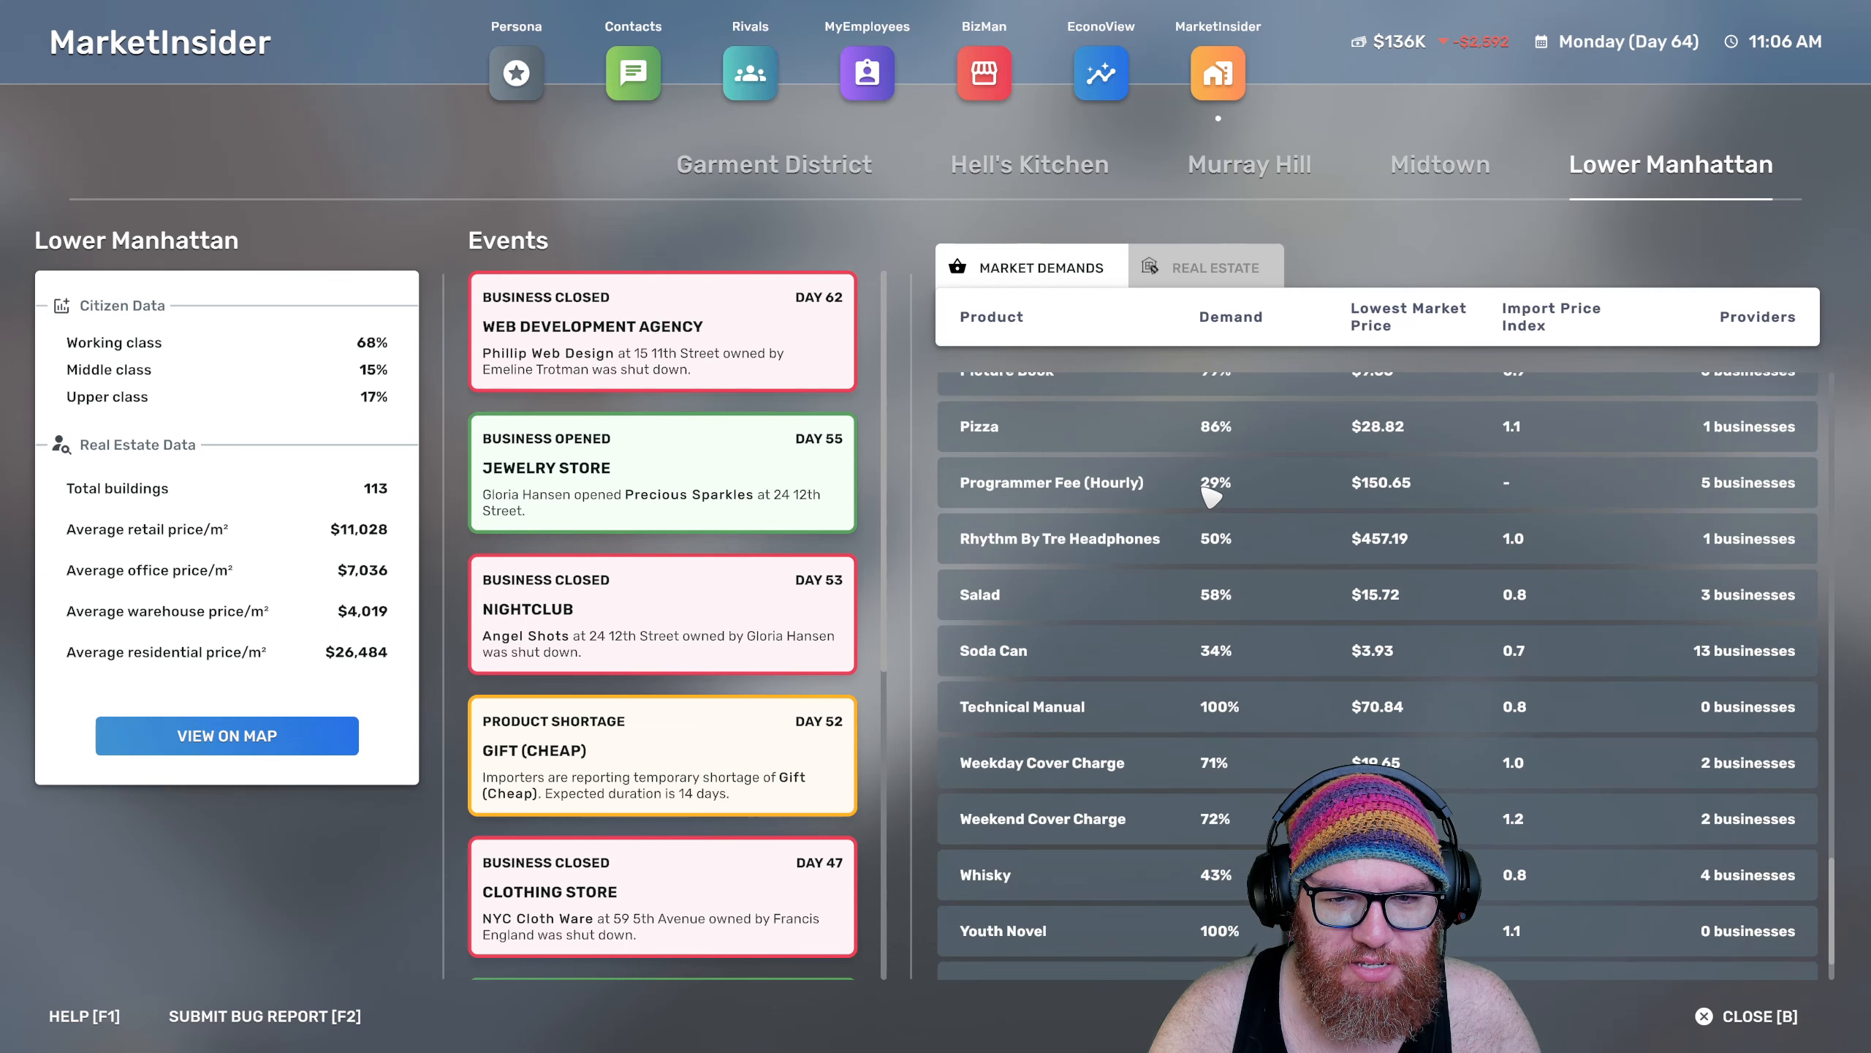
scroll("up", 3)
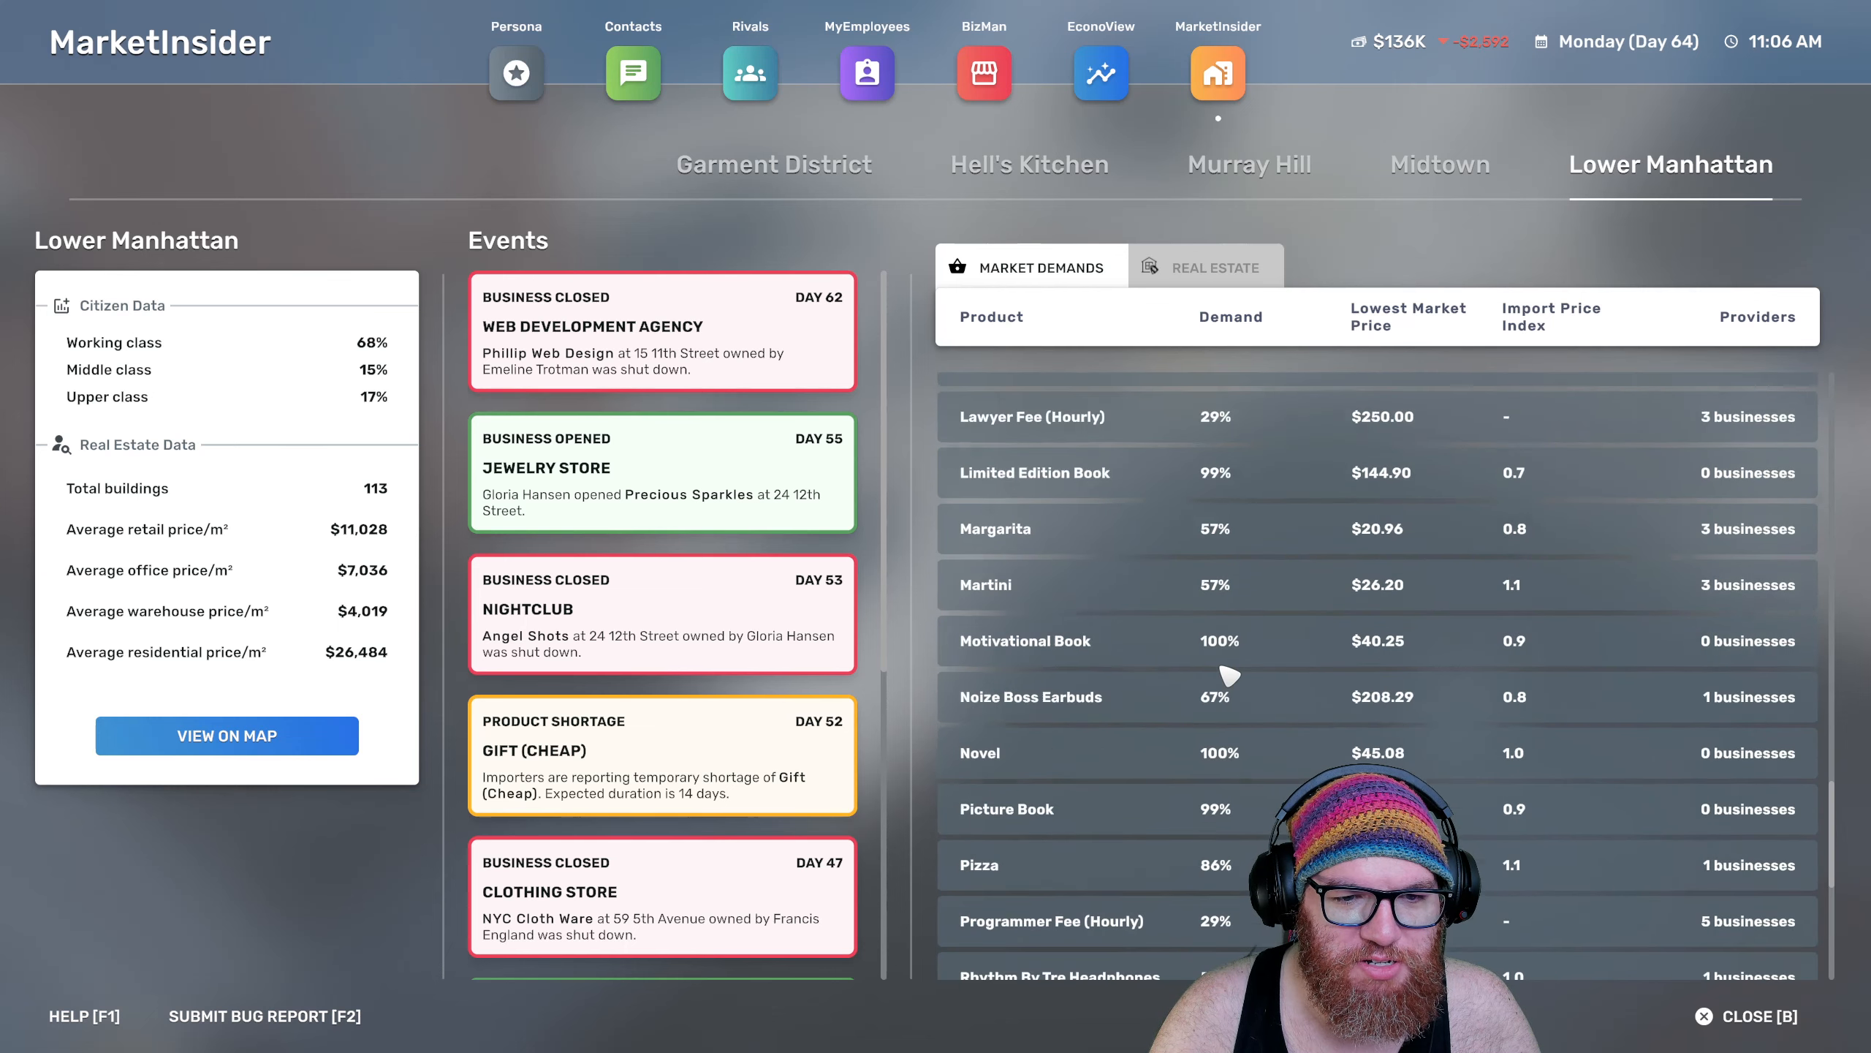
scroll("up", 3)
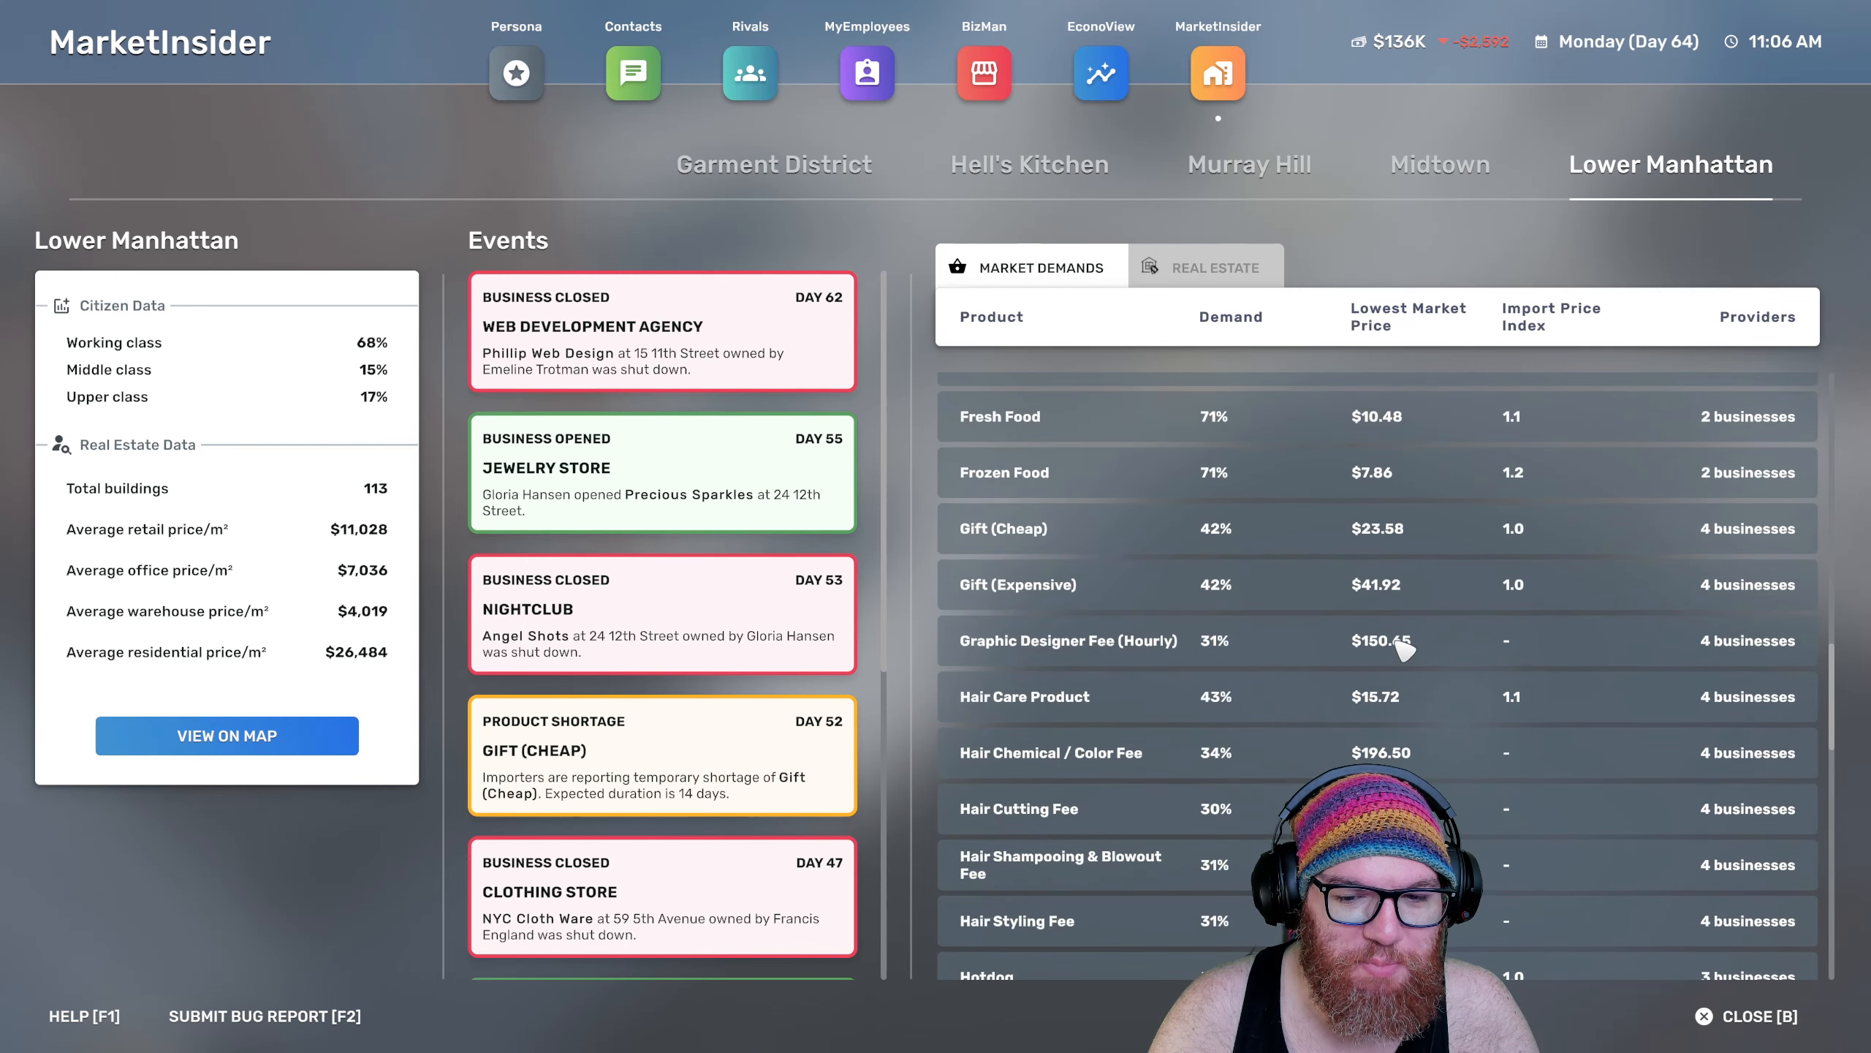
scroll("down", 3)
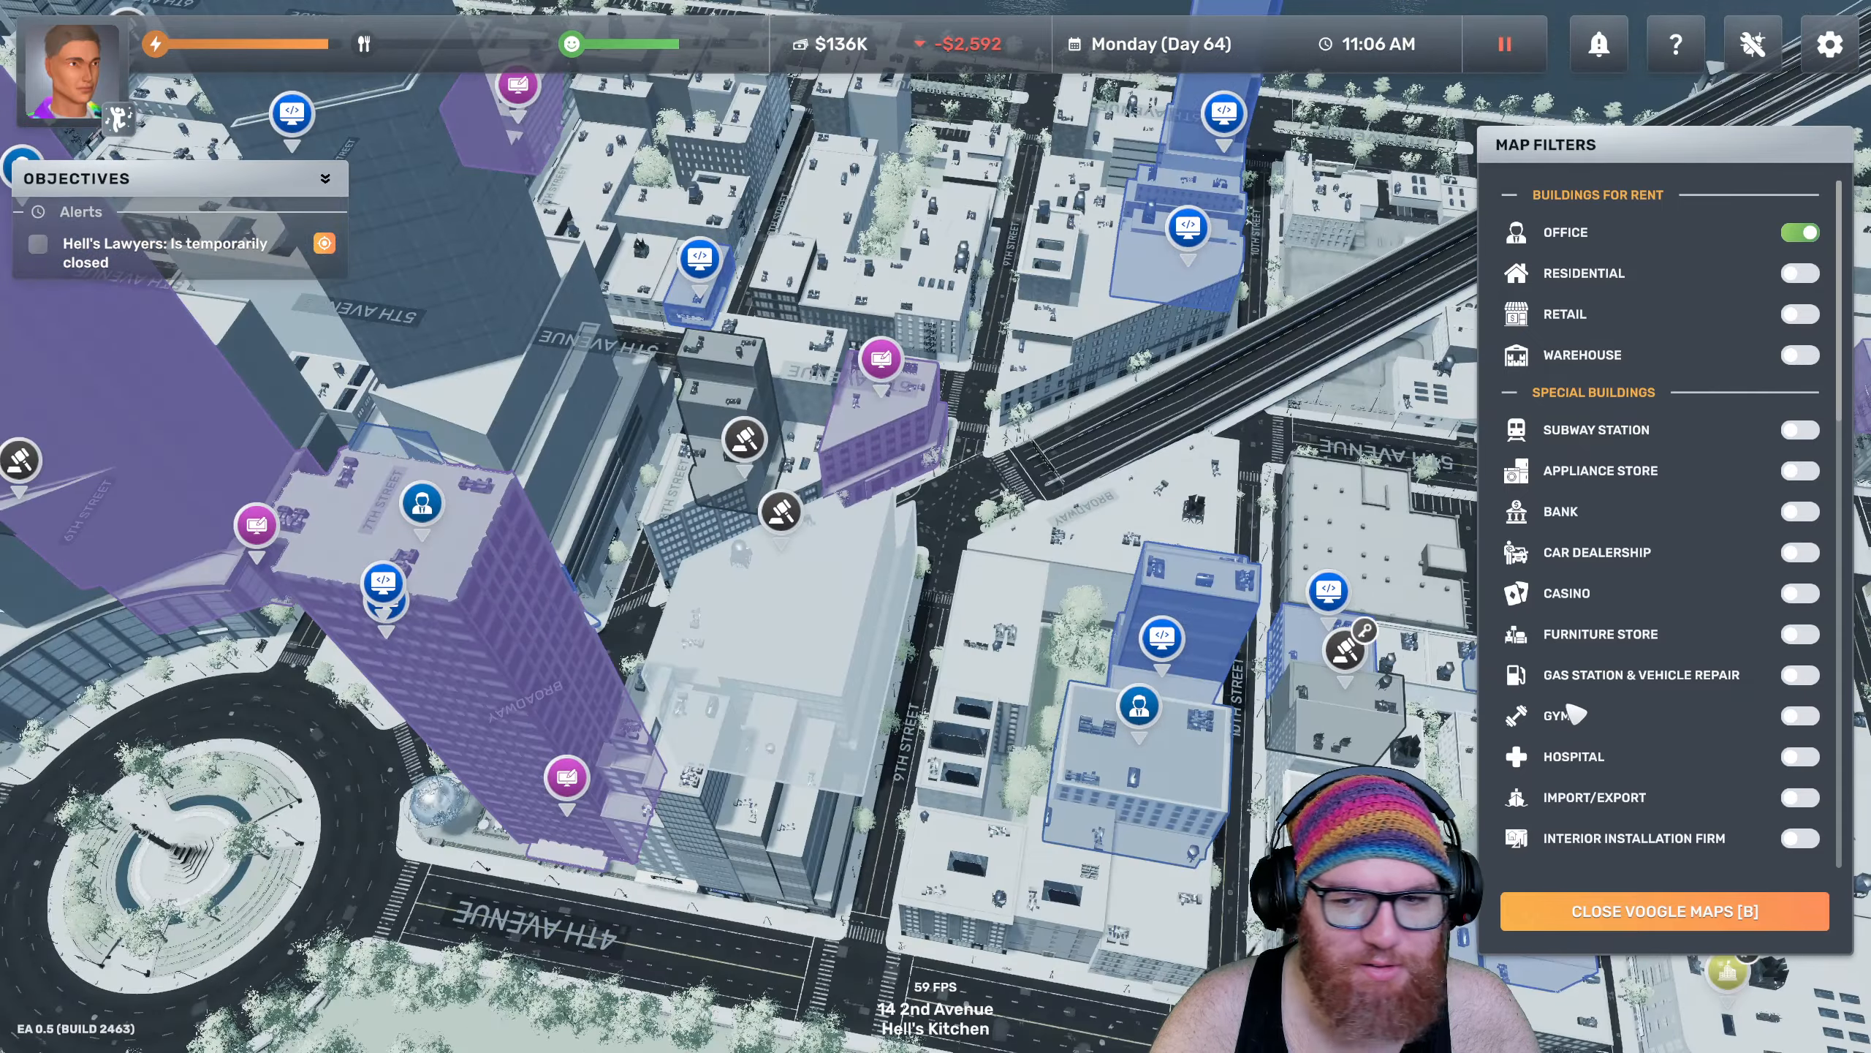
Highlight Lower Manhattan on the map and view rental details for the 21 1st Avenue office ($466 daily)
scroll("down", 3)
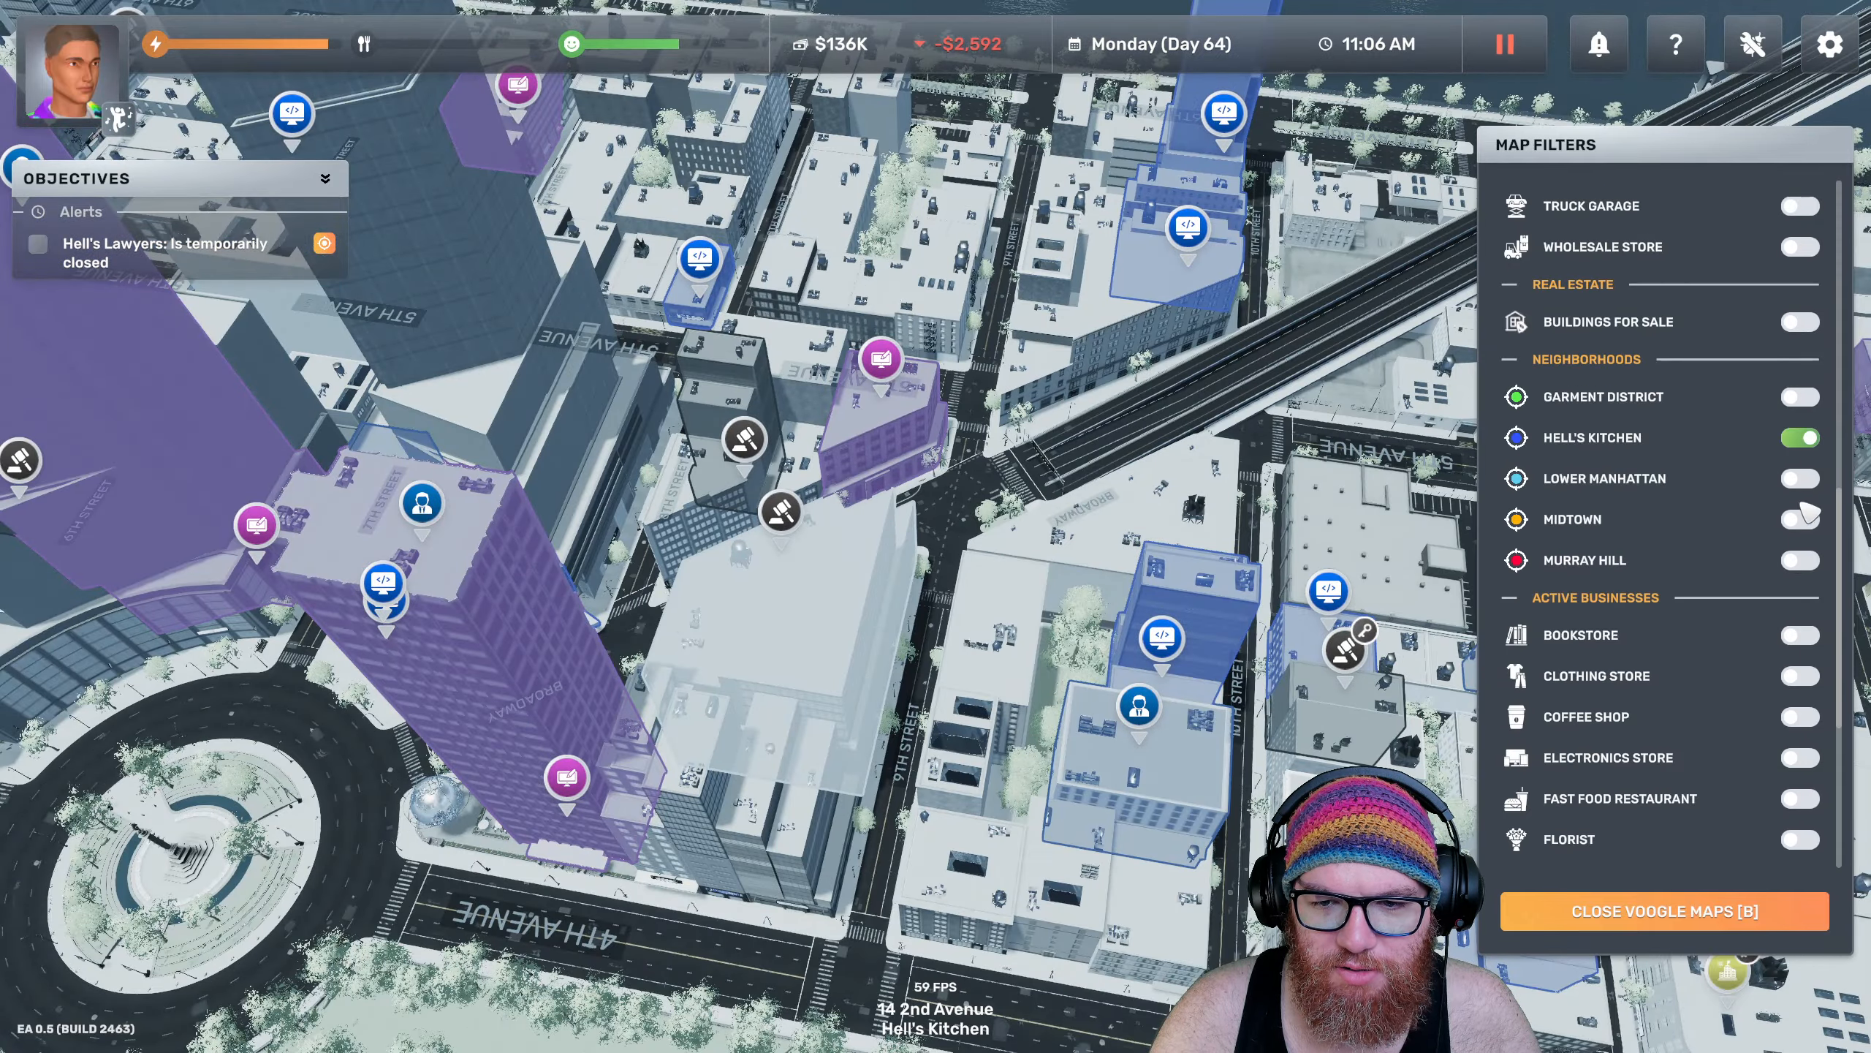
left_click(1799, 478)
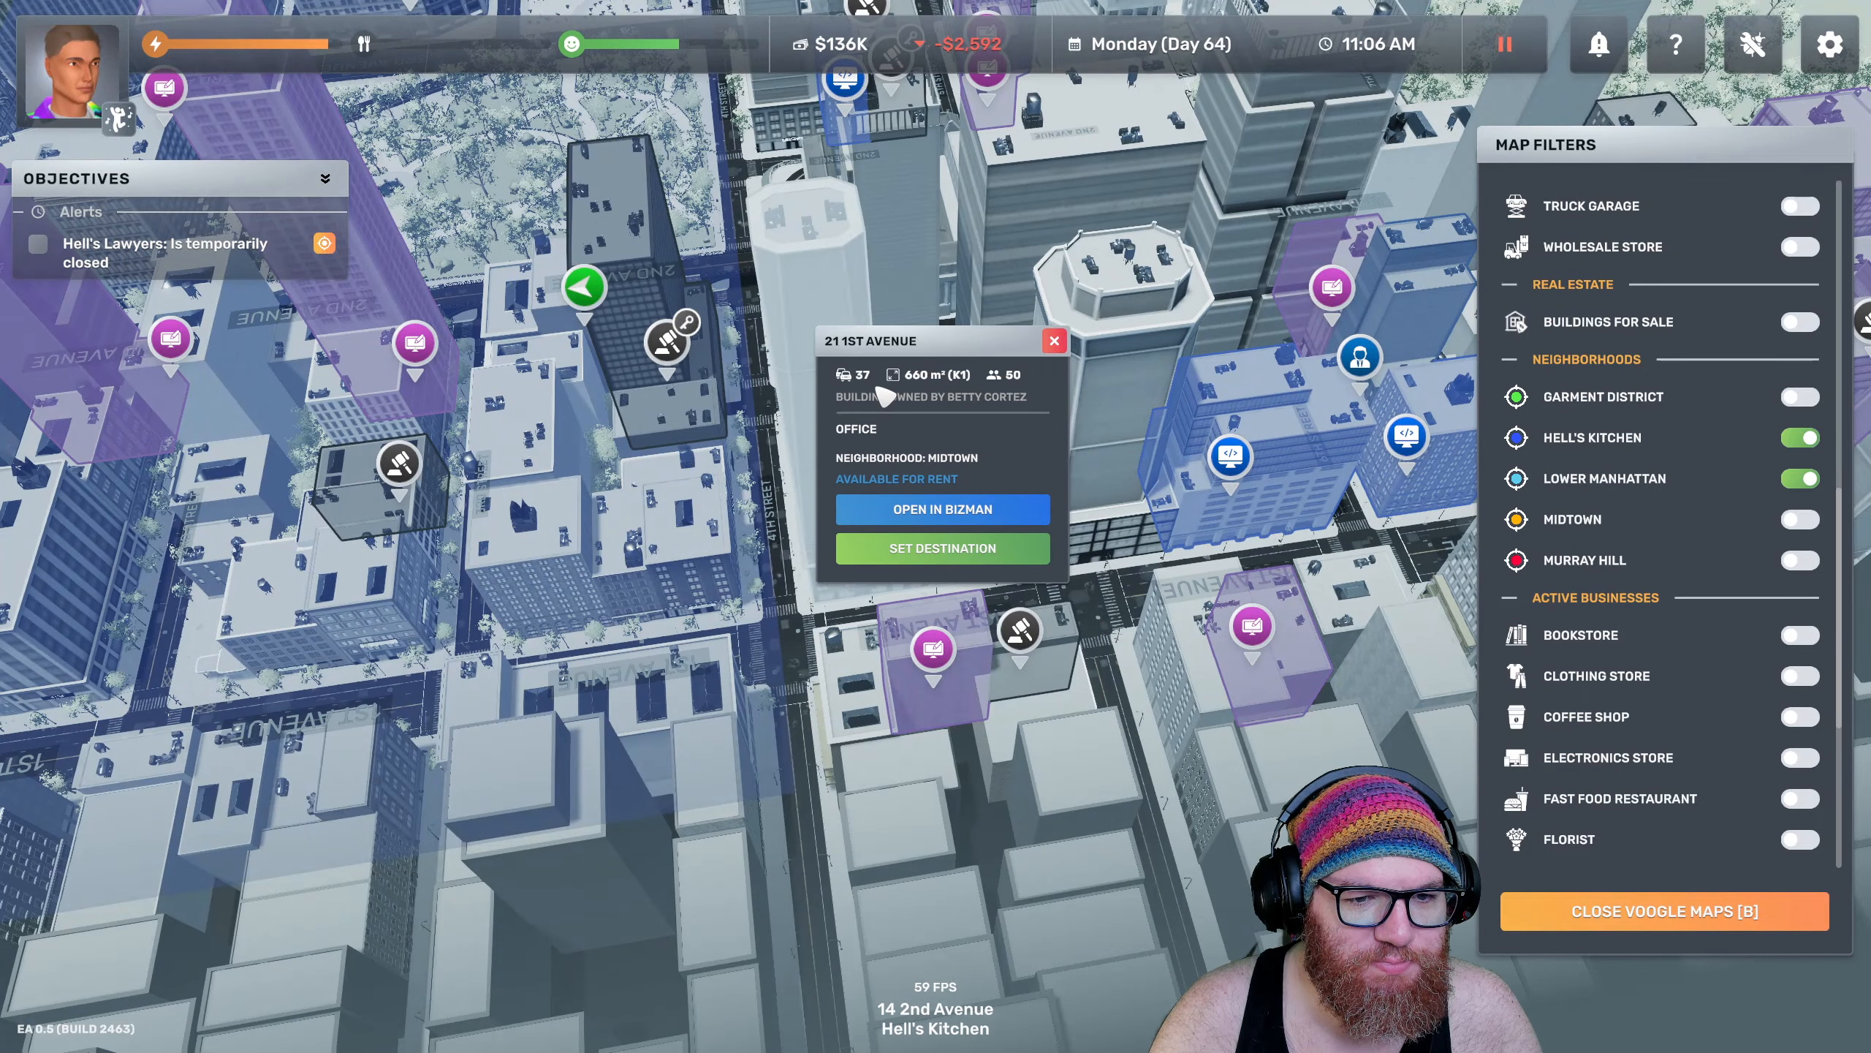
left_click(942, 511)
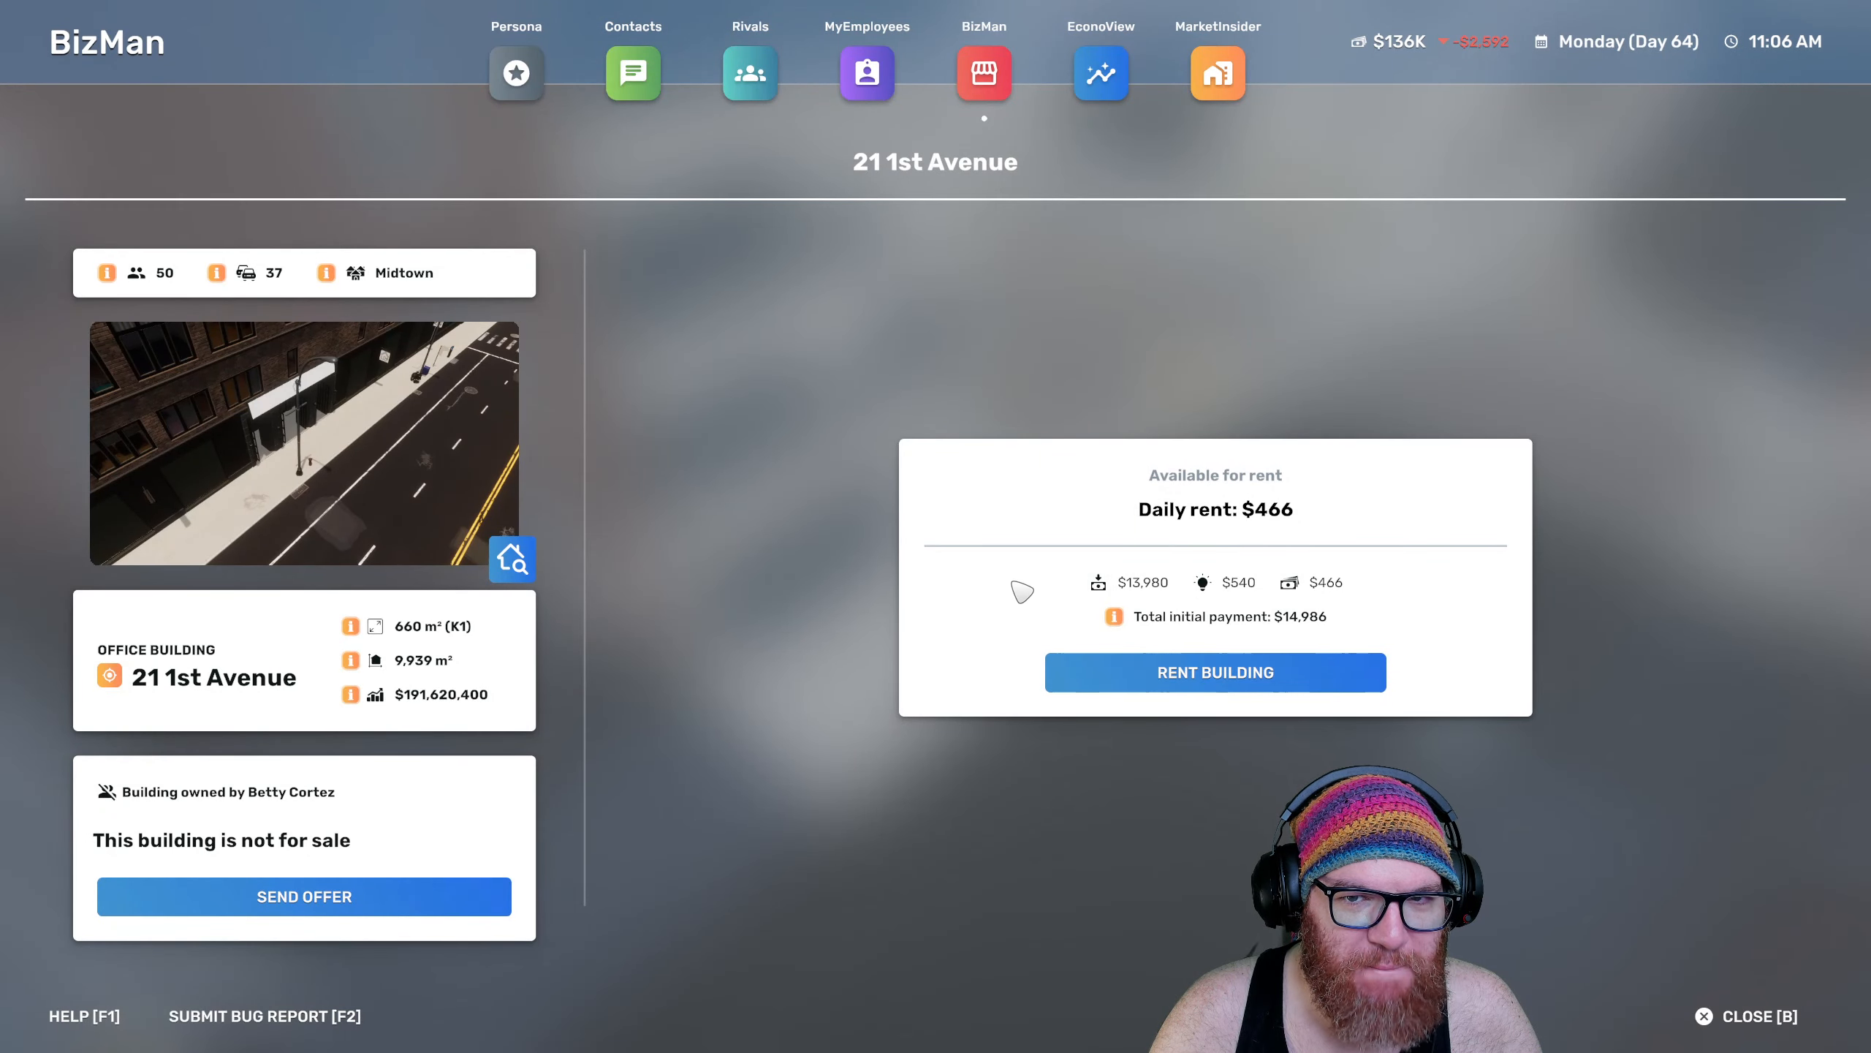
Rent 21 1st Avenue and start a Web Development Agency there named 'Full Stack Dev.'
left_click(1214, 673)
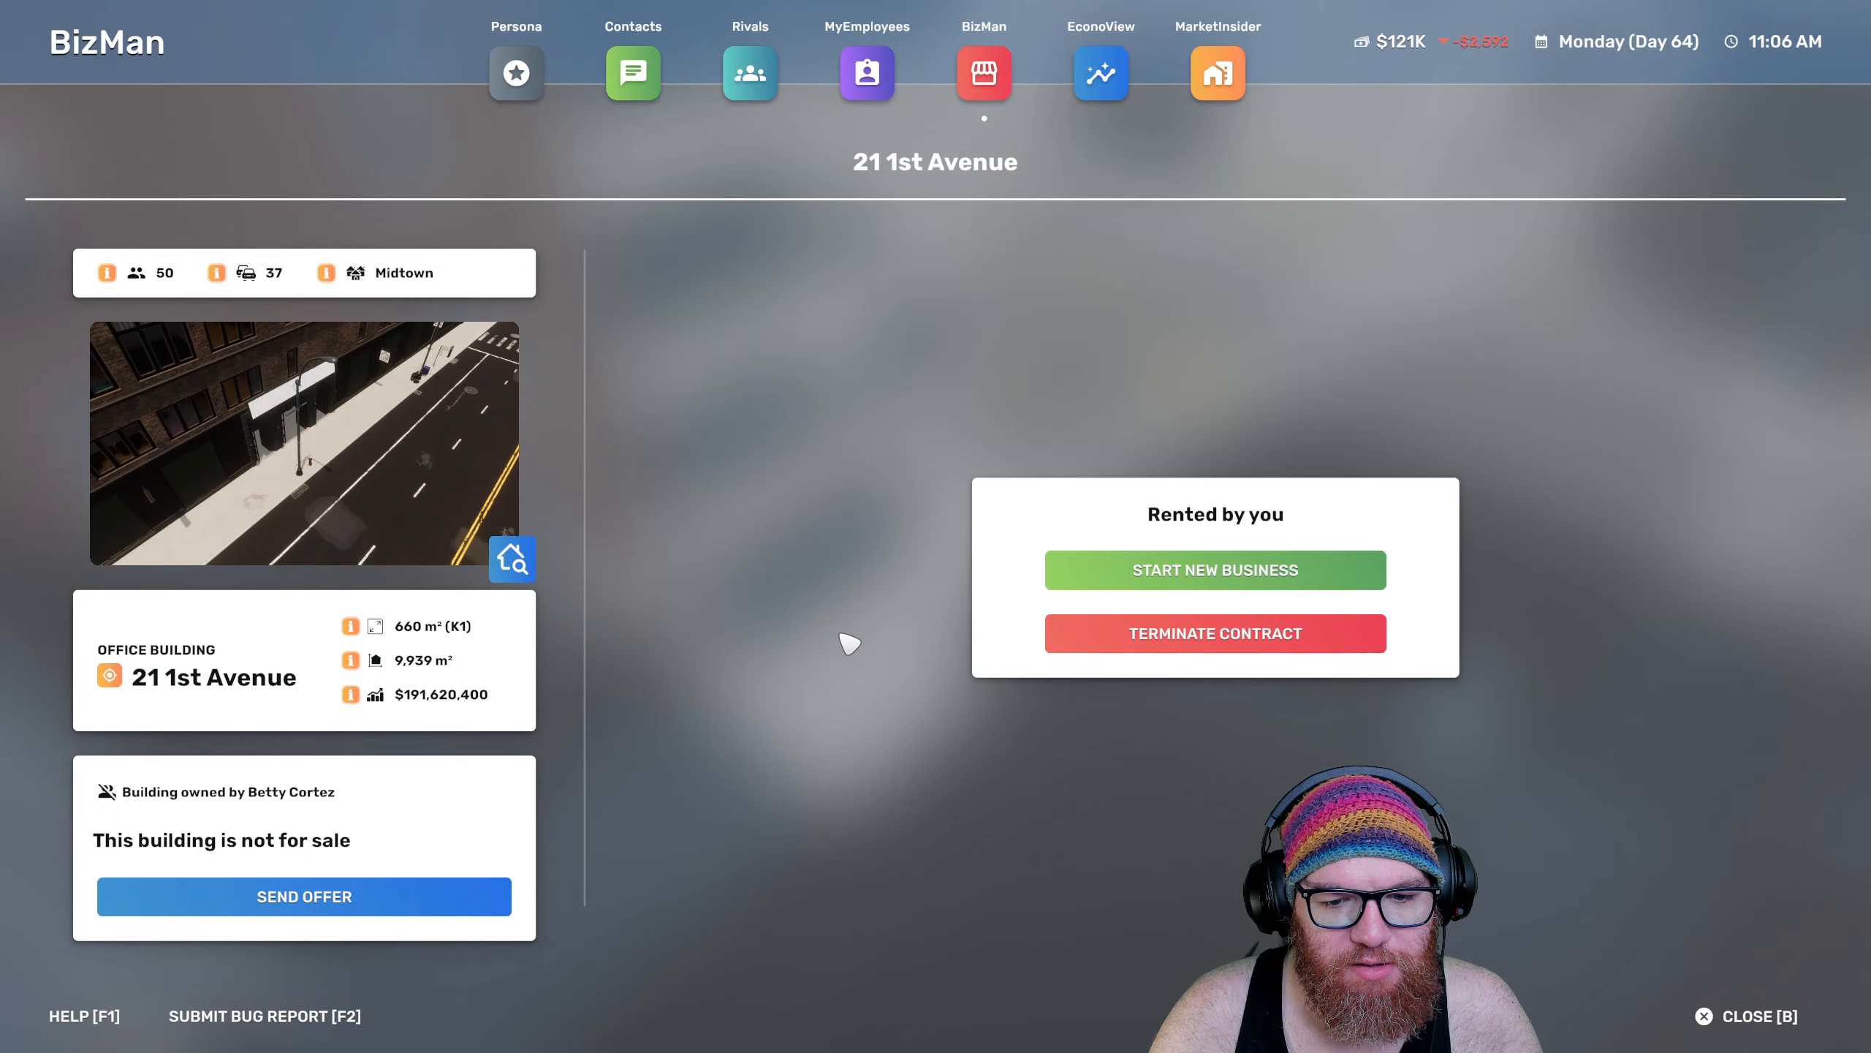
mouse_move(1269, 563)
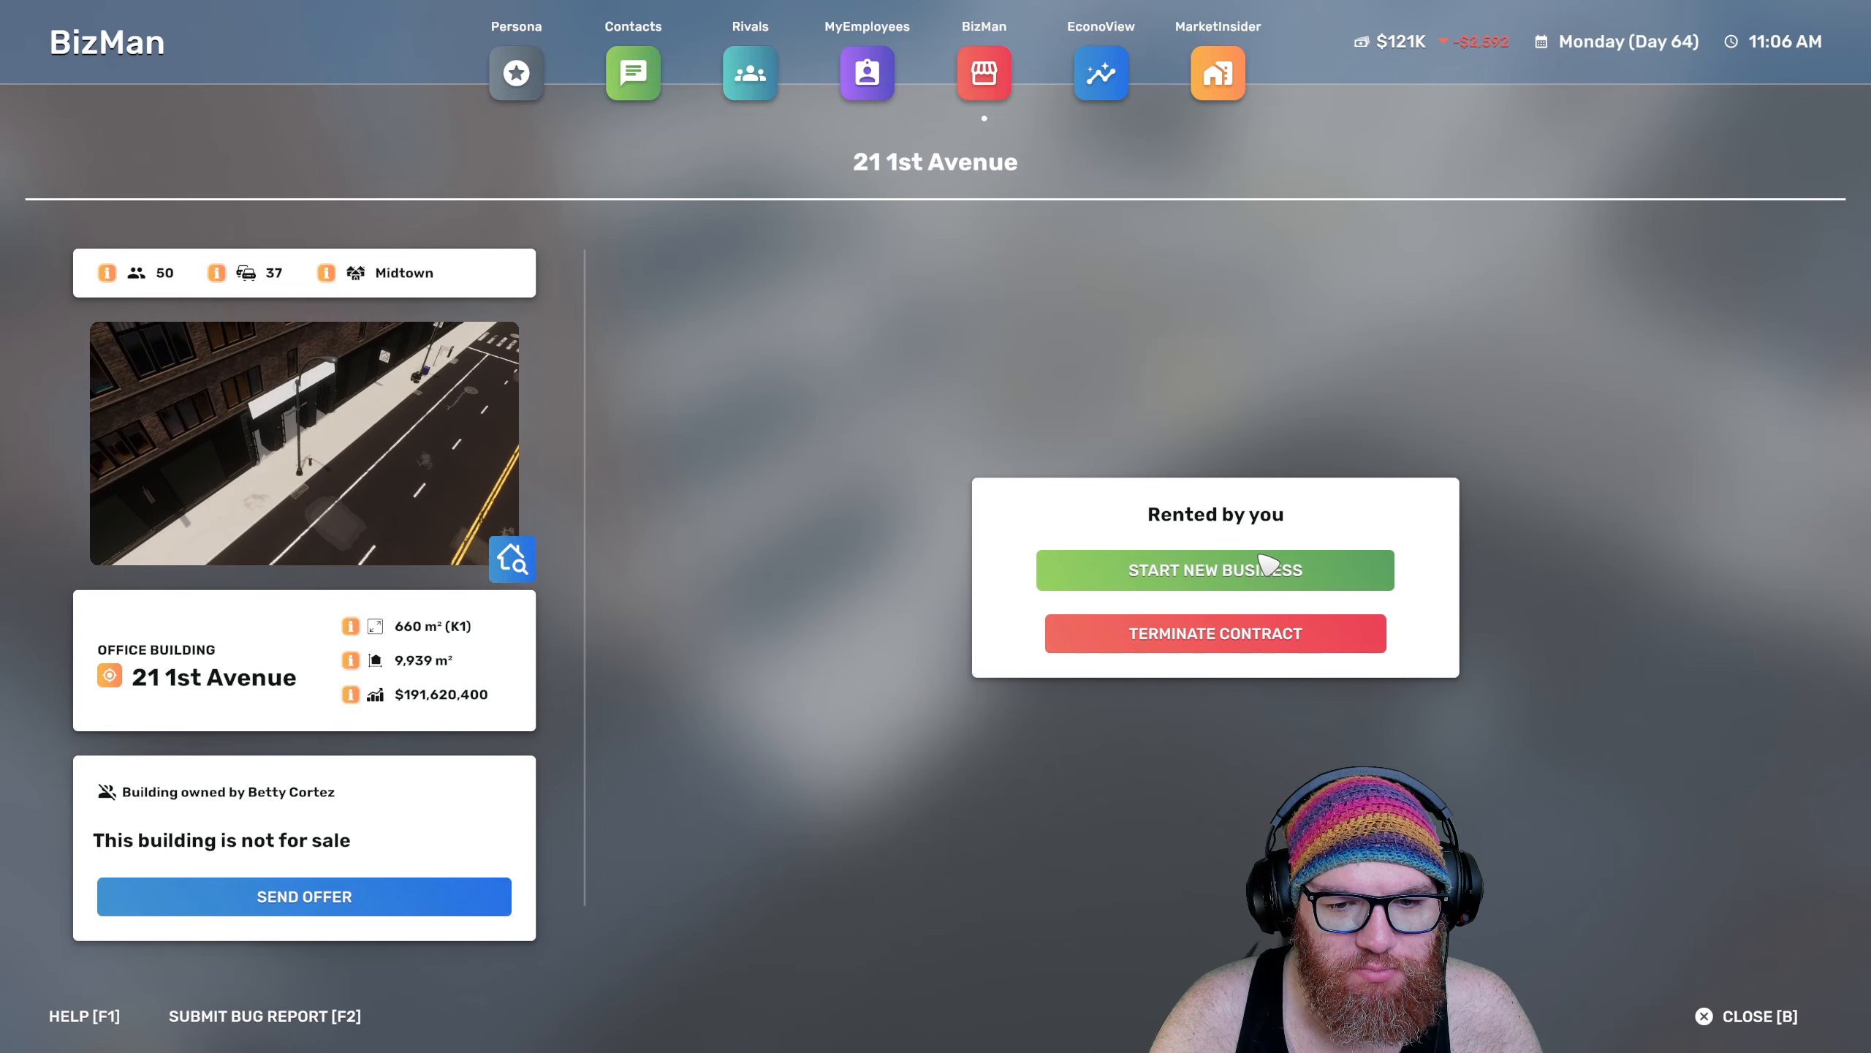
left_click(1213, 569)
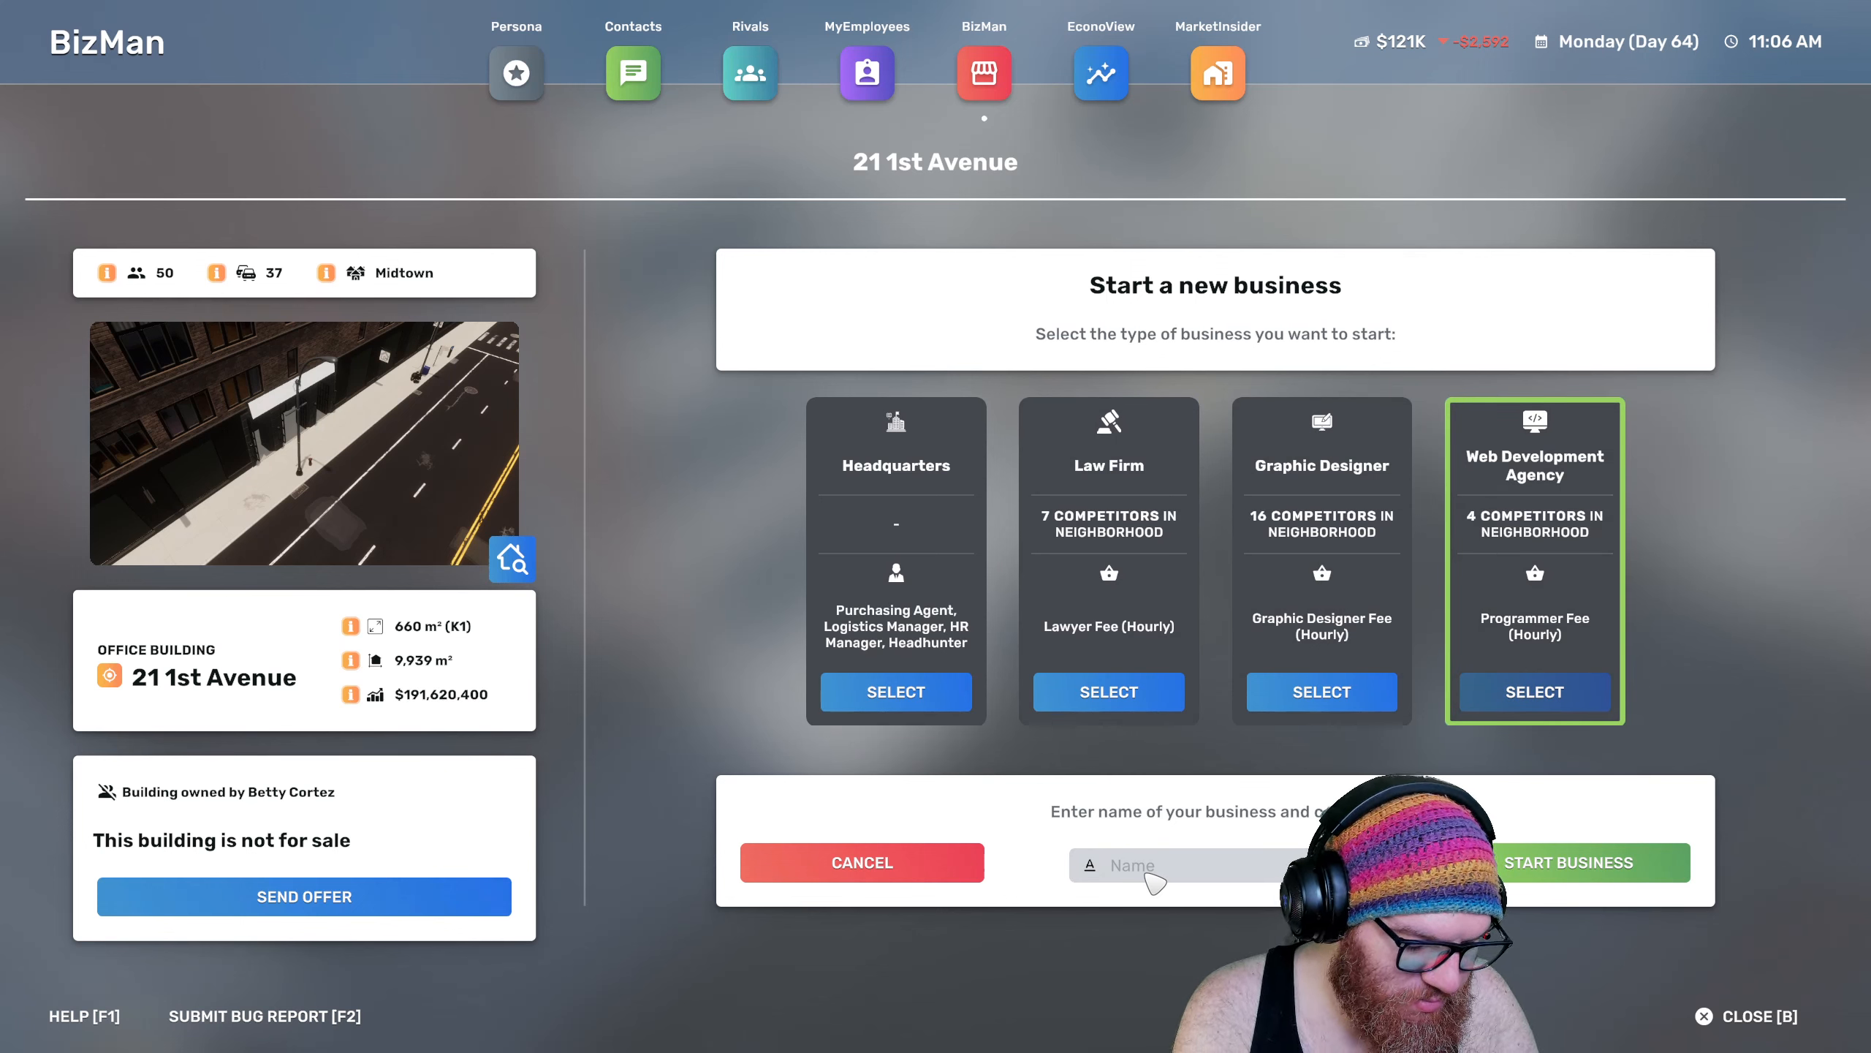
type("B")
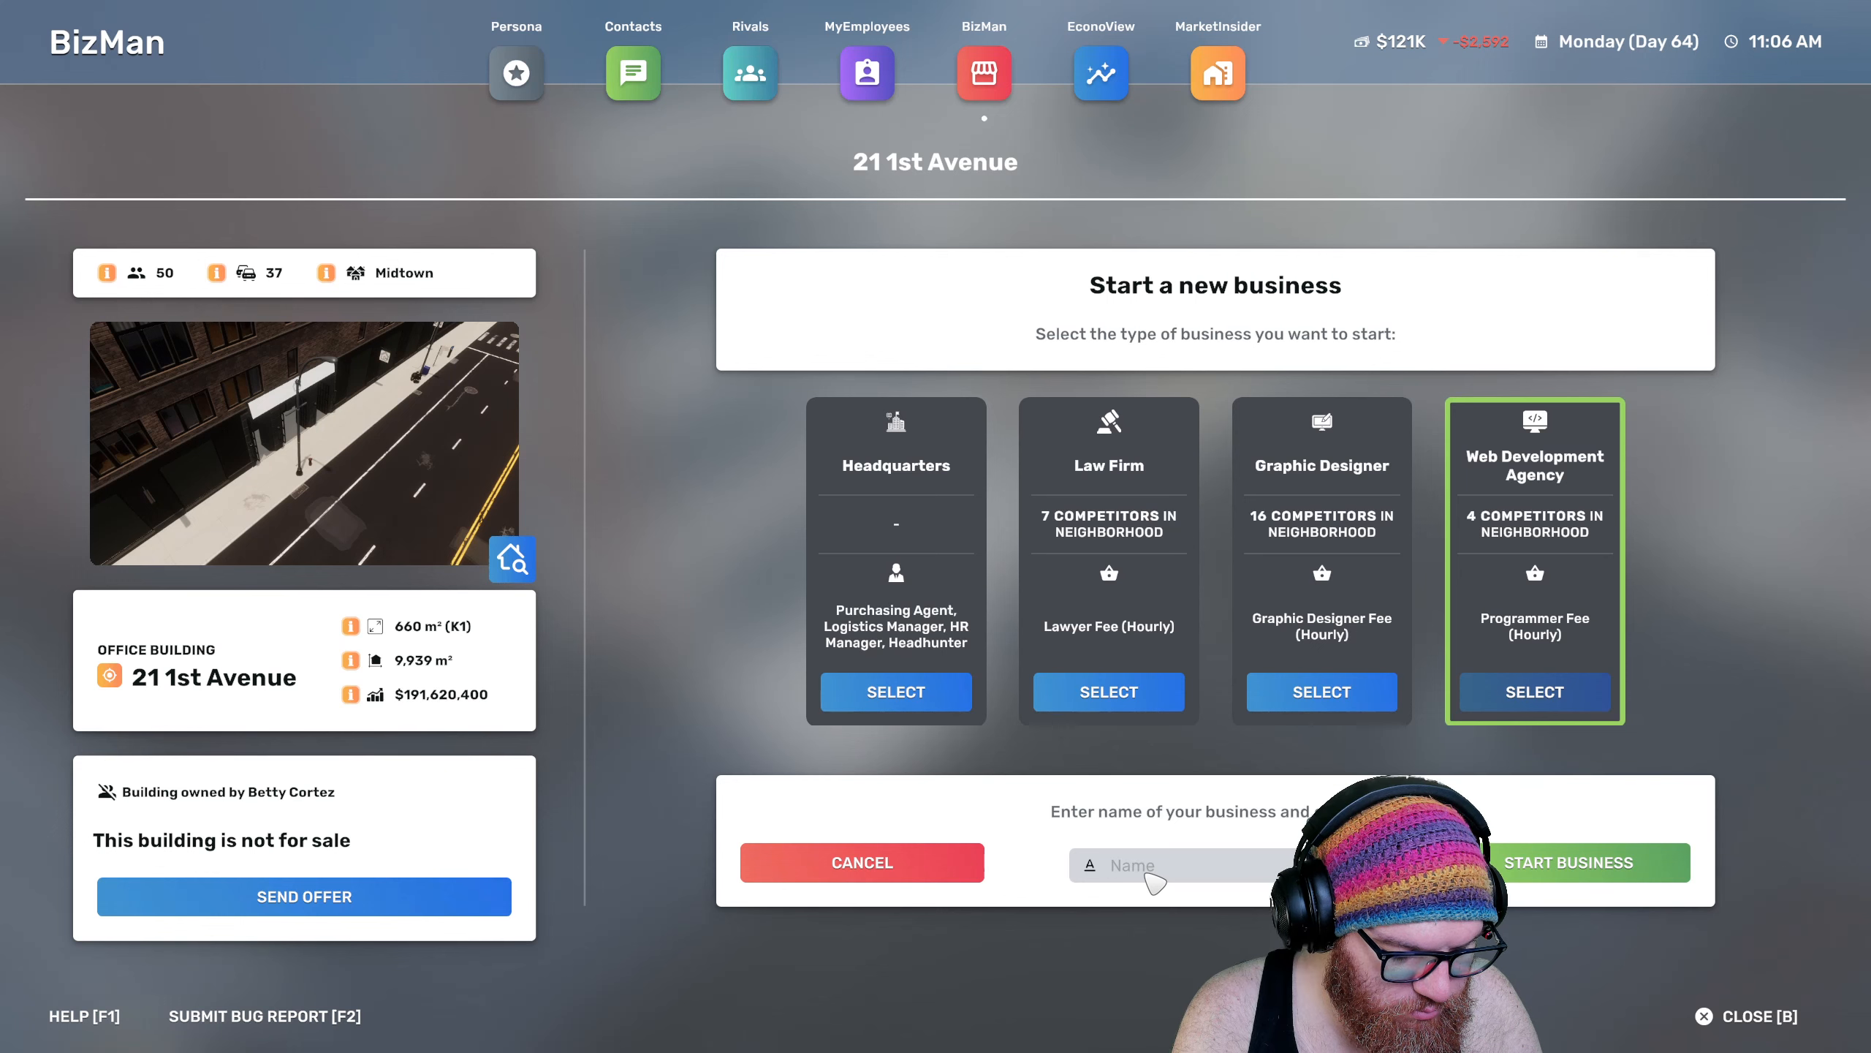
type("Full Stack Dev.")
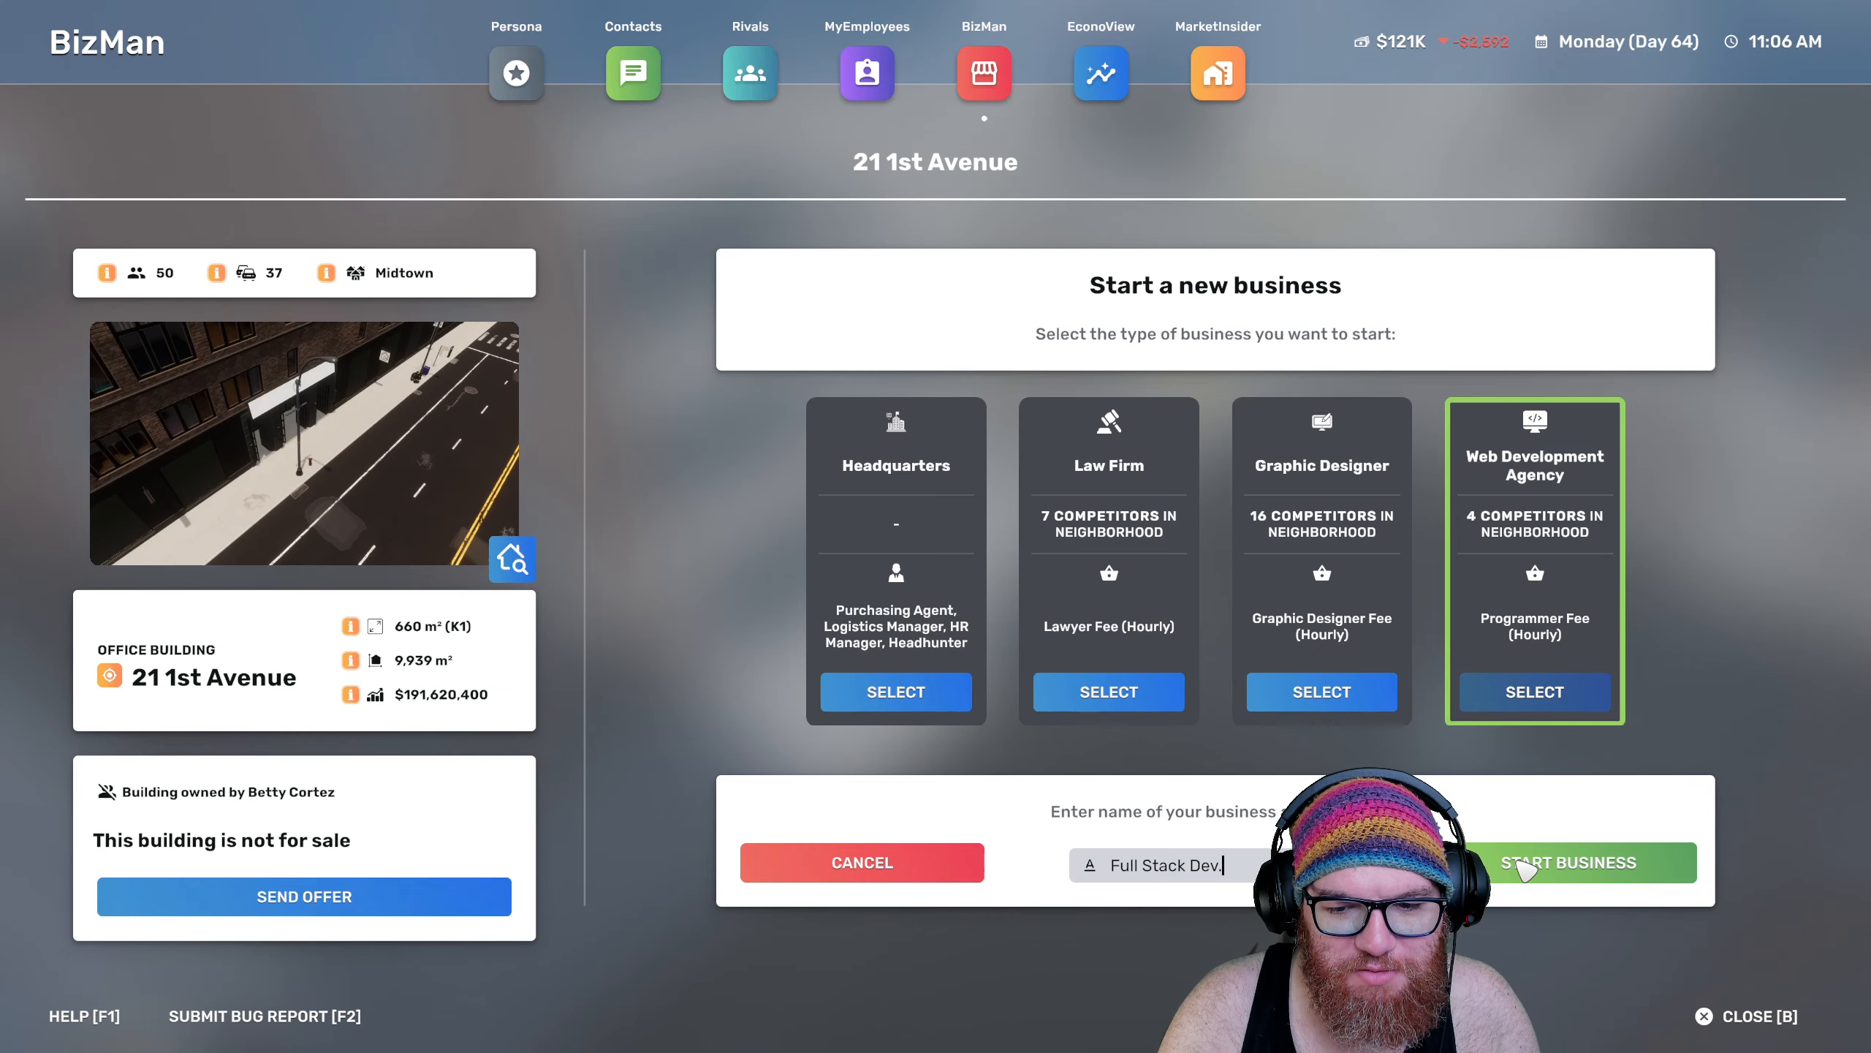
left_click(1567, 862)
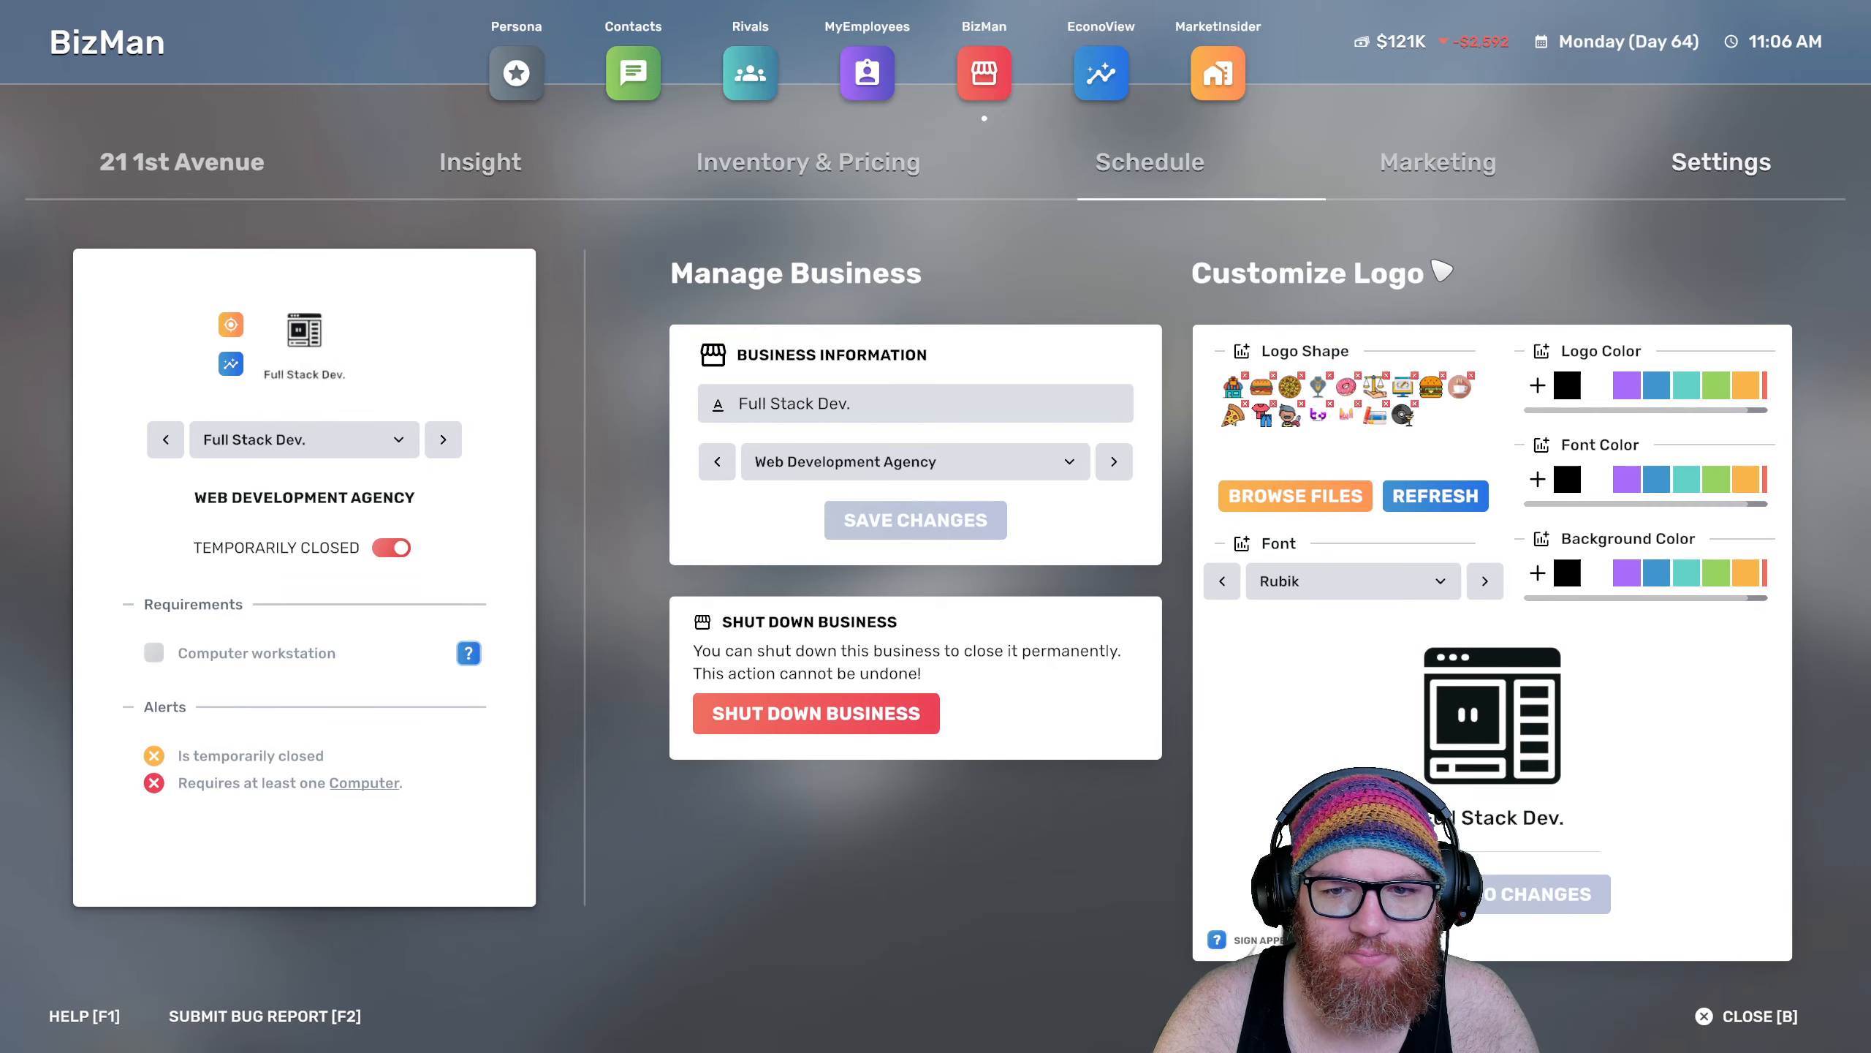
Give Full Stack Dev. a web development logo icon with the Exo2 font
left_click(1719, 162)
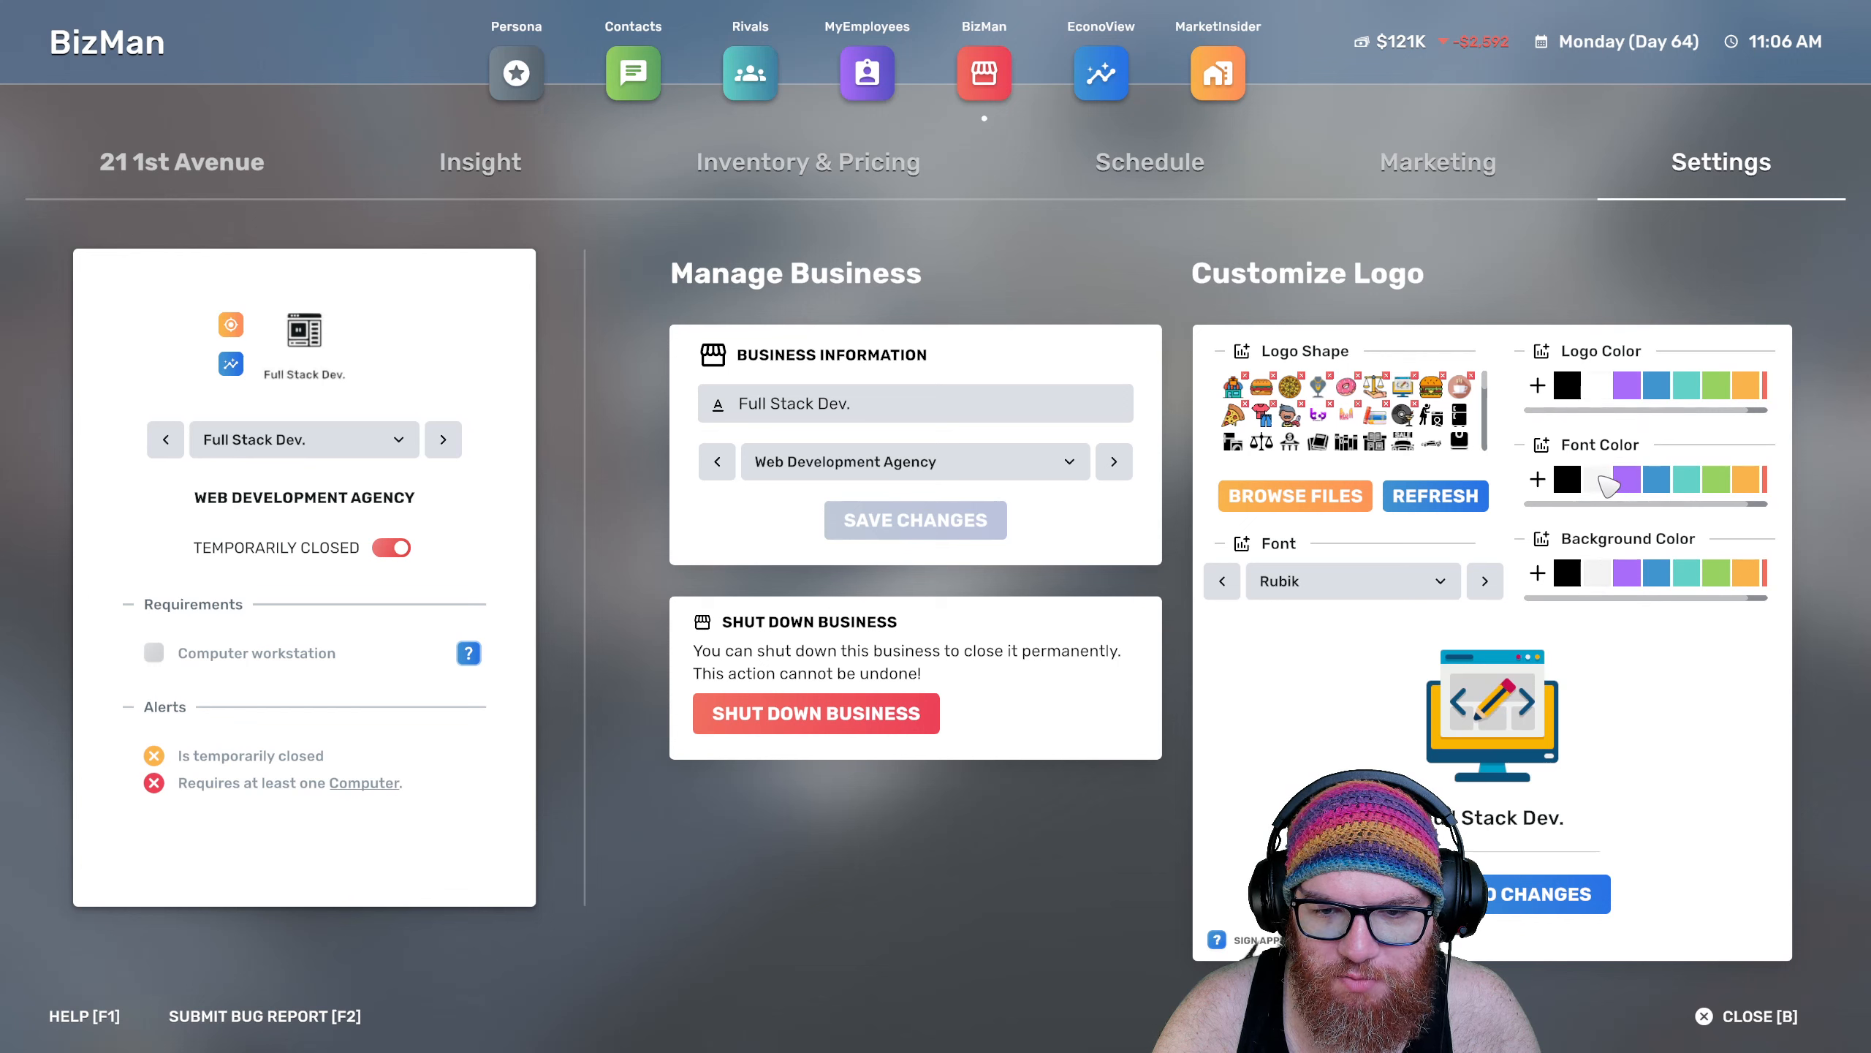
left_click(1349, 582)
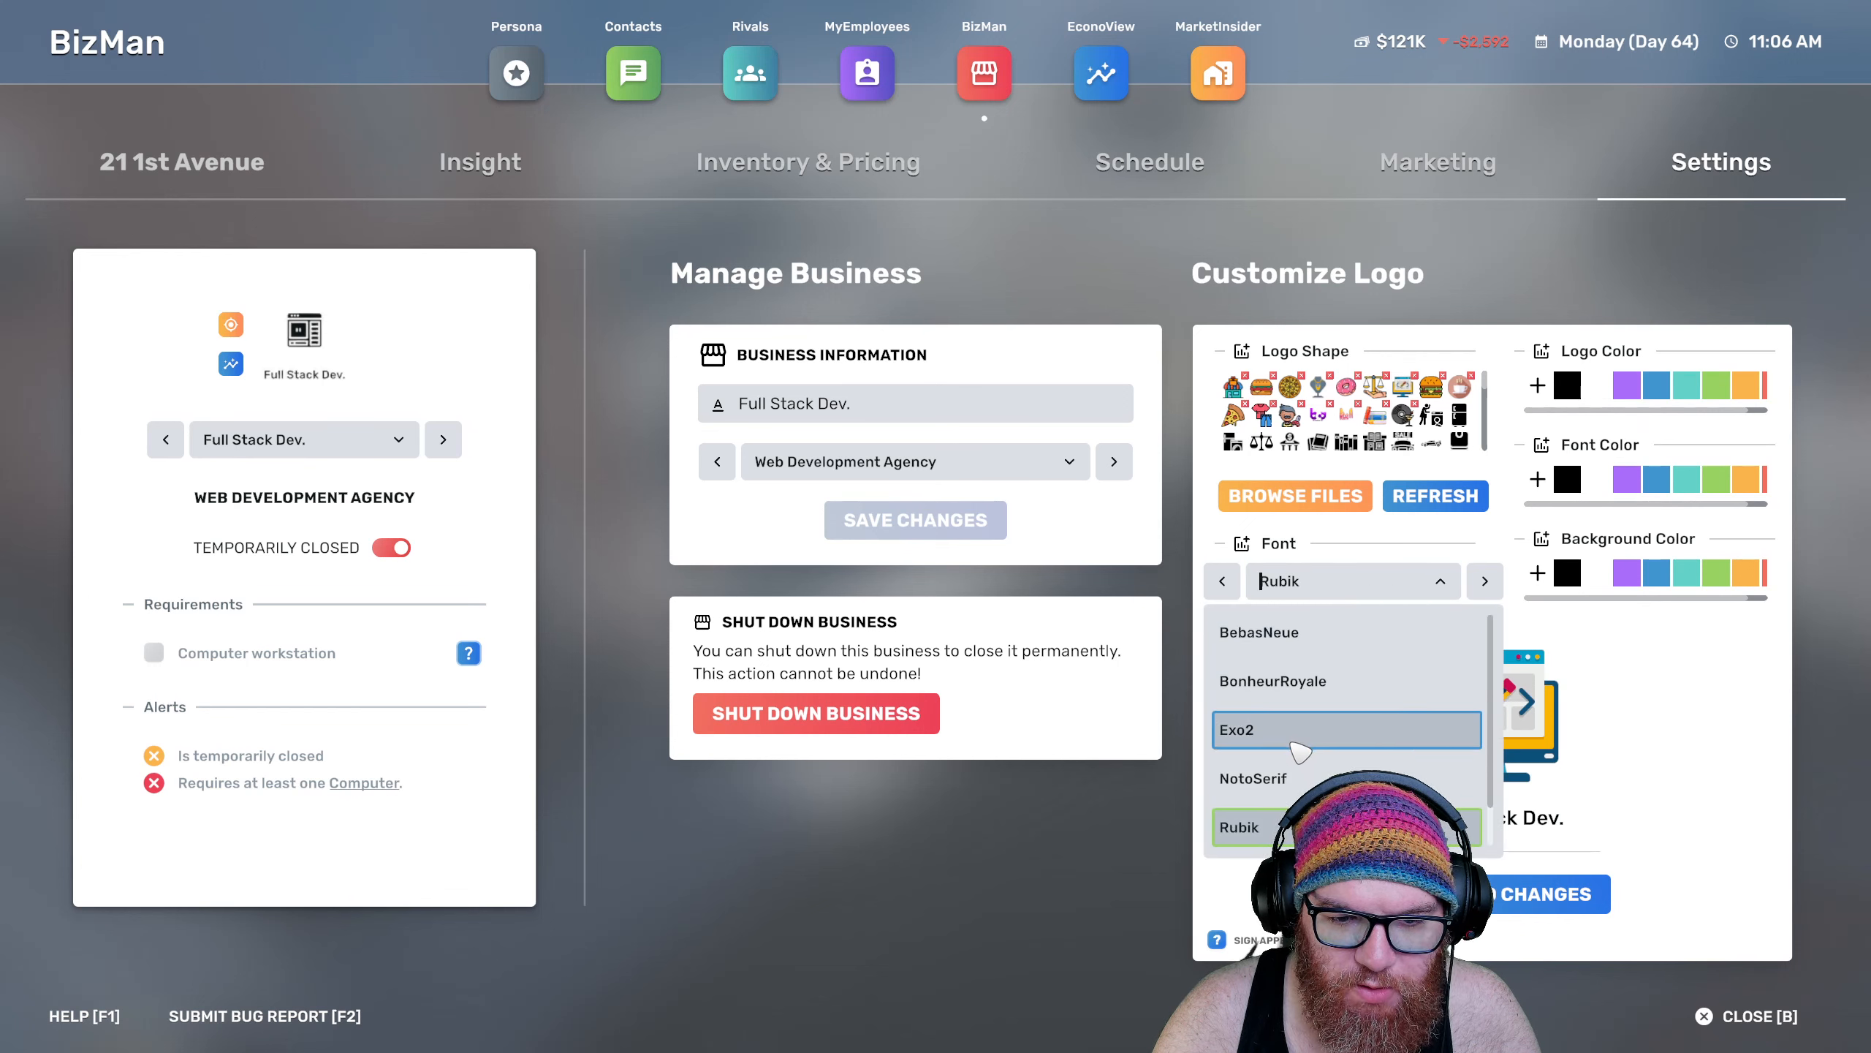
left_click(1238, 730)
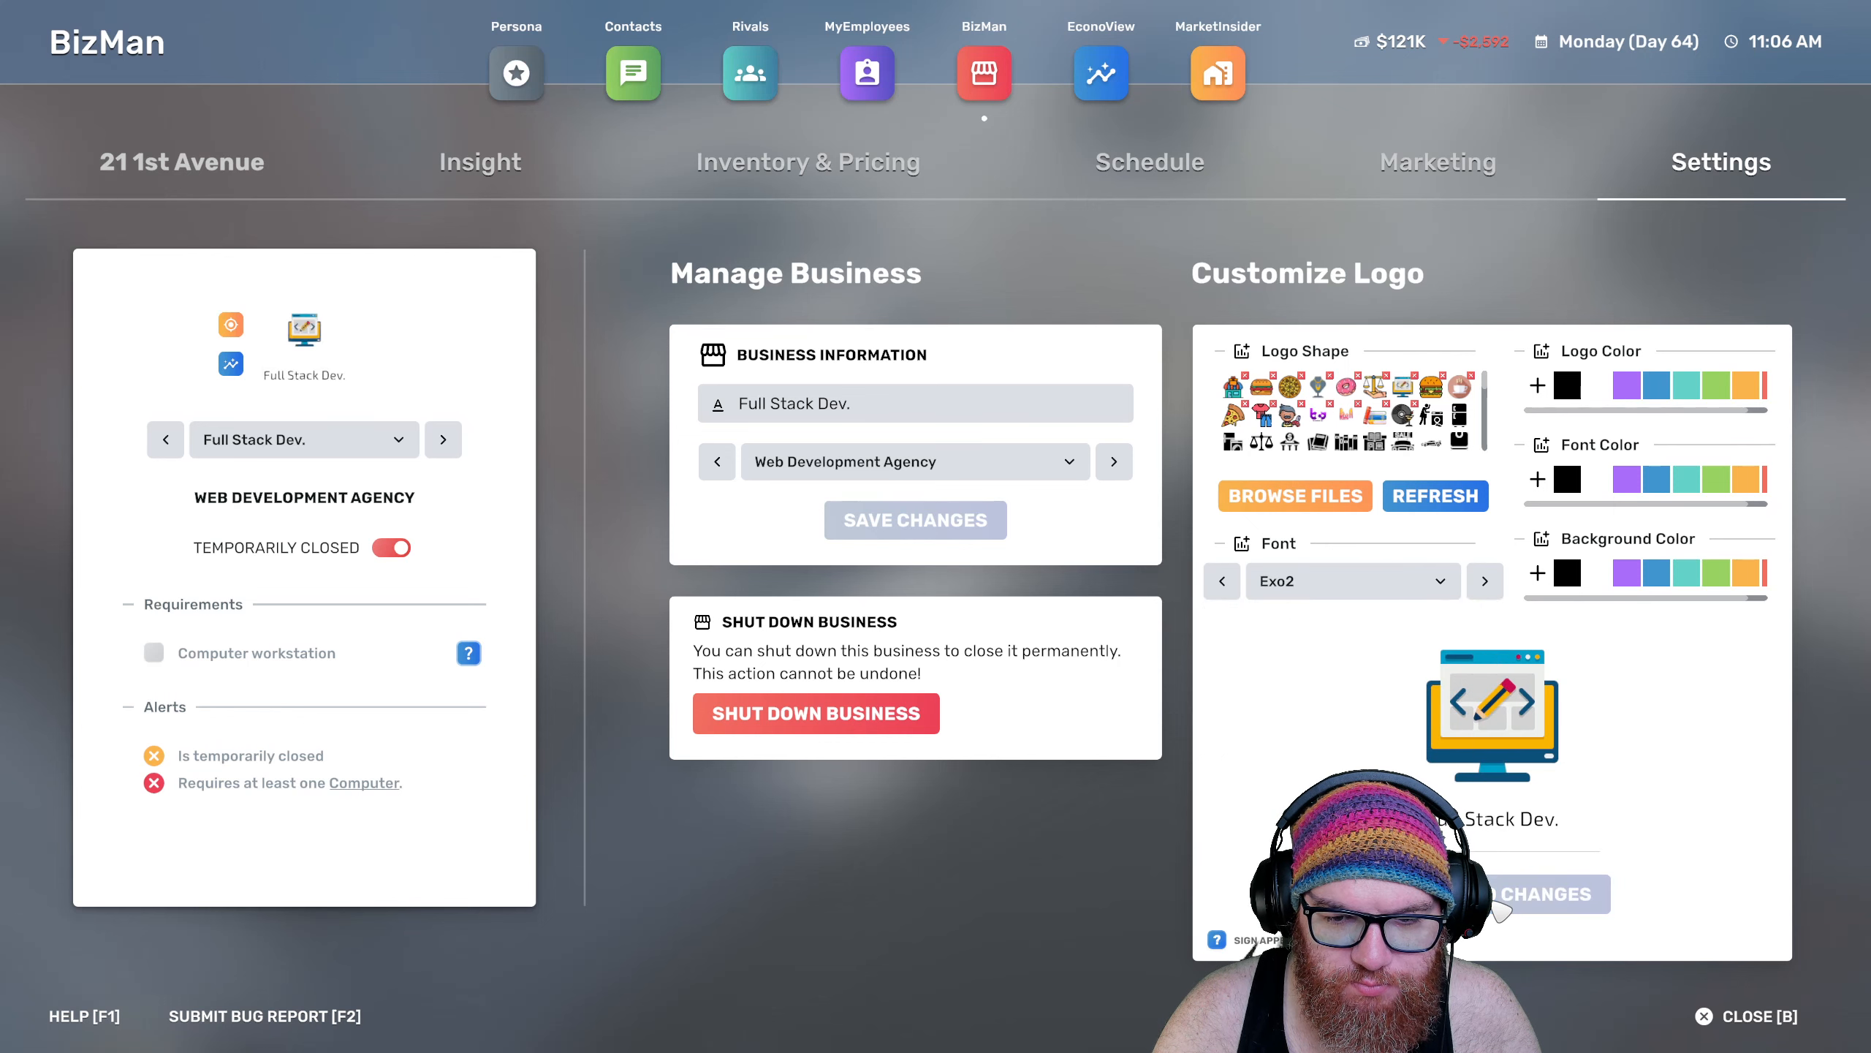
mouse_move(983, 73)
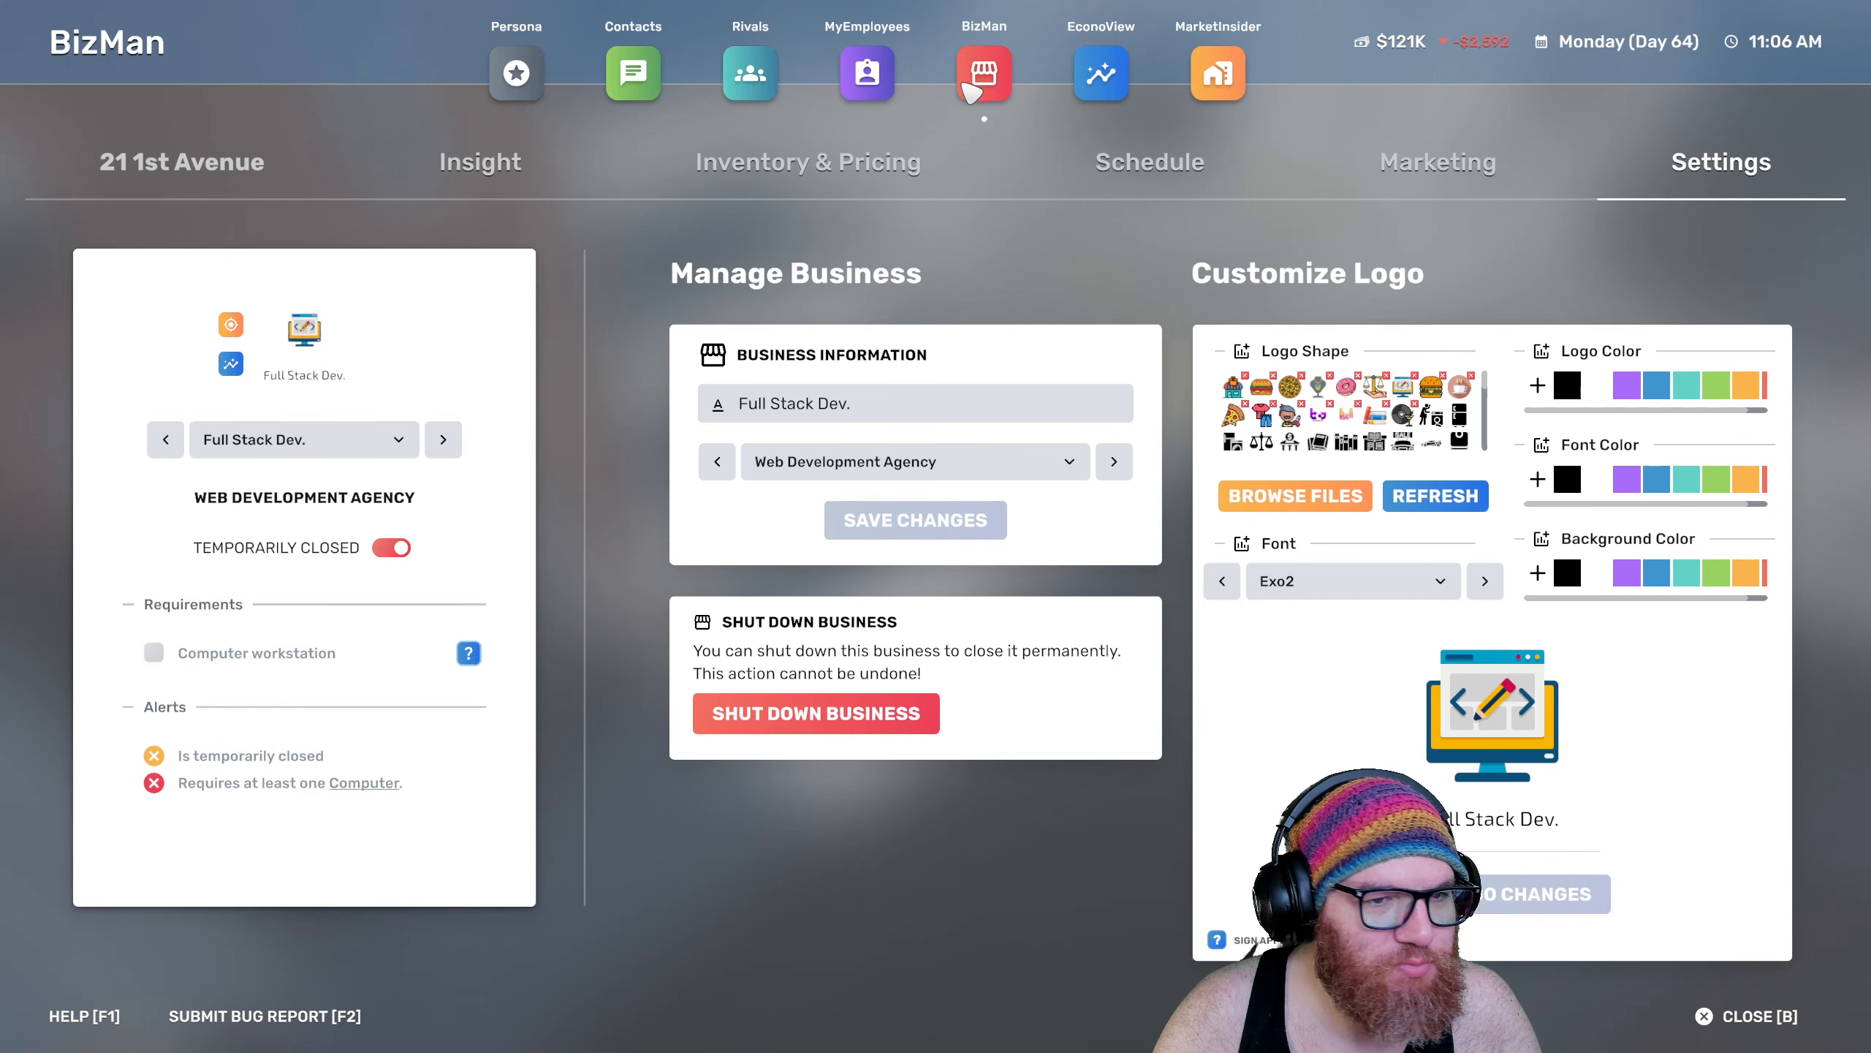
Review the agency's marketing status and insight overview, noting it is closed and missing a computer
left_click(1438, 162)
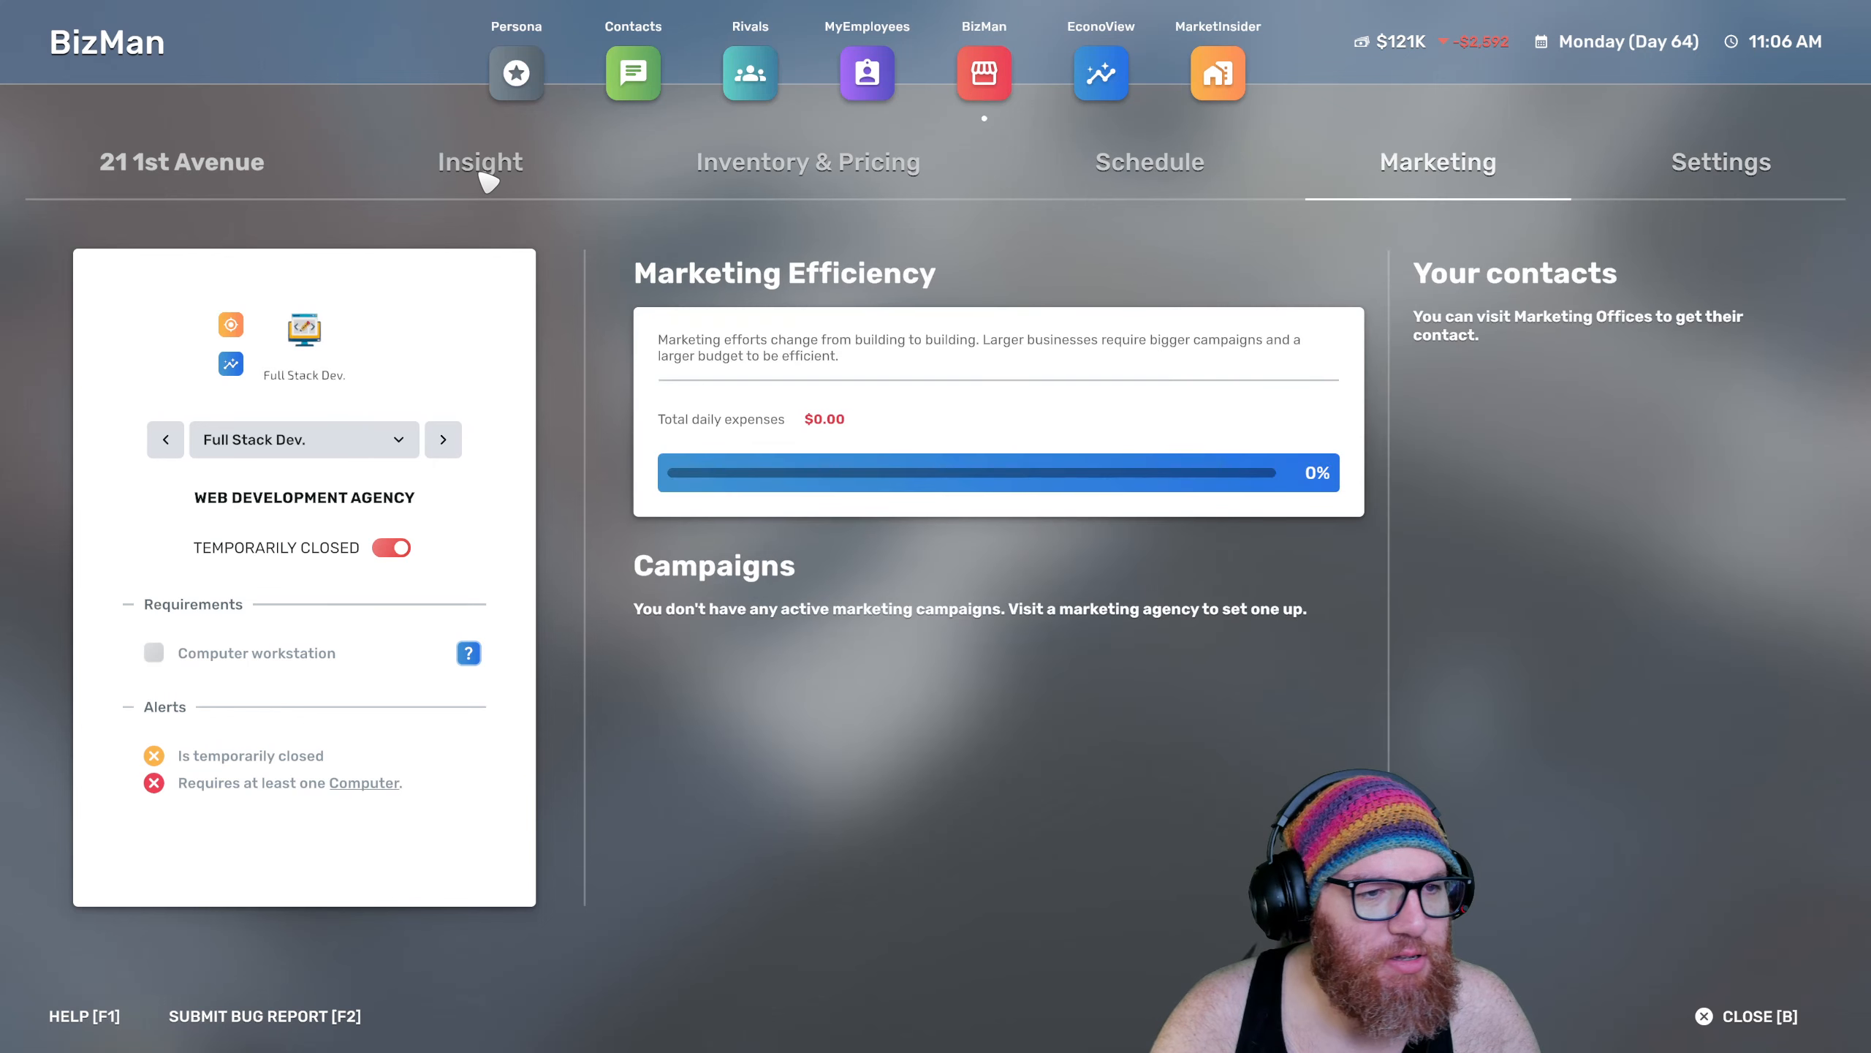
left_click(478, 161)
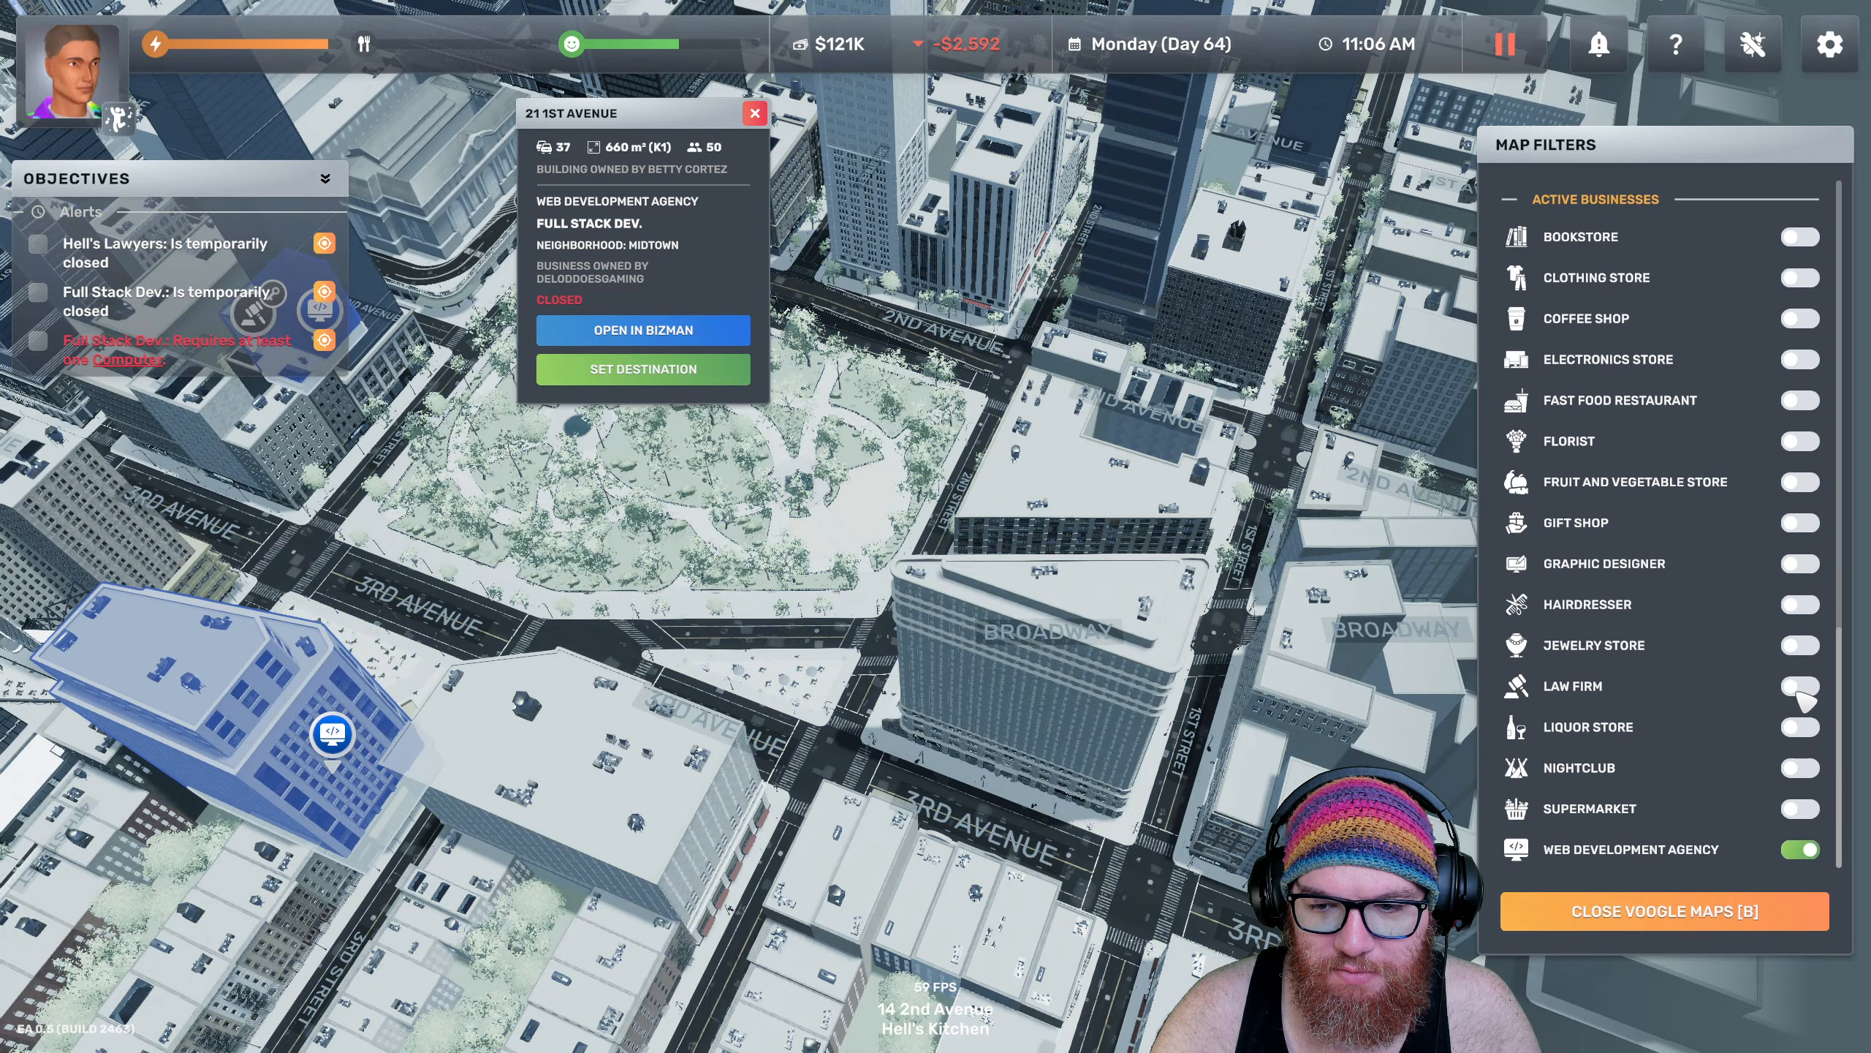
Toggle a business filter on the city map to locate Full Stack Dev. at 21 1st Avenue
left_click(1800, 848)
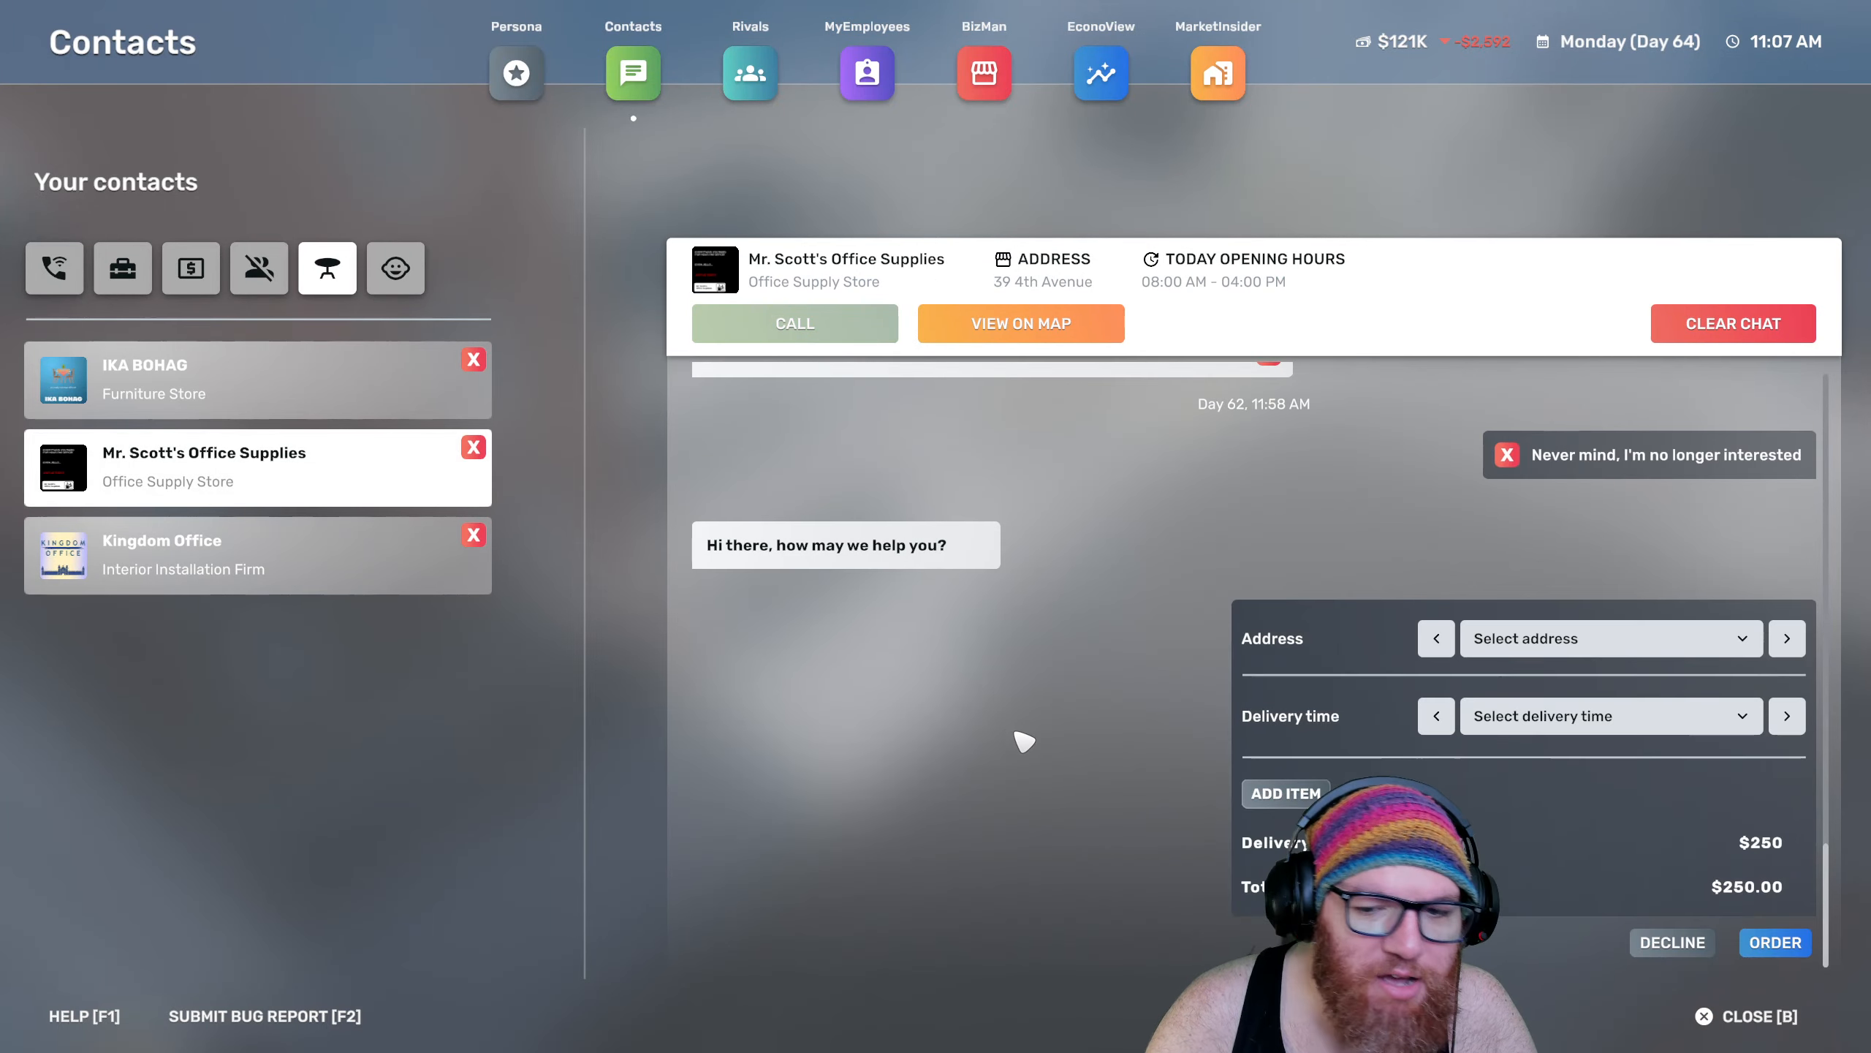
Set delivery to Full Stack Dev. and add computers, a coffee machine and multipurpose chairs to the order
left_click(1608, 637)
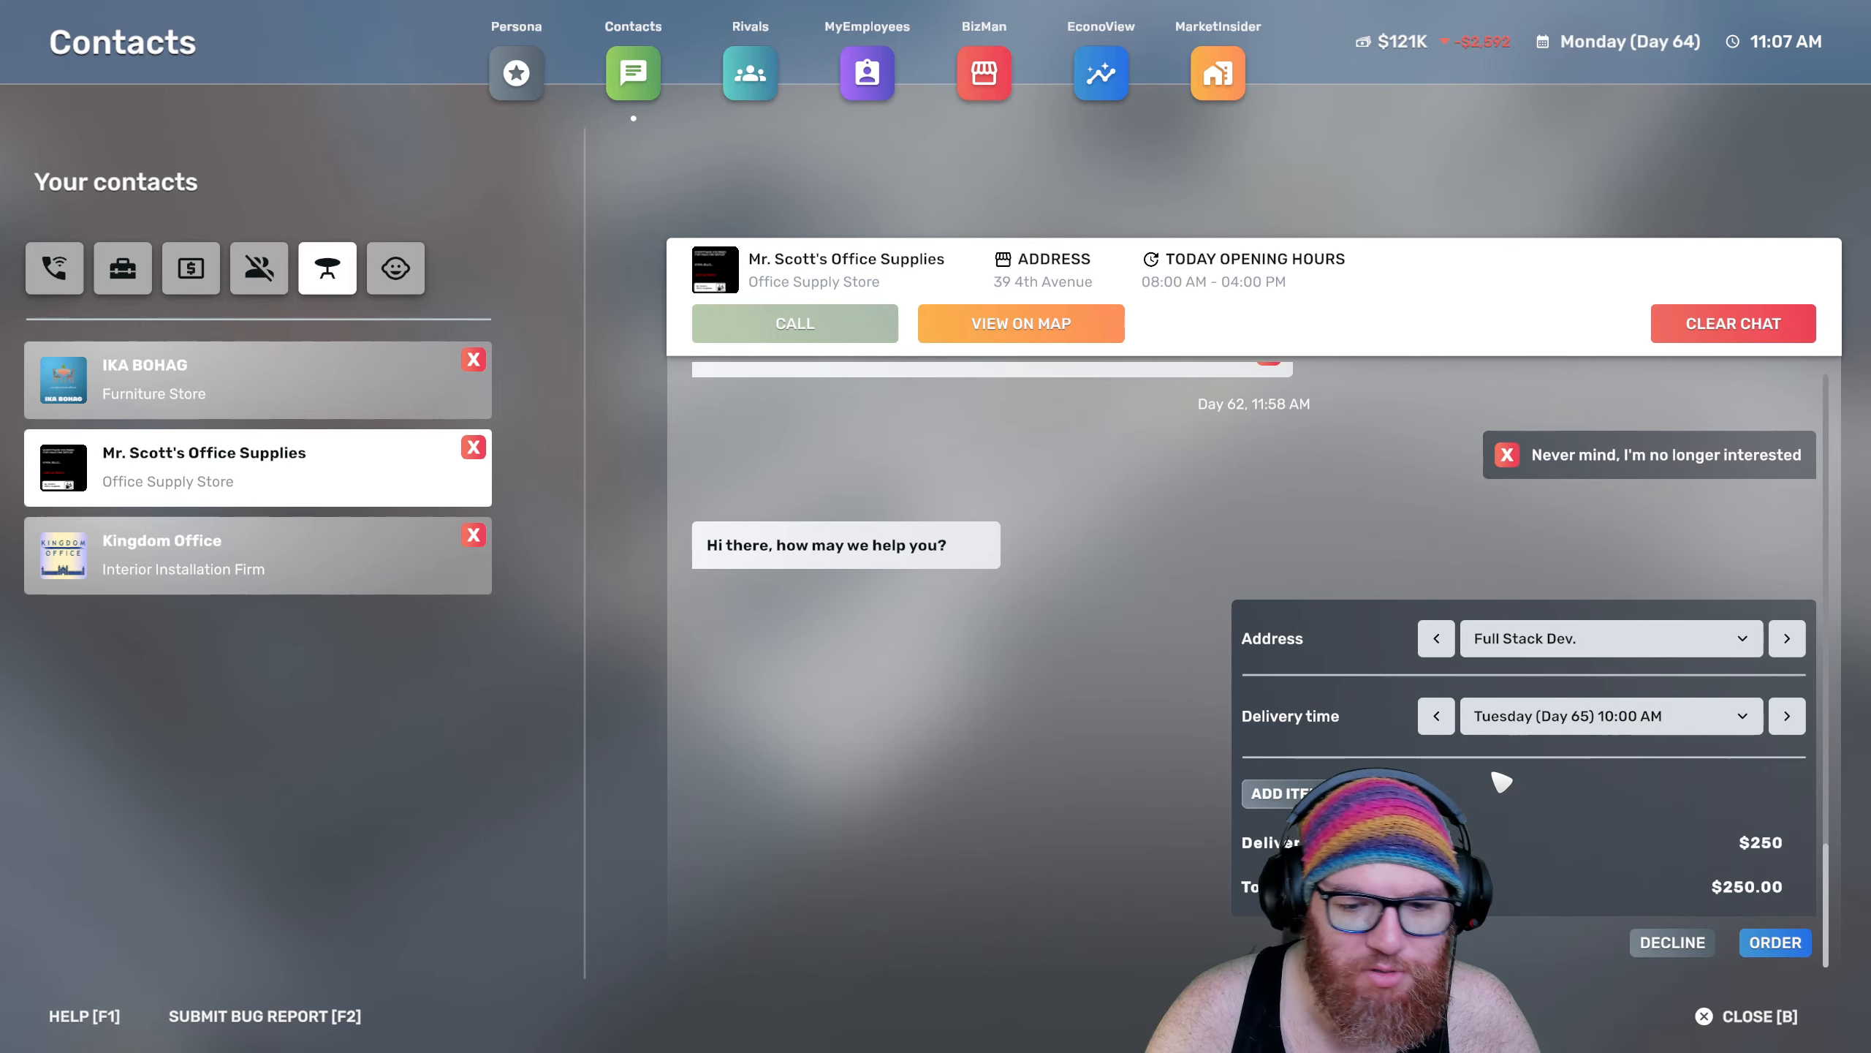
left_click(1280, 793)
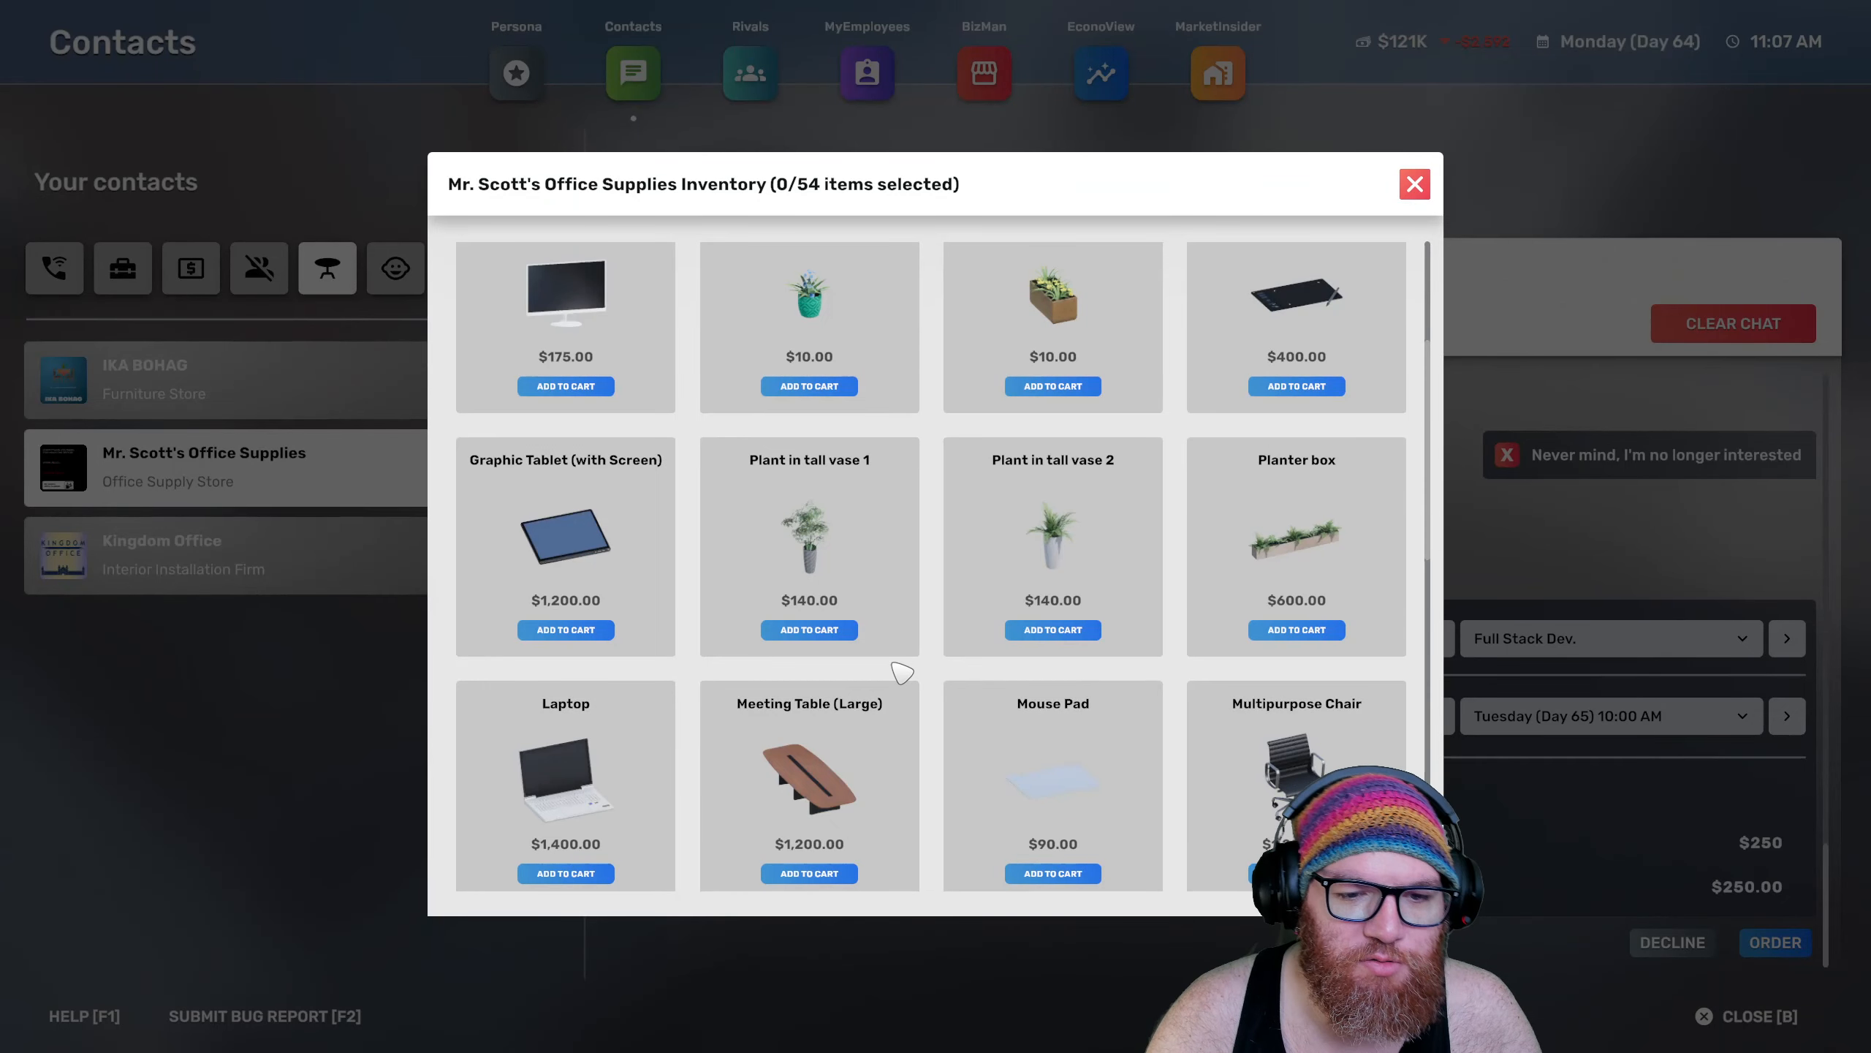
mouse_move(822, 671)
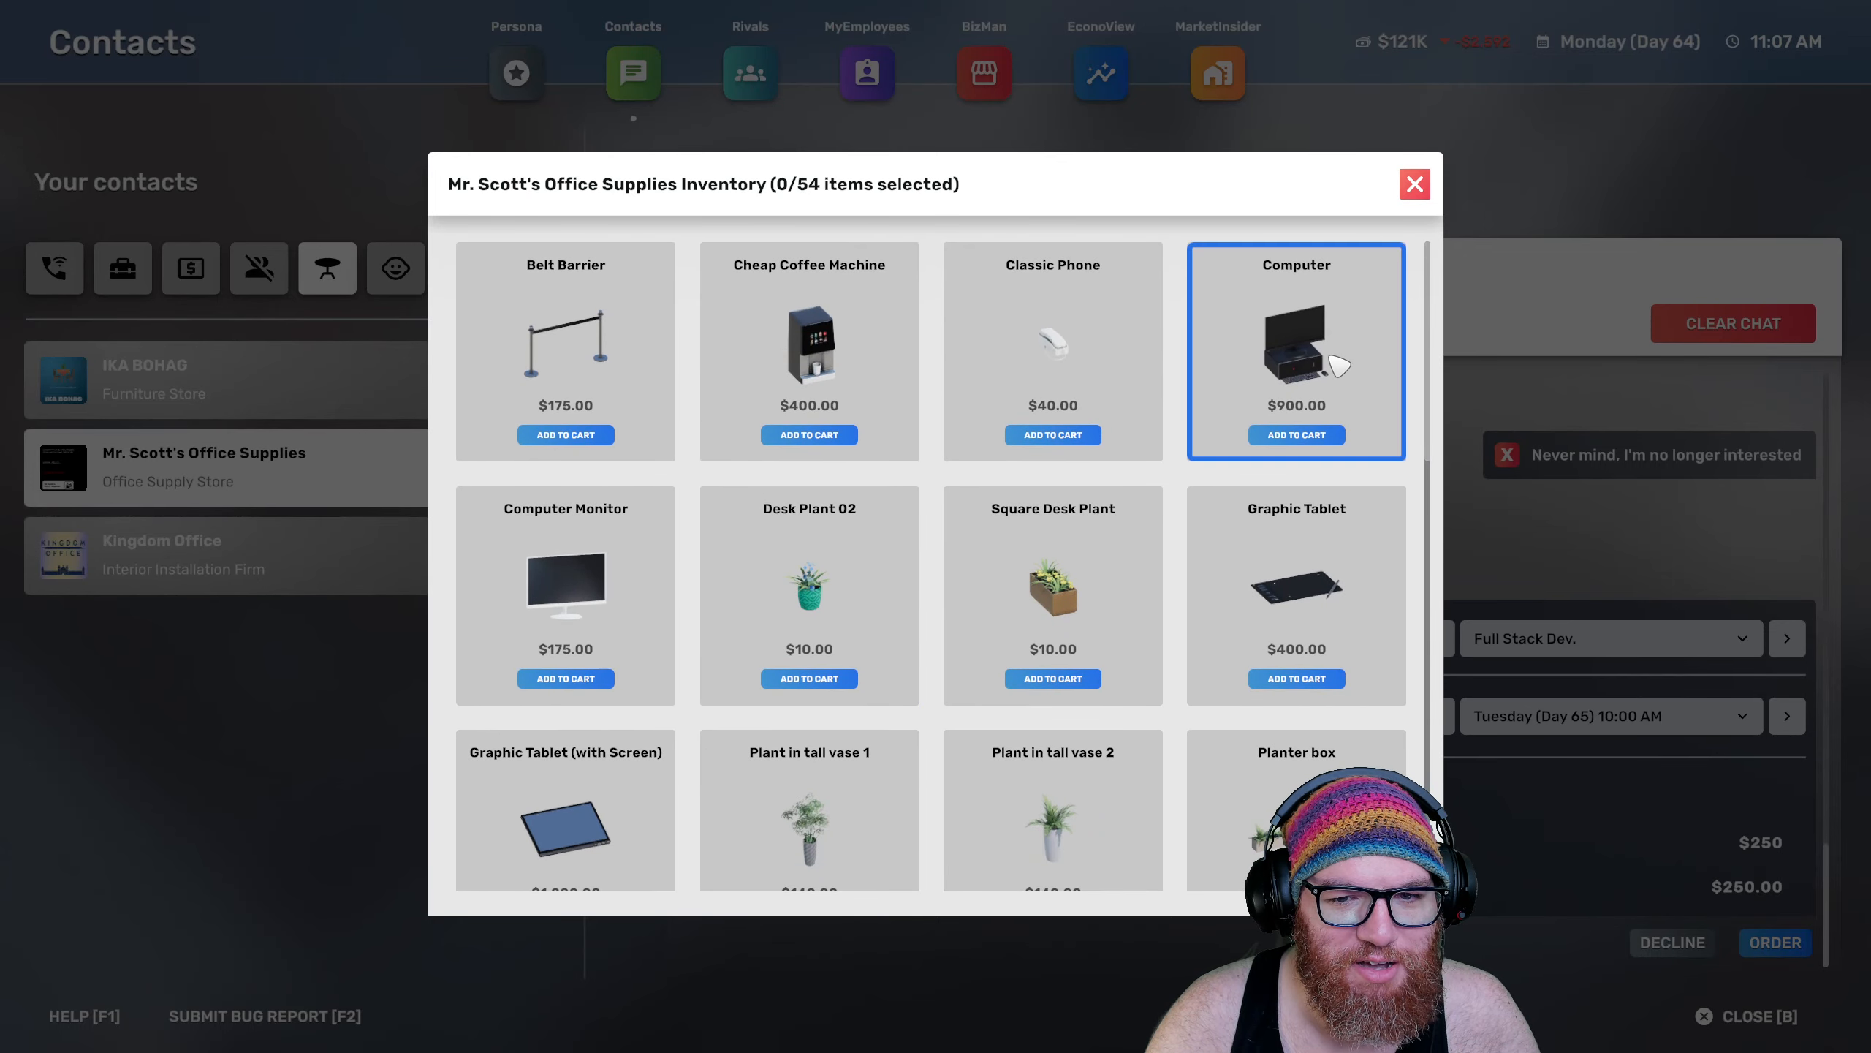
left_click(1297, 435)
type("10")
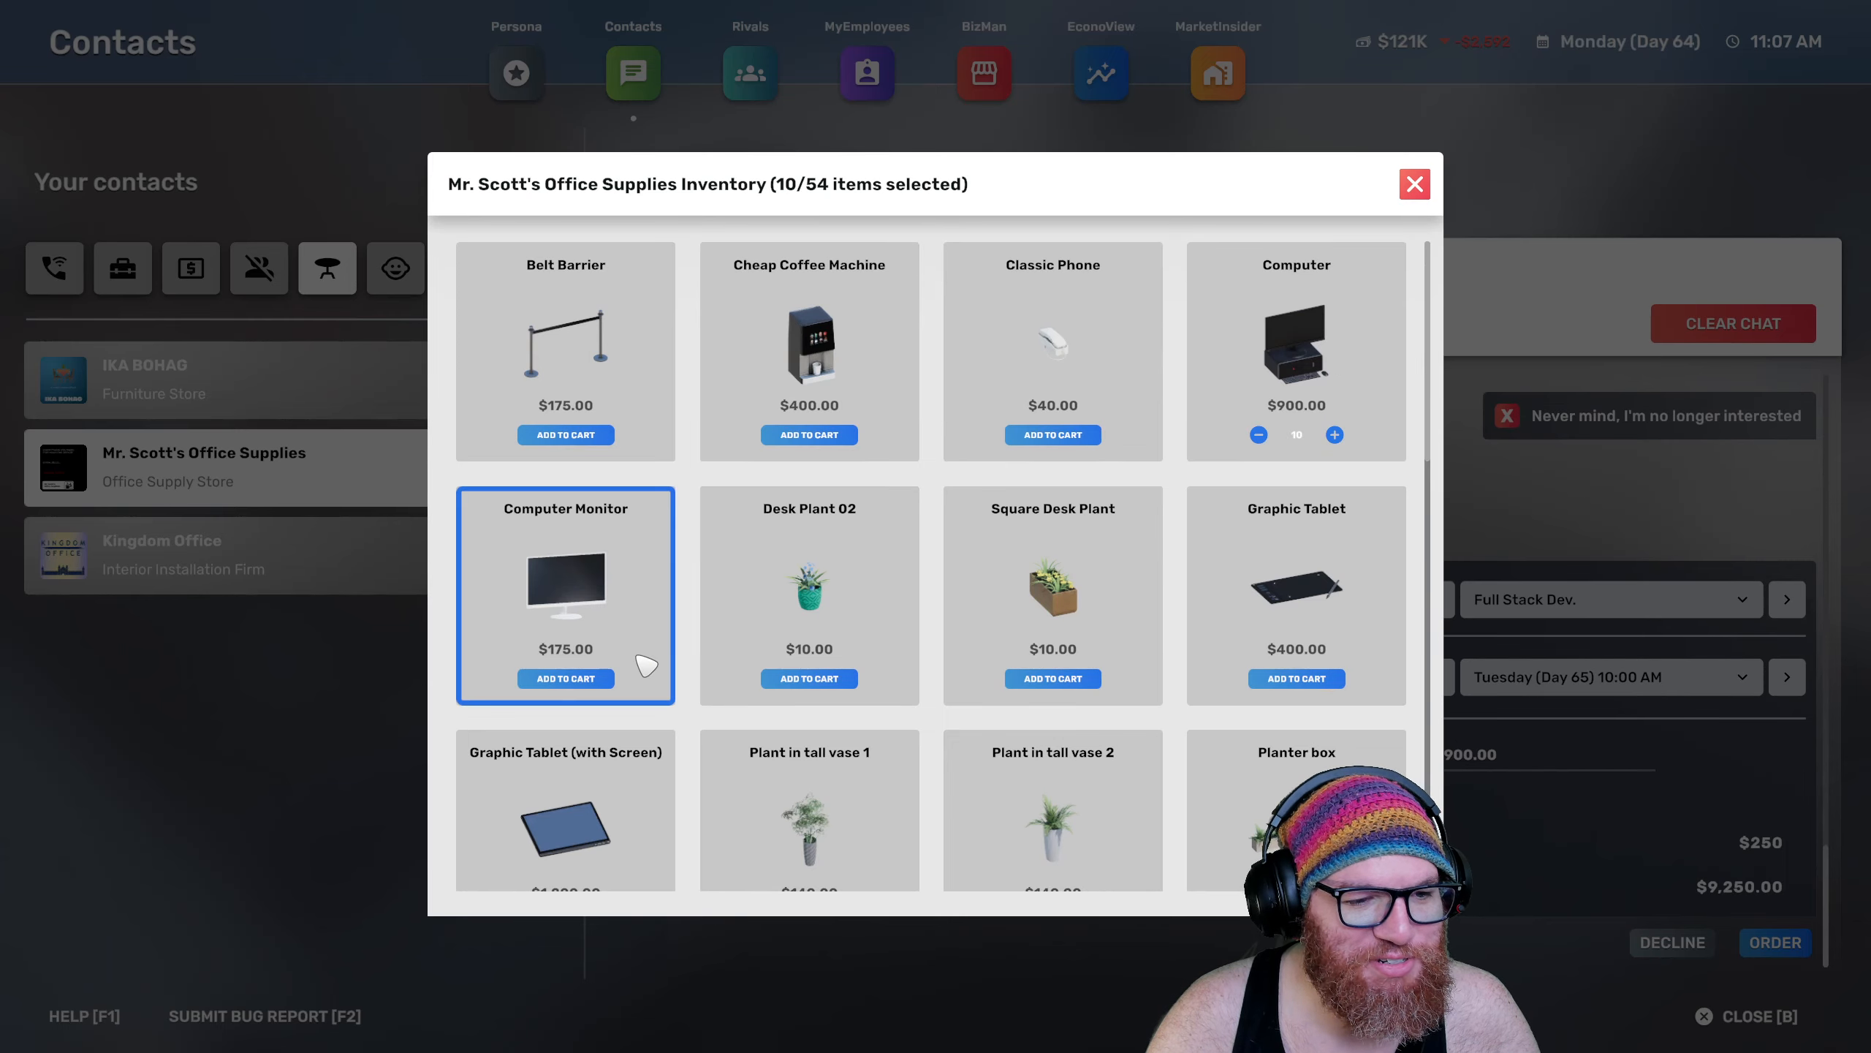
left_click(809, 433)
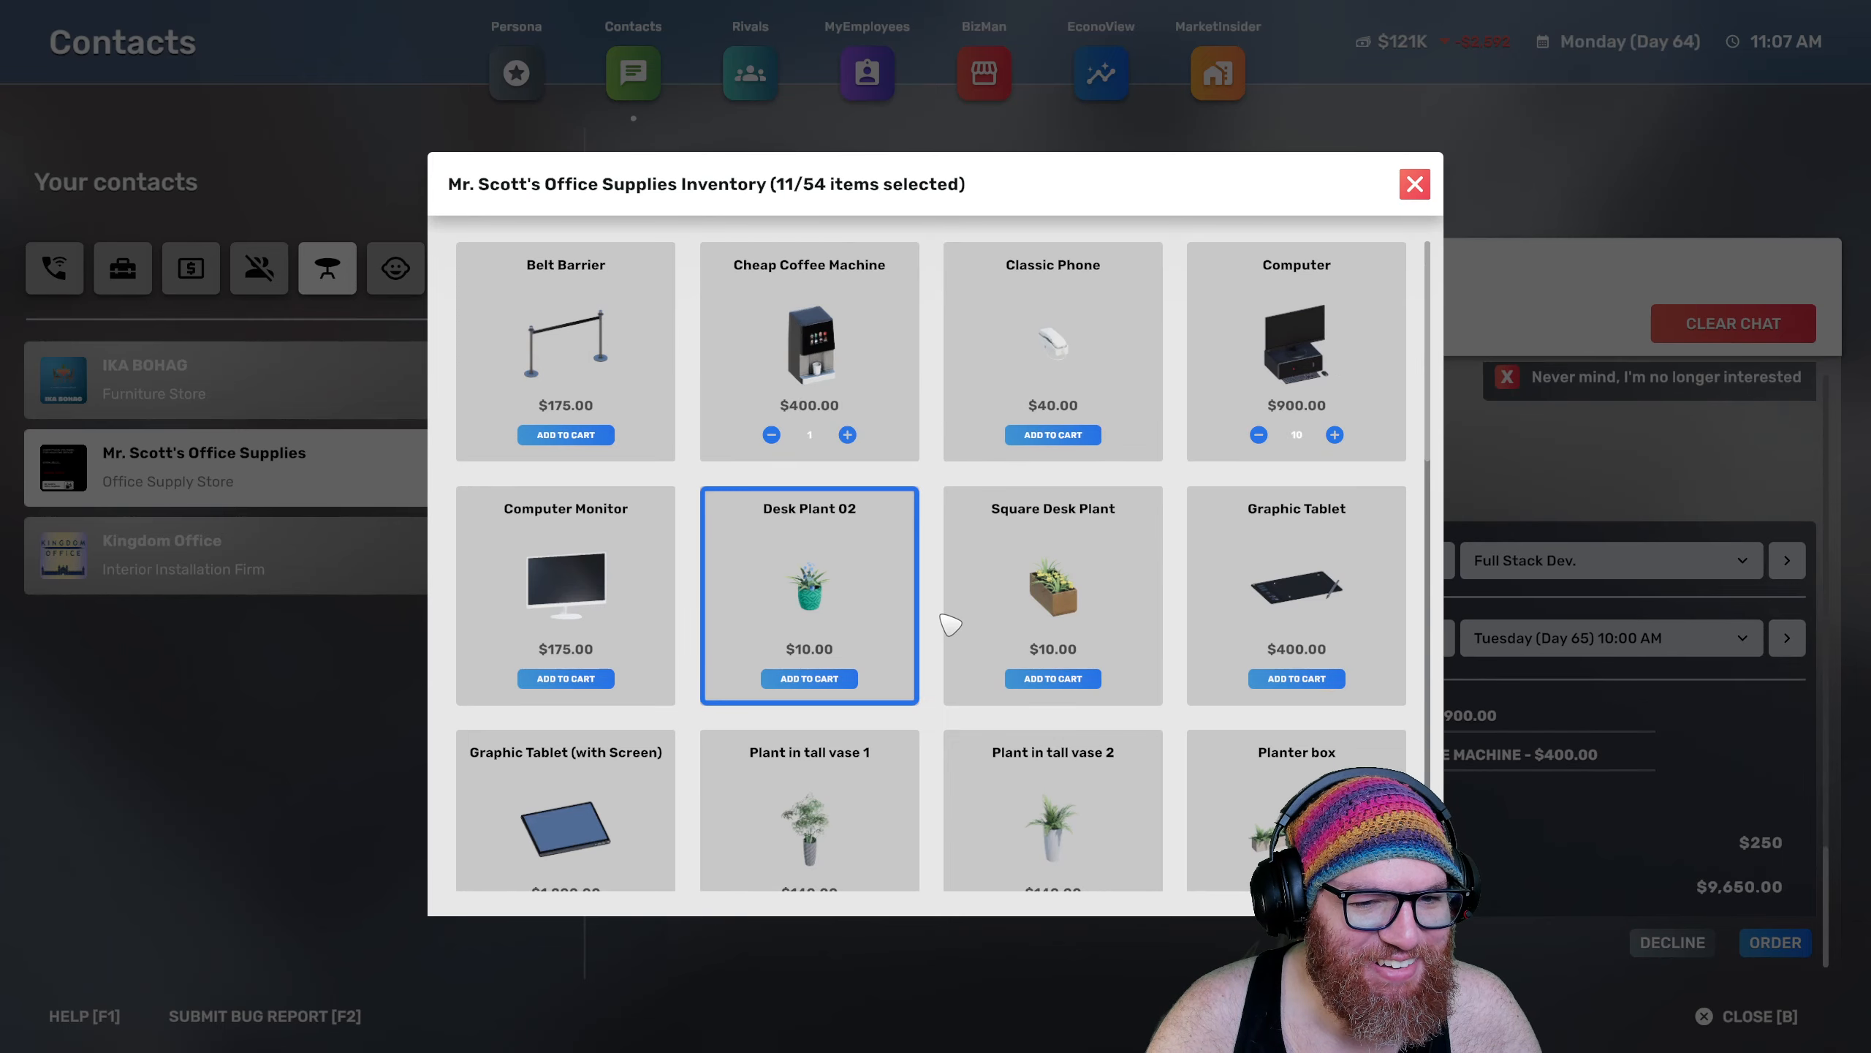
scroll("down", 3)
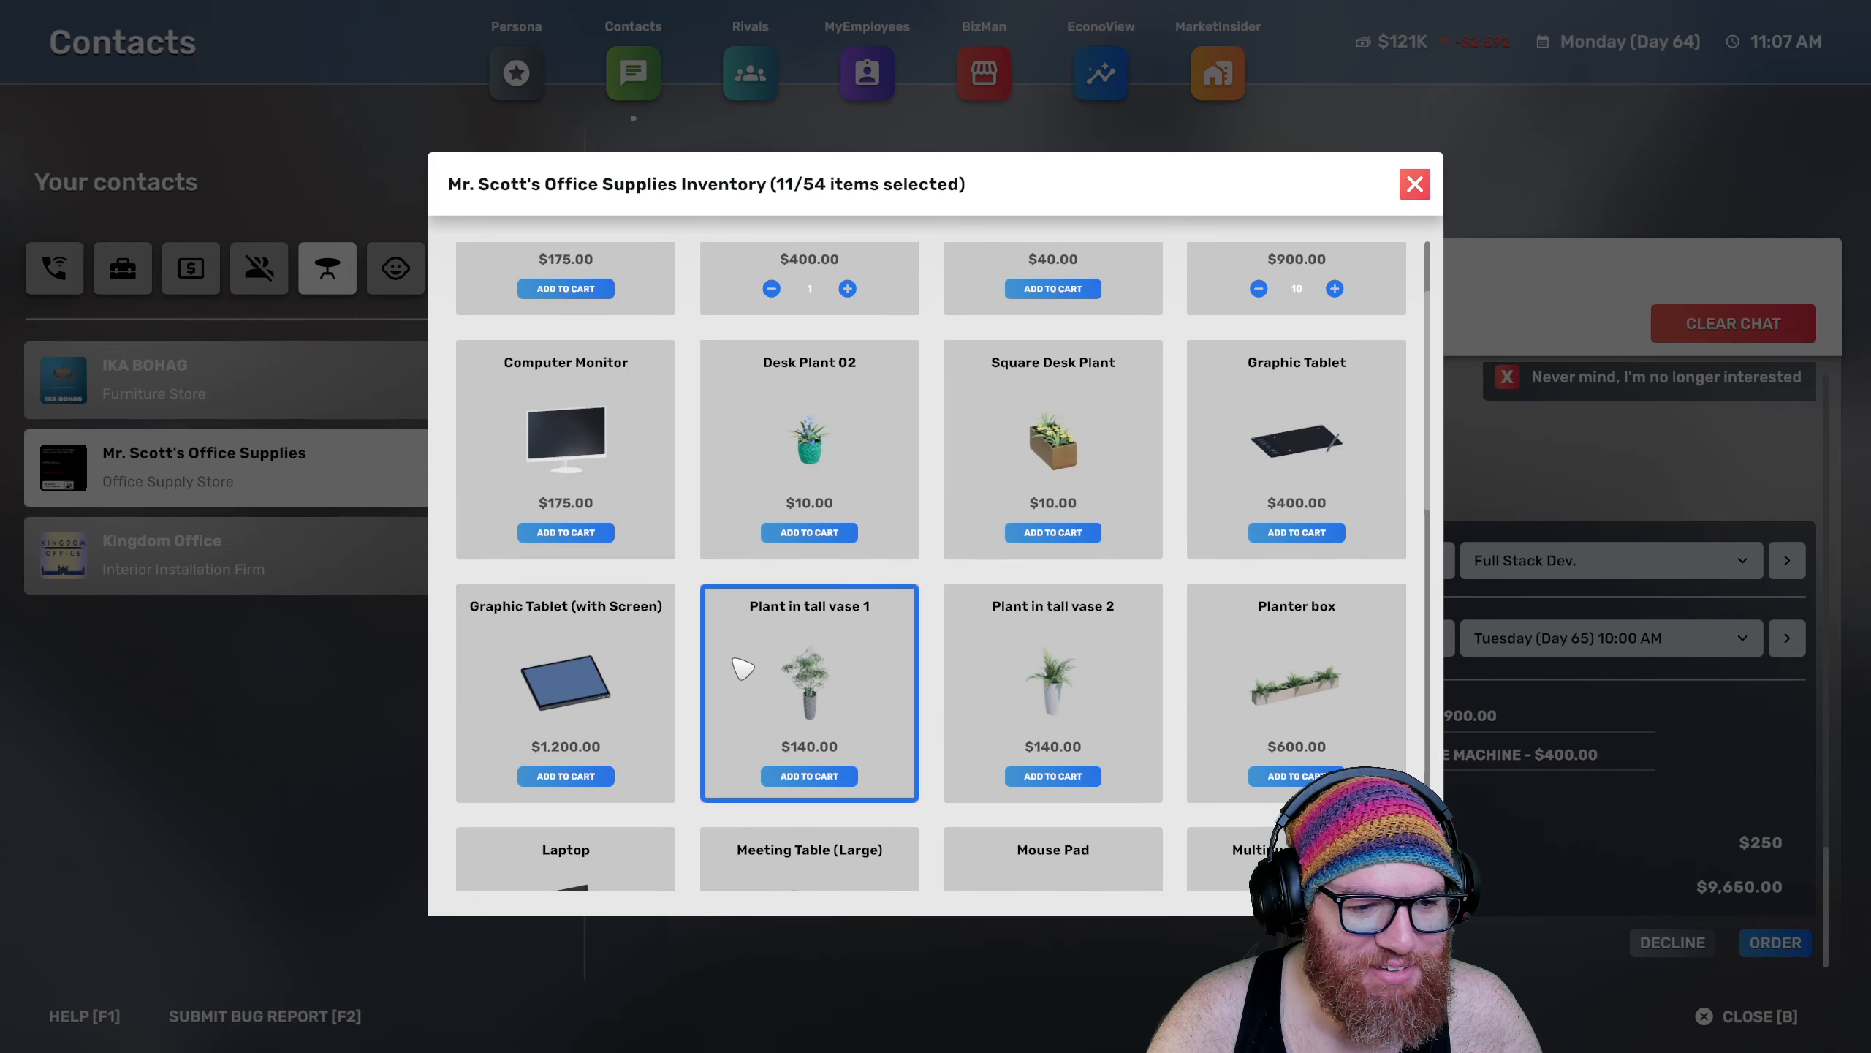
scroll("down", 3)
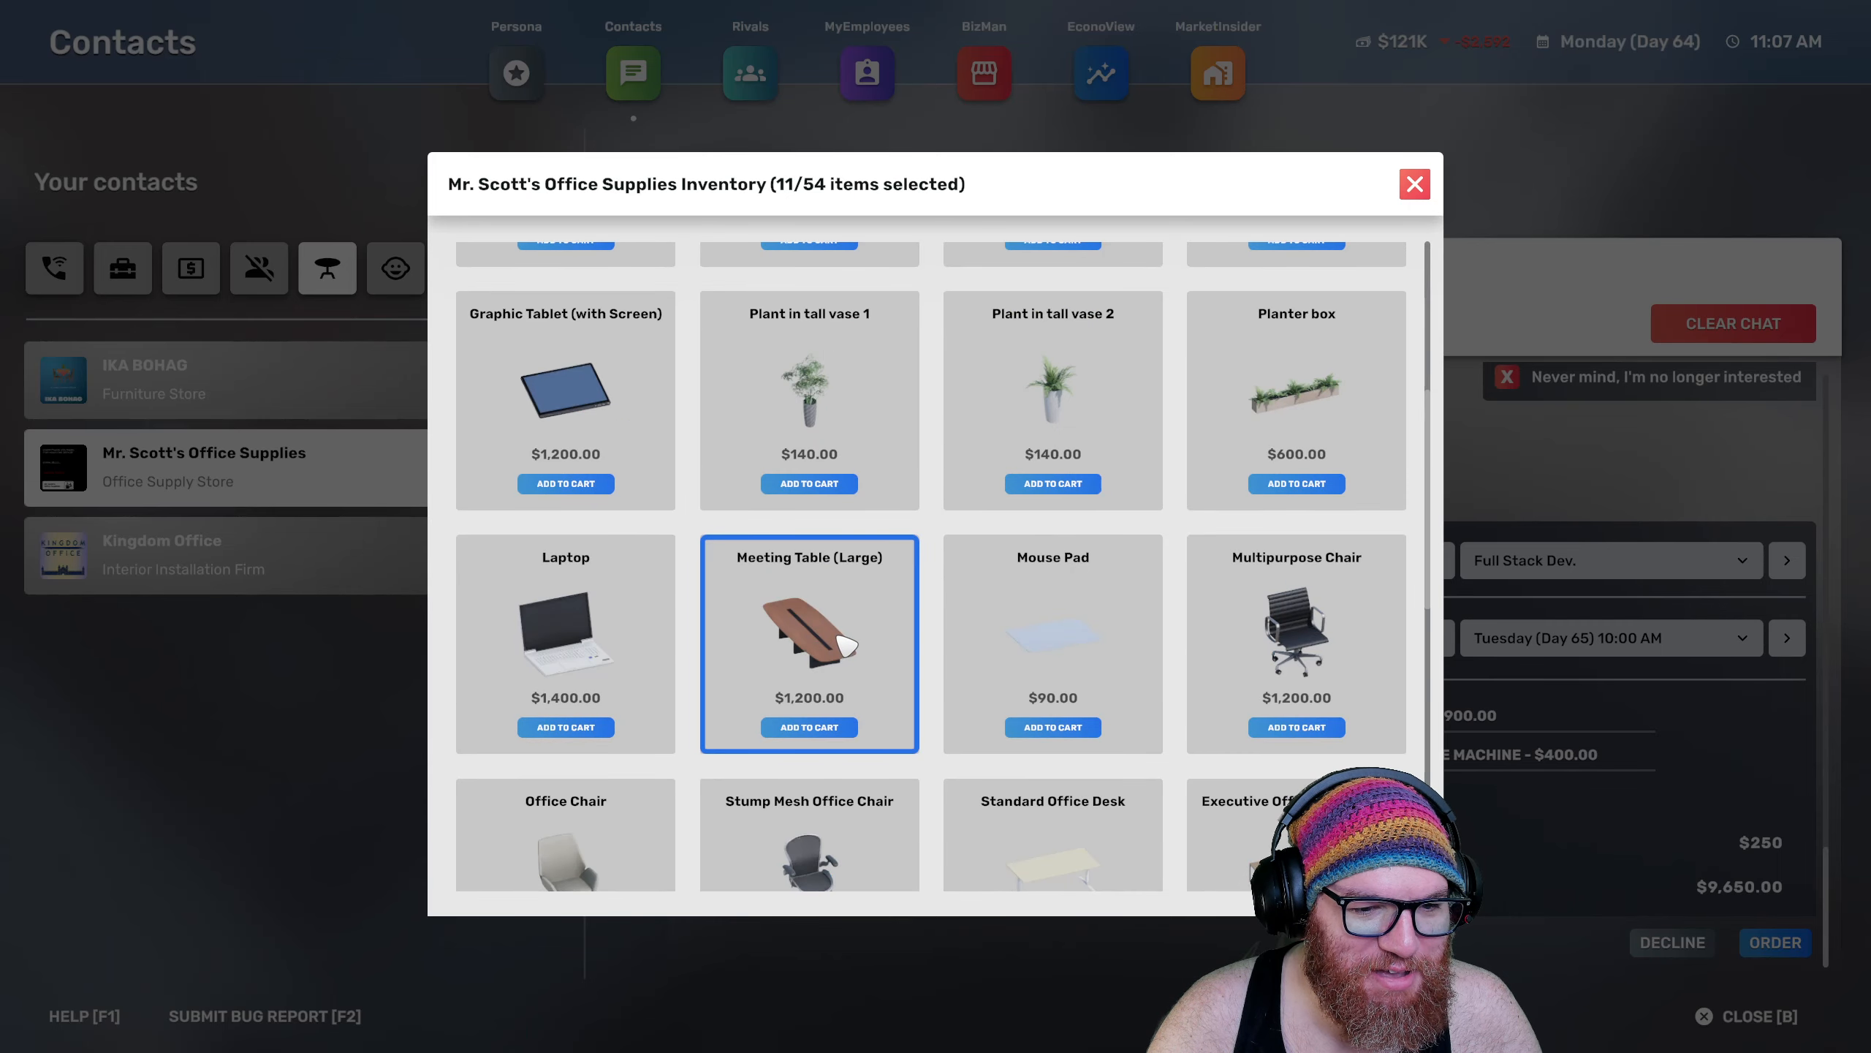
scroll("down", 3)
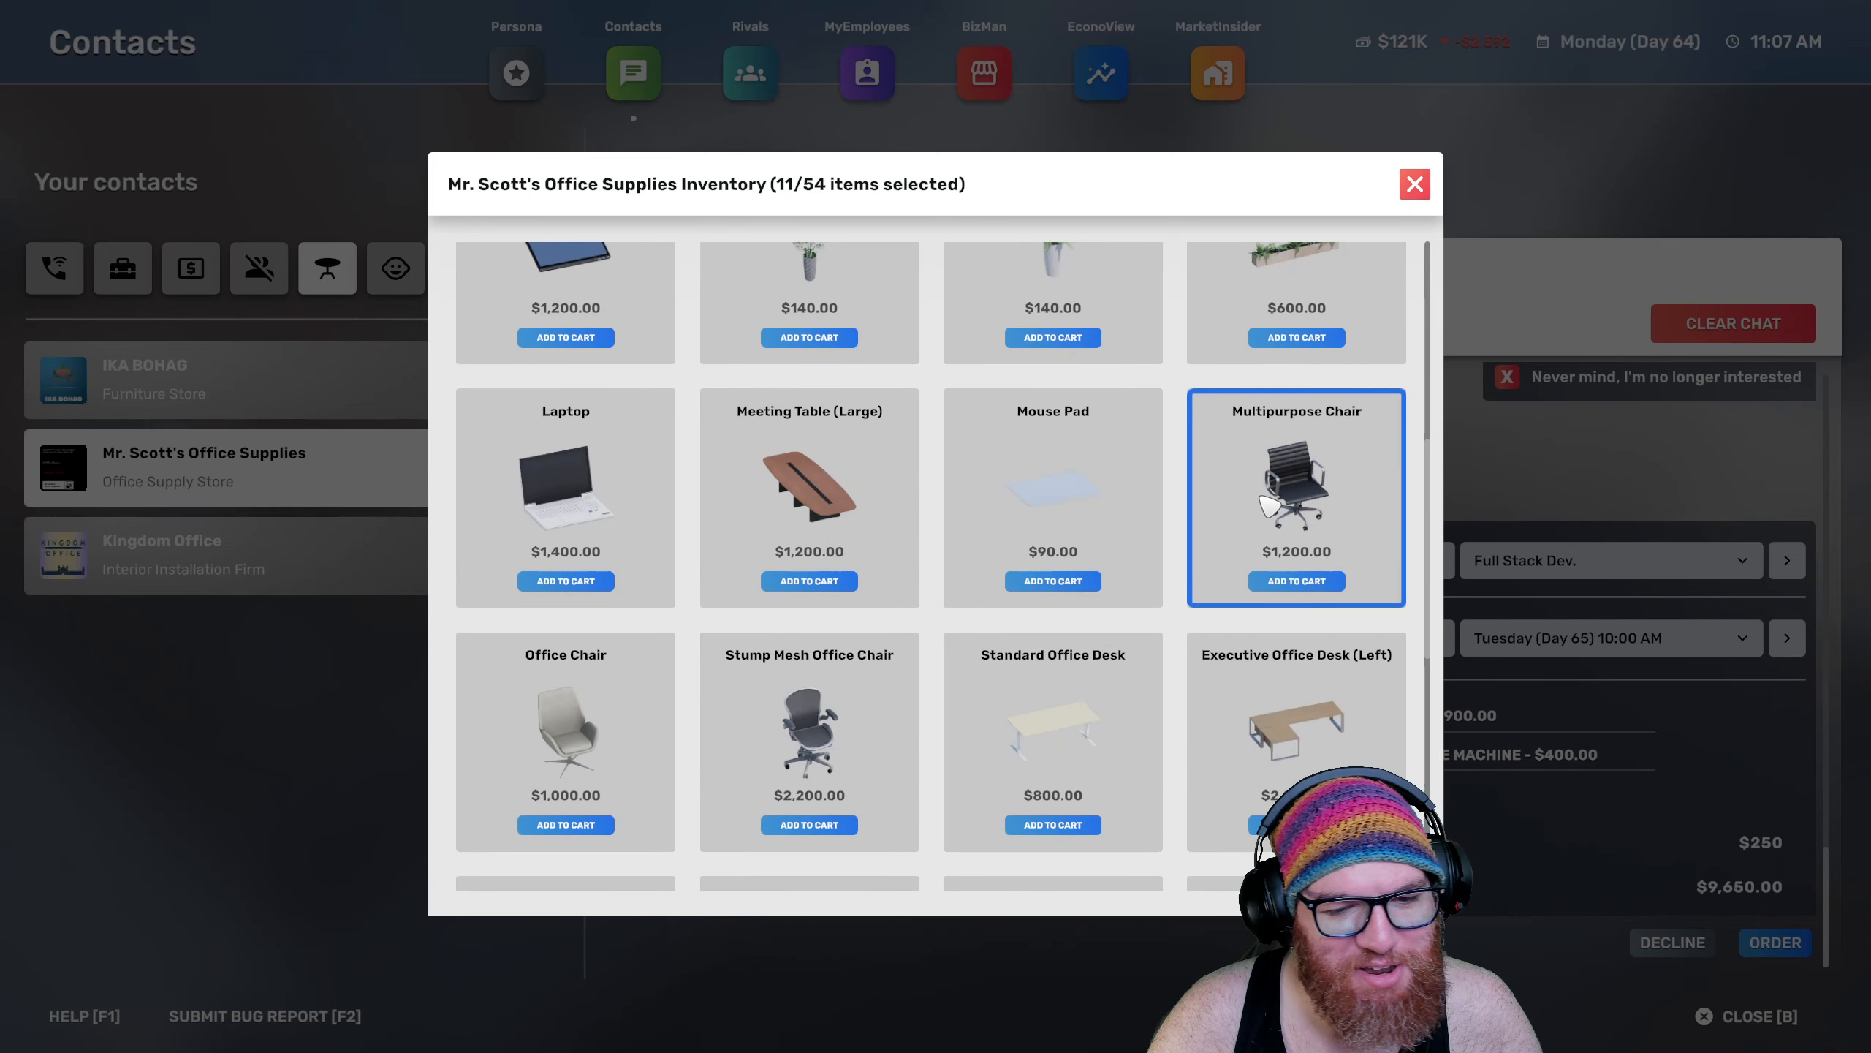
left_click(1297, 581)
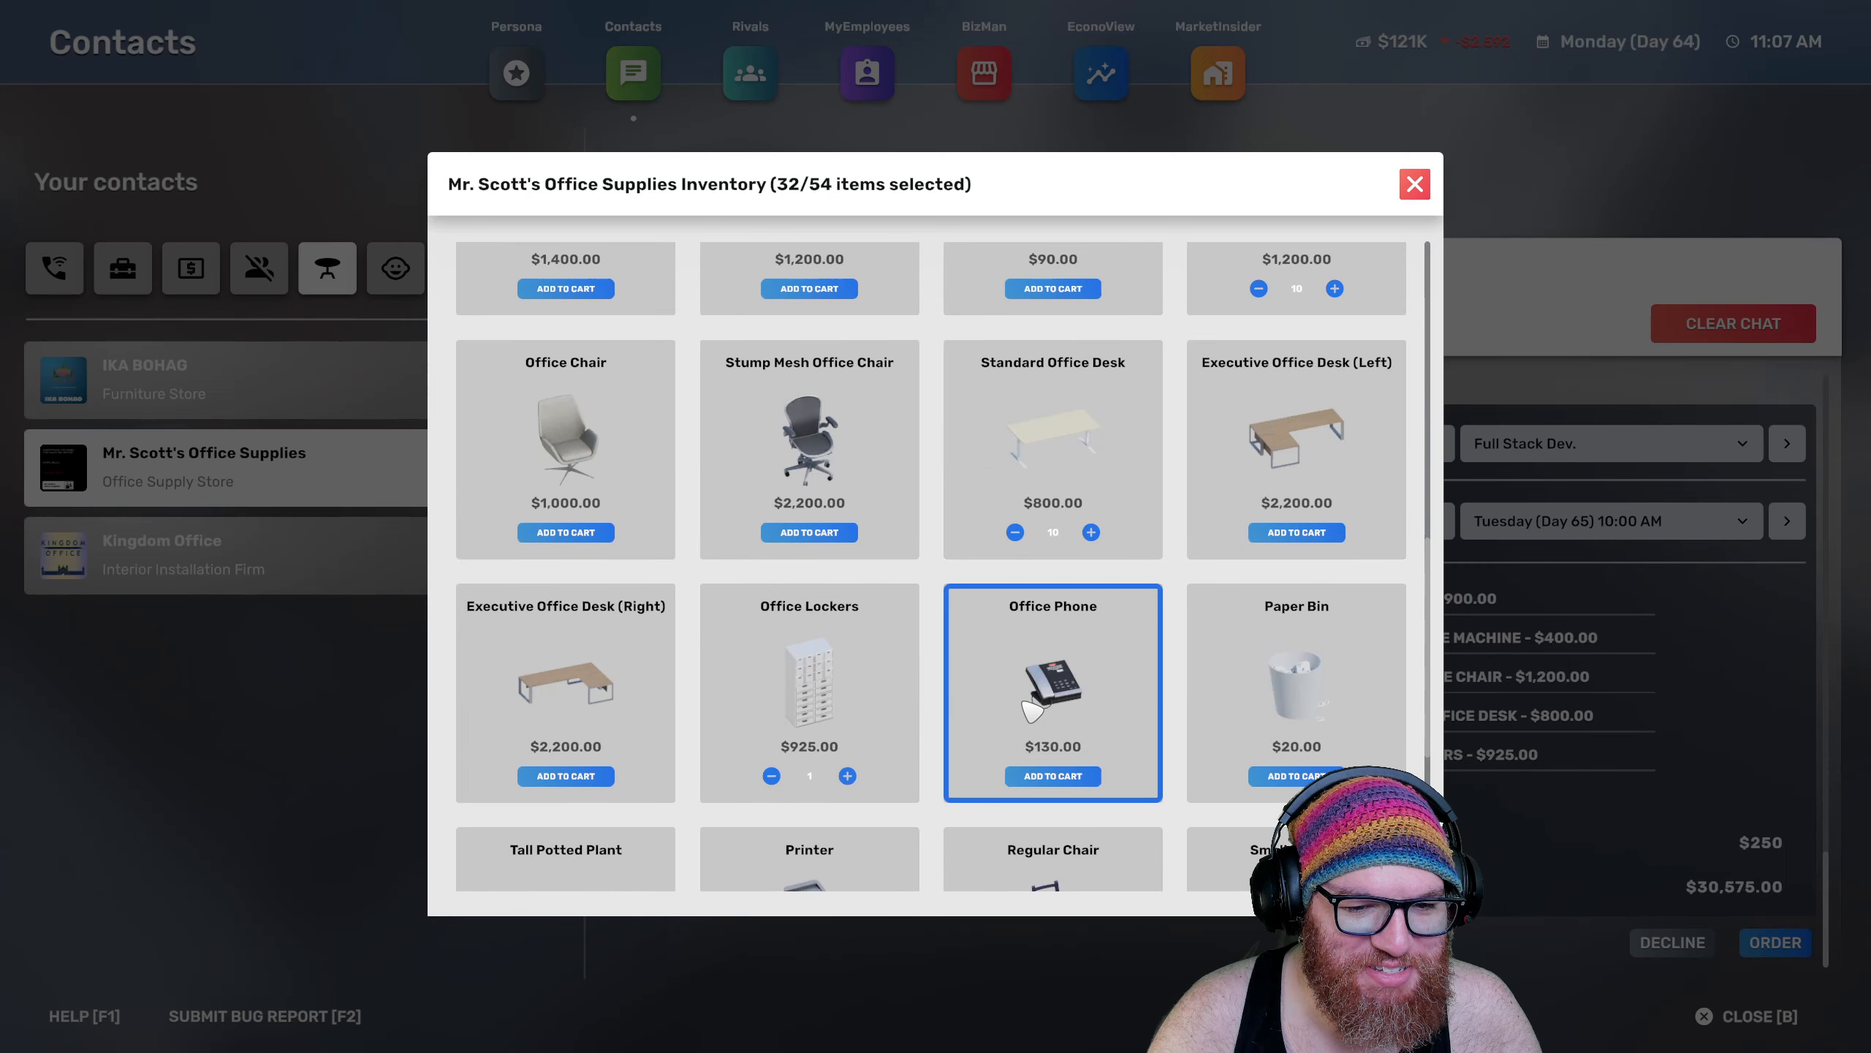
Finish the item list and place the $35,155 Mr. Scott's Office Supplies order, then return to the street
scroll("down", 3)
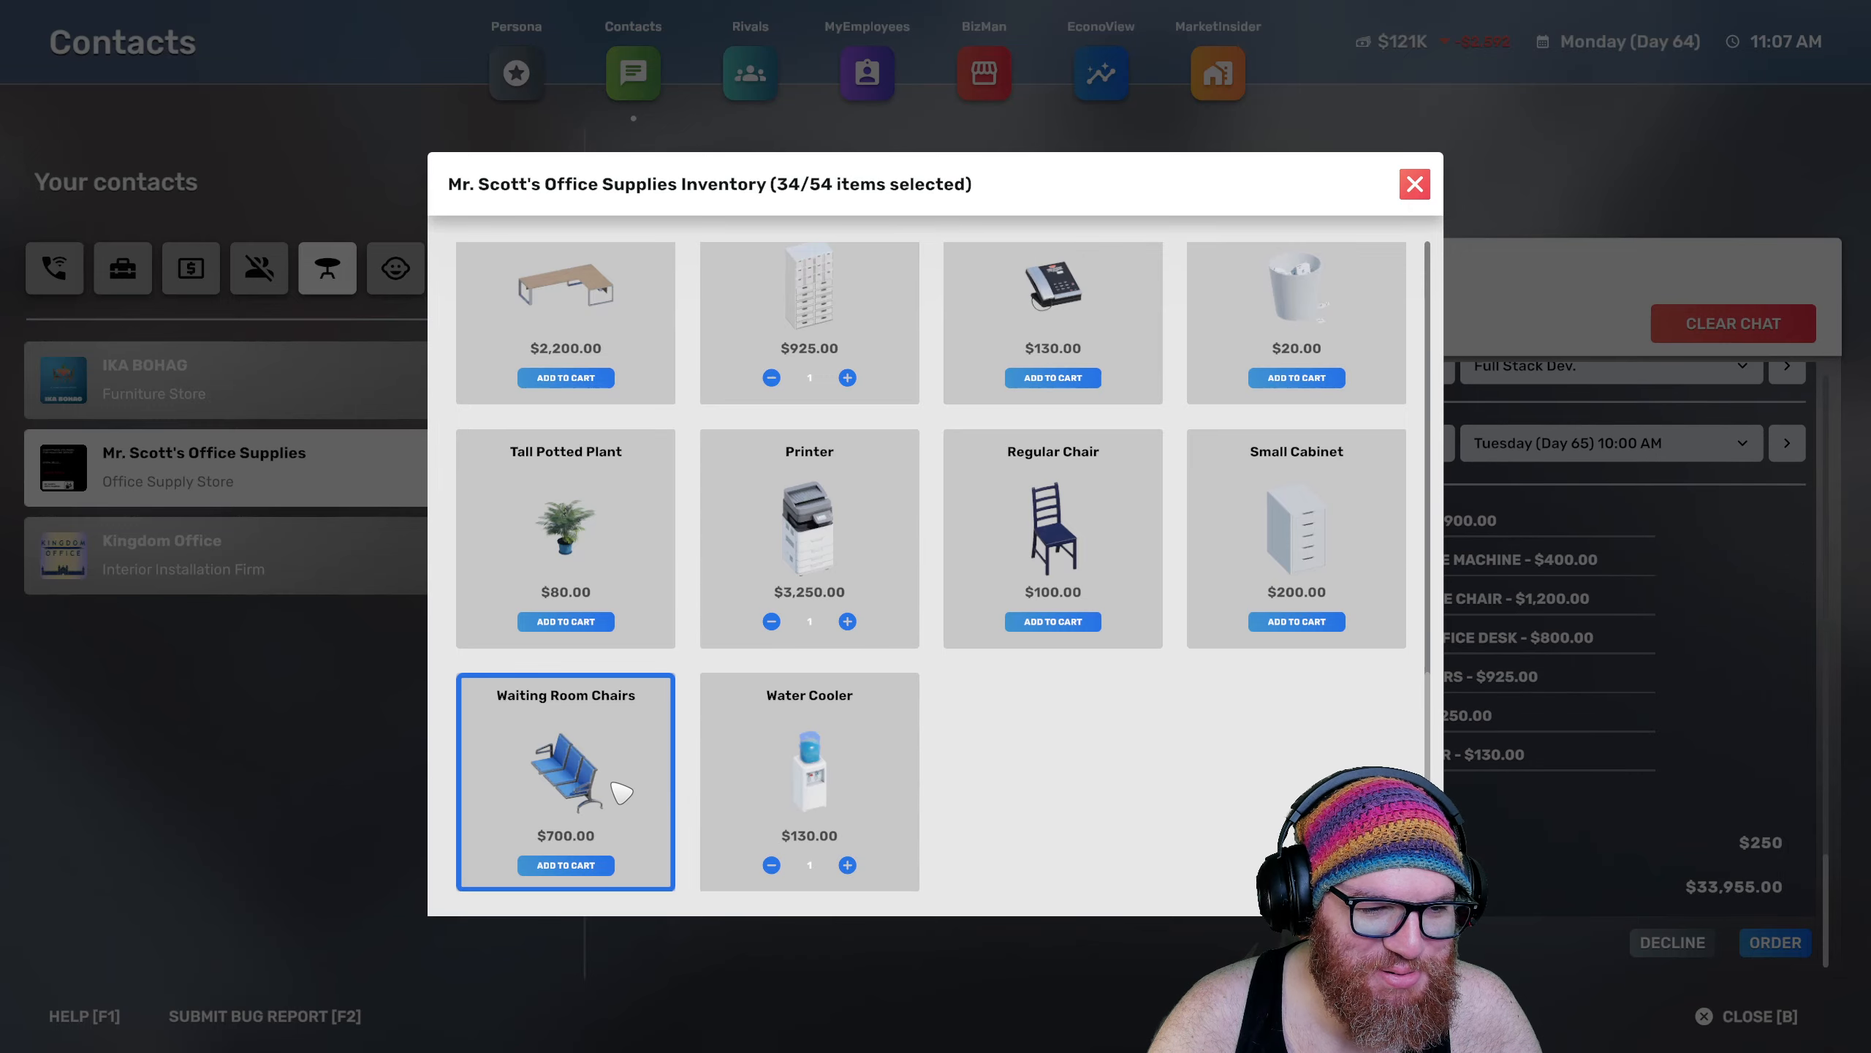
scroll("down", 3)
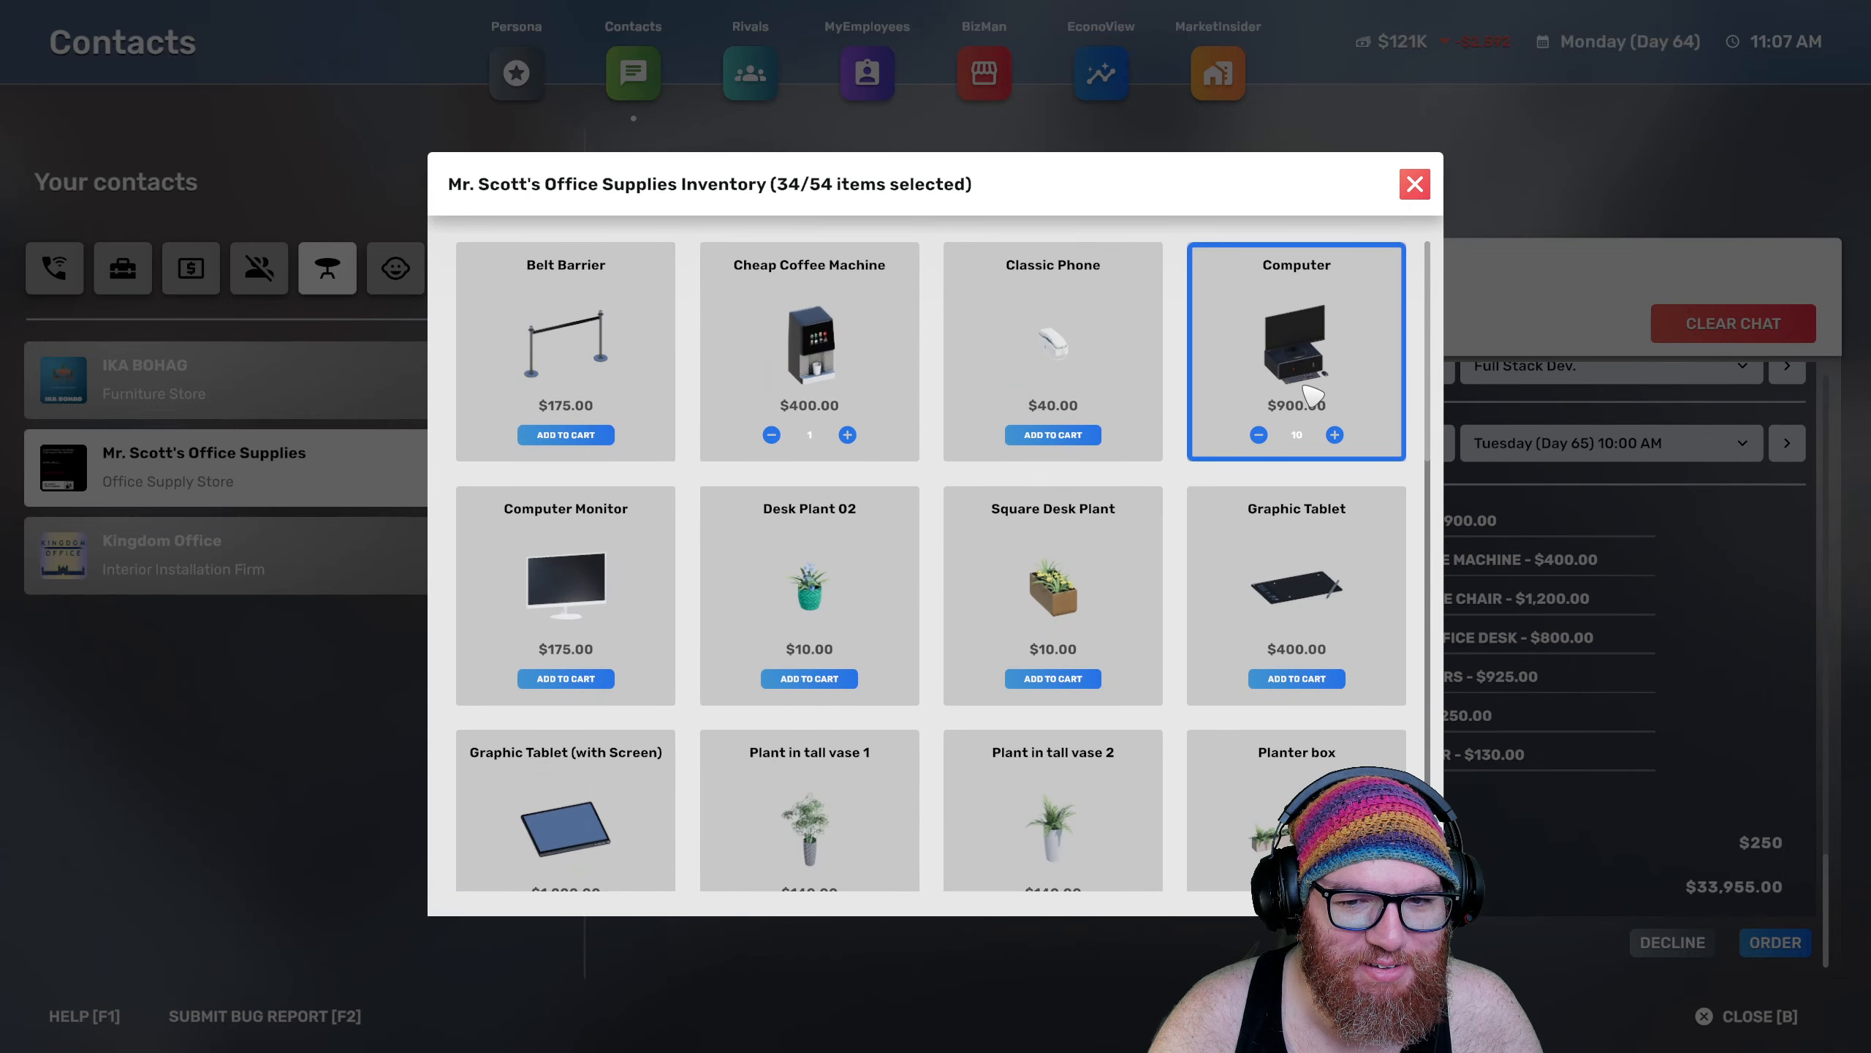
scroll("down", 3)
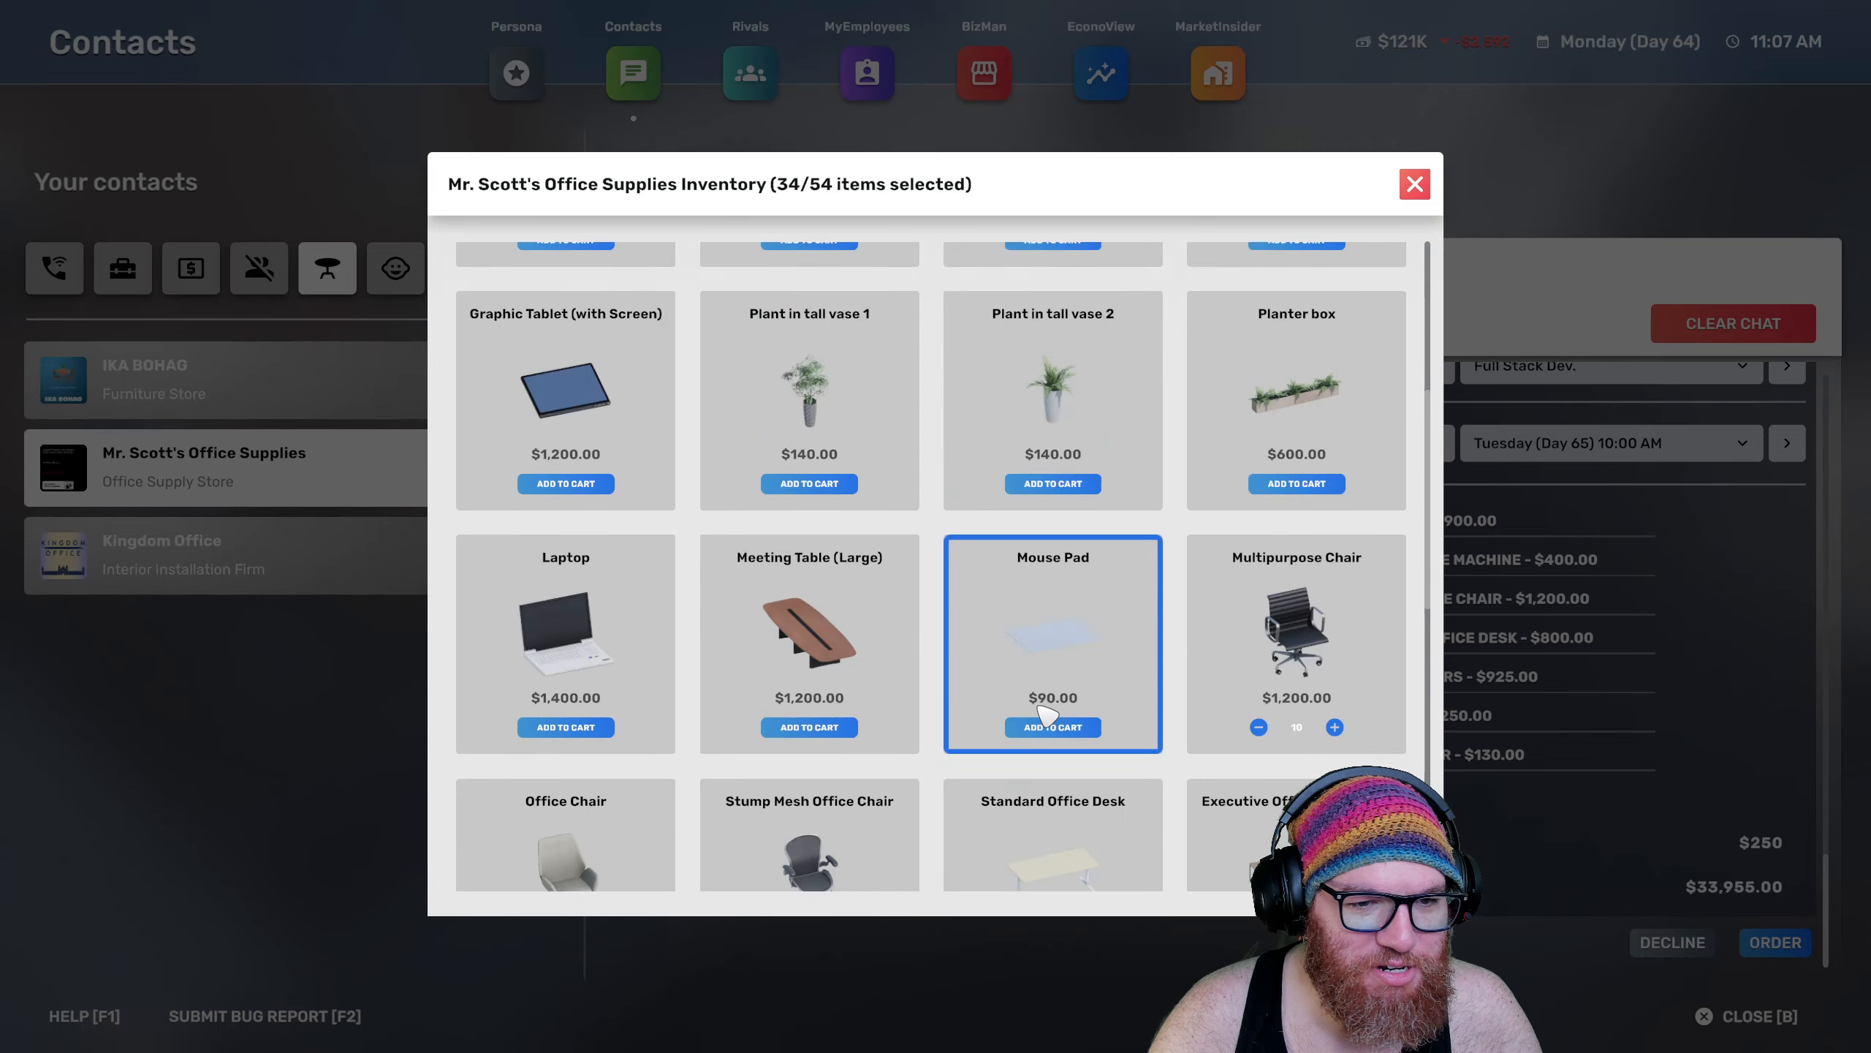
scroll("down", 3)
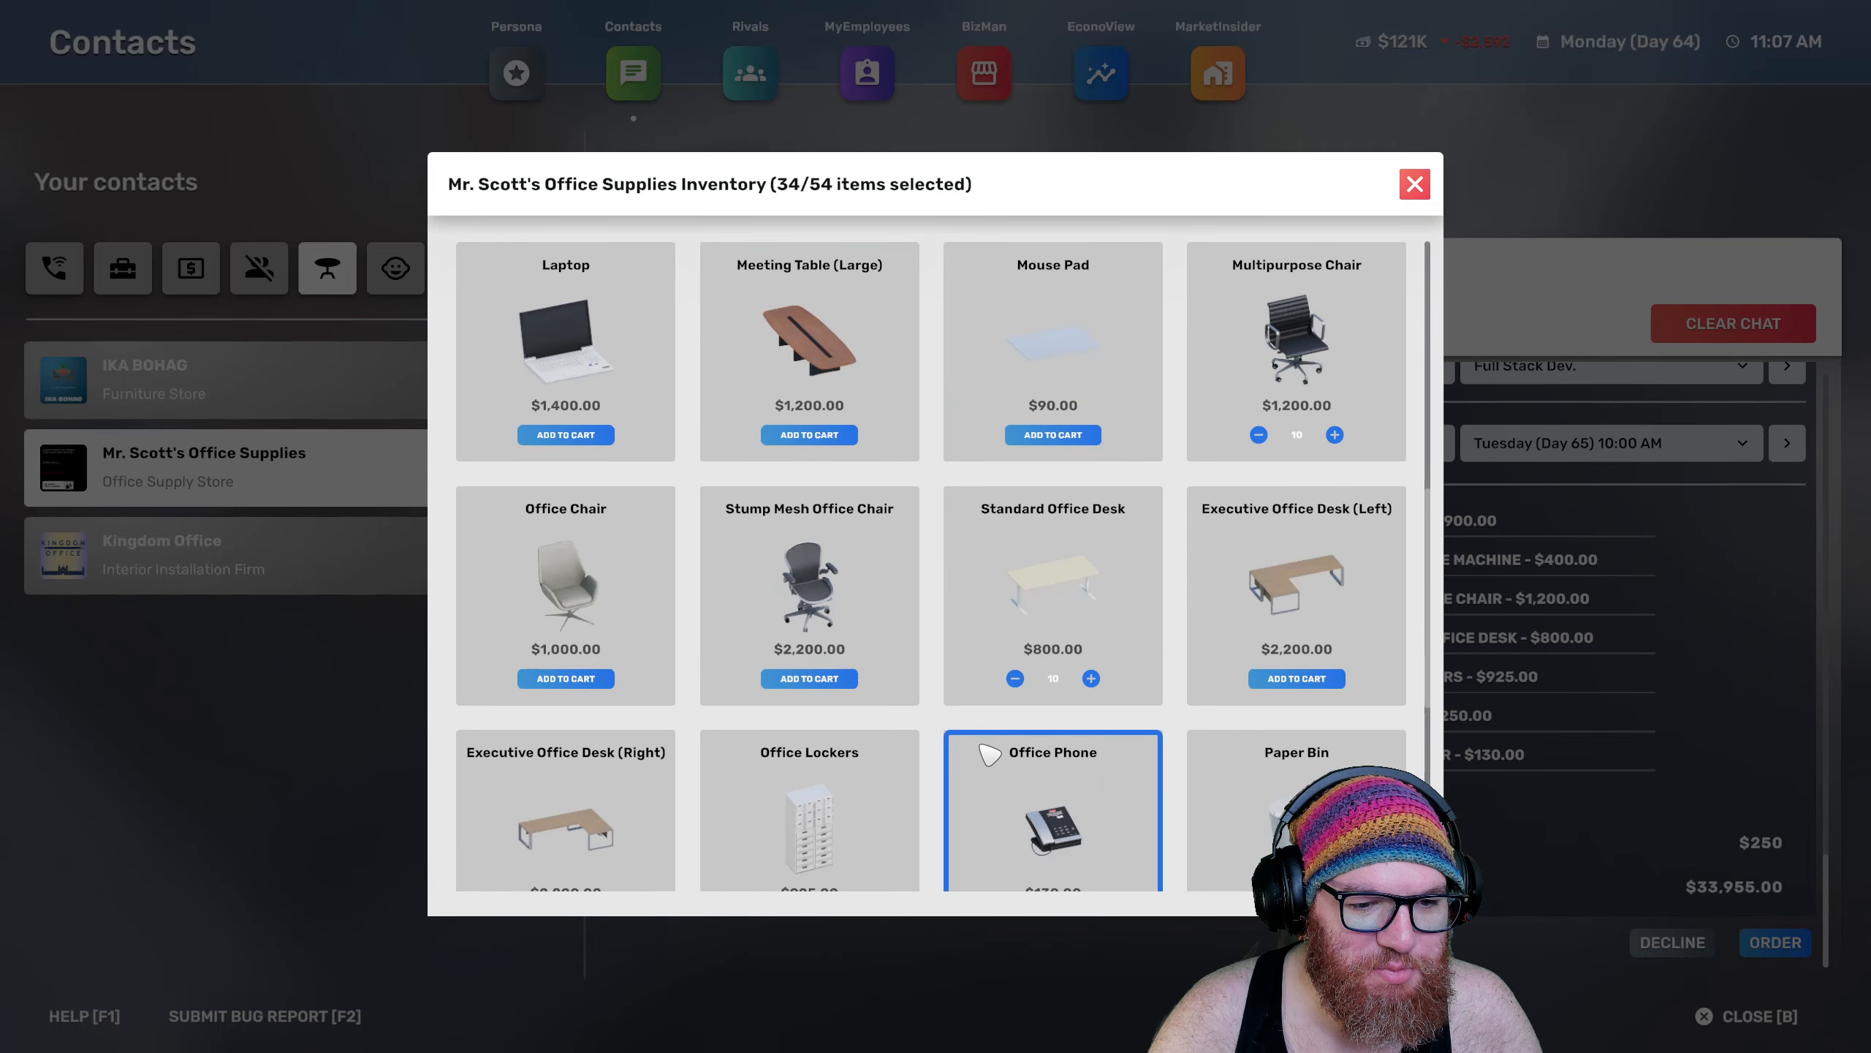
scroll("down", 3)
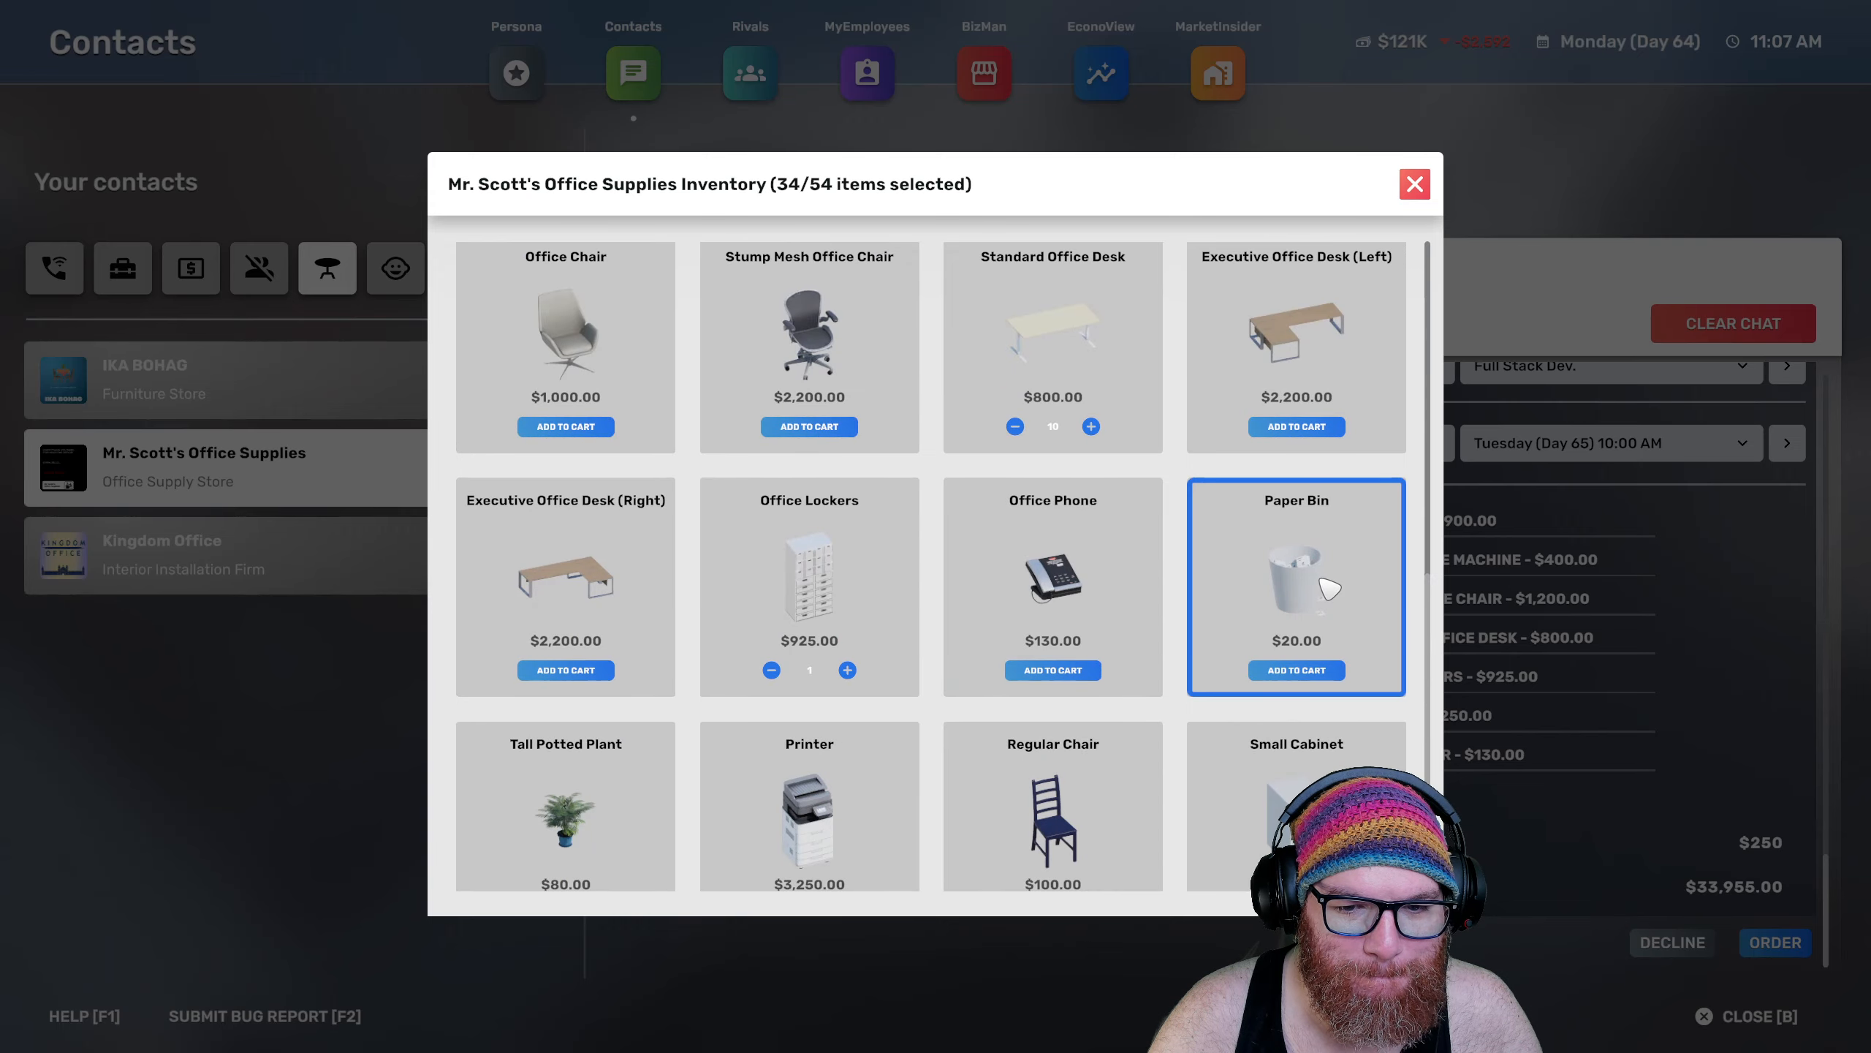
scroll("down", 3)
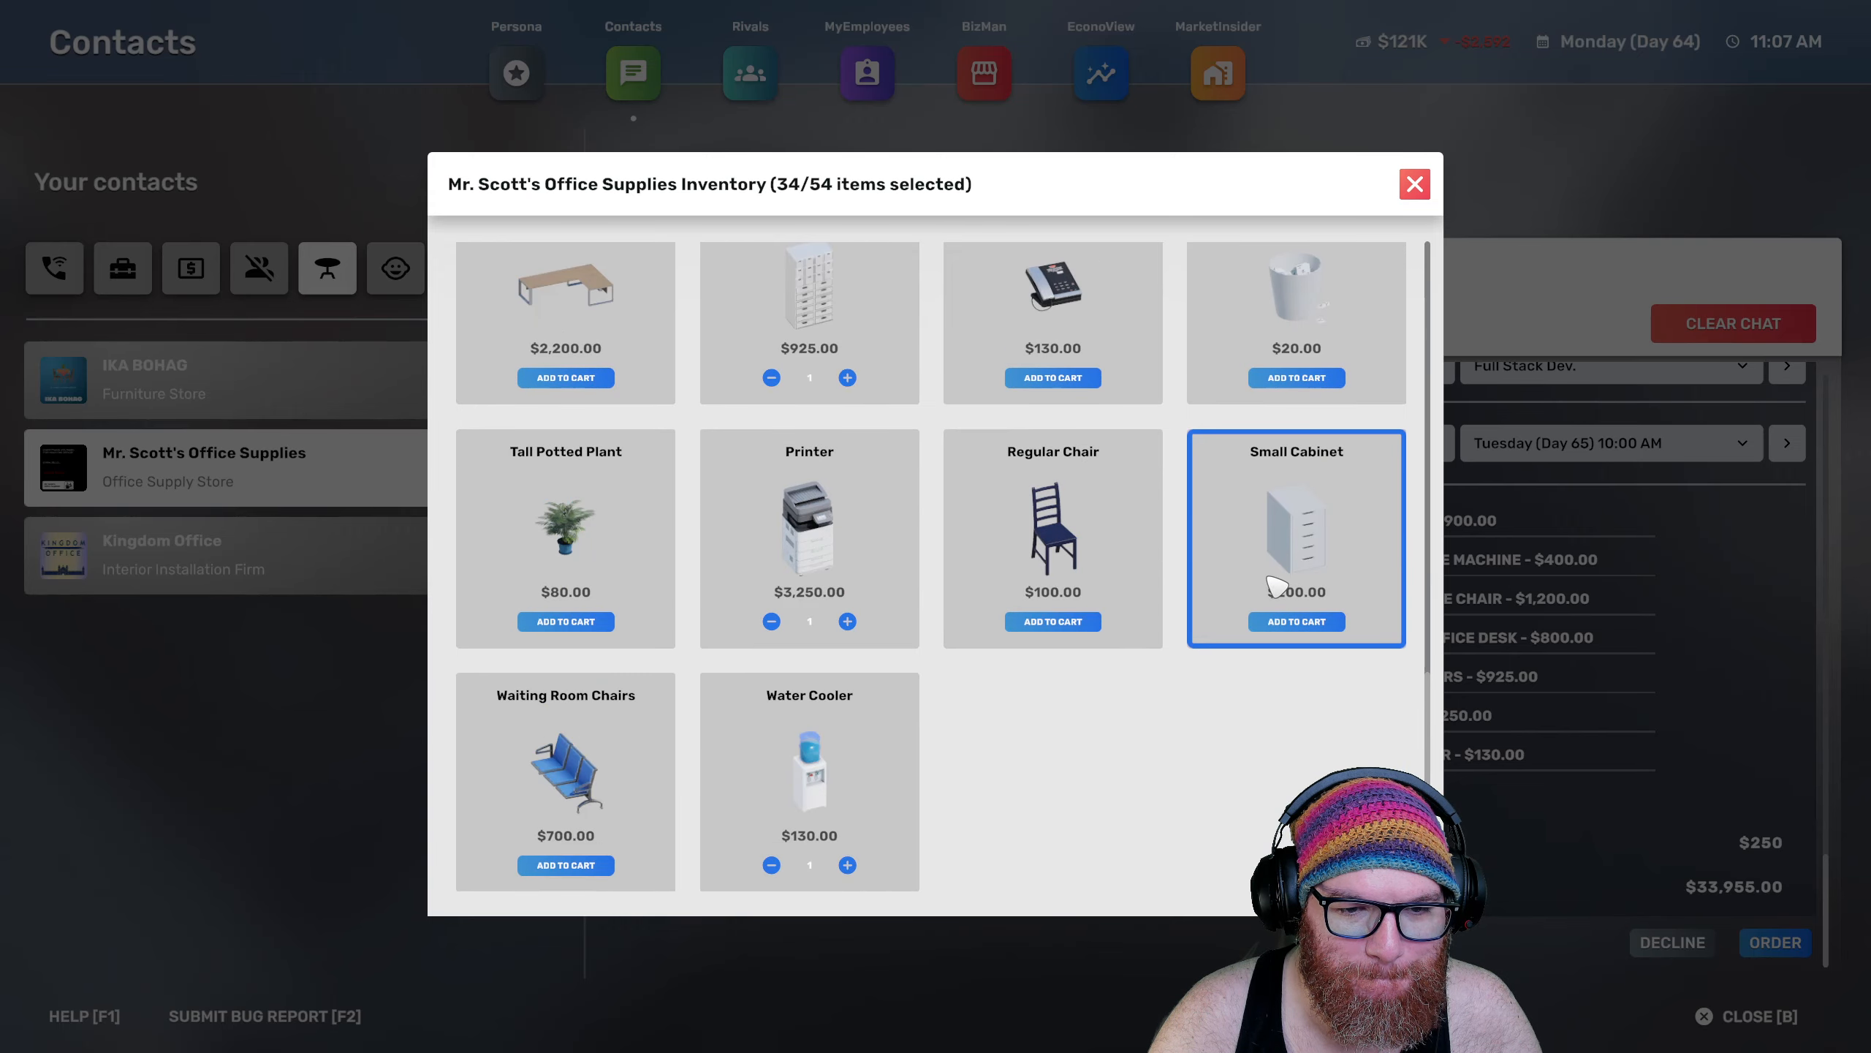
scroll("down", 3)
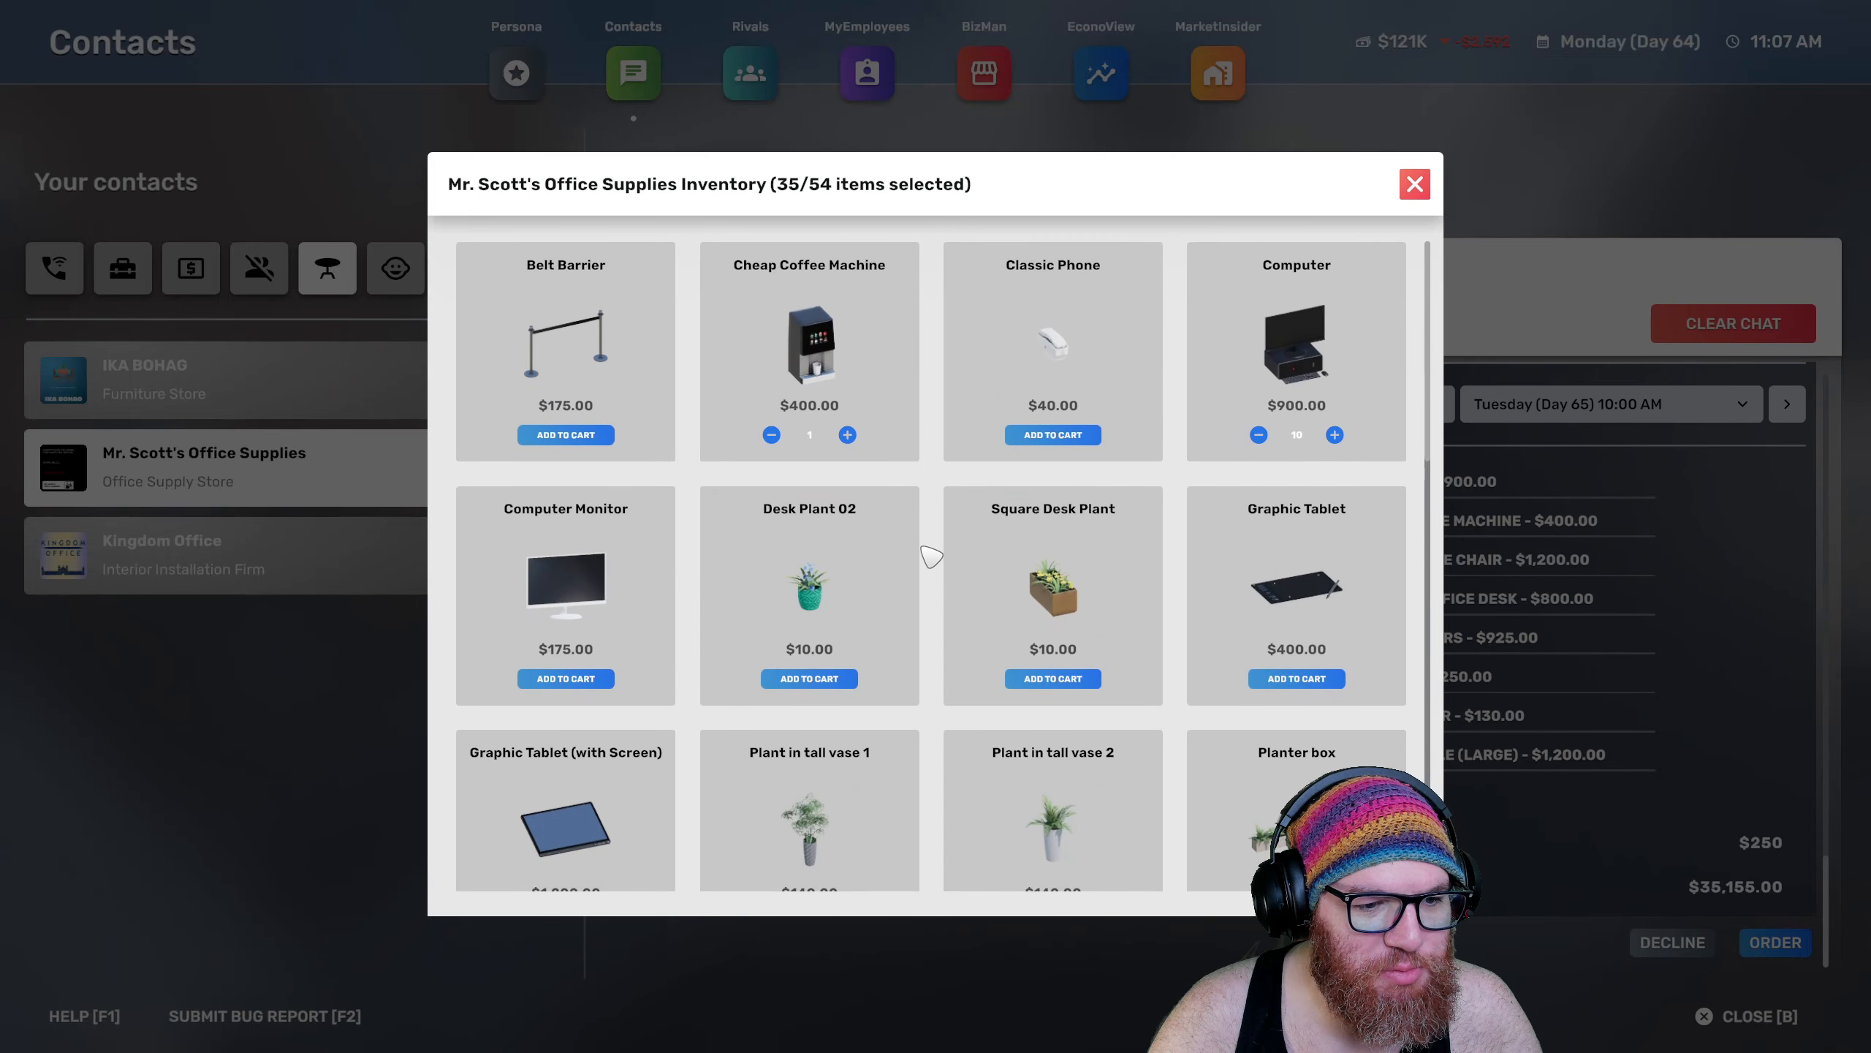
left_click(1414, 184)
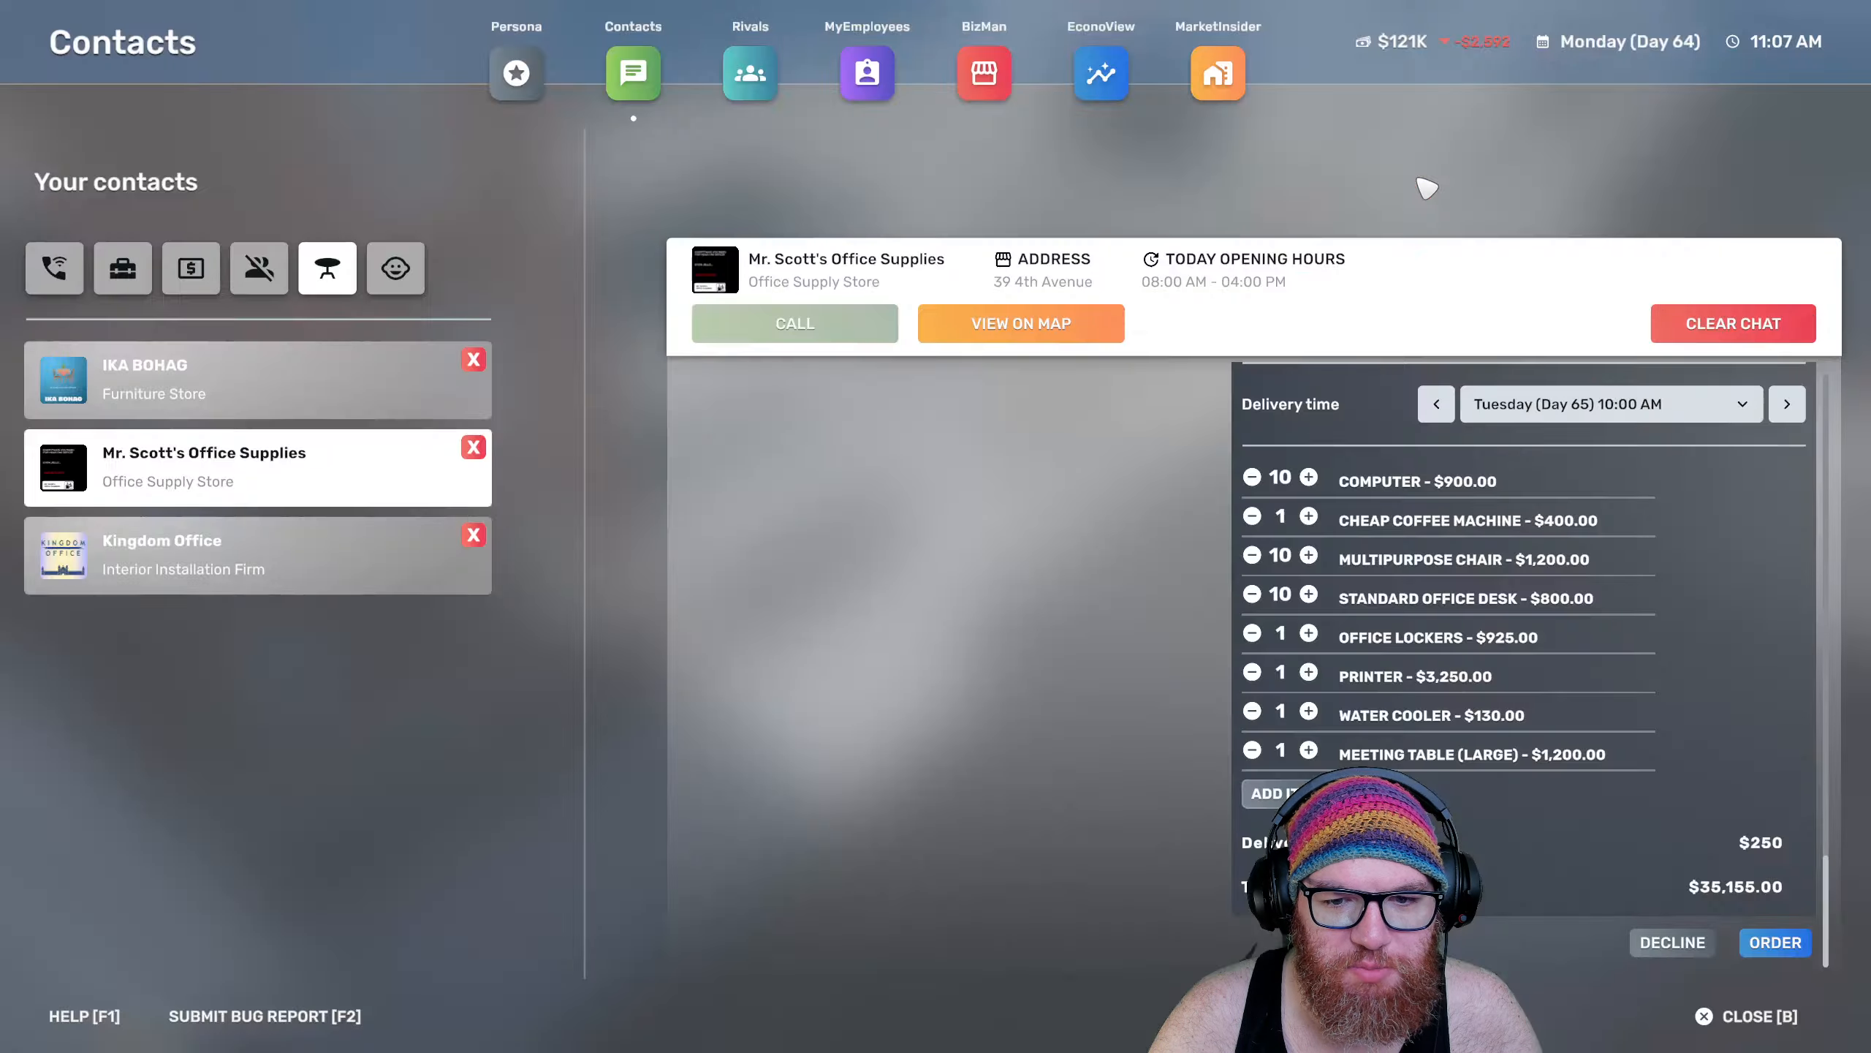
mouse_move(1775, 943)
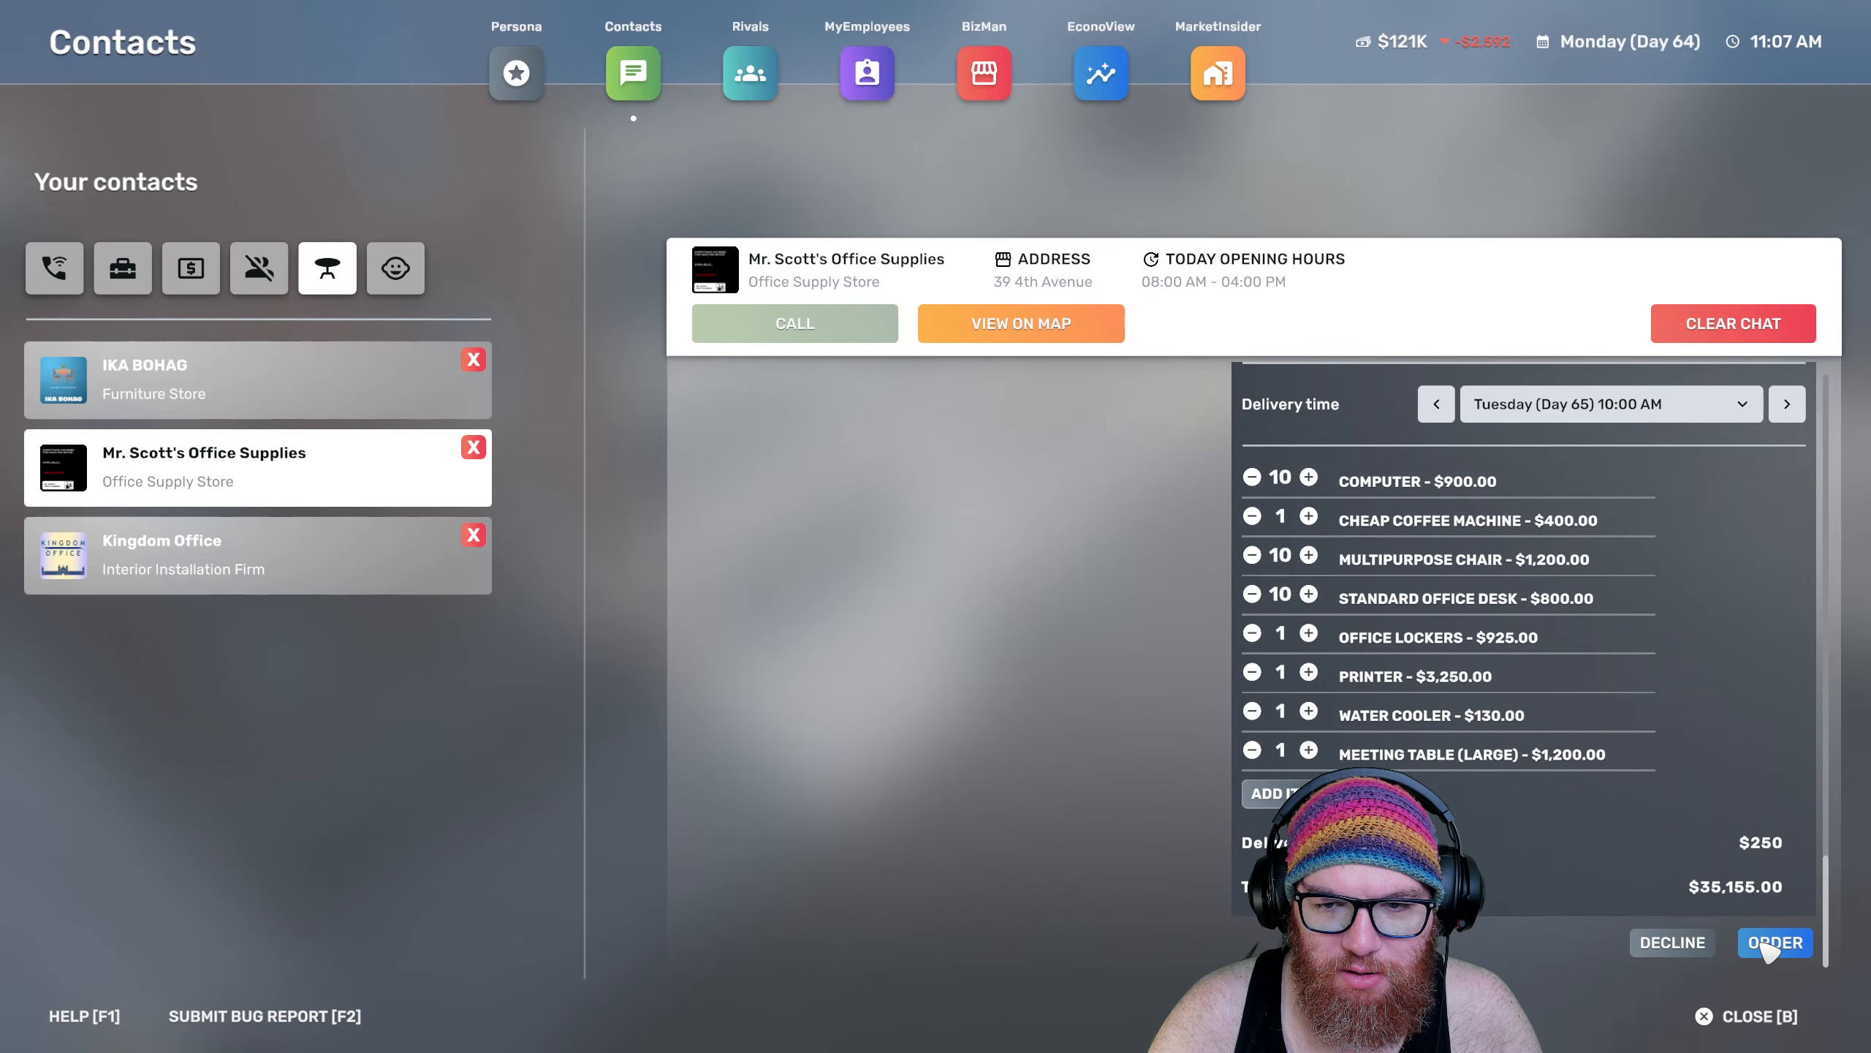
left_click(1775, 941)
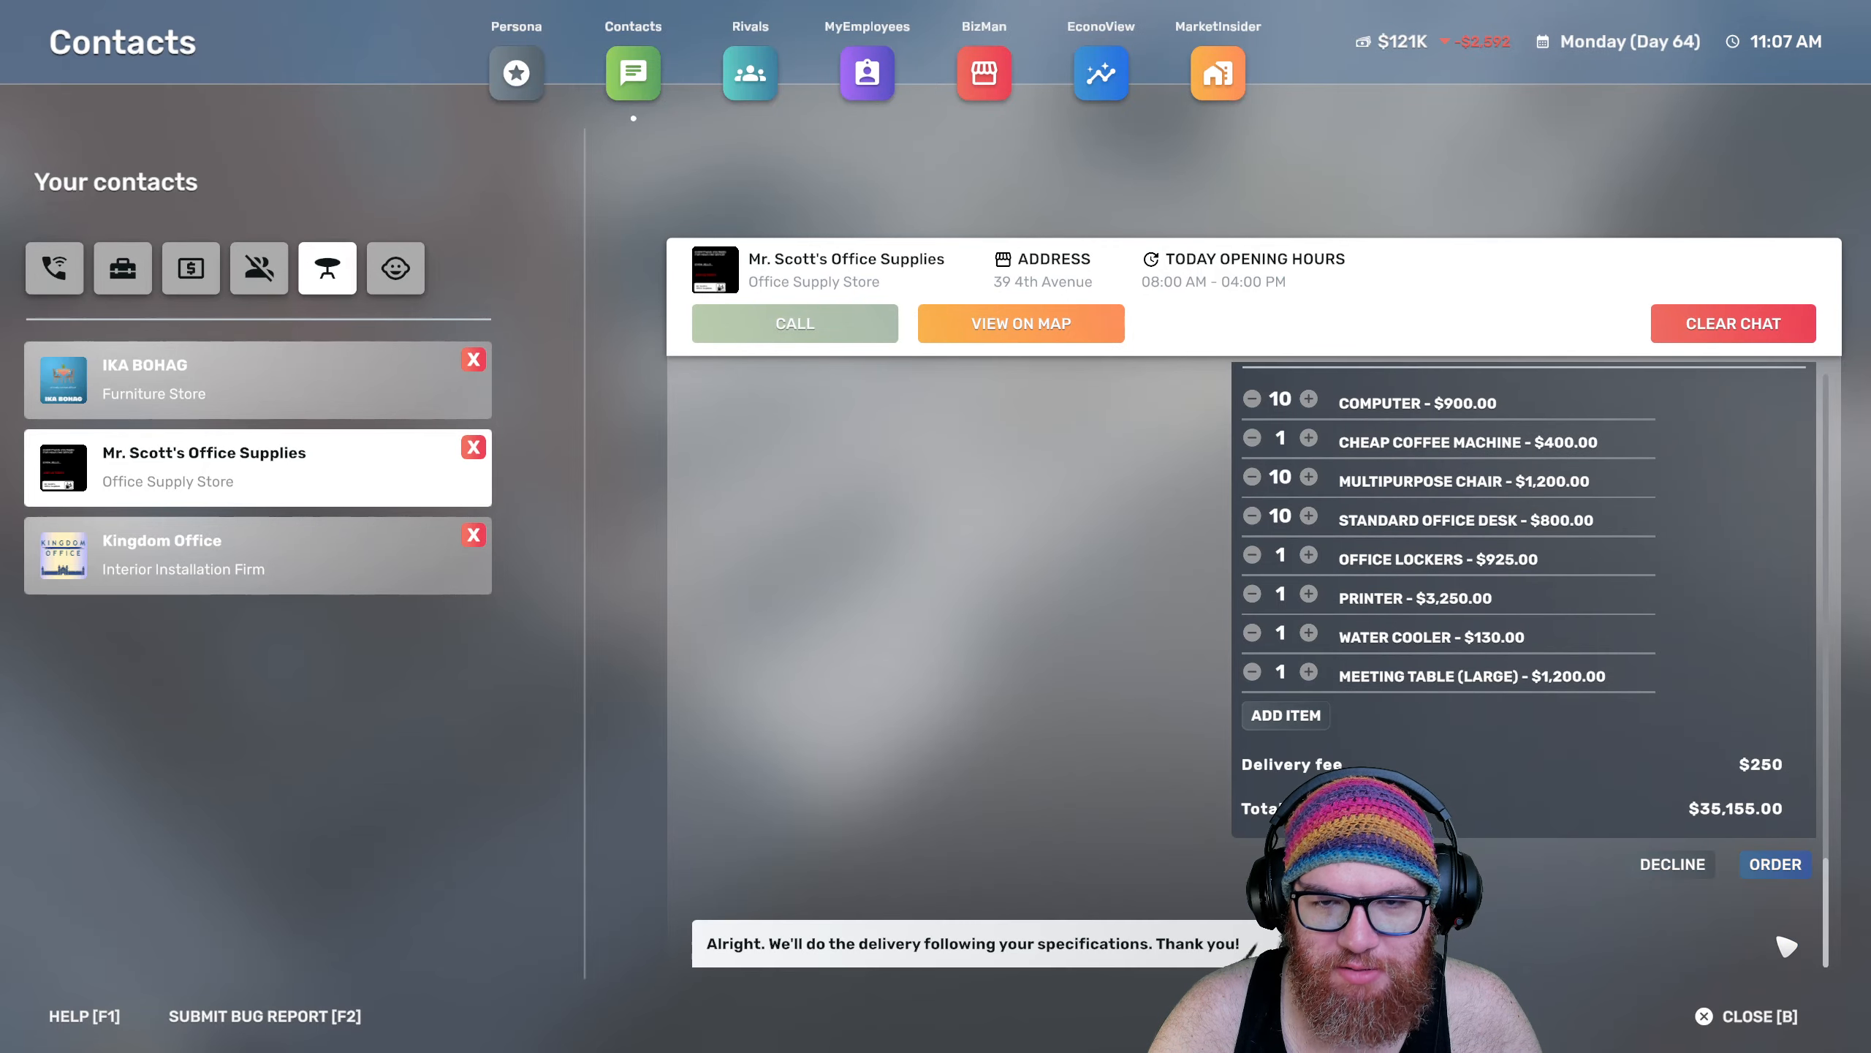
left_click(1746, 1016)
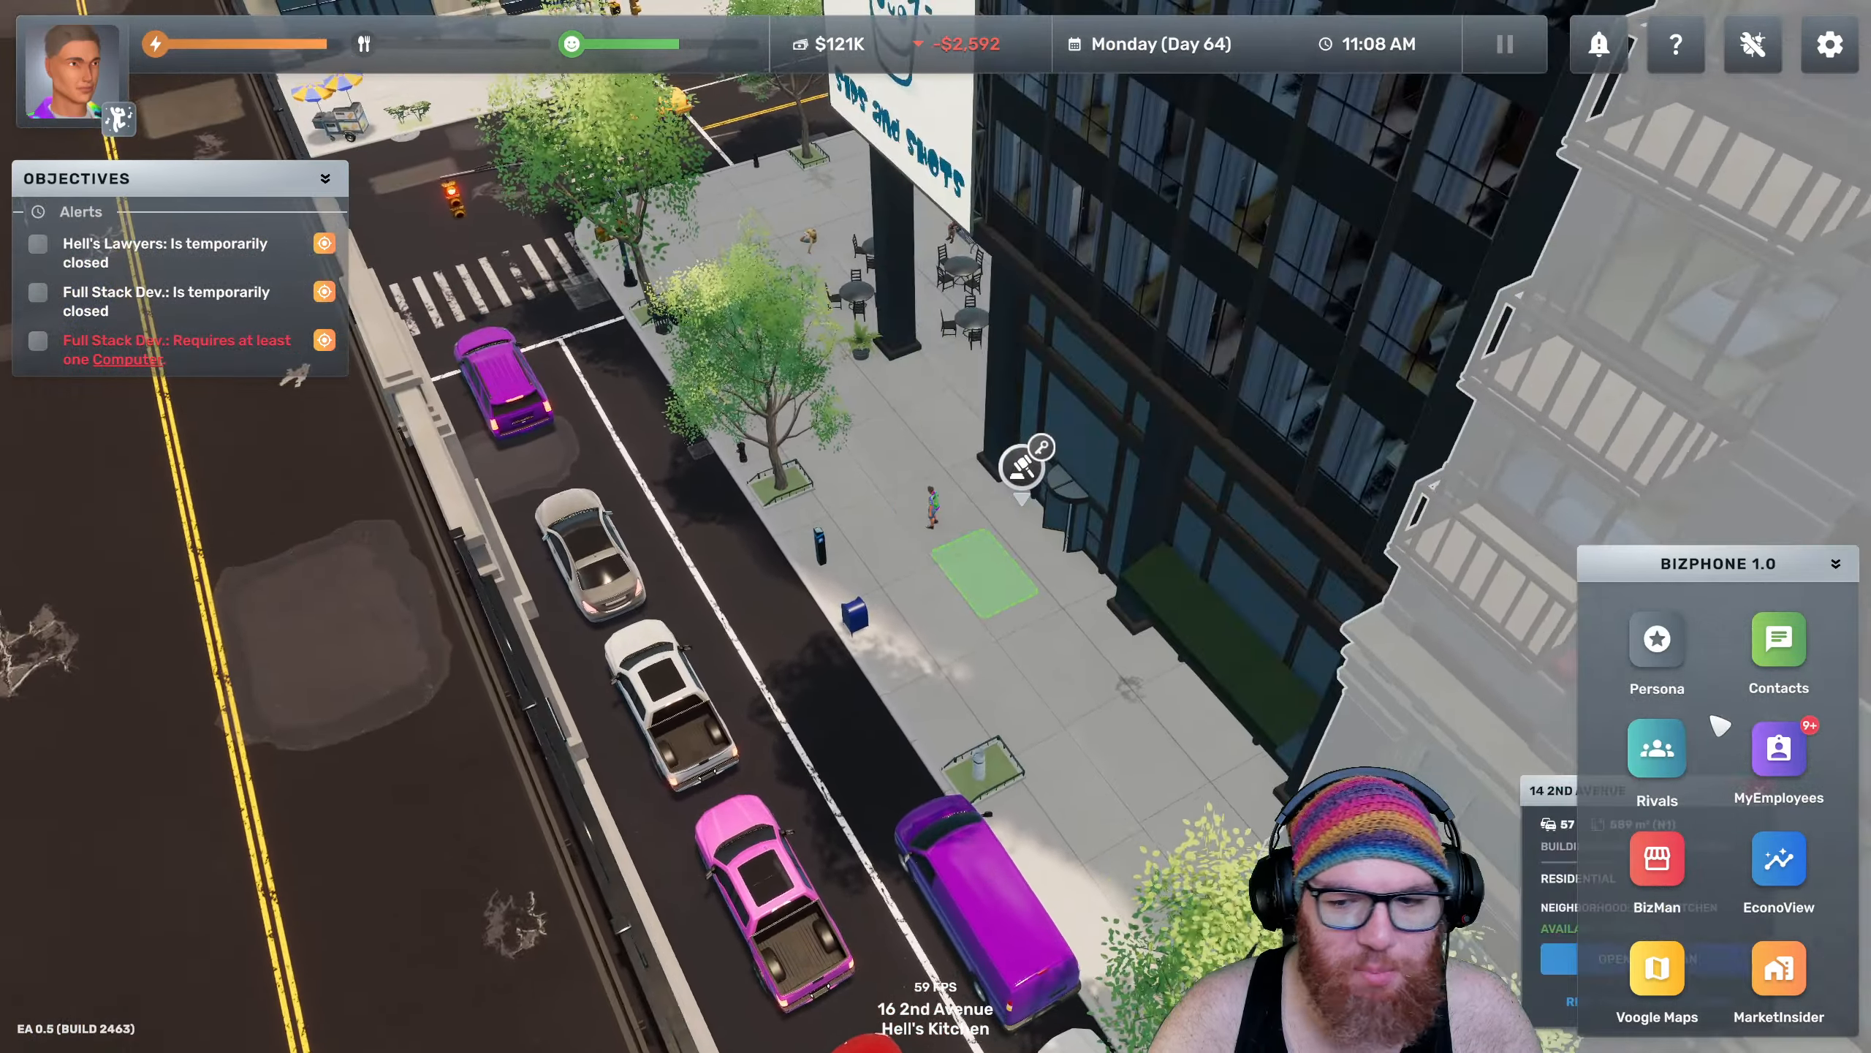
Confirm the order in Contacts, then review Hell's Lawyers' schedule in BizMan, checking Tuesday and Friday
left_click(1778, 636)
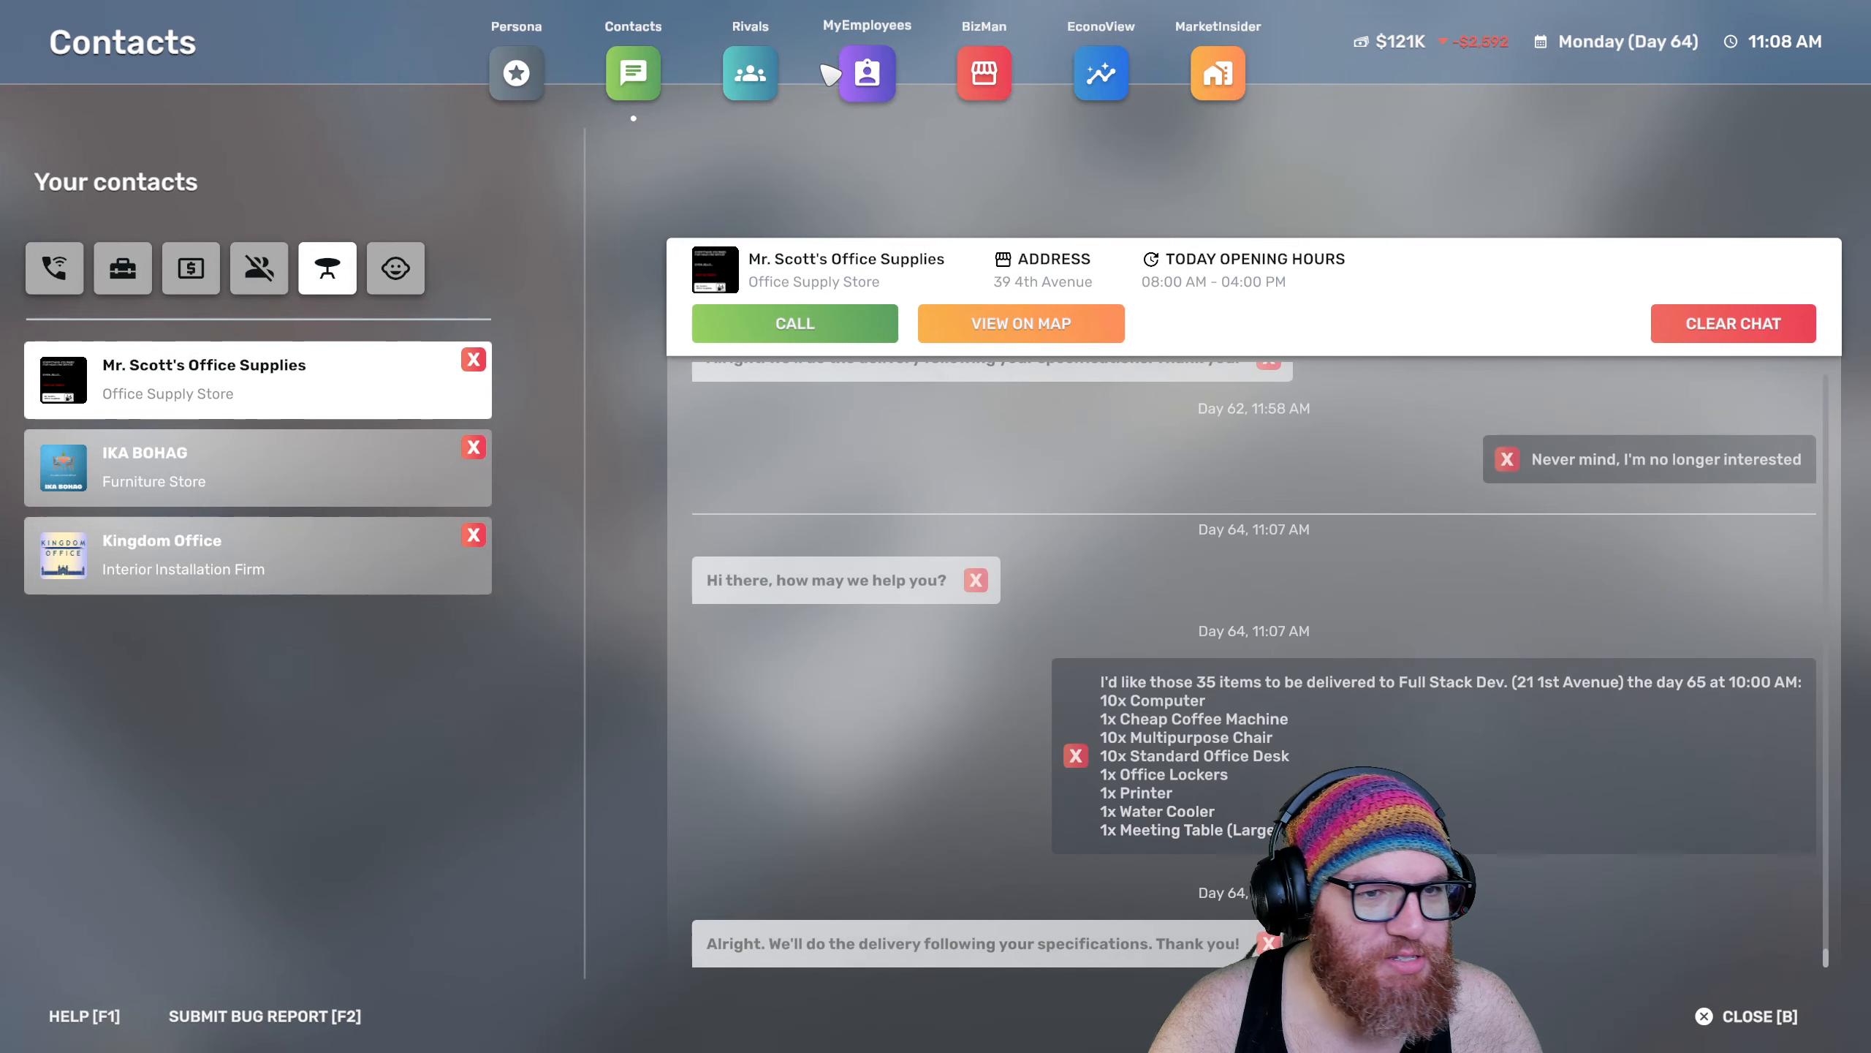
left_click(984, 75)
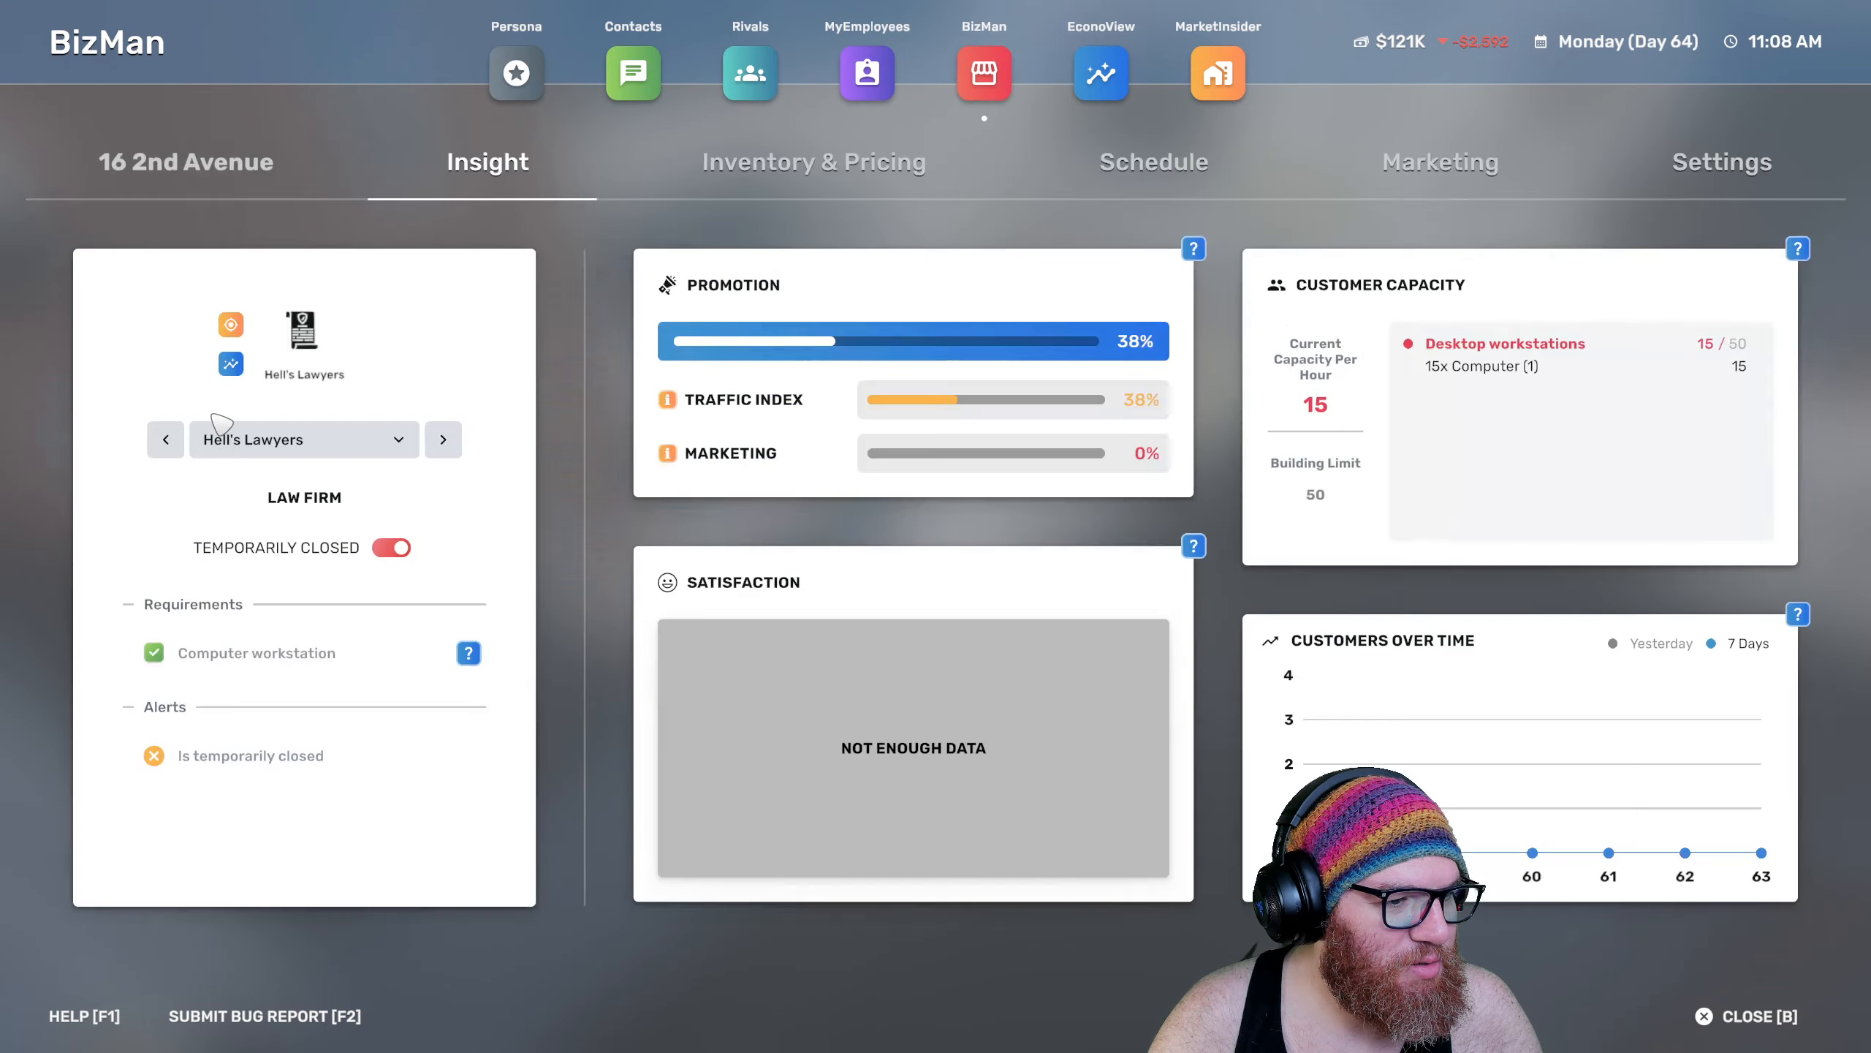
left_click(1153, 162)
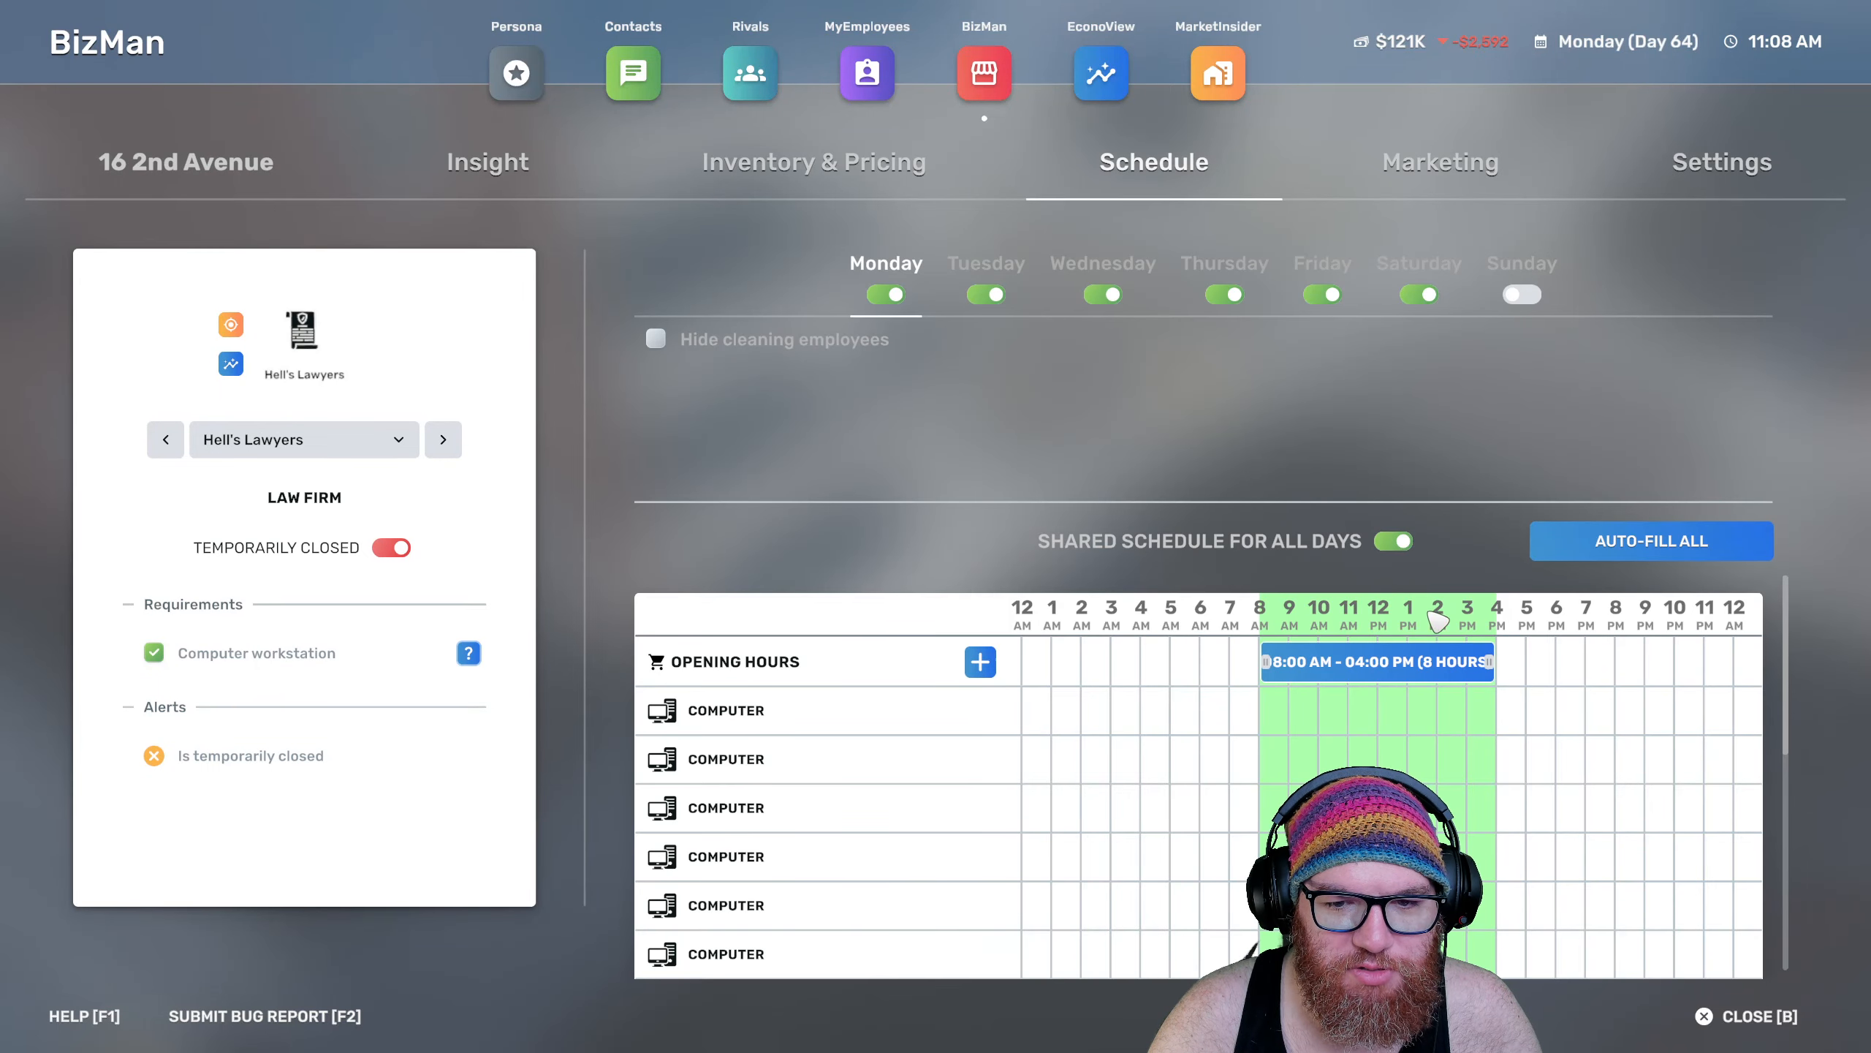
left_click(985, 263)
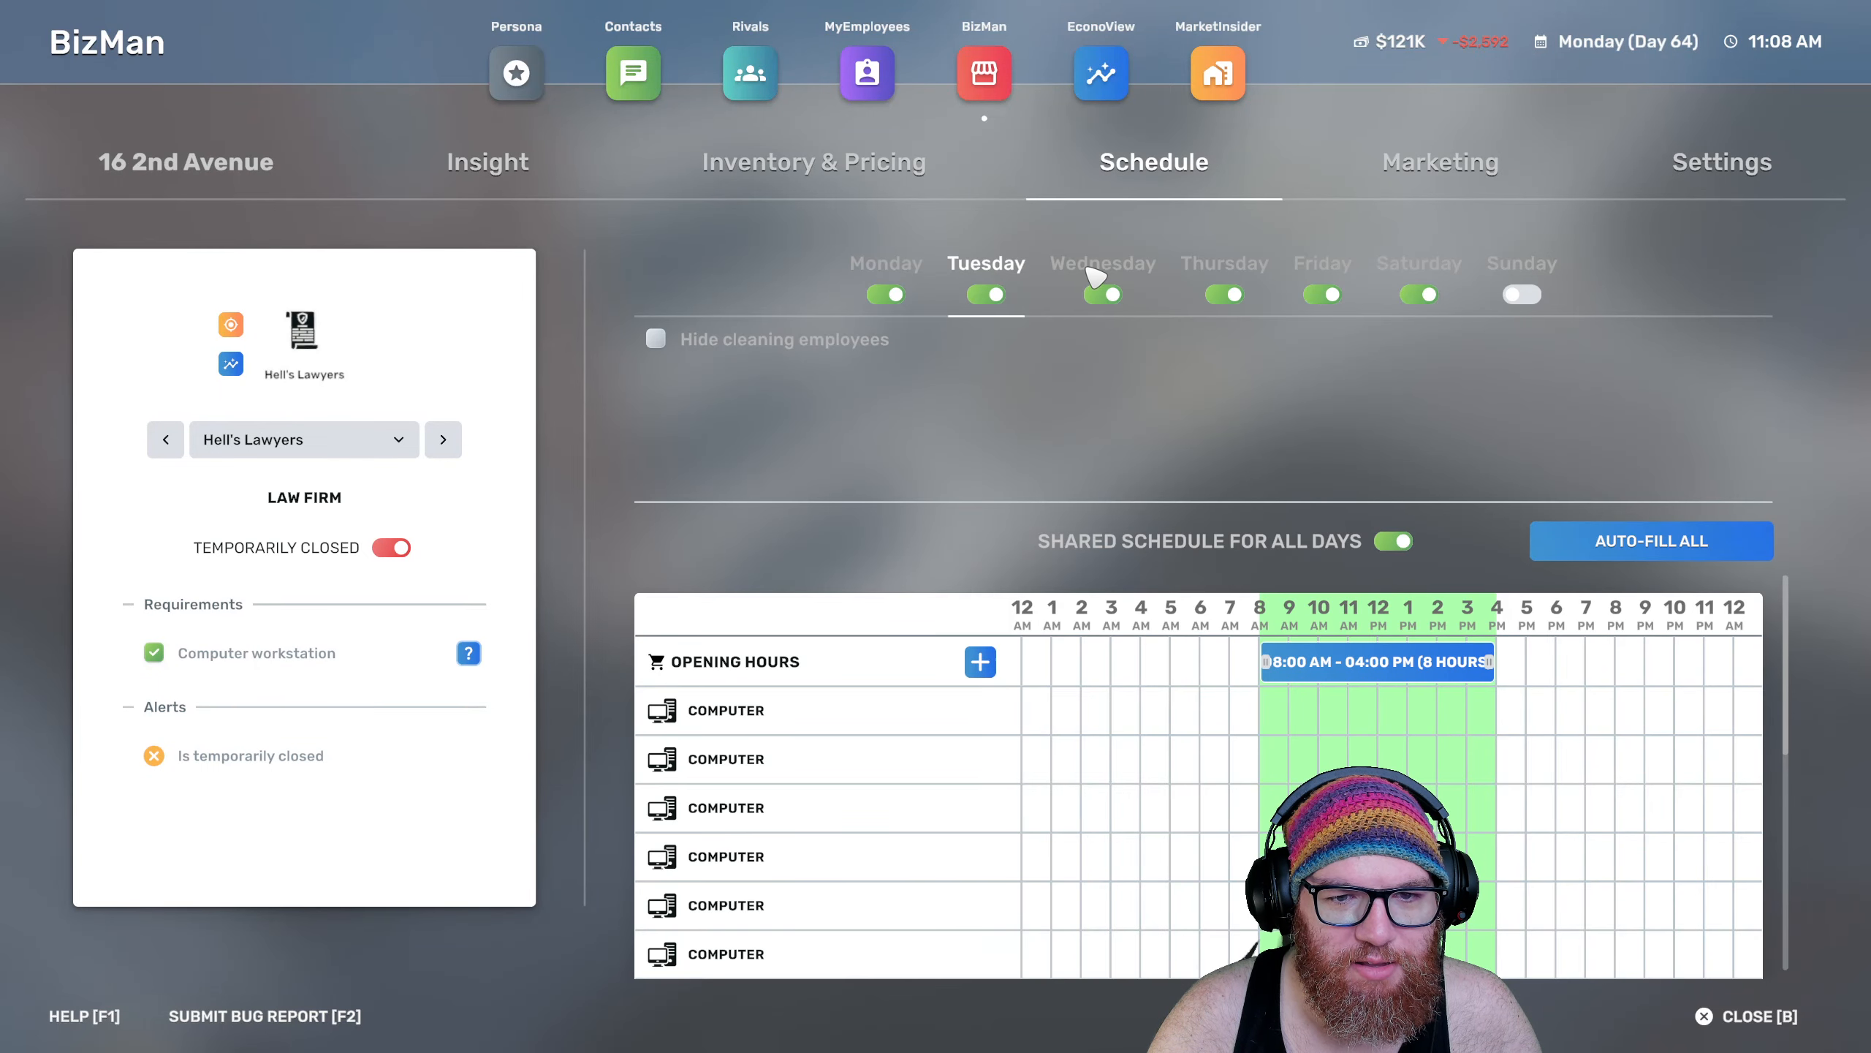
left_click(1321, 263)
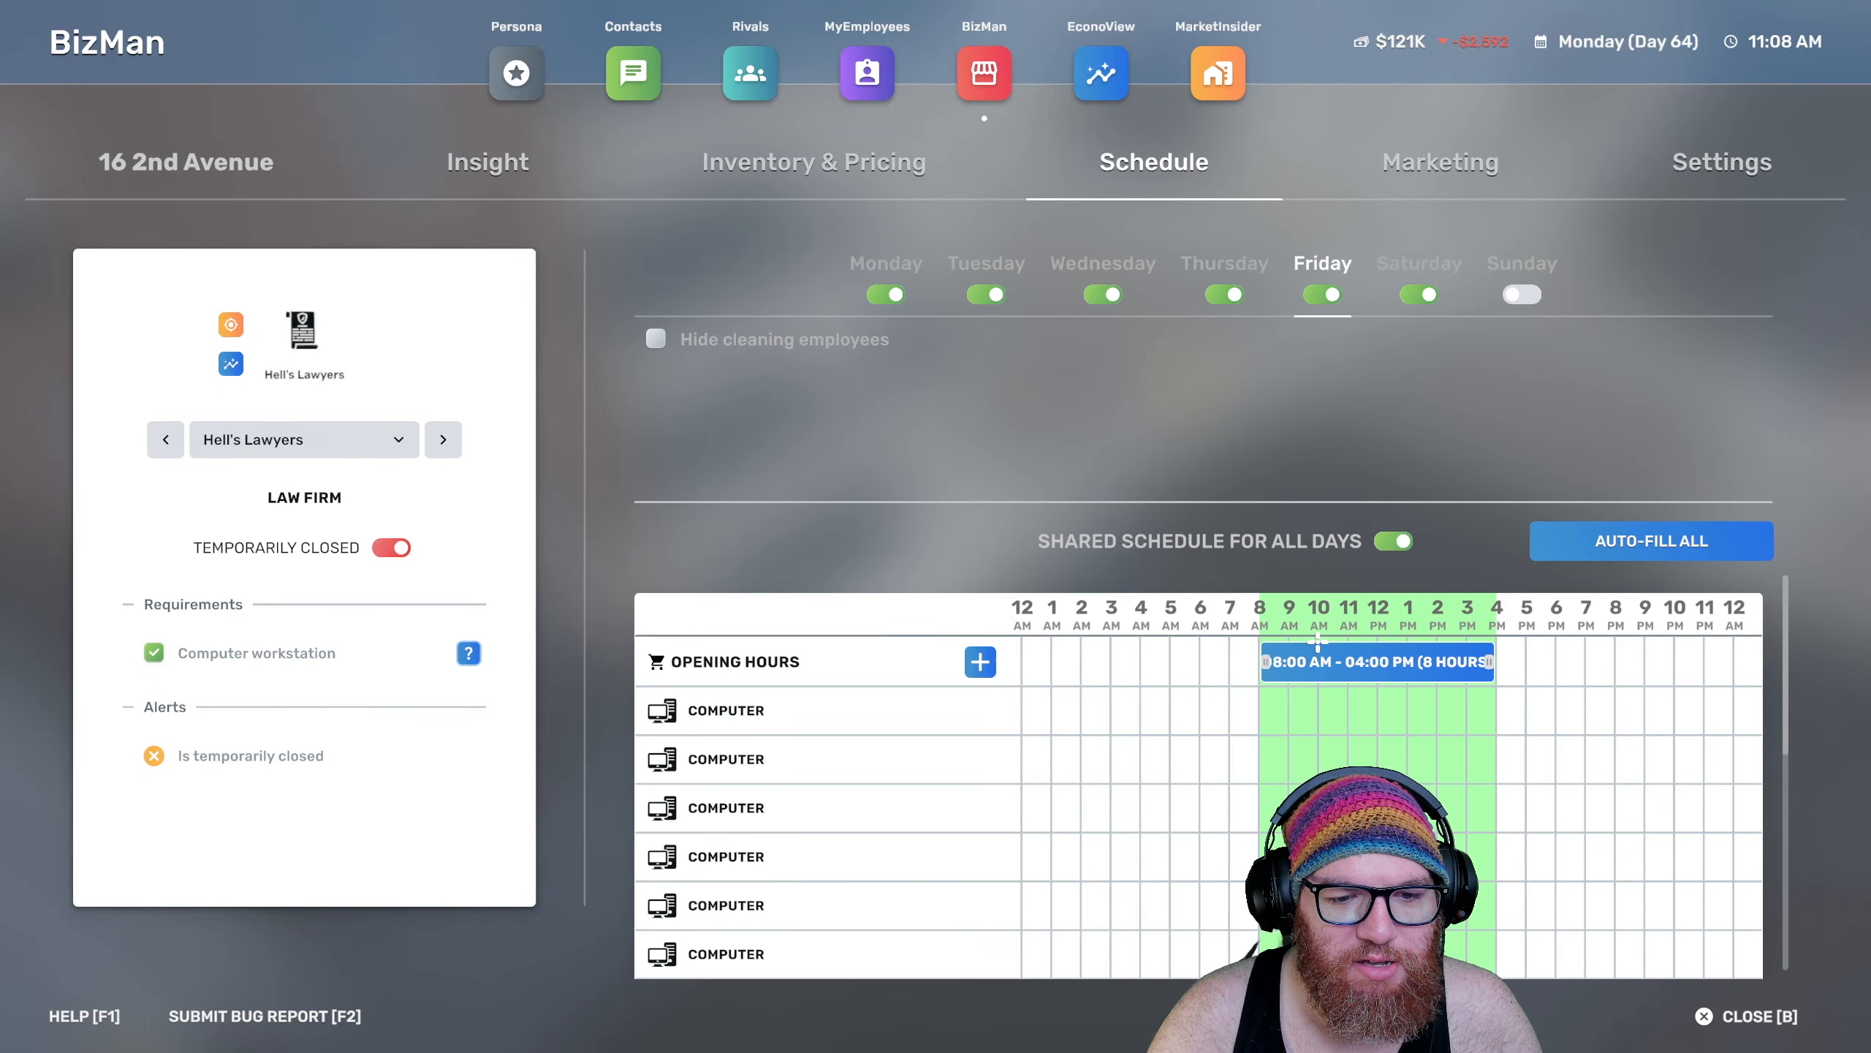
mouse_move(1253, 540)
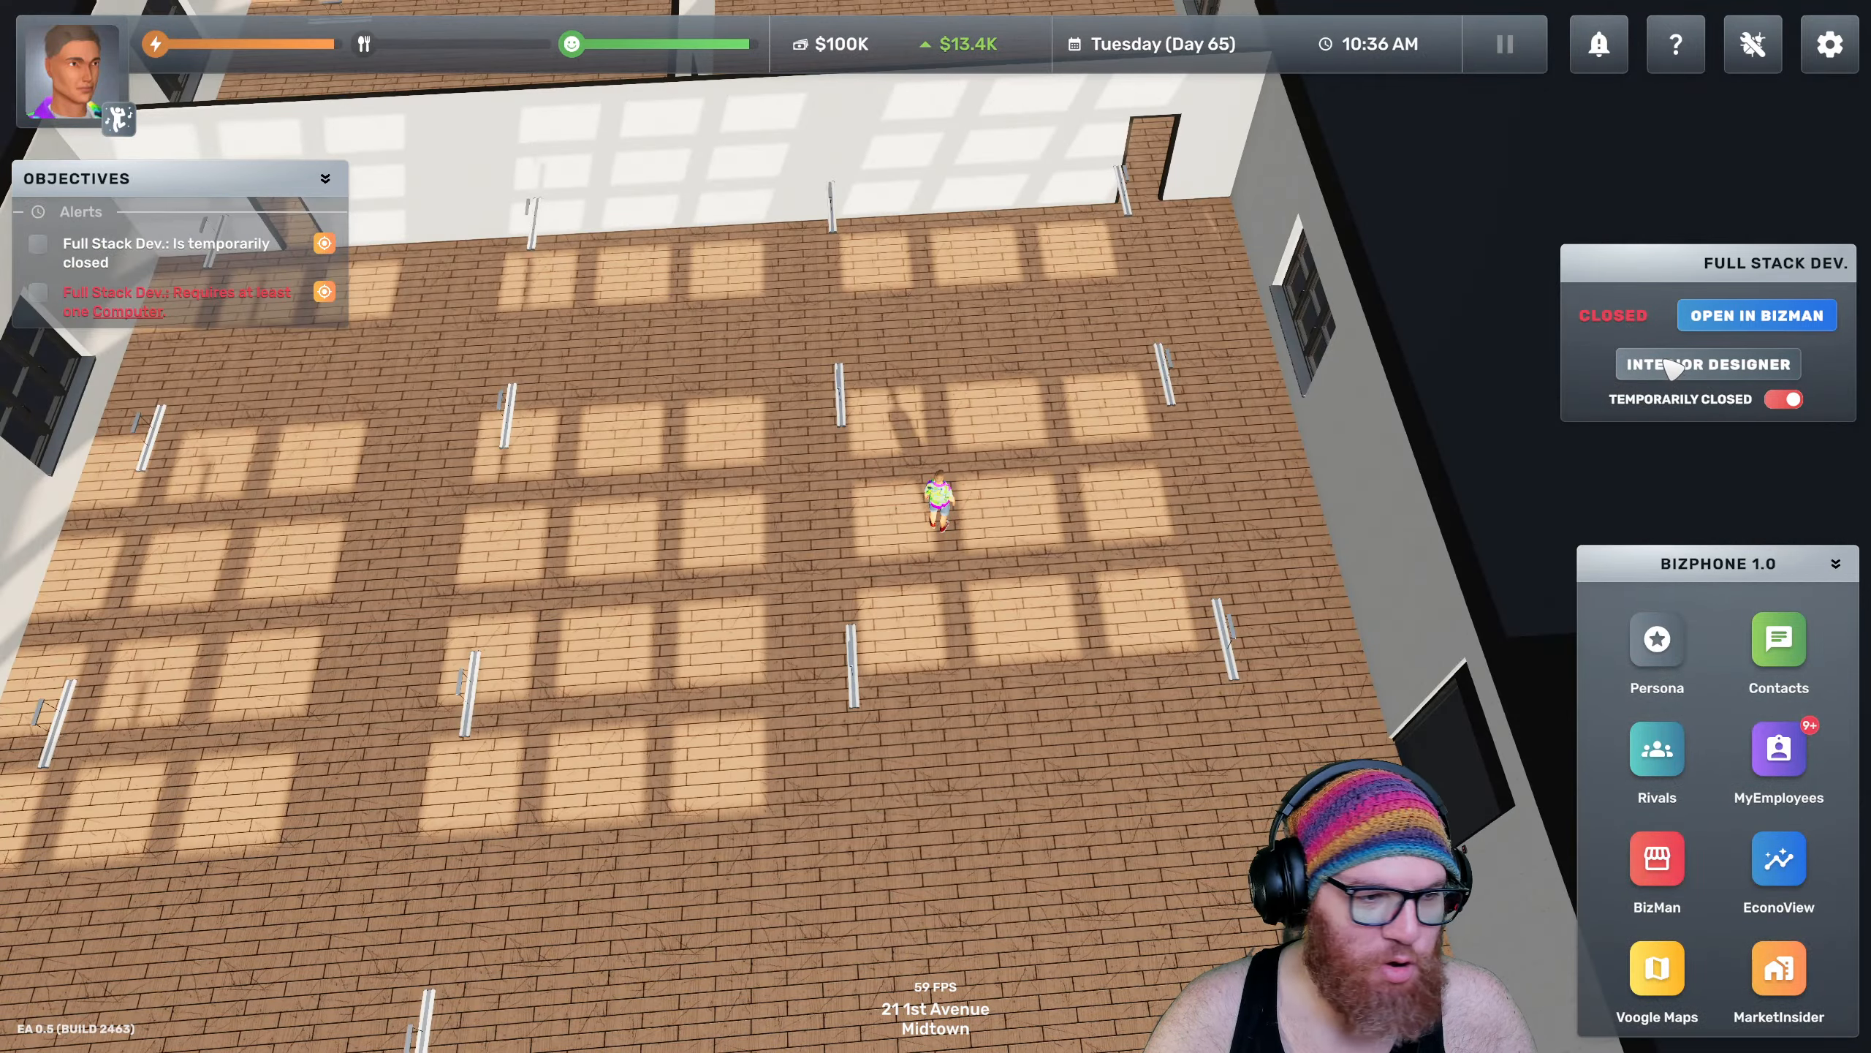
Redesign the Full Stack Dev. interior with teal walls and a light grey floor, and pay to apply it
left_click(1708, 364)
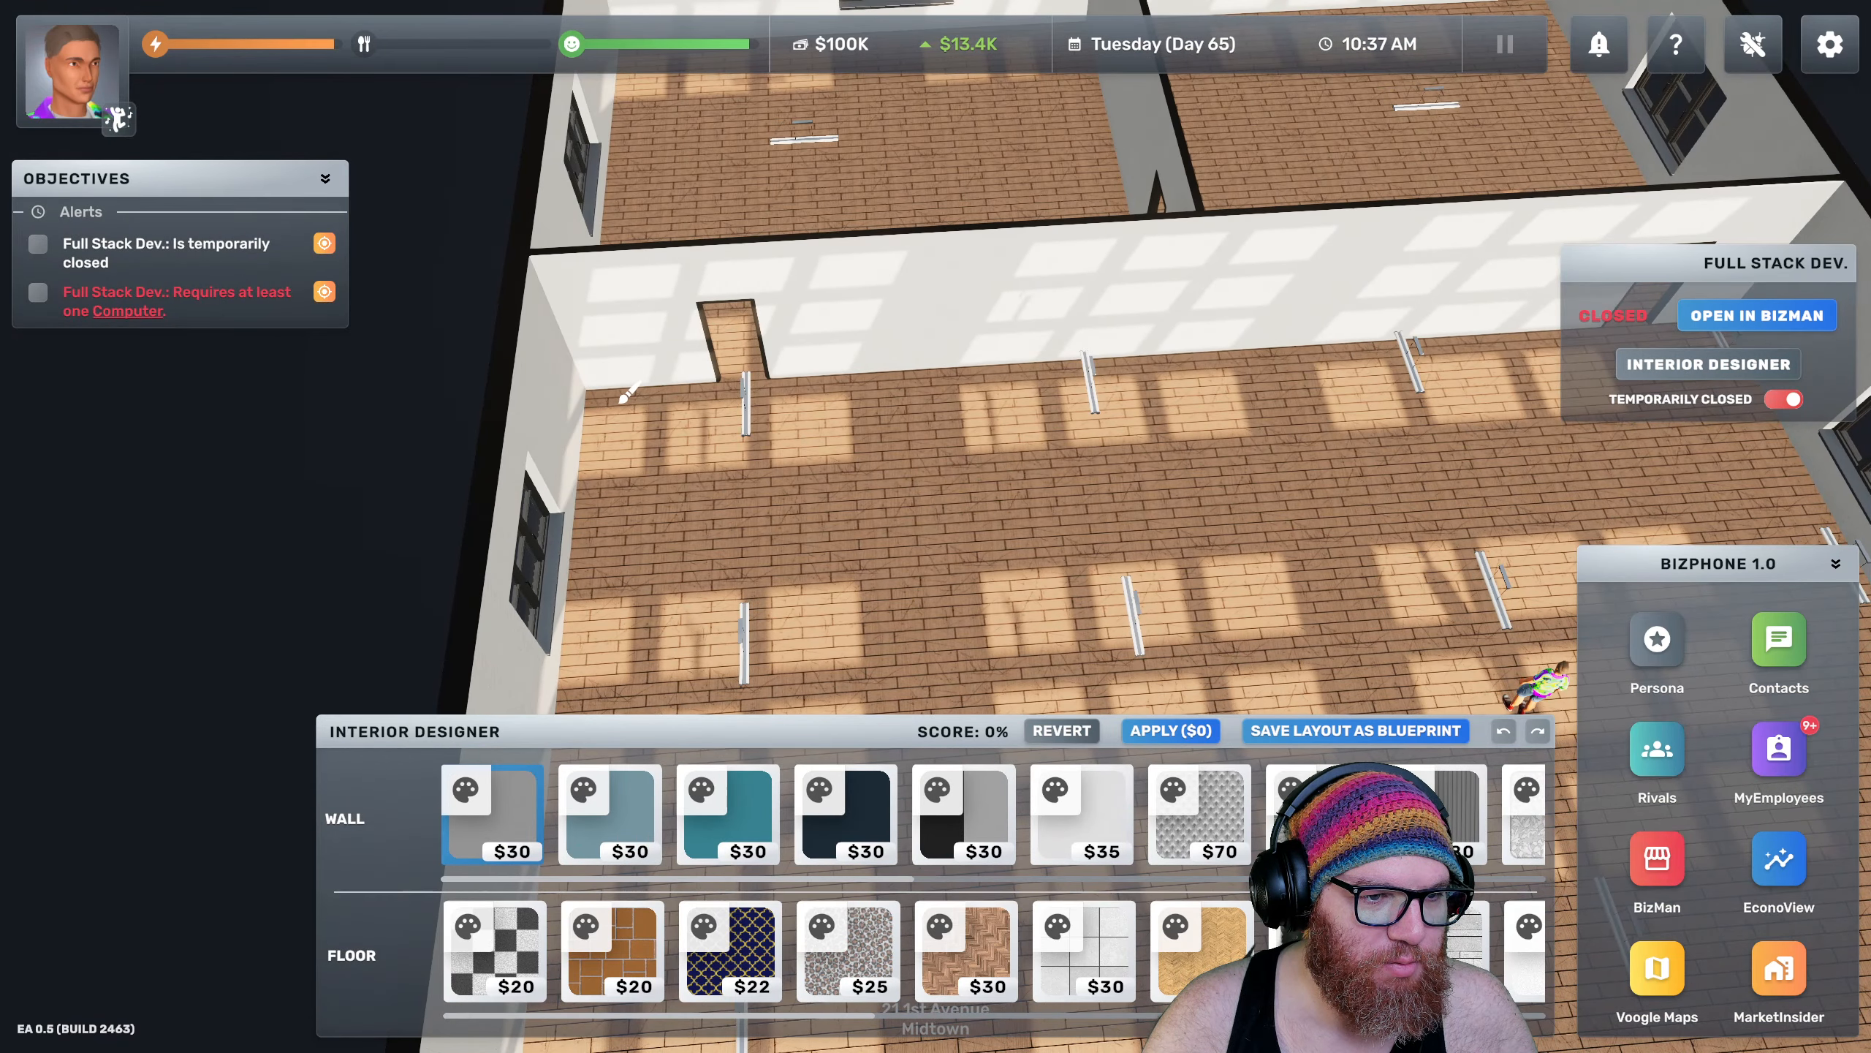
left_click(845, 816)
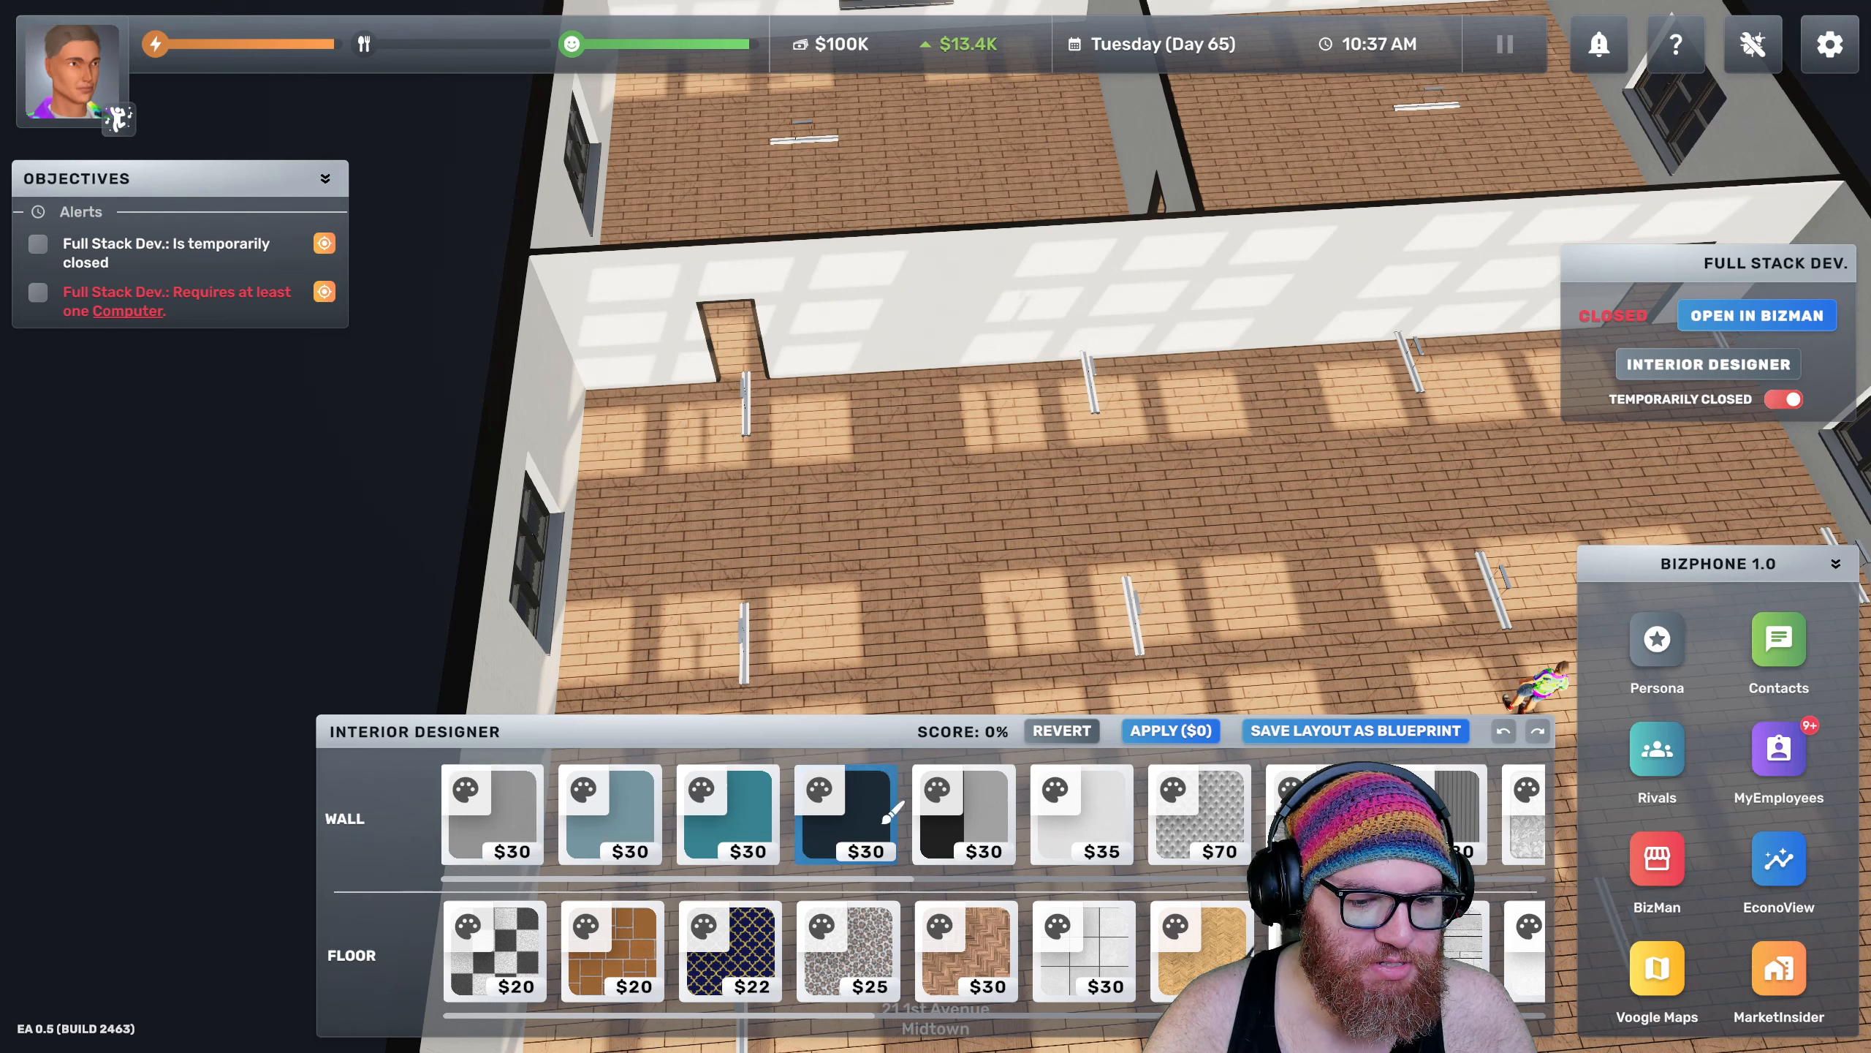
left_click(846, 816)
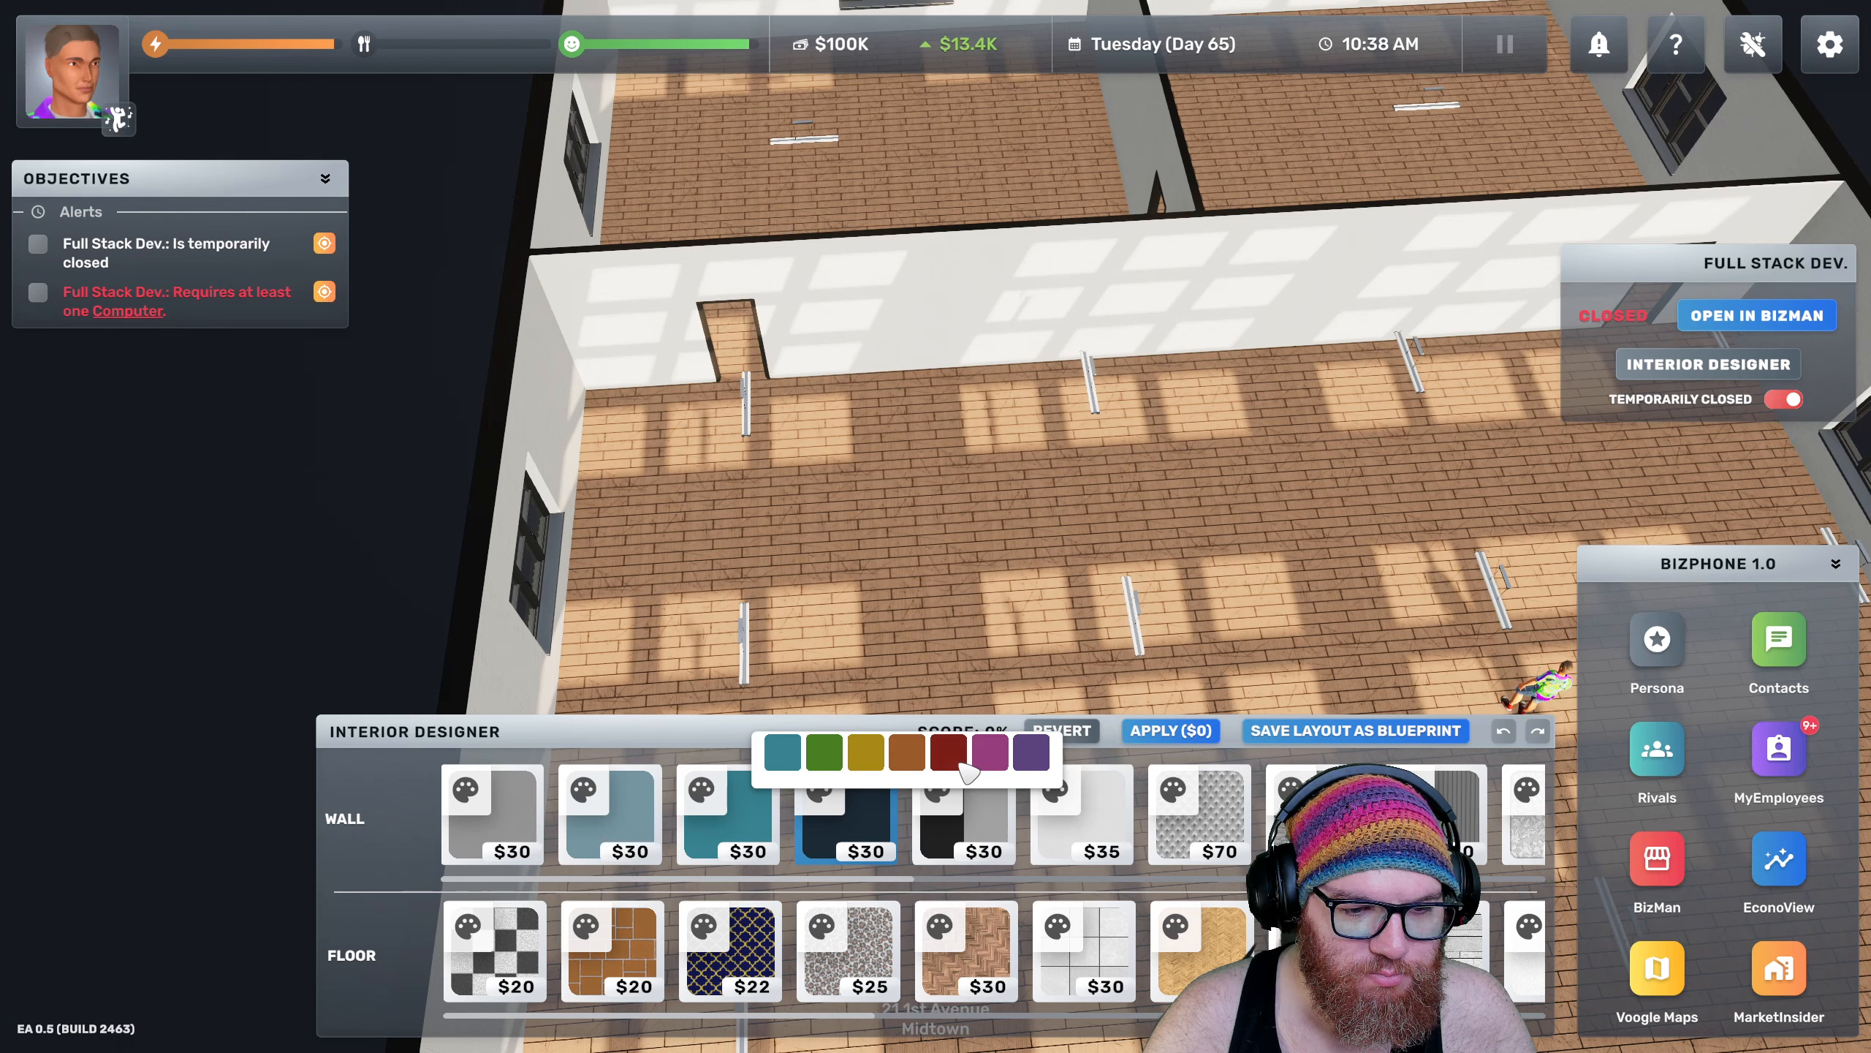
left_click(822, 753)
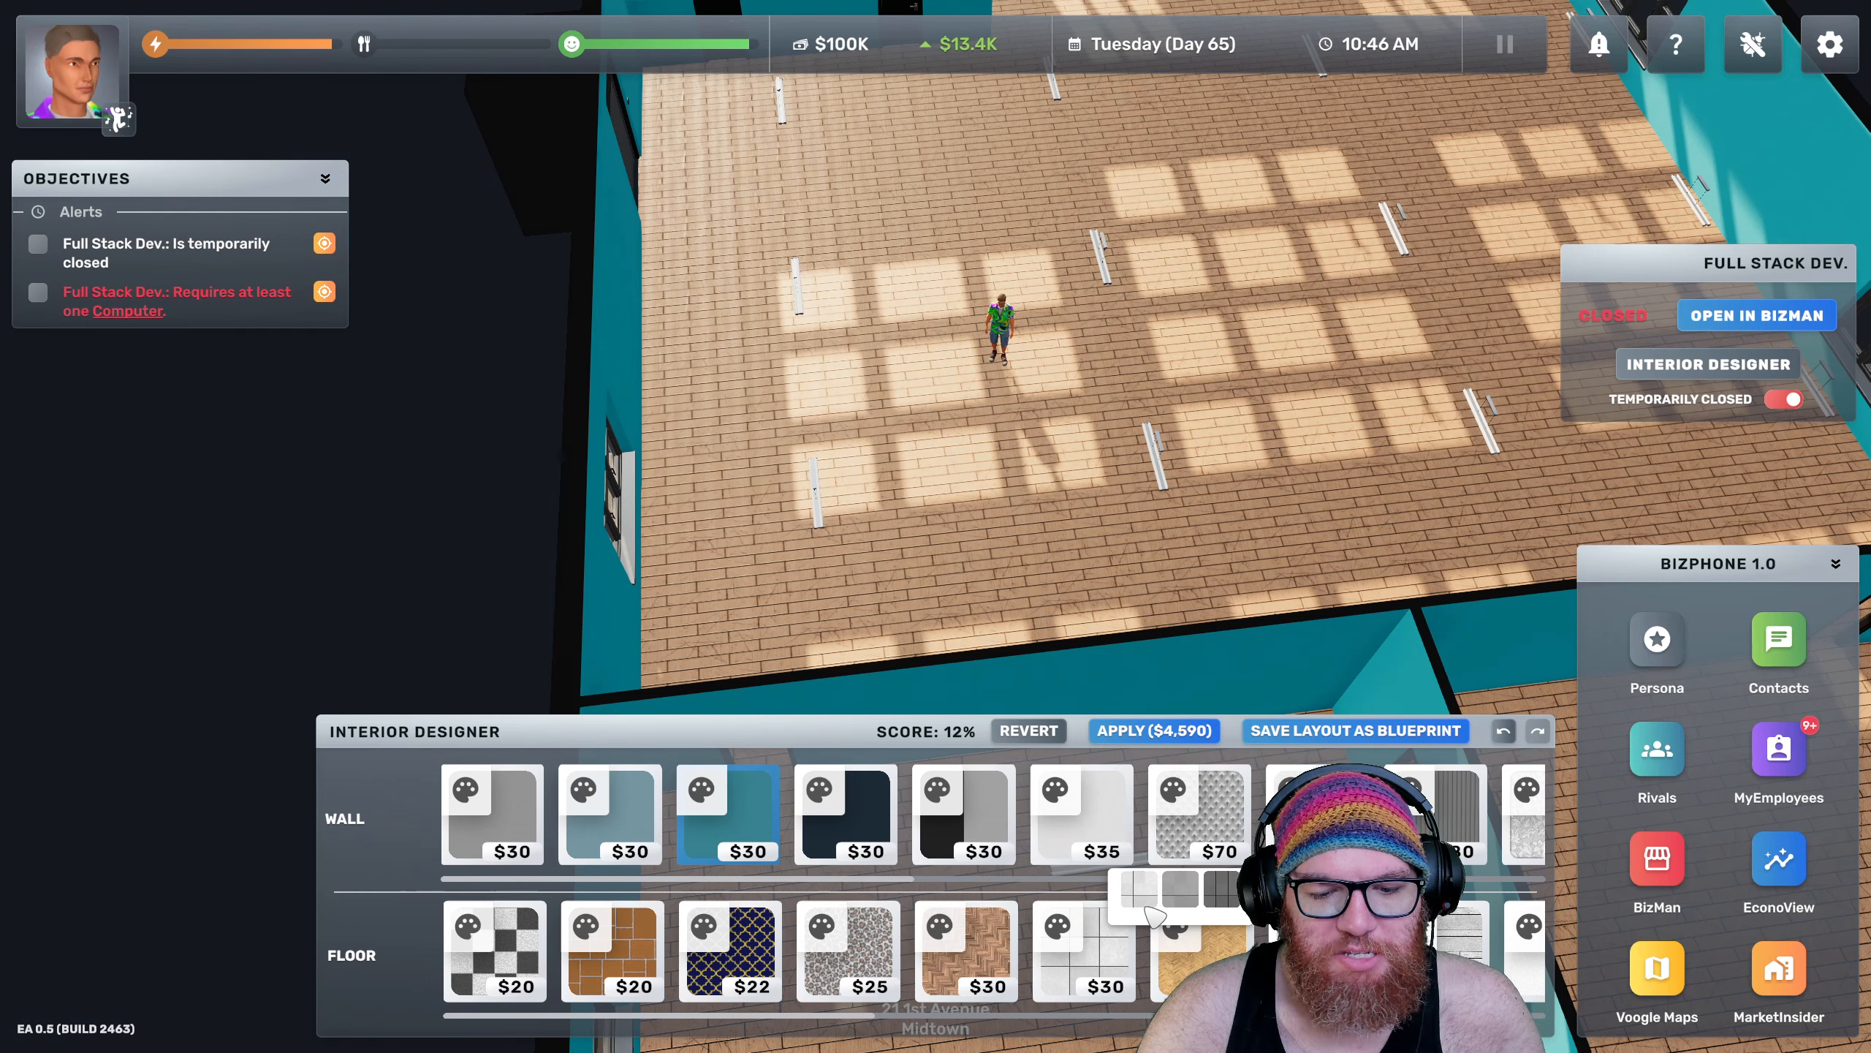
left_click(1081, 951)
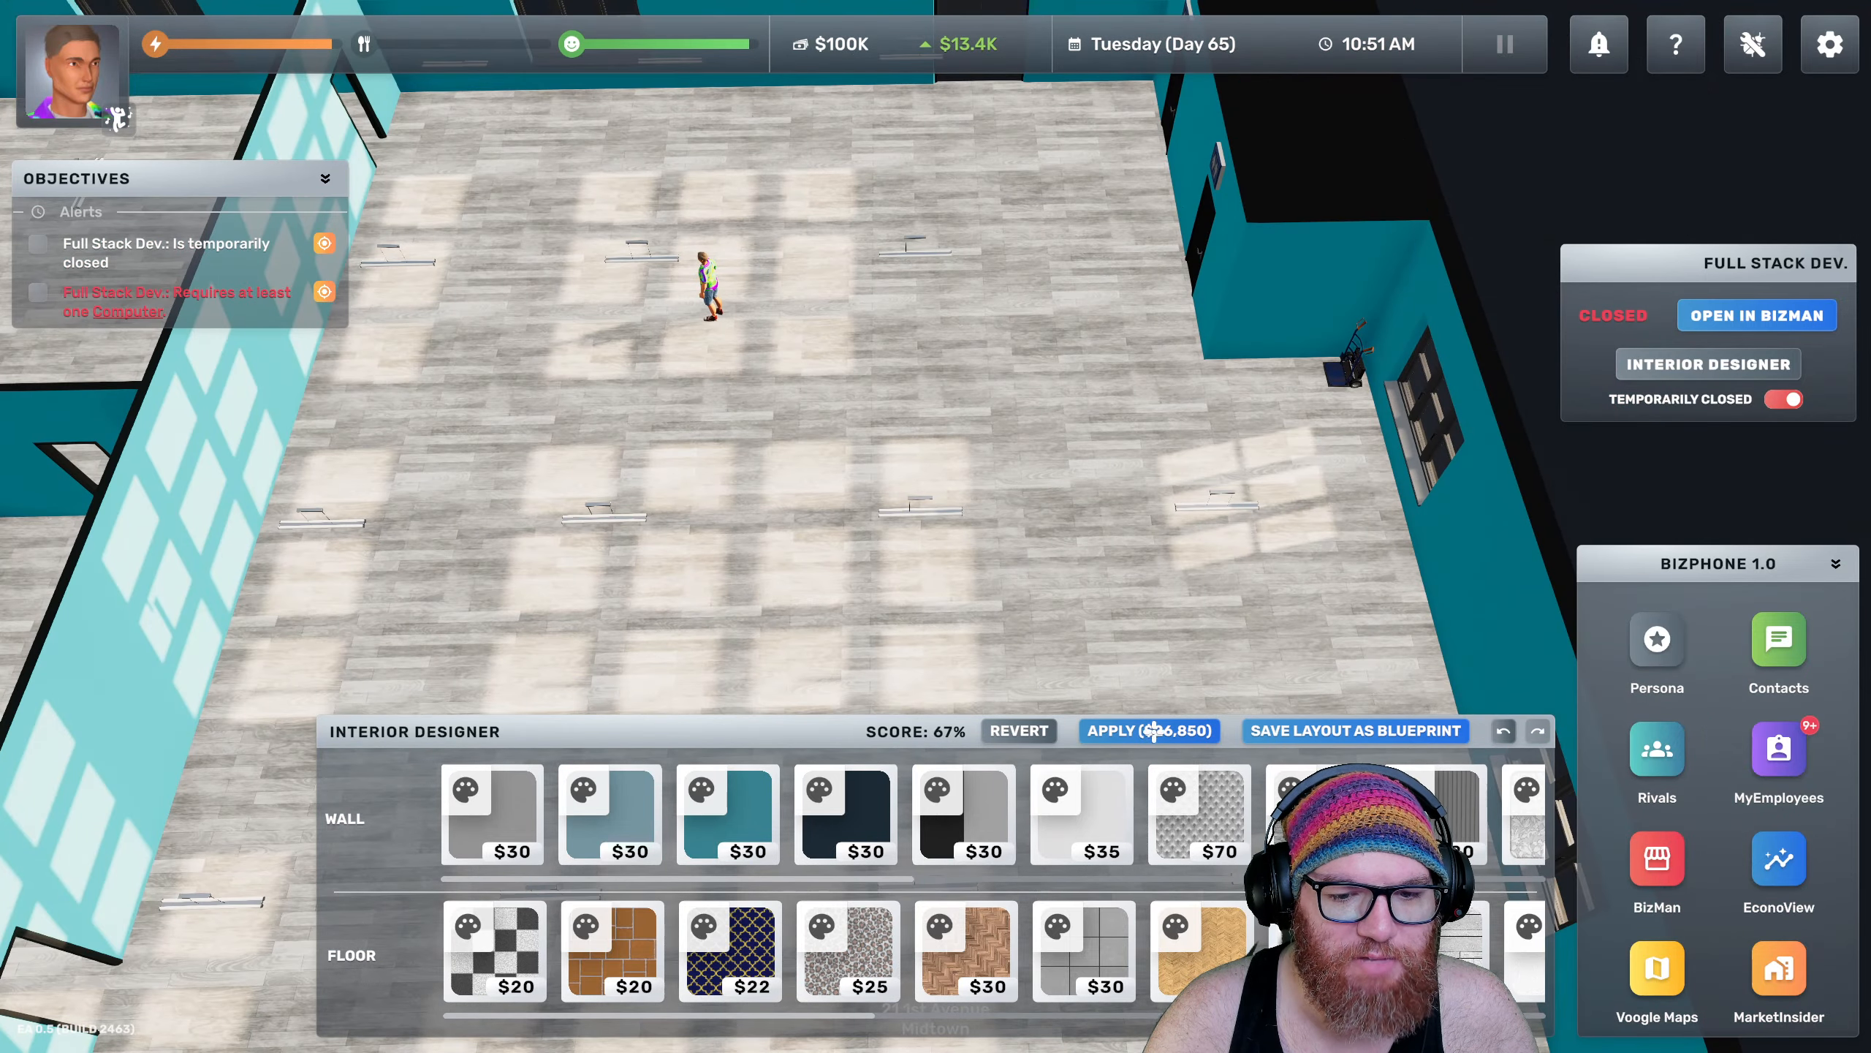
left_click(1146, 731)
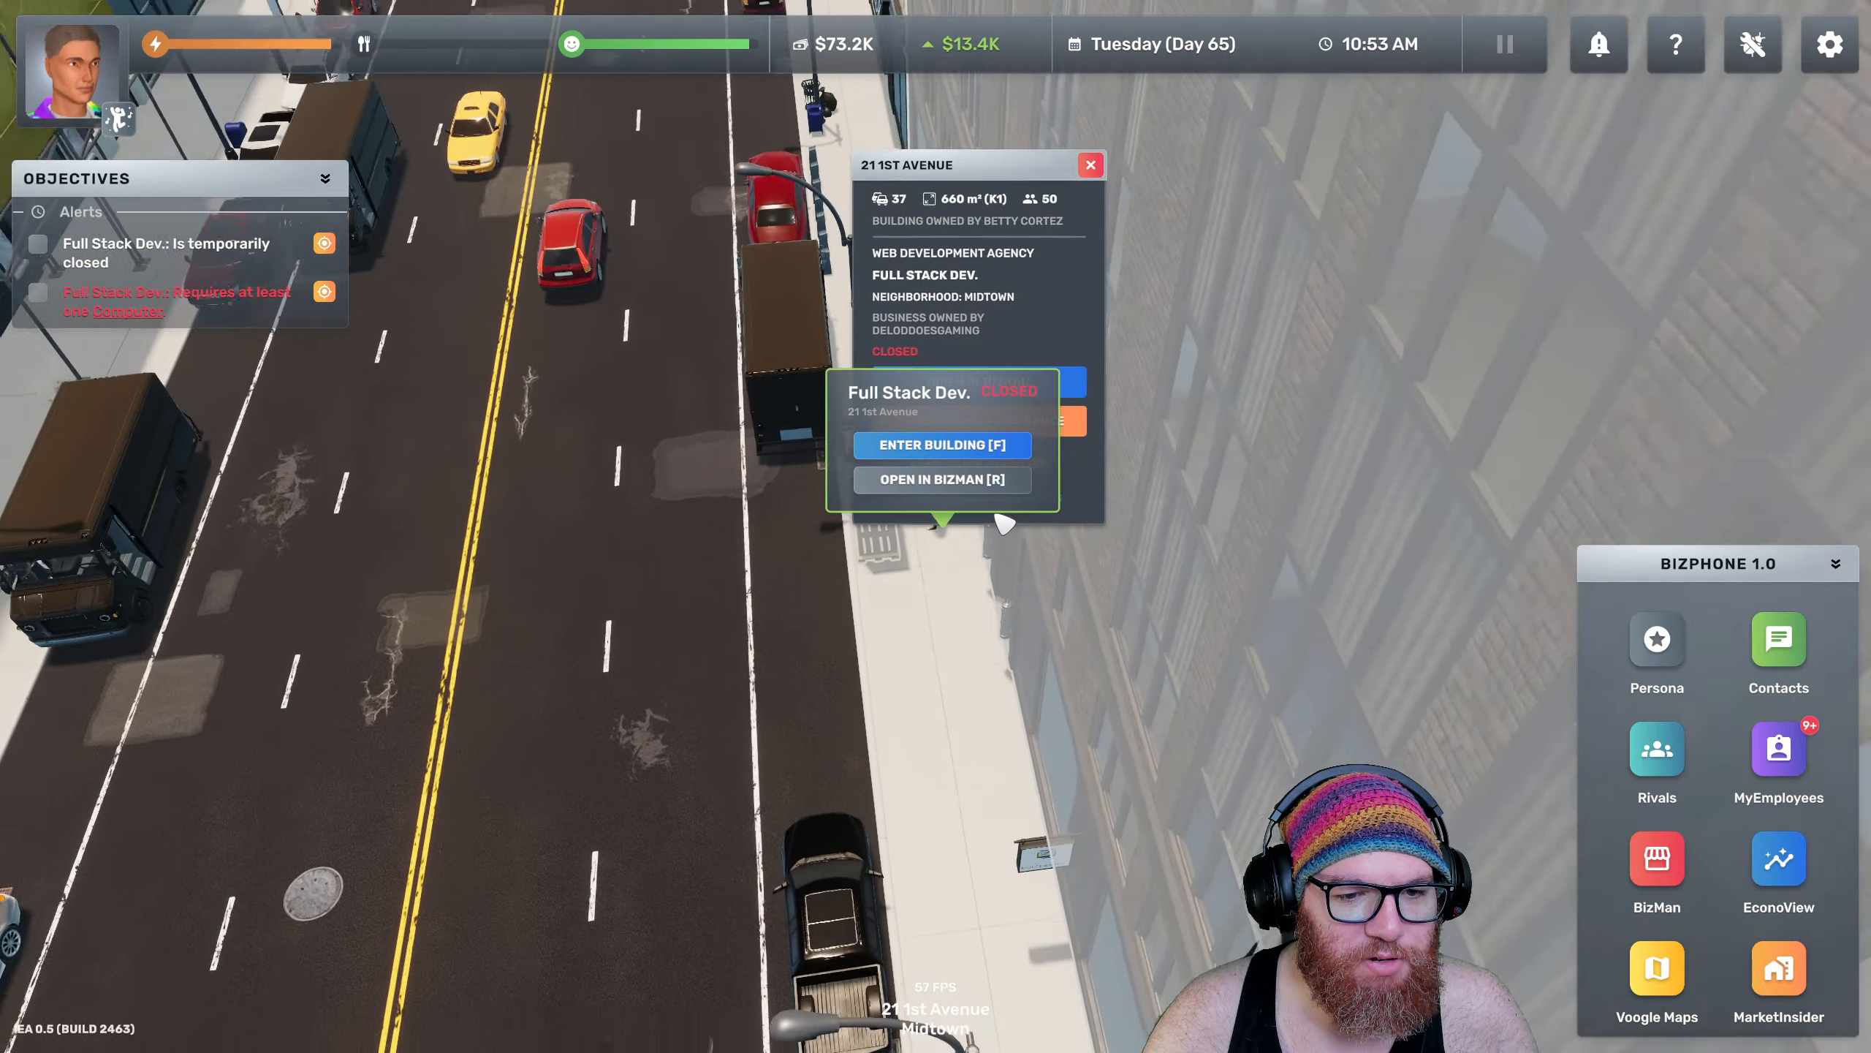
Load computers and office desks from the delivery vehicle onto the hand truck
left_click(942, 445)
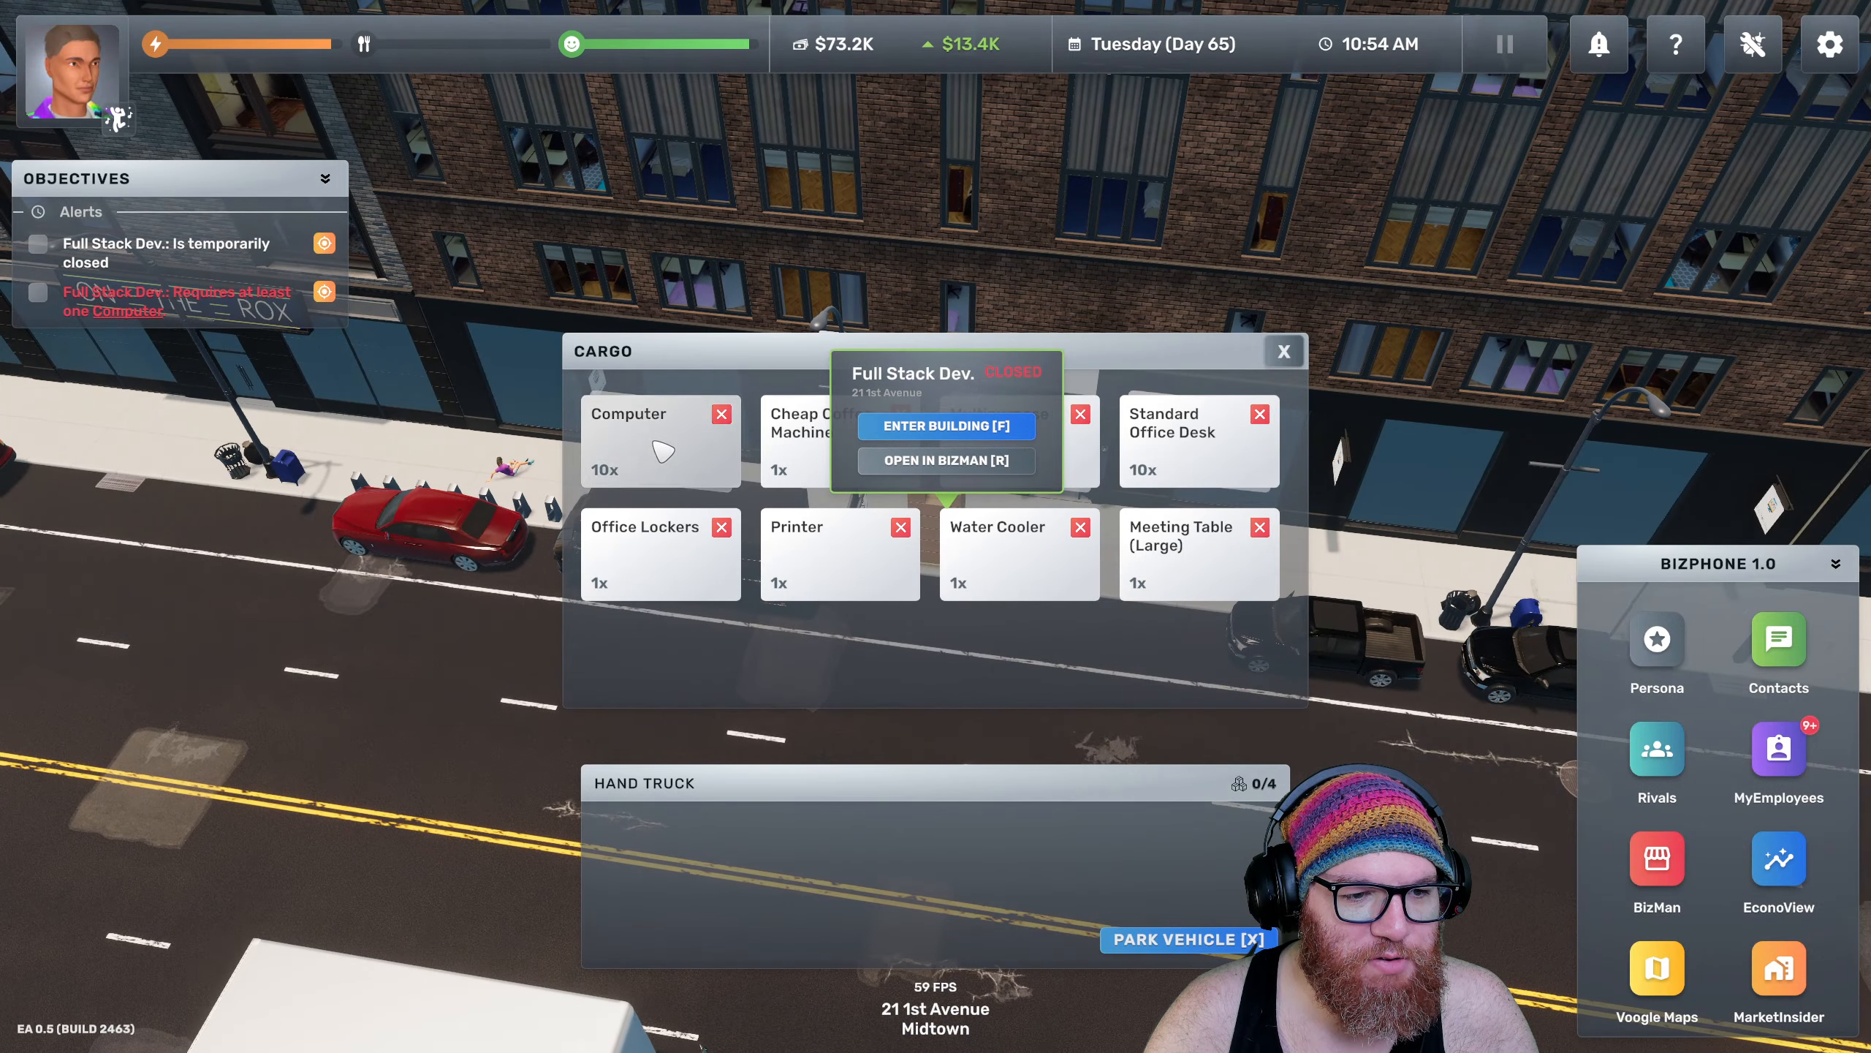
left_click(944, 425)
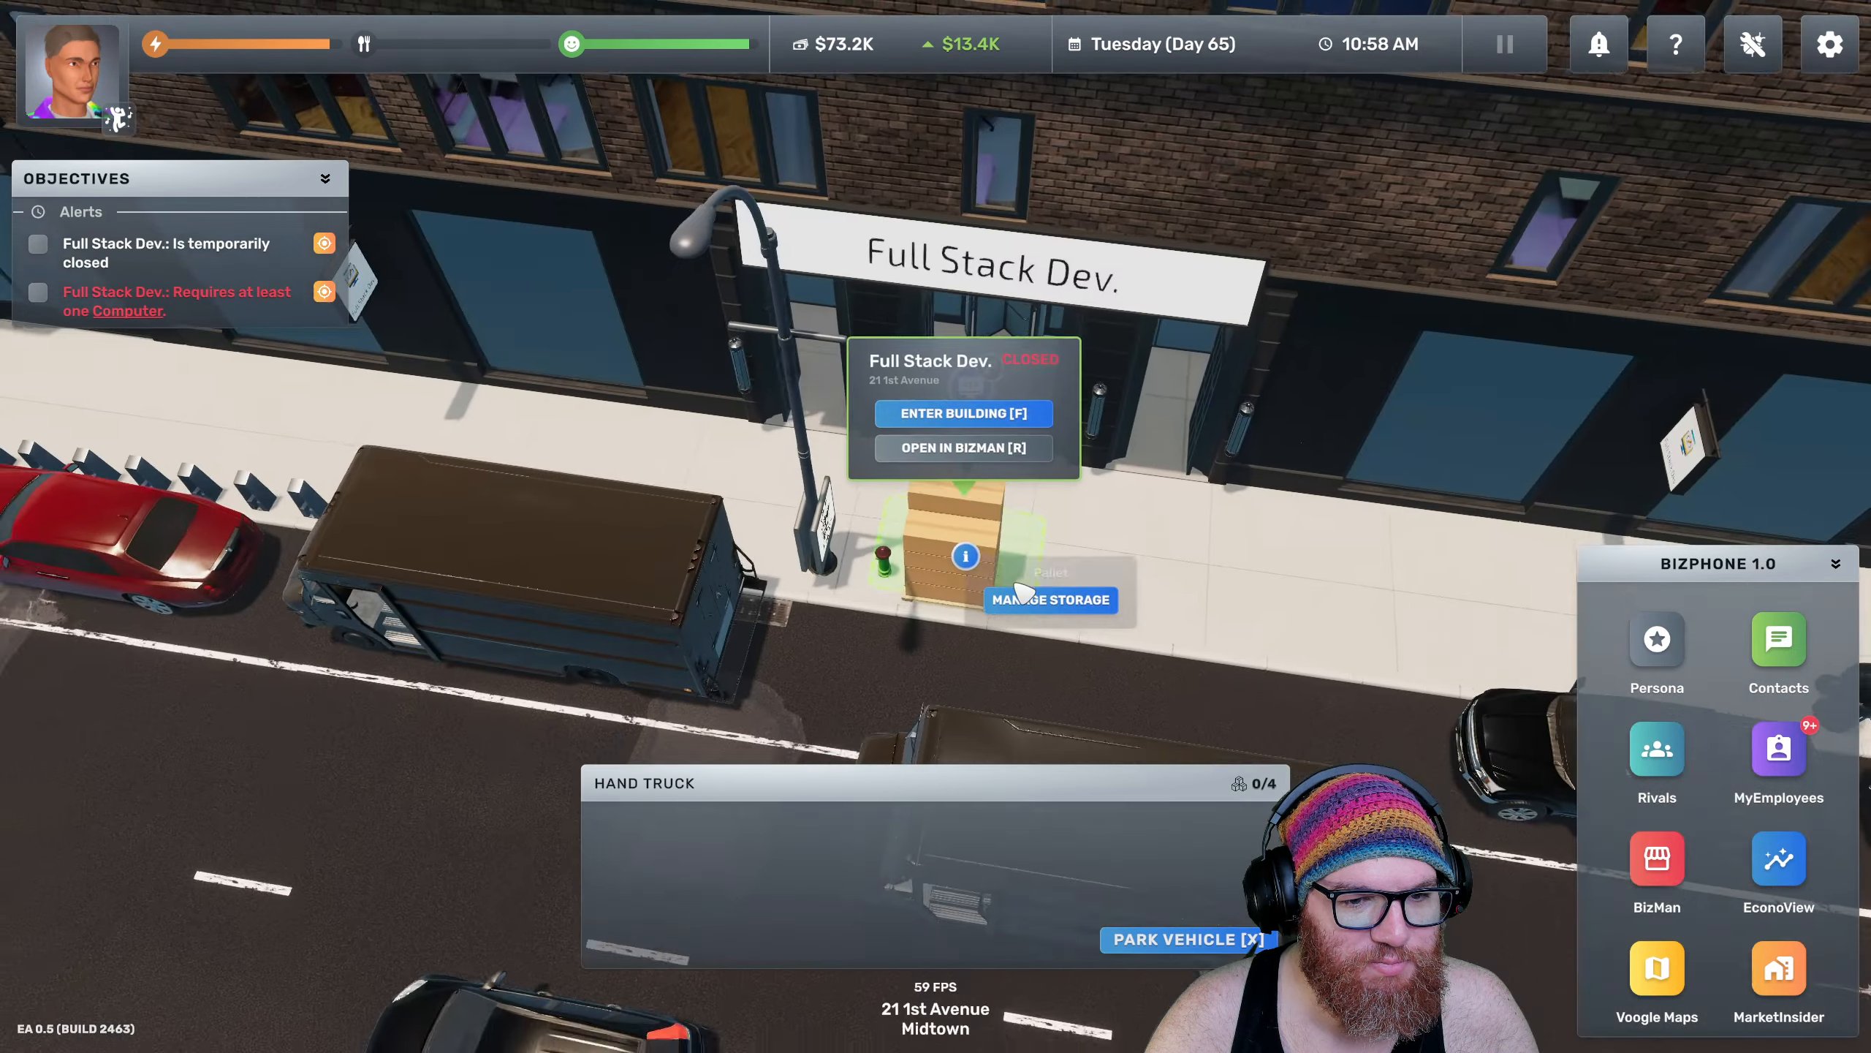
left_click(1050, 600)
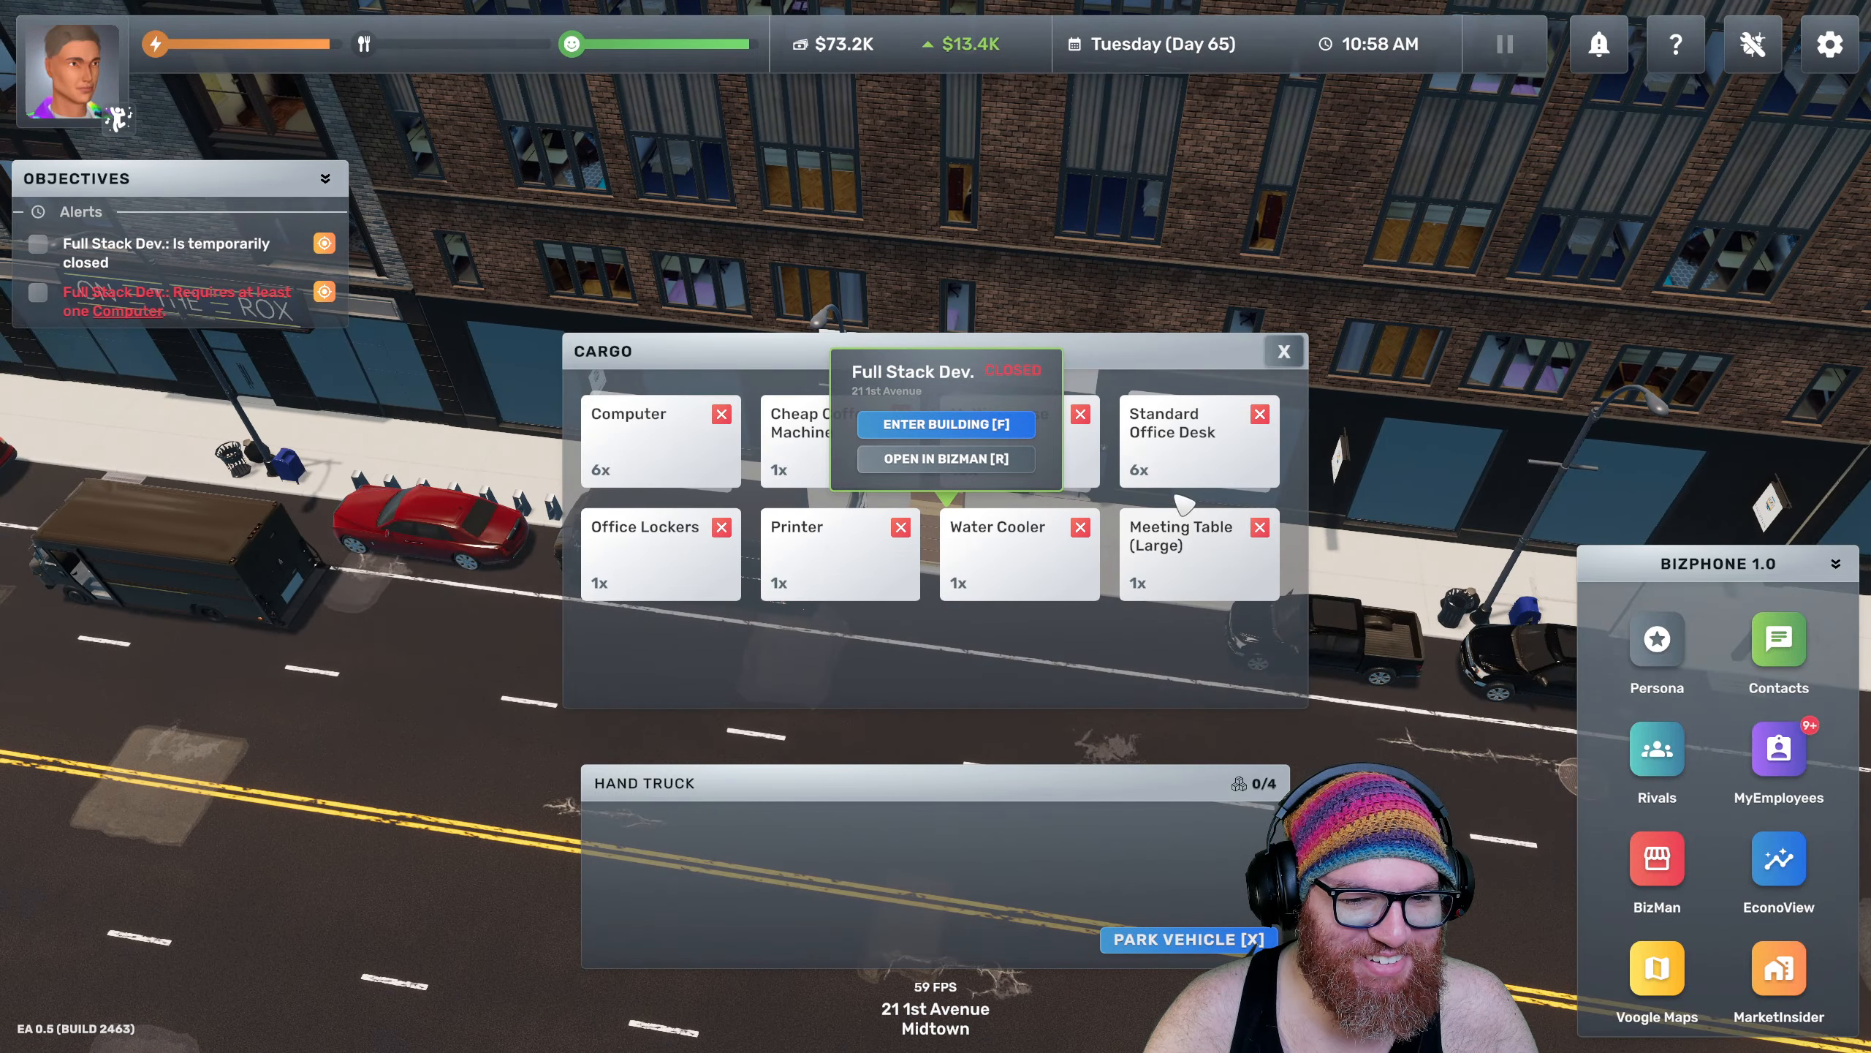
left_click(946, 424)
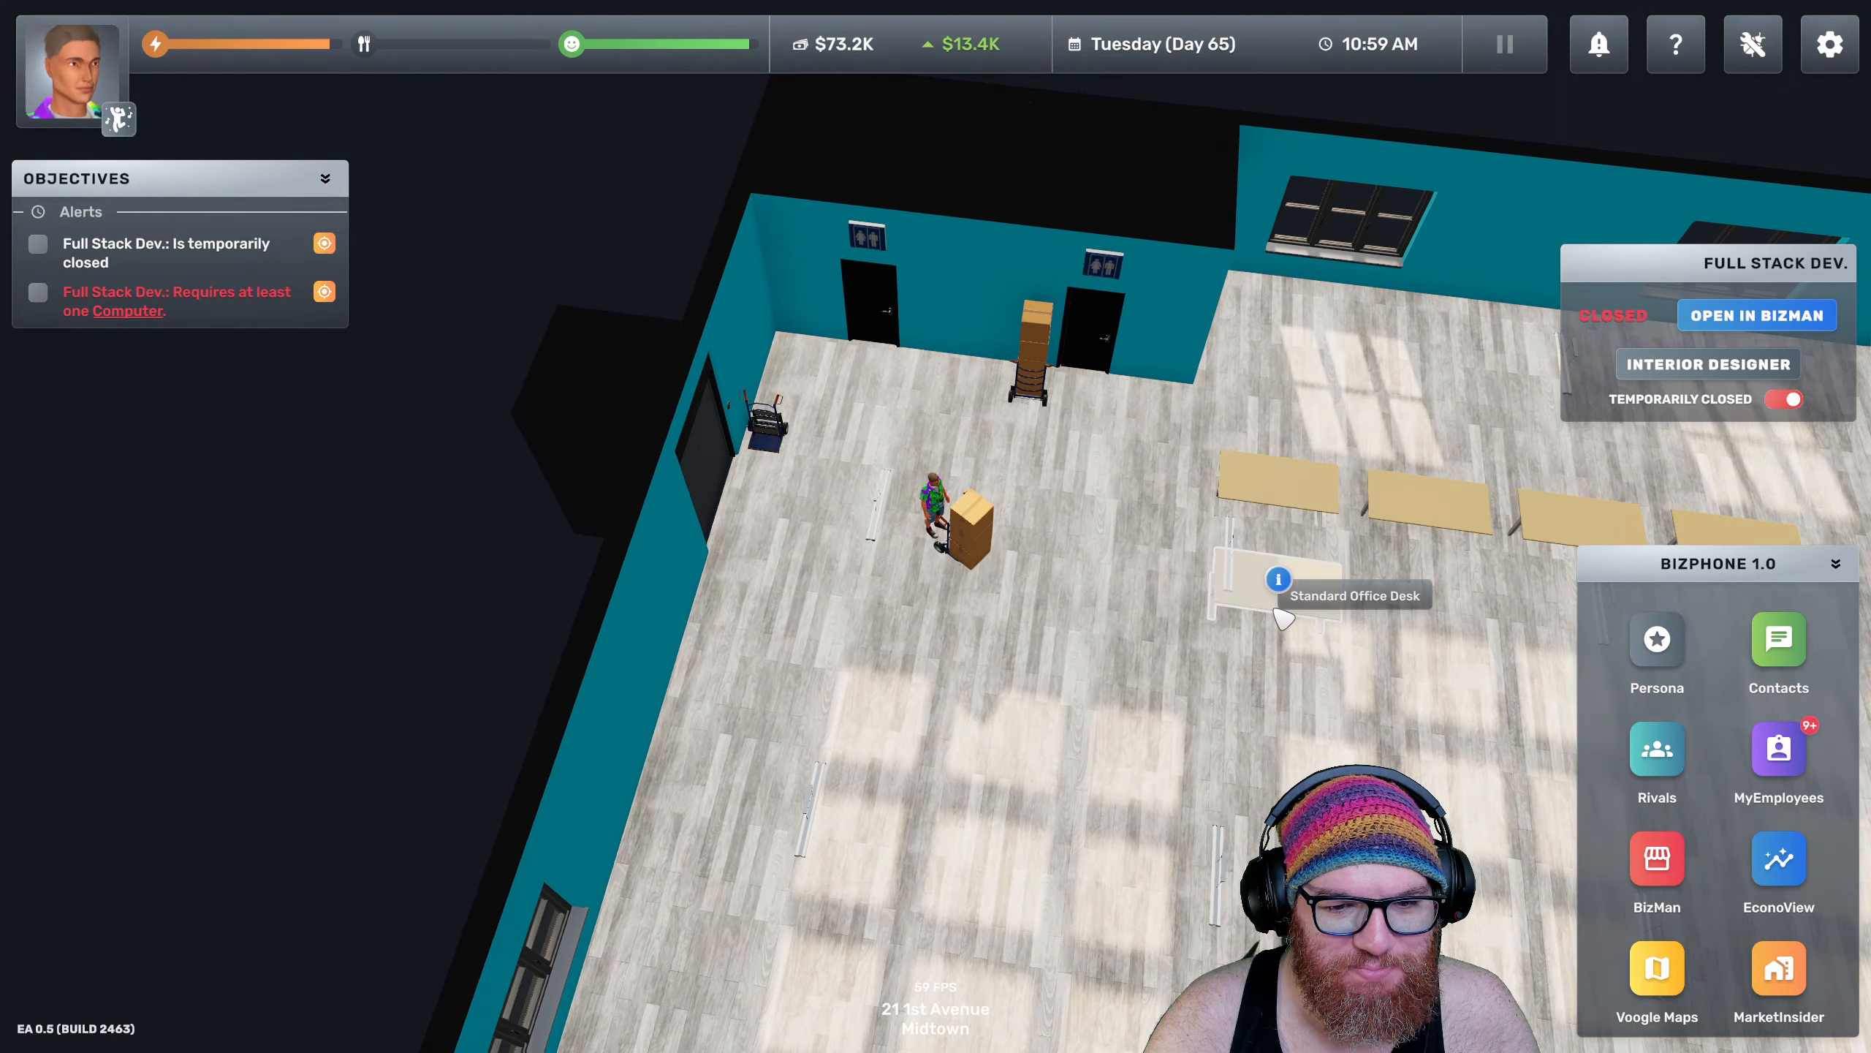
Unload the desk and chair from the hand truck and place them in the office
left_click(1278, 579)
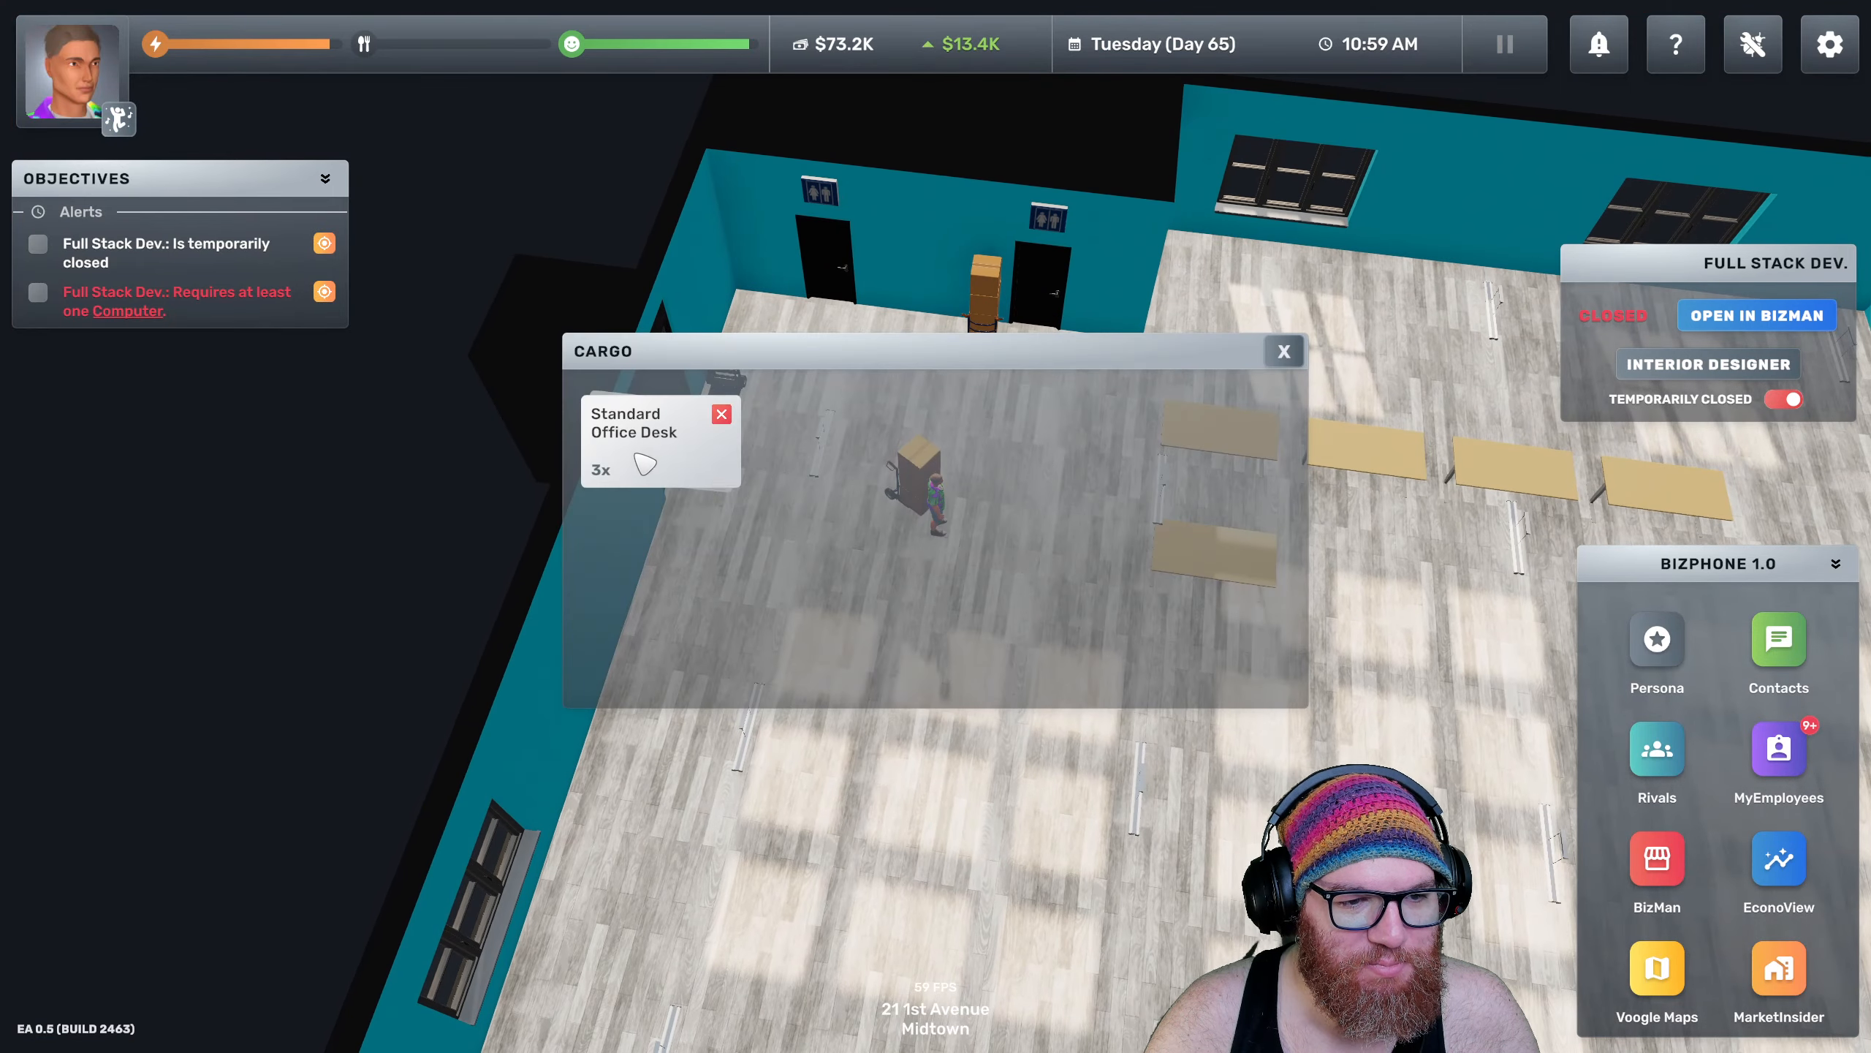
left_click(1283, 350)
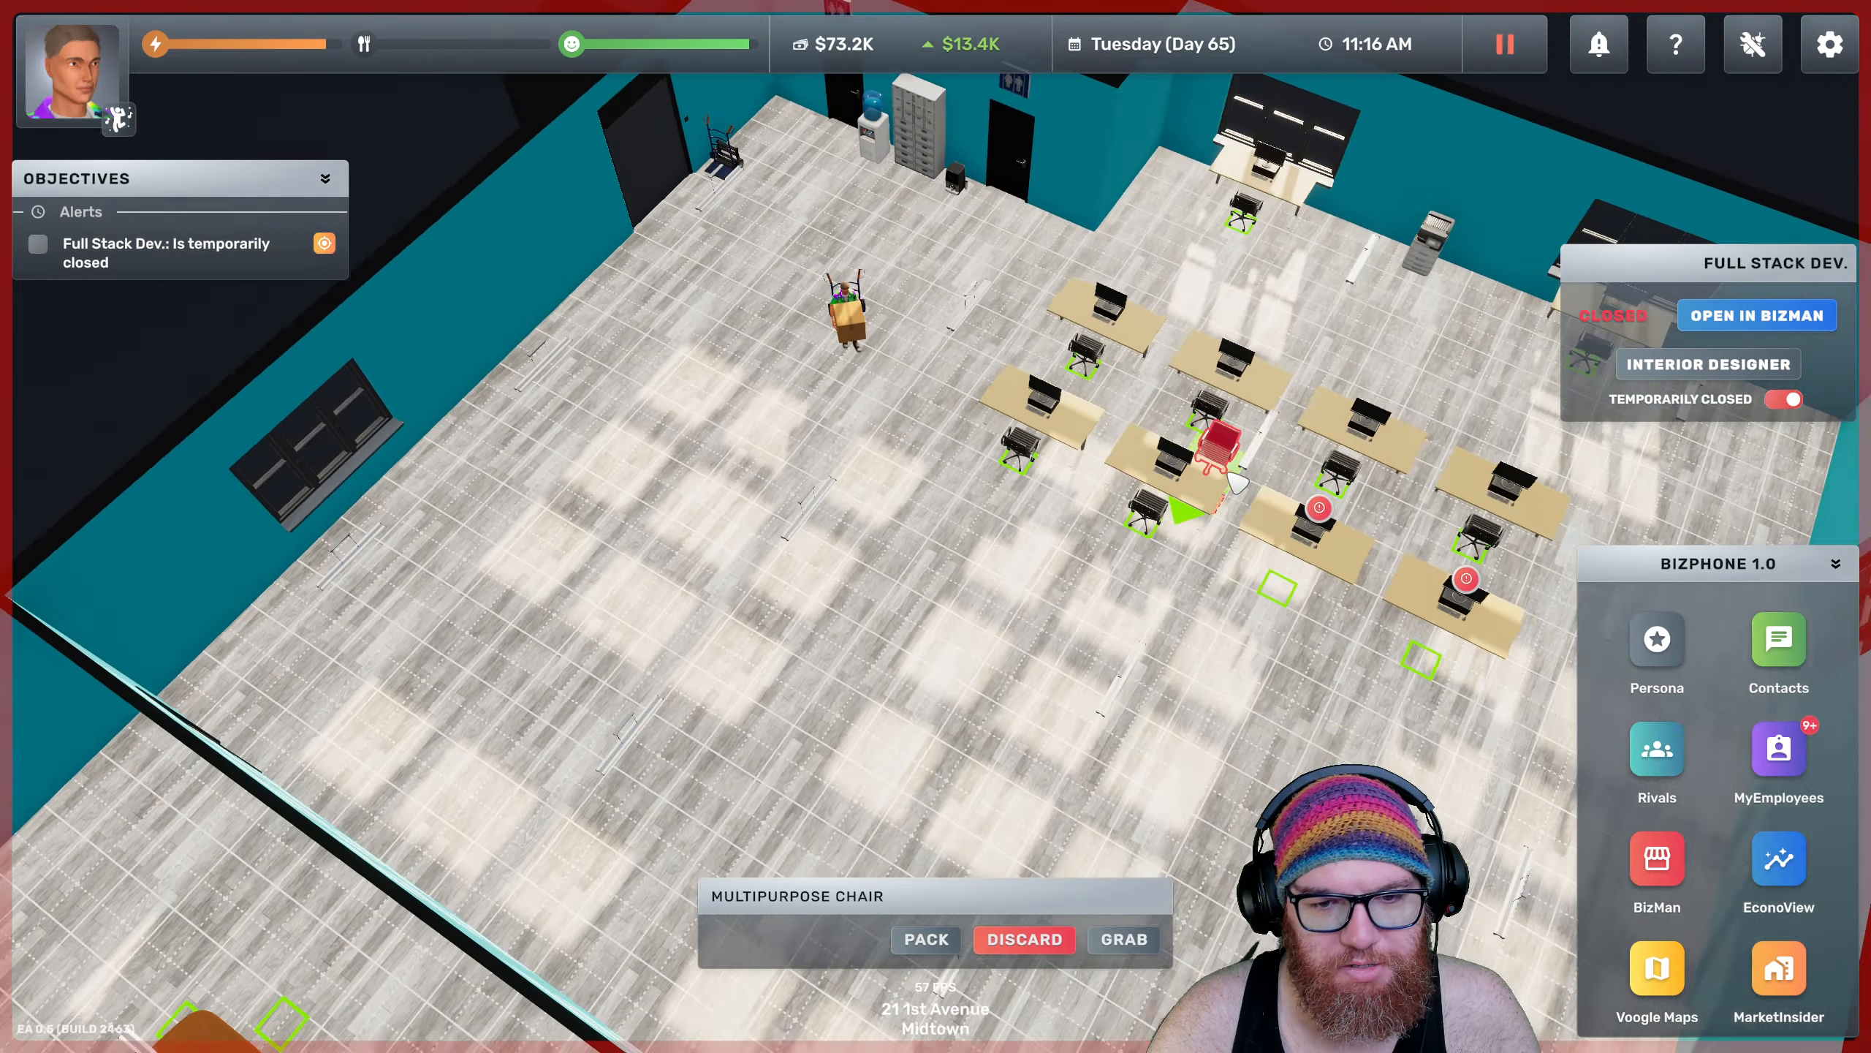
left_click(924, 938)
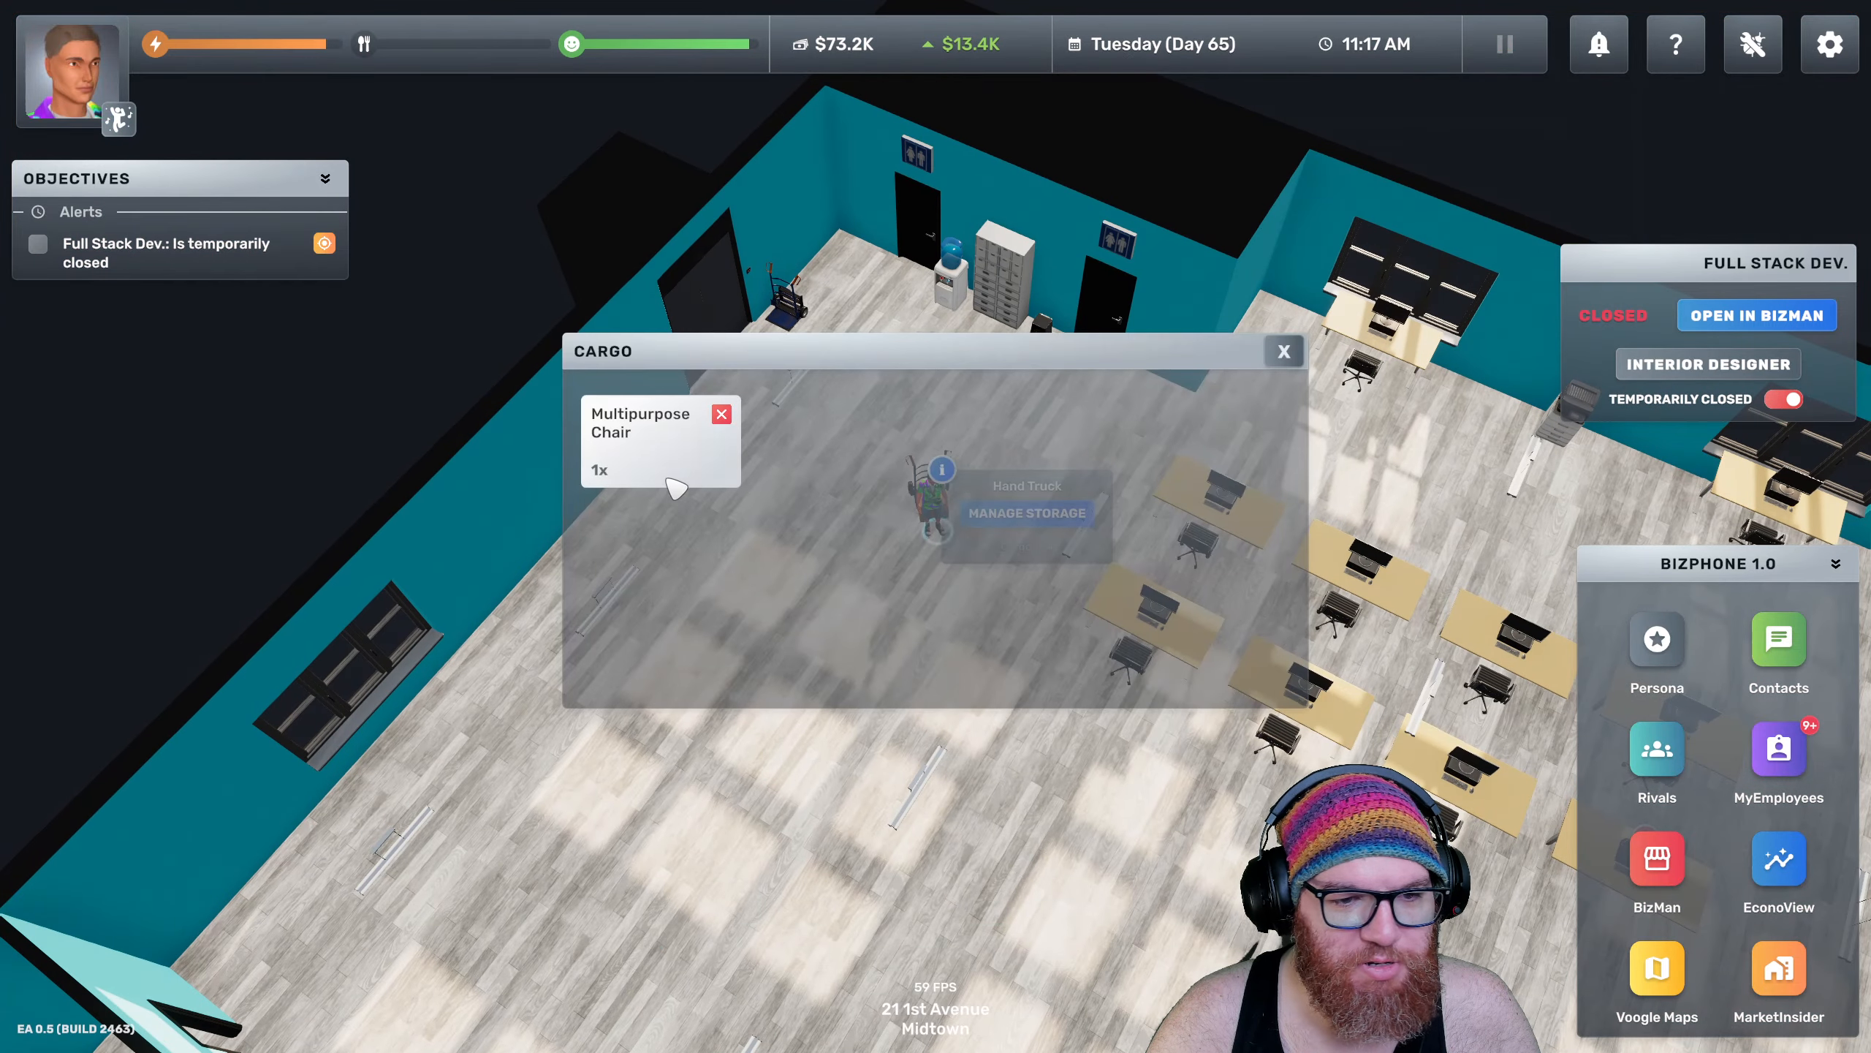
left_click(1283, 351)
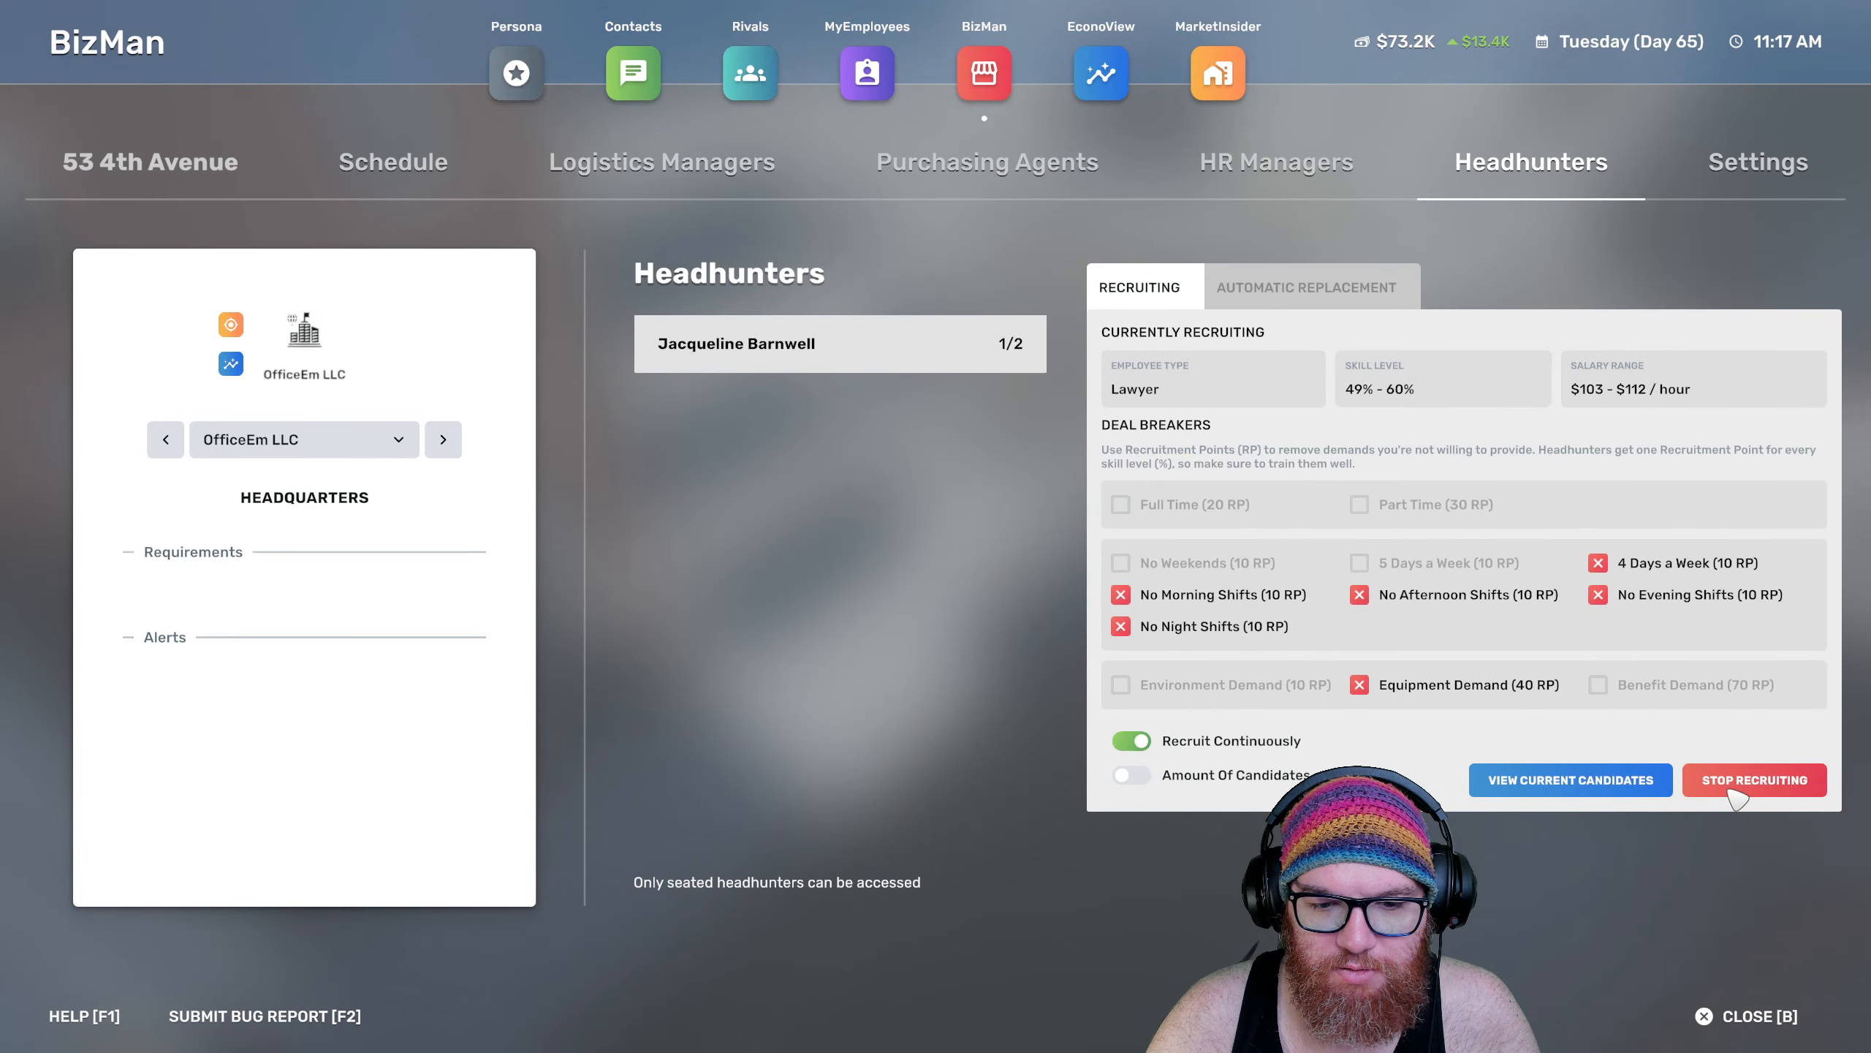
Switch the OfficeEm LLC headhunter from lawyers to recruiting Programmers
left_click(1673, 343)
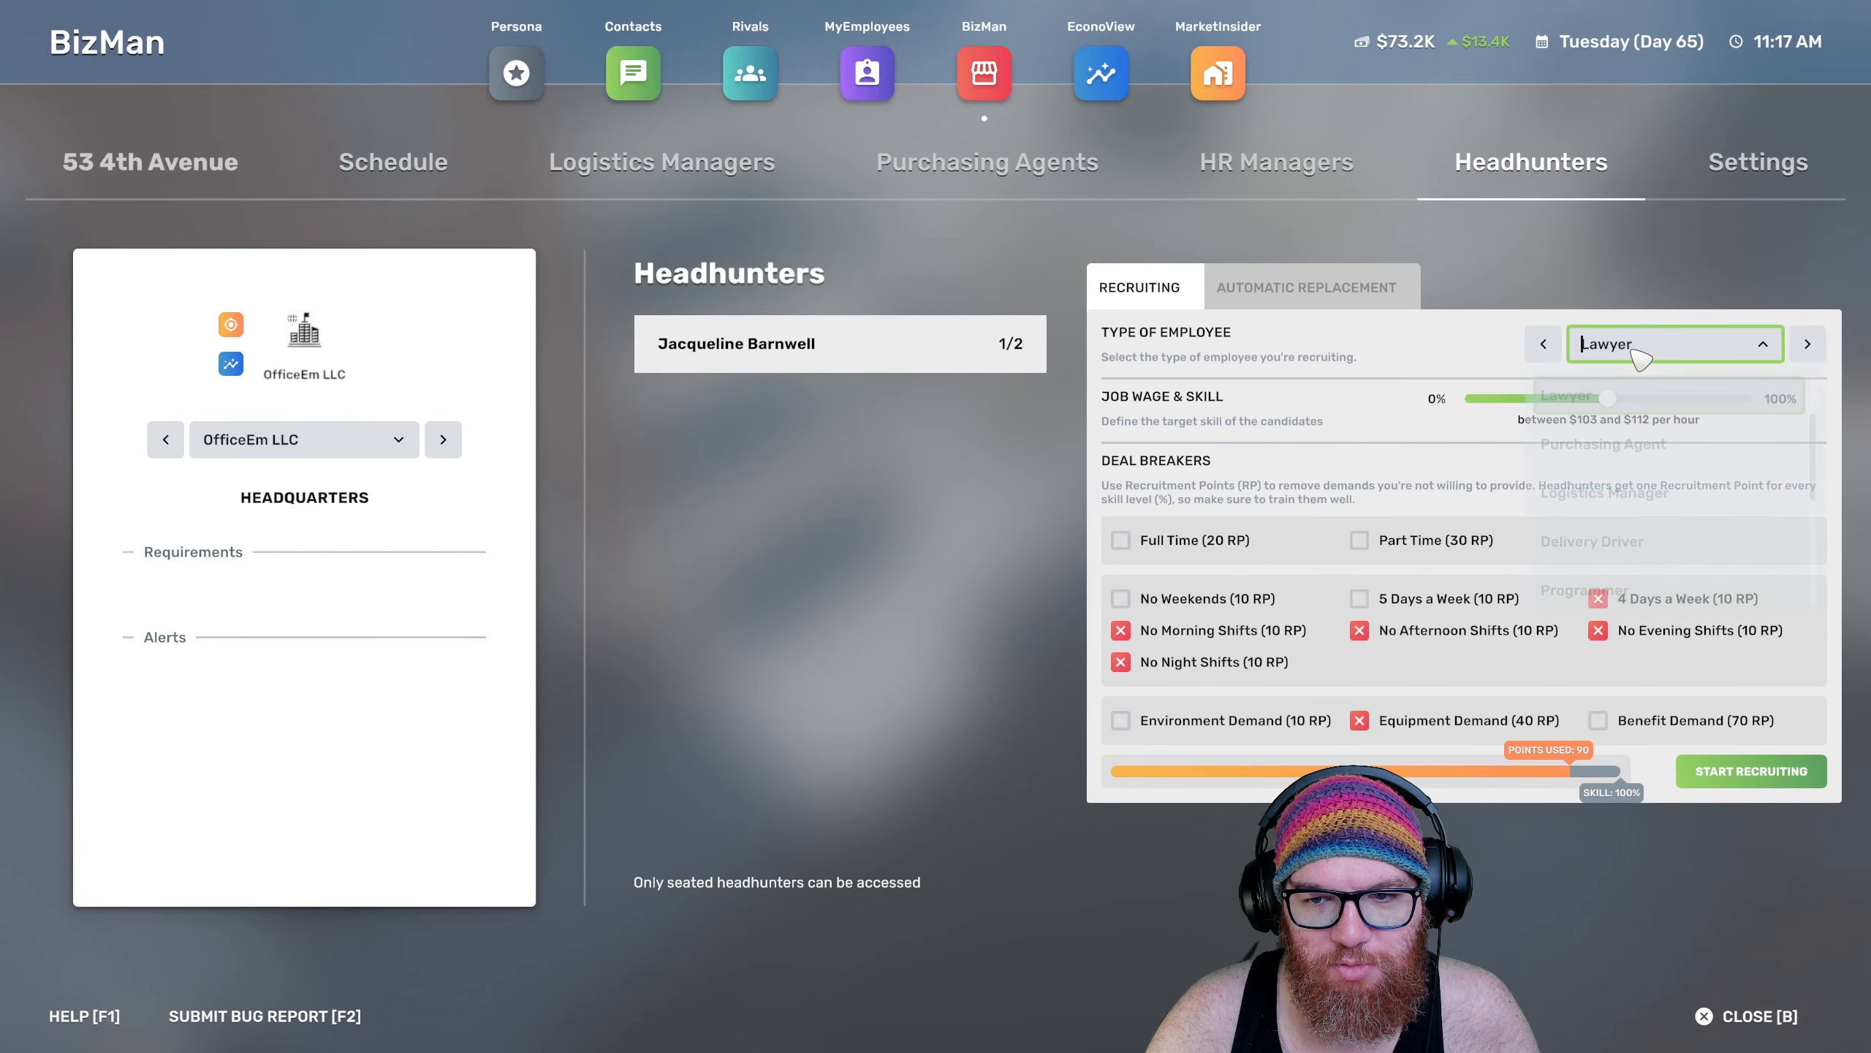
left_click(1672, 343)
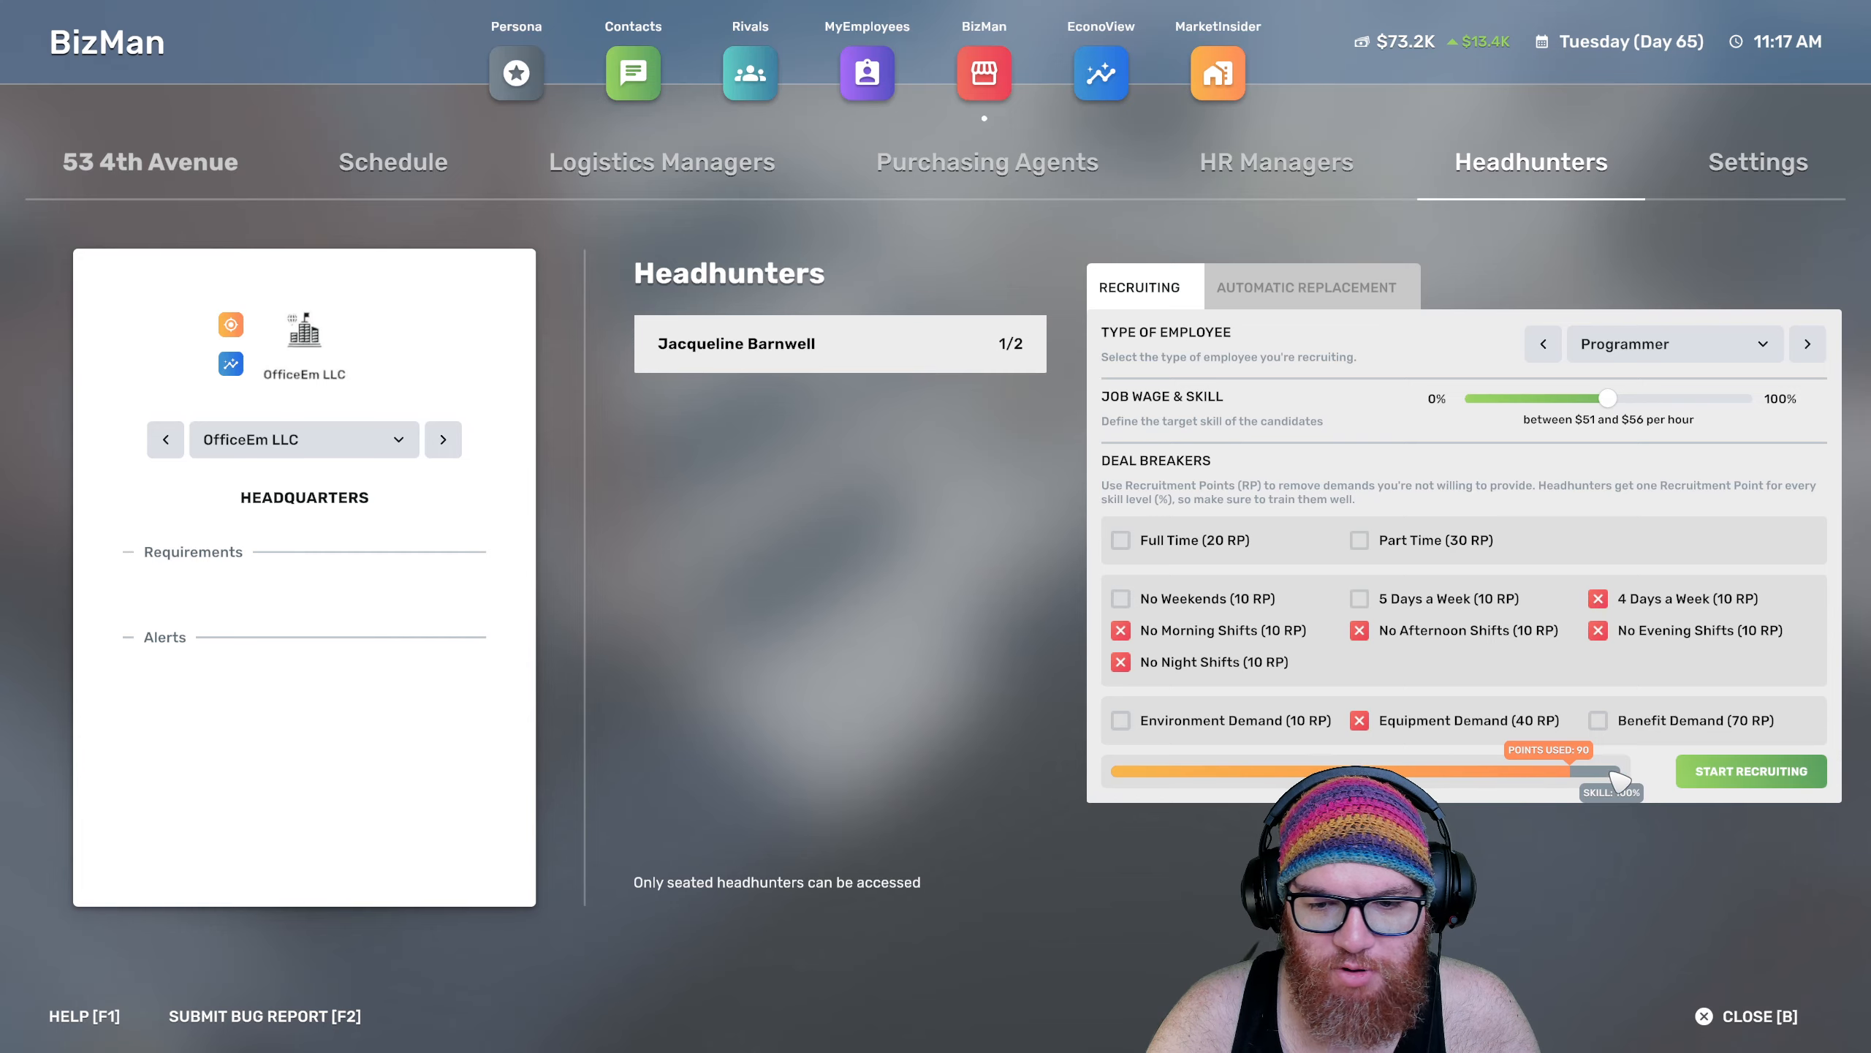
left_click(1750, 771)
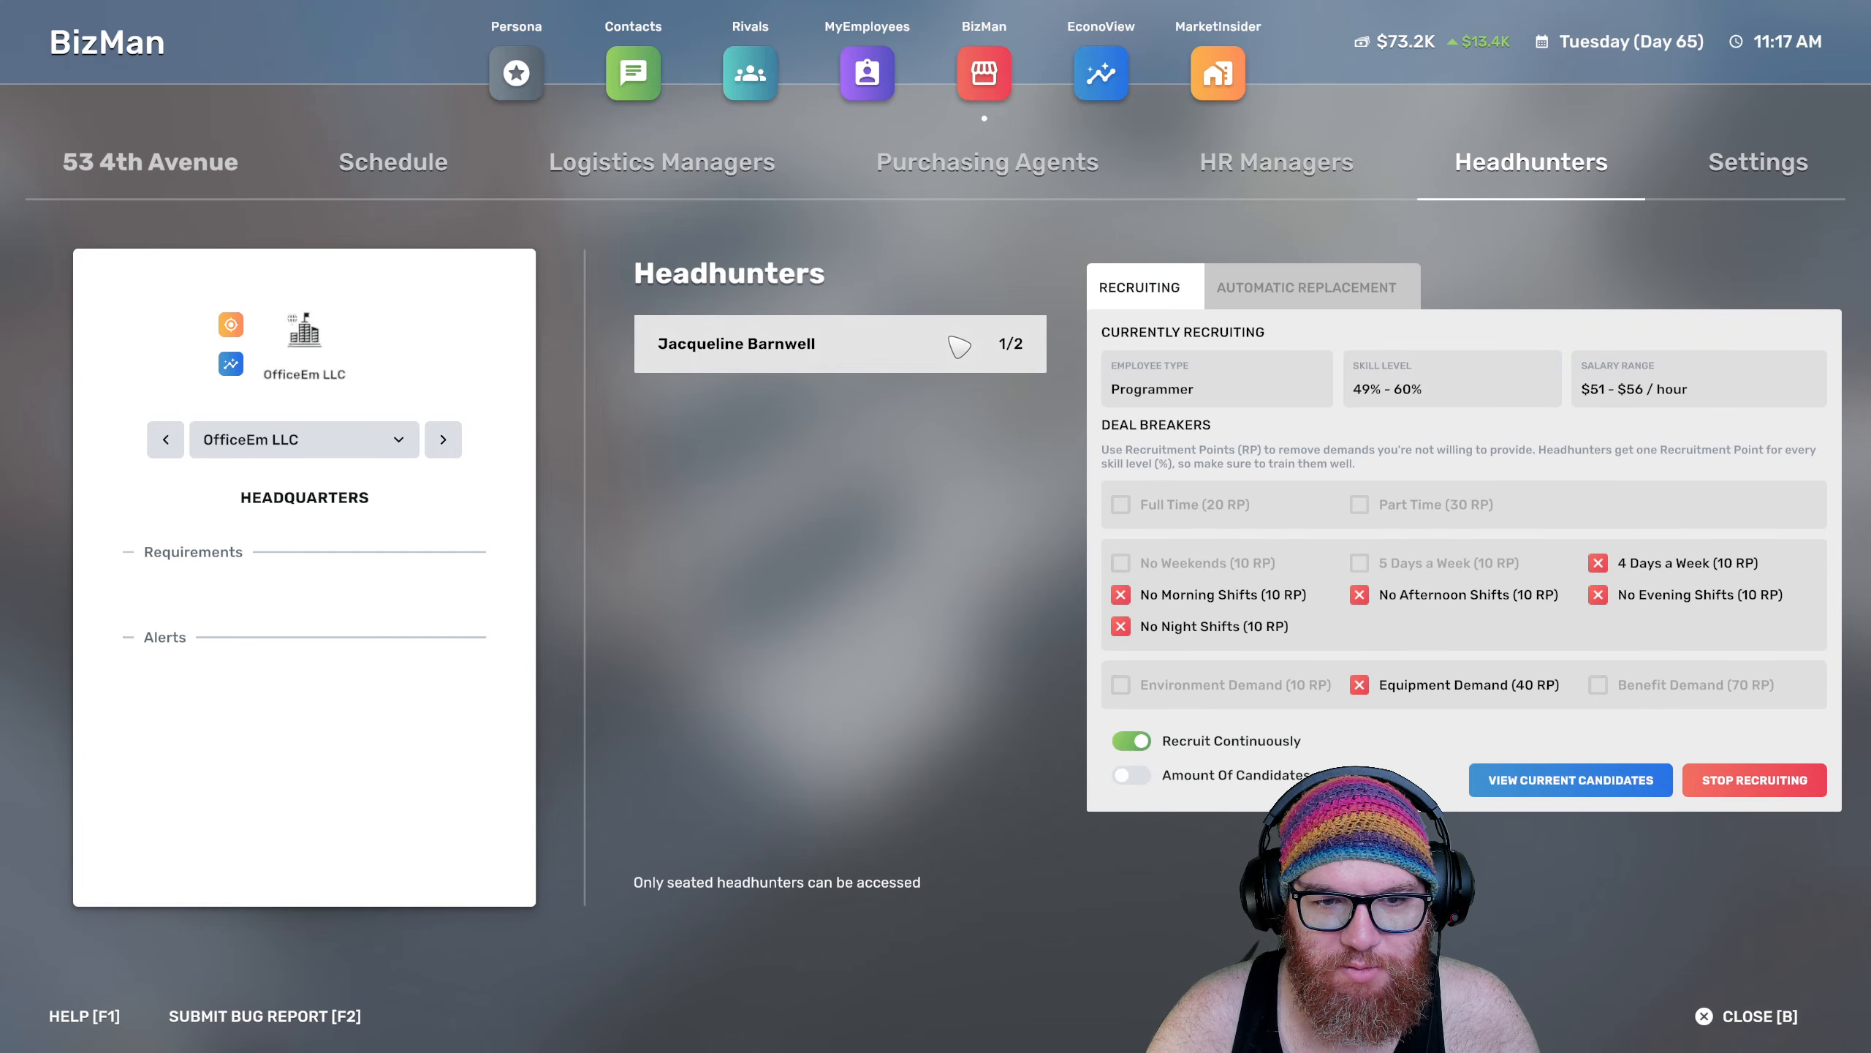
Select all pending lawyer candidates in MyEmployees and hire them
left_click(867, 73)
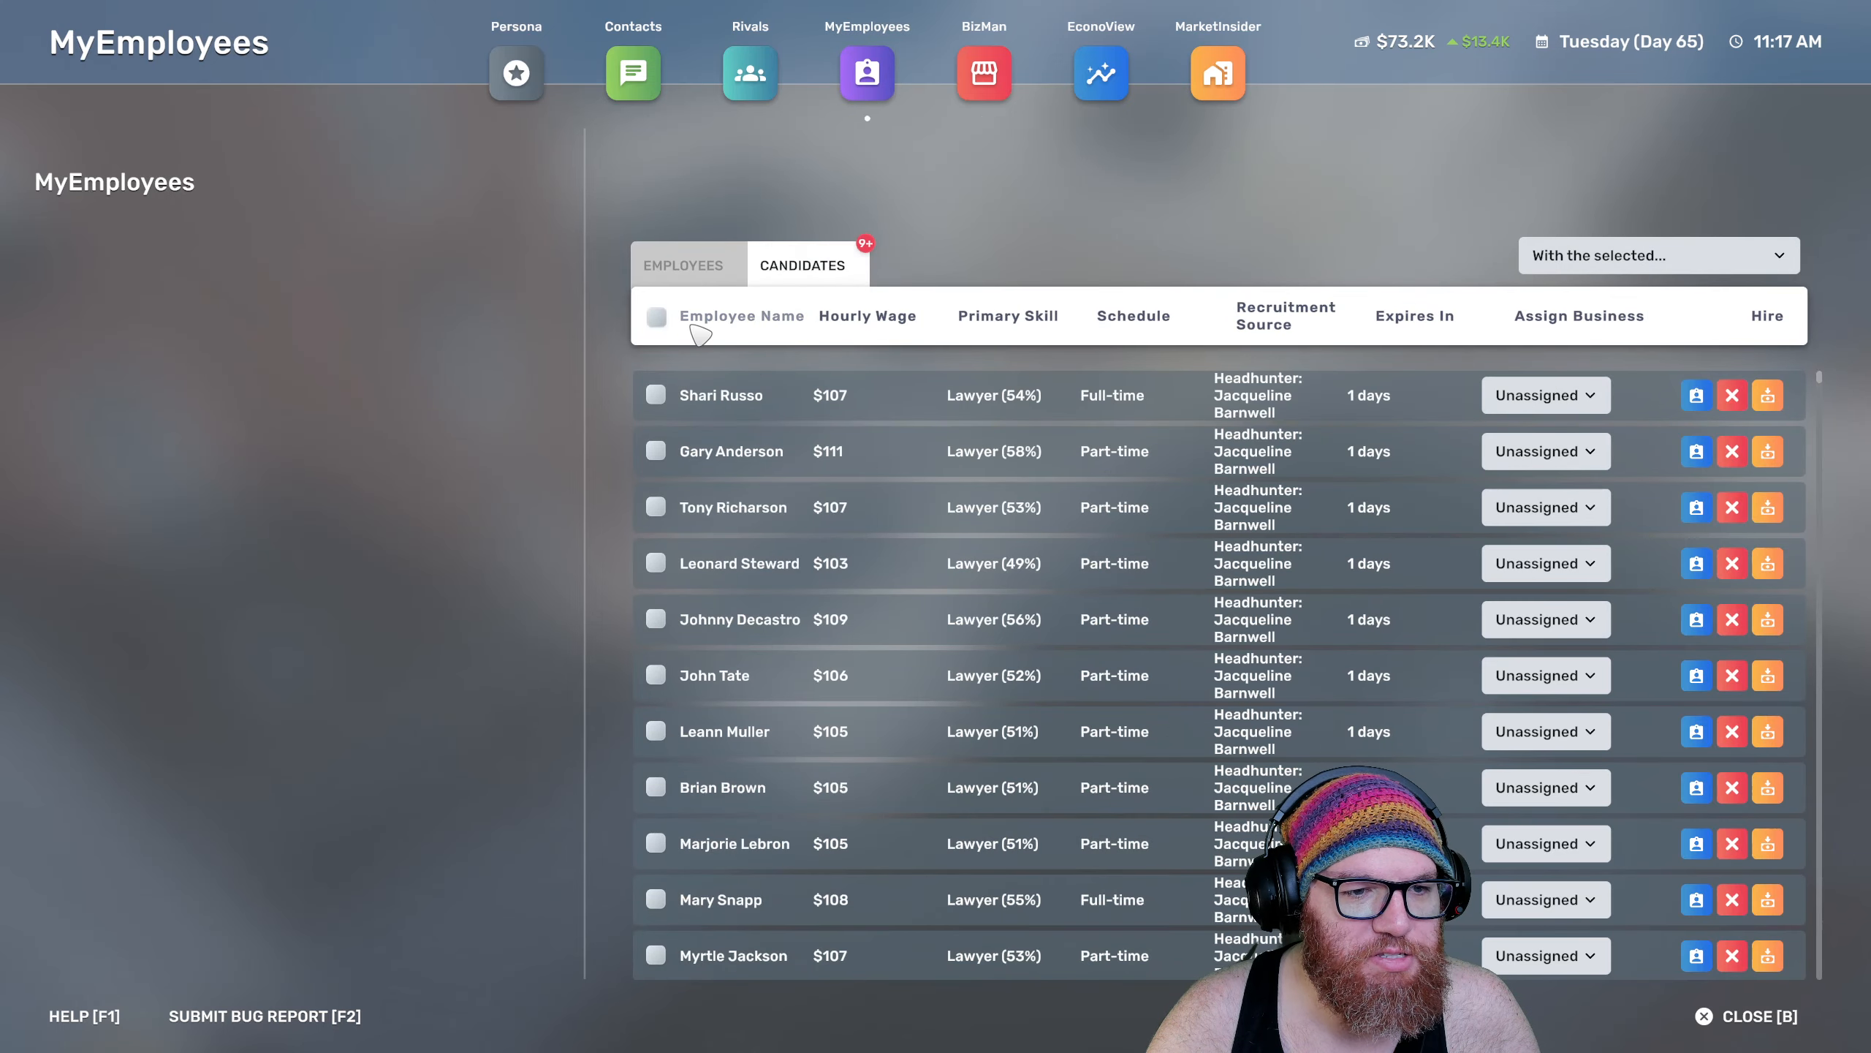
left_click(655, 316)
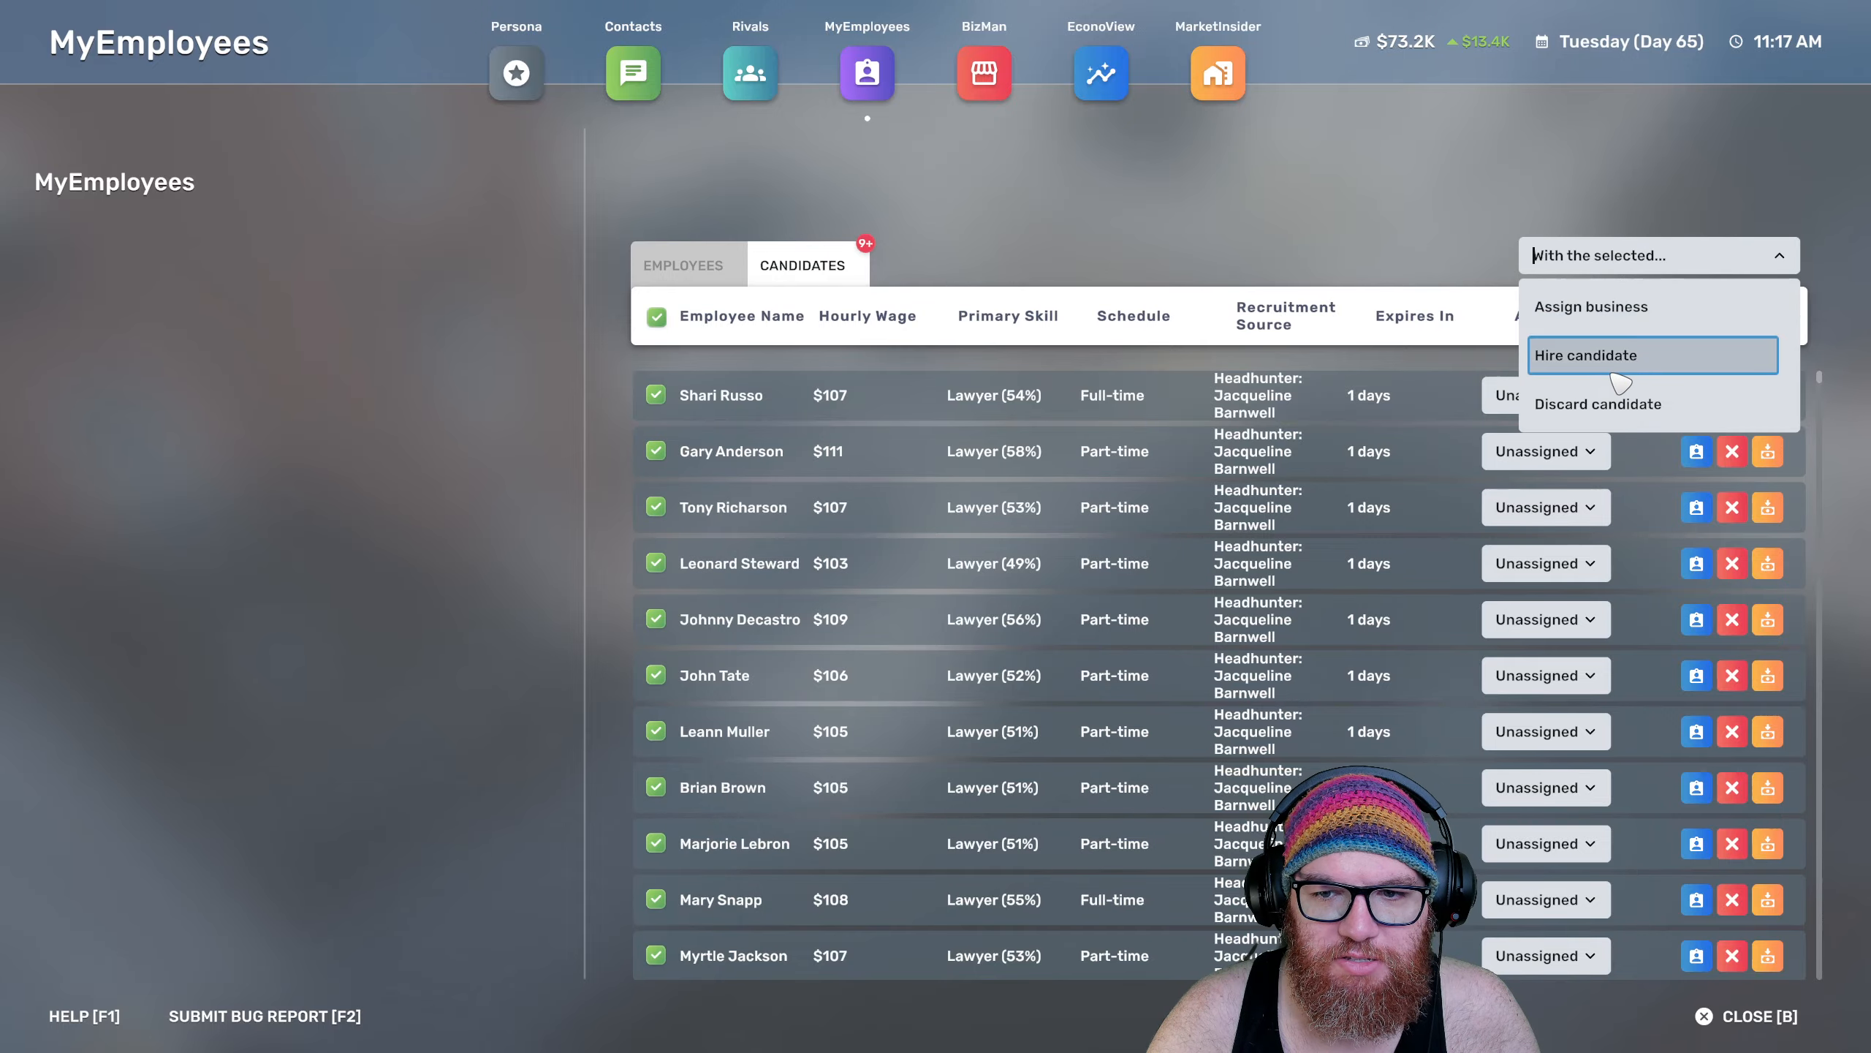
left_click(1585, 354)
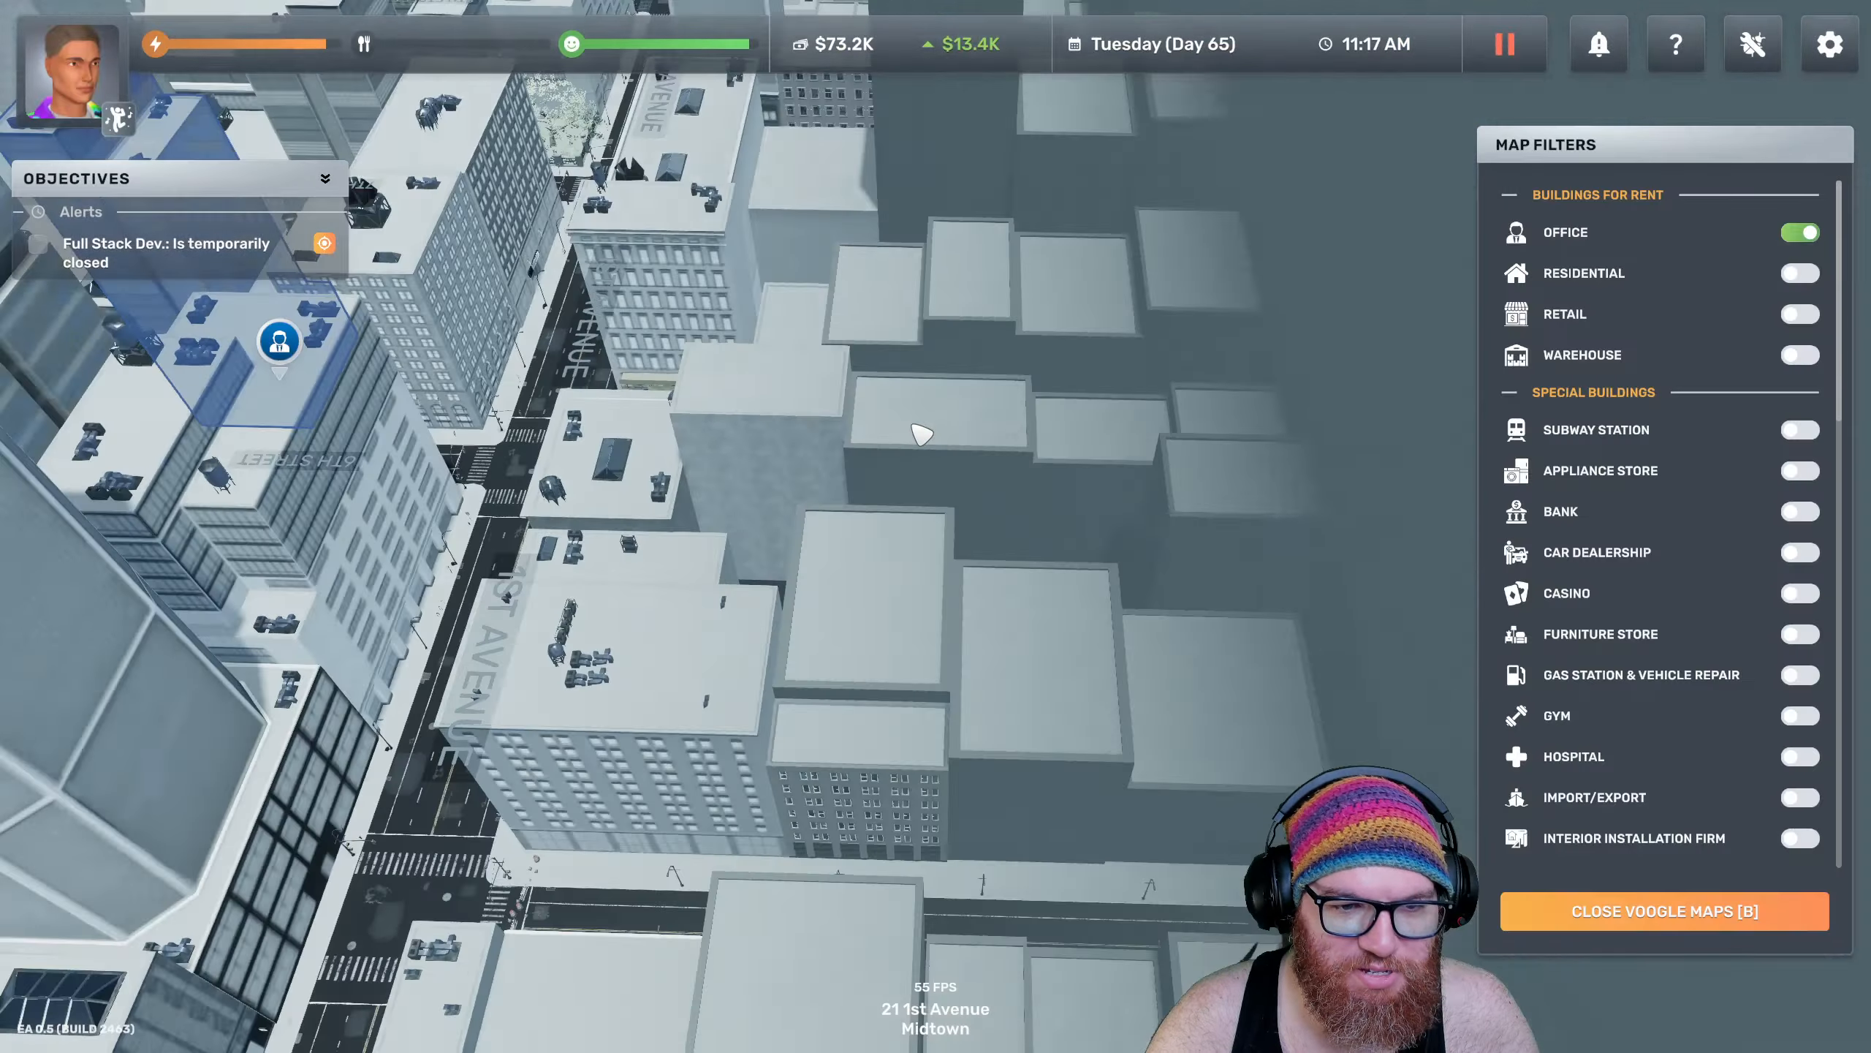
Review Hell's Lawyers' overview and staff schedule, then the finances dashboard
left_click(1662, 910)
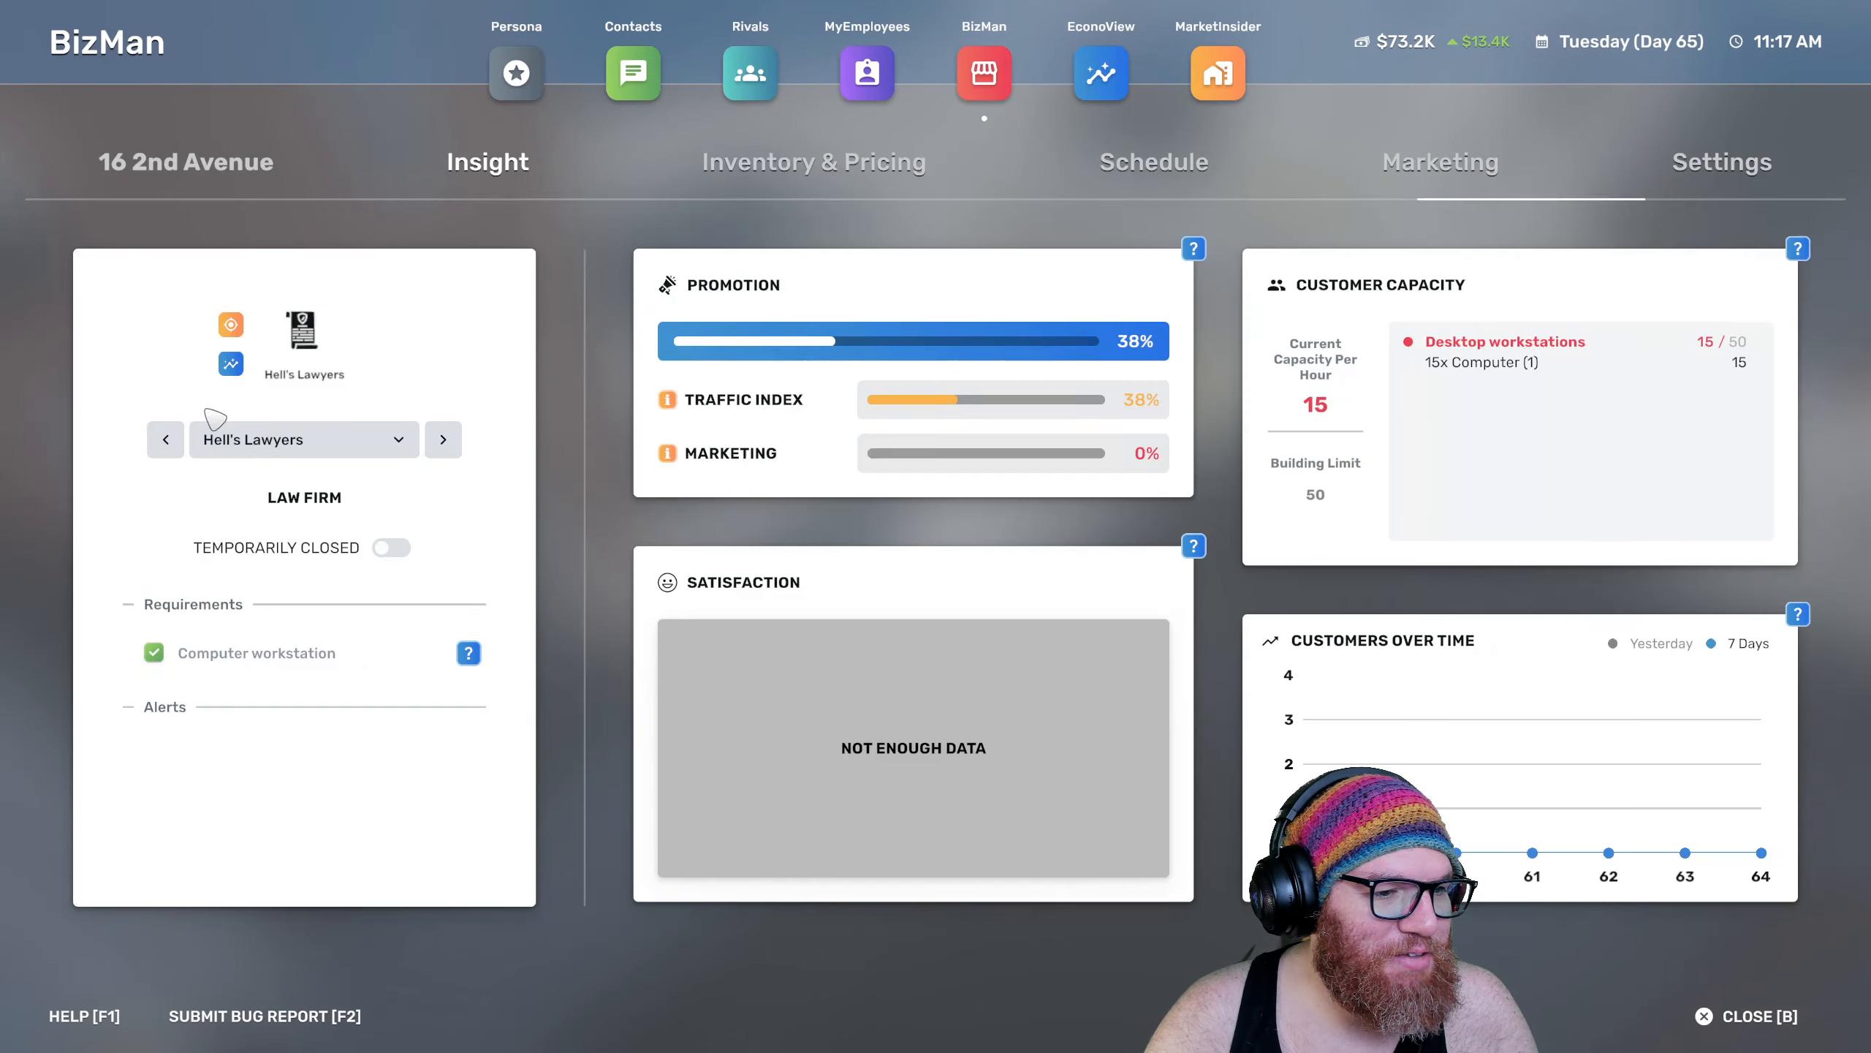
left_click(487, 161)
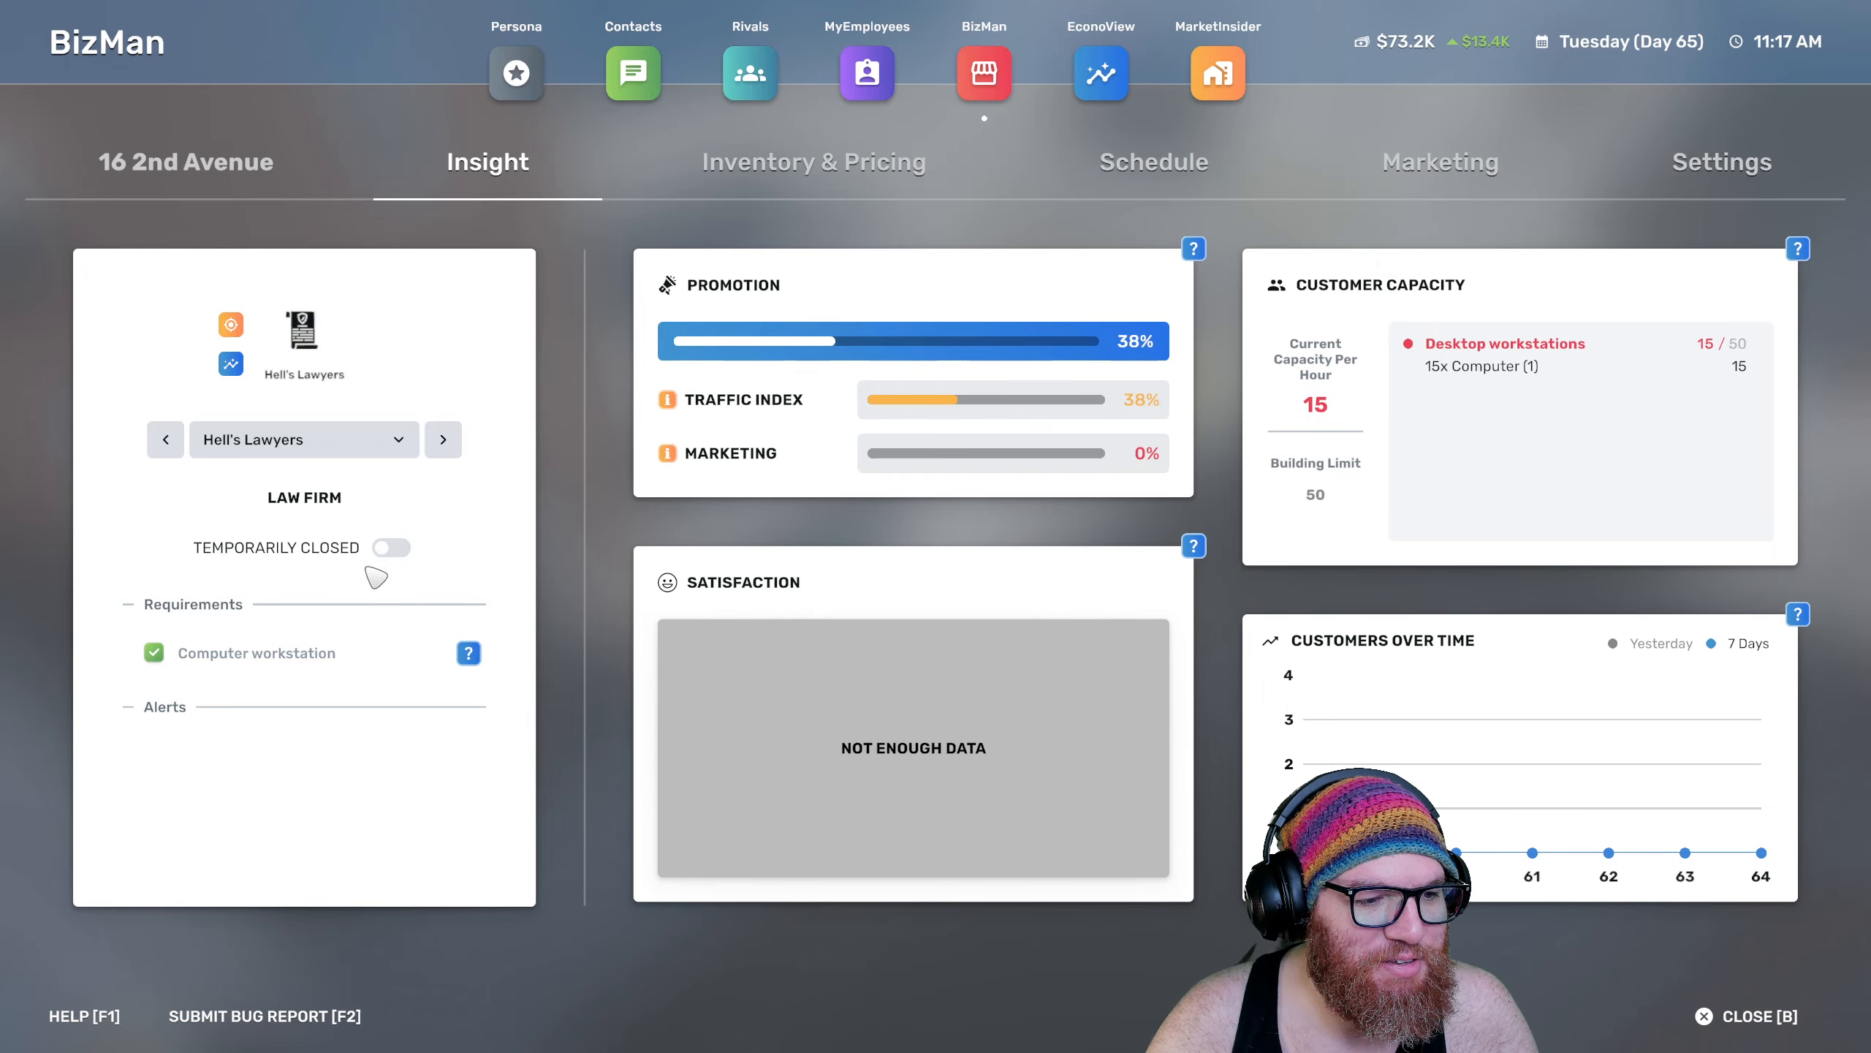
left_click(1152, 161)
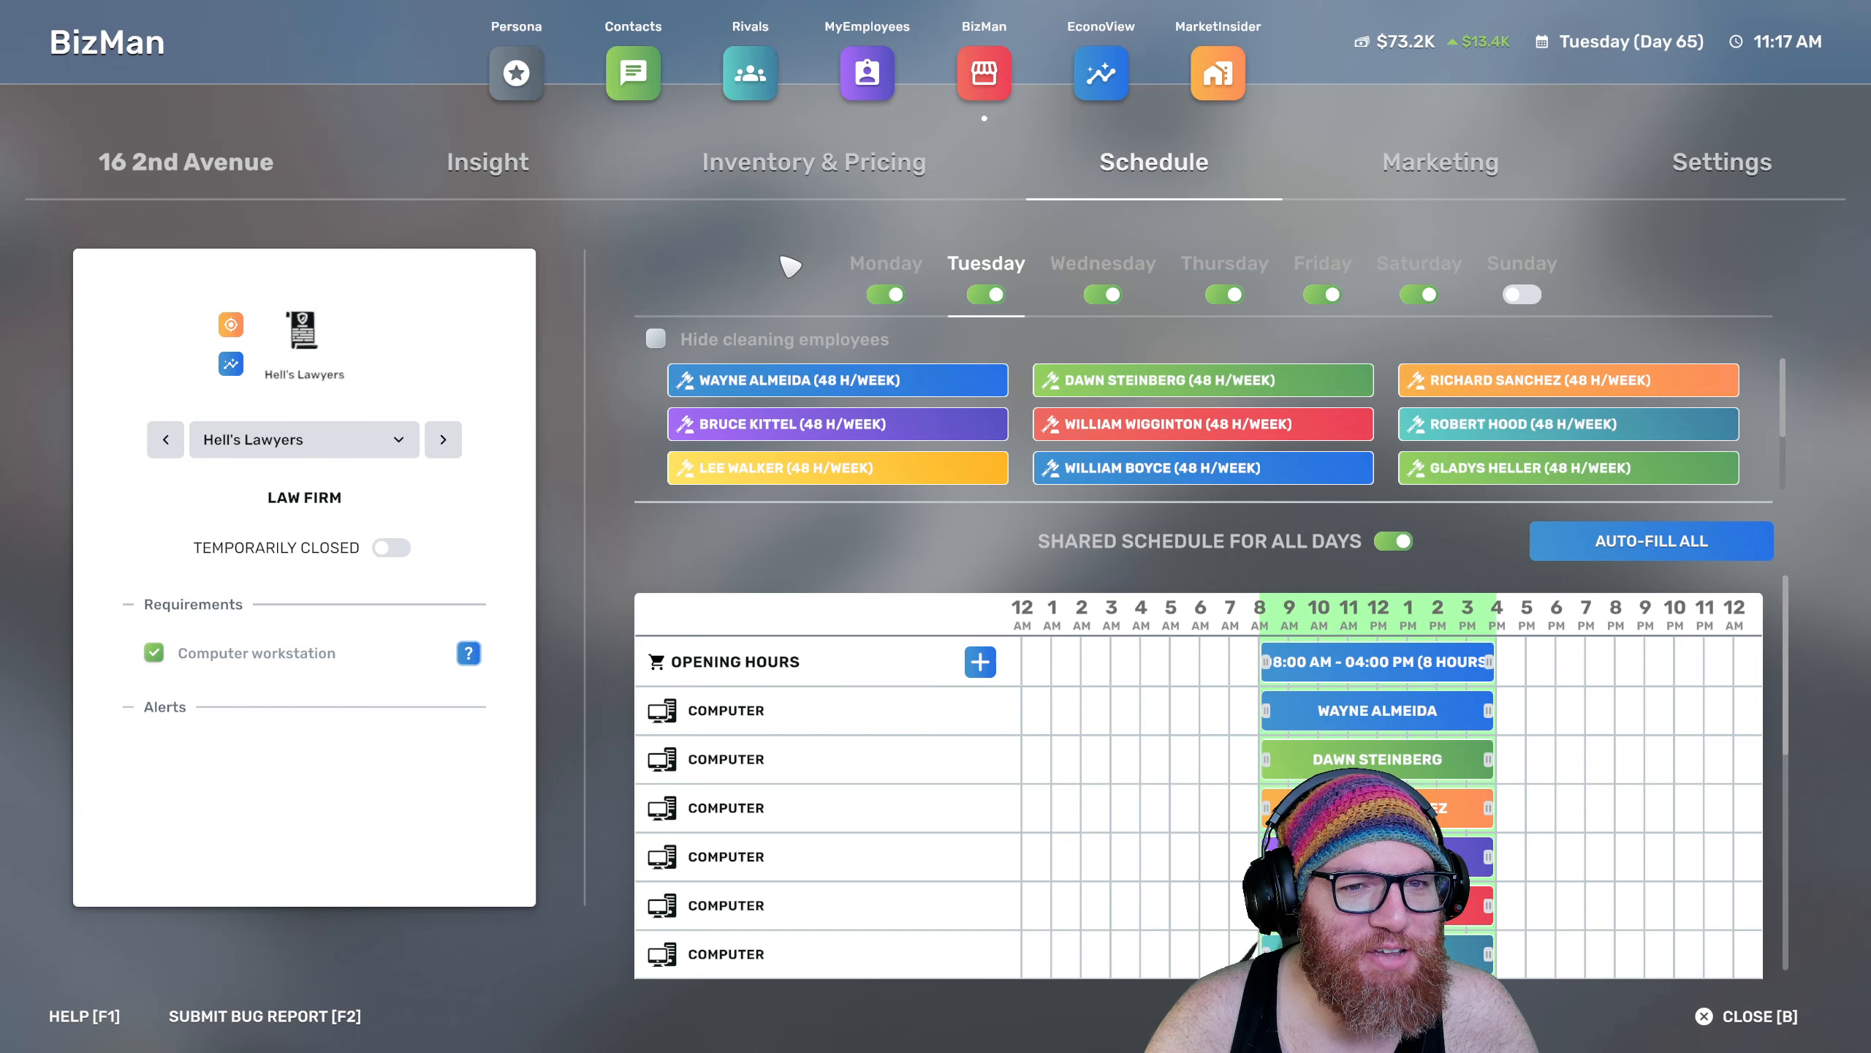
left_click(1100, 73)
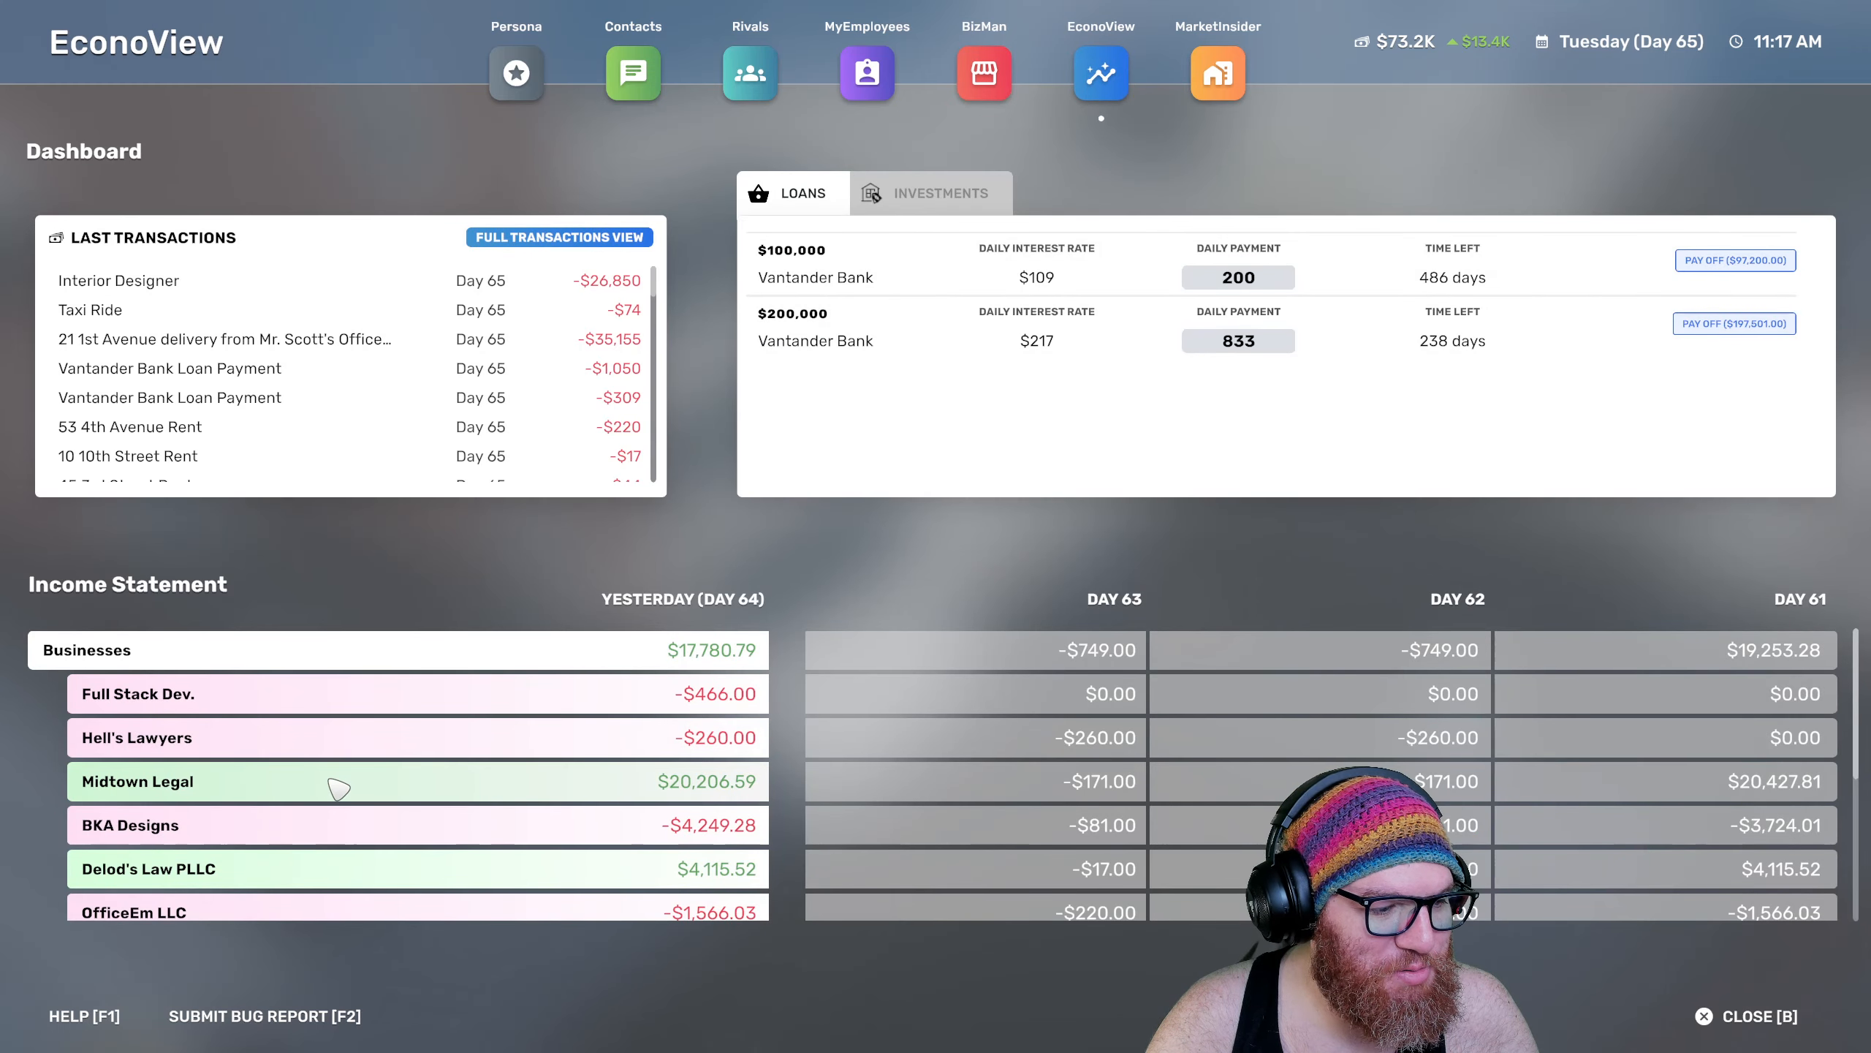
mouse_move(639, 796)
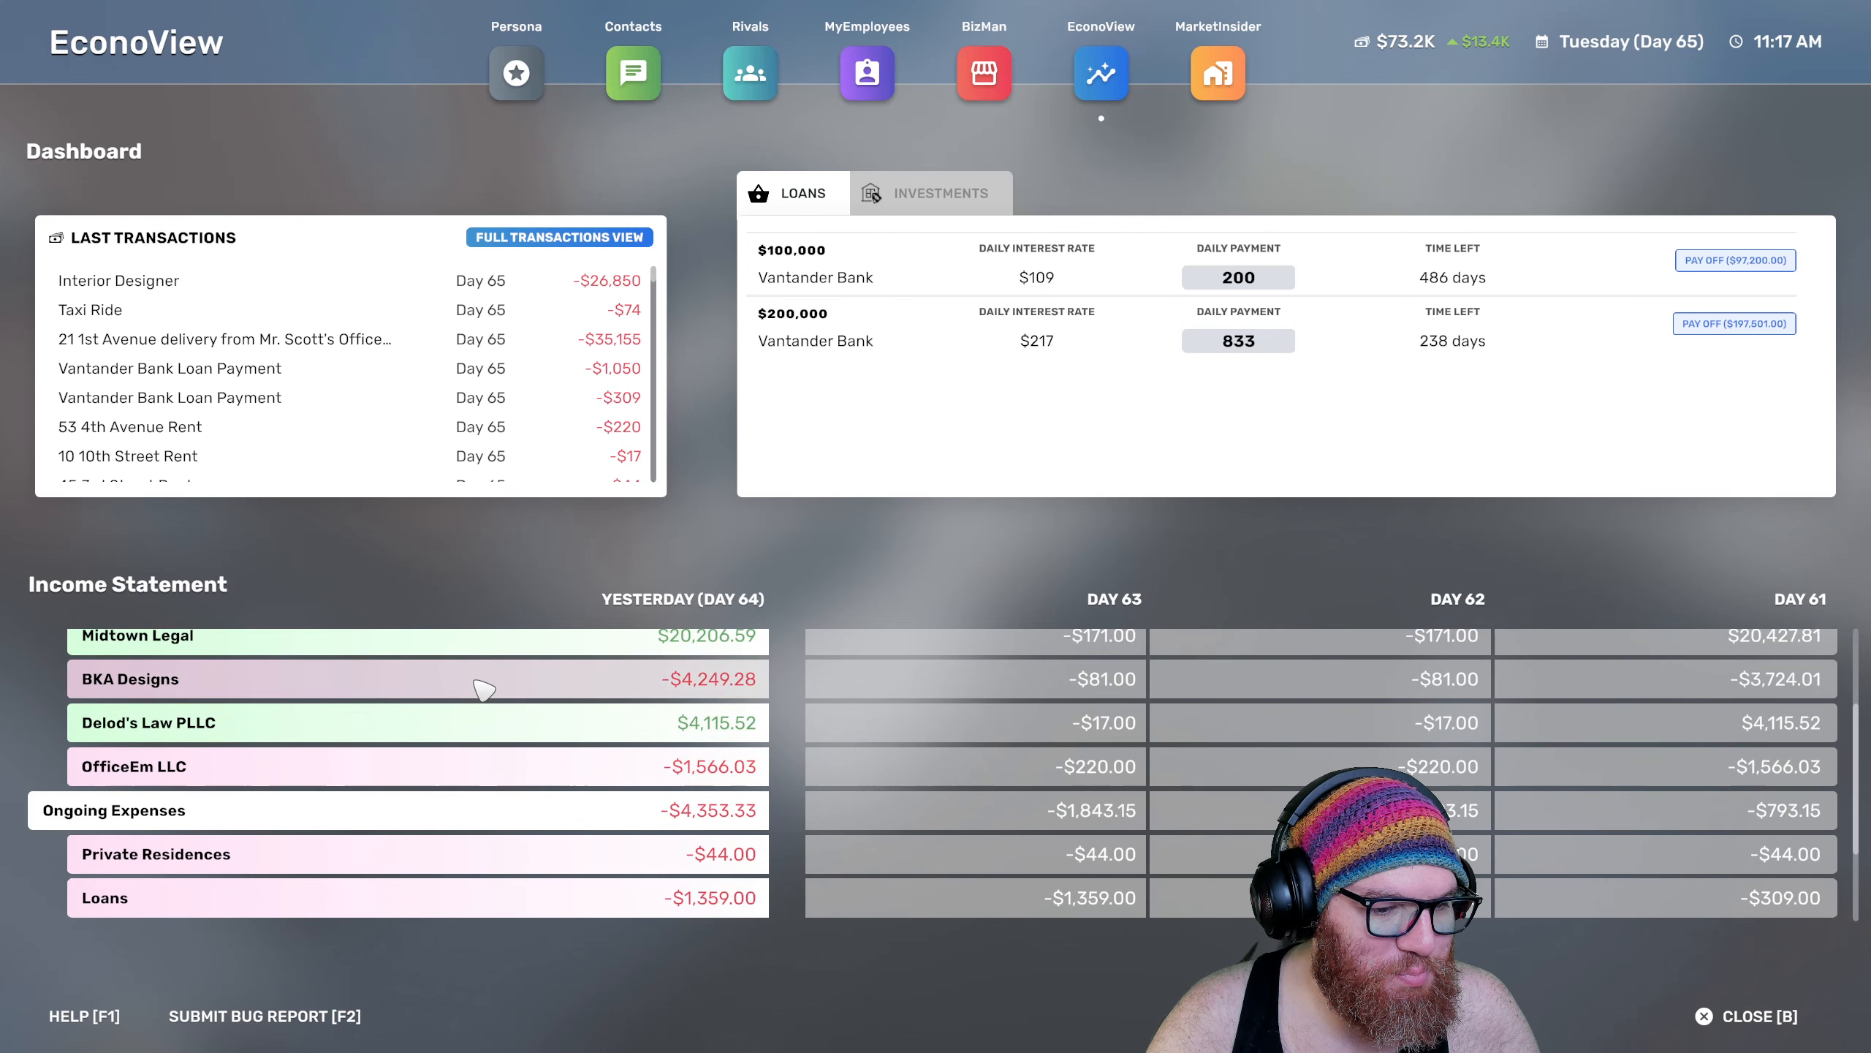
Check BKA Designs' income statement and its $135/hour graphic designer pricing
left_click(132, 679)
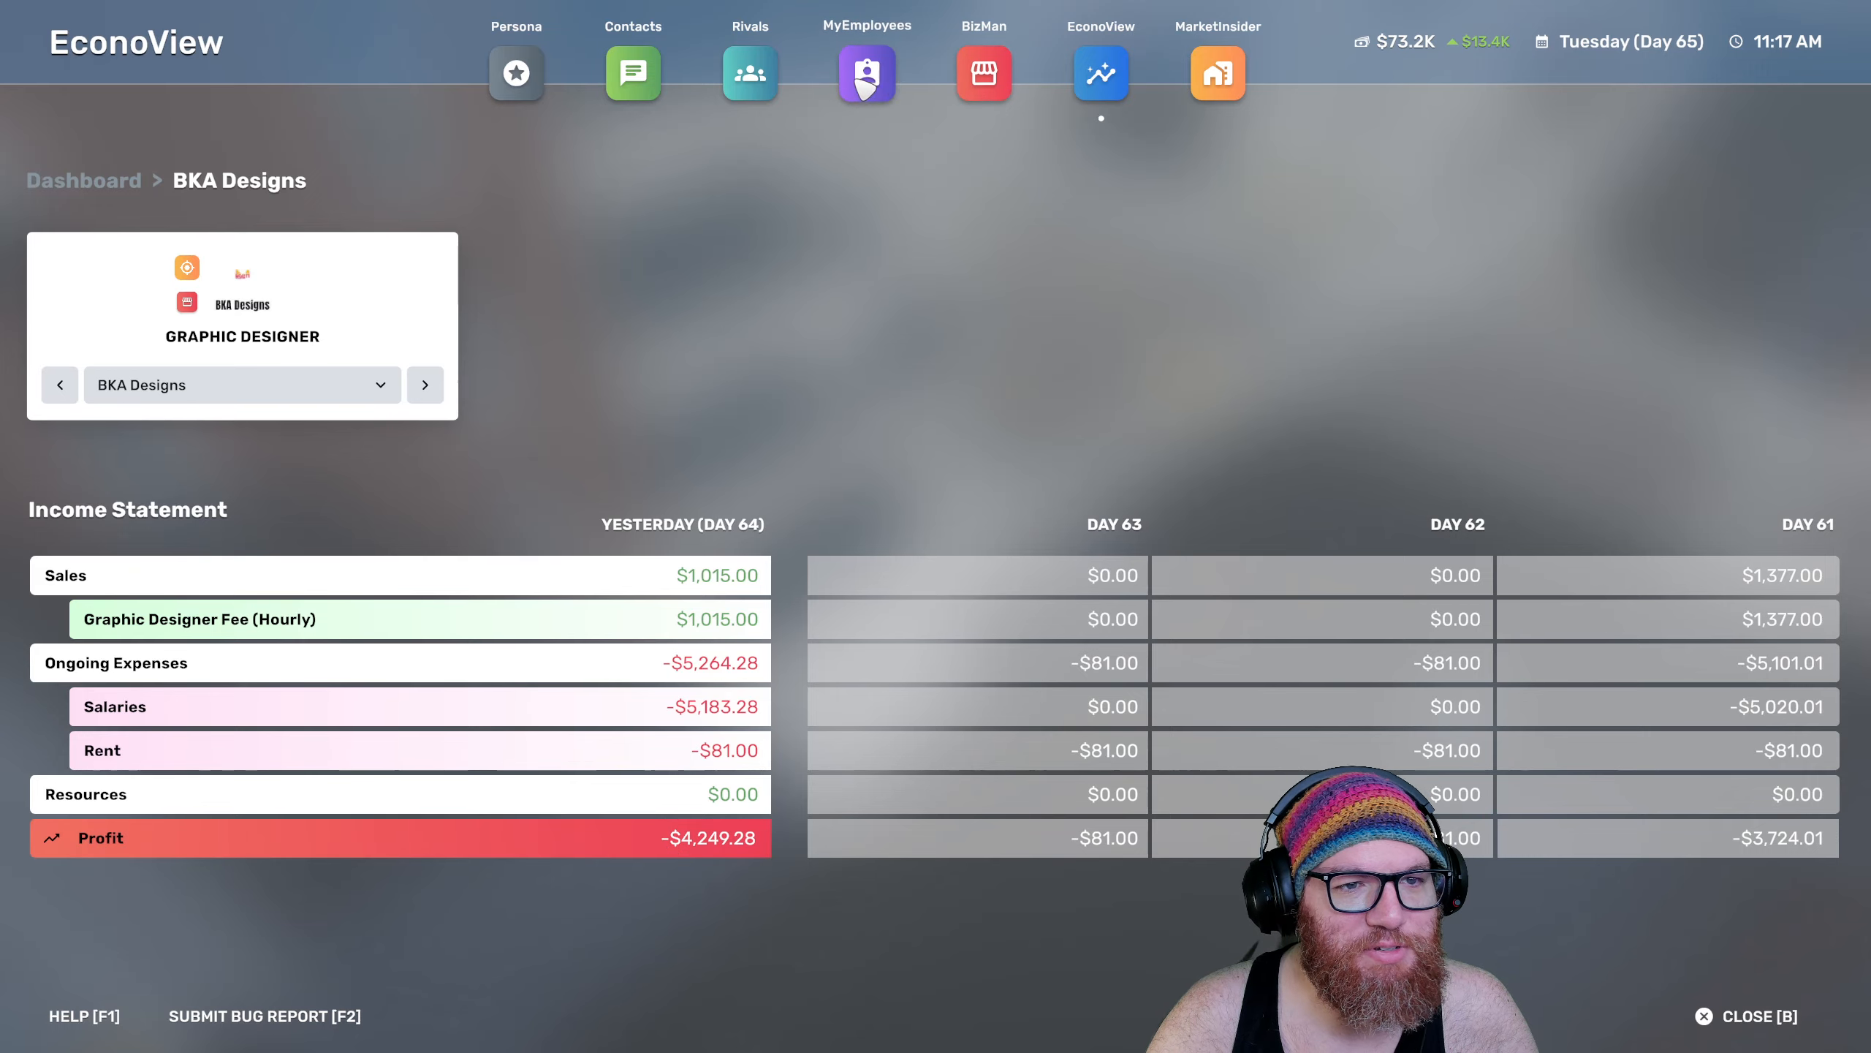
left_click(983, 73)
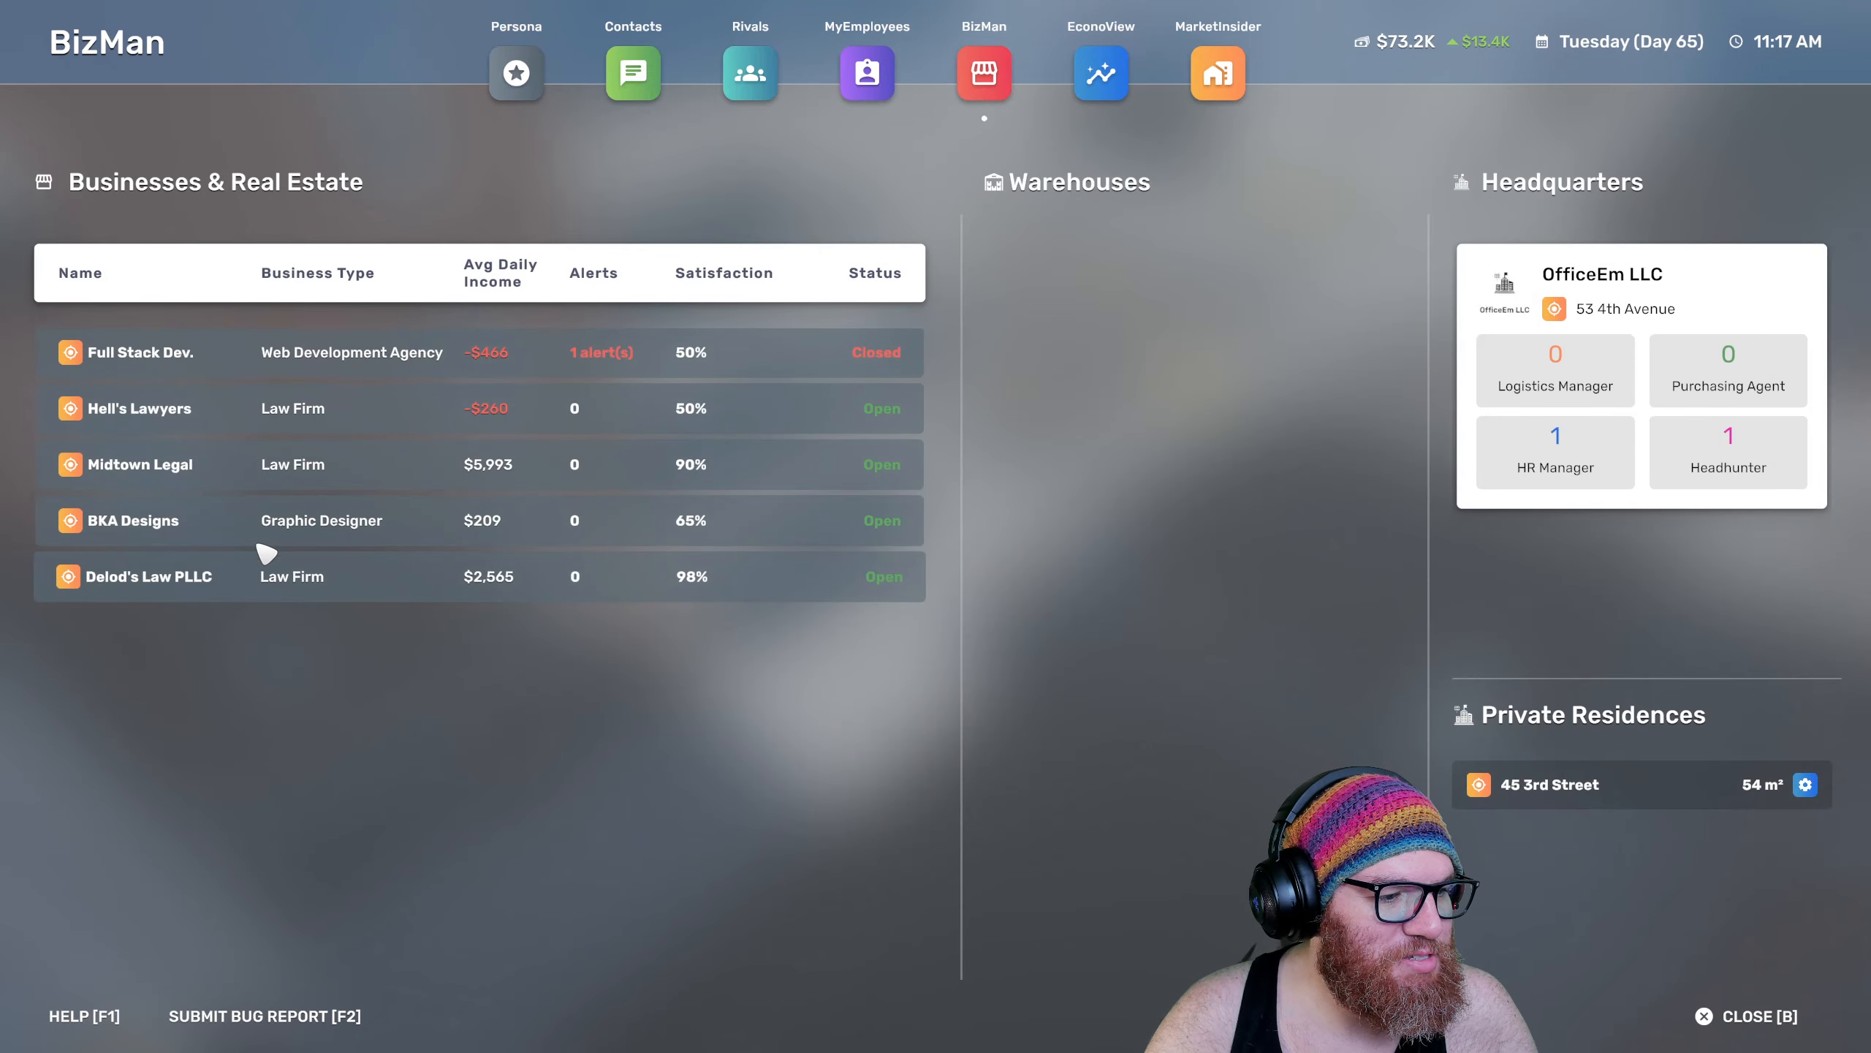
left_click(135, 519)
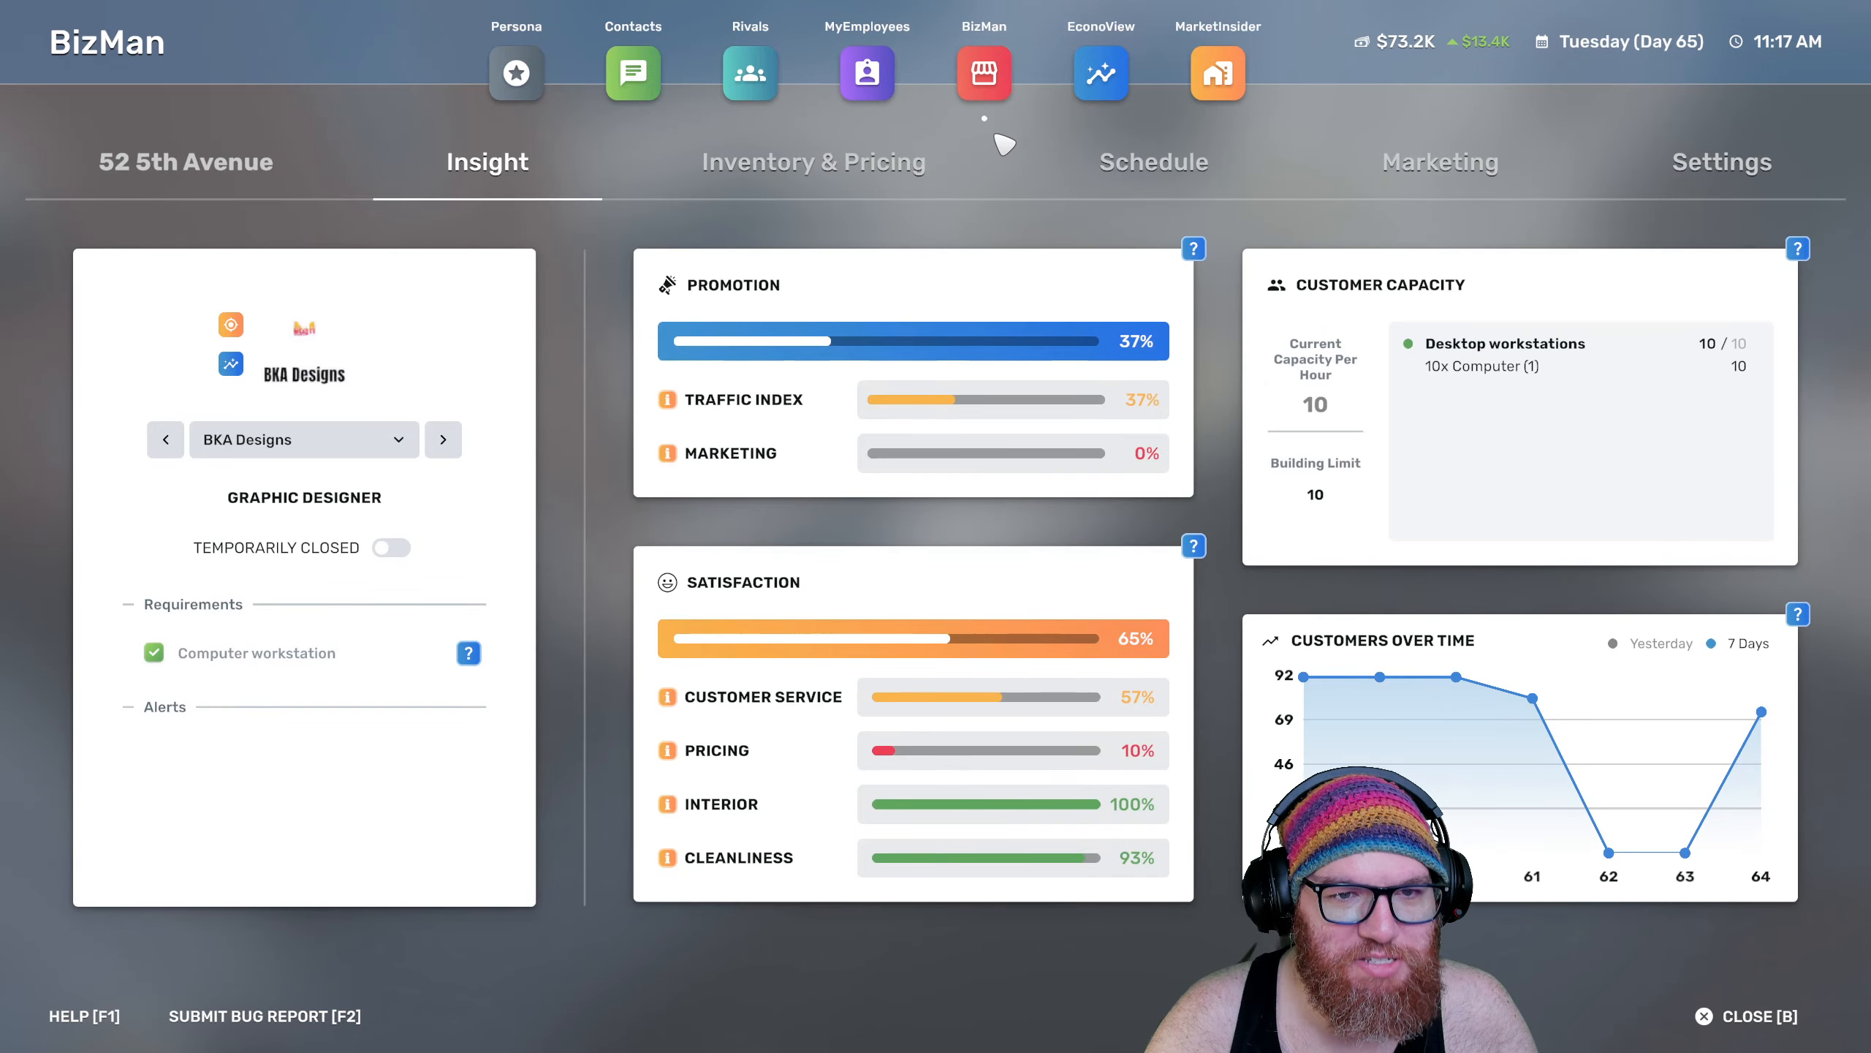
left_click(815, 160)
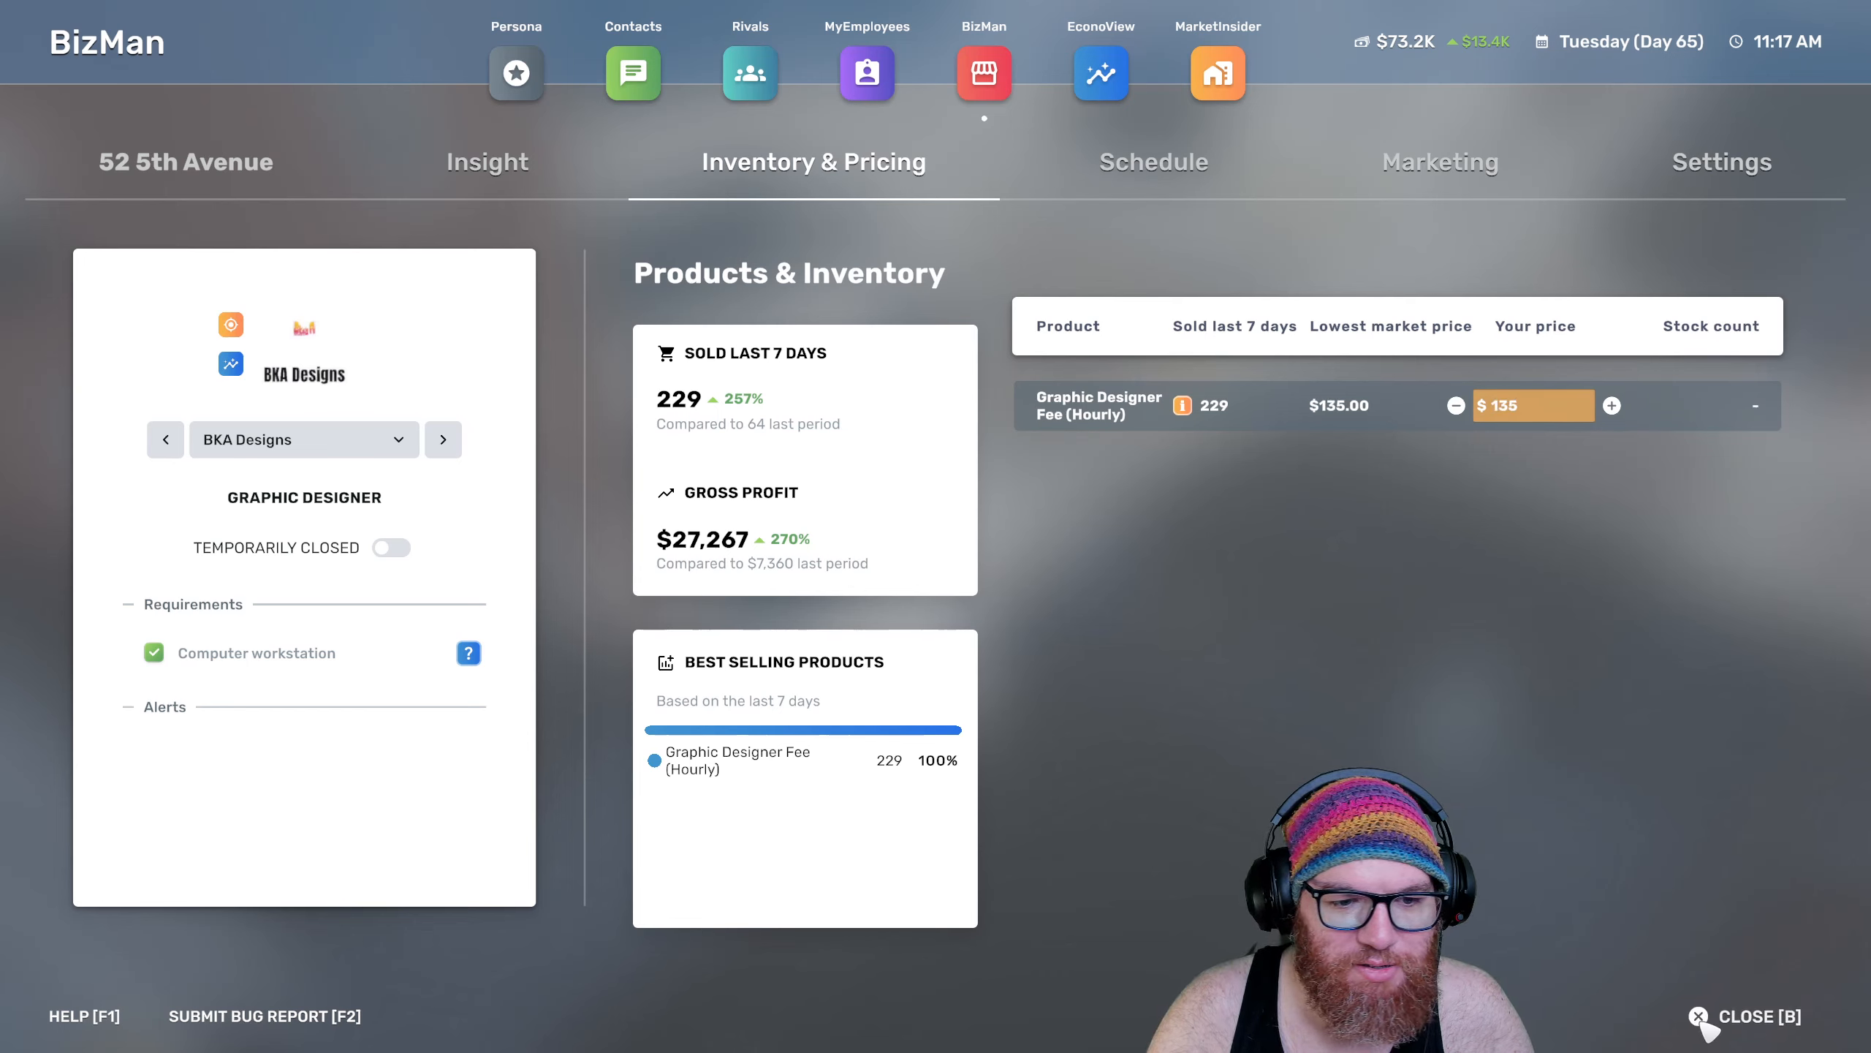
mouse_move(1551, 421)
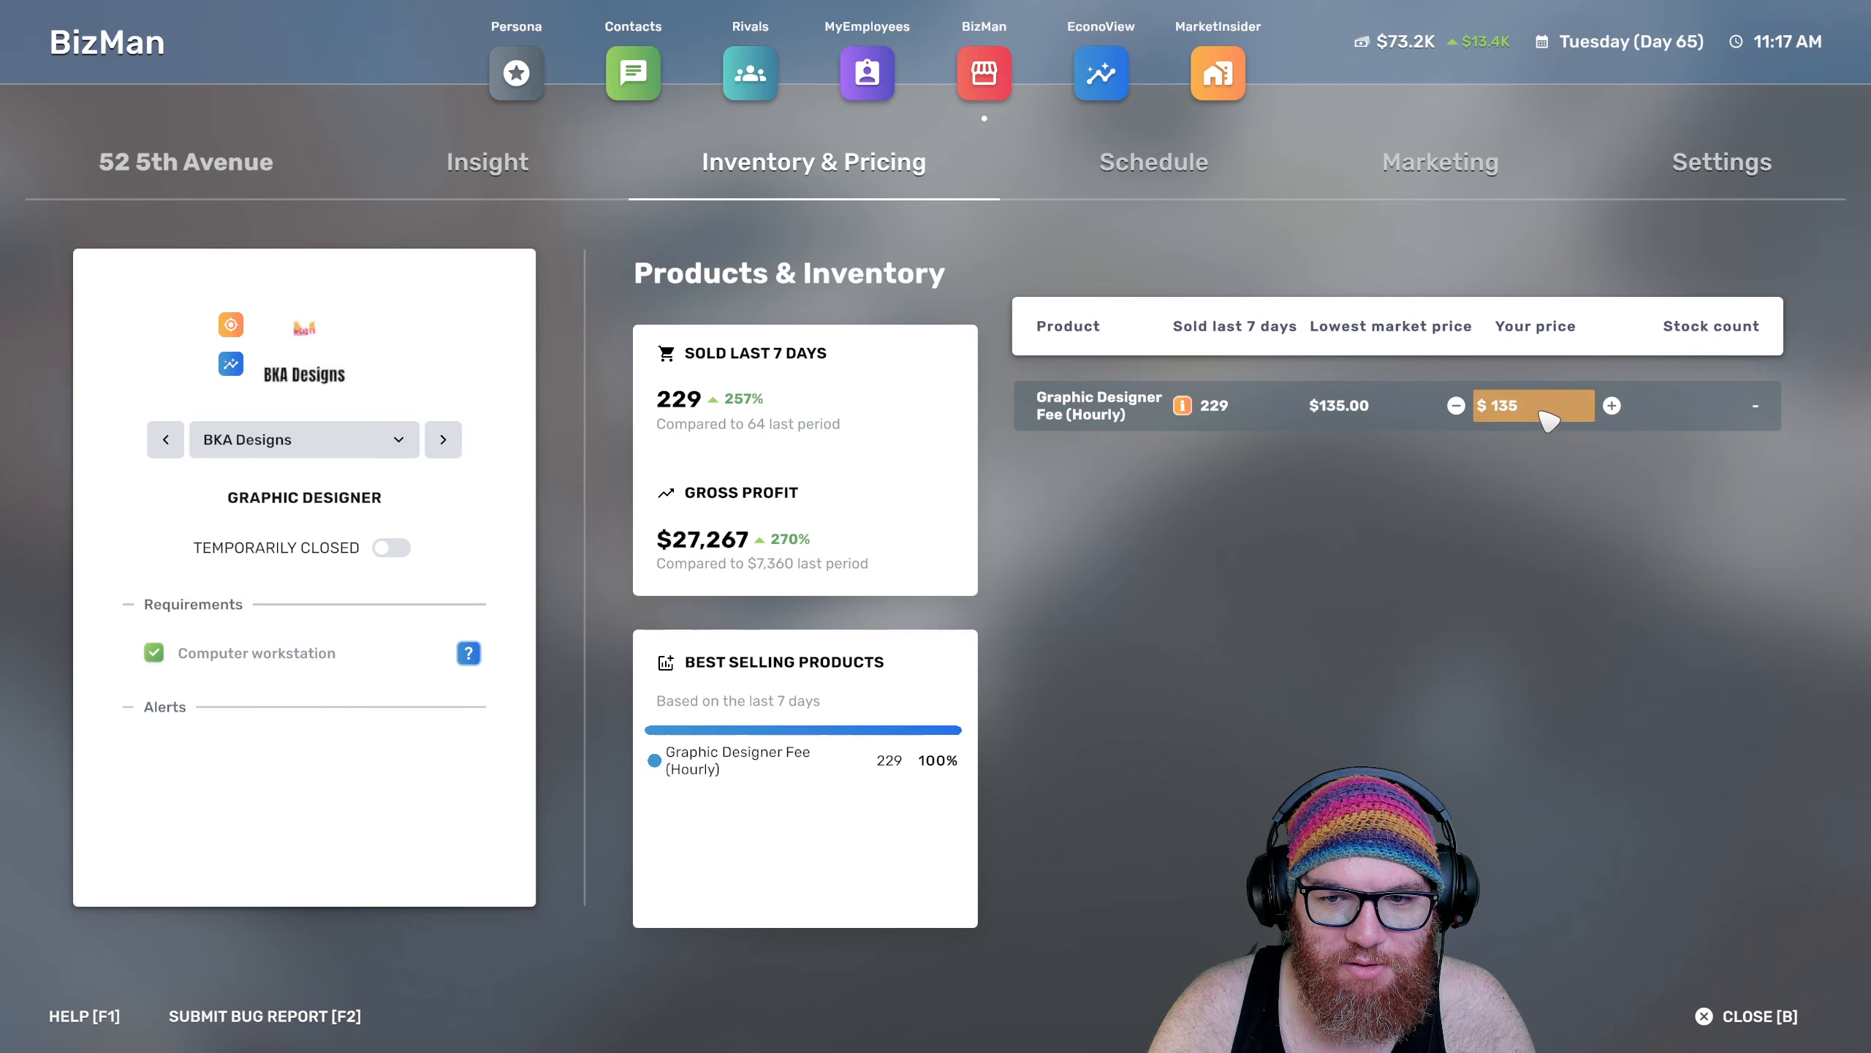
mouse_move(1469, 167)
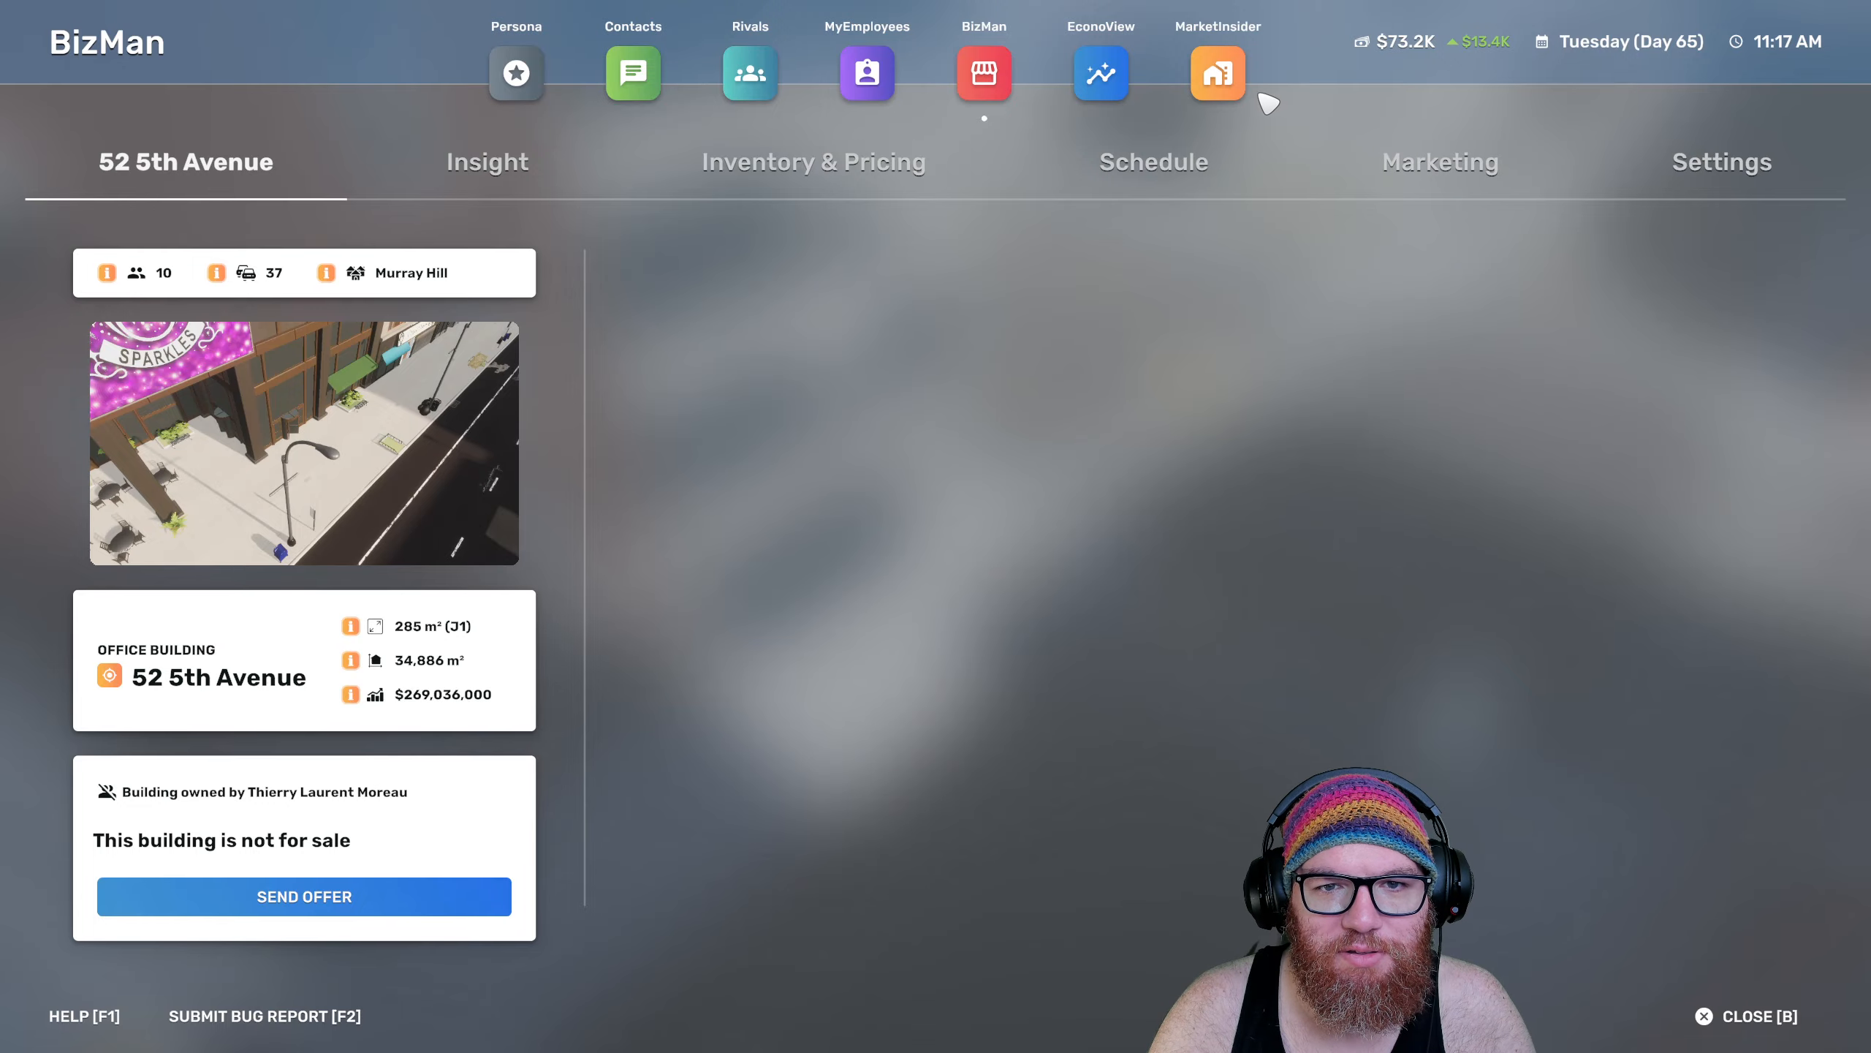
Check Murray Hill's lowest graphic designer fee ($135.00) in MarketInsider and return to the business list
left_click(1216, 73)
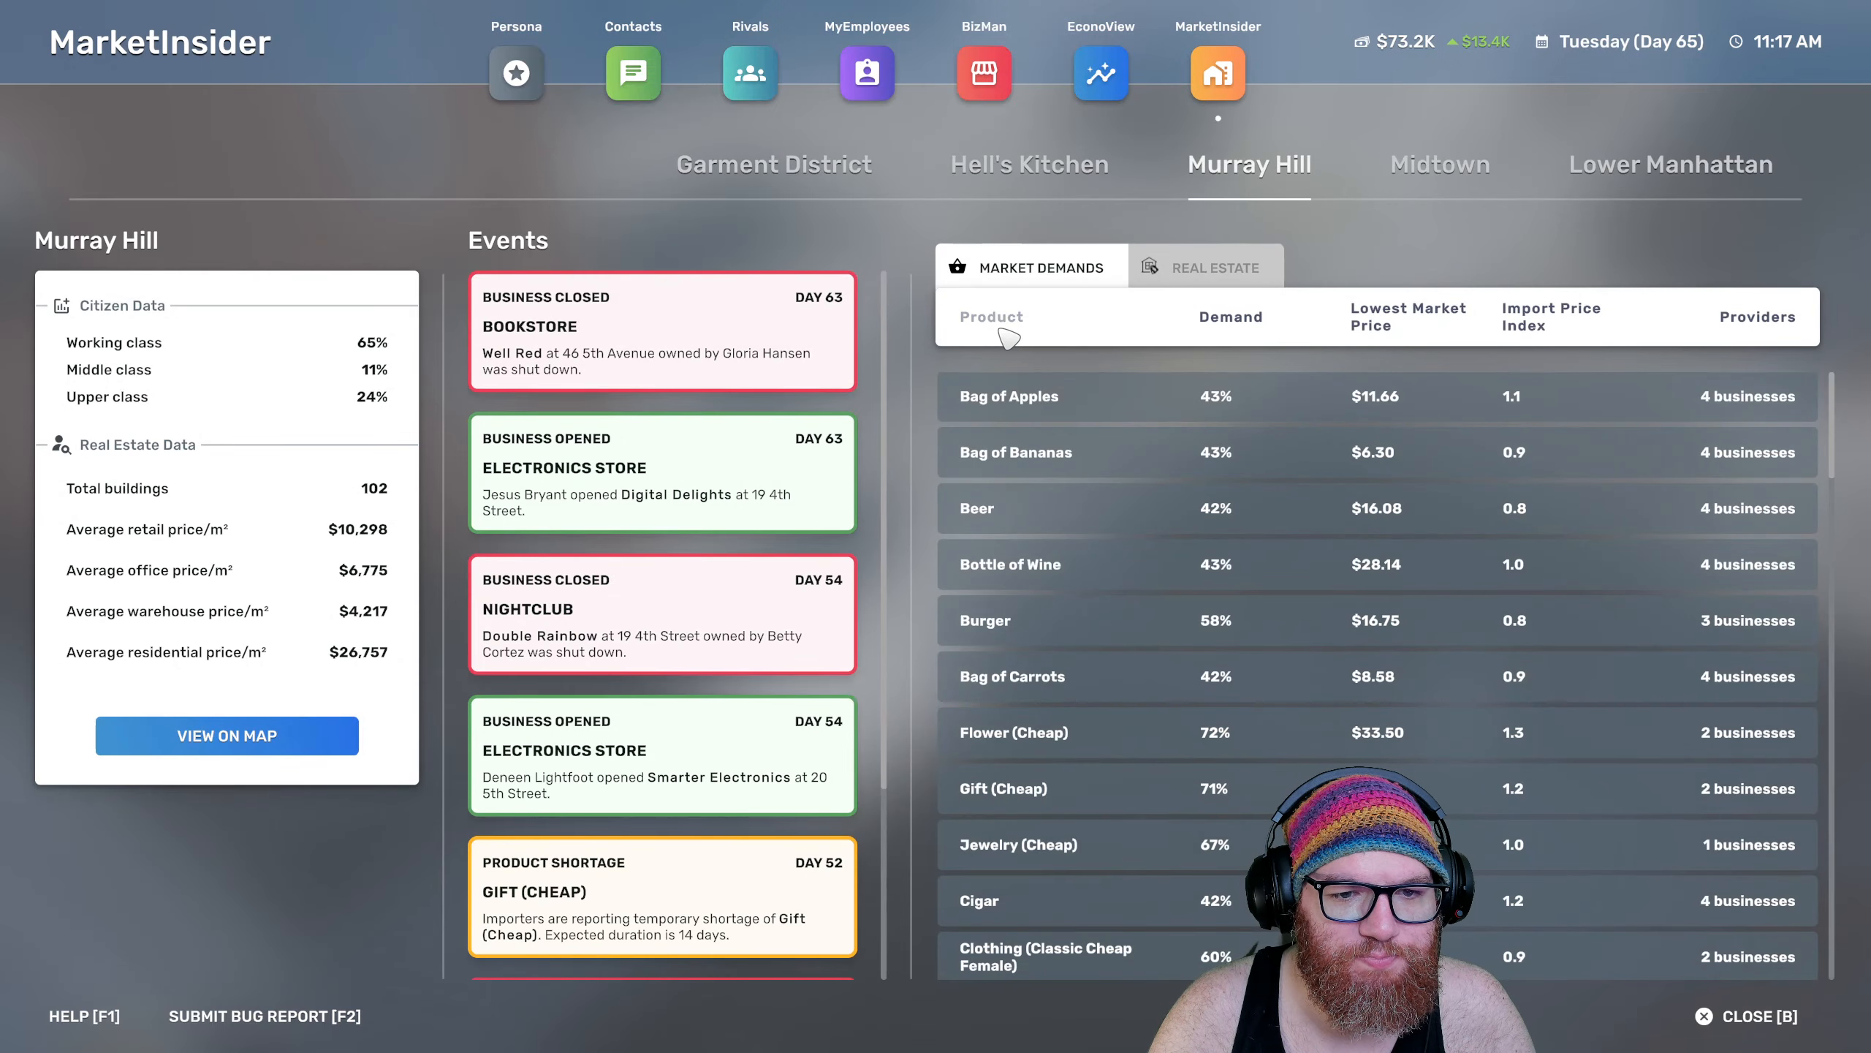
scroll("down", 3)
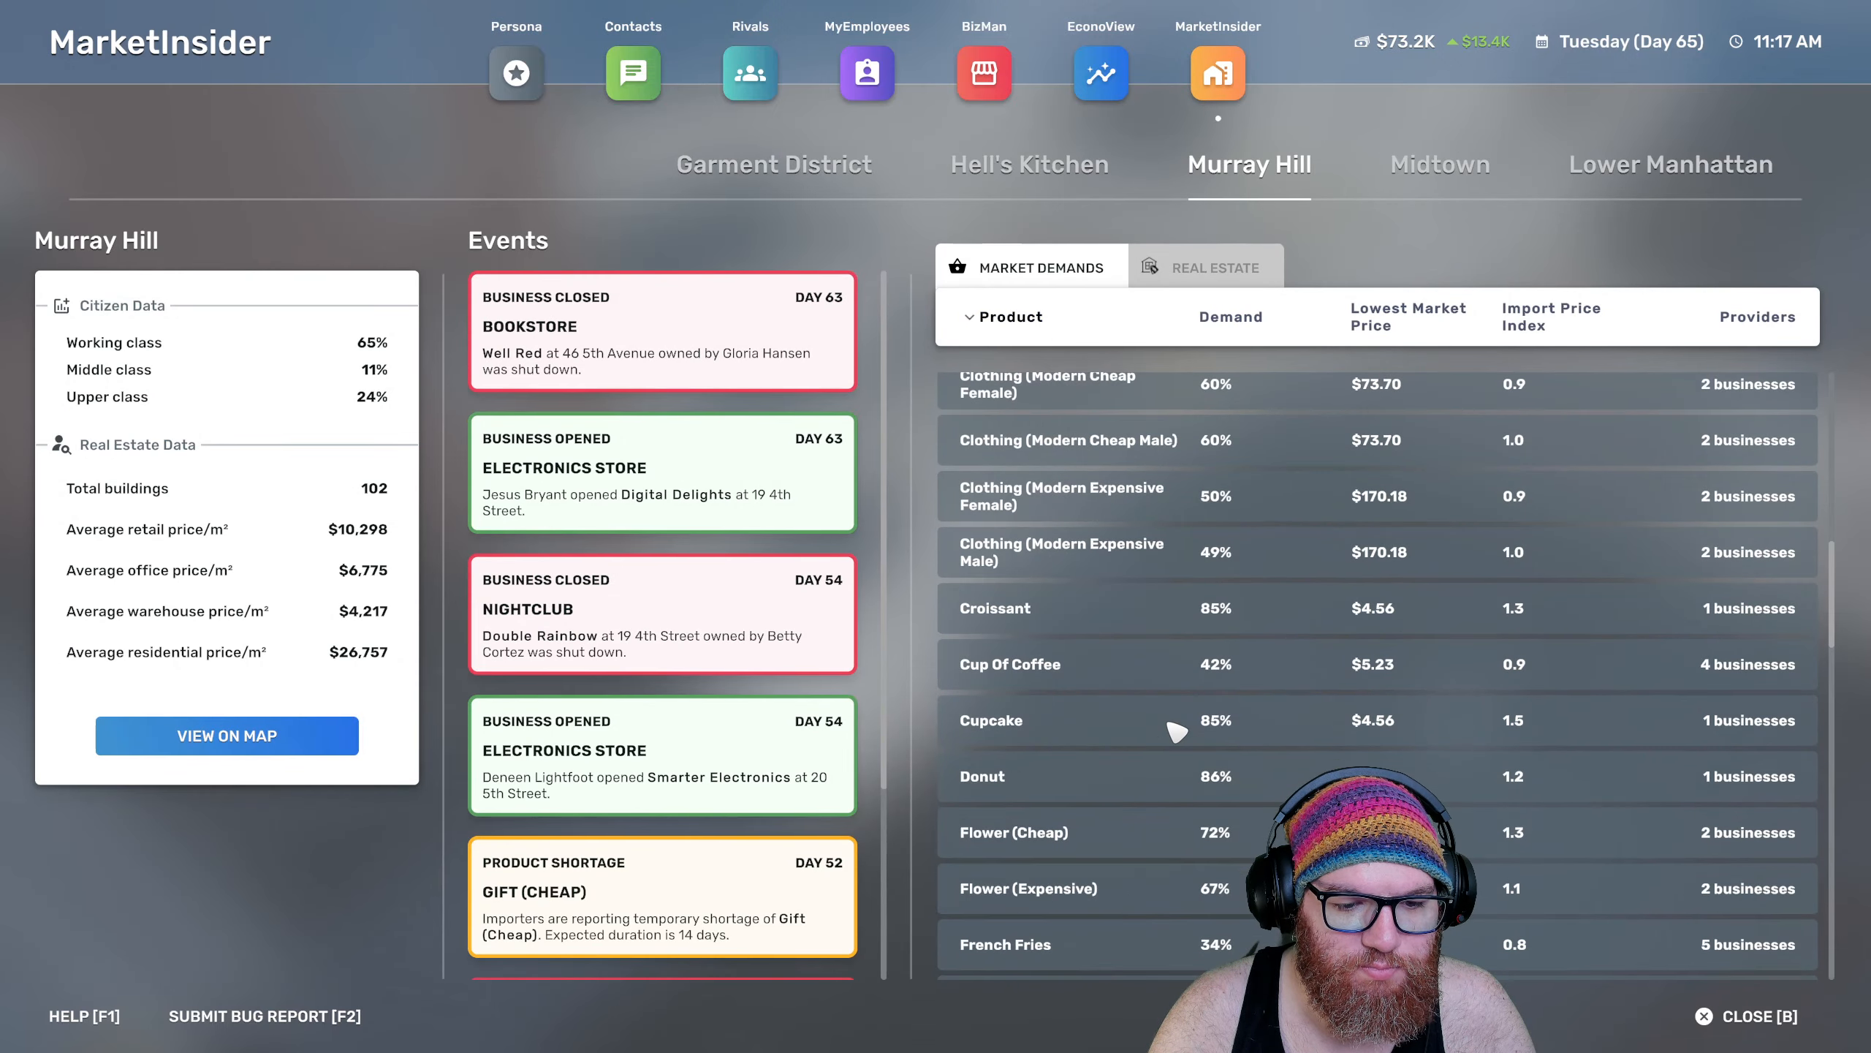
scroll("down", 3)
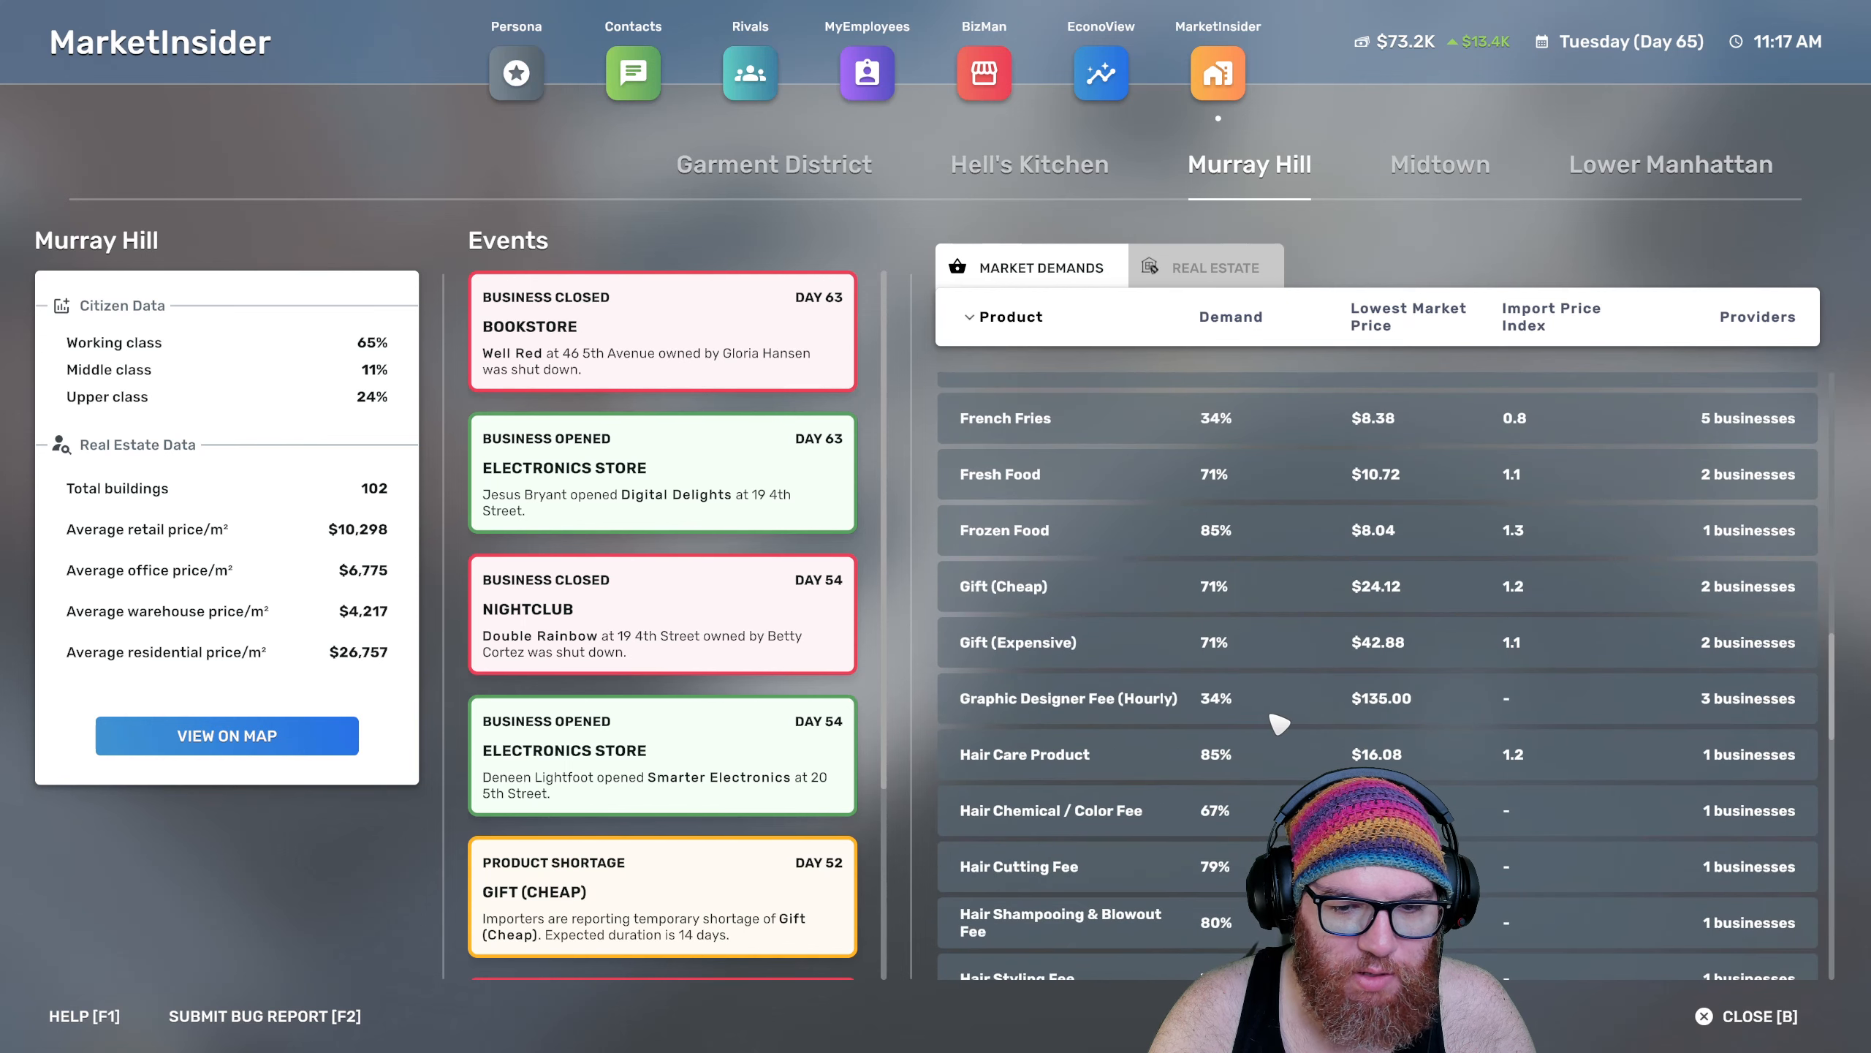
mouse_move(1385, 713)
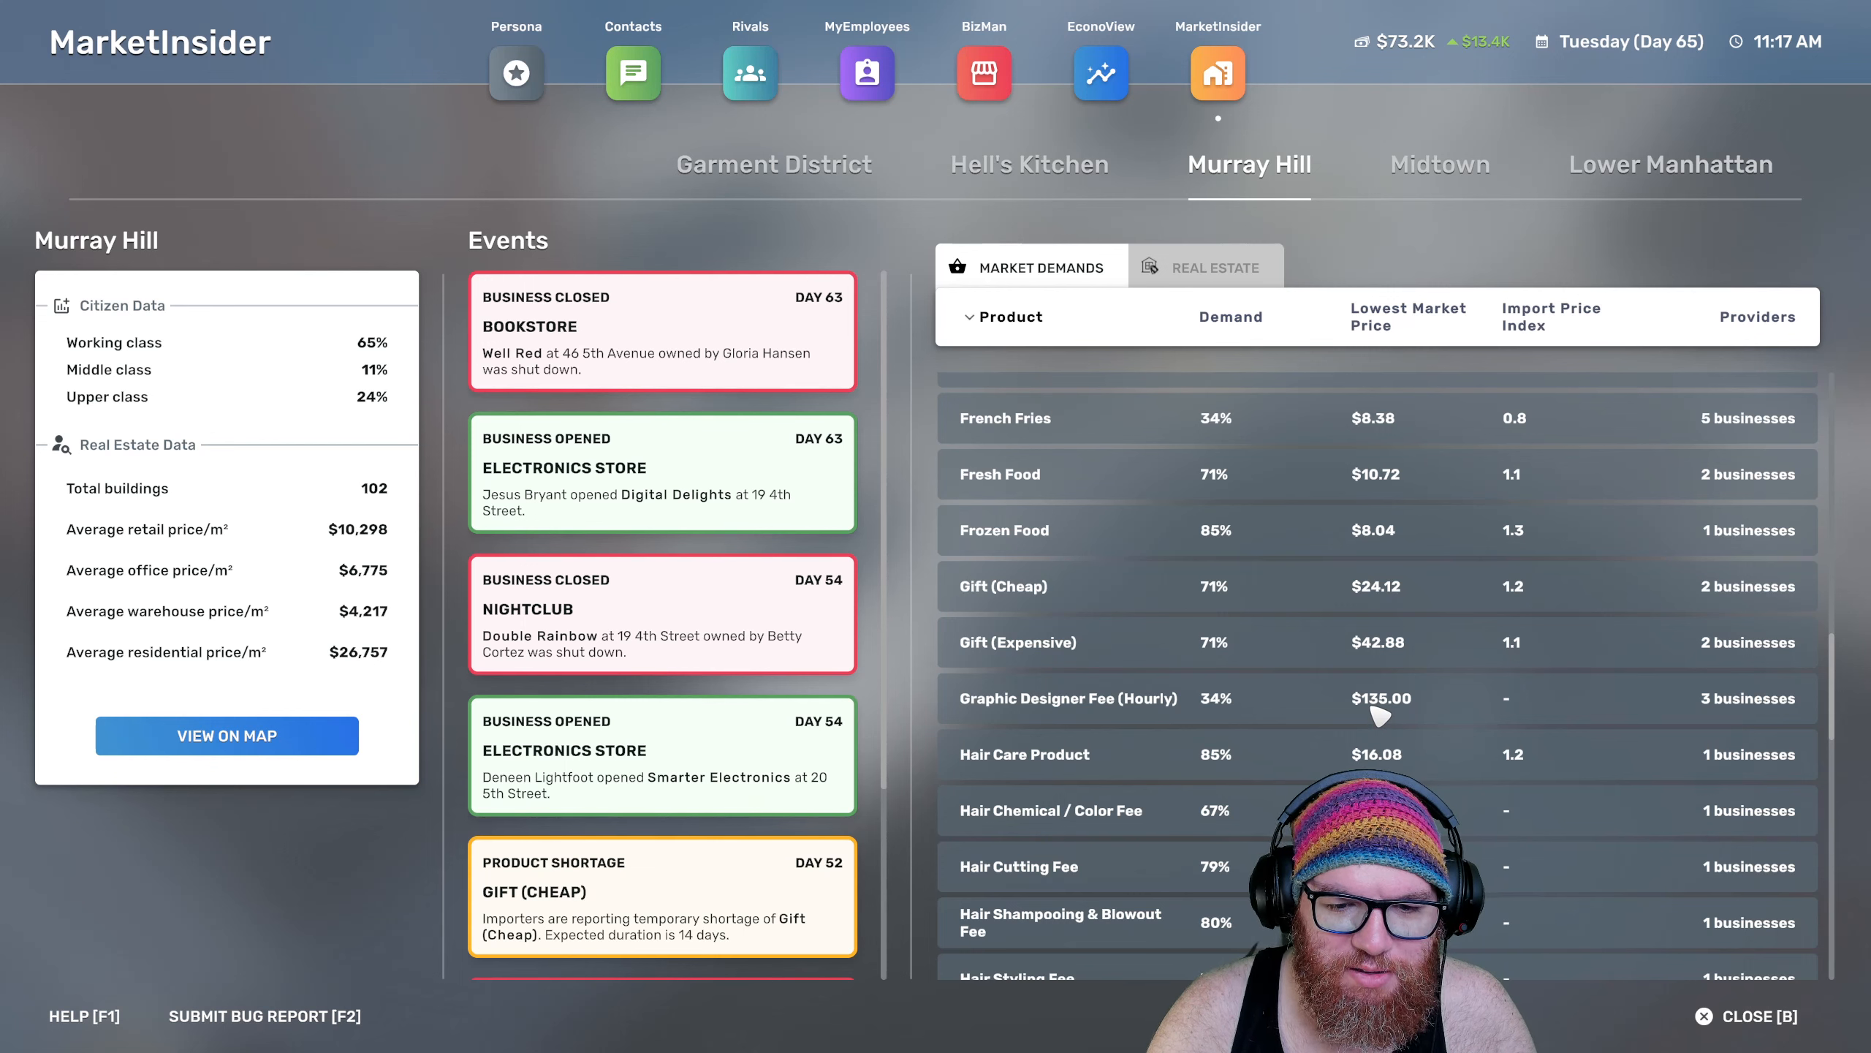
mouse_move(1307, 376)
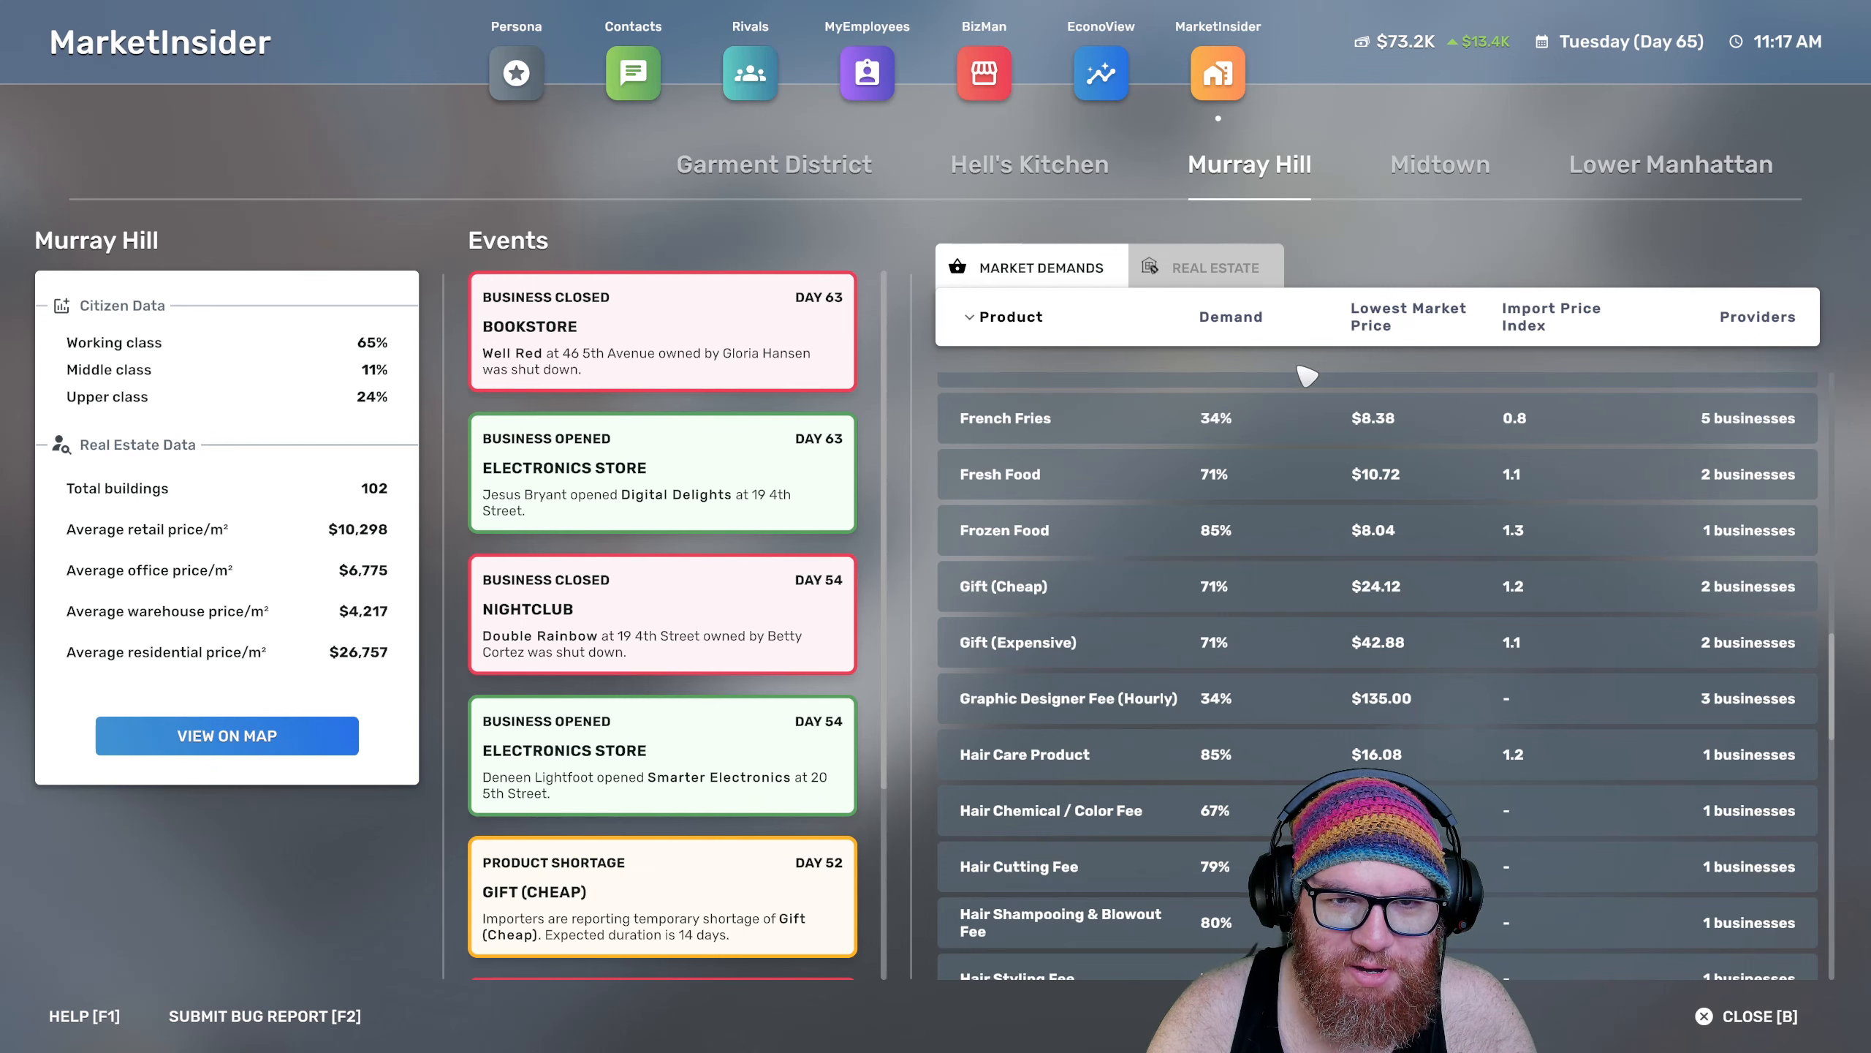
mouse_move(1414, 717)
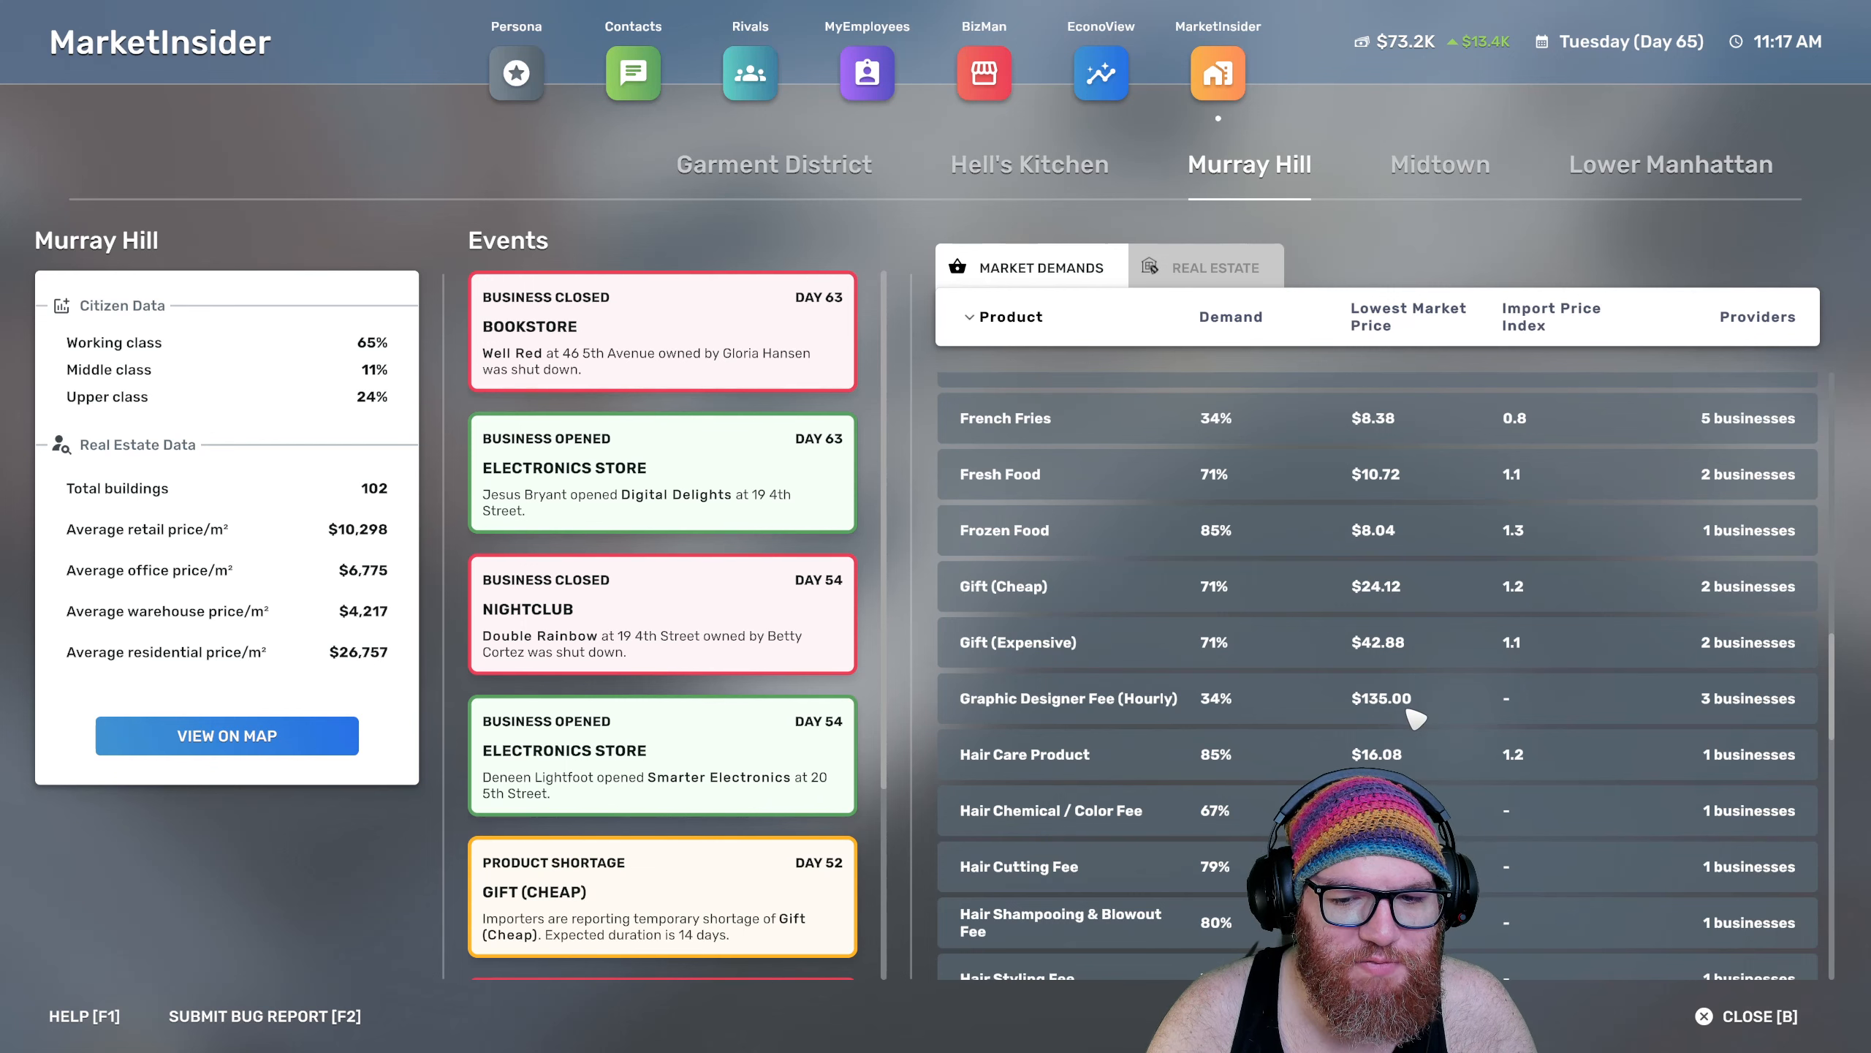
scroll("down", 3)
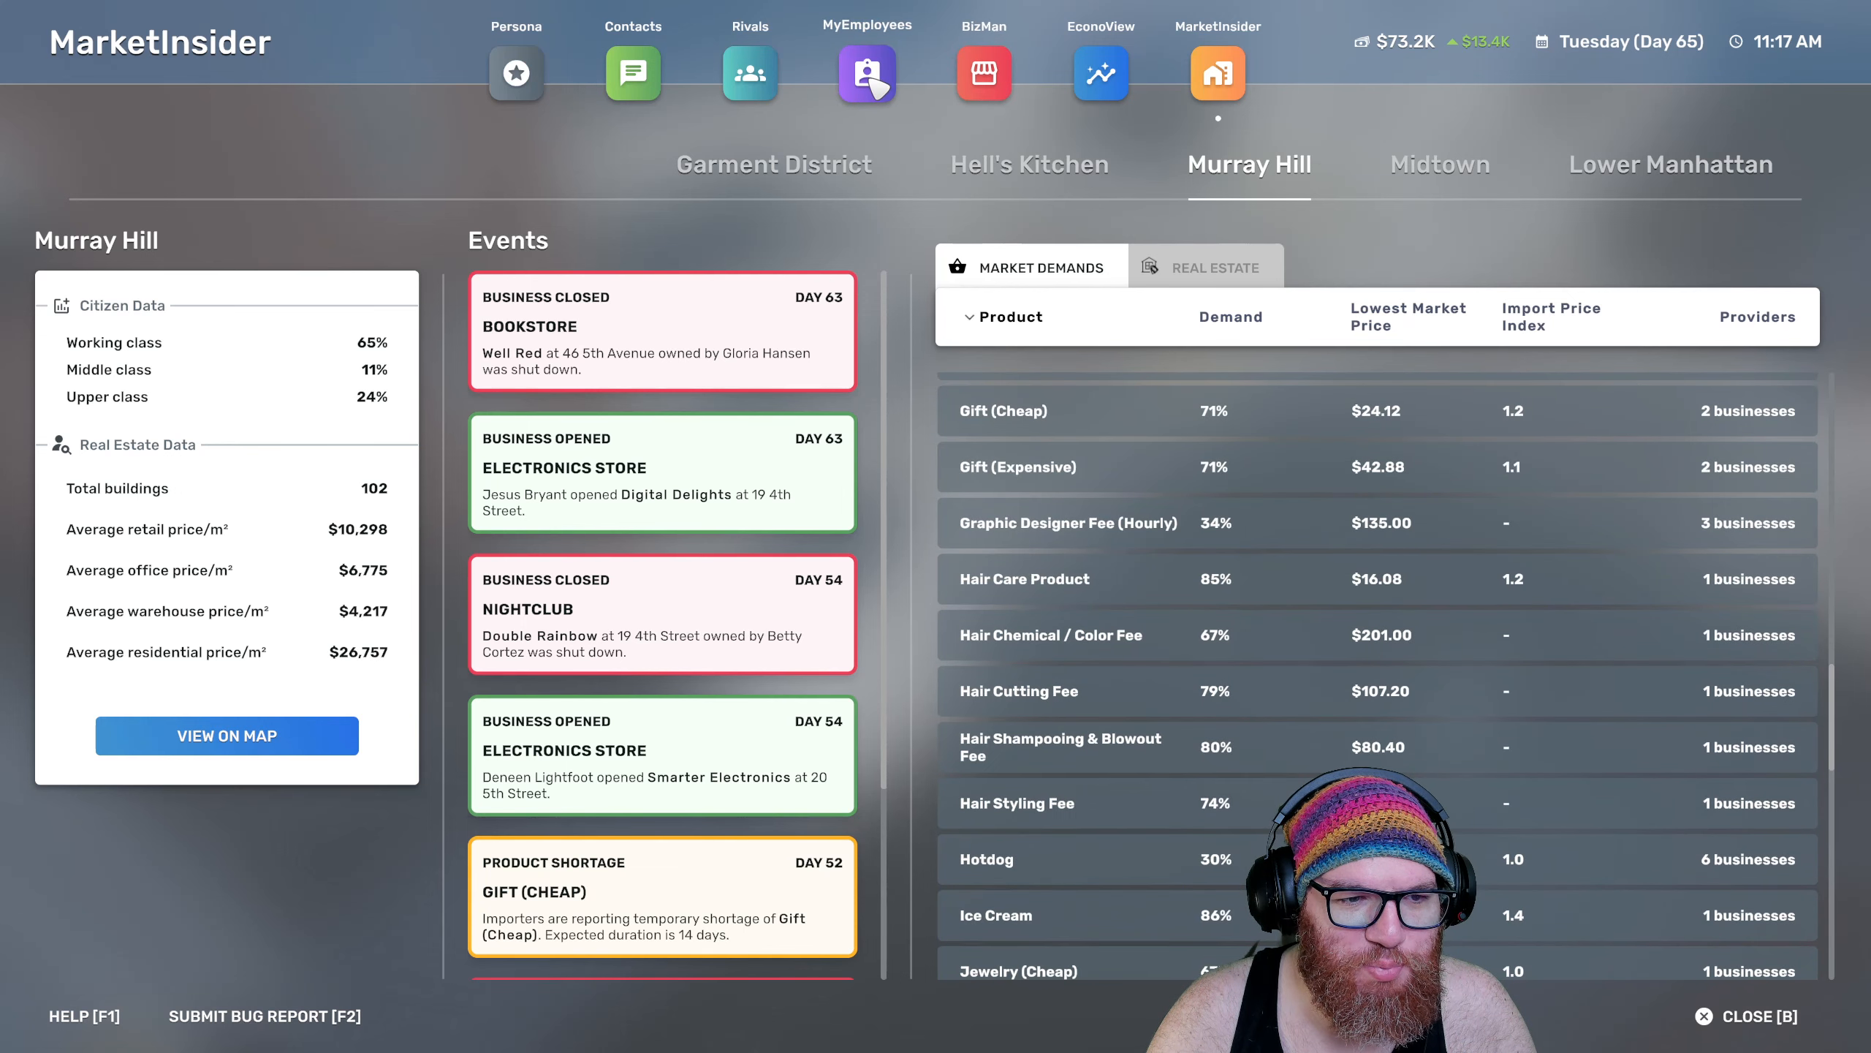
left_click(982, 73)
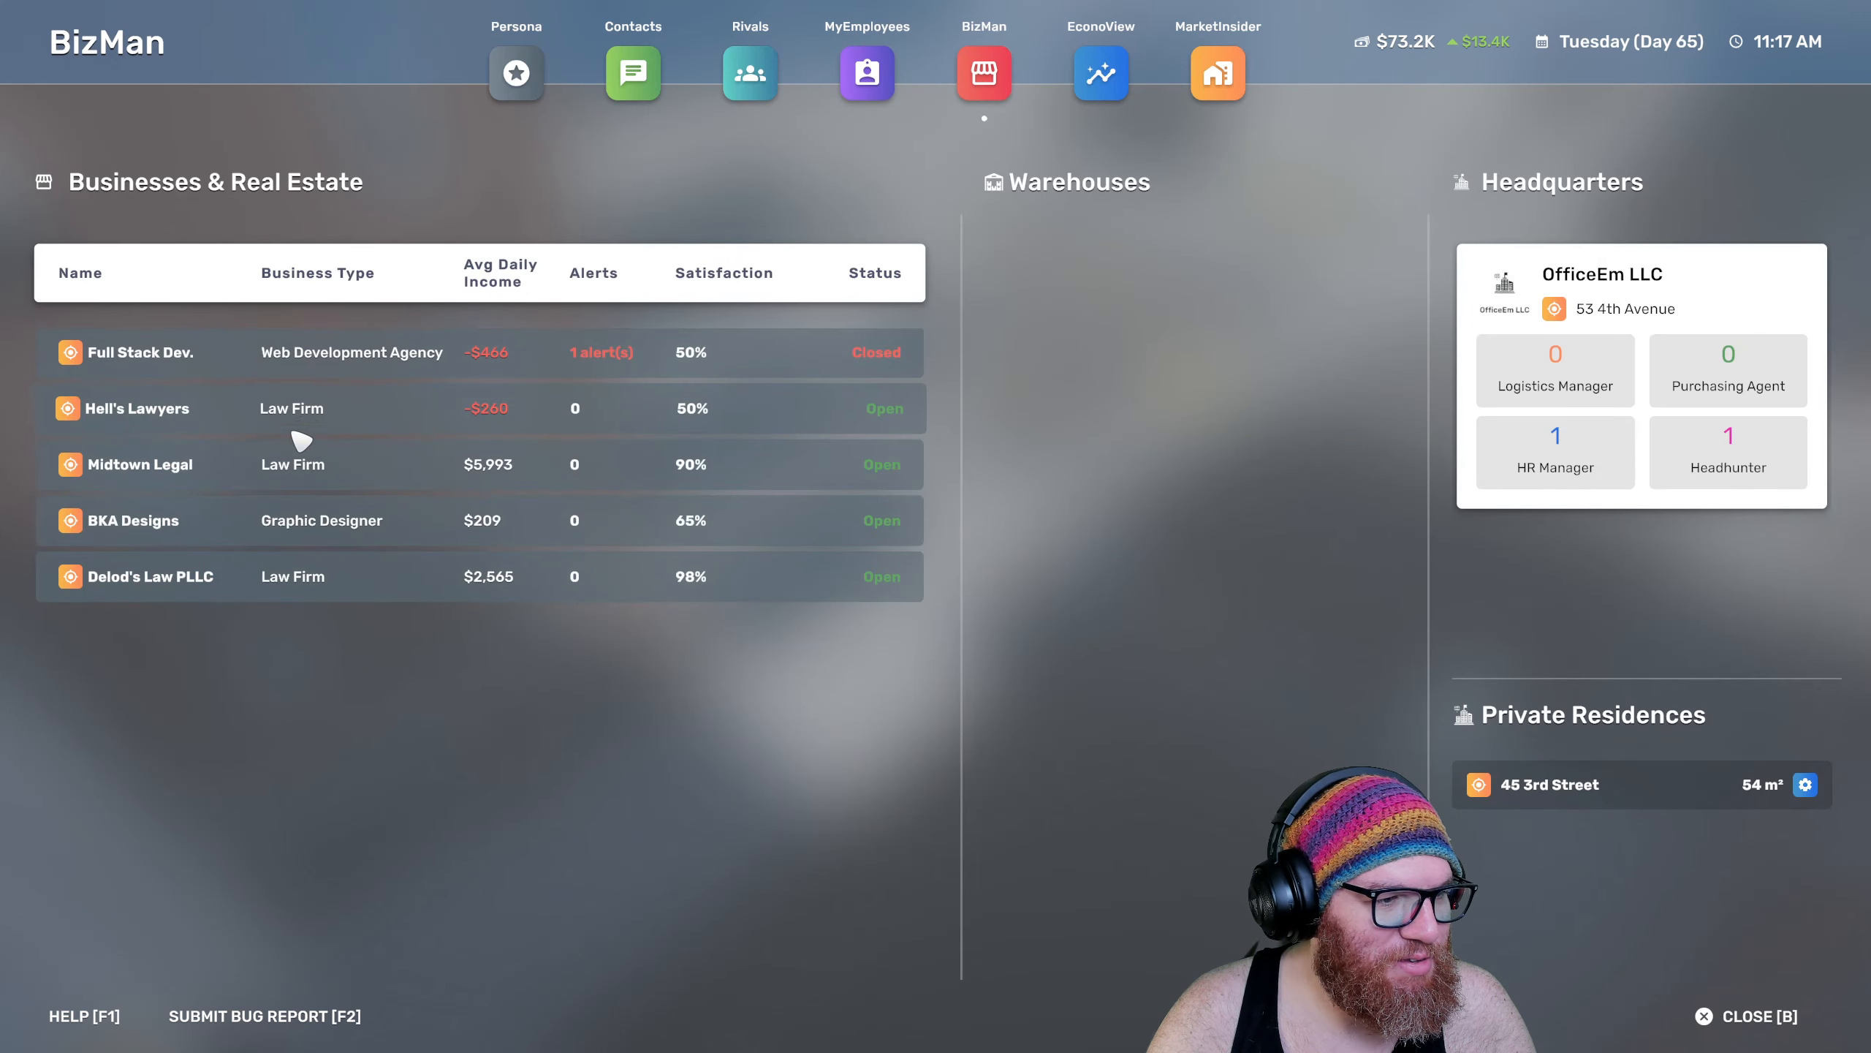
mouse_move(237, 540)
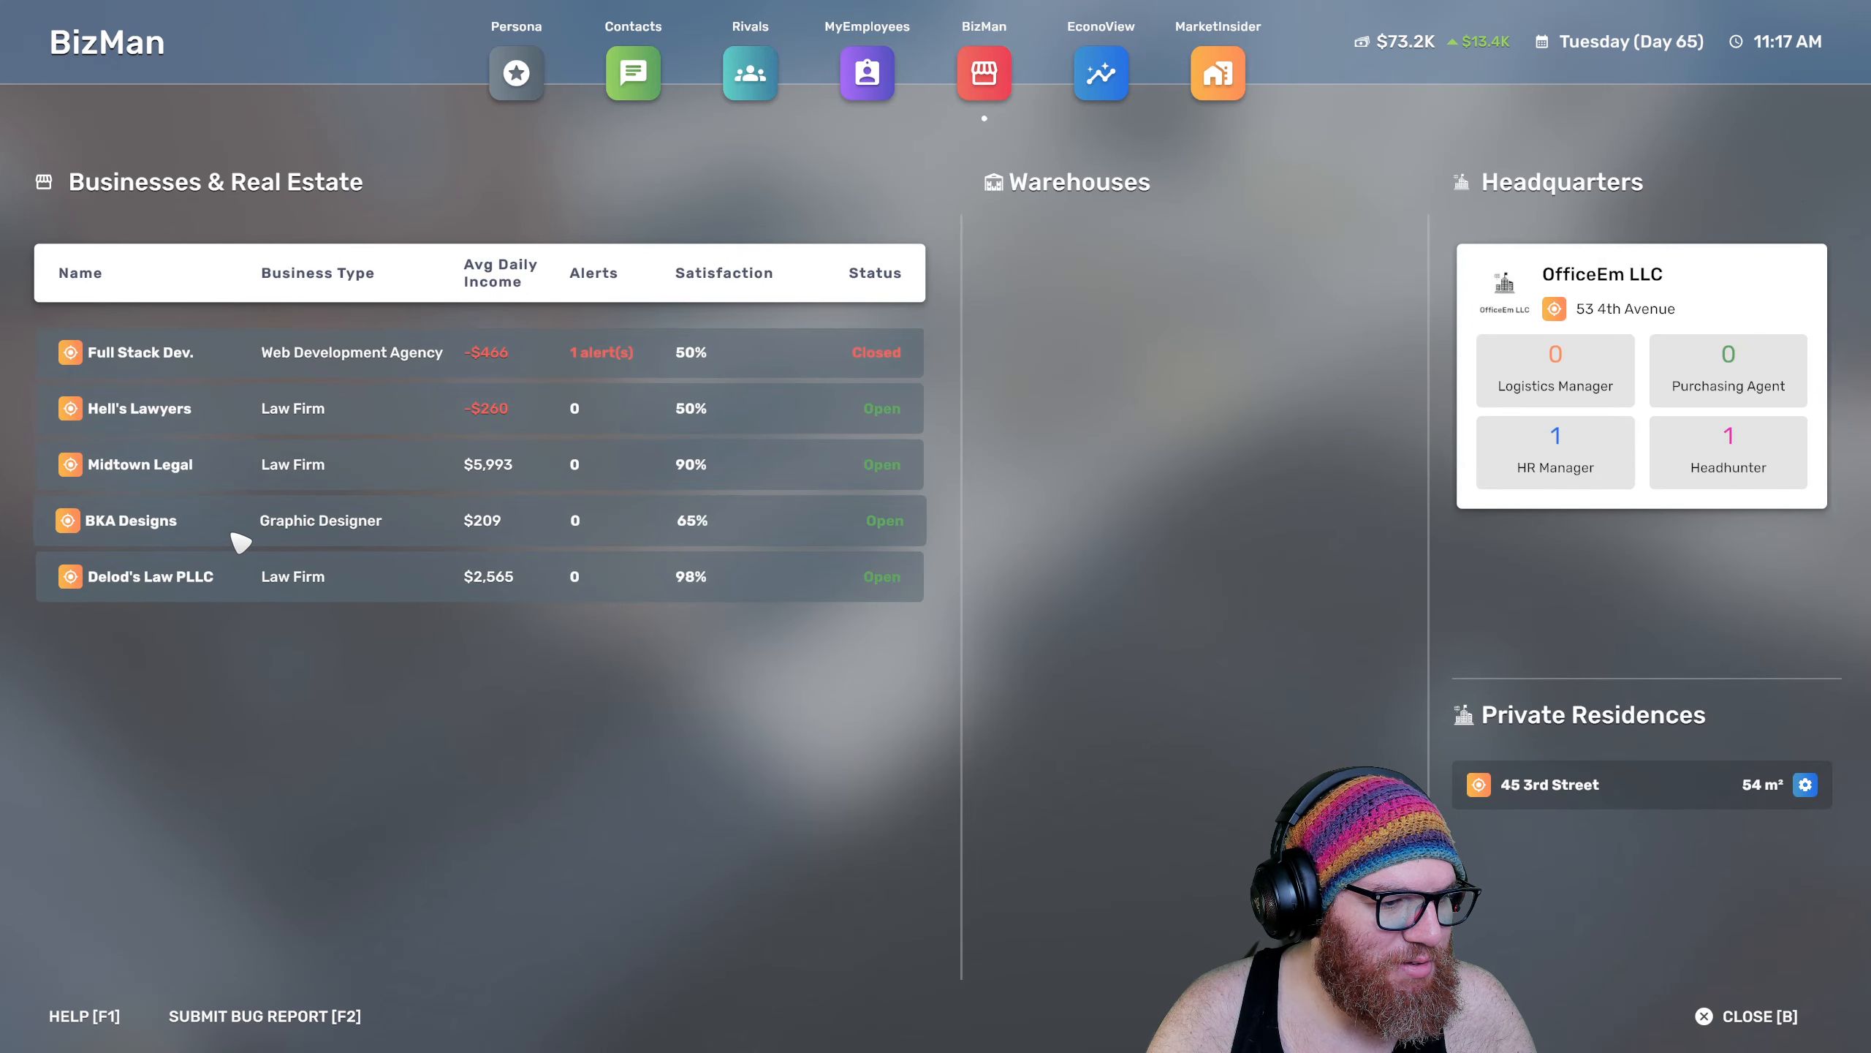
Locate the closed Full Stack Dev. at 21 1st Avenue on the city view
left_click(122, 521)
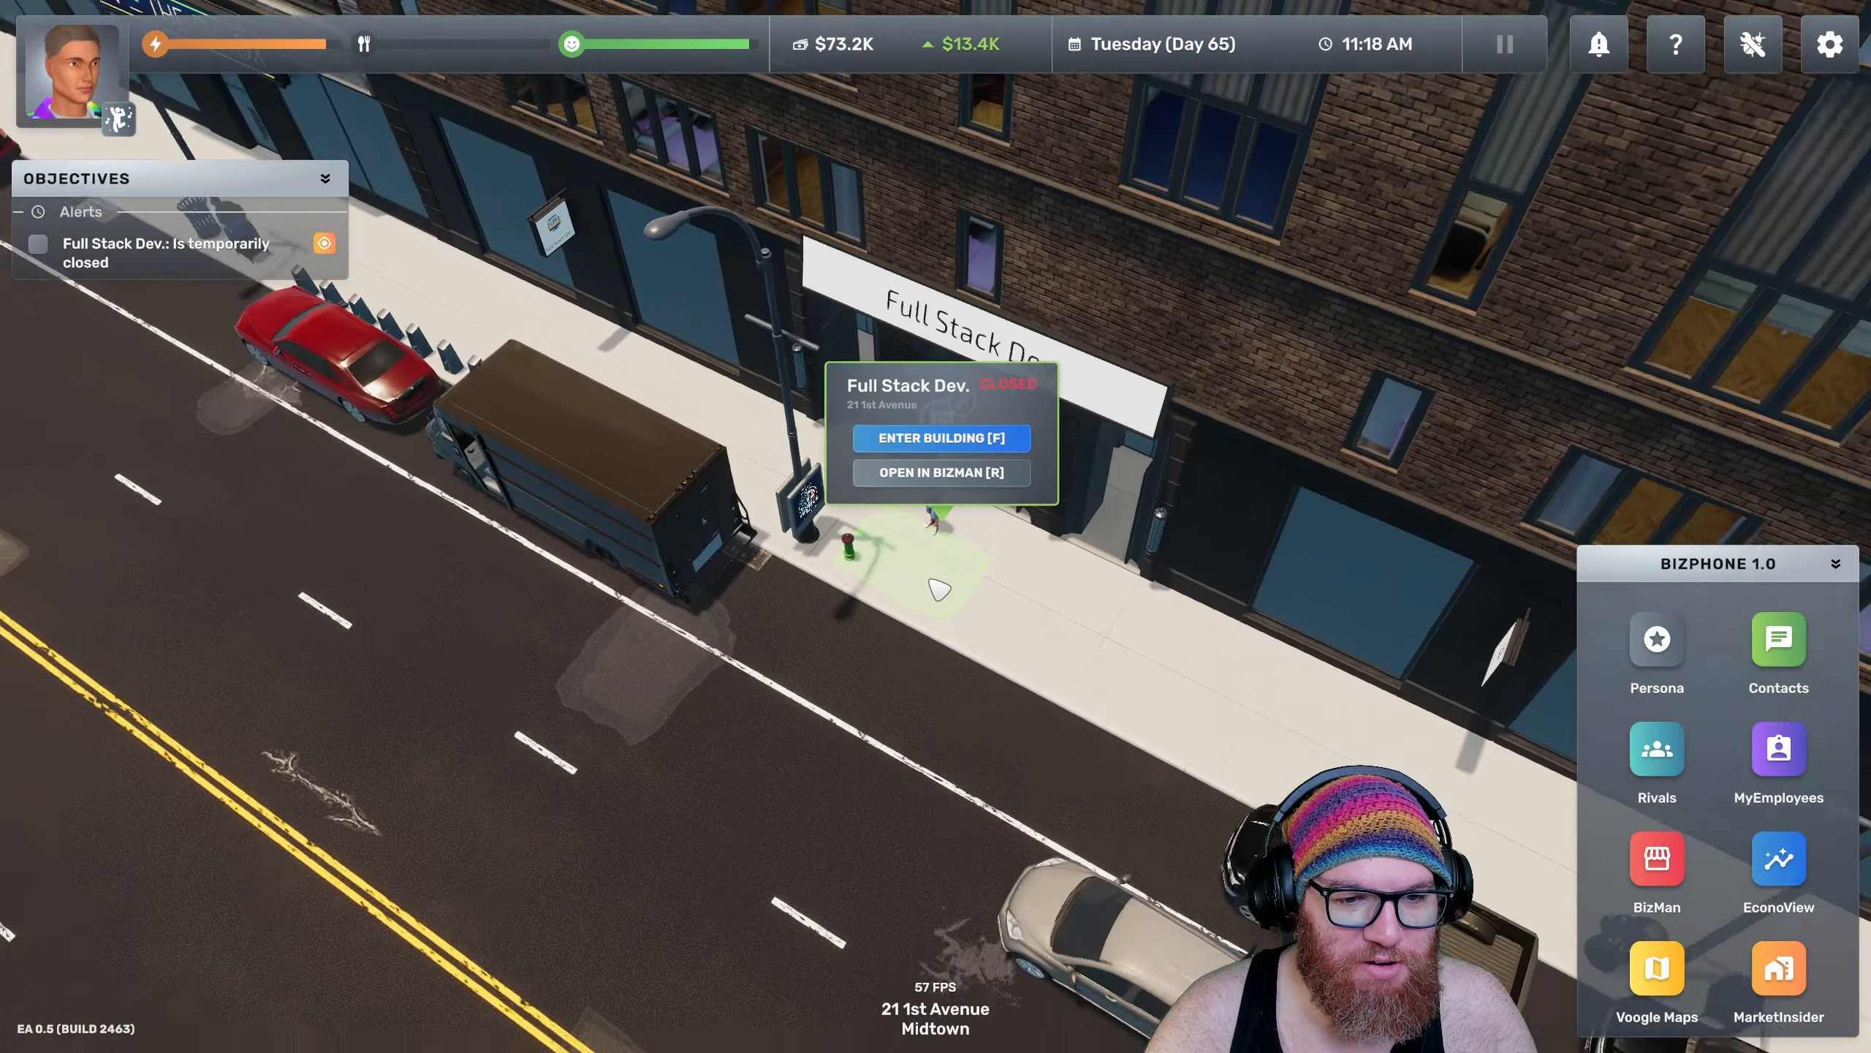
left_click(938, 437)
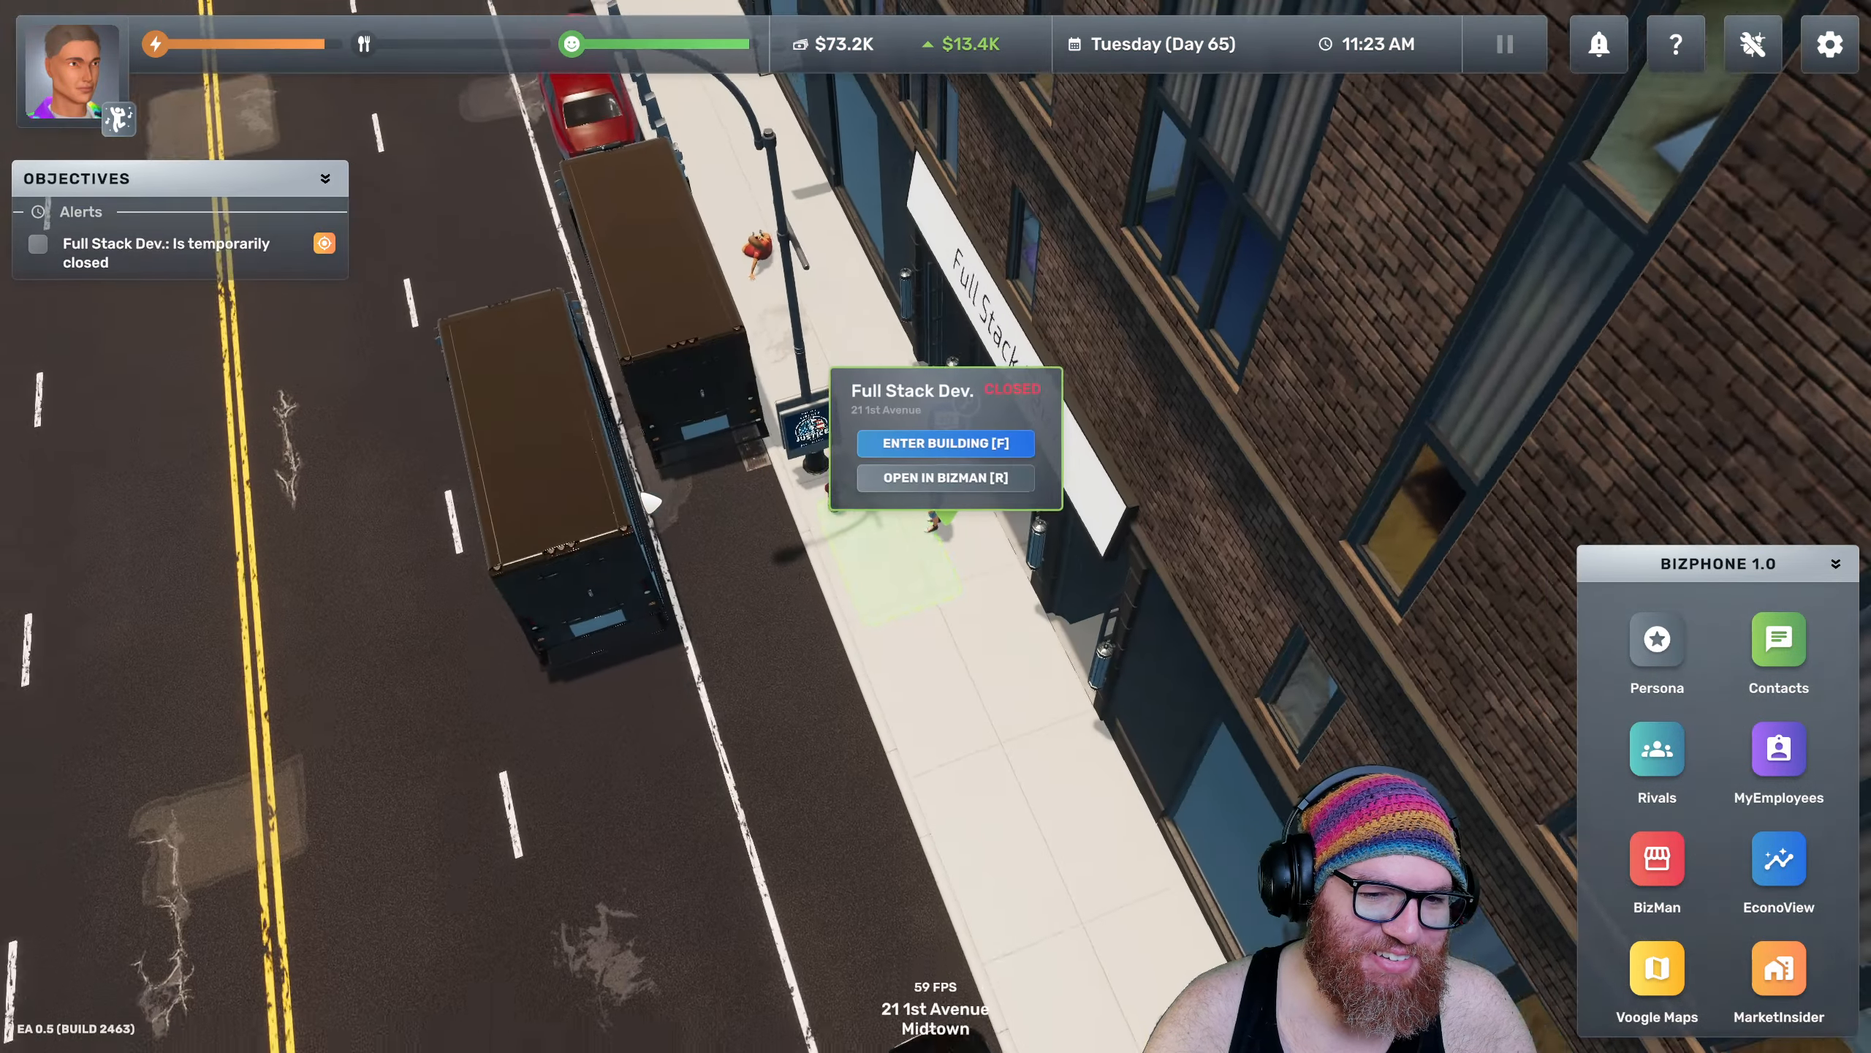
left_click(1655, 970)
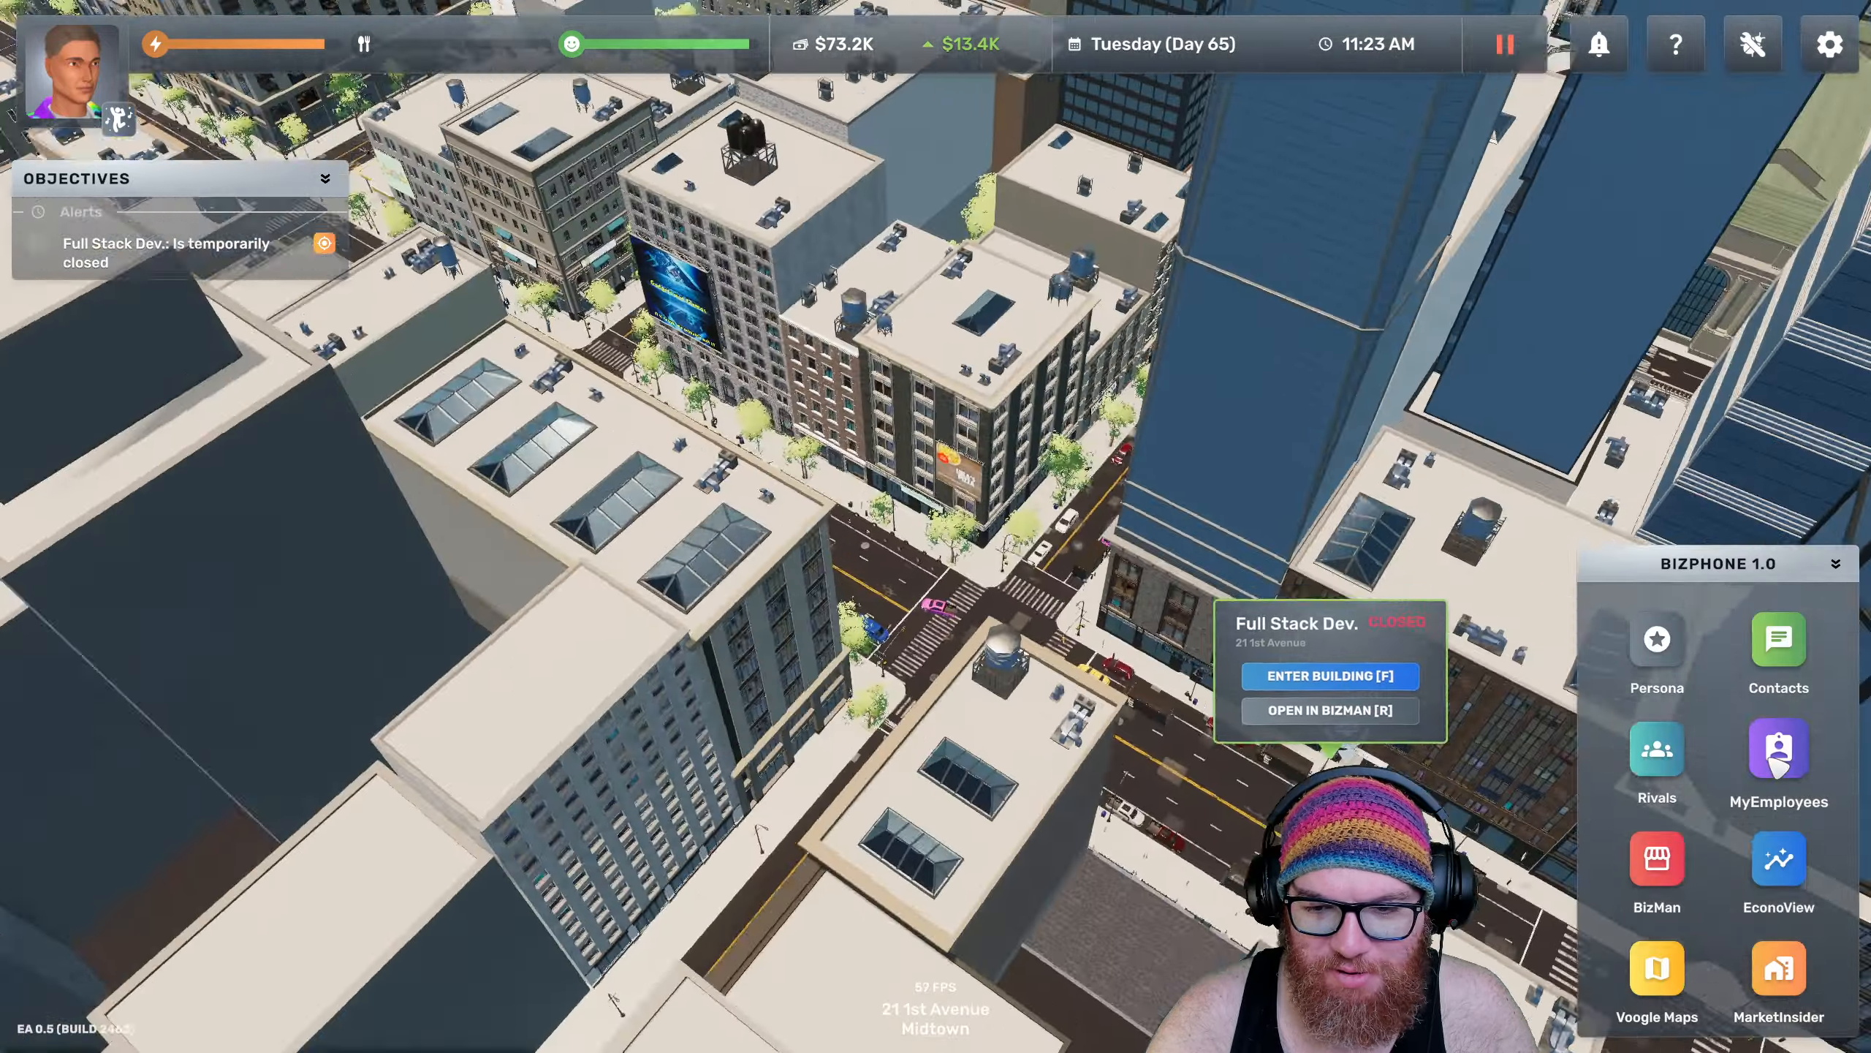
Review BKA Designs' insights and pricing: 229 hourly fees sold, $27,267 gross profit
left_click(1778, 753)
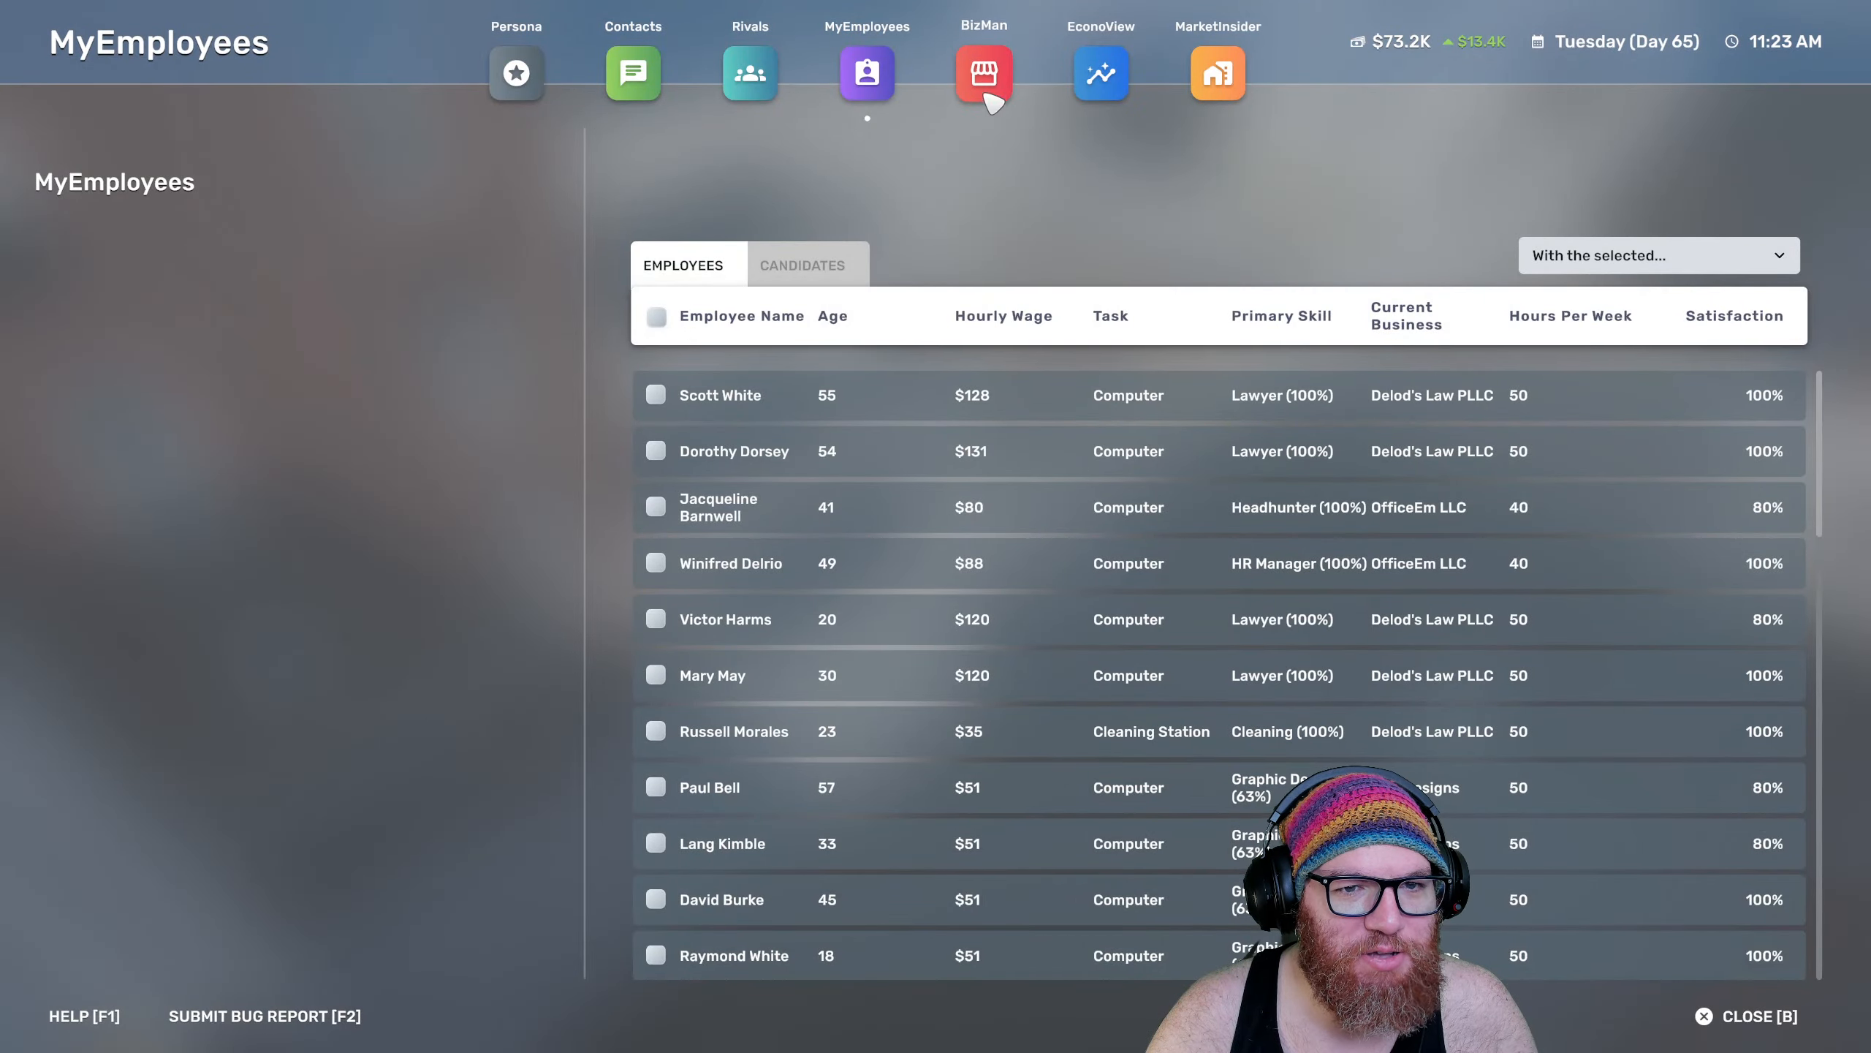
left_click(983, 74)
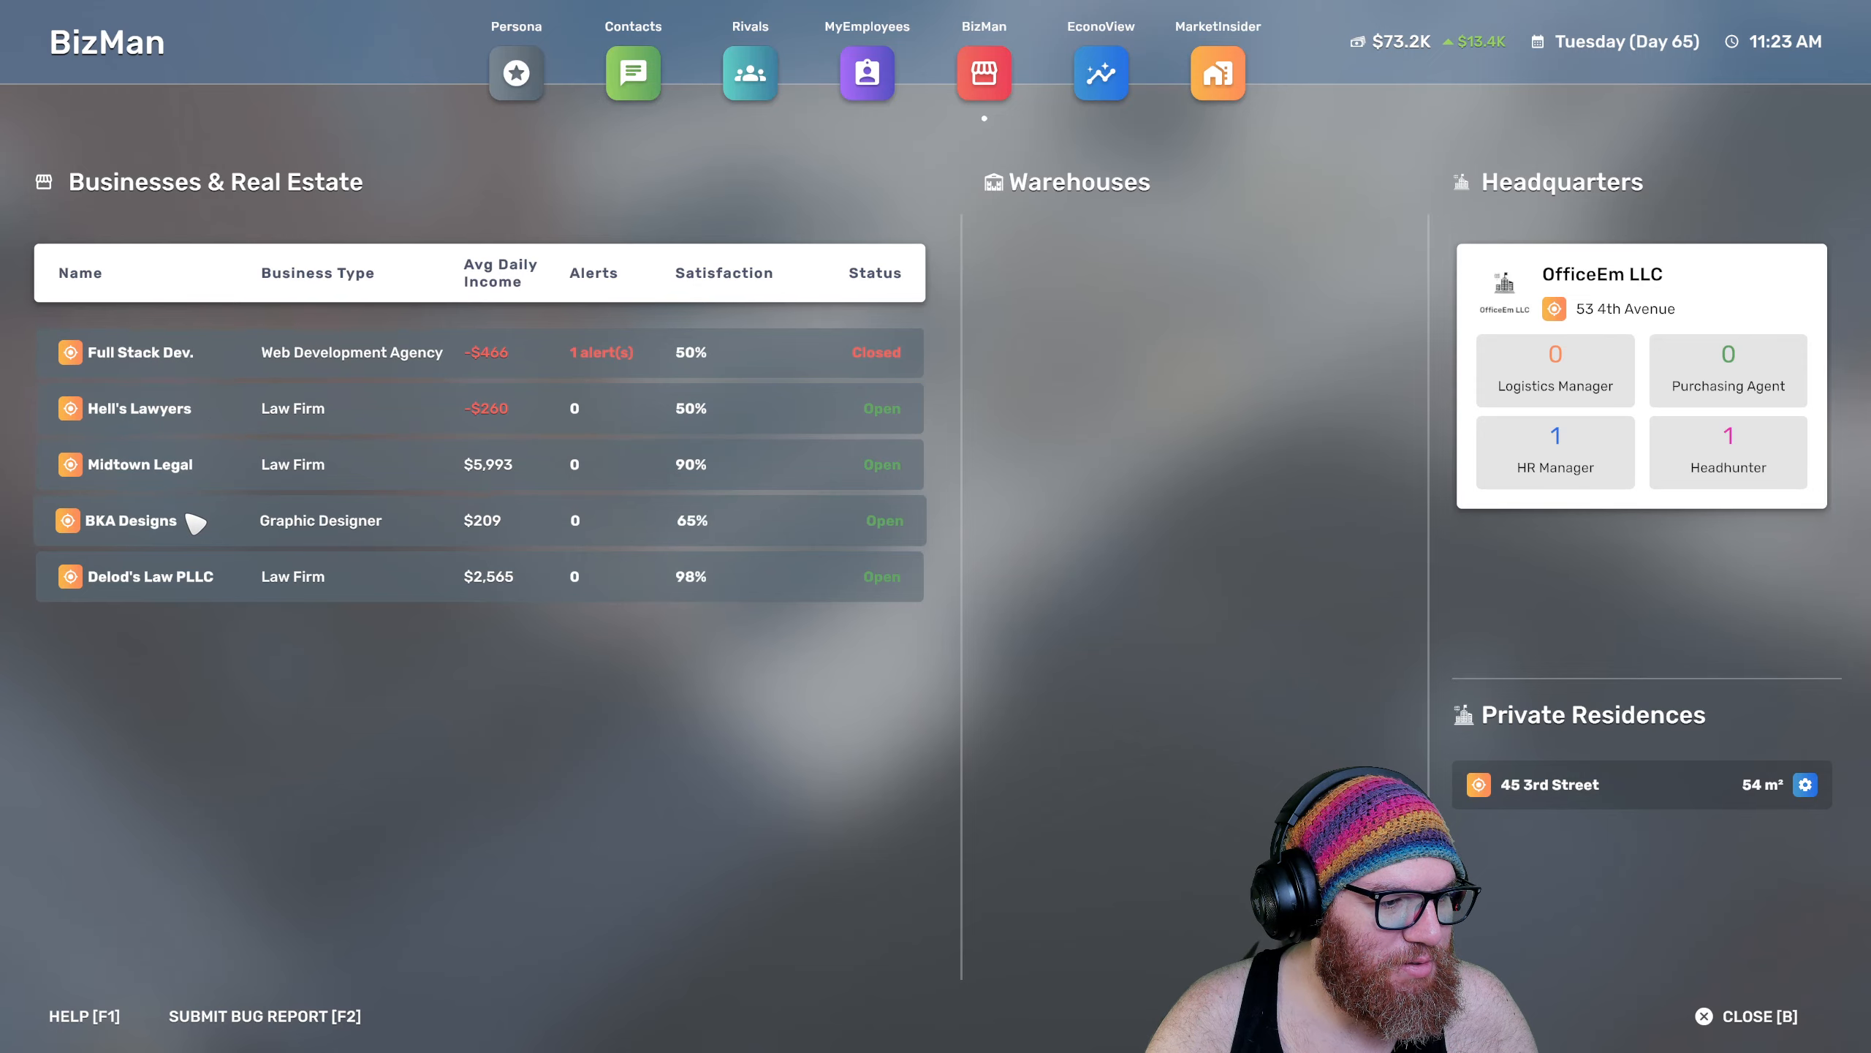
left_click(131, 520)
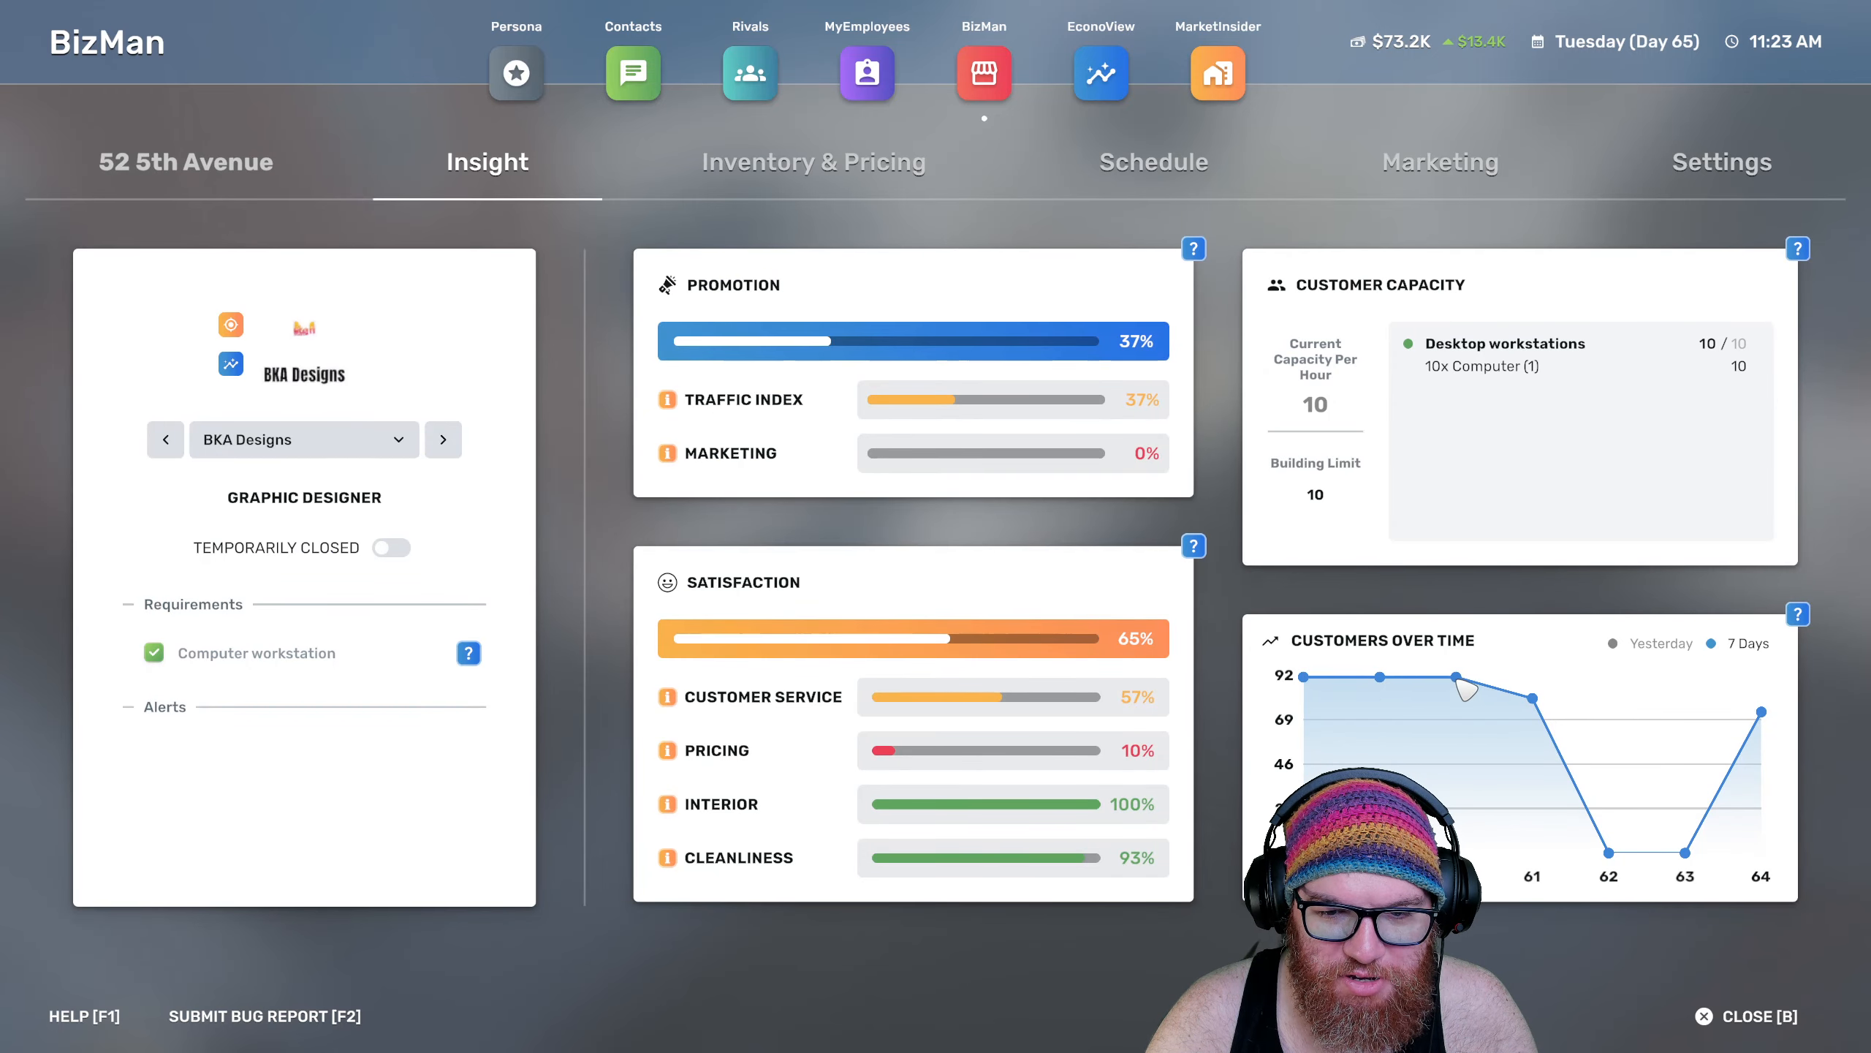
mouse_move(1399, 692)
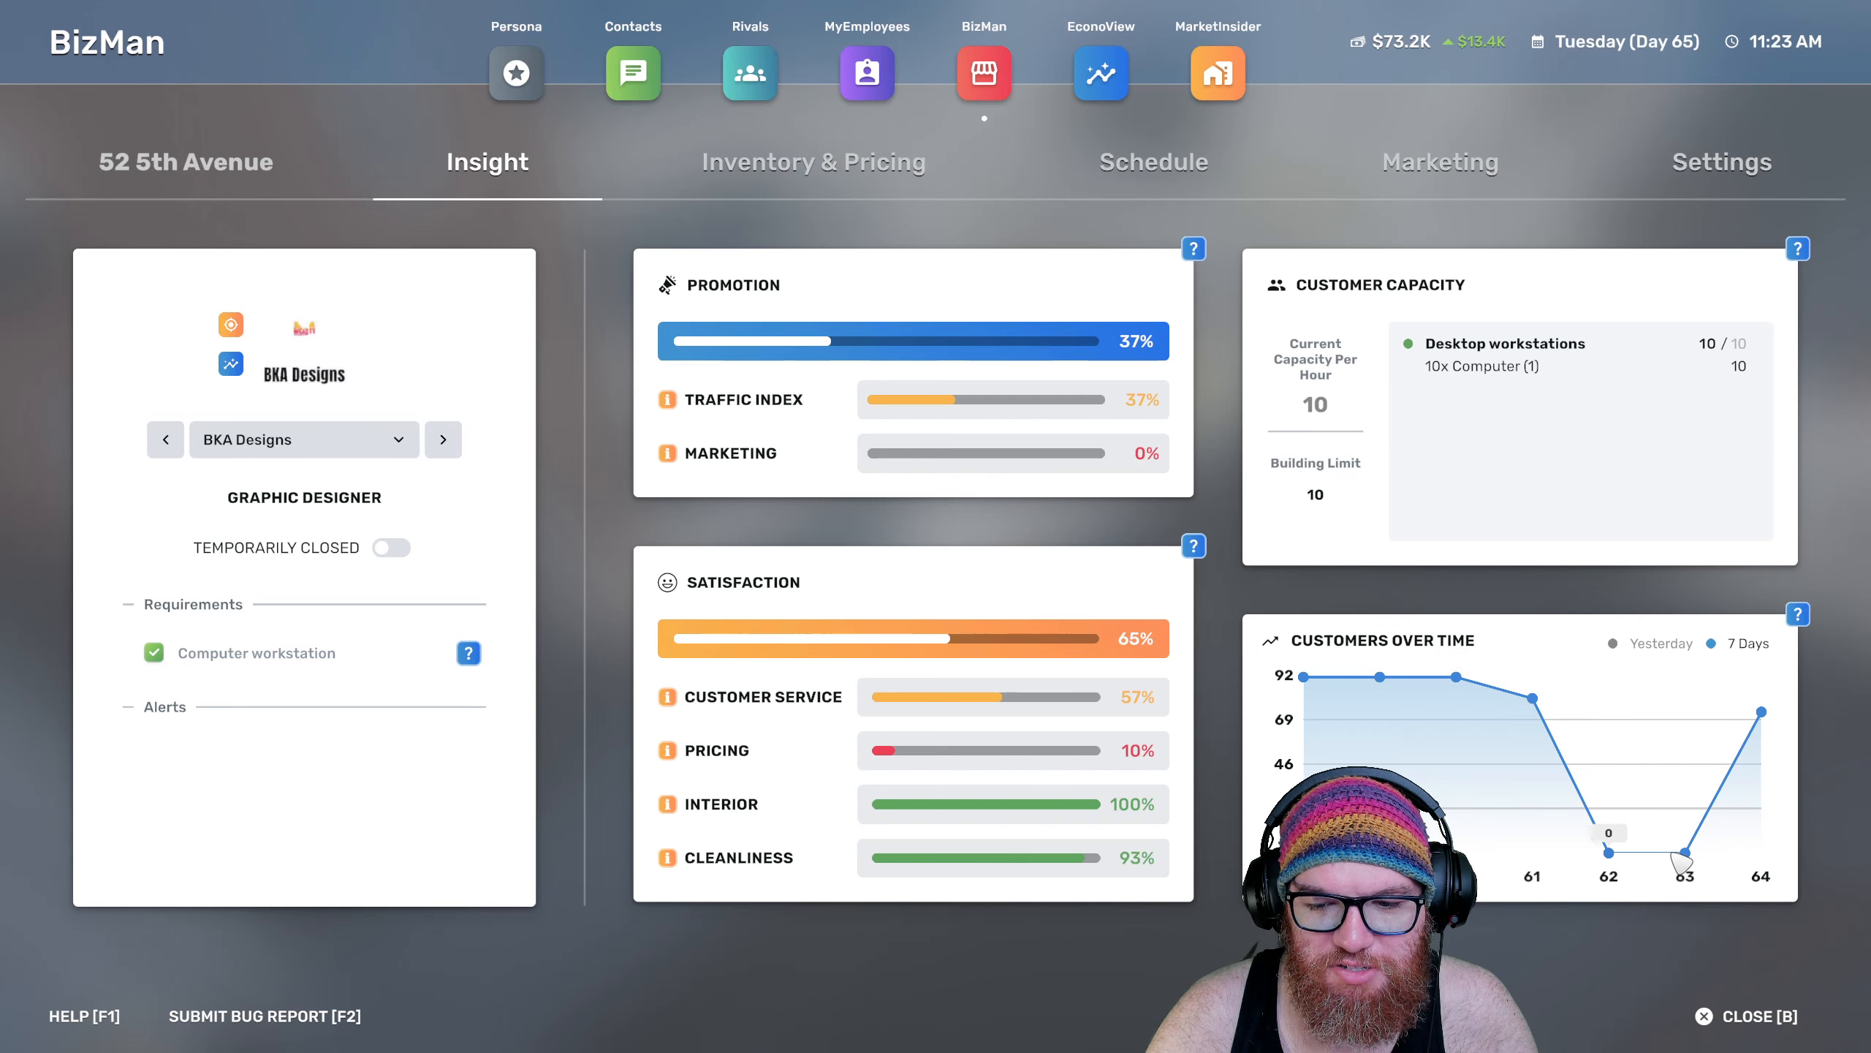
mouse_move(1766, 721)
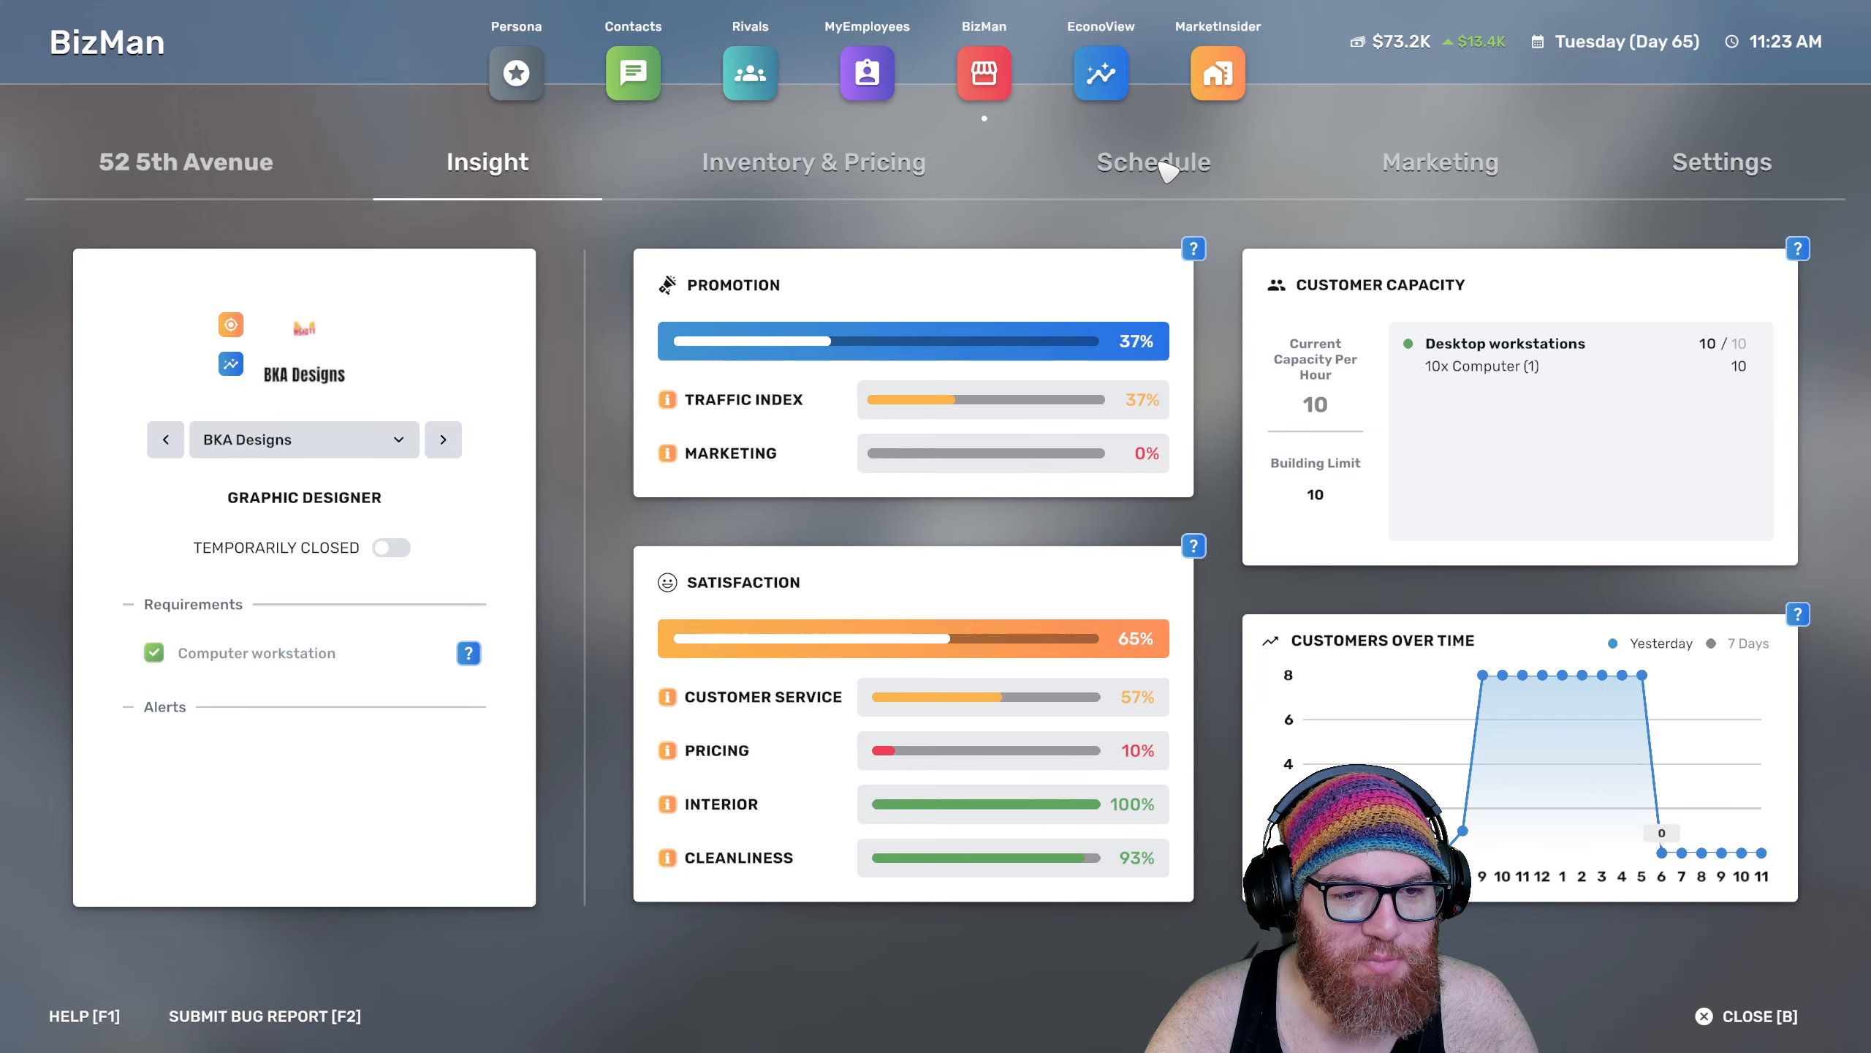
left_click(814, 161)
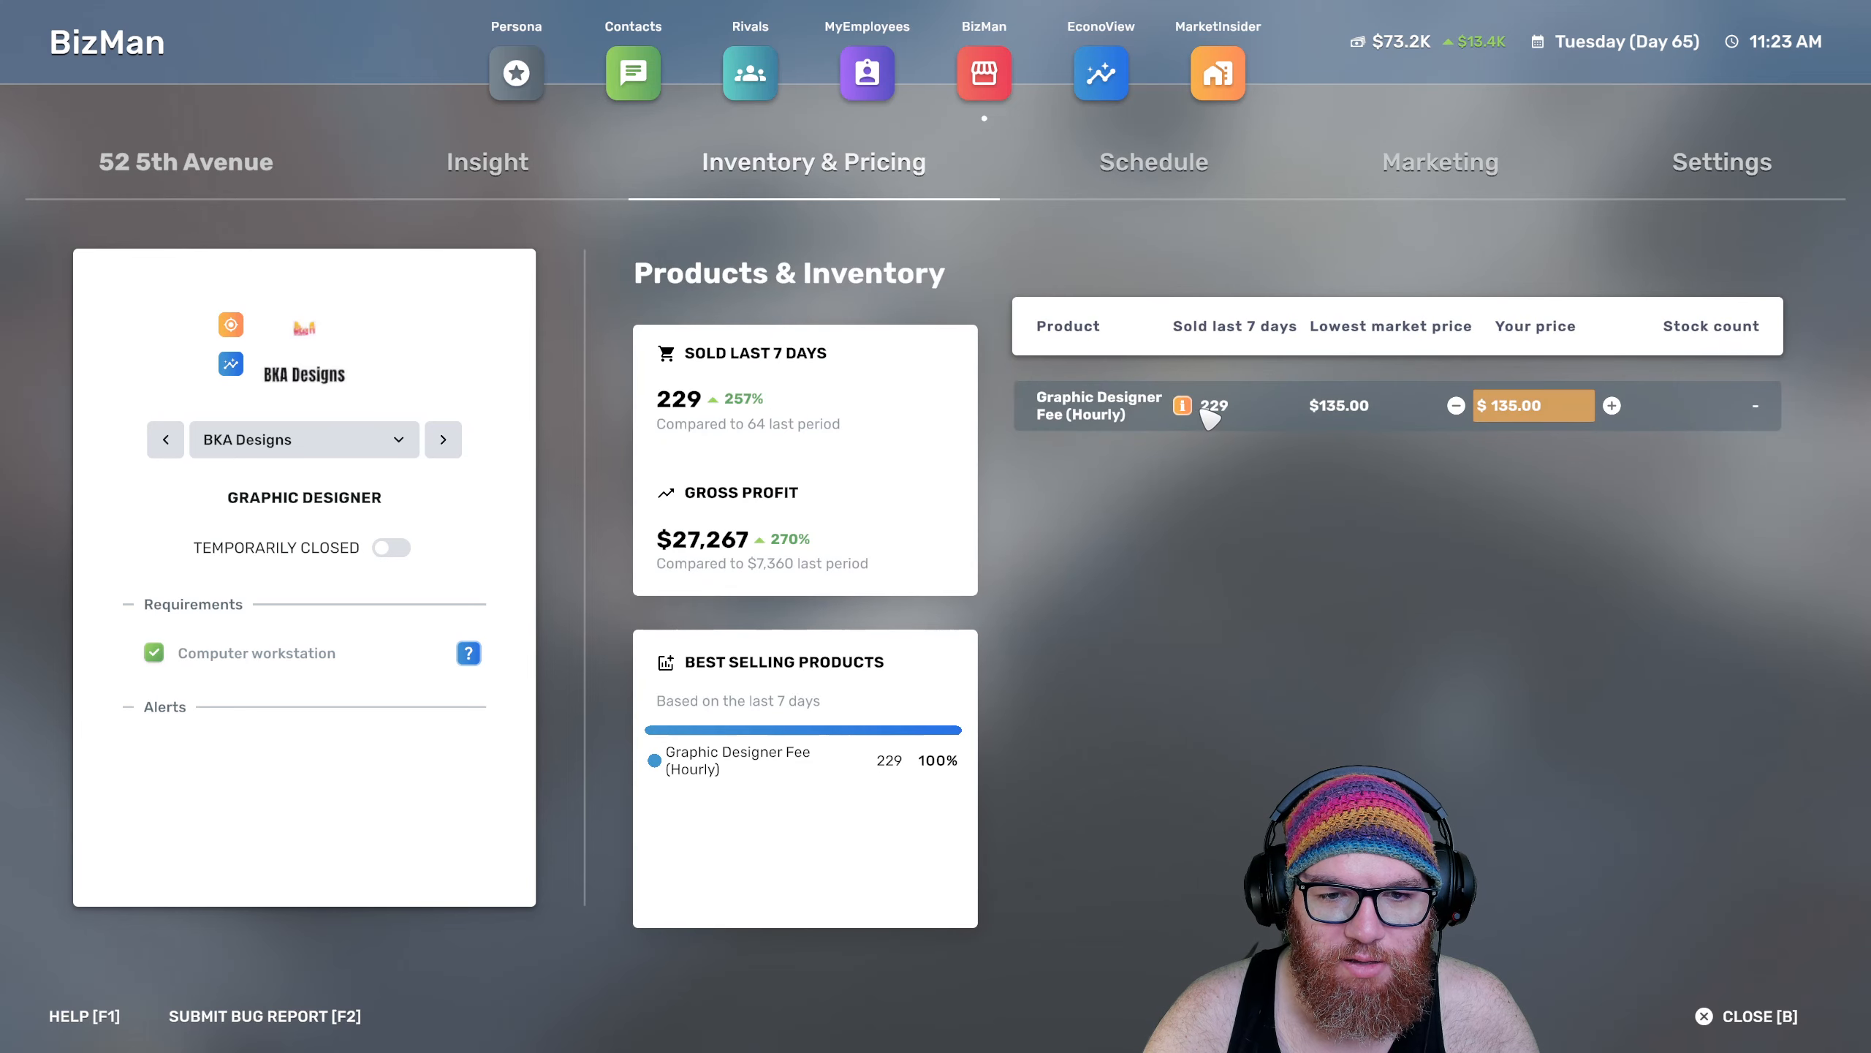
mouse_move(1183, 407)
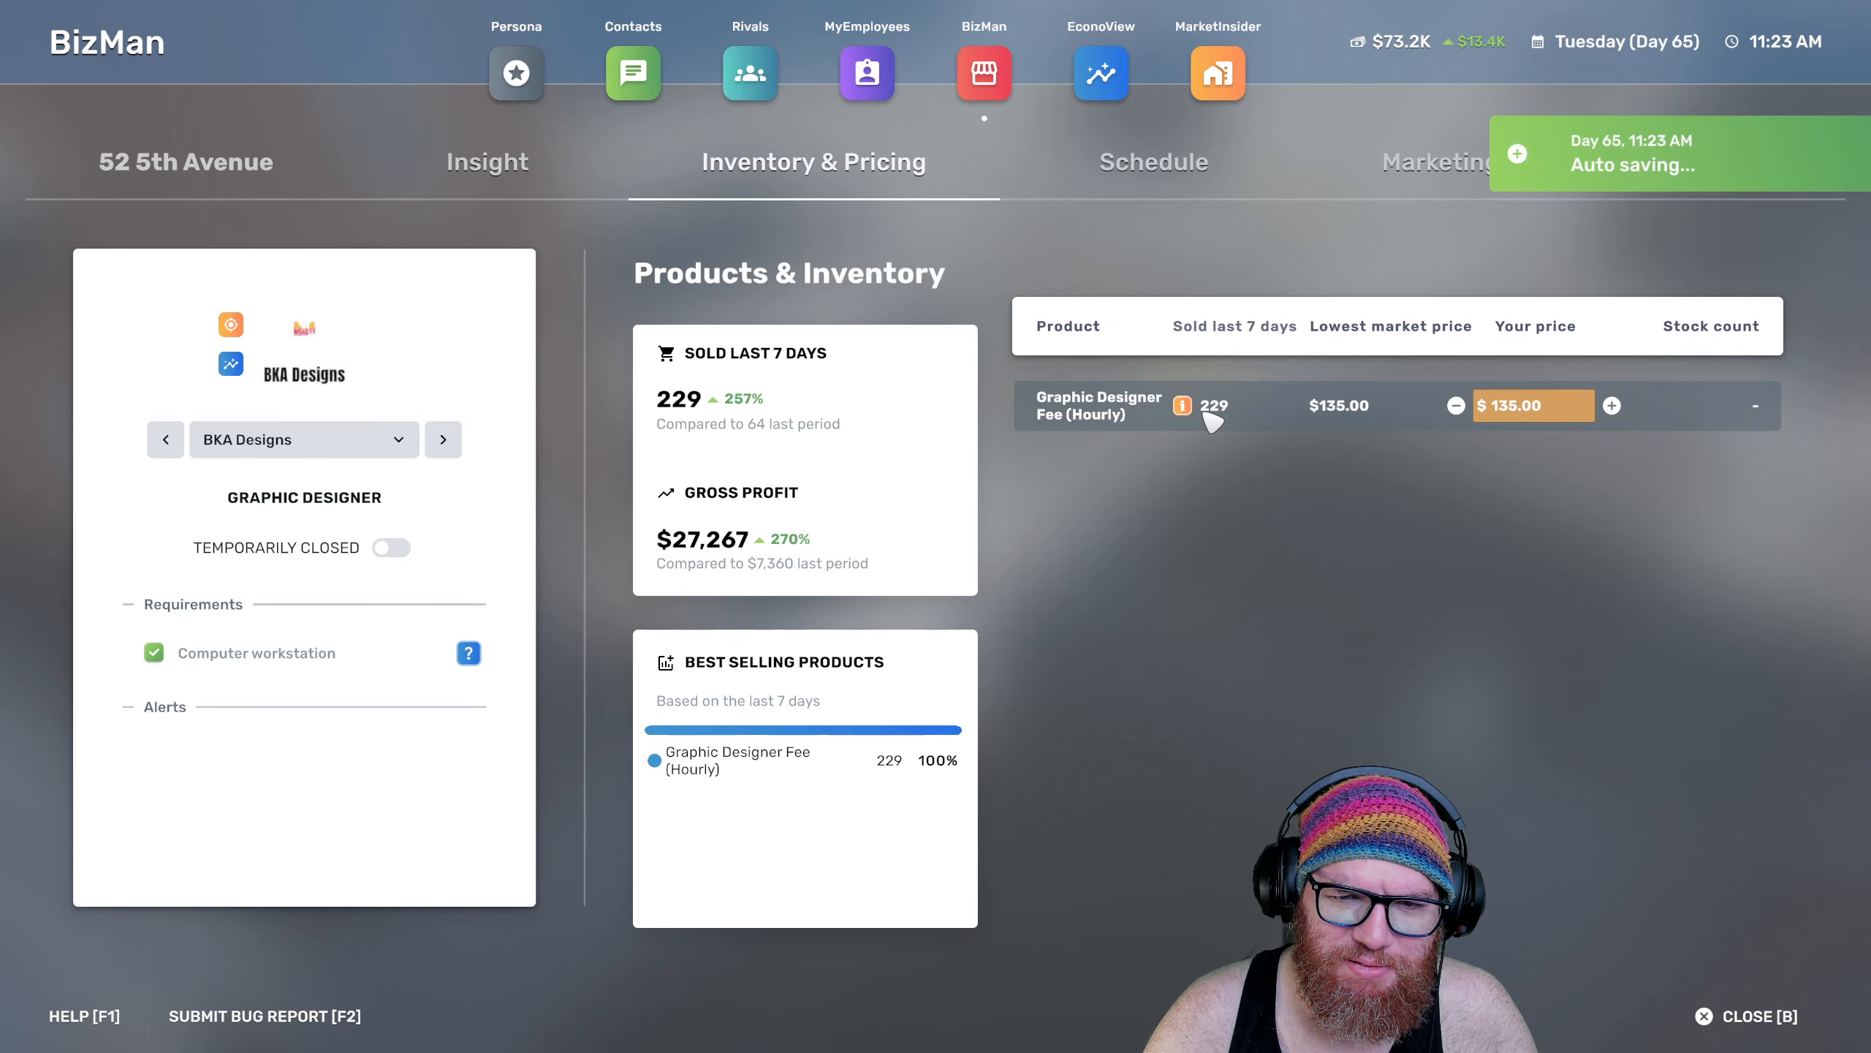
mouse_move(1183, 407)
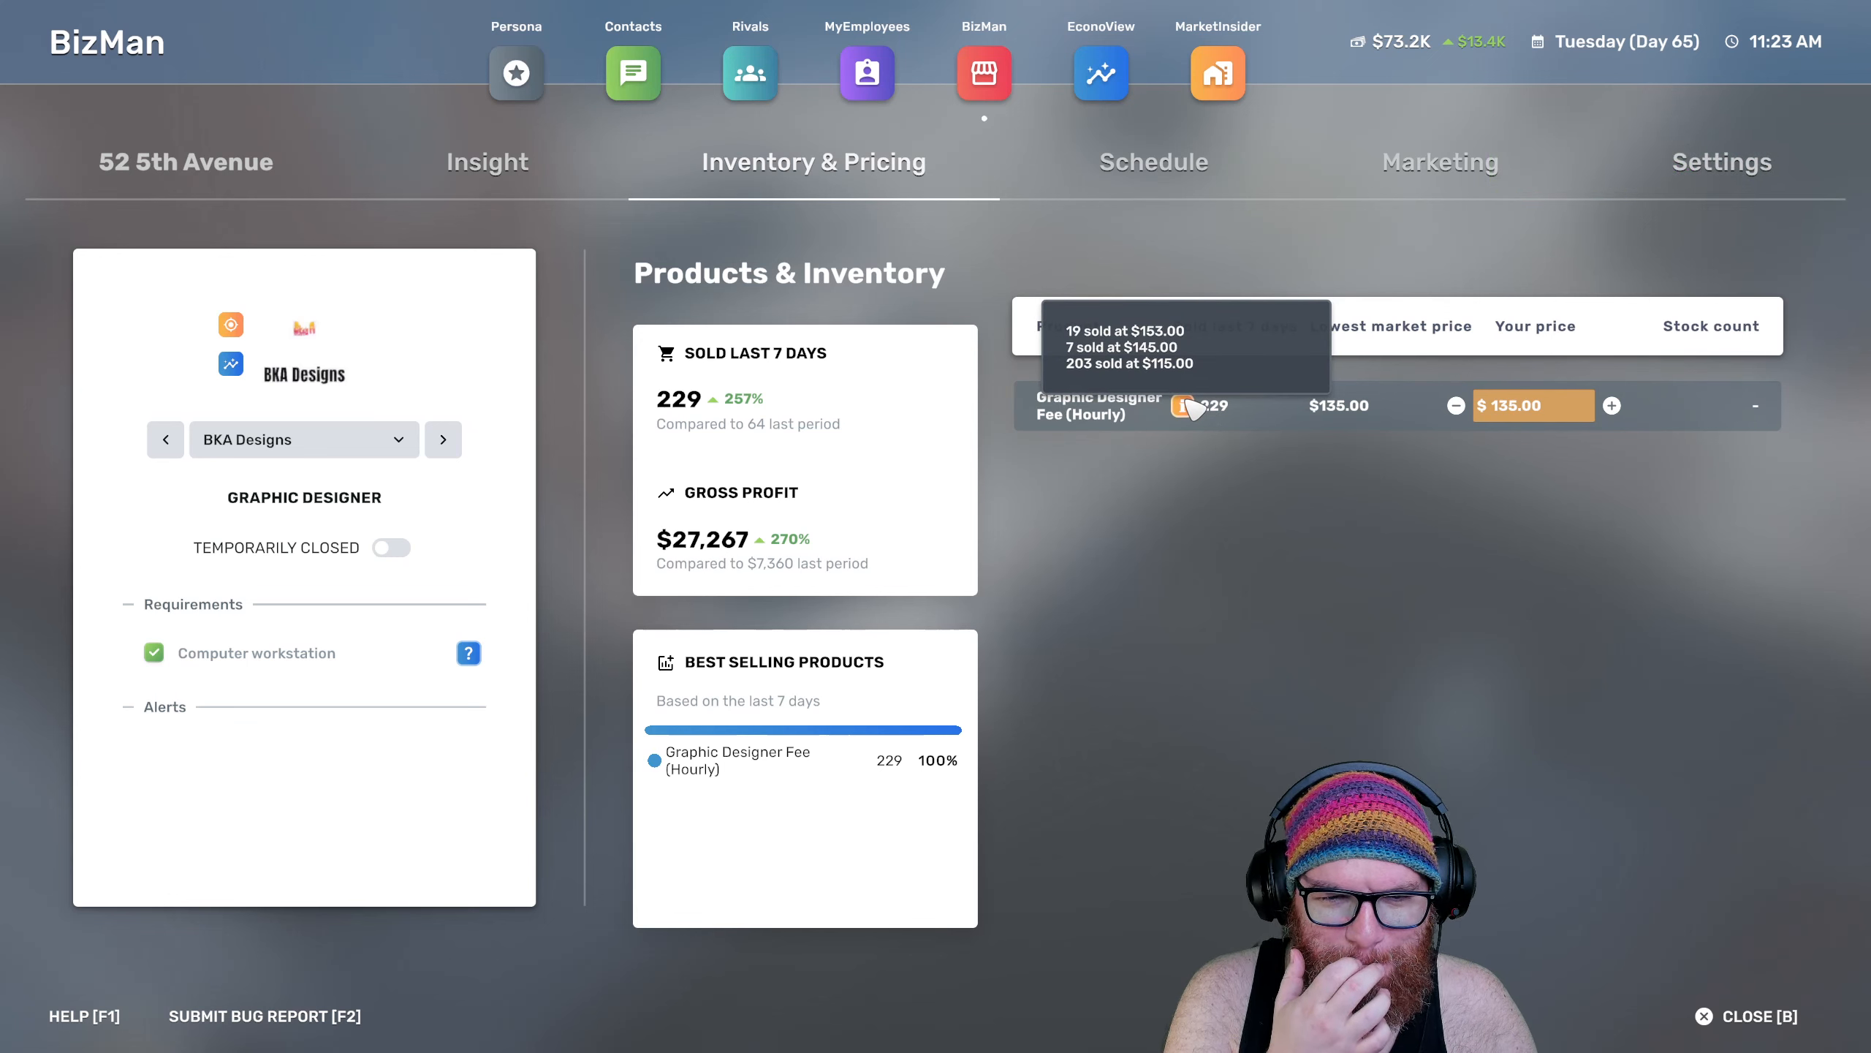
mouse_move(1578, 447)
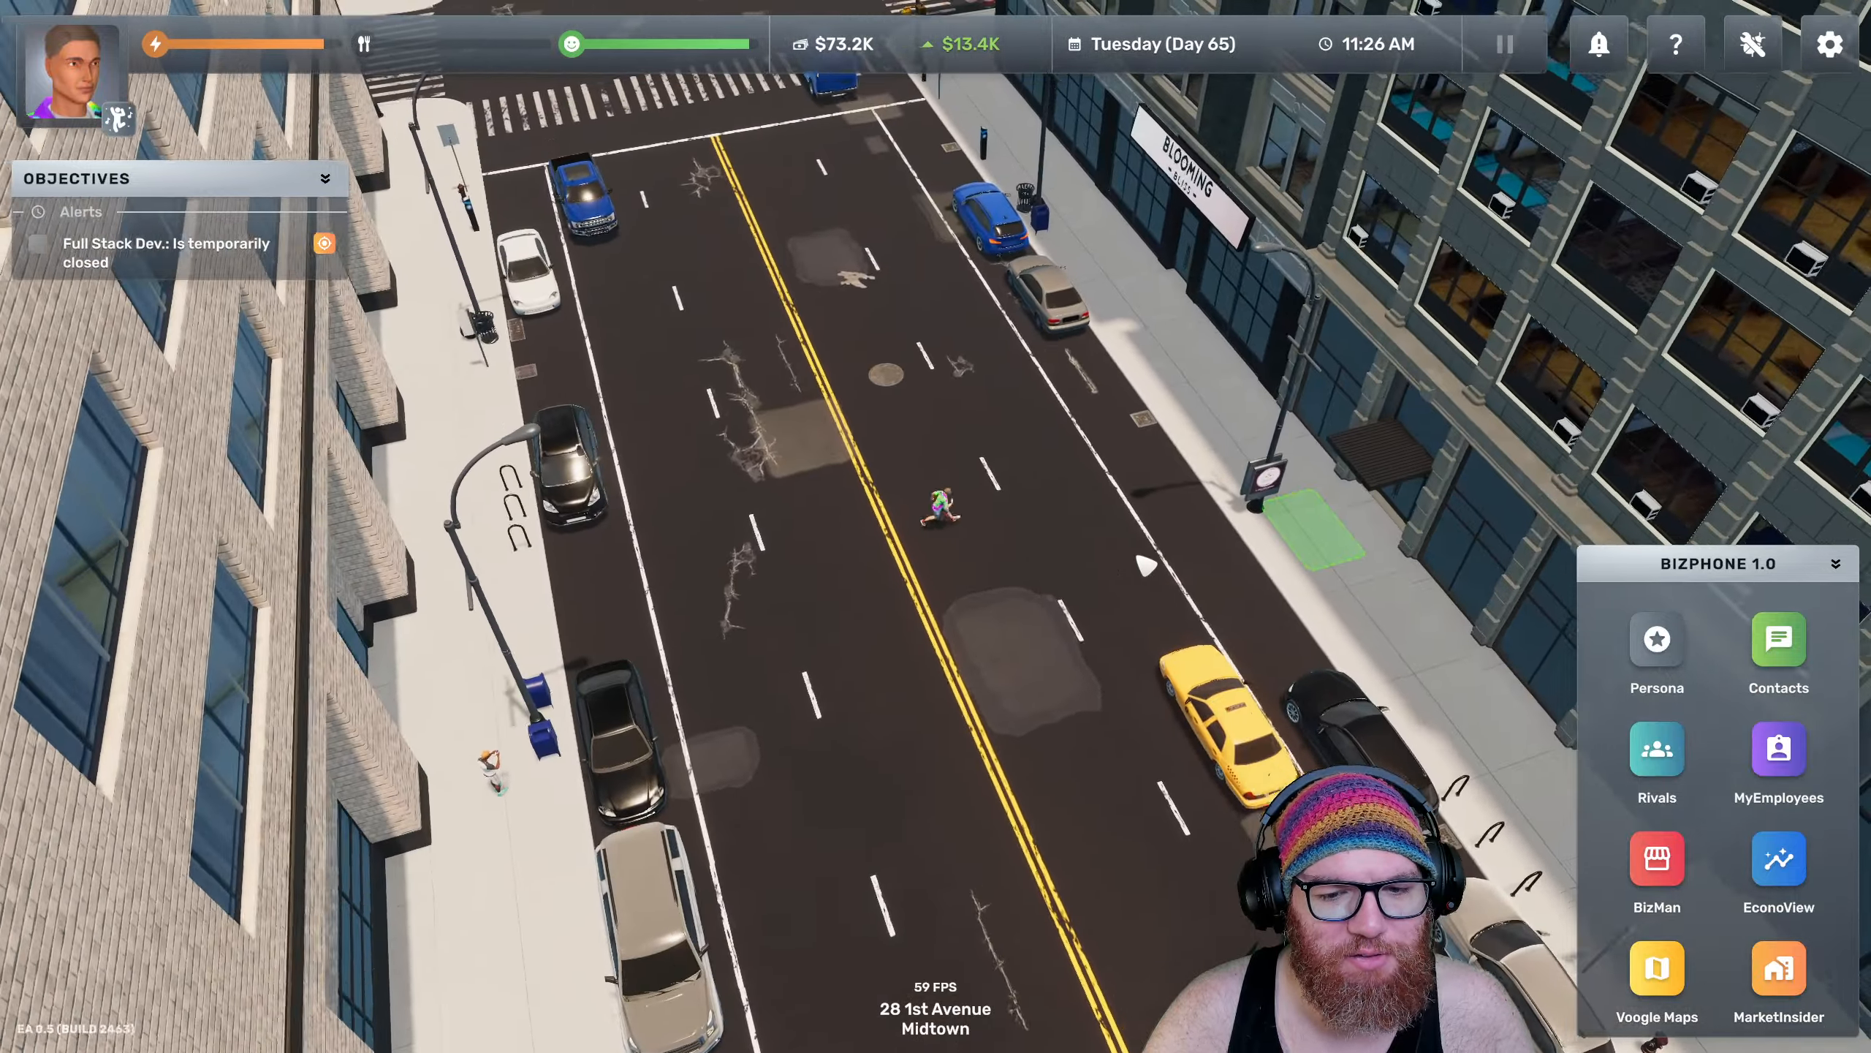
Travel to City Cars at 76 3rd Street and enter the dealership
left_click(1655, 979)
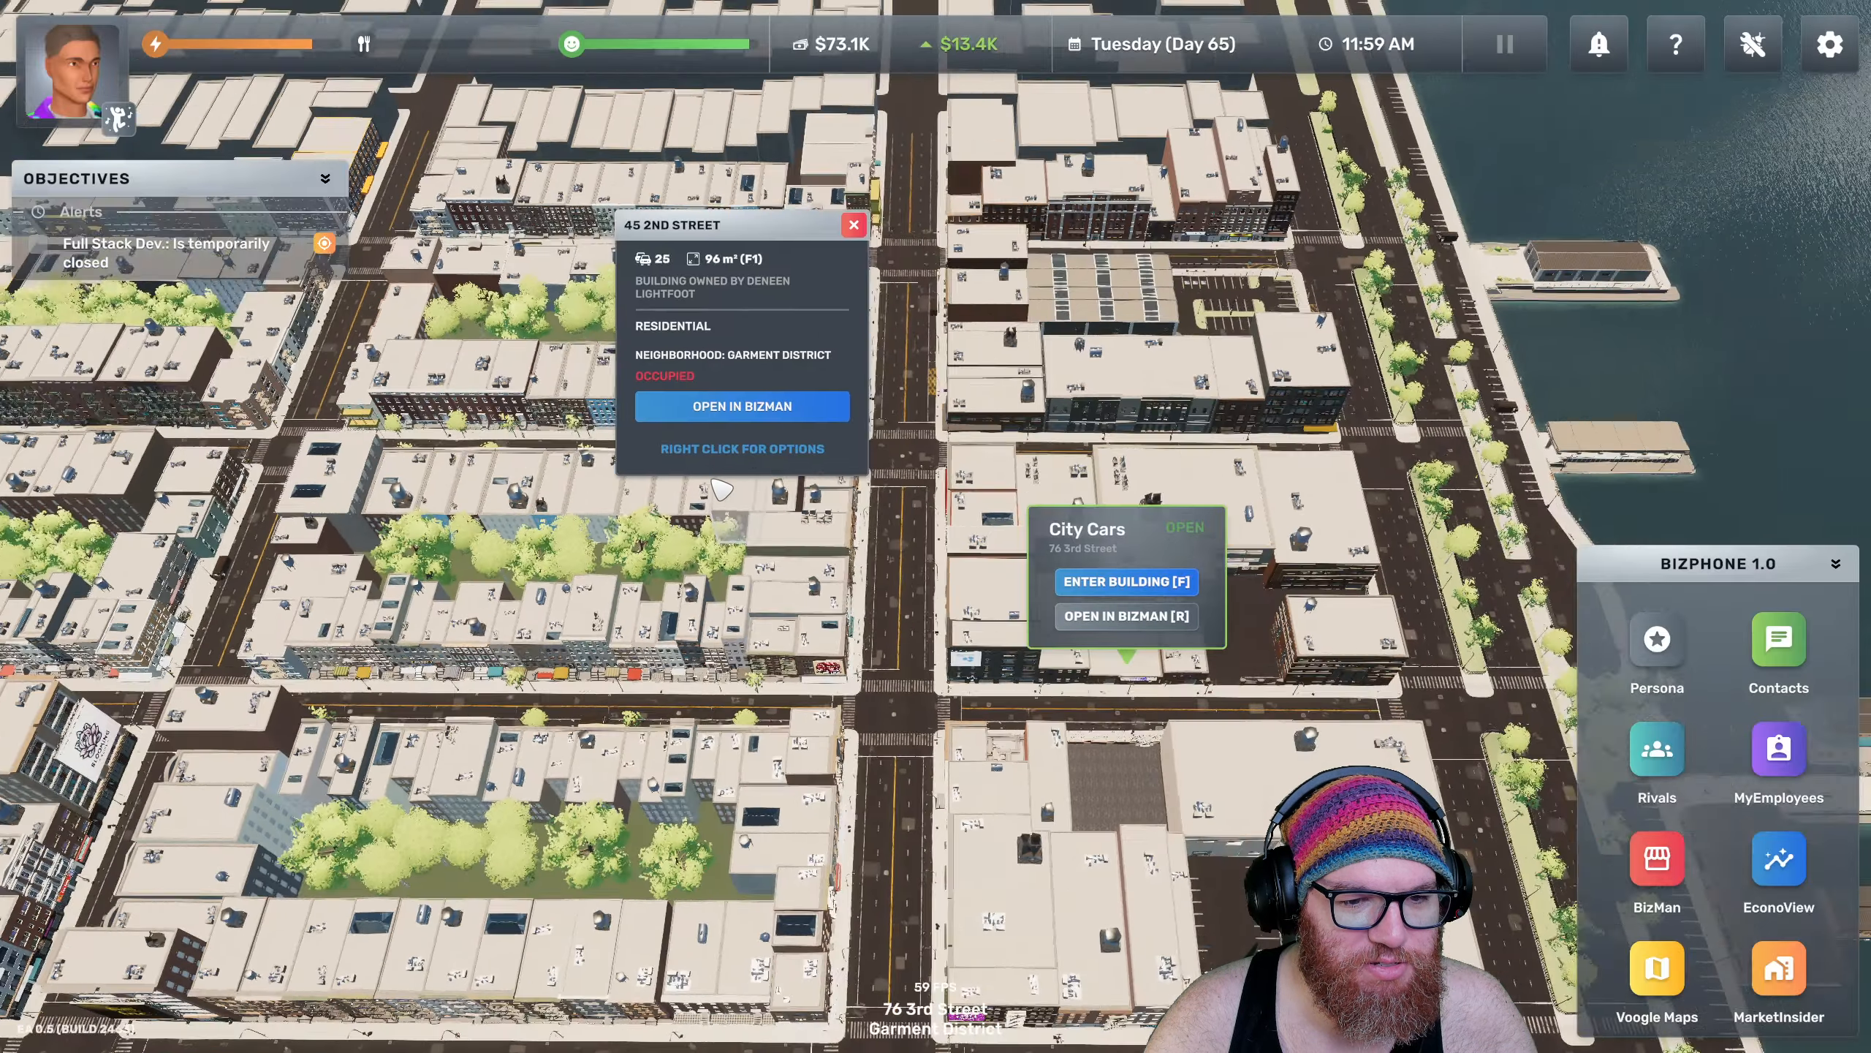
left_click(1124, 582)
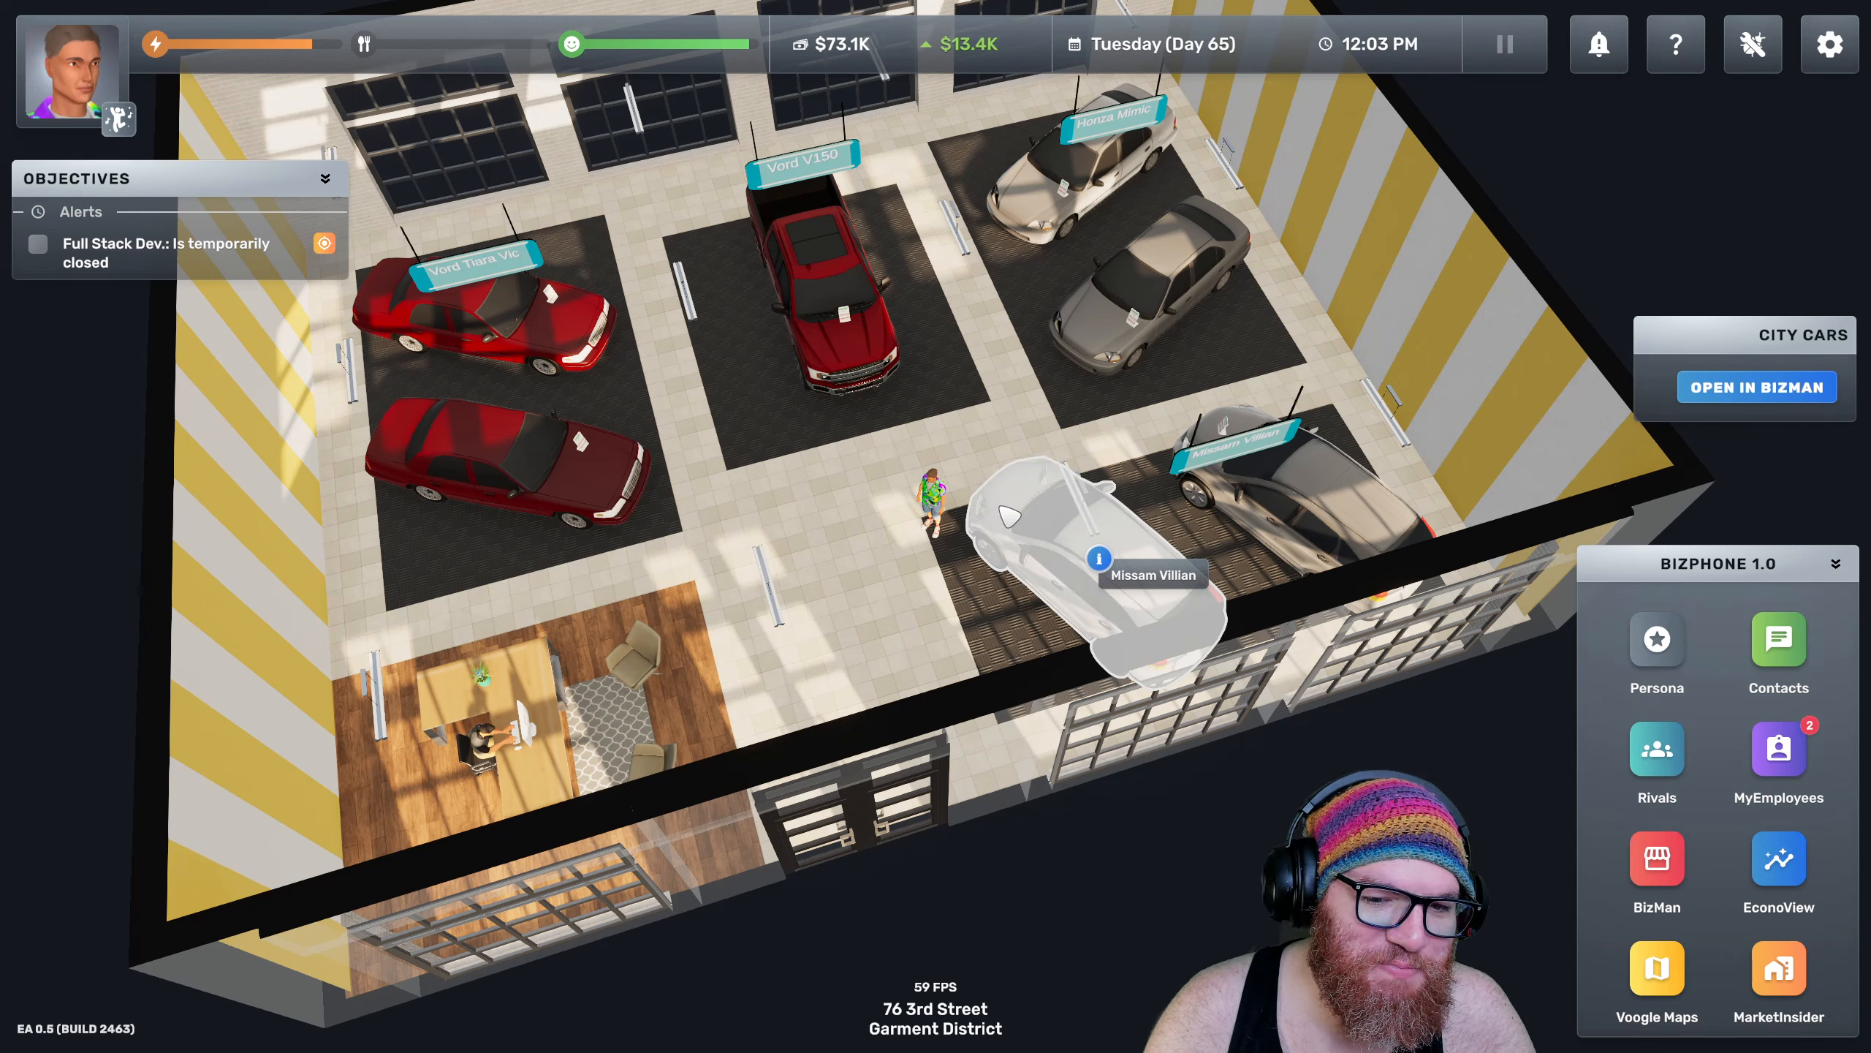
Buy a blue Missam Villian for $22,000
left_click(1101, 559)
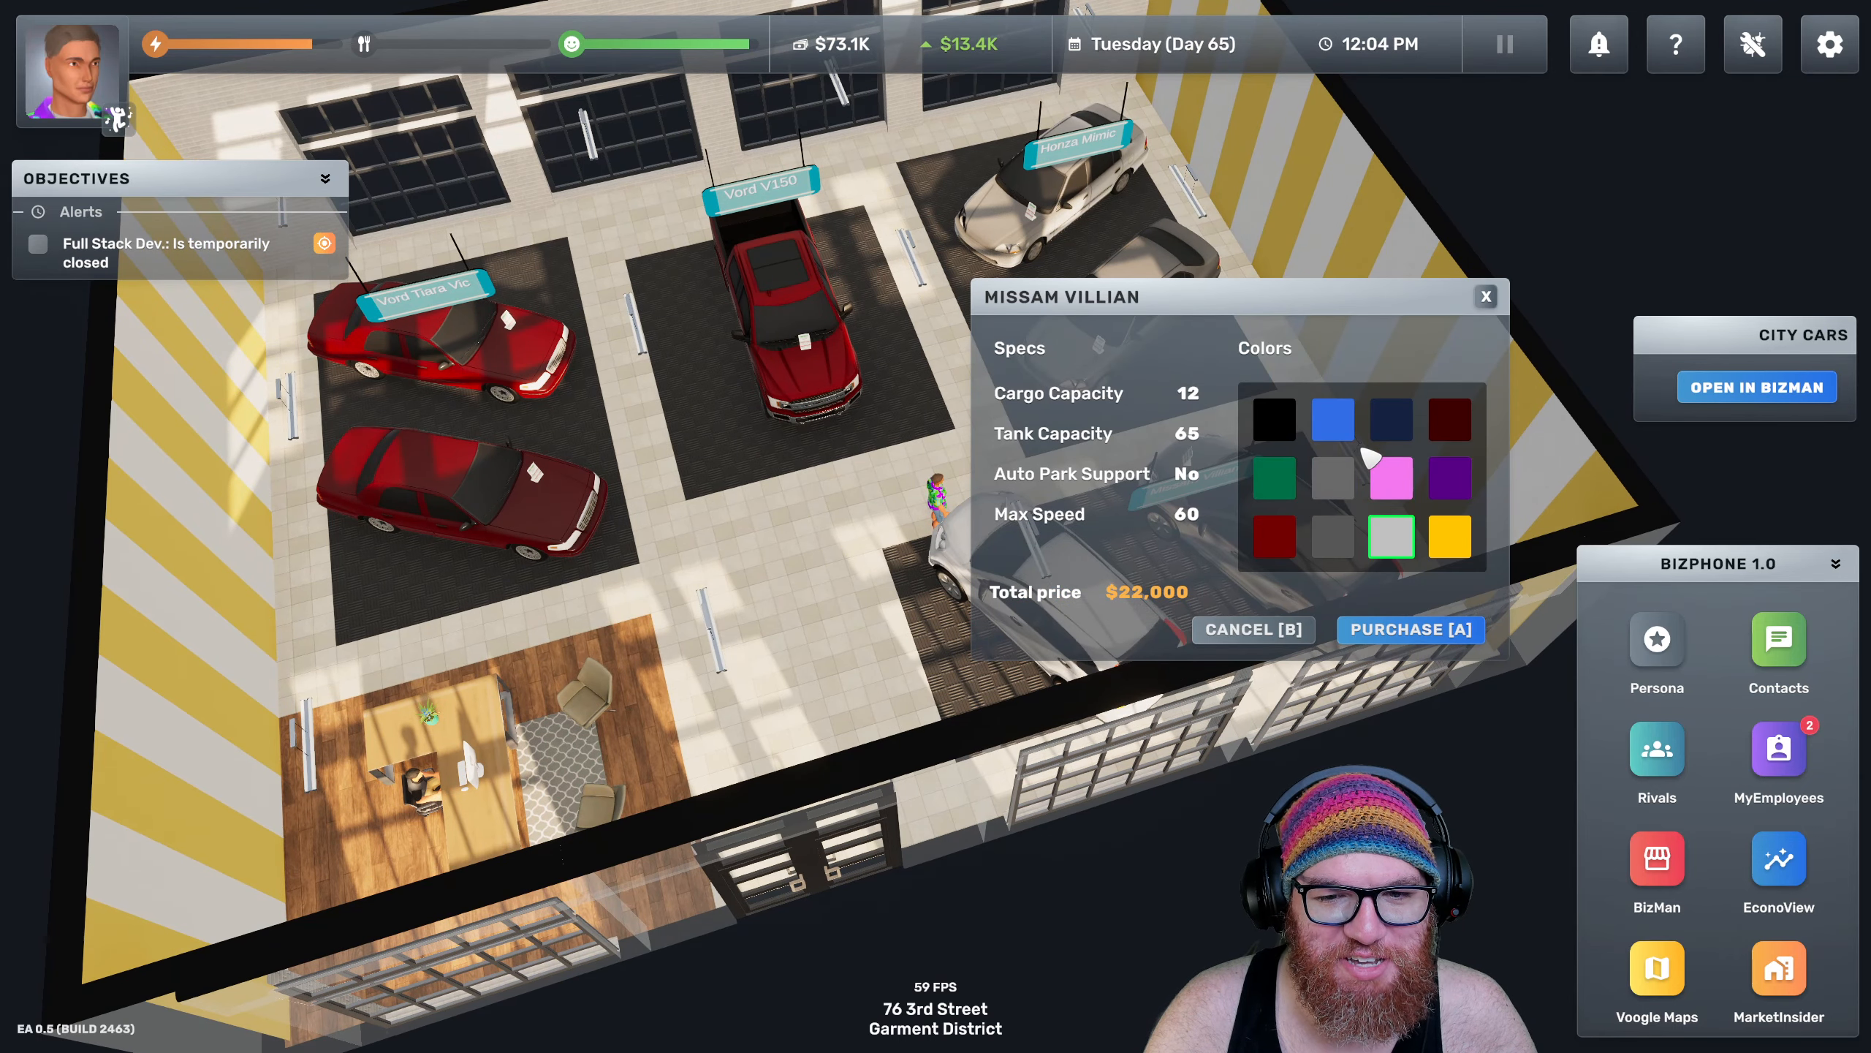
left_click(1273, 420)
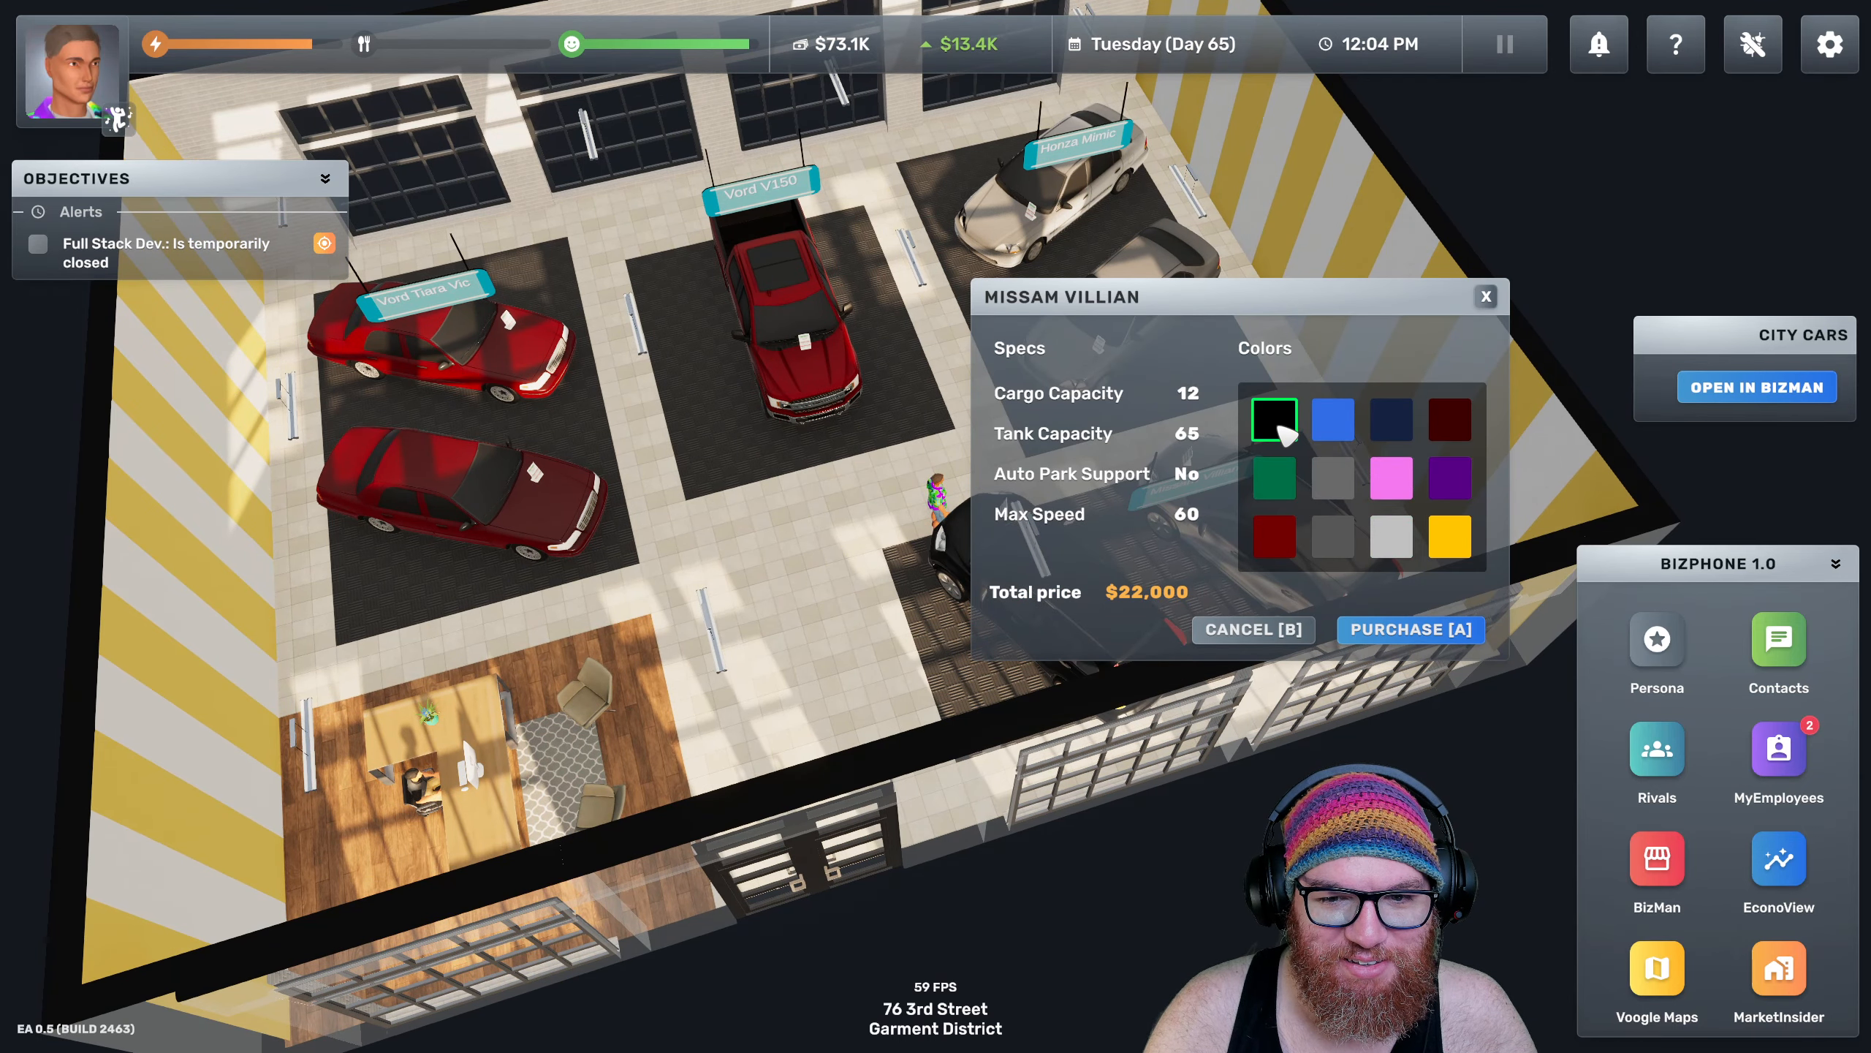
left_click(1332, 420)
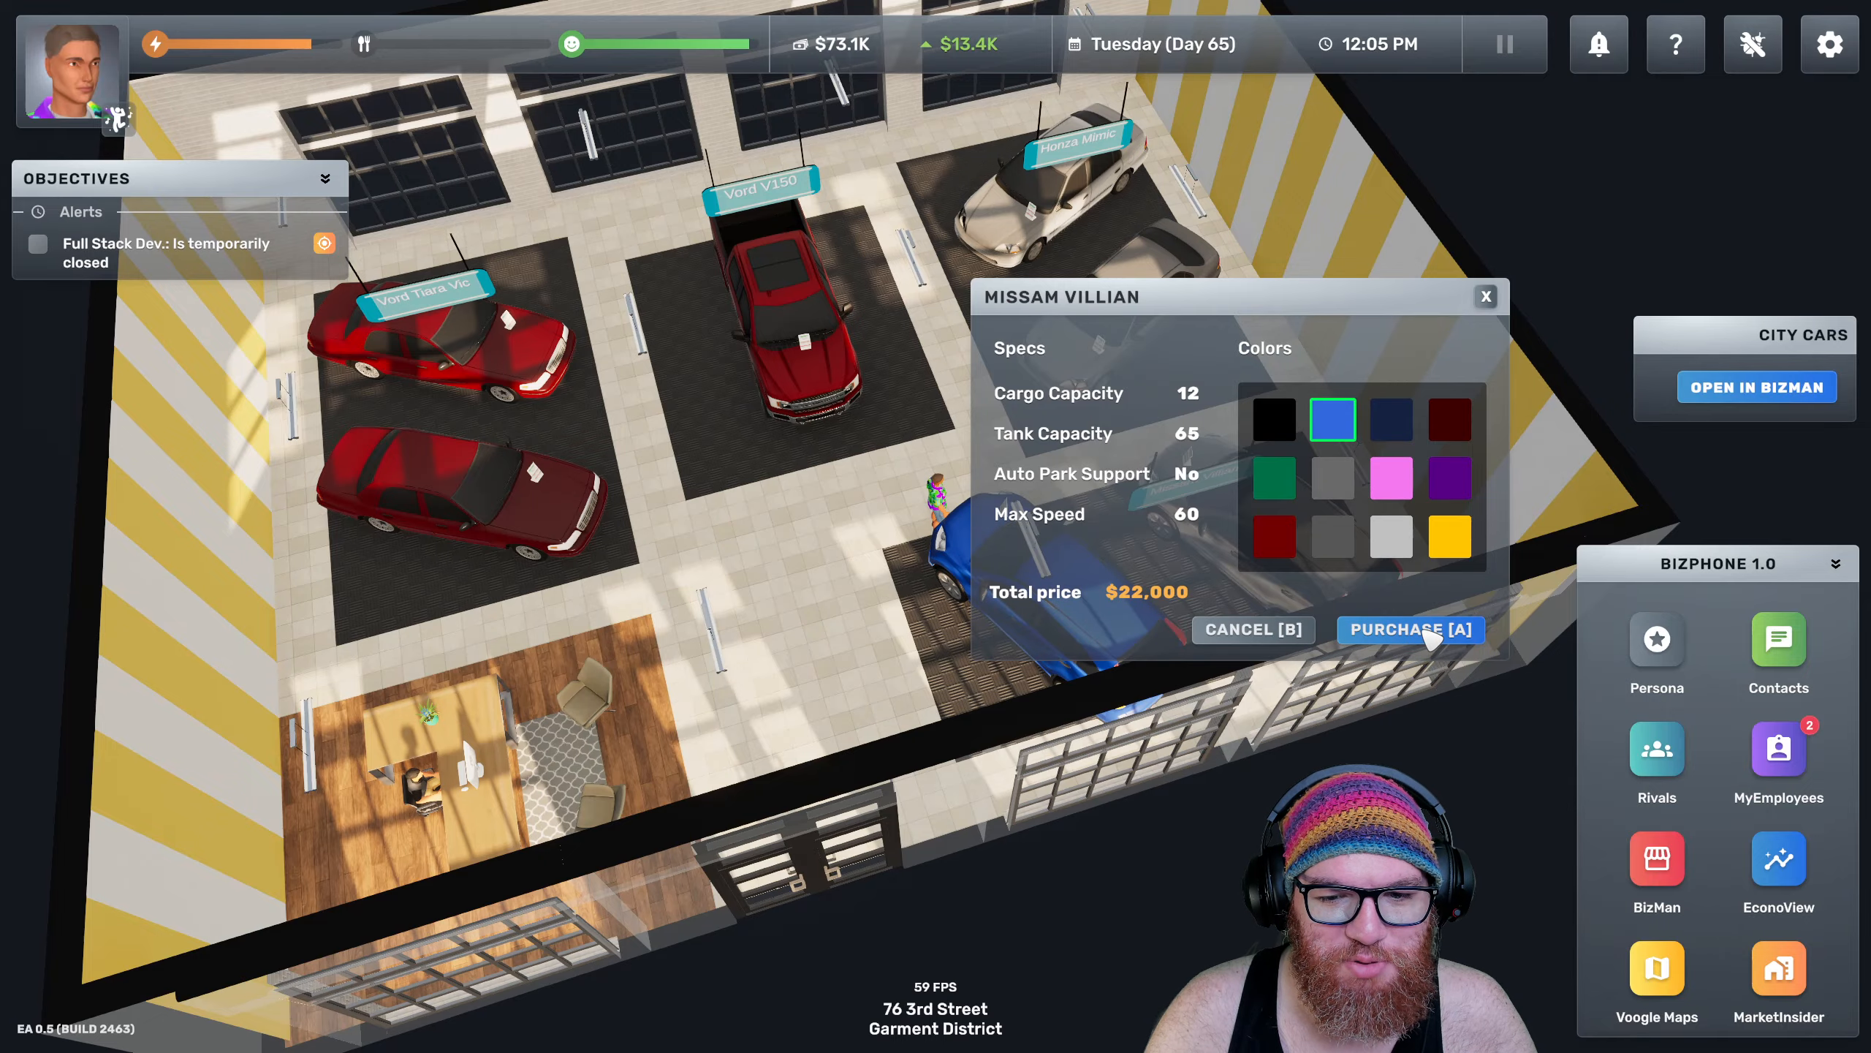
left_click(1409, 628)
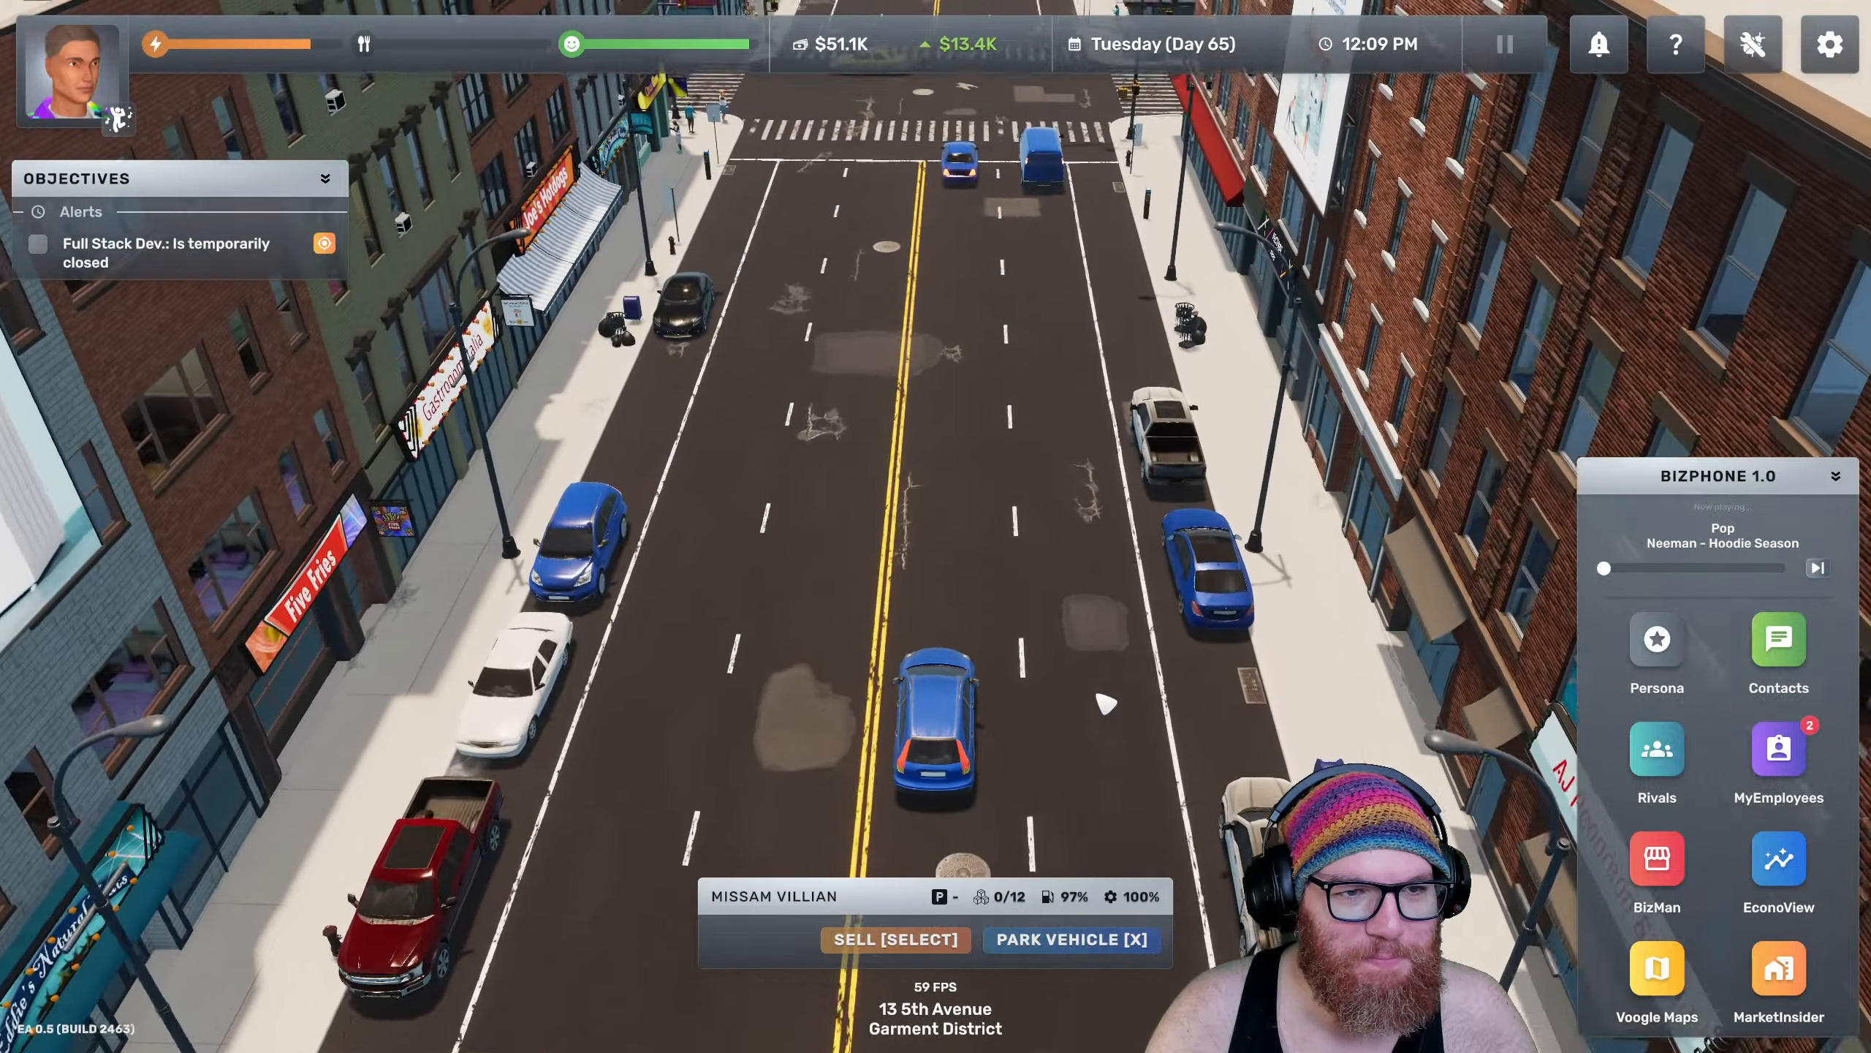
Drive to the rented residence on 3rd Street via Voogle Maps
left_click(1655, 971)
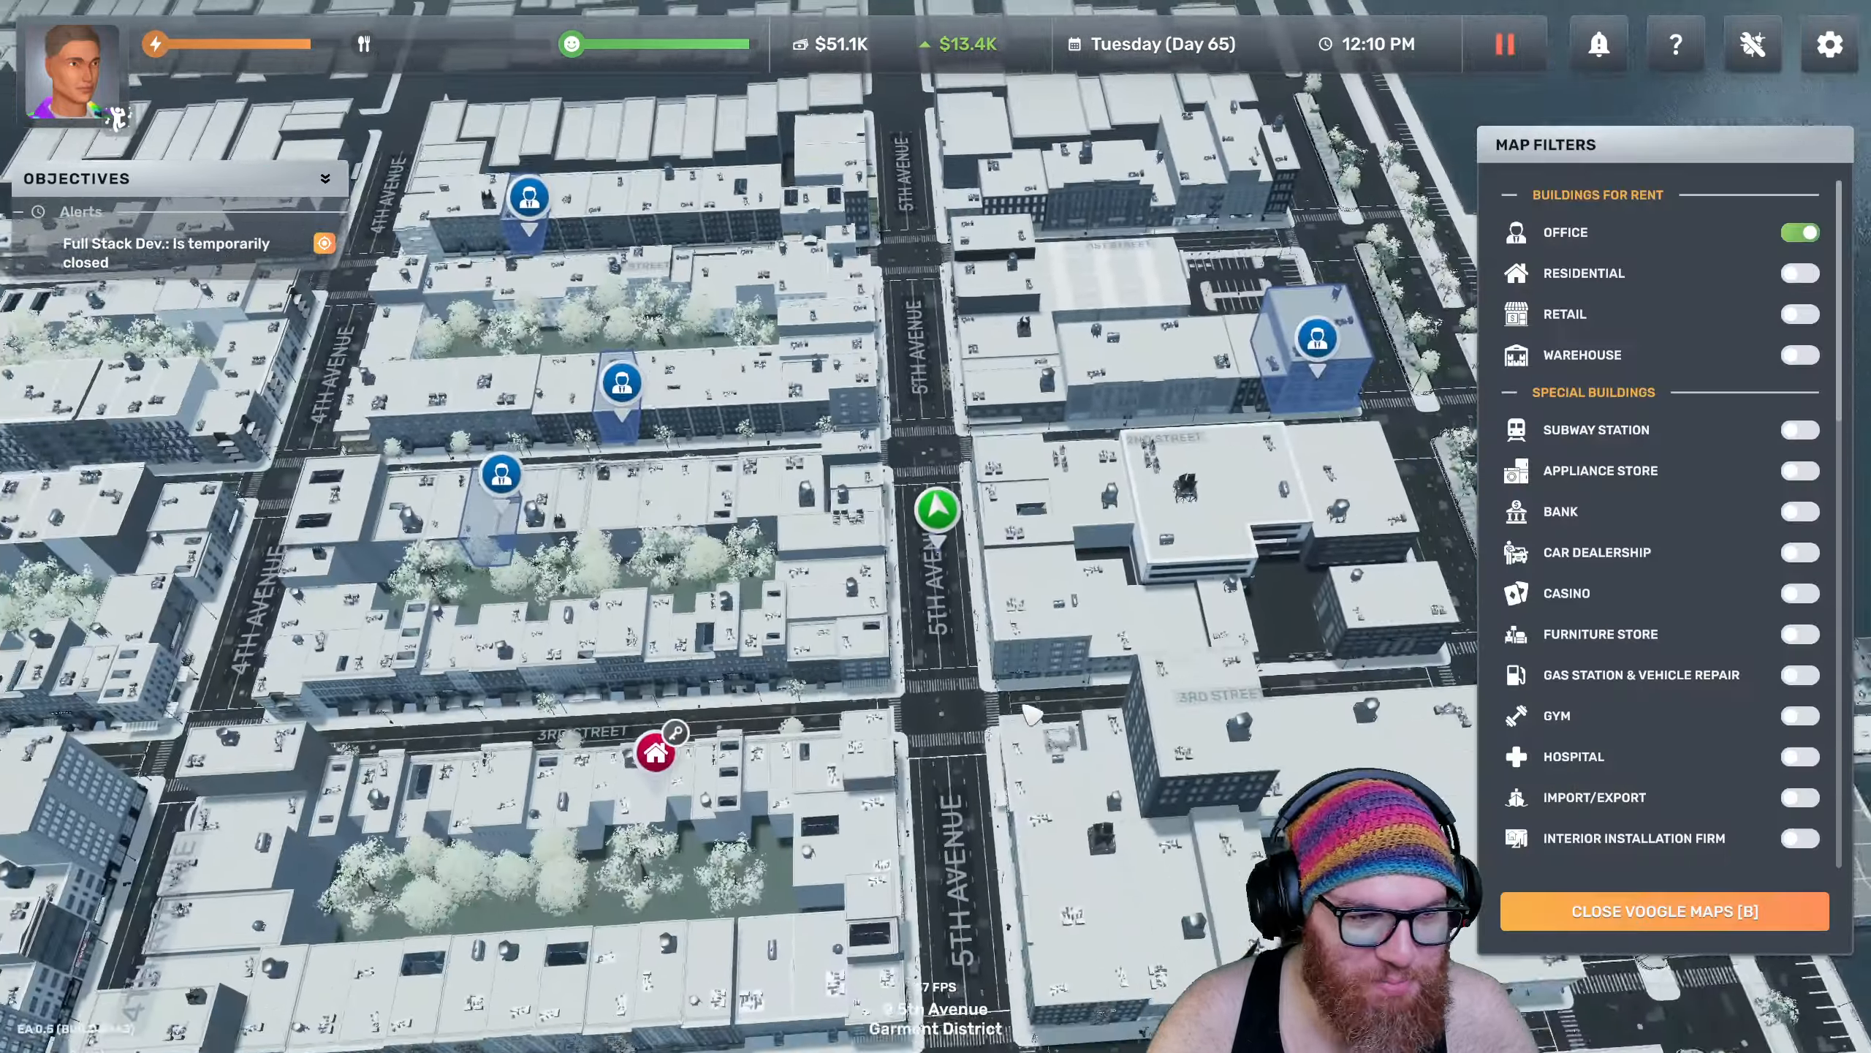
left_click(1663, 911)
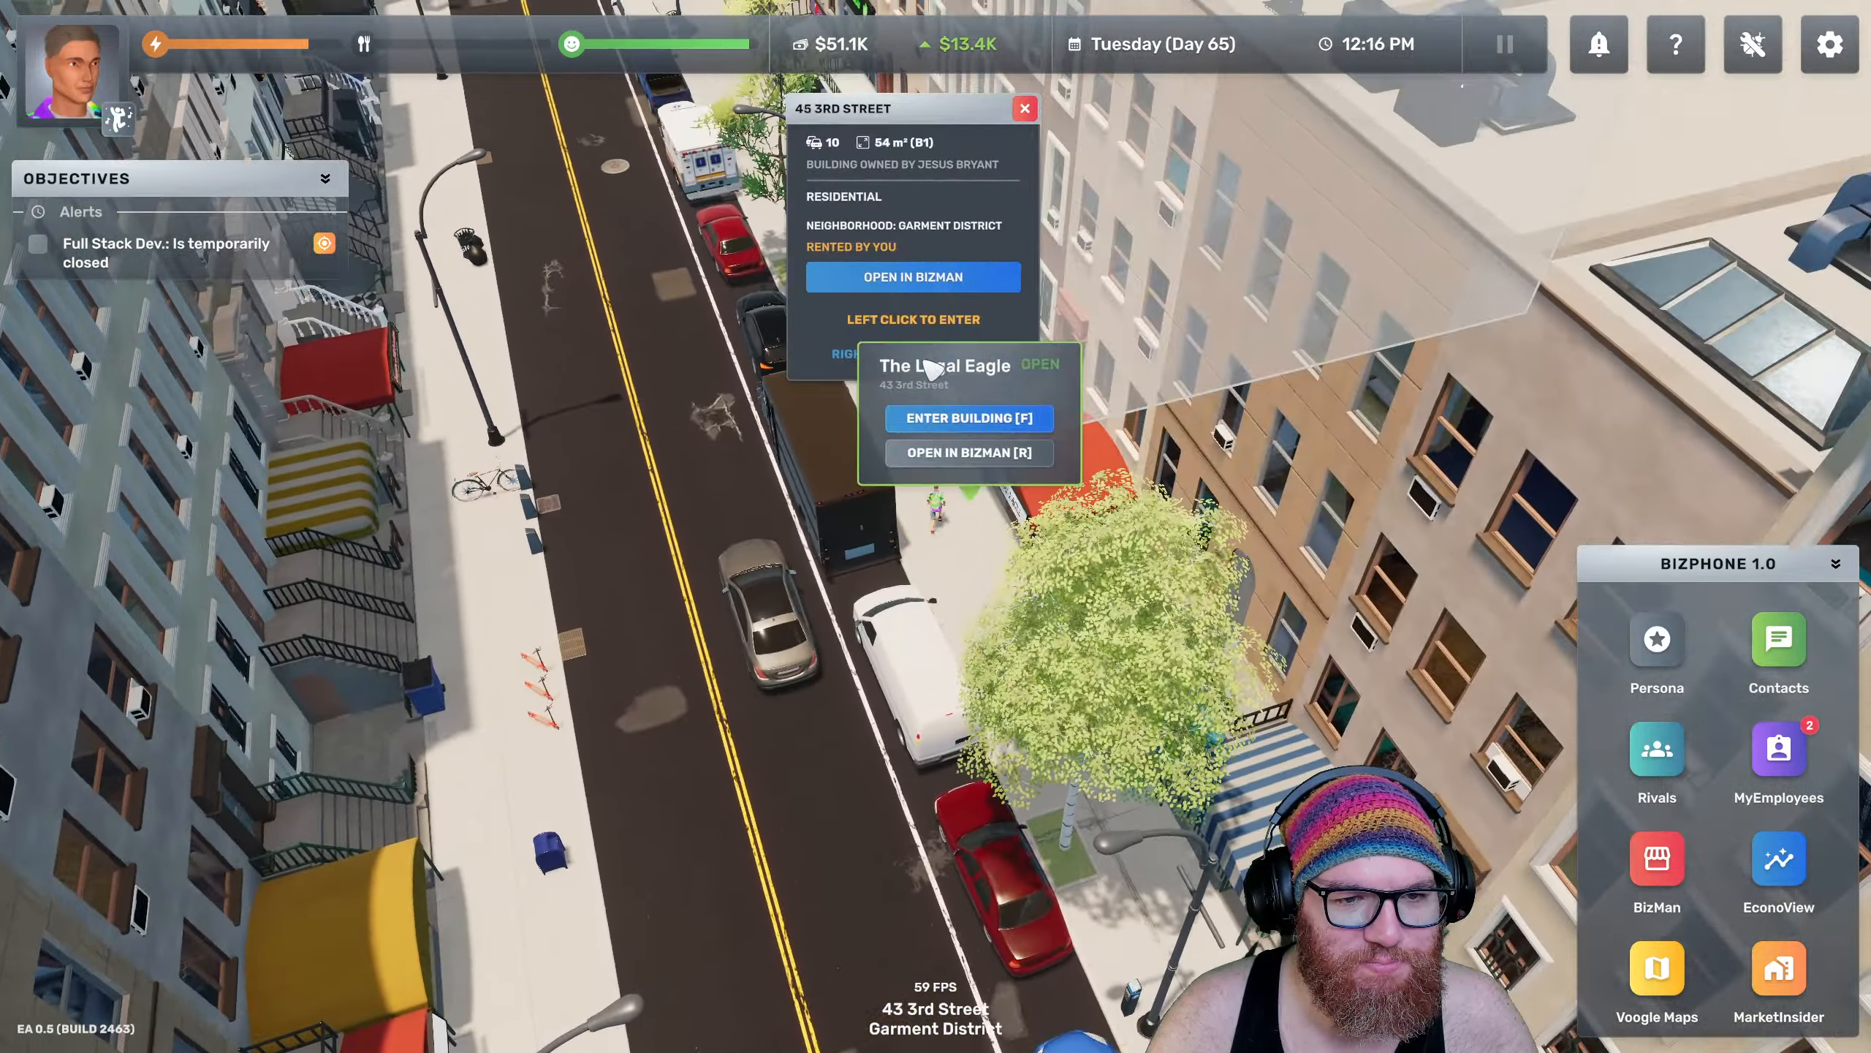
Repaint the 45 3rd Street home's rooms green, teal and dark navy for $1,500
left_click(969, 418)
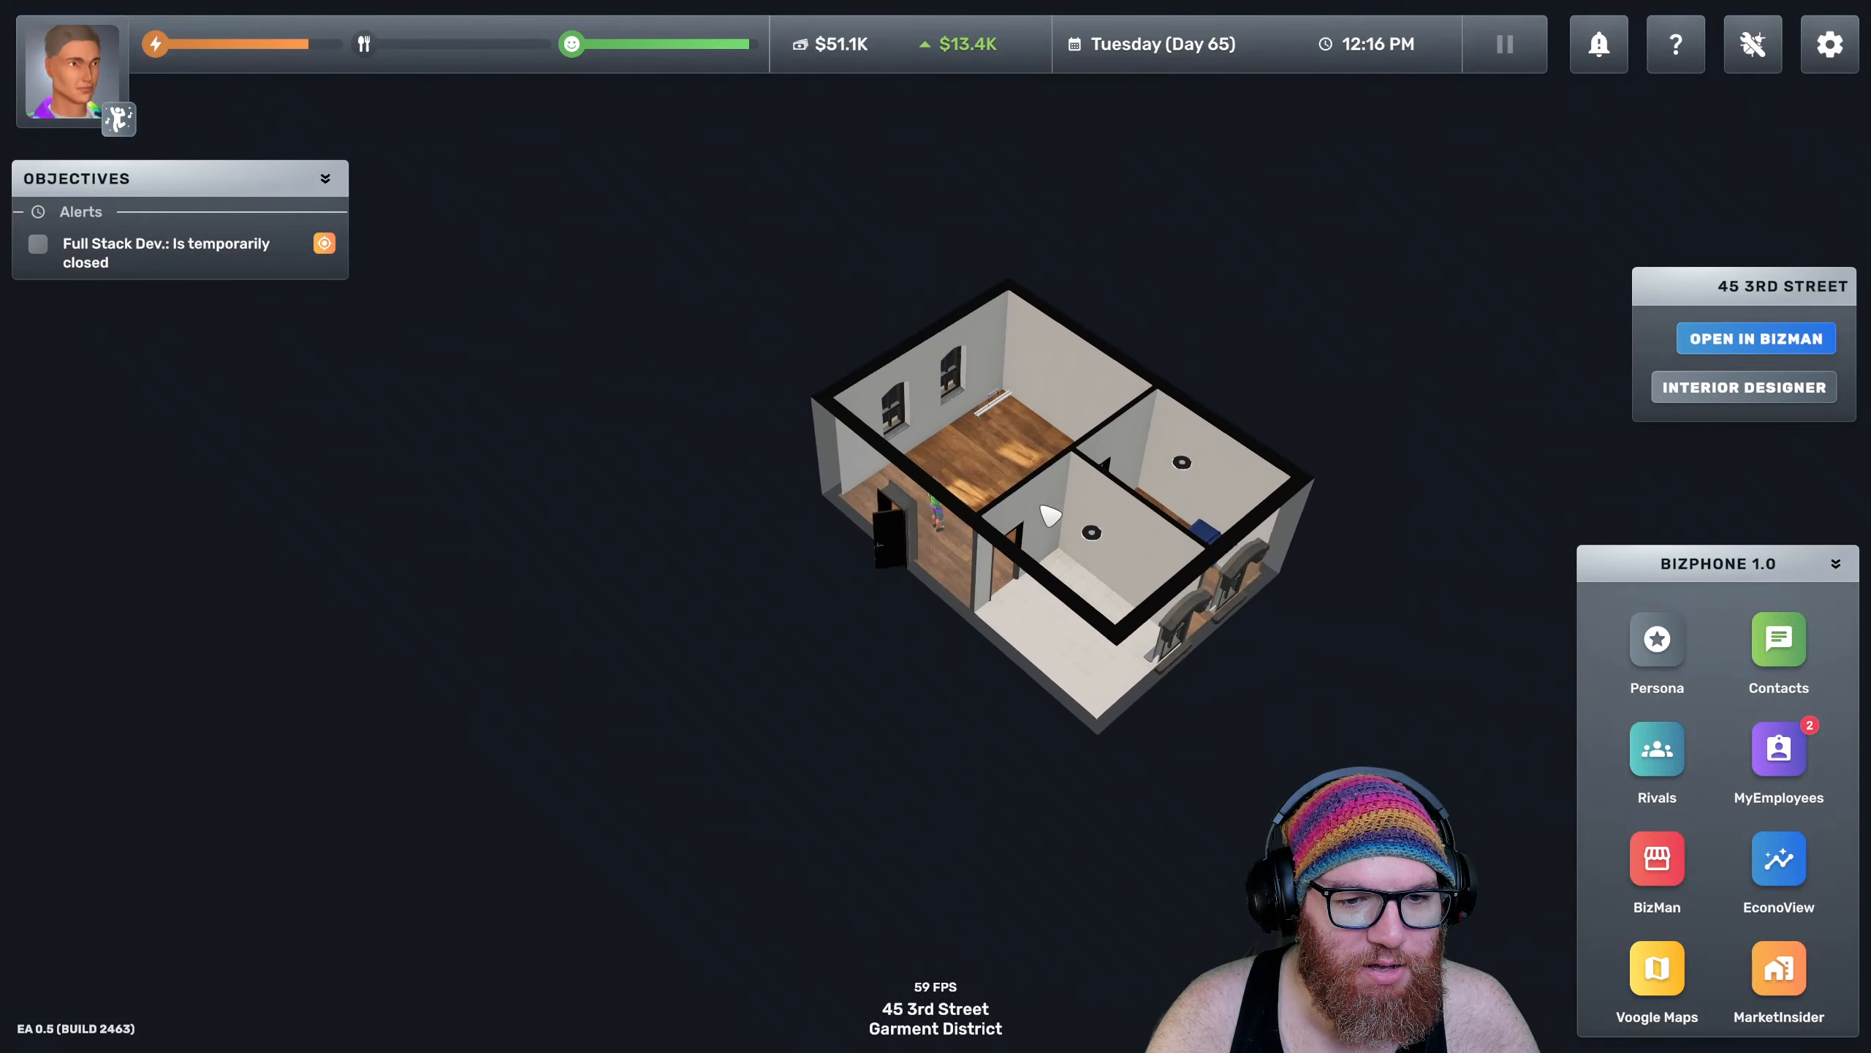
left_click(1743, 386)
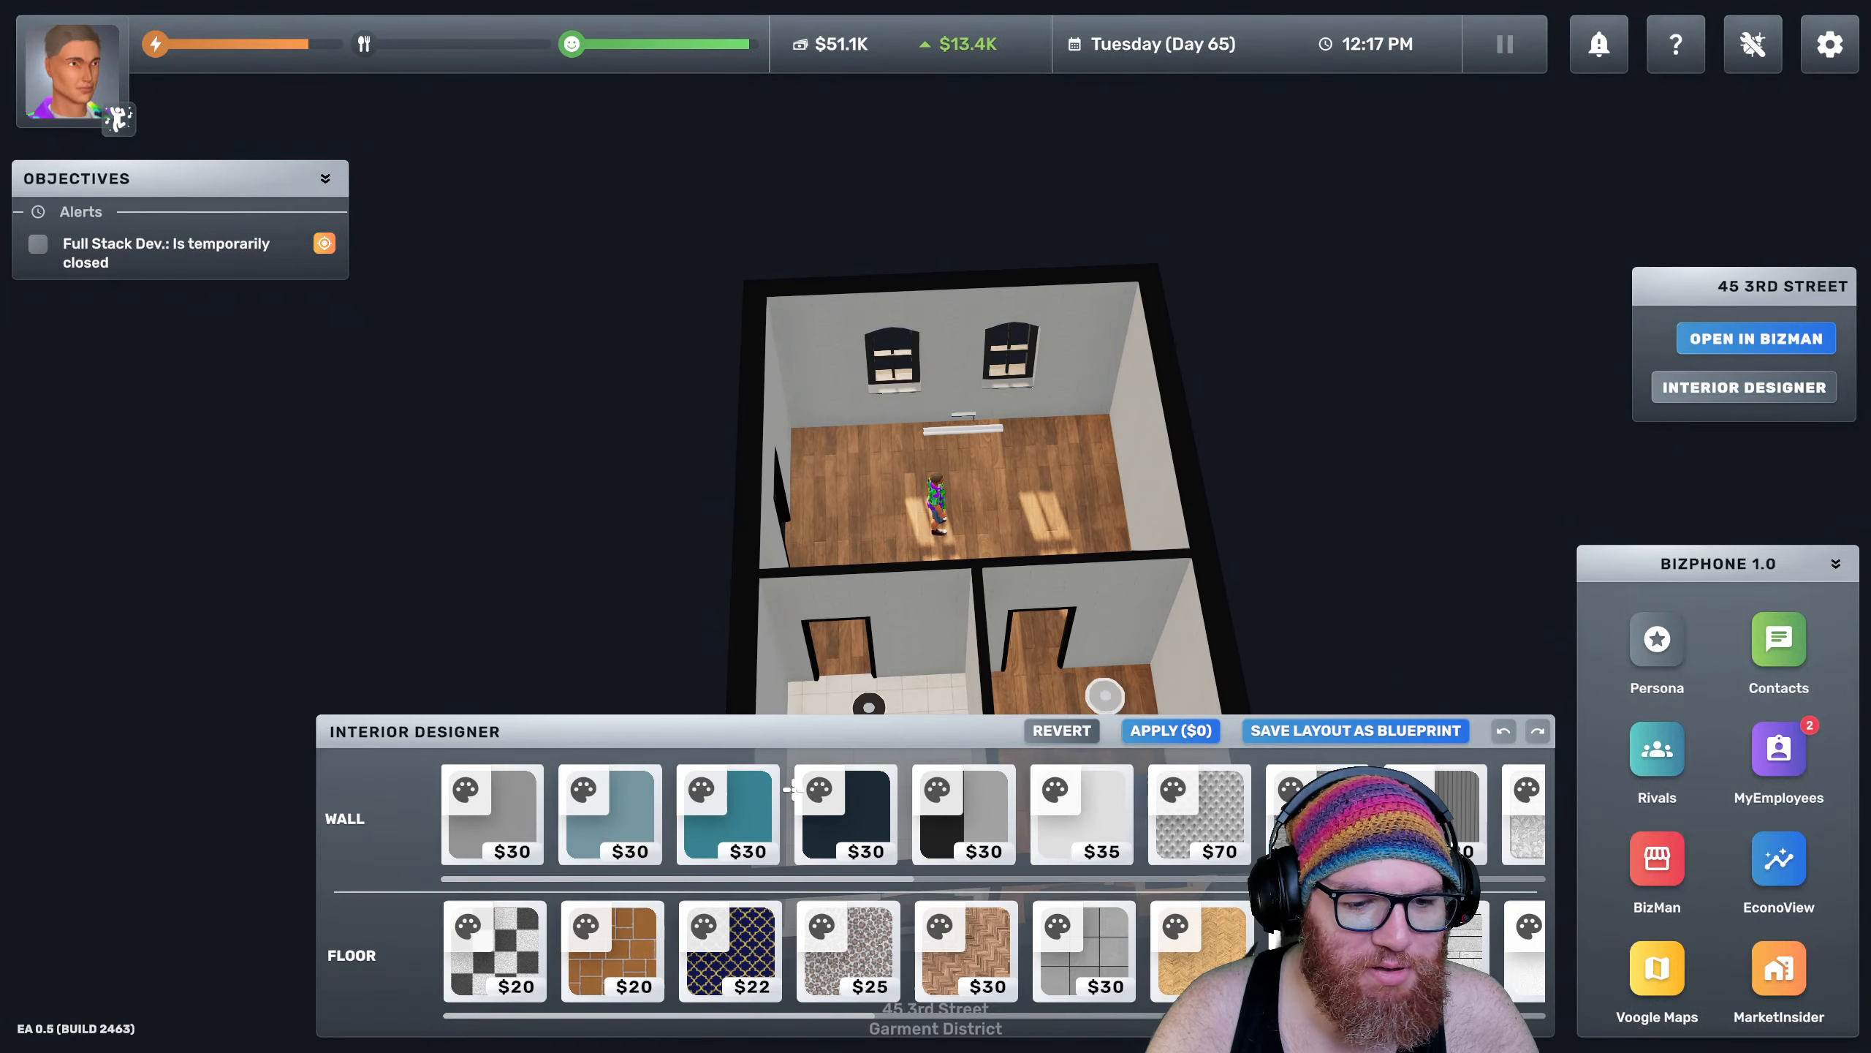
left_click(845, 816)
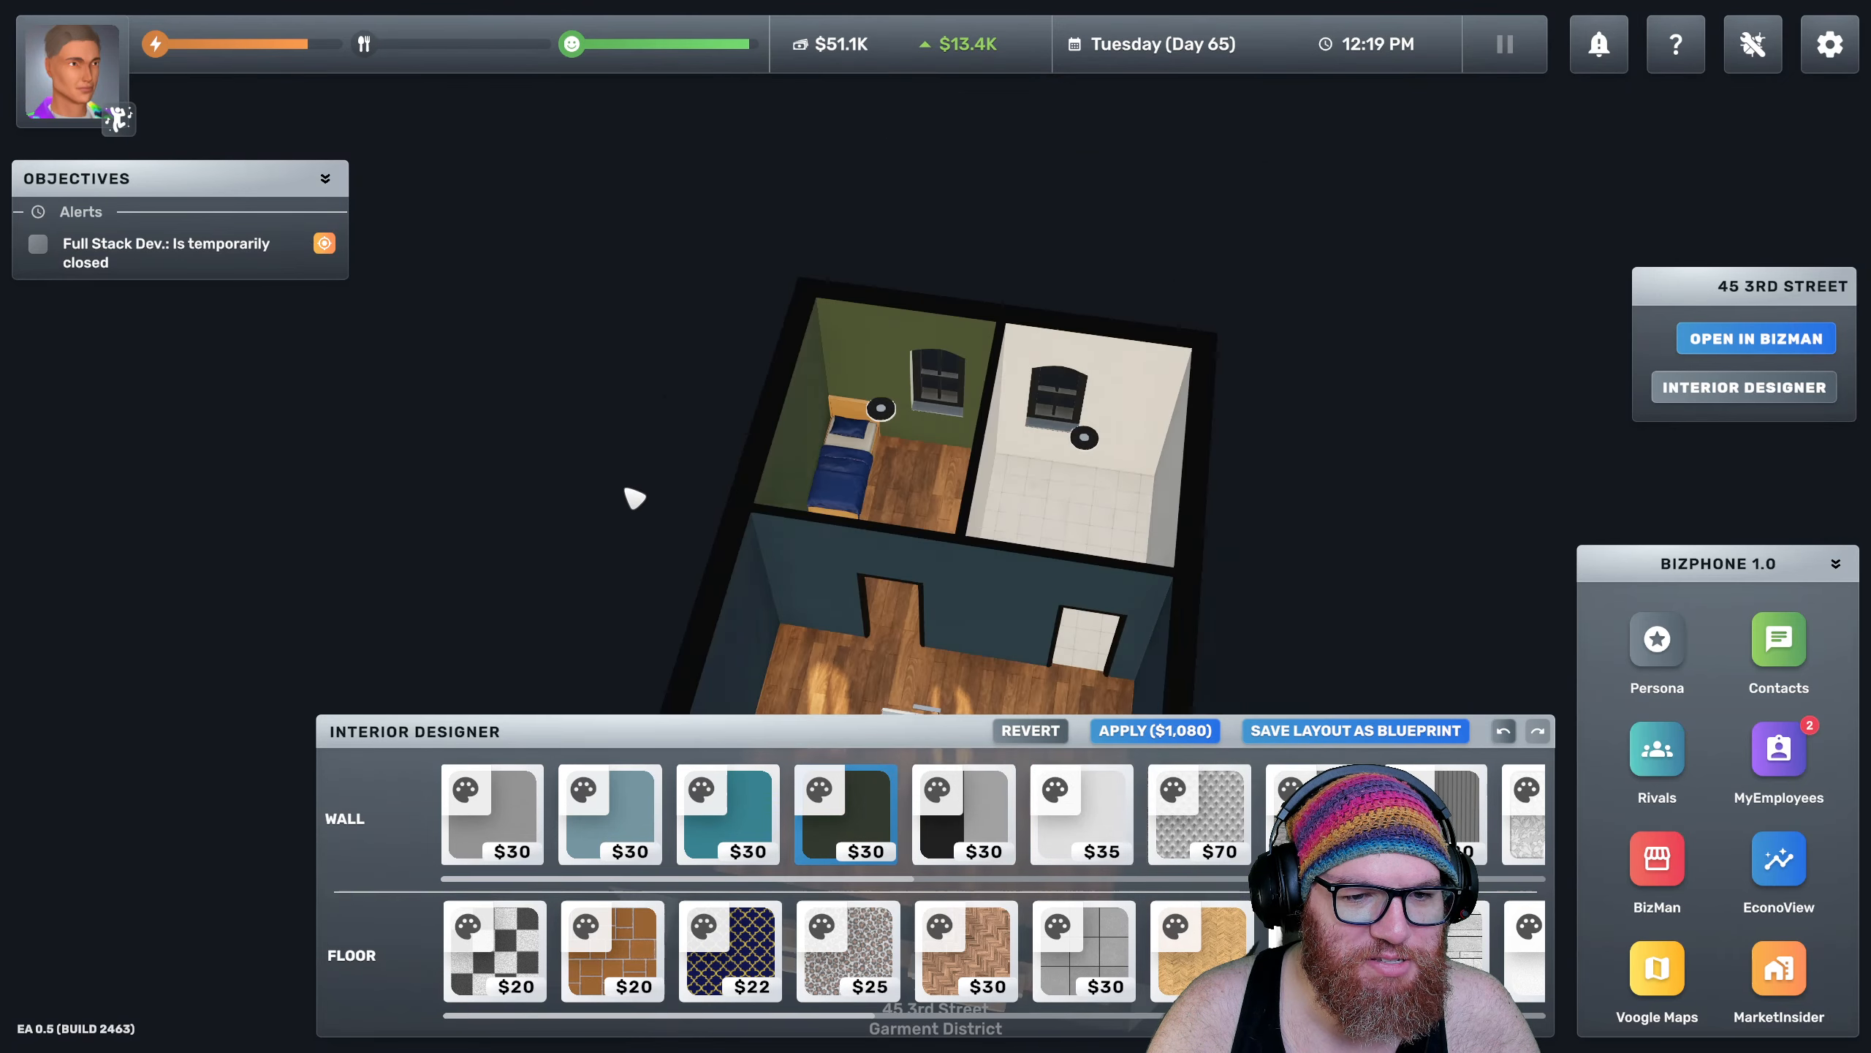
left_click(728, 816)
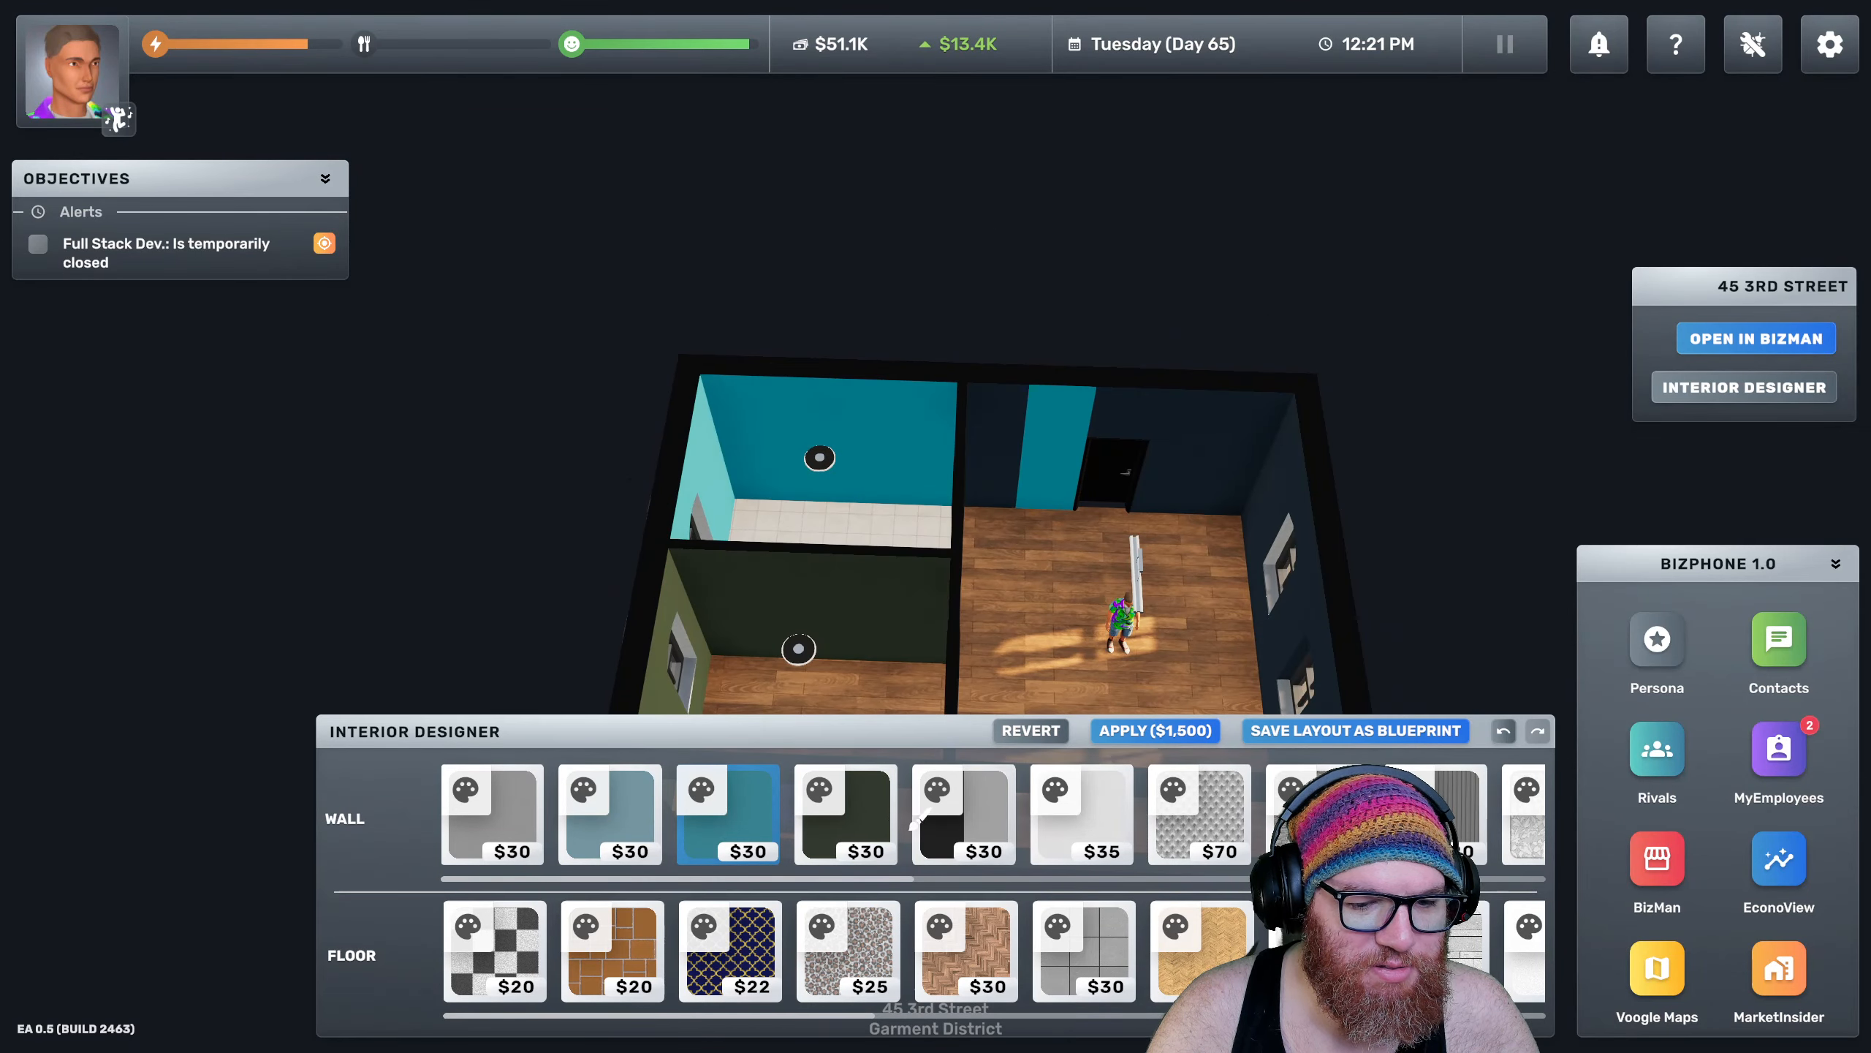
left_click(845, 815)
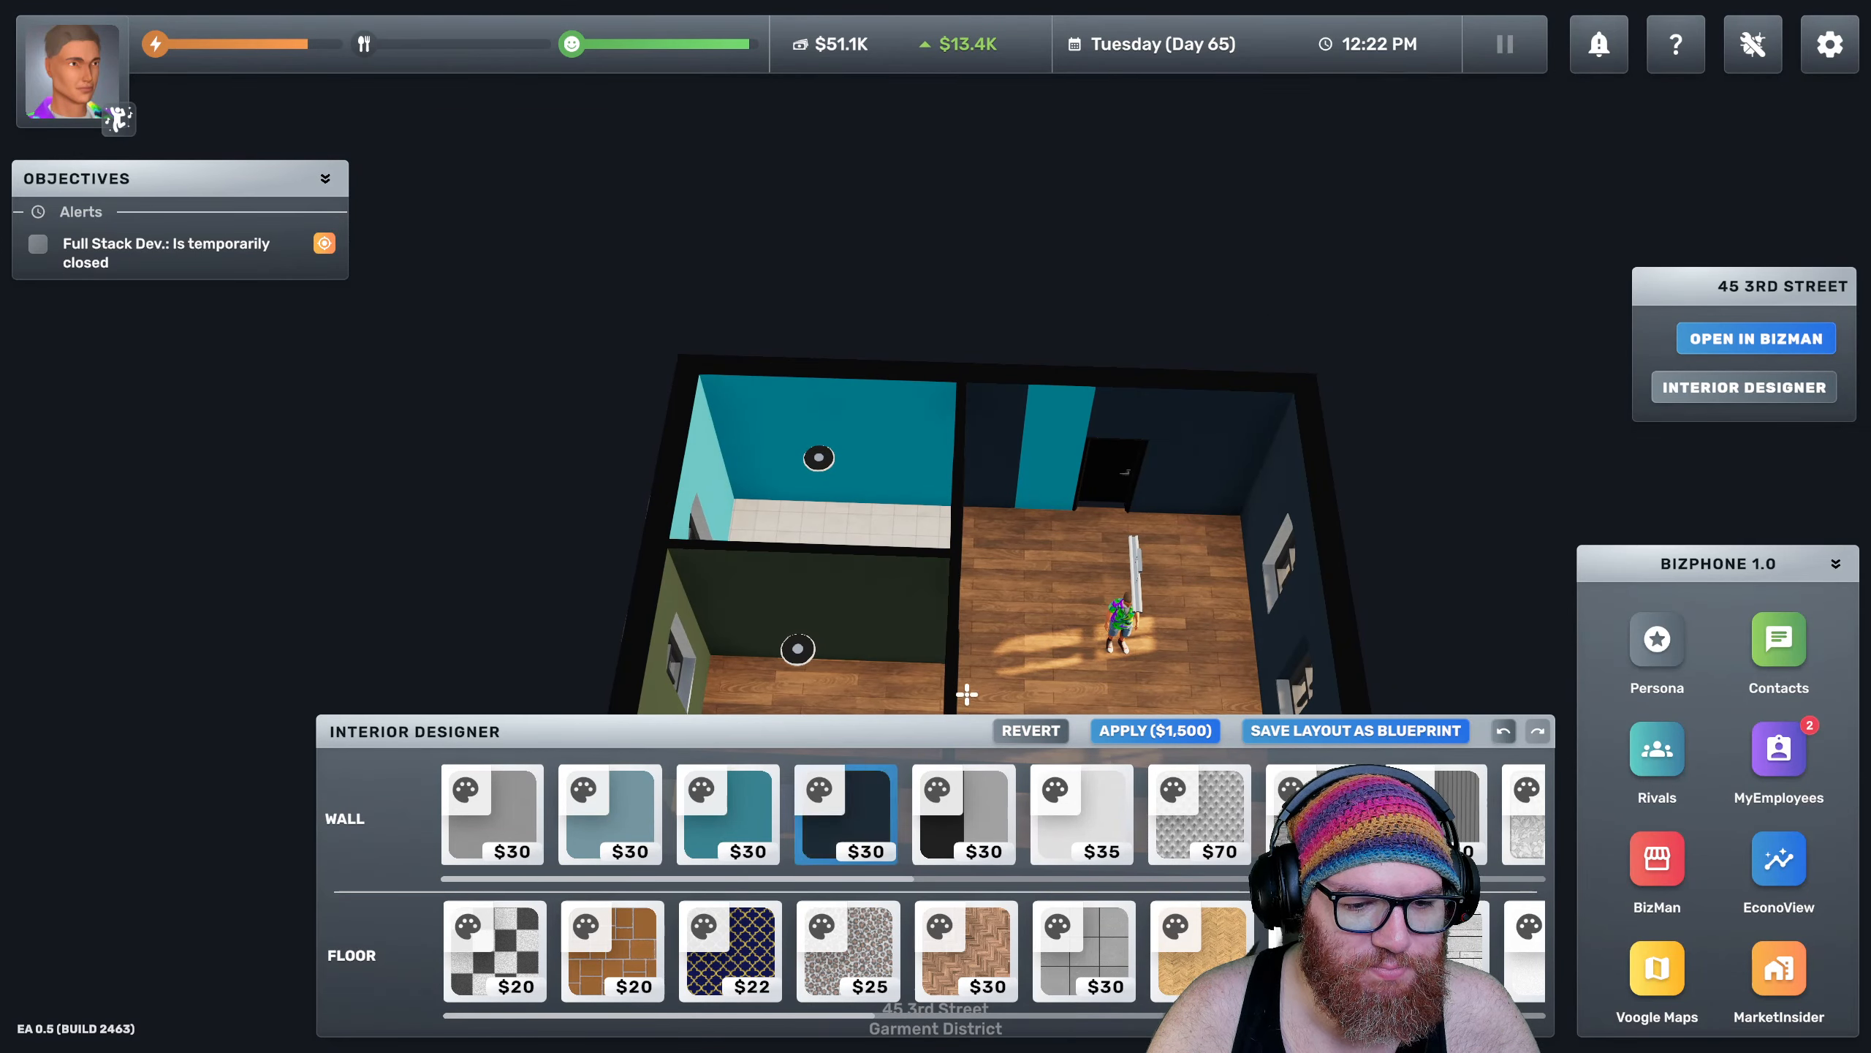
left_click(1153, 729)
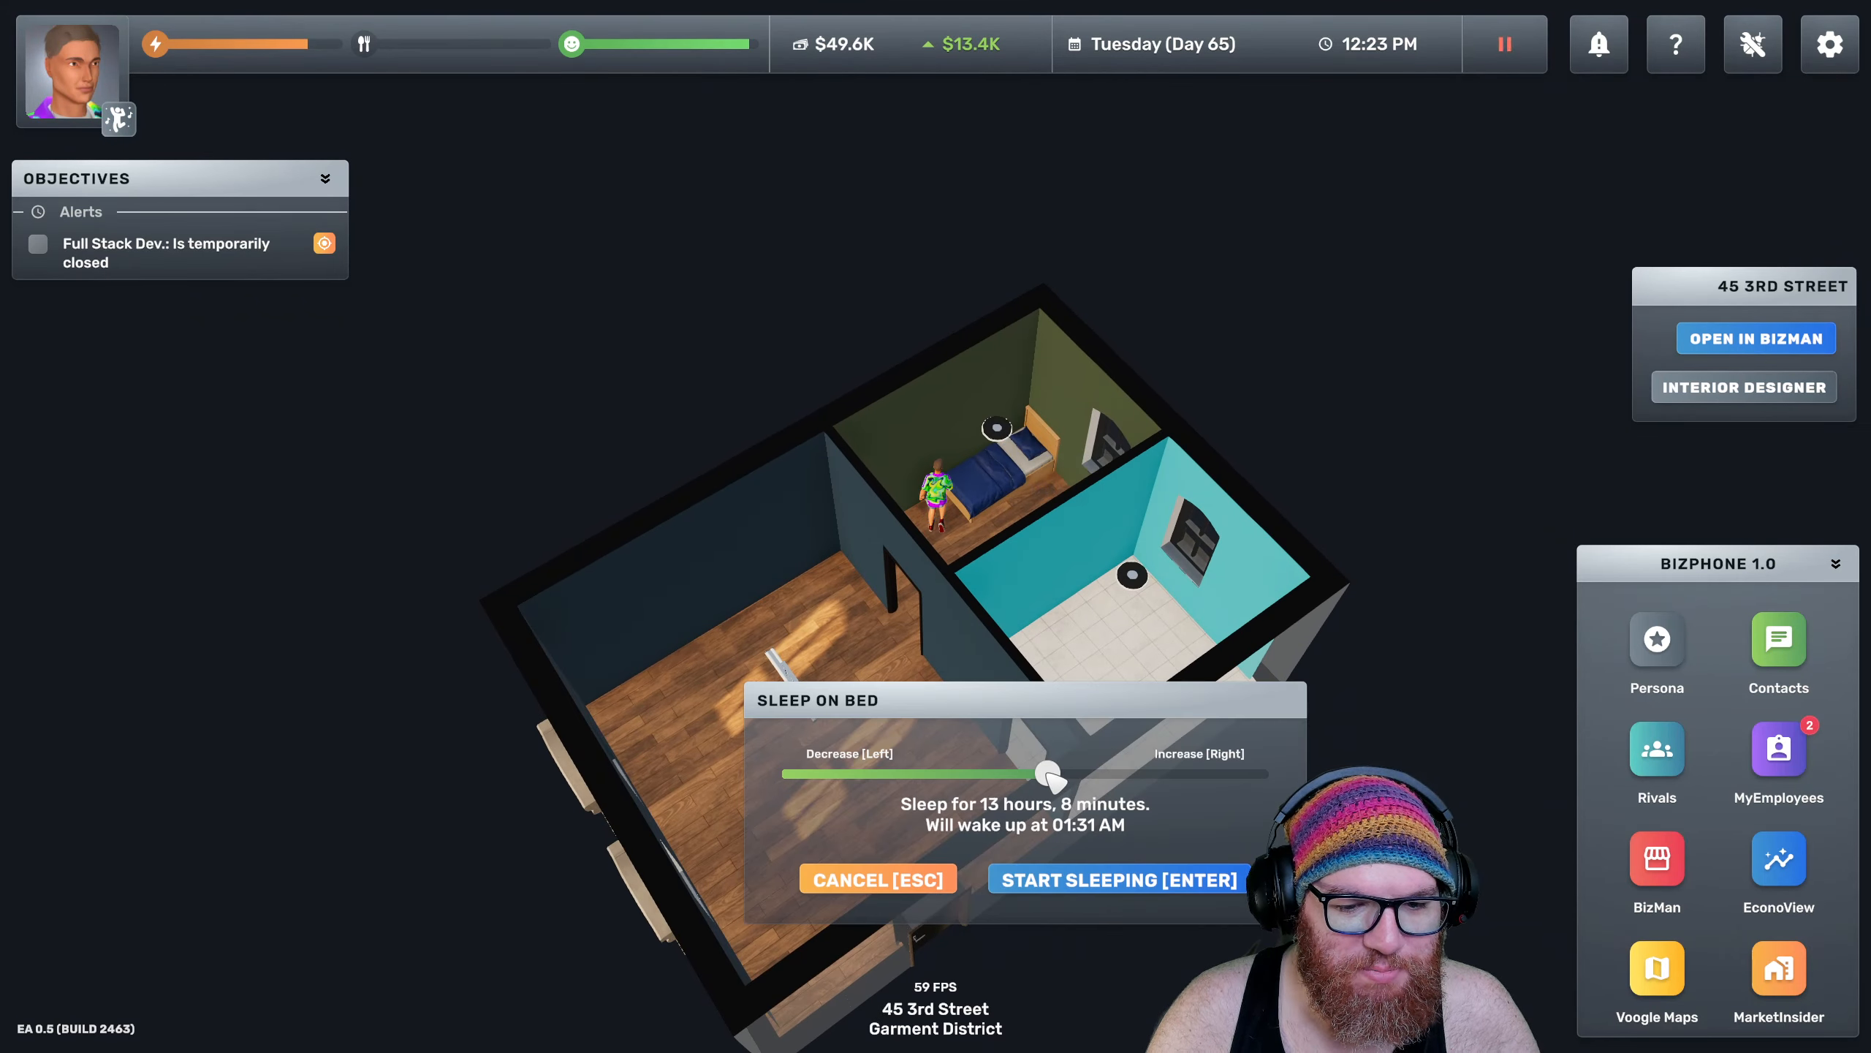
Sleep about 19h 40m through to Wednesday, Day 66, morning
left_click_drag(1048, 772, 1199, 778)
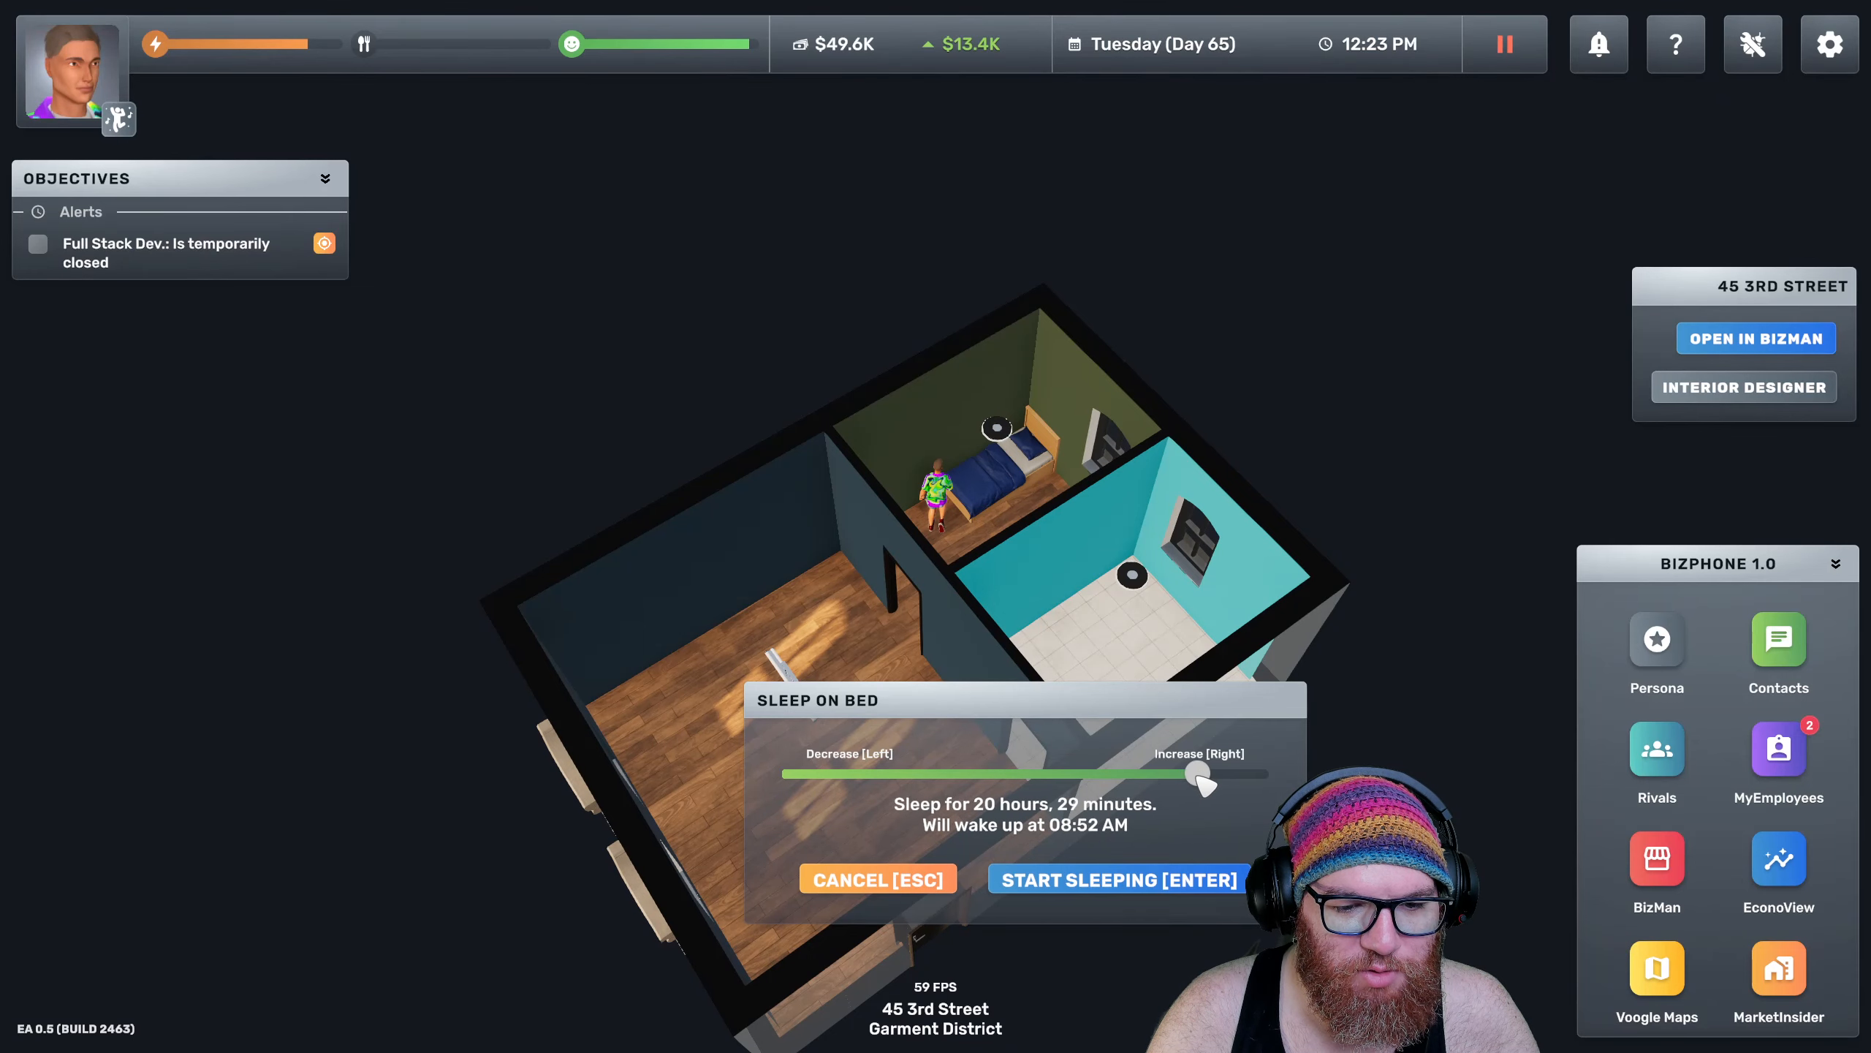
left_click_drag(1202, 783, 1181, 784)
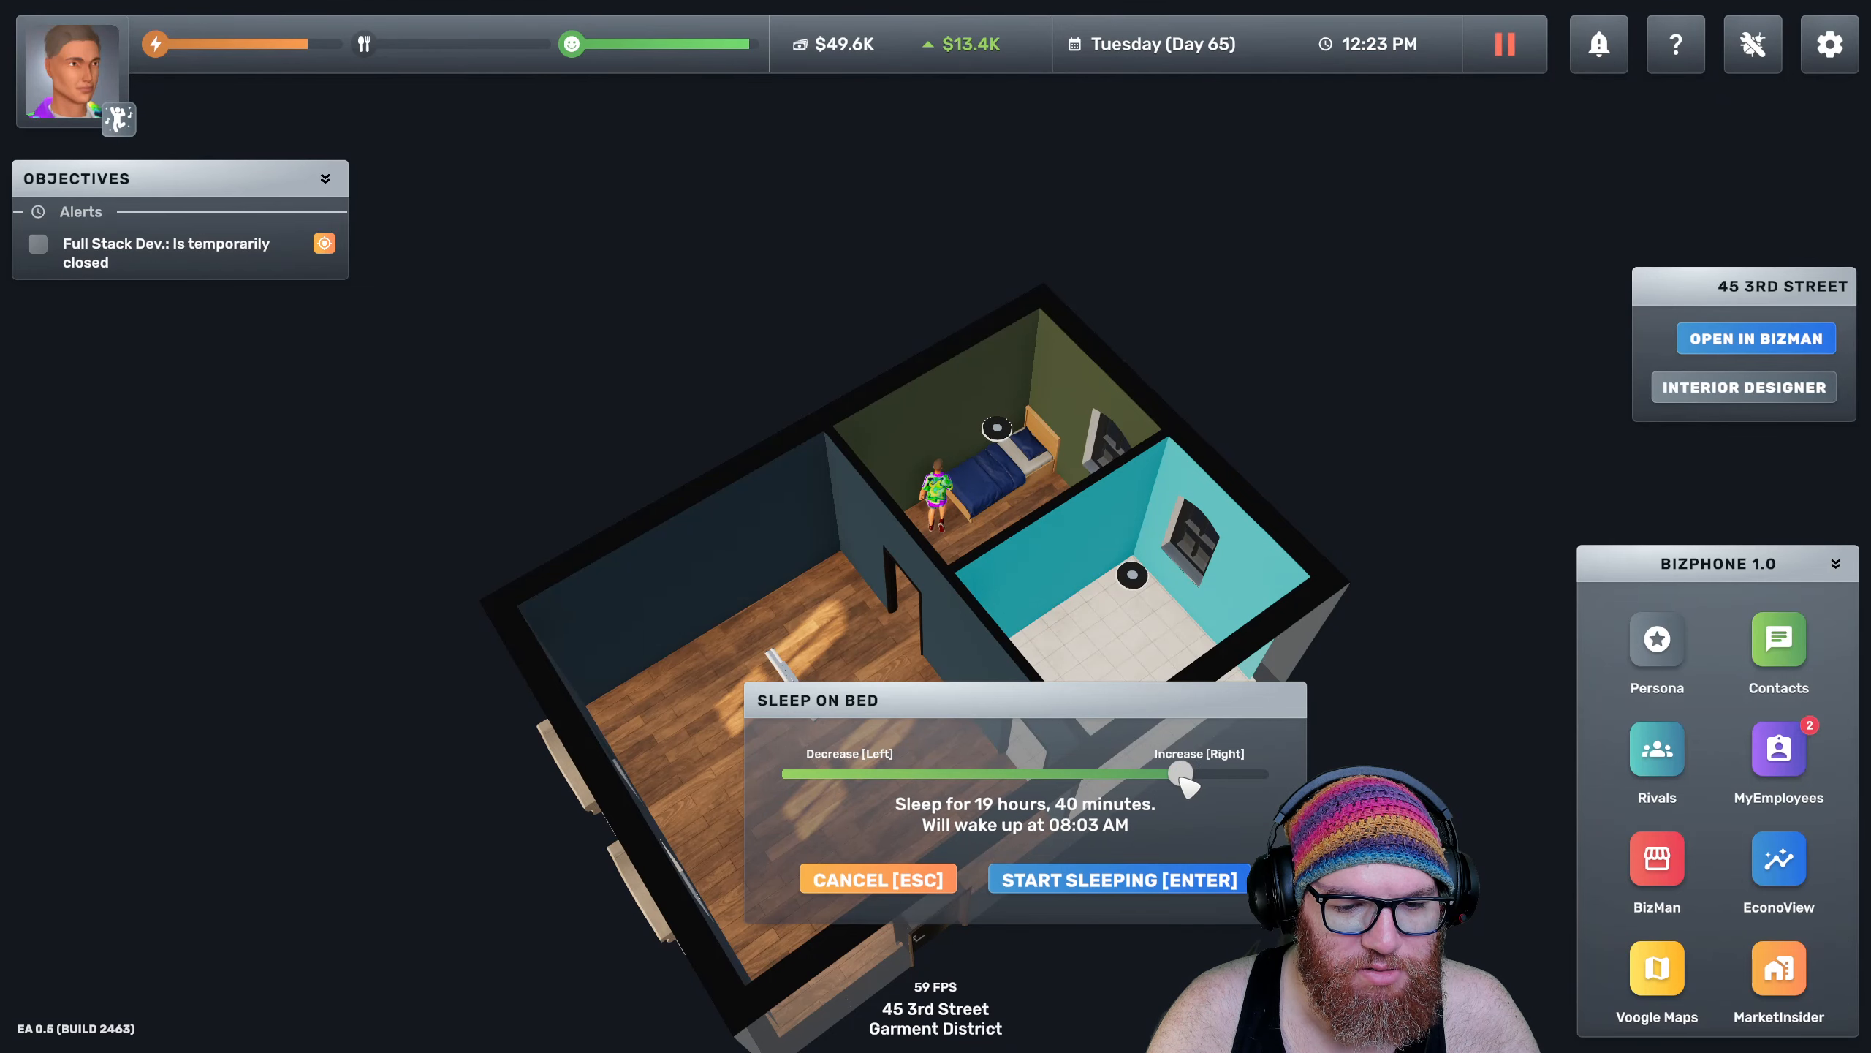
left_click(1117, 880)
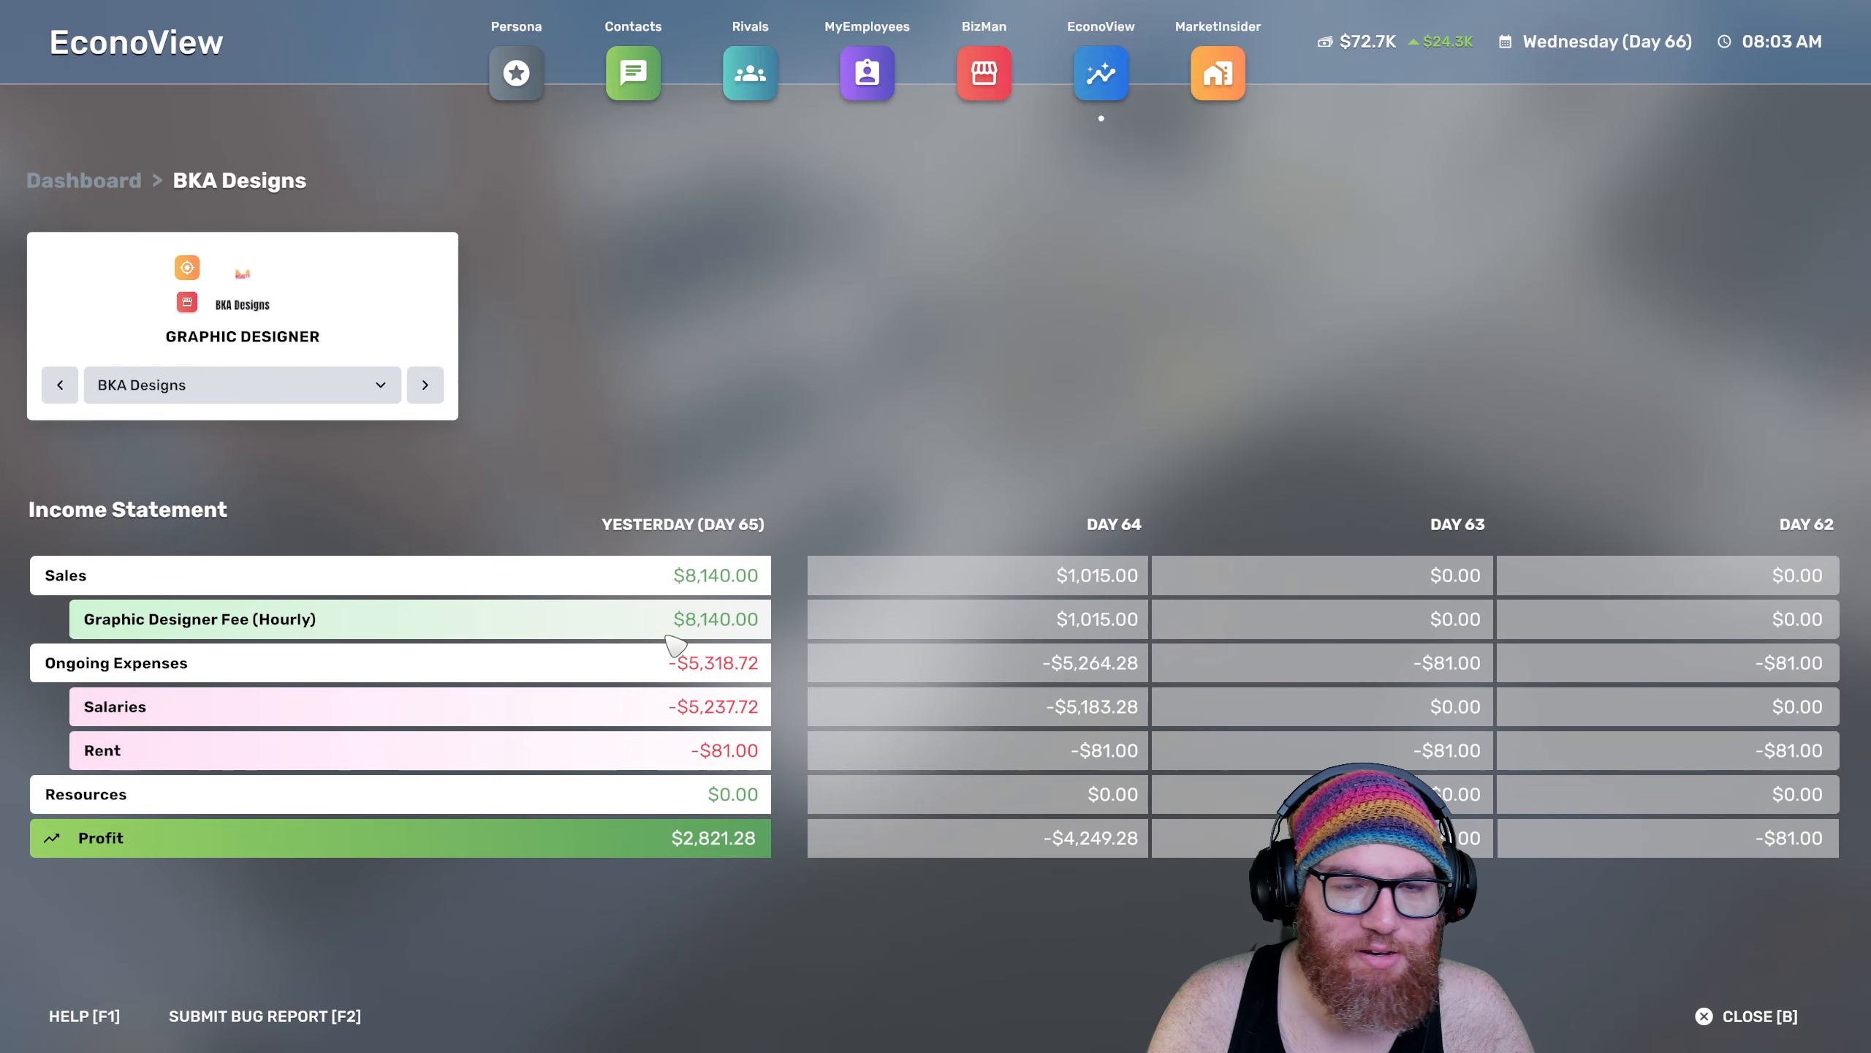
mouse_move(664, 646)
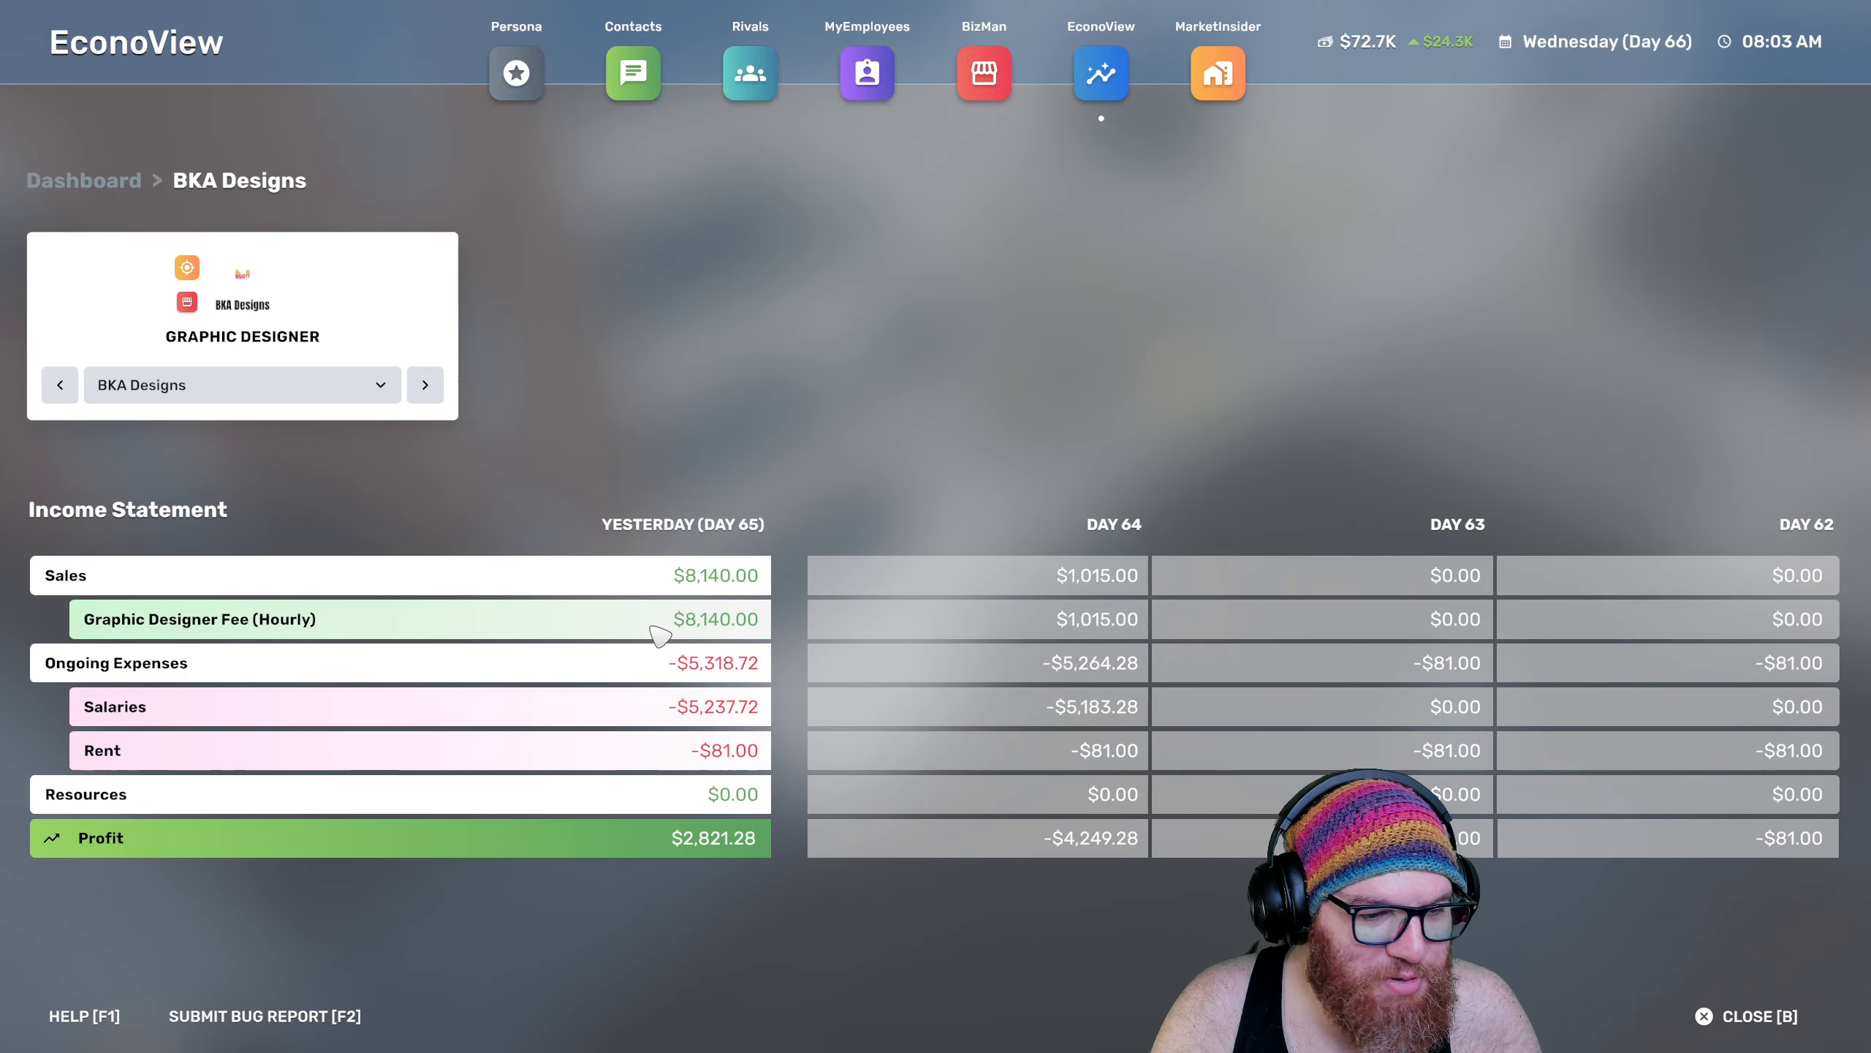
mouse_move(506, 666)
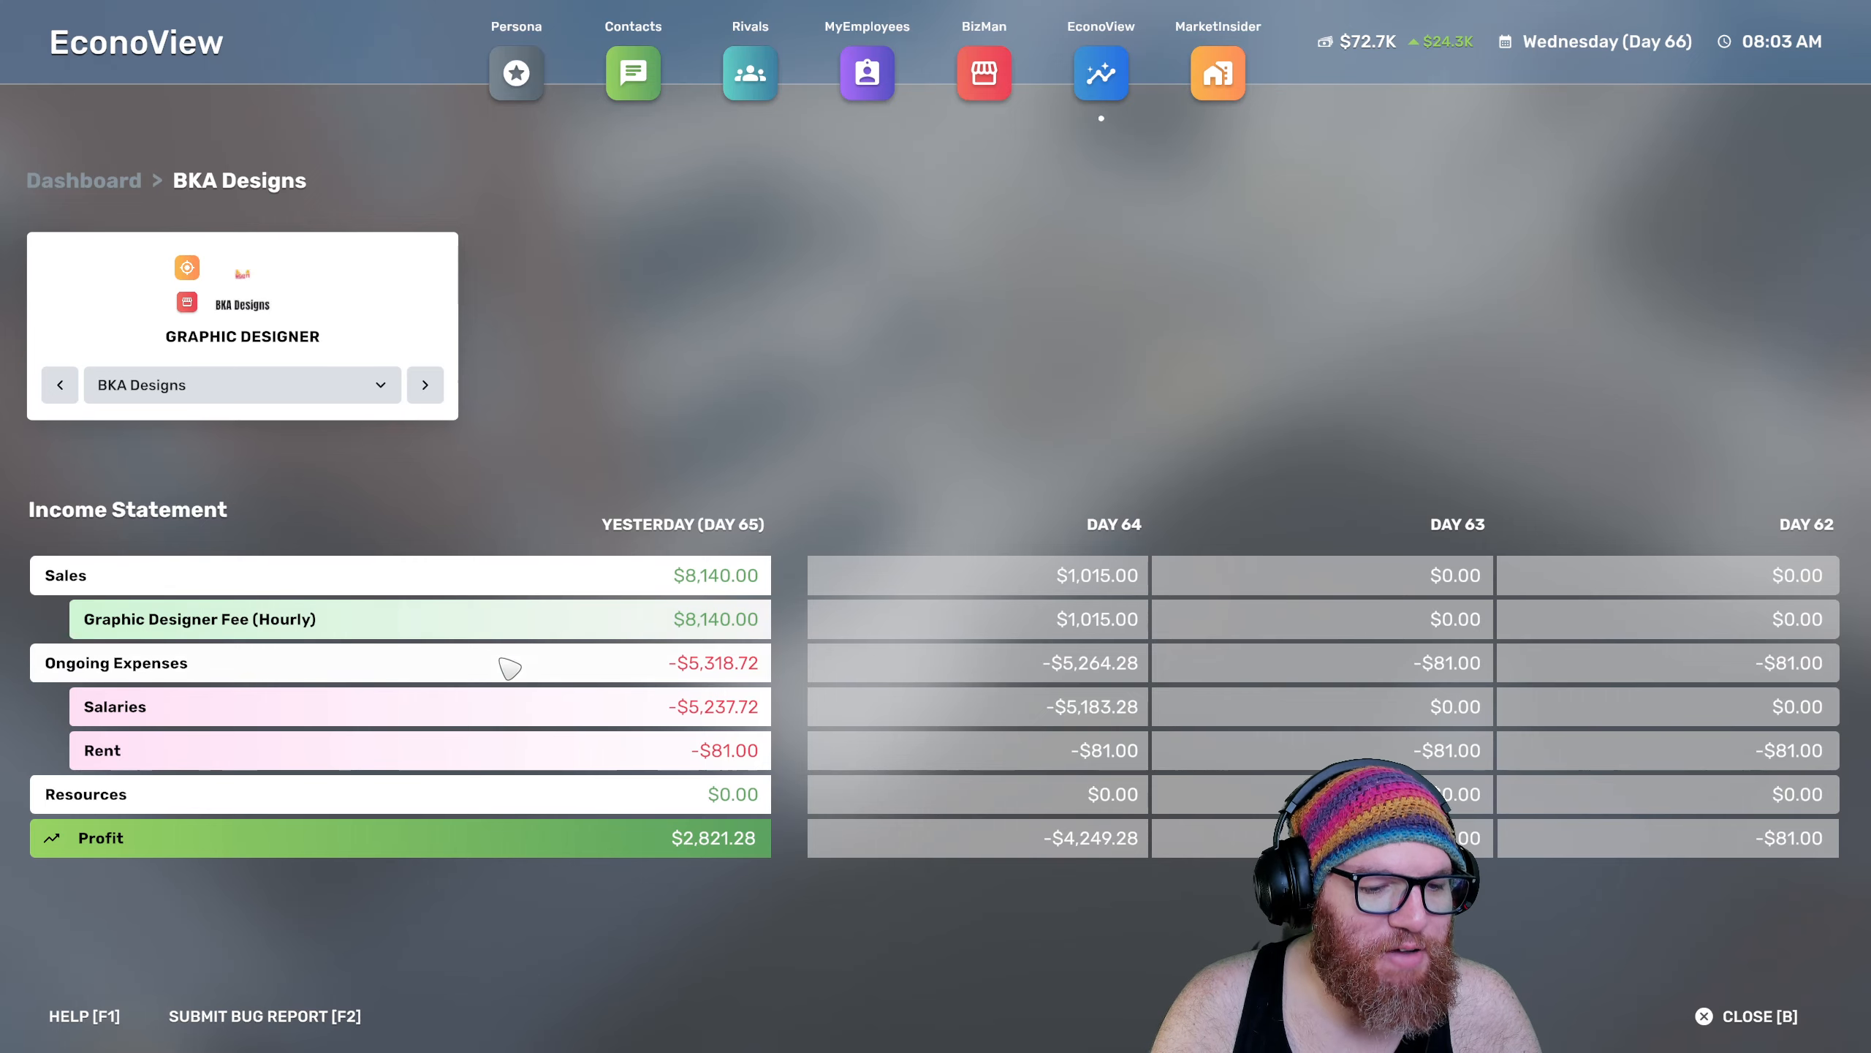
mouse_move(716, 721)
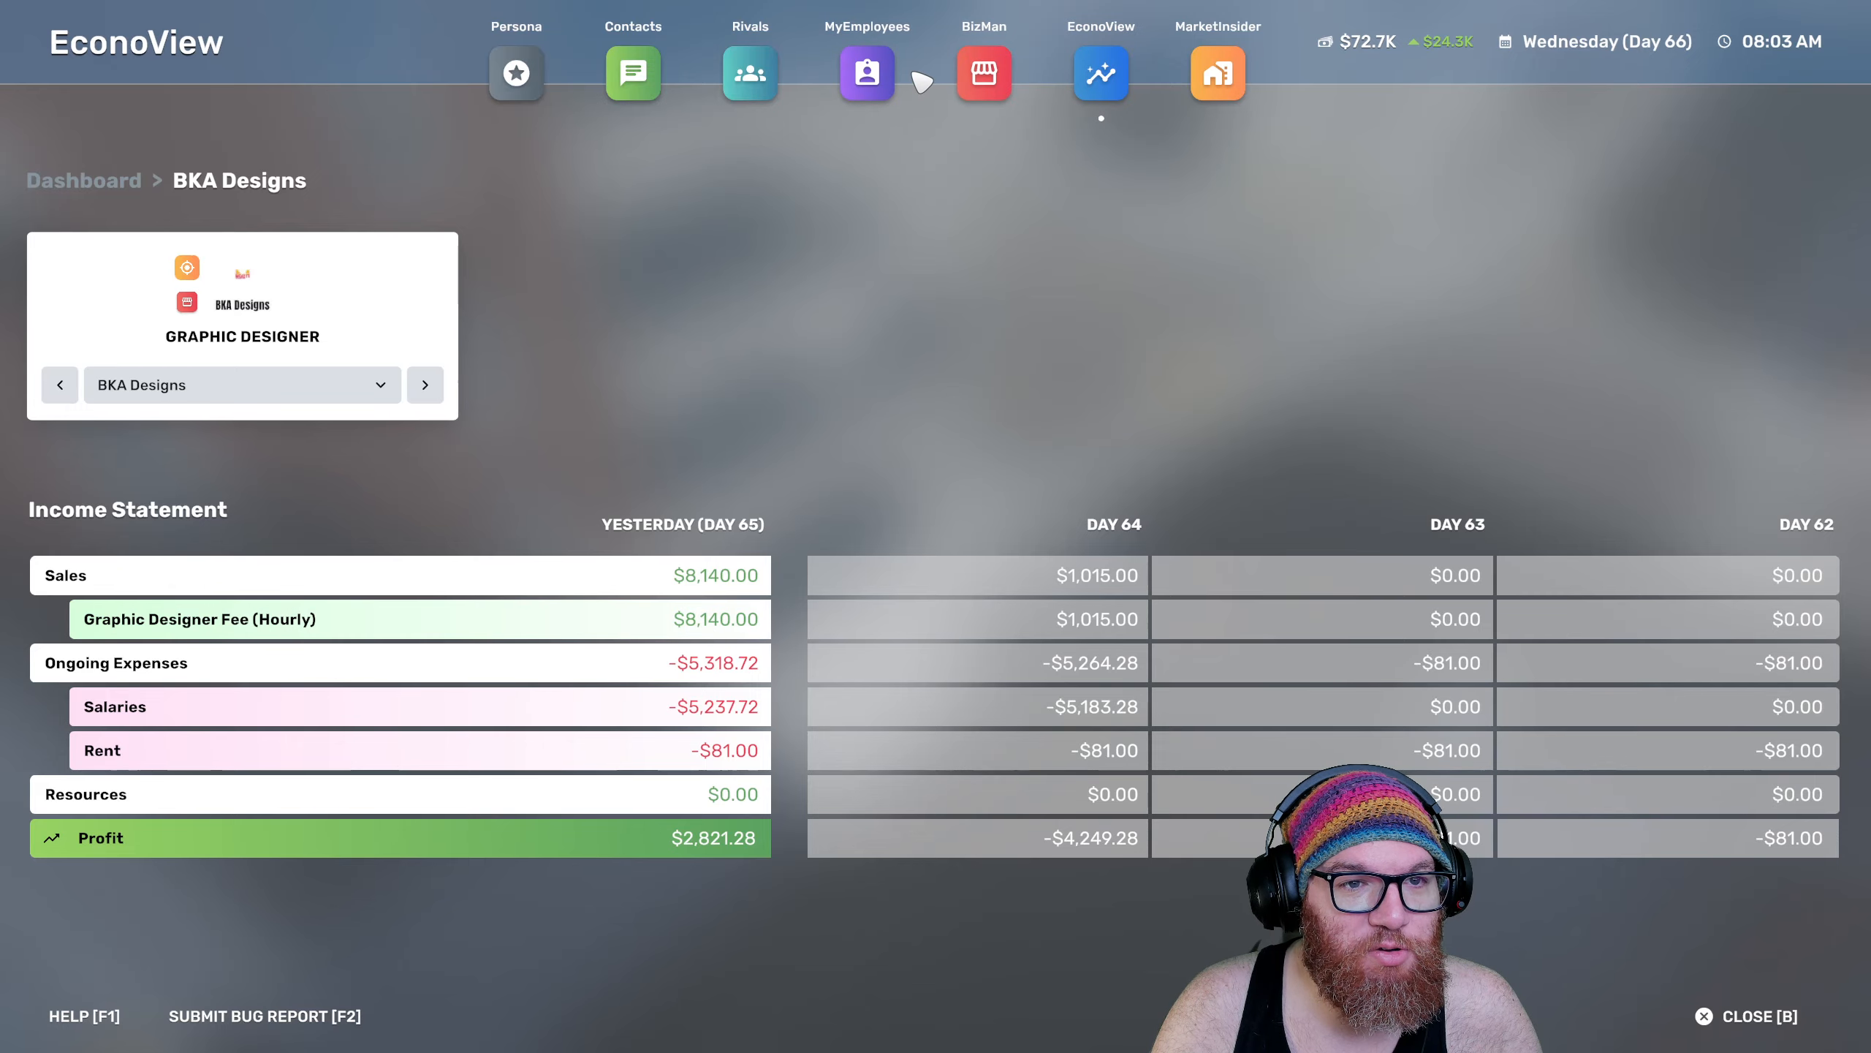
Review business insights for BKA Designs and Hell's Lawyers in BizMan
left_click(984, 75)
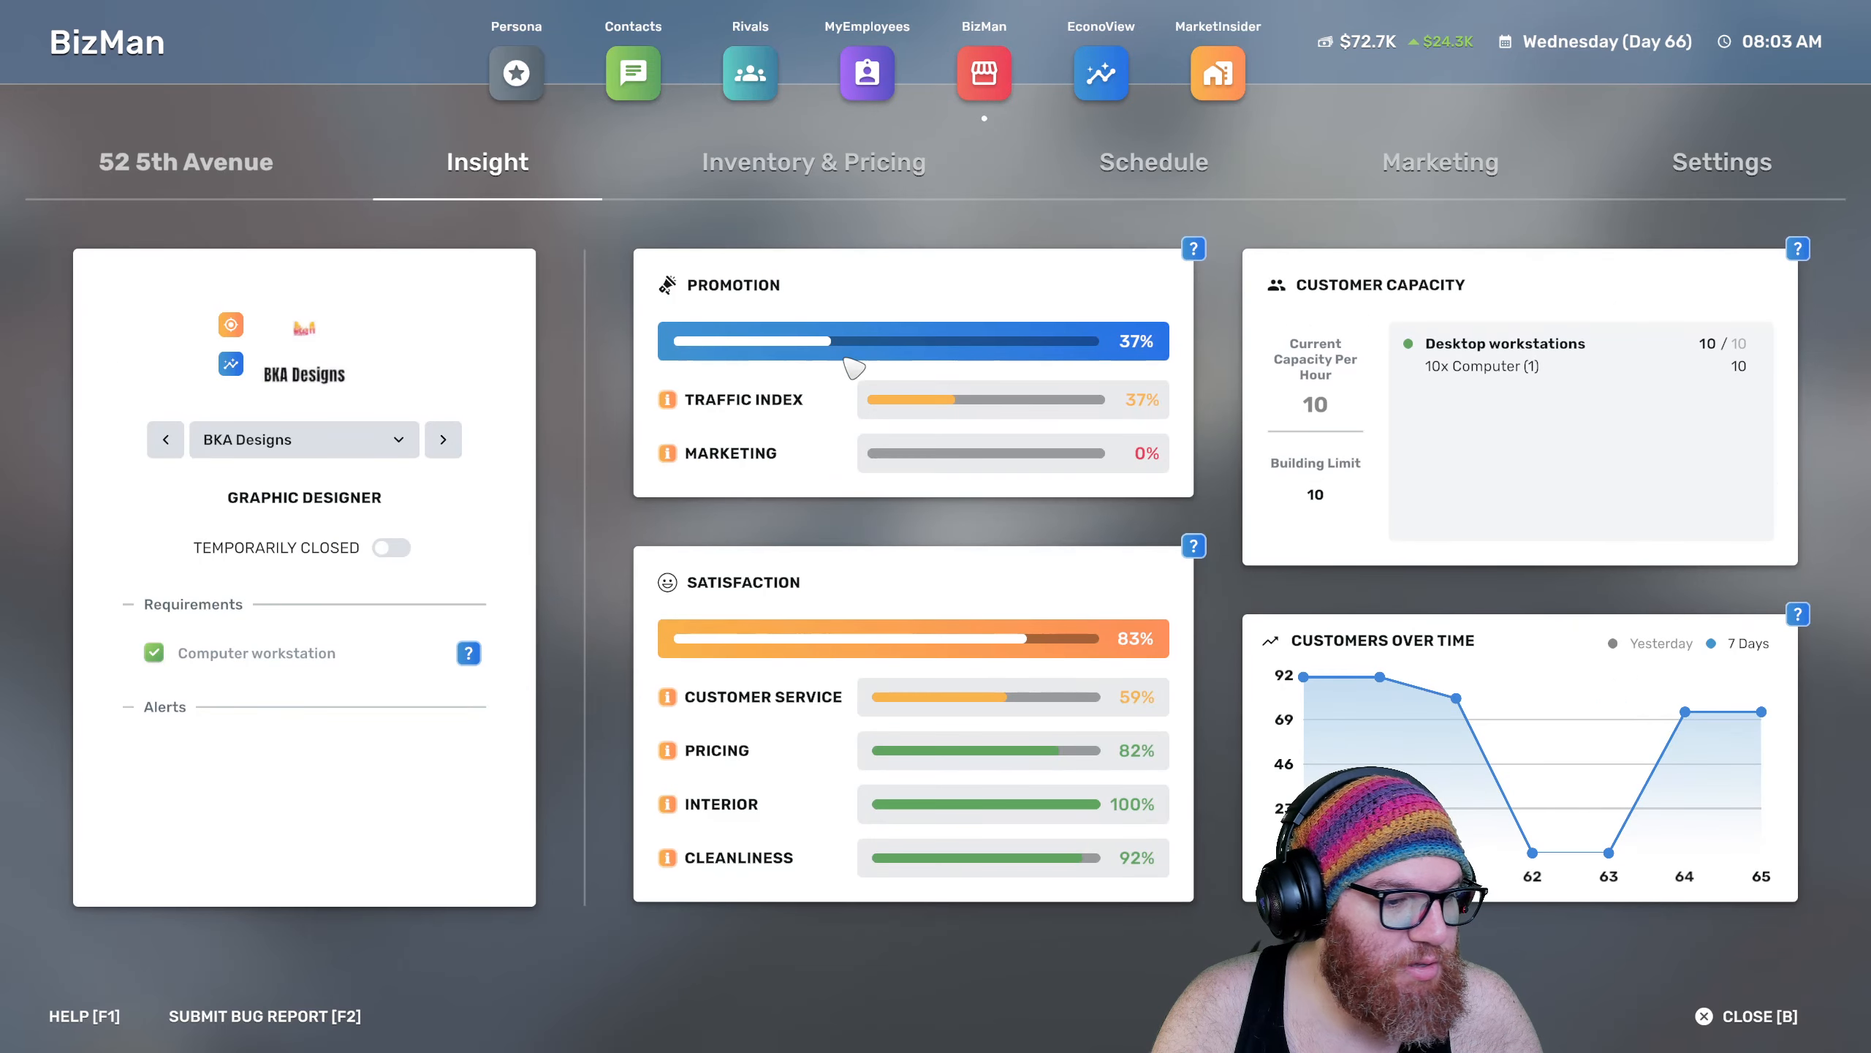
mouse_move(1373, 636)
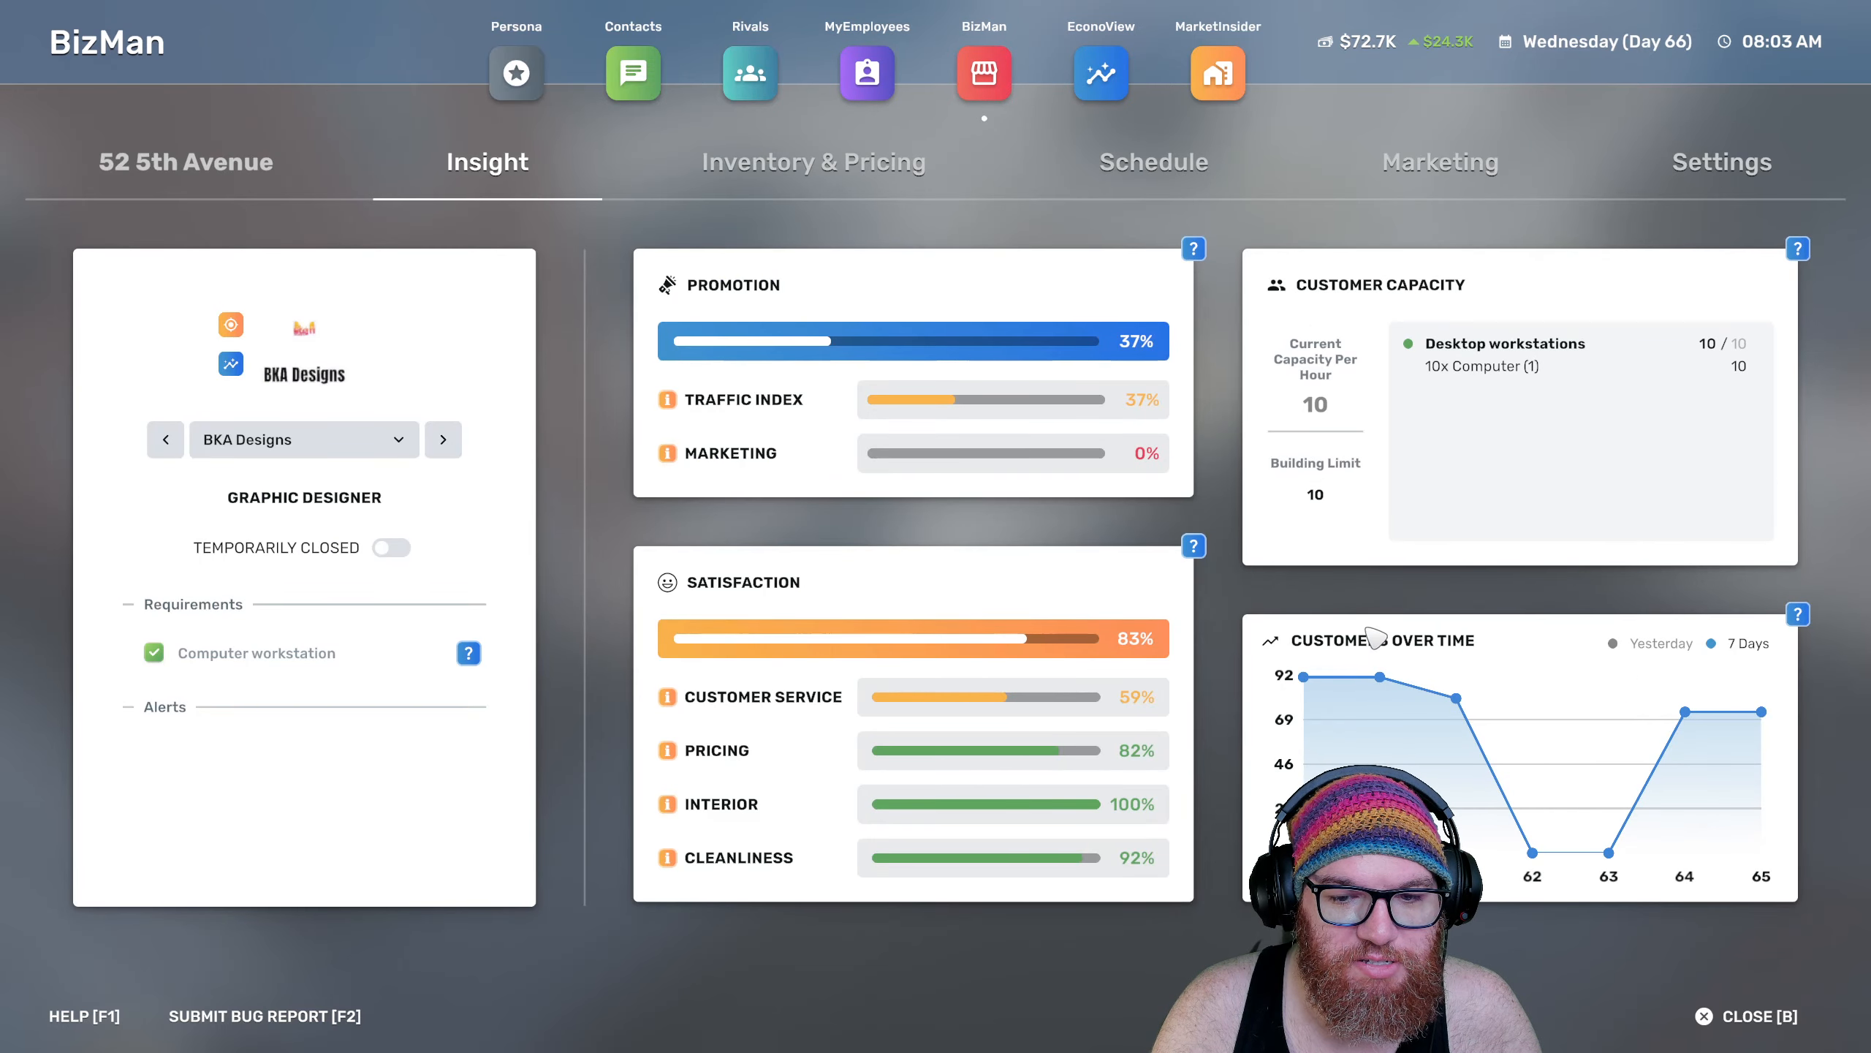
mouse_move(1774, 721)
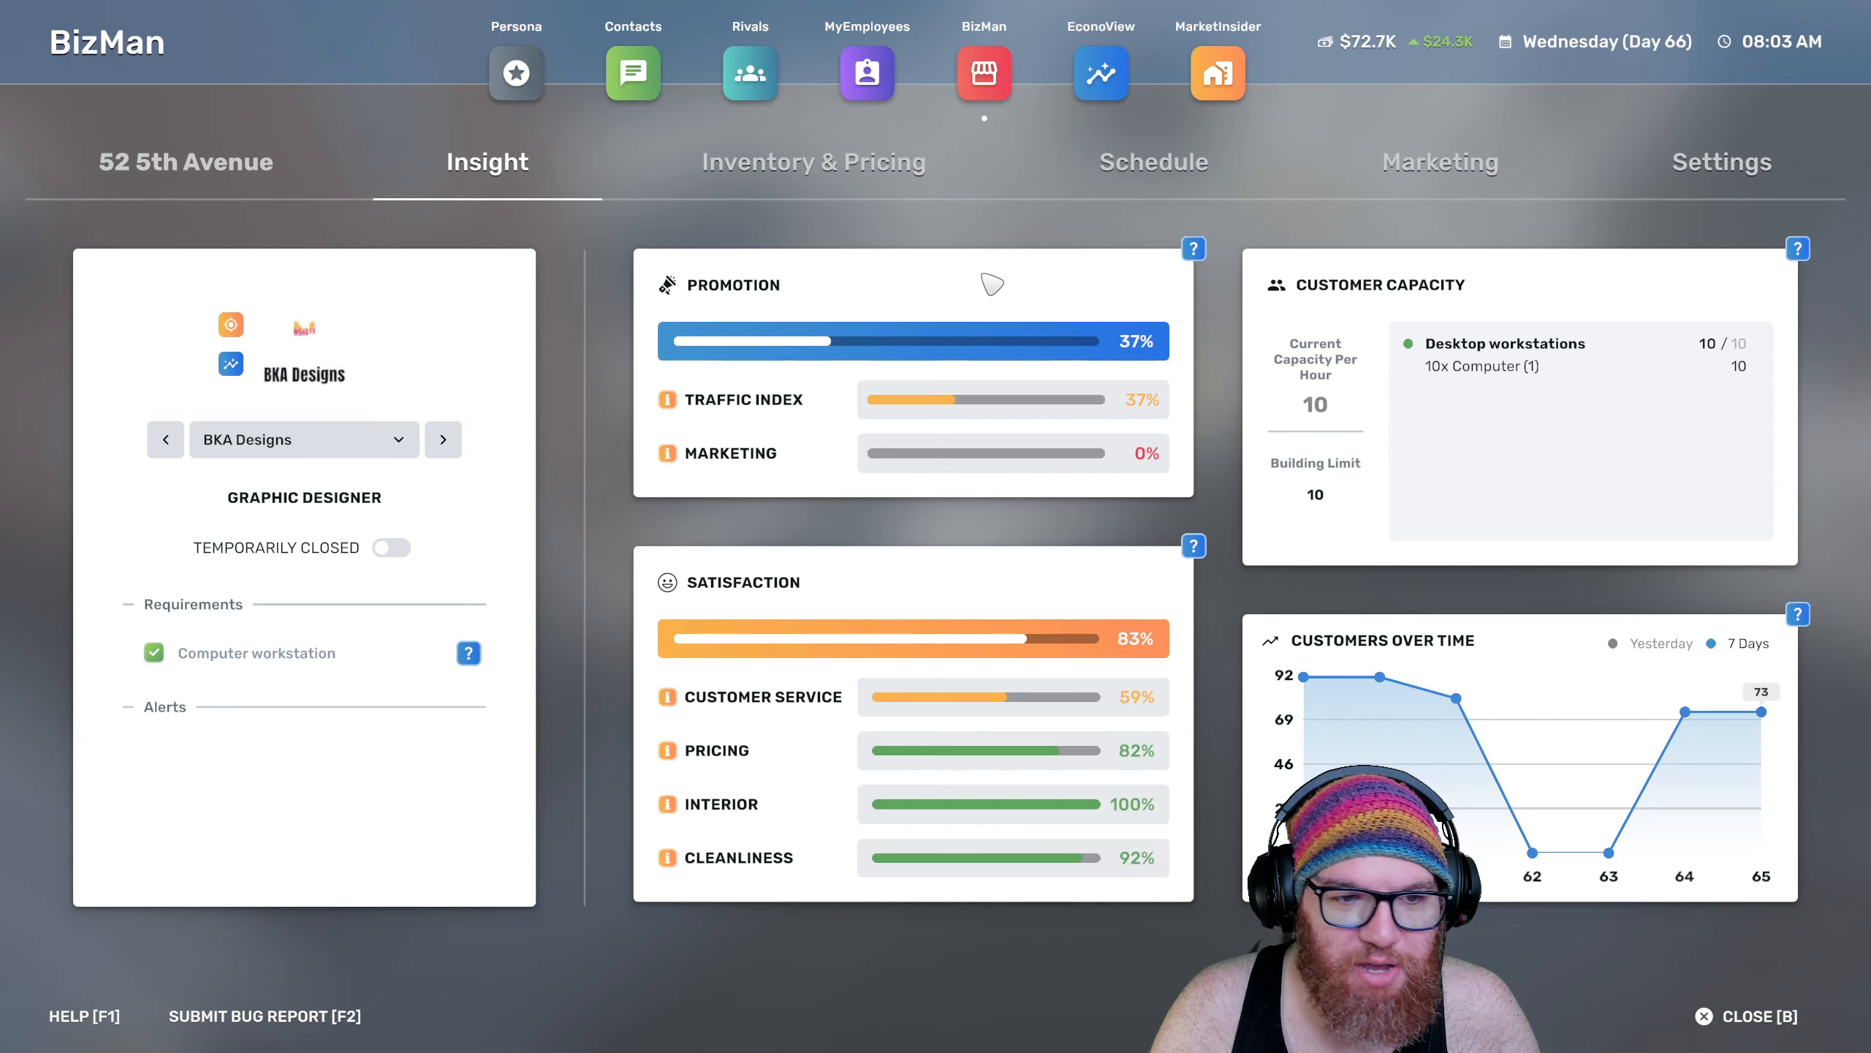
mouse_move(1083, 762)
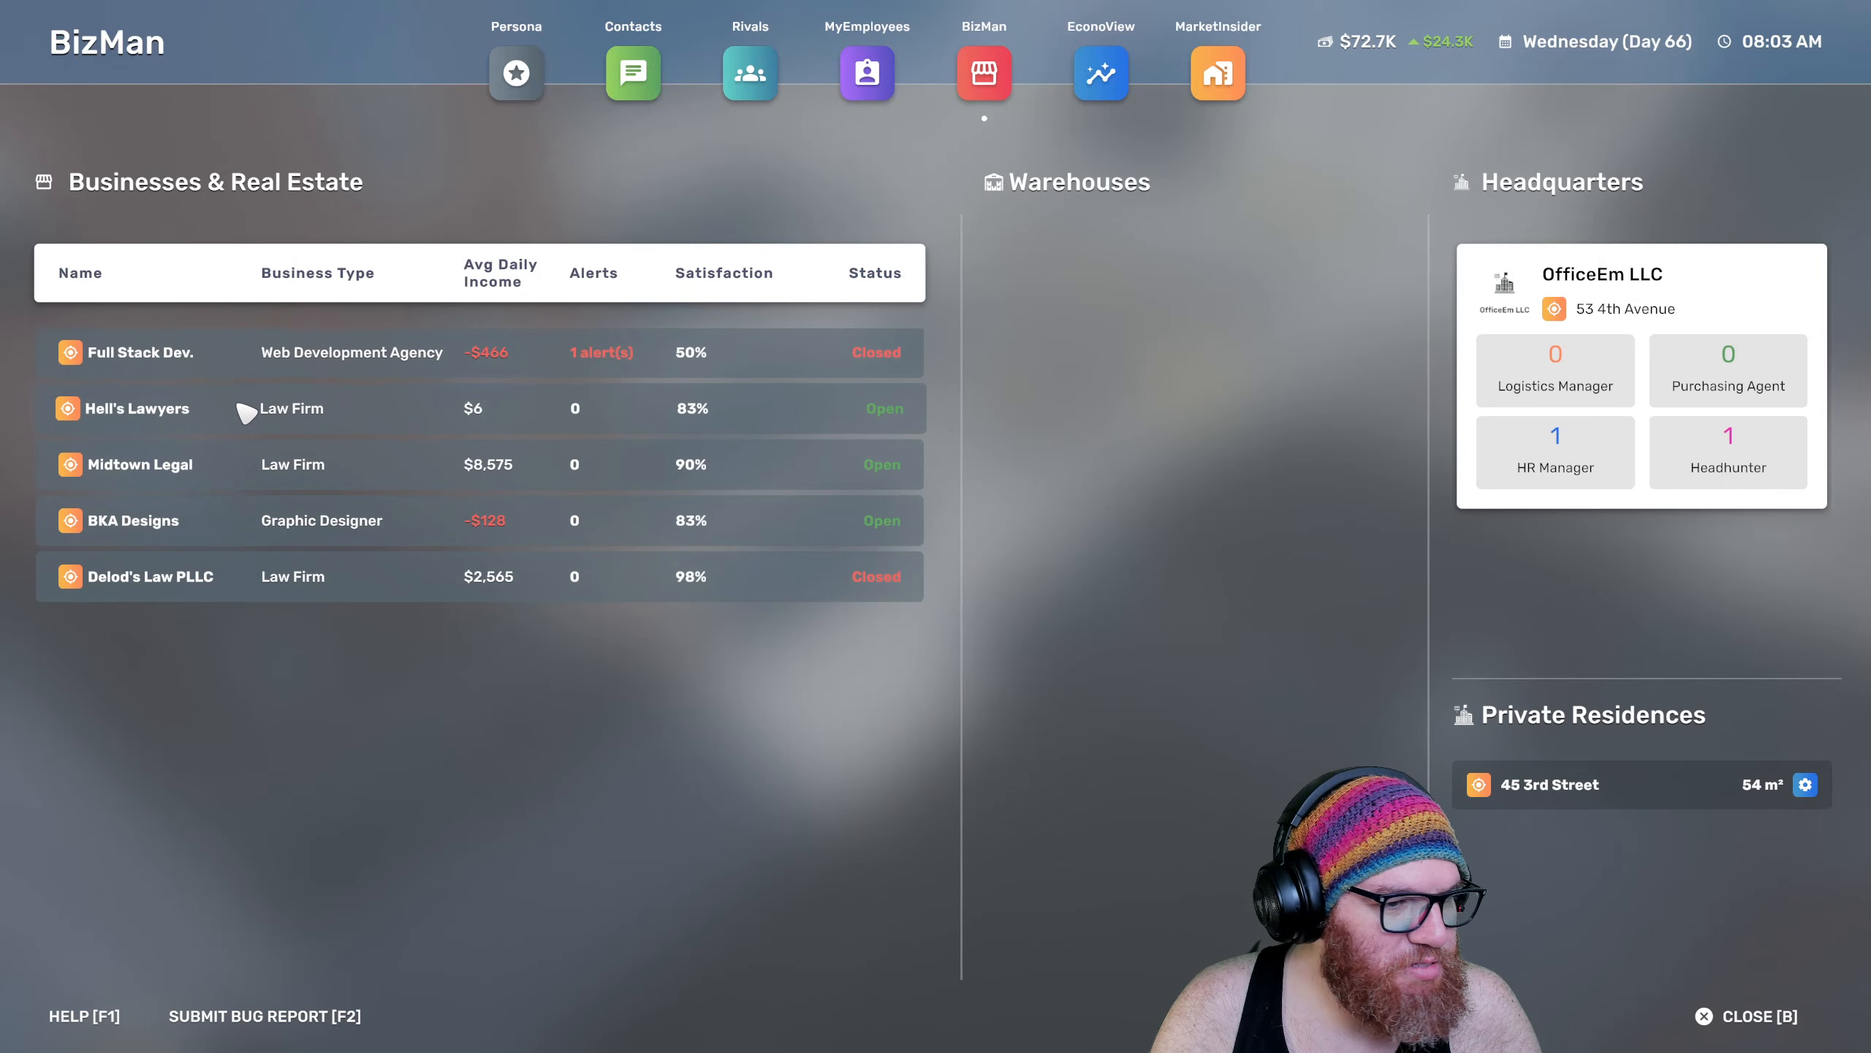
left_click(136, 408)
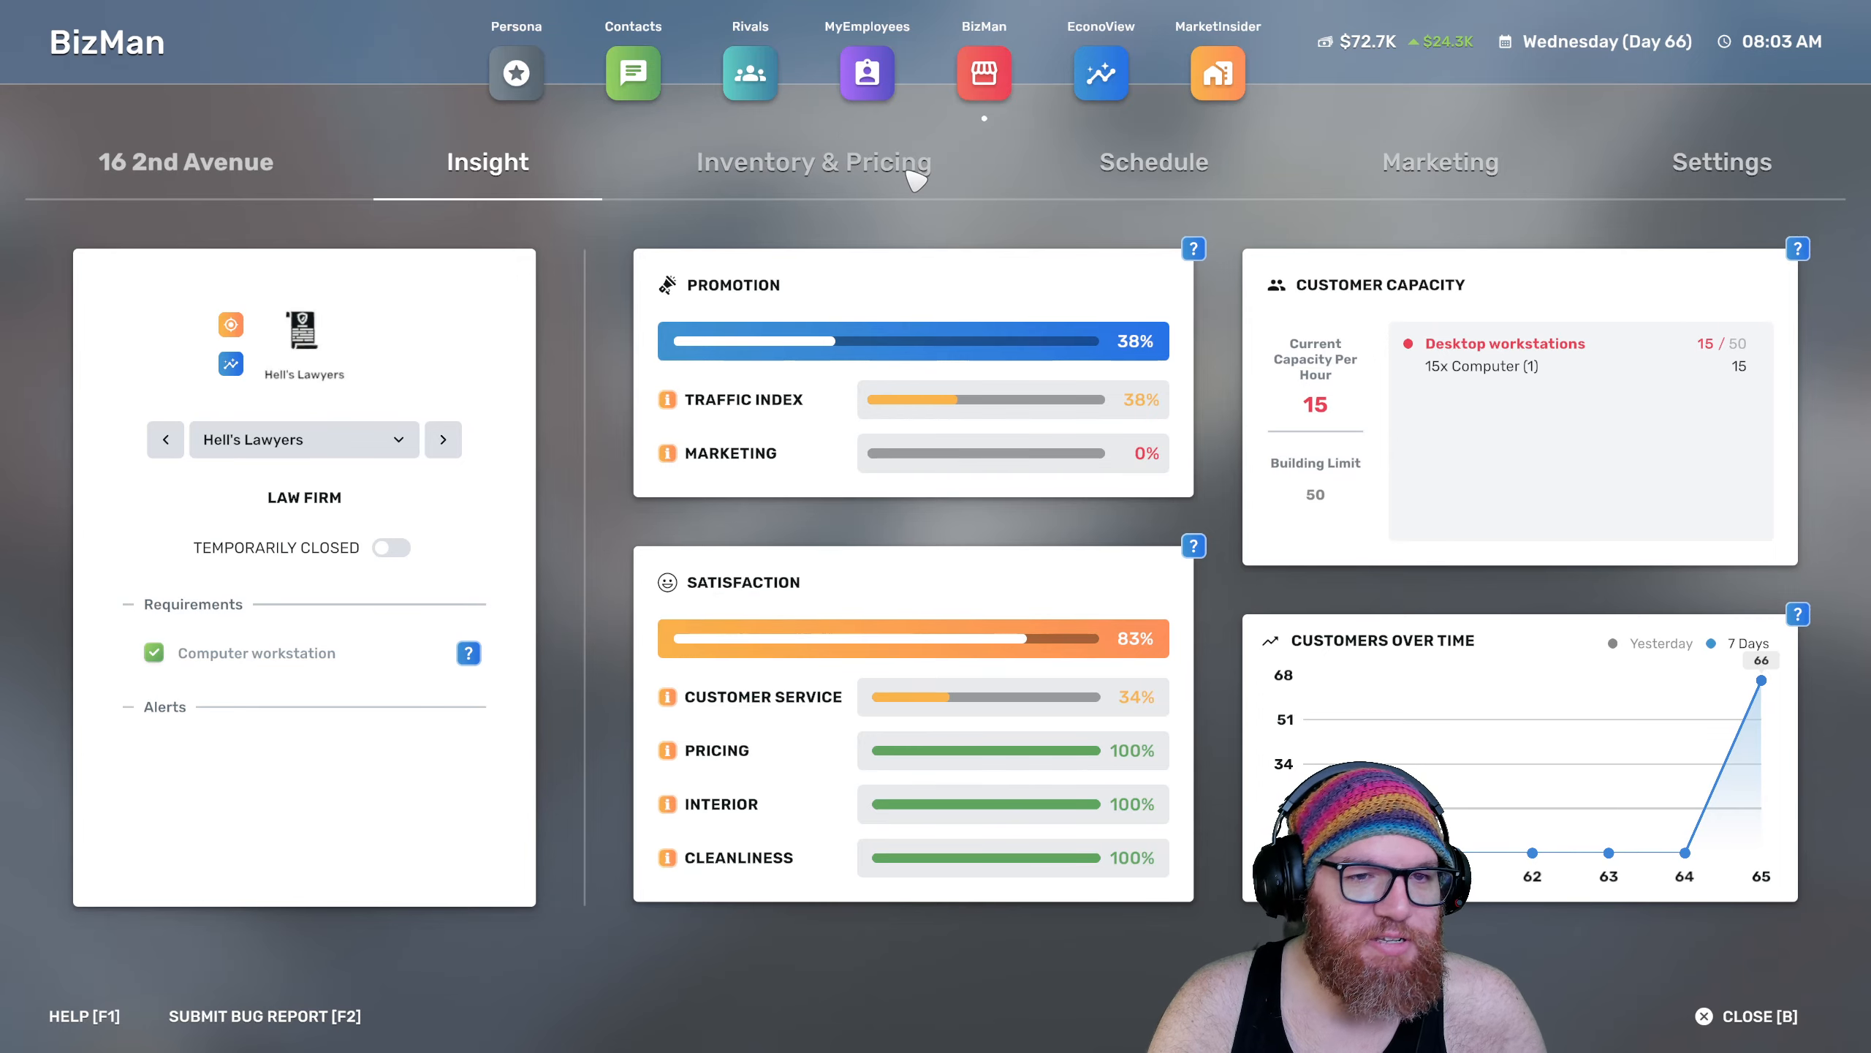
left_click(983, 73)
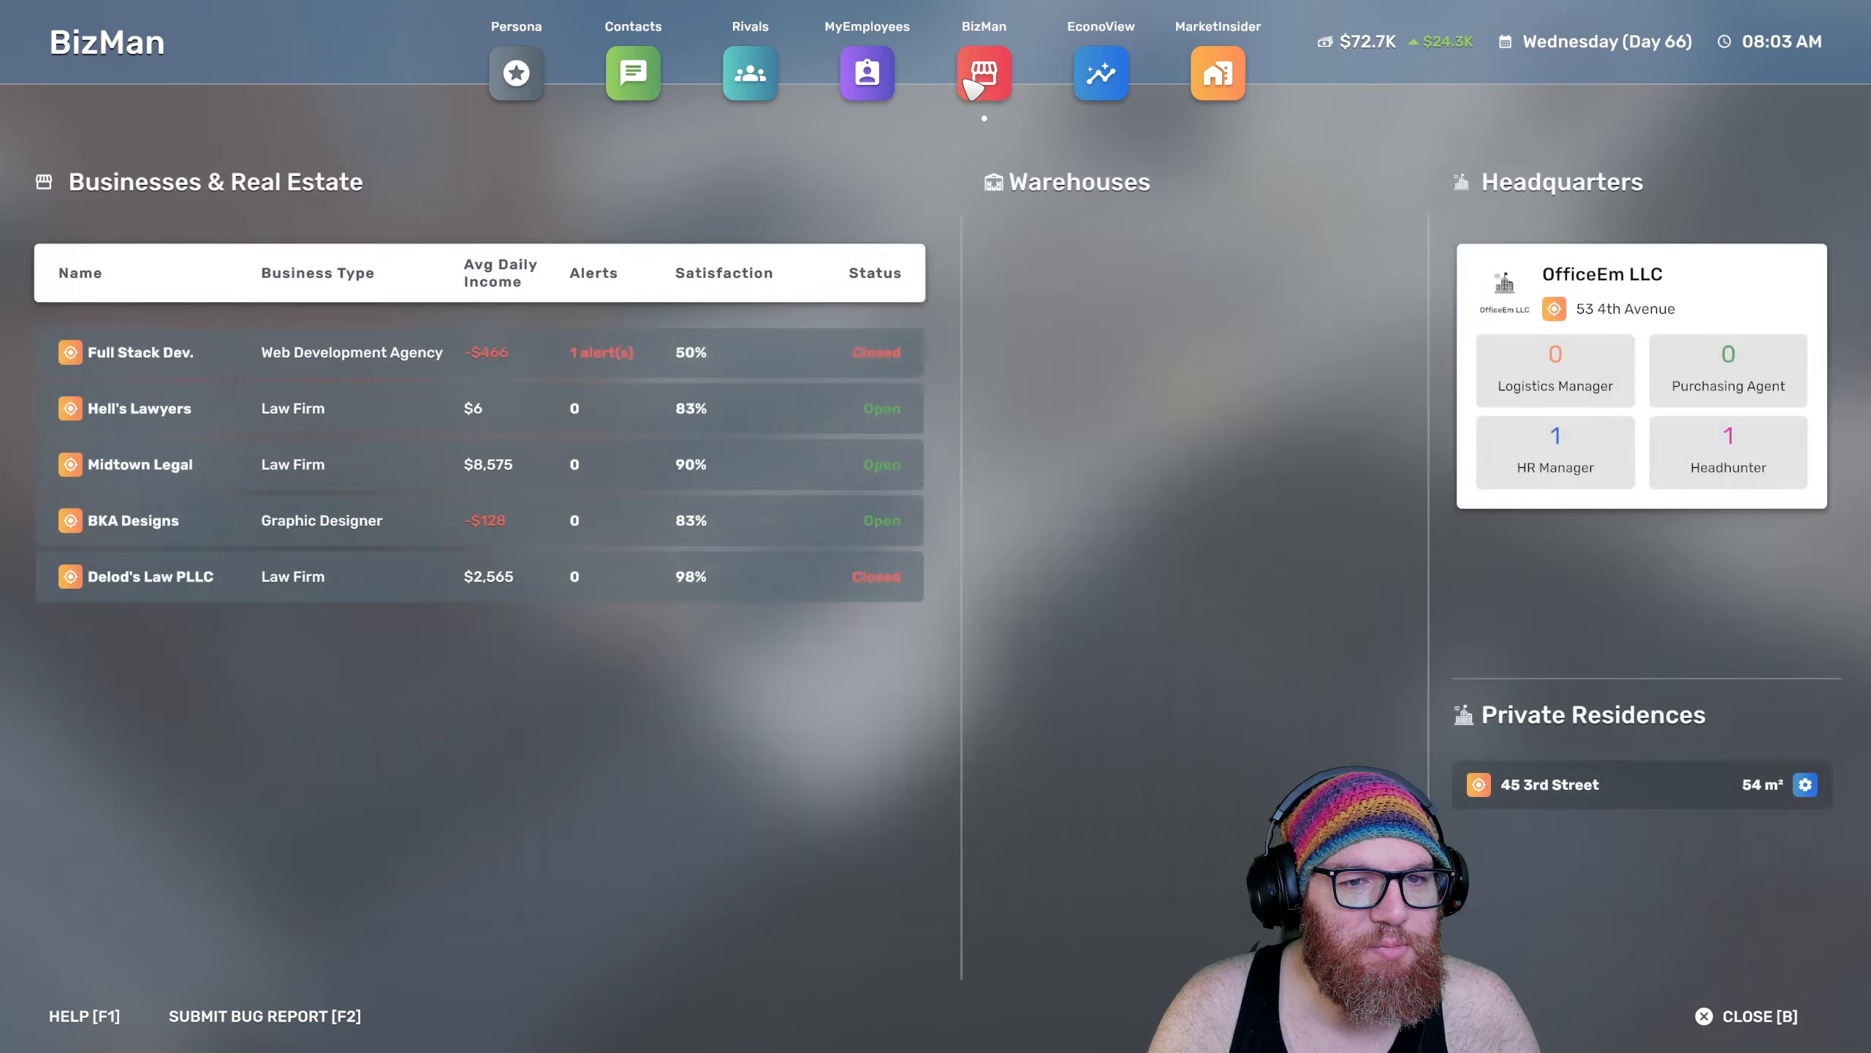
View Hell's Lawyers' Day 65 income statement in EconoView ($14,850 sales, $1,070 profit)
left_click(1099, 73)
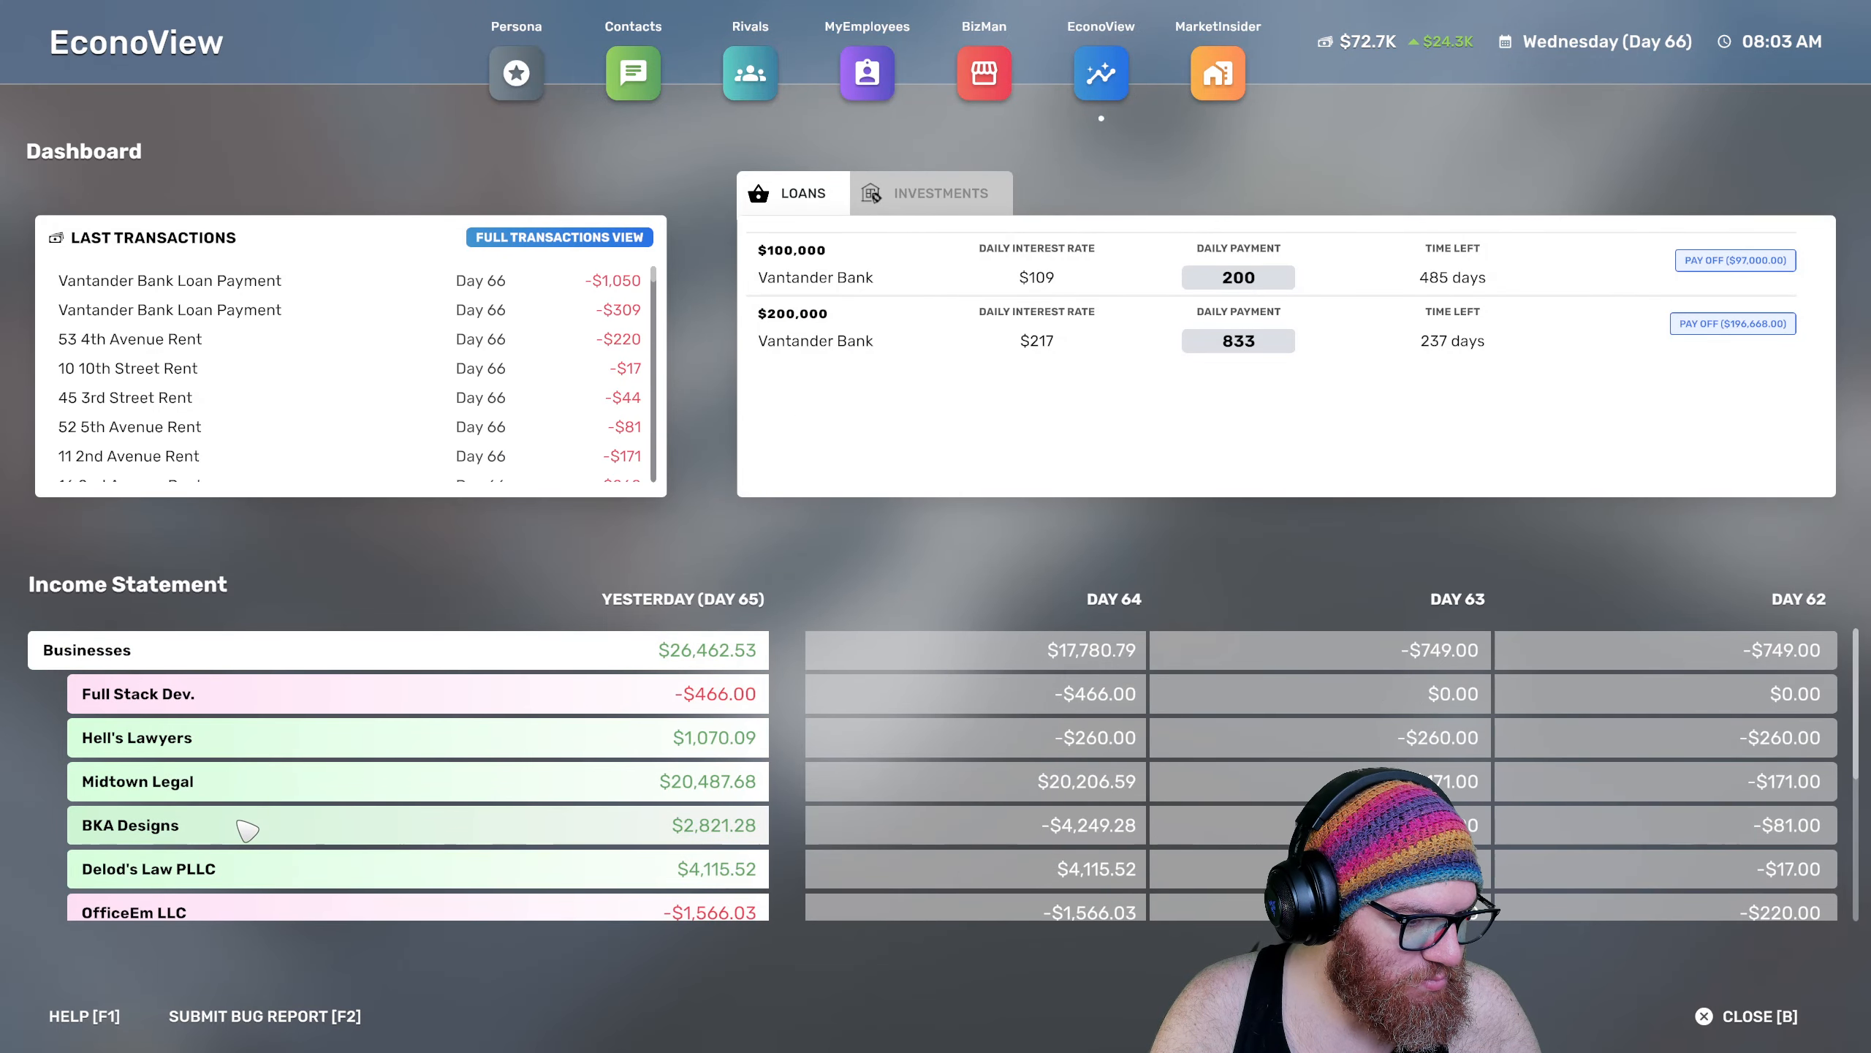
left_click(136, 737)
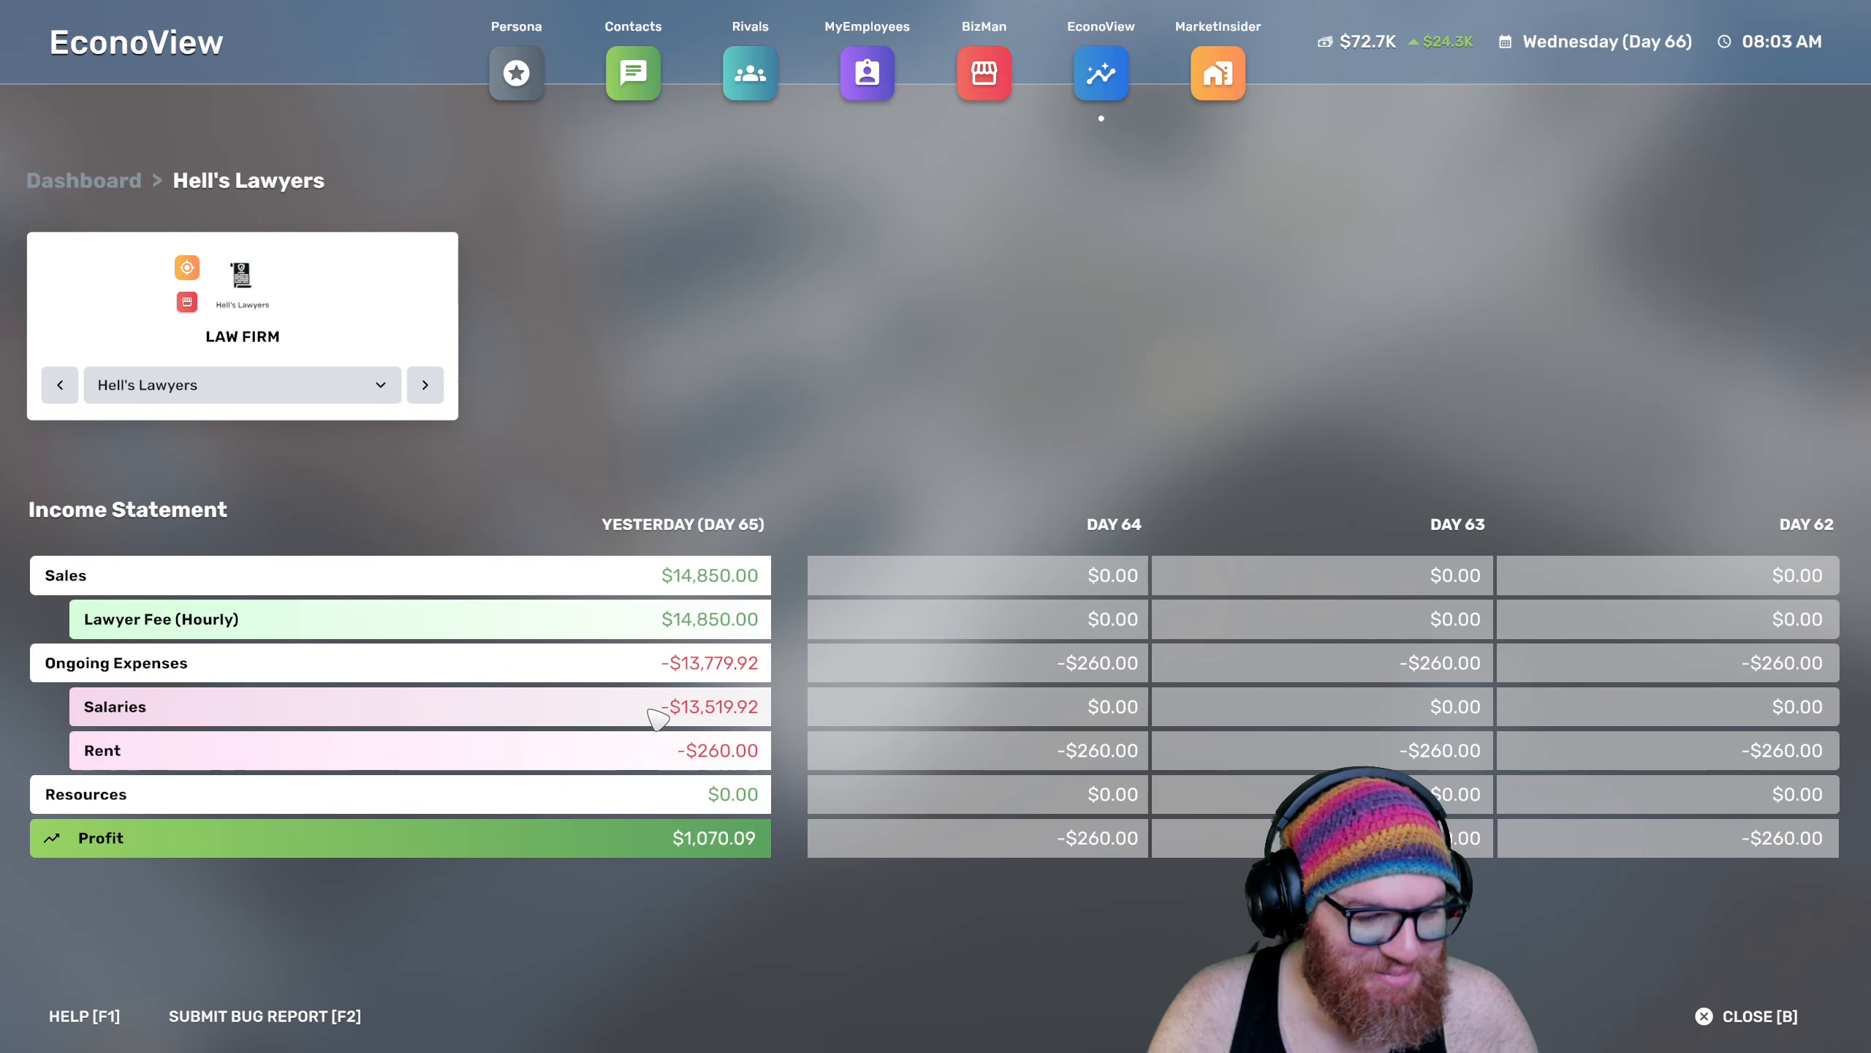
mouse_move(585, 728)
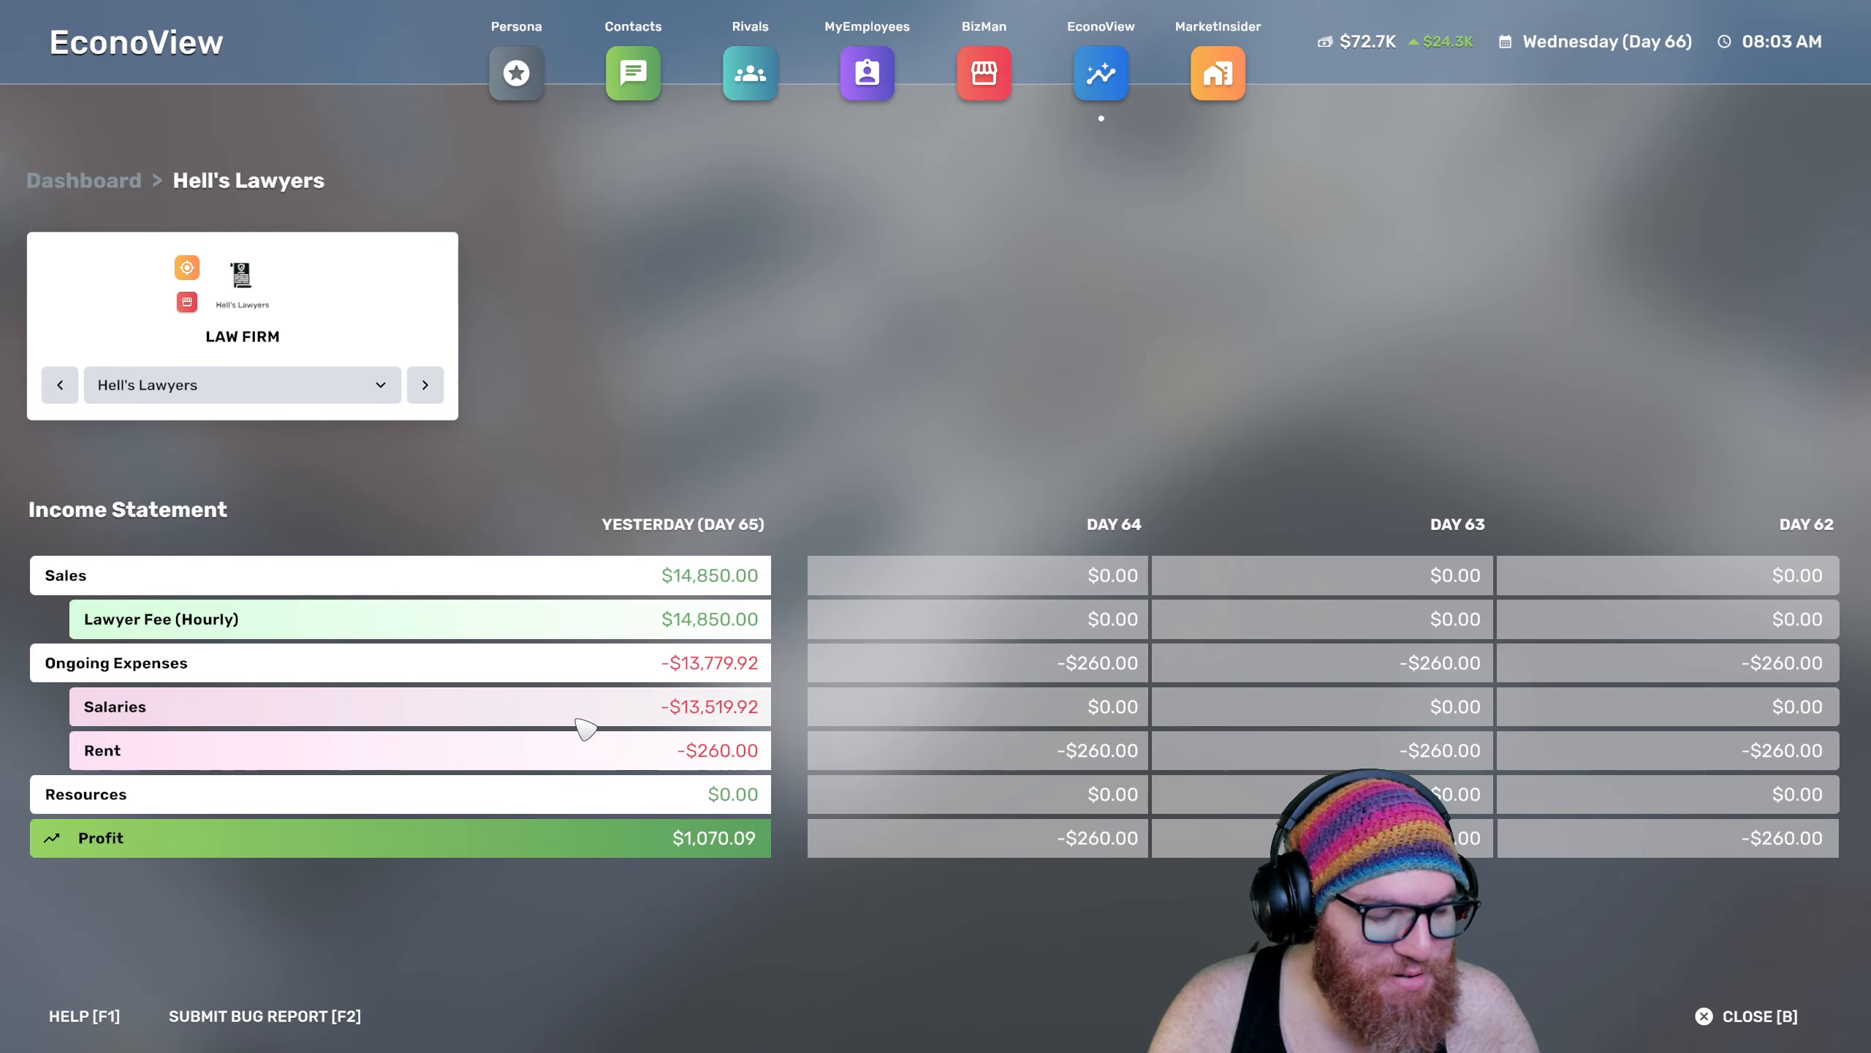
mouse_move(705, 837)
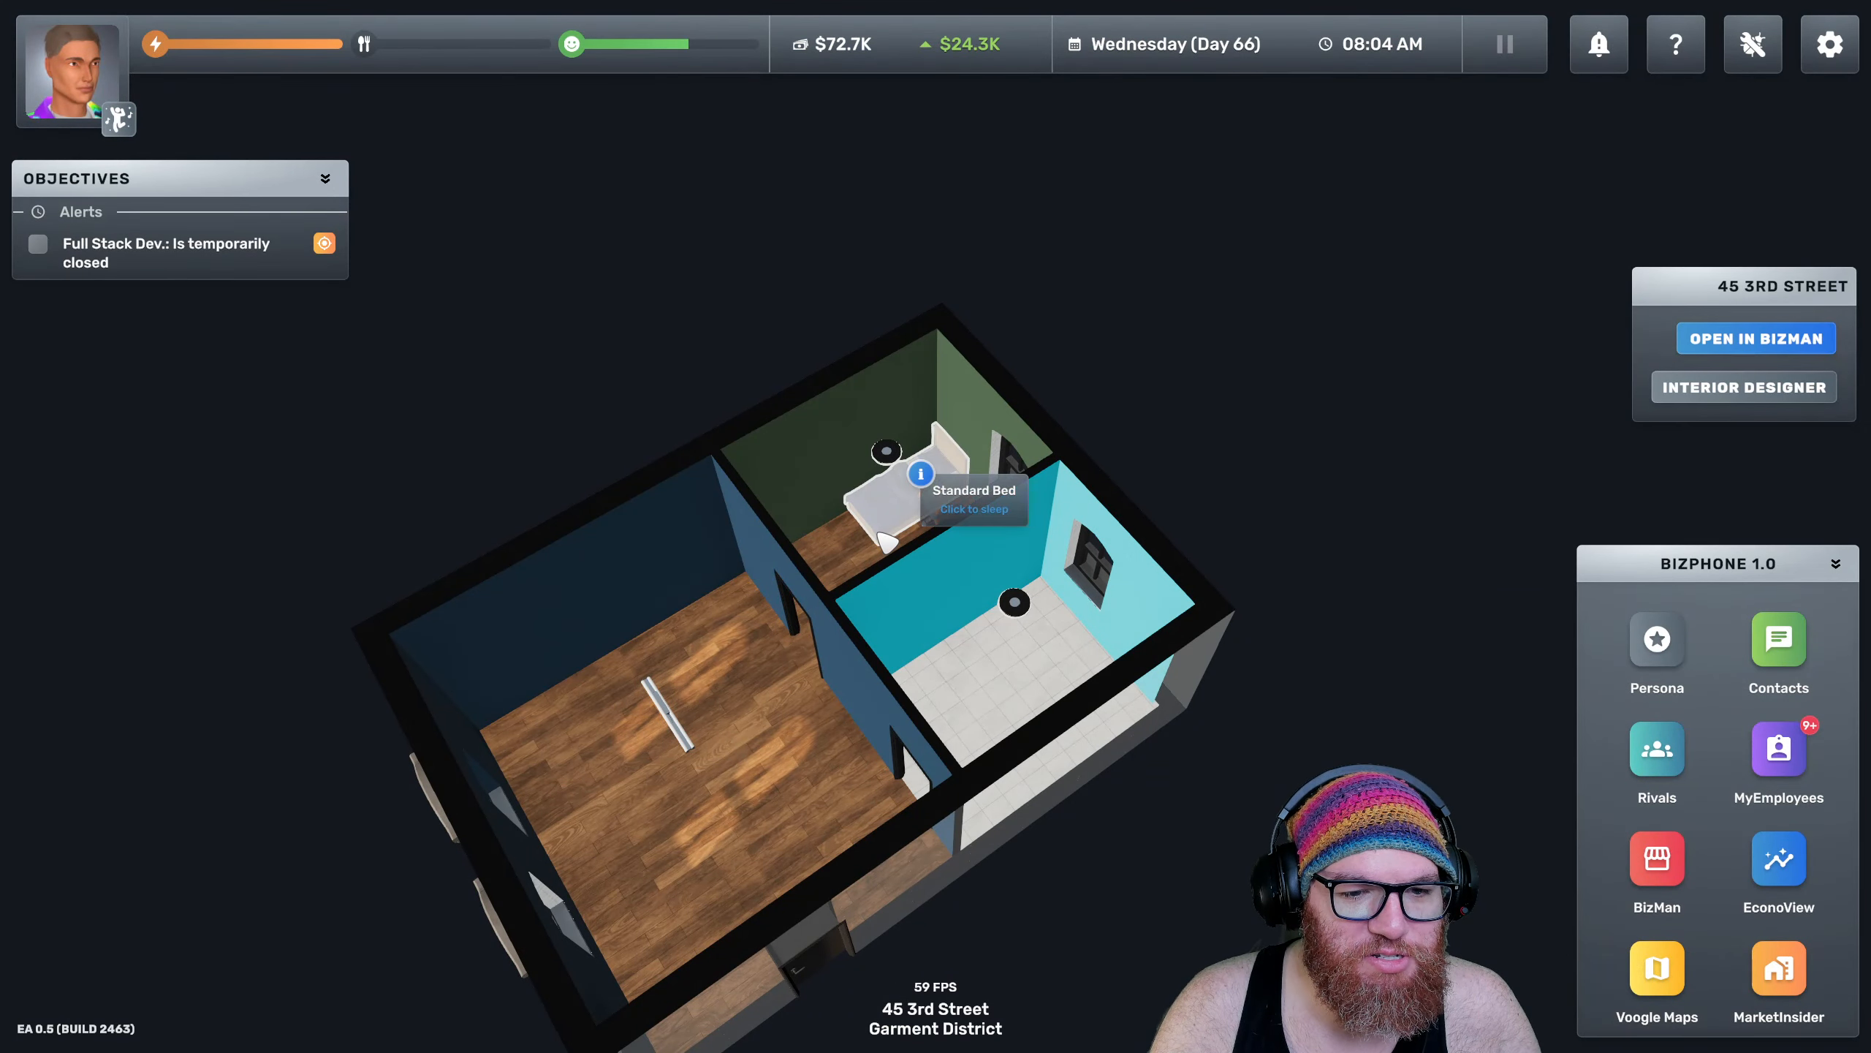
Sleep a full 24 hours into Thursday, Day 67, then read William Boyce's mouse-pad demand
left_click(920, 490)
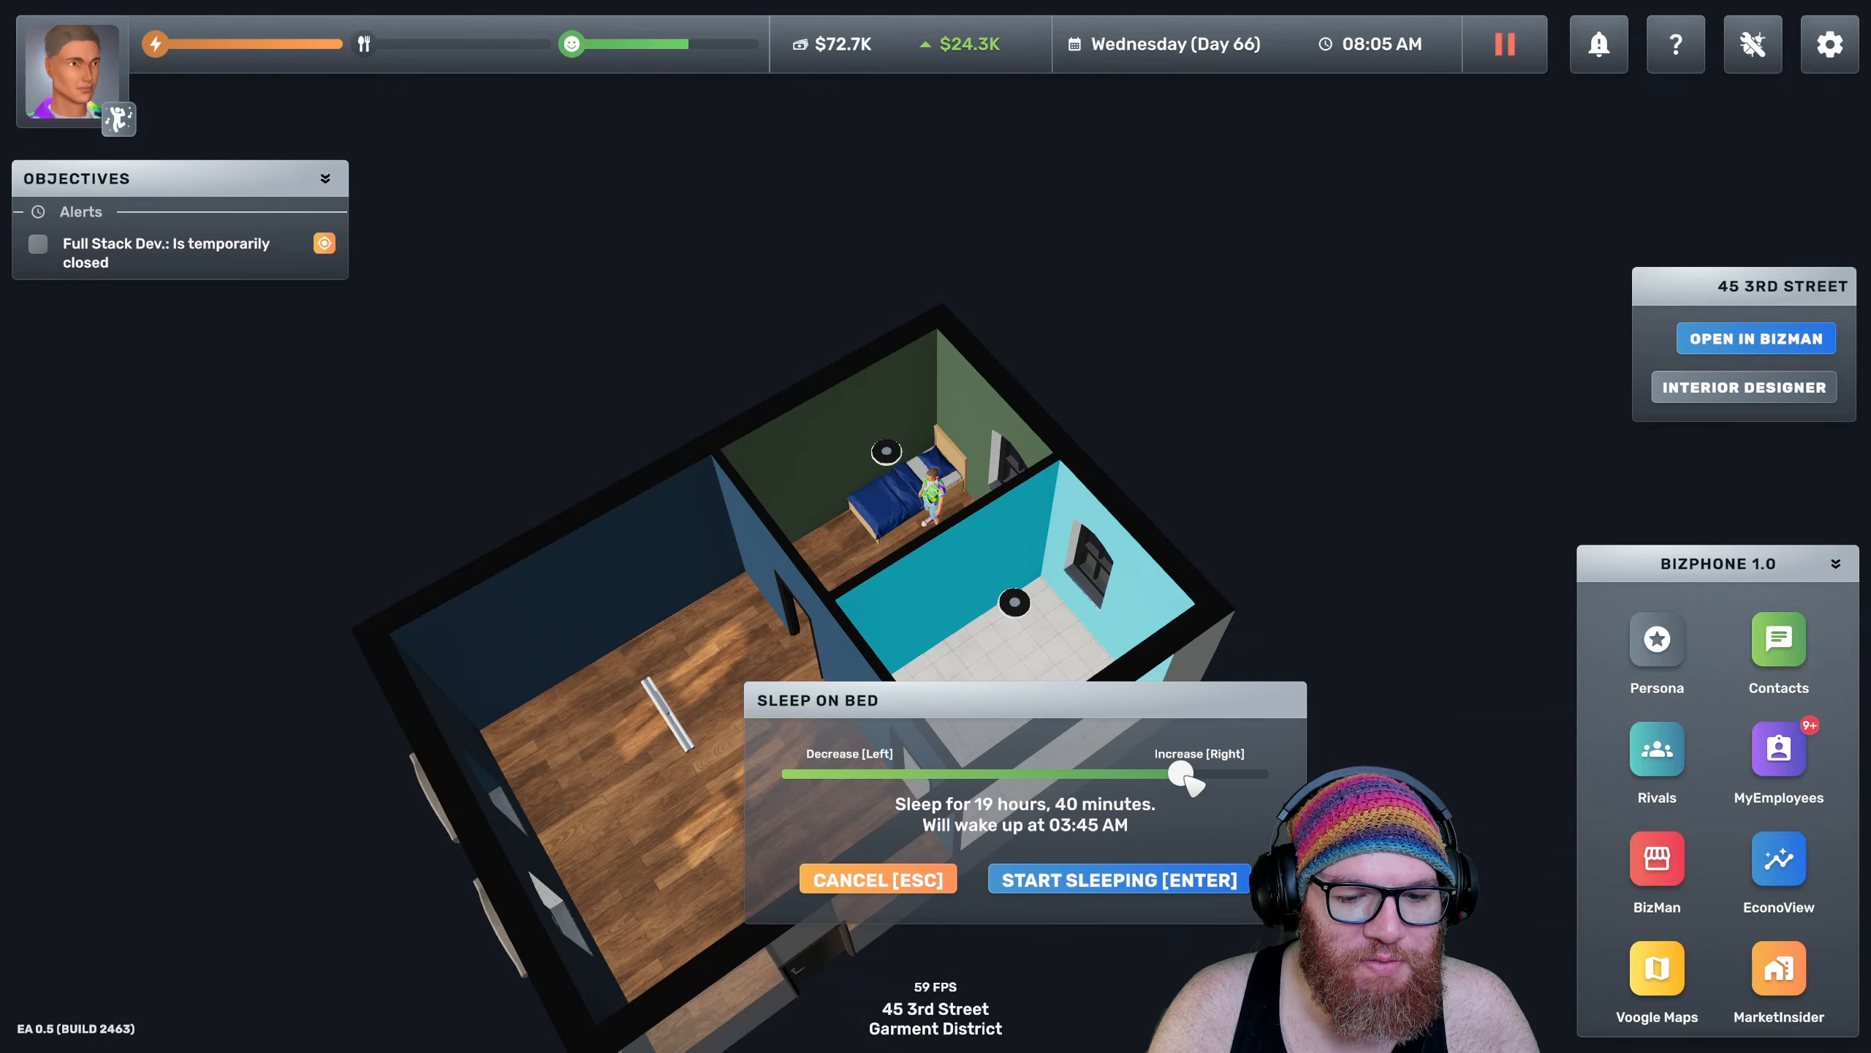
left_click_drag(1181, 782, 1269, 772)
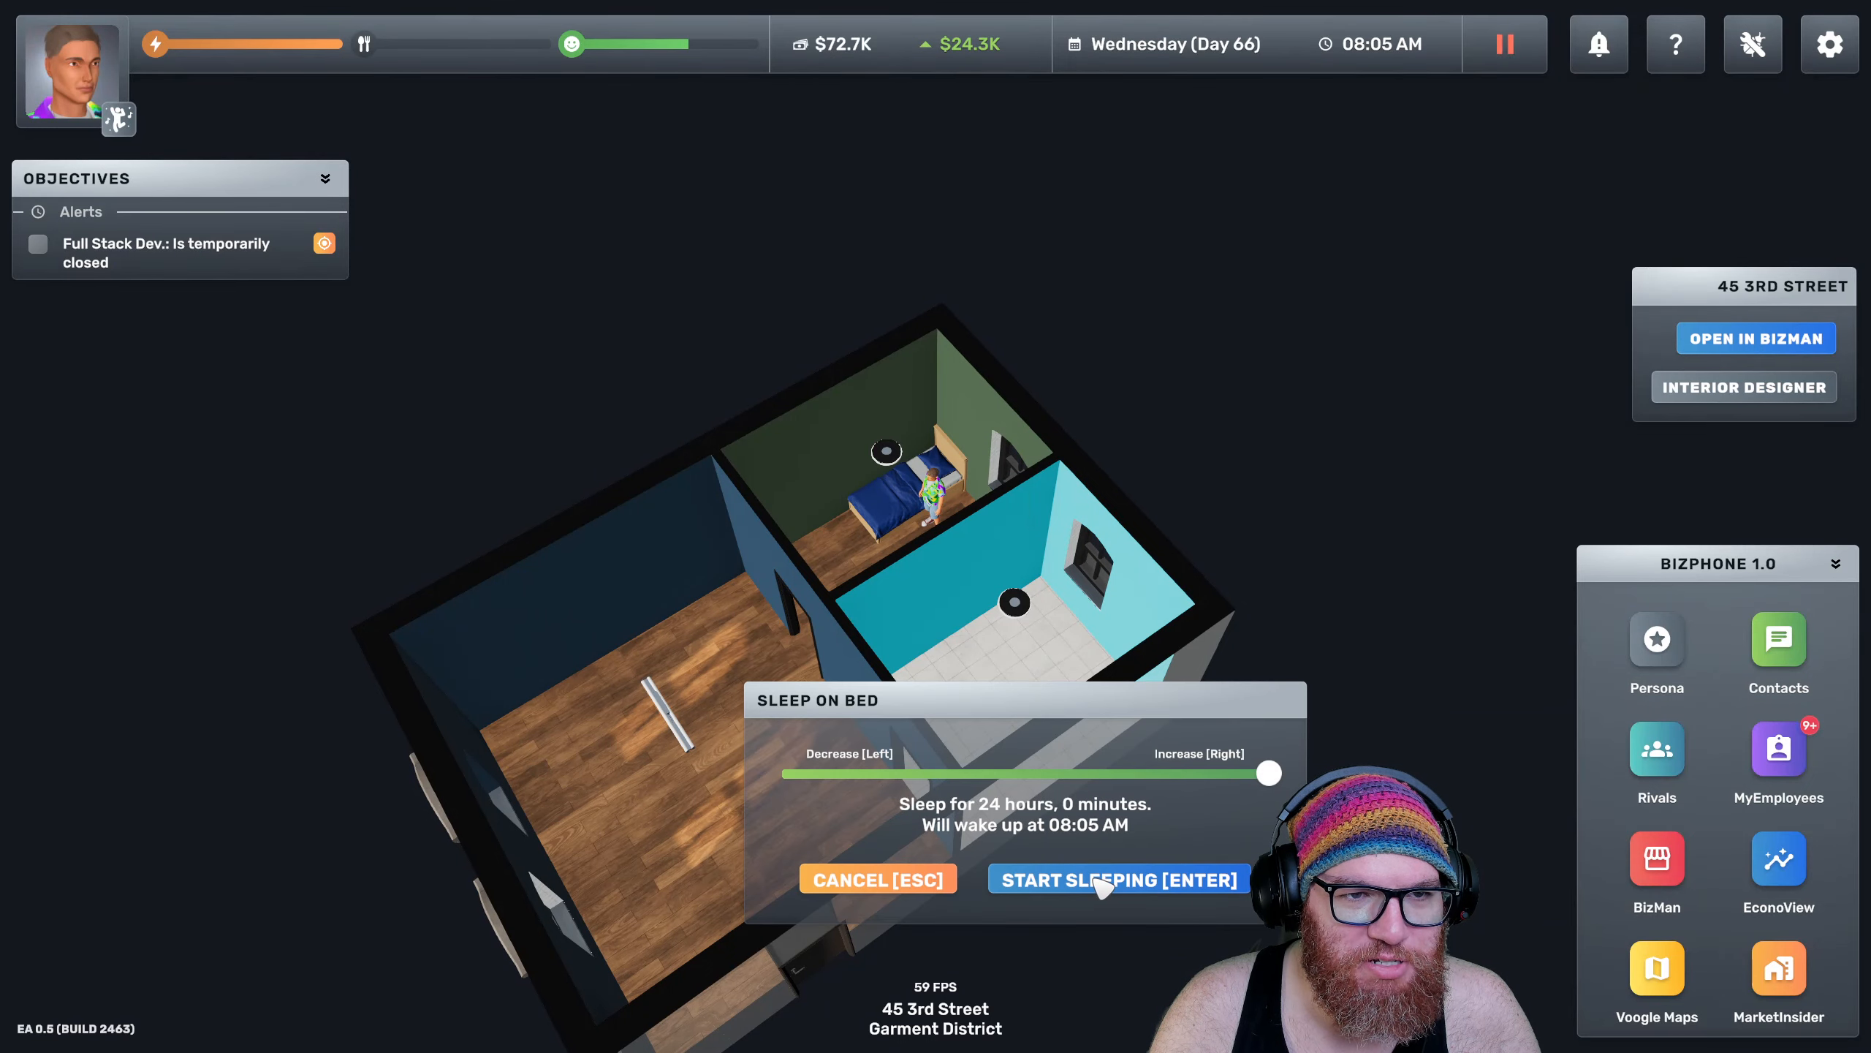
left_click(1119, 880)
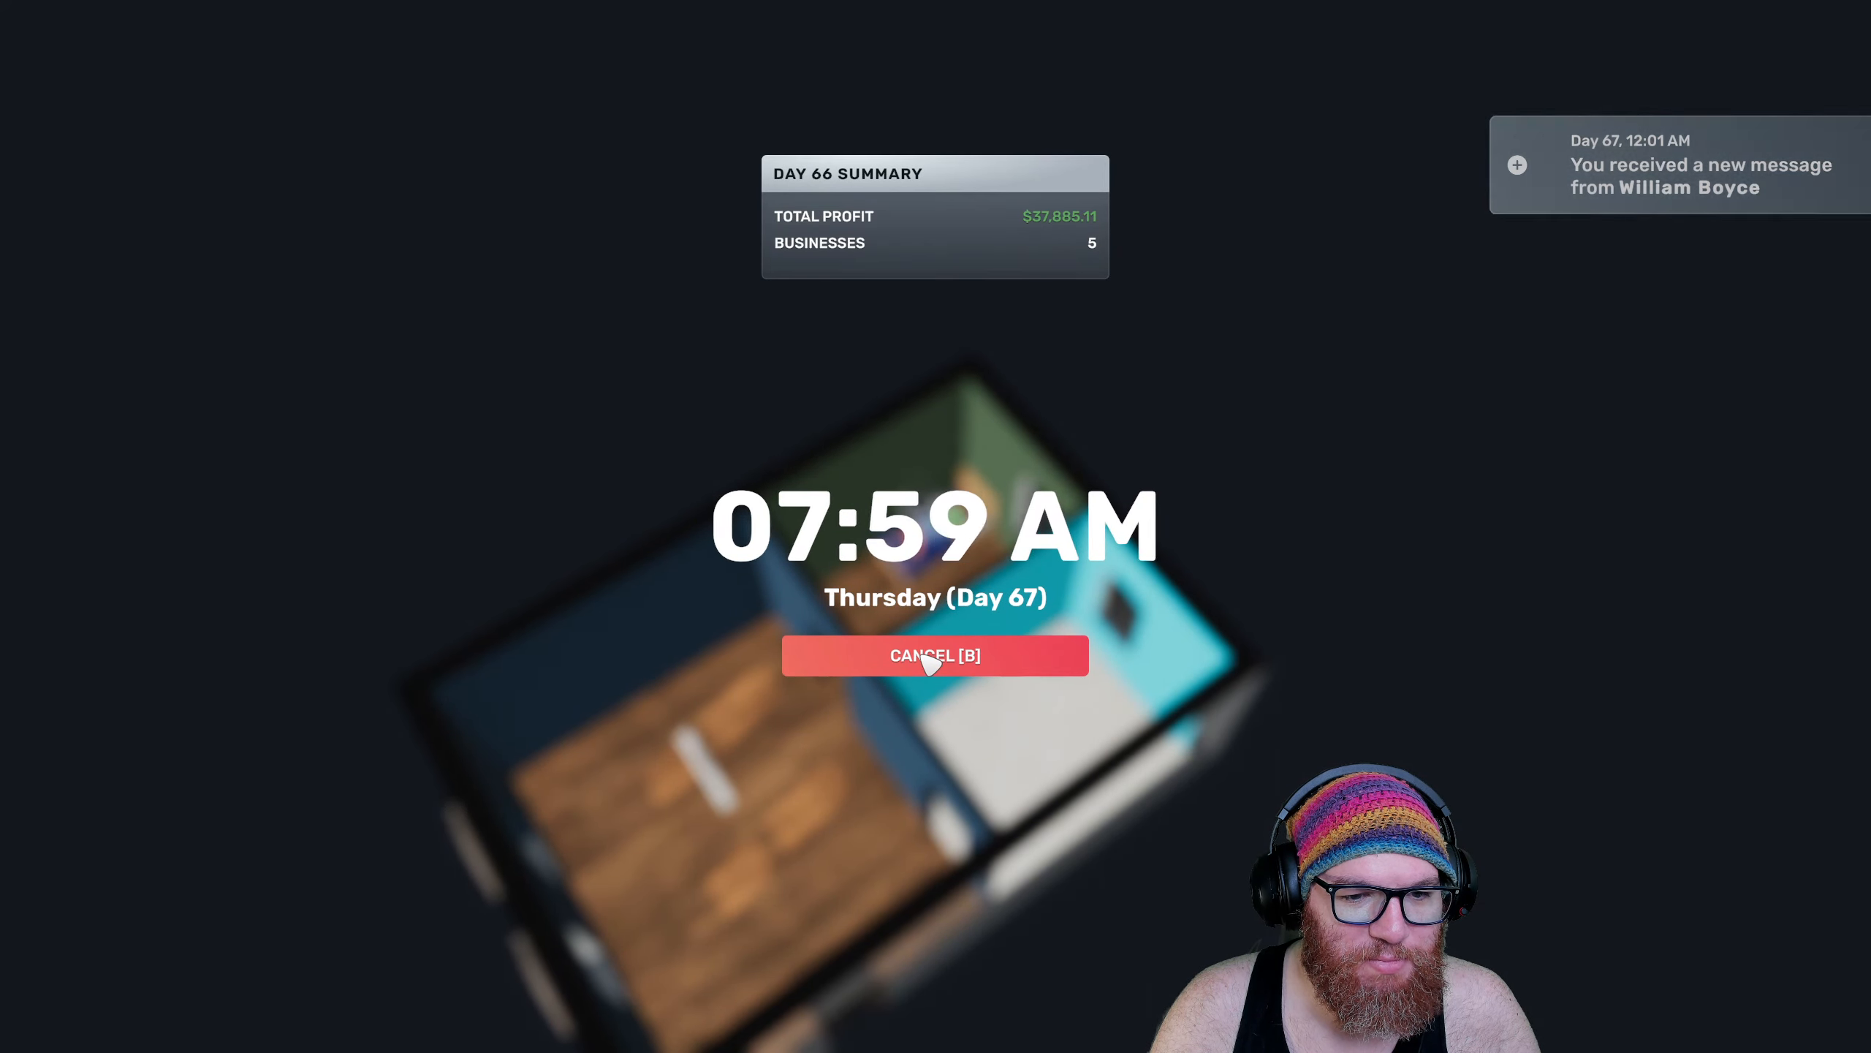
left_click(934, 655)
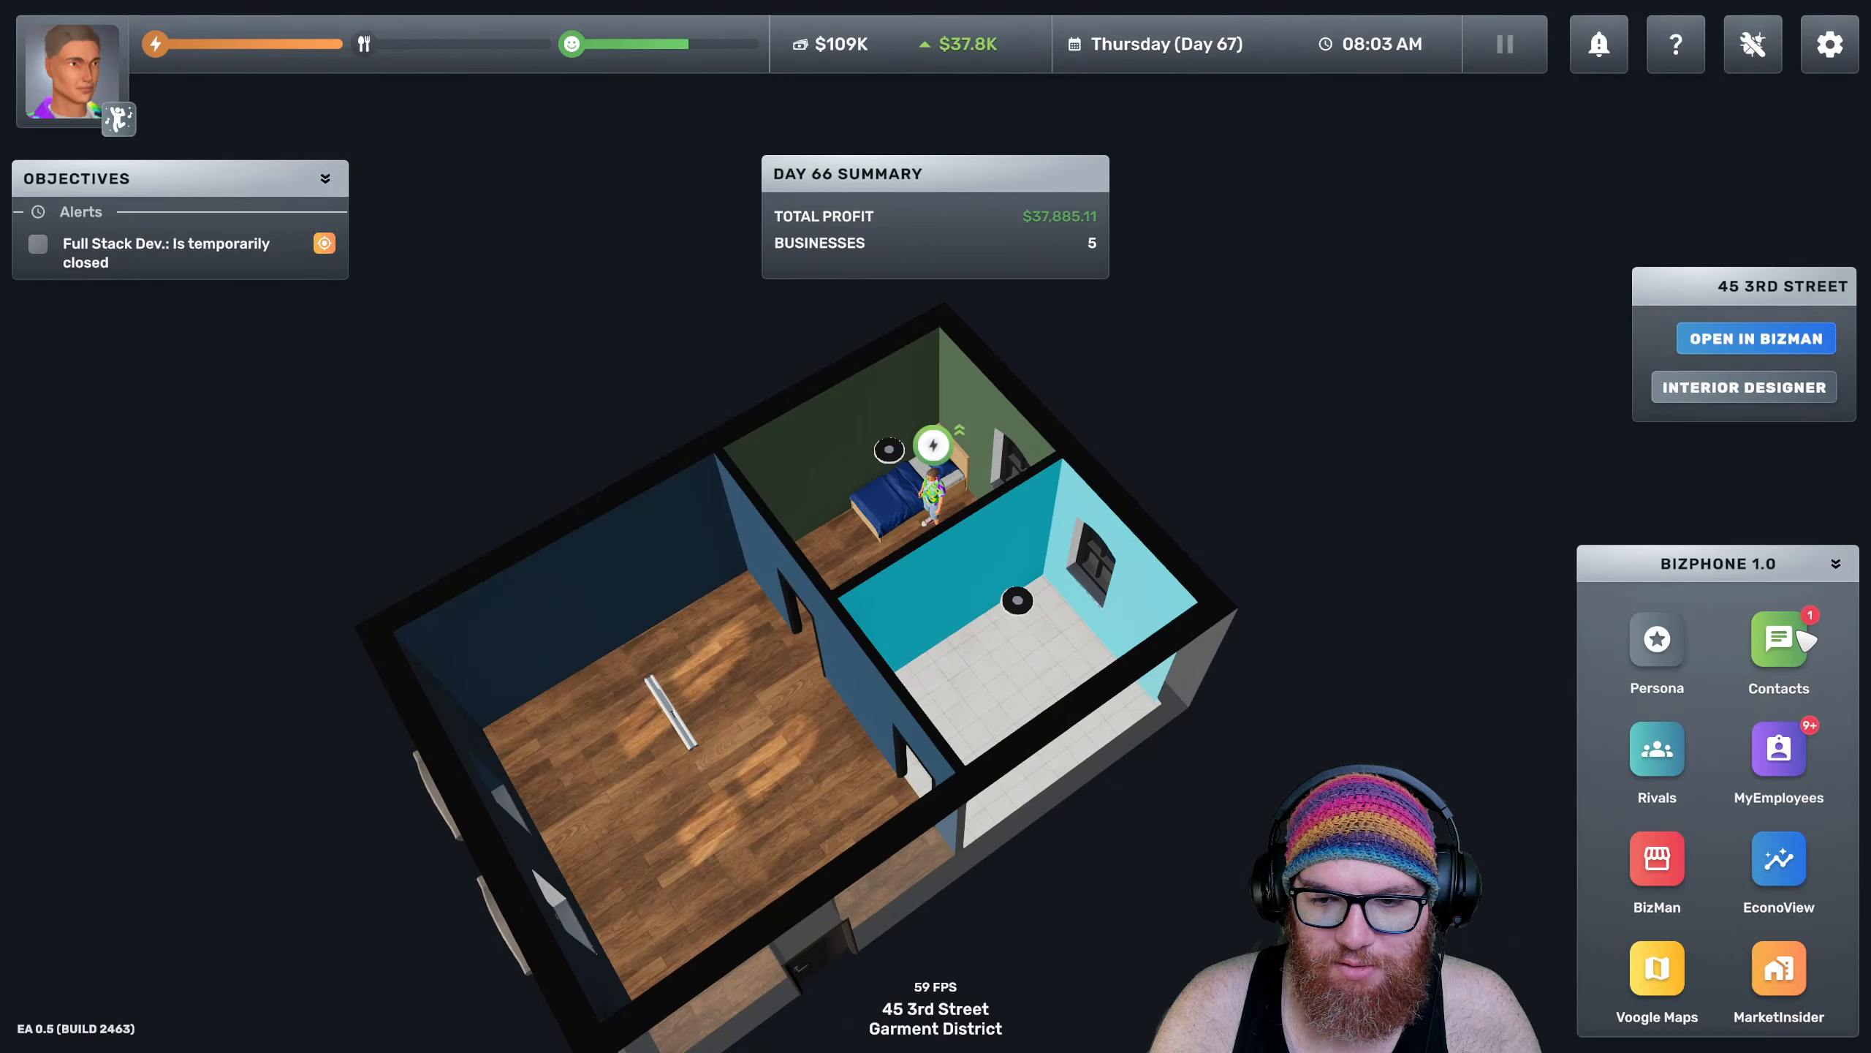
left_click(1778, 639)
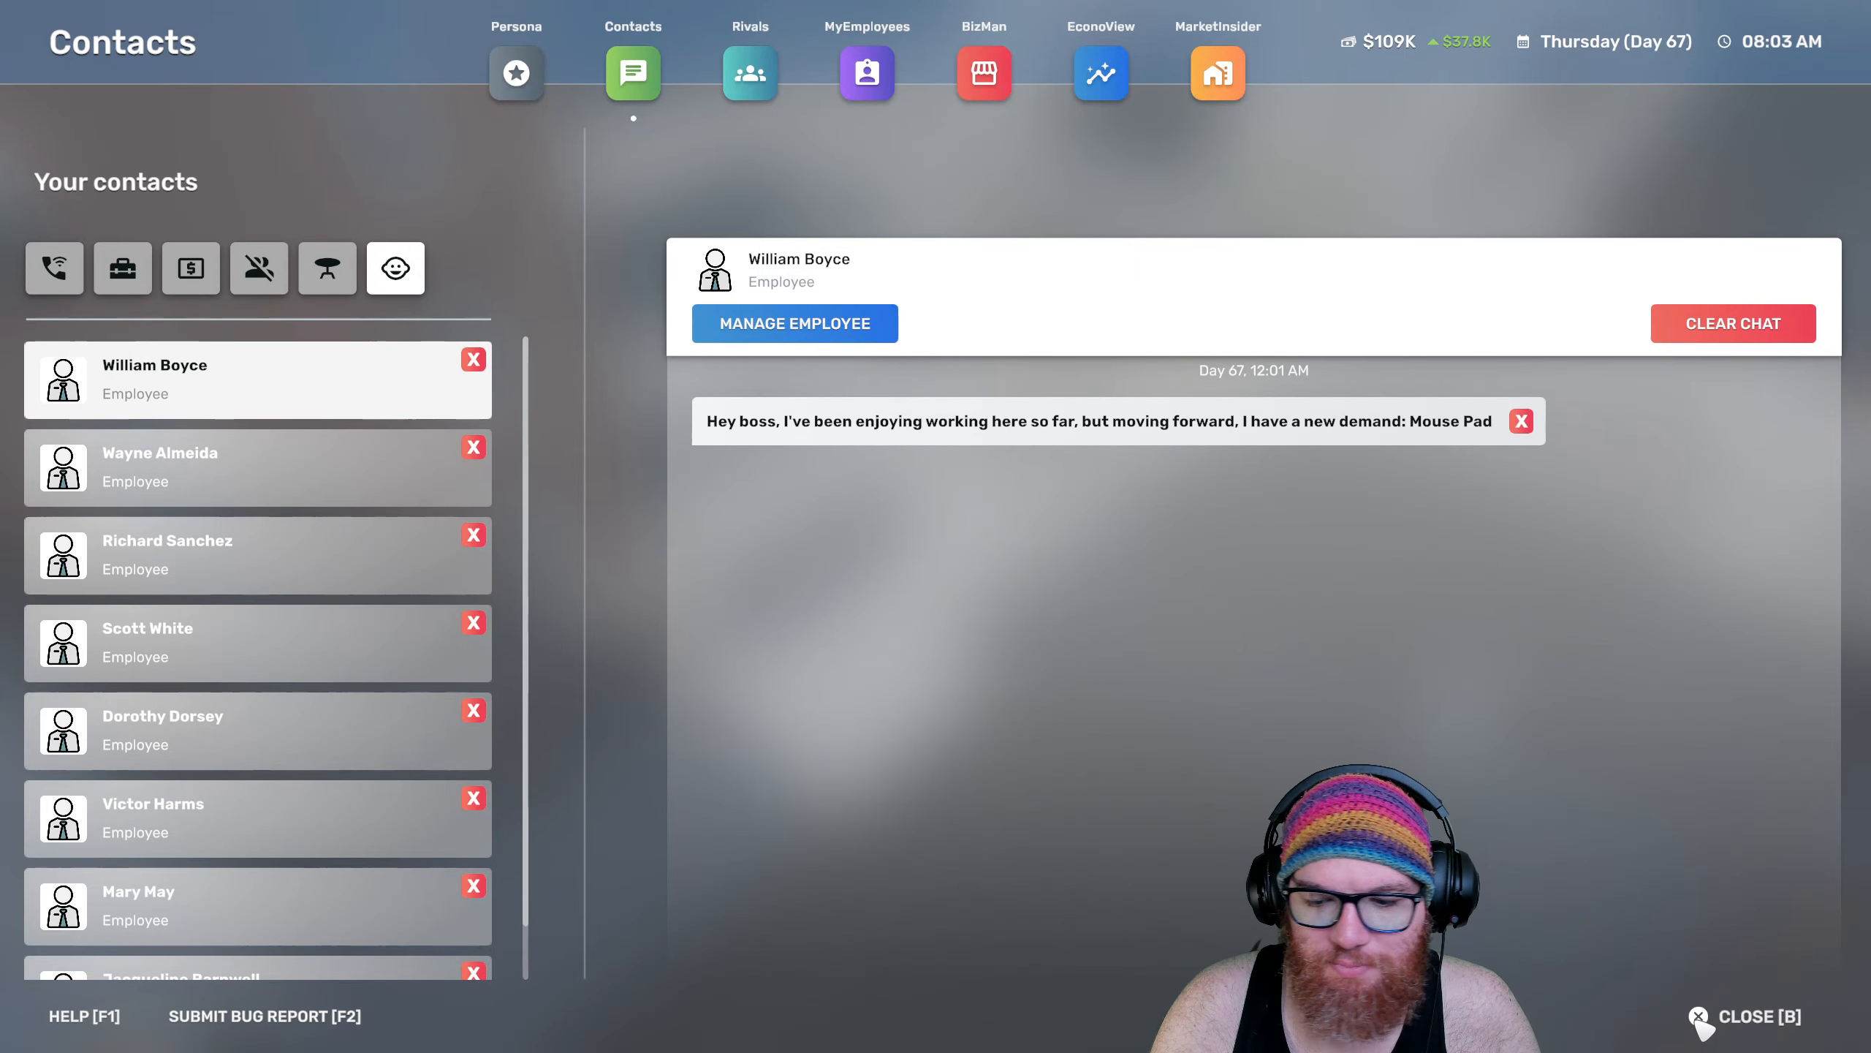
Sort the job candidates by skill and schedule and select ten programmers
left_click(866, 73)
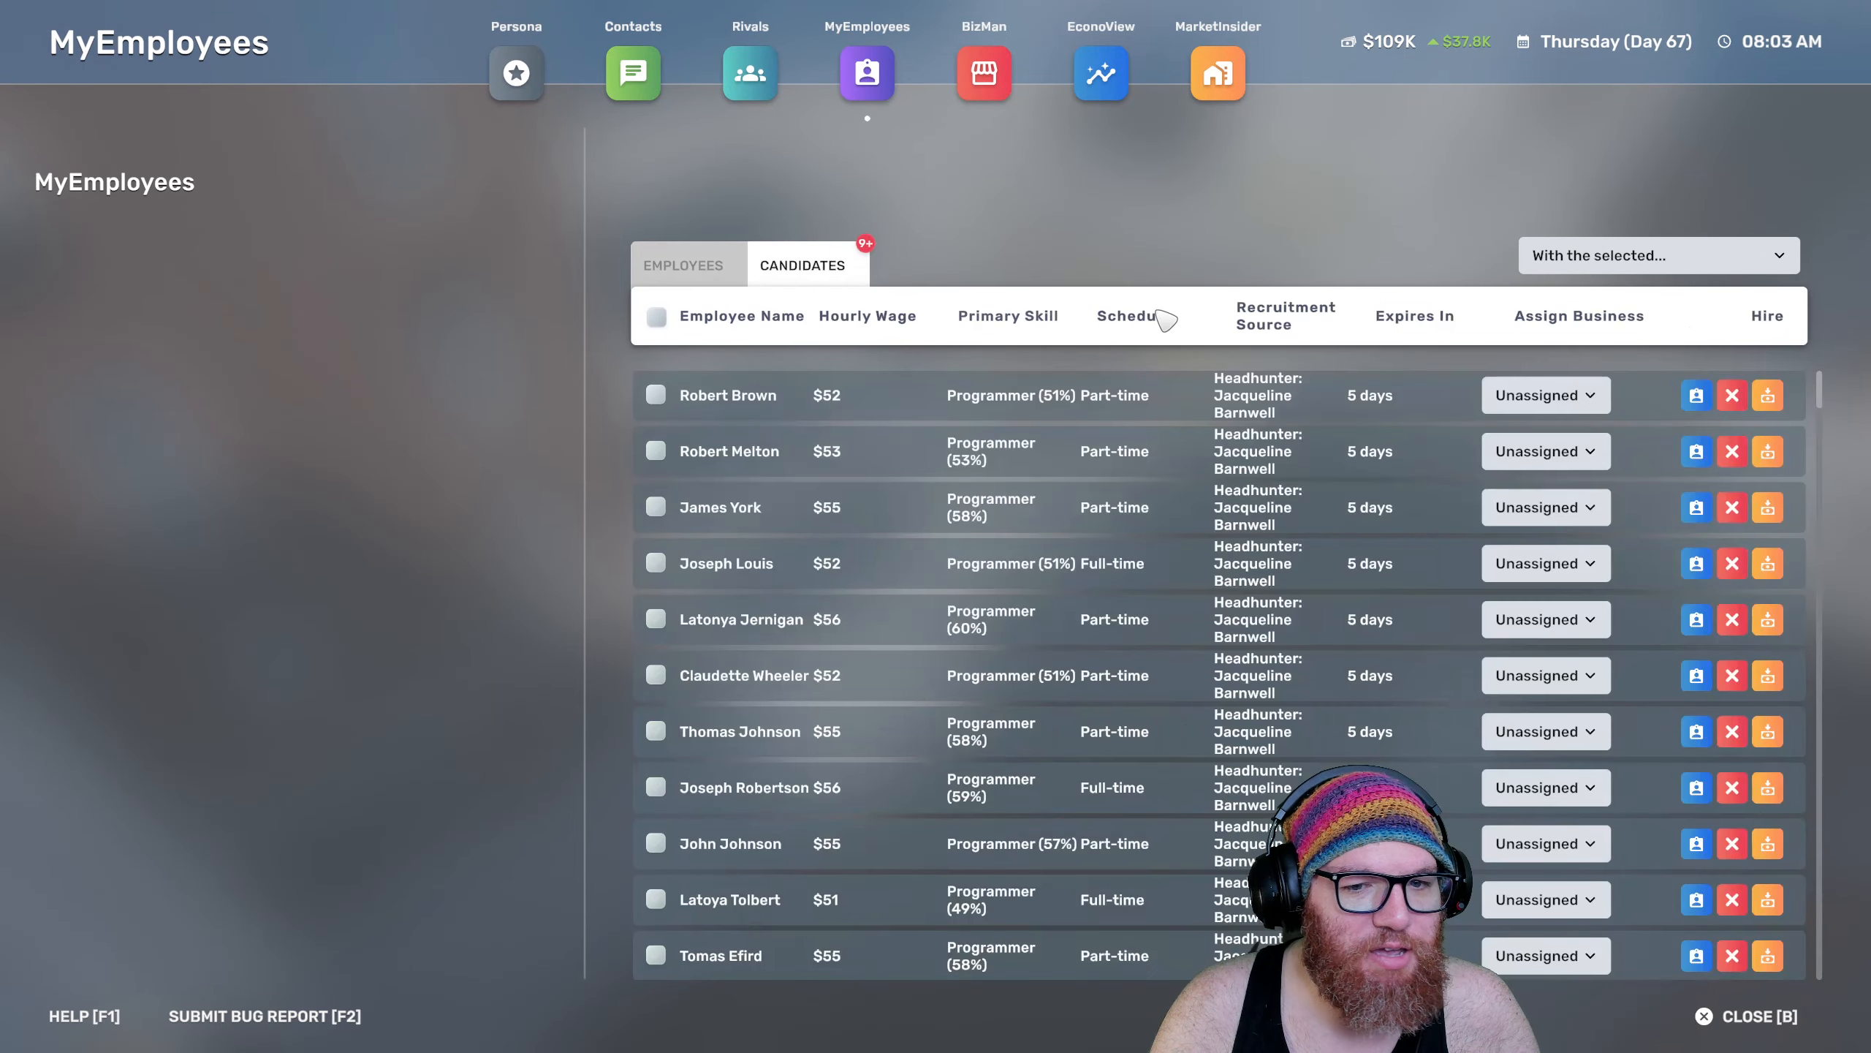
left_click(1025, 316)
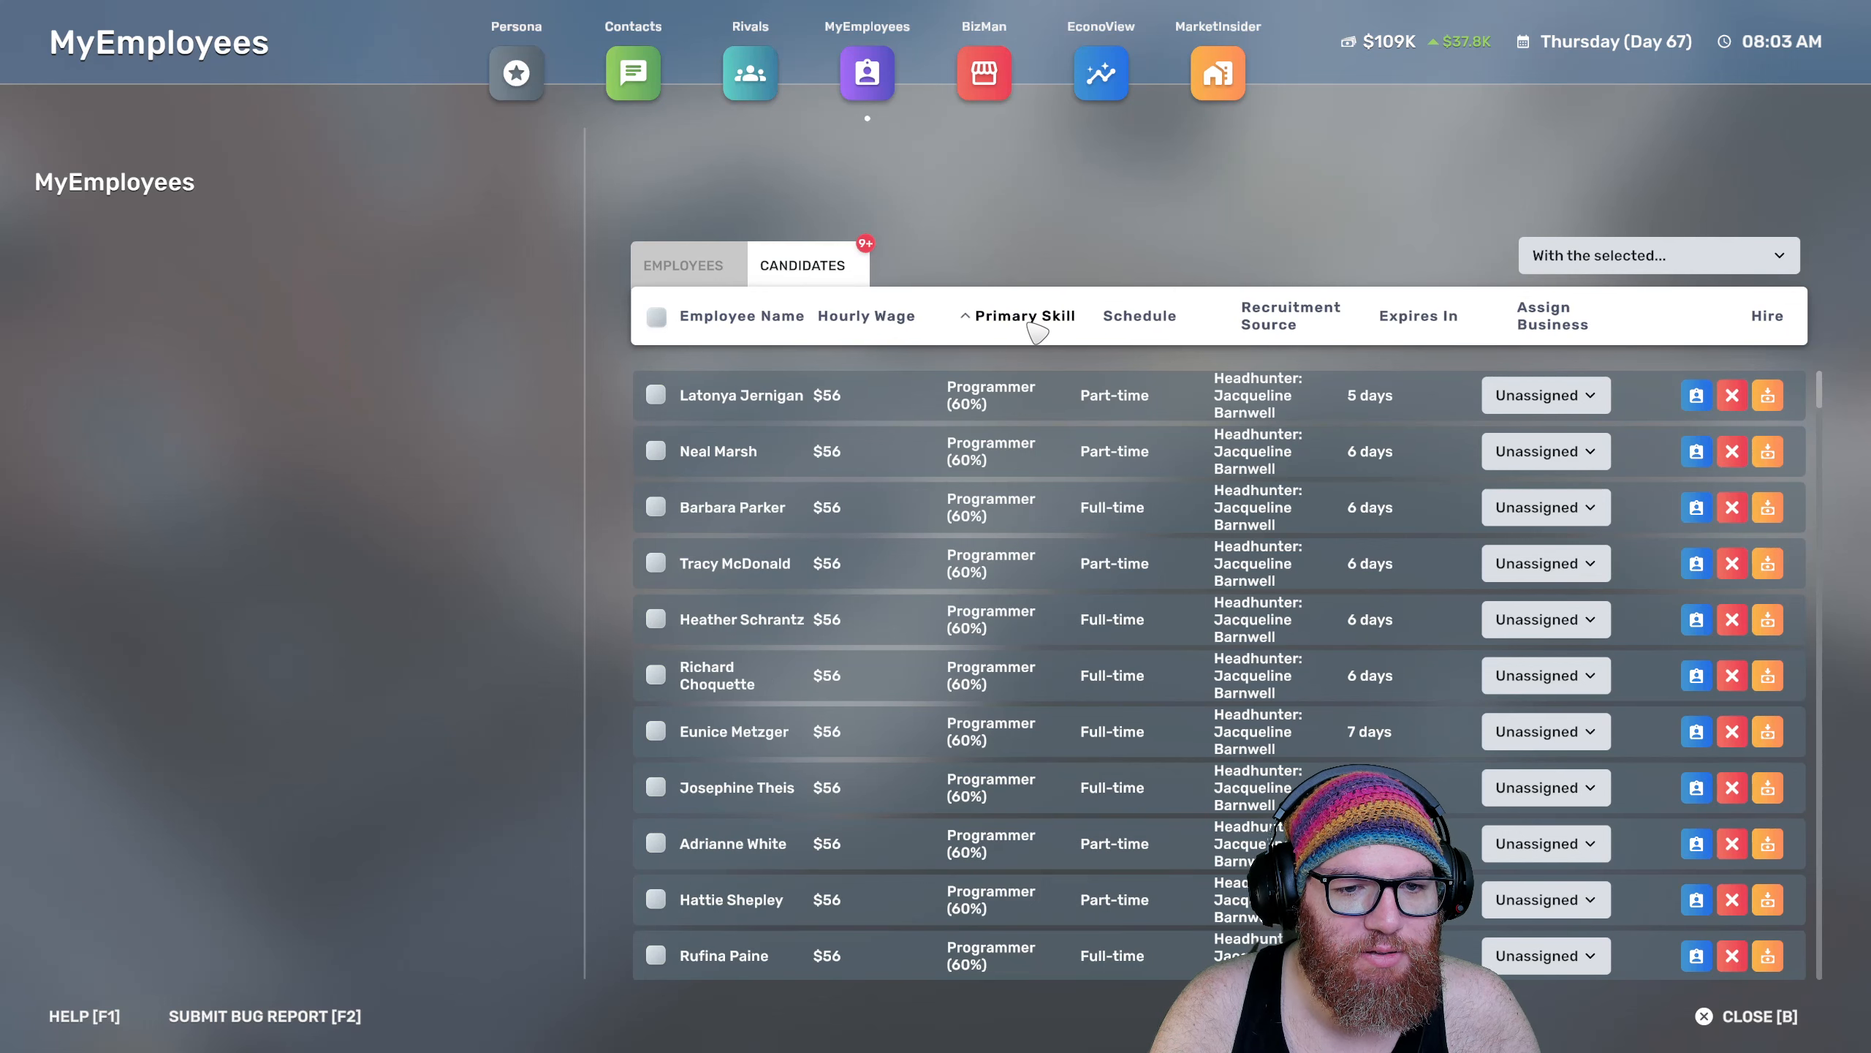
left_click(1139, 315)
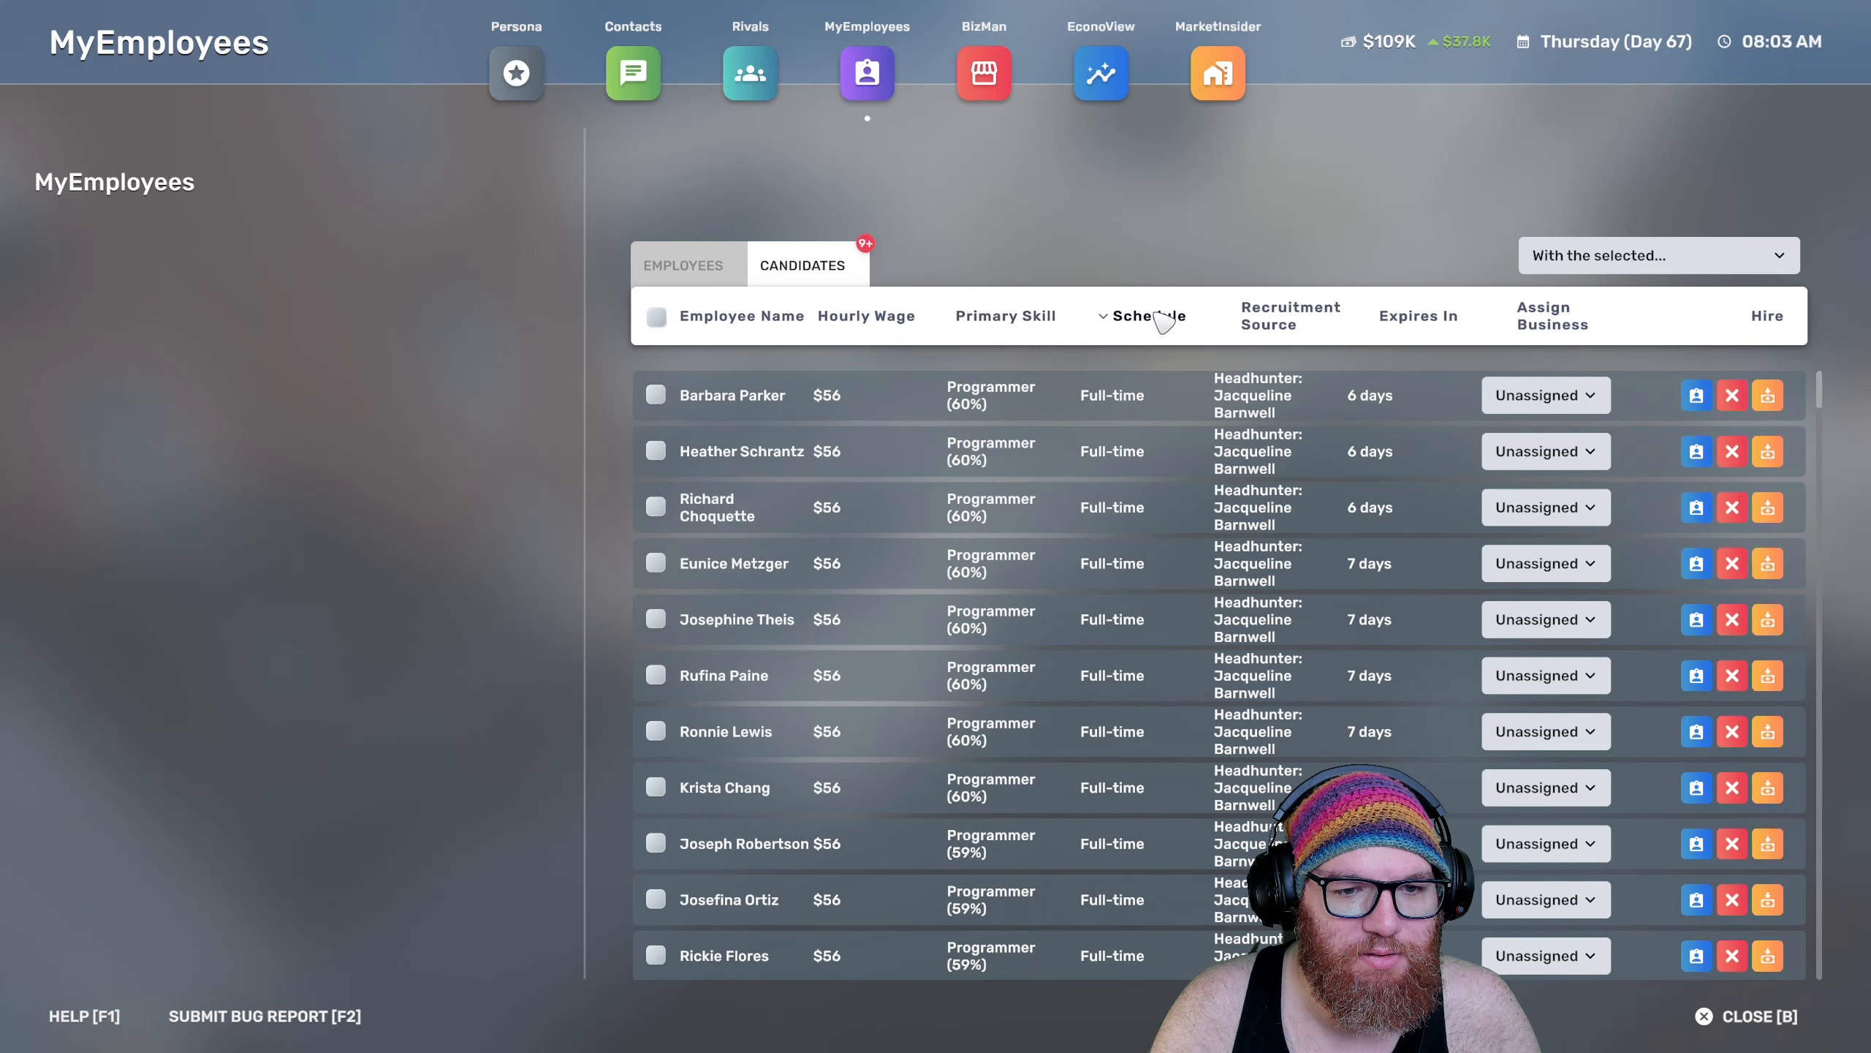
left_click(748, 394)
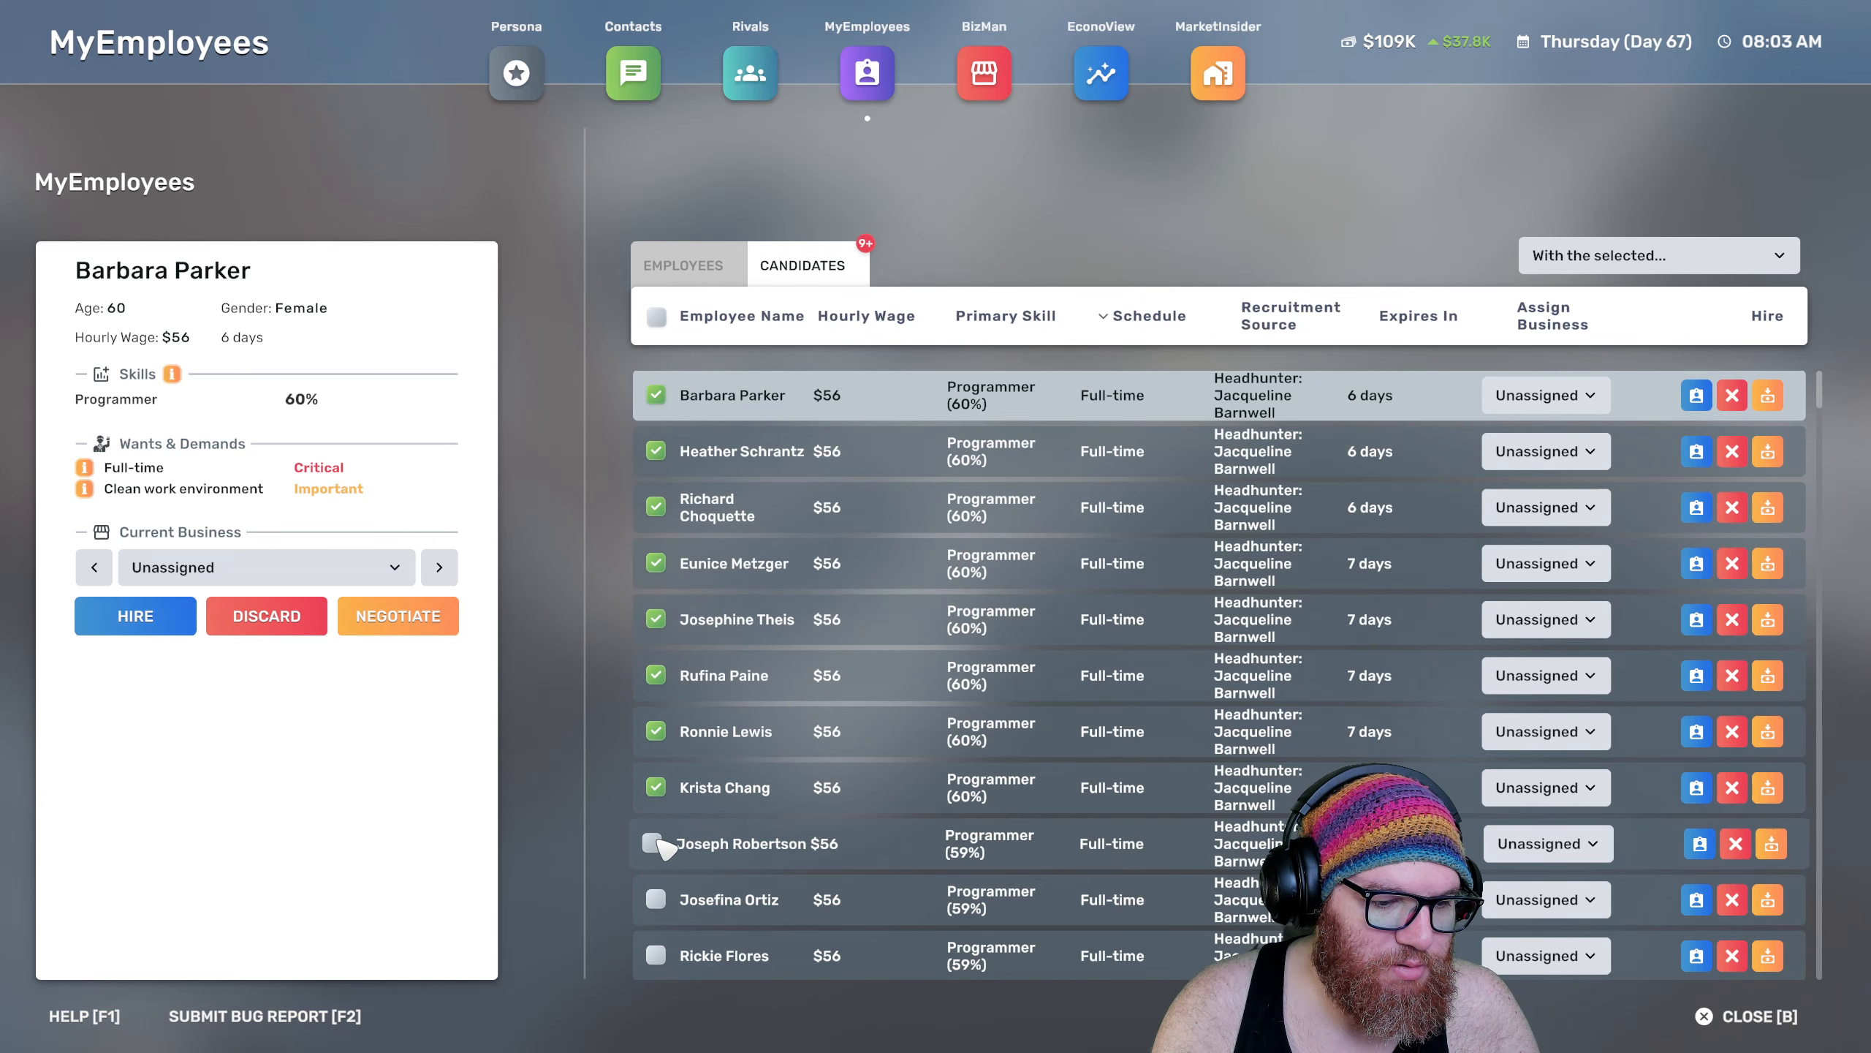
left_click(655, 842)
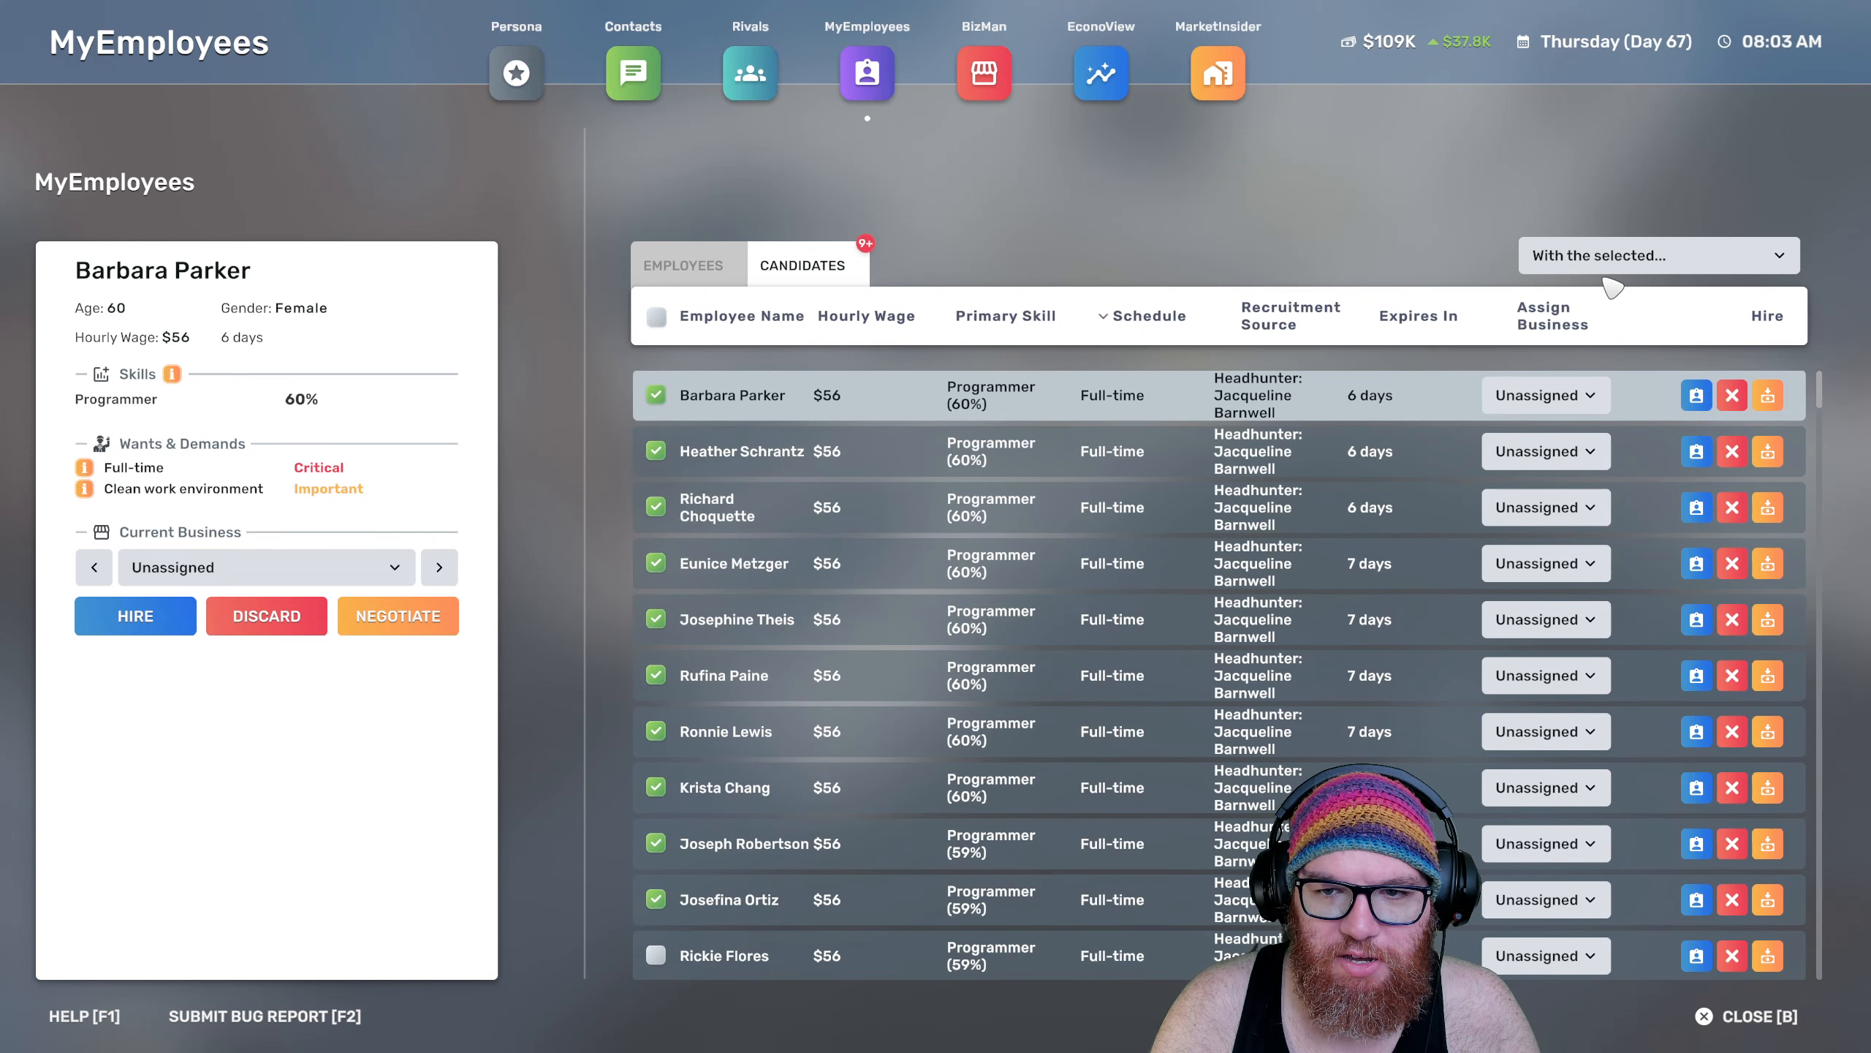
Hire the ten selected candidates in bulk, unlocking the 50-employee goal
left_click(1656, 254)
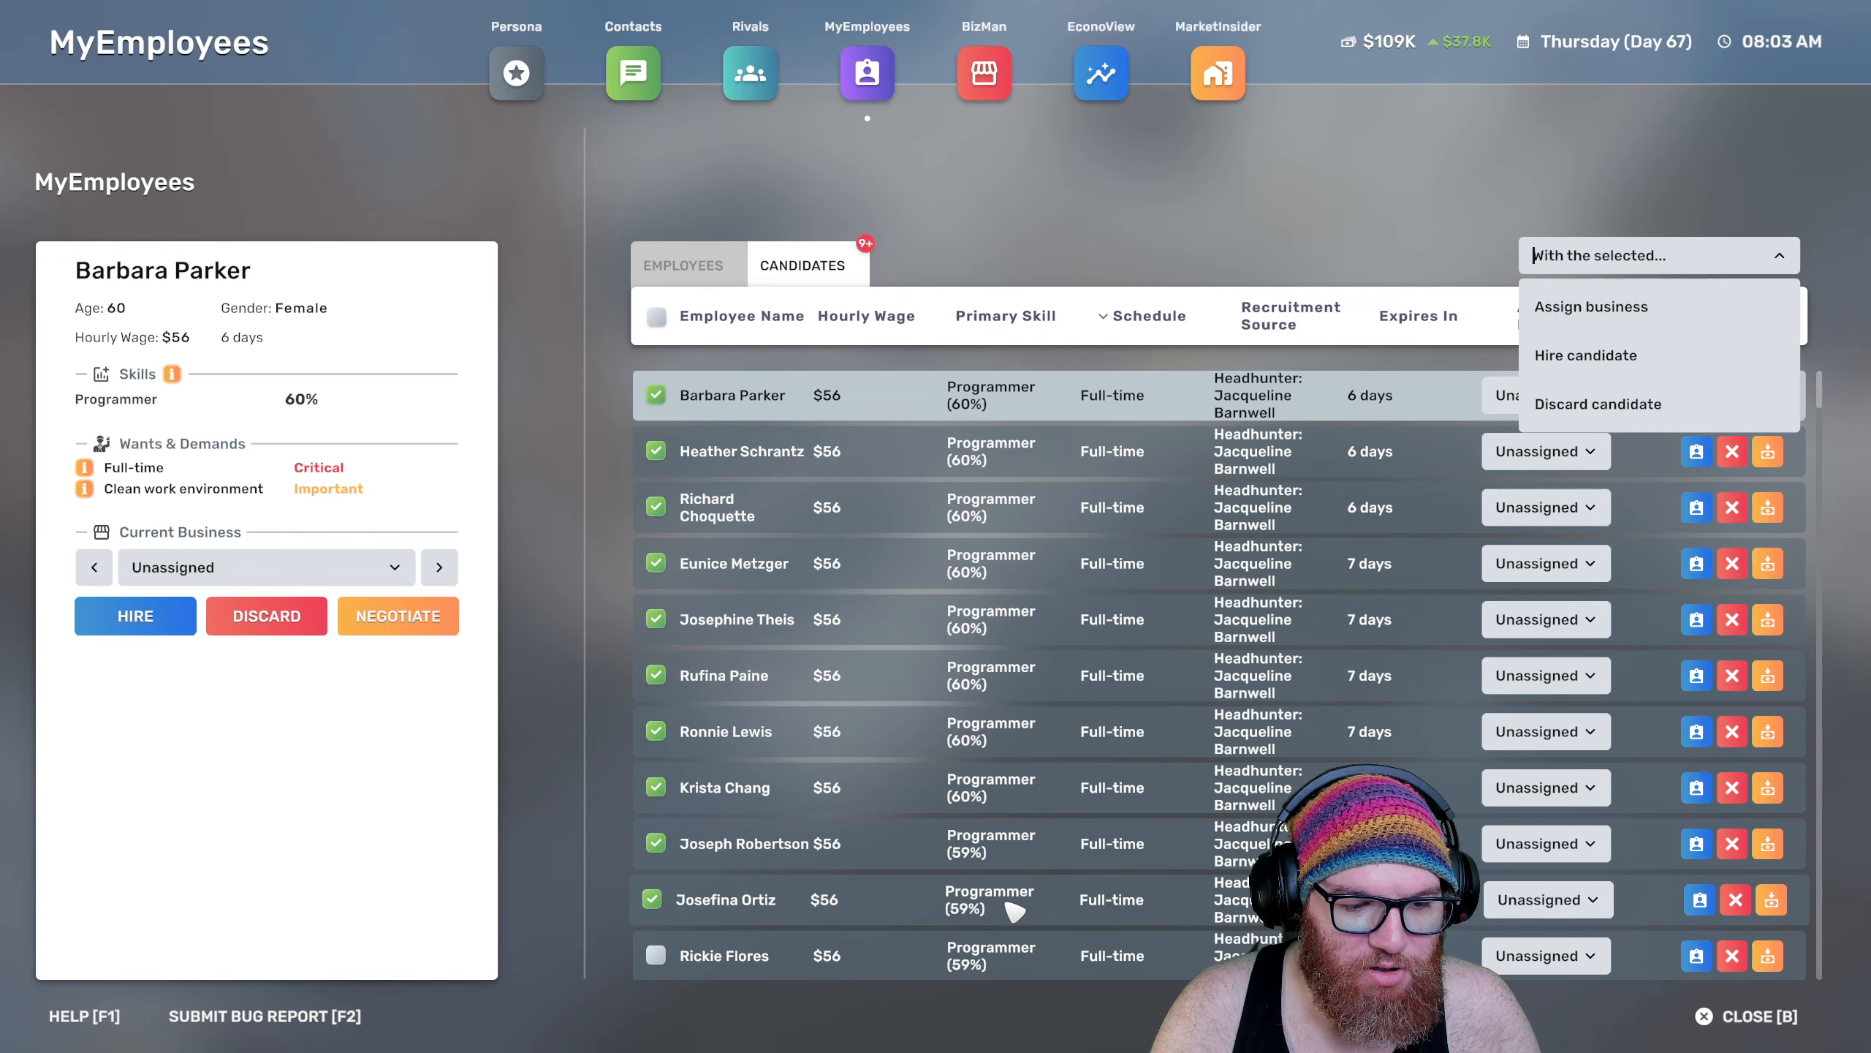
left_click(1585, 354)
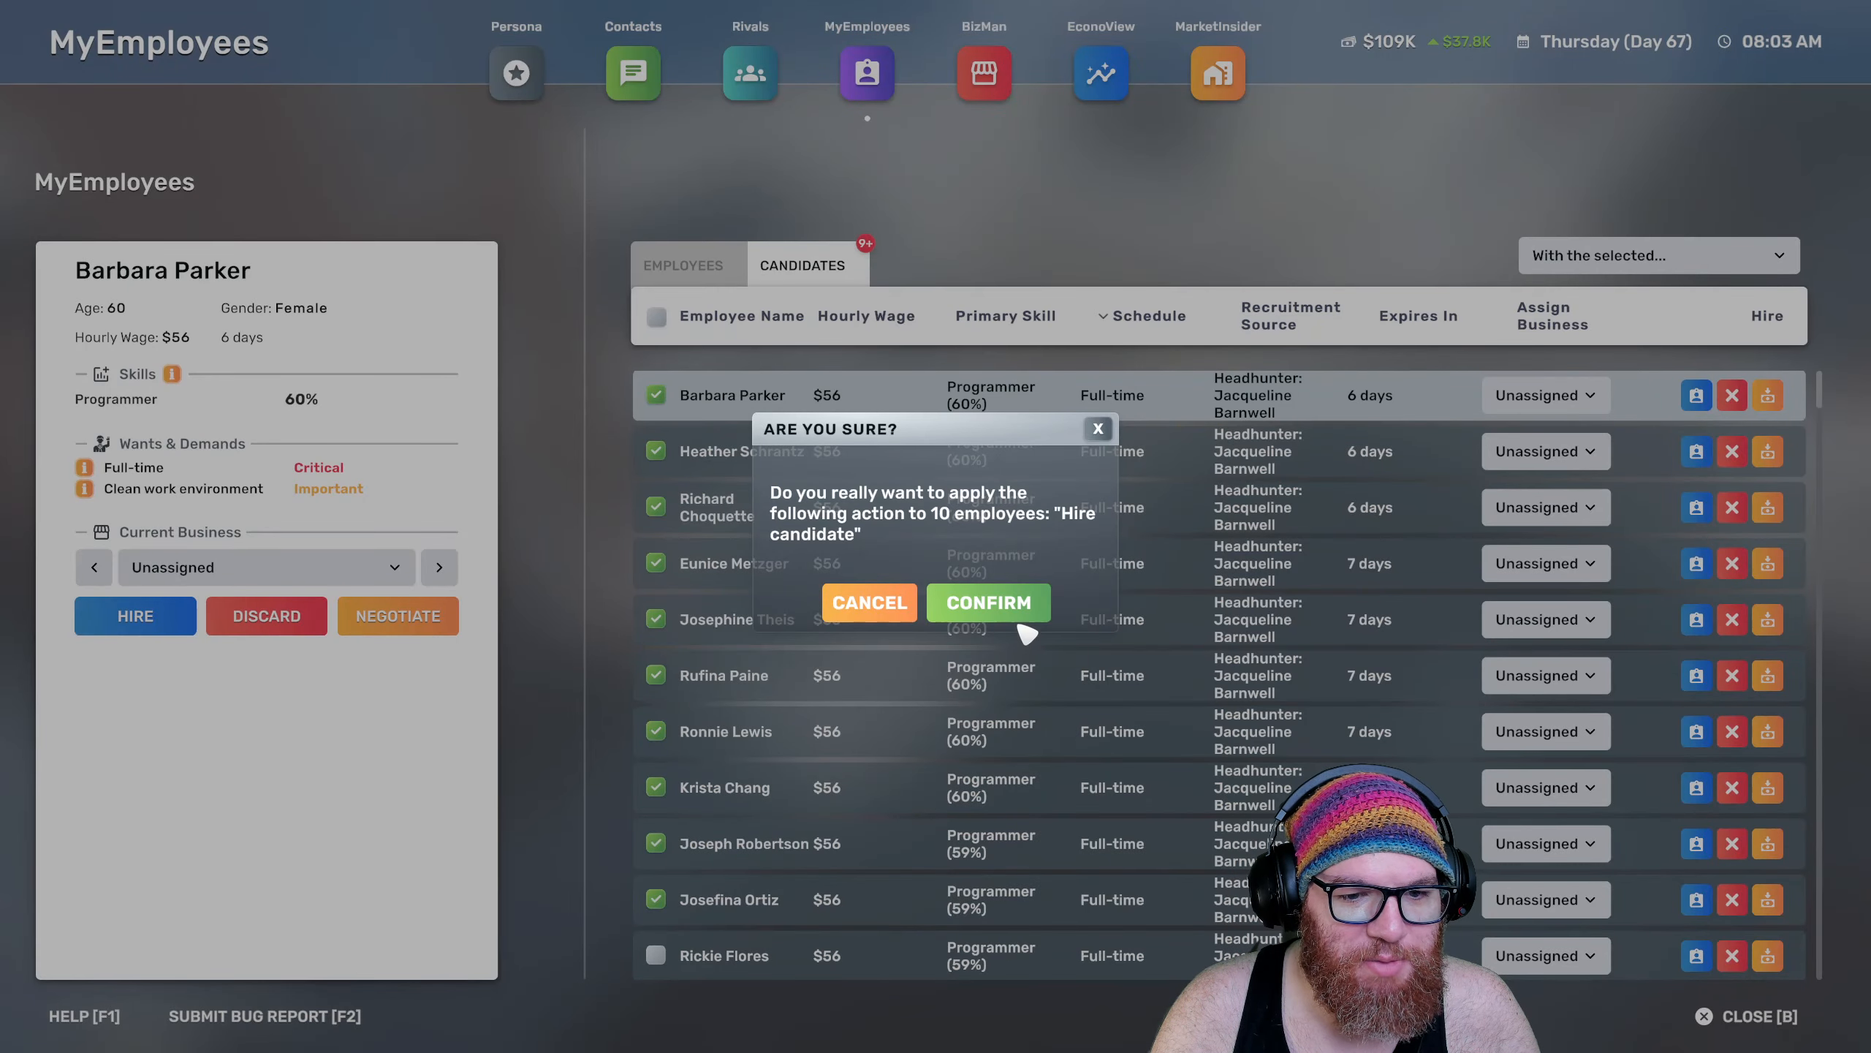
left_click(987, 601)
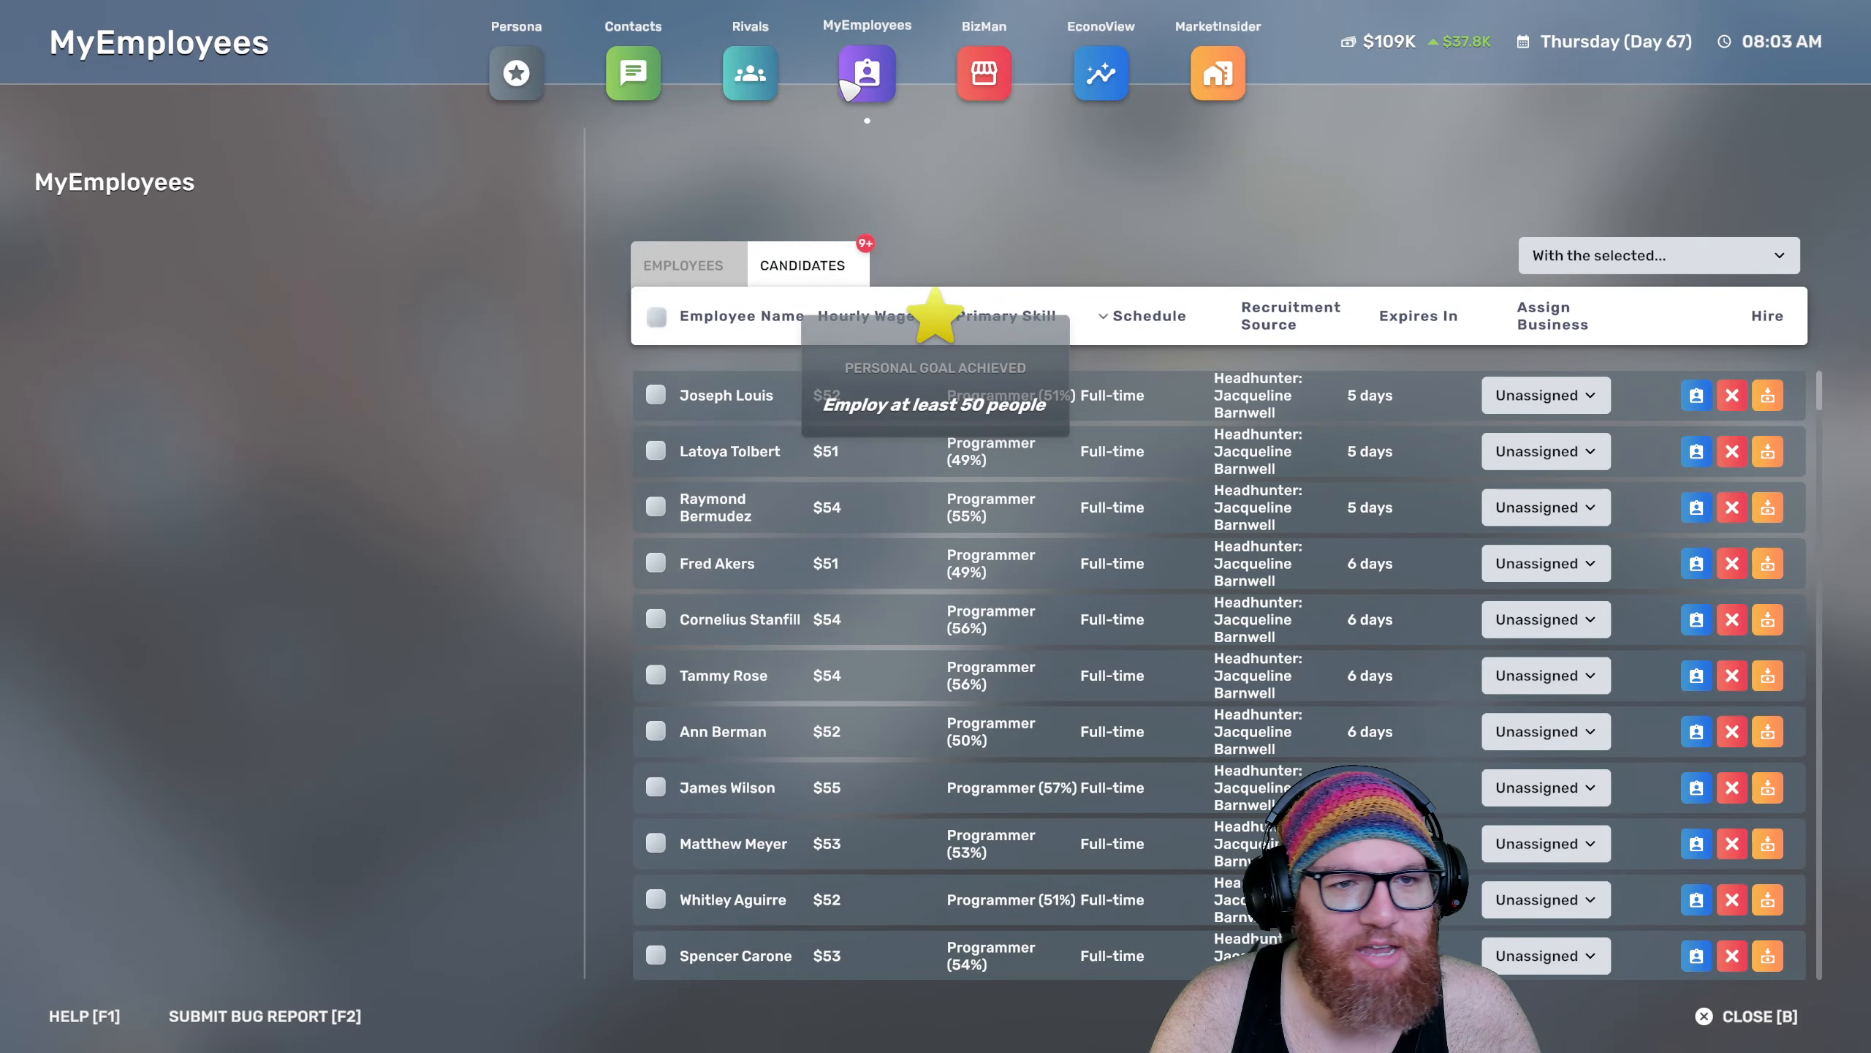
left_click(982, 73)
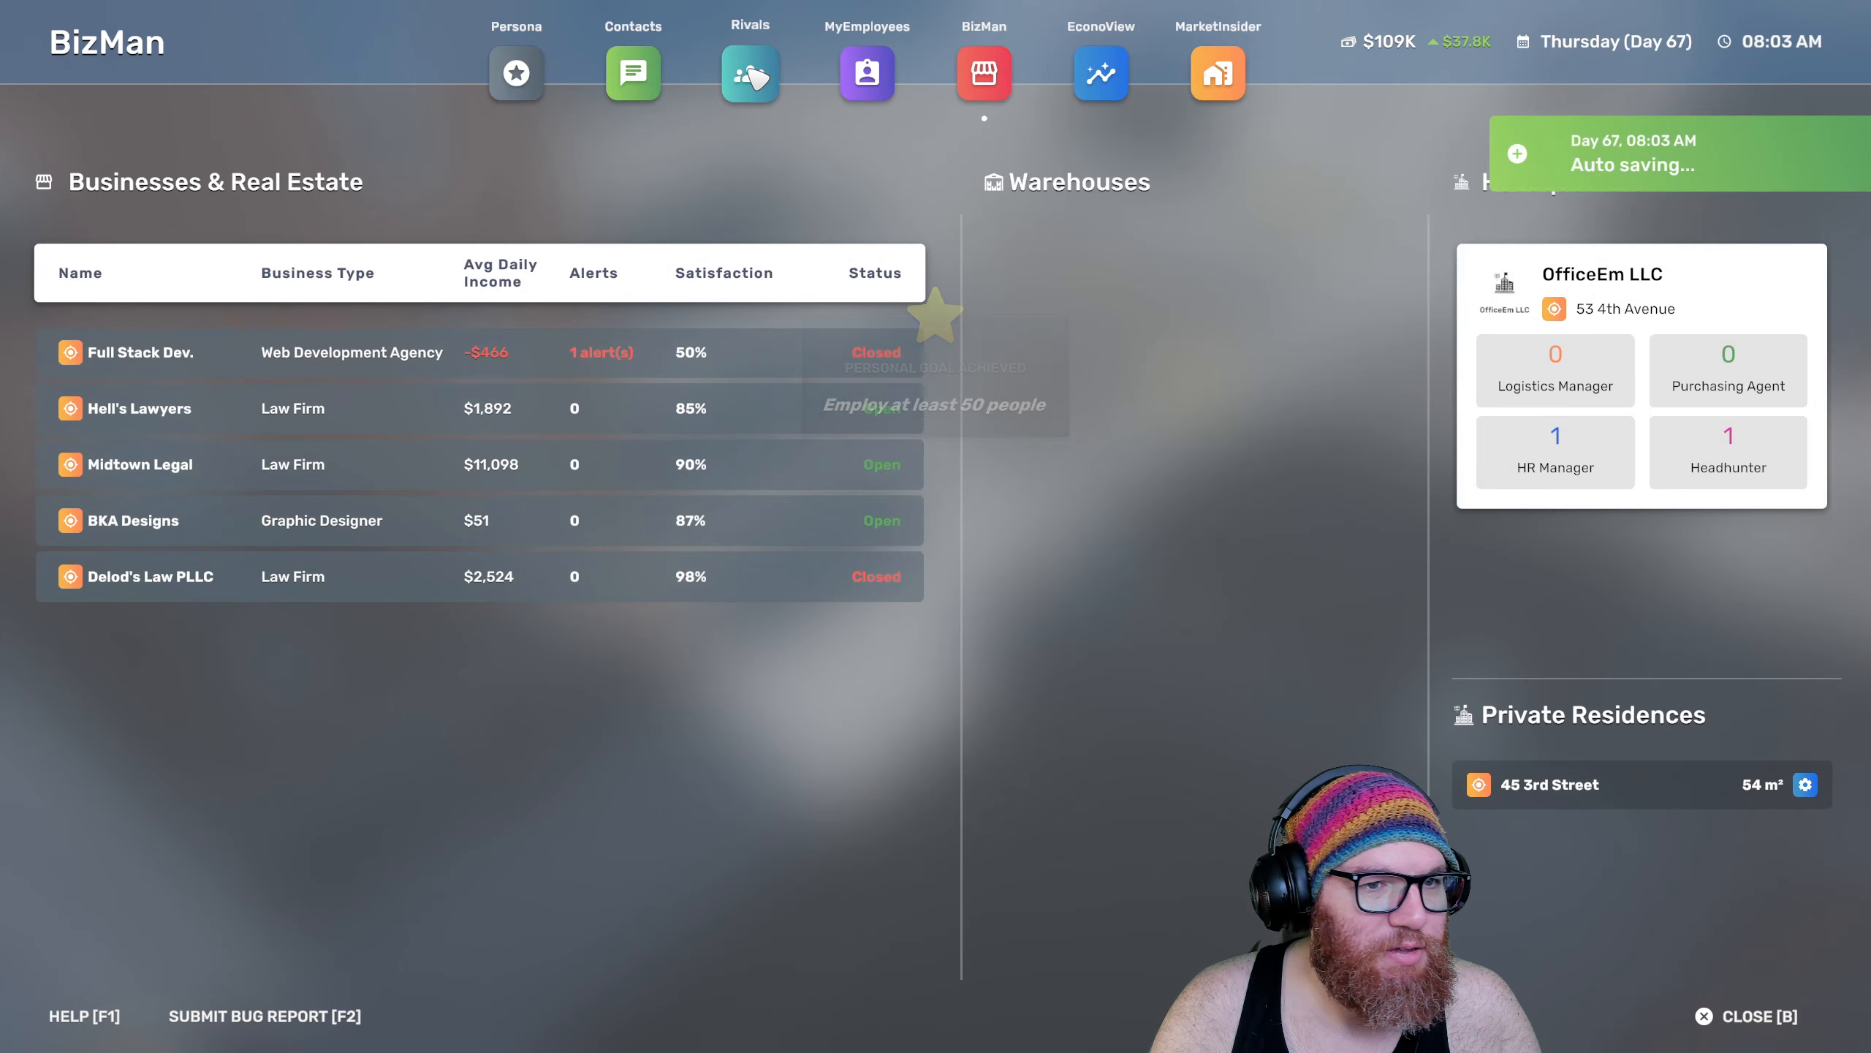
left_click(866, 73)
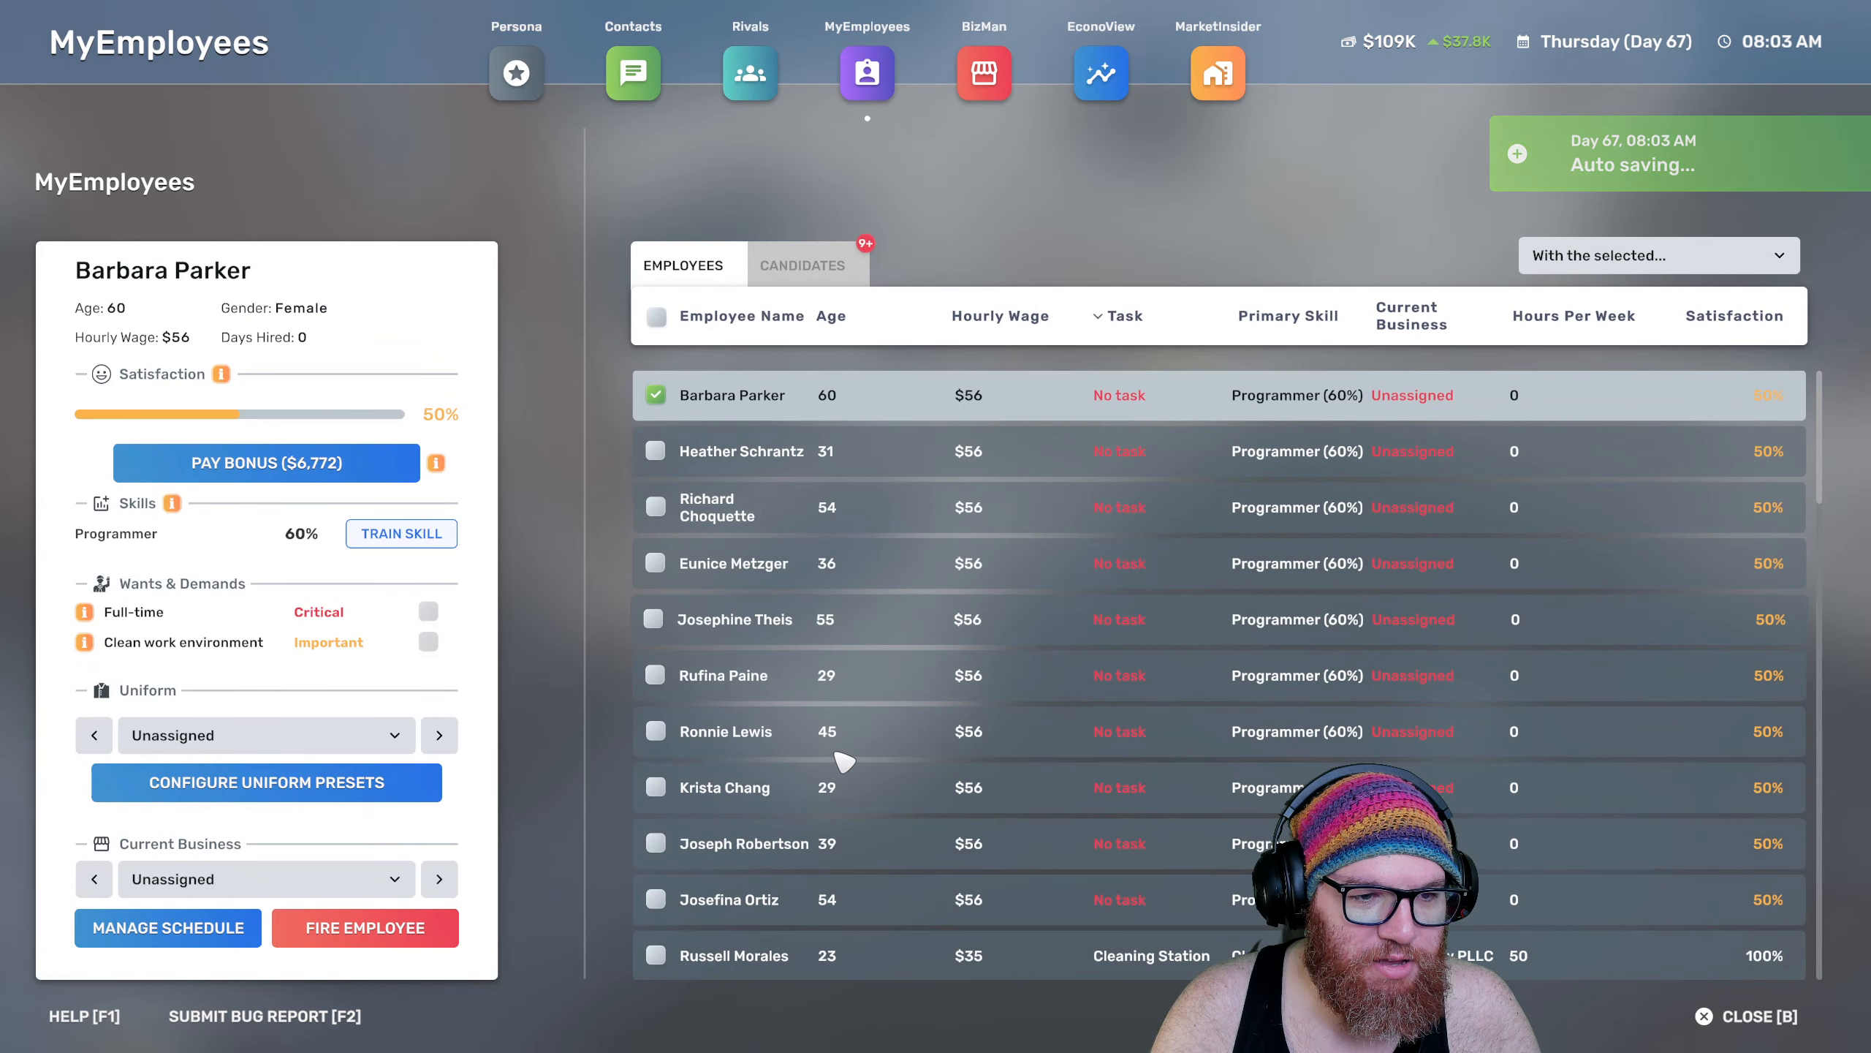
Give the ten new programmers the Graphics uniform preset
left_click(657, 316)
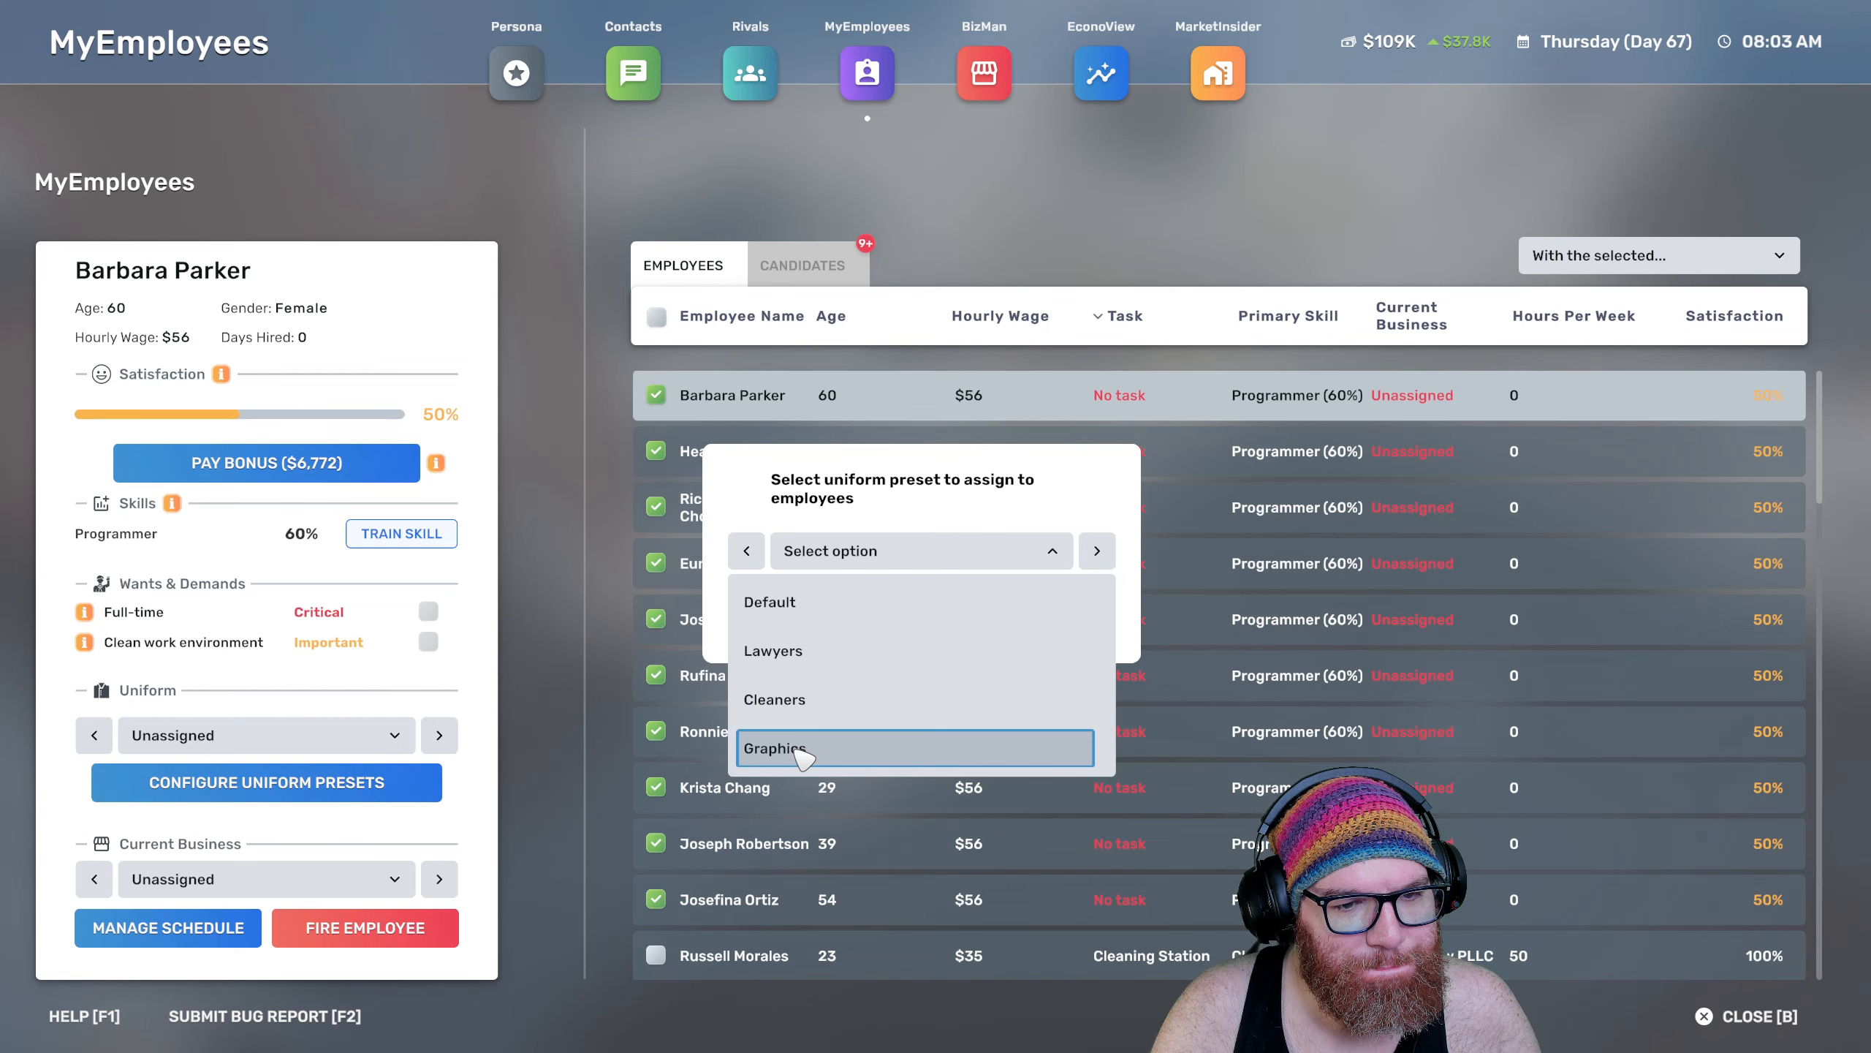
left_click(776, 749)
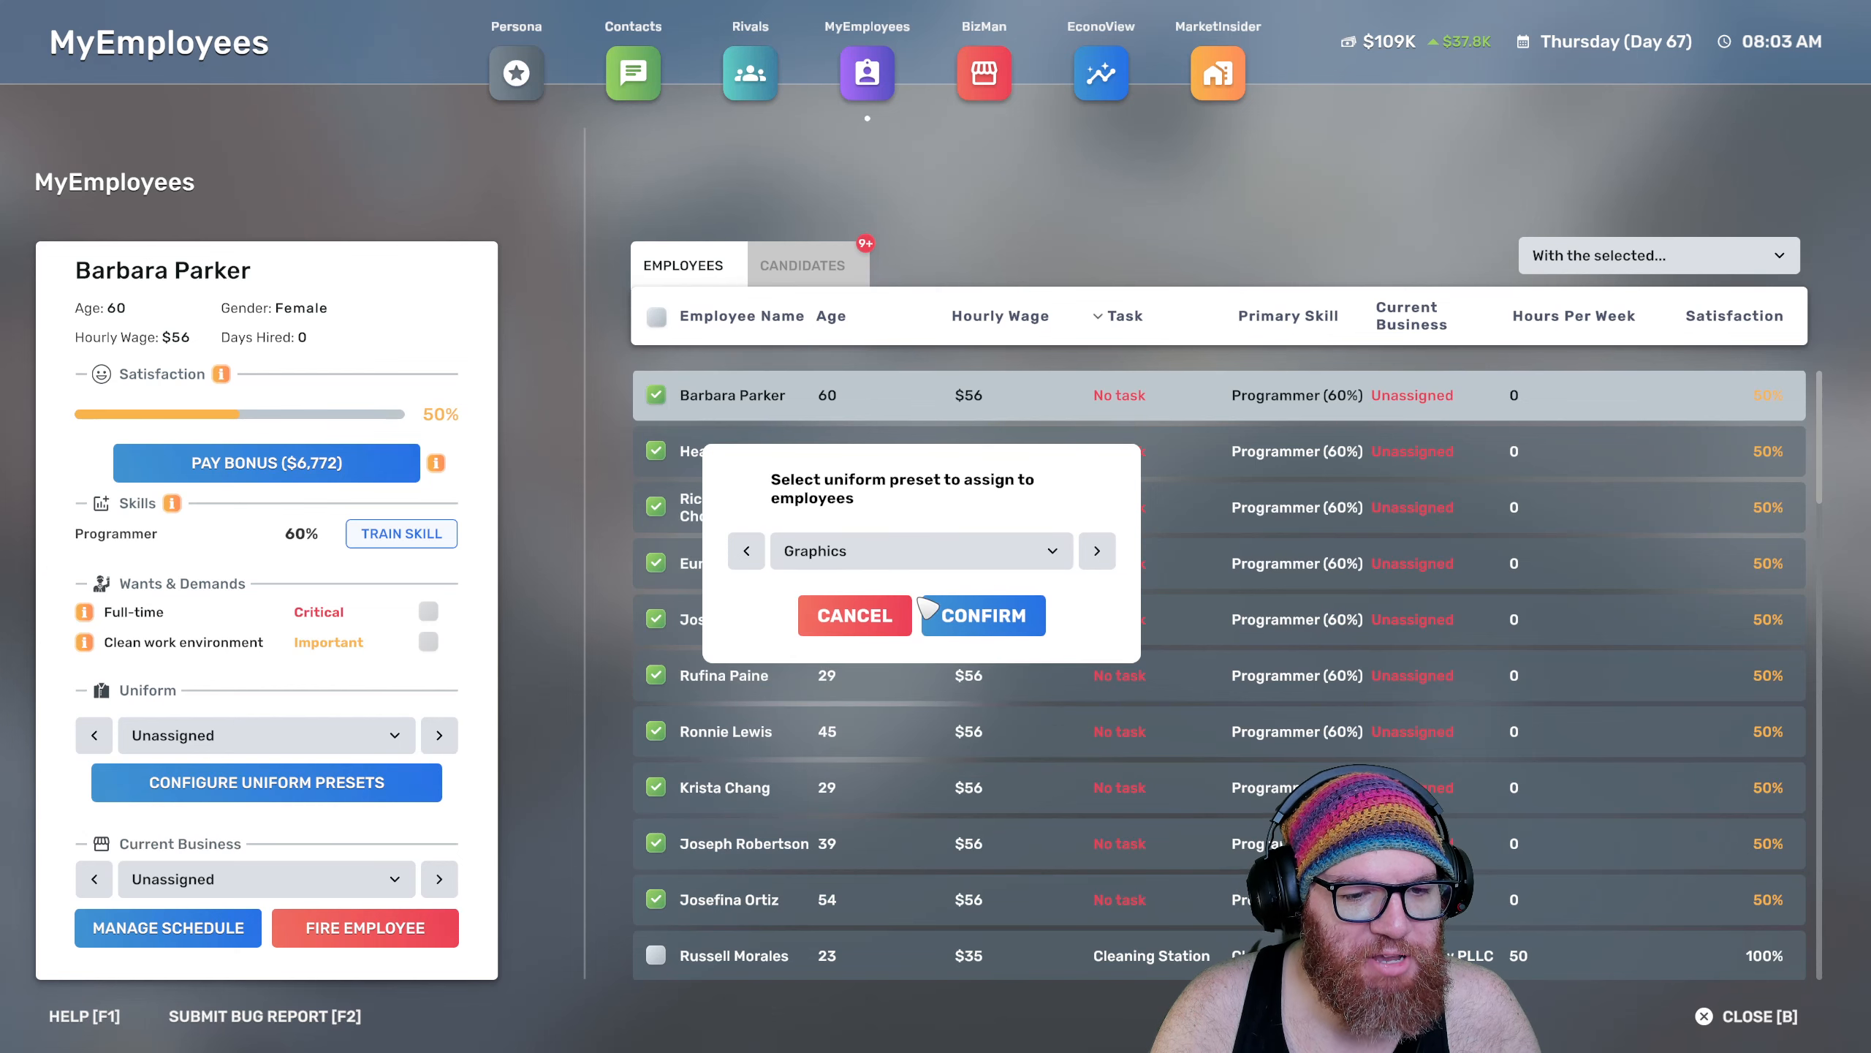
left_click(982, 614)
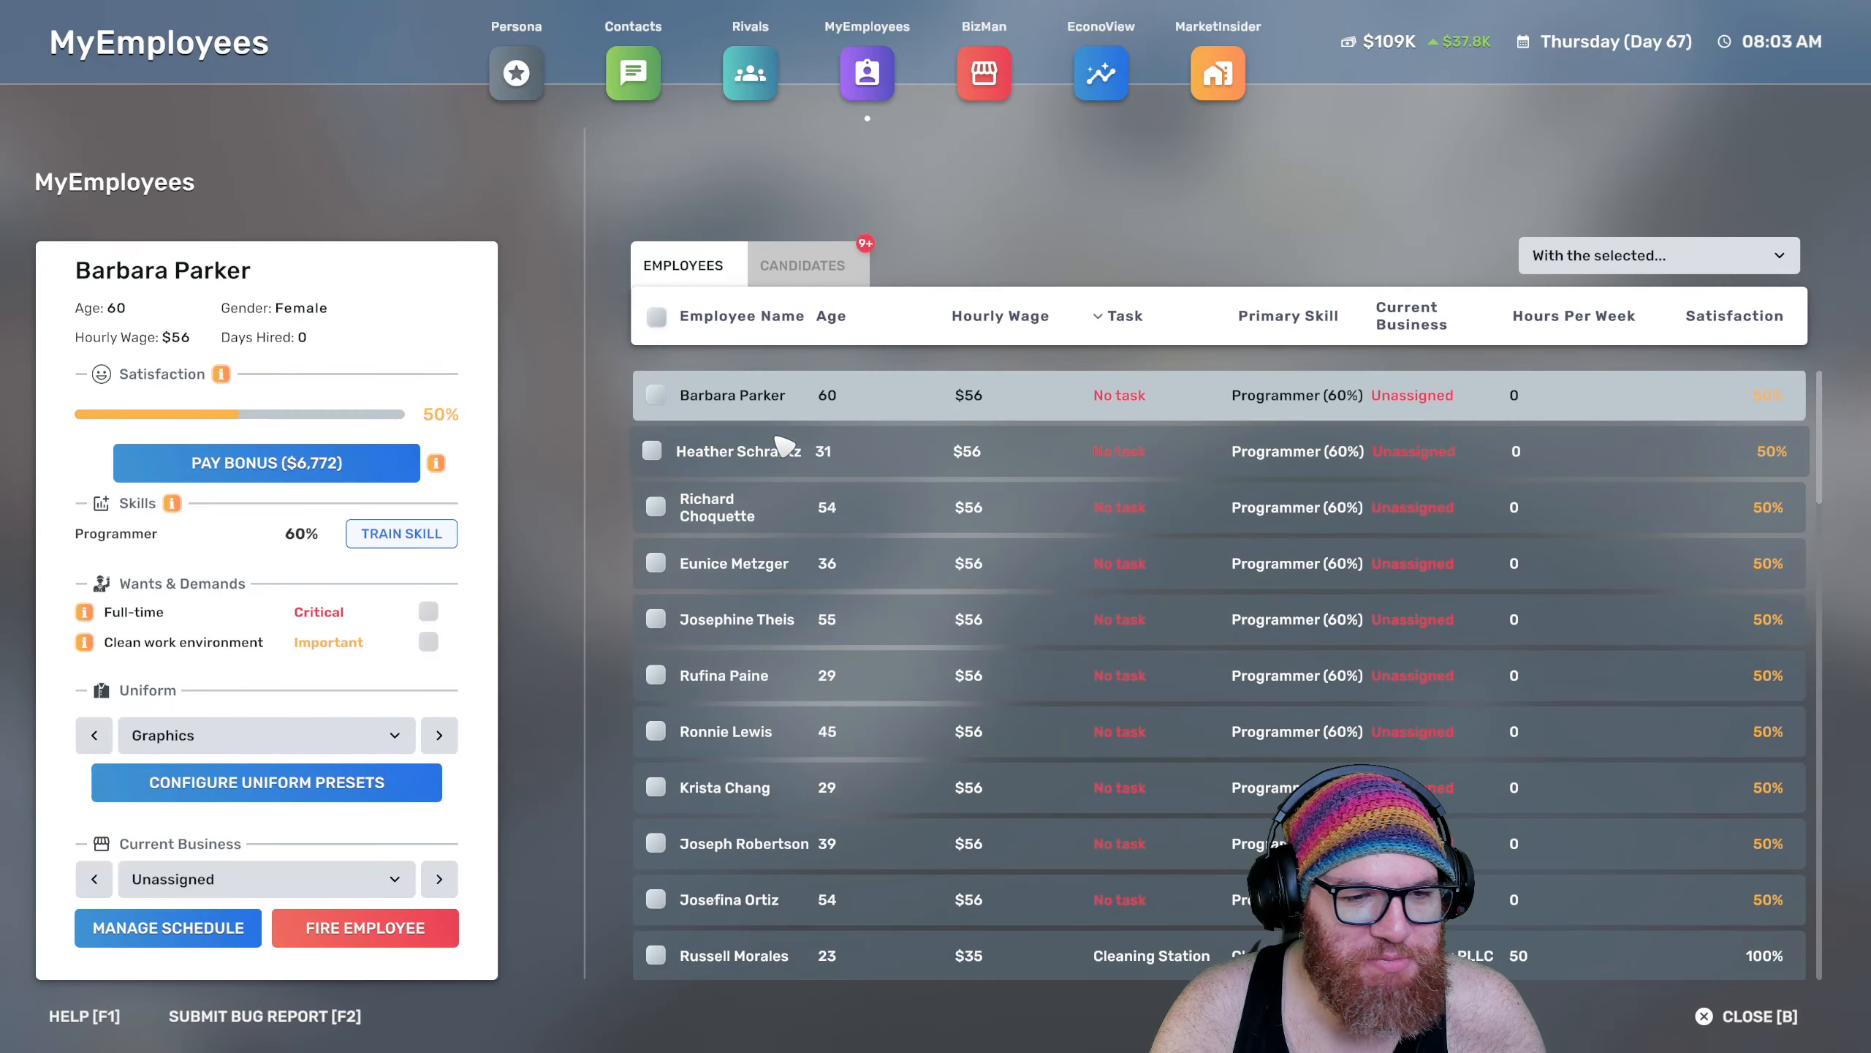
Assign the ten new programmers to Full Stack Dev. and view its business page
left_click(656, 452)
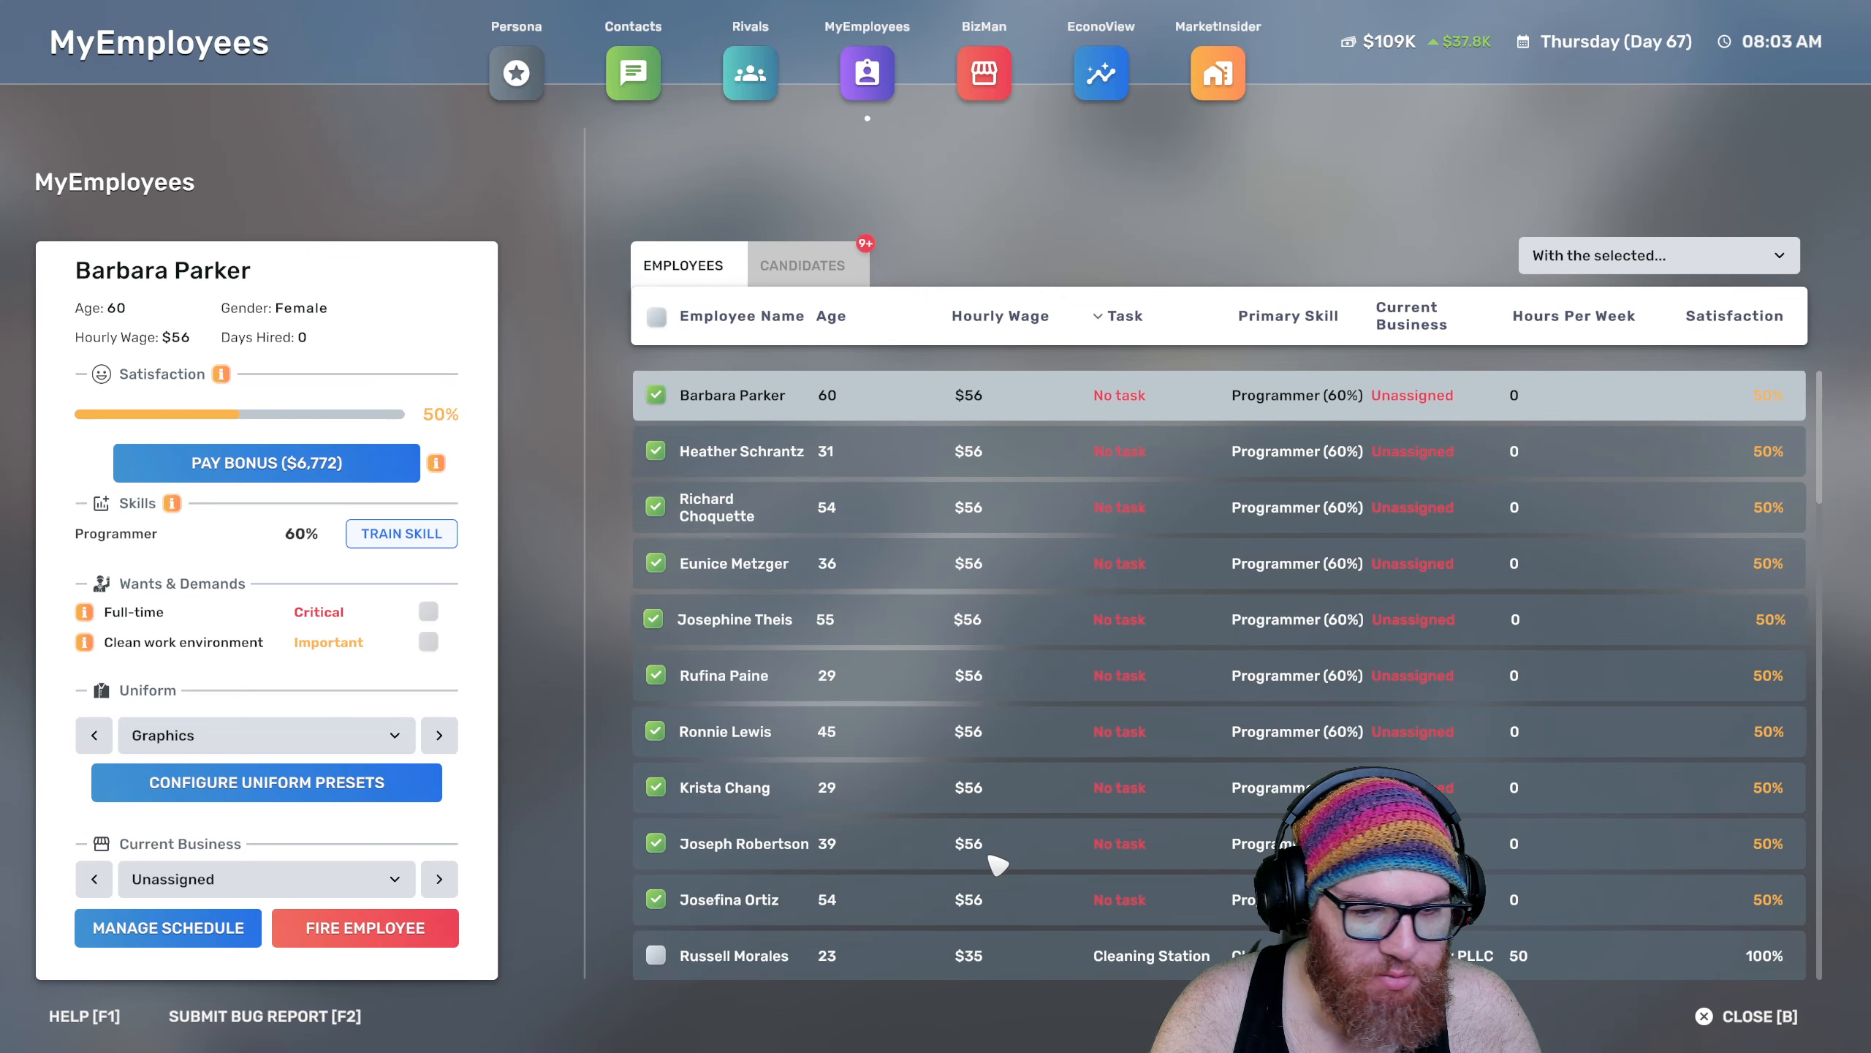
left_click(1656, 254)
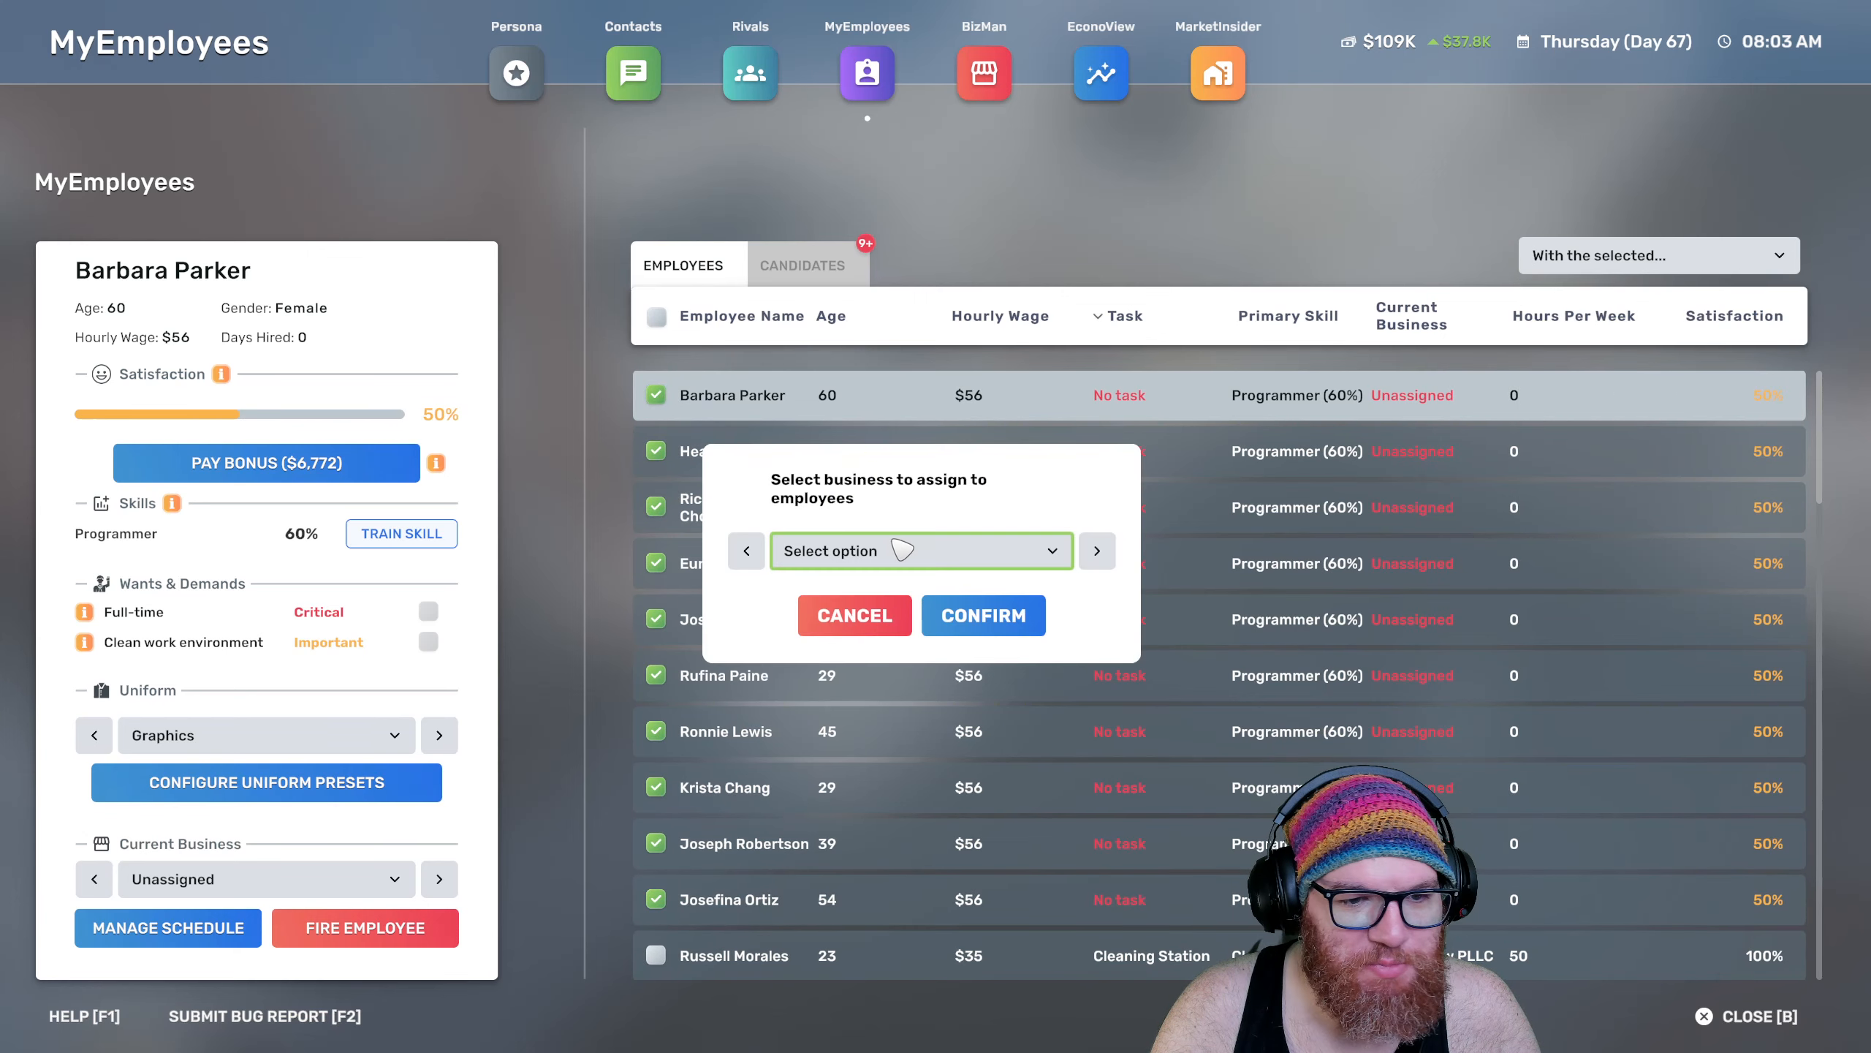
left_click(984, 614)
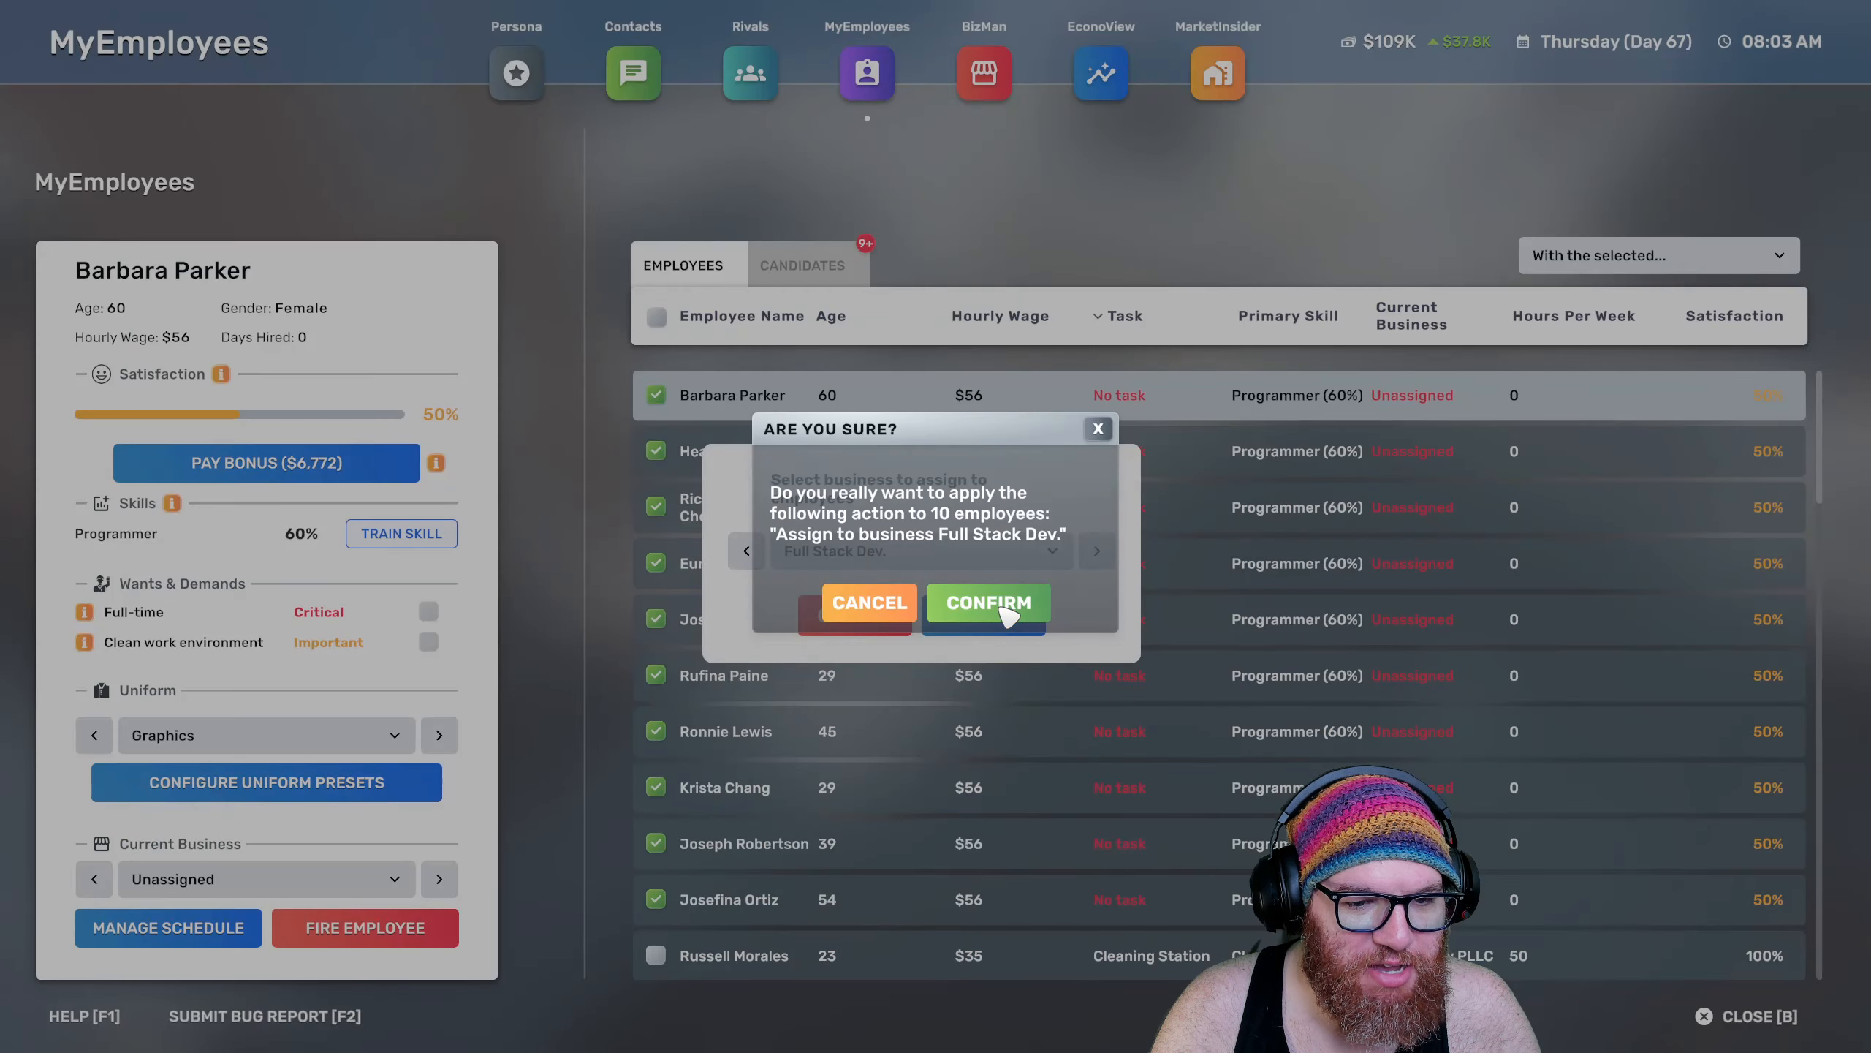
left_click(987, 601)
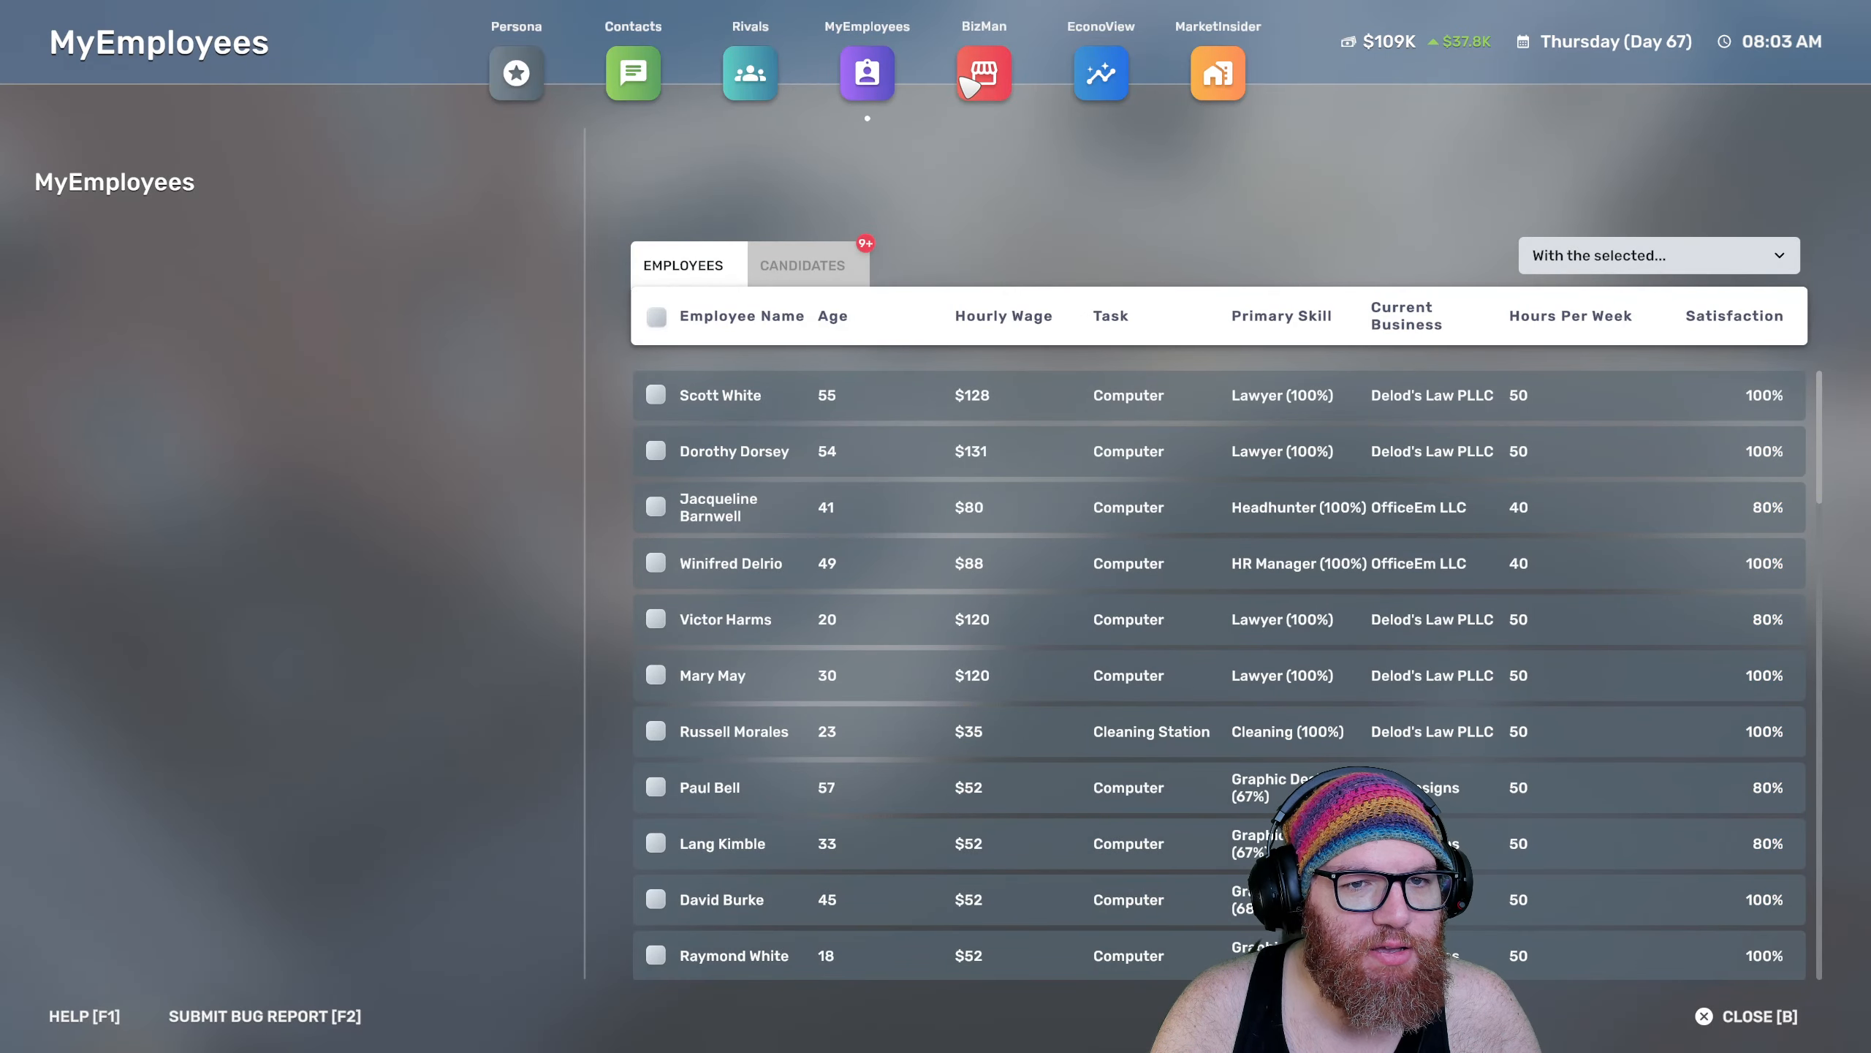
left_click(983, 73)
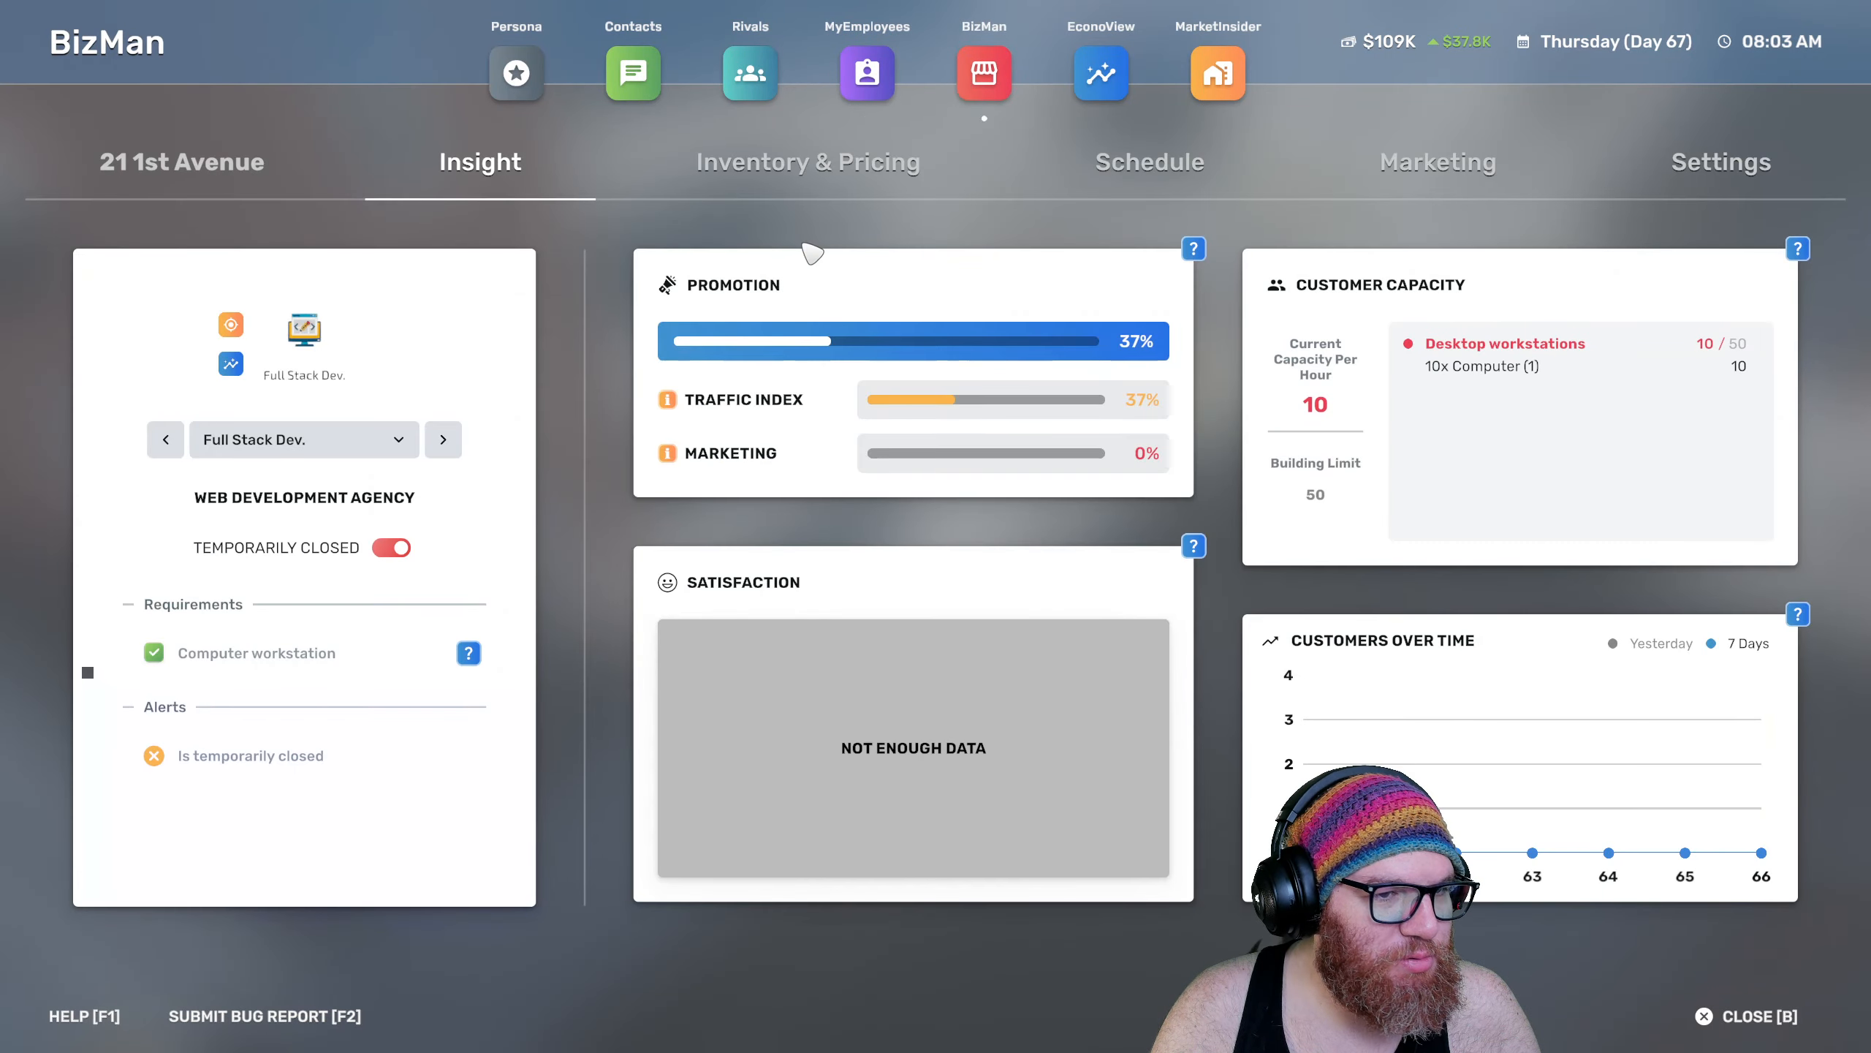
Reopen Full Stack Dev. from Temporarily Closed on its Schedule tab
left_click(1147, 161)
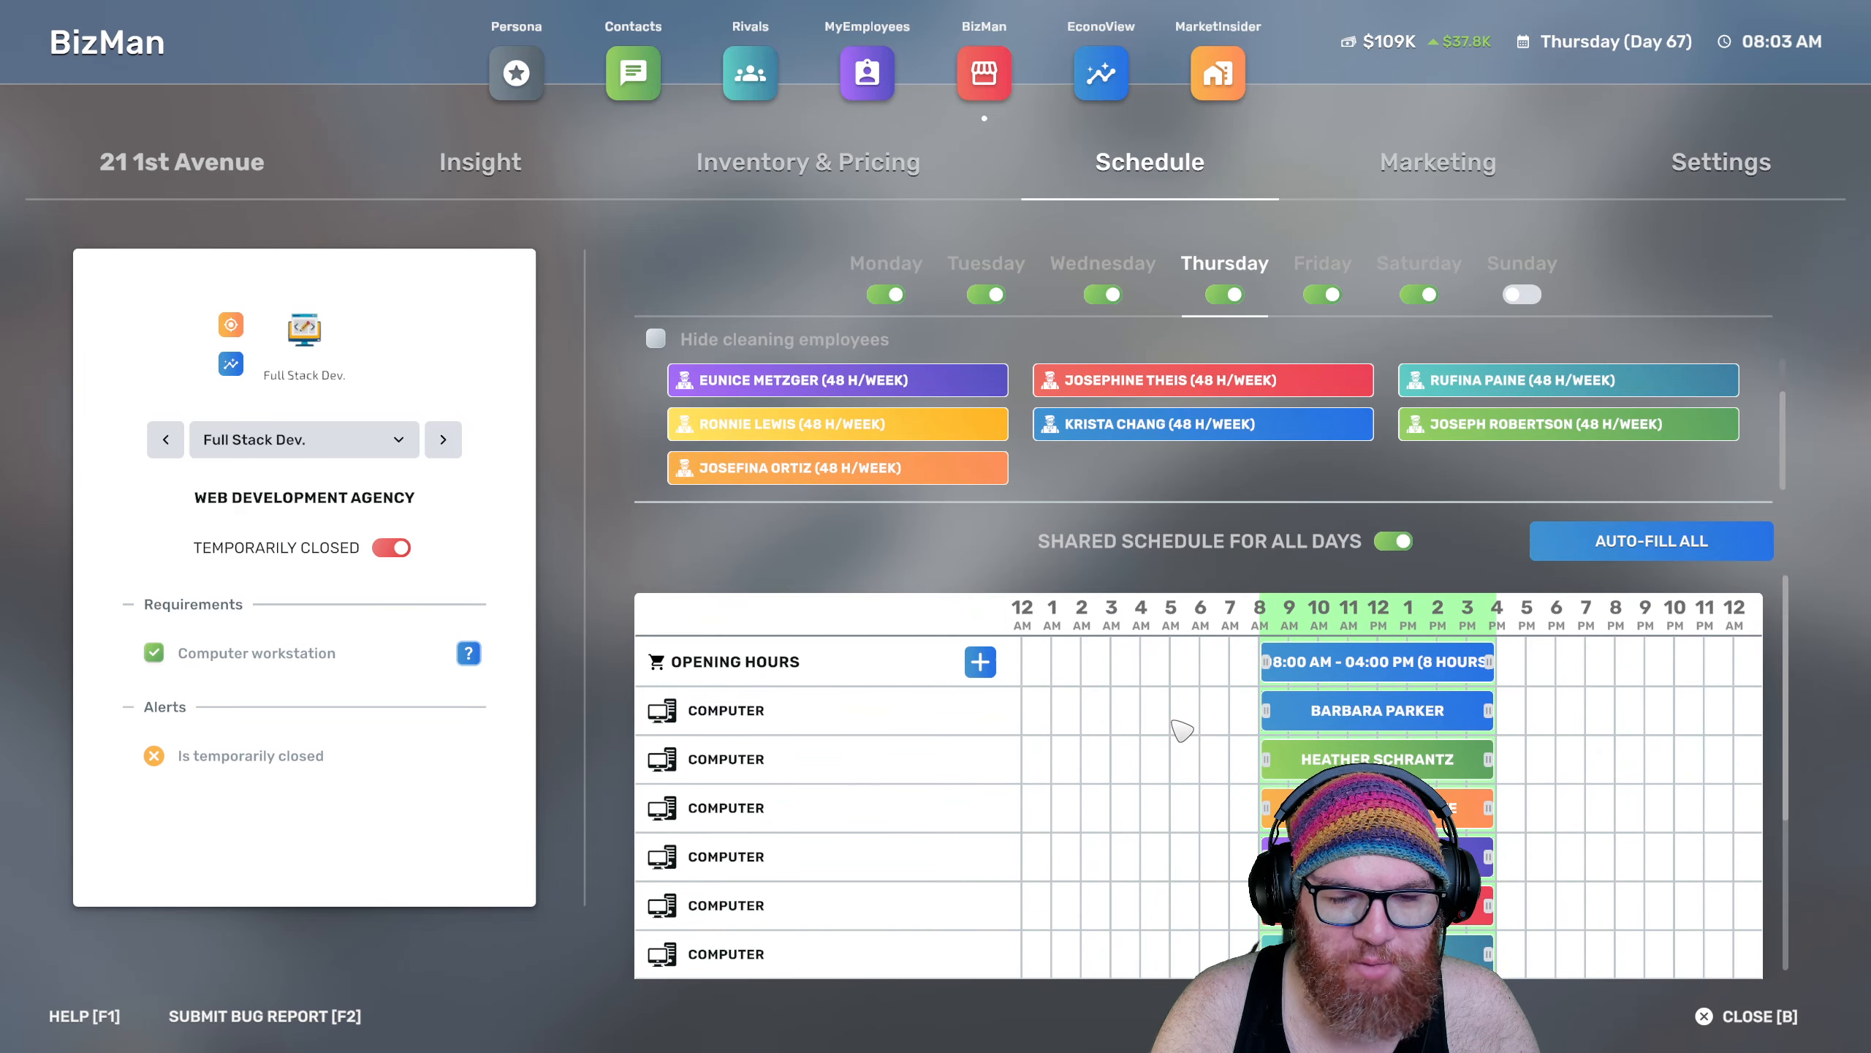
mouse_move(1058, 570)
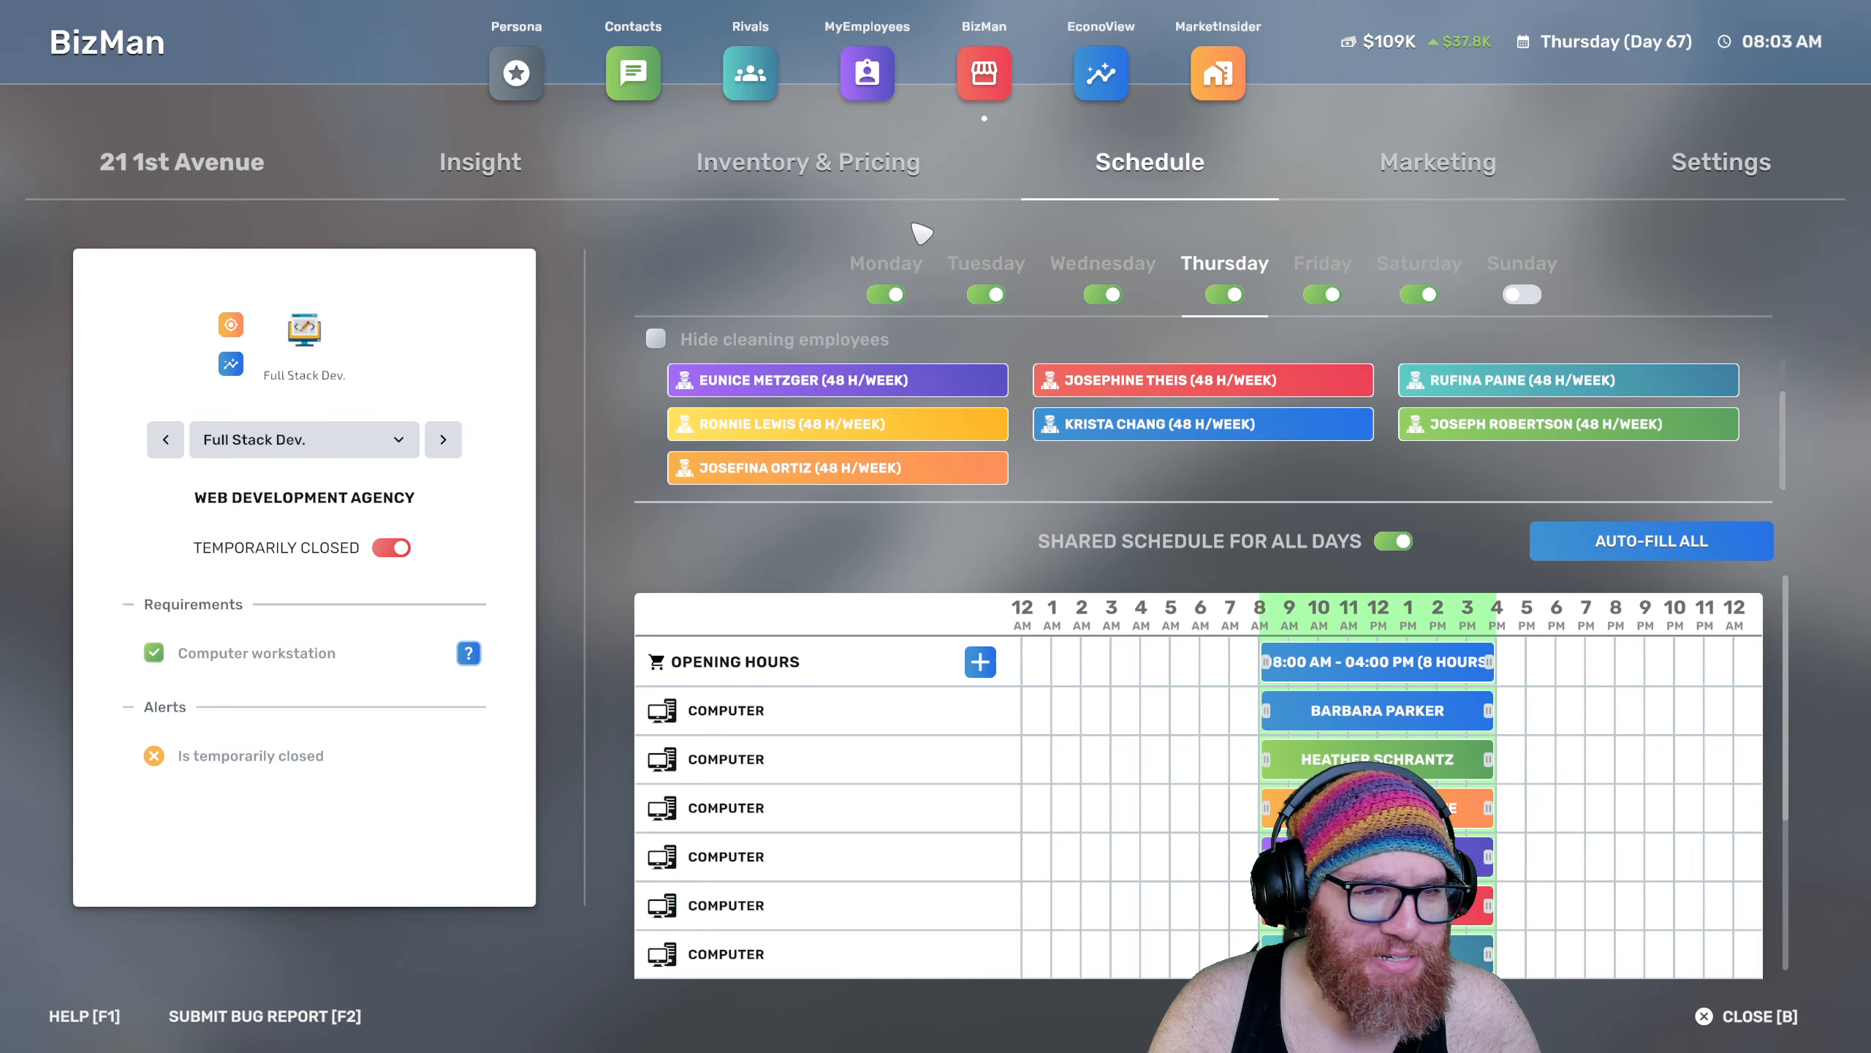
left_click(389, 547)
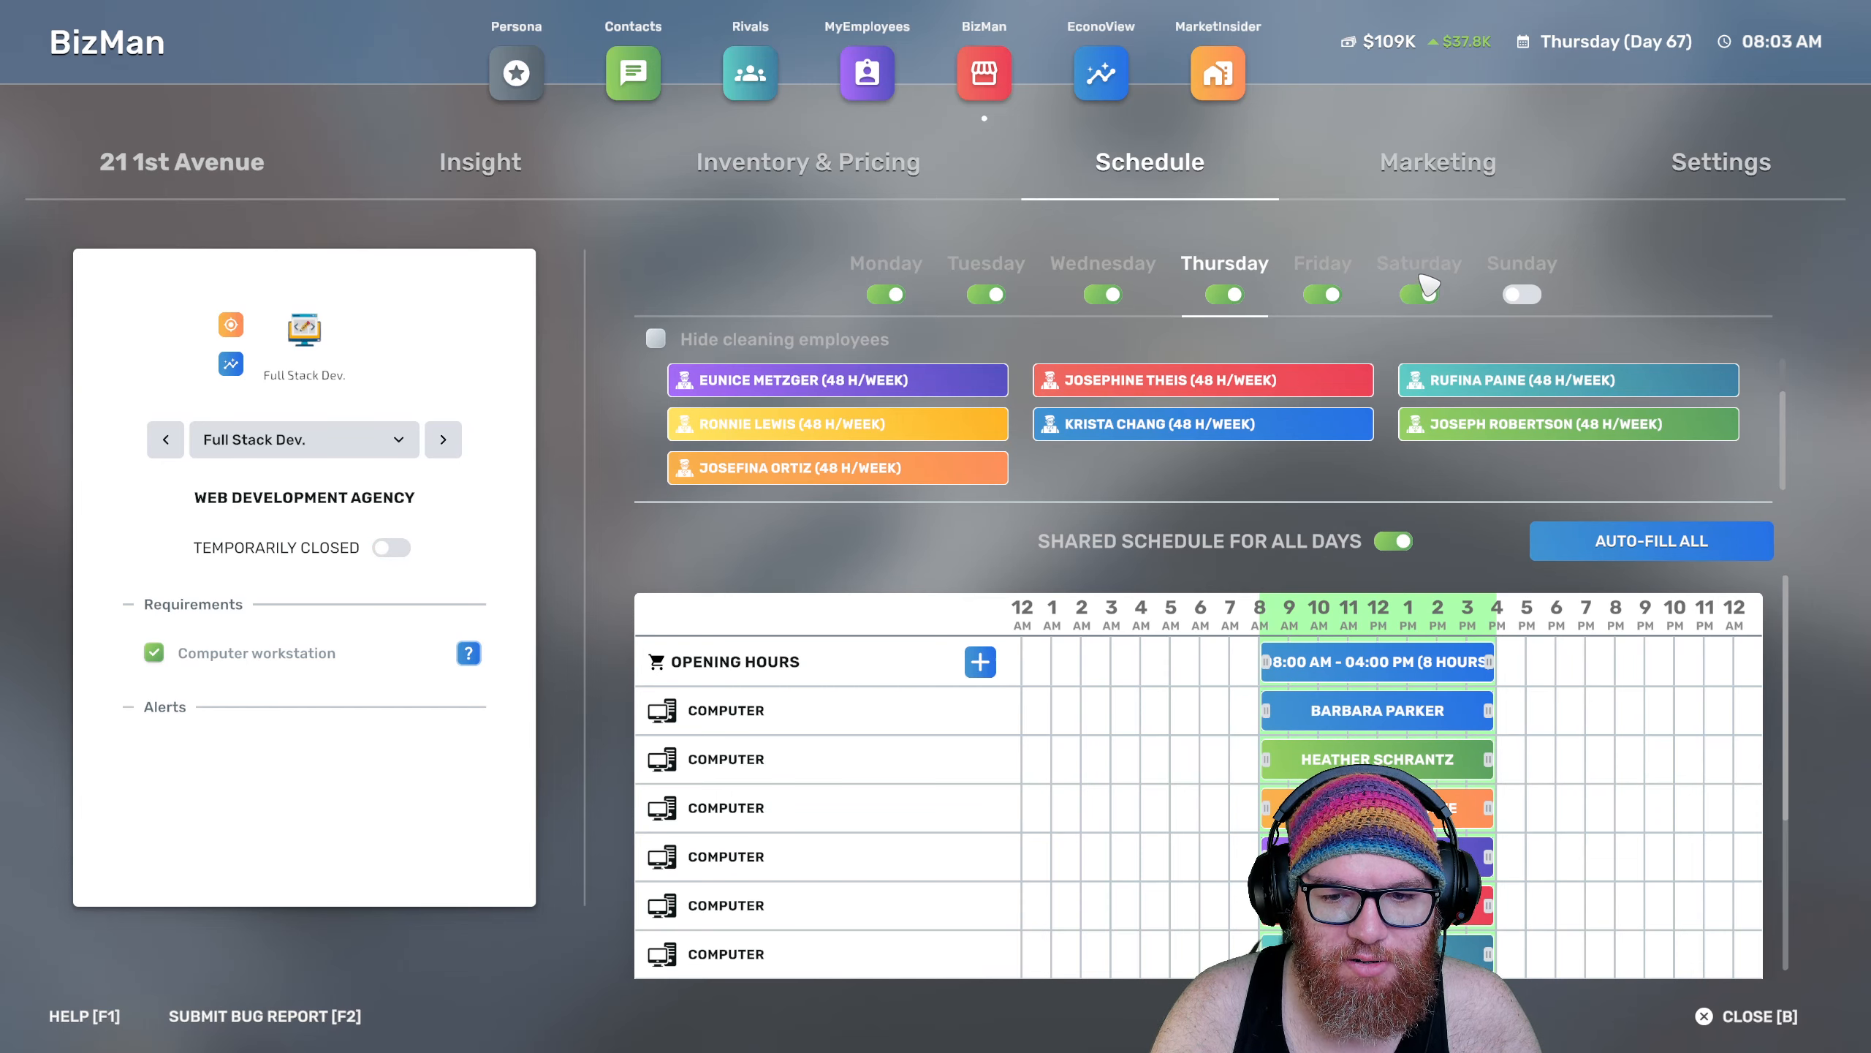
left_click(1420, 263)
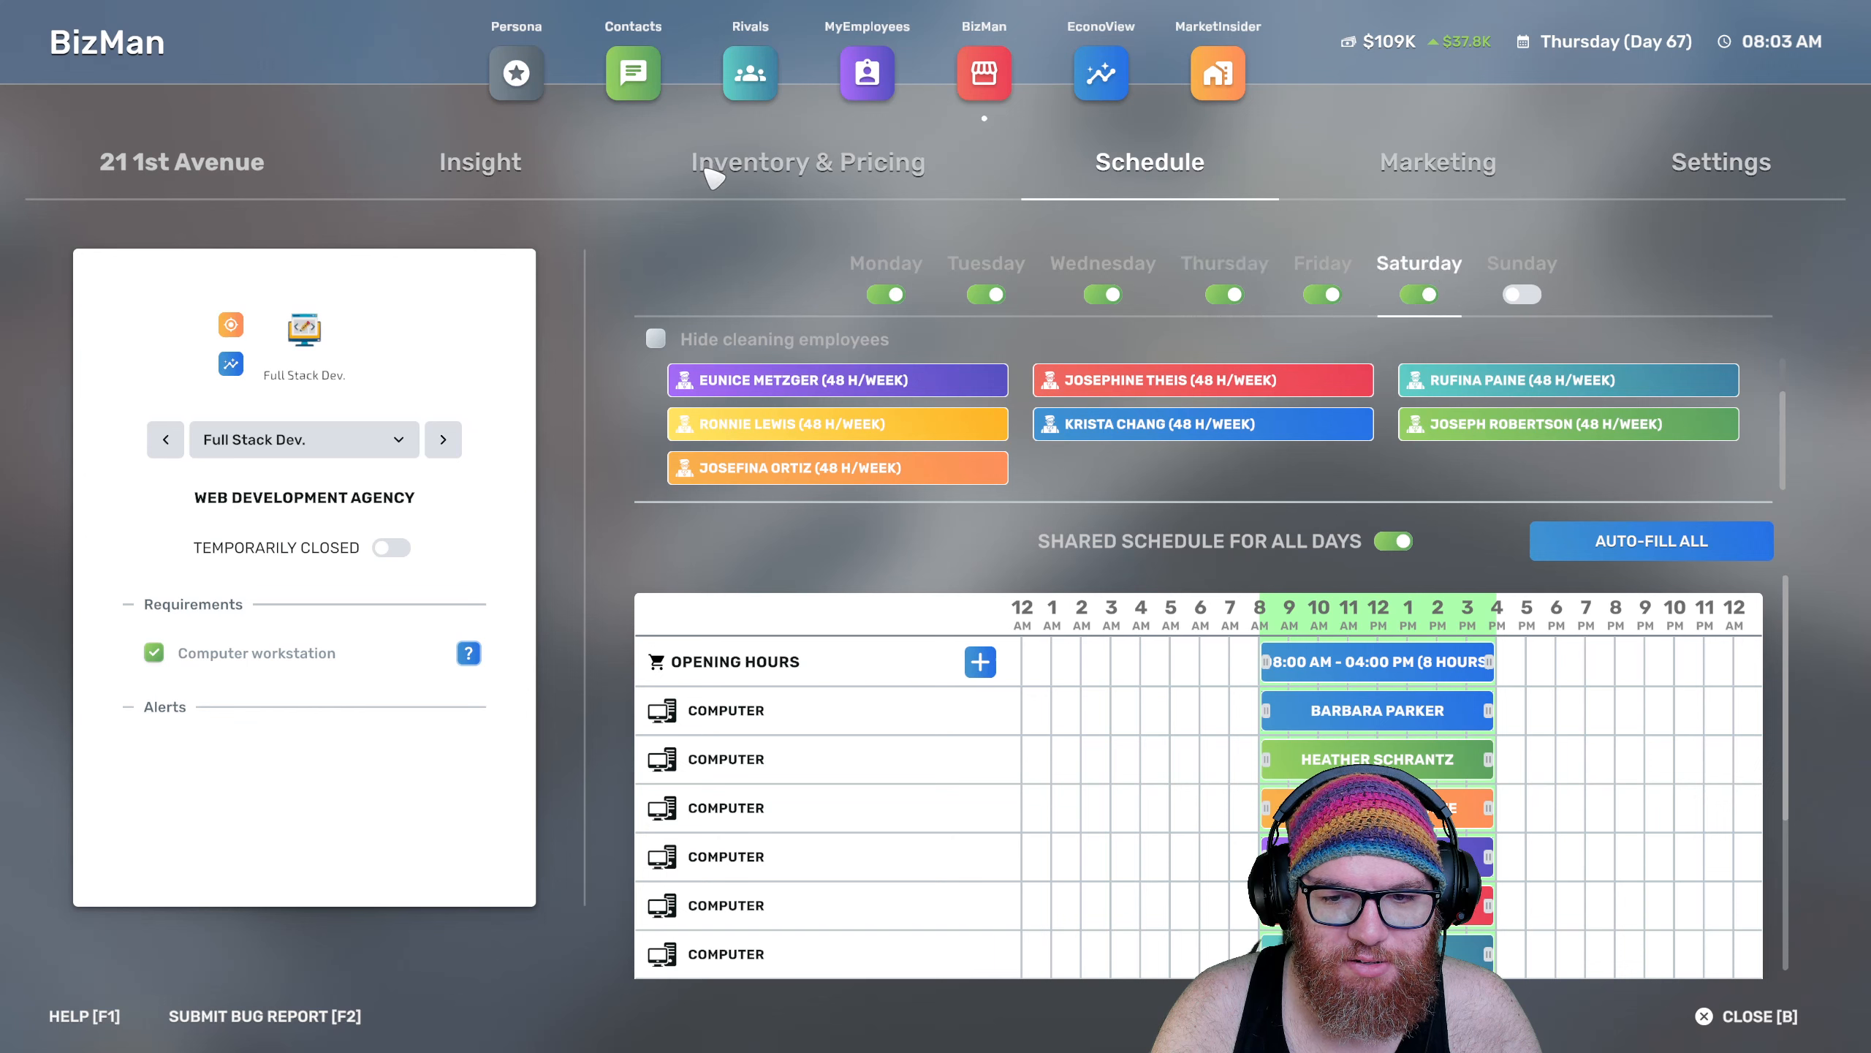
mouse_move(1202, 424)
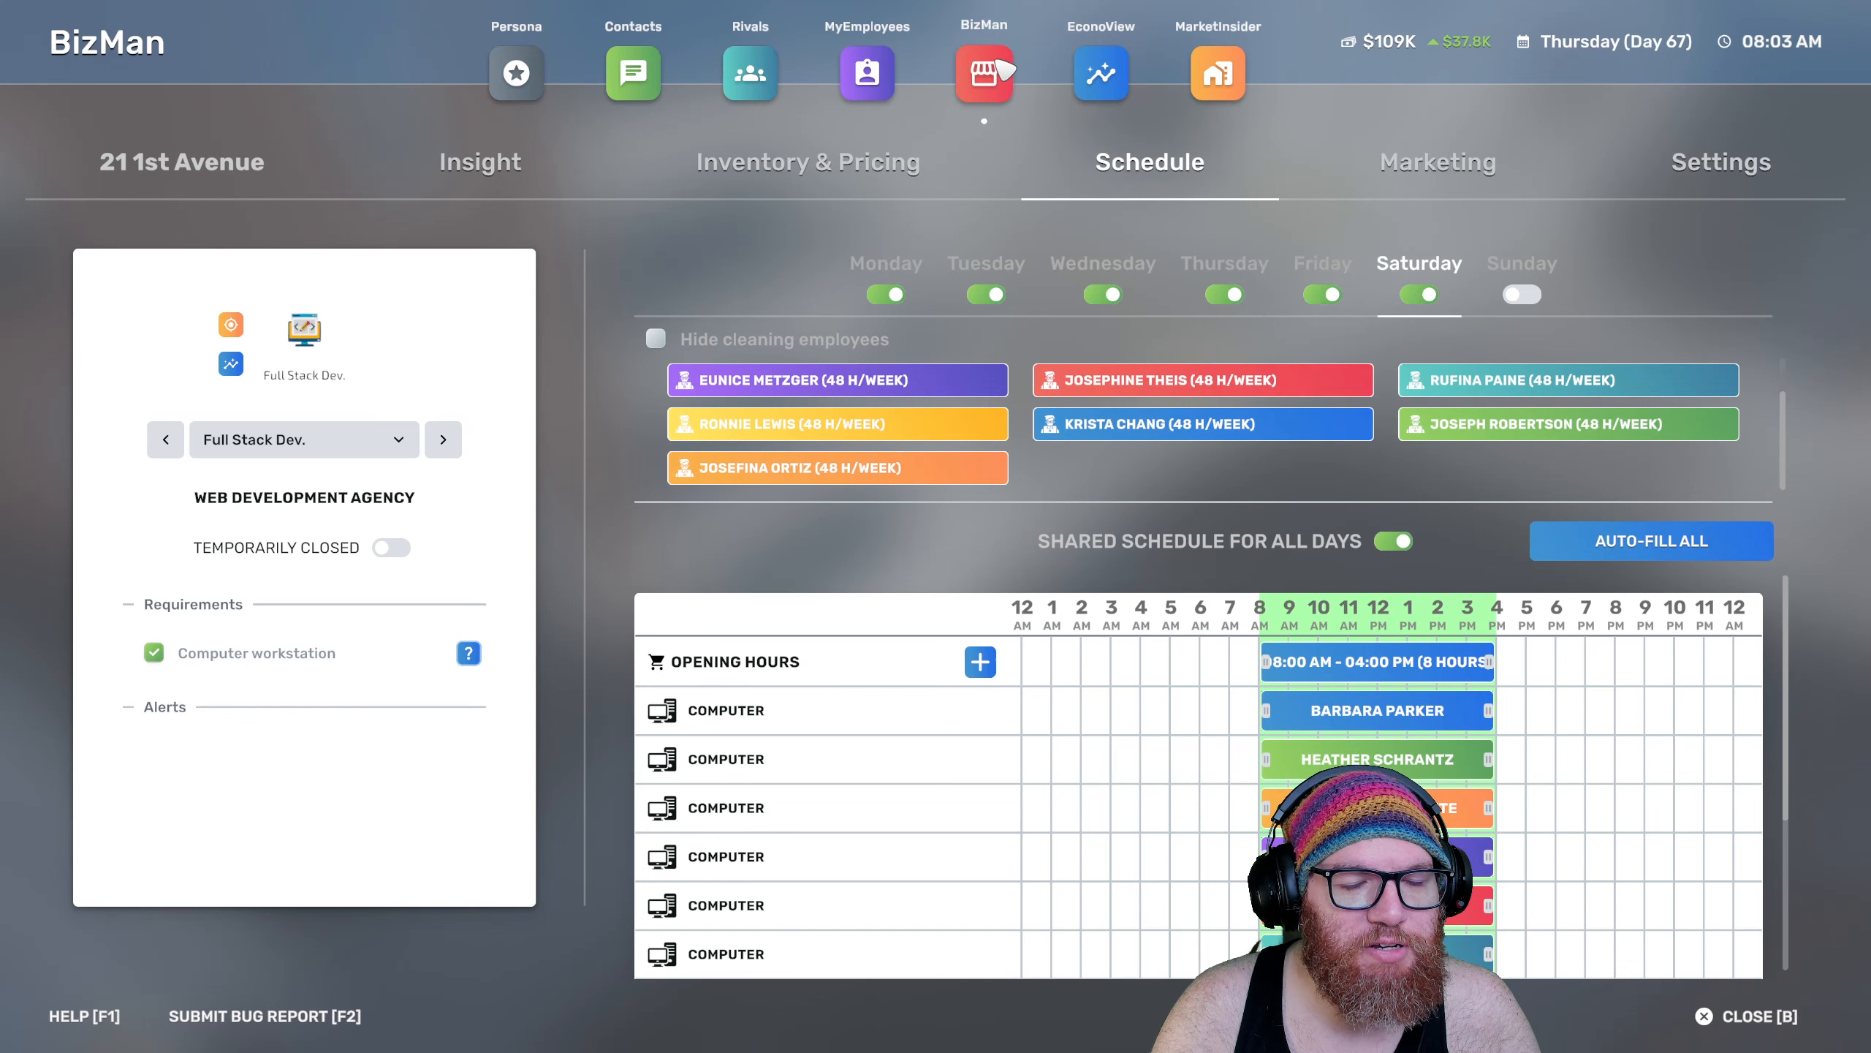
mouse_move(1202, 380)
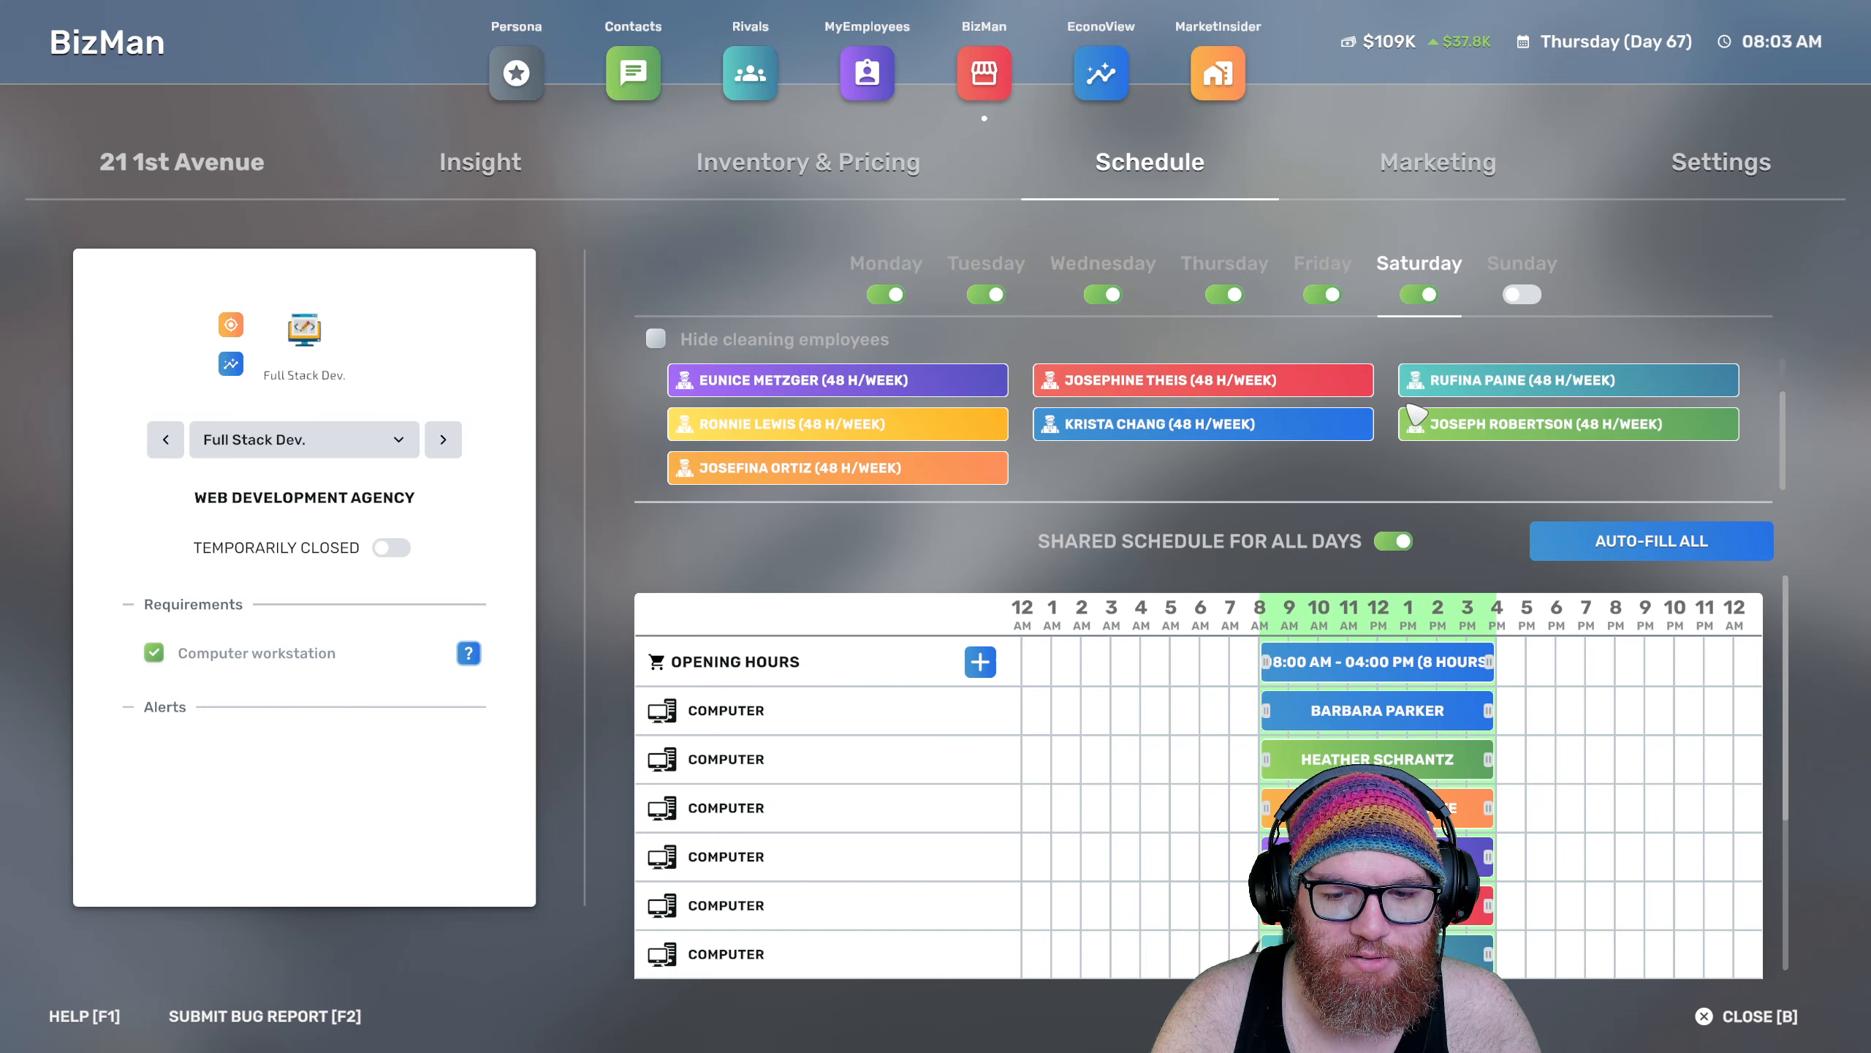
Disable the shared all-days schedule so programmers work 8:00 AM to 4:00 PM per day
left_click(1392, 540)
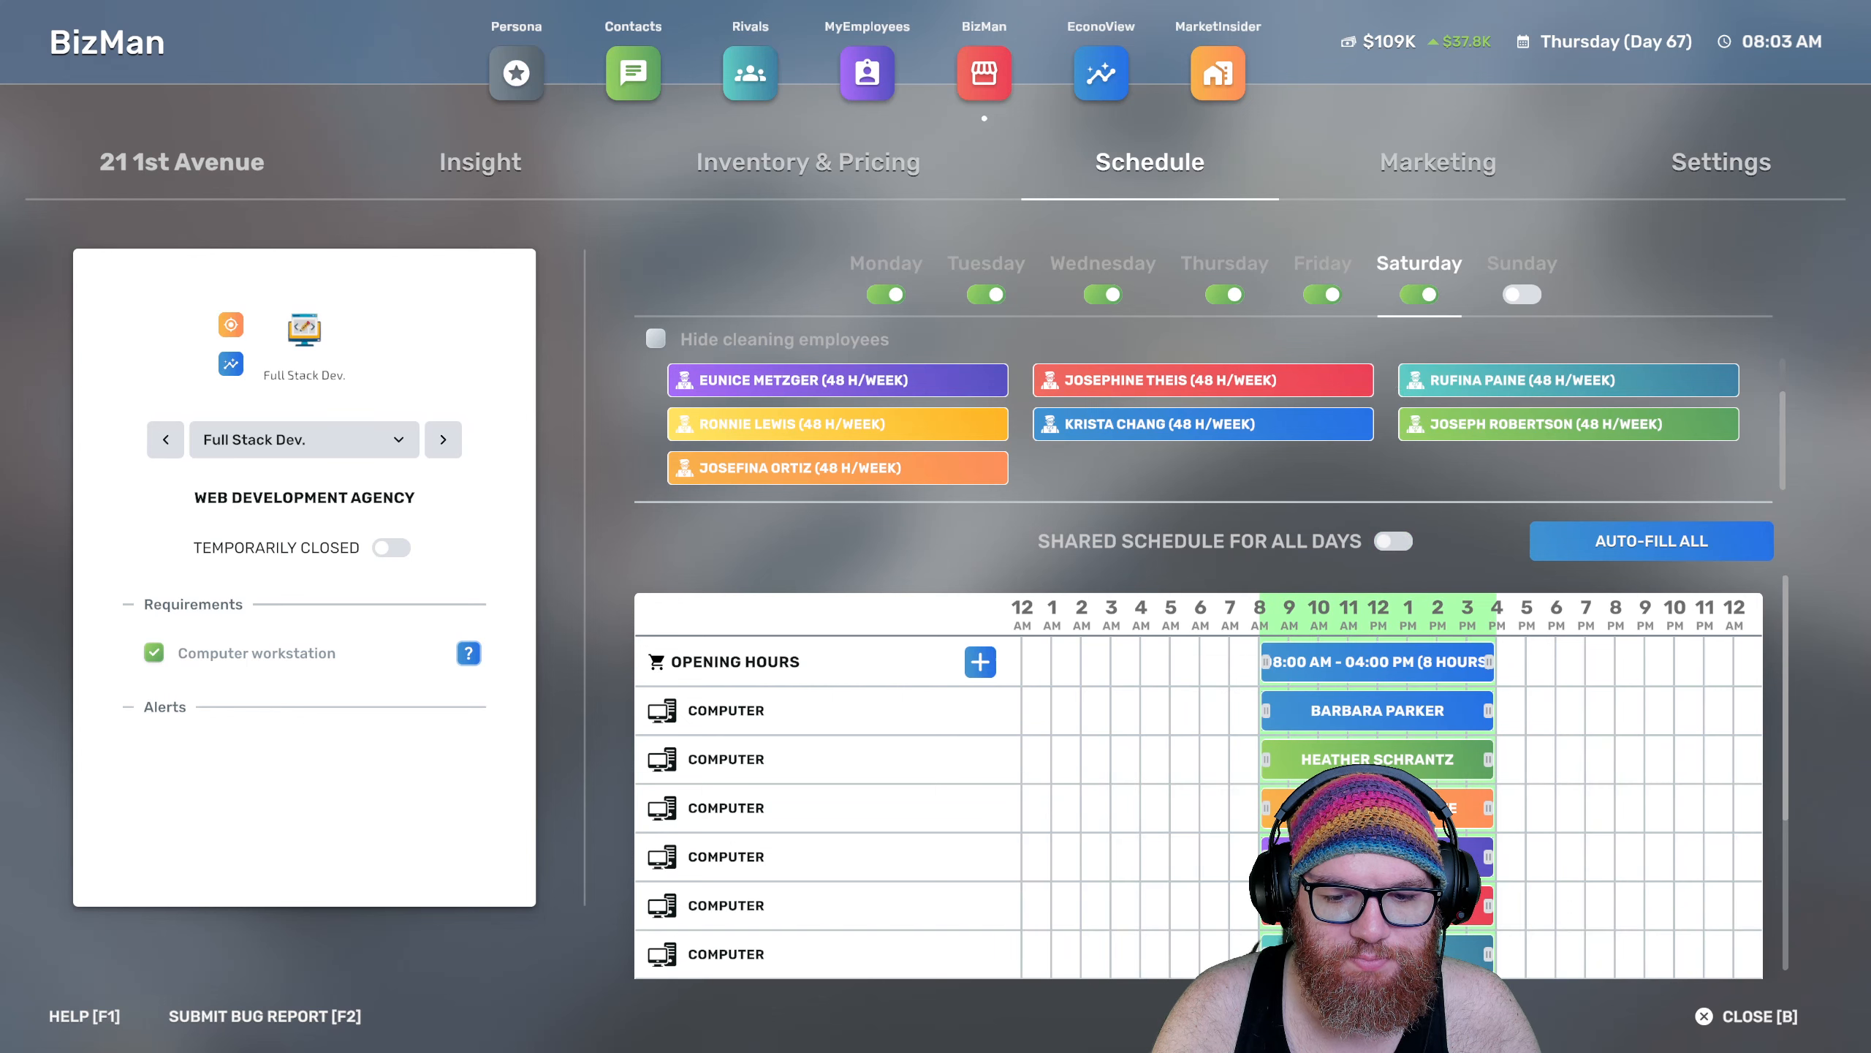
mouse_move(836, 466)
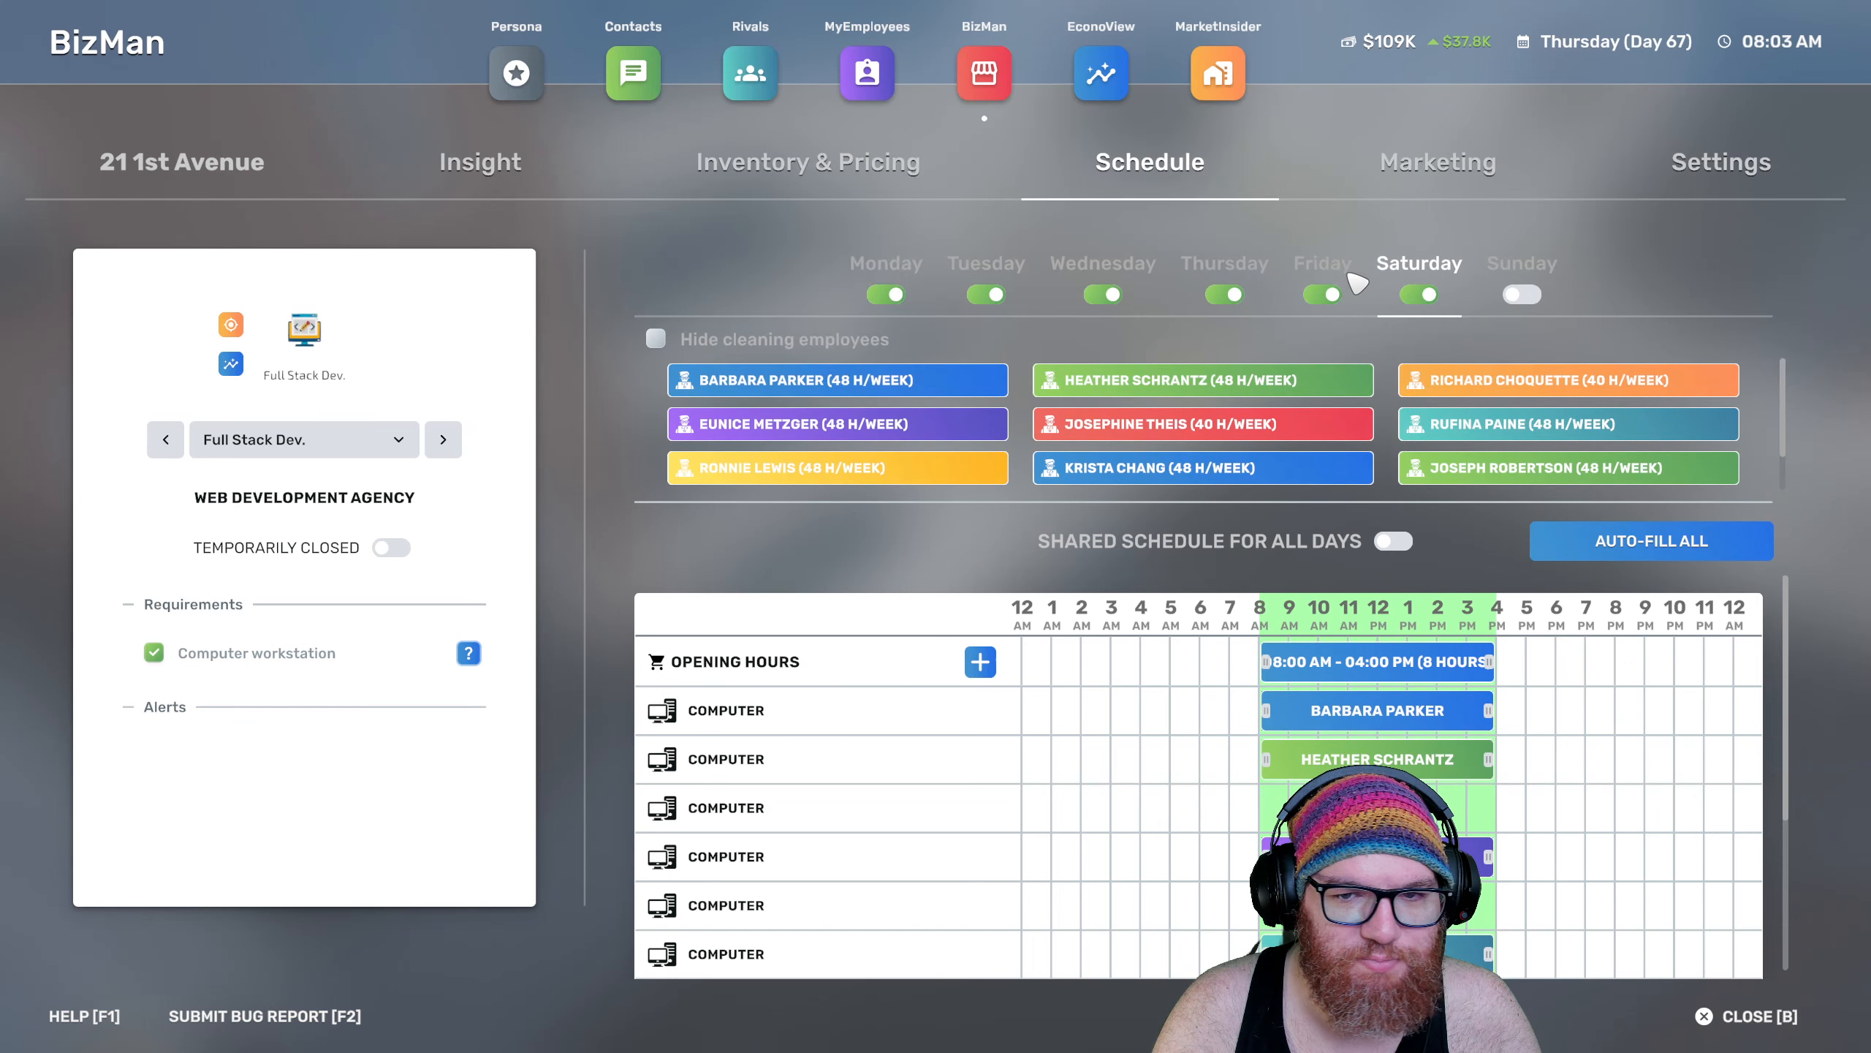
left_click(886, 263)
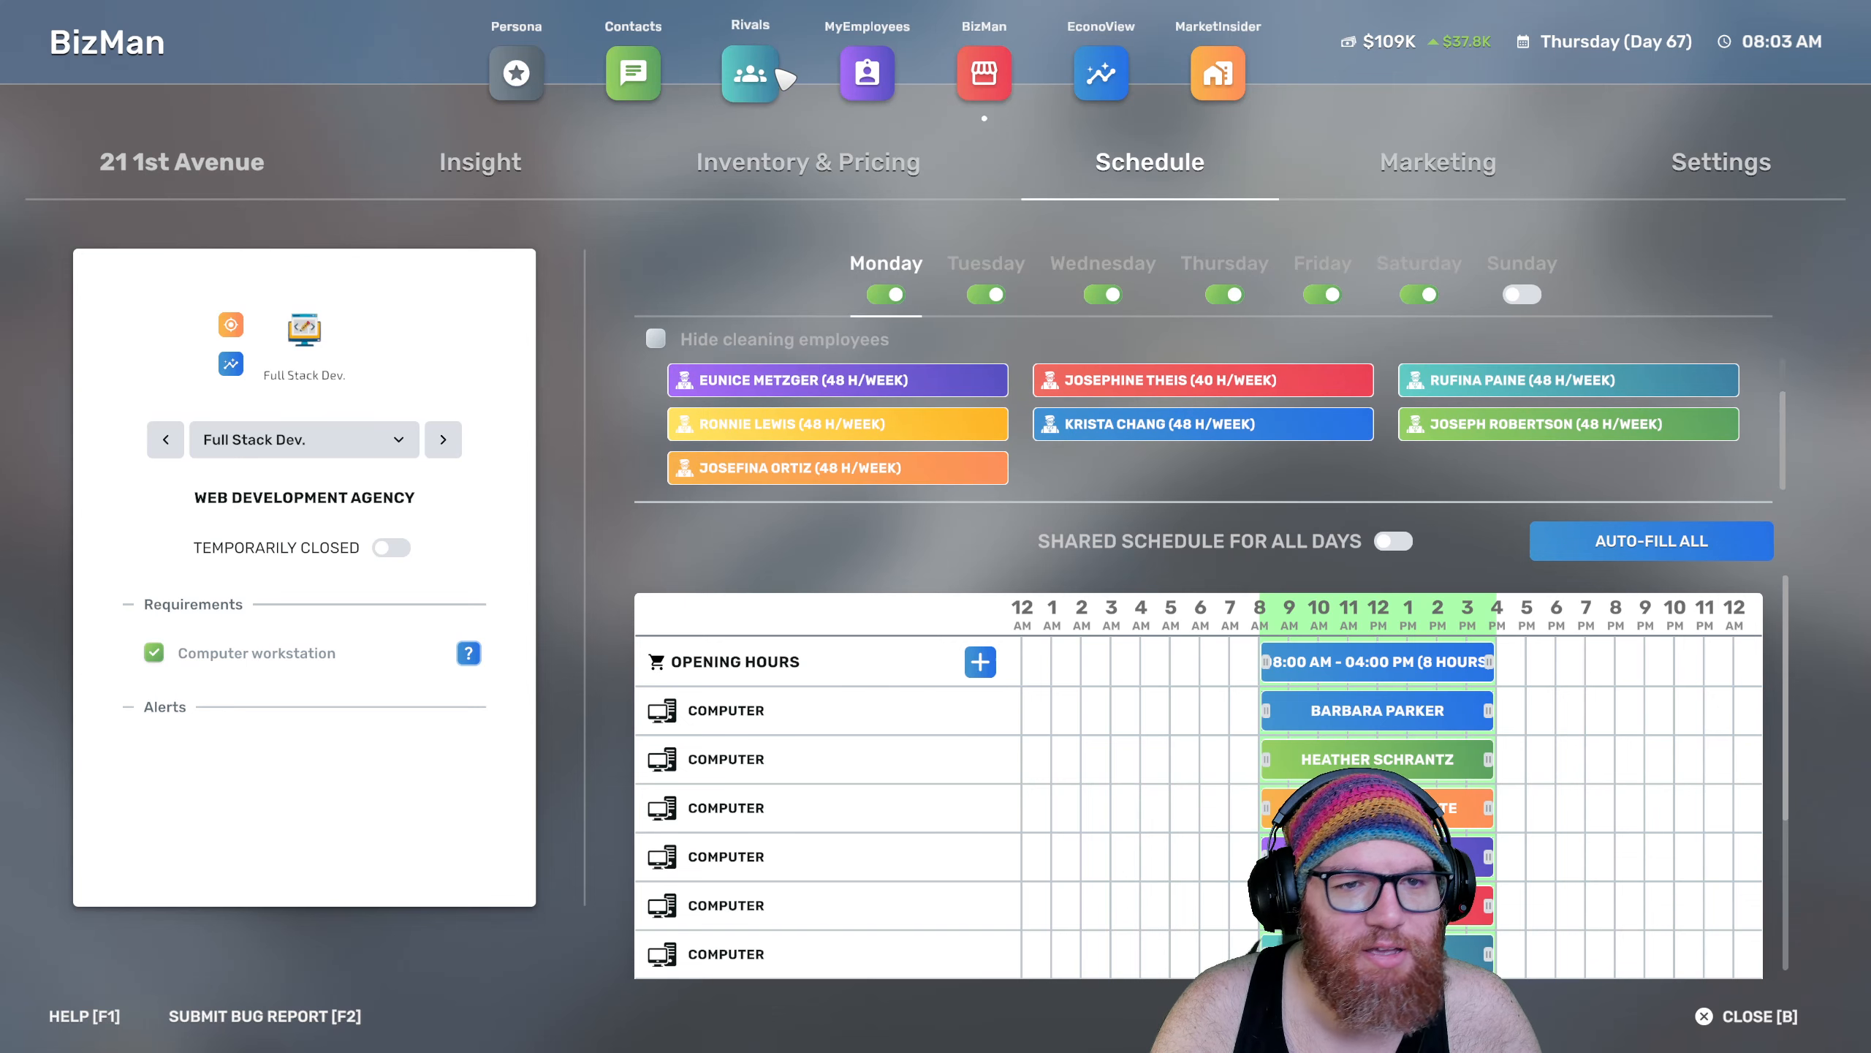
left_click(1420, 263)
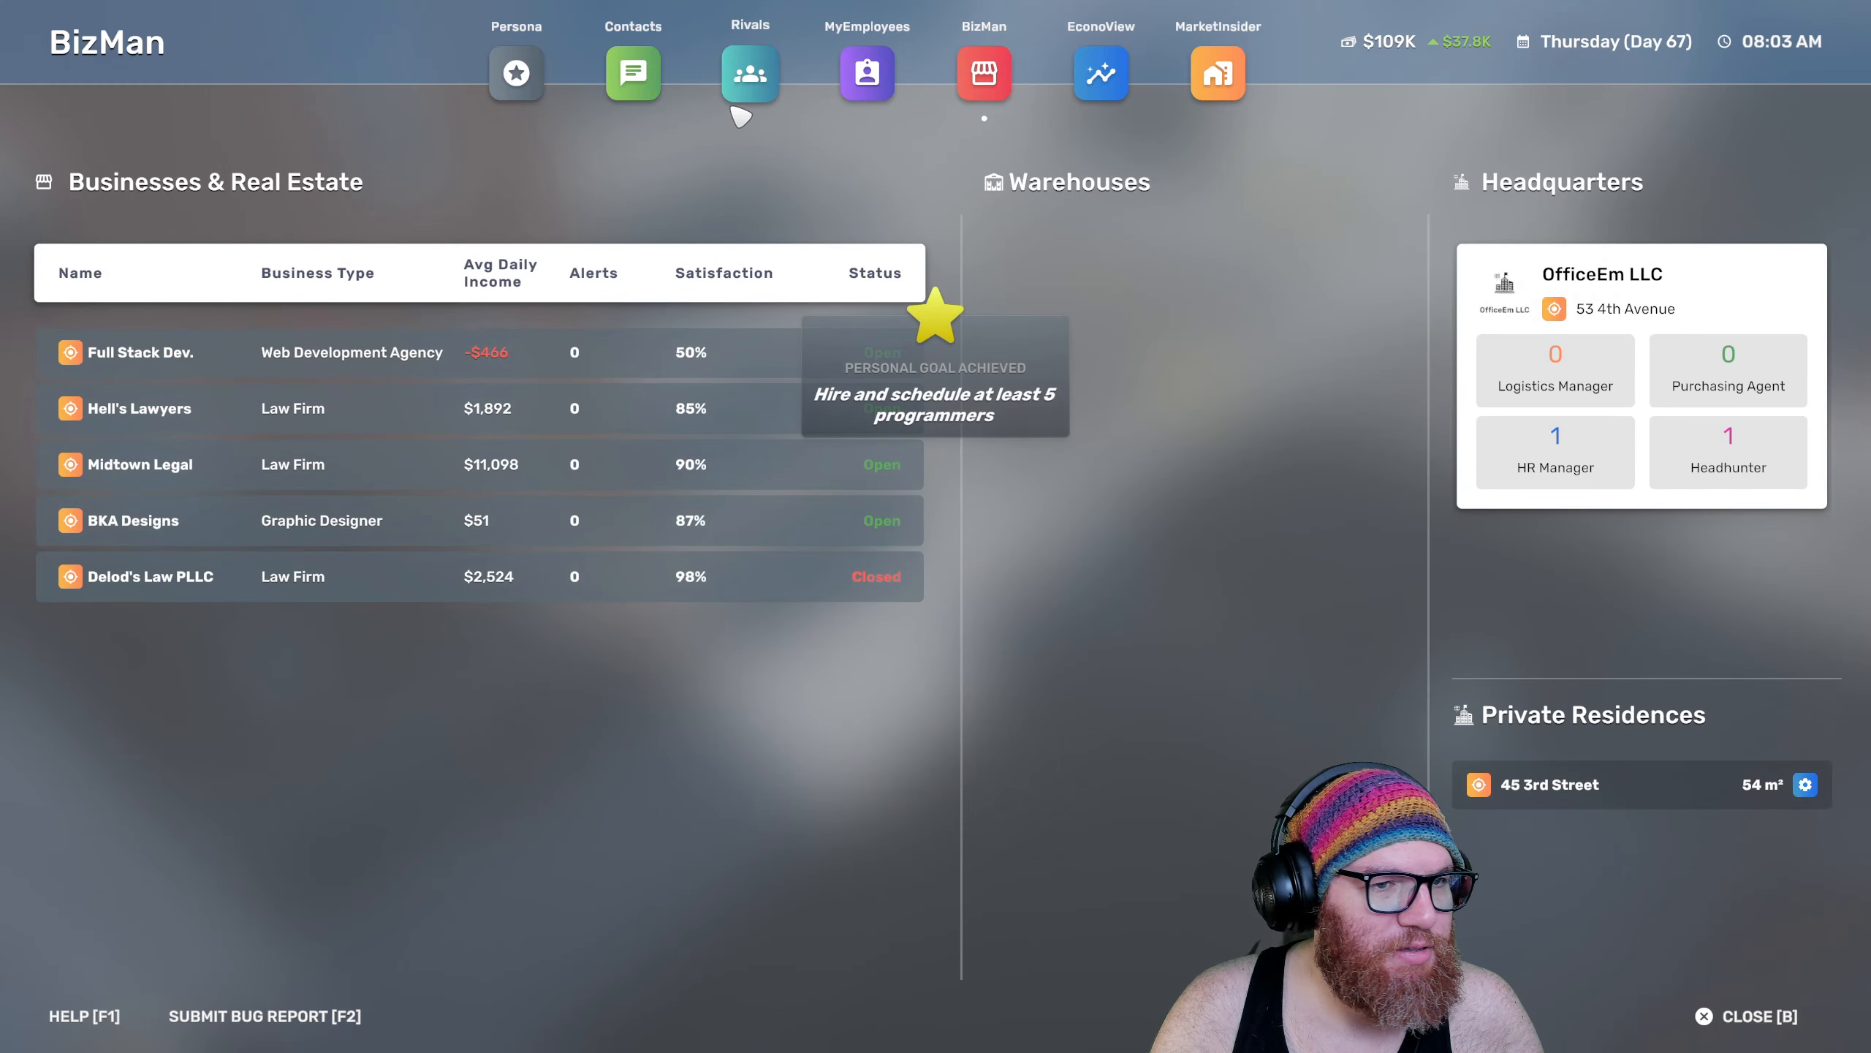
mouse_move(306, 594)
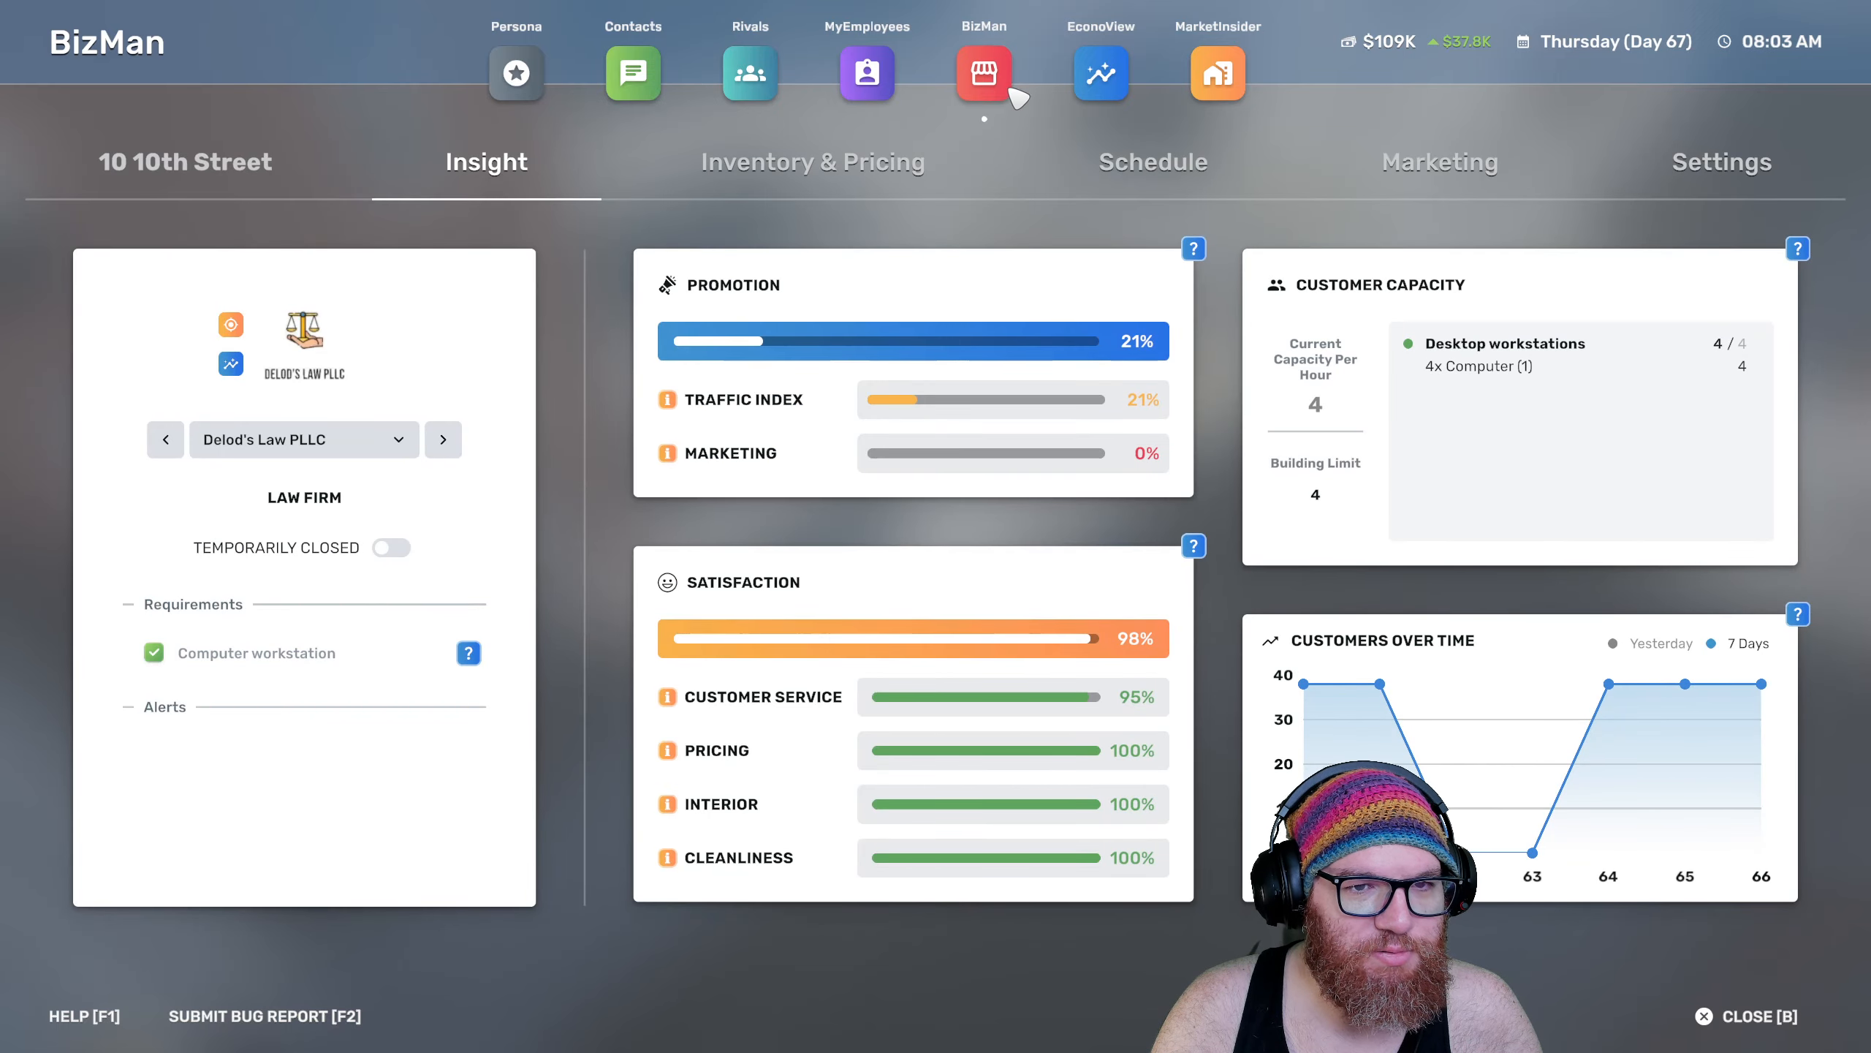
Check Delod's Law PLLC's schedule, then view BKA Designs' insights (87% satisfaction, 10 workstations)
left_click(1152, 161)
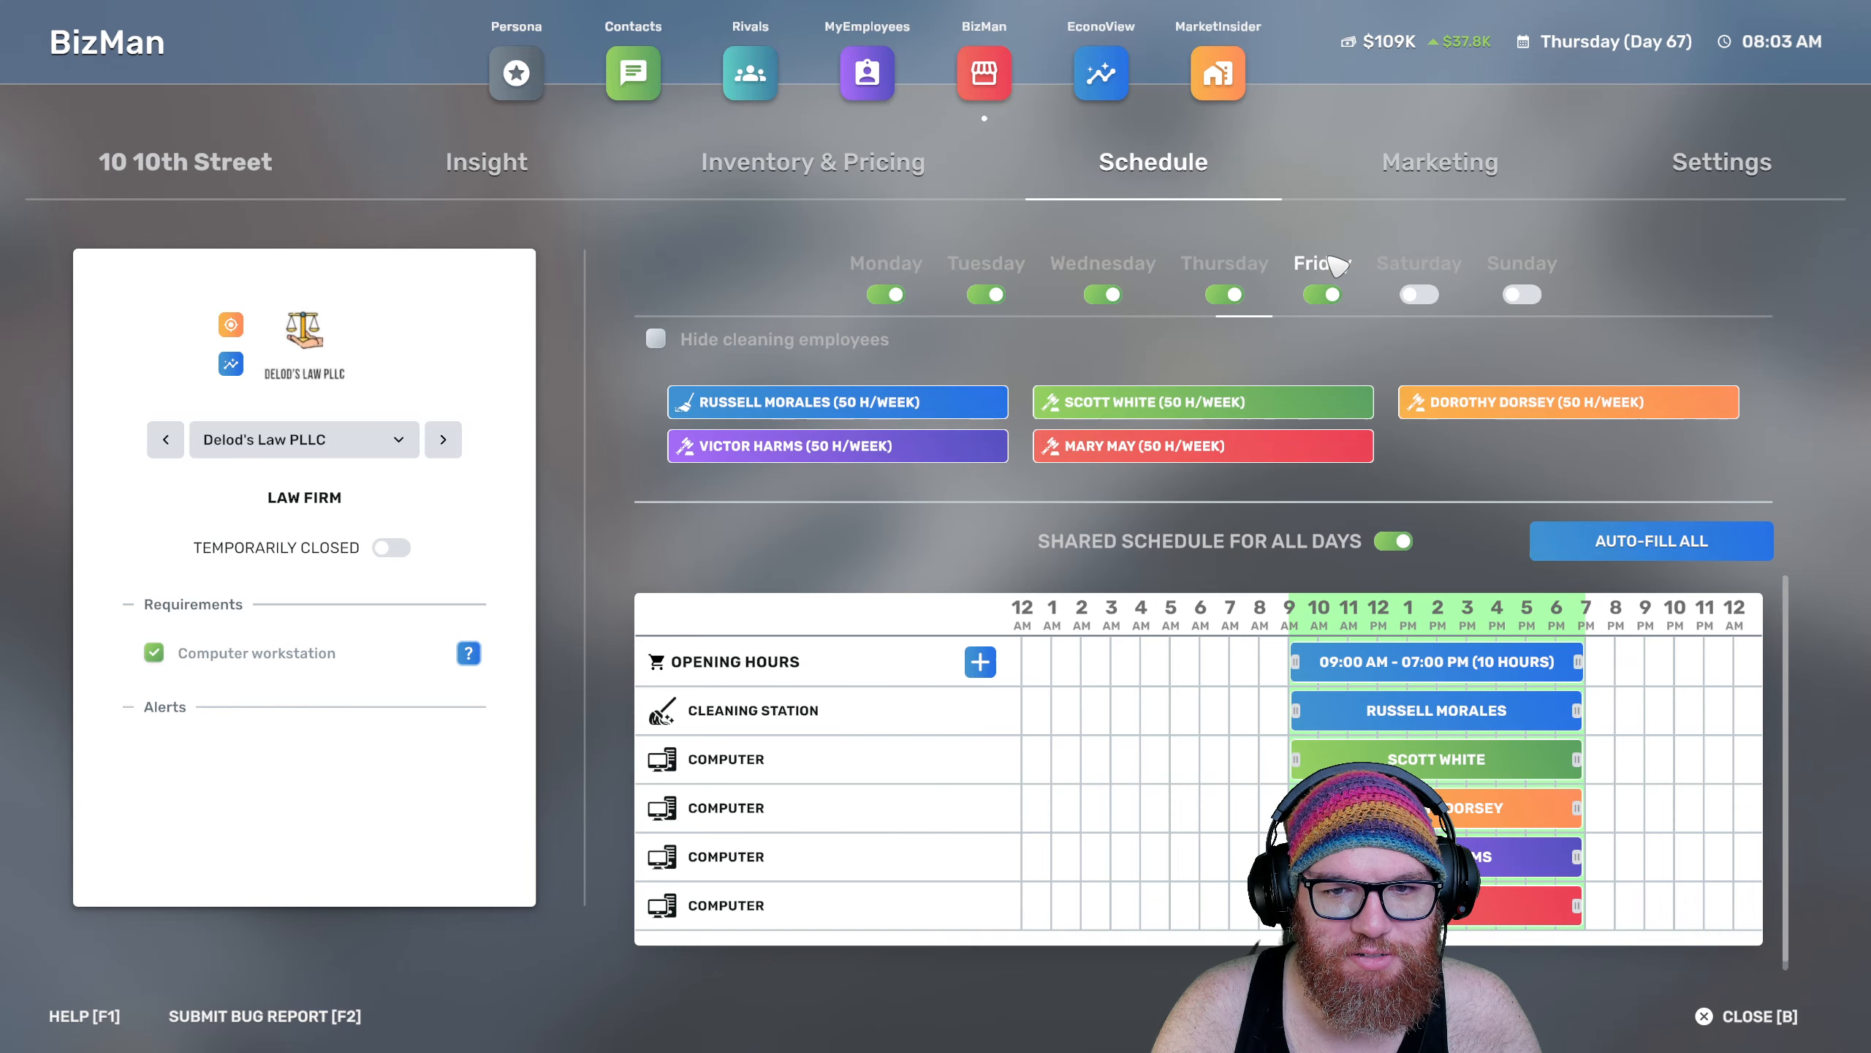
left_click(984, 73)
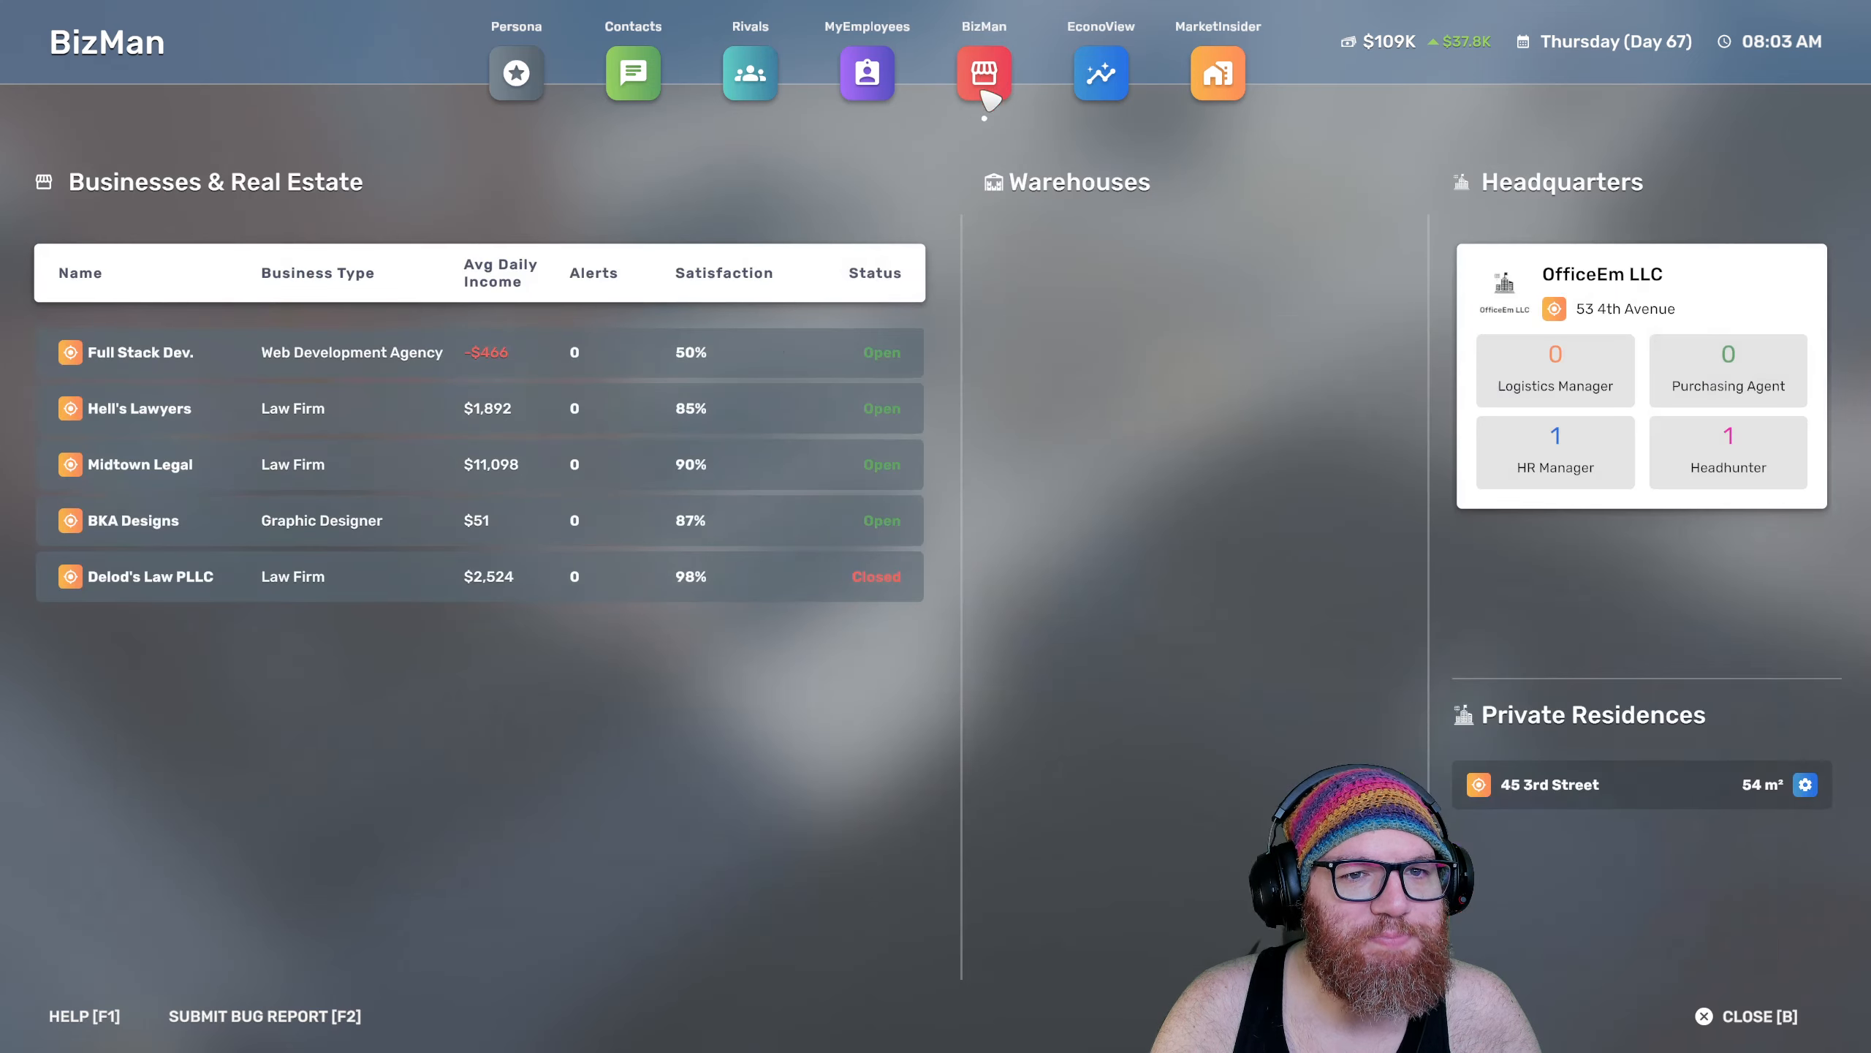
mouse_move(328, 402)
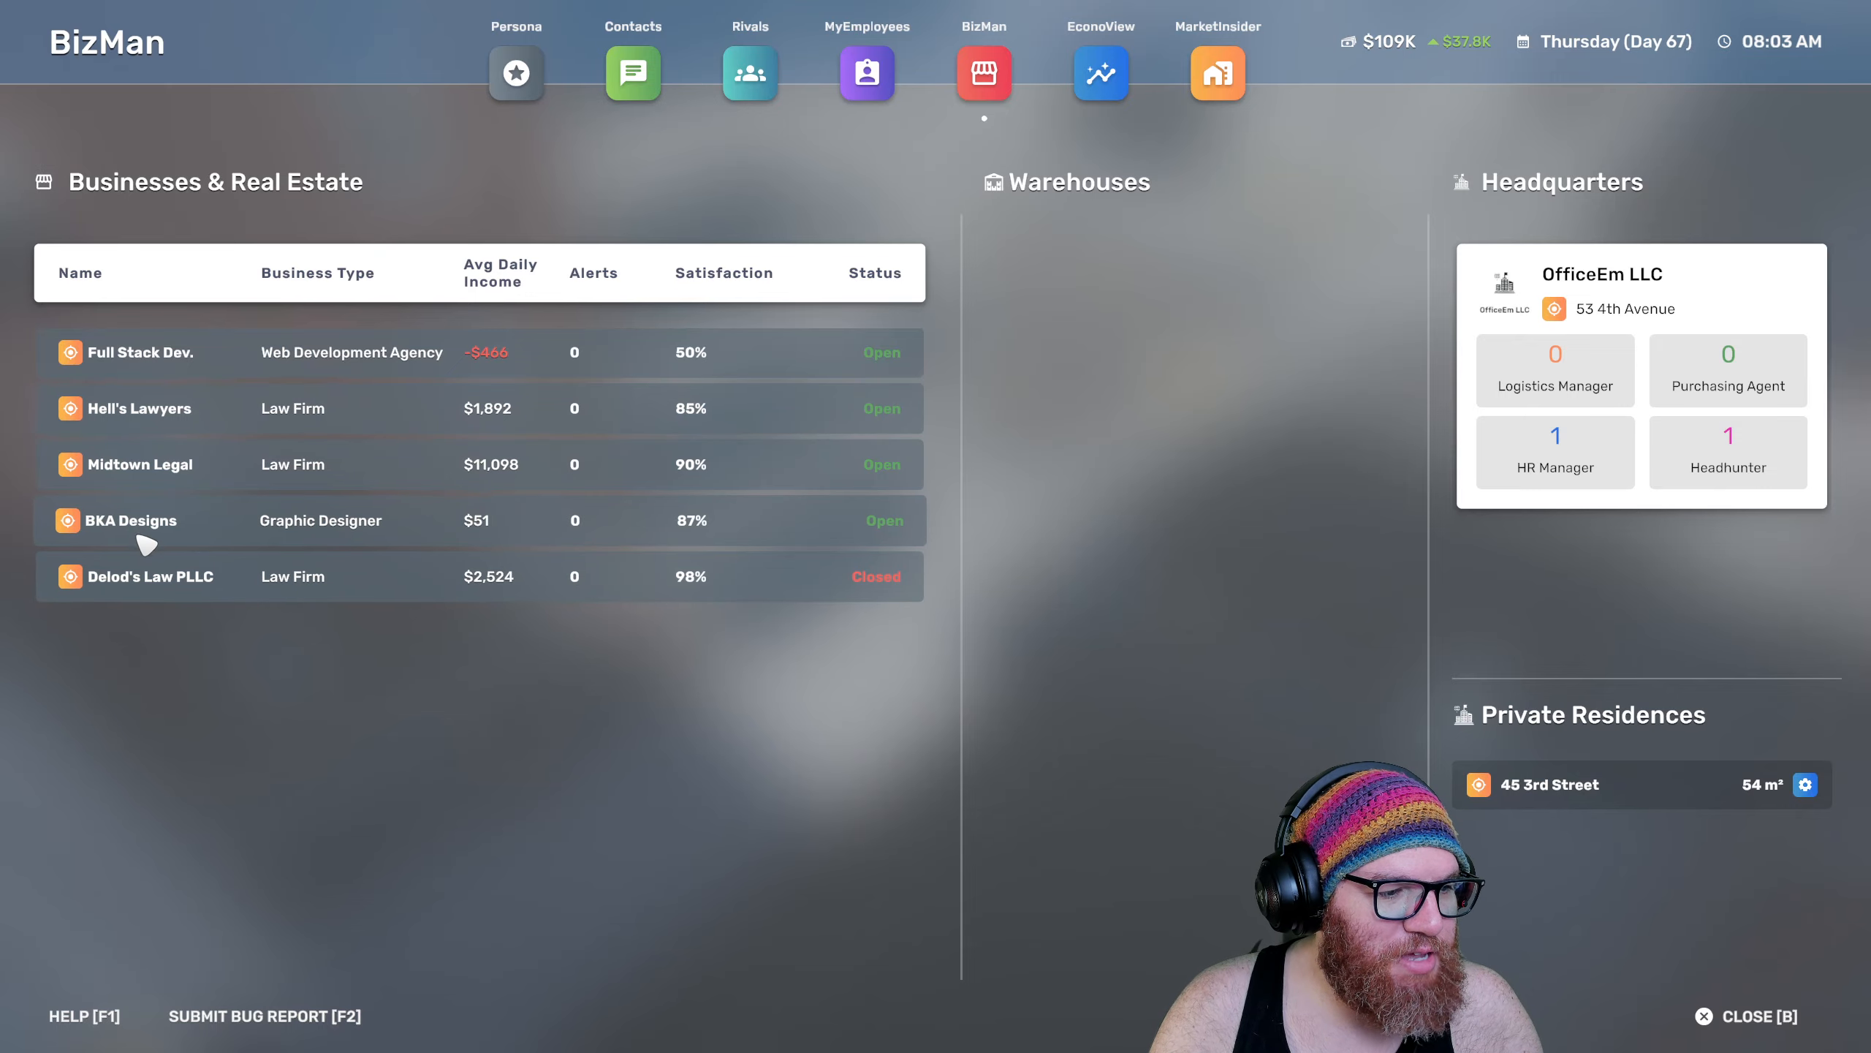
left_click(132, 520)
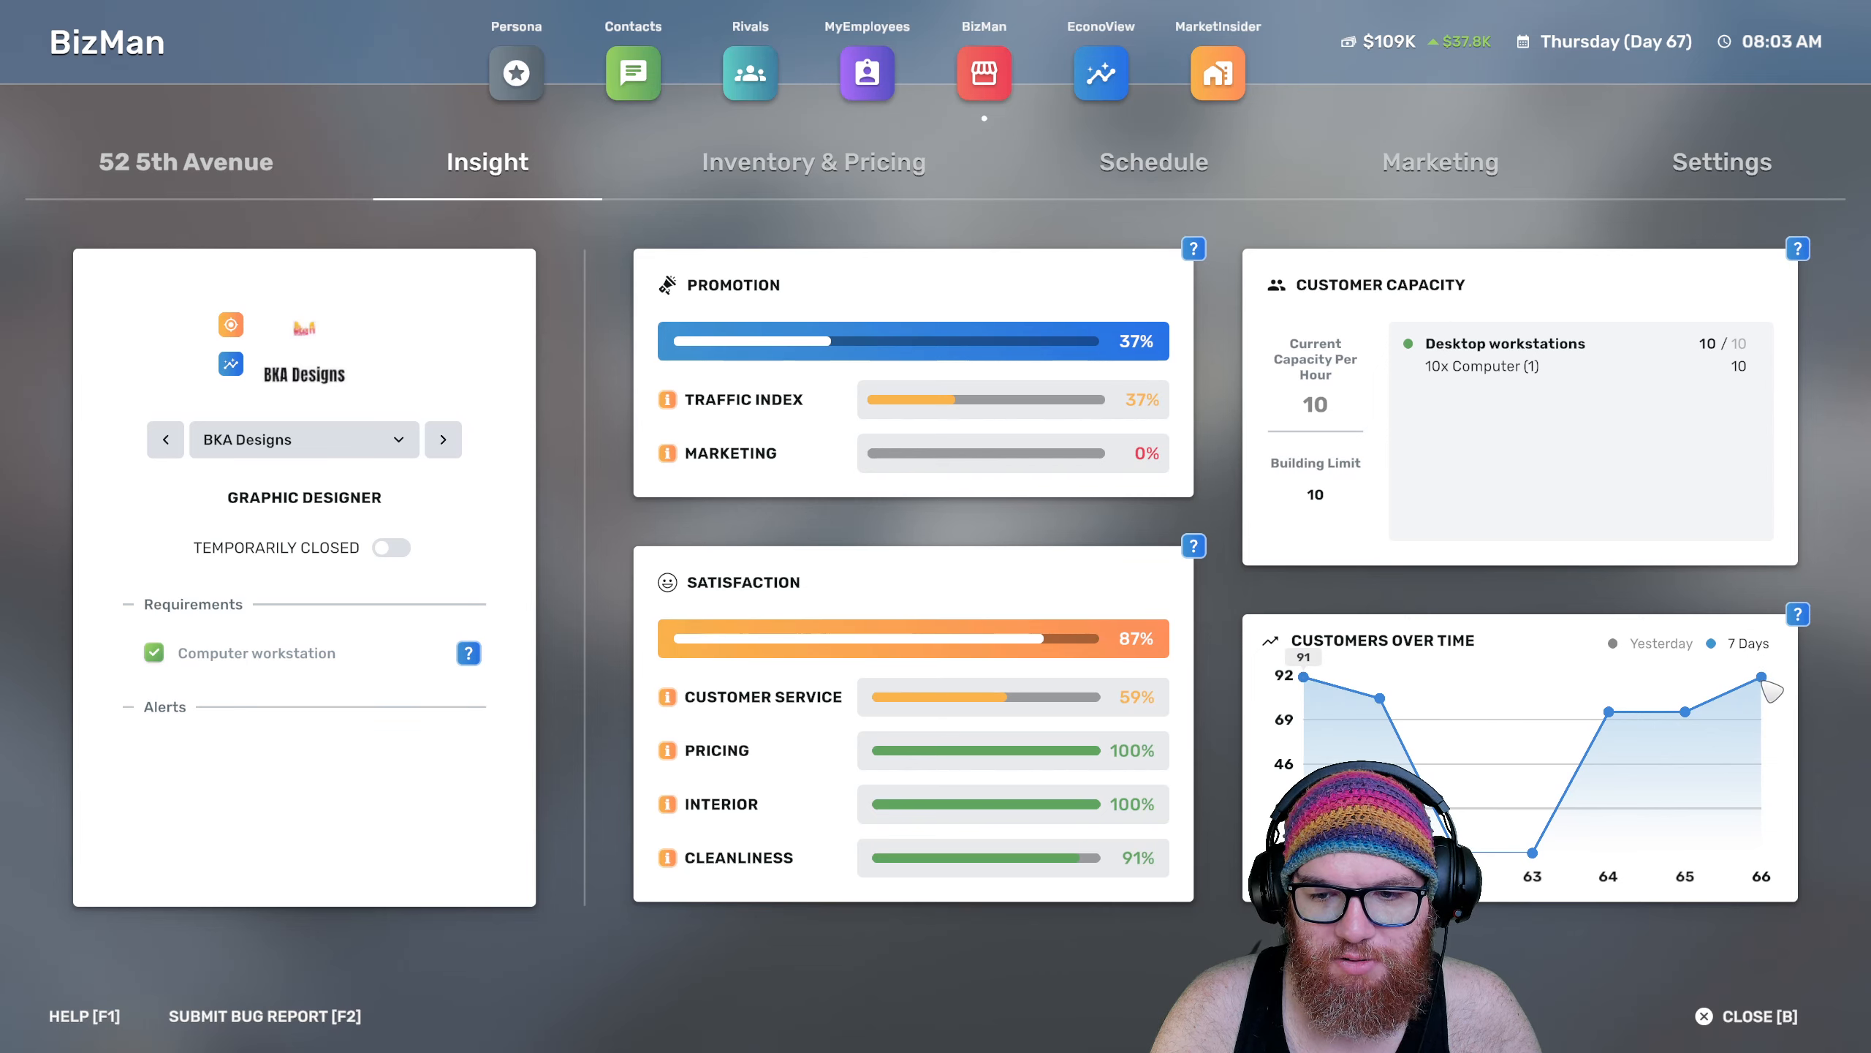
mouse_move(1068, 166)
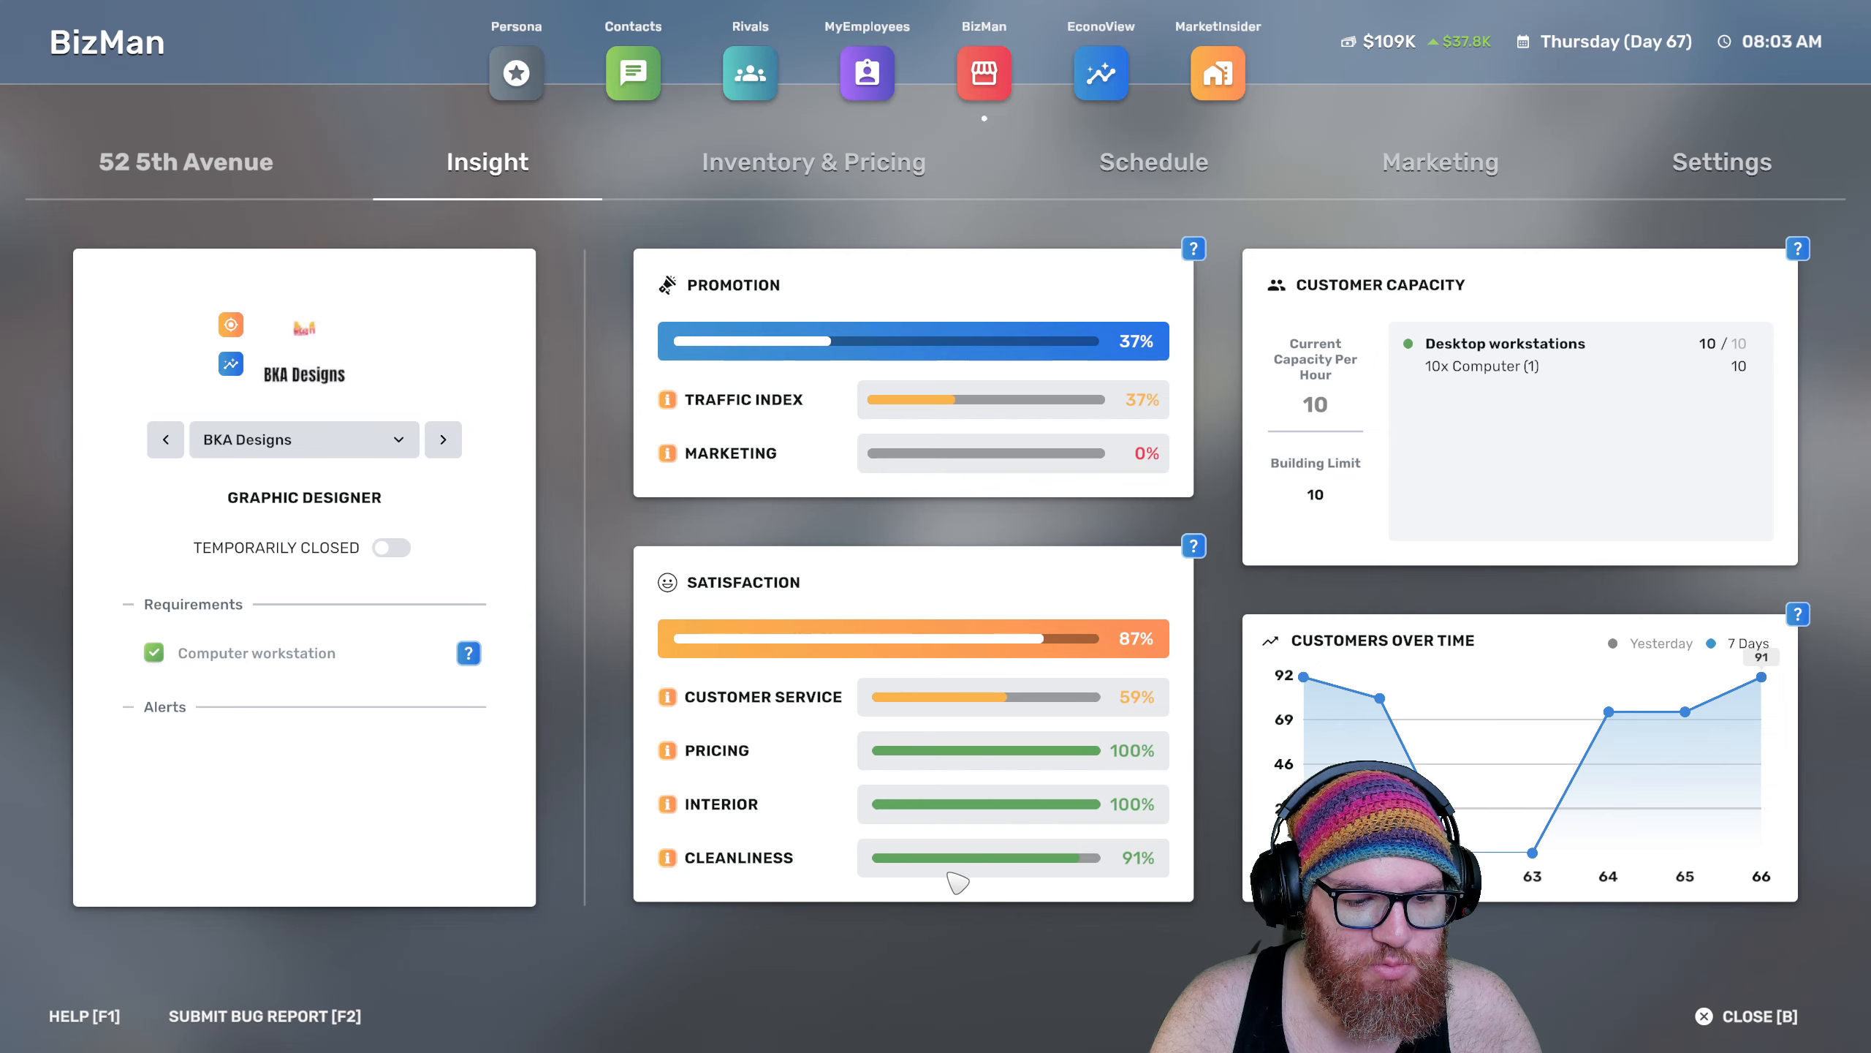
mouse_move(1010, 372)
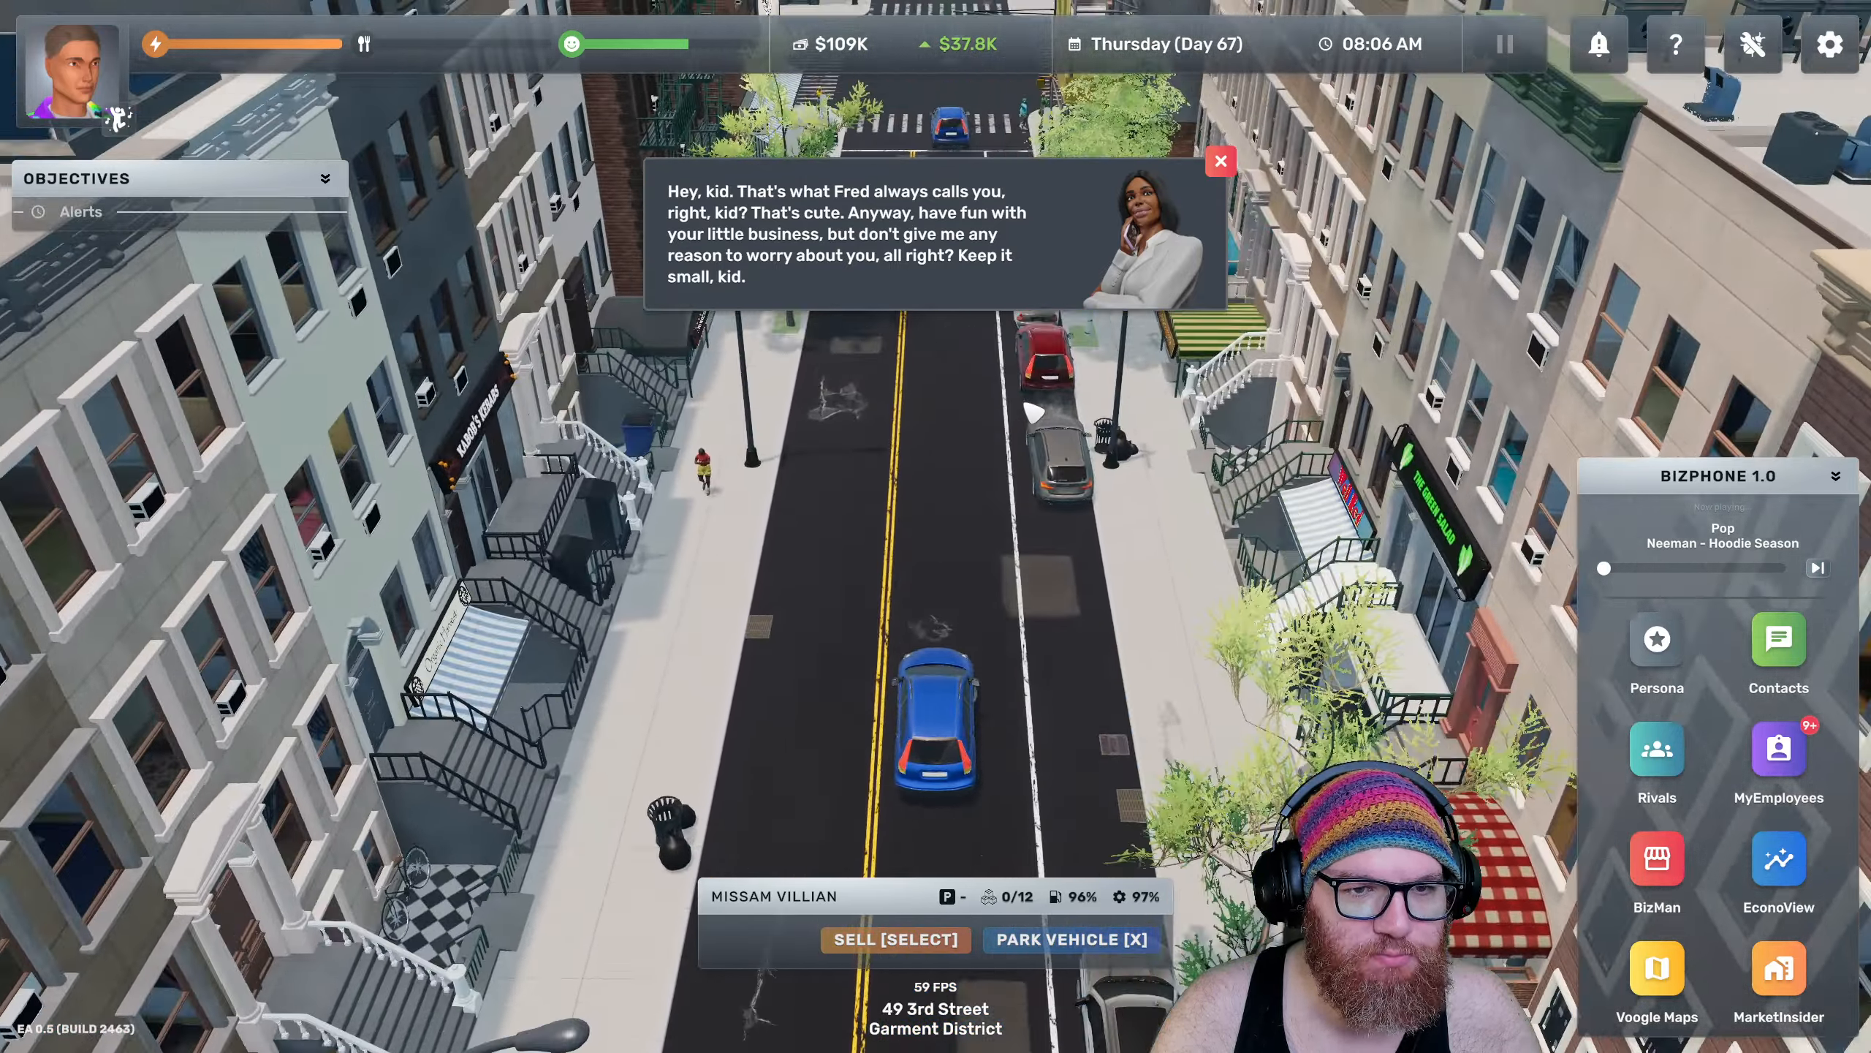
Dismiss the rival's message and check Square Appliances' store details and the city map
left_click(1219, 159)
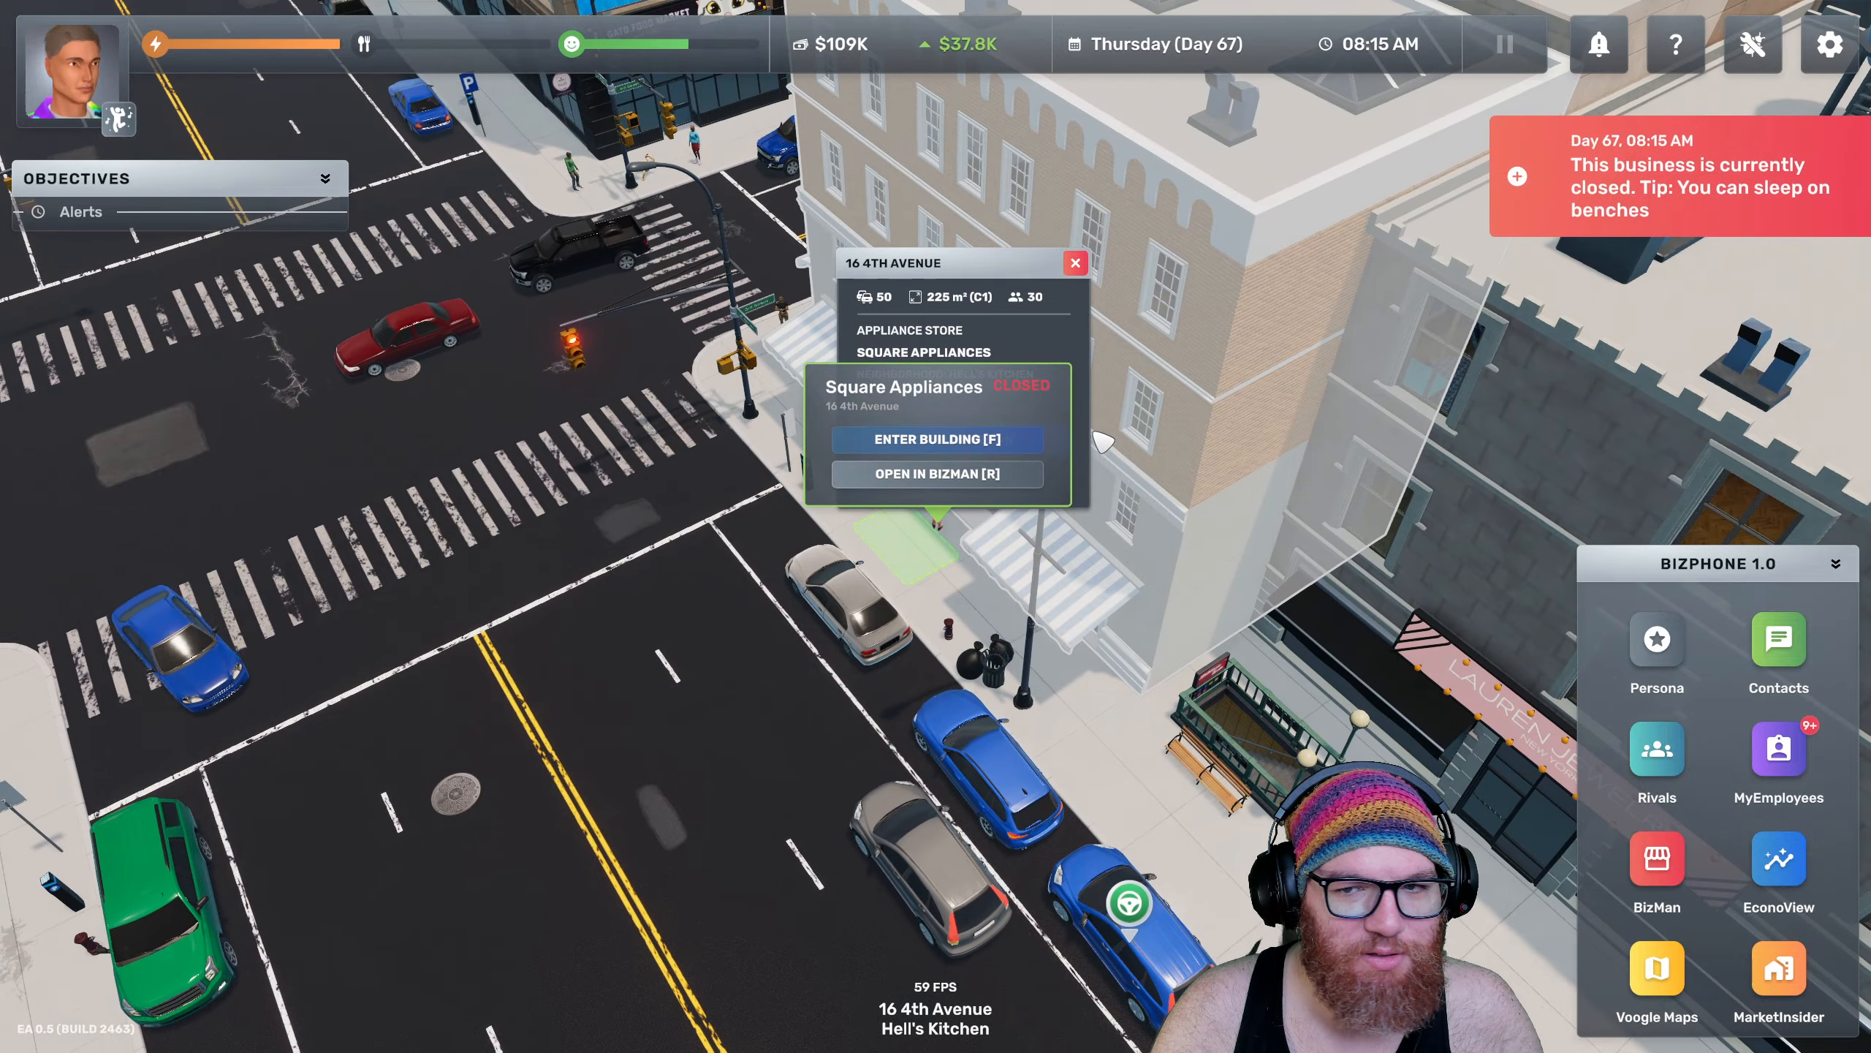
left_click(938, 474)
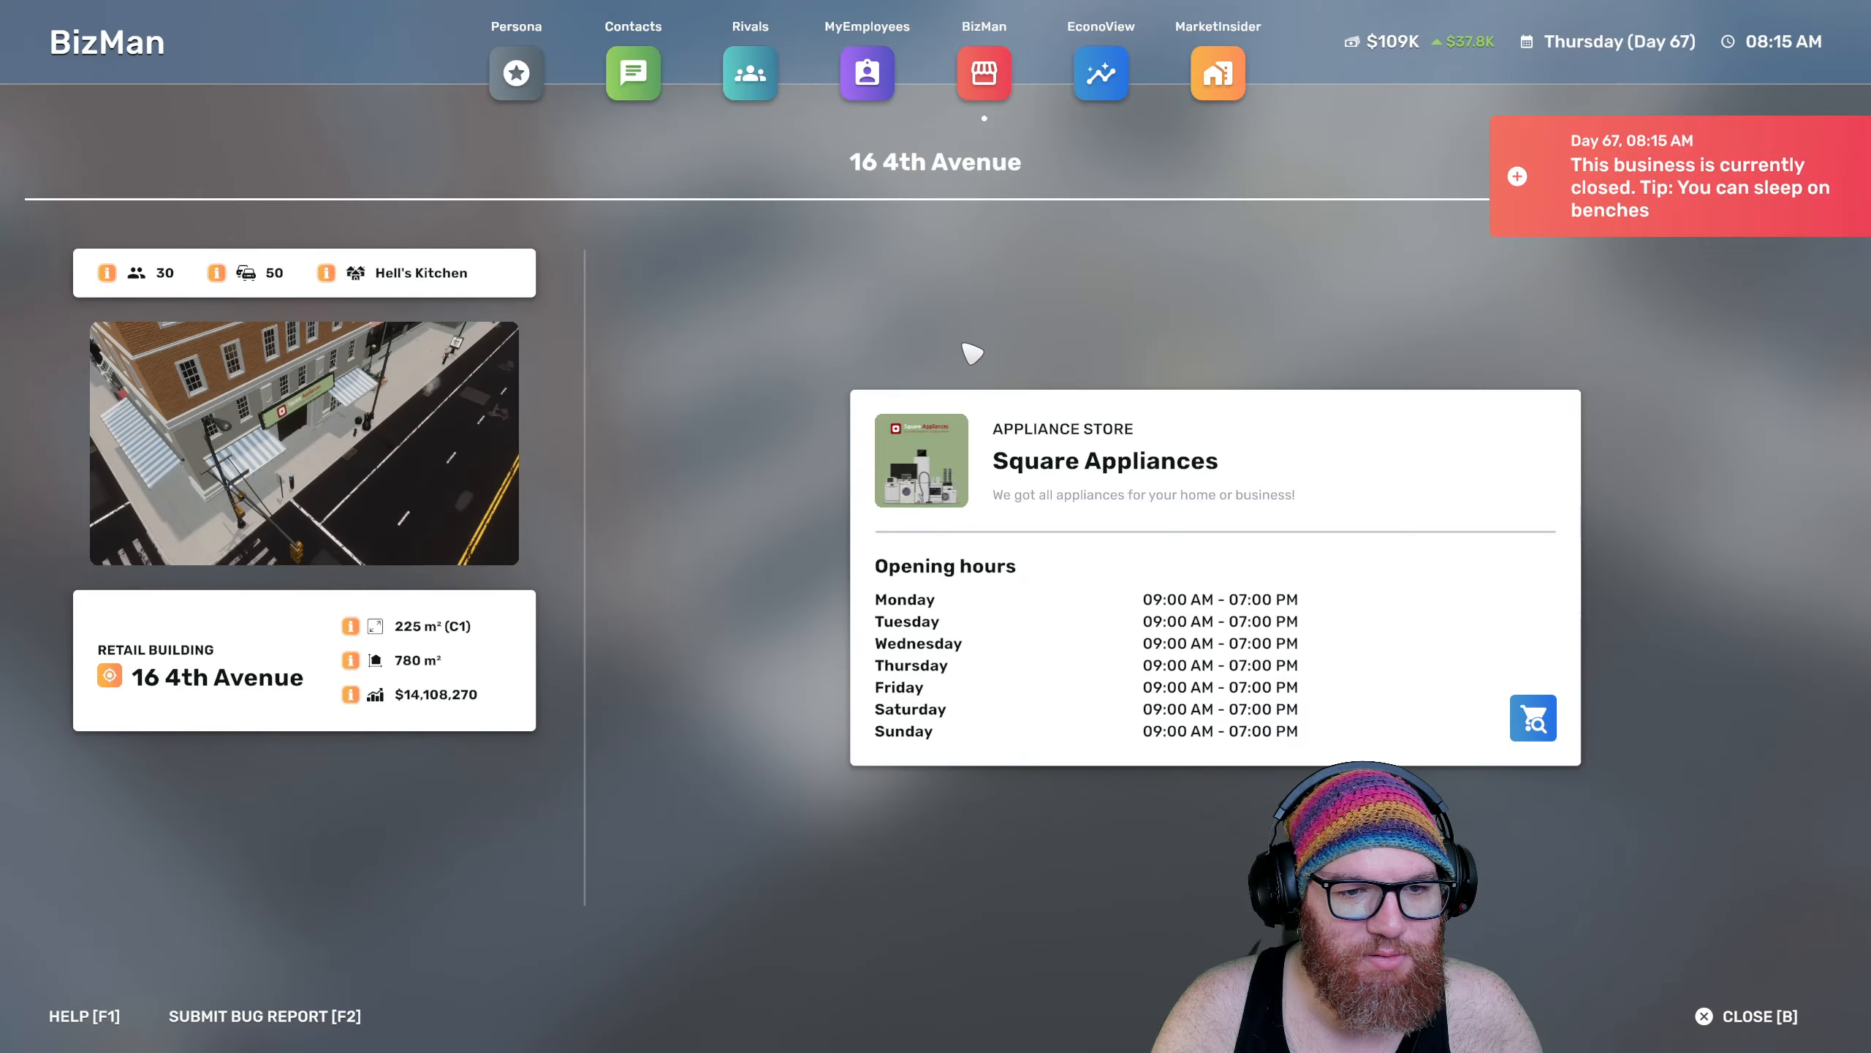
left_click(1744, 1016)
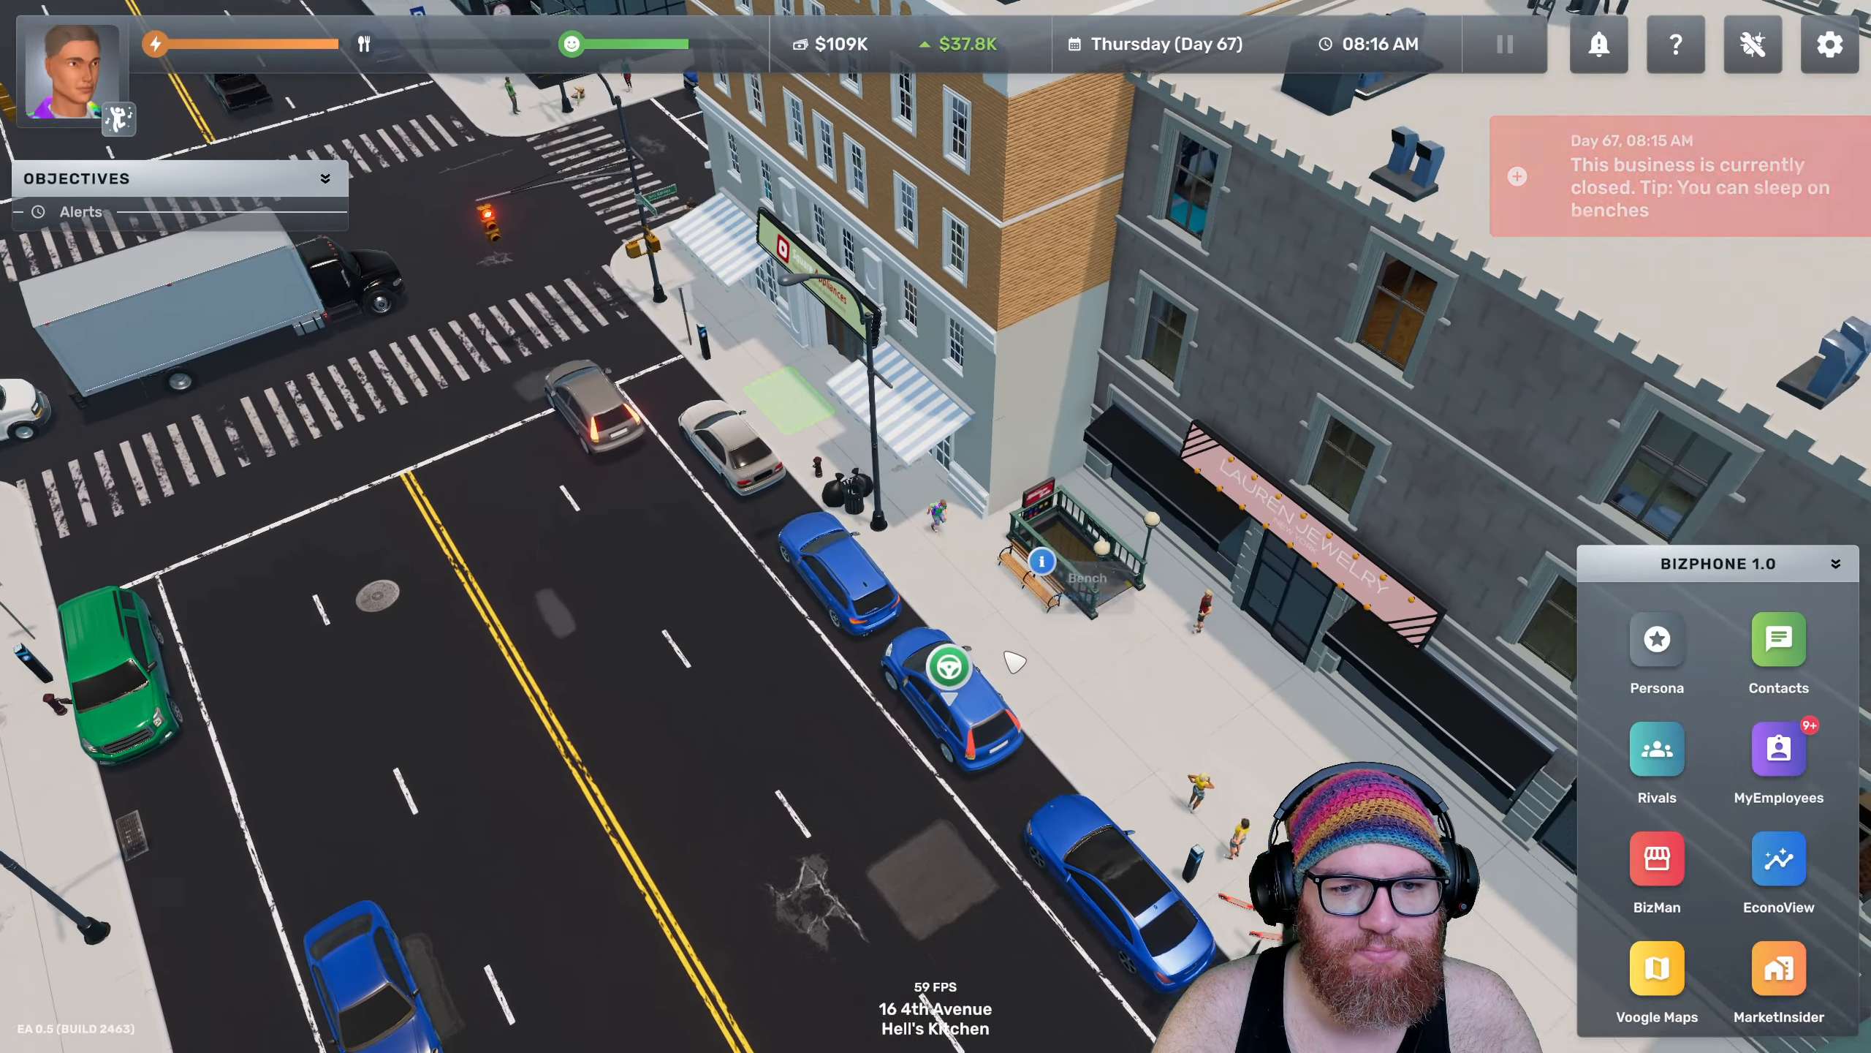
left_click(1655, 966)
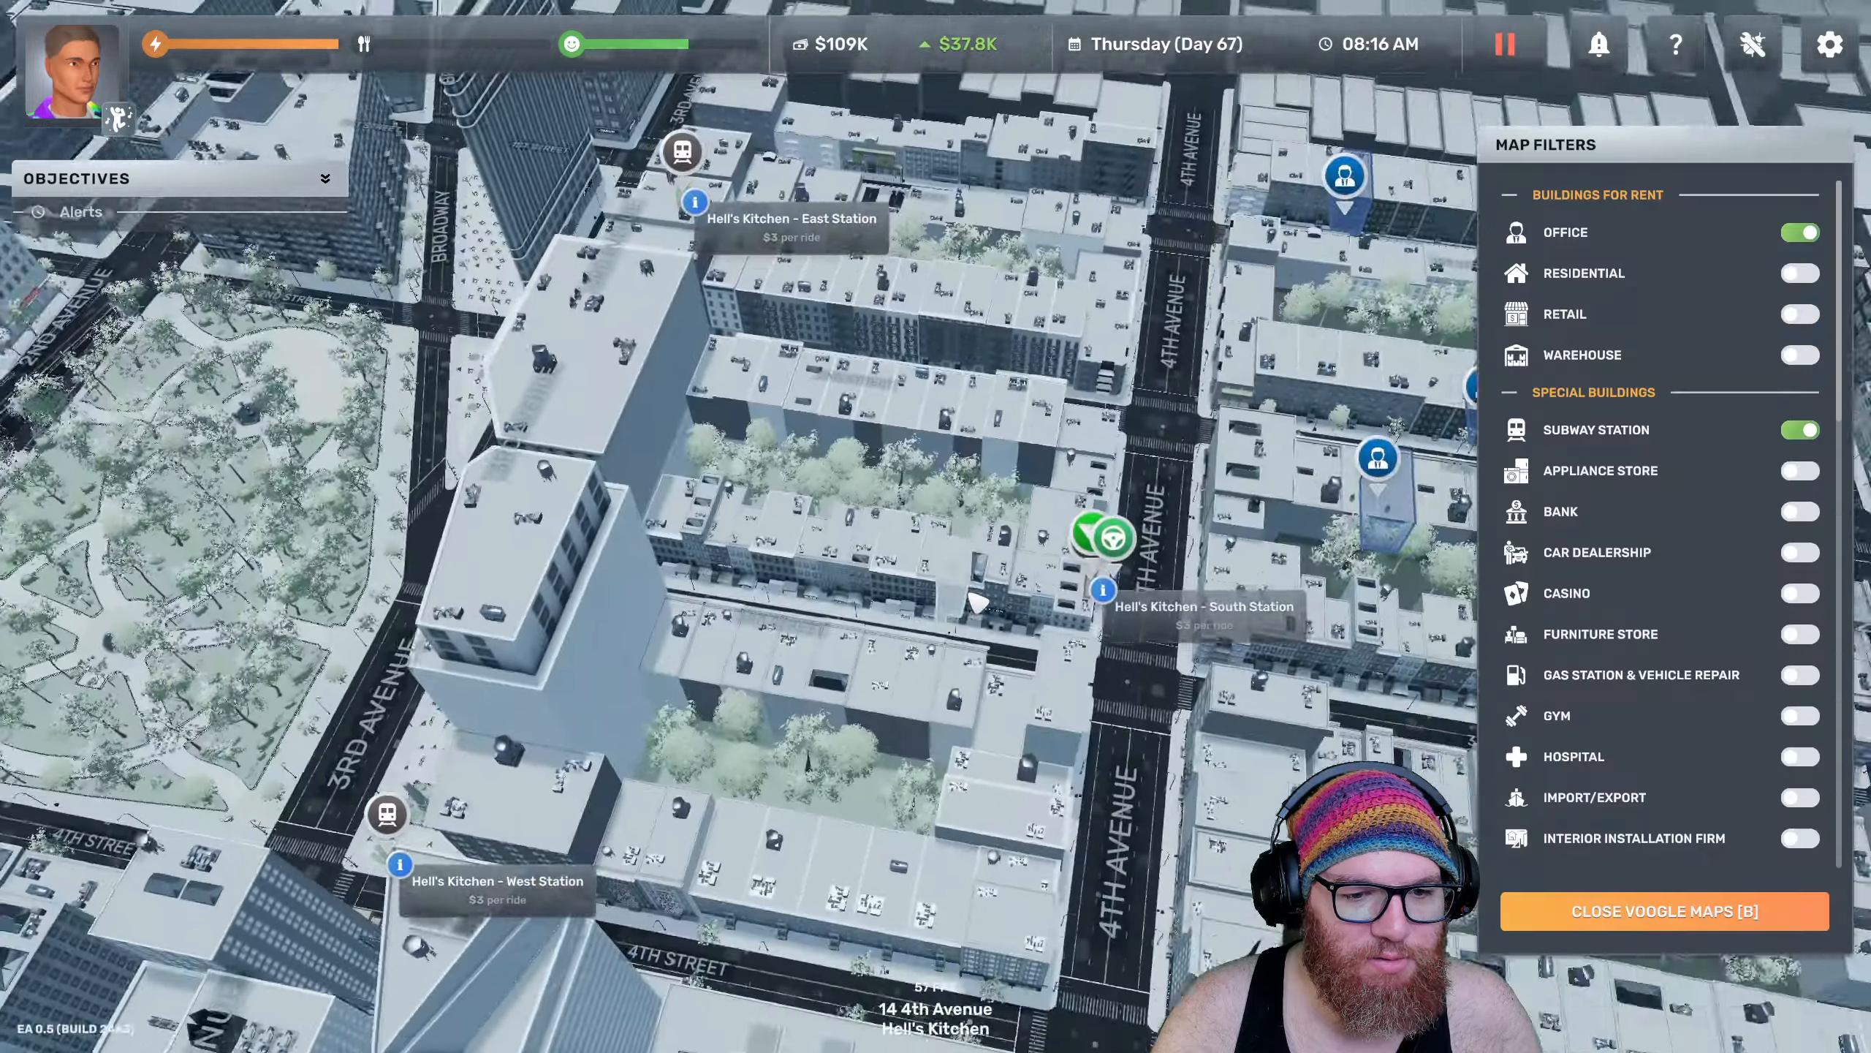
left_click(1663, 911)
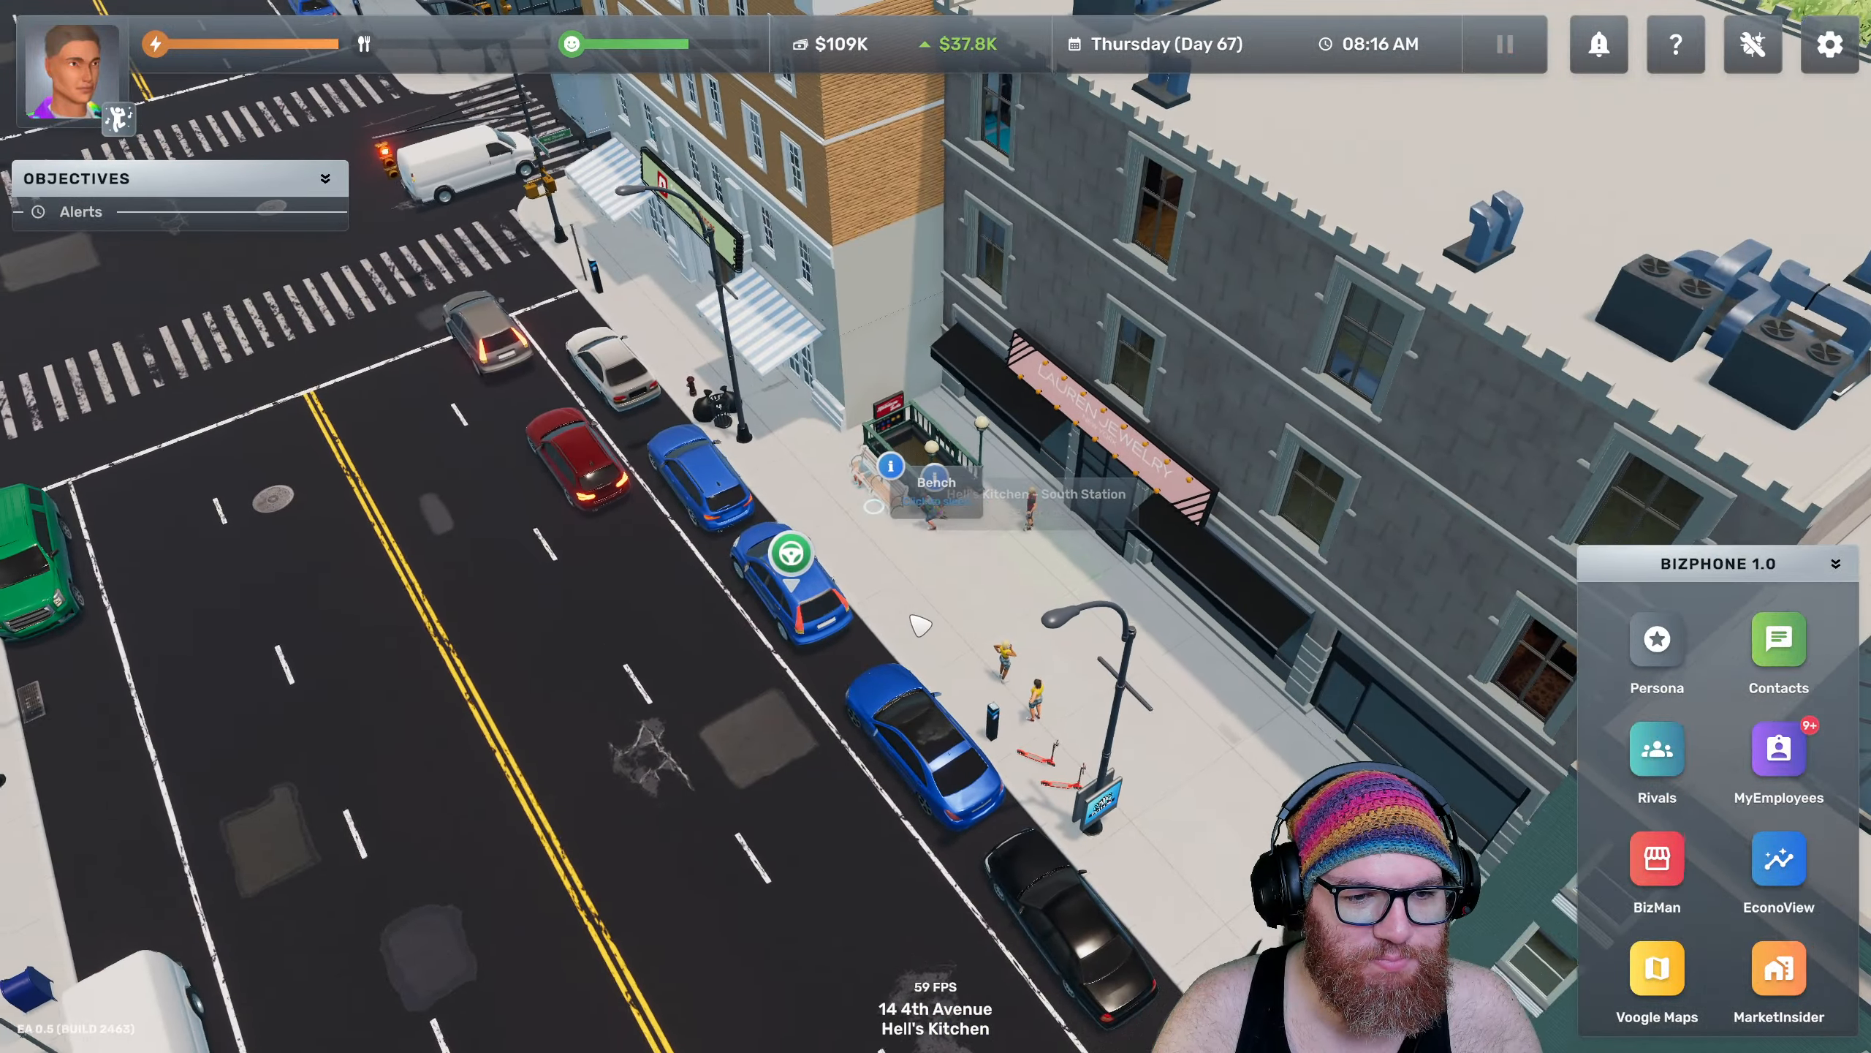
Rest on the bench until 9 AM, enter Square Appliances and view all five businesses in BizMan
left_click(926, 484)
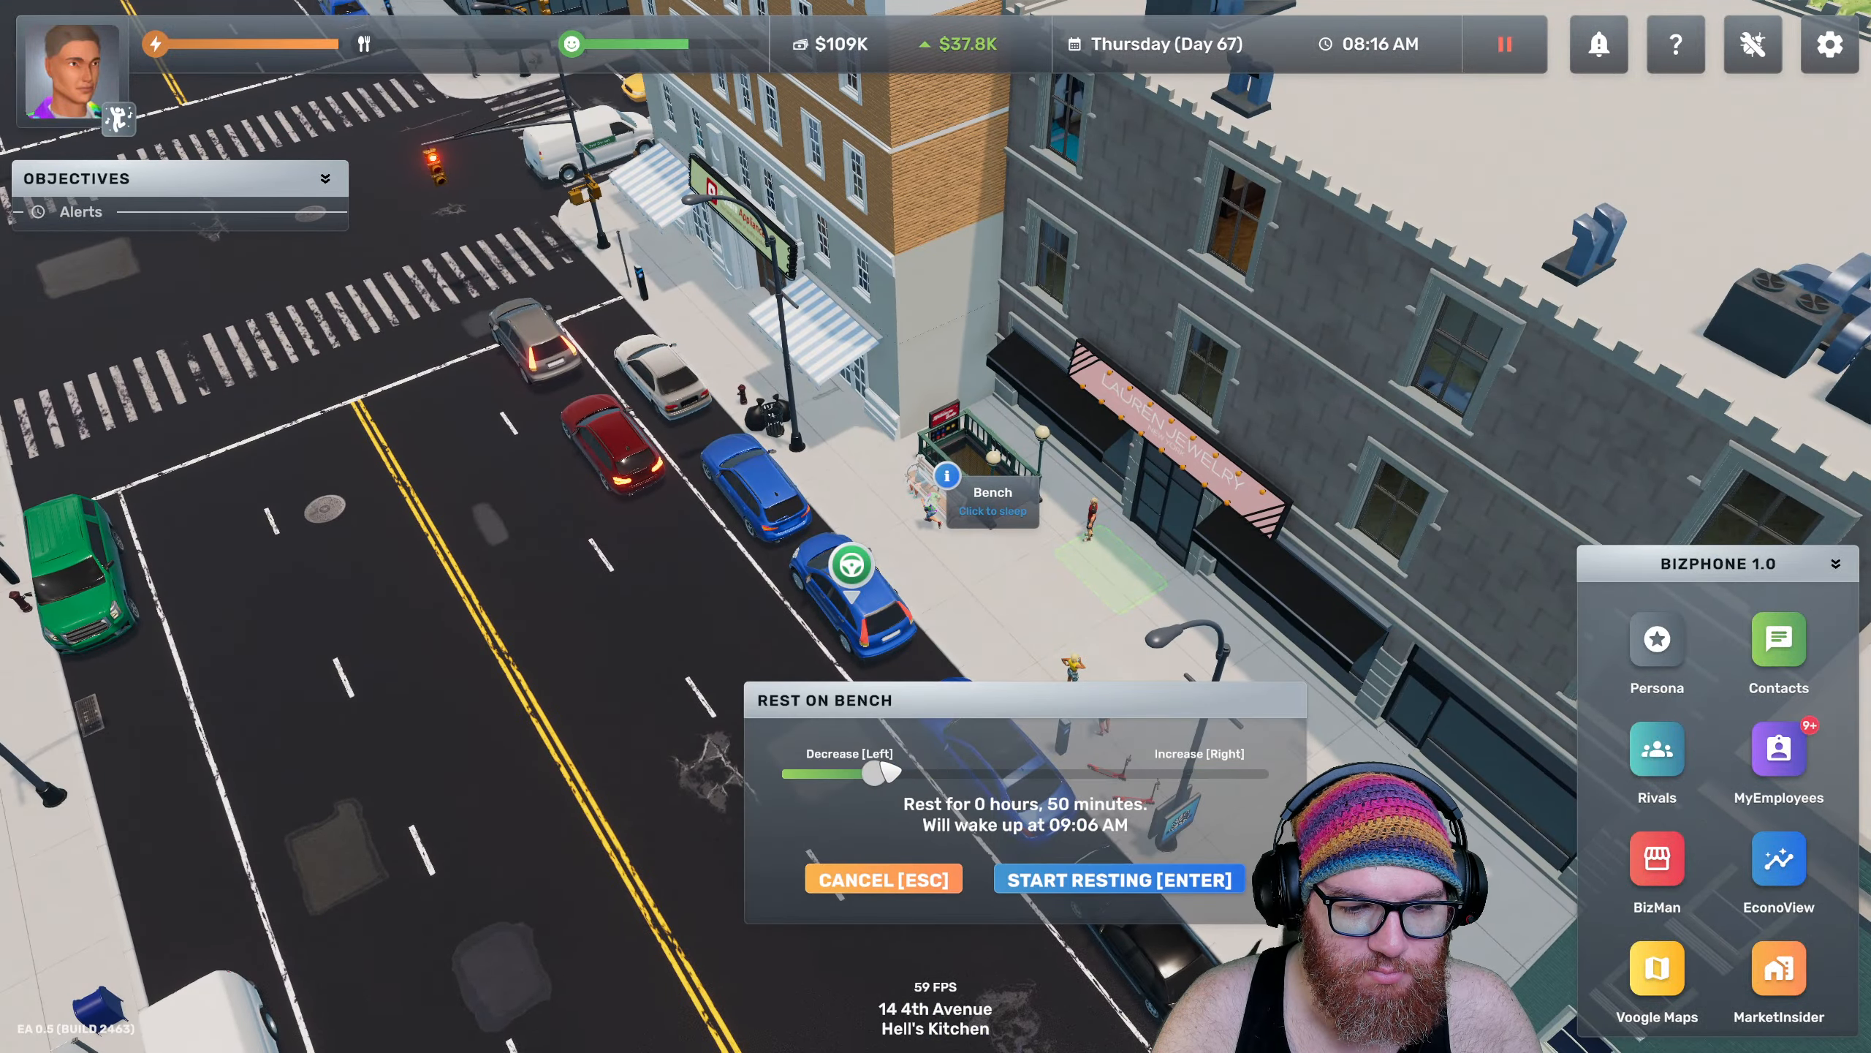
left_click(1117, 878)
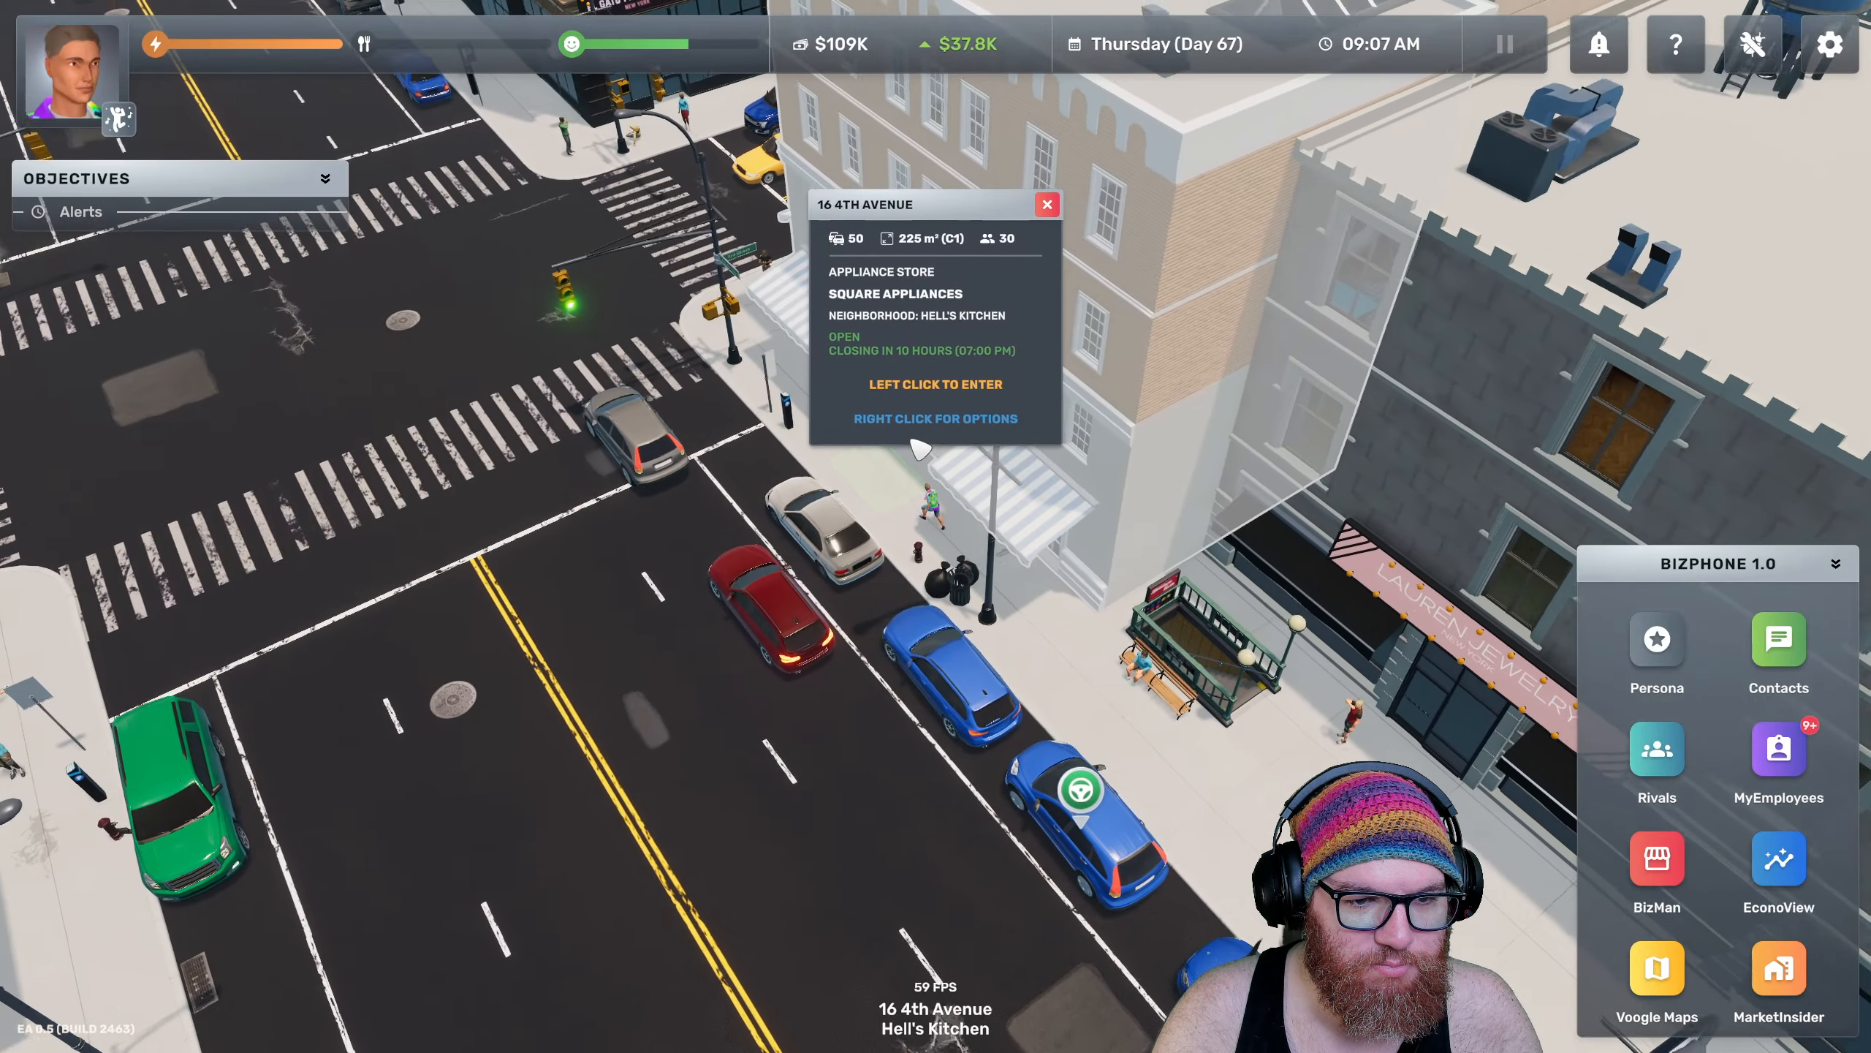
left_click(935, 383)
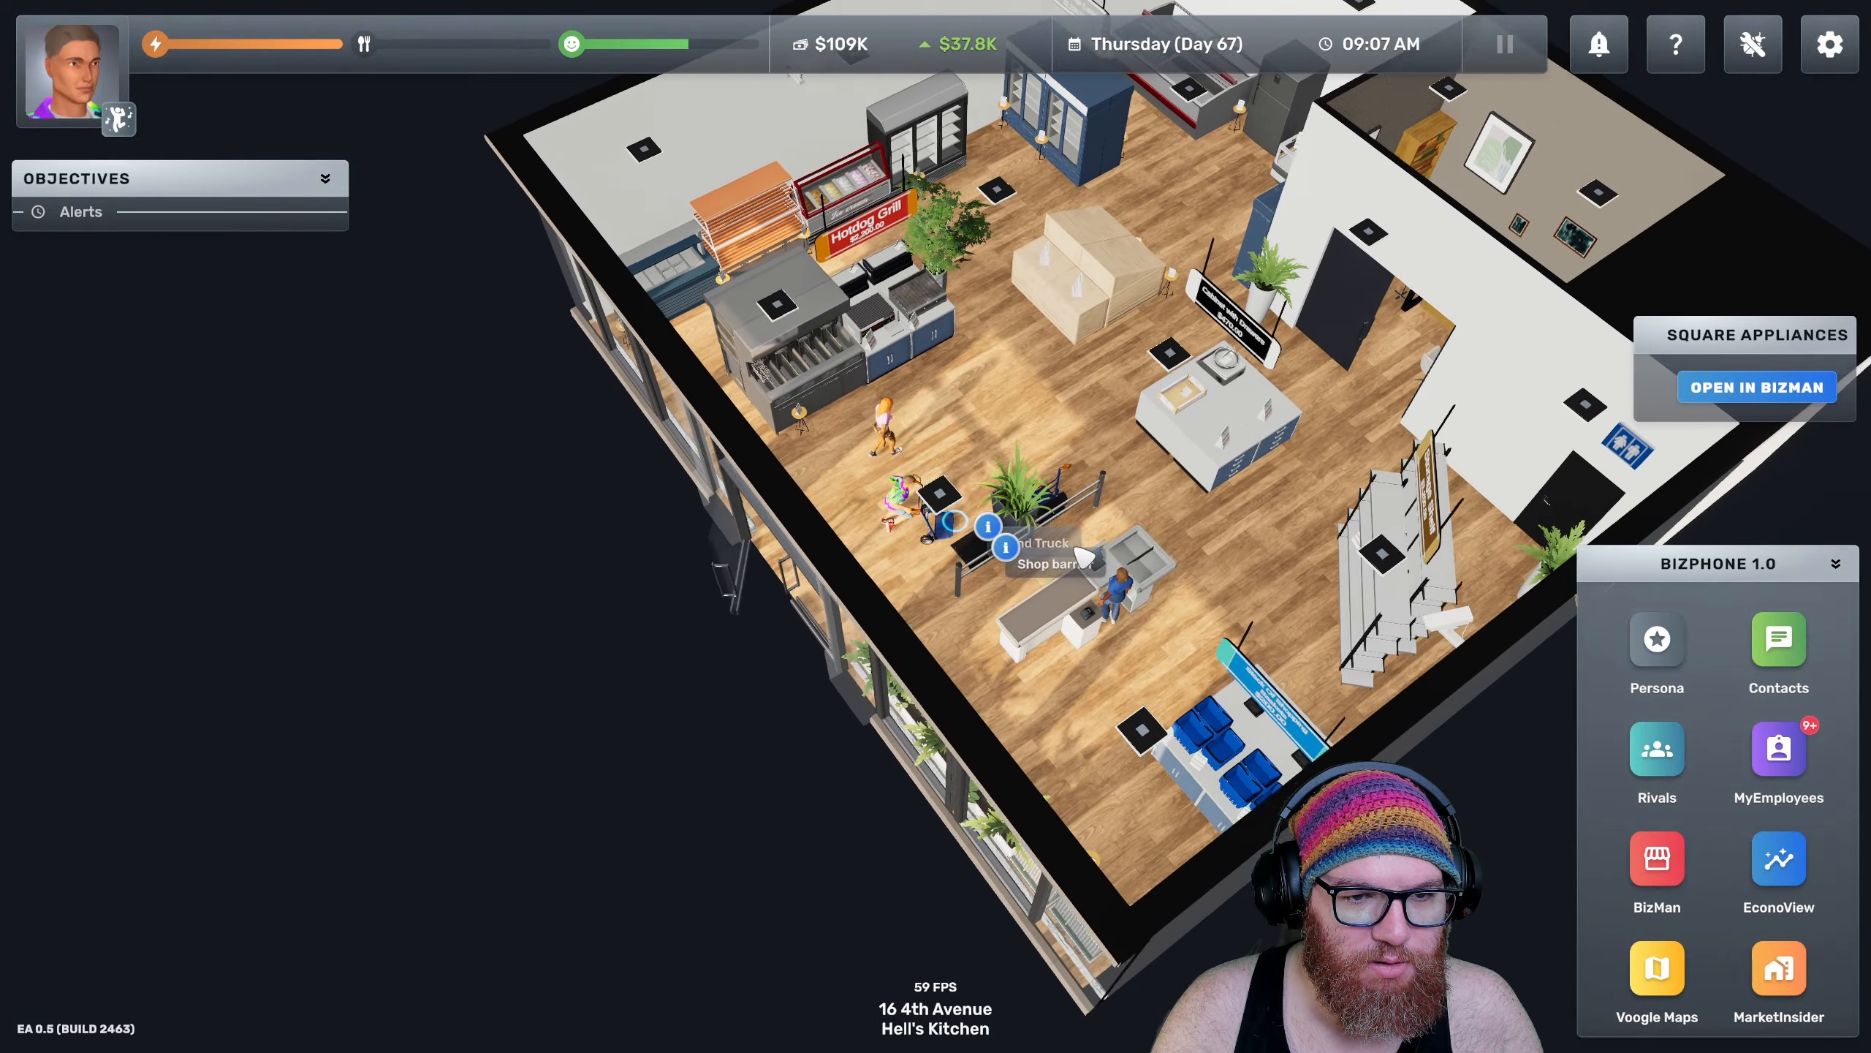
left_click(1655, 862)
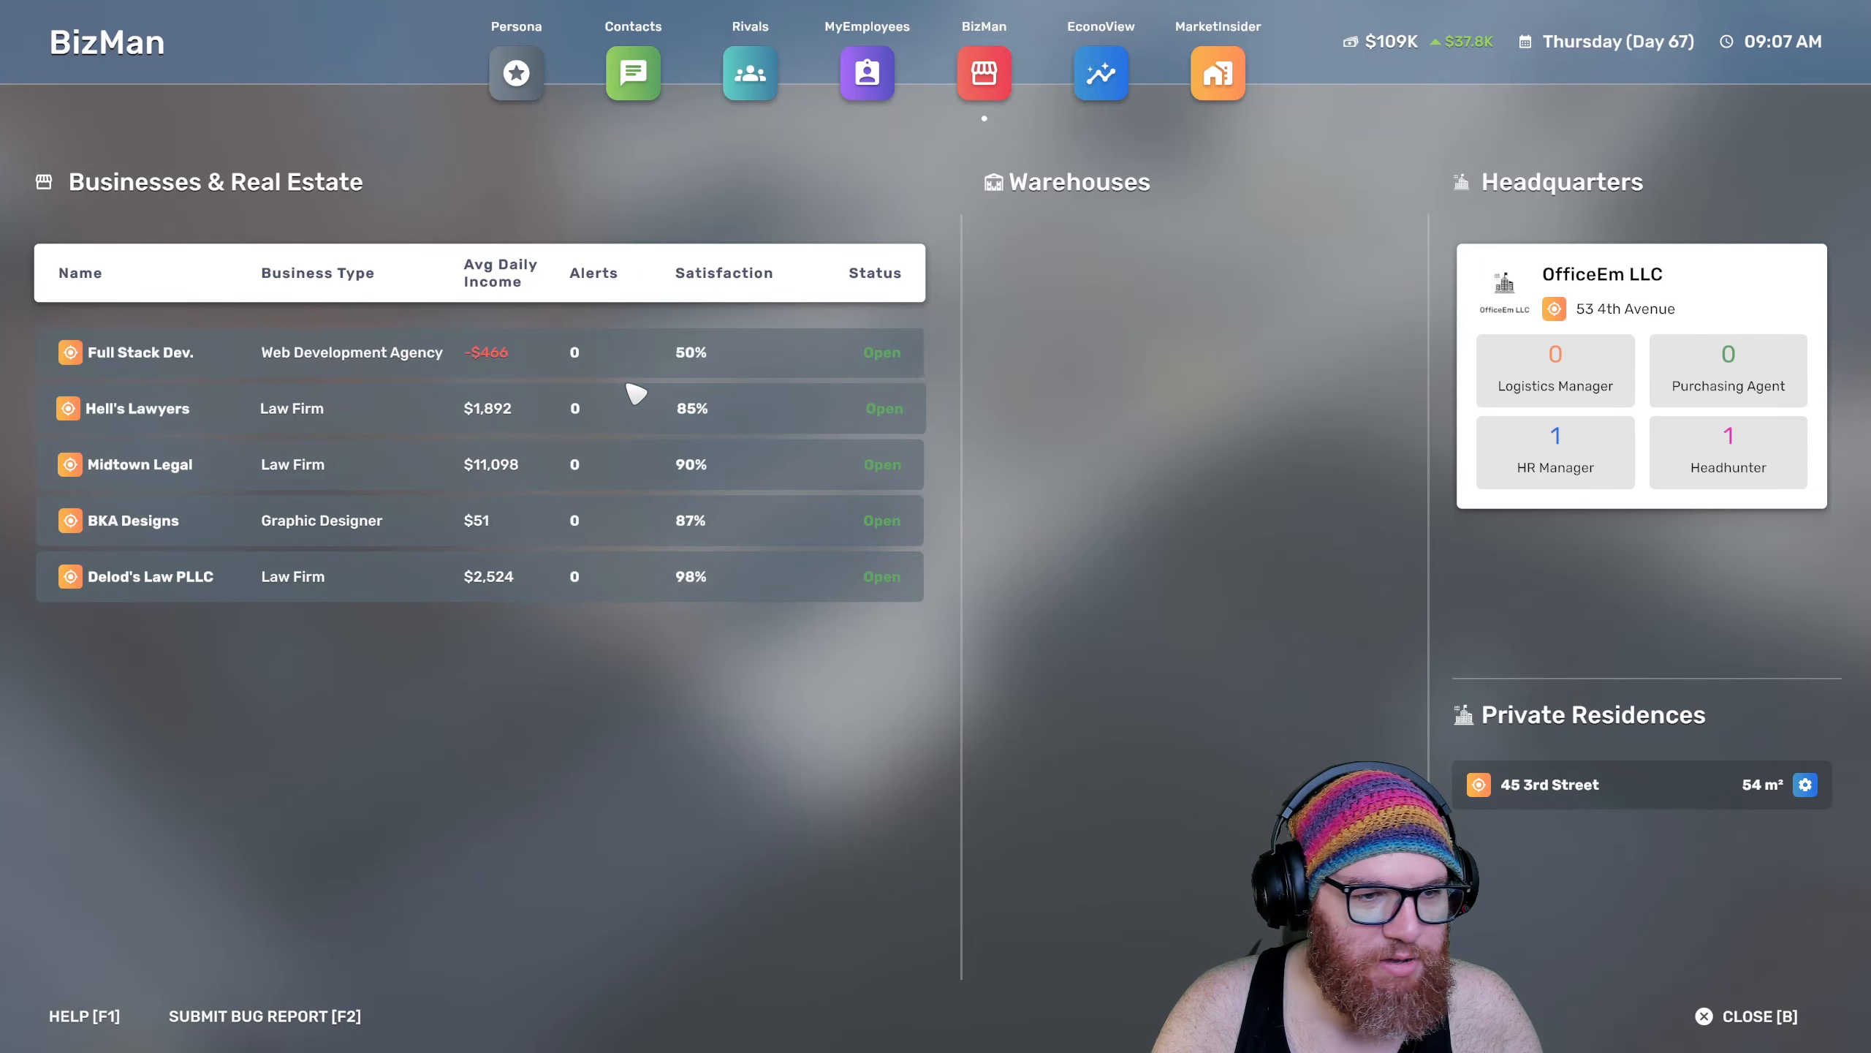
mouse_move(364, 465)
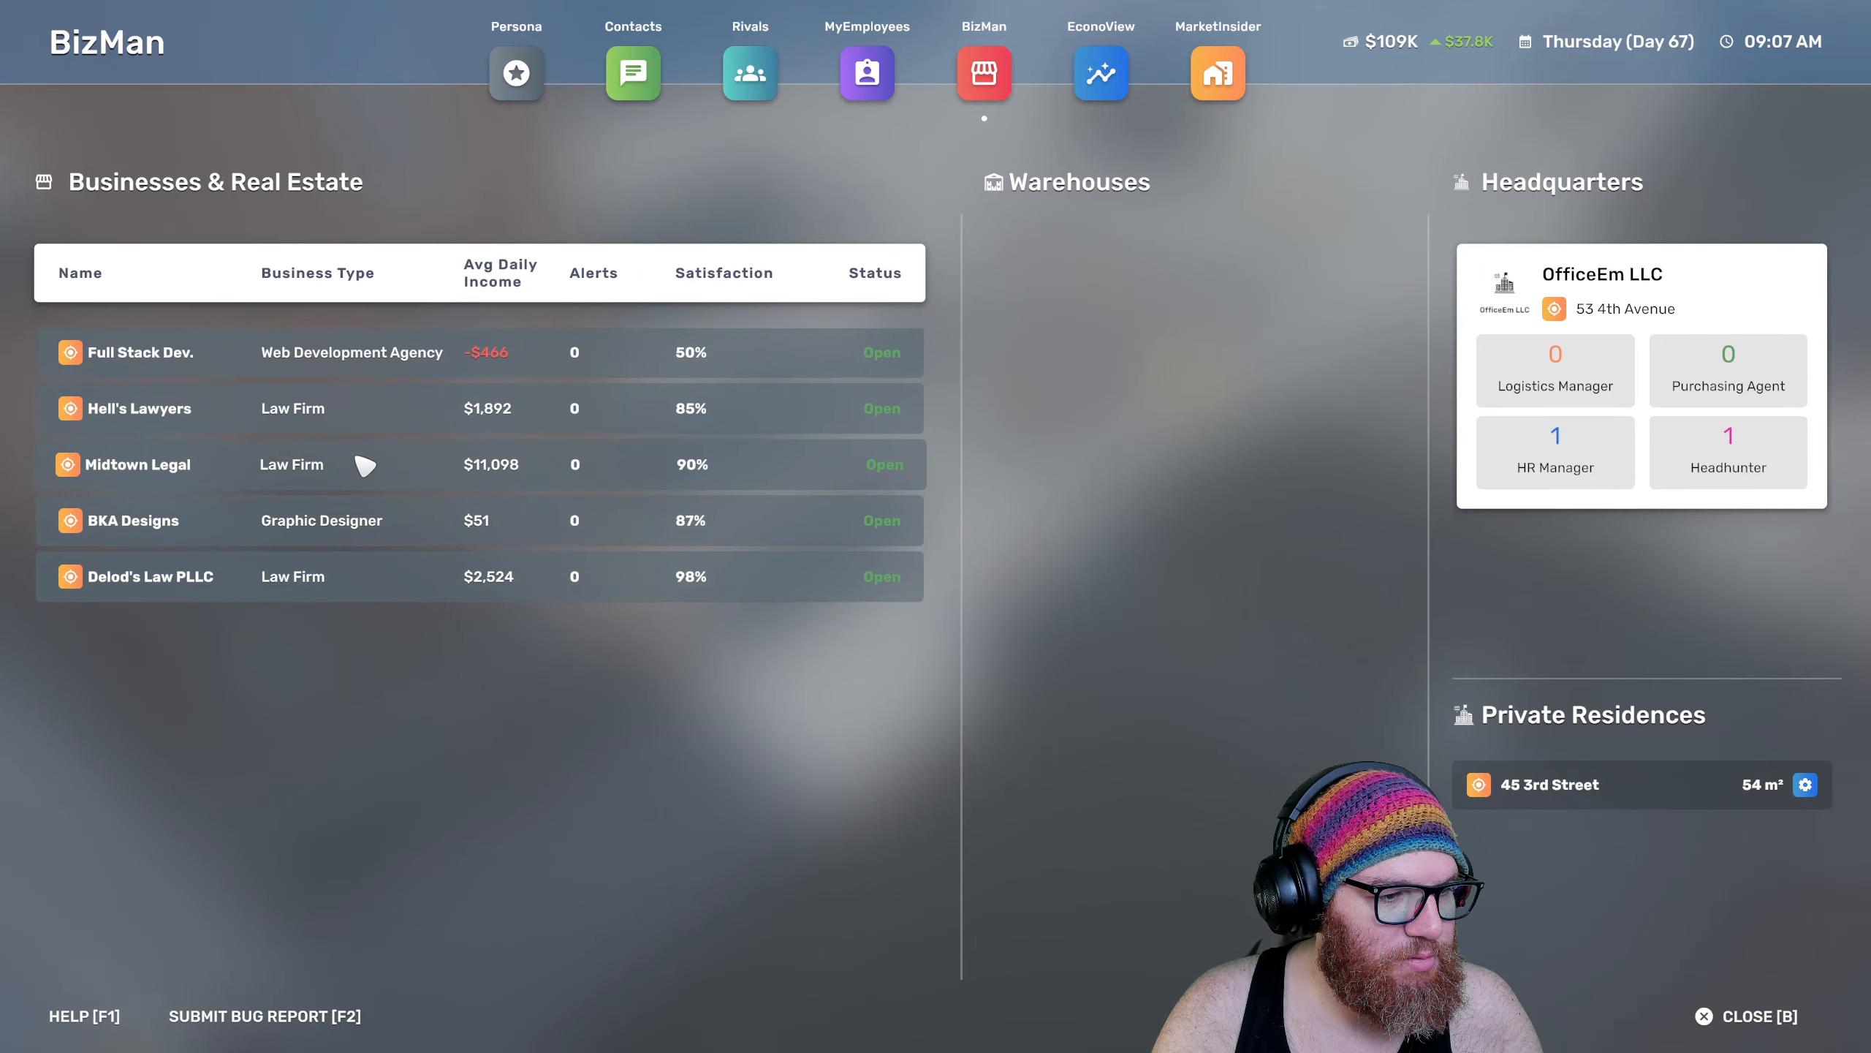
Check Midtown Legal's insights and Delod's Law PLLC's schedule, then leave BizMan for the city
left_click(140, 465)
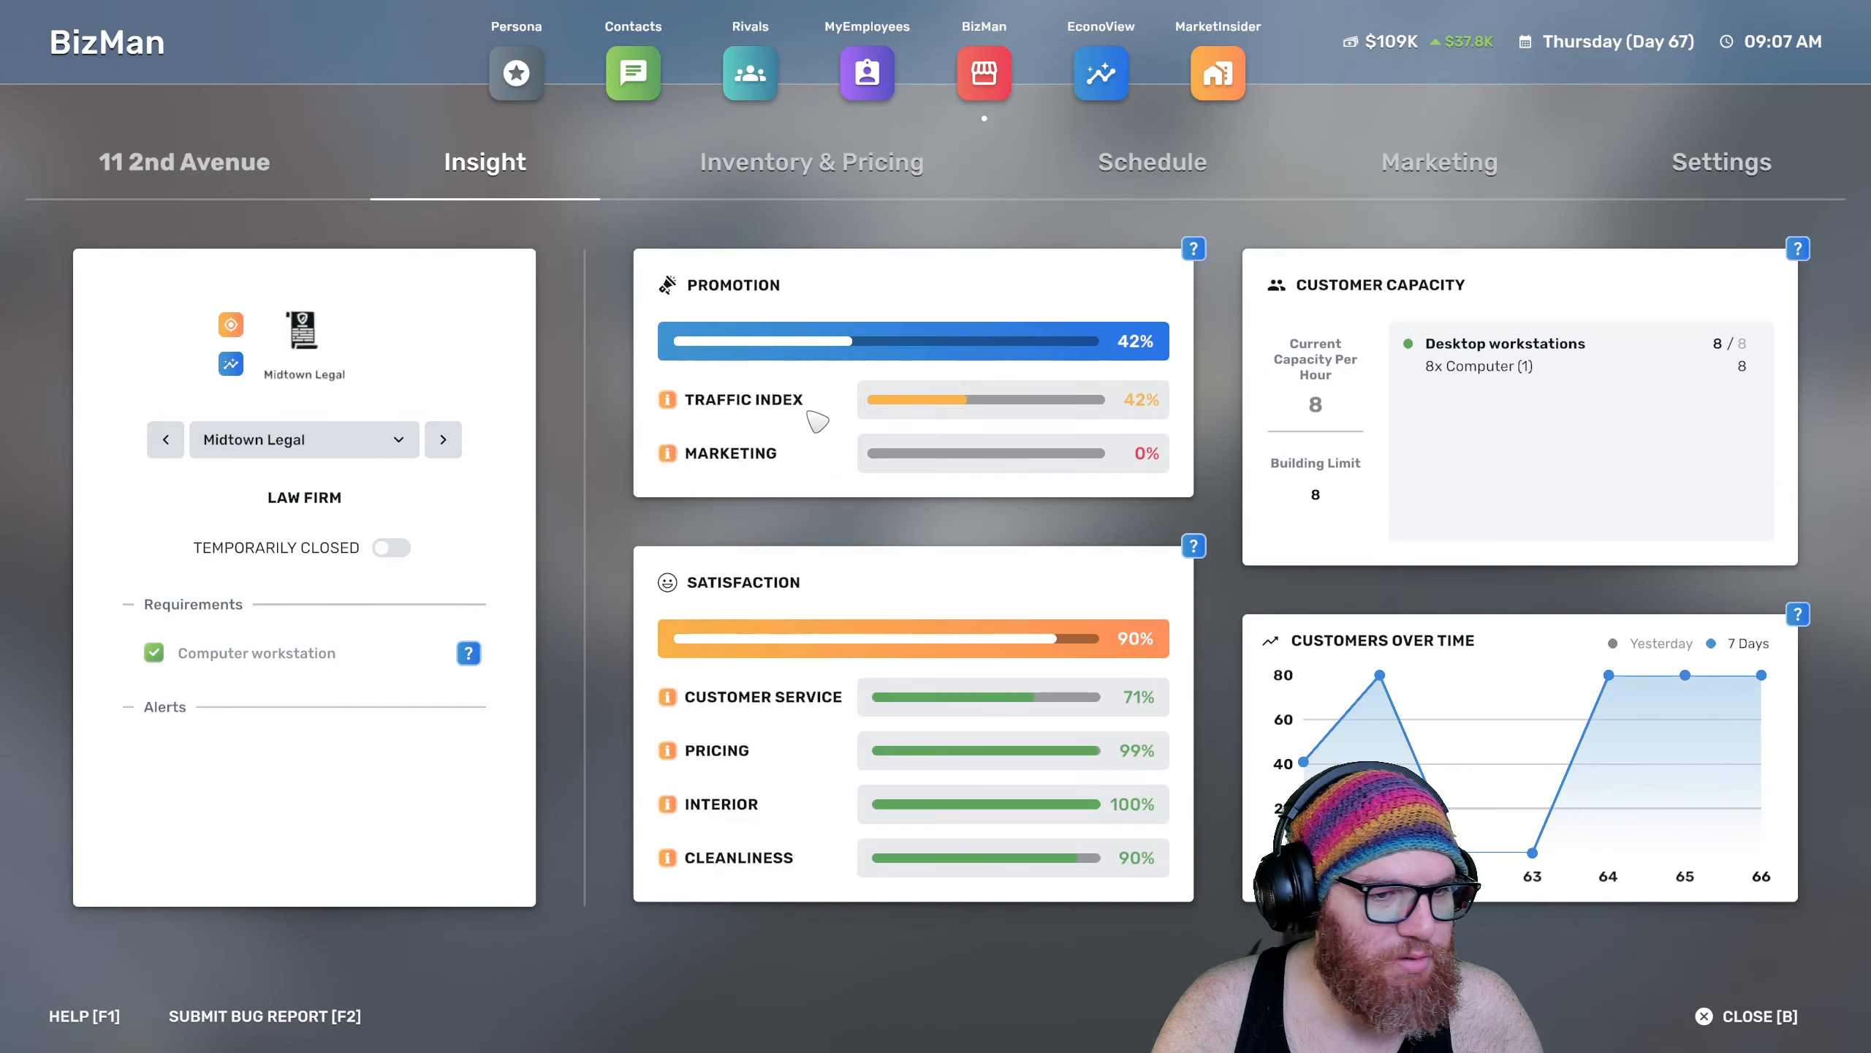
left_click(1151, 162)
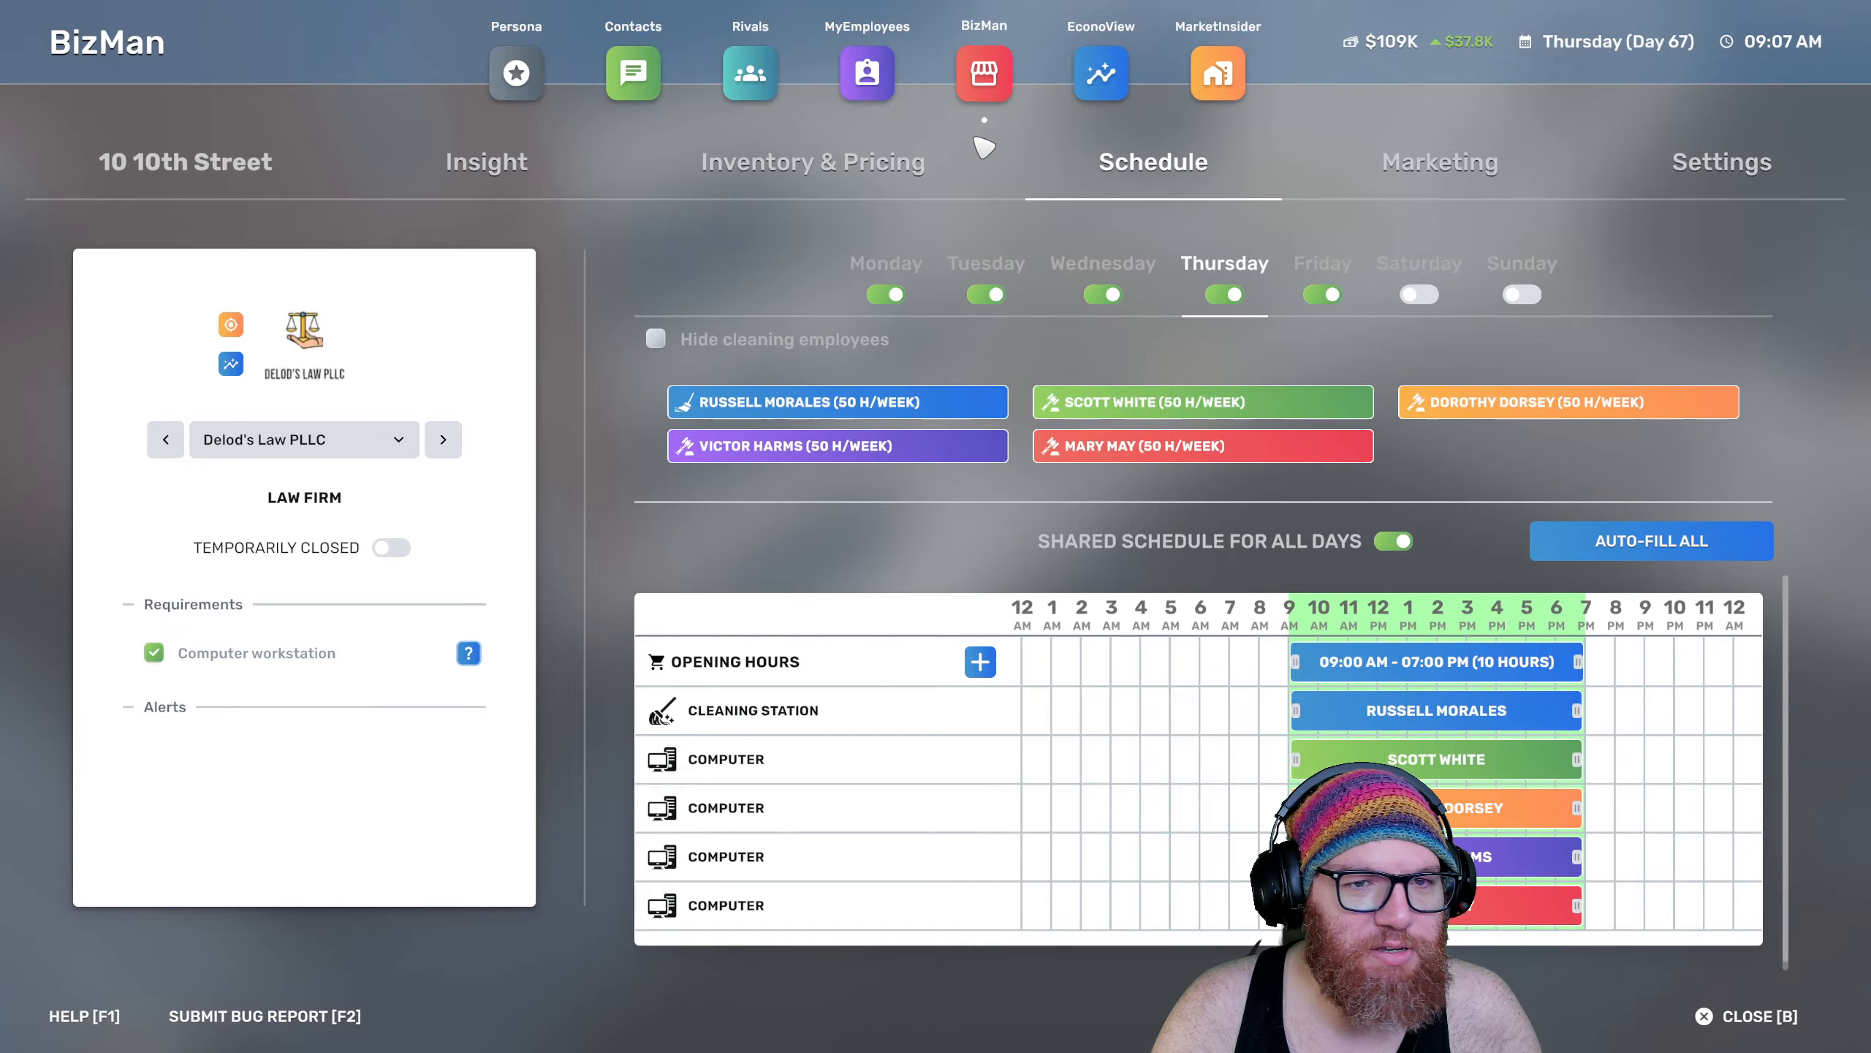
left_click(982, 73)
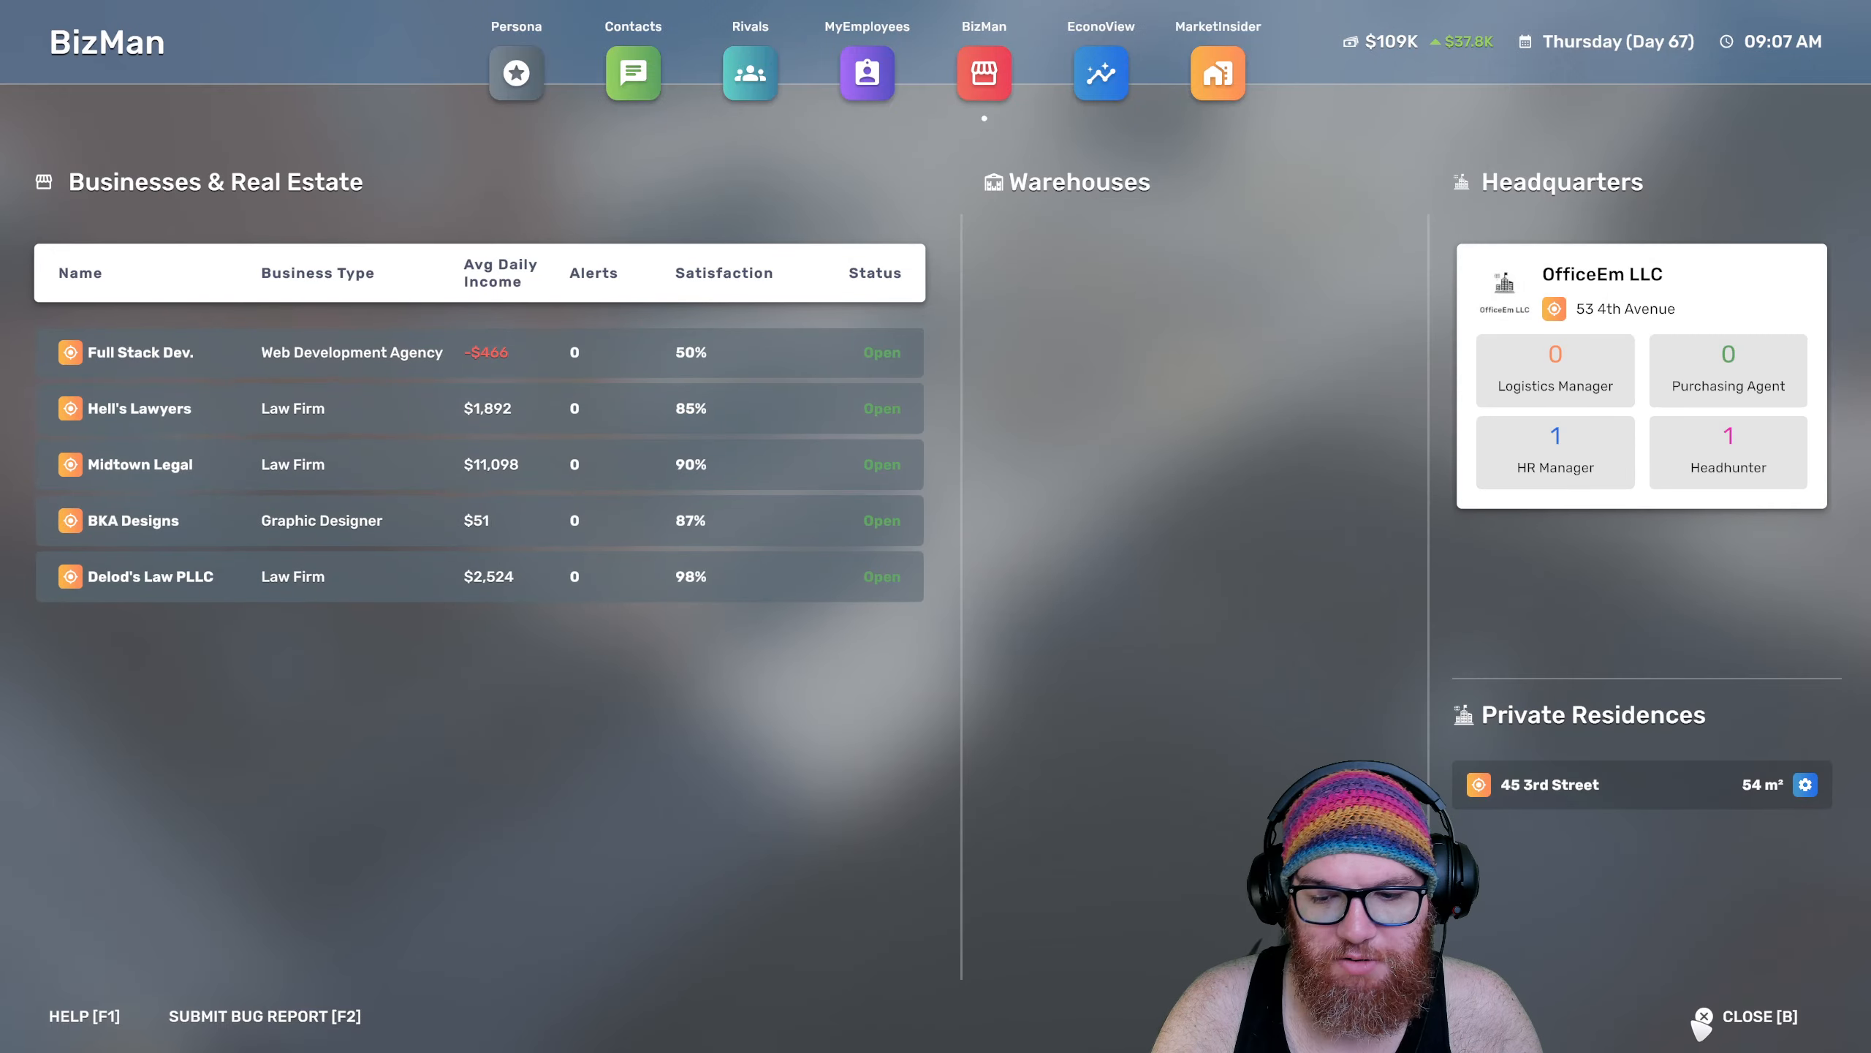
left_click(1744, 1016)
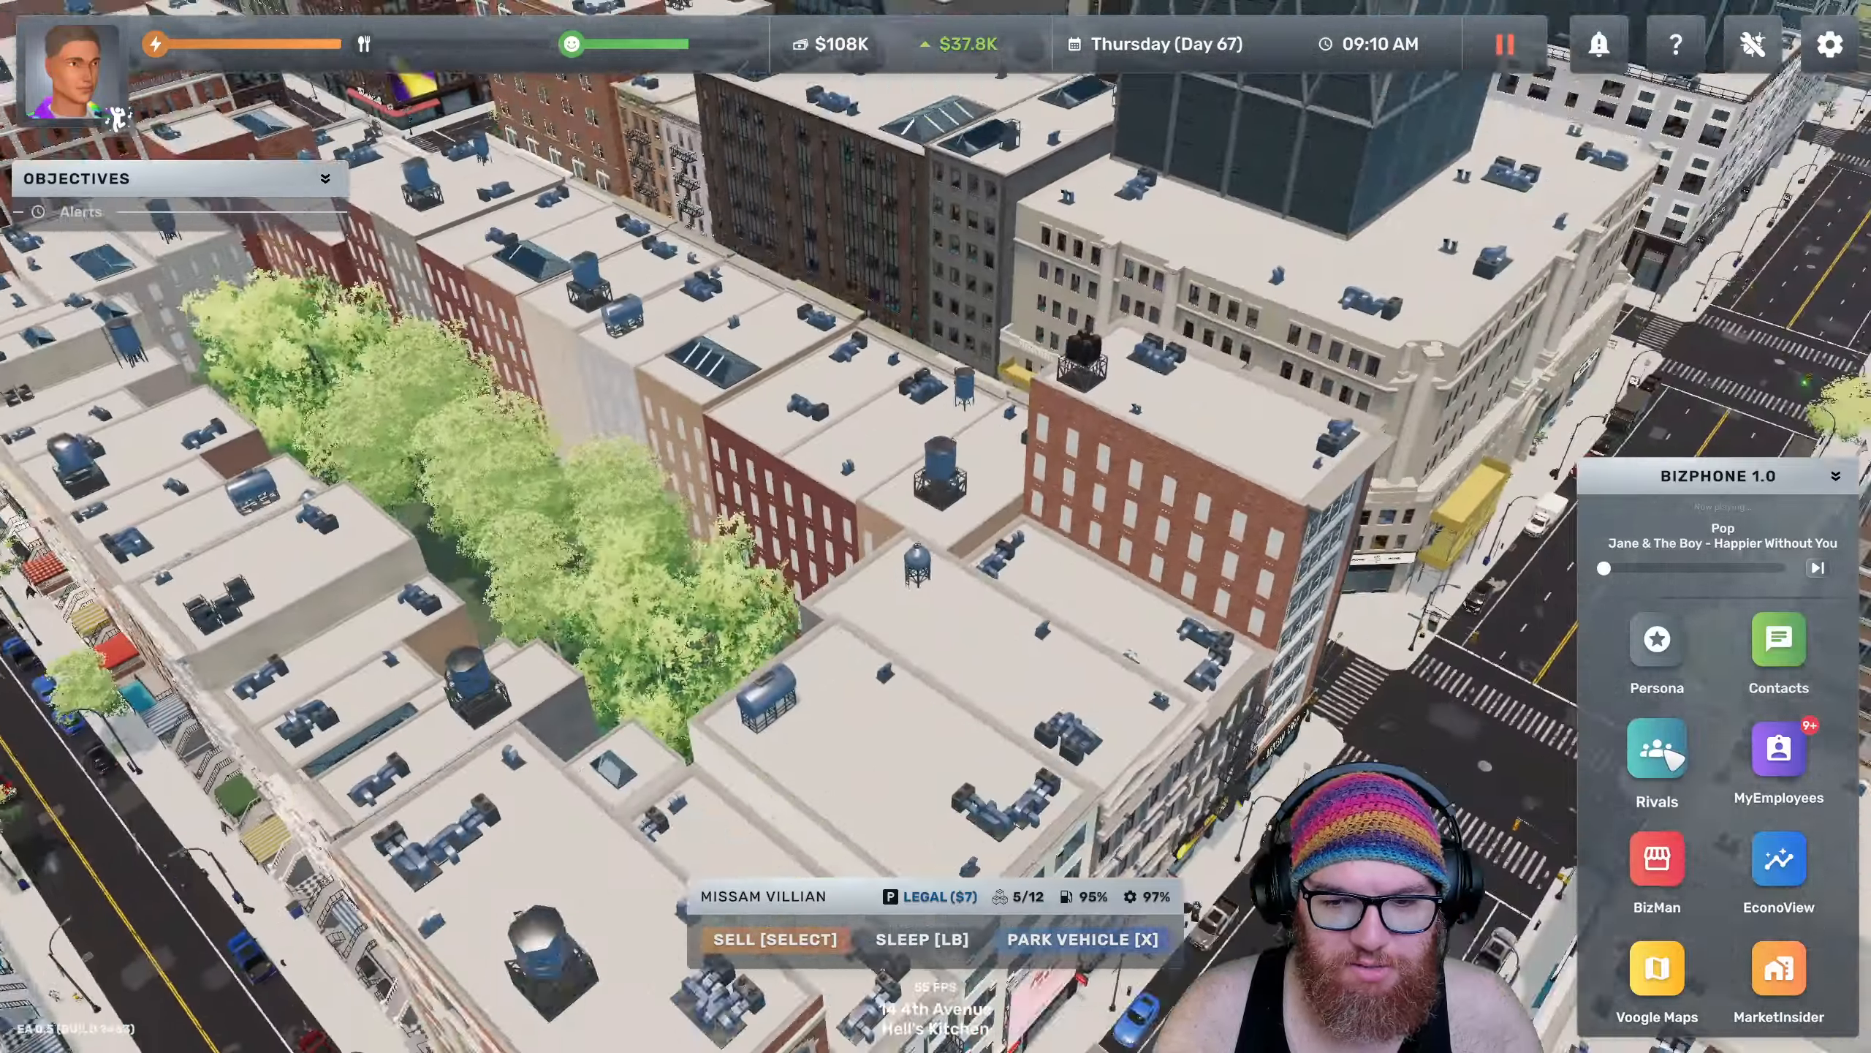
Enter BKA Designs and view OfficeEm LLC's headhunter settings recruiting programmers
left_click(1656, 868)
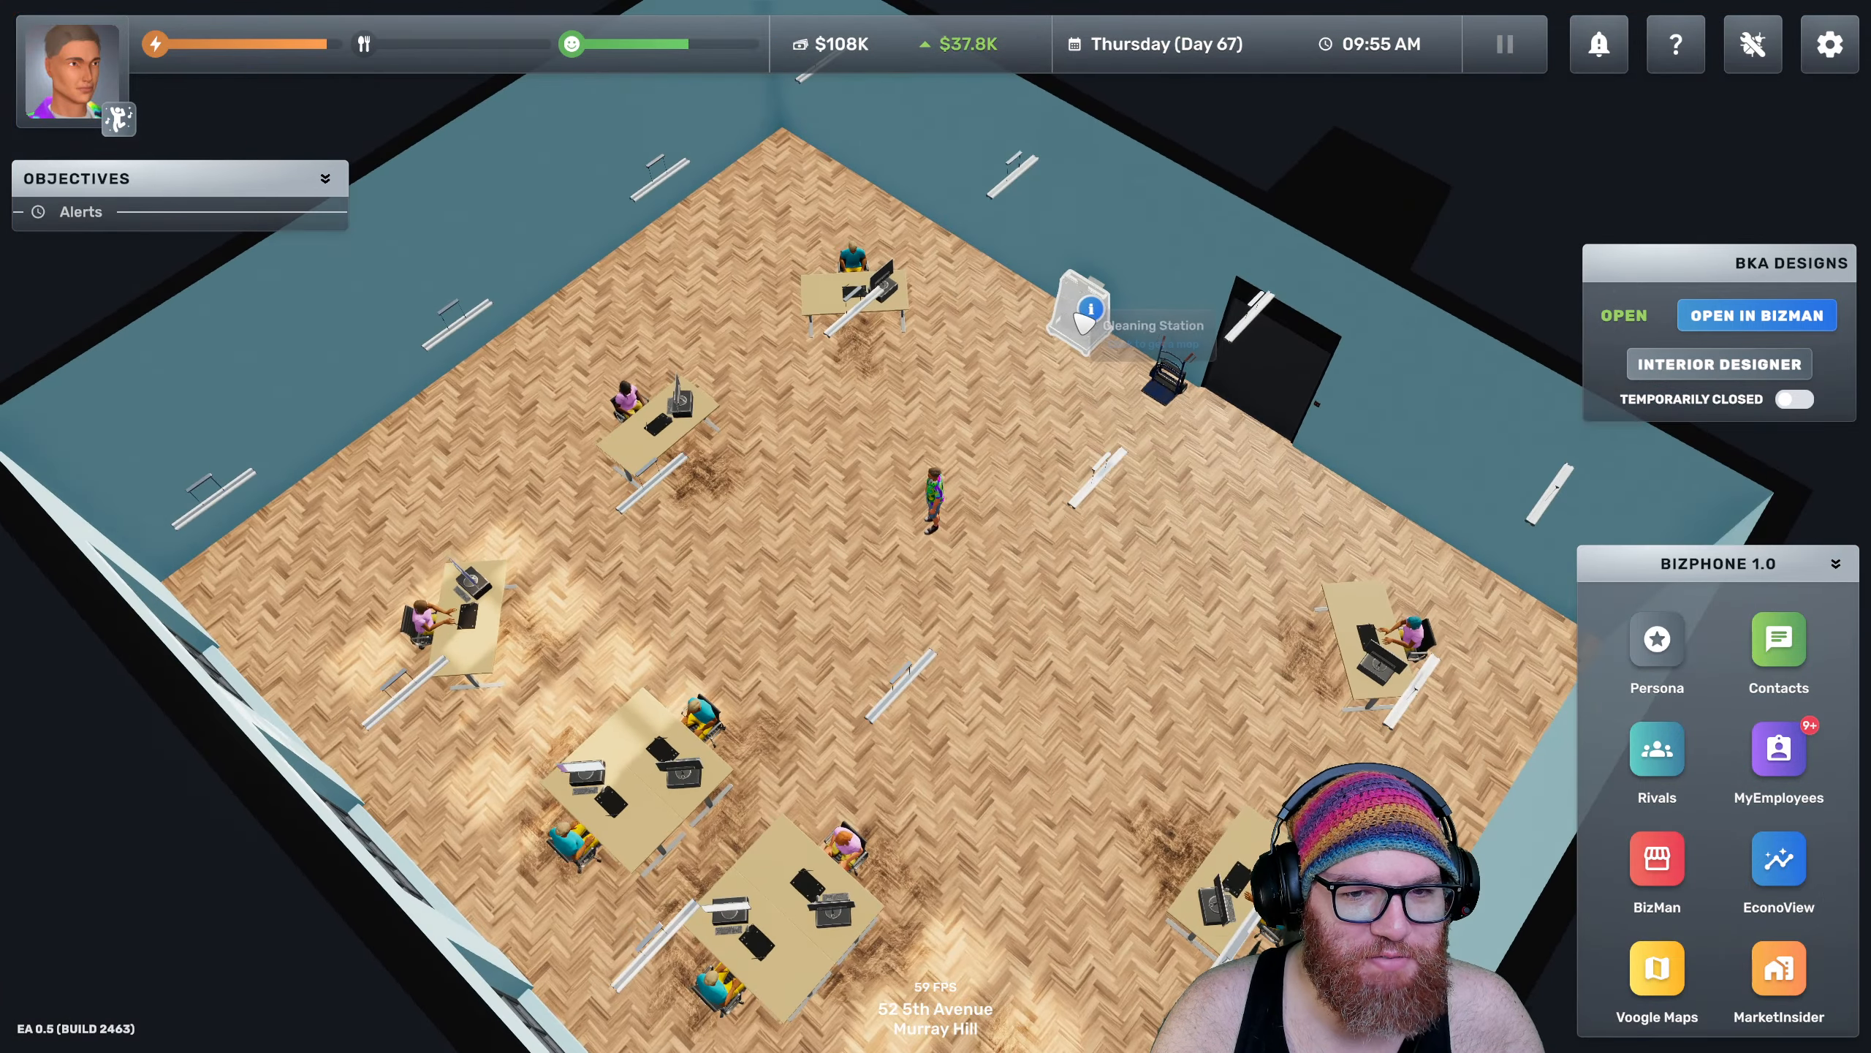
left_click(1655, 871)
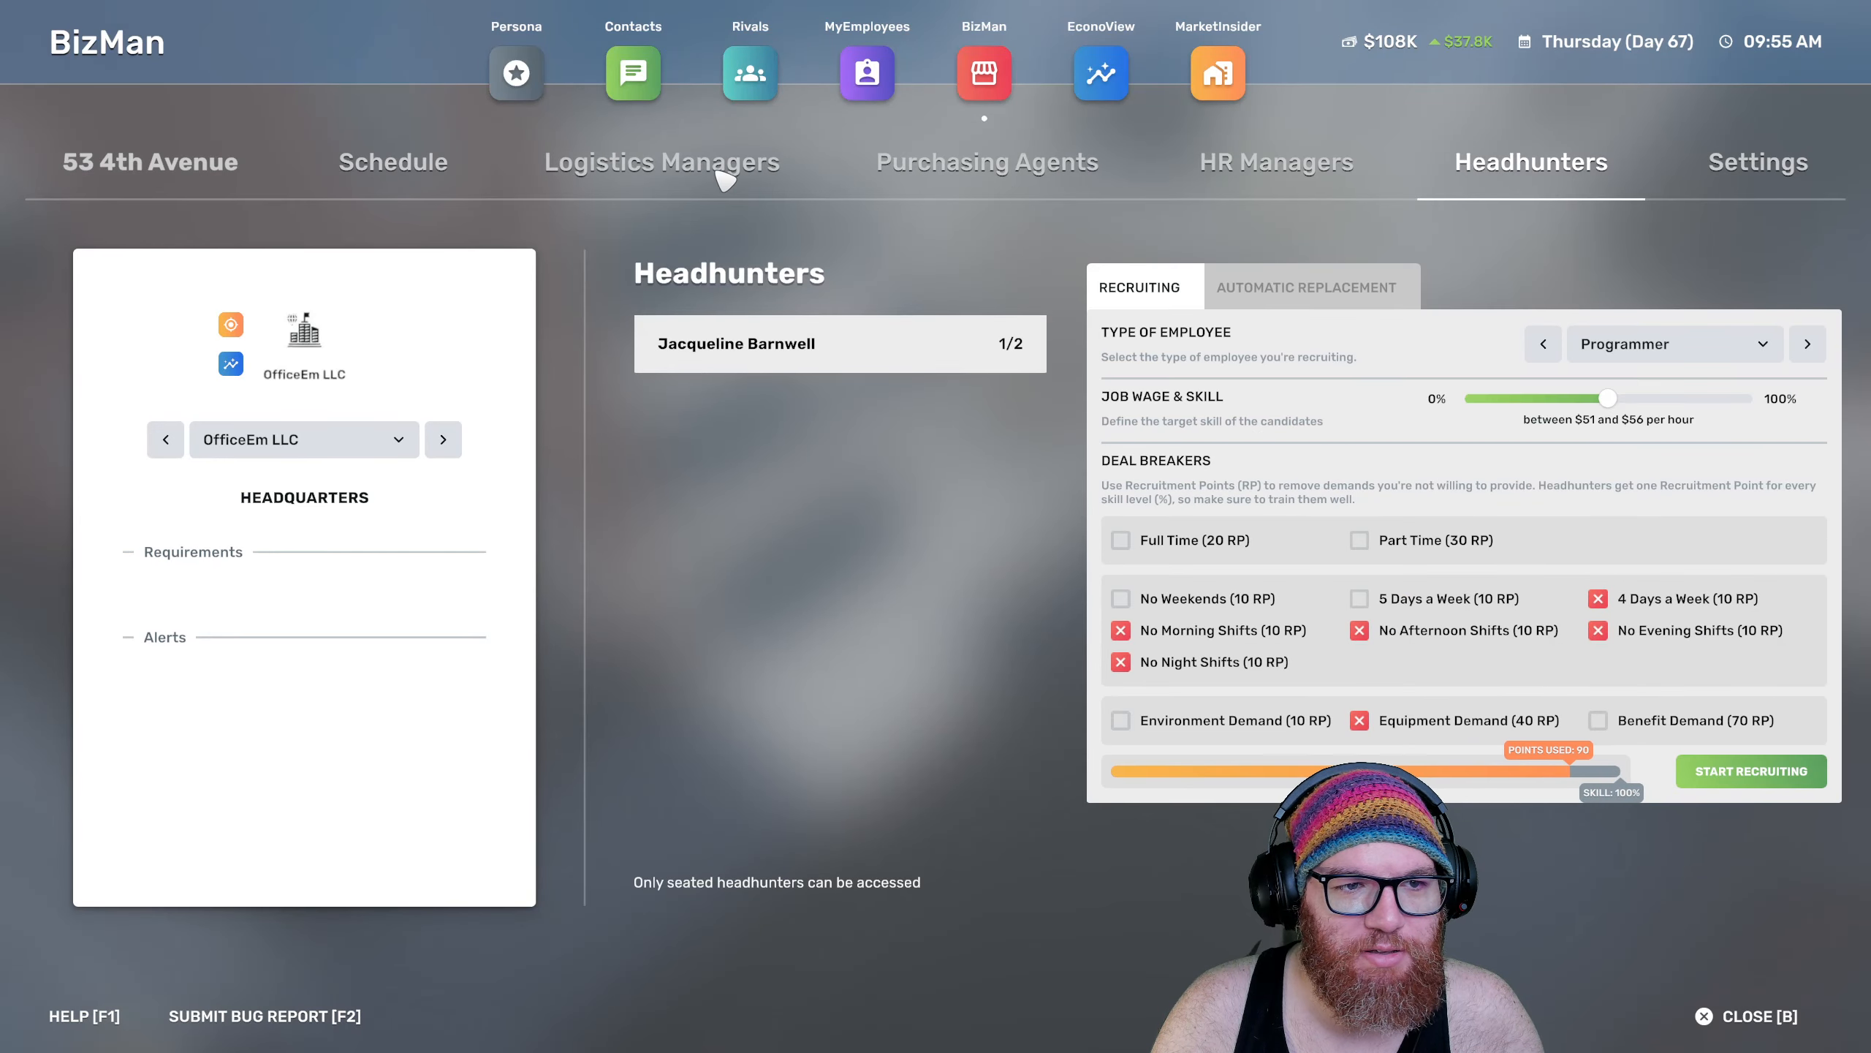
Recruit cleaners at 95–100% skill for $34–$35 an hour, excluding five-day-week demands
left_click(1672, 344)
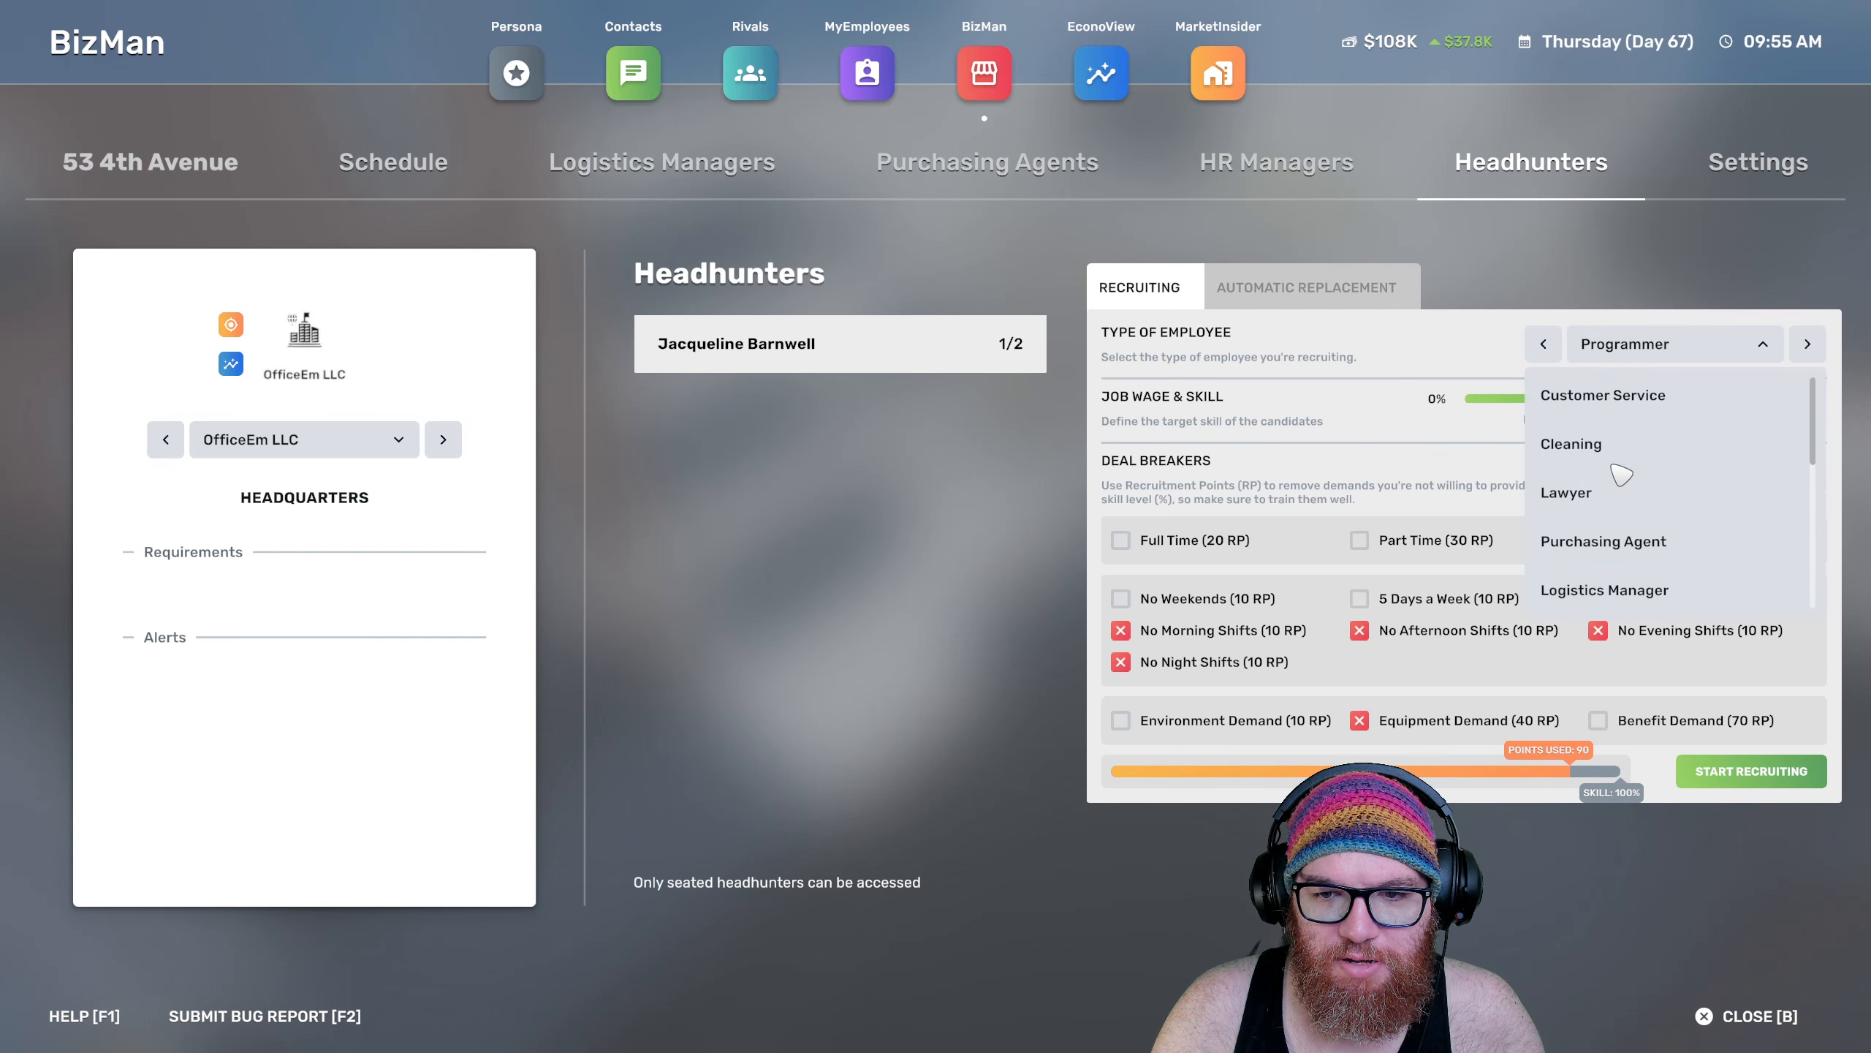
left_click(1569, 443)
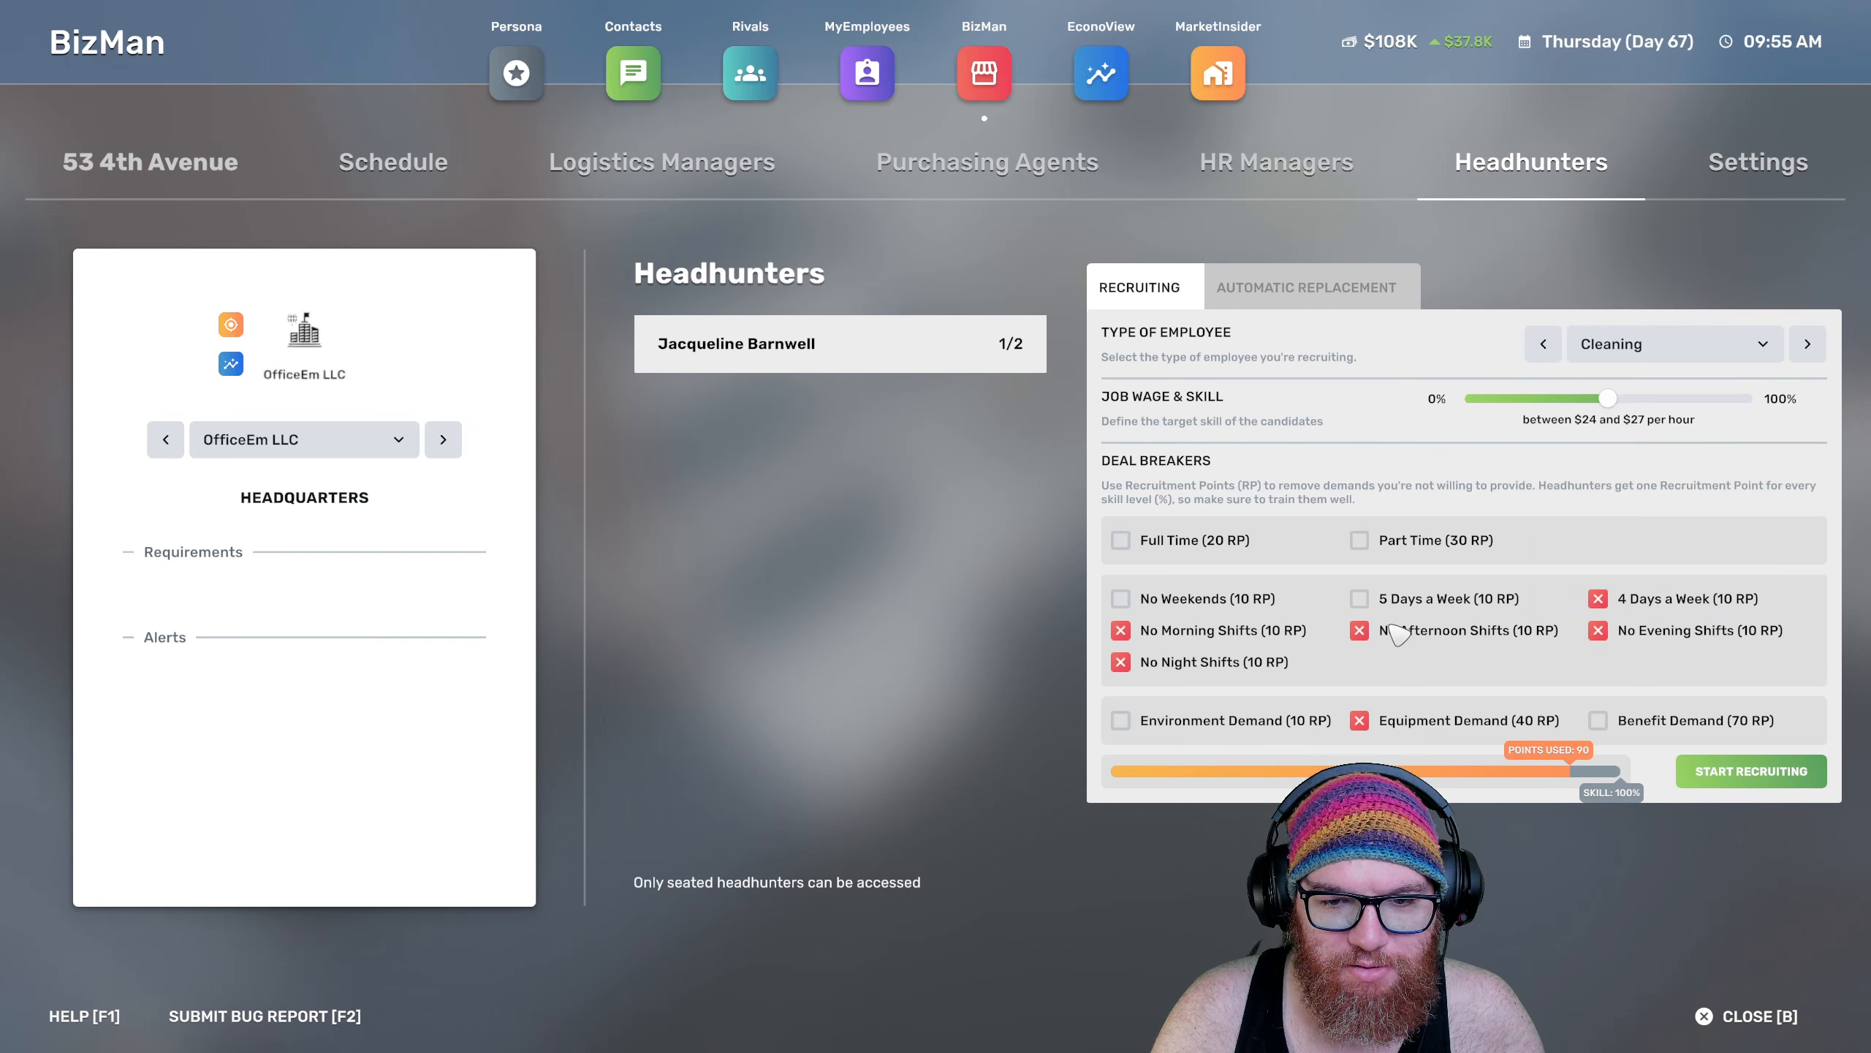
left_click(1358, 598)
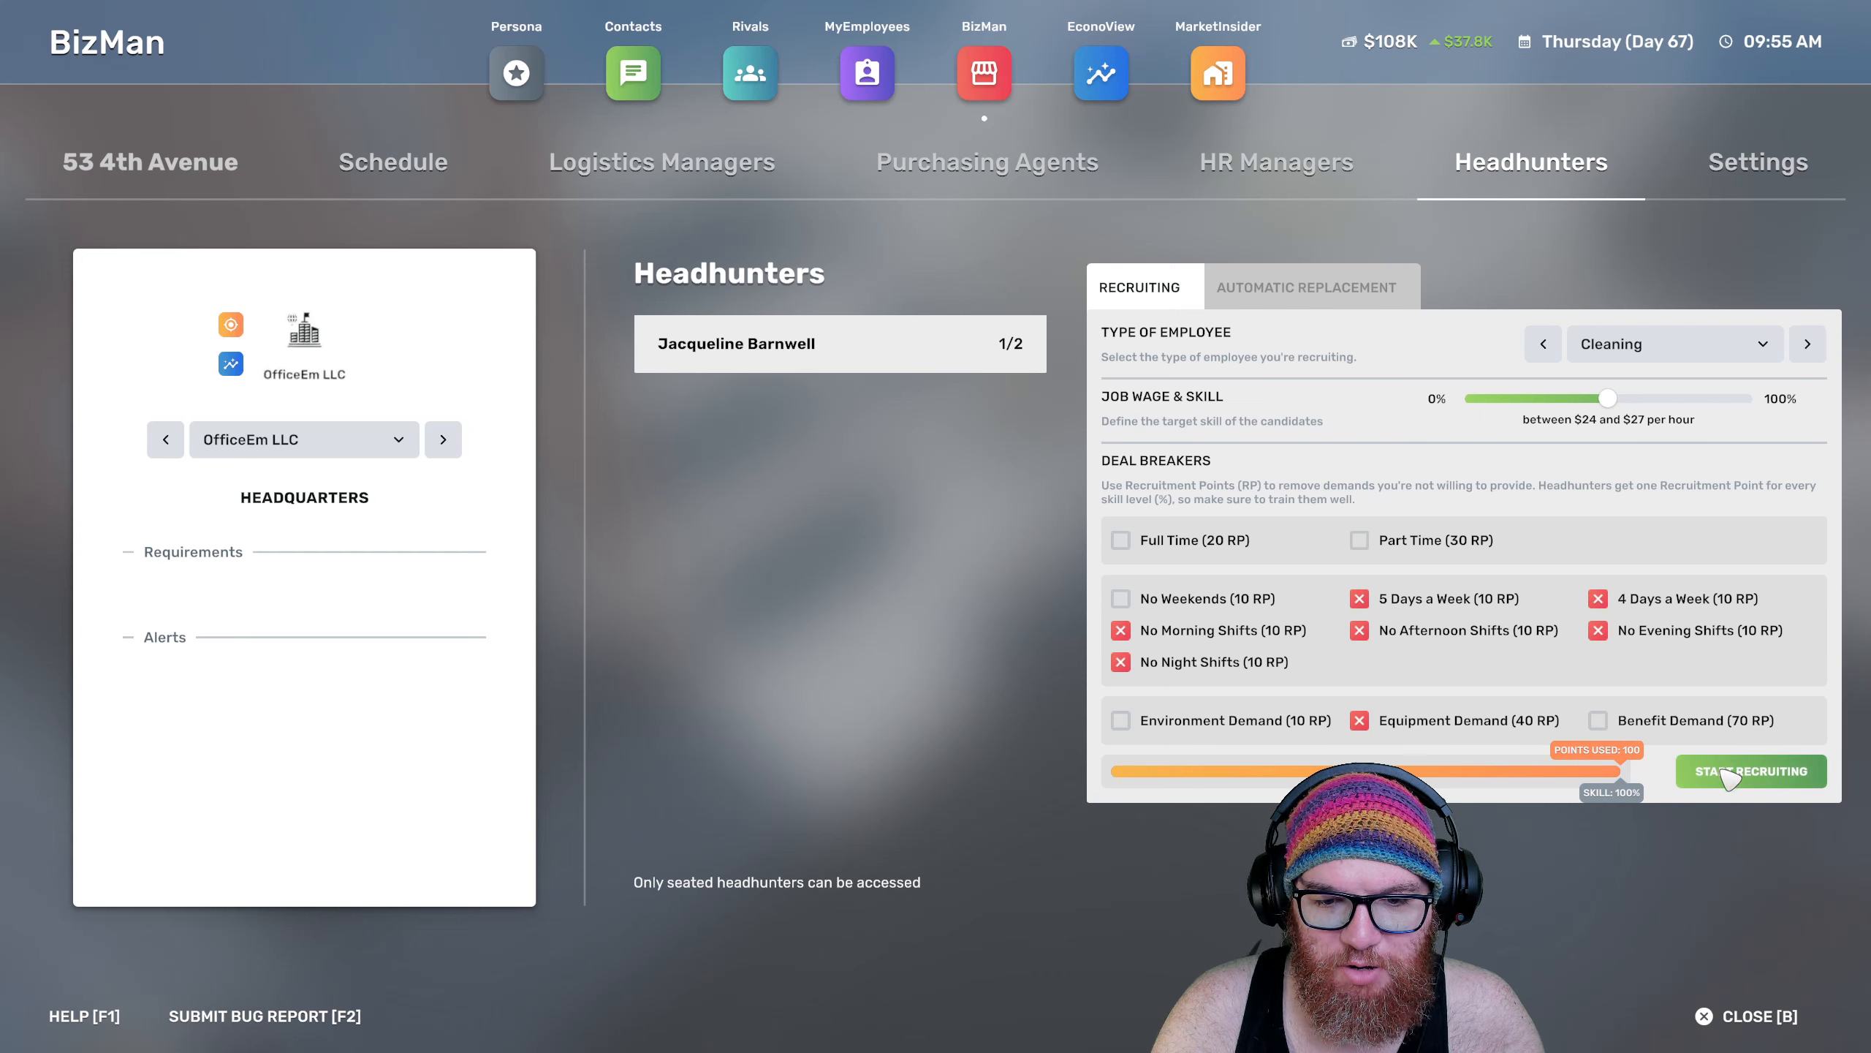
left_click(1749, 771)
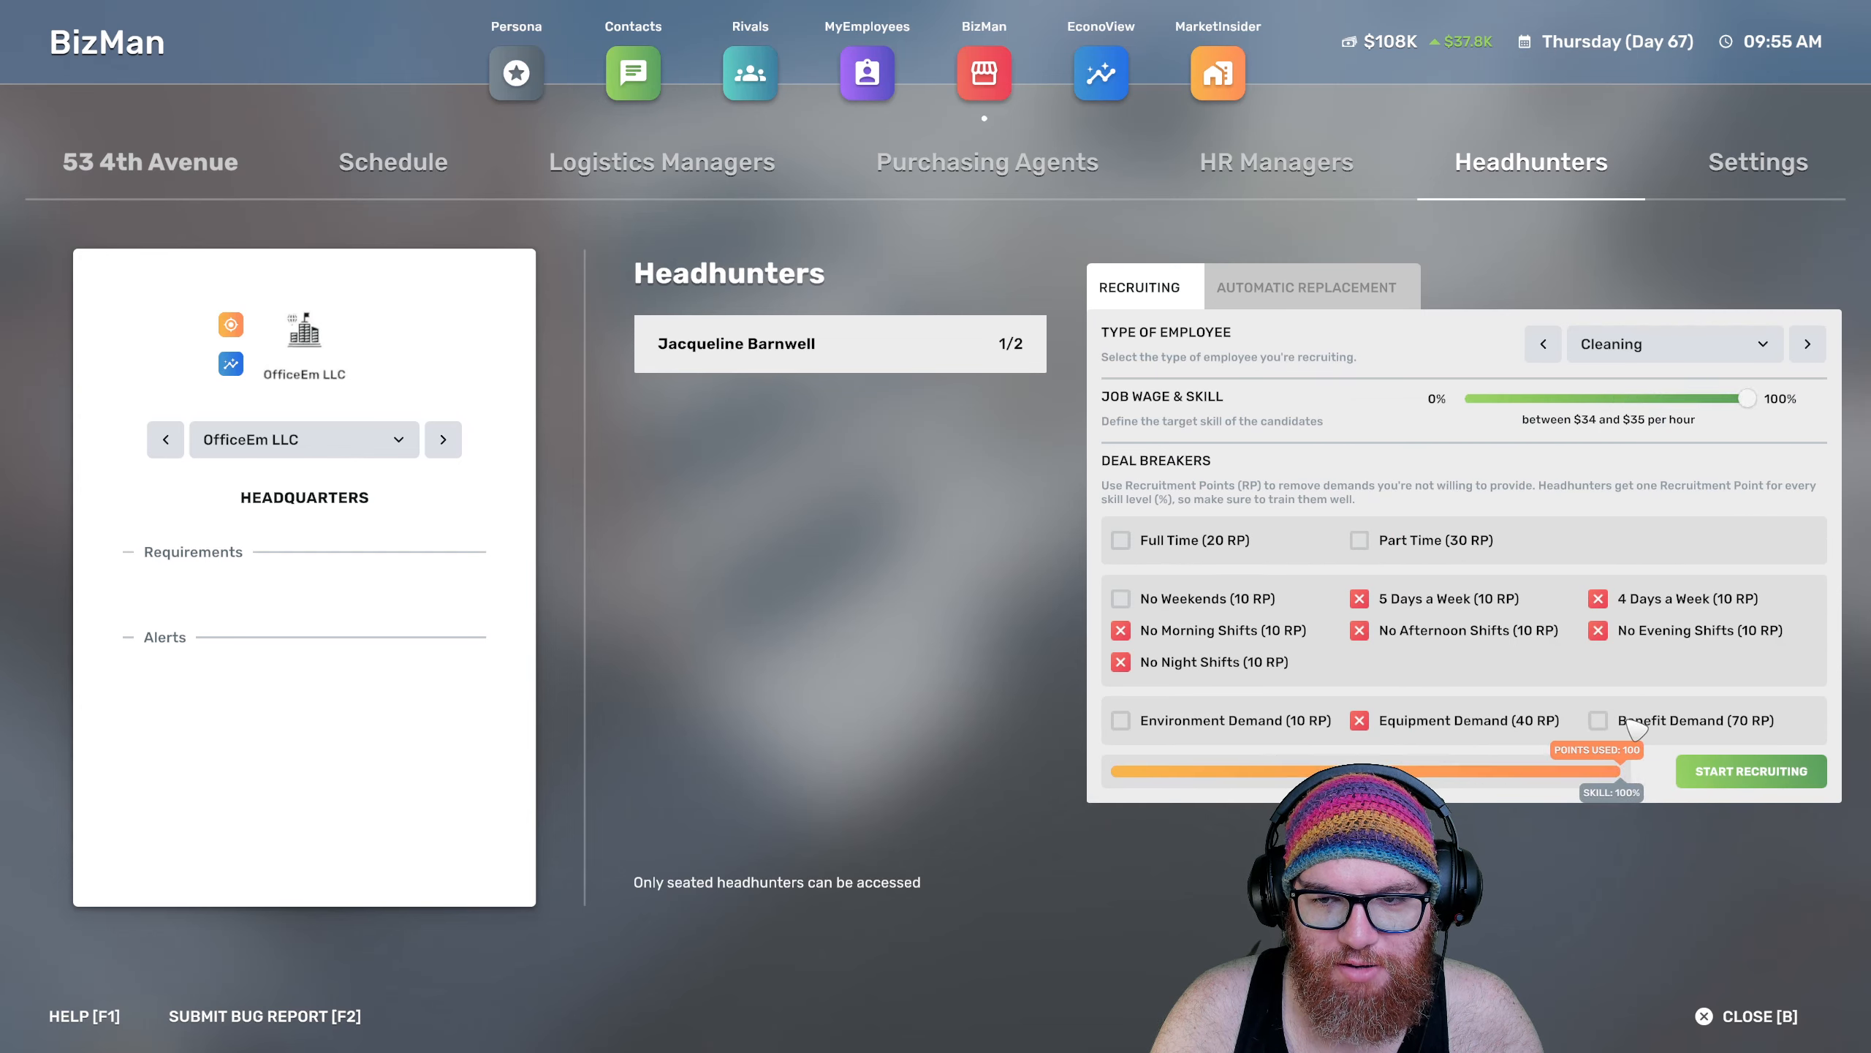
left_click(1750, 771)
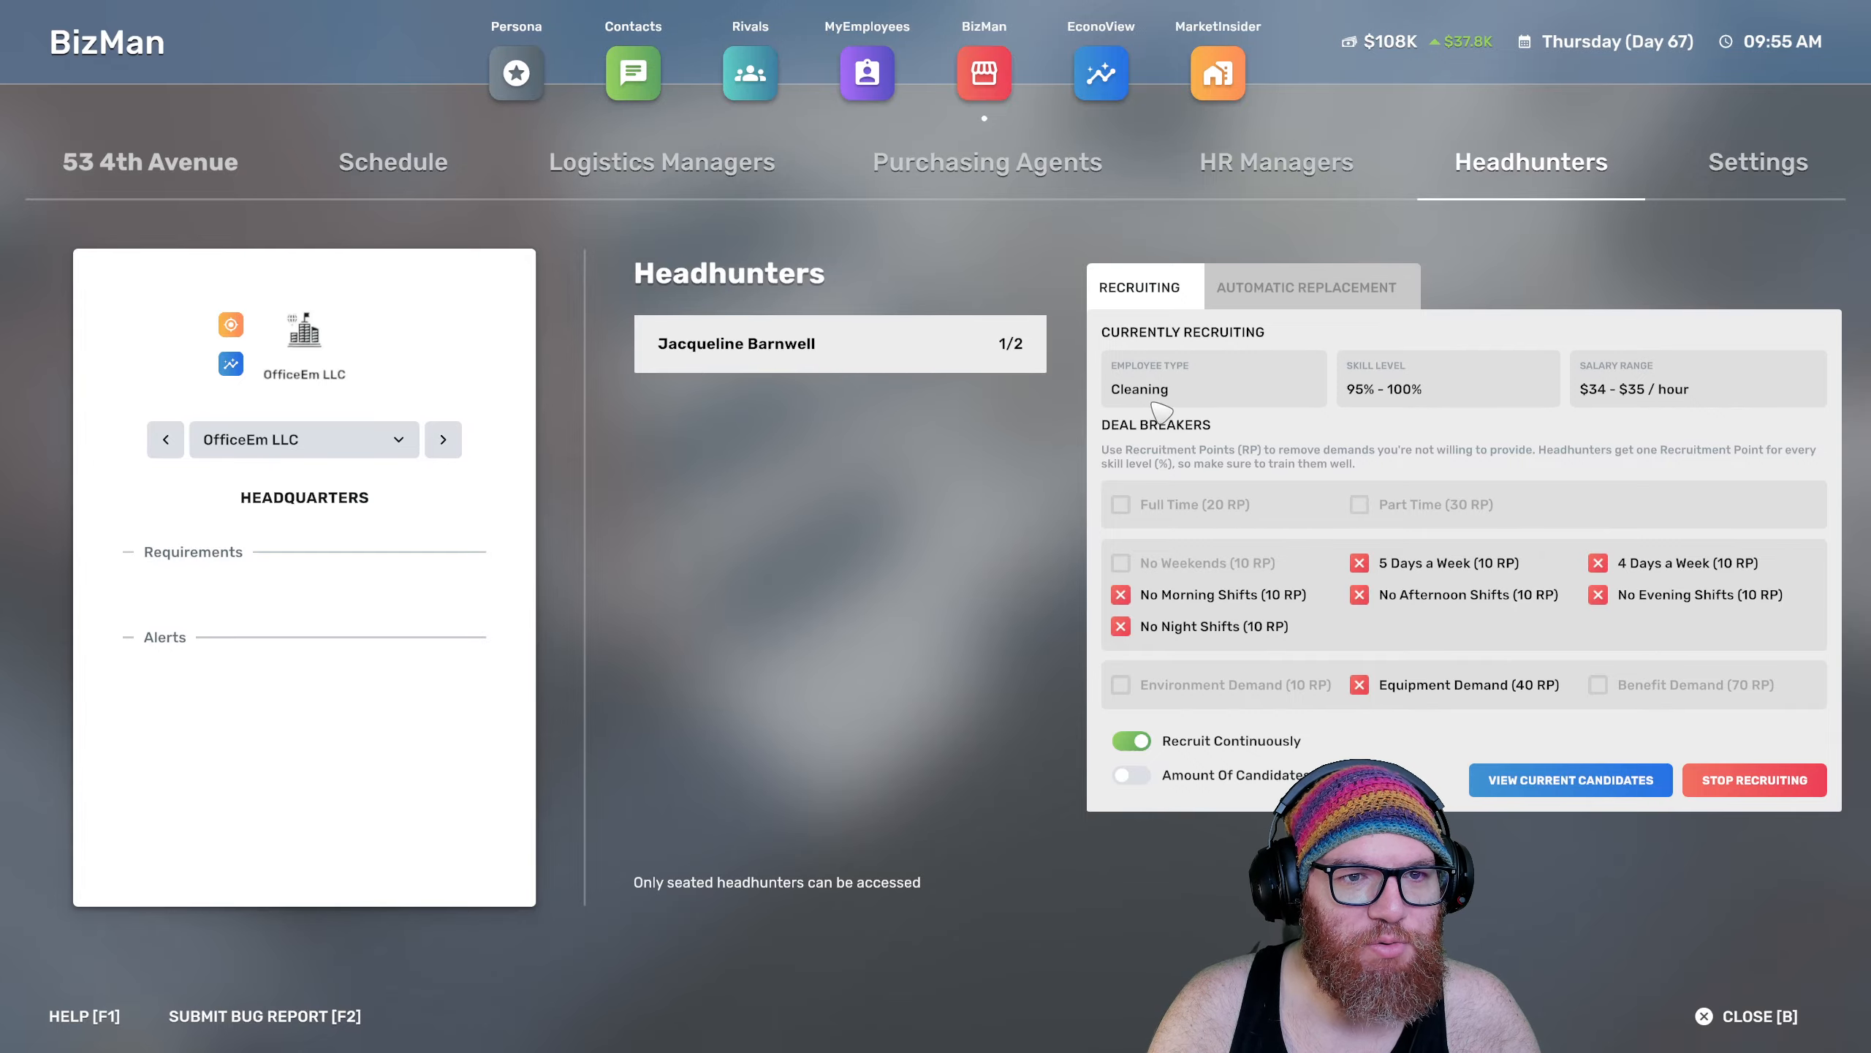
left_click(1744, 1017)
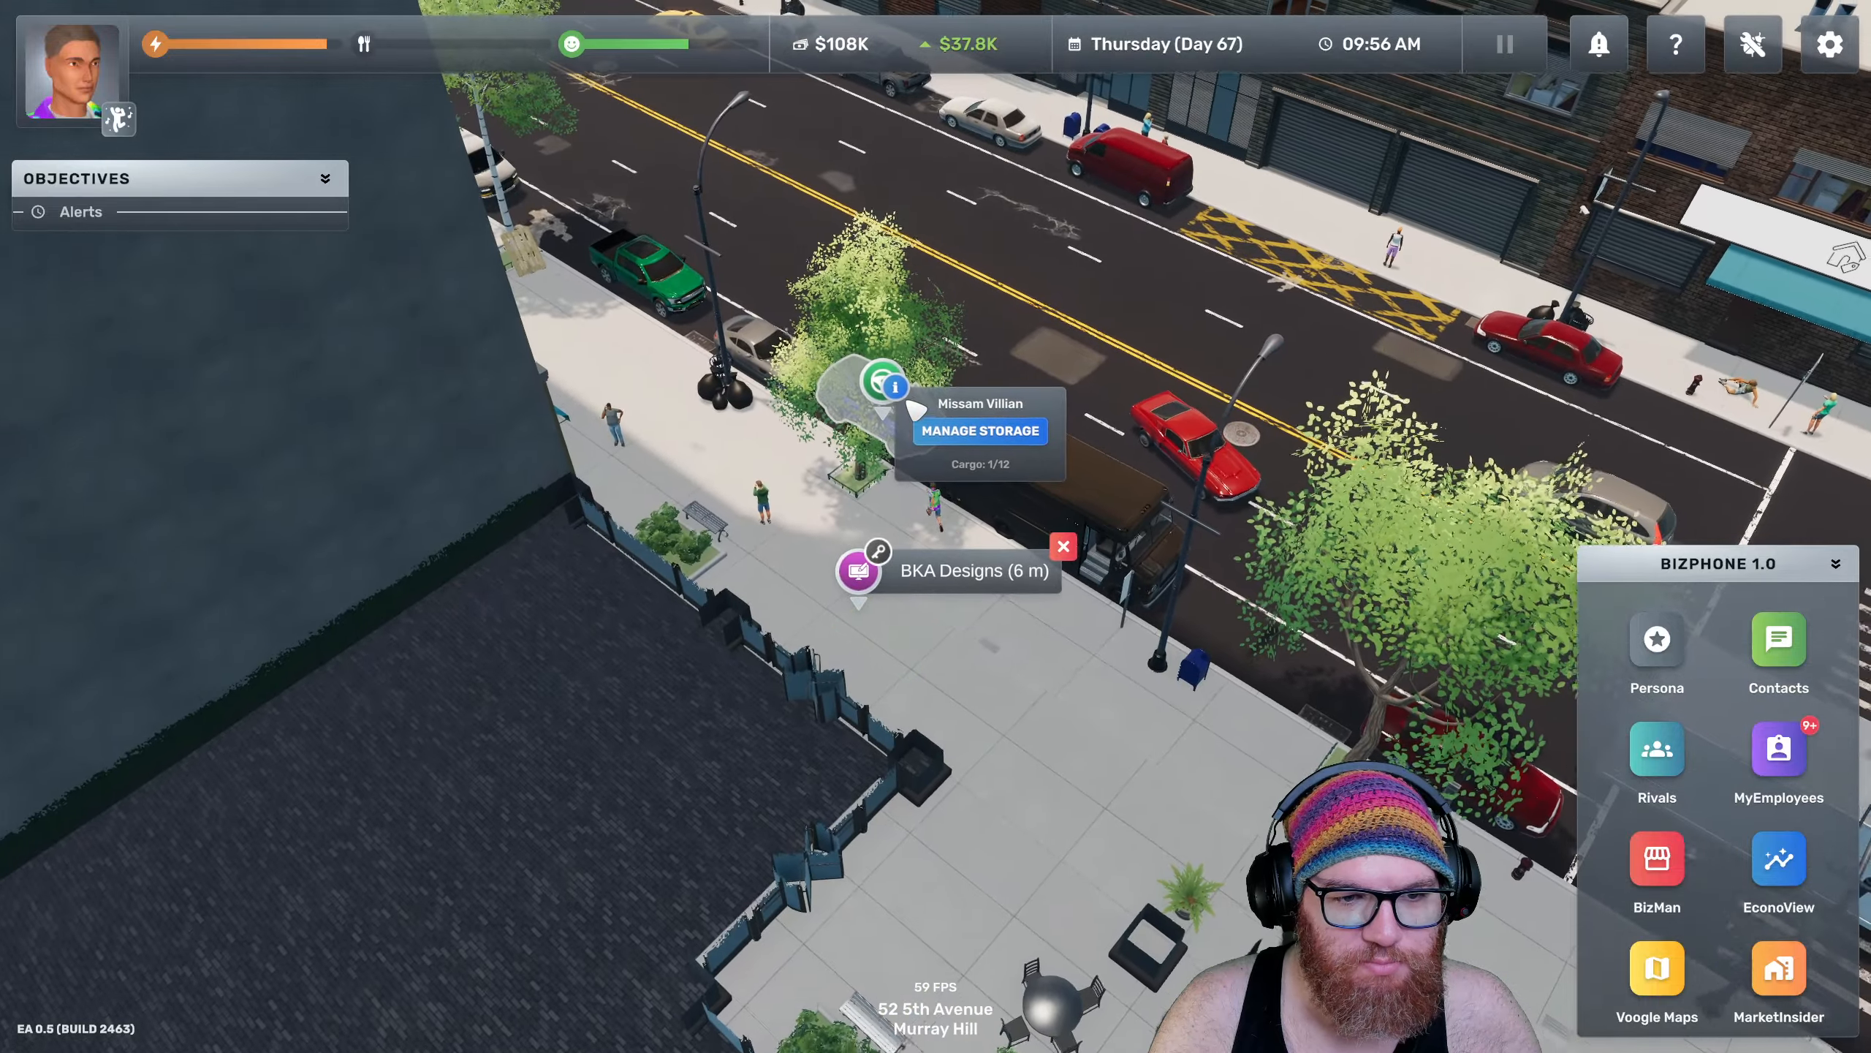
Check the car's cargo storage and repair the car at Manhattan Gas
left_click(978, 432)
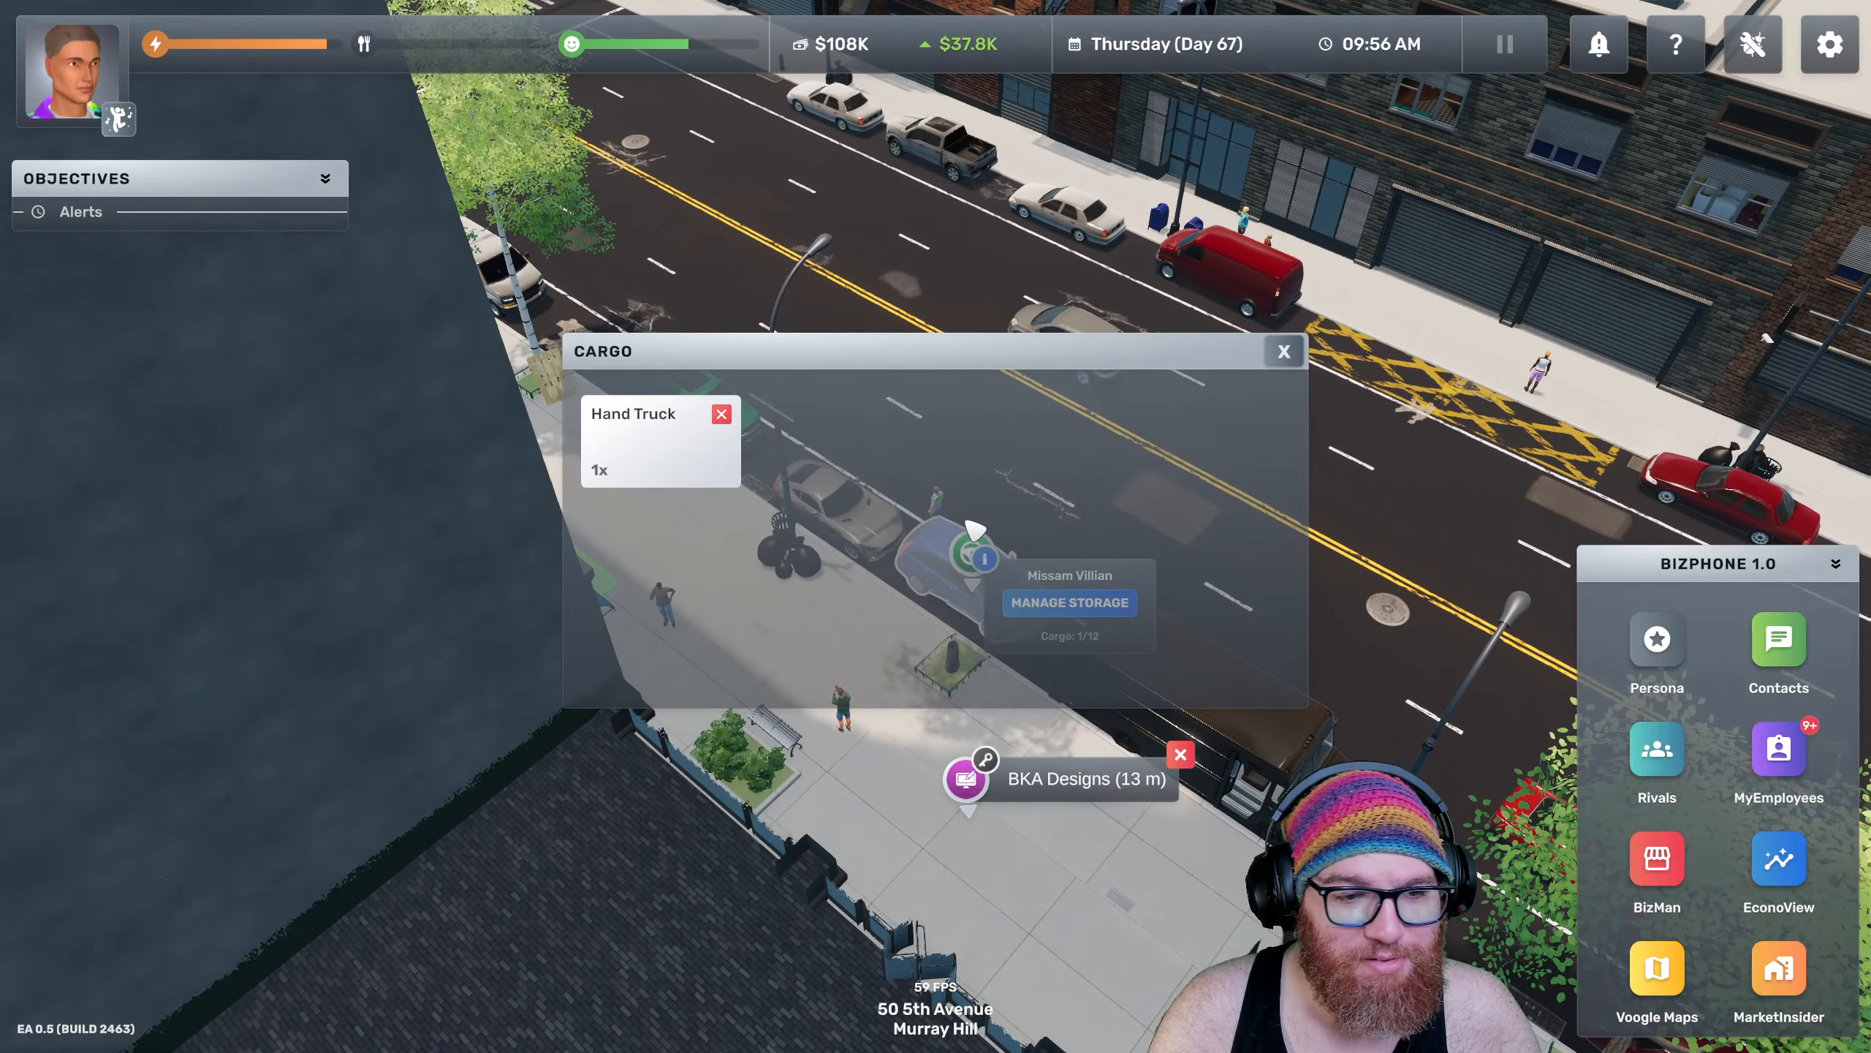
left_click(1284, 349)
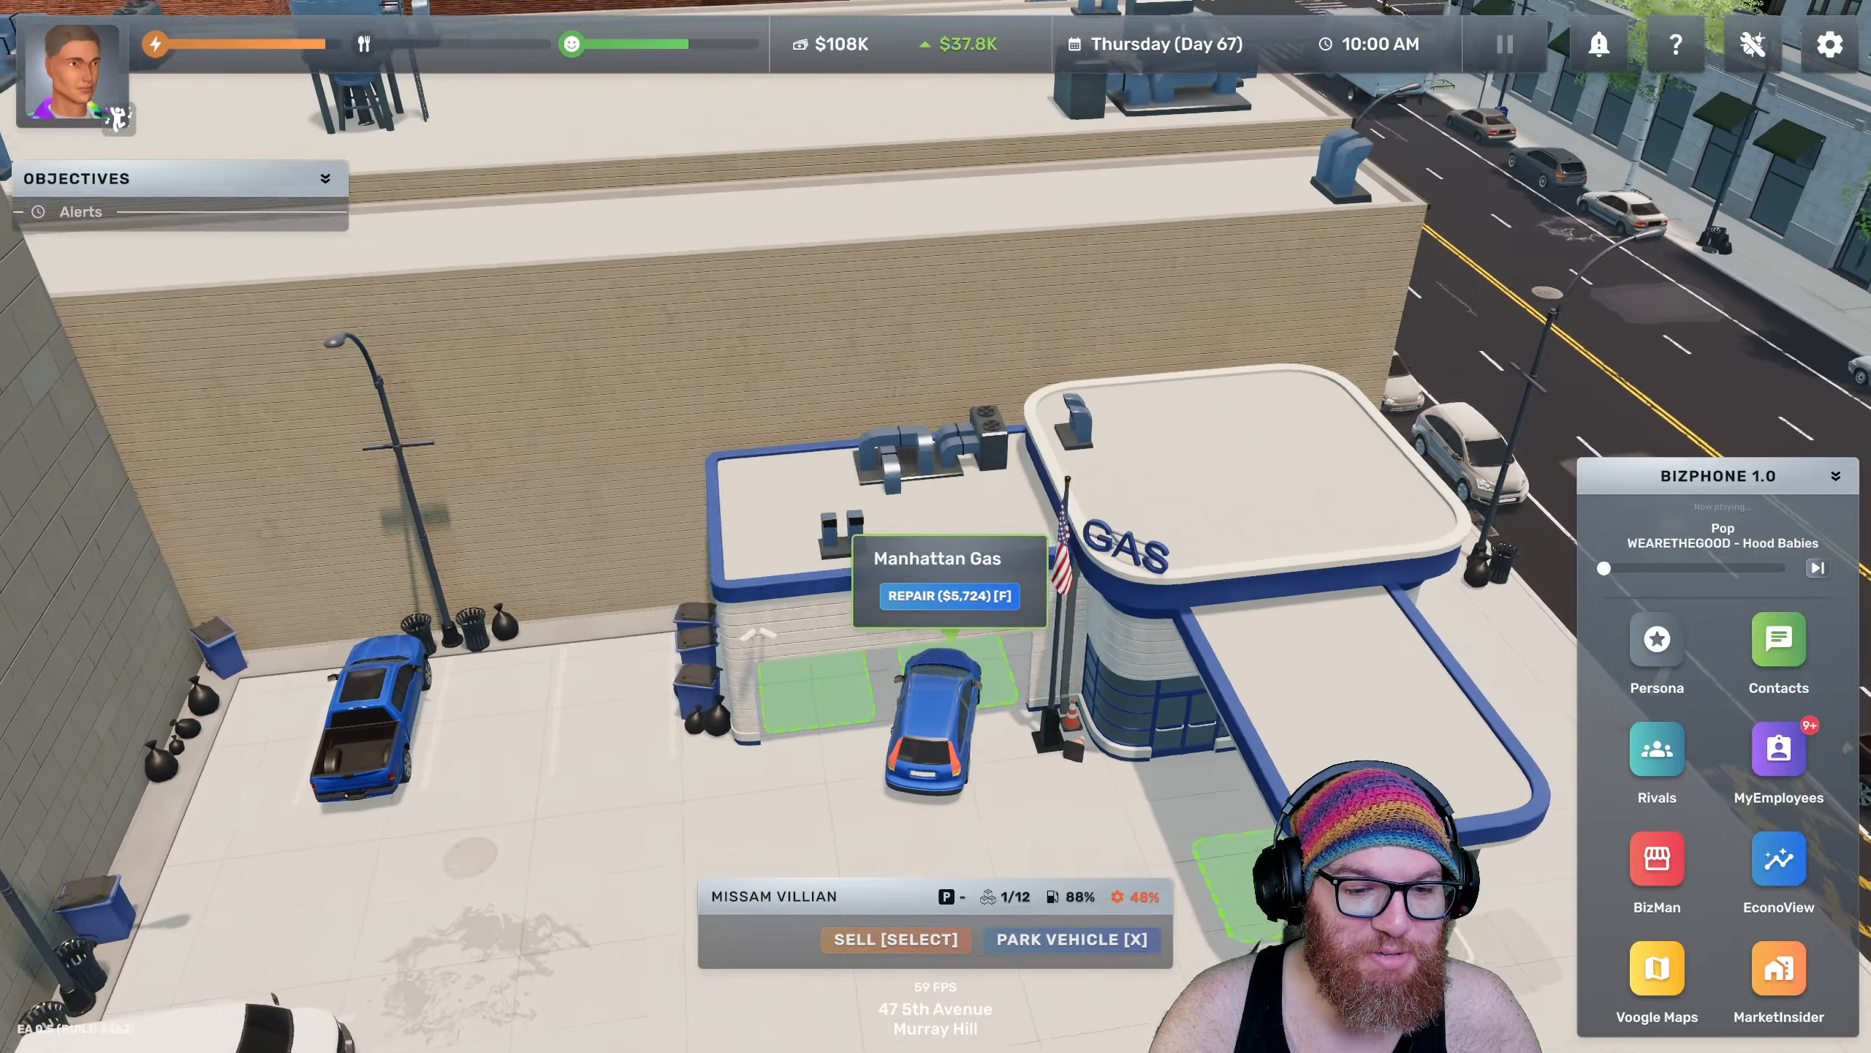
left_click(949, 595)
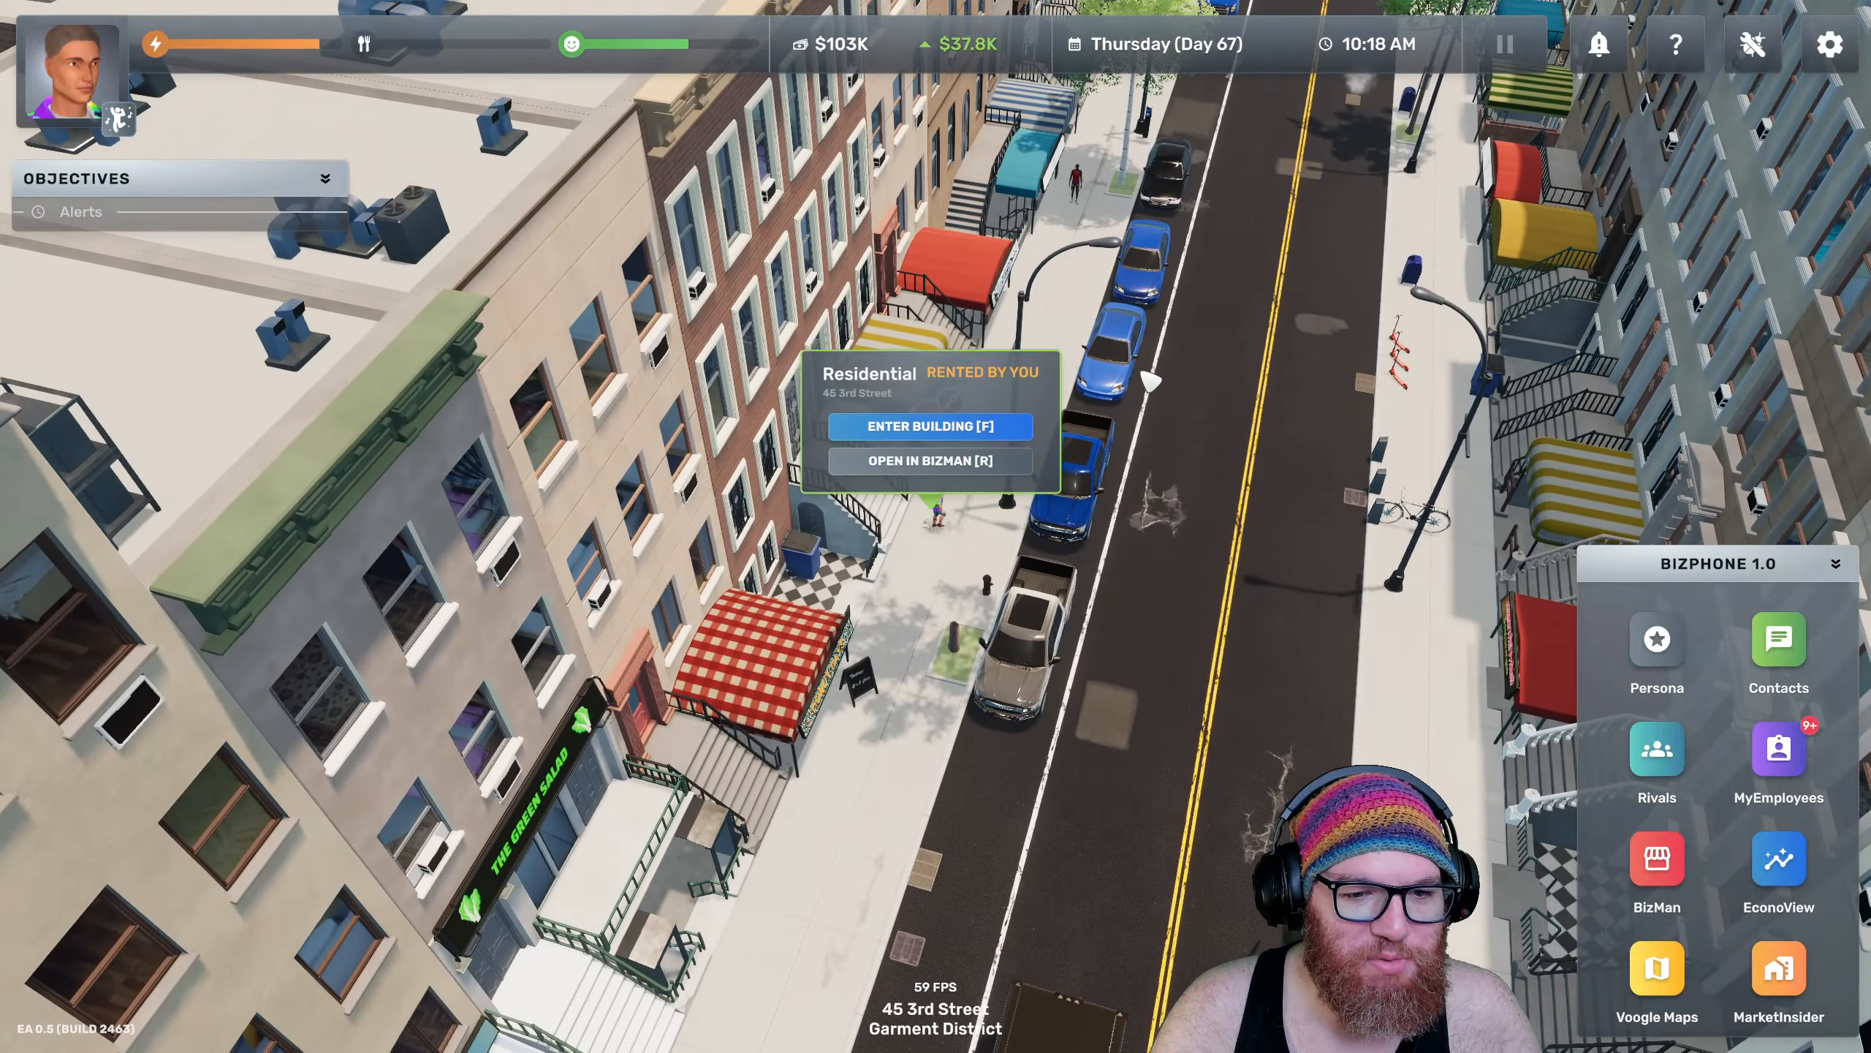
Enter the 45 3rd Street home and sleep 24 hours into Friday, Day 68
left_click(931, 426)
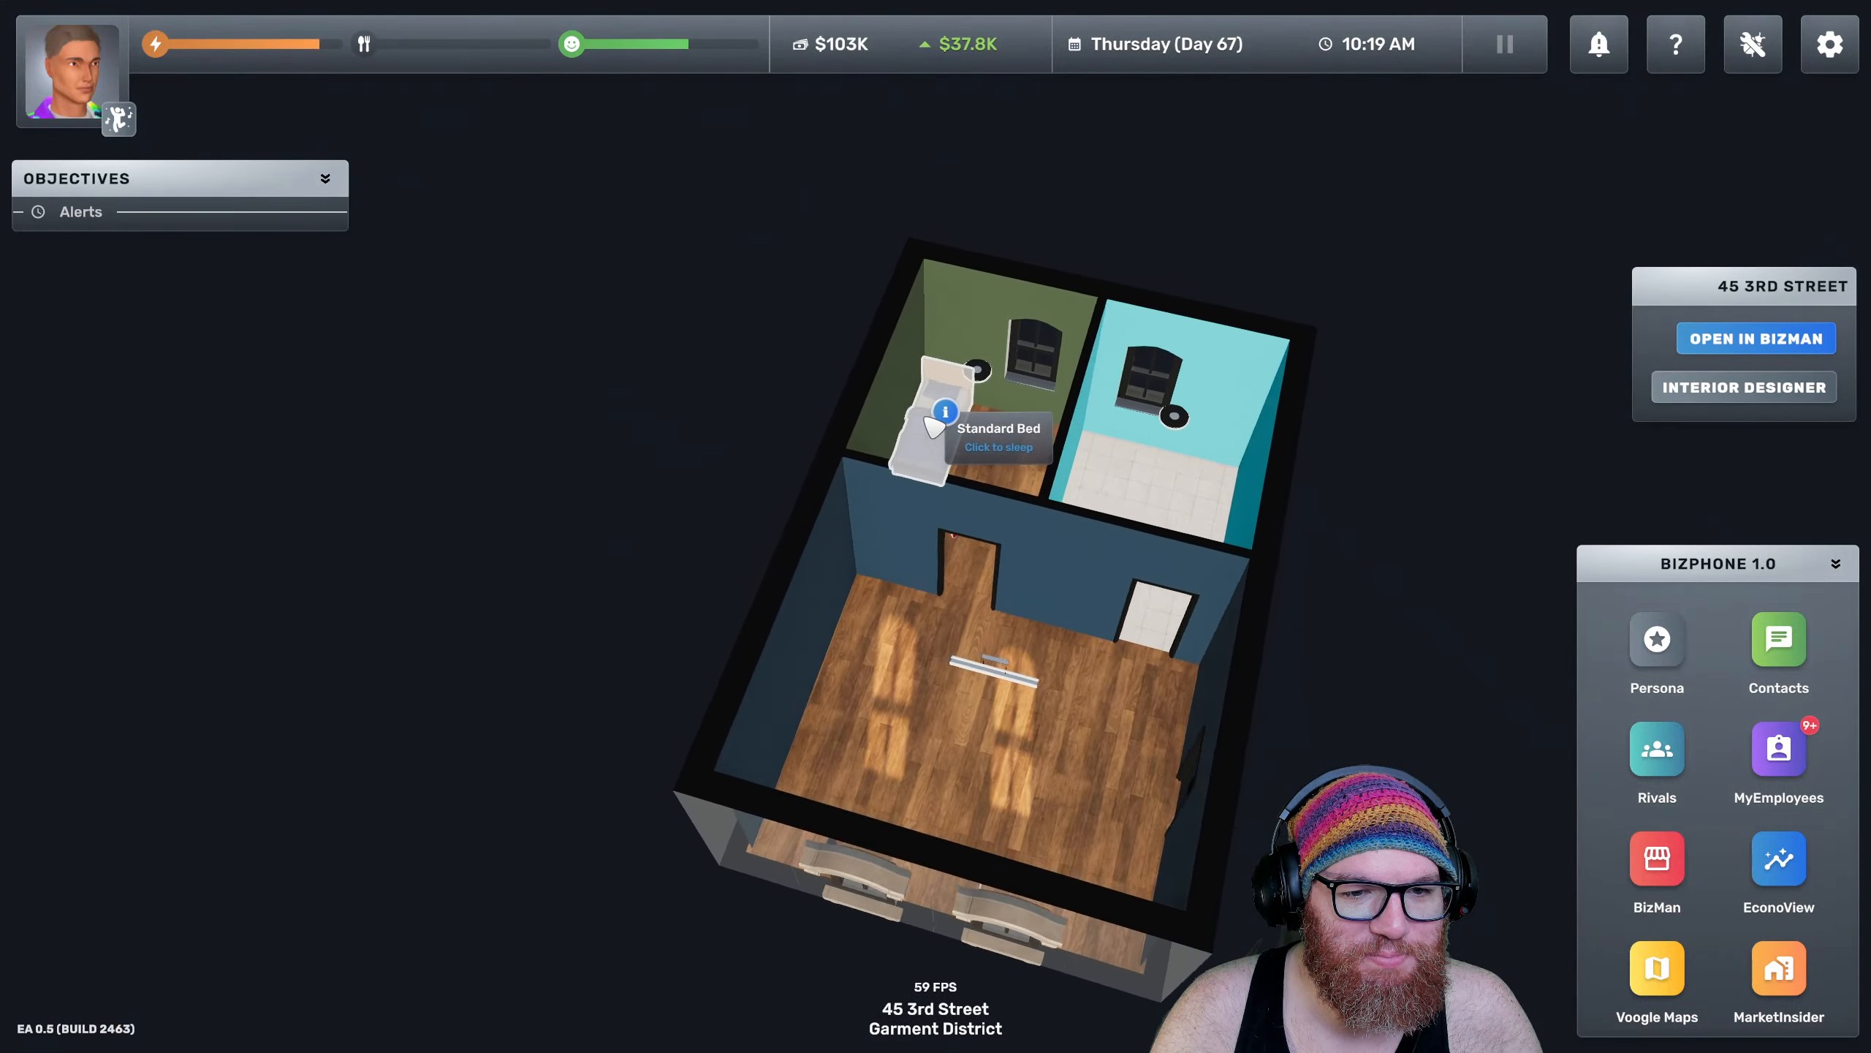
left_click(931, 430)
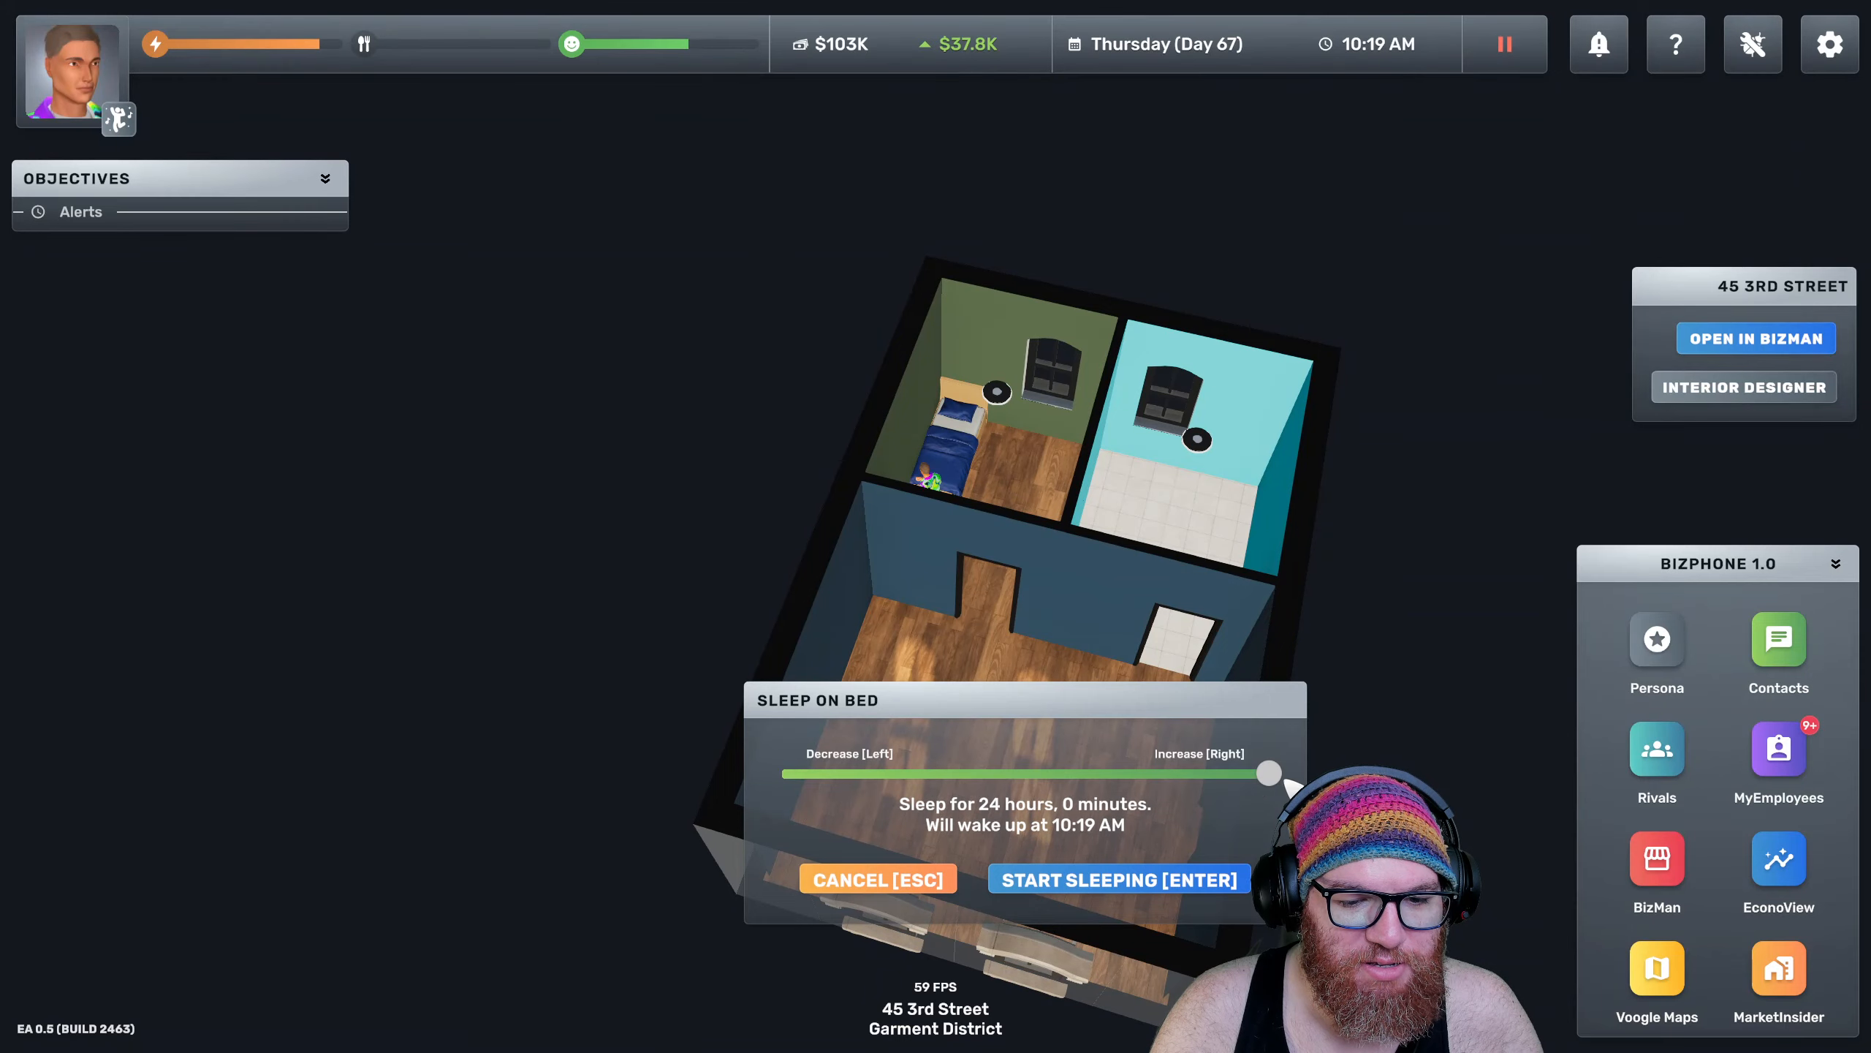
left_click(1118, 881)
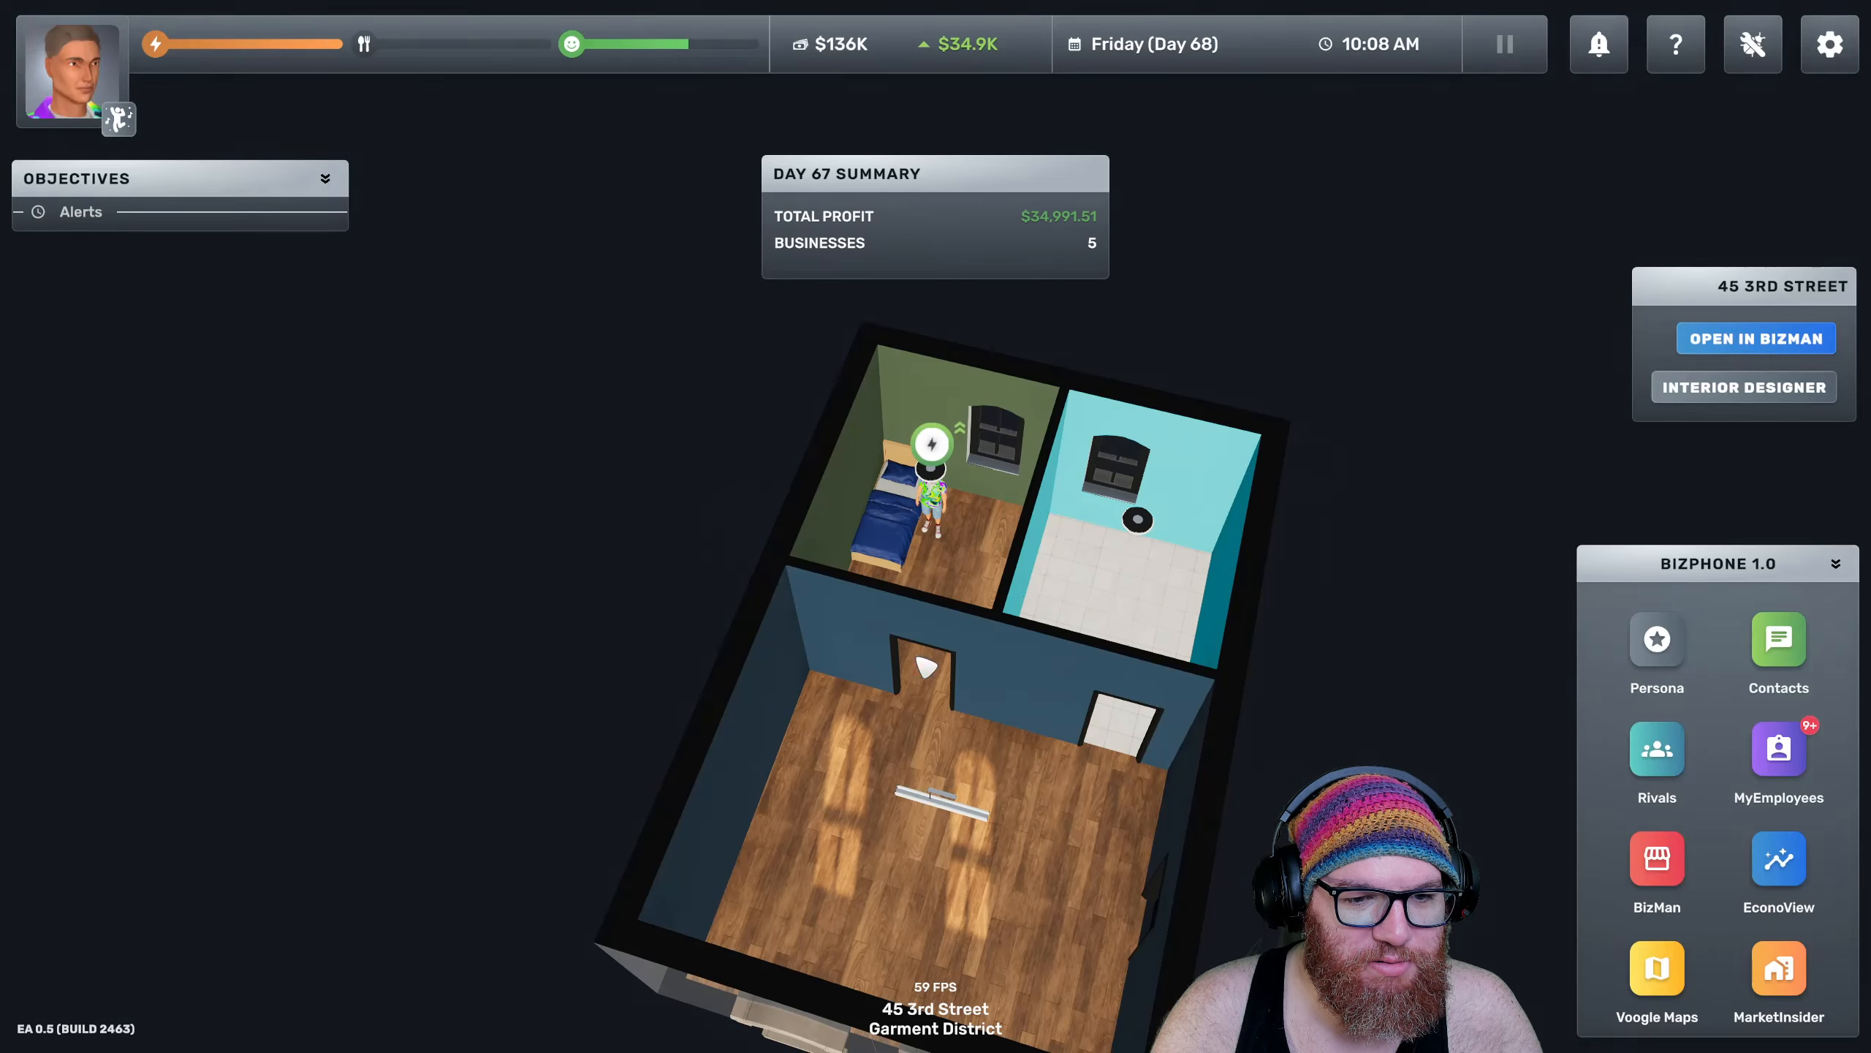
Hire the four 95% cleaning candidates and view the headquarters headhunter's recruiting settings
left_click(1778, 749)
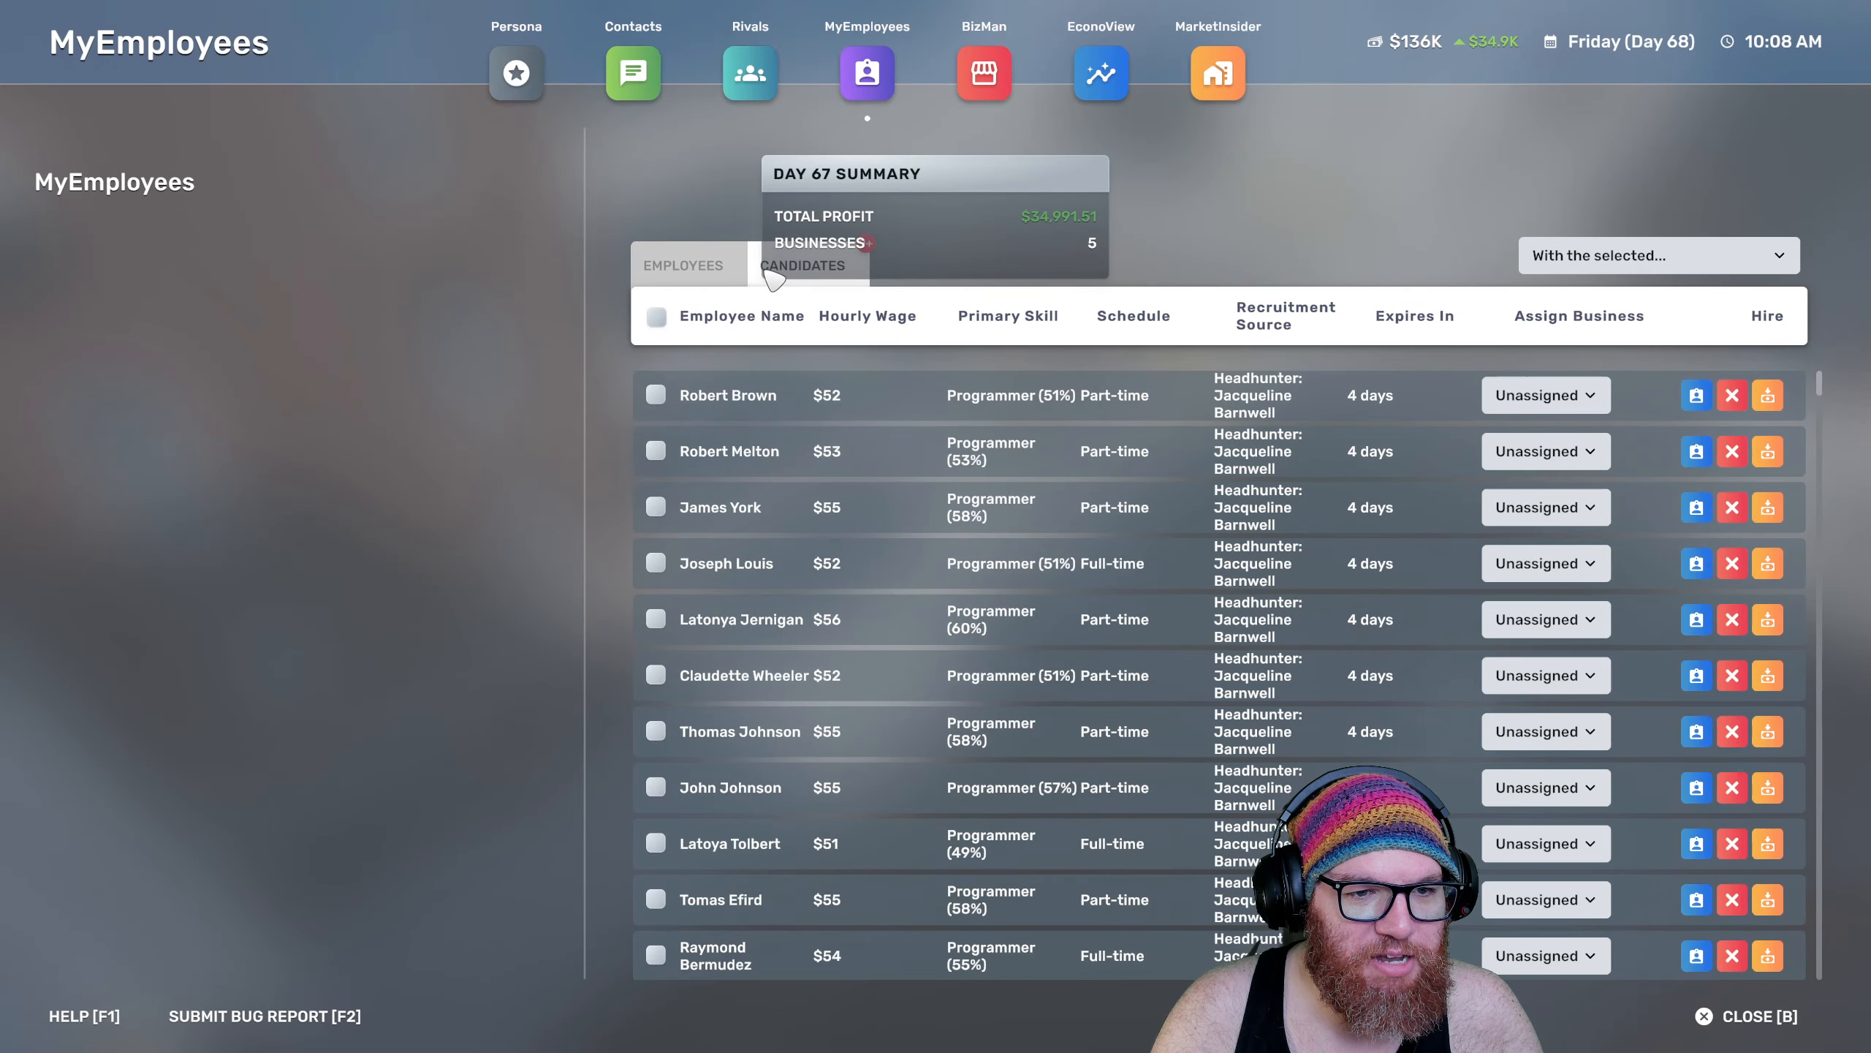
mouse_move(1023, 332)
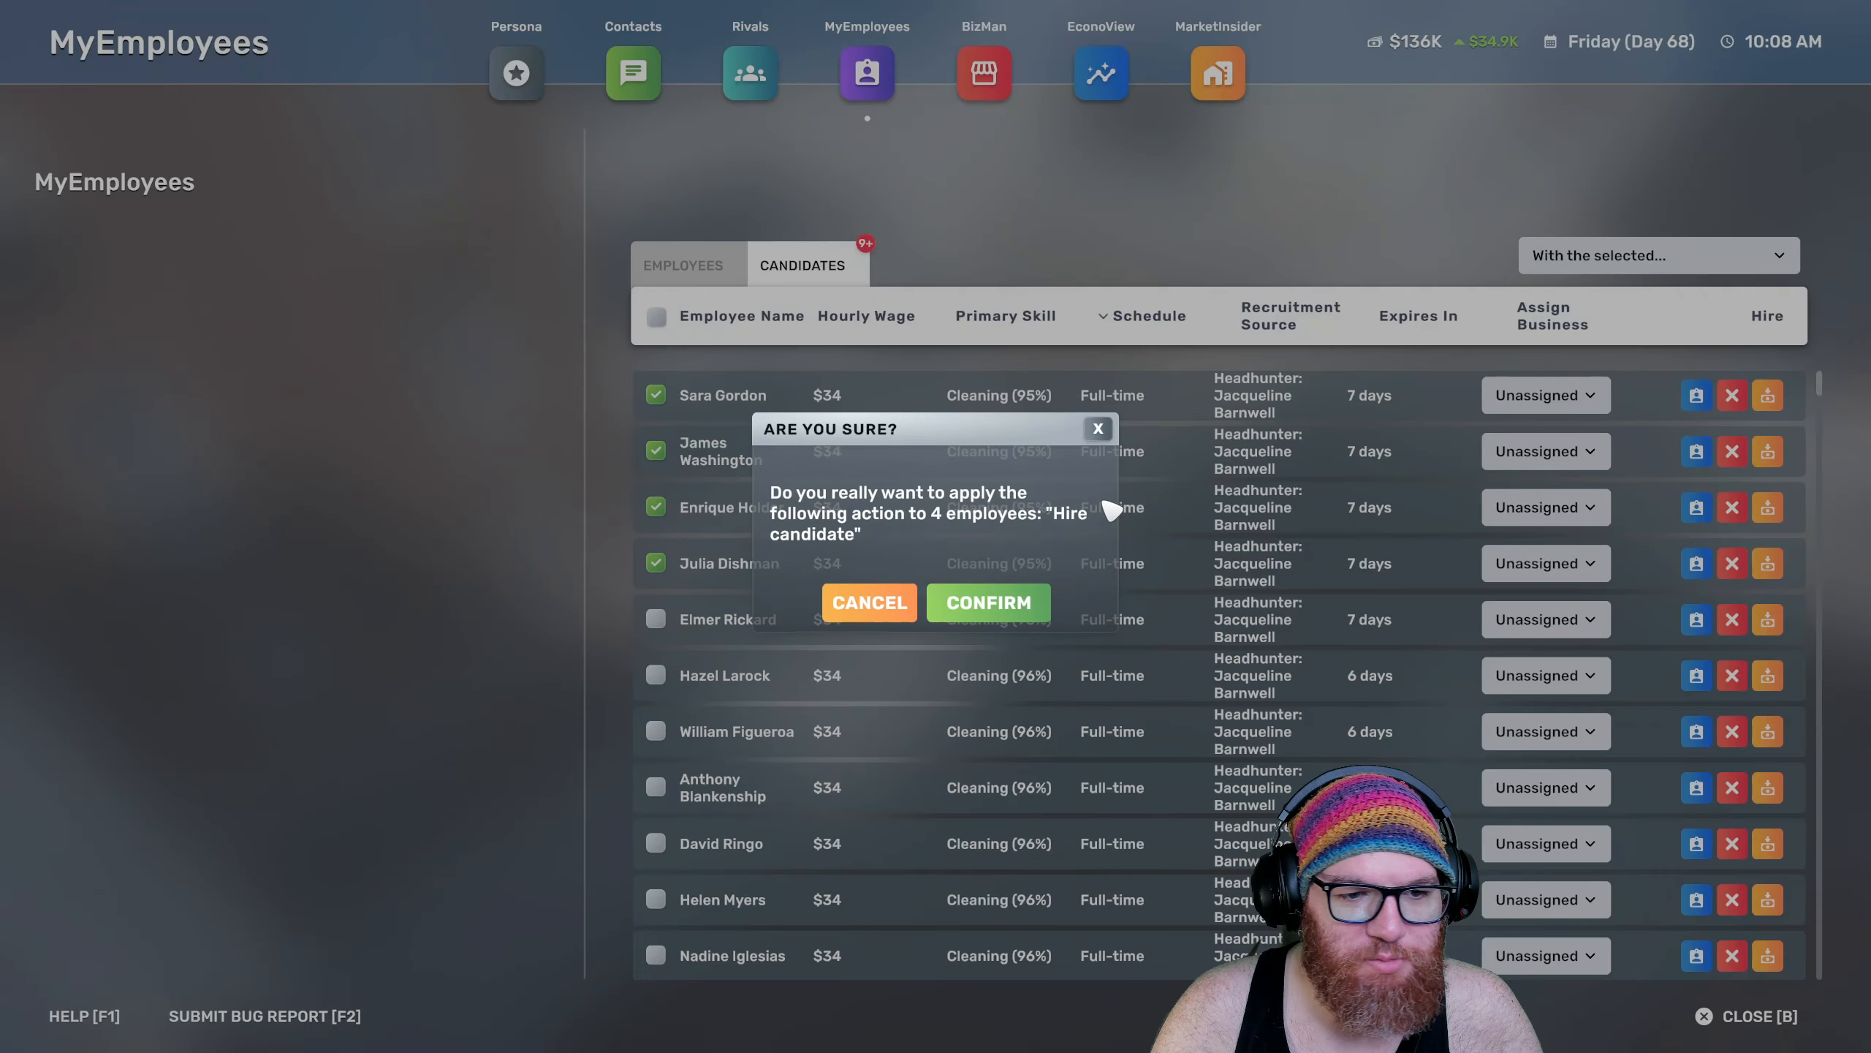
left_click(982, 73)
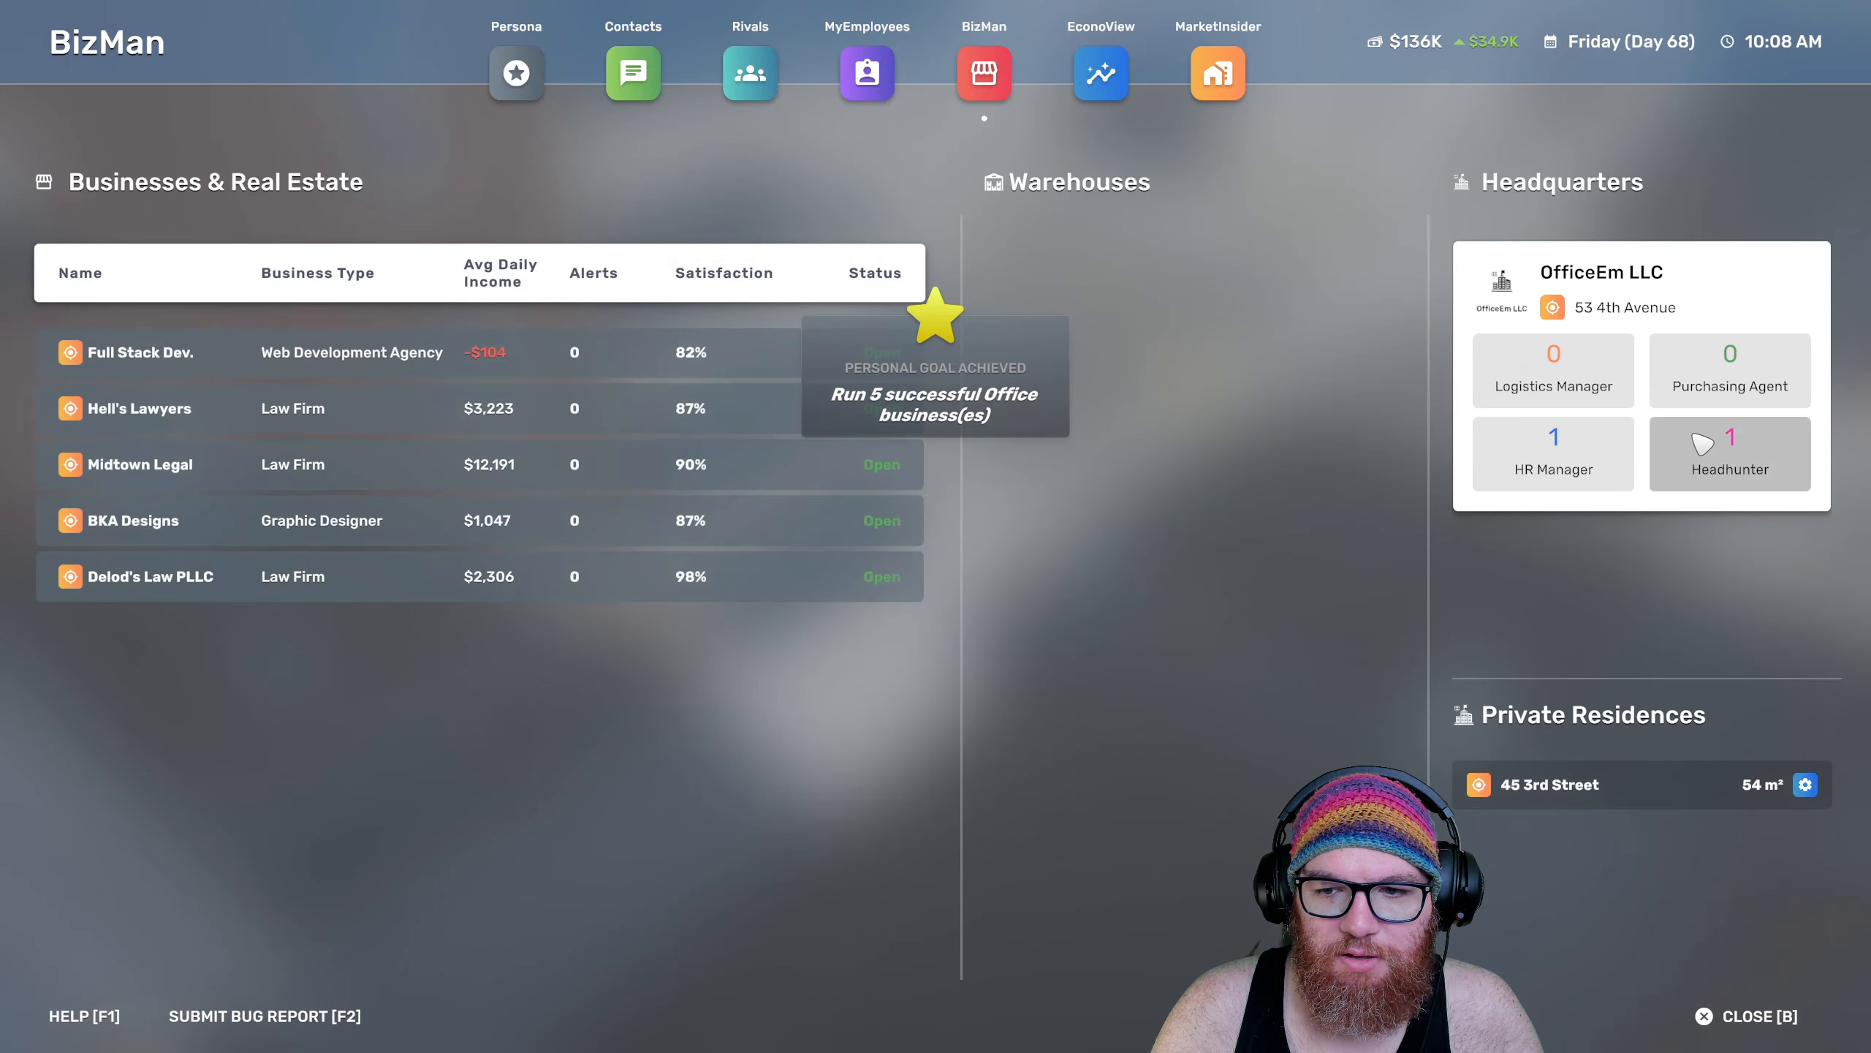
left_click(1728, 453)
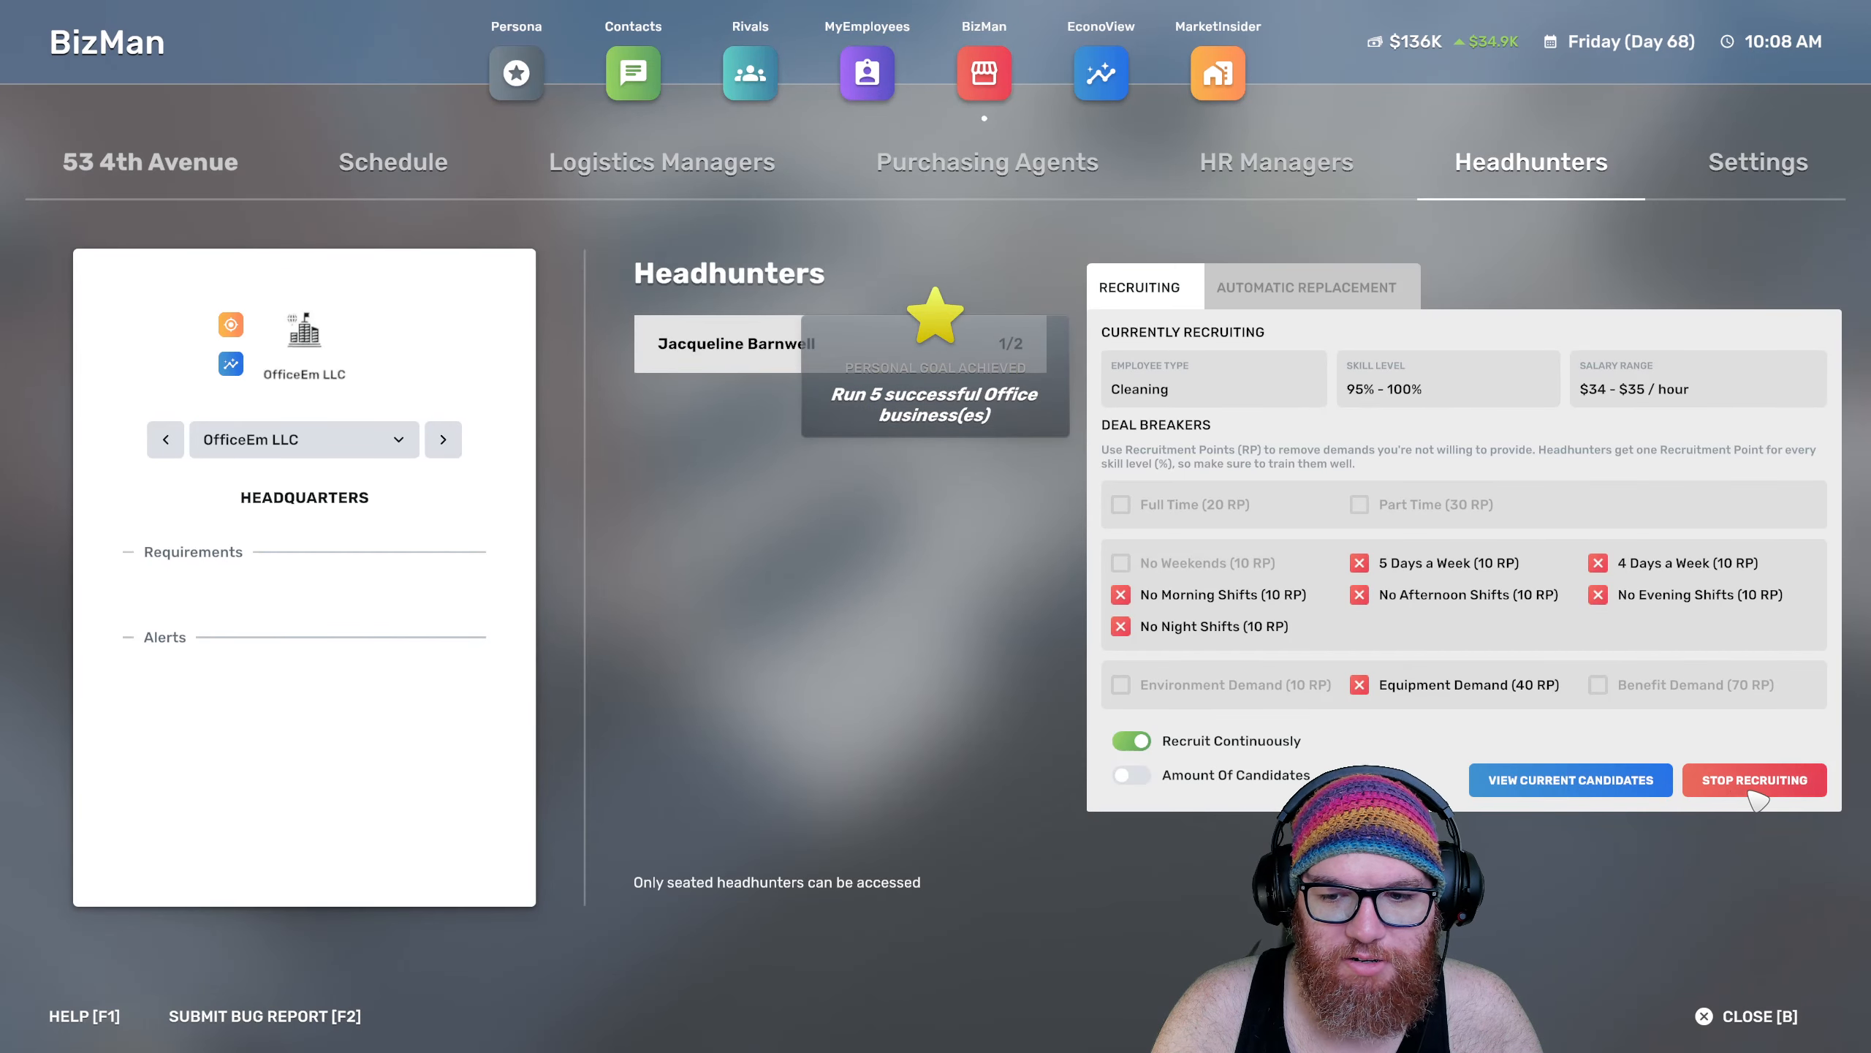
Review HR manager Winifred Delrio's full 50/50 employee assignments and close the BizPhone
left_click(1275, 161)
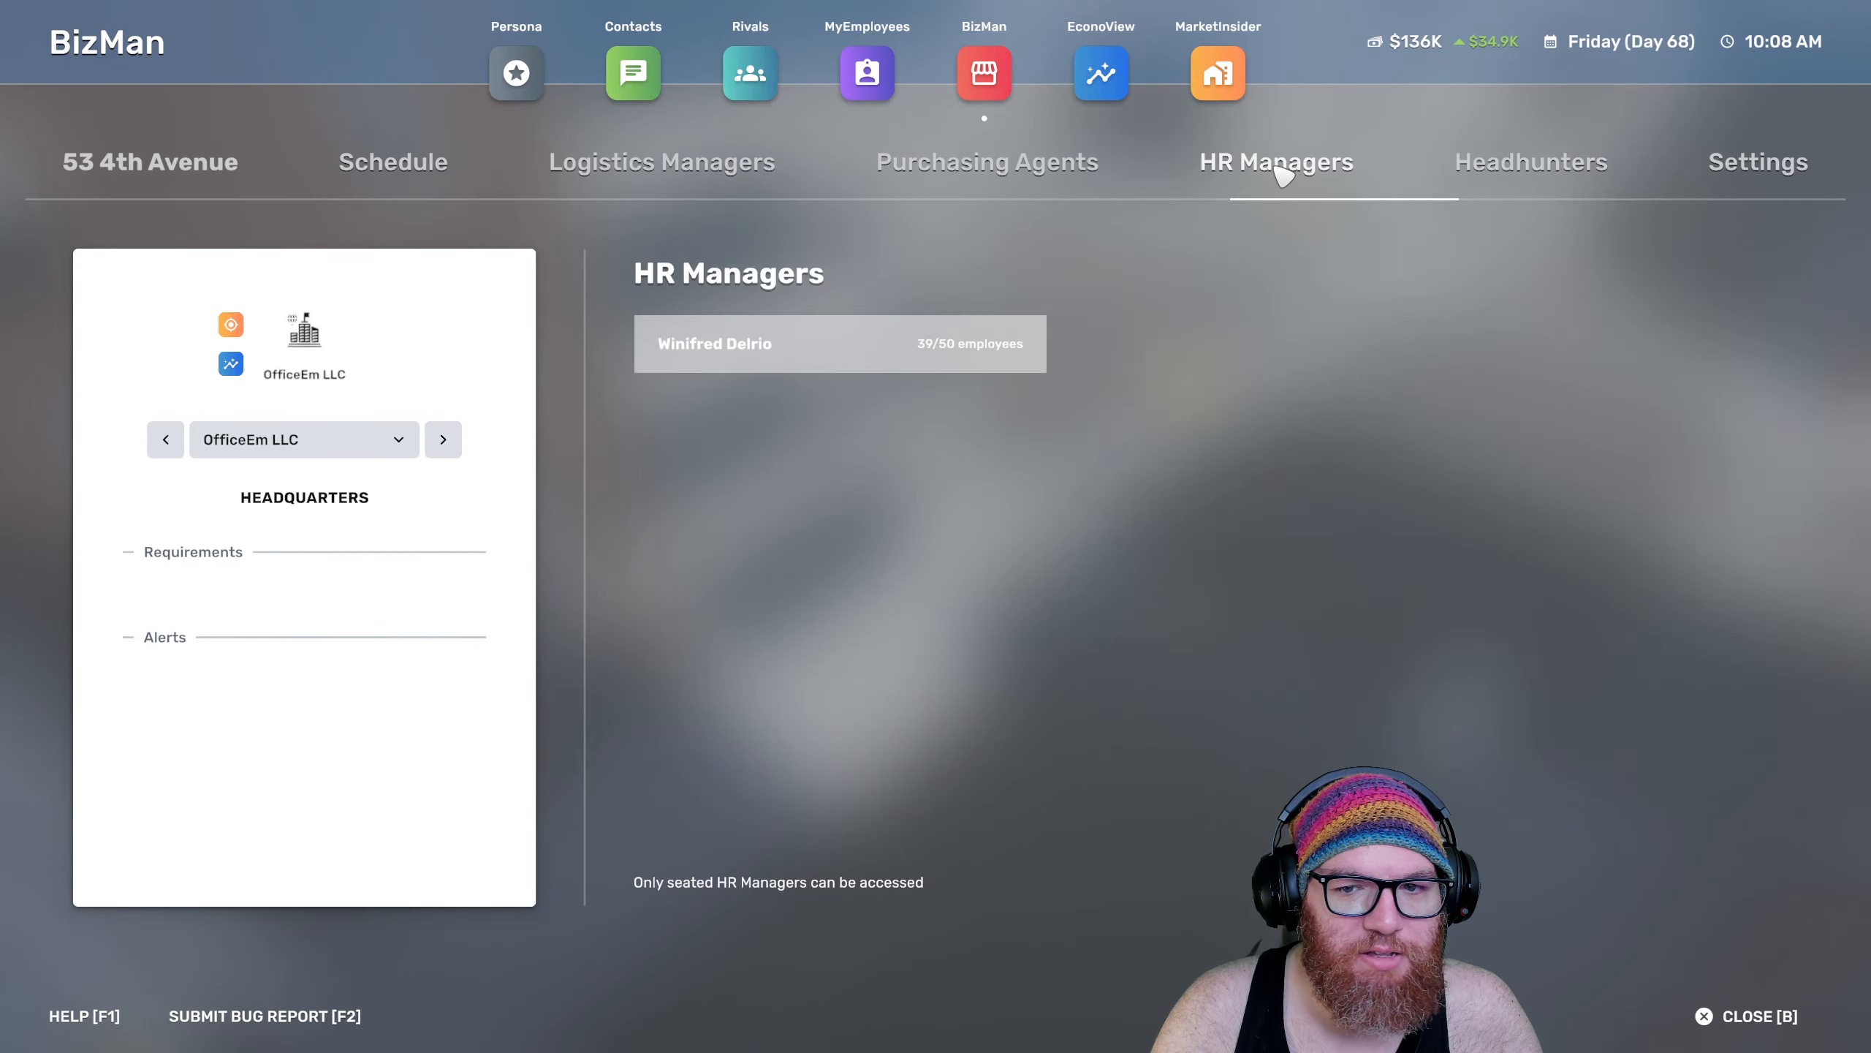
left_click(839, 343)
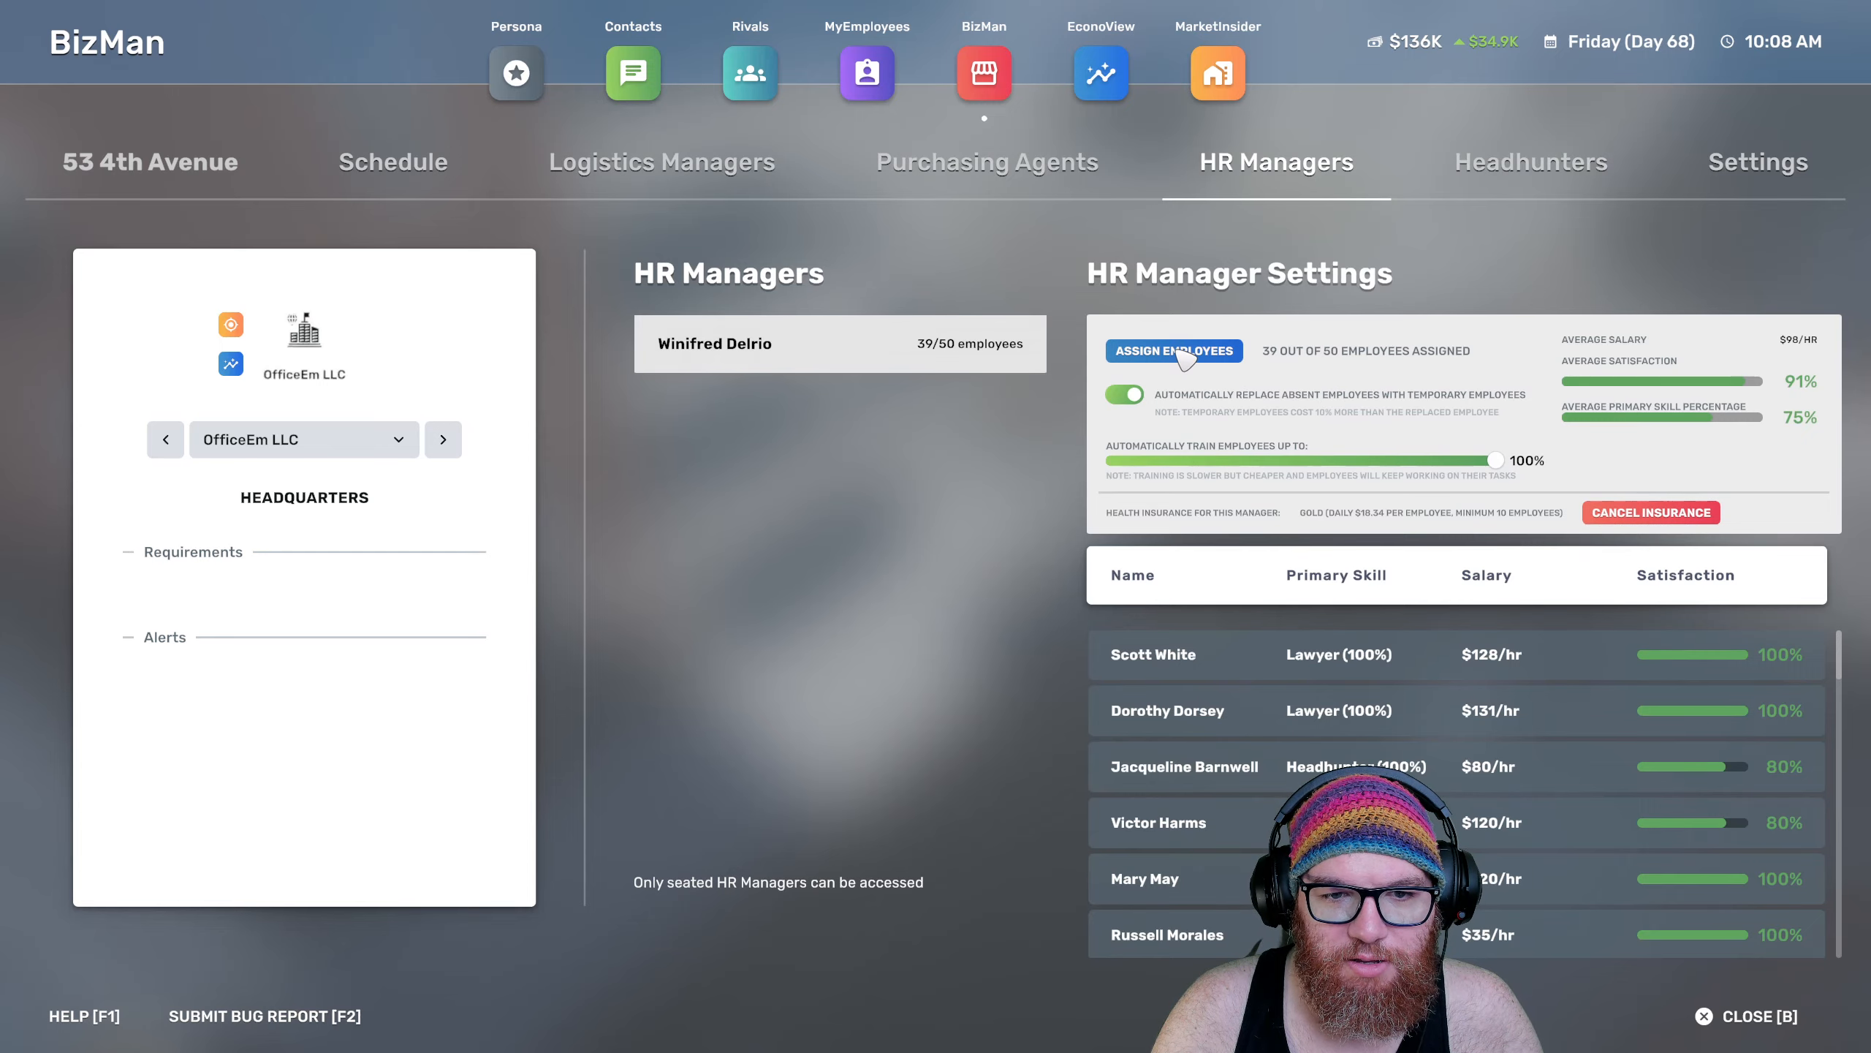
left_click(1173, 351)
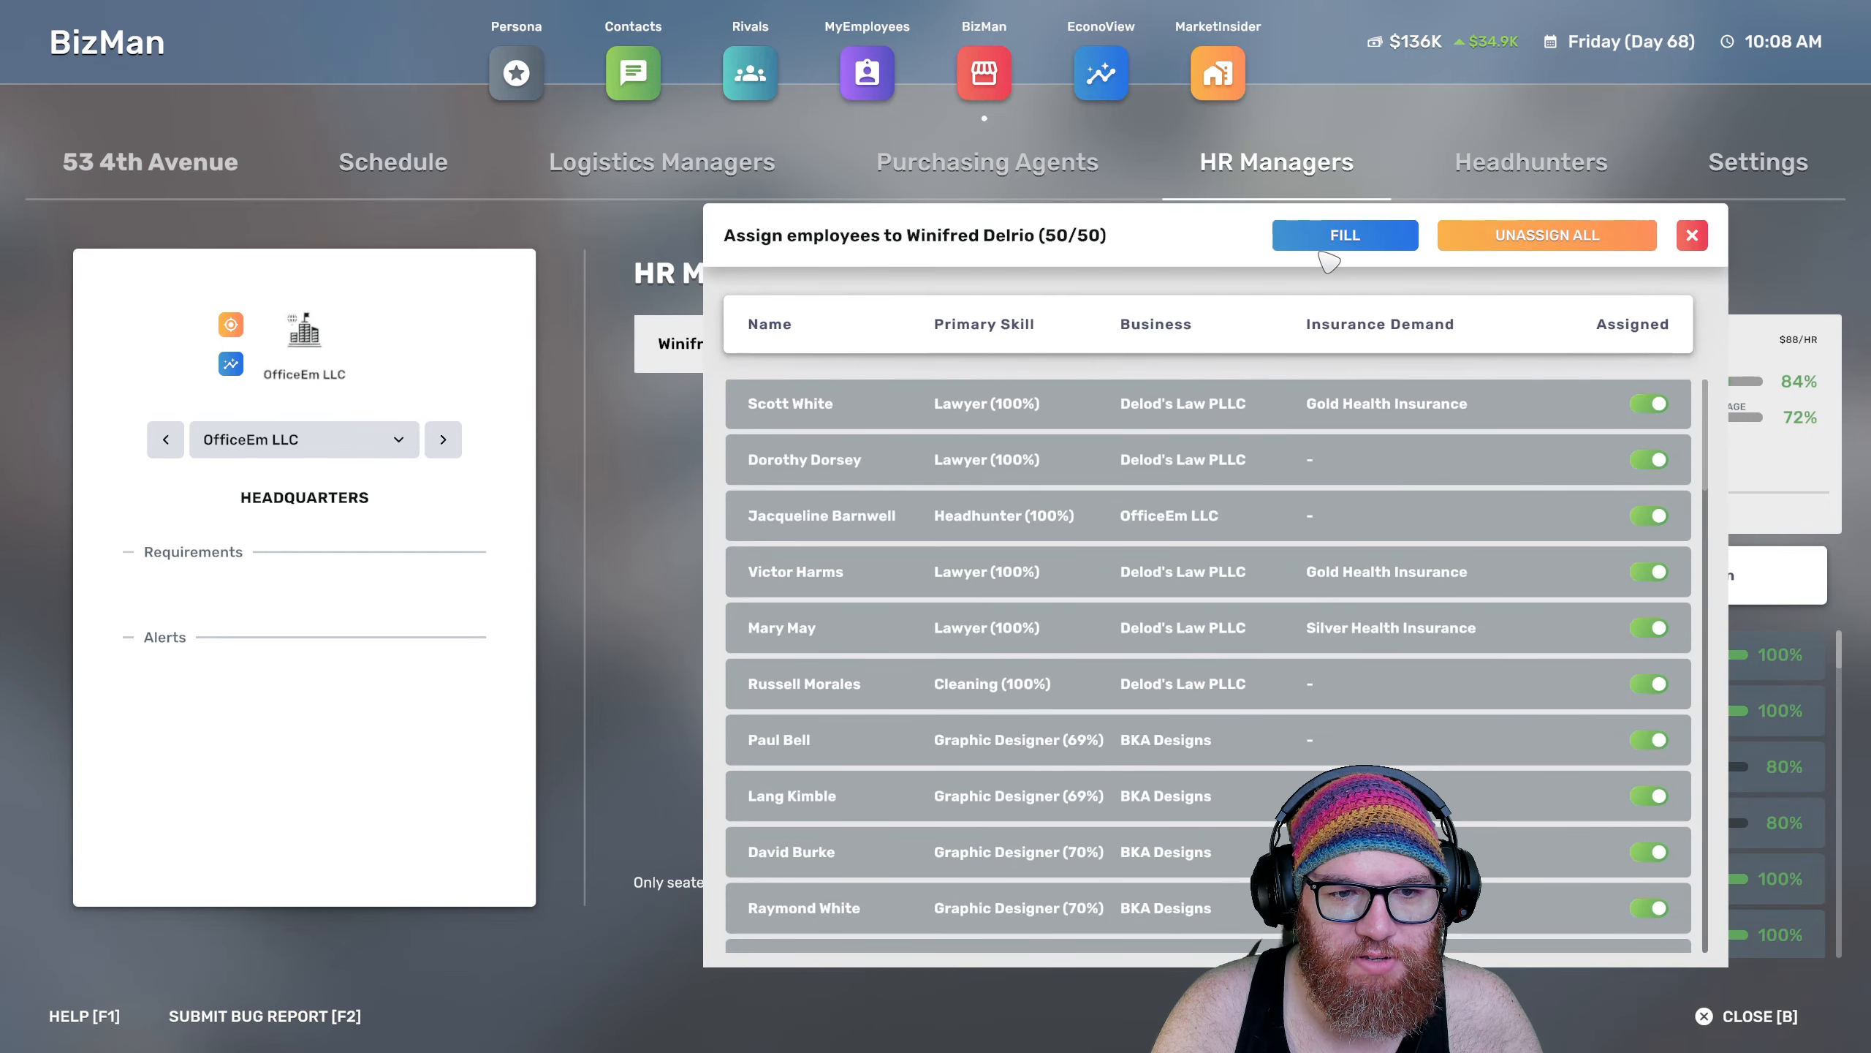
scroll("down", 3)
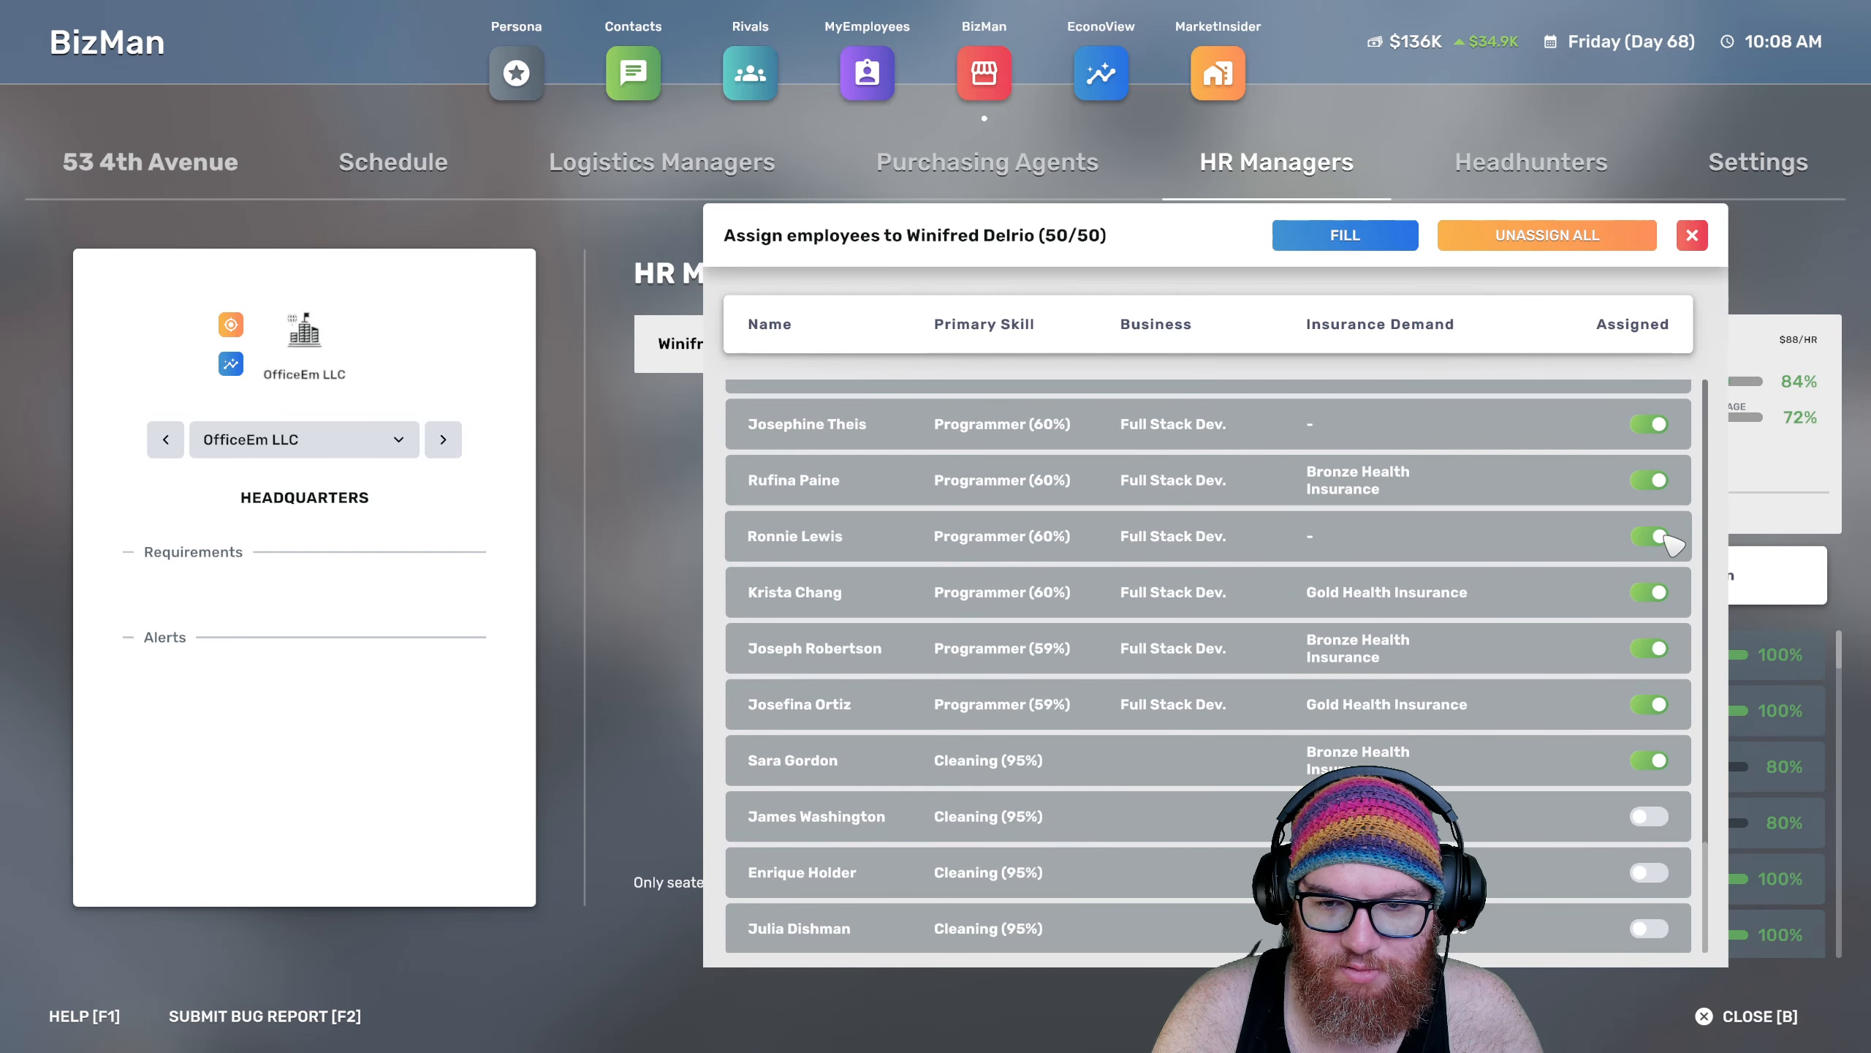
left_click(1649, 535)
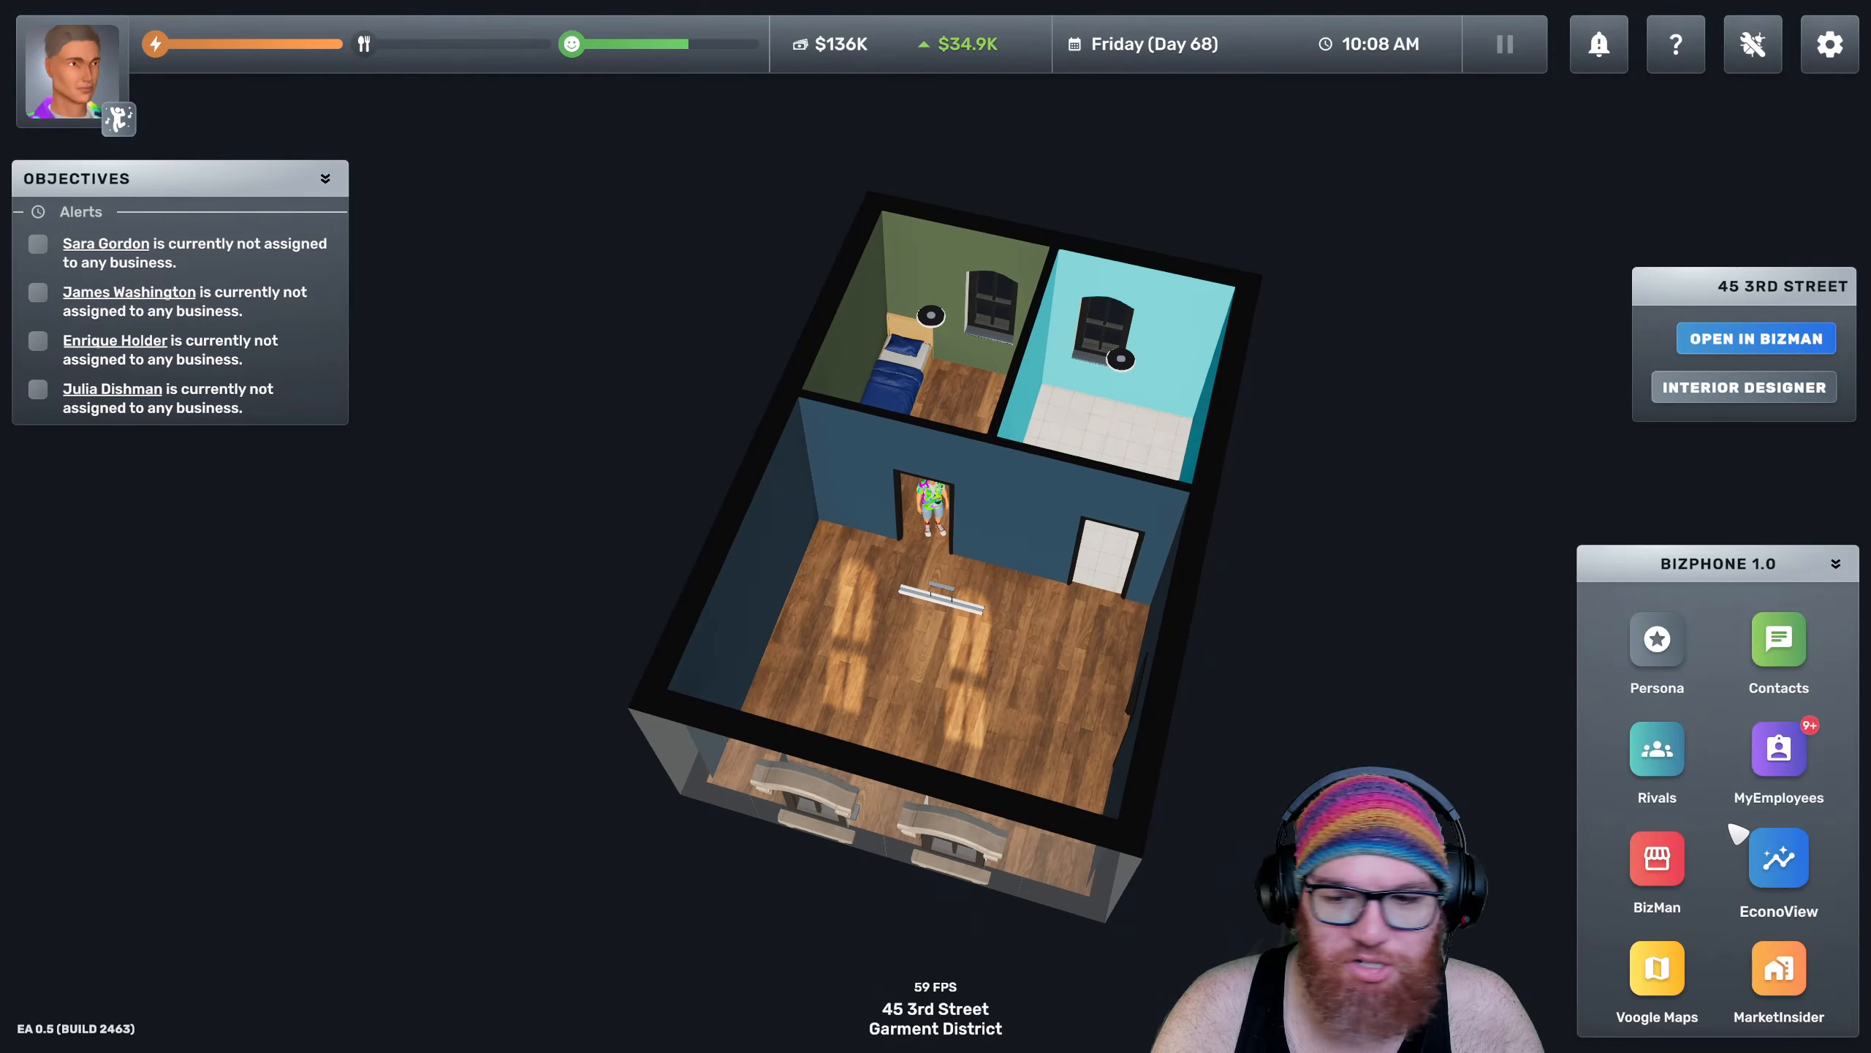
left_click(1778, 753)
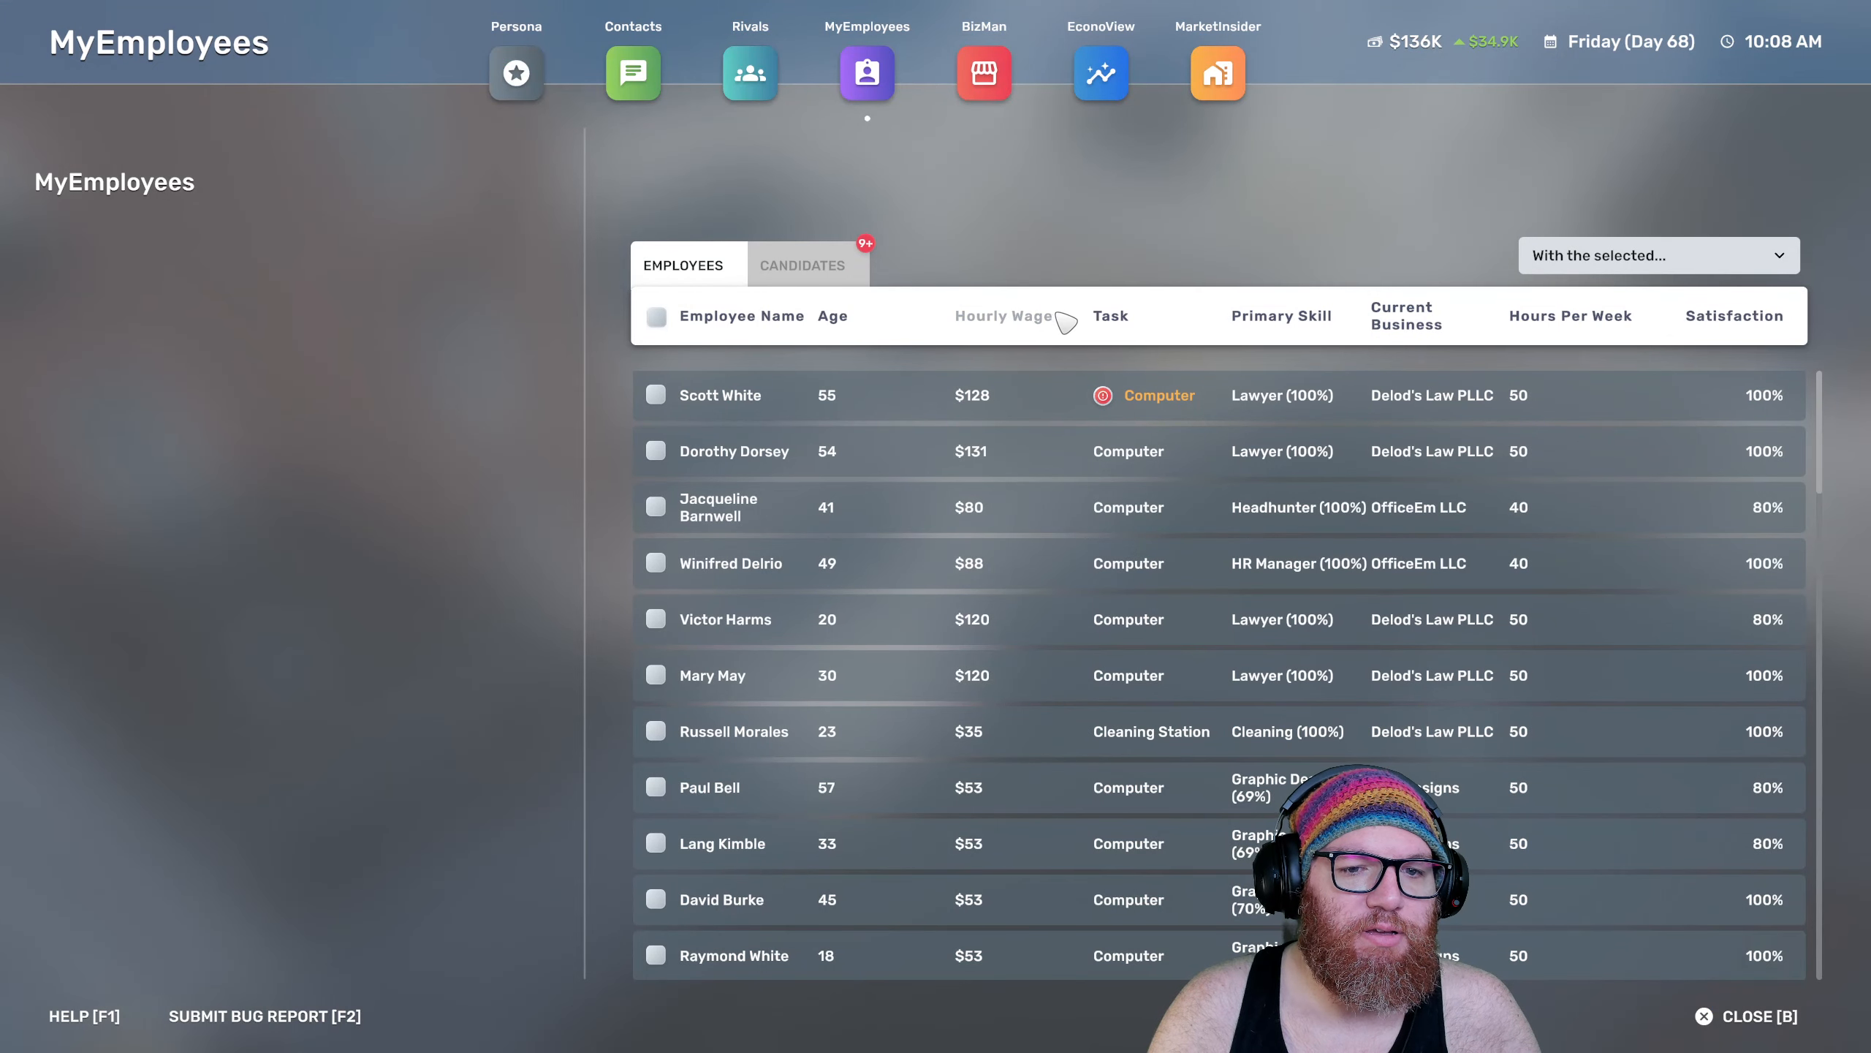
left_click(803, 265)
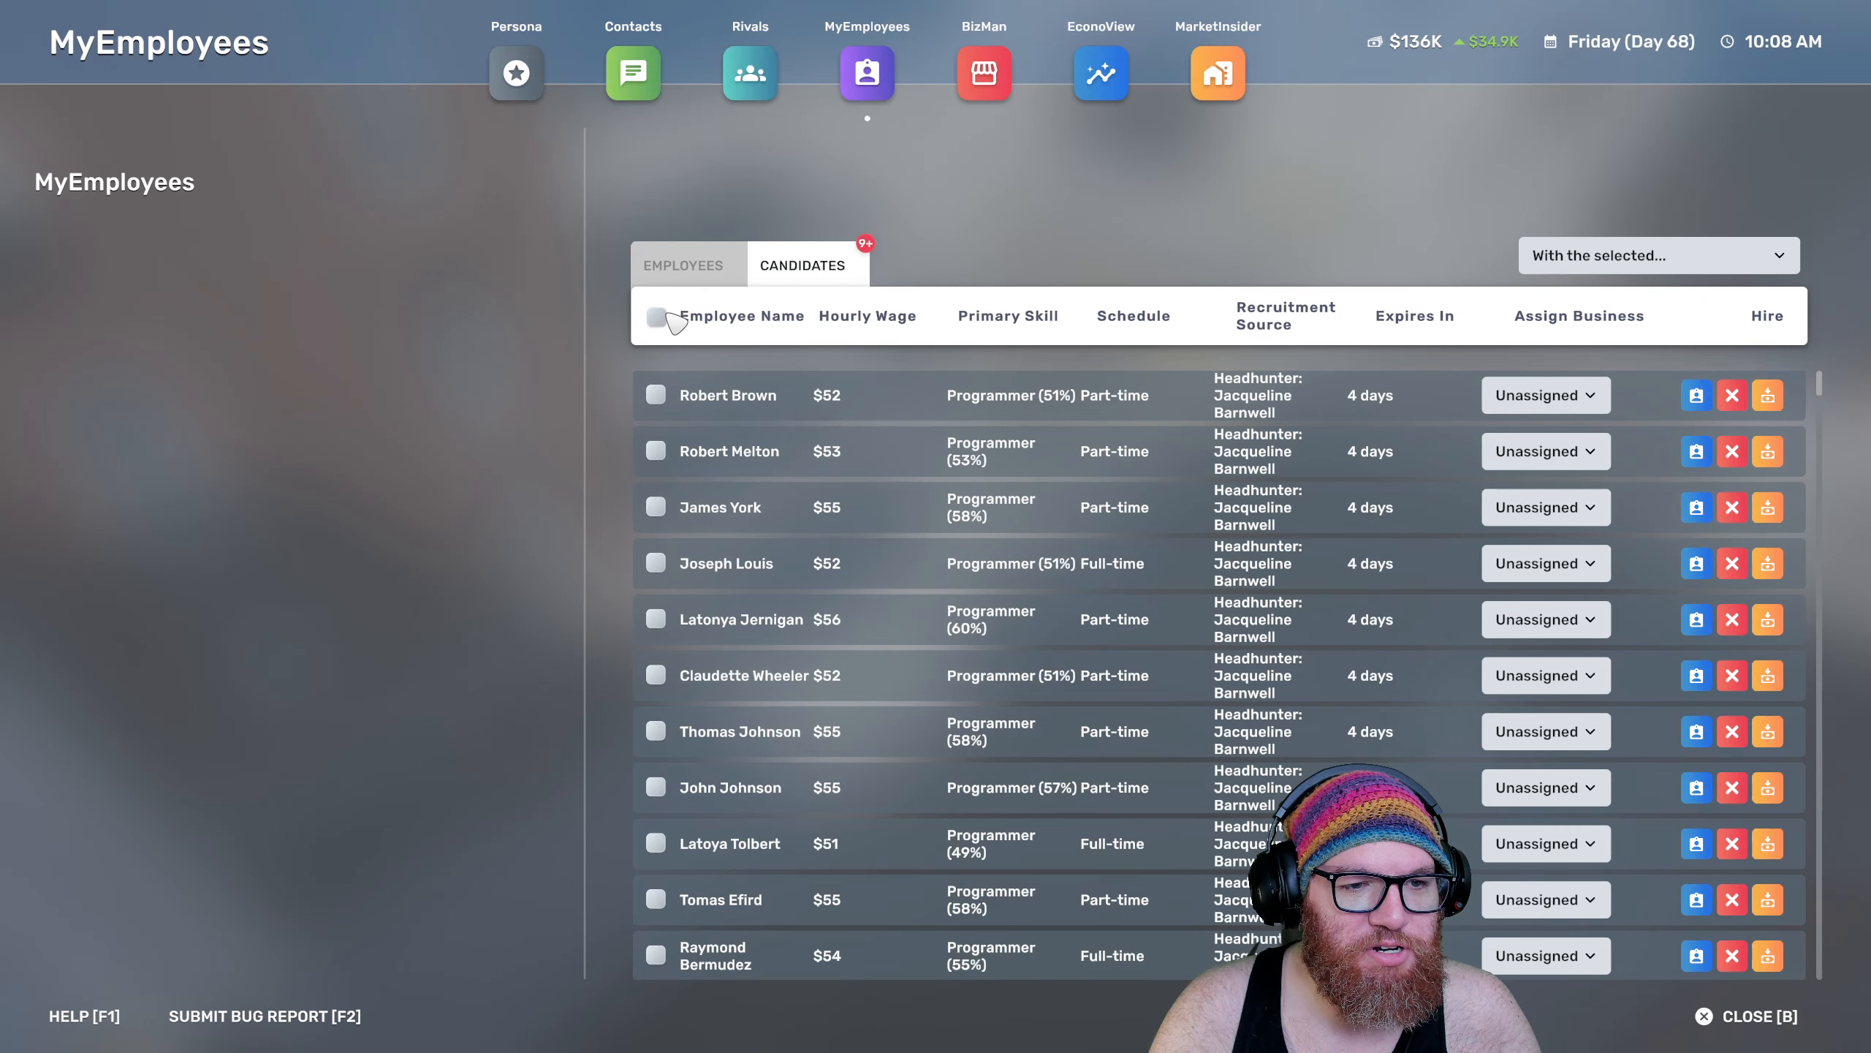
left_click(656, 316)
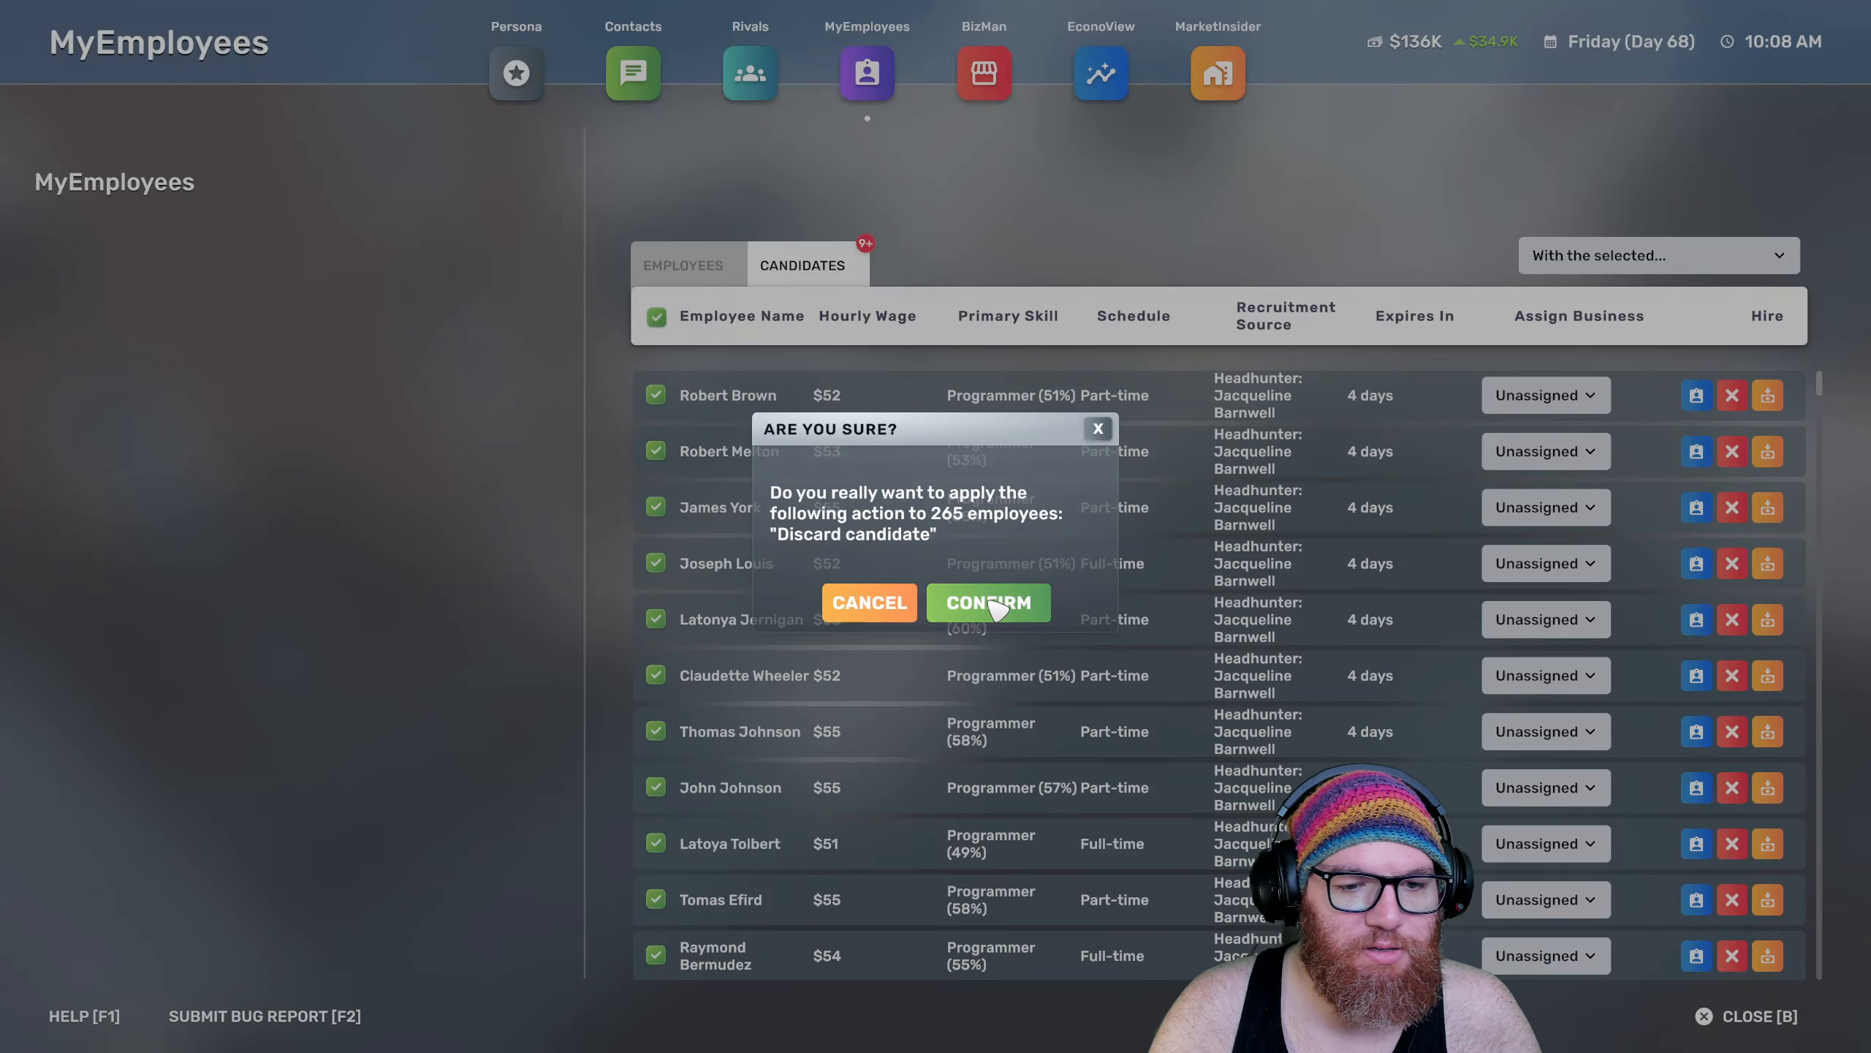
left_click(987, 601)
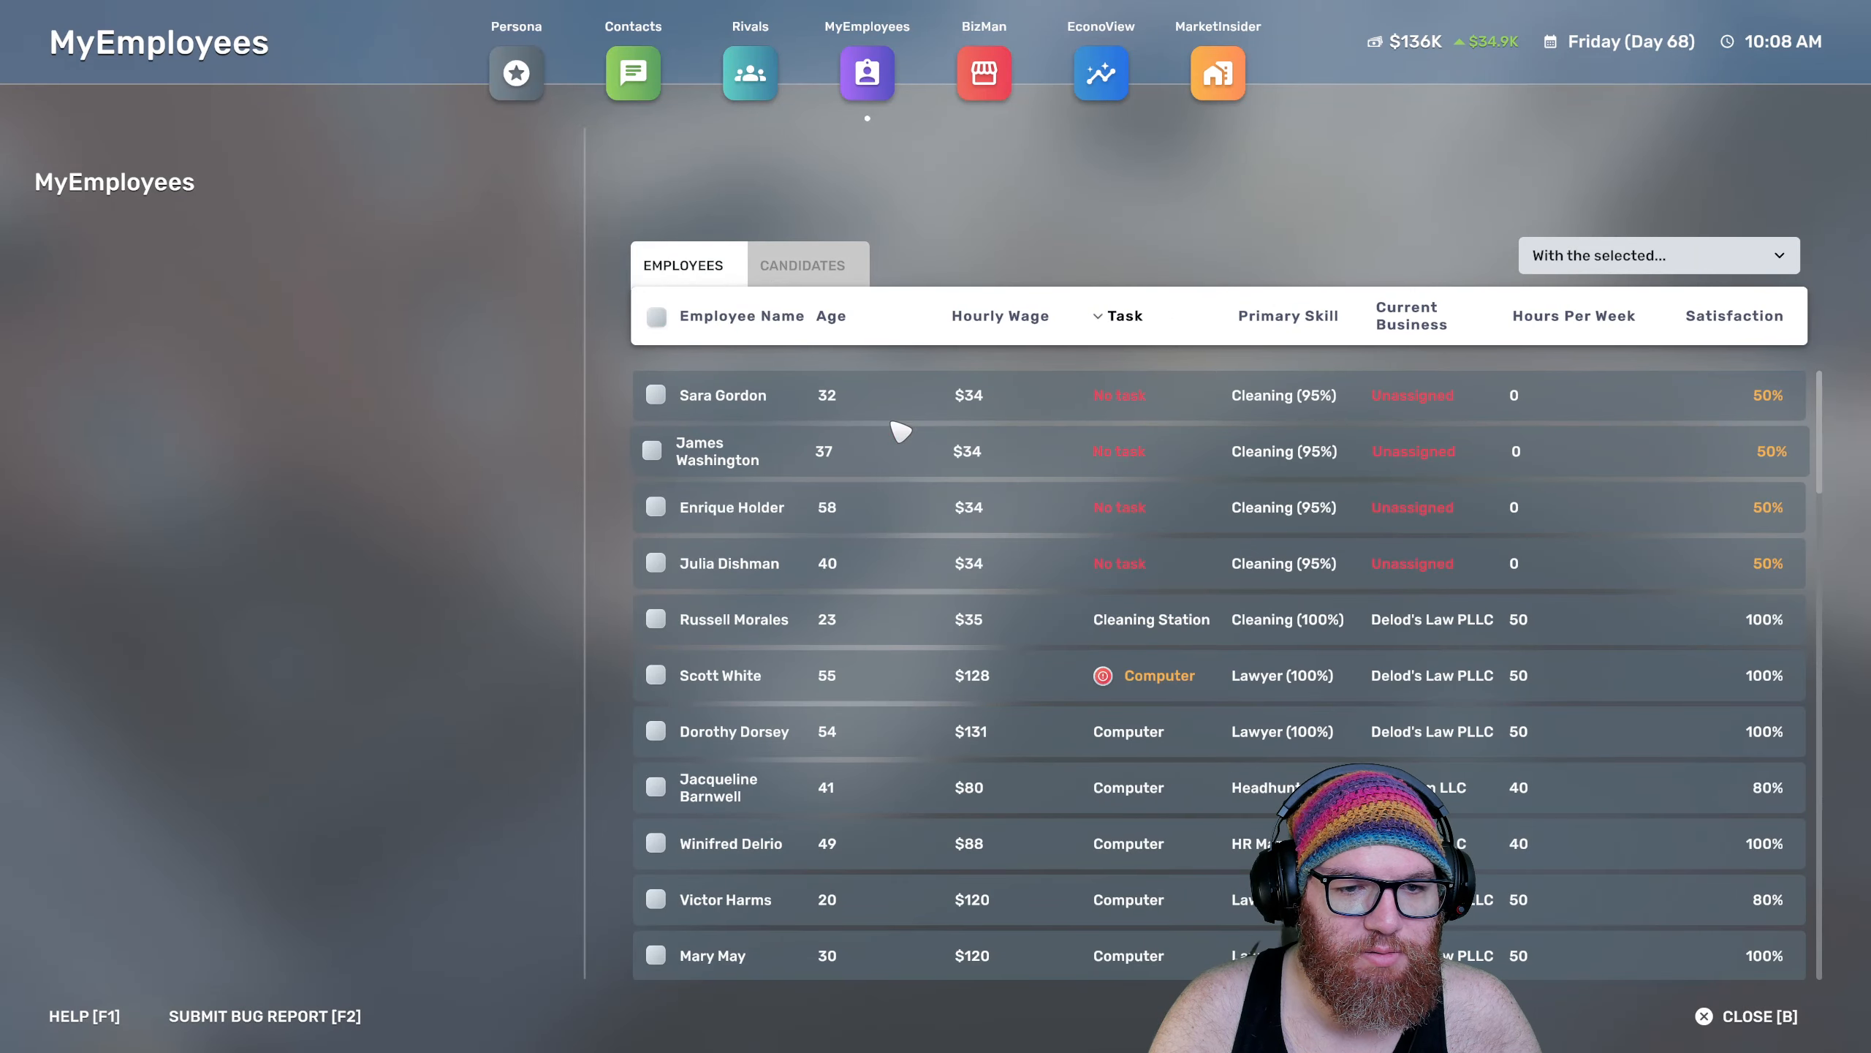
left_click(655, 393)
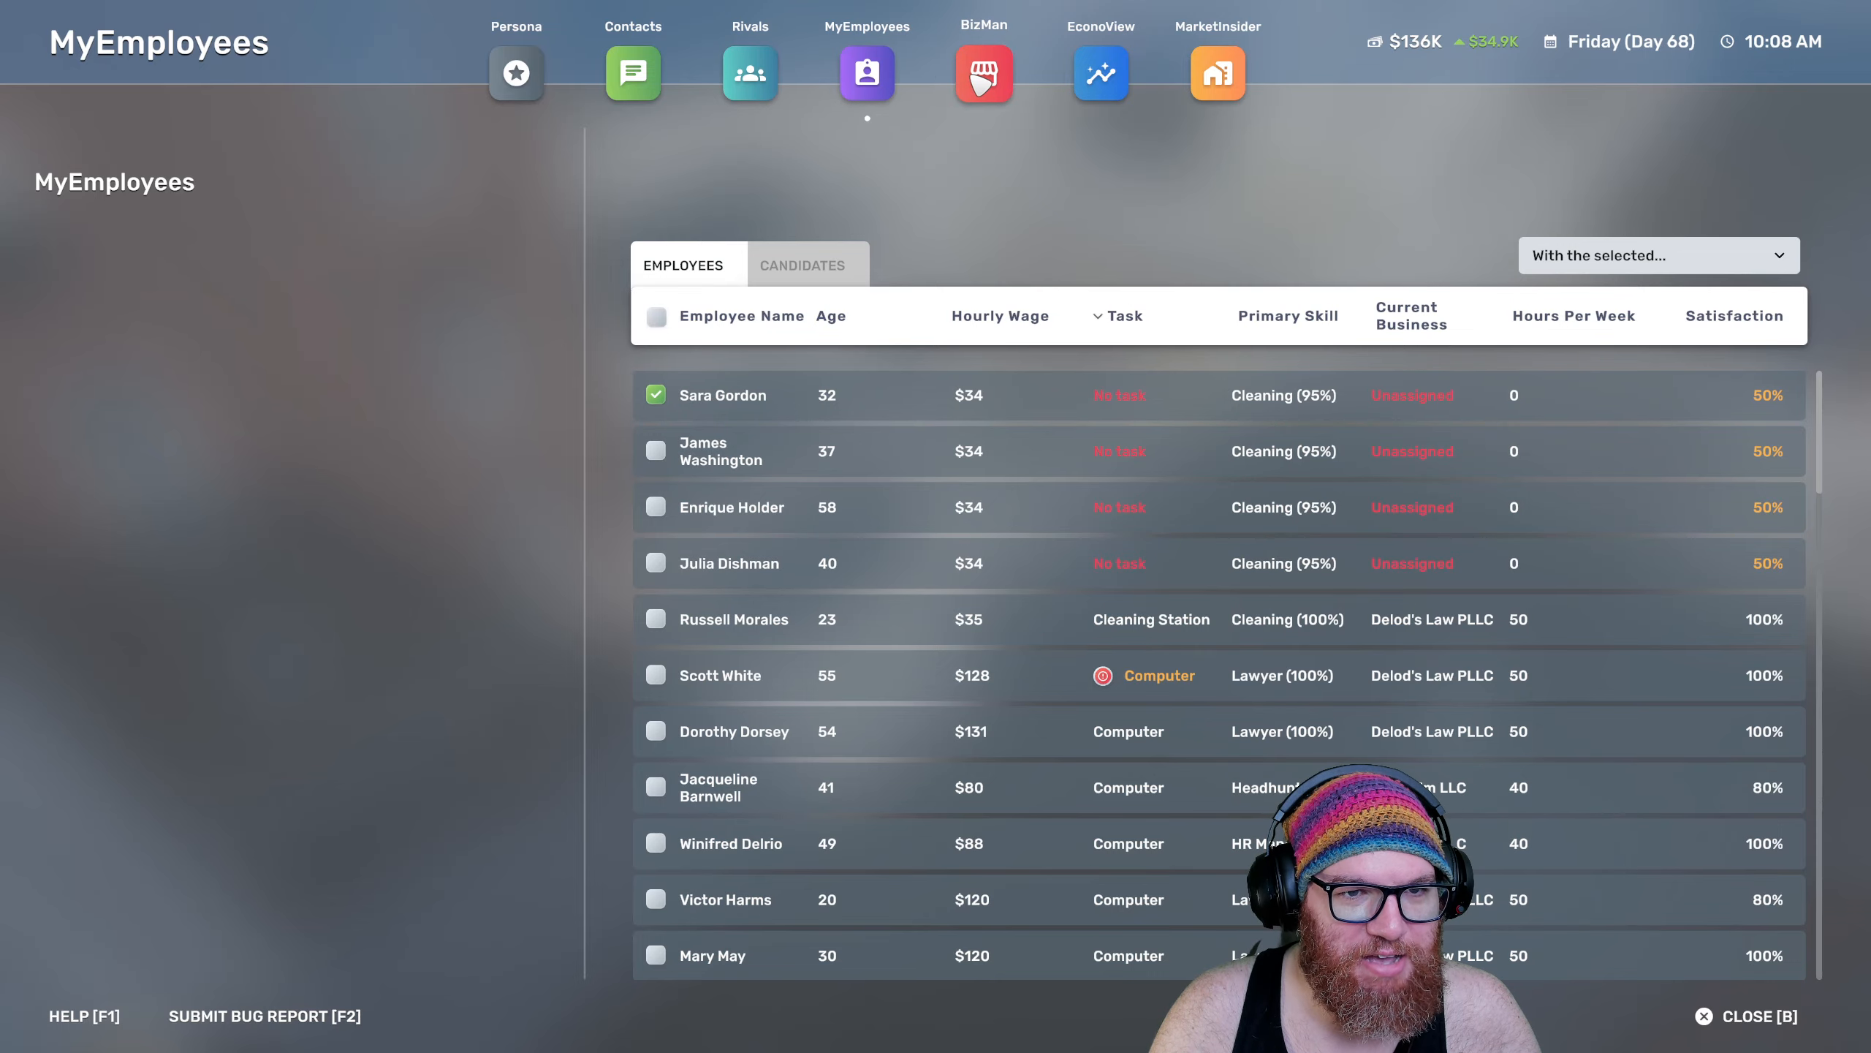
Check Delod's Law staff schedule, then give the selected cleaners the Cleaners uniform preset
left_click(984, 73)
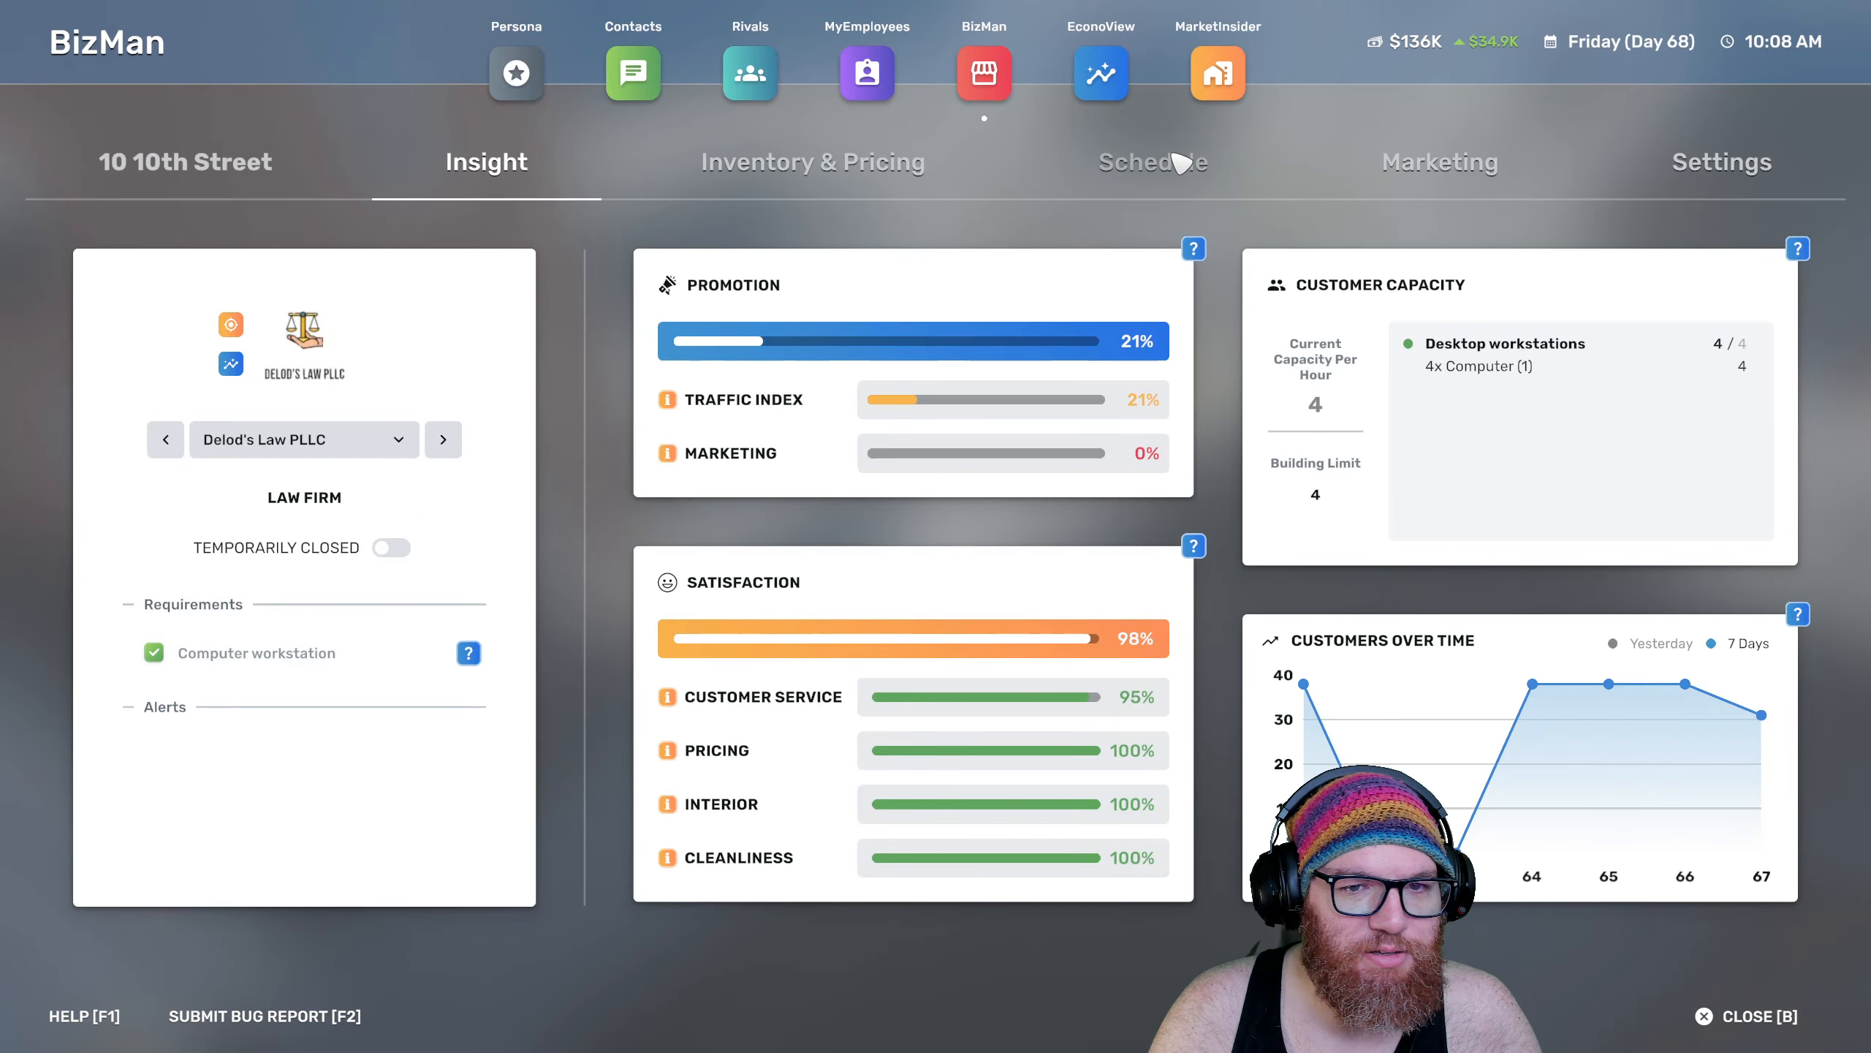
left_click(1152, 161)
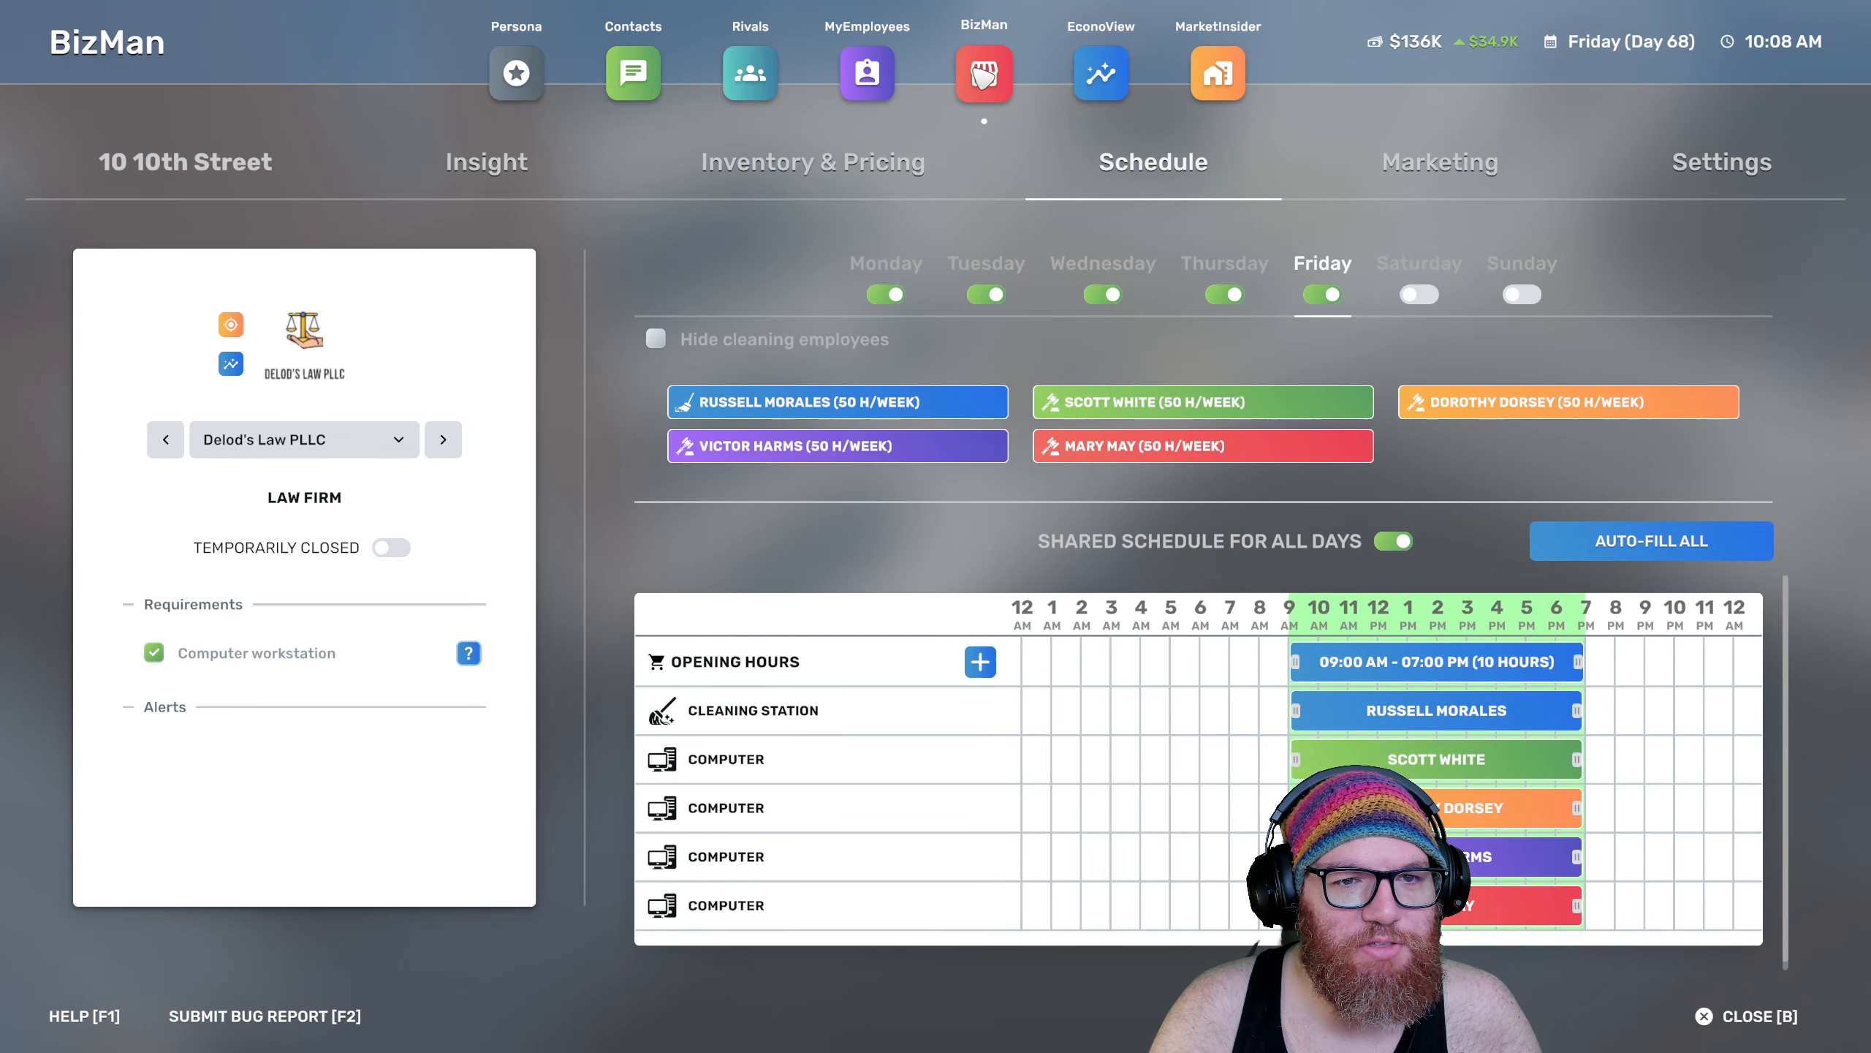
left_click(867, 73)
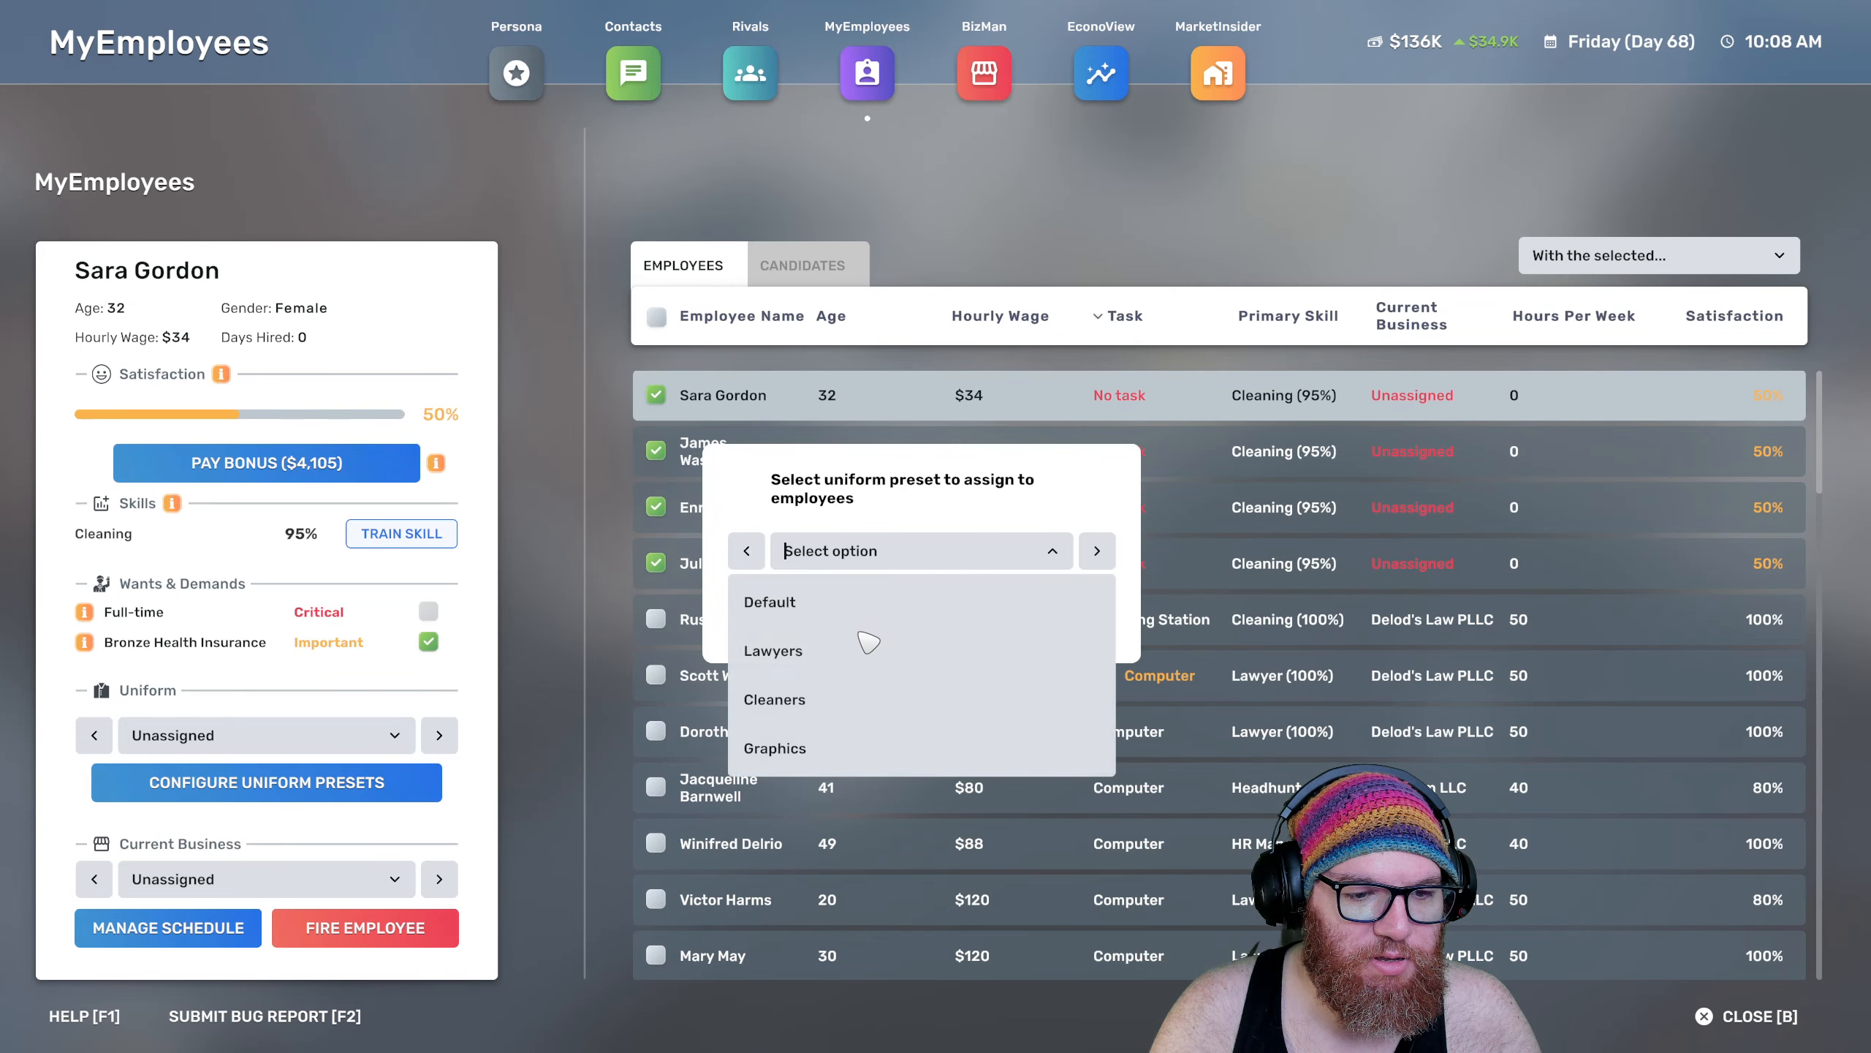
left_click(773, 699)
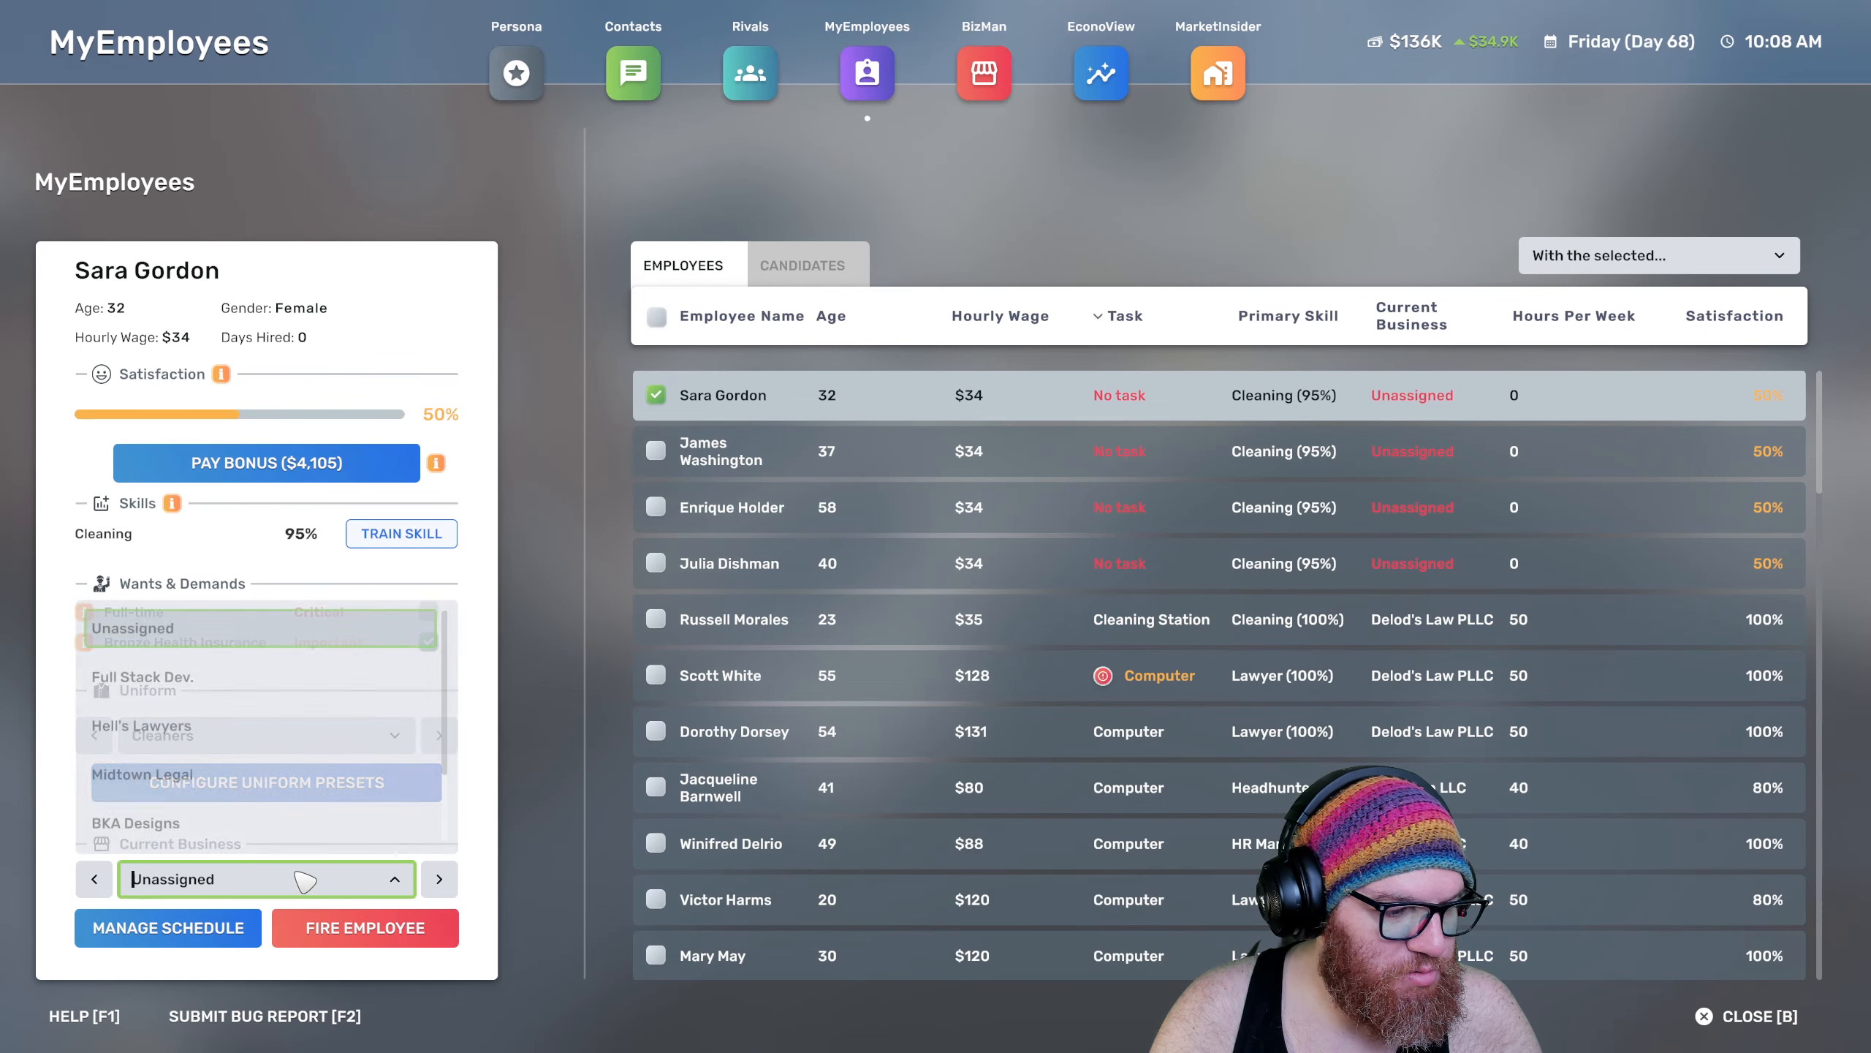
left_click(728, 452)
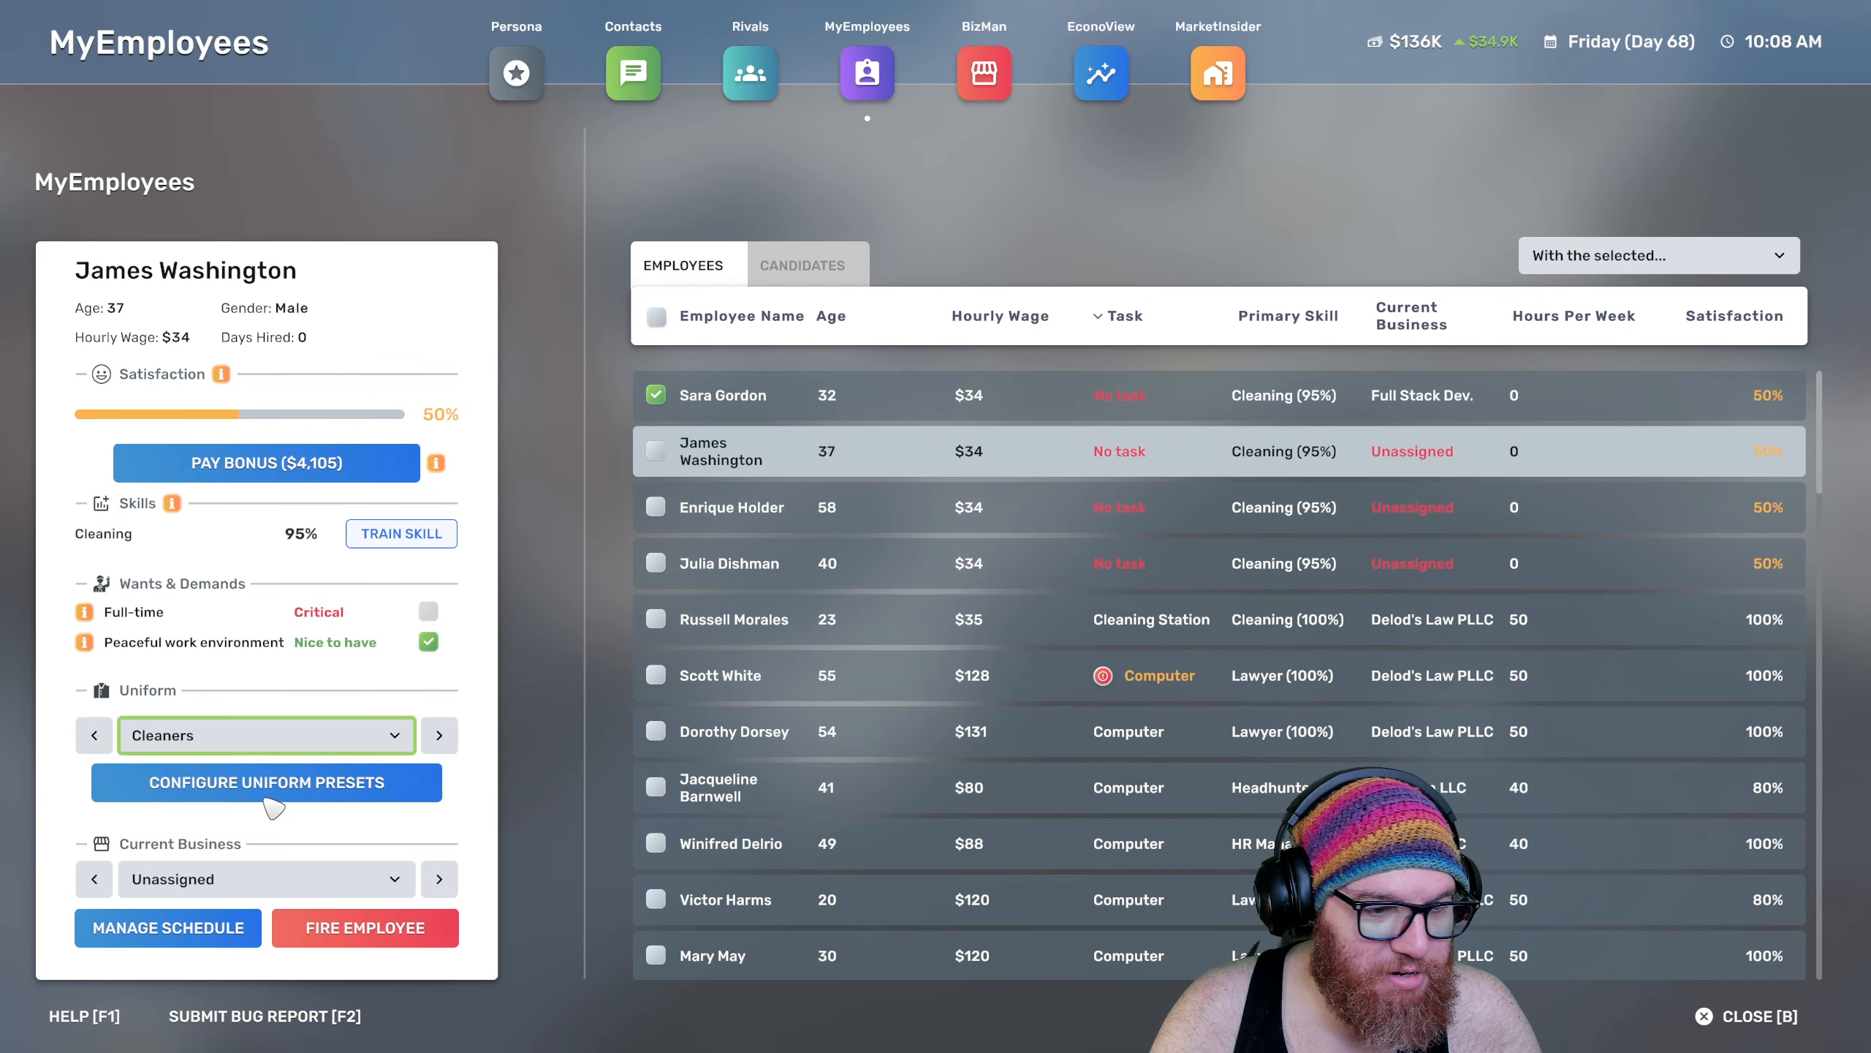
left_click(265, 879)
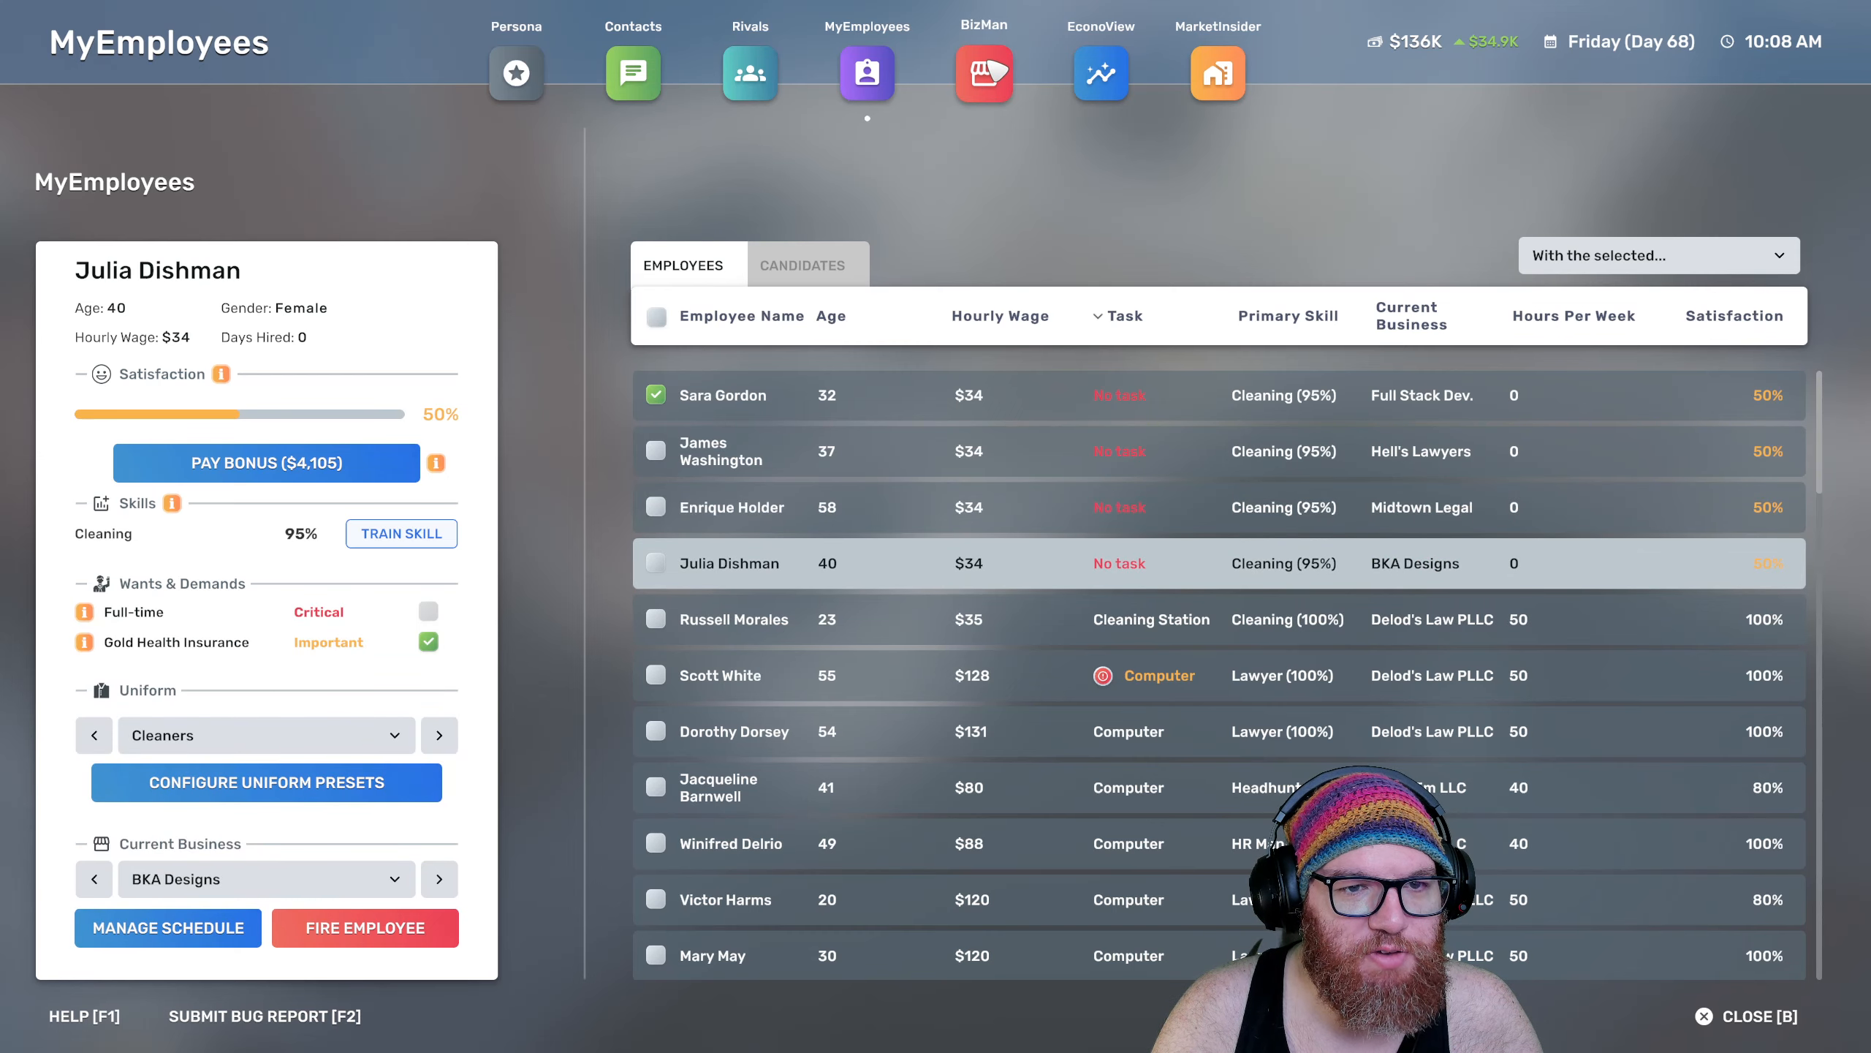
left_click(984, 73)
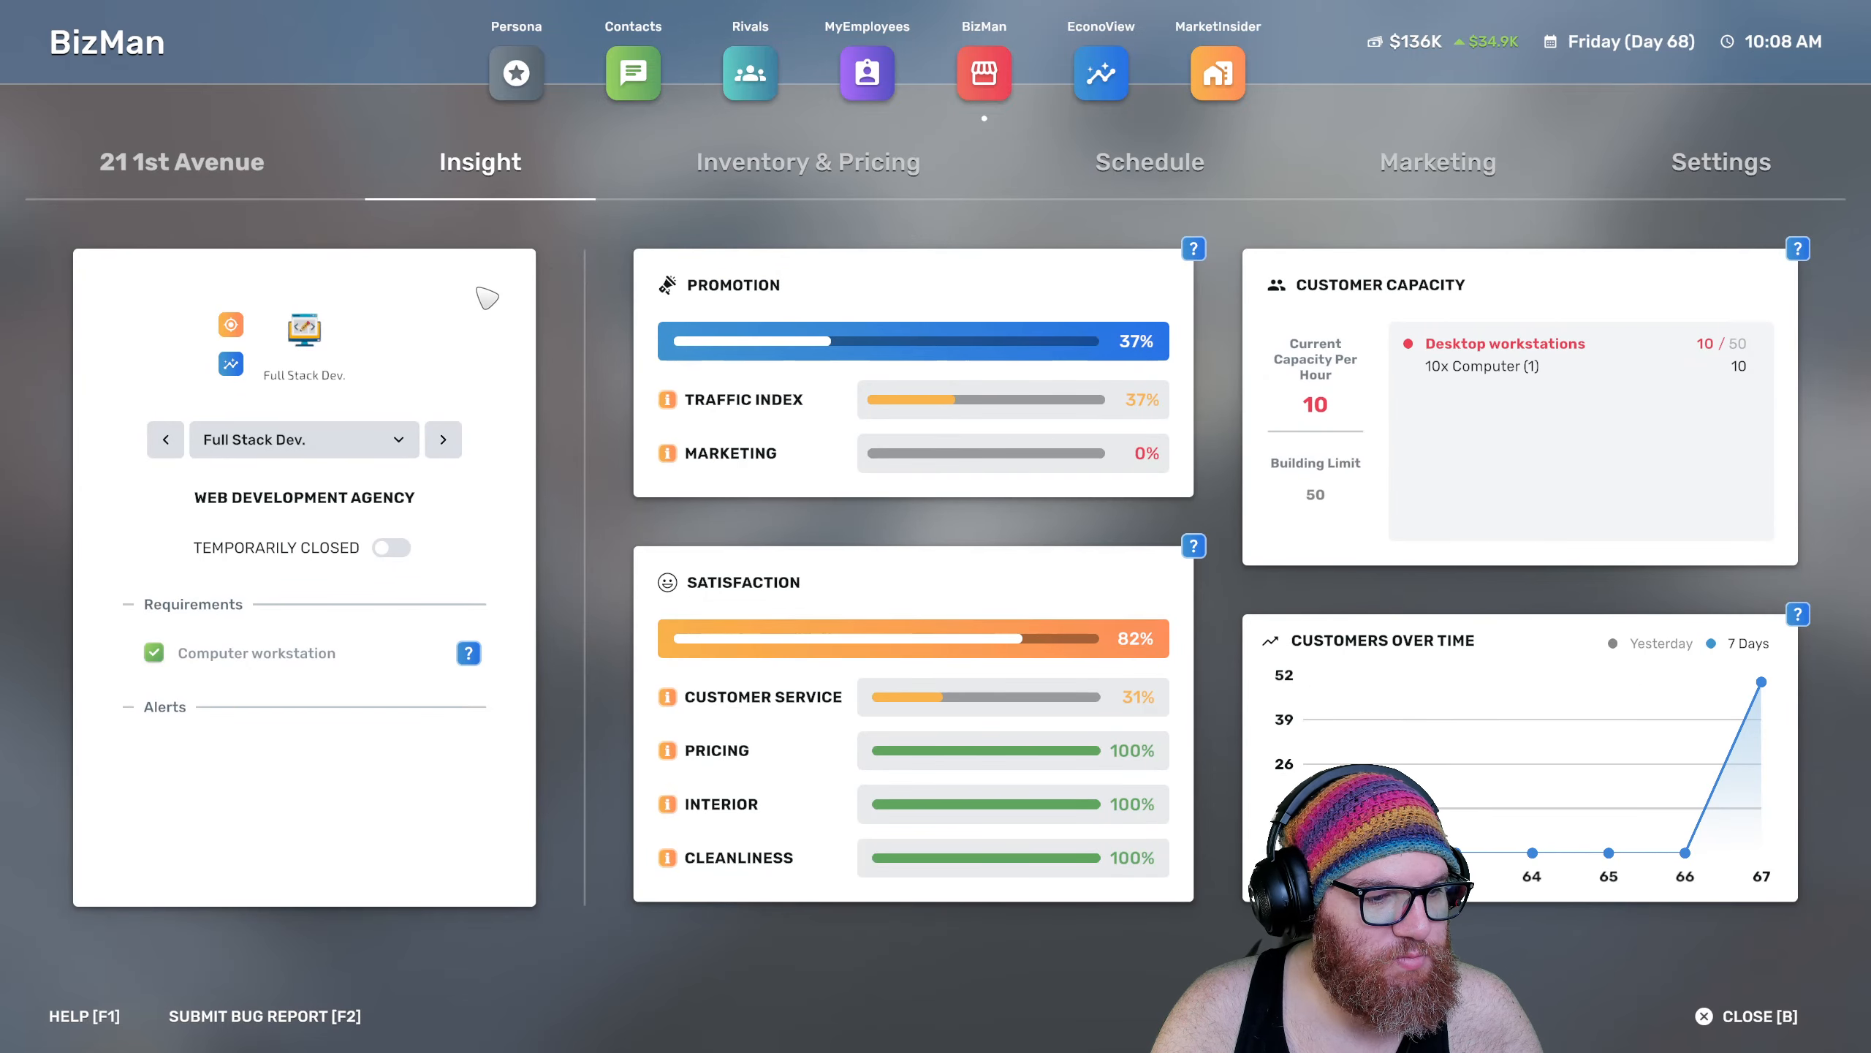
mouse_move(844, 173)
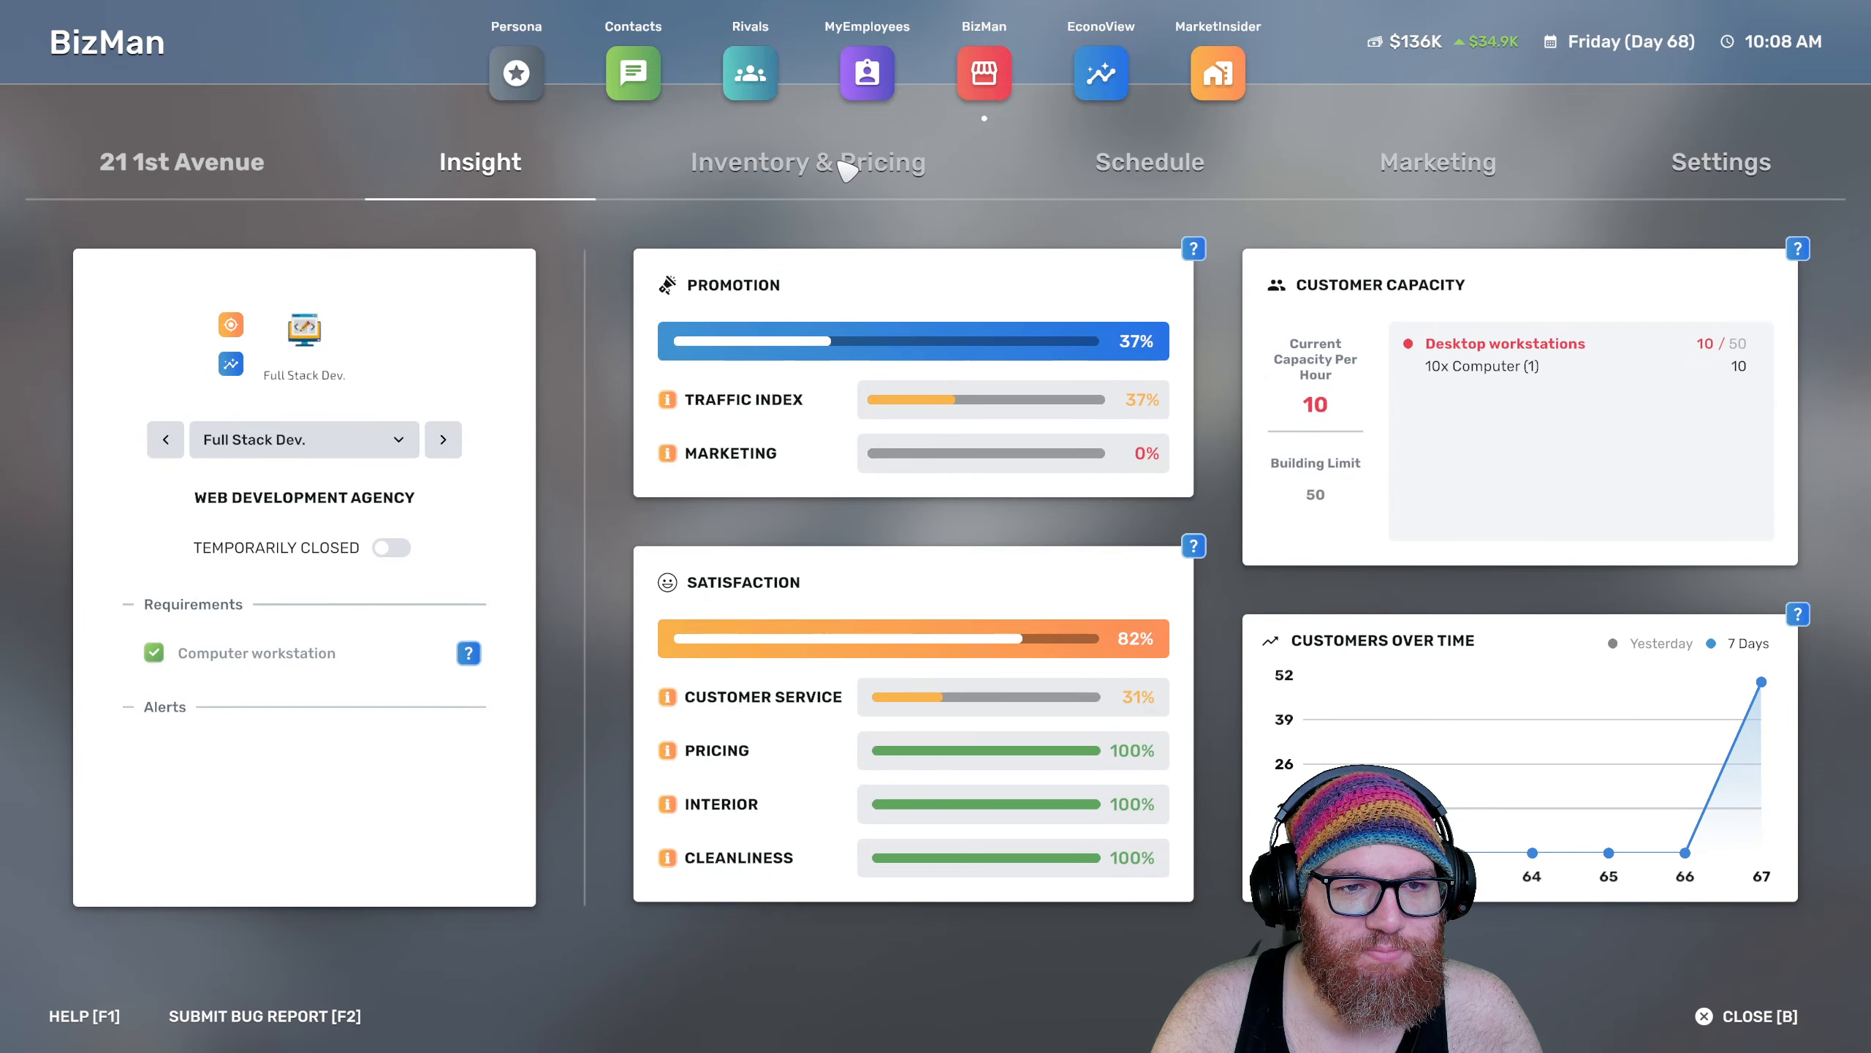
left_click(1098, 73)
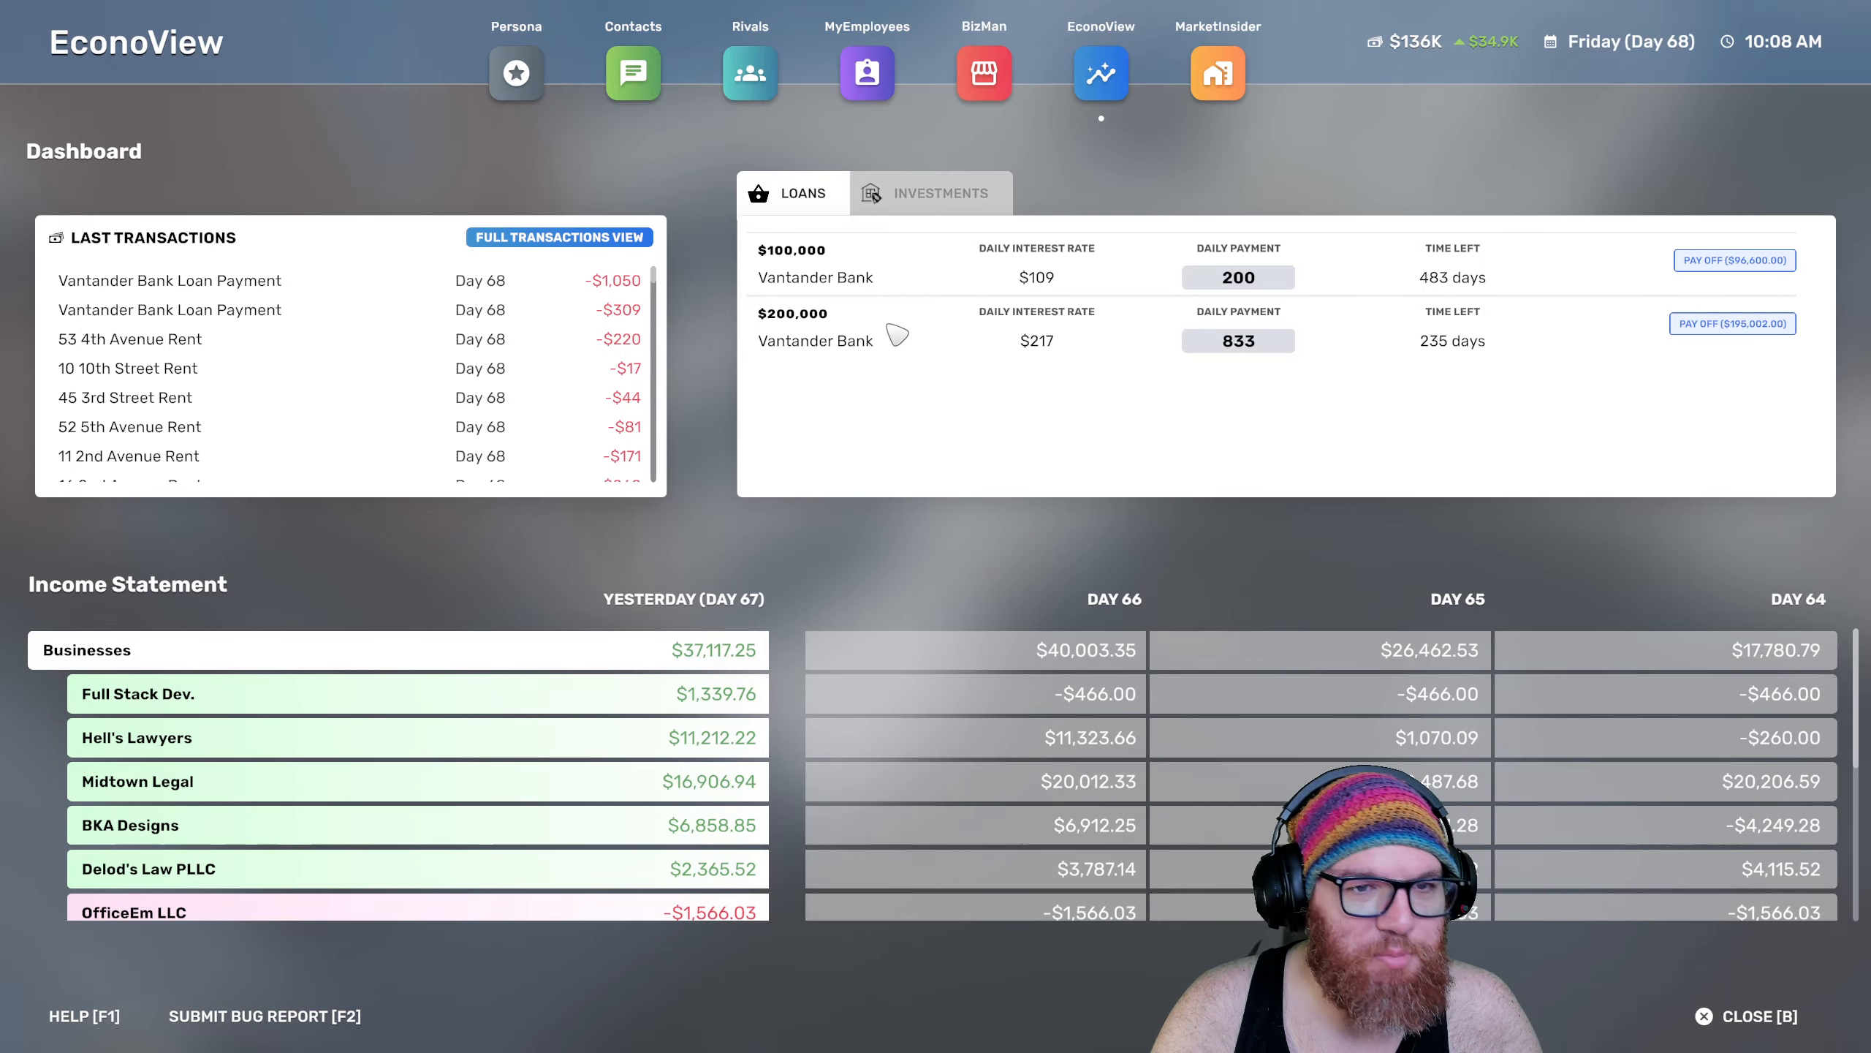
left_click(138, 693)
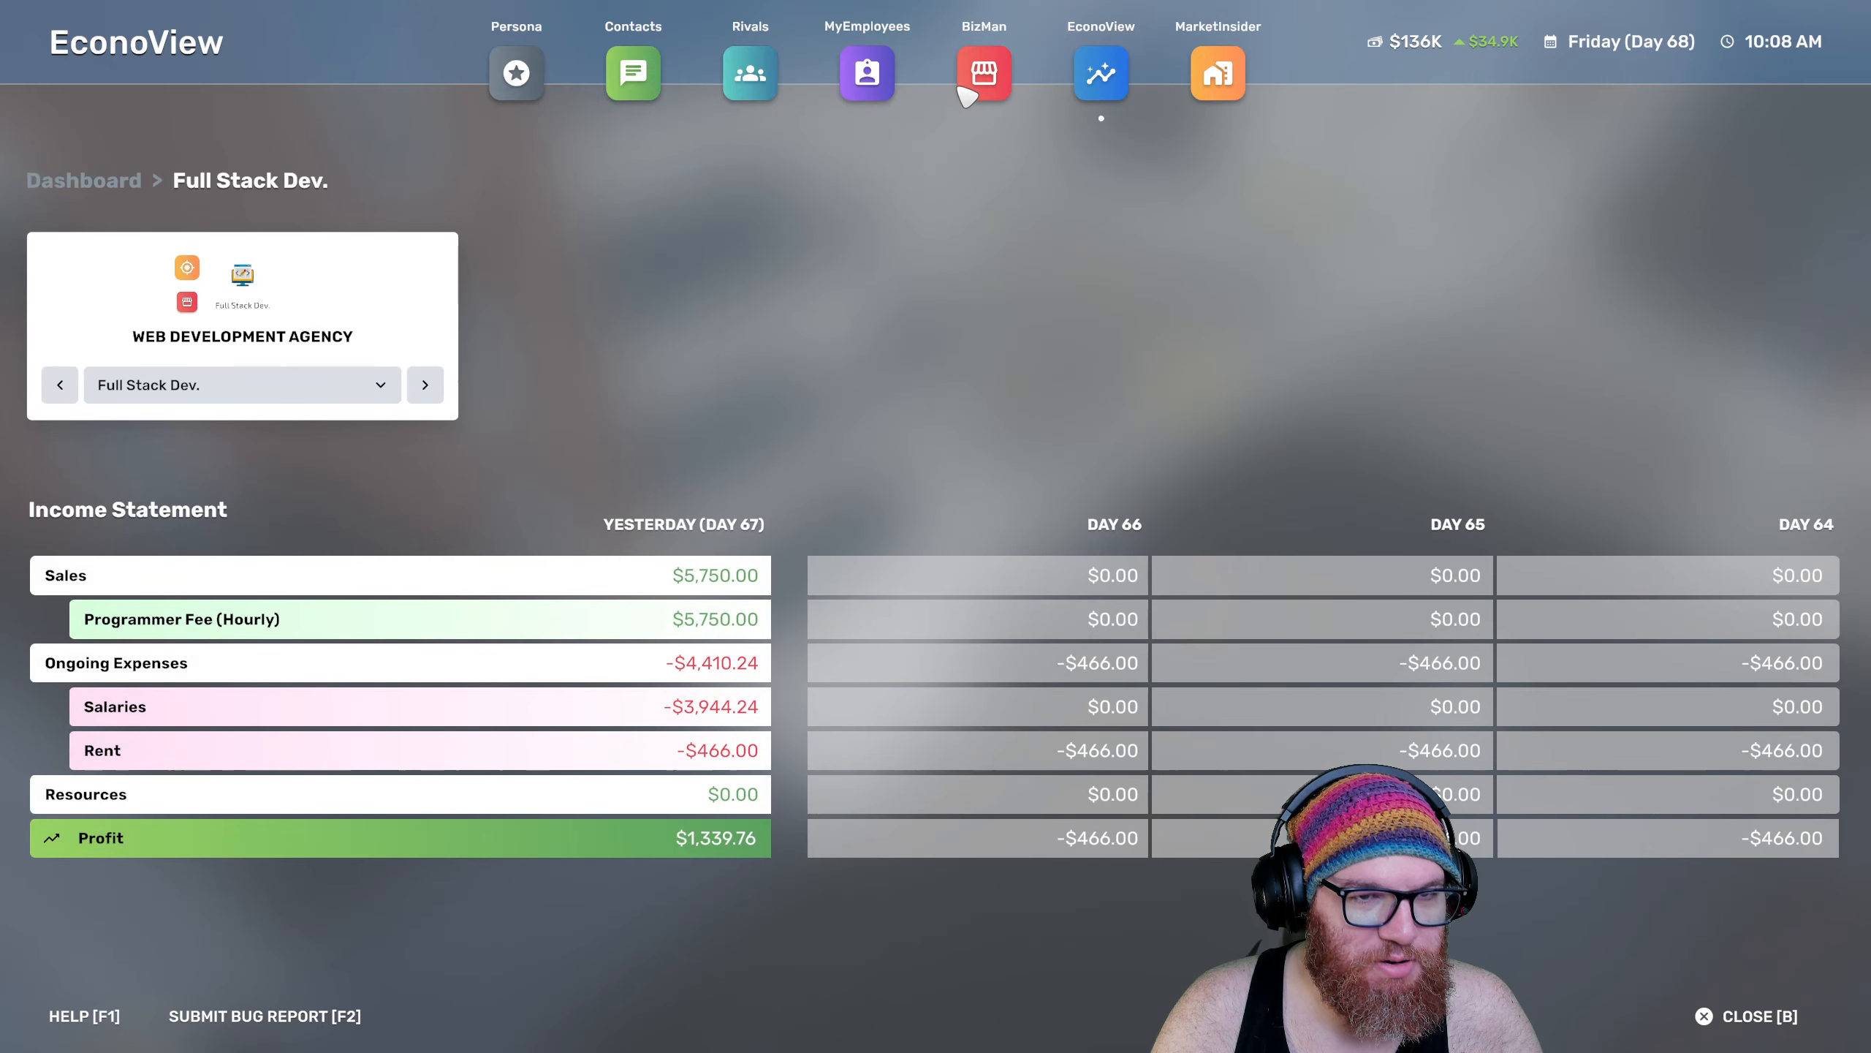
left_click(866, 73)
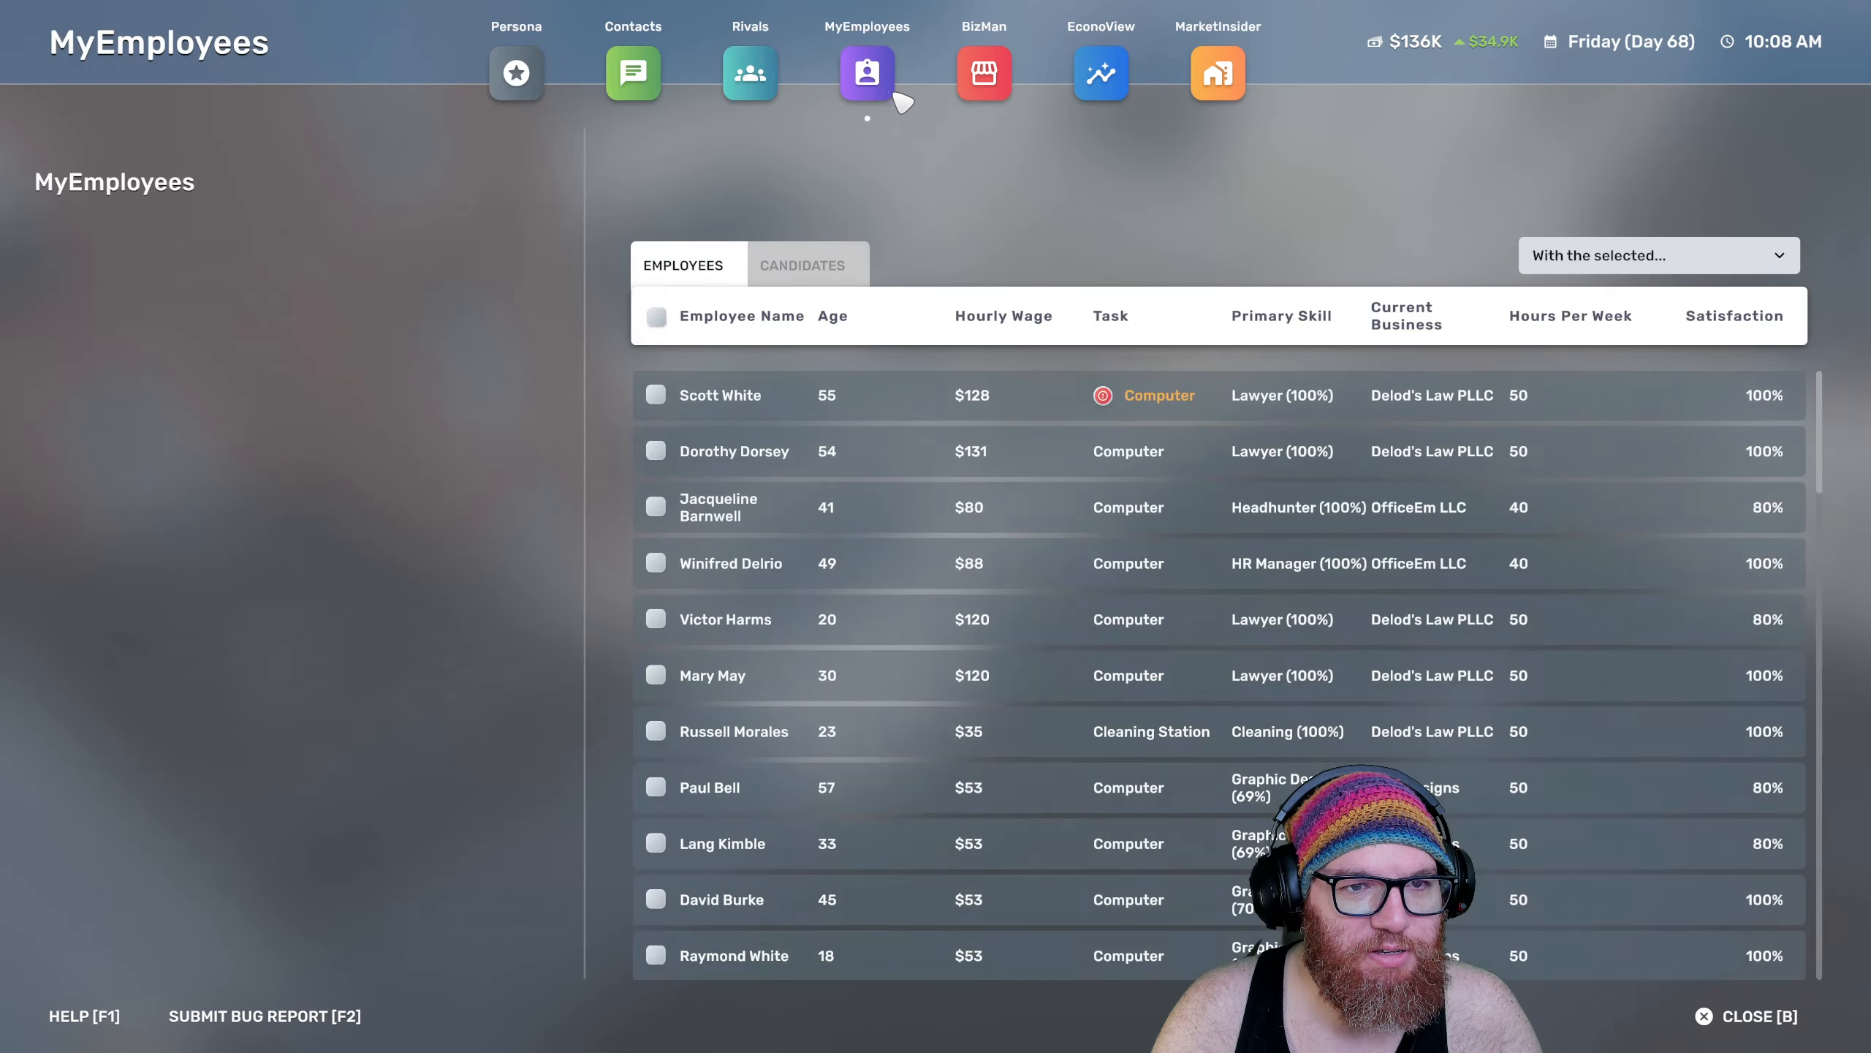
left_click(983, 74)
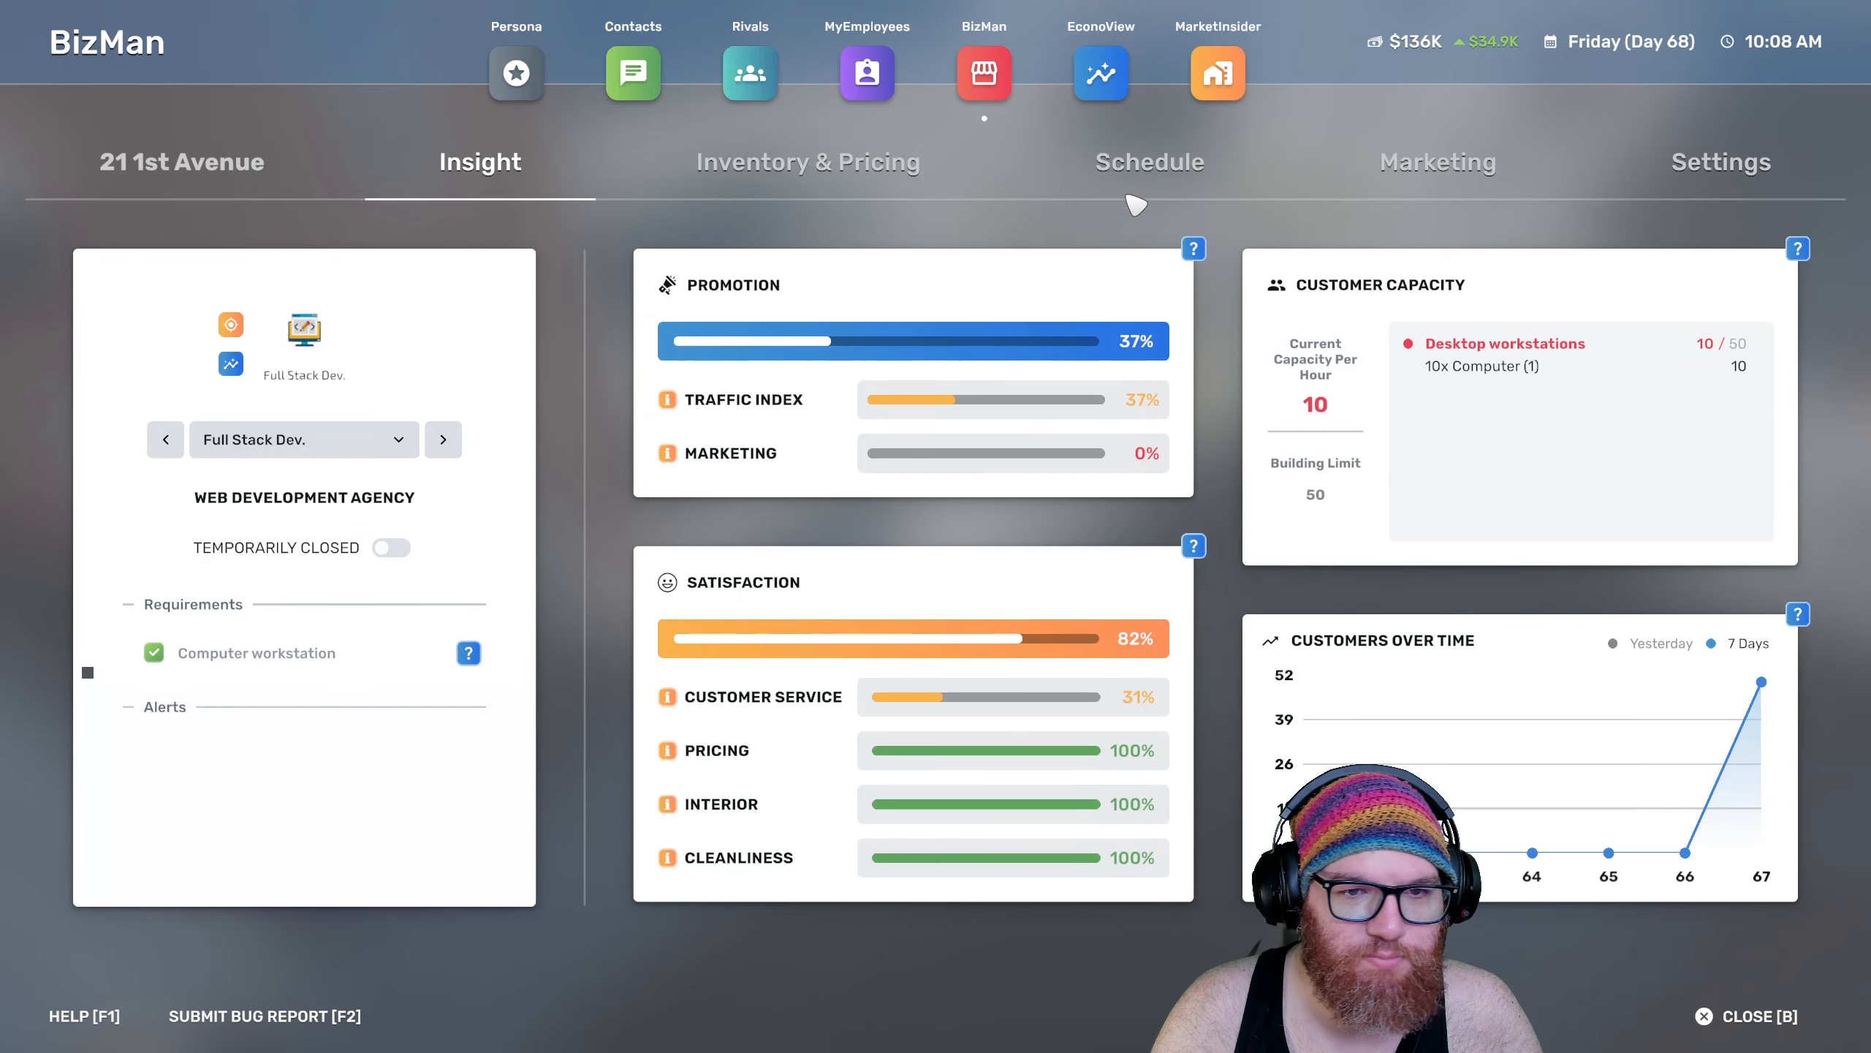
Set Full Stack Dev.'s hourly Programmer Fee to $135 in Inventory & Pricing
left_click(807, 161)
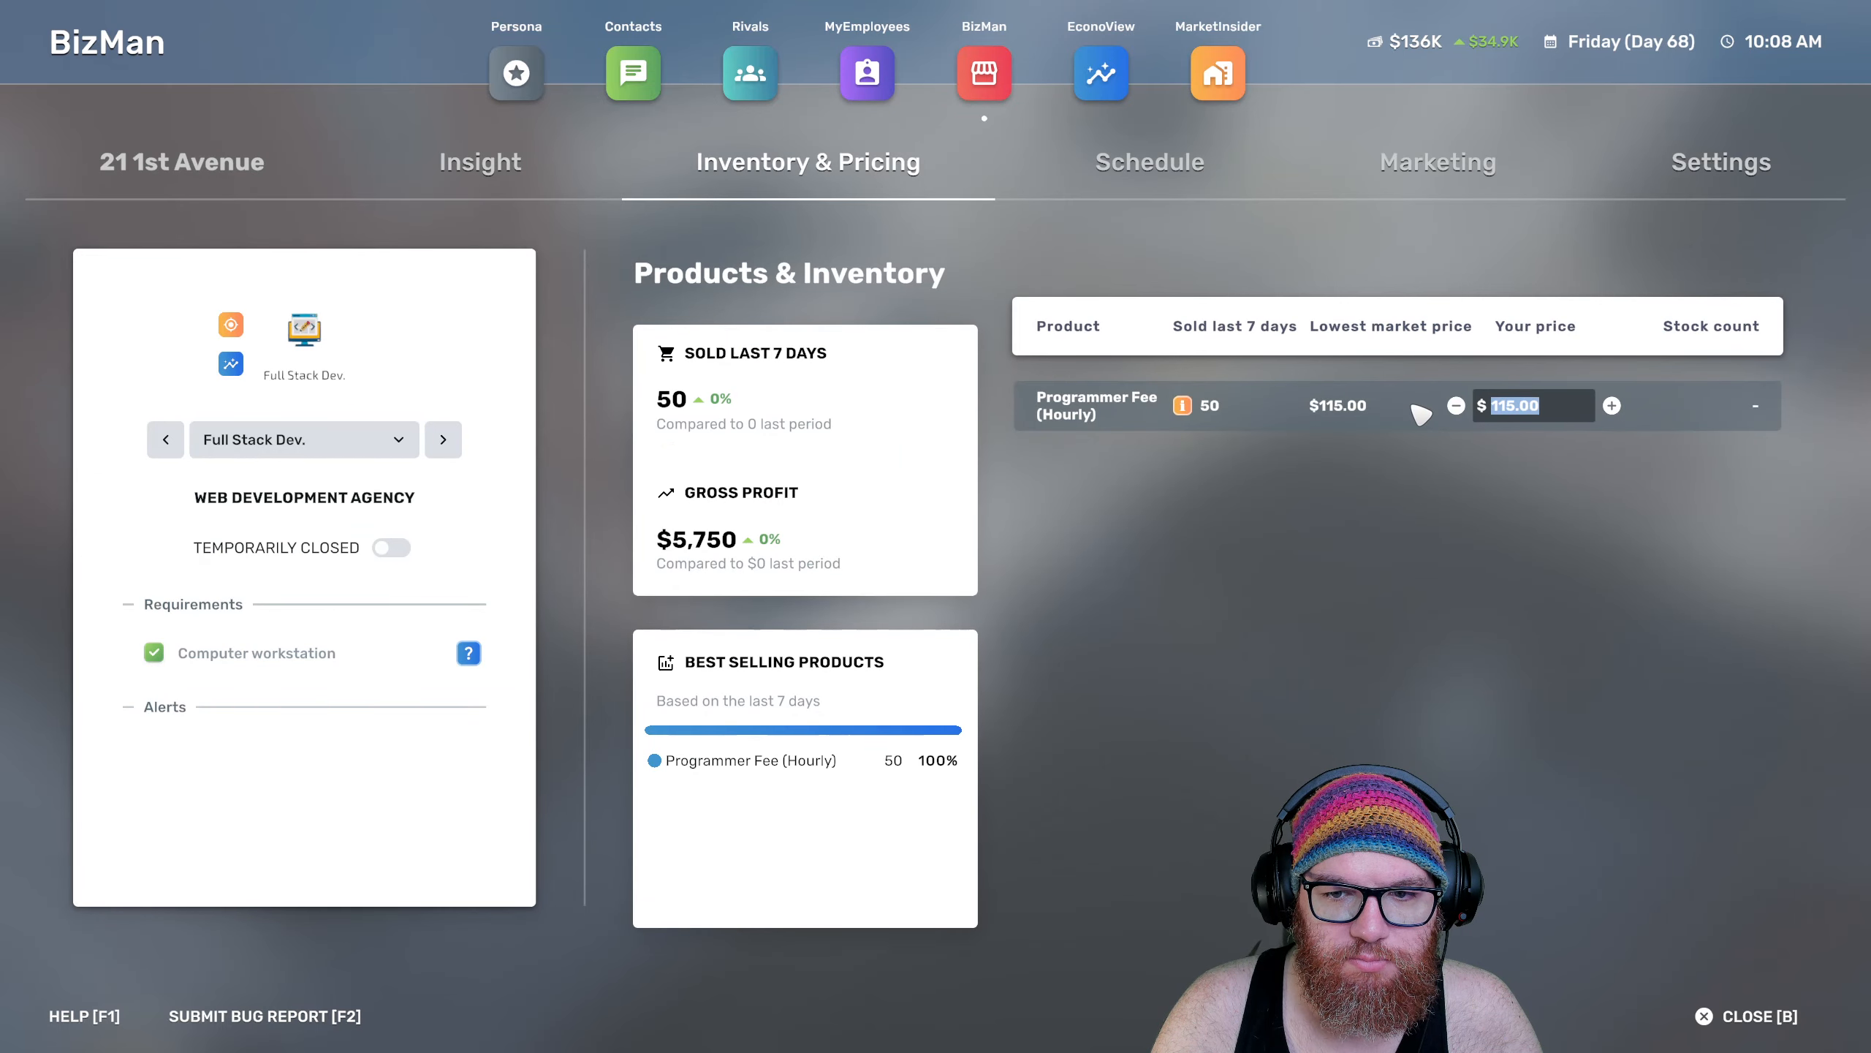
type("13")
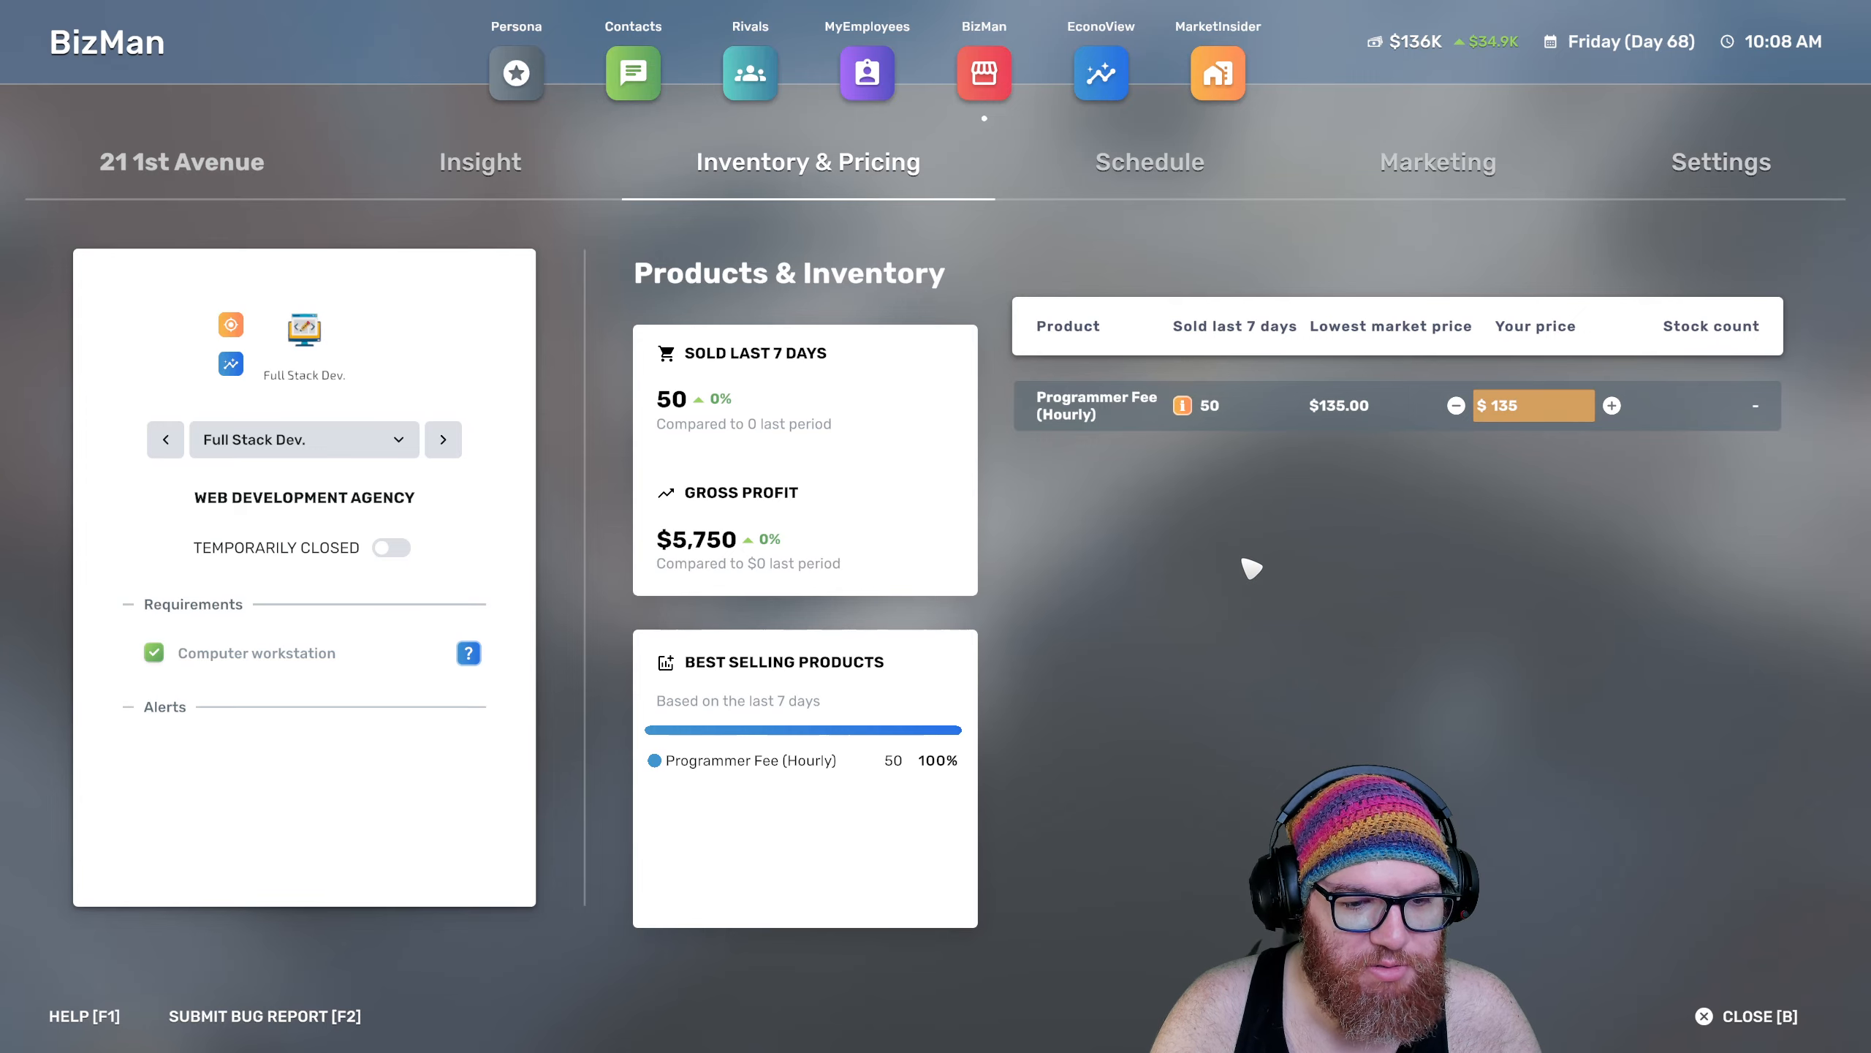
mouse_move(1048, 175)
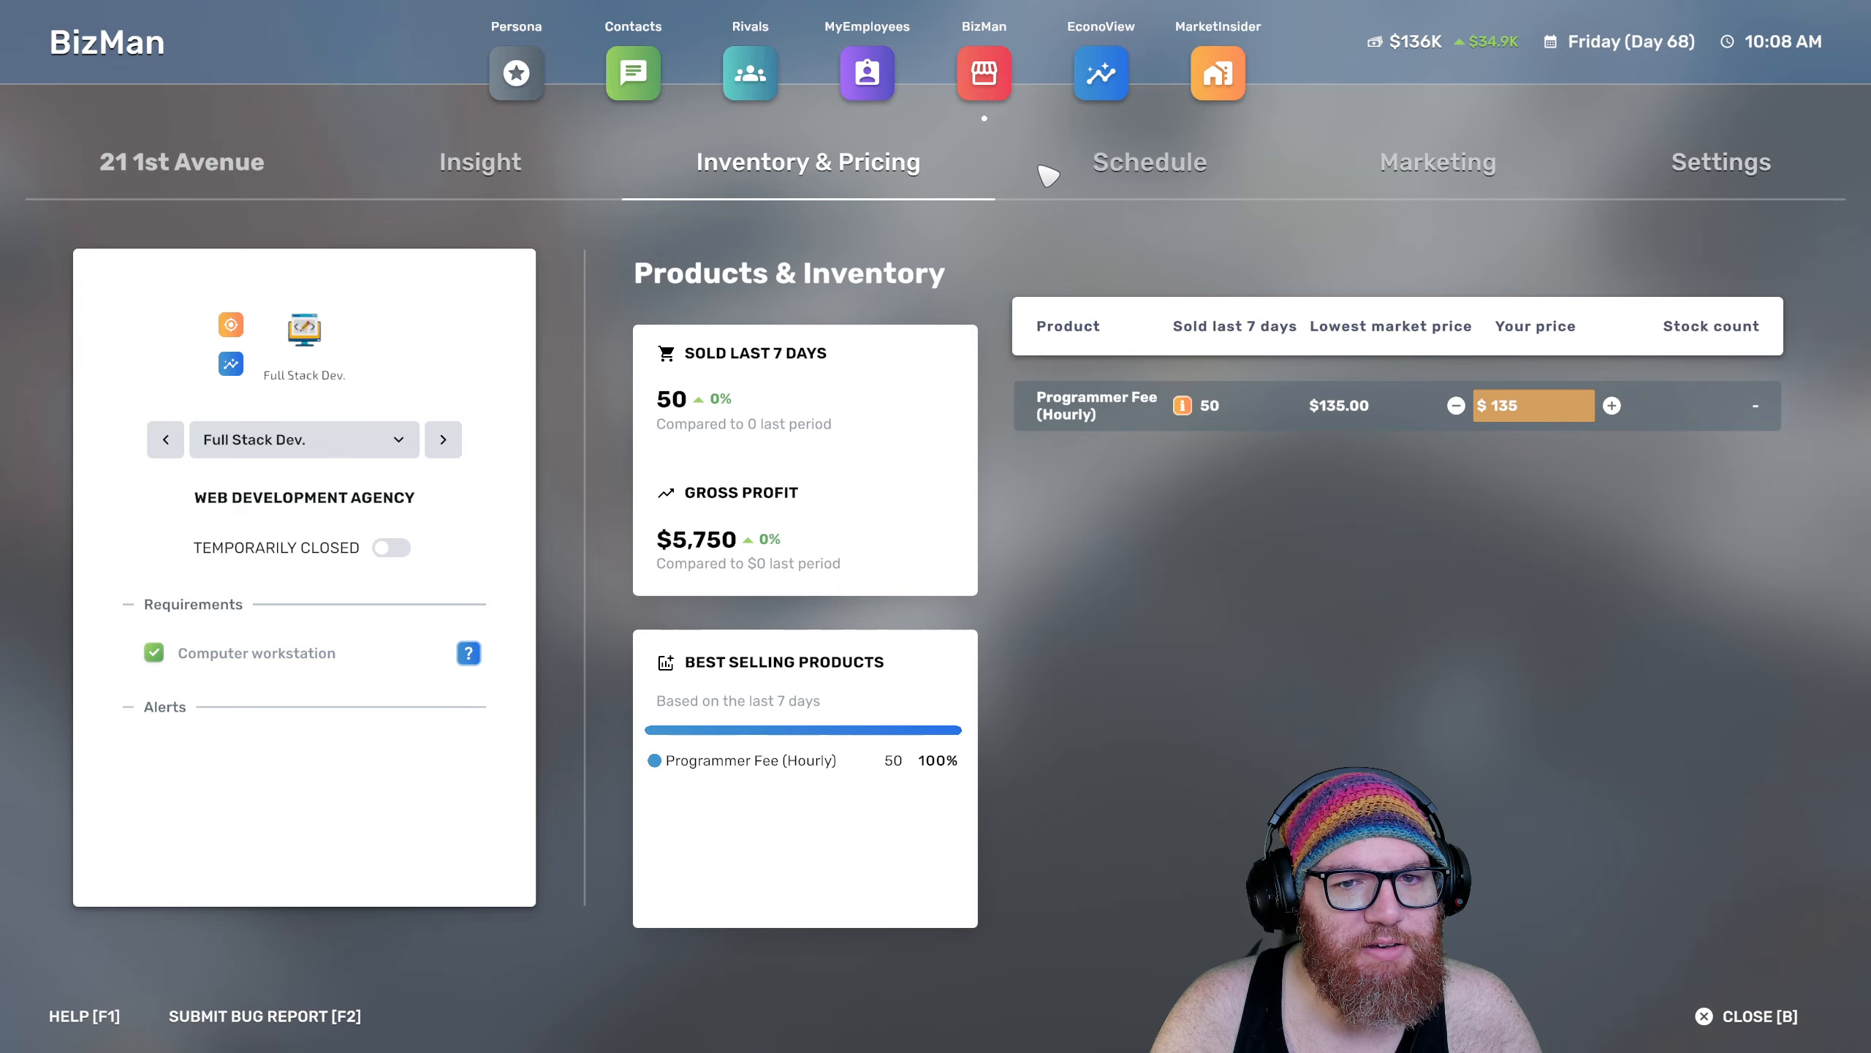
Review Full Stack Dev.'s Friday and Saturday staff schedules and switch to Hell's Lawyers
left_click(1148, 161)
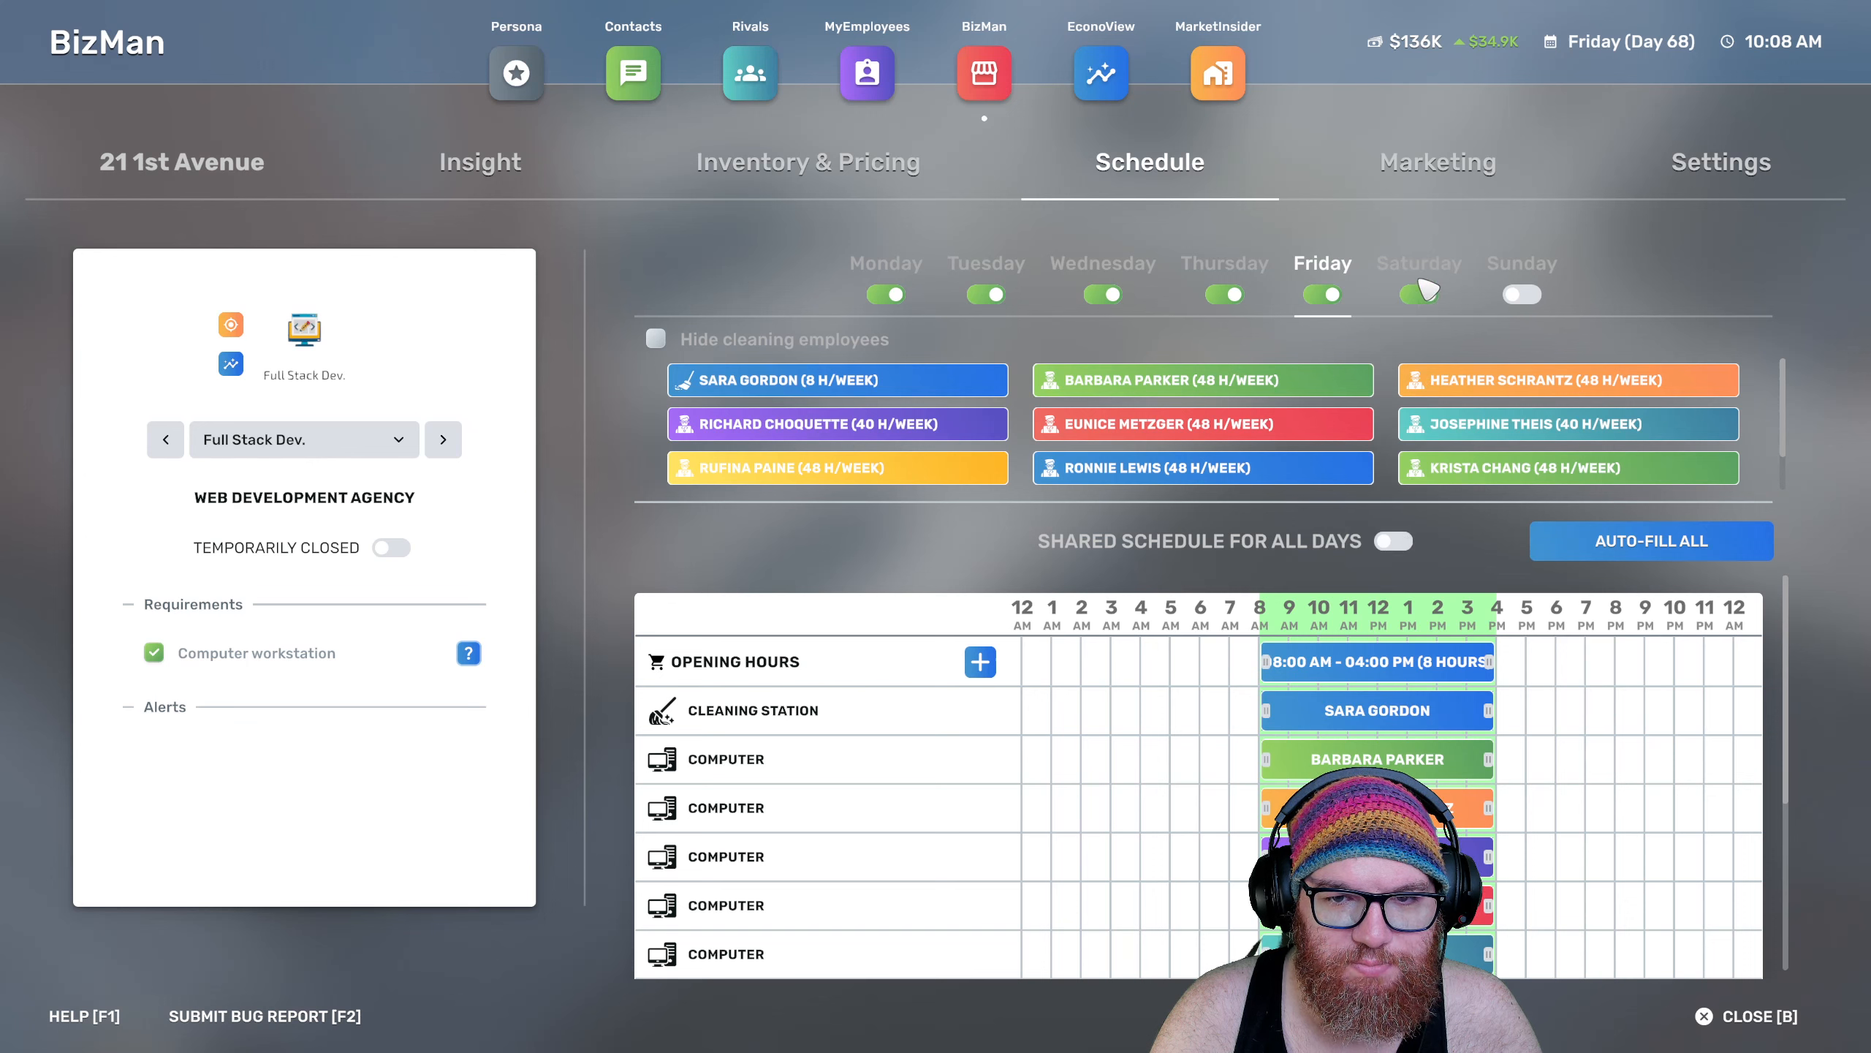
left_click(1392, 541)
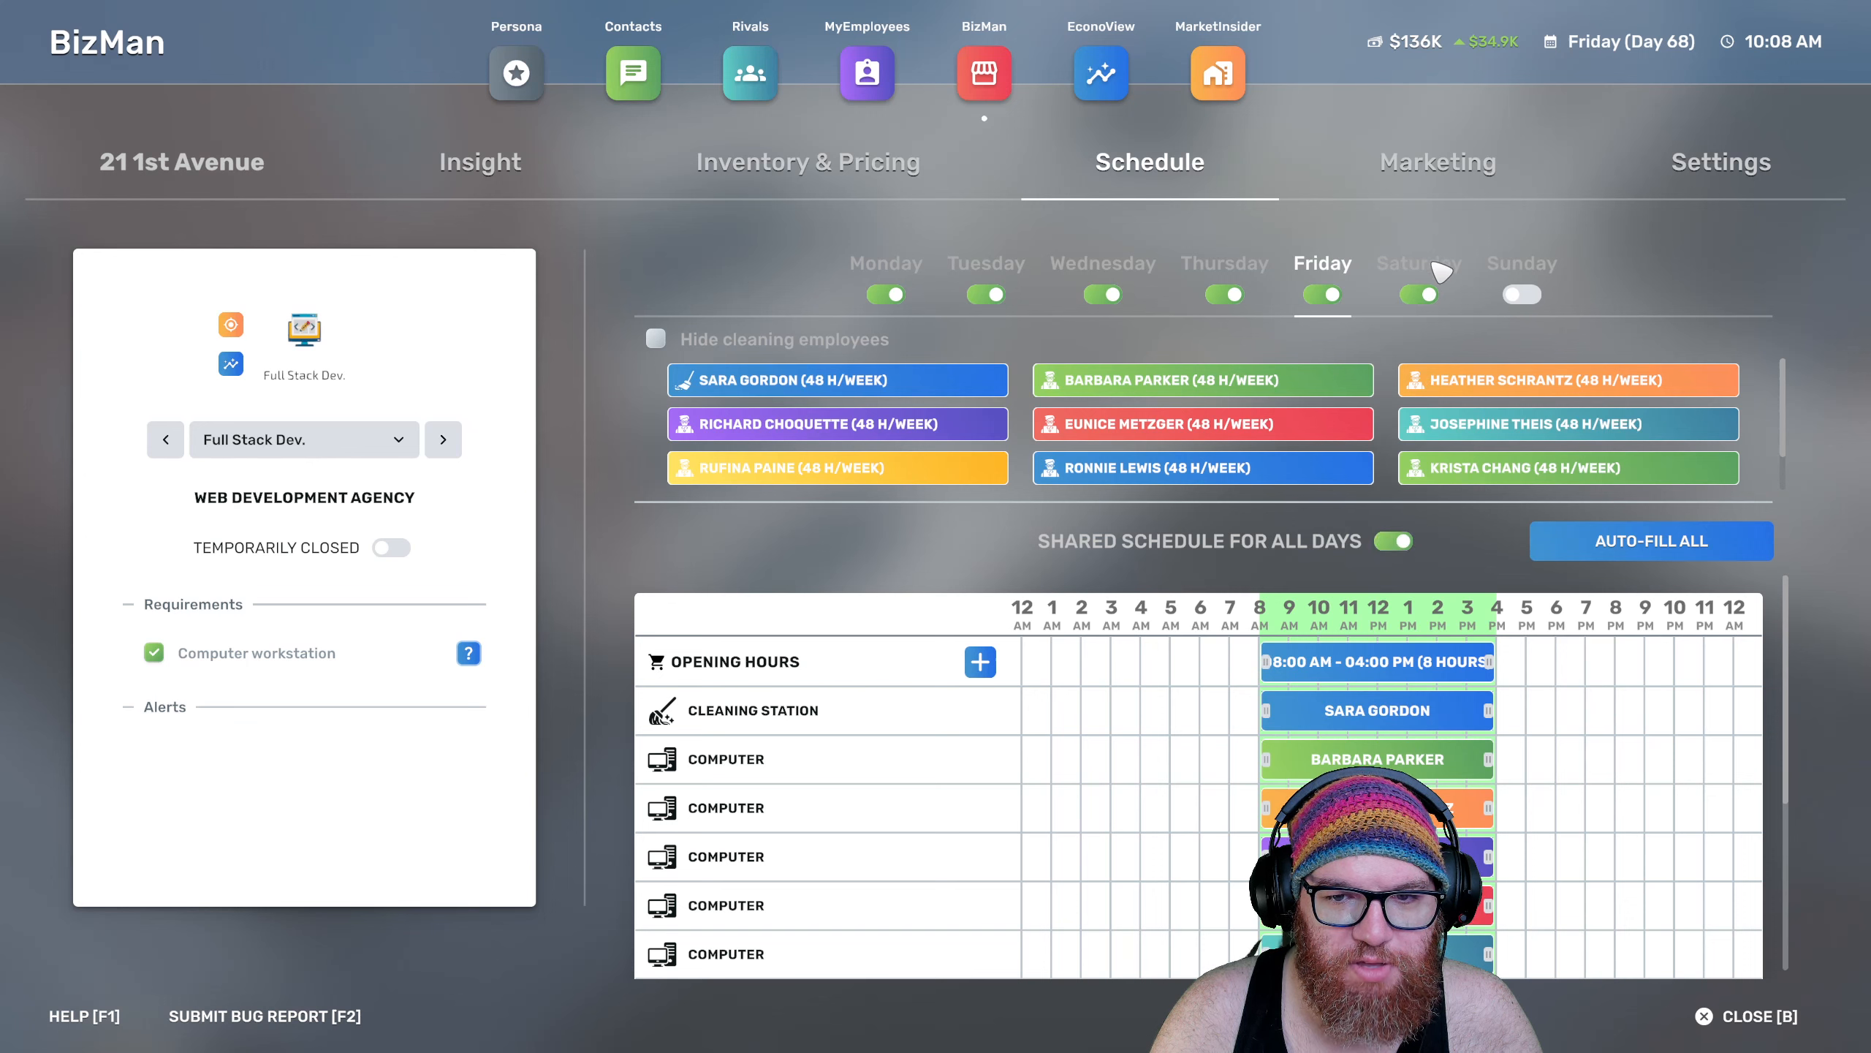
left_click(1420, 263)
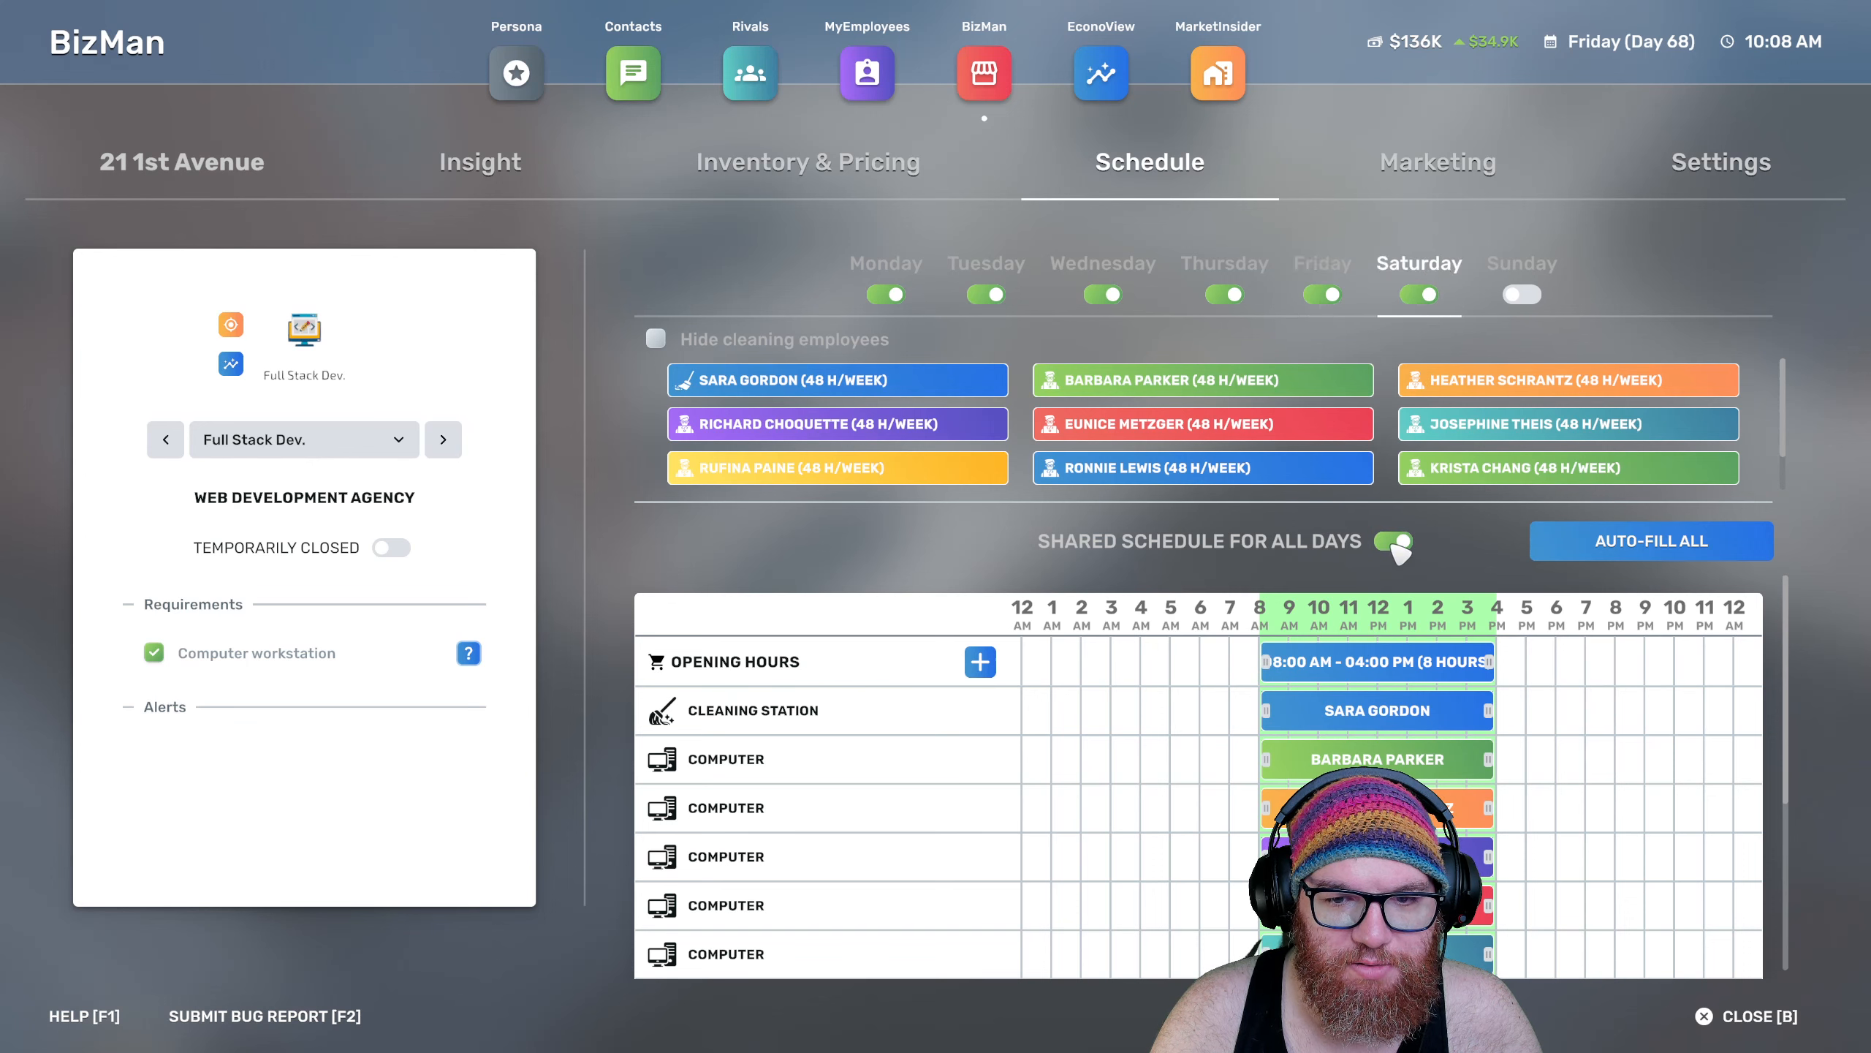
left_click(1390, 541)
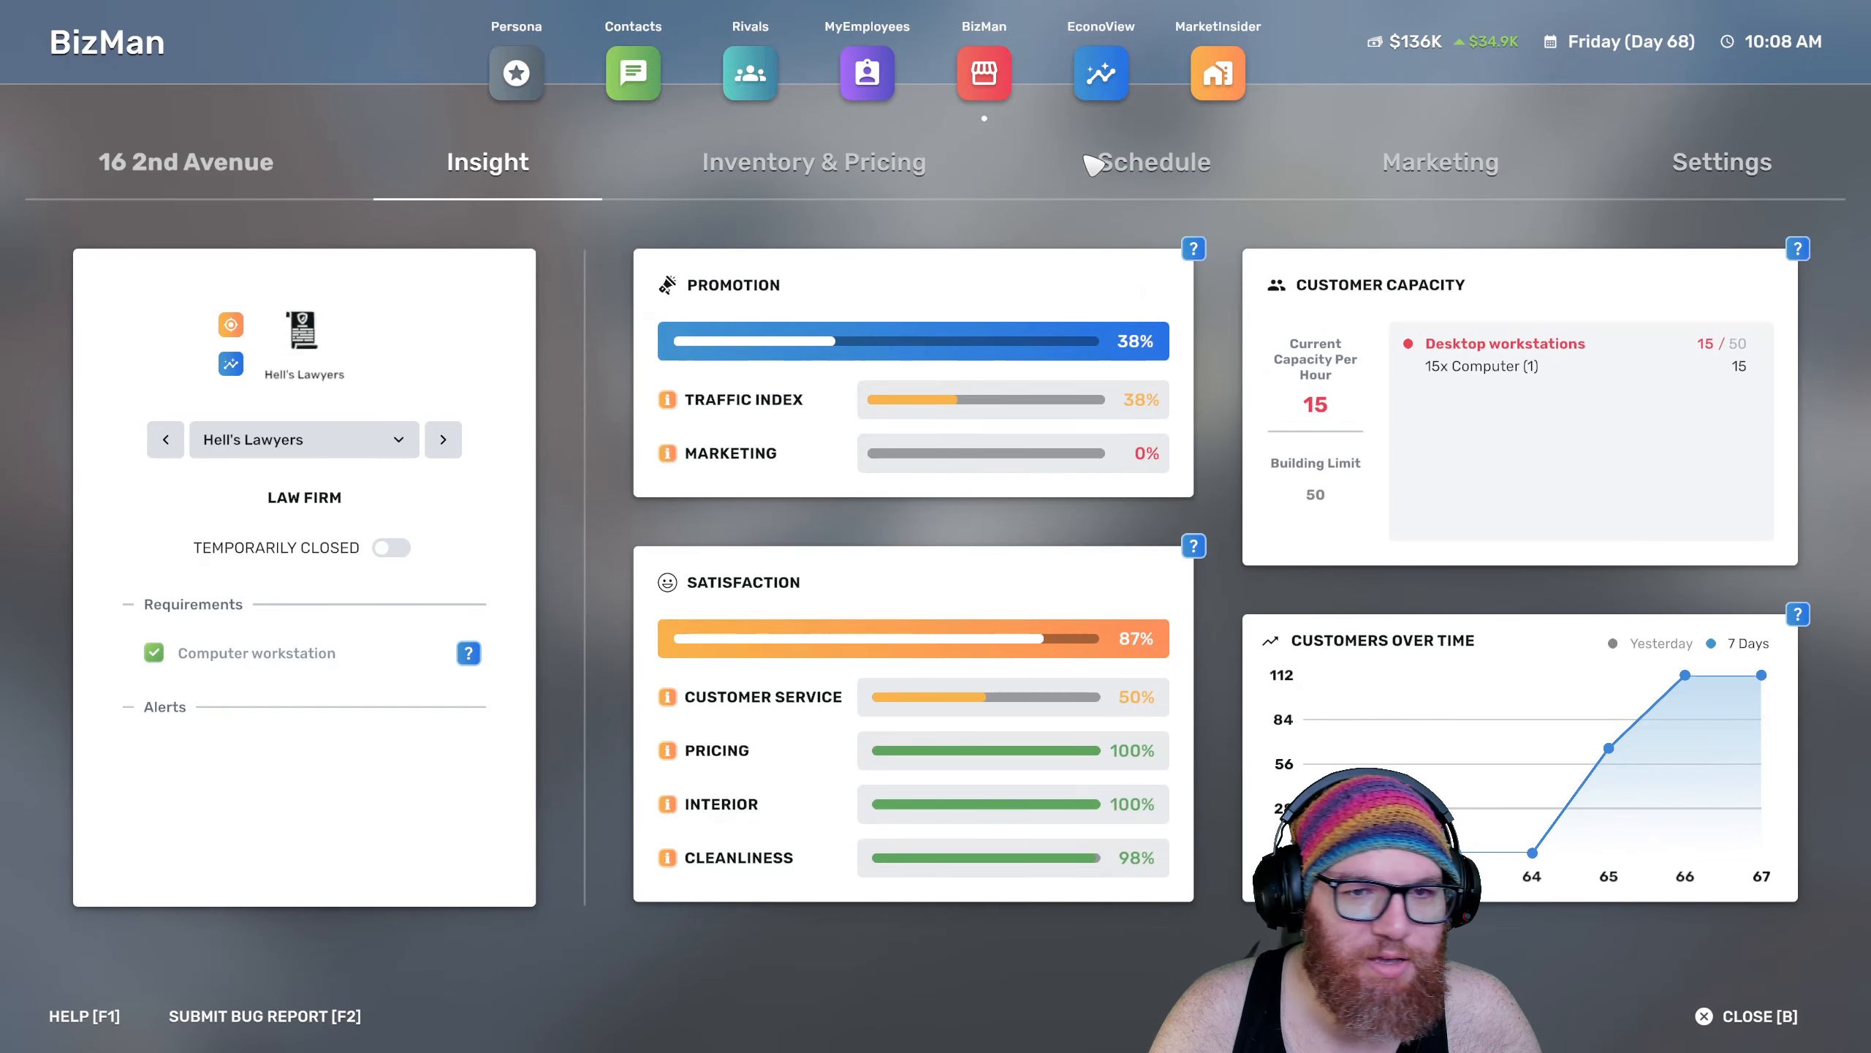
Place the unassigned cleaner on the Hell's Lawyers cleaning station and view Midtown Legal's schedule
left_click(1153, 161)
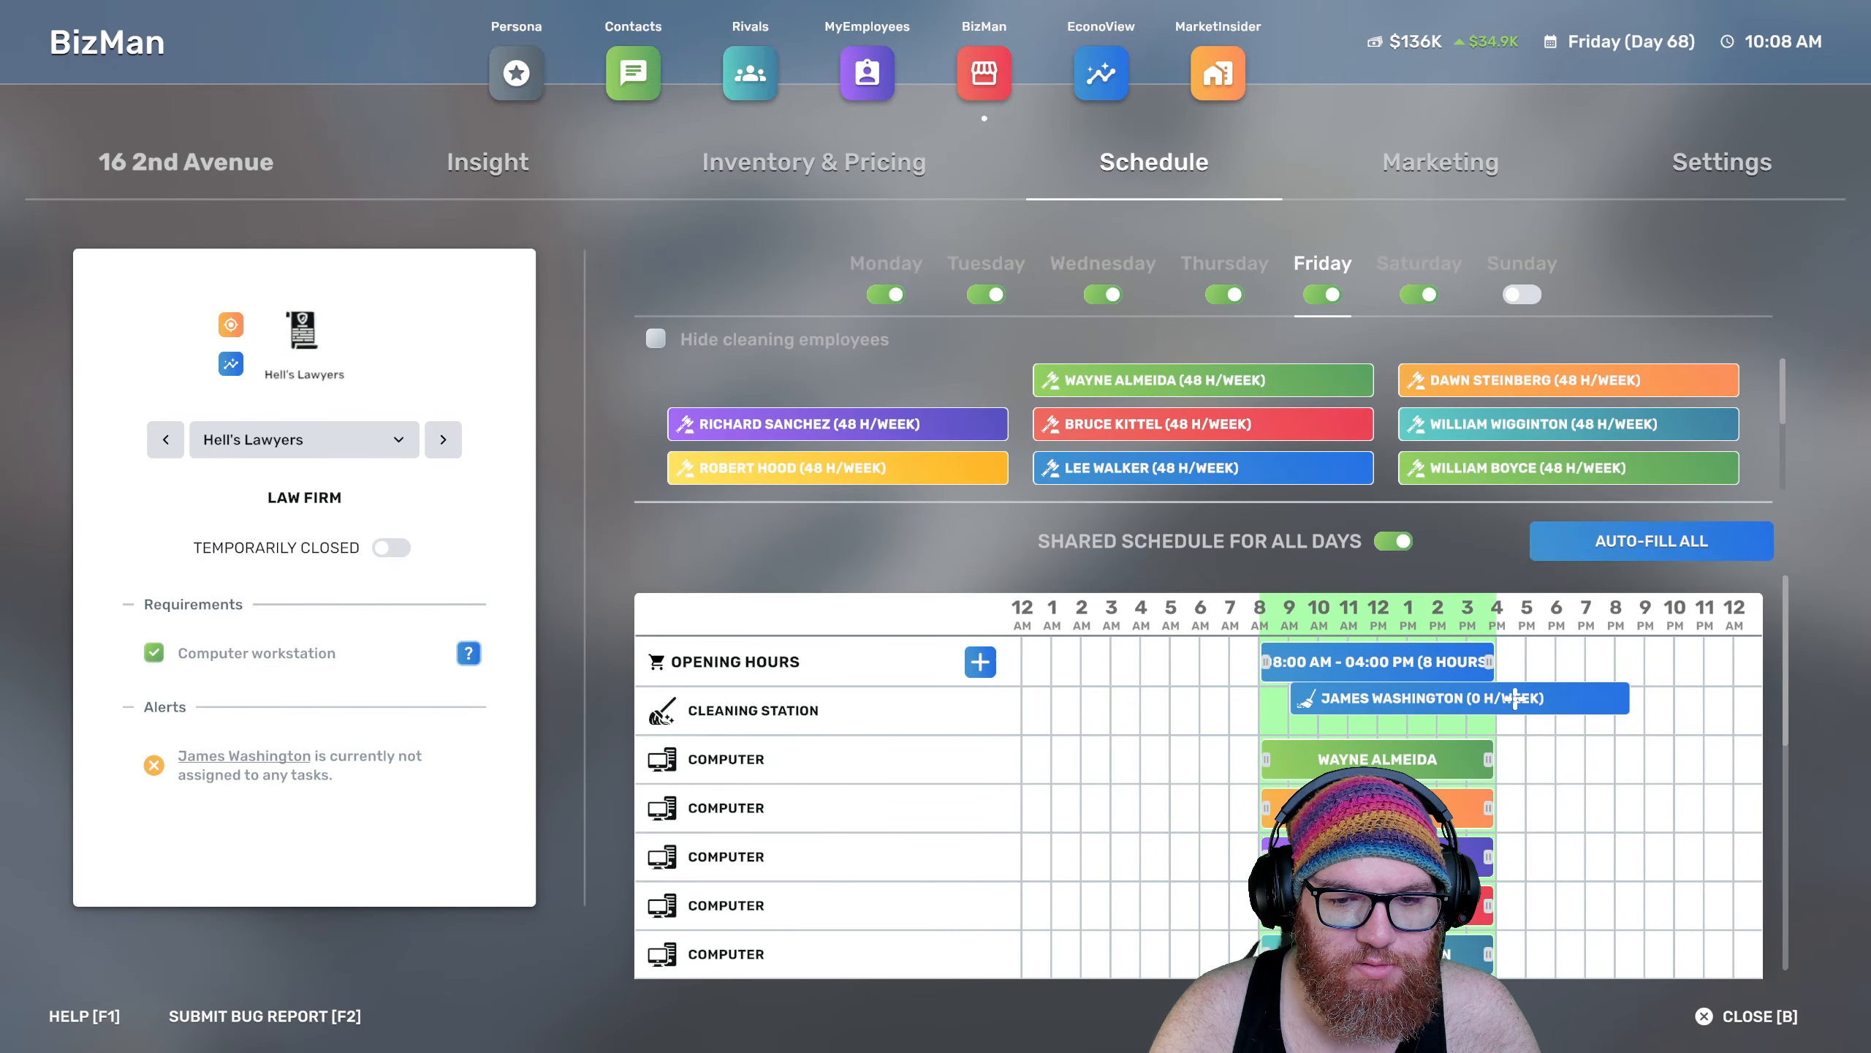
left_click(984, 73)
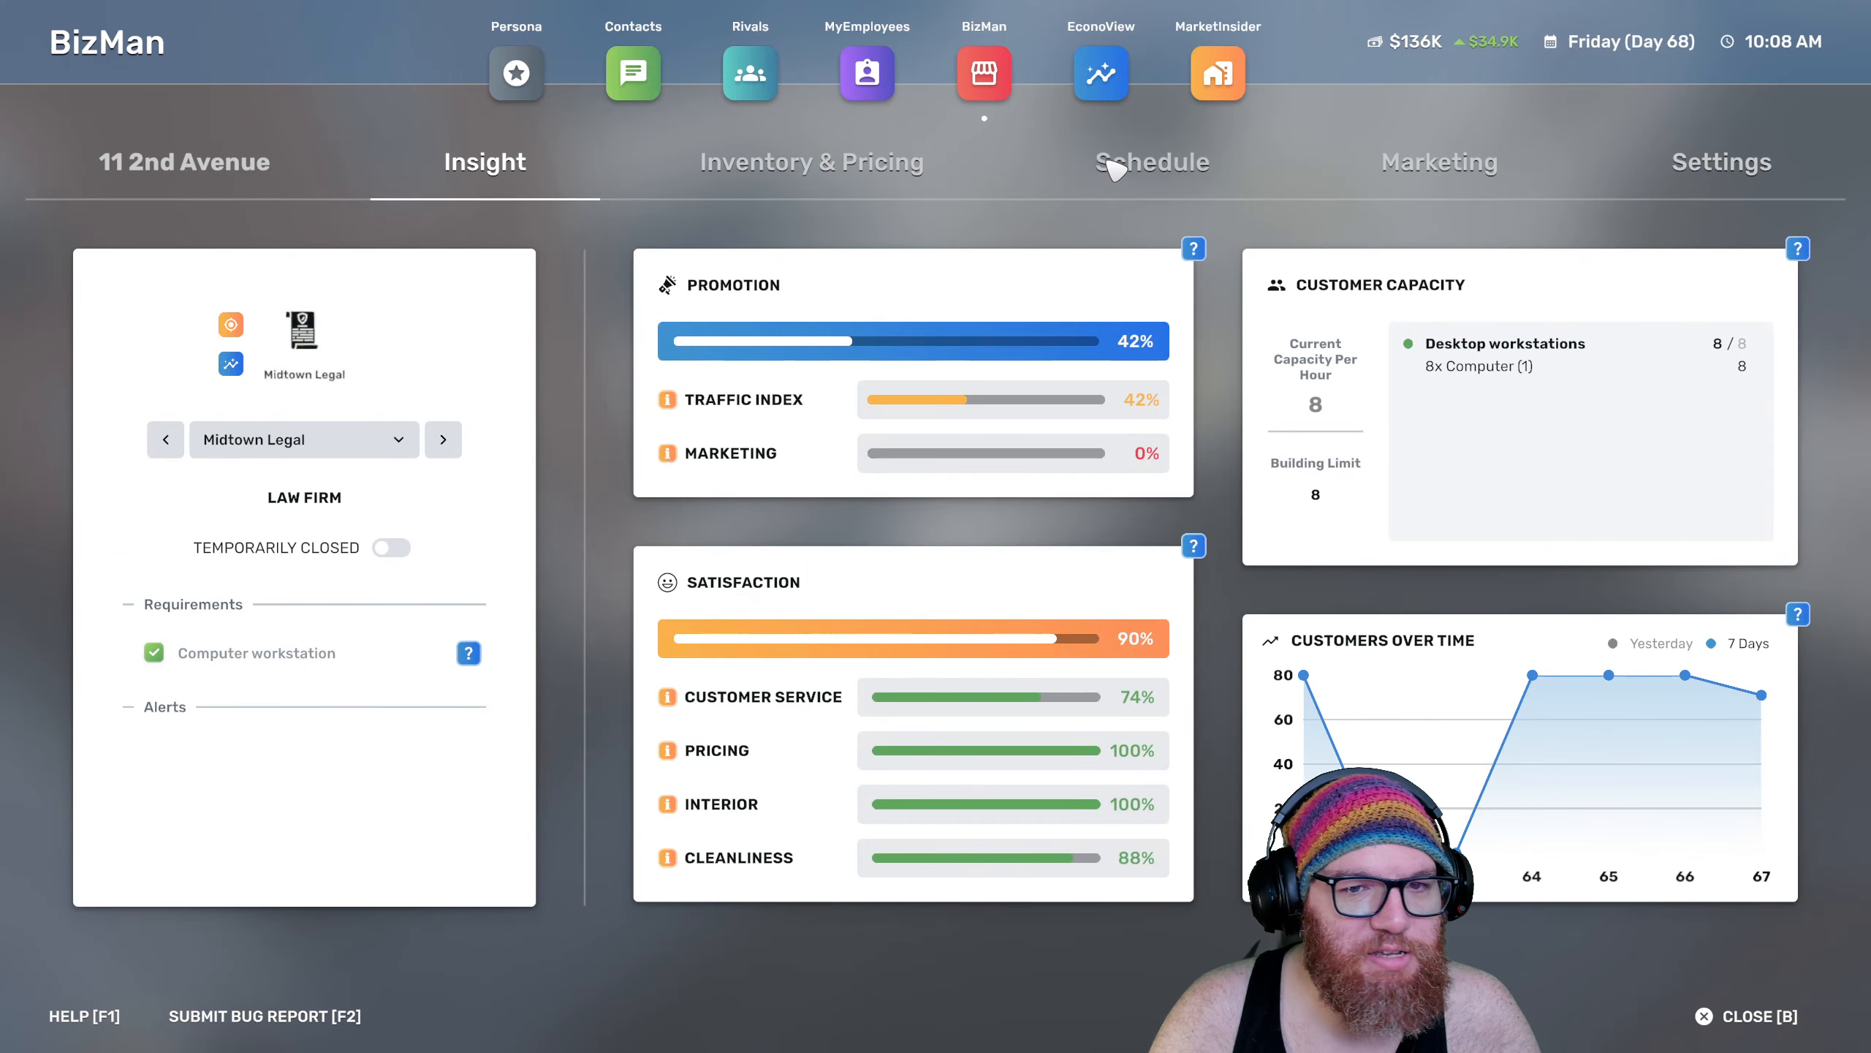
left_click(1152, 162)
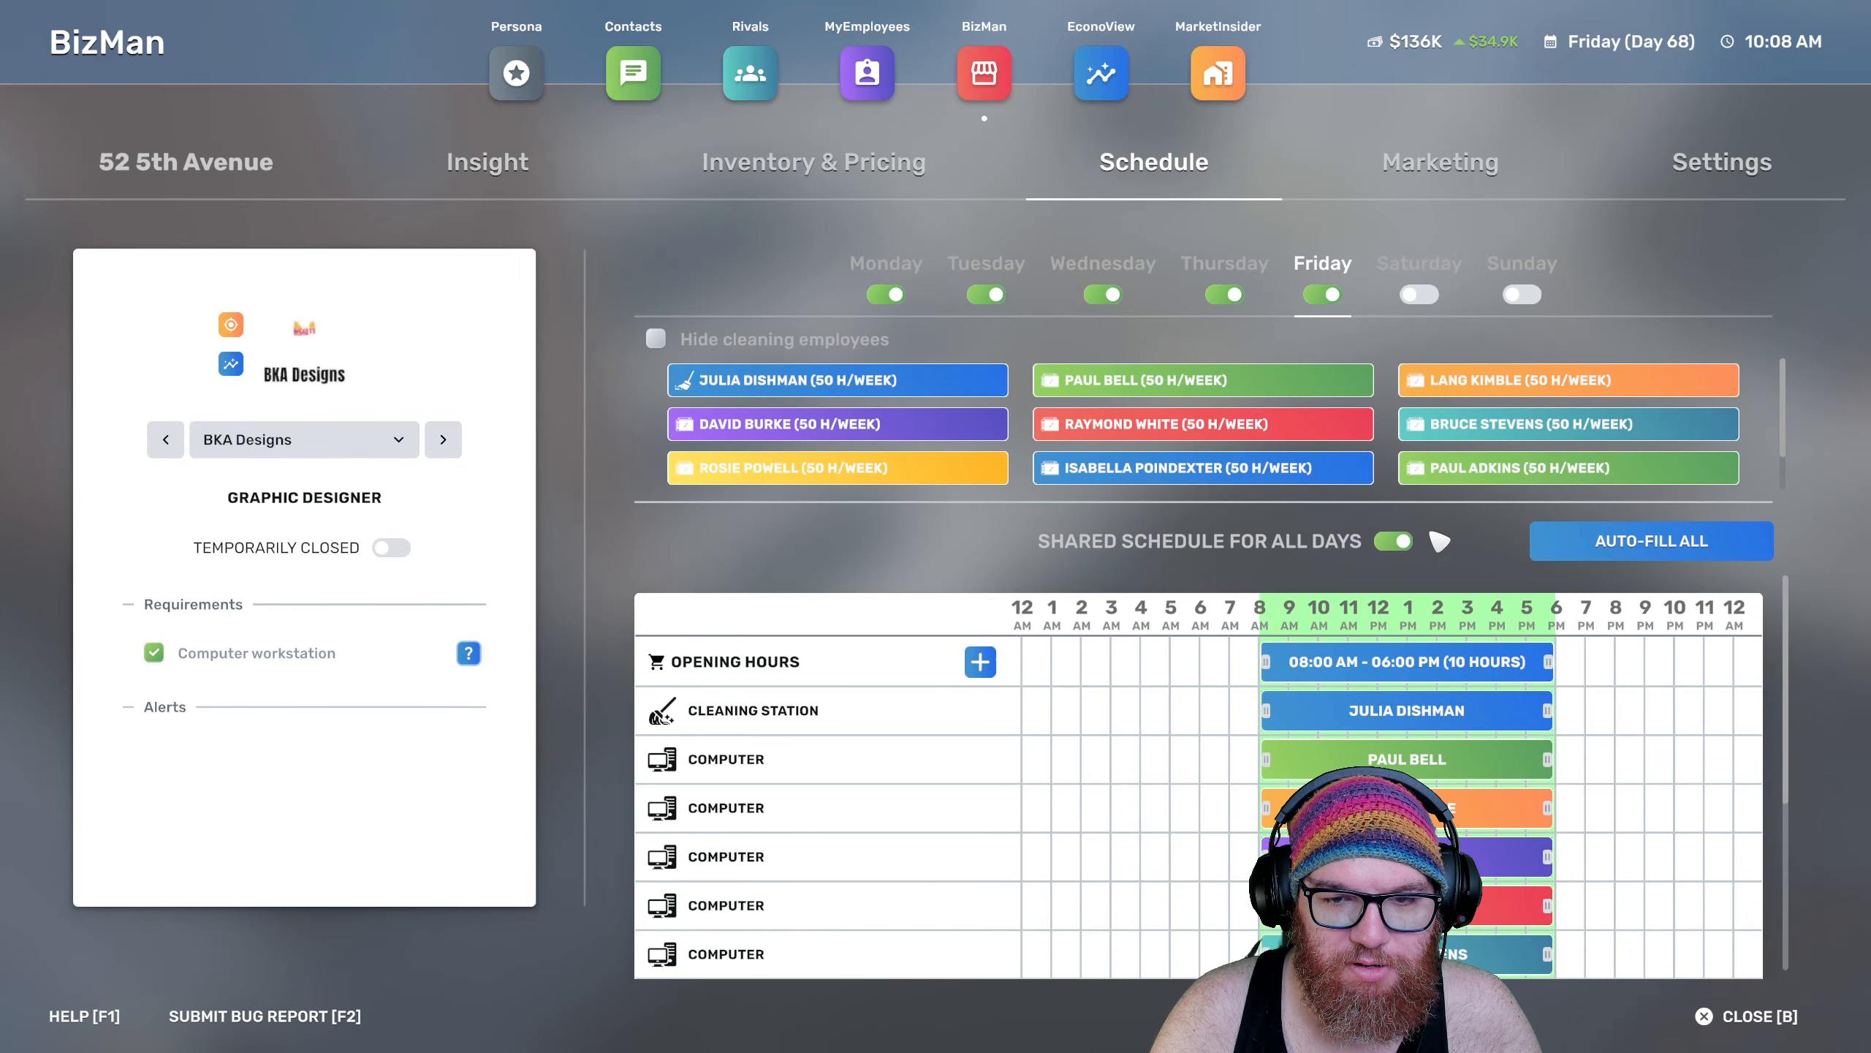
Check Full Stack Dev and Hell's Lawyers schedules for their cleaner assignments from the business list
left_click(983, 73)
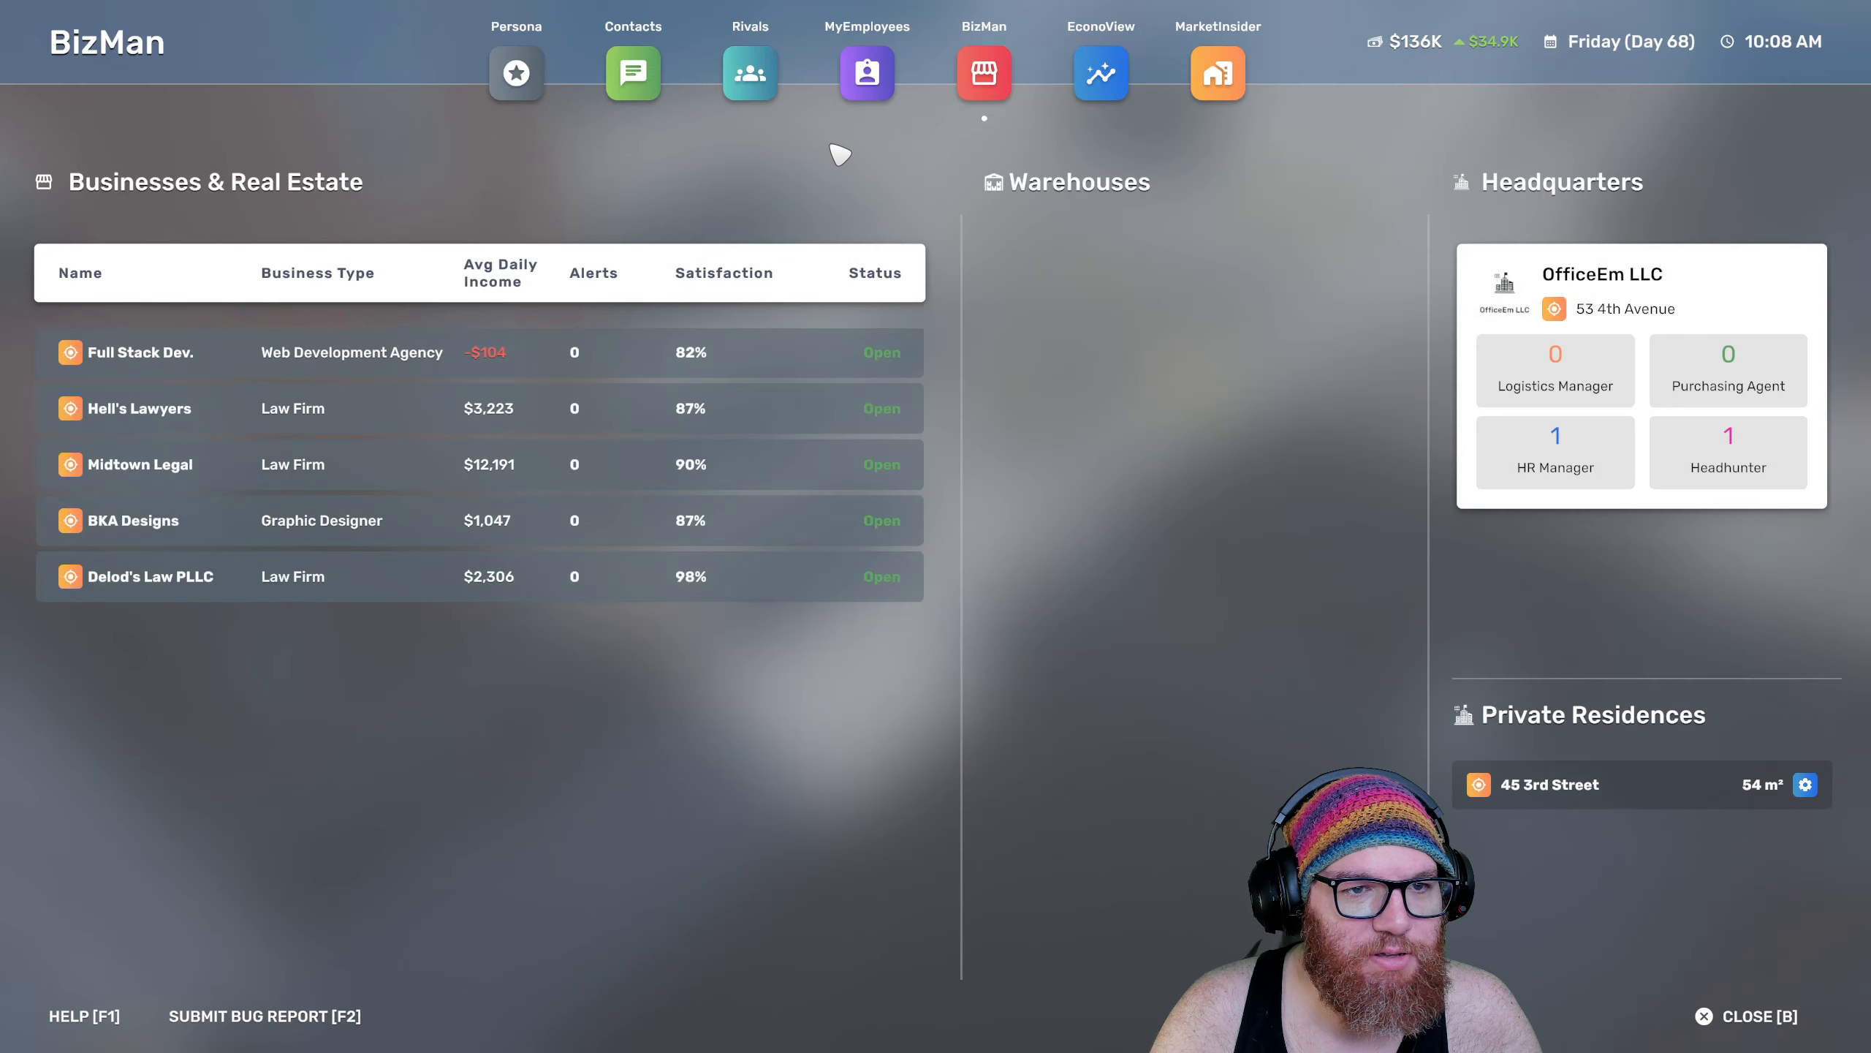
mouse_move(463, 367)
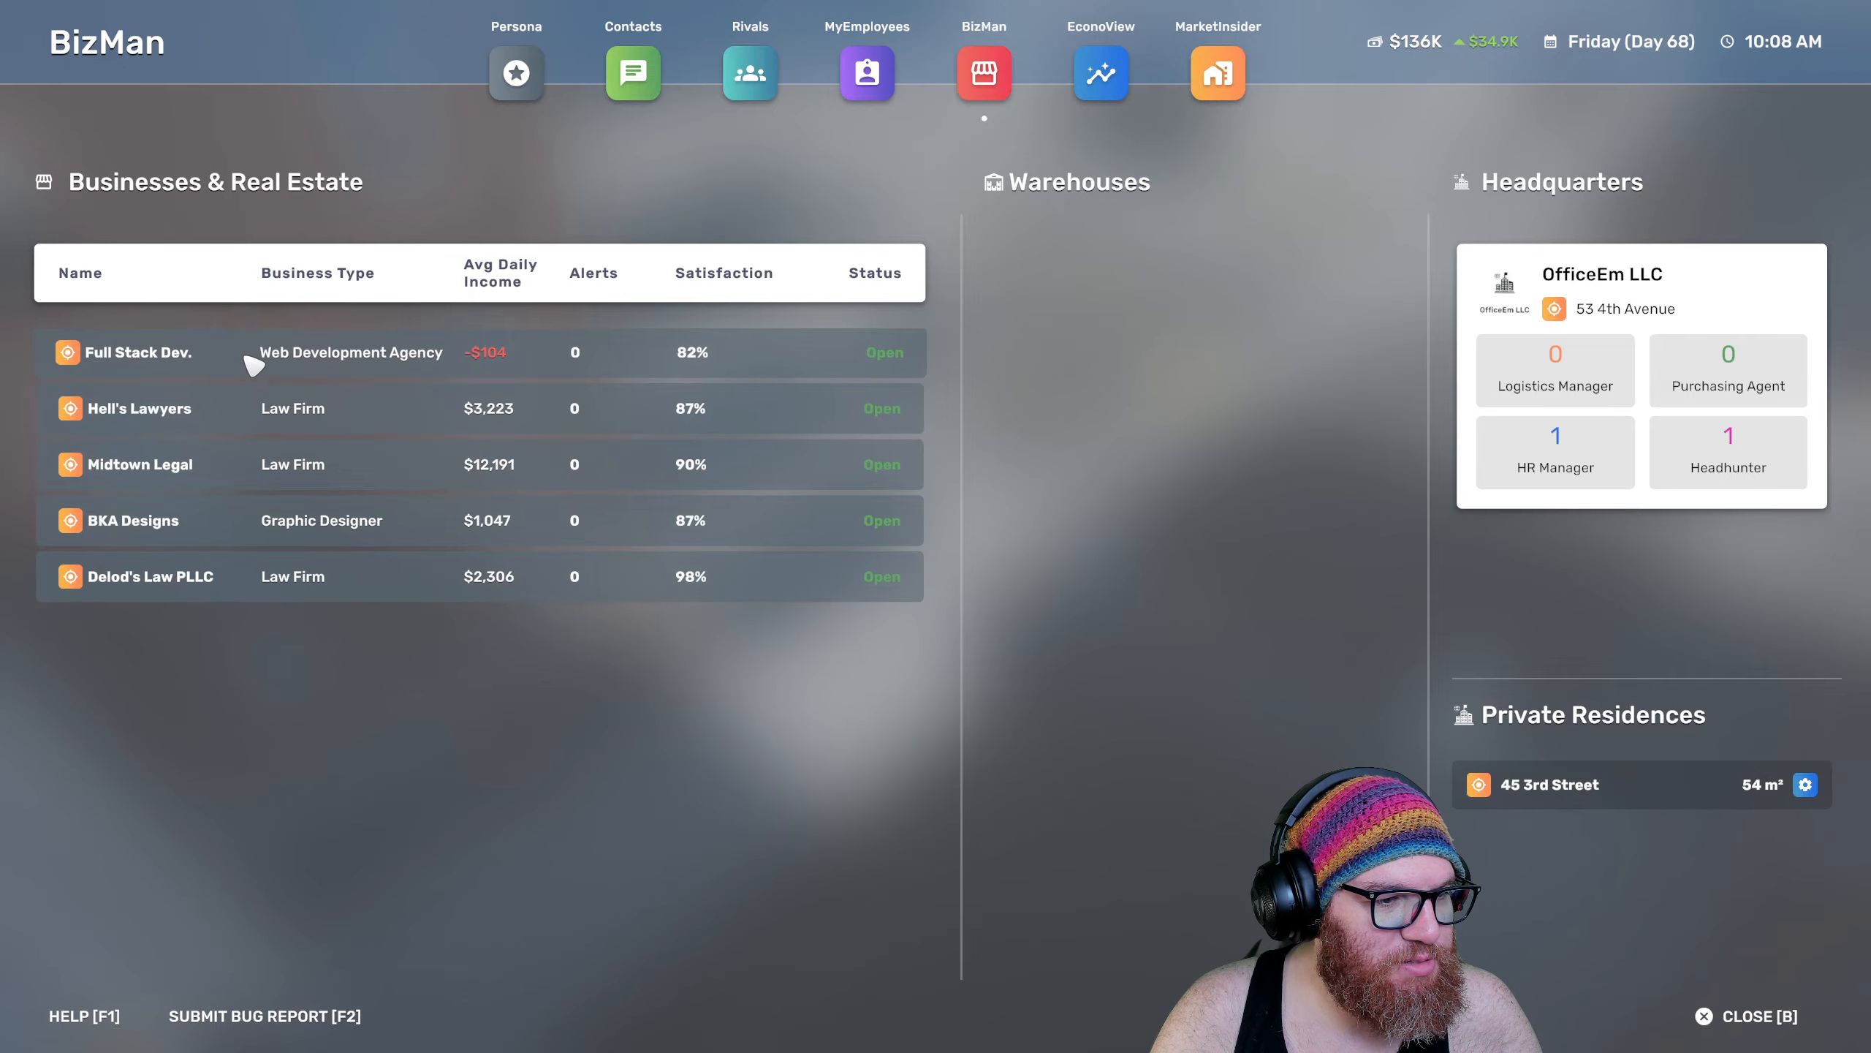
left_click(135, 352)
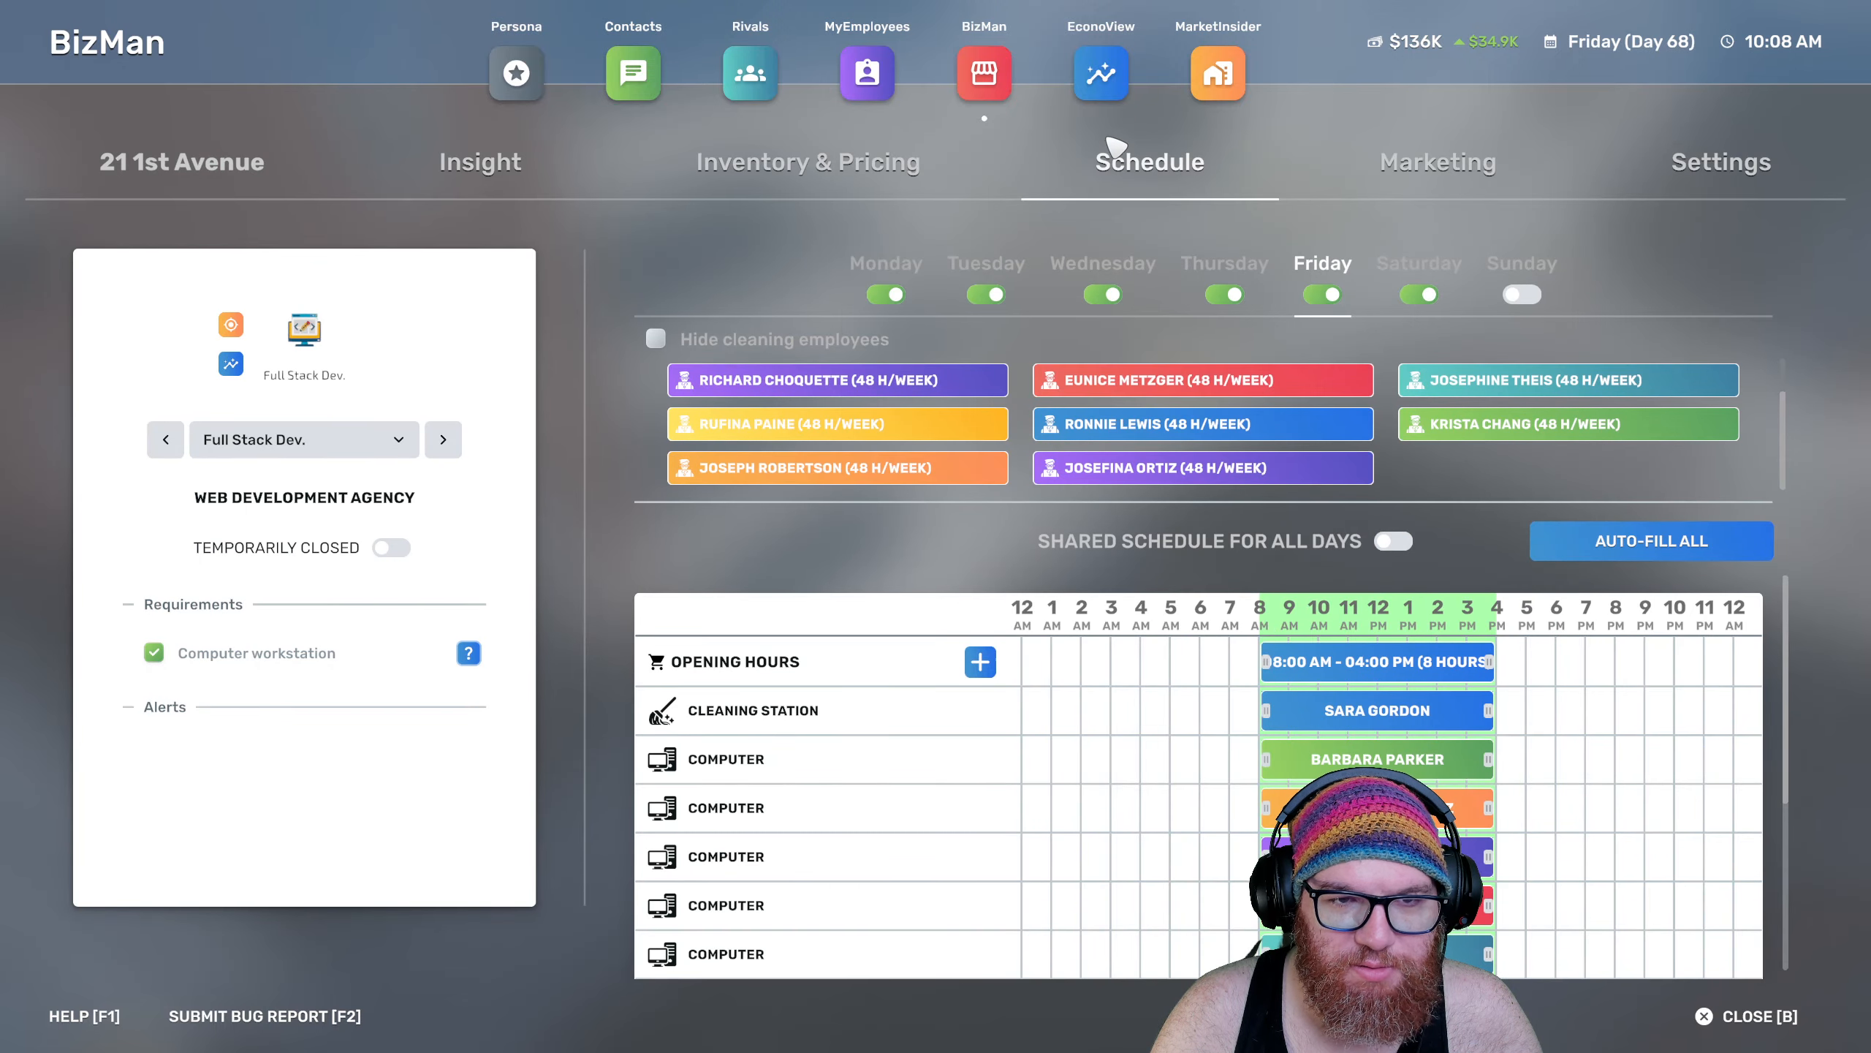
left_click(983, 73)
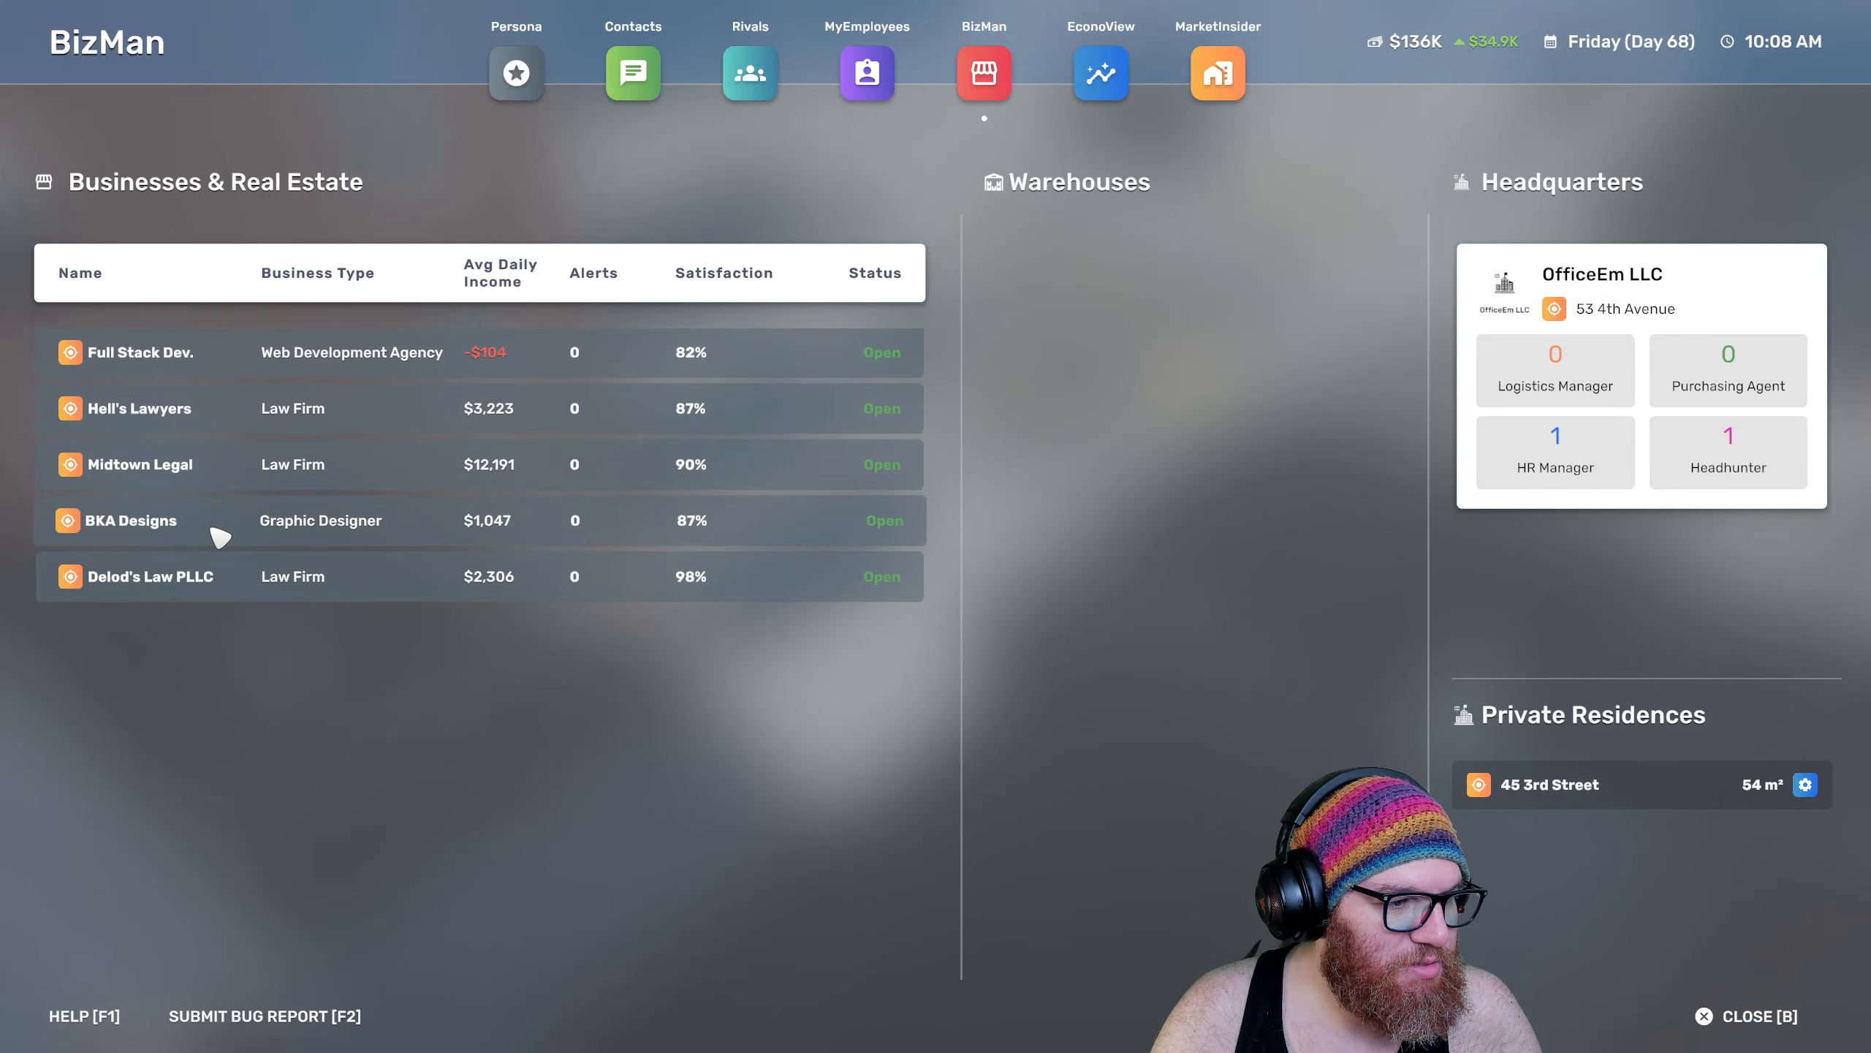
mouse_move(238, 408)
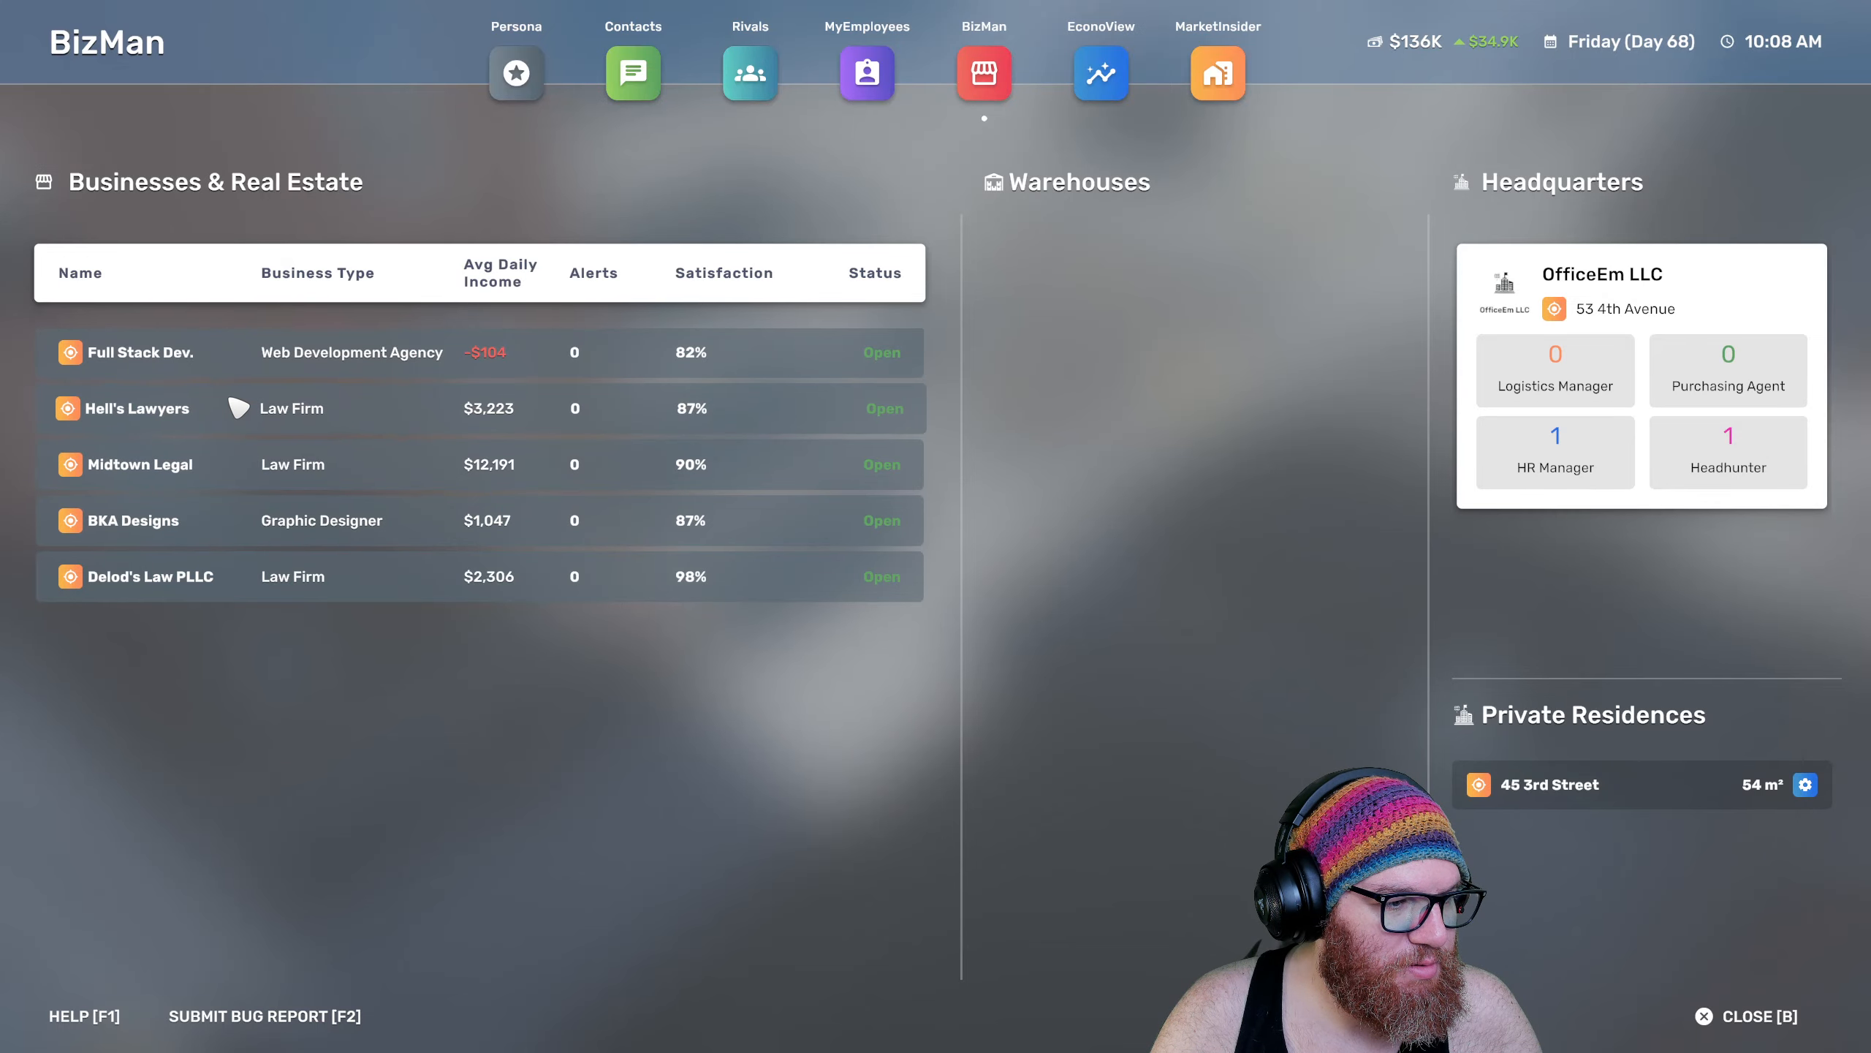
left_click(138, 408)
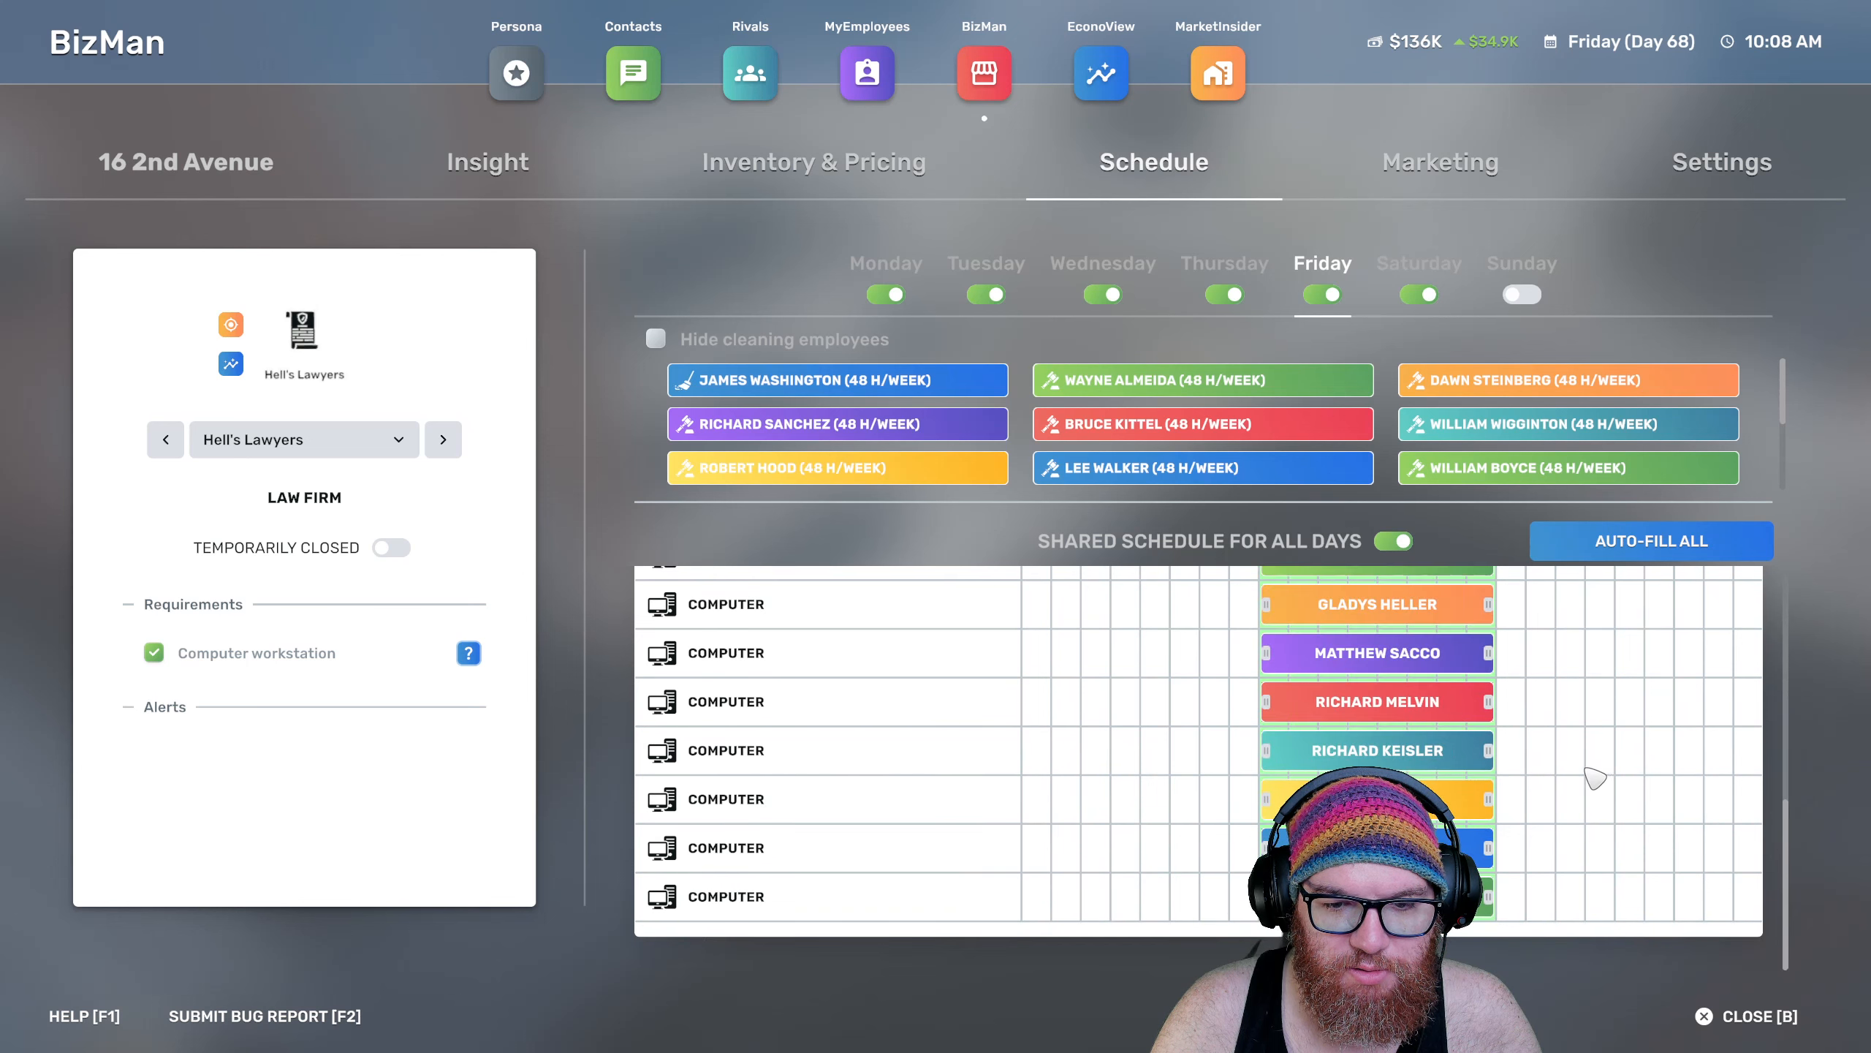
left_click(1418, 263)
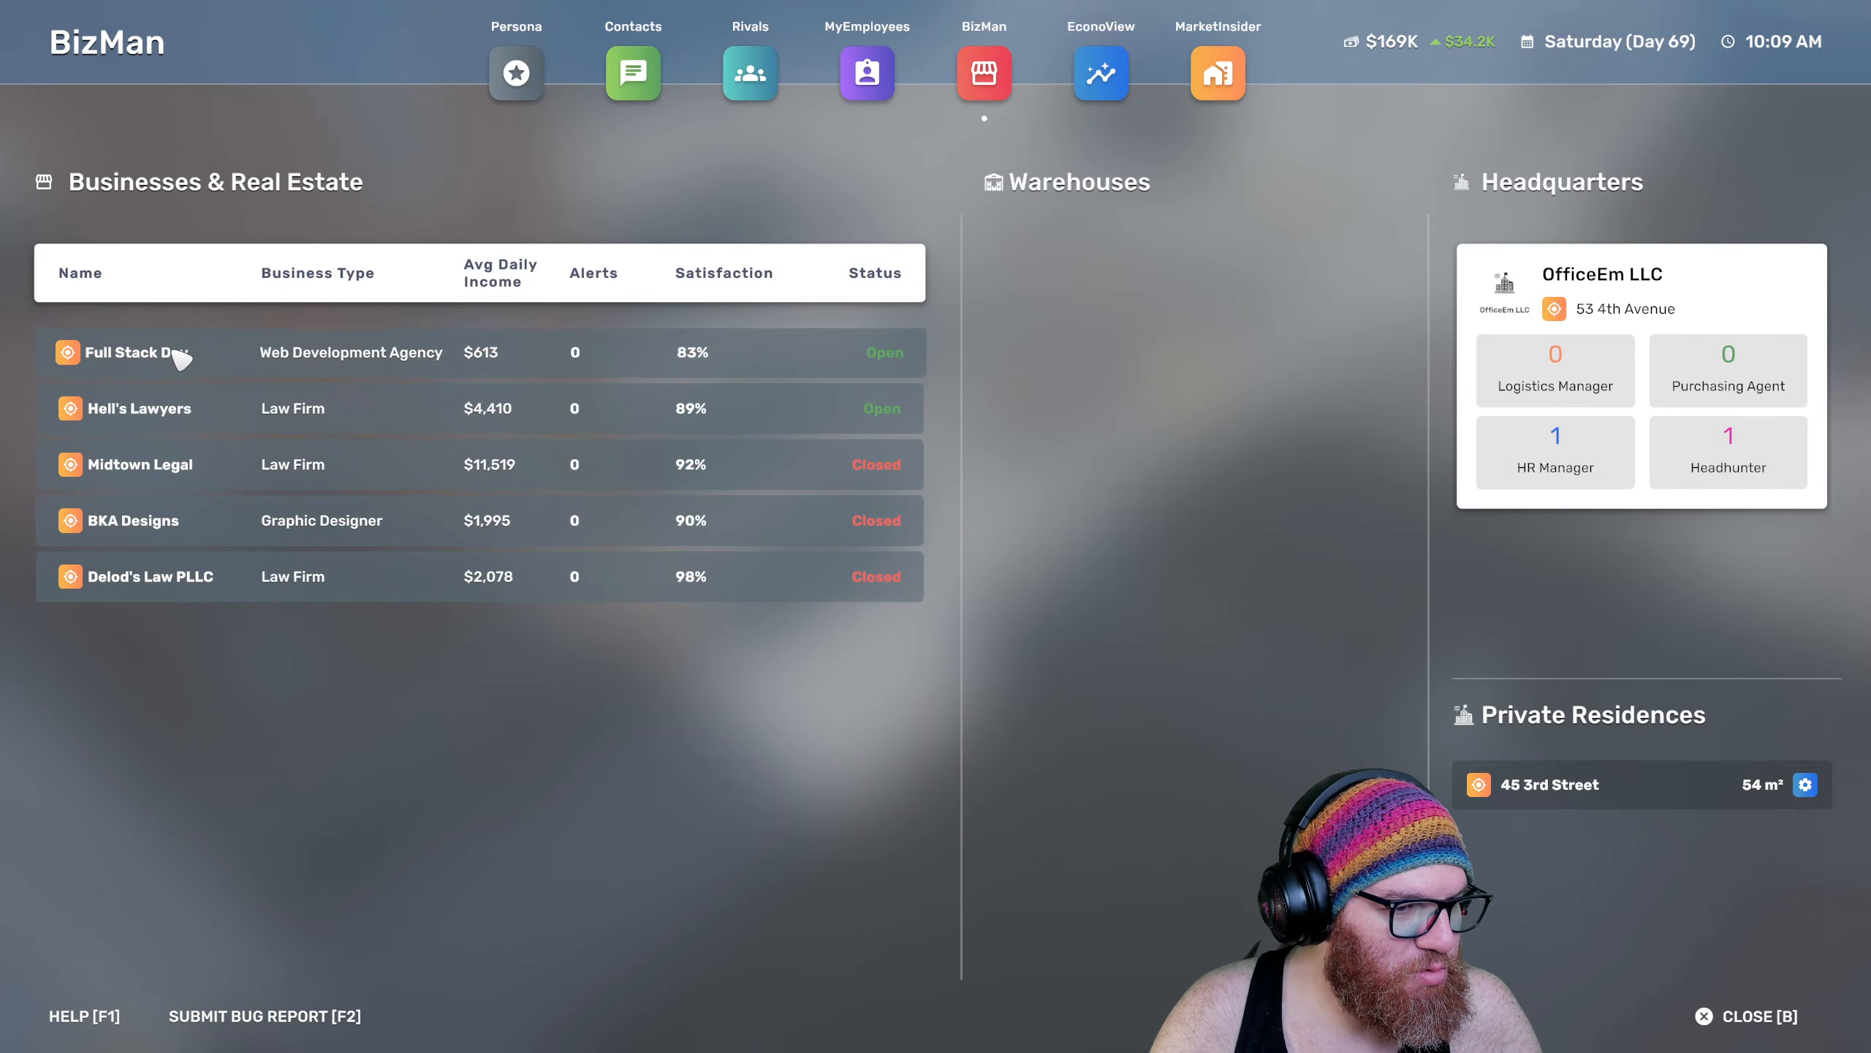
Review Full Stack Dev's $135 programmer fee pricing and view the EconoView finances dashboard
left_click(139, 353)
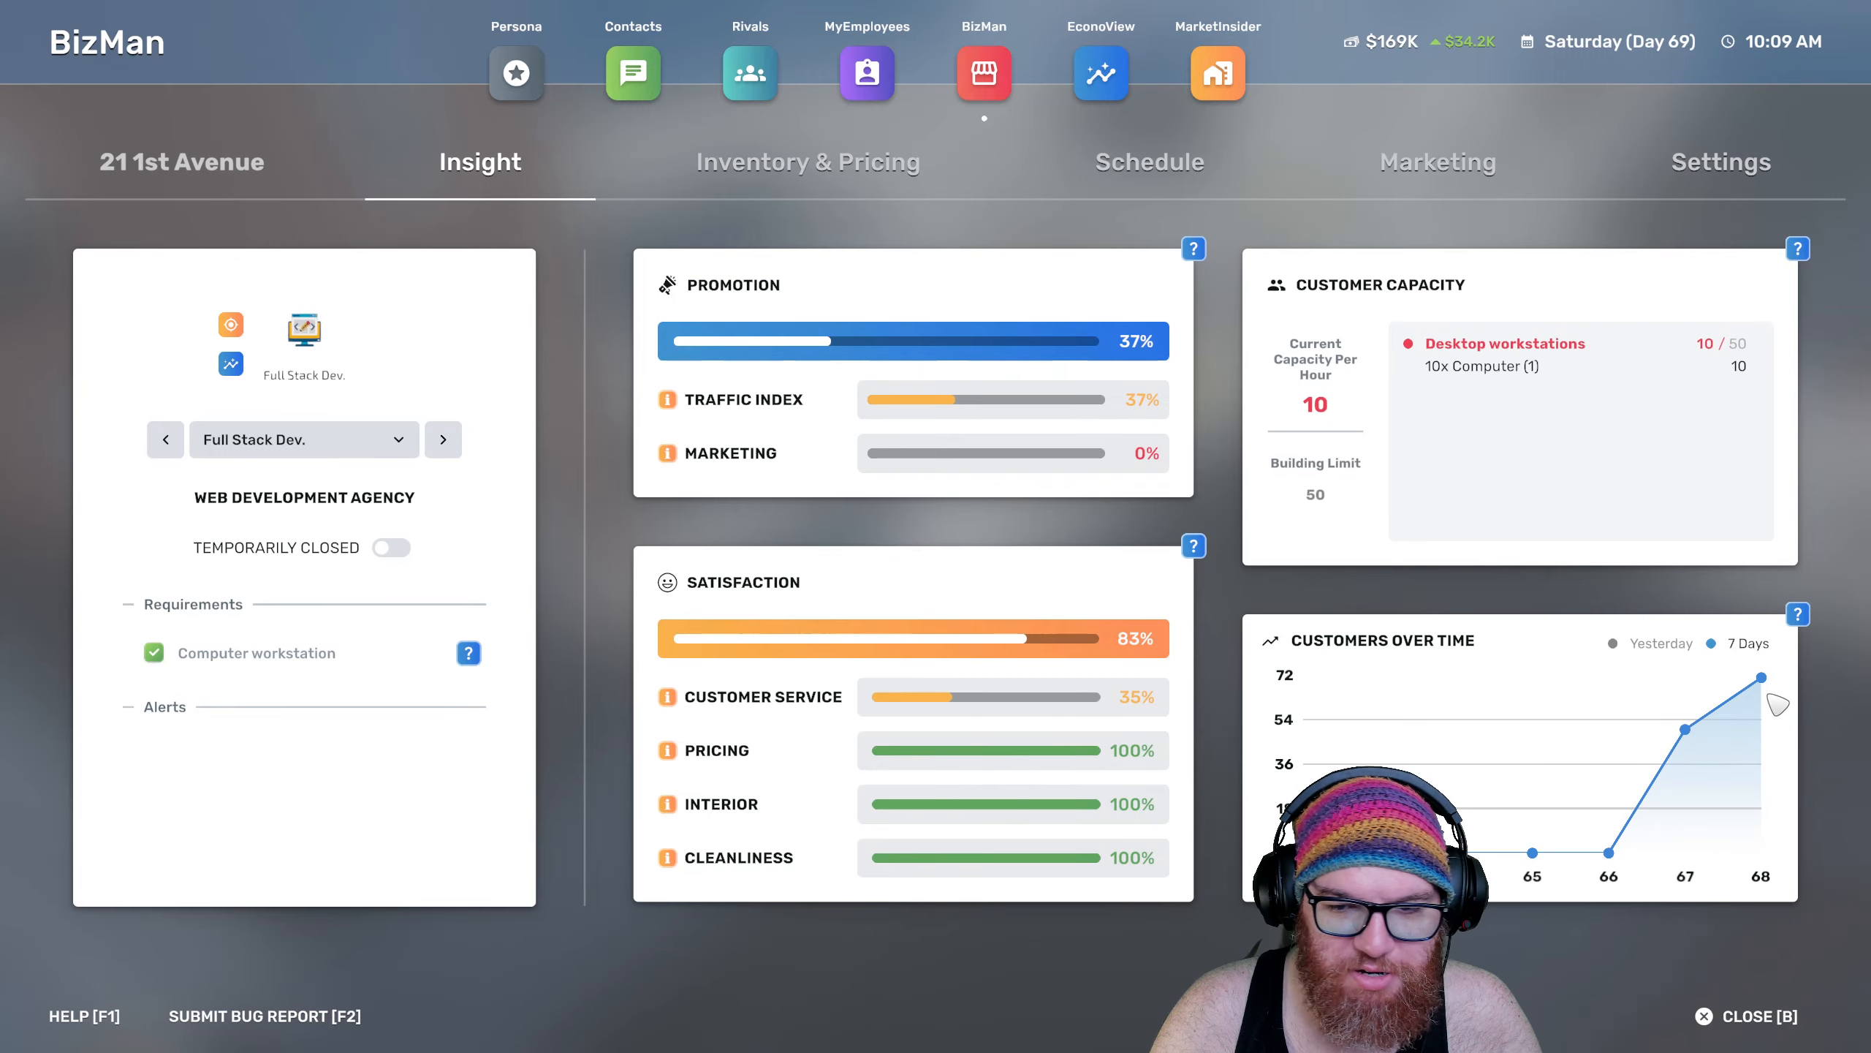
mouse_move(1131, 163)
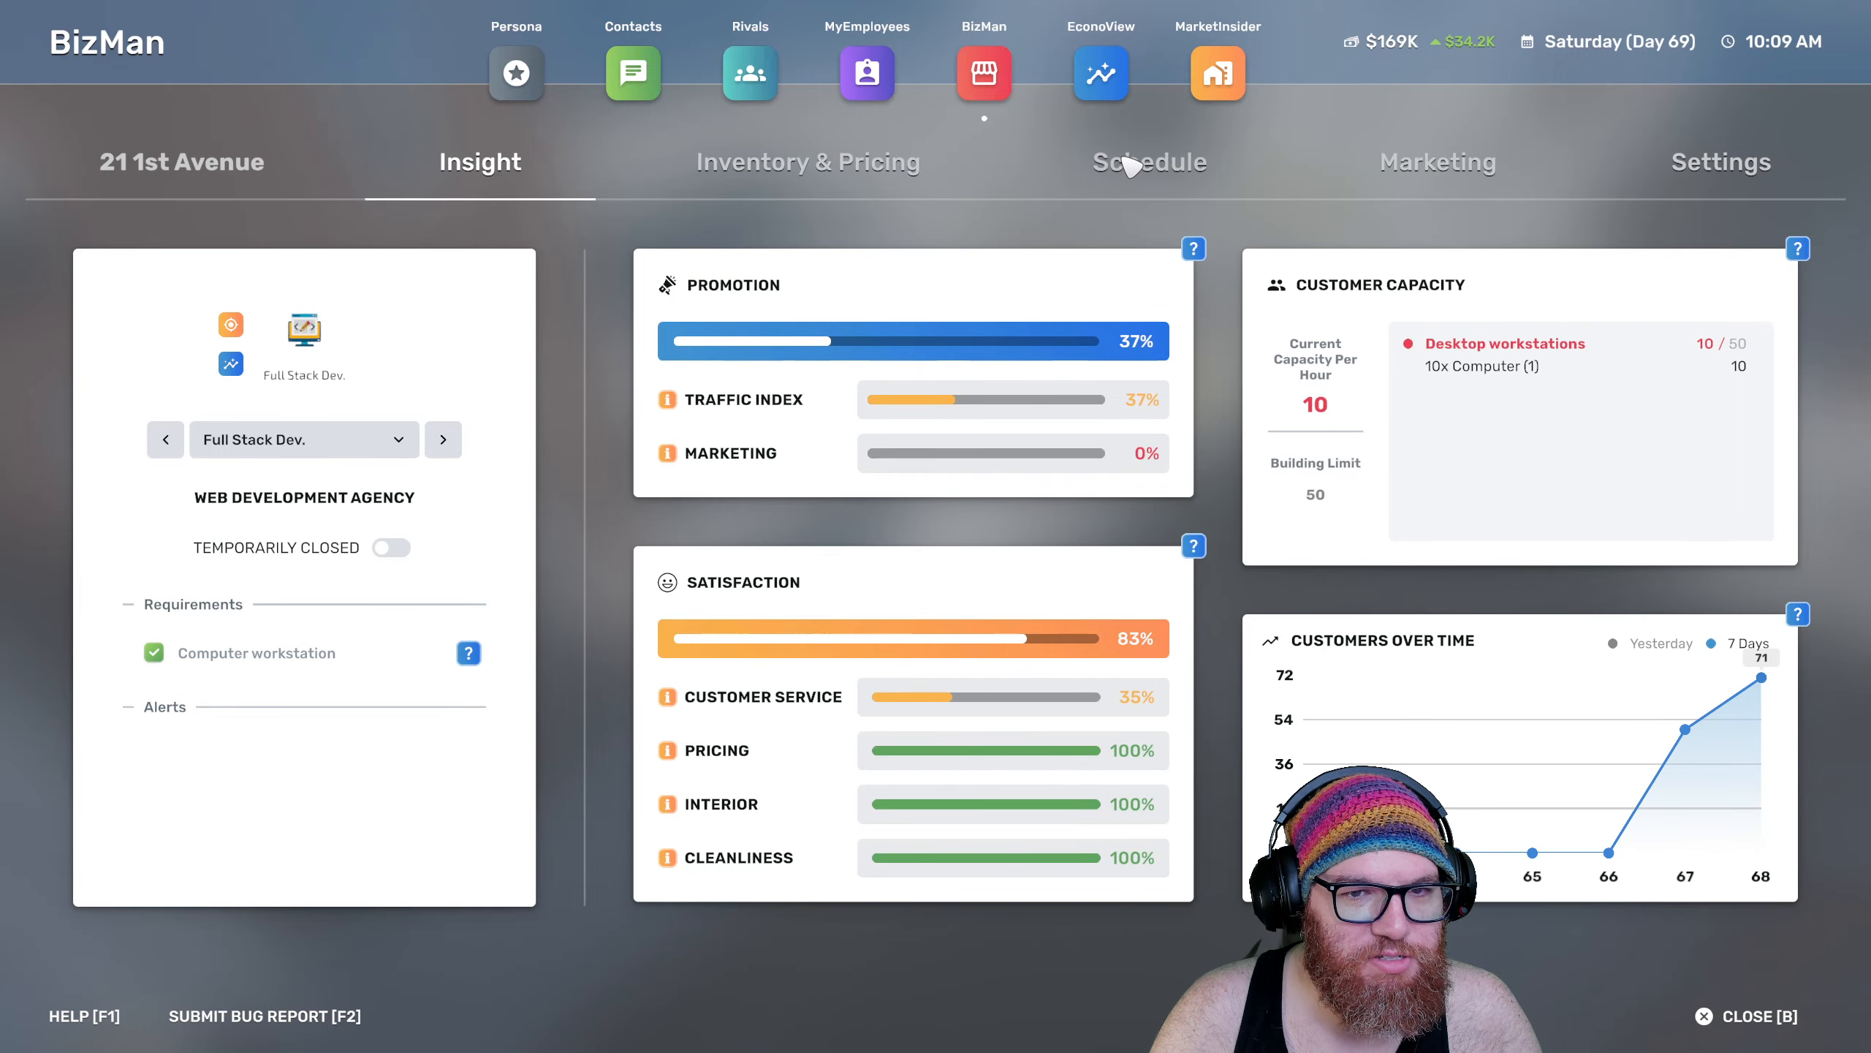
left_click(807, 160)
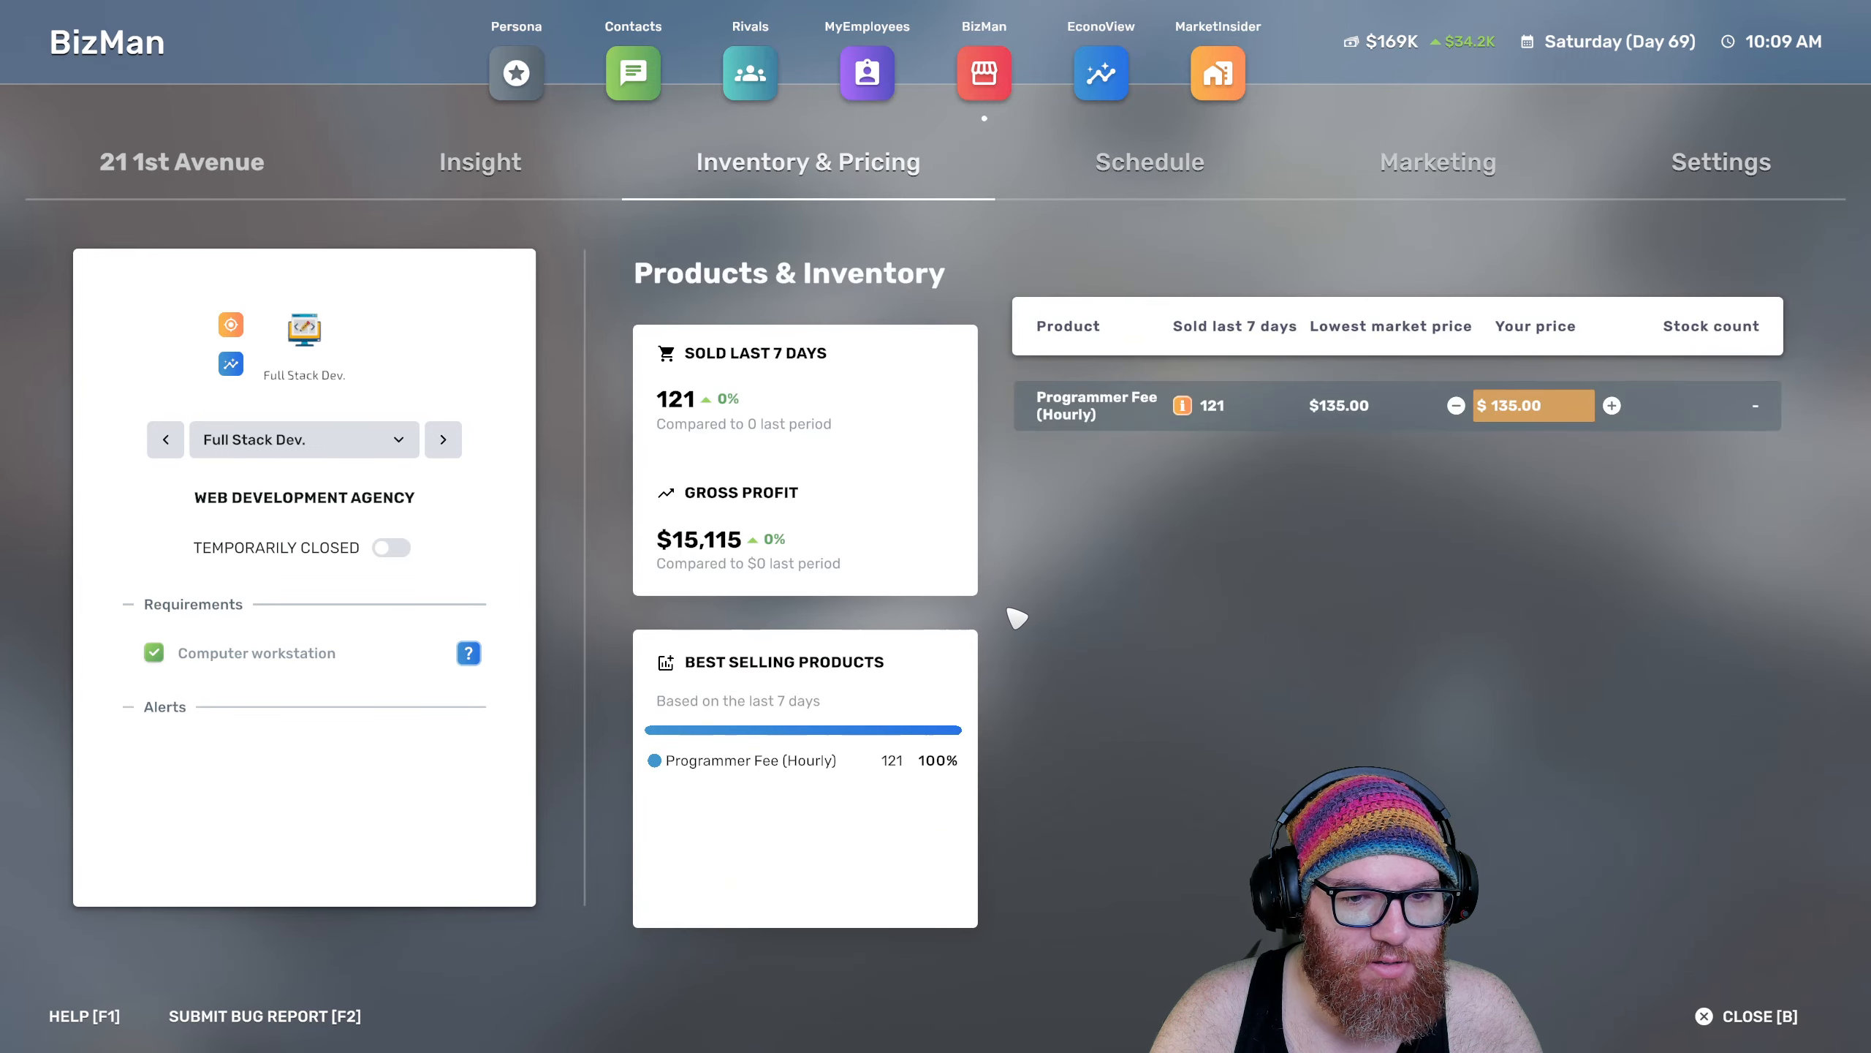
mouse_move(1183, 407)
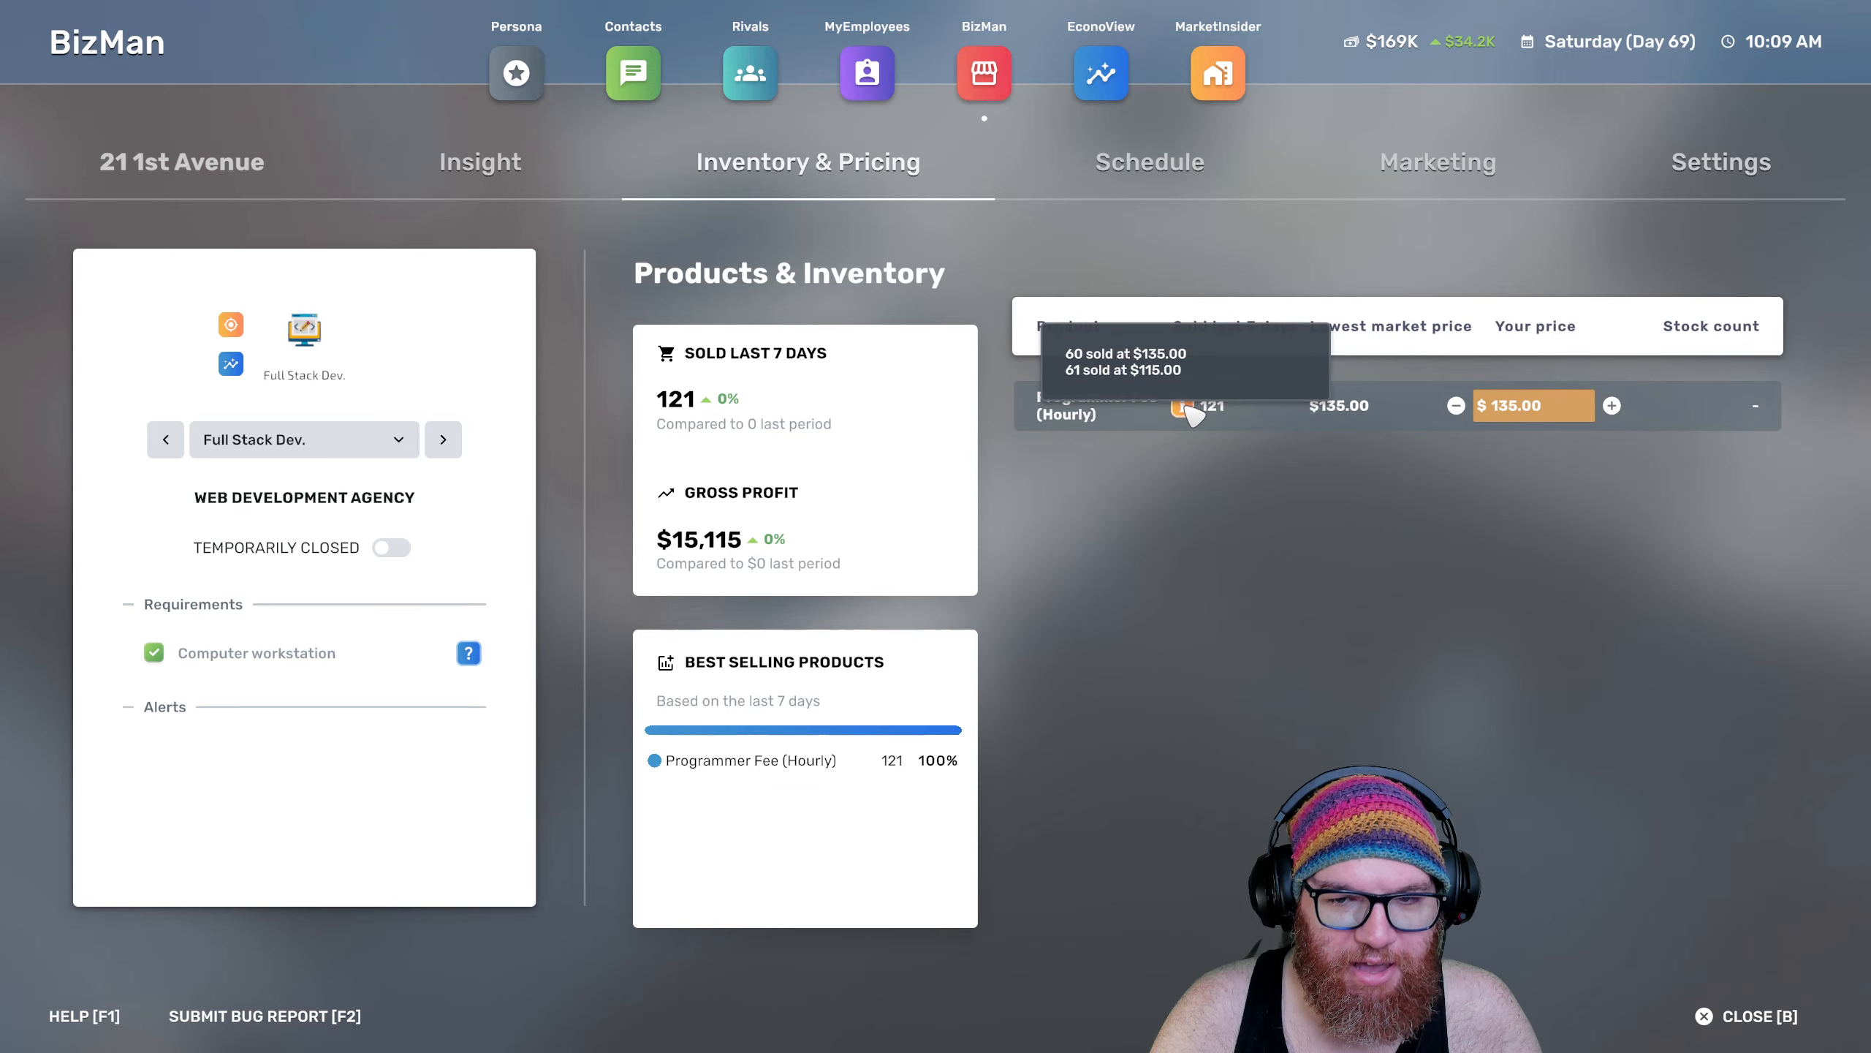
left_click(1099, 73)
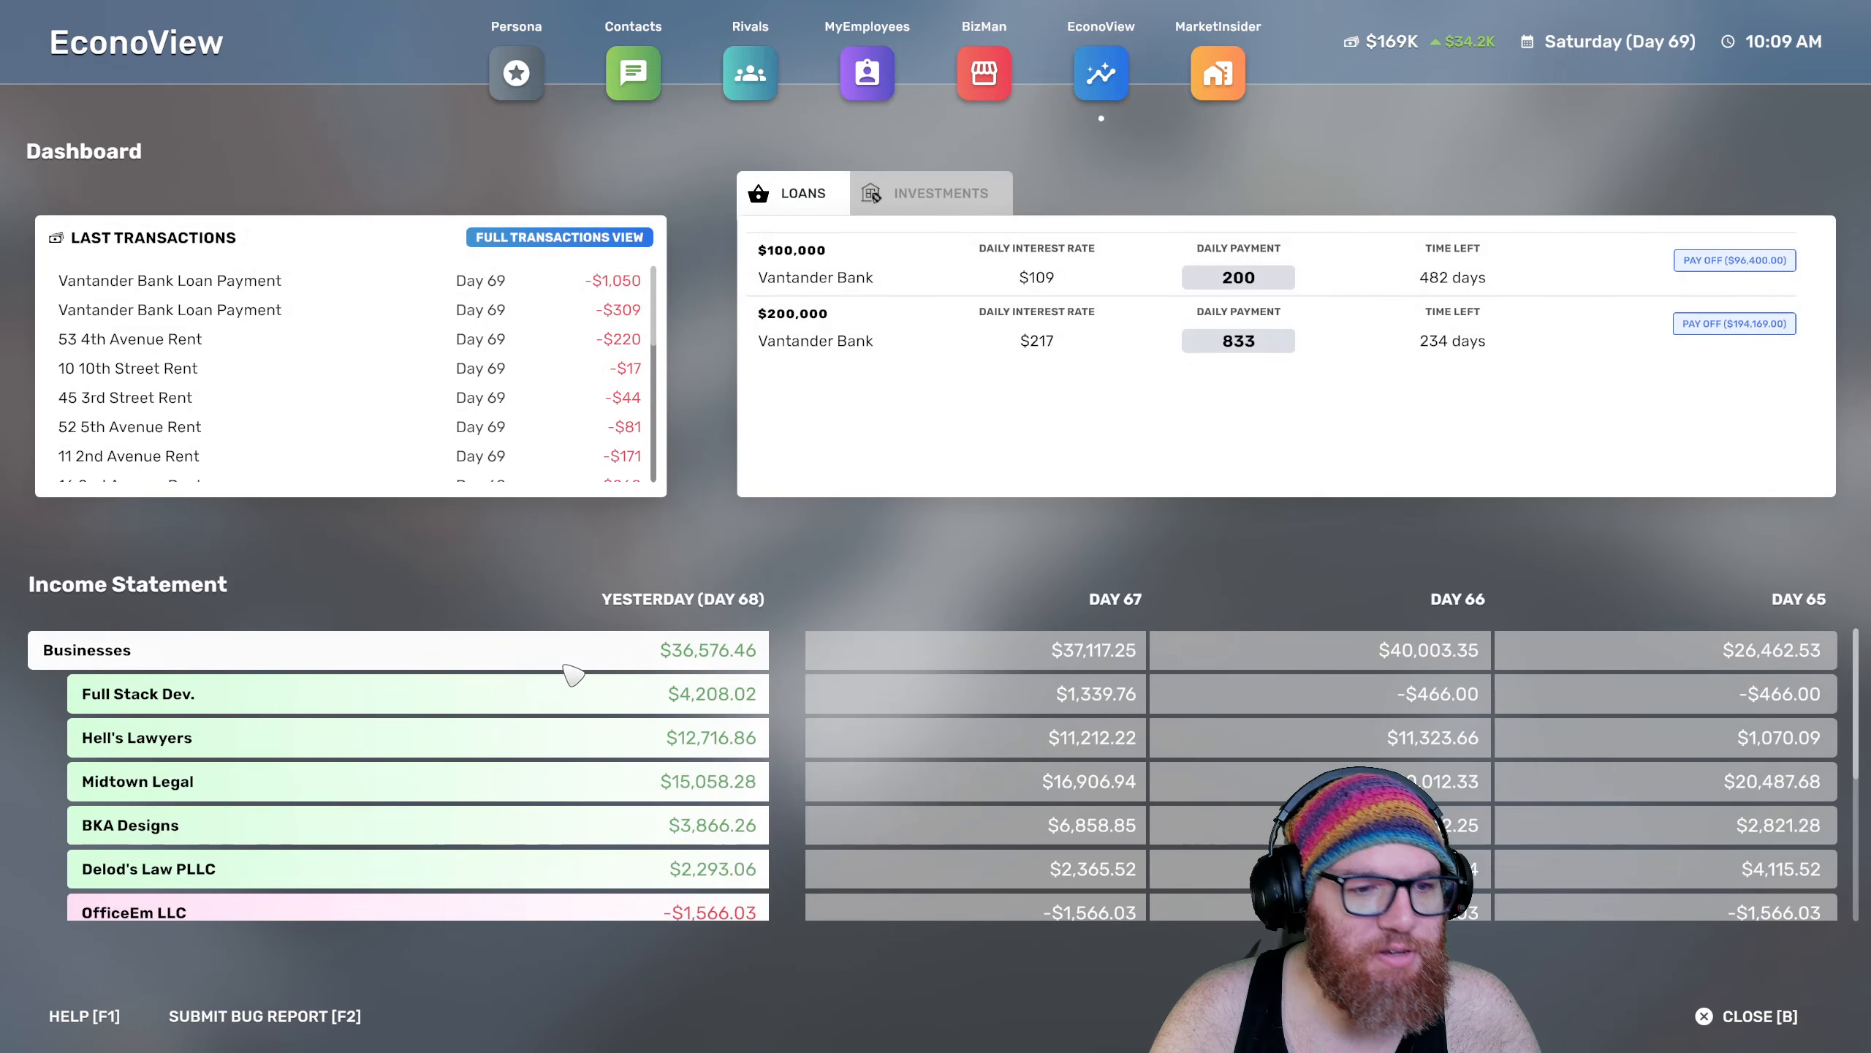
mouse_move(695, 702)
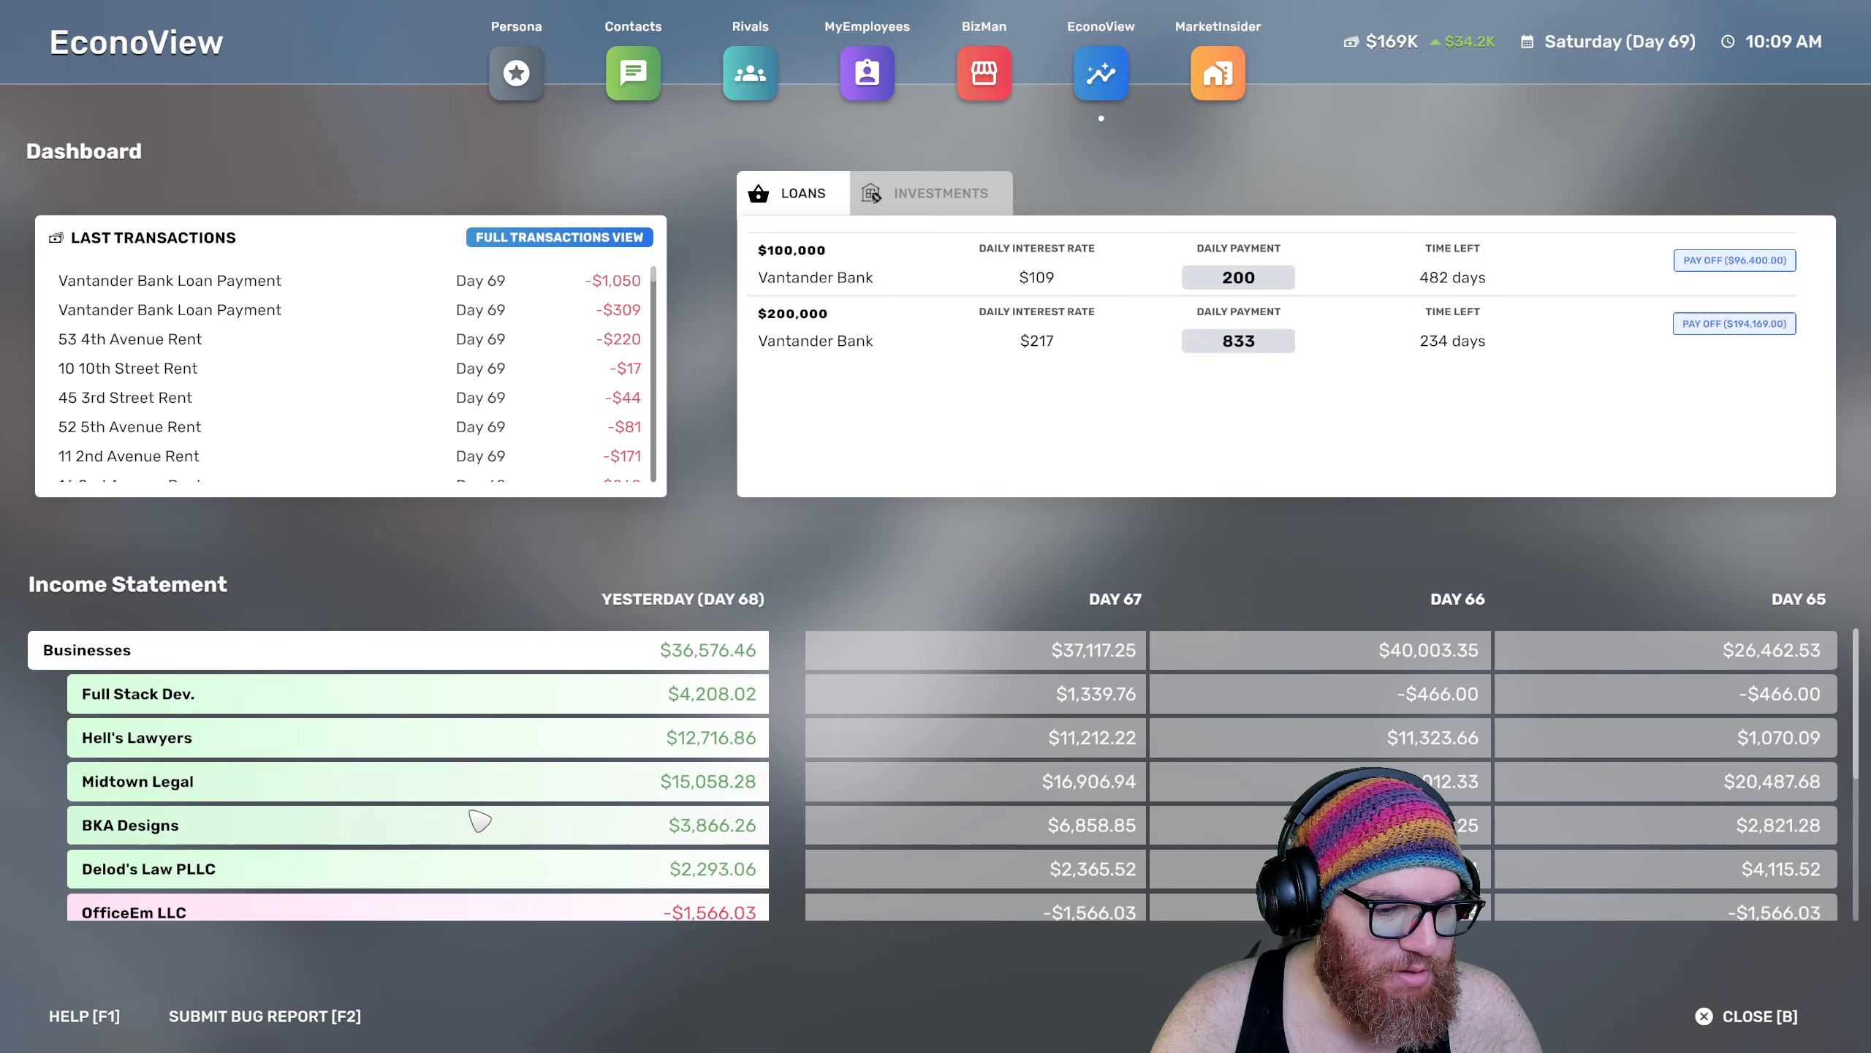
Scroll down through the EconoView income statement to review it
scroll("down", 3)
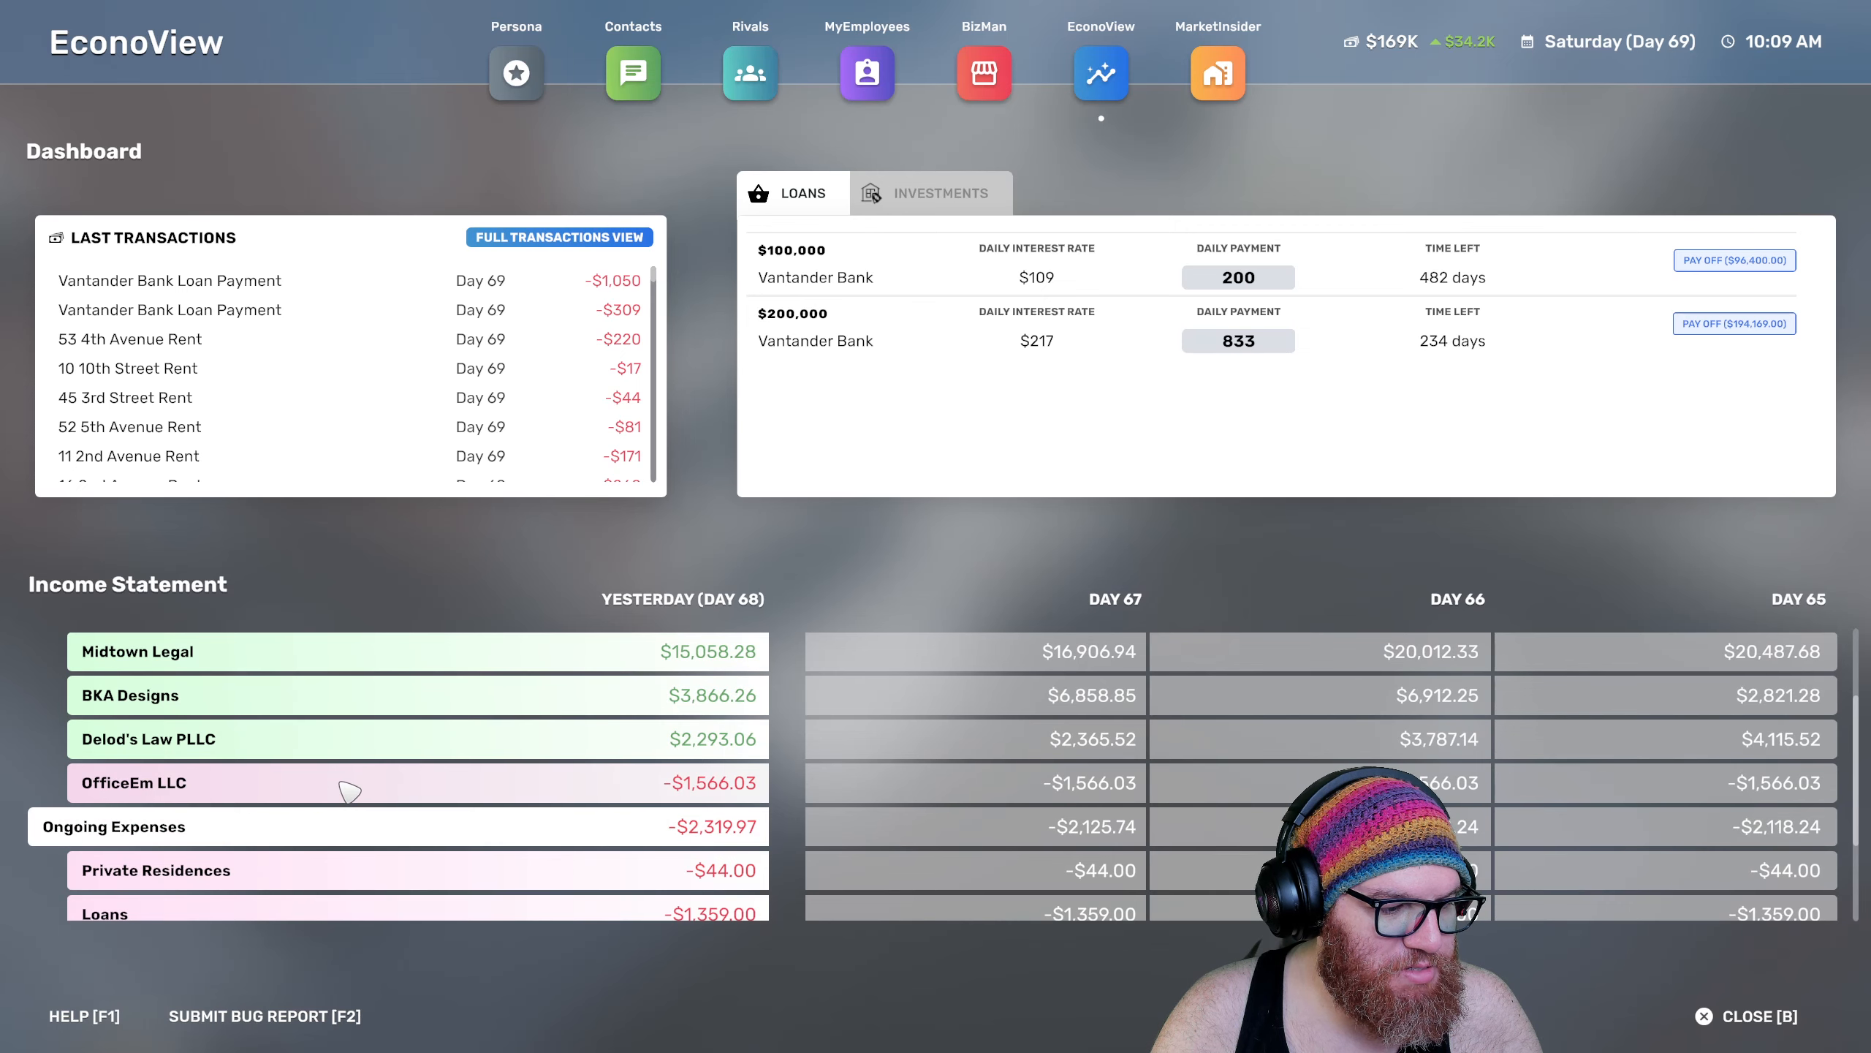
scroll("down", 3)
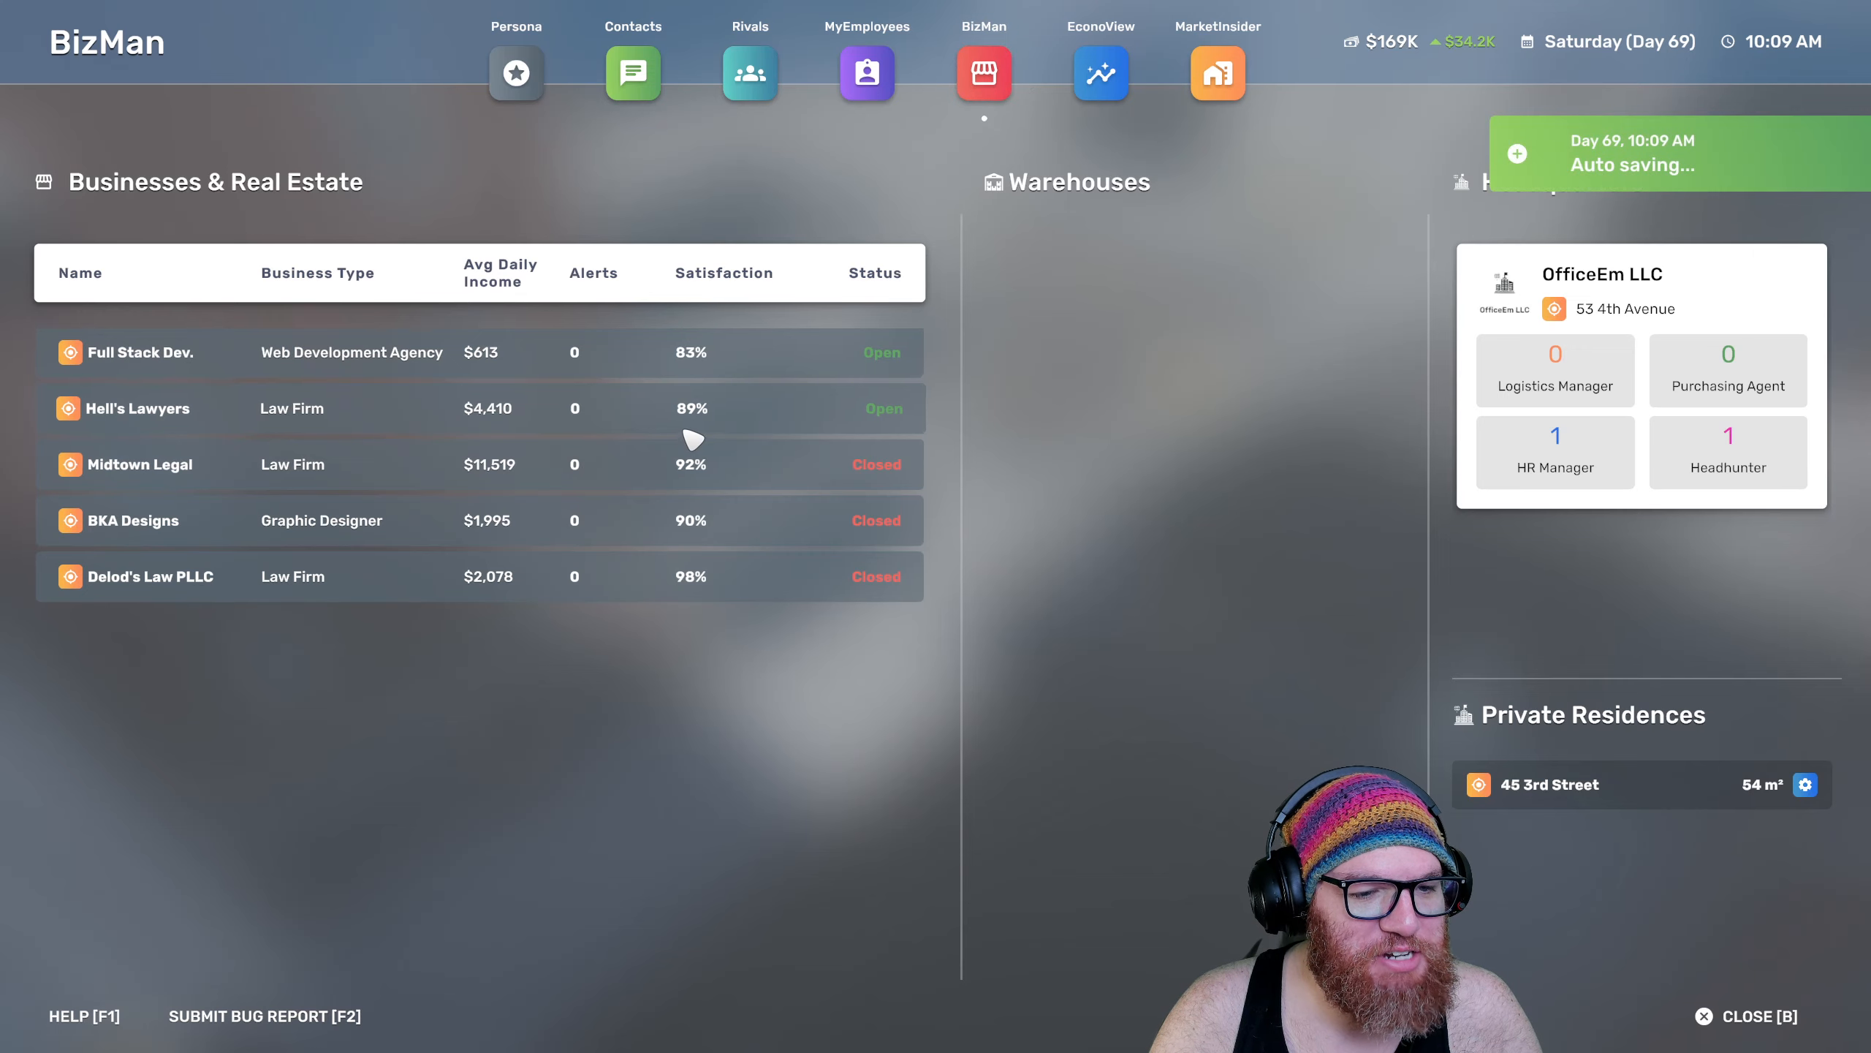
mouse_move(997, 516)
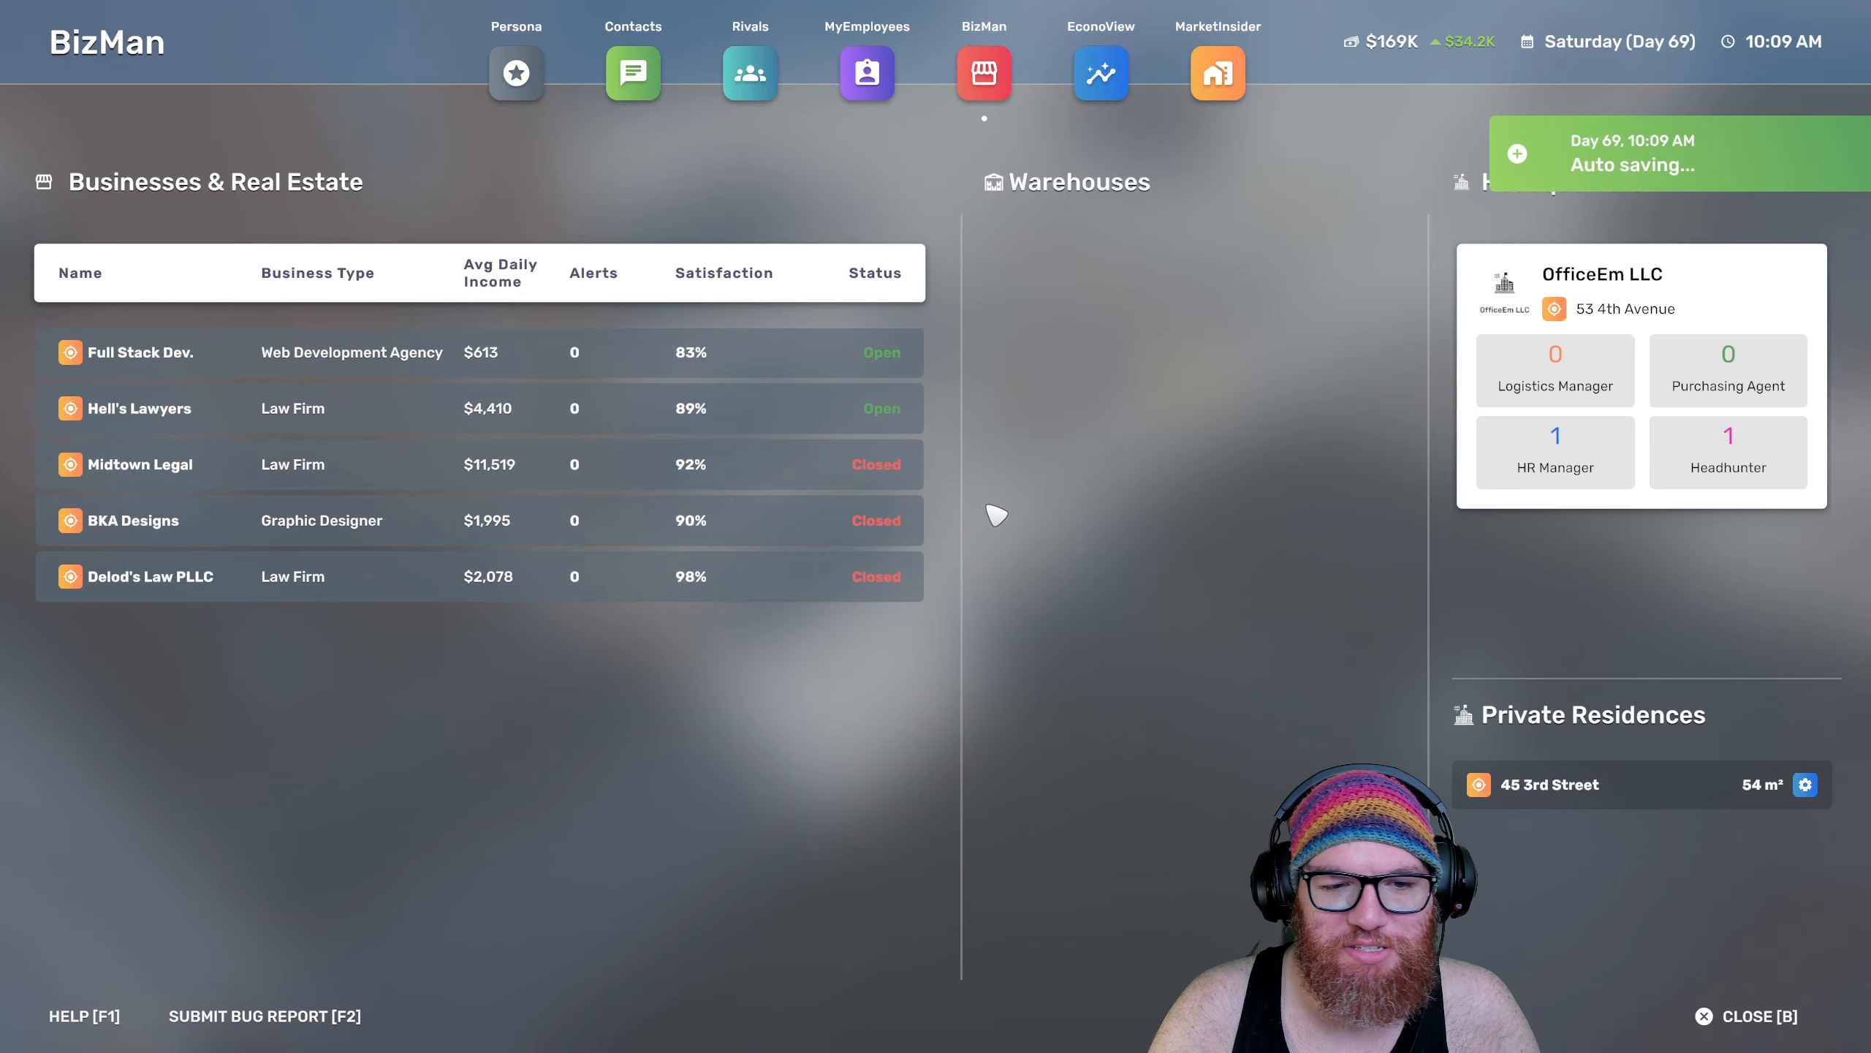
mouse_move(1100, 73)
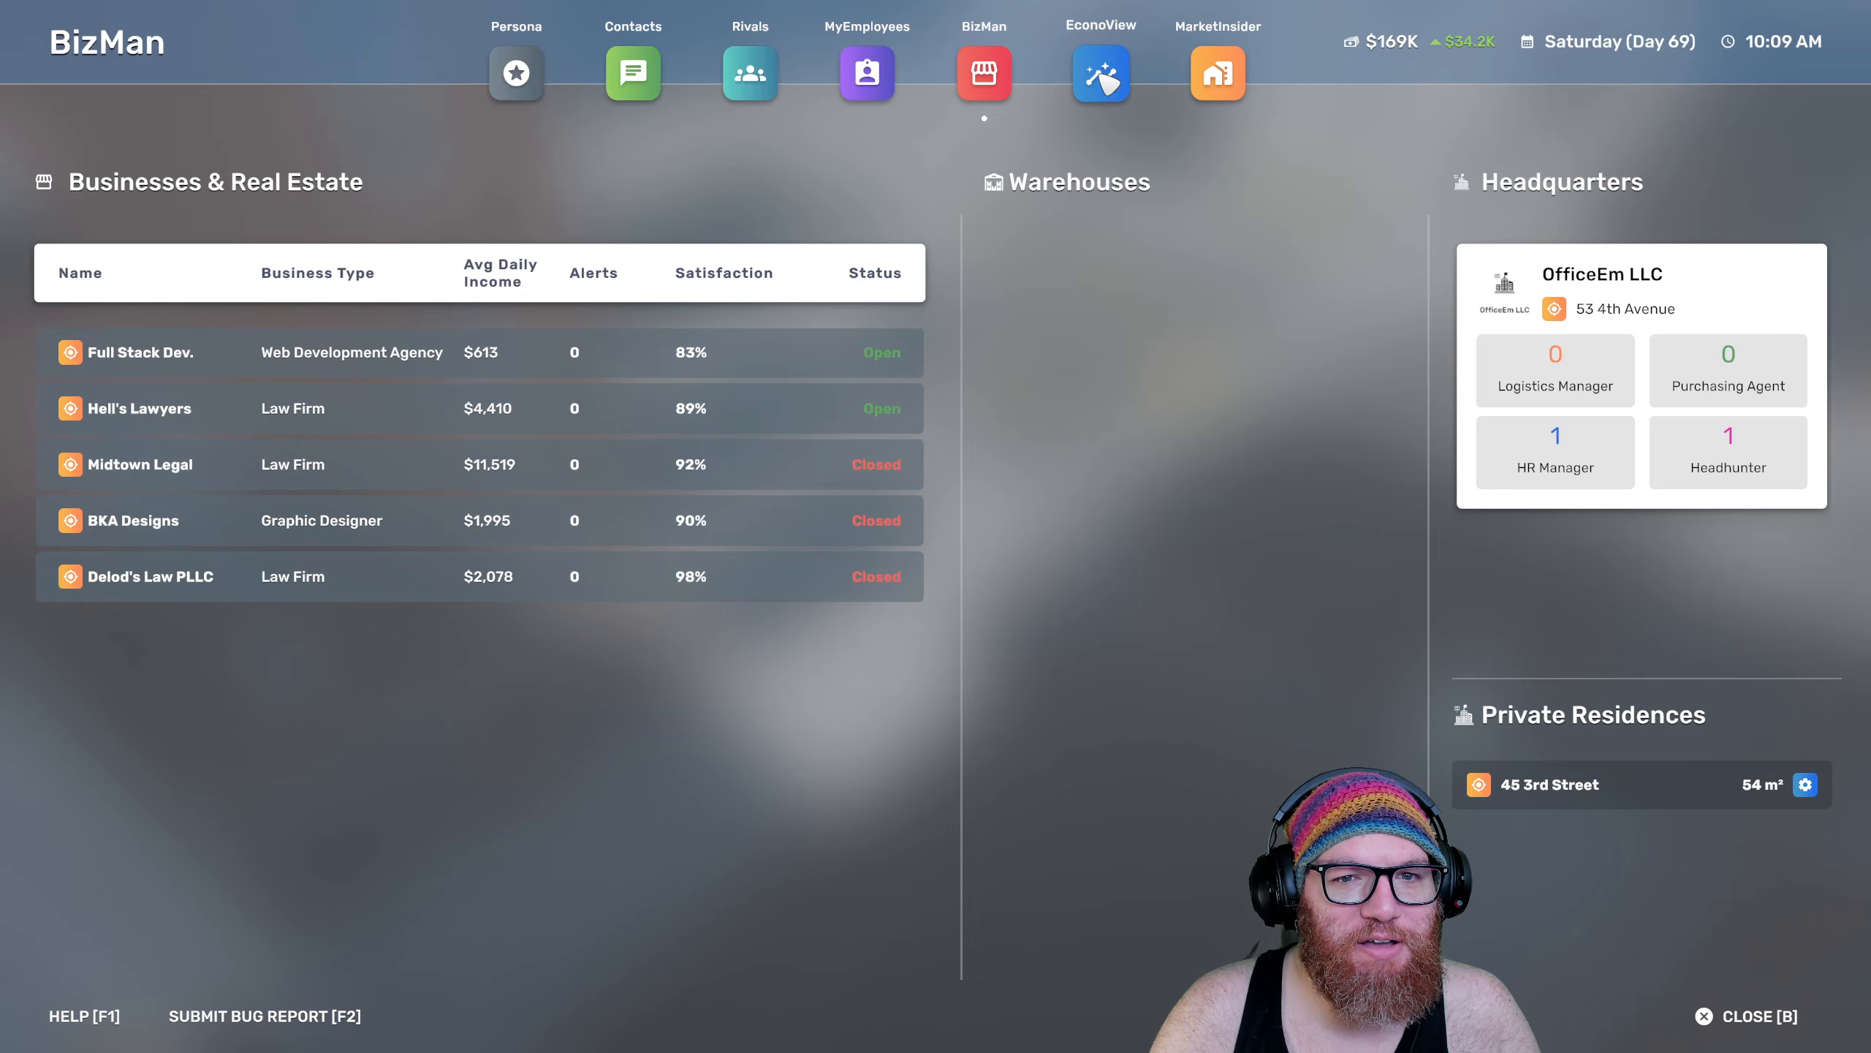
Pay off the $100,000 Vantander Bank loan for $96,400 in EconoView and close the BizPhone
left_click(1099, 73)
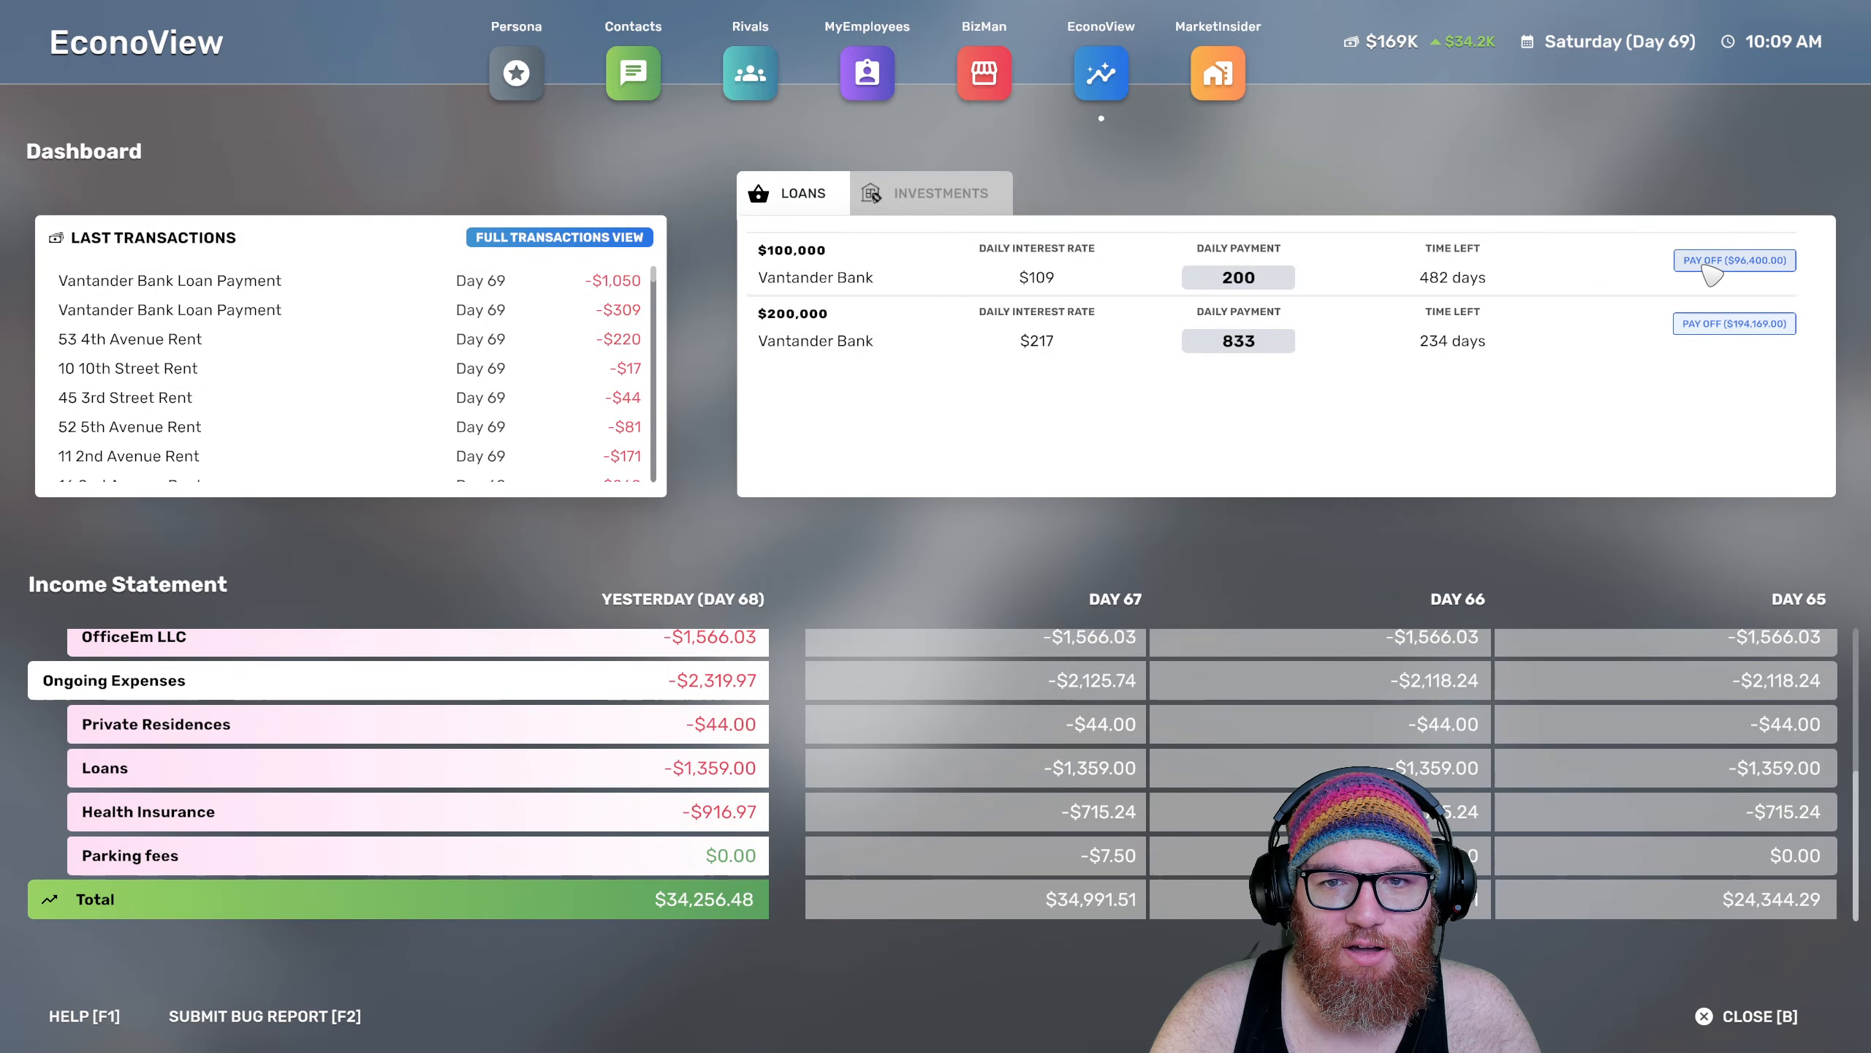
left_click(1734, 260)
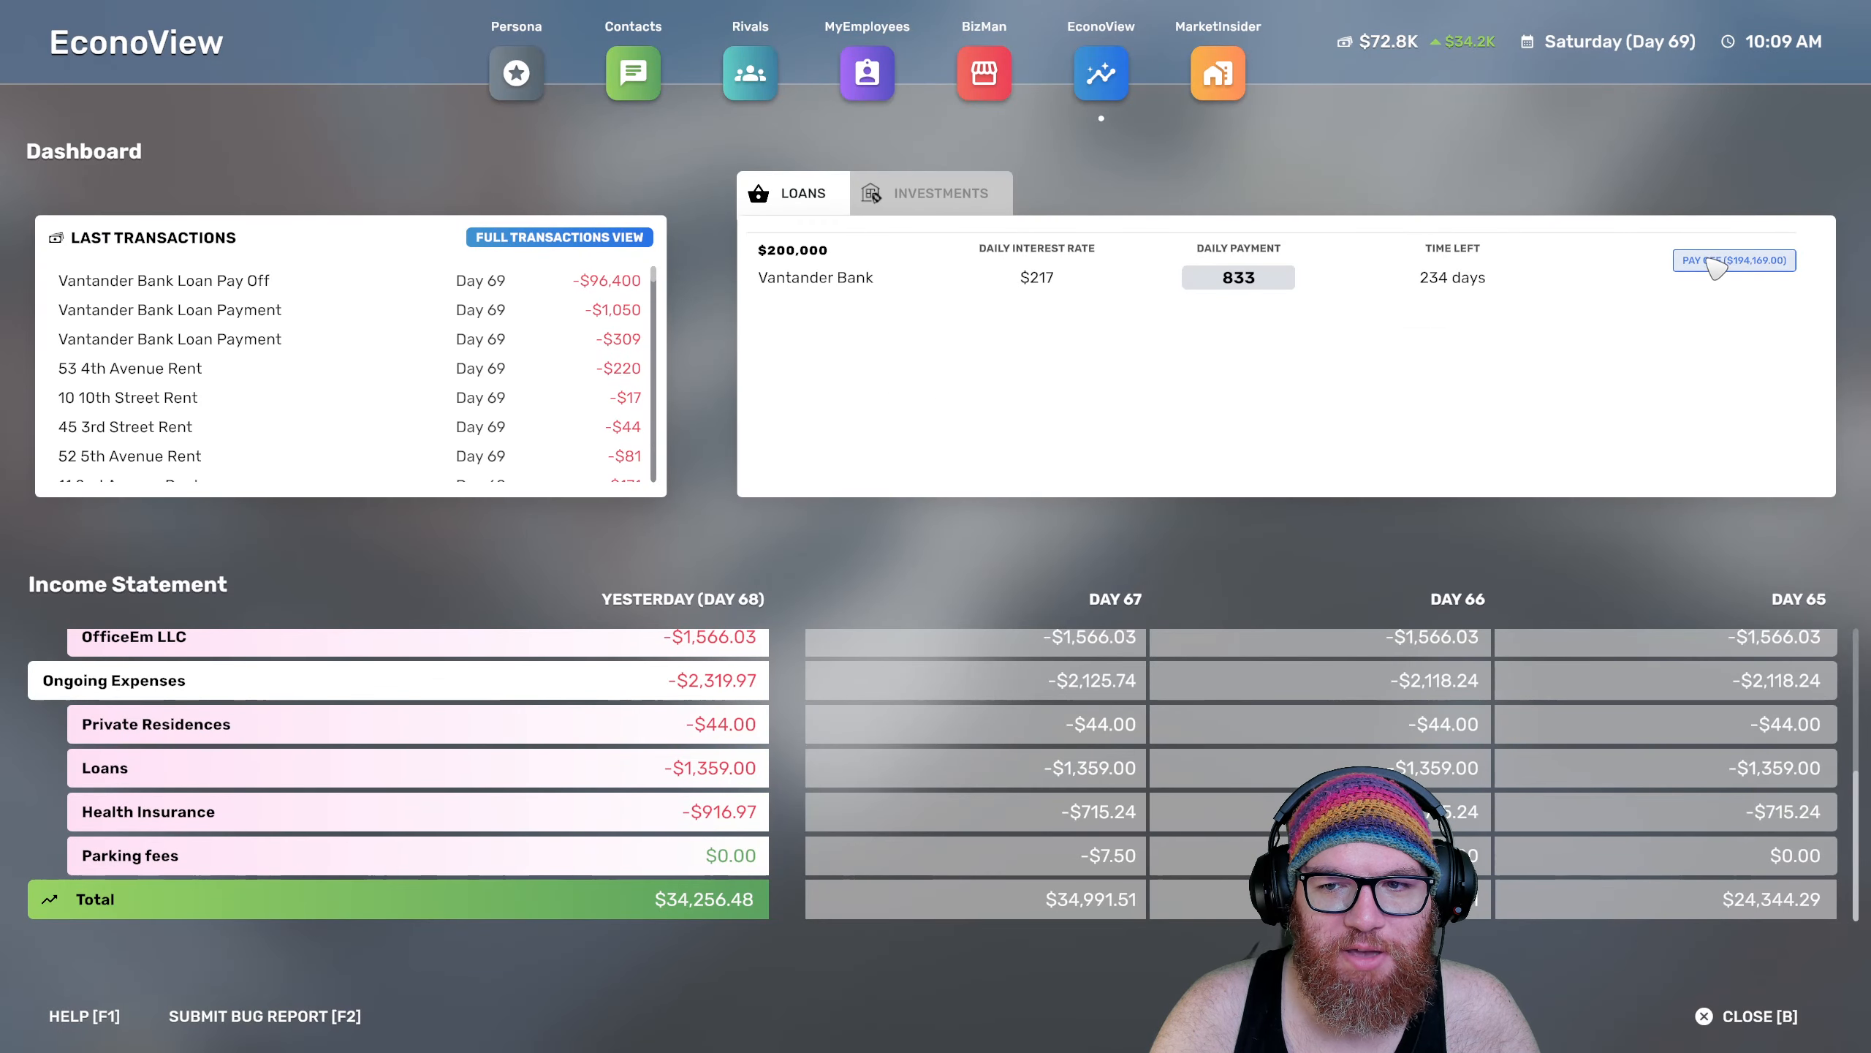
mouse_move(1778, 284)
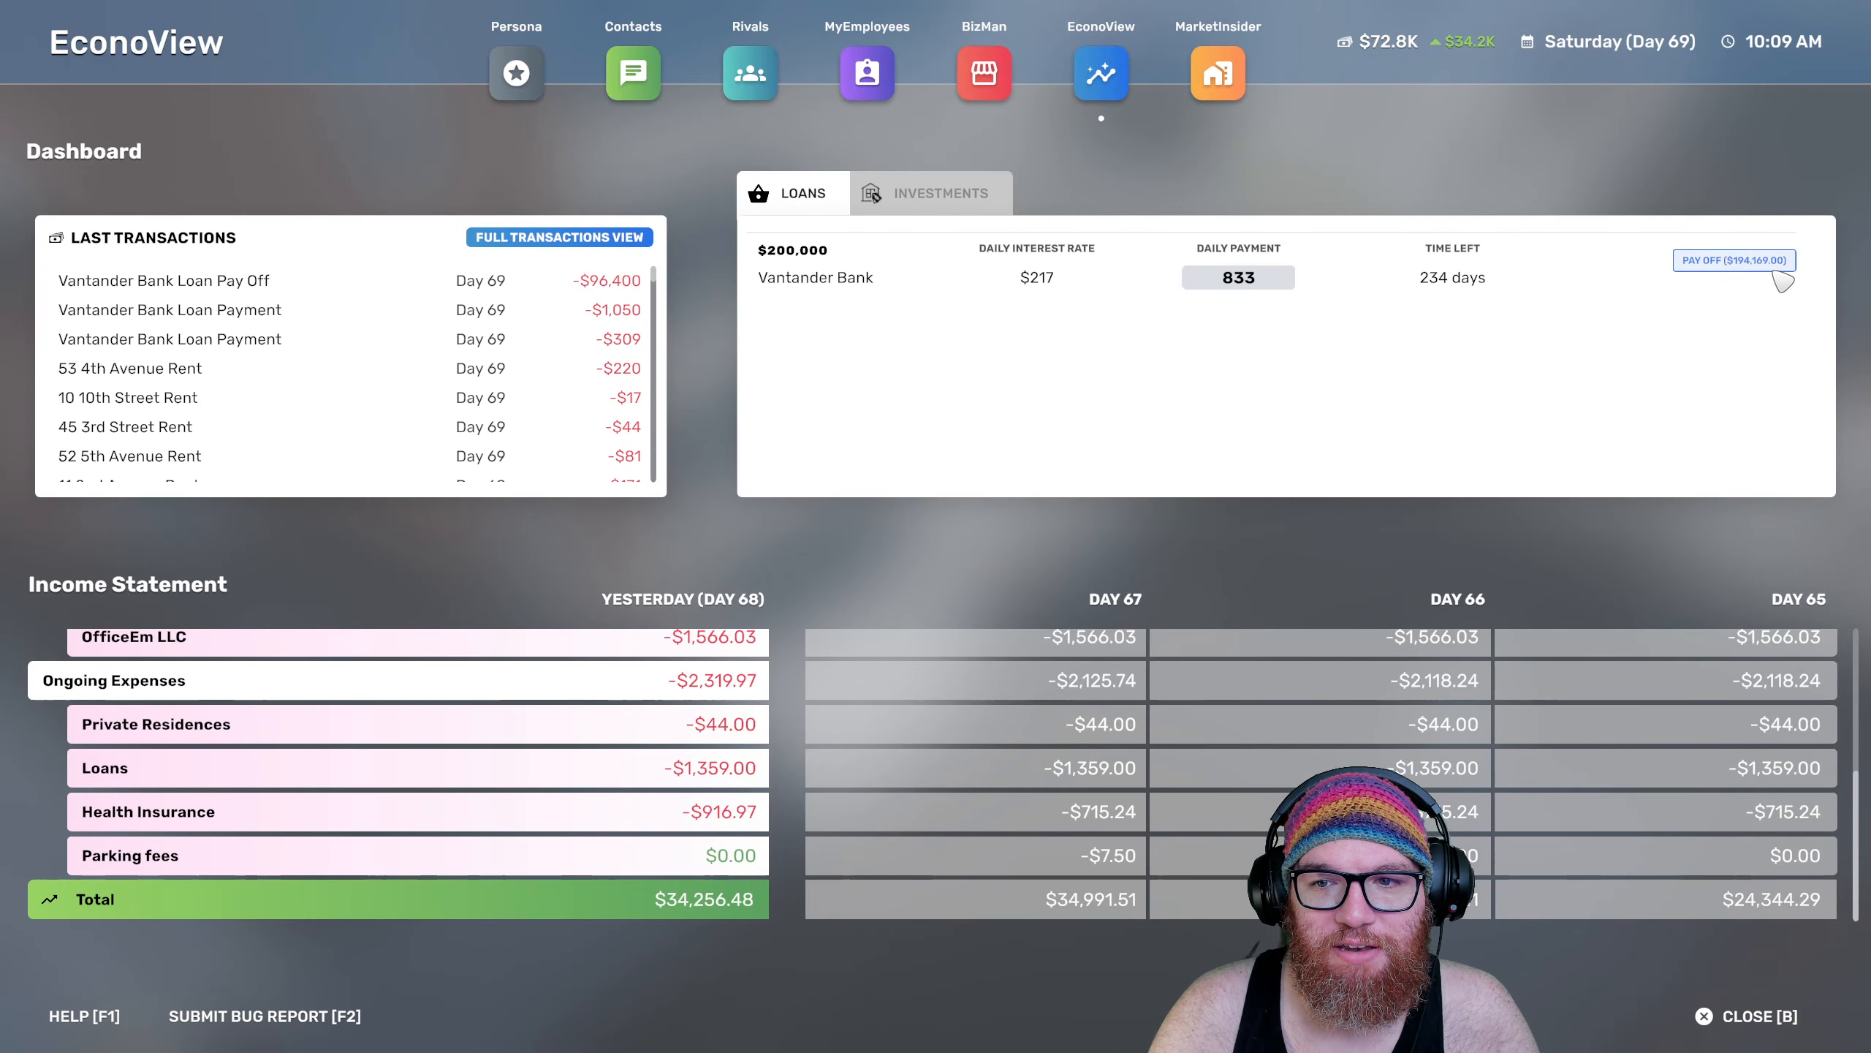
mouse_move(1164, 367)
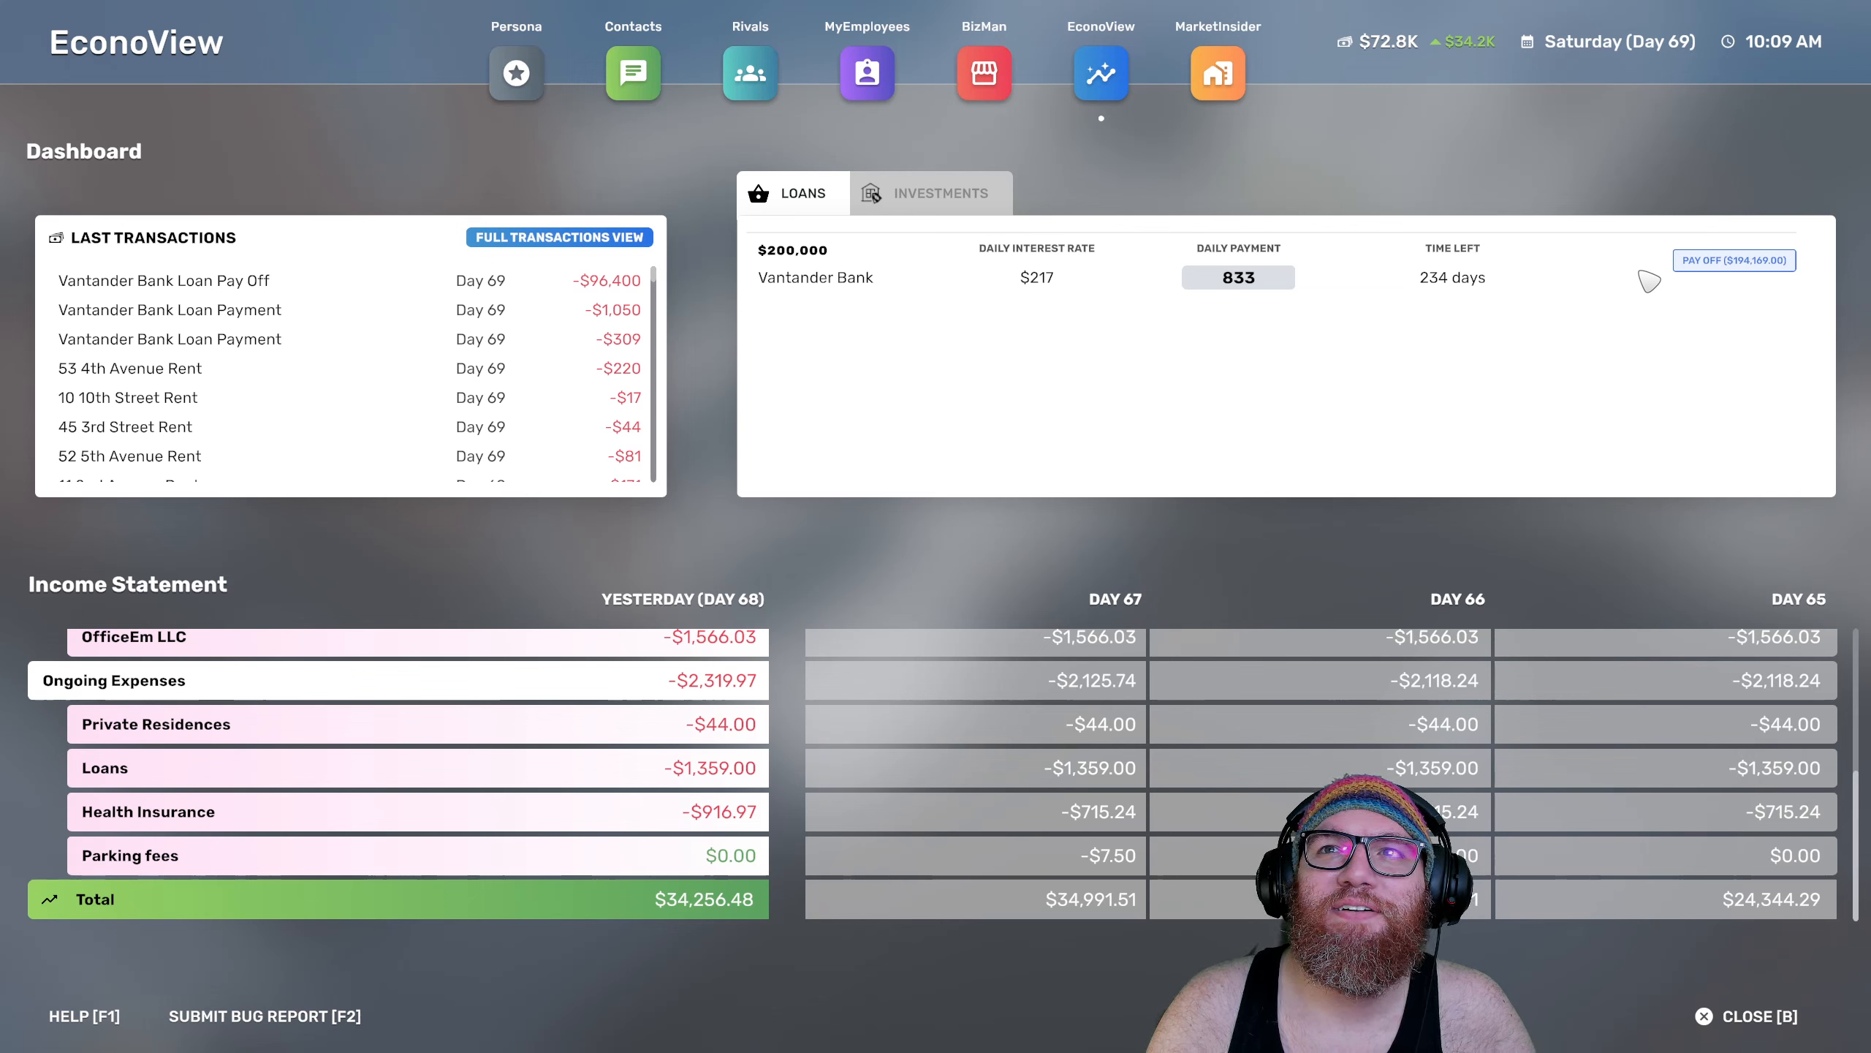
mouse_move(1550, 303)
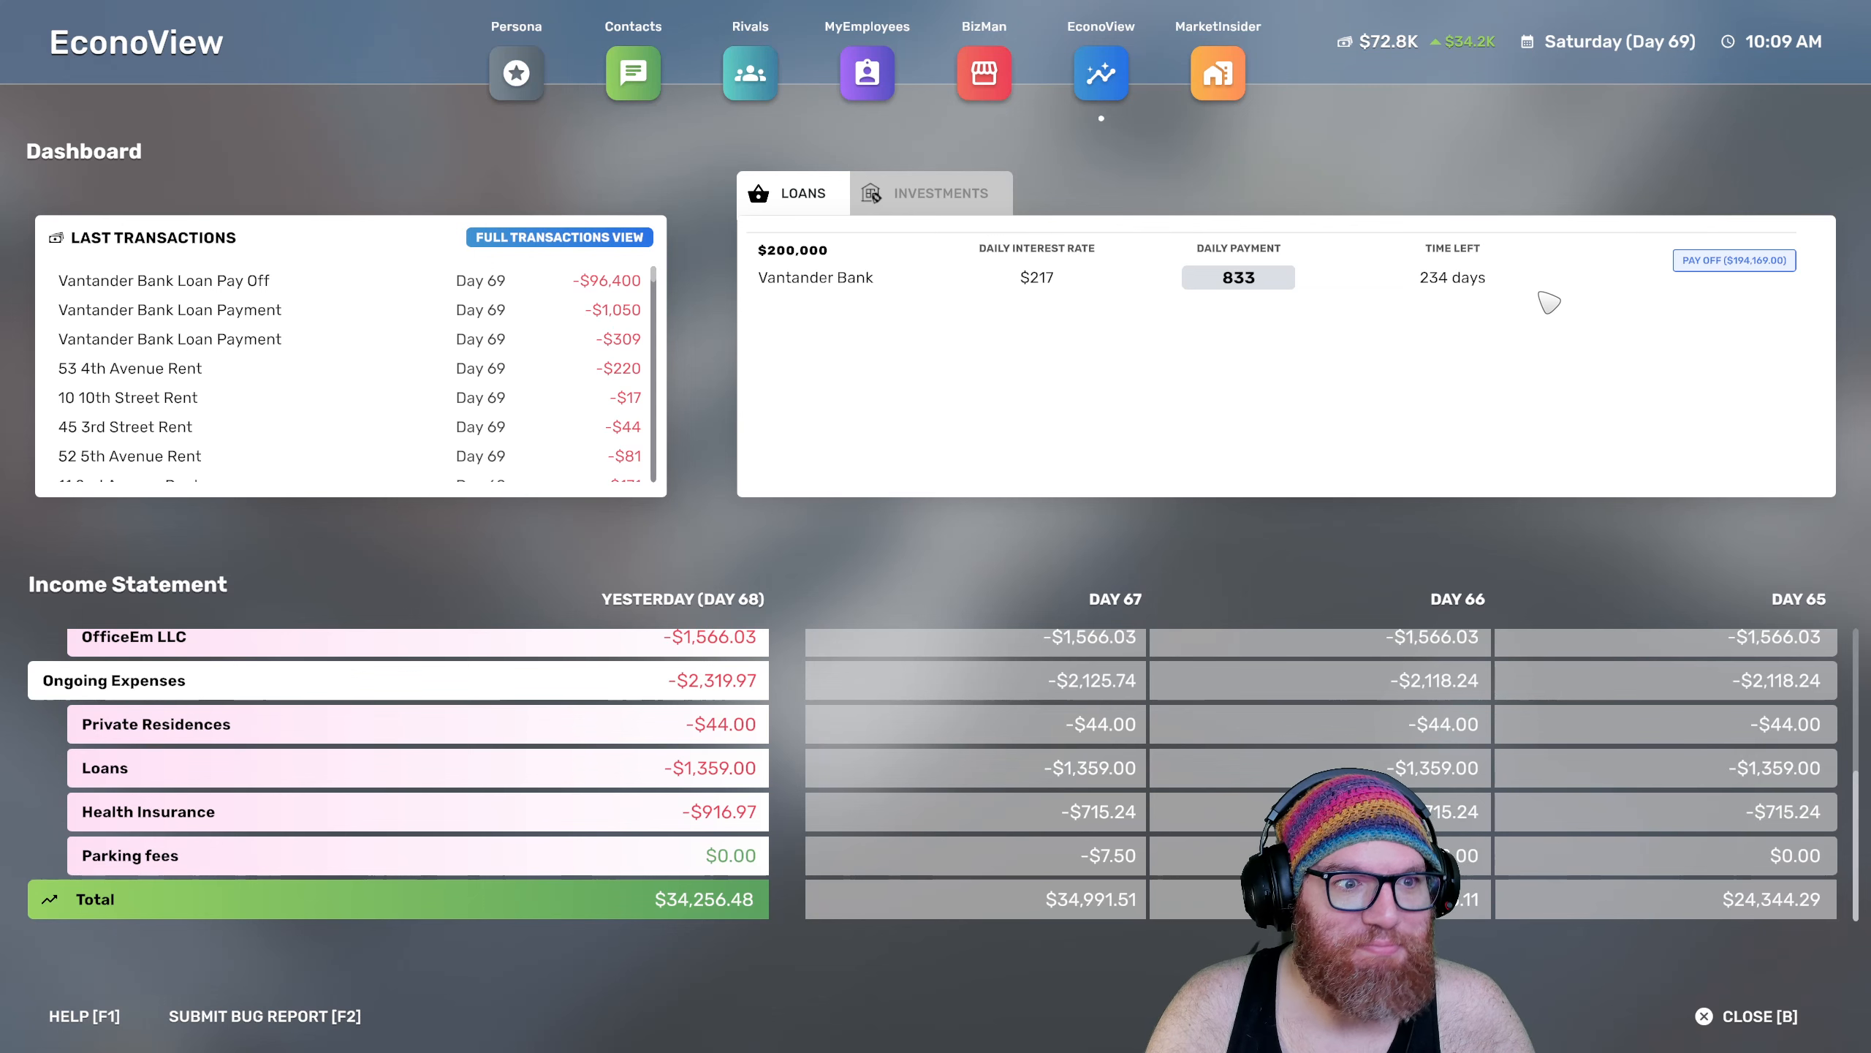
mouse_move(1344, 280)
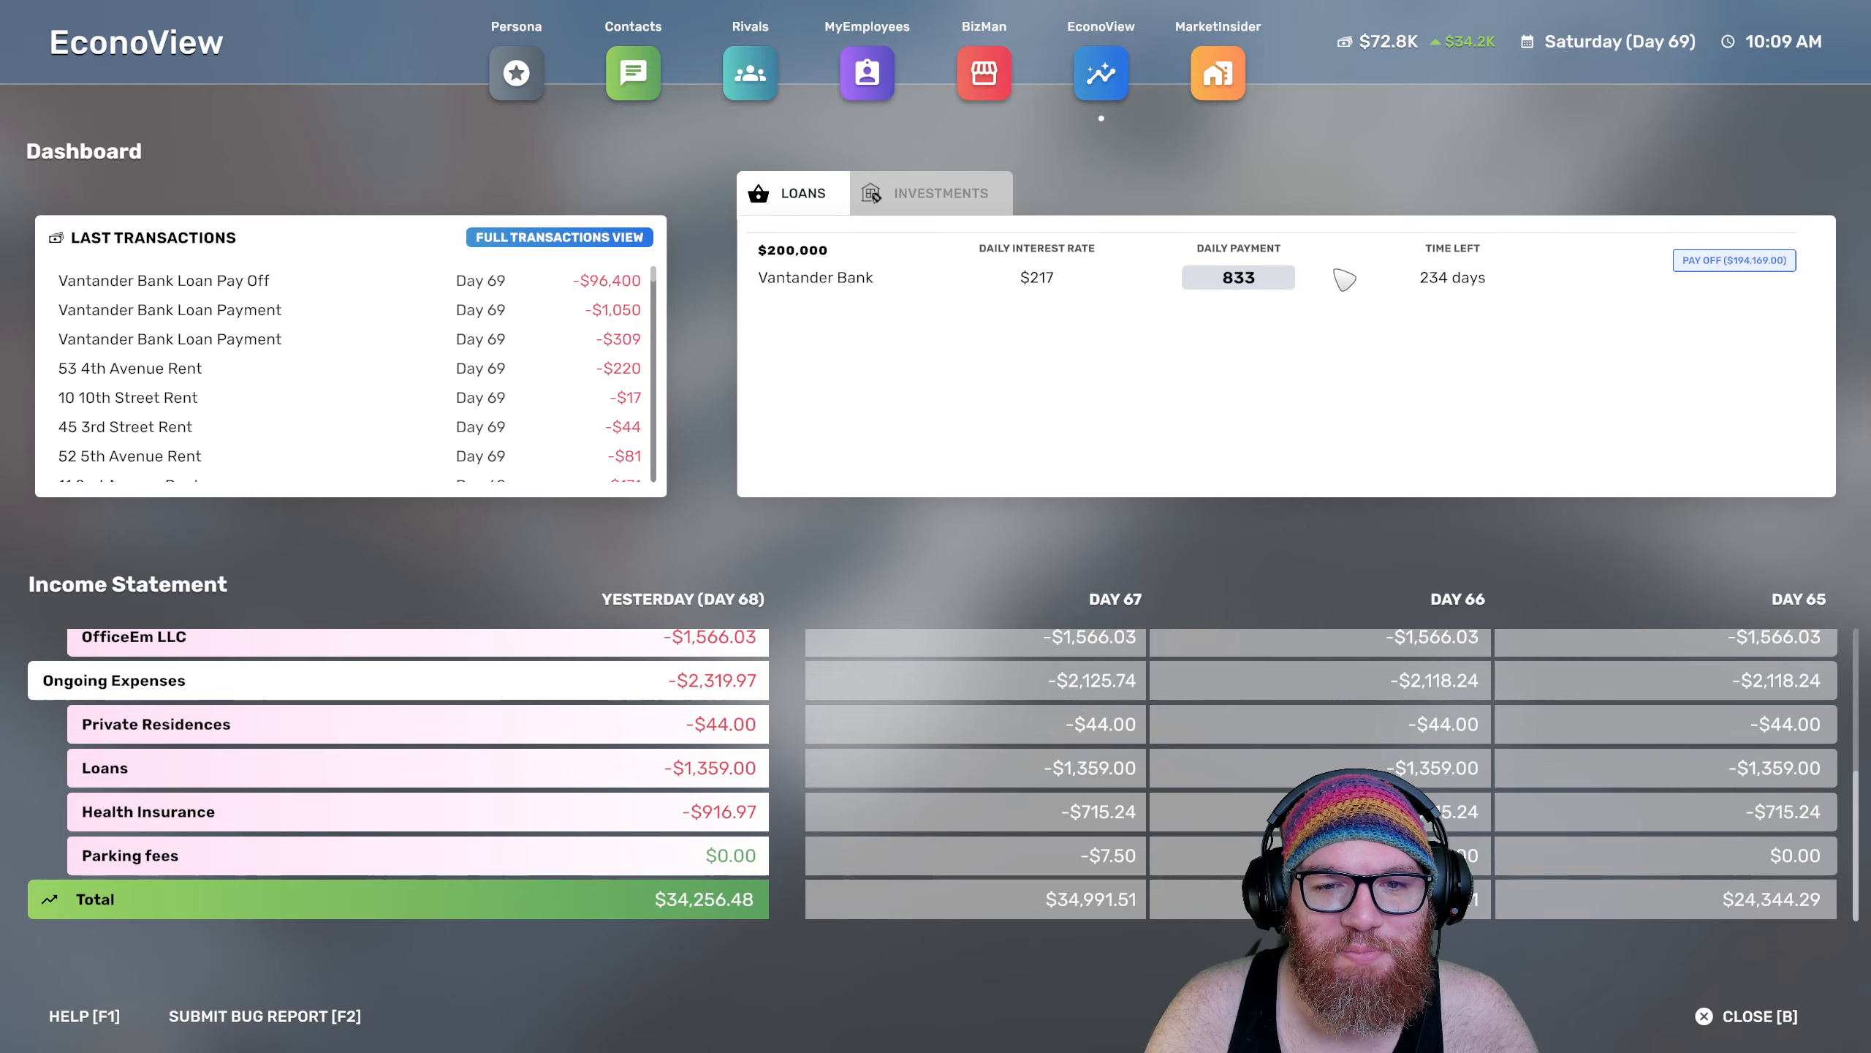
left_click(1744, 1016)
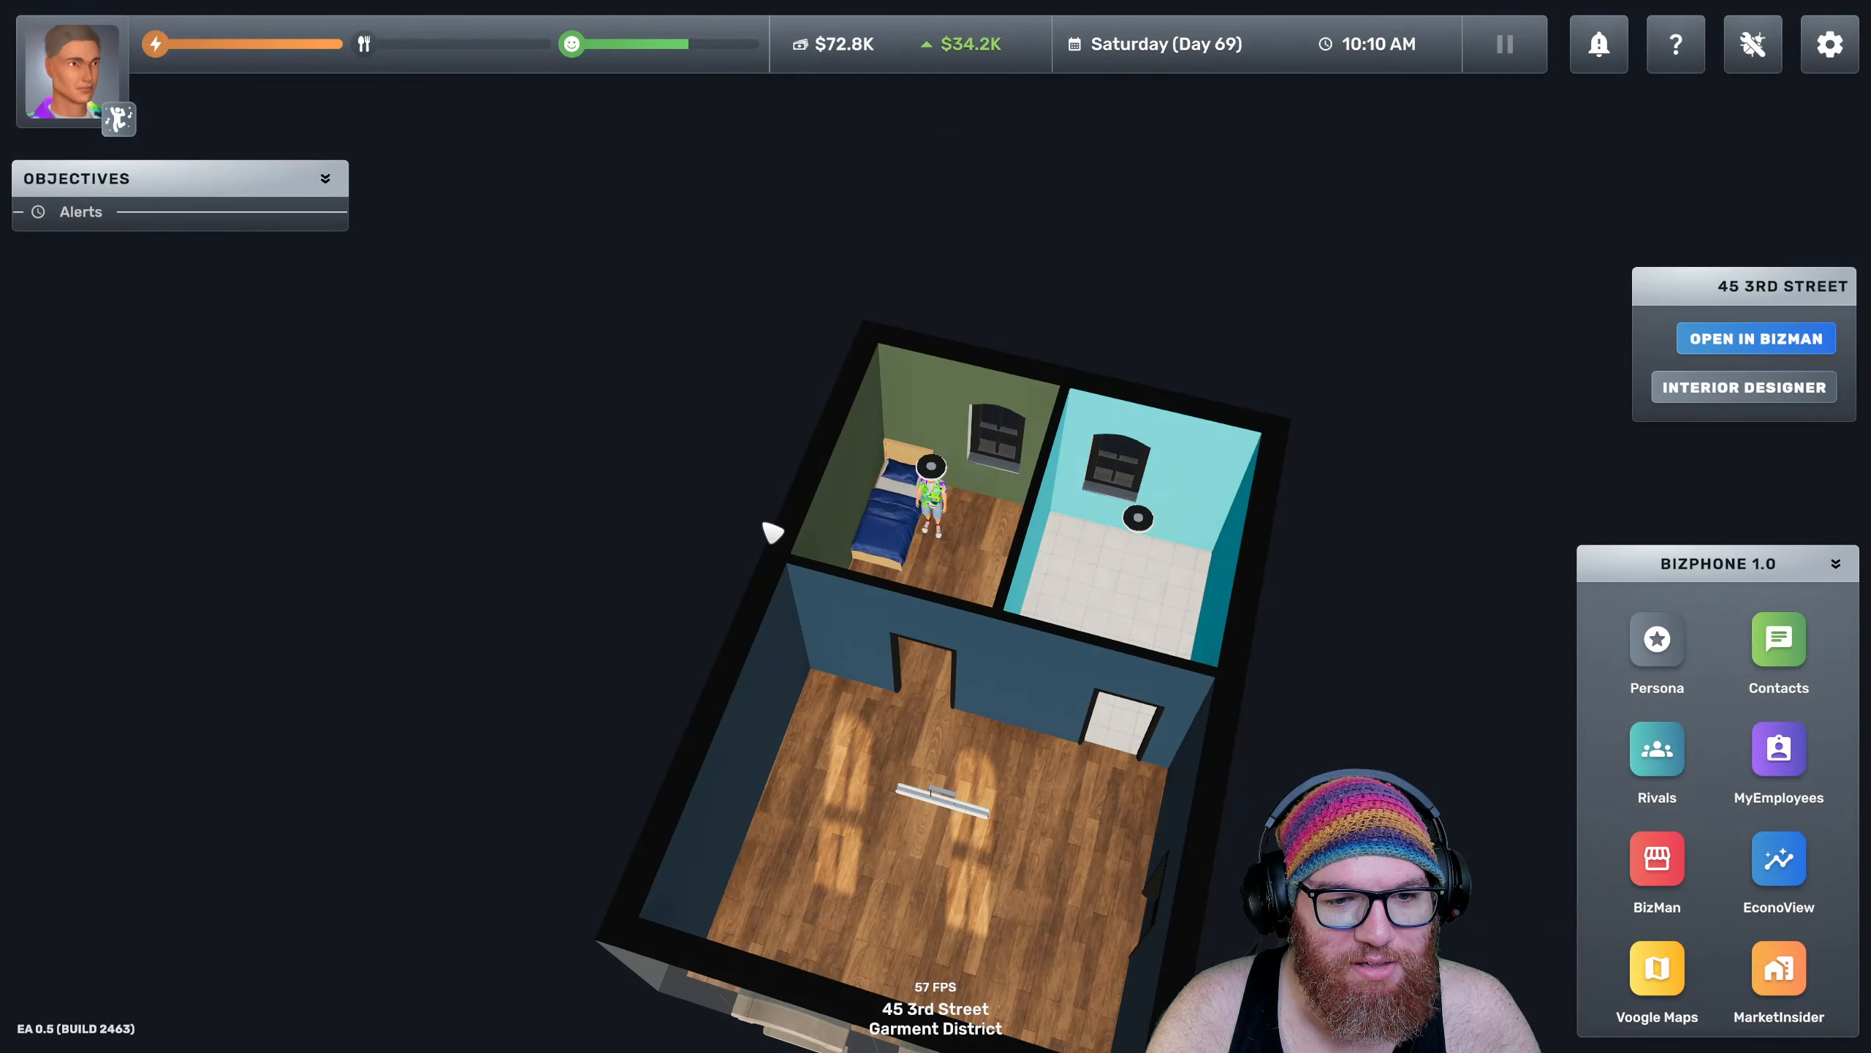